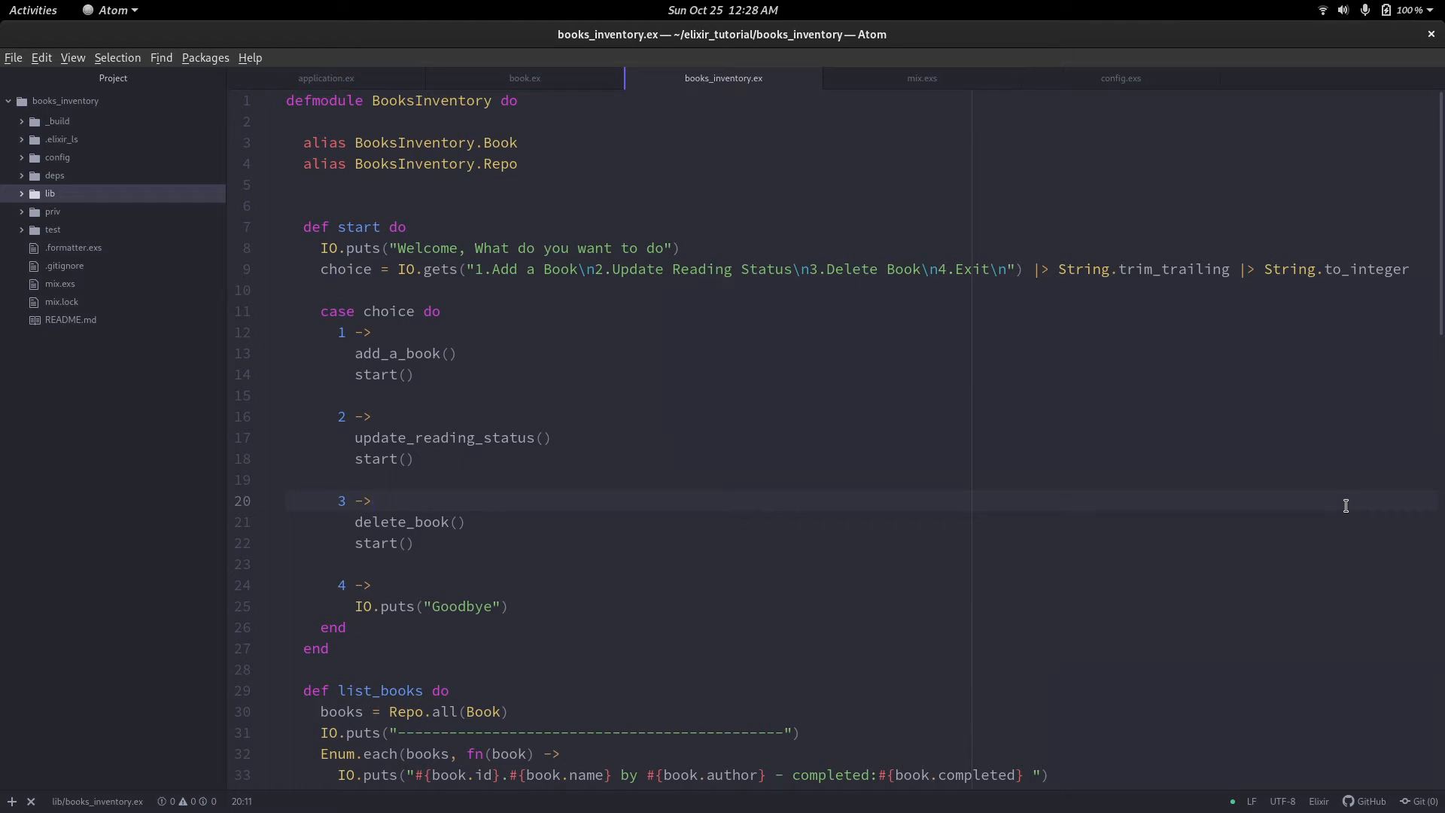
Open the create_book and add_finished_to_book migrations from priv/repo/migrations.
click(373, 501)
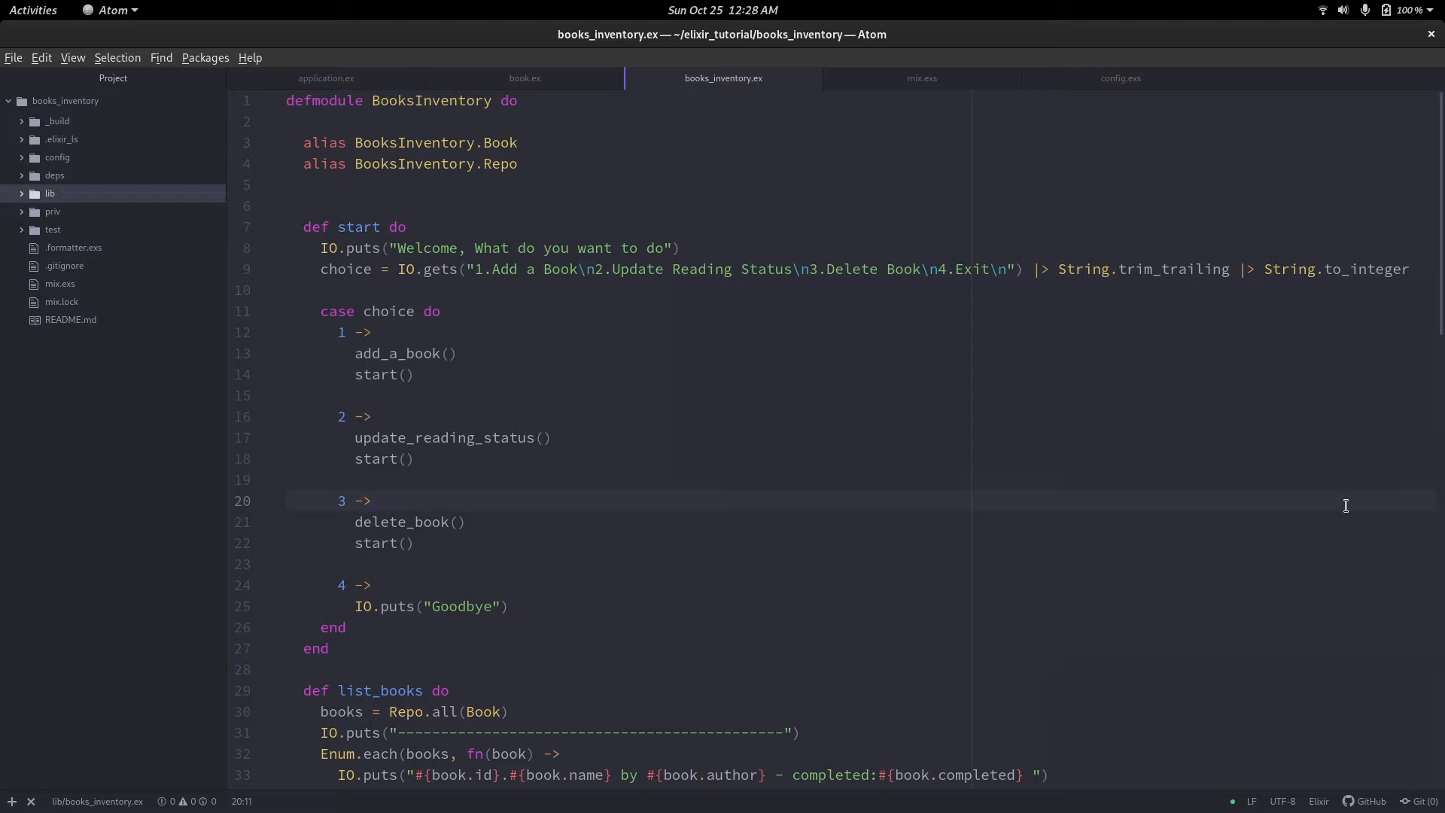
click(373, 501)
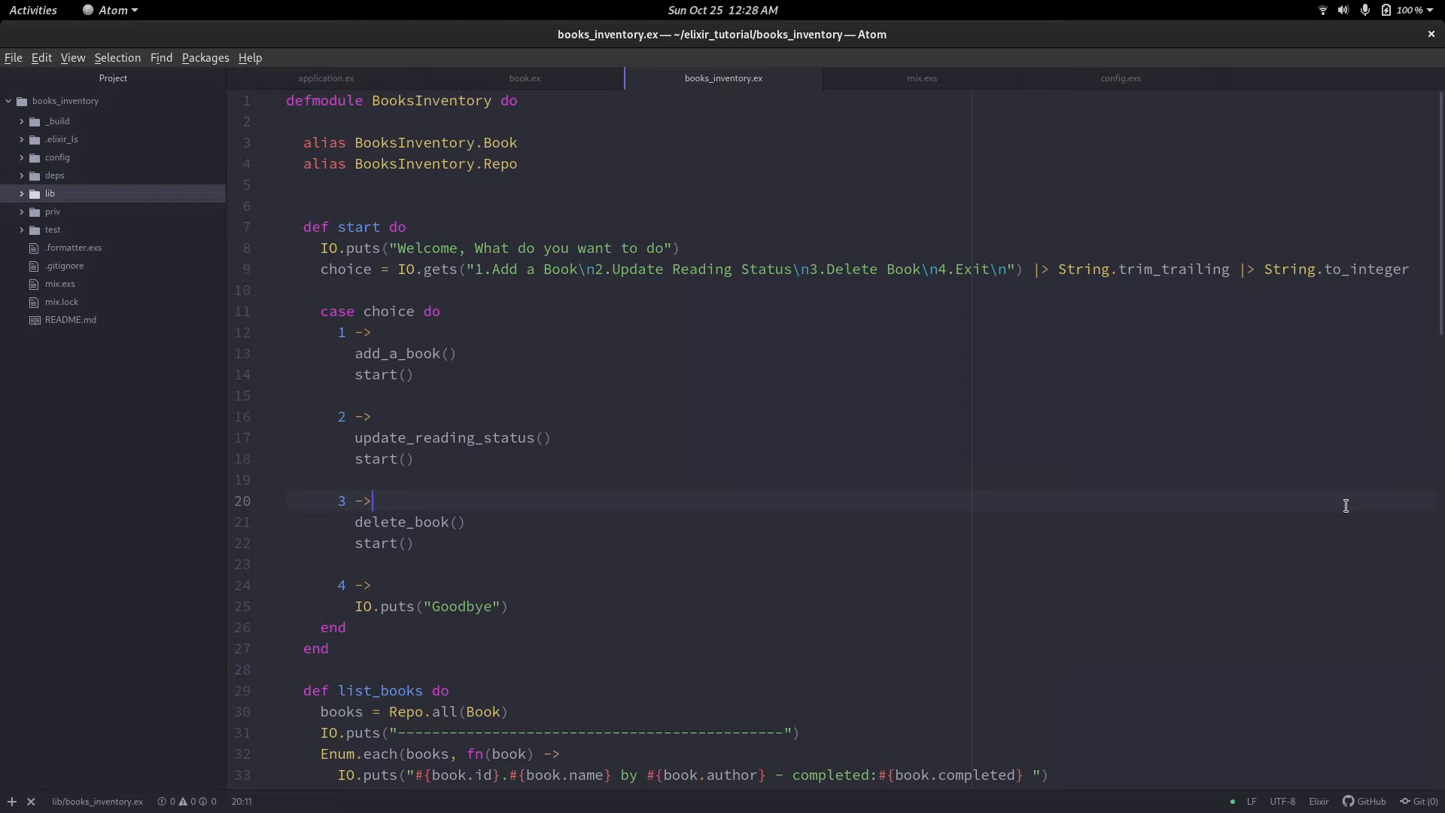
scroll(down, 3)
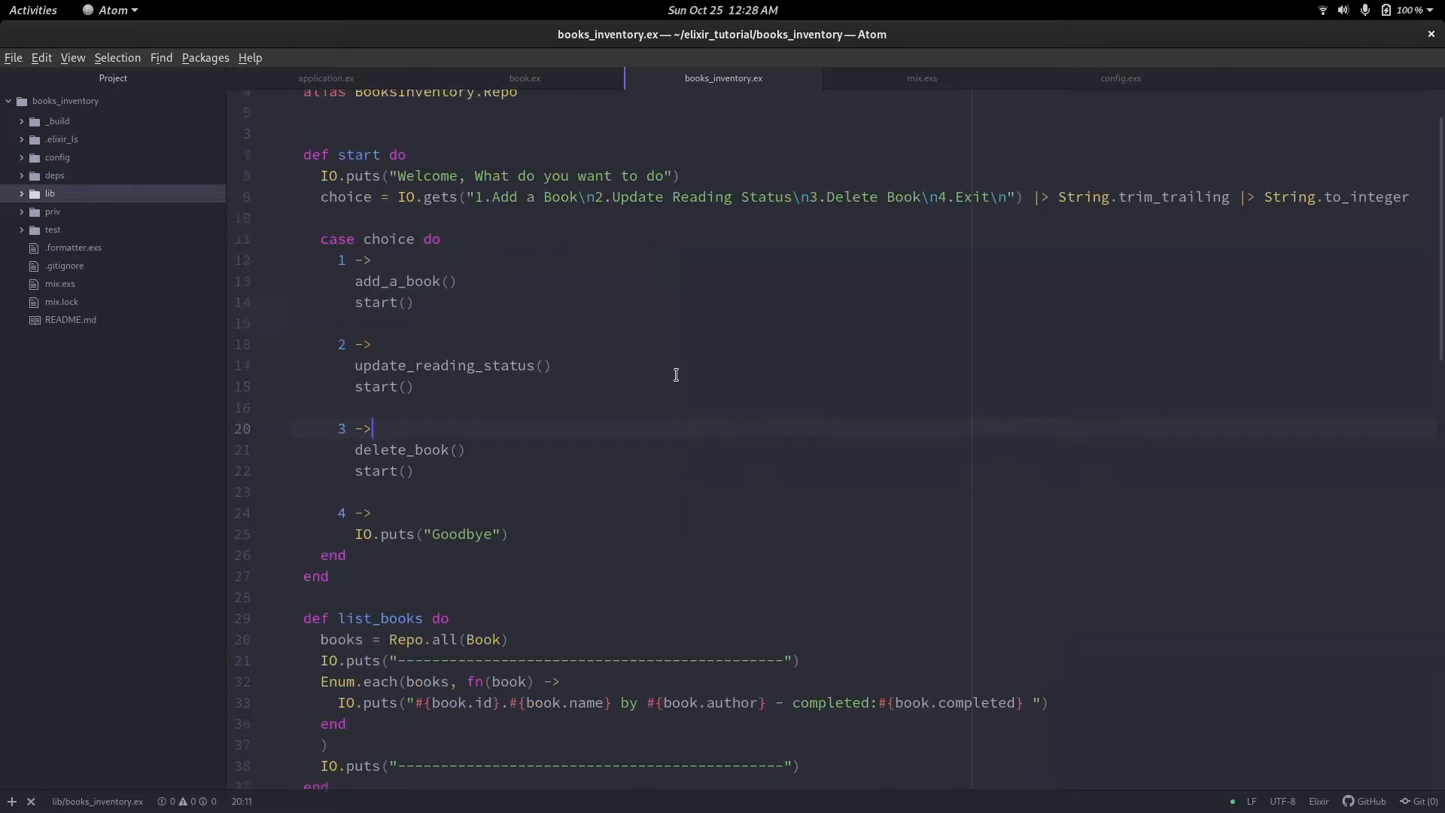
scroll(down, 3)
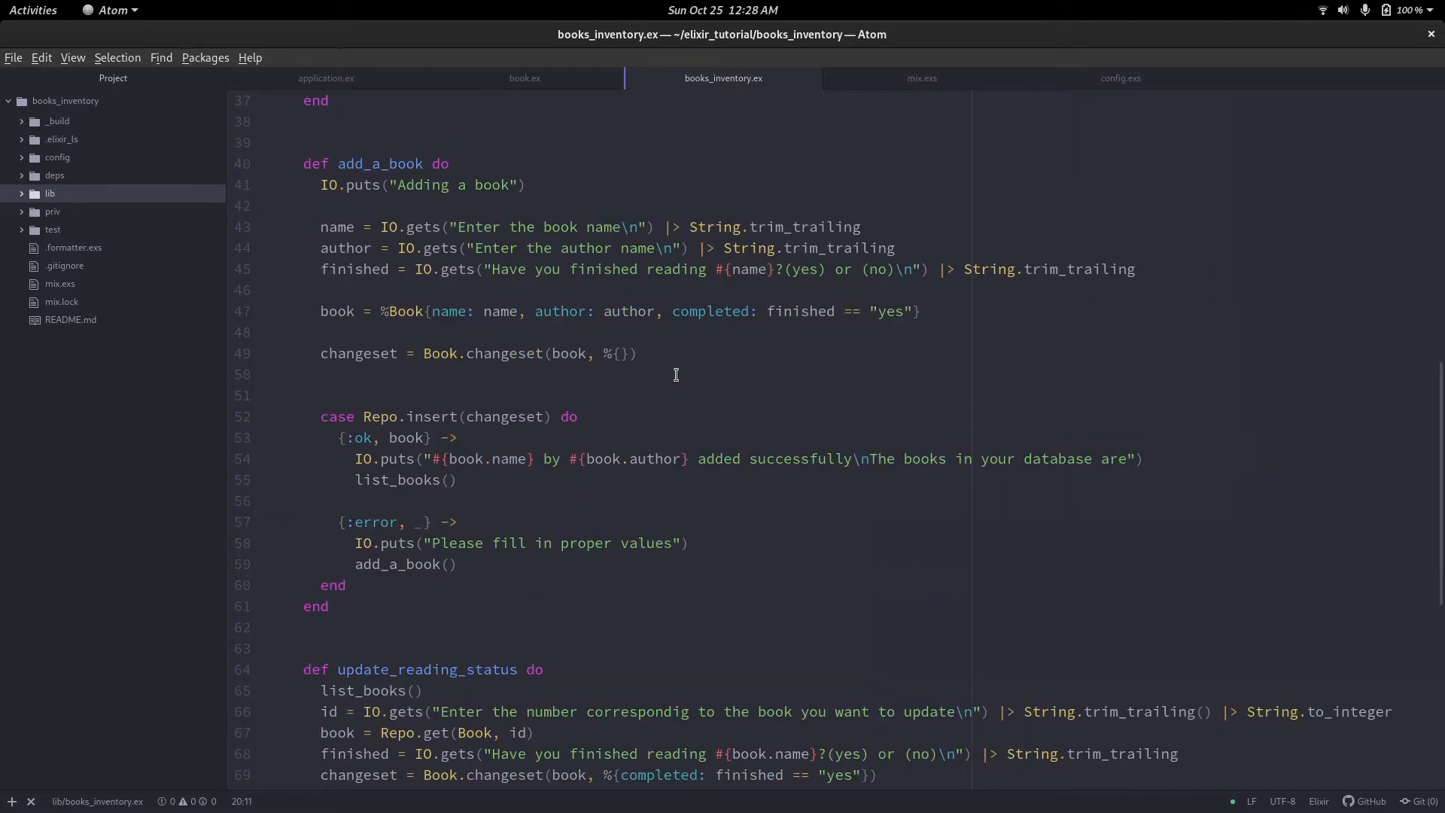
scroll(down, 3)
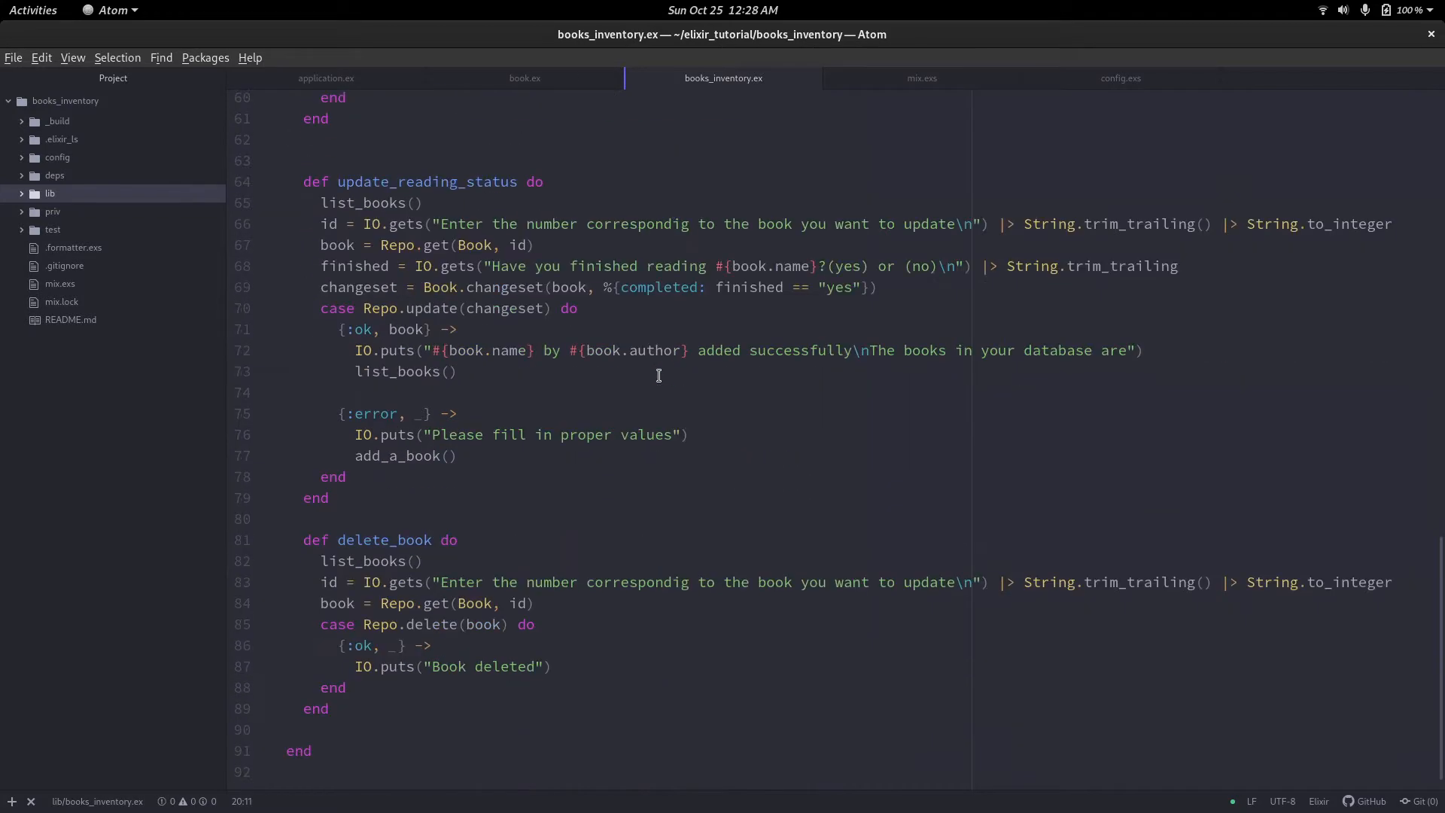
scroll(up, 3)
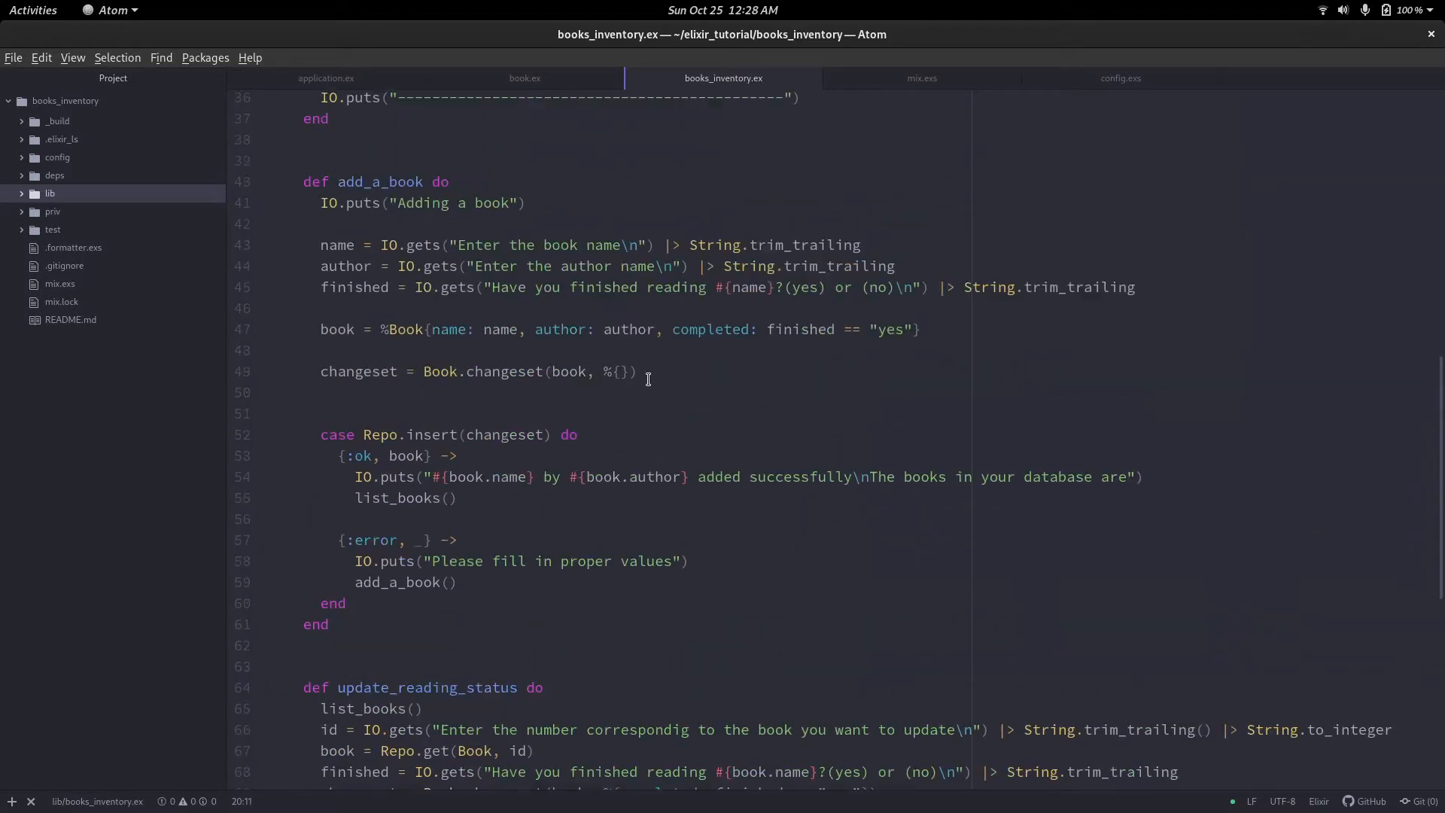
scroll(up, 3)
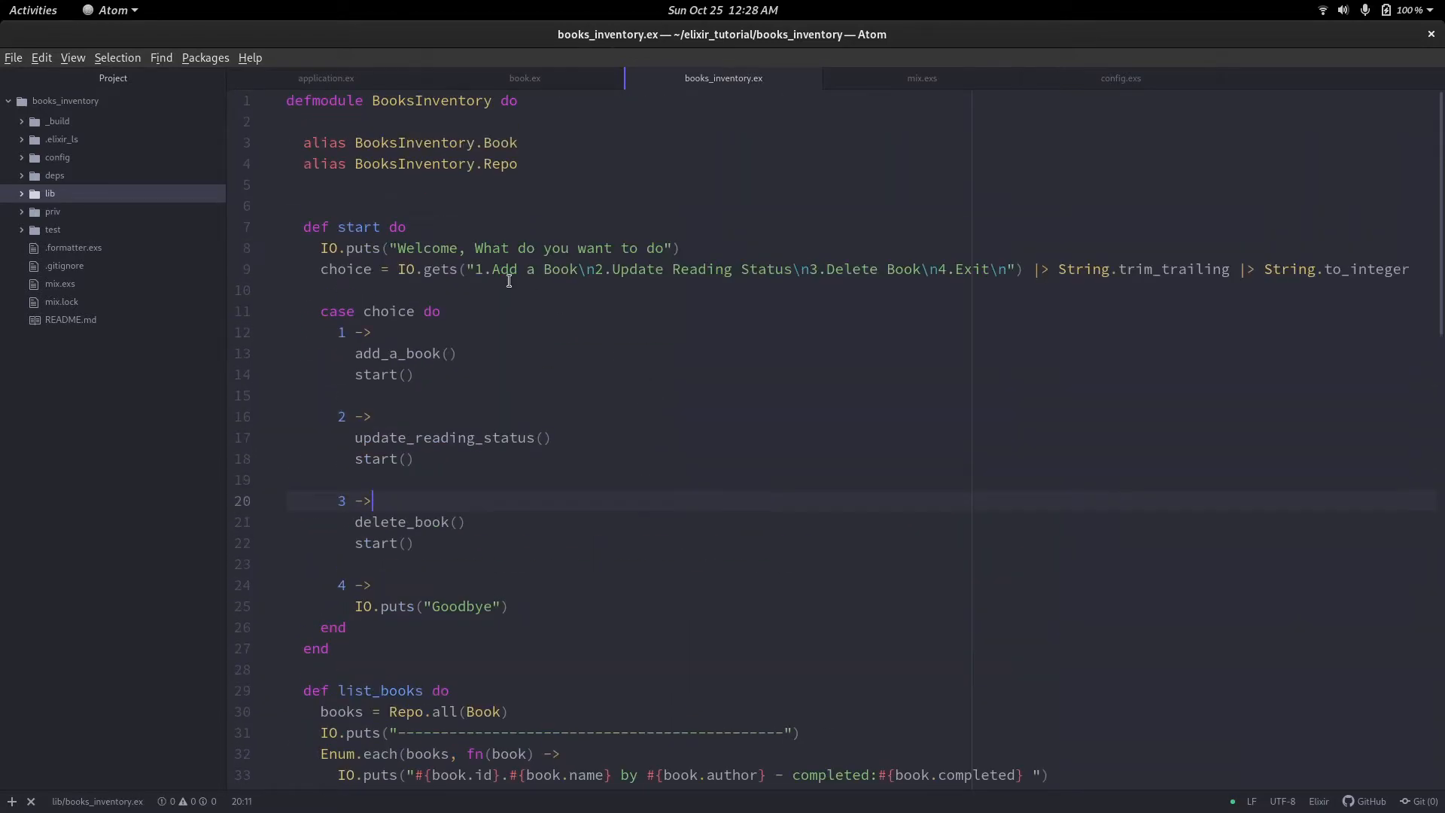
click(52, 210)
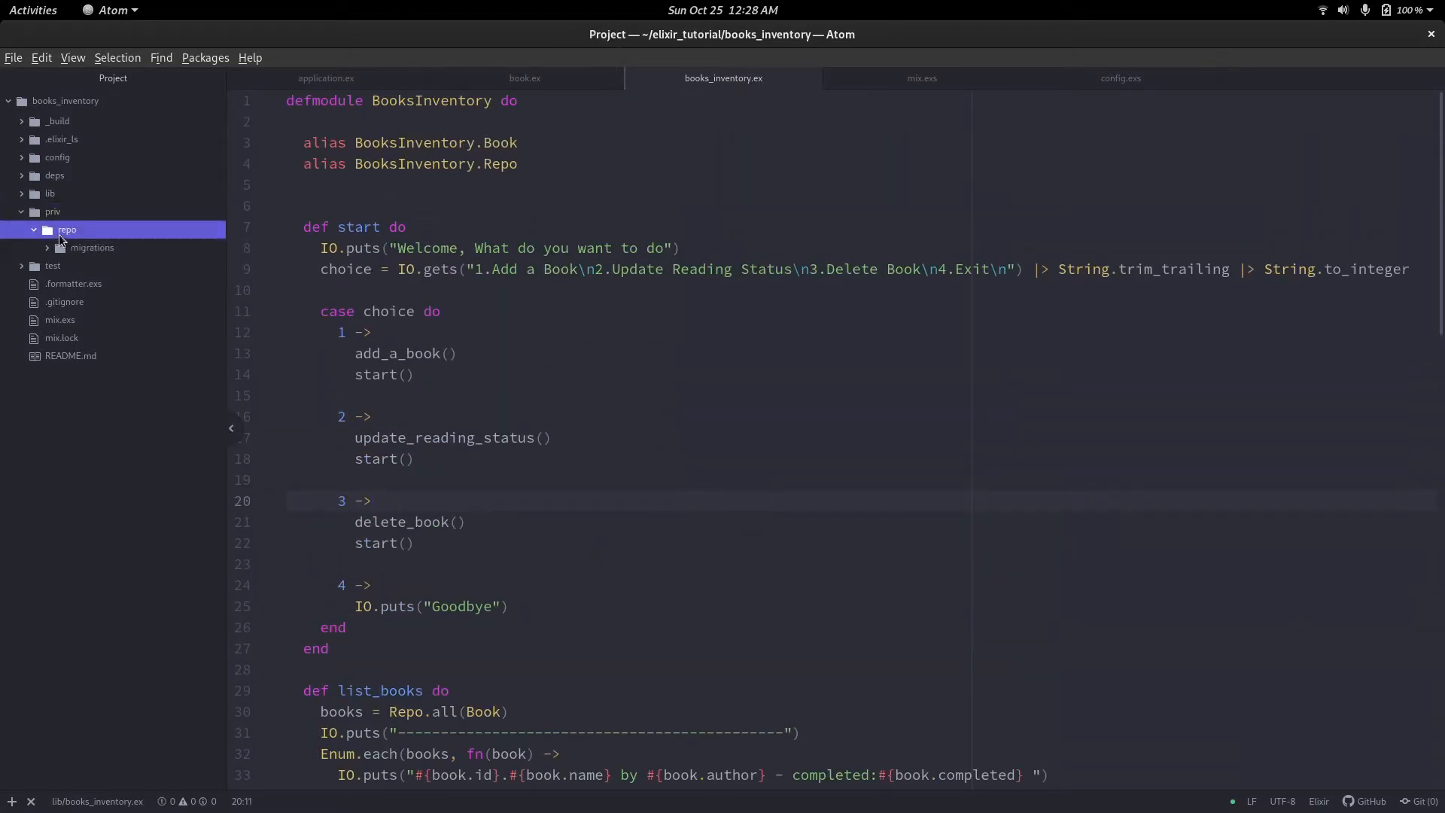
click(150, 265)
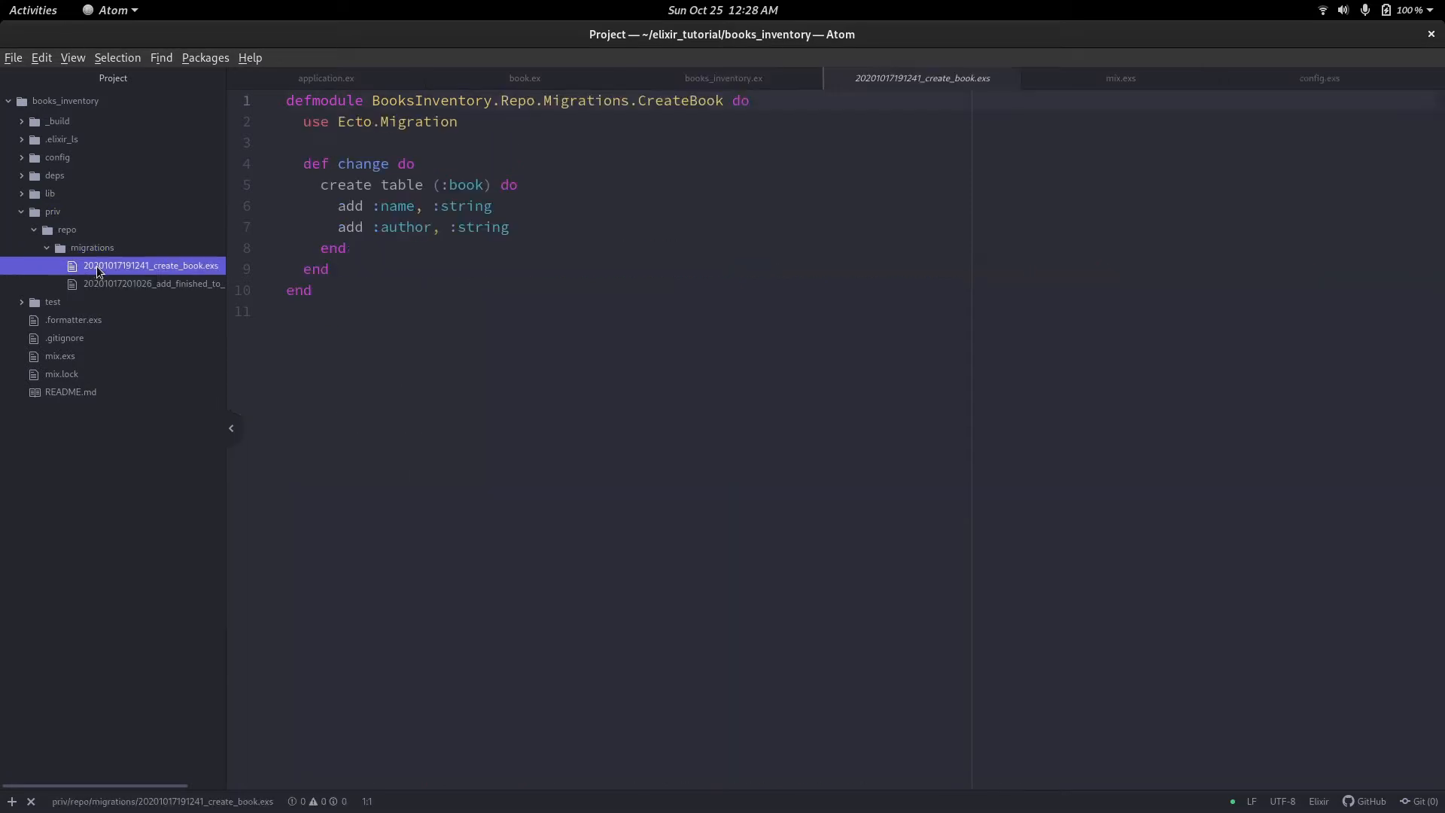
click(152, 283)
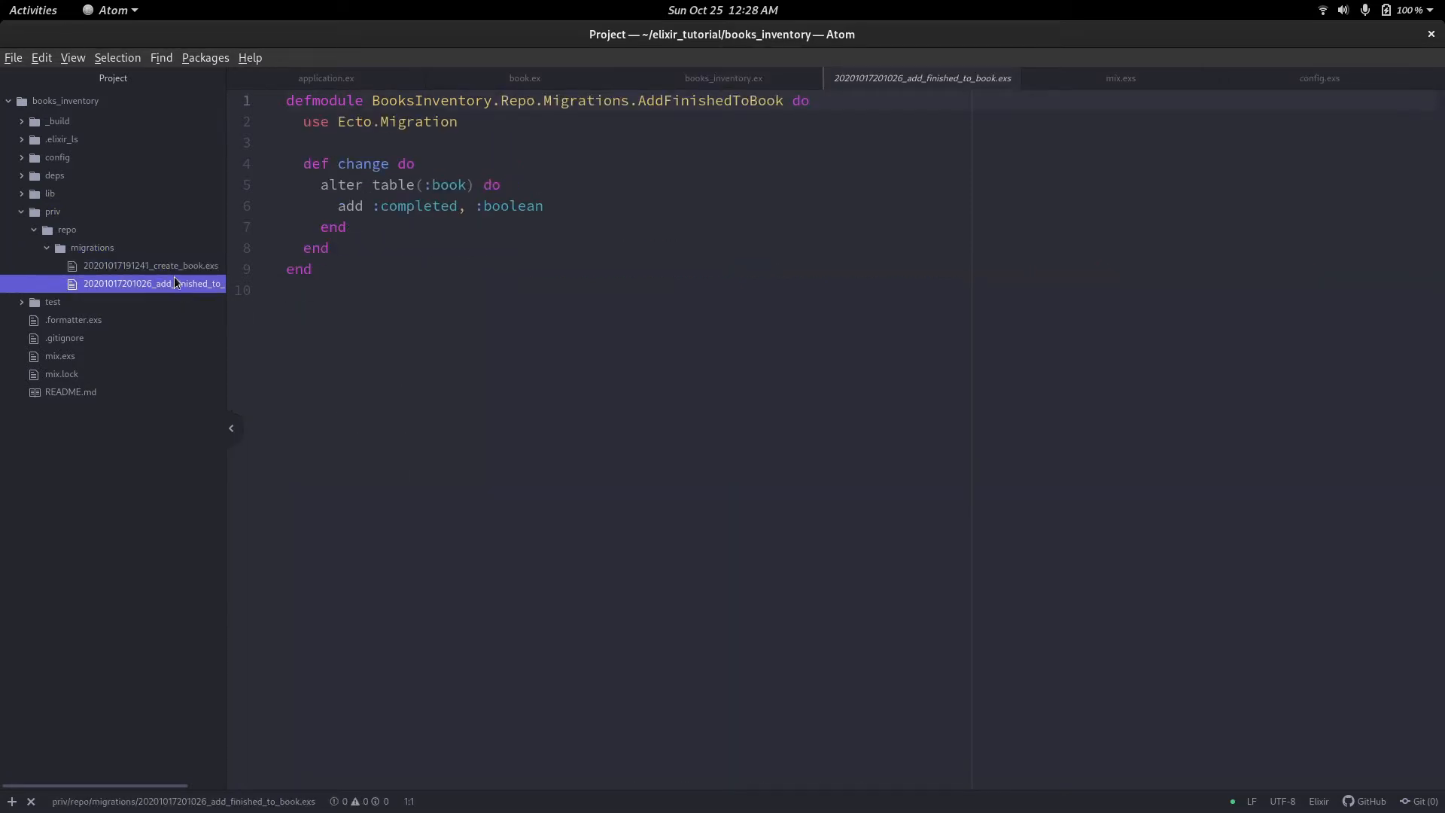
Change the create_book migration's table from :book to :books and save it.
click(151, 266)
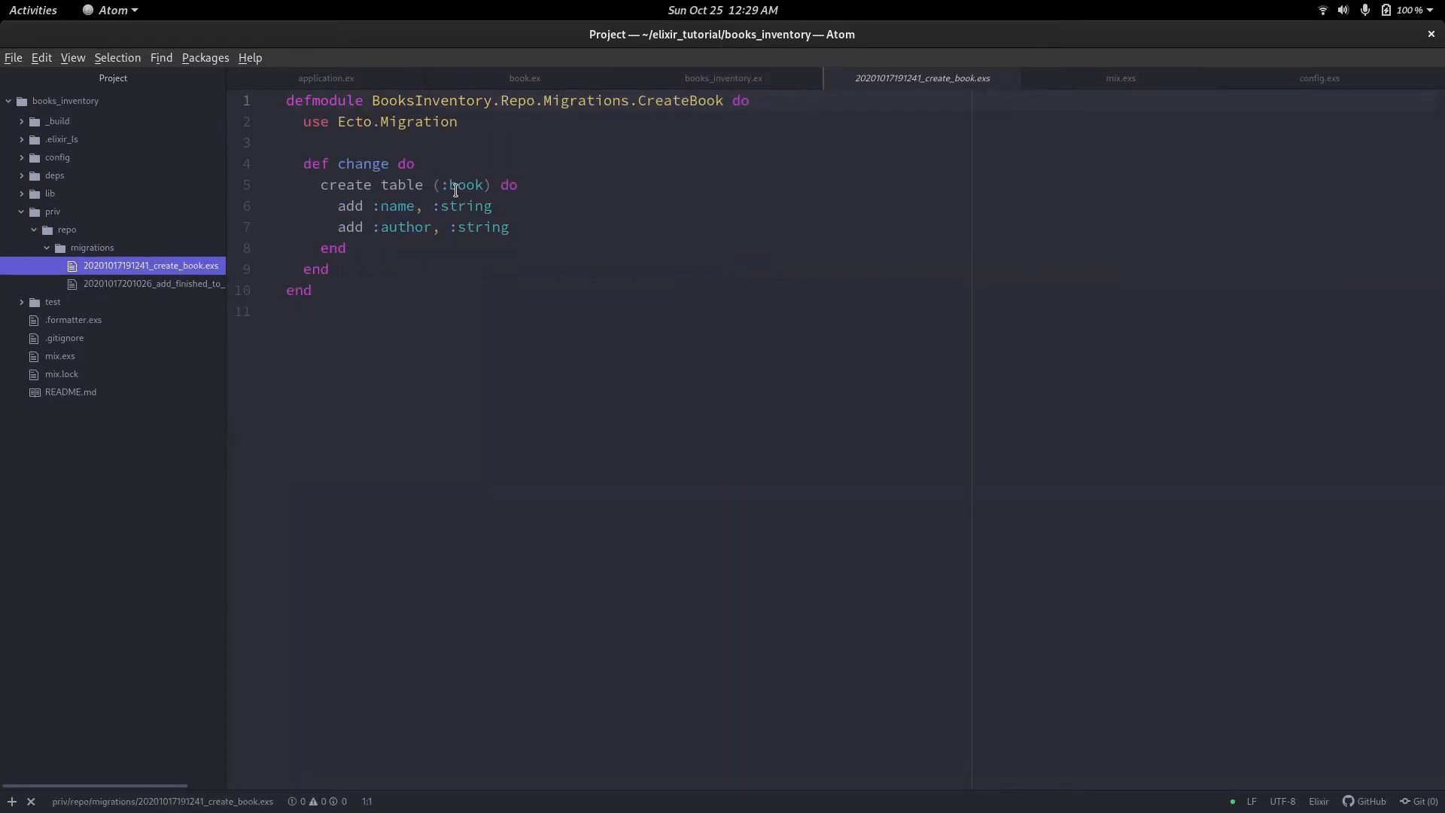
click(469, 184)
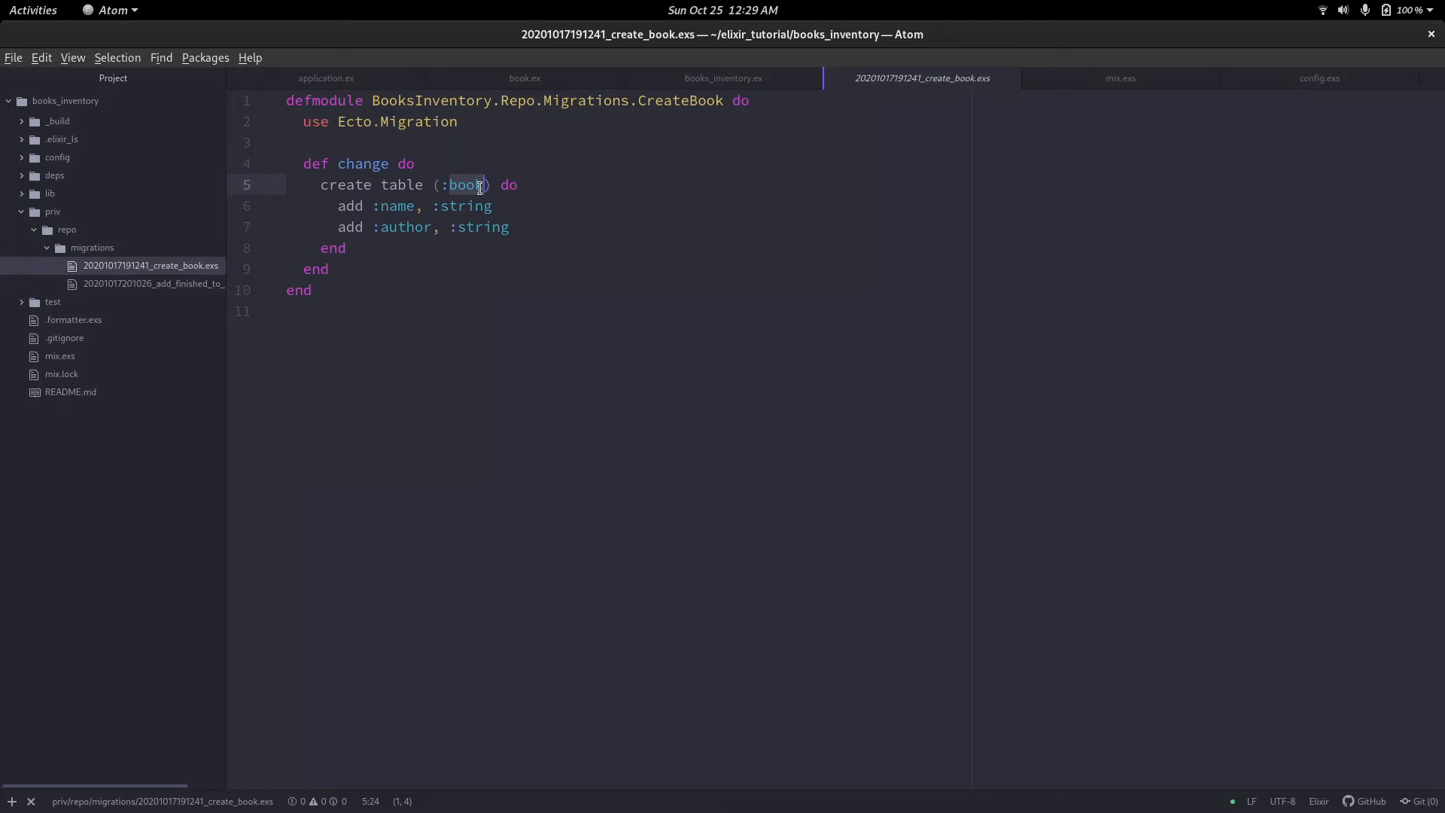
click(460, 184)
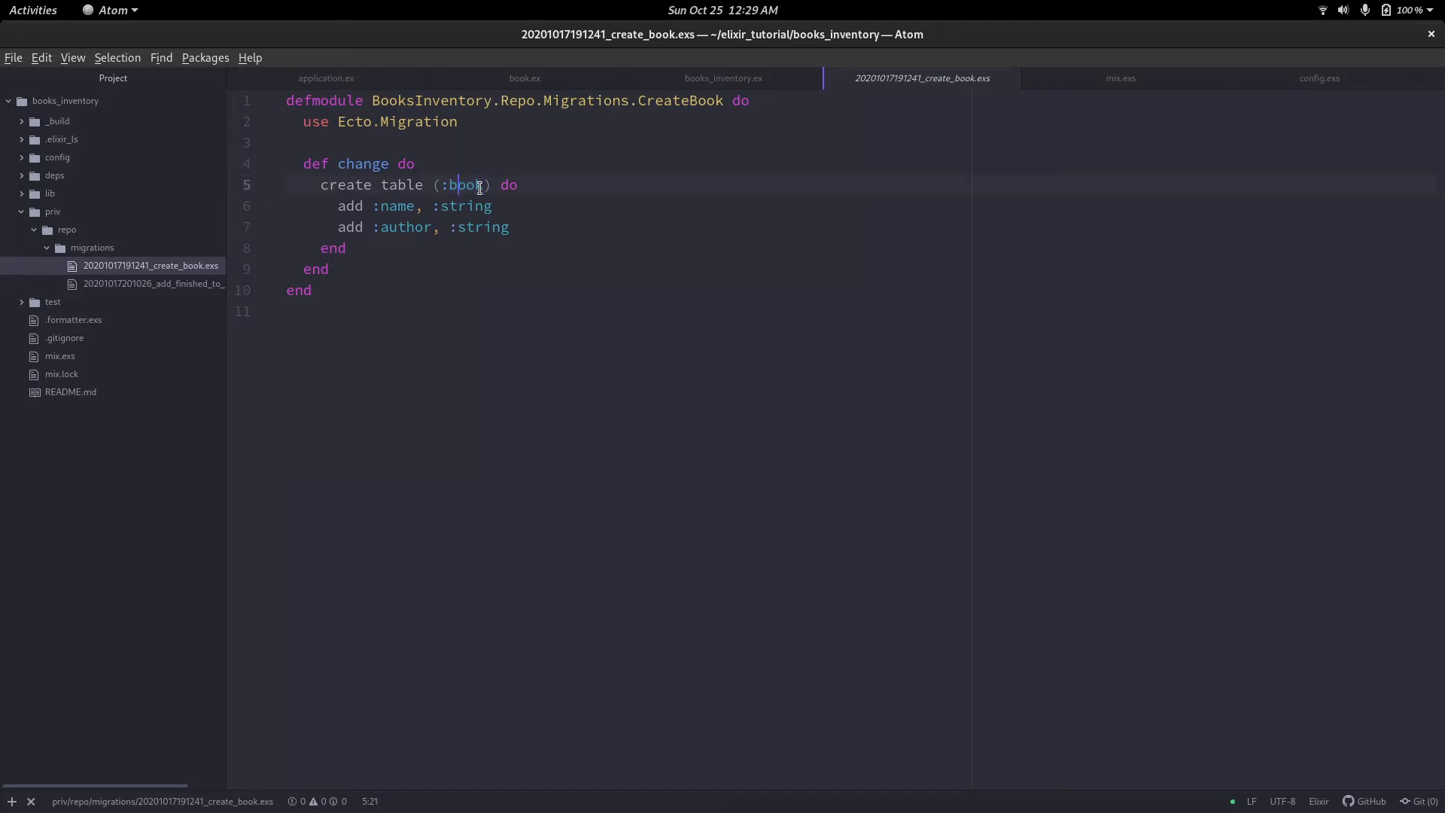
text(s)
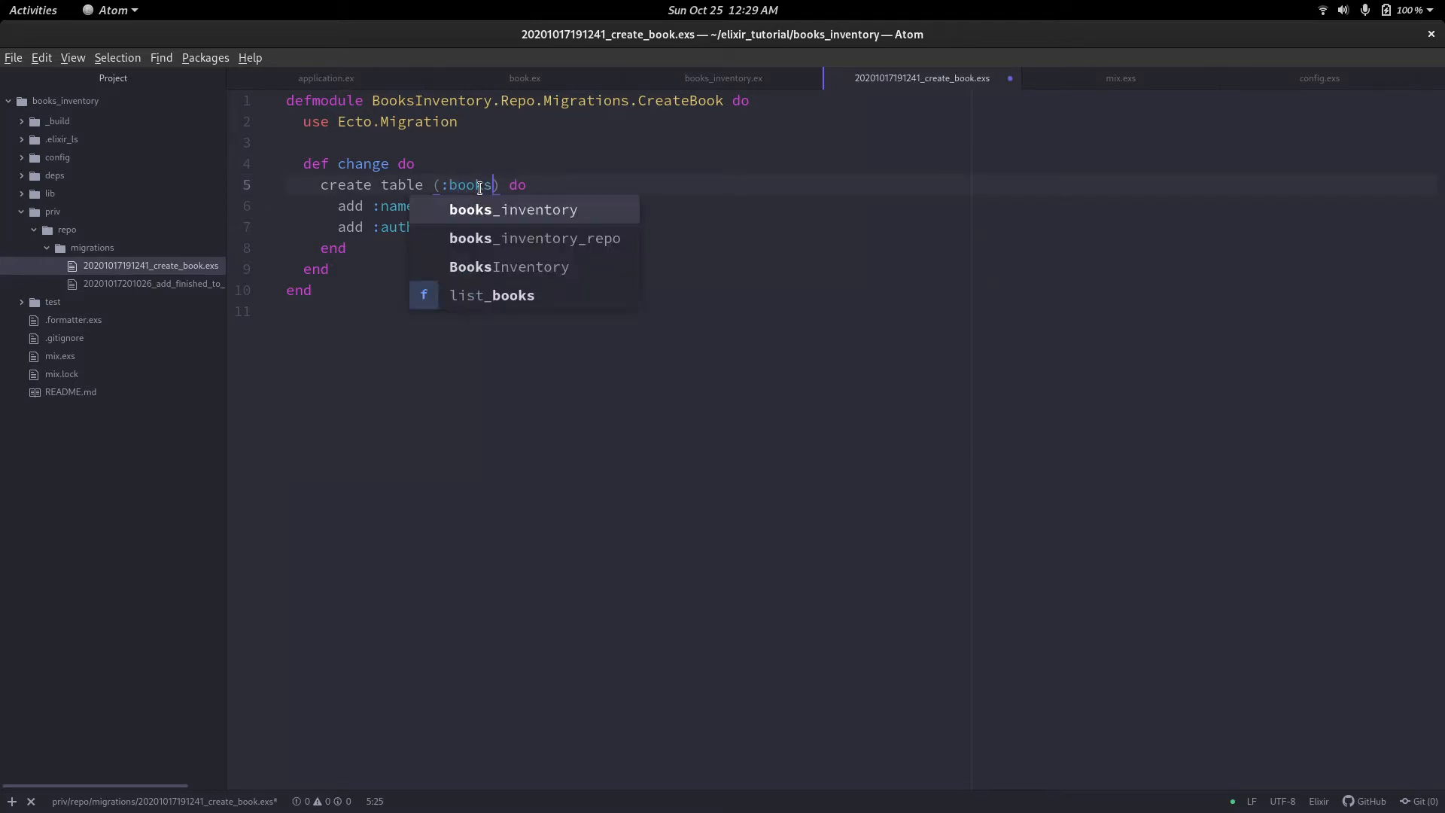
key(Escape)
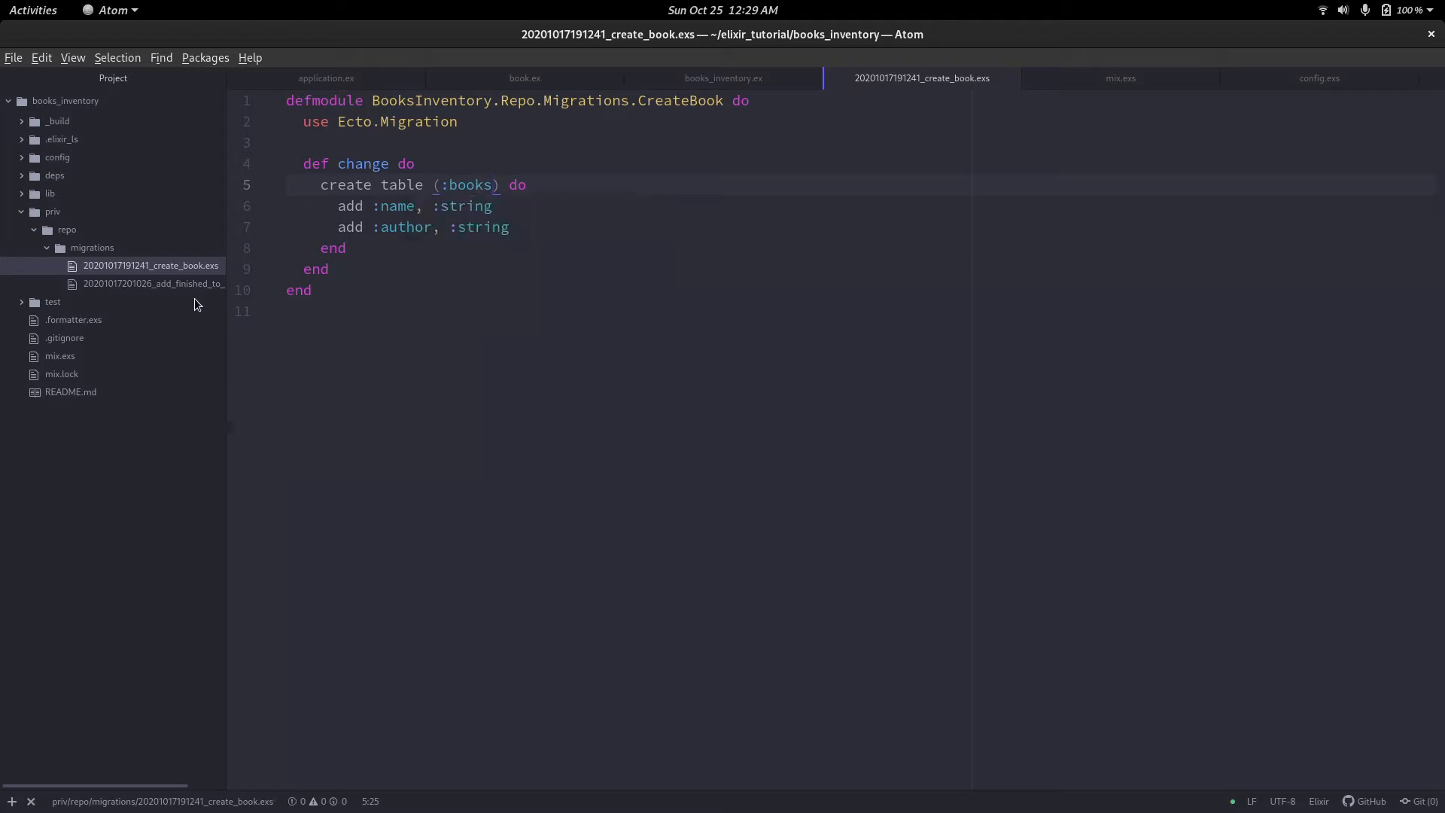
click(153, 283)
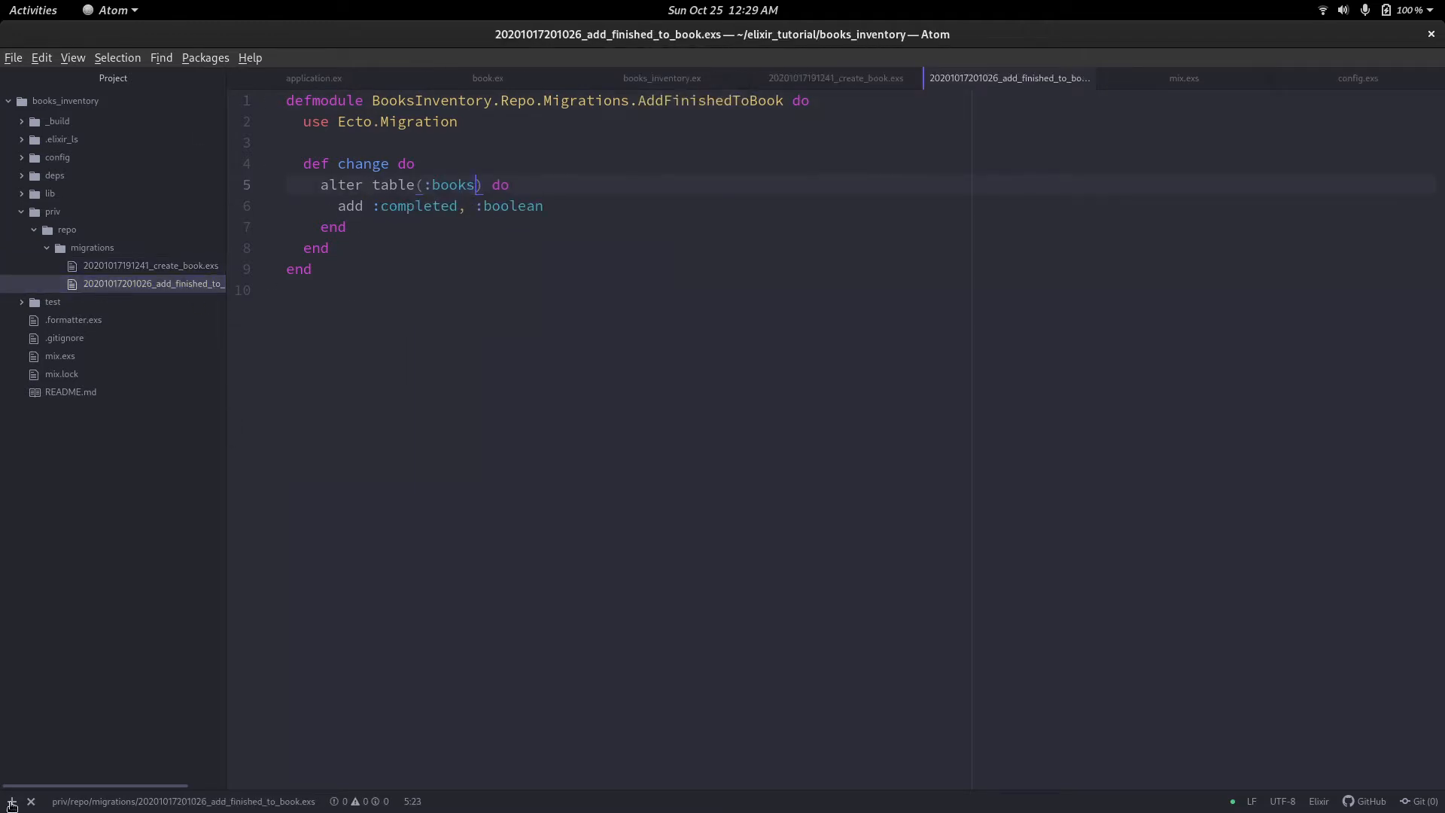
In a new terminal, run mix ecto.drop and then mix ecto.create.
click(11, 800)
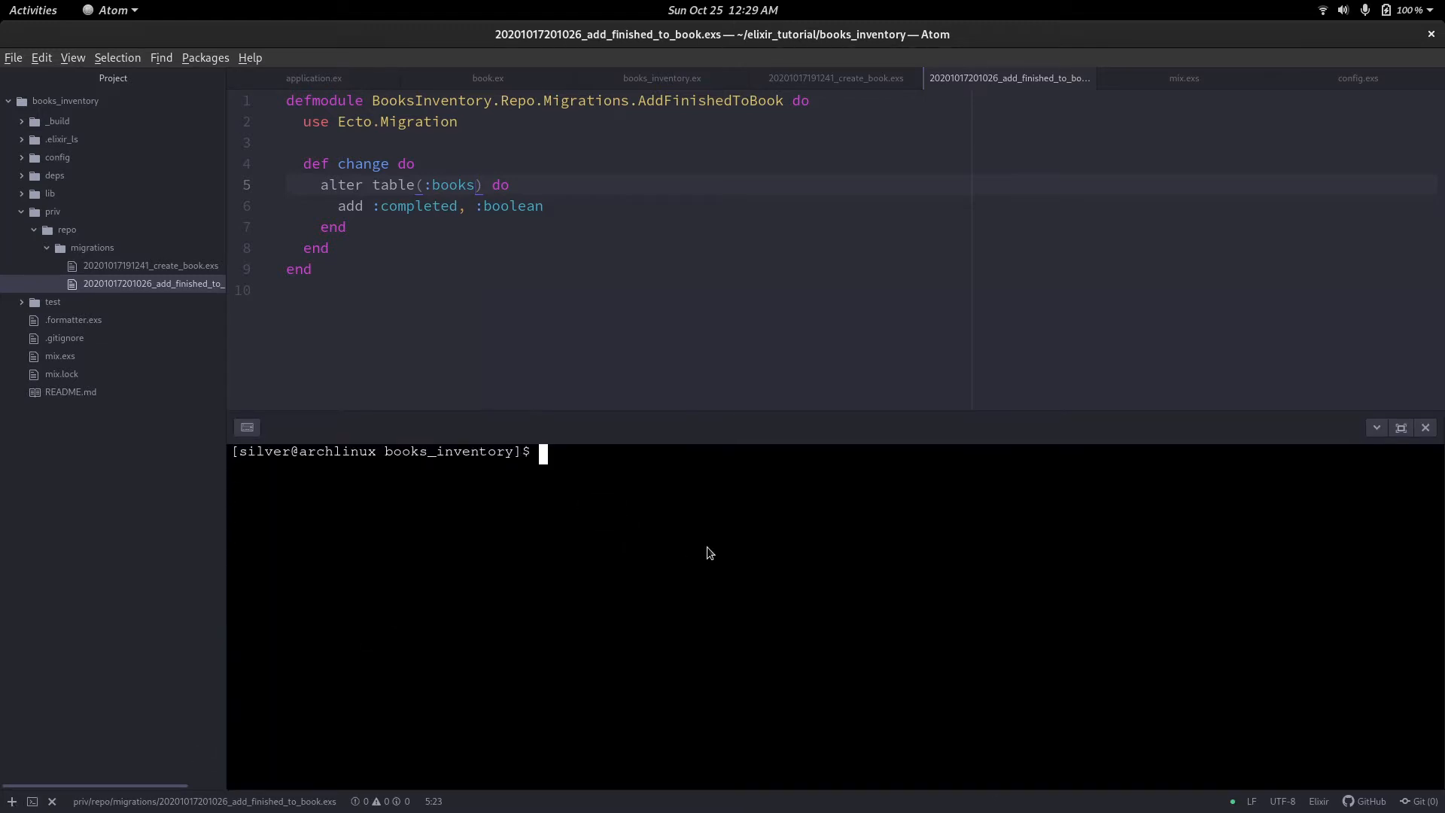
text(mix ec)
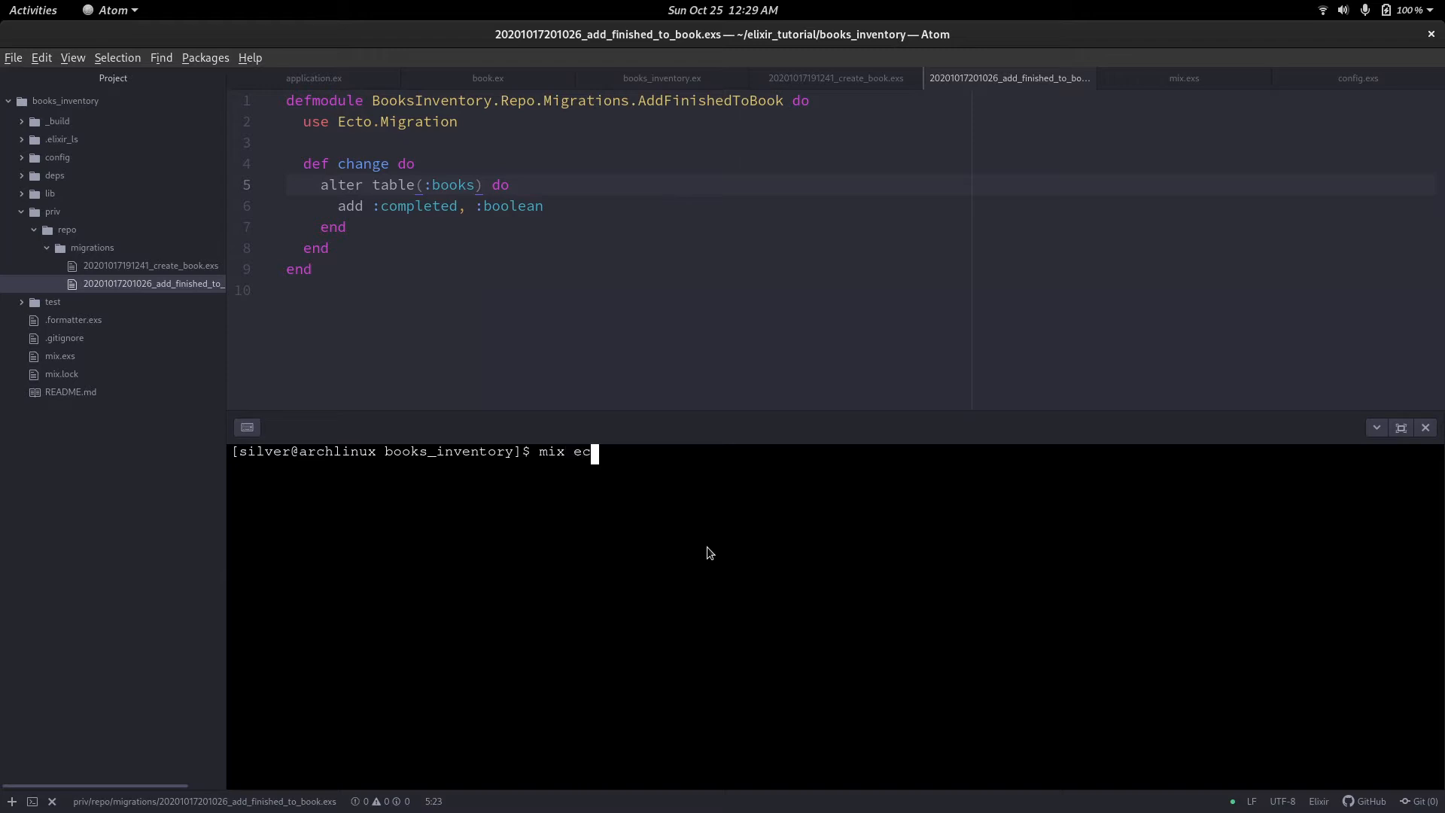
text(to.drop)
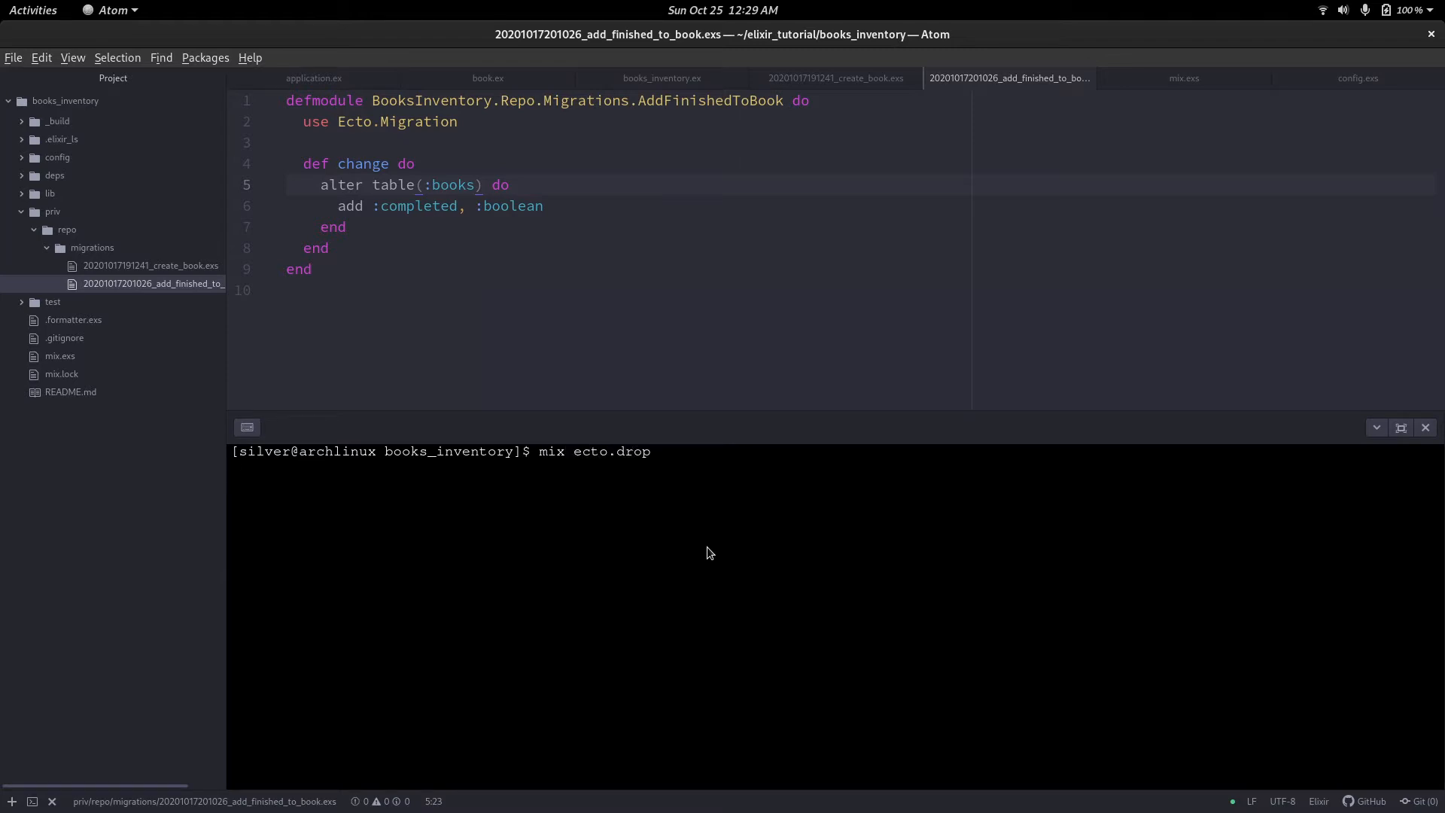
key(Return)
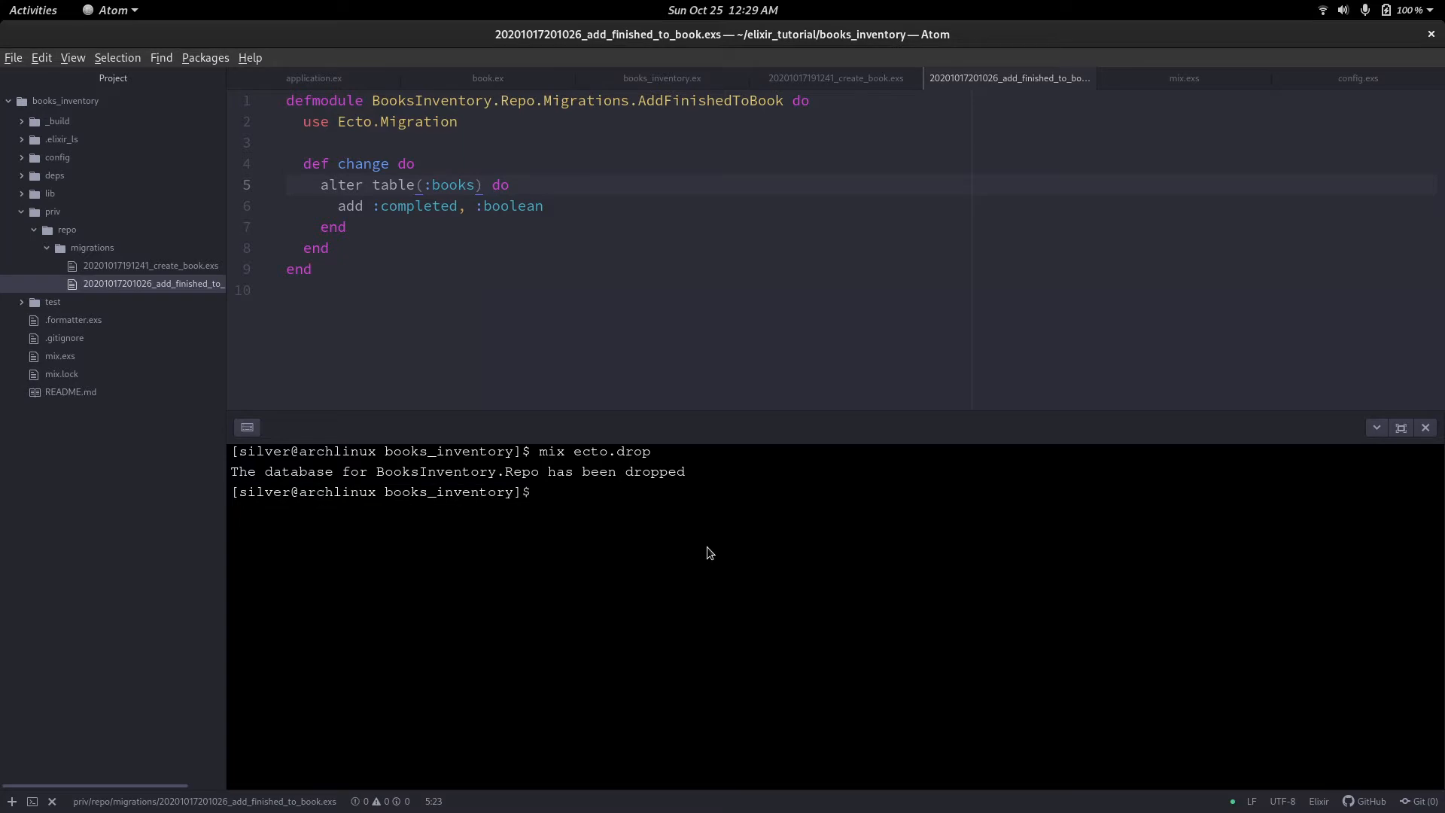
mouse_move(280, 469)
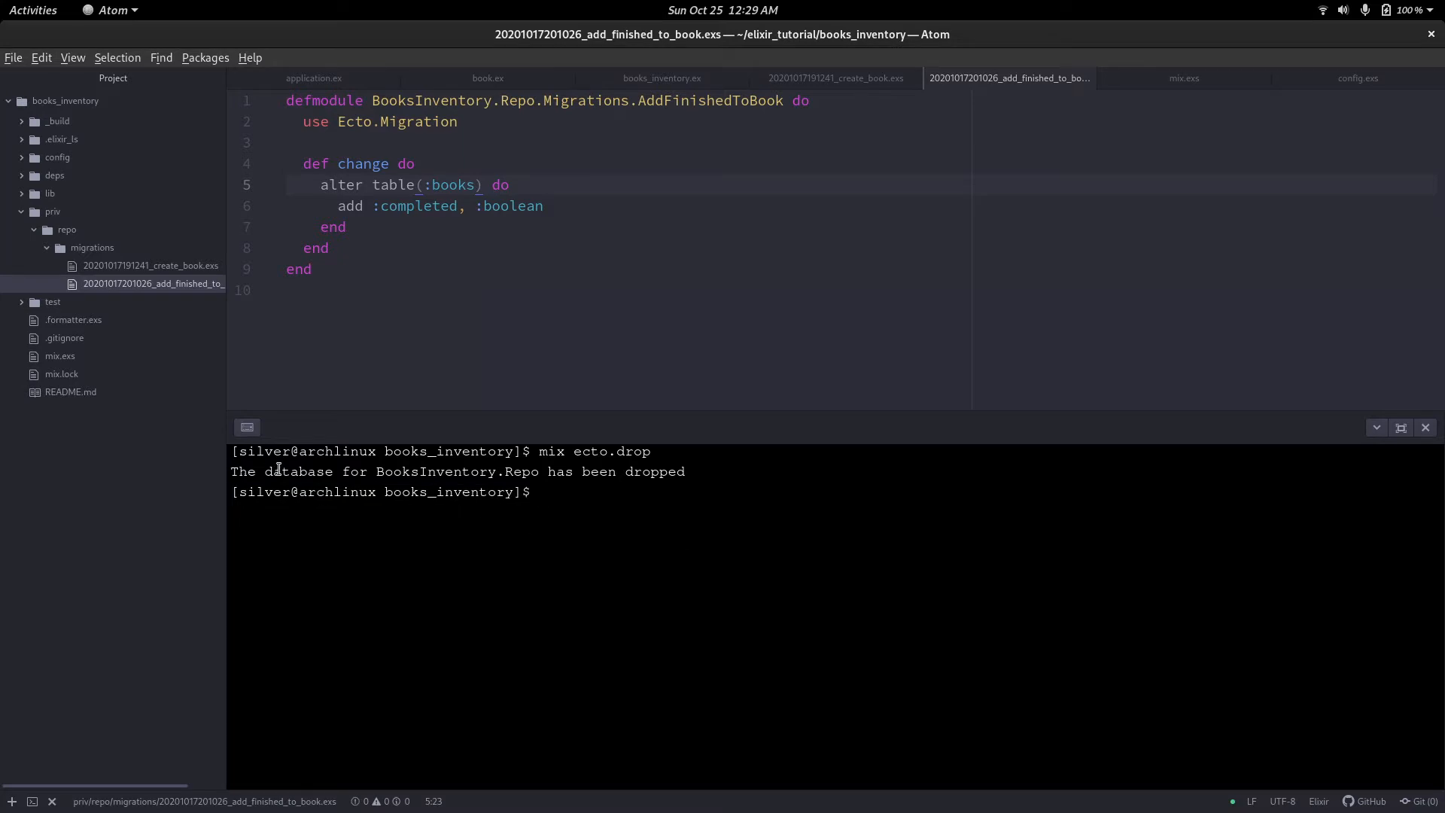
mouse_move(598, 538)
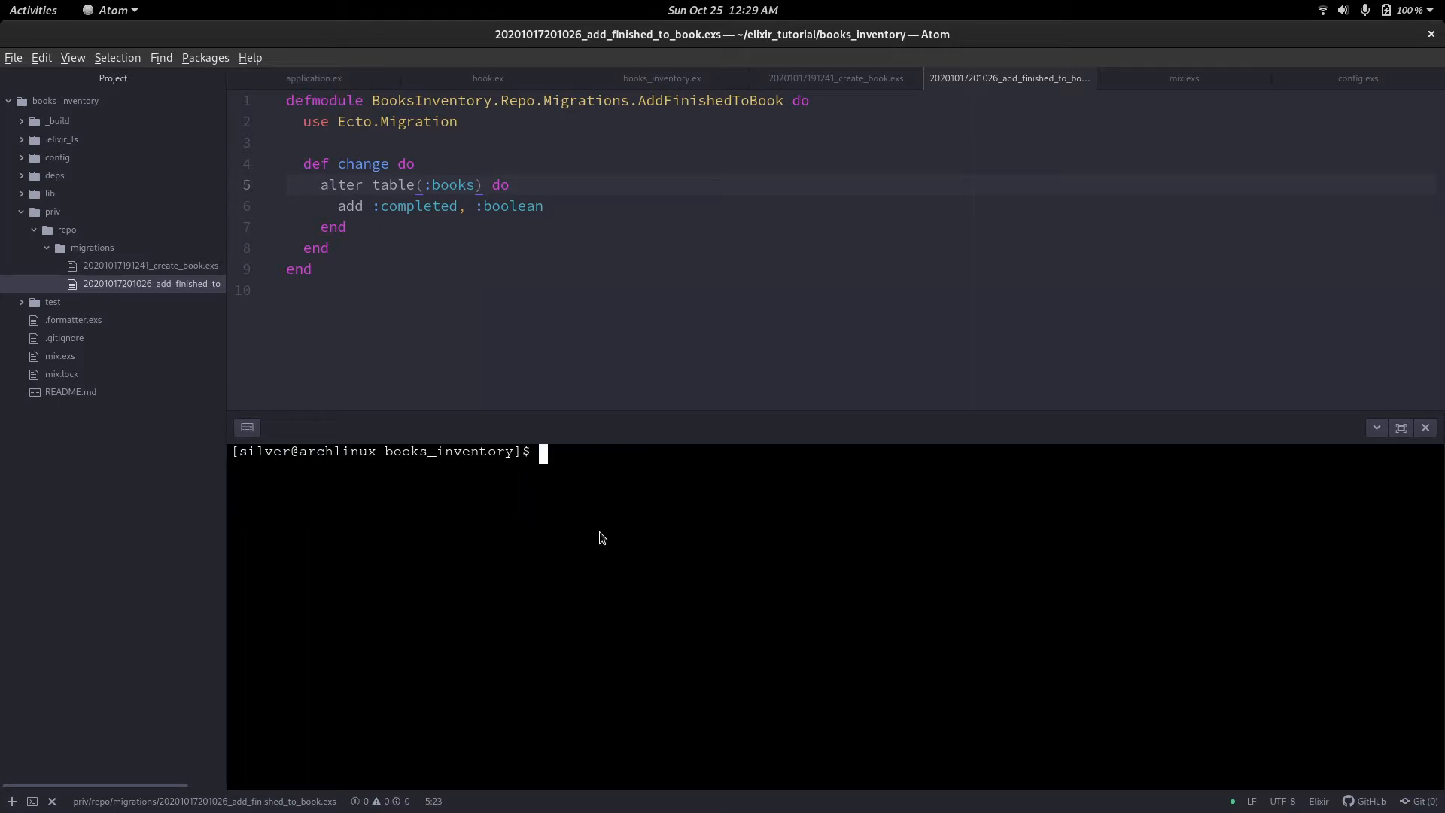
text(mix ecto)
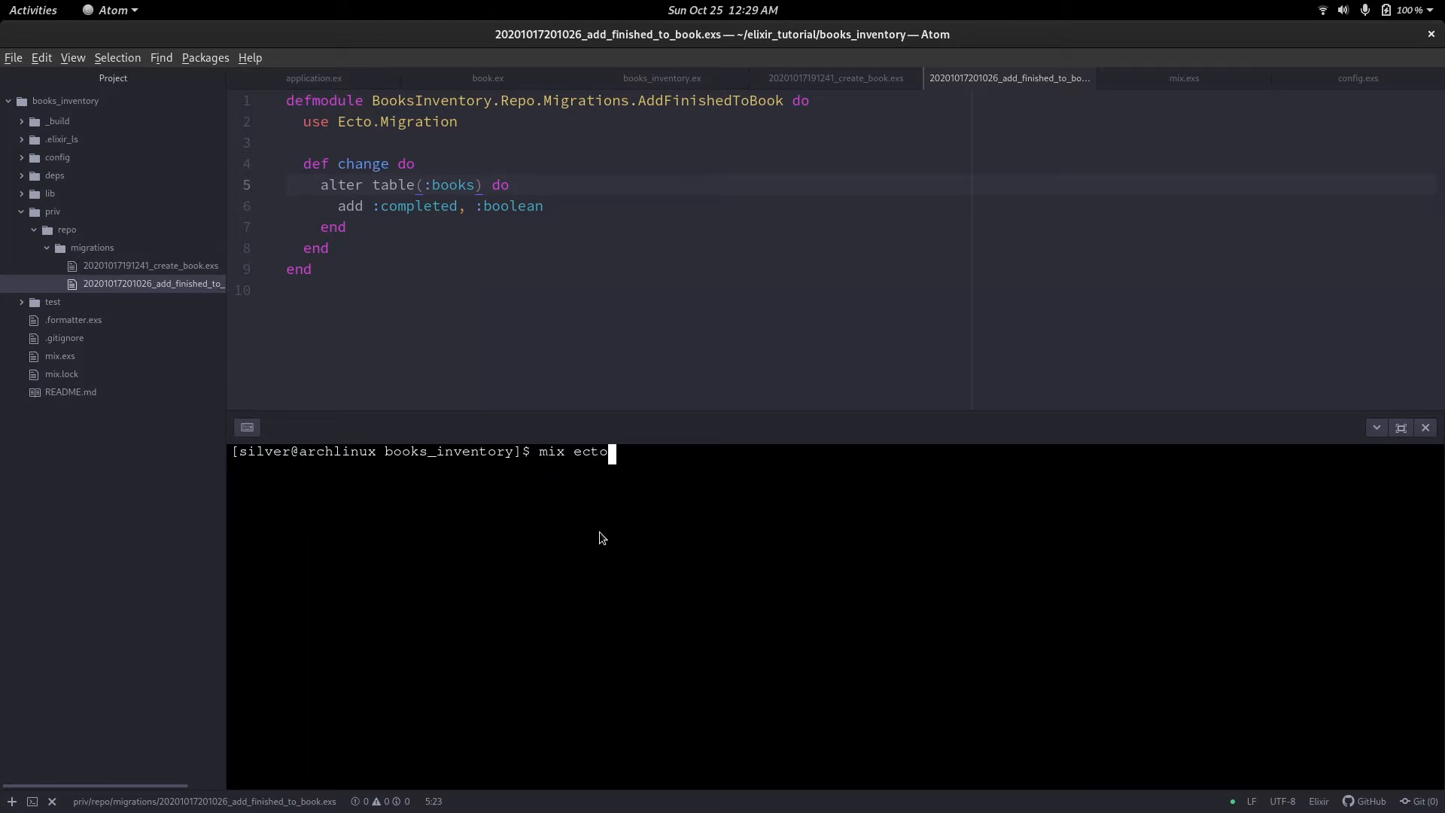
key(Return)
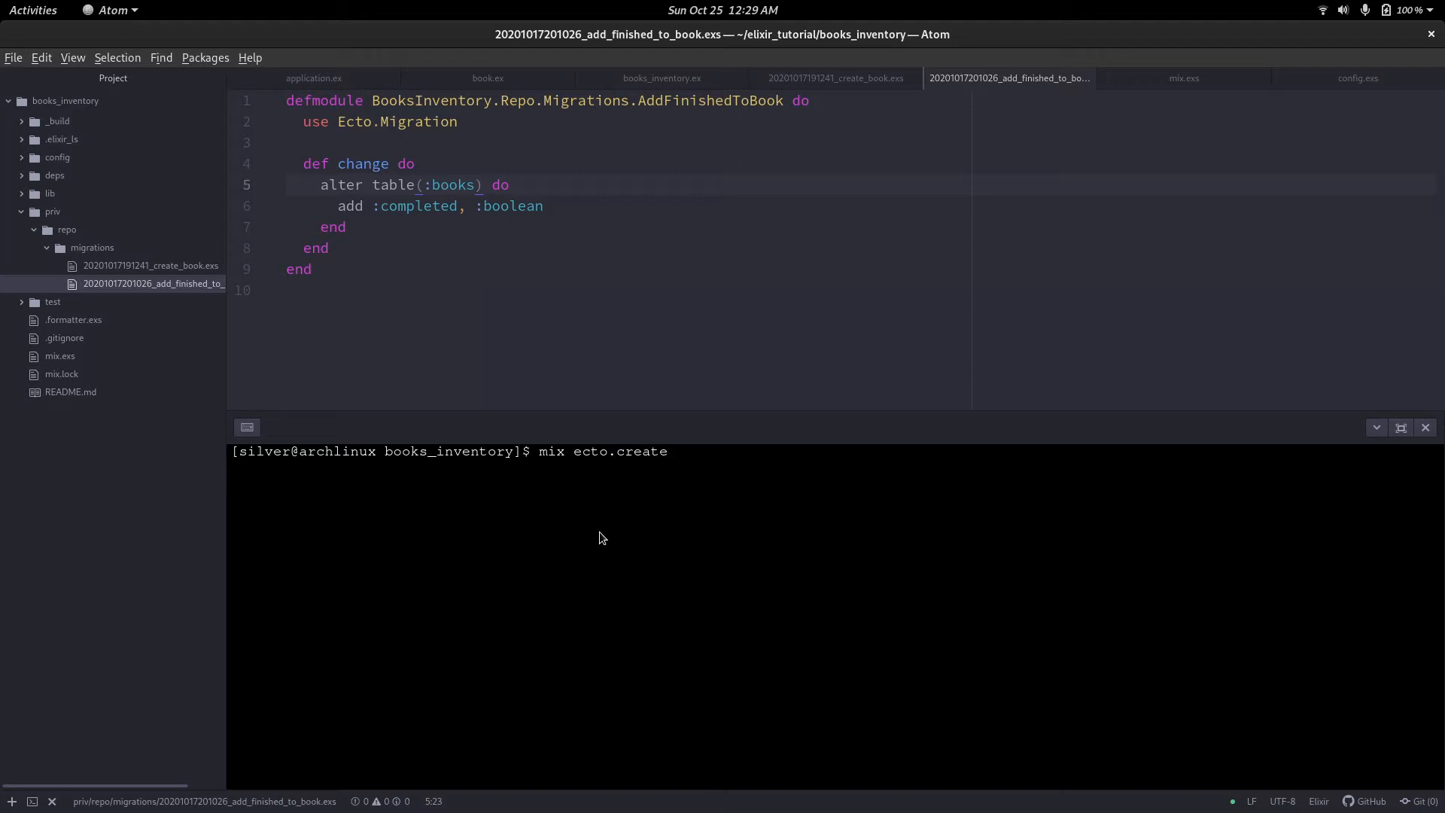
key(Return)
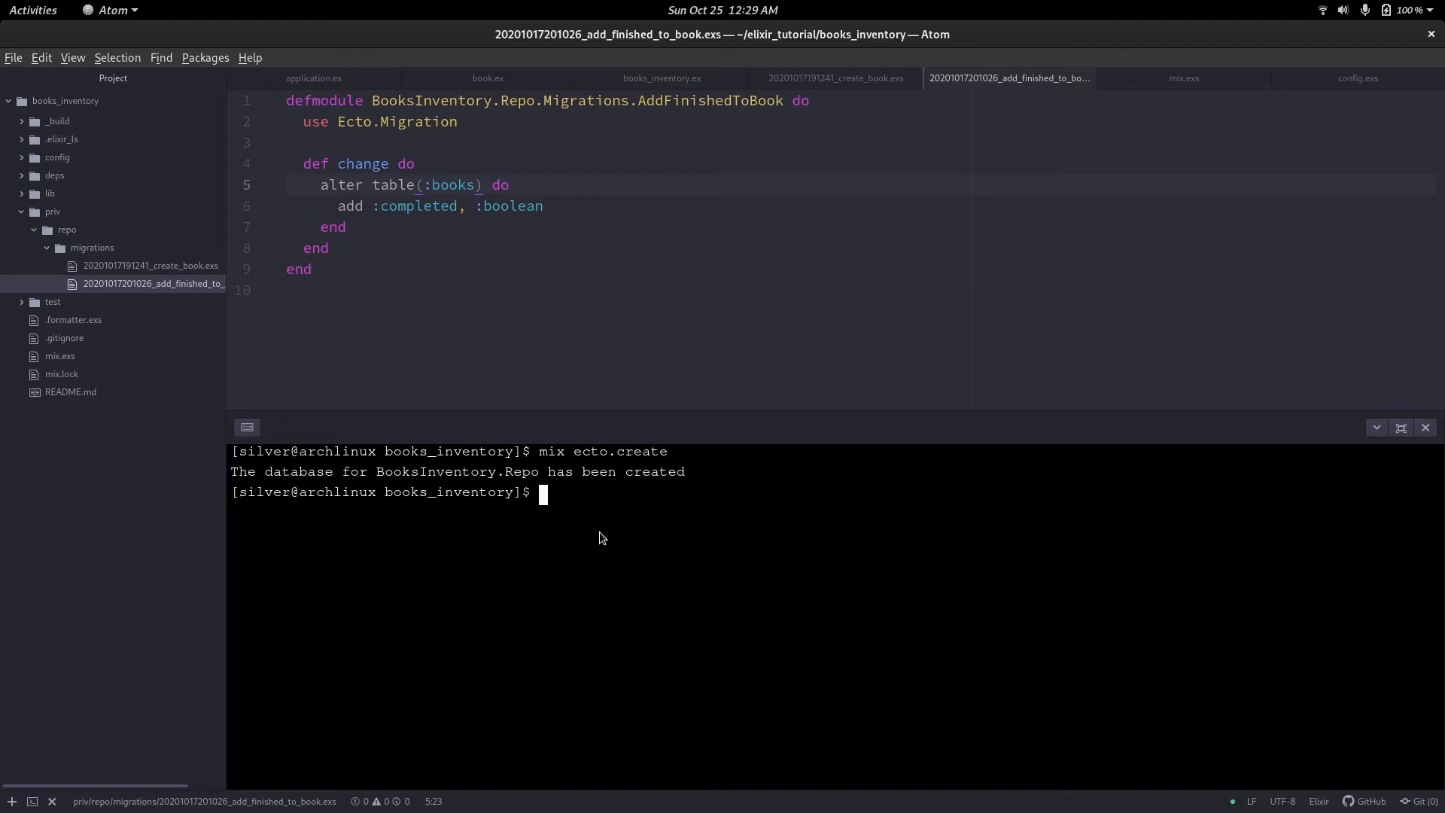
Clear the terminal and run mix ecto.migrate to create and alter the books table.
text(clear)
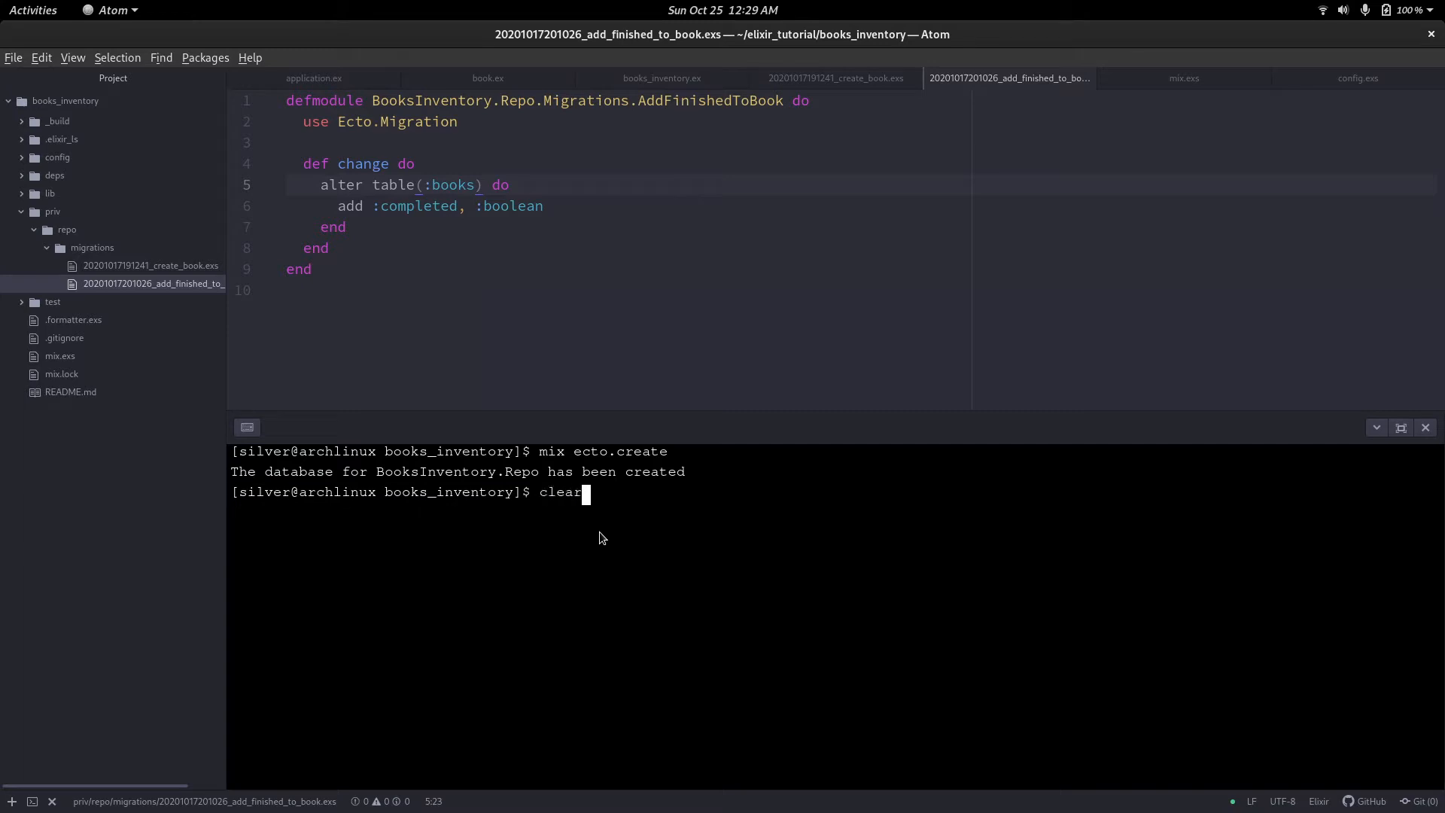
key(Return)
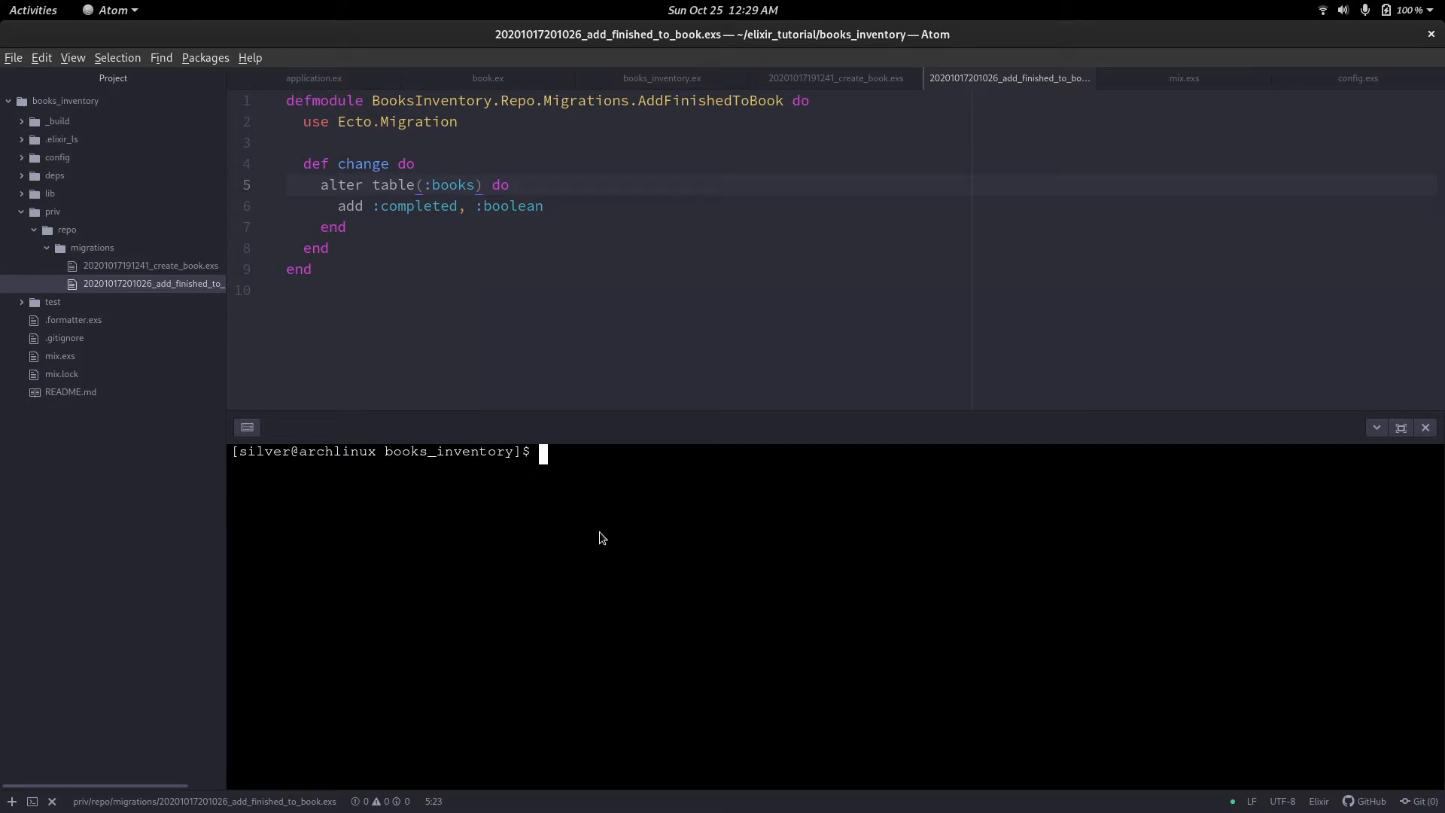
text(mix ecto.migrate)
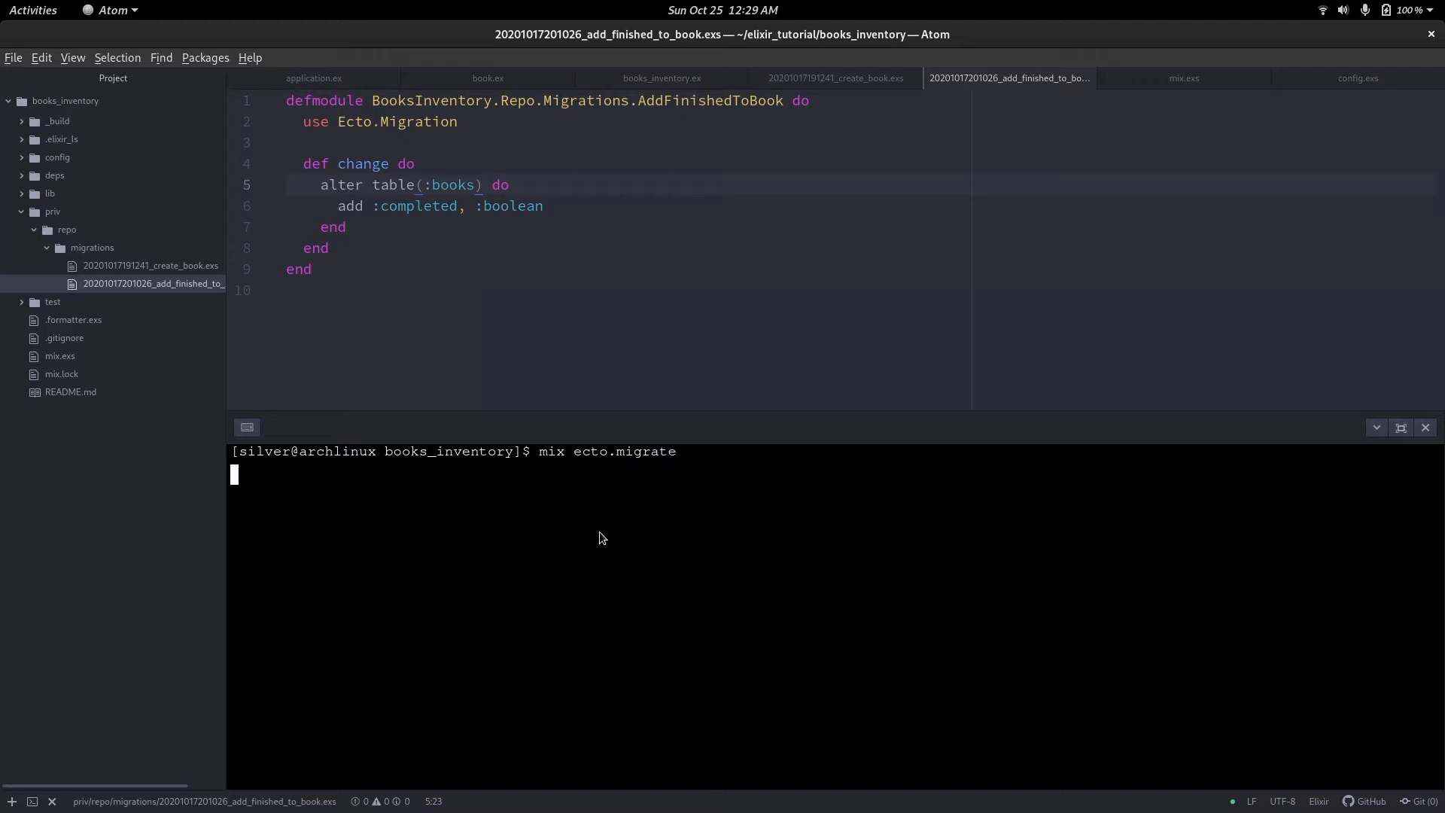
key(Return)
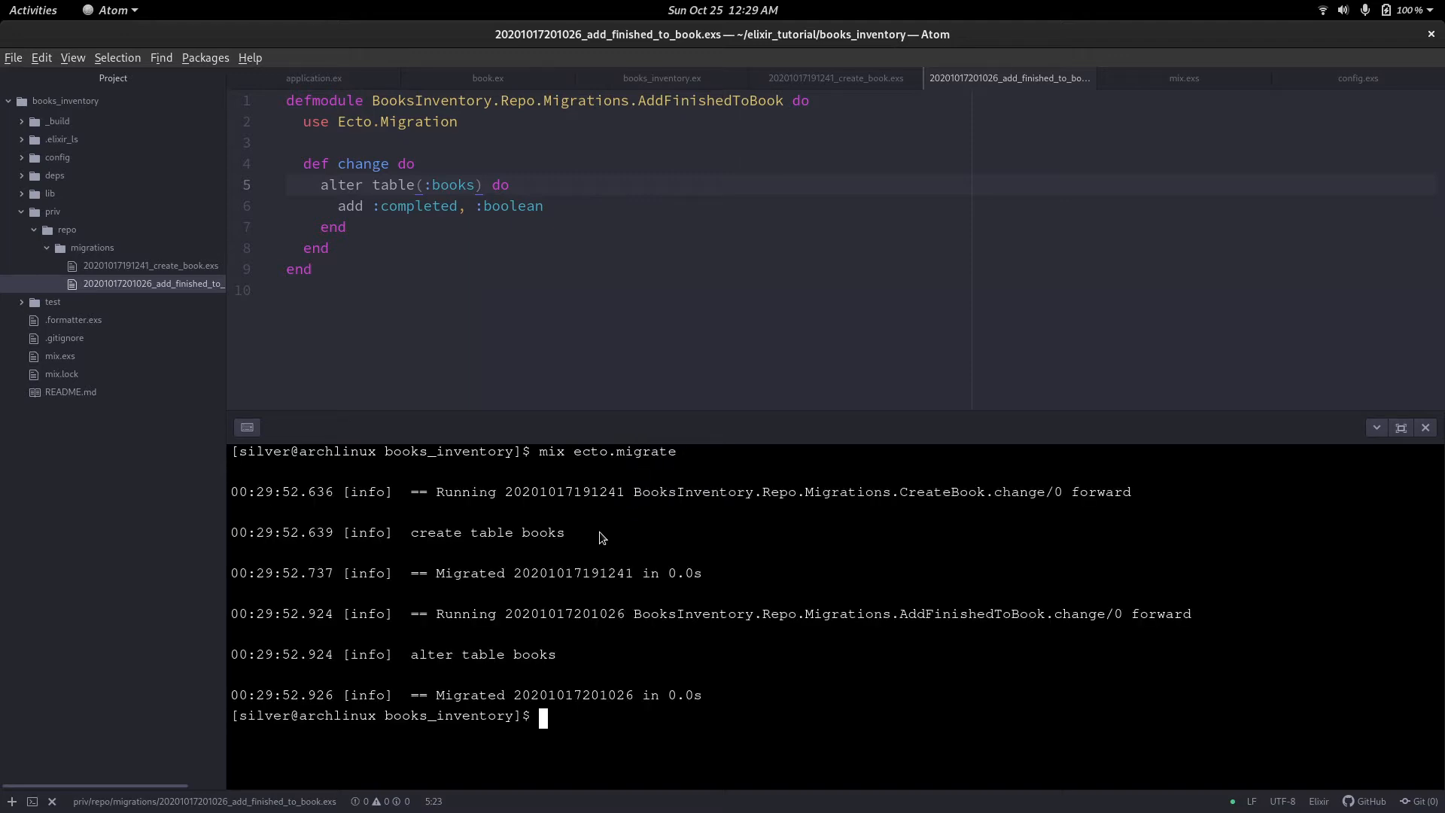
double_click(542, 532)
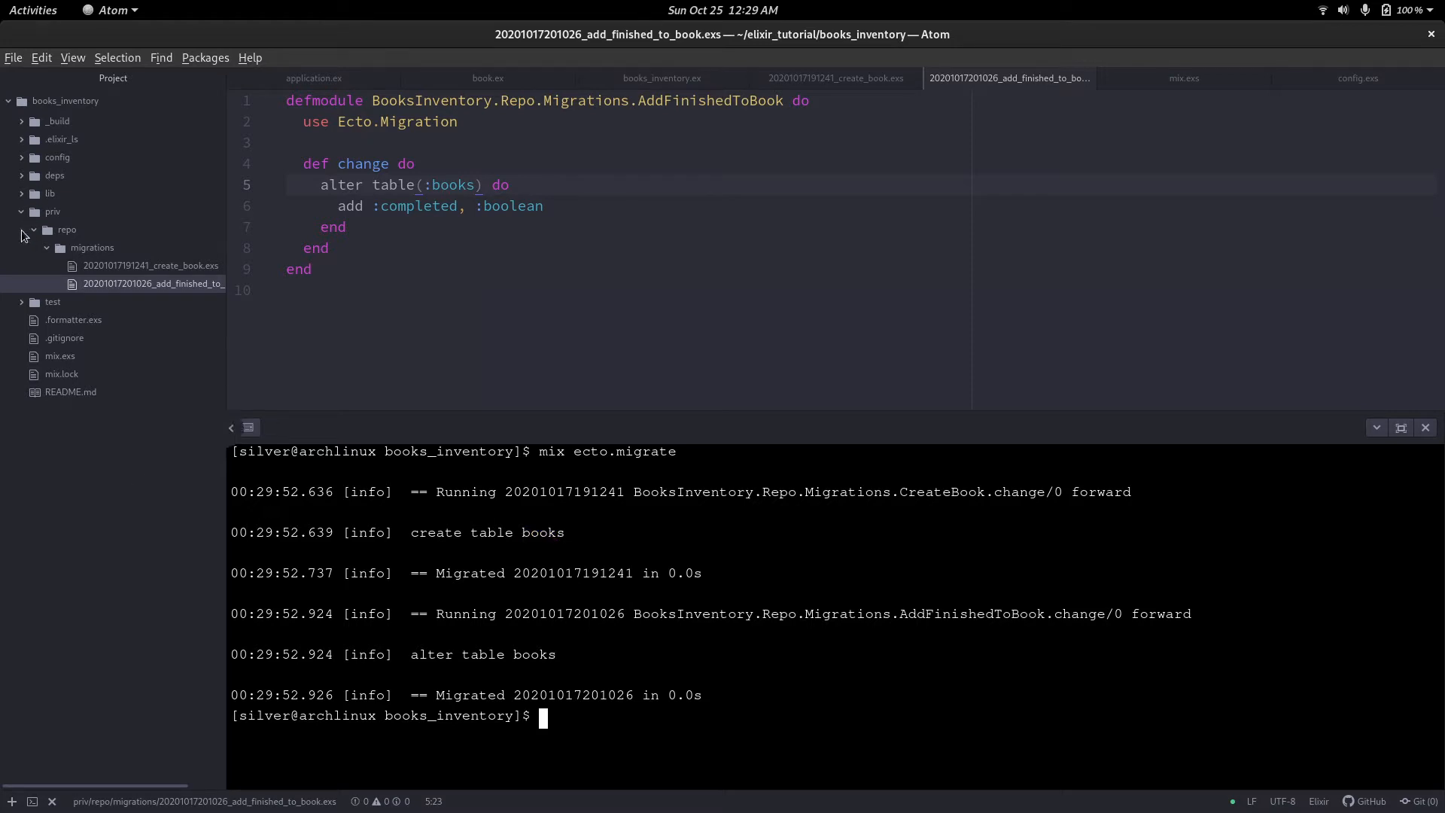
Rename the Book schema table in book.ex from "book" to "books" and save.
click(52, 210)
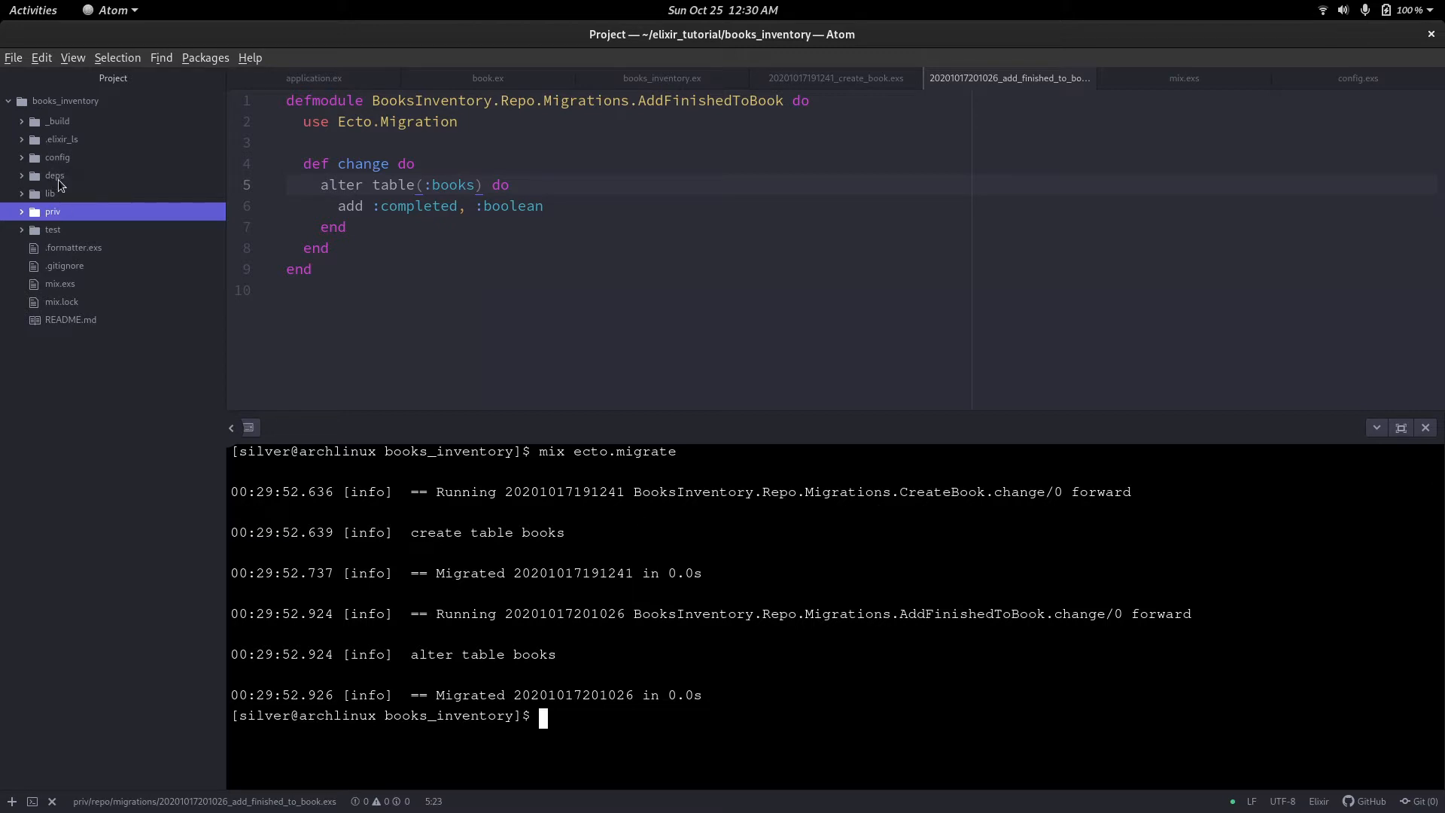
click(49, 193)
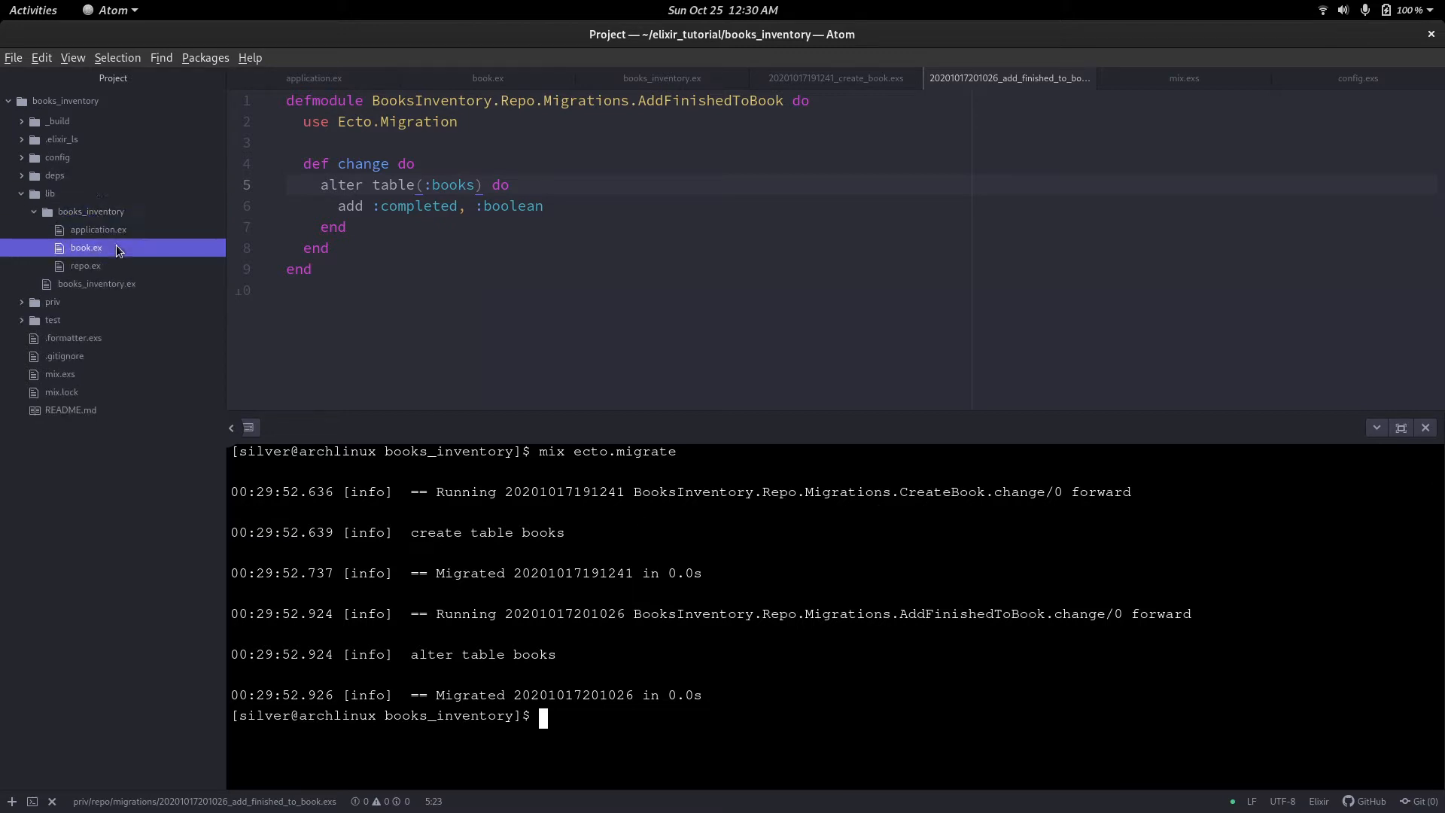
click(86, 247)
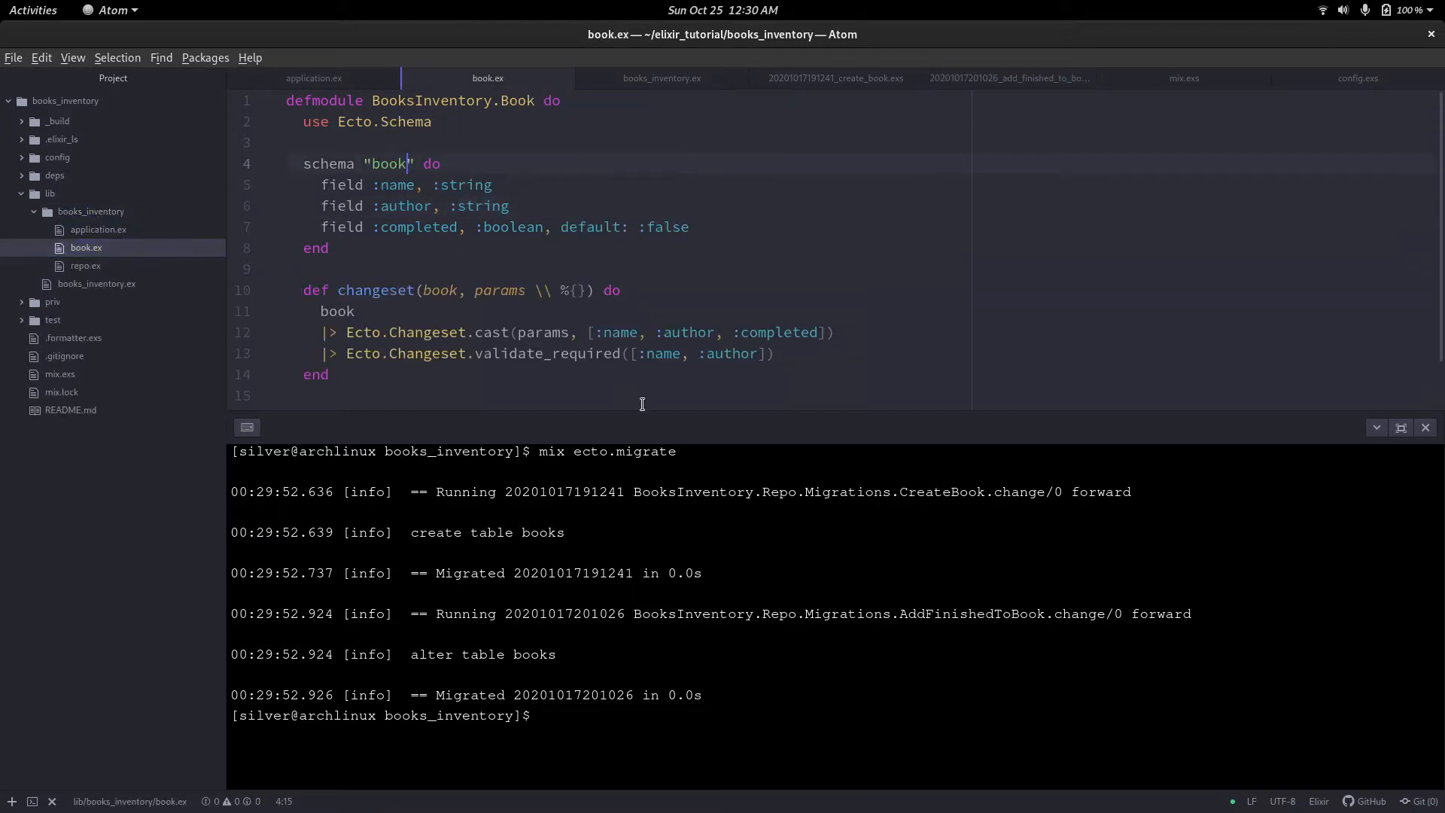
text(s)
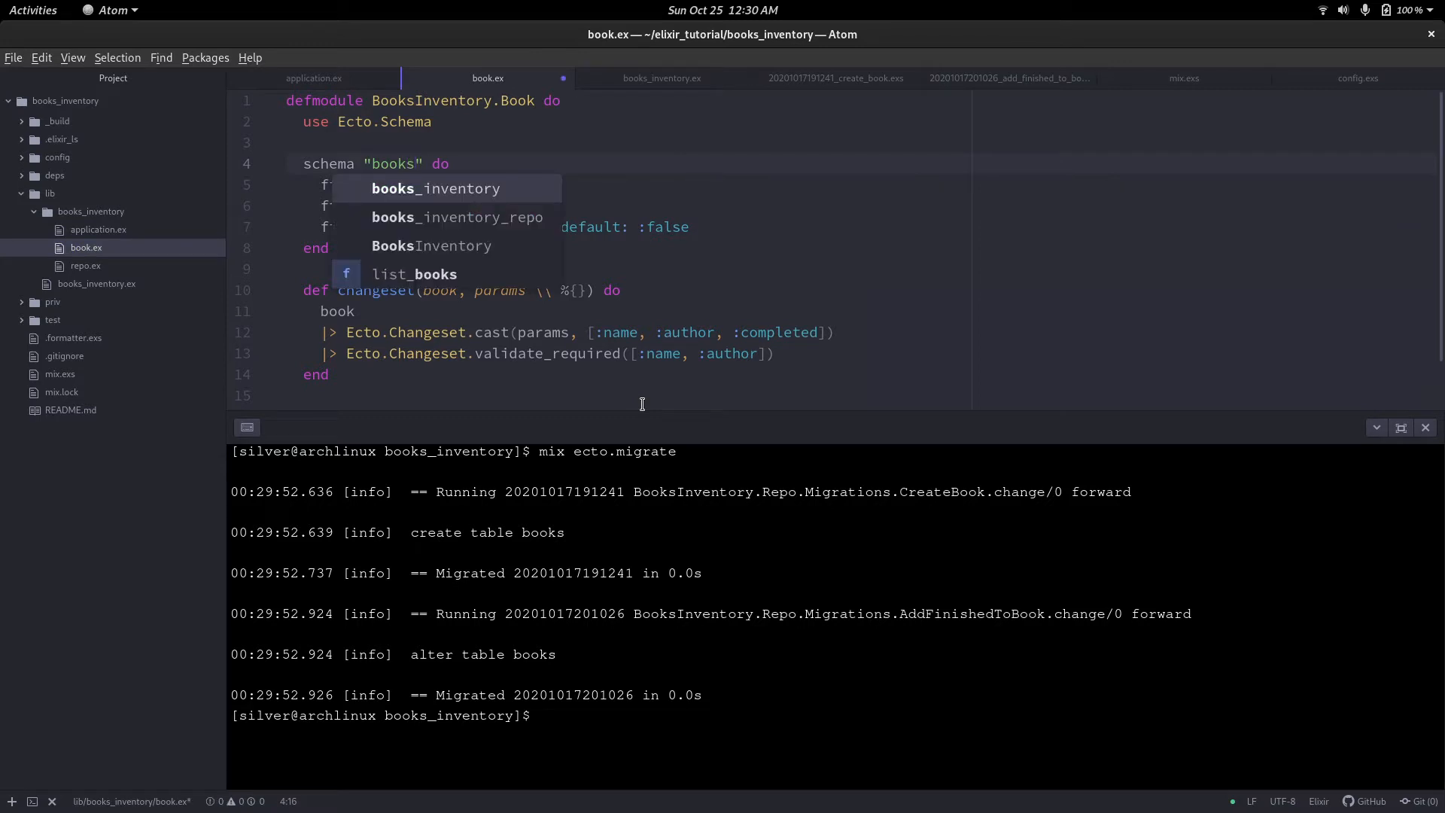
key(Escape)
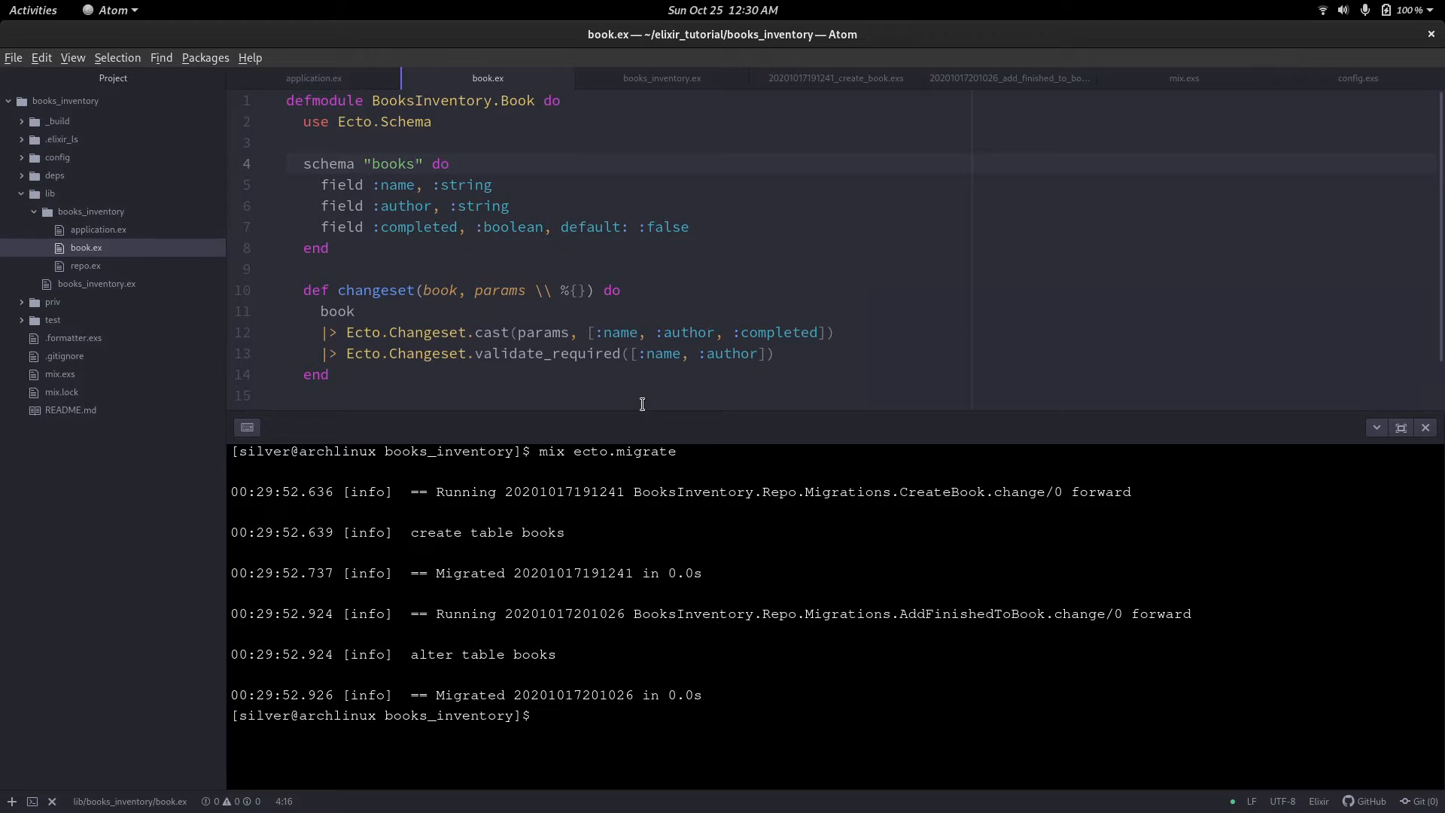
text(clear)
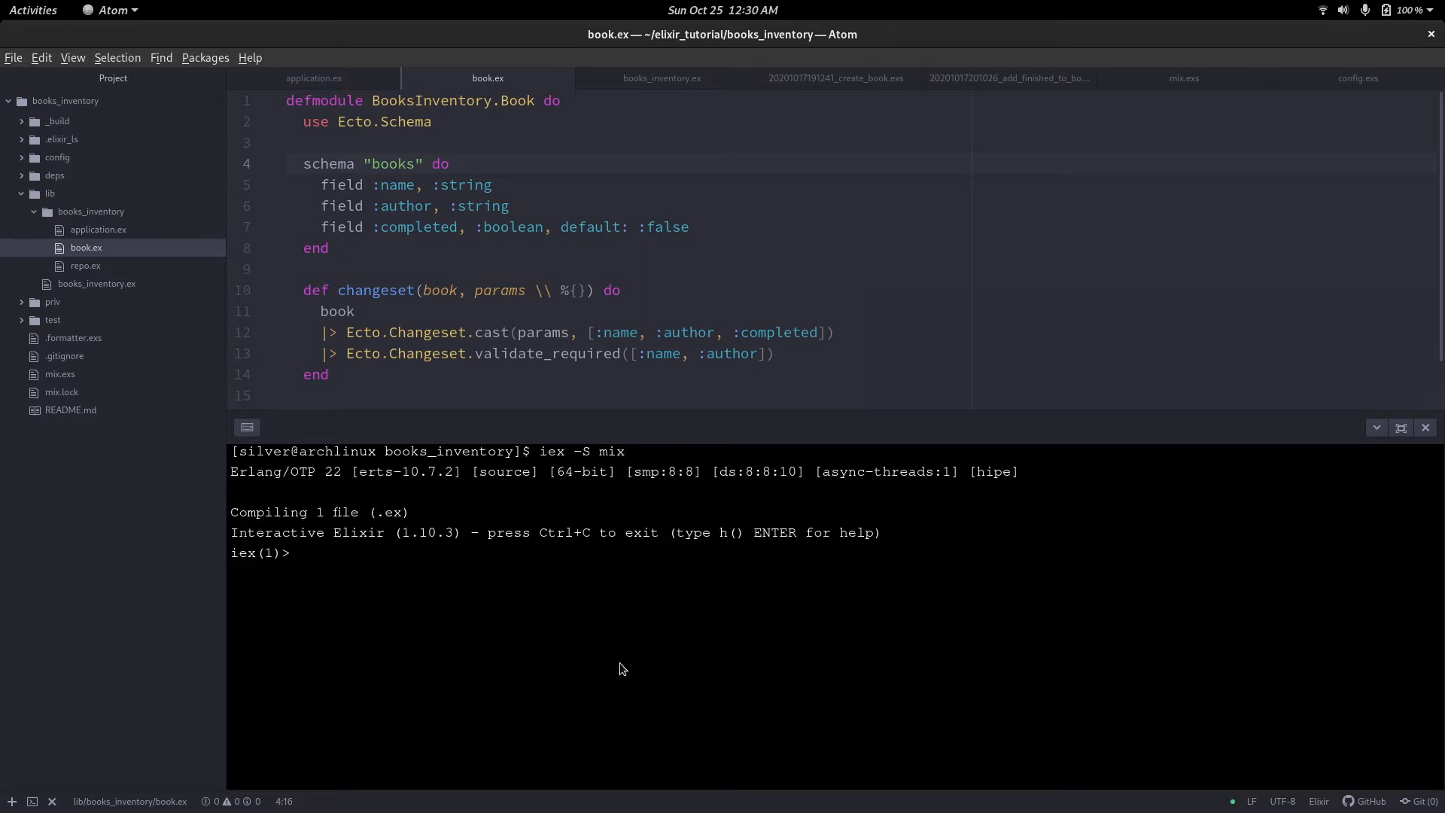
Start BooksInventory and add Rich Dad, Poor Dad by Robert Kiyoshi as finished.
text(BooksInventory)
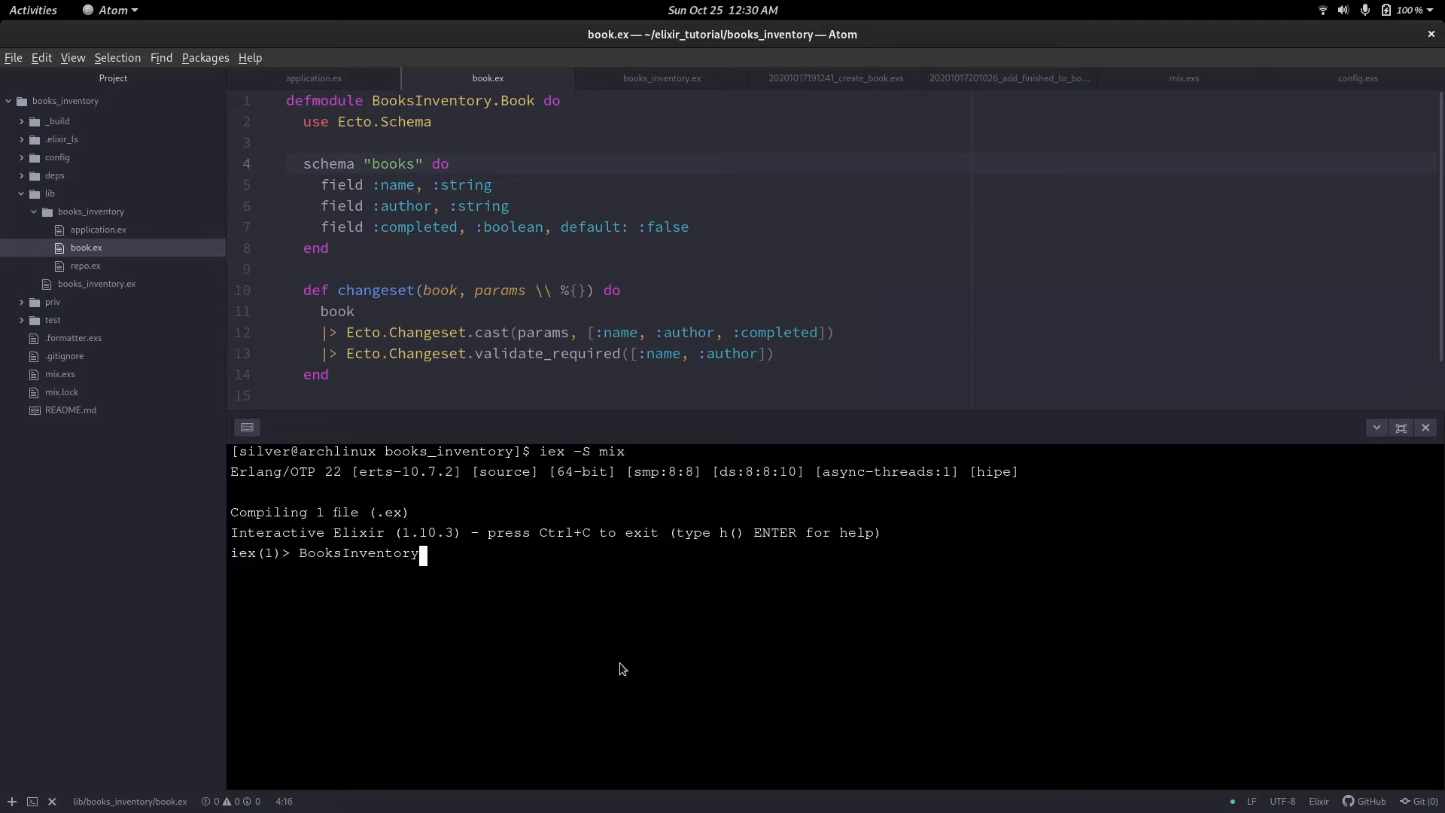
key(Return)
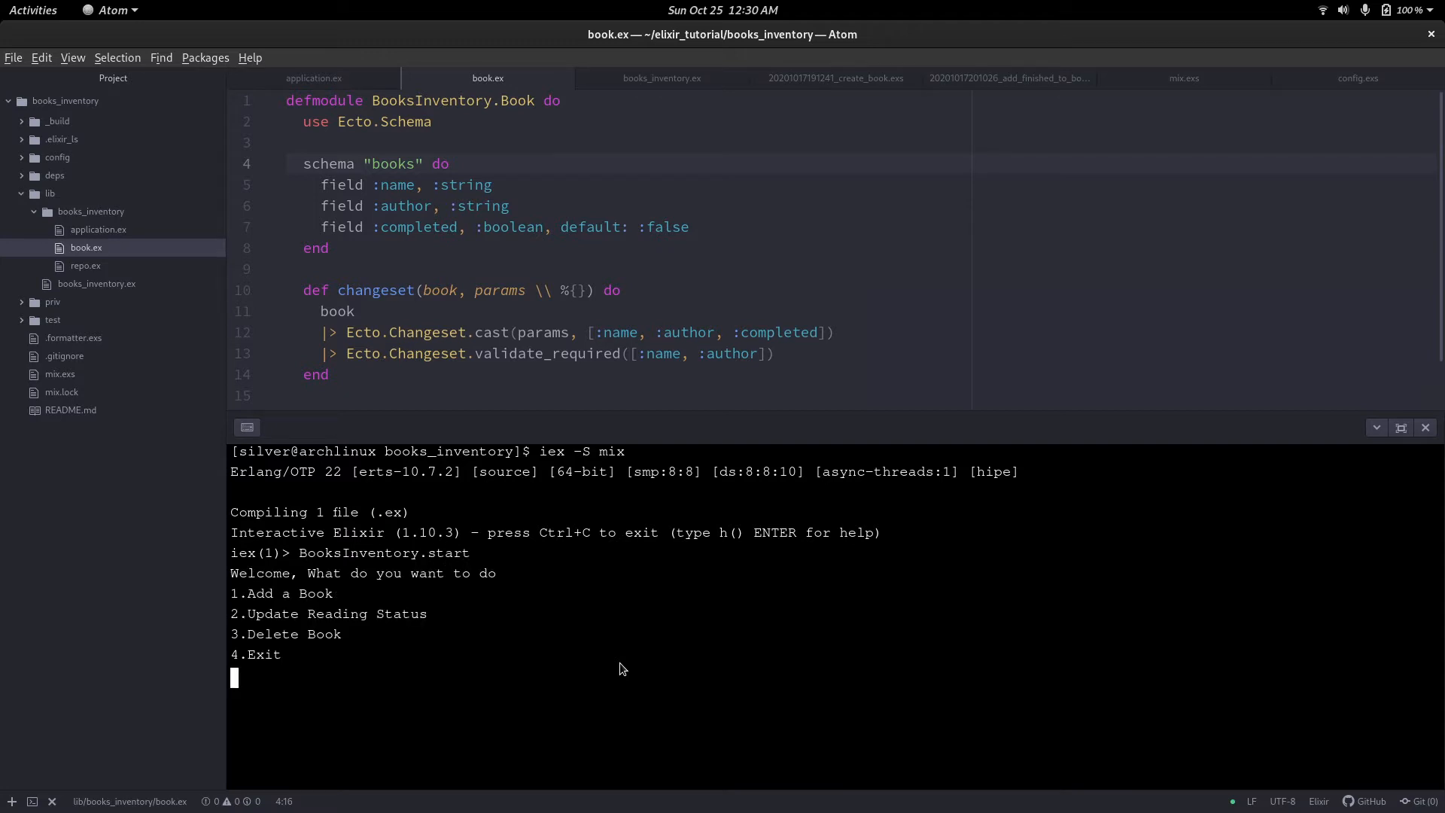
text(1)
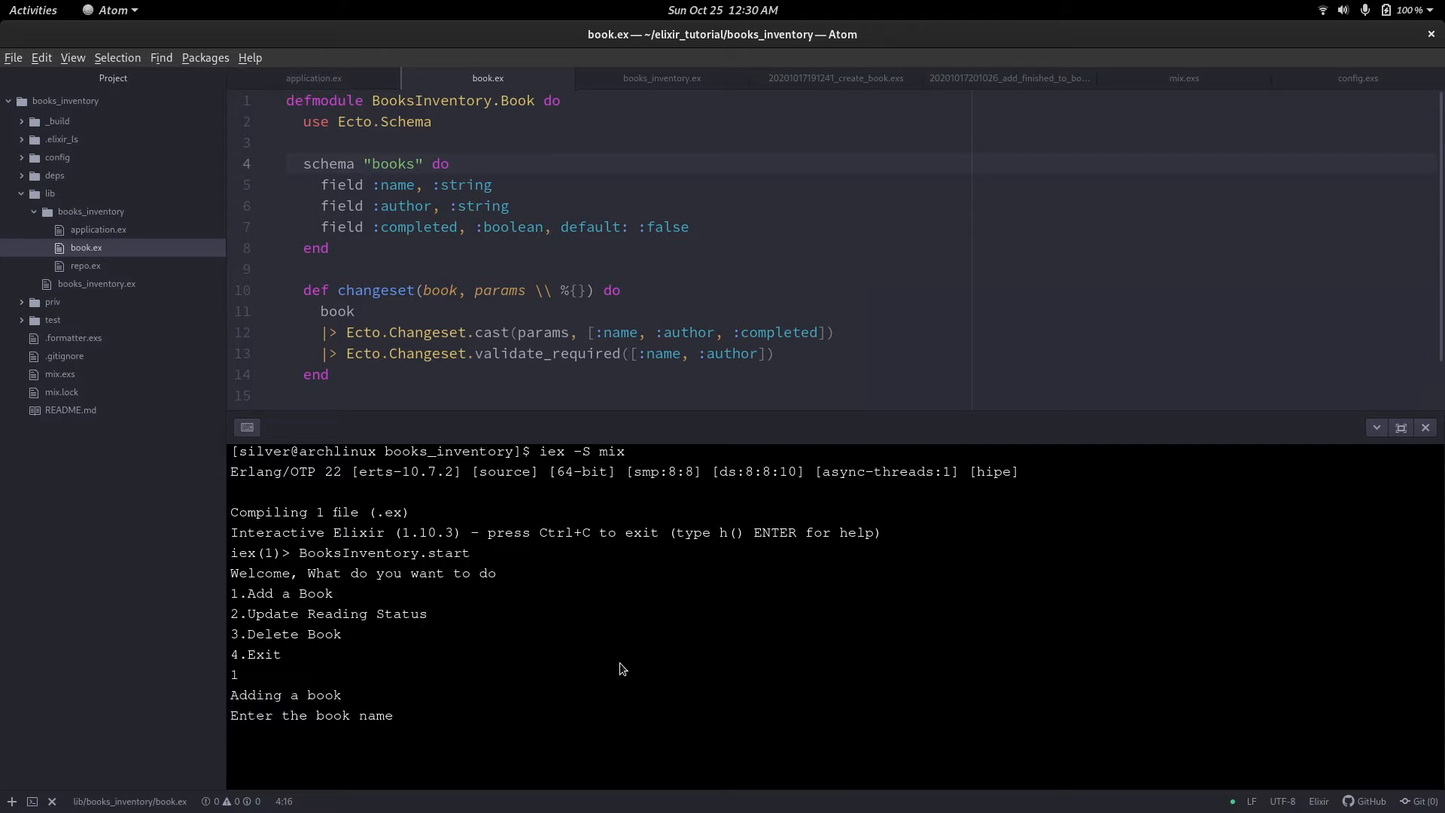
text(Rich)
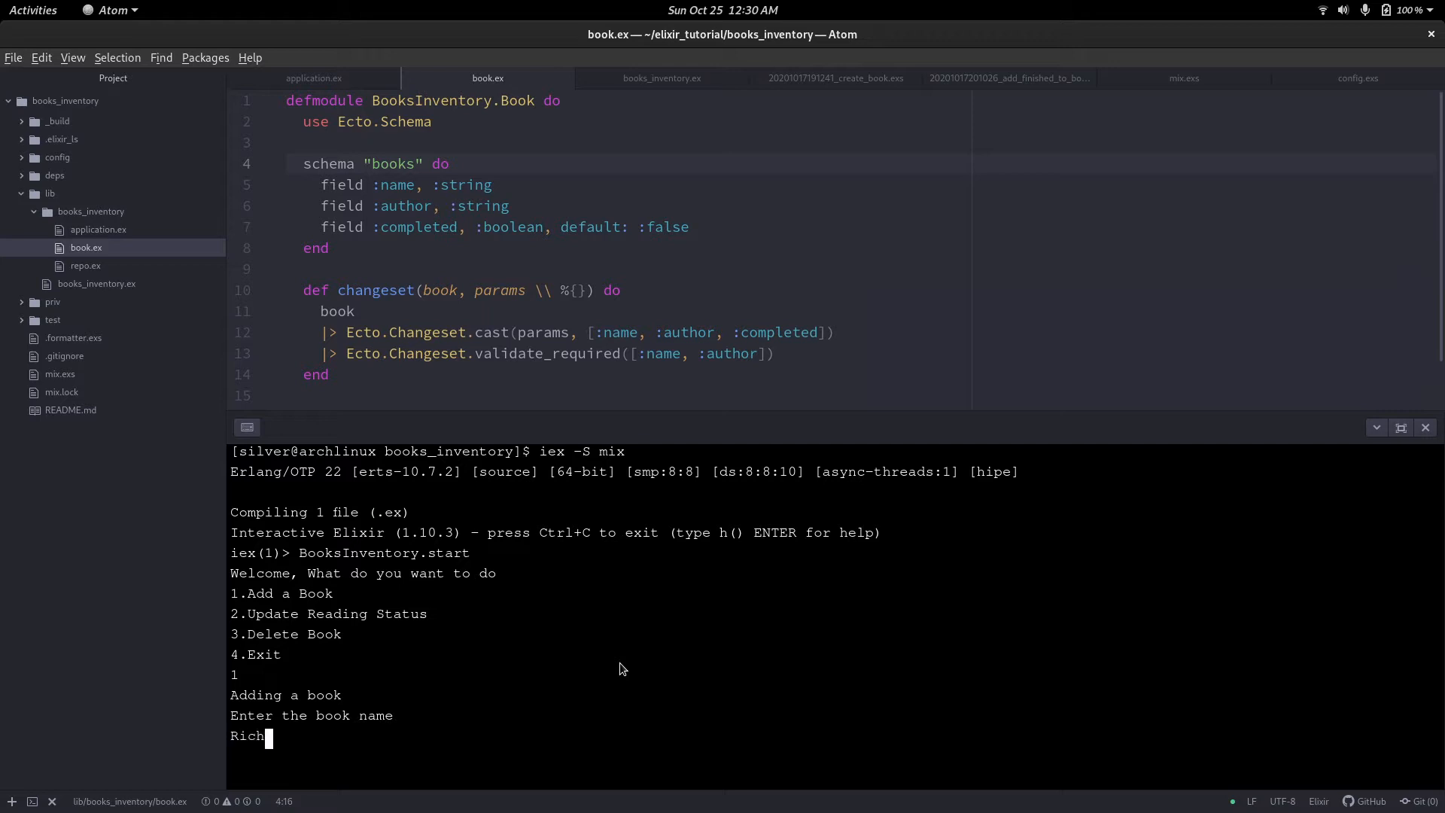
text(Dad, P)
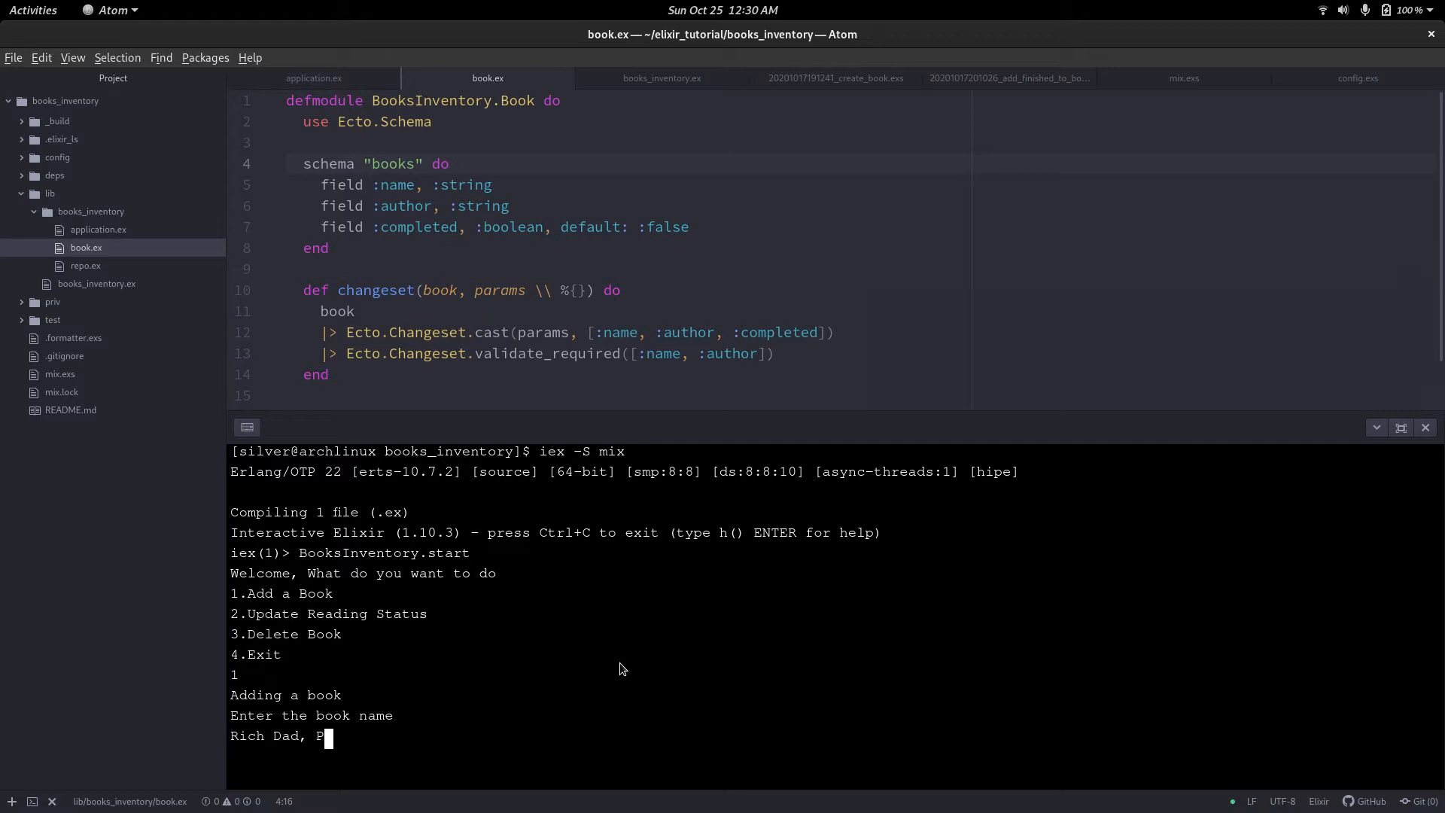
text(oor Dad)
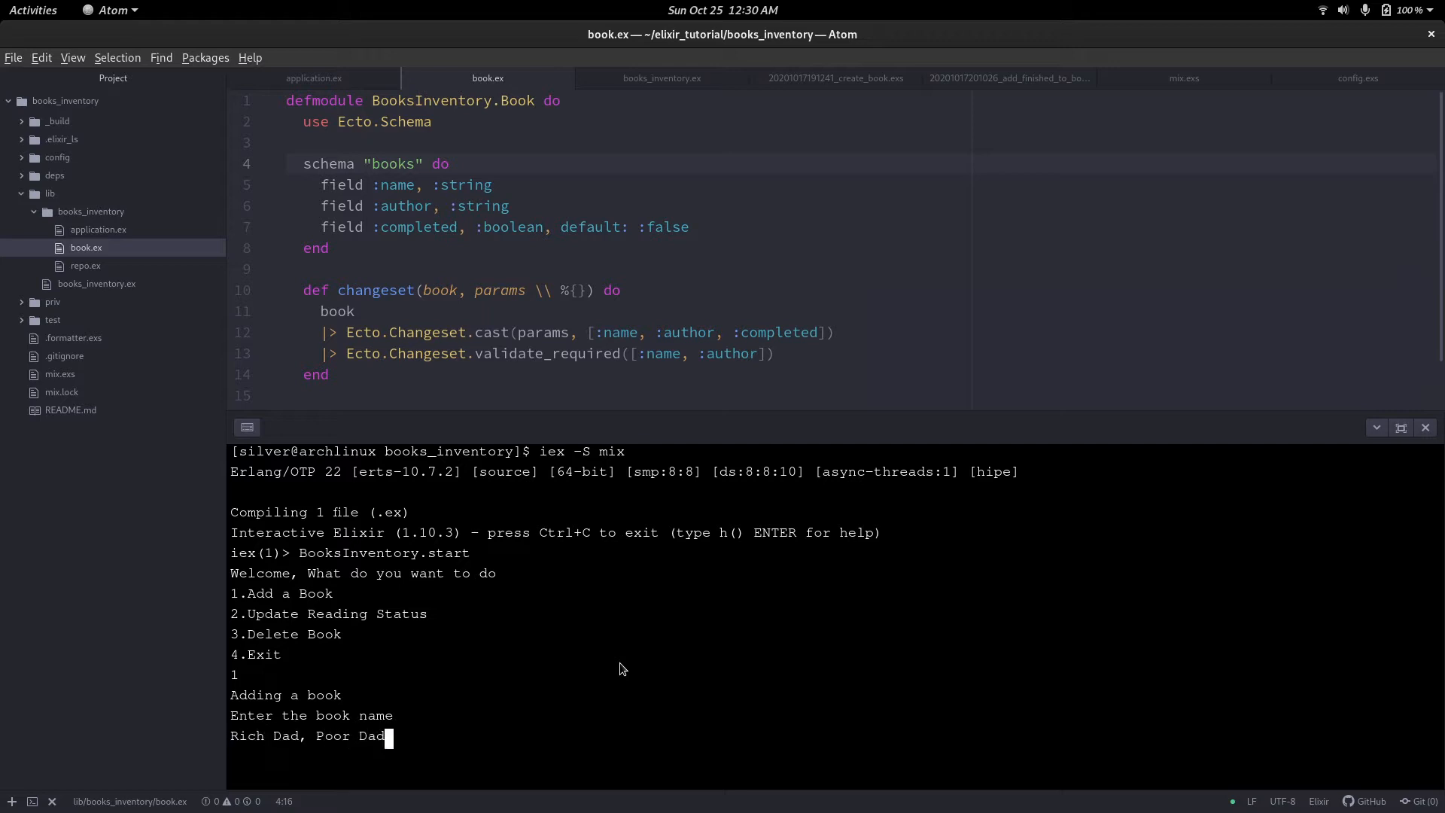
key(Return)
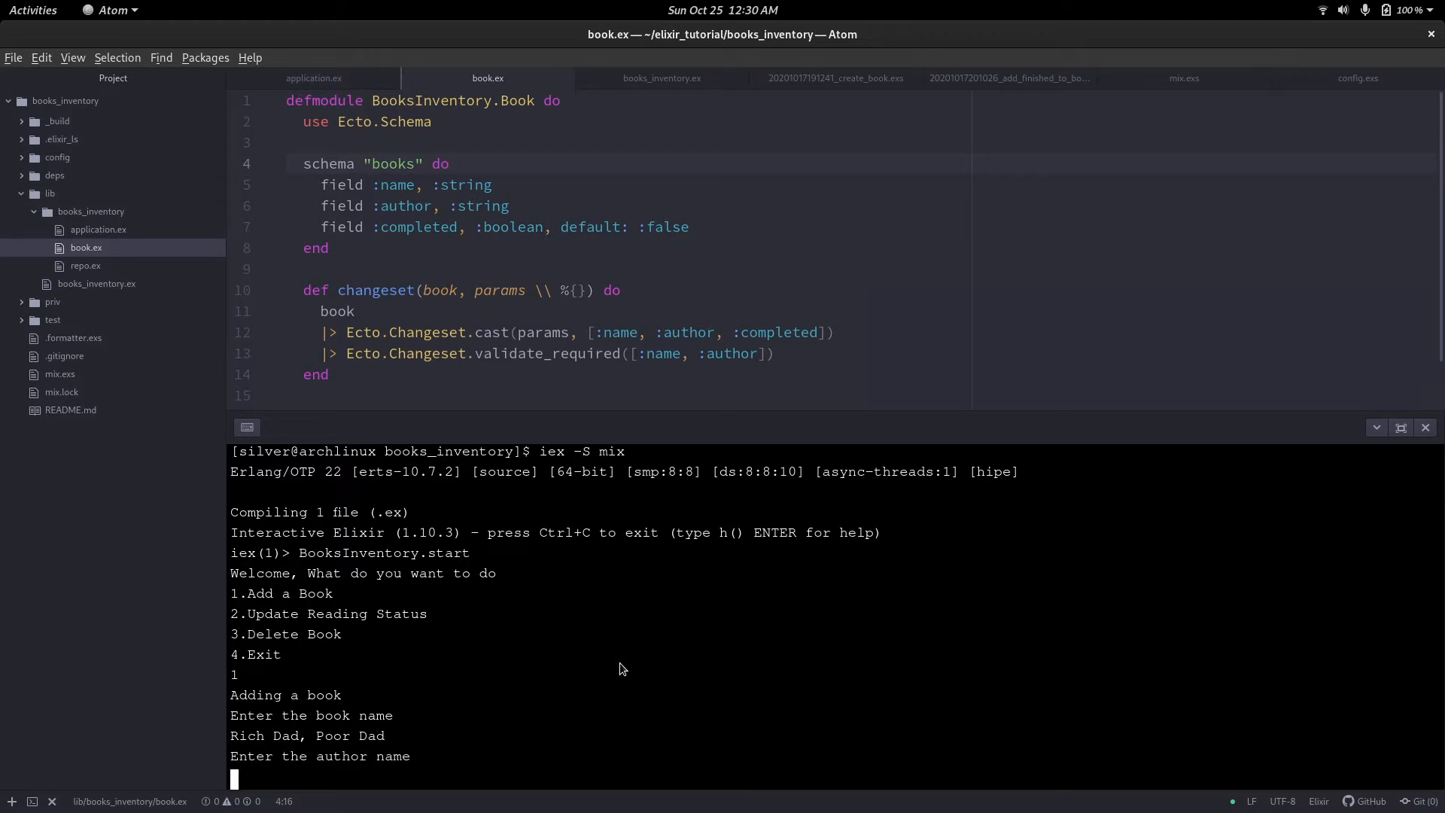
text(R)
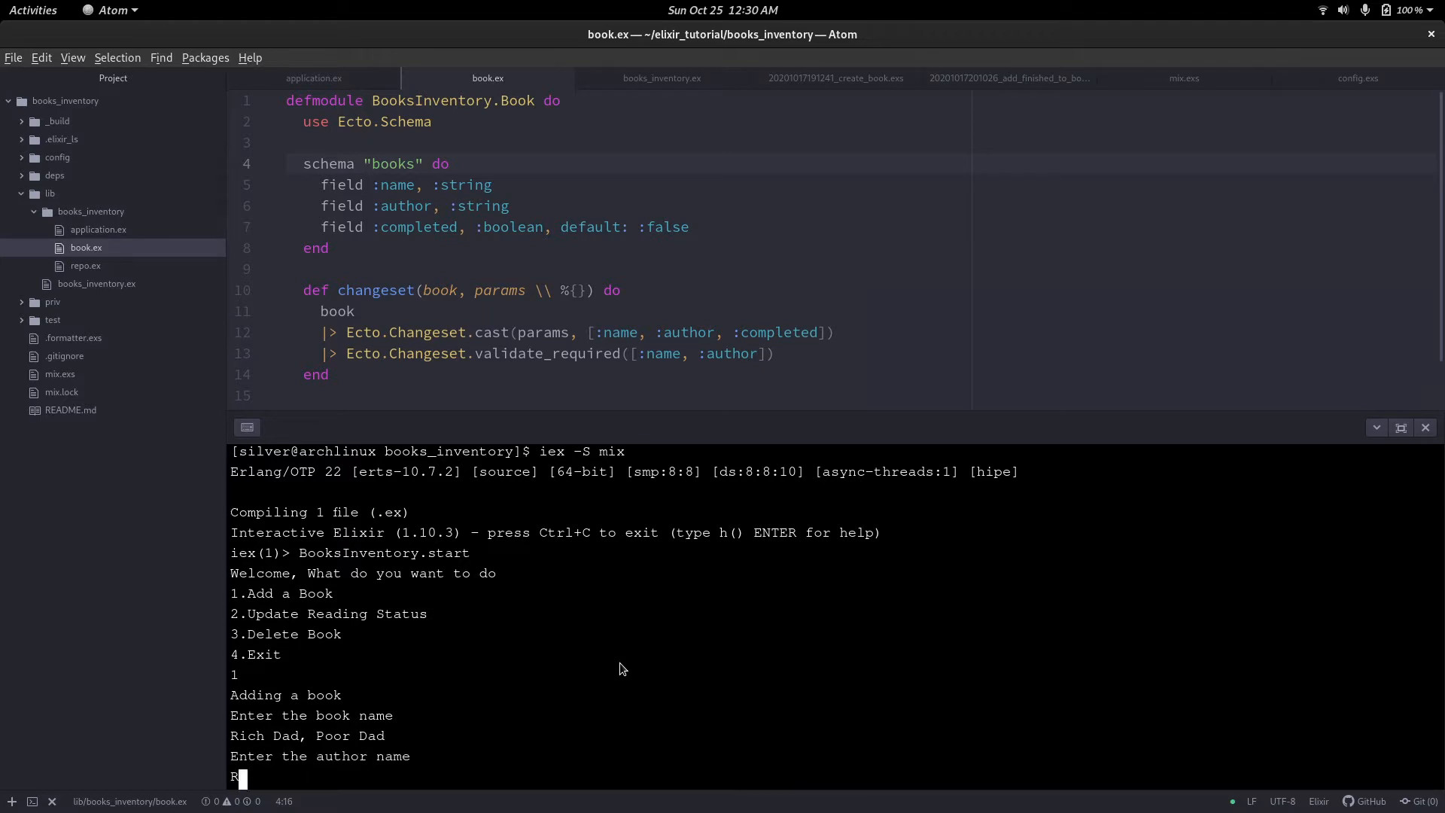
text(obert K)
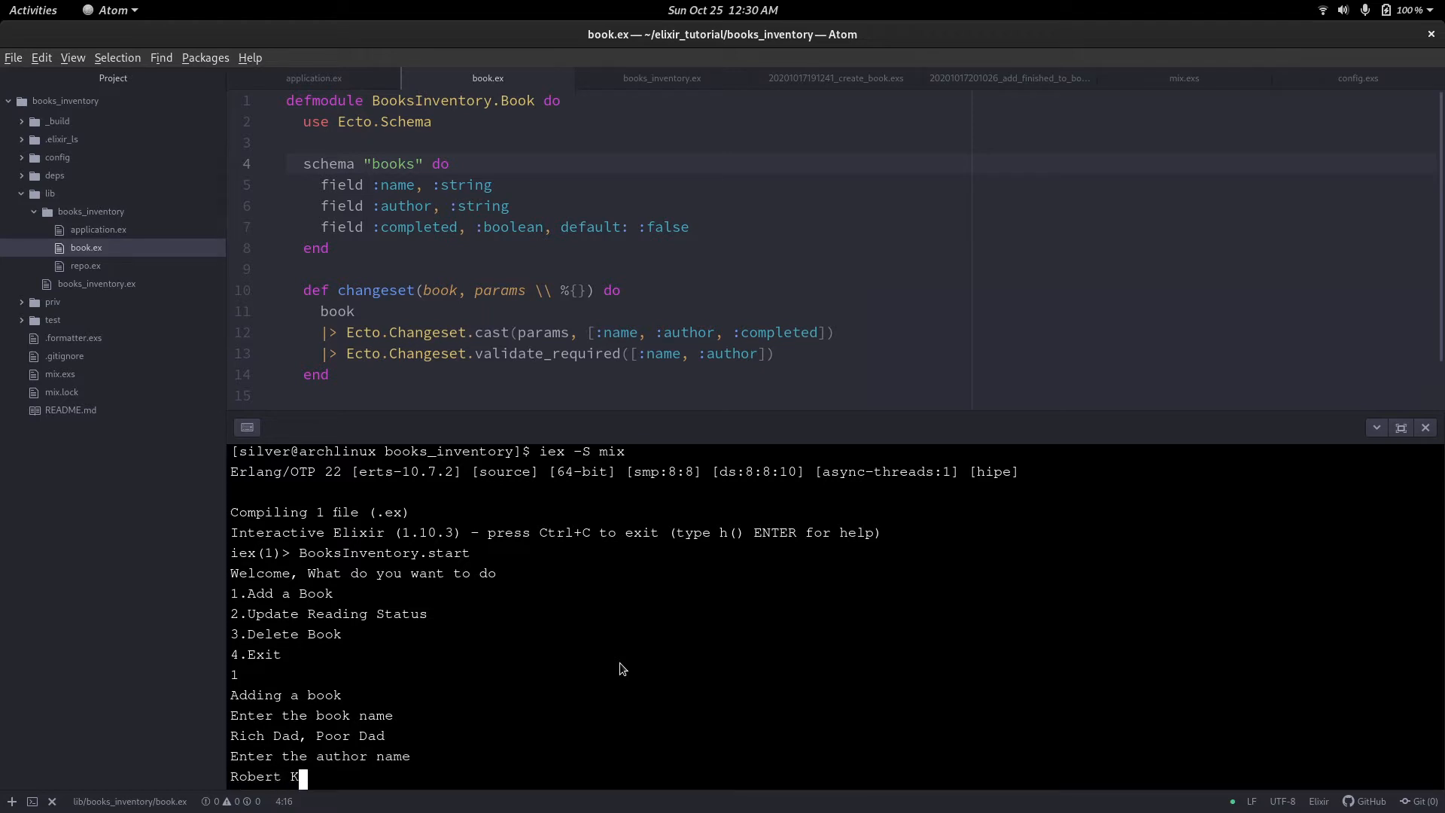
text(iyoshi)
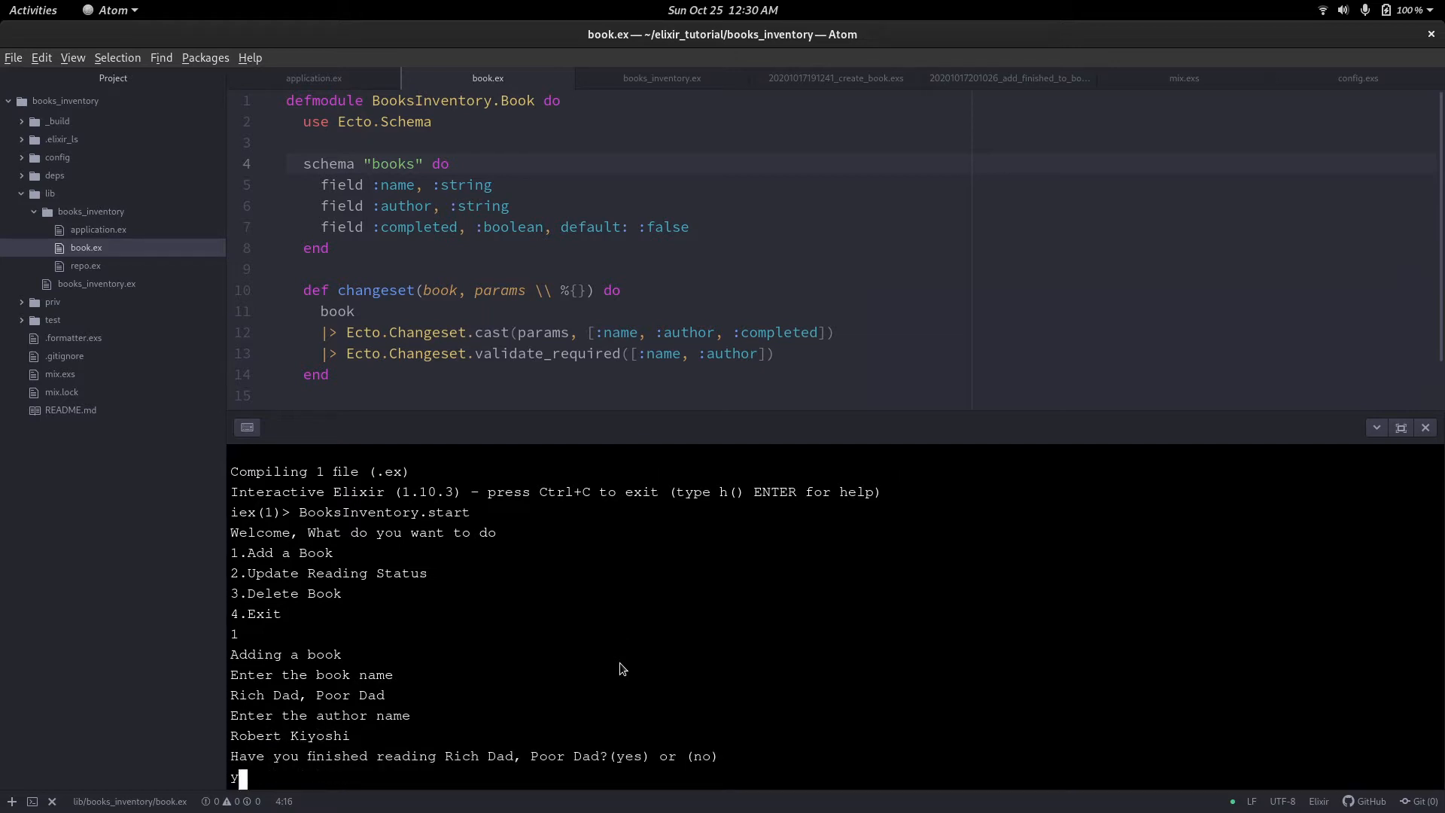
key(Return)
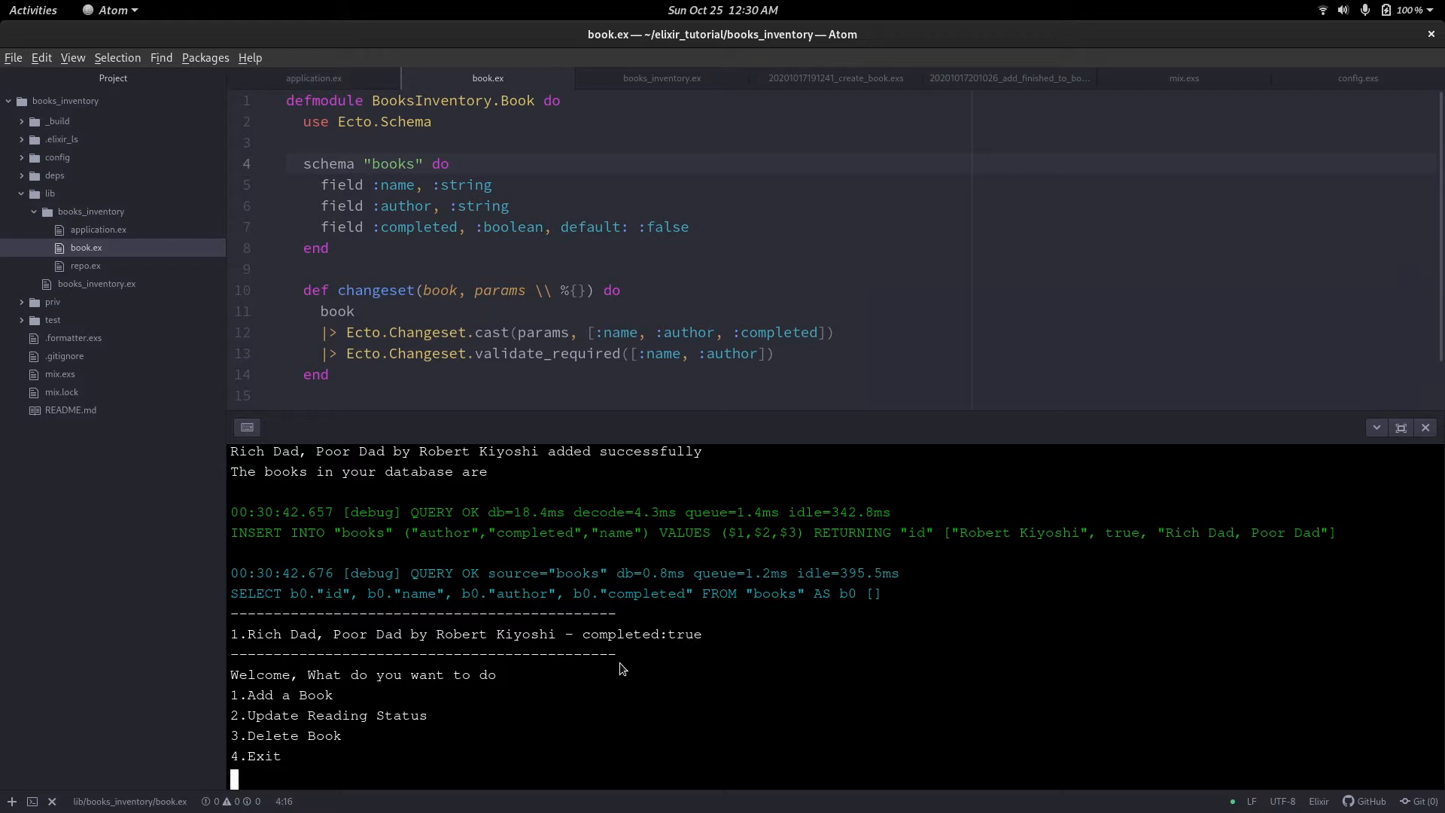
Add Crushing It as a finished book, then enter Hooked with its author Nir E.
text(1)
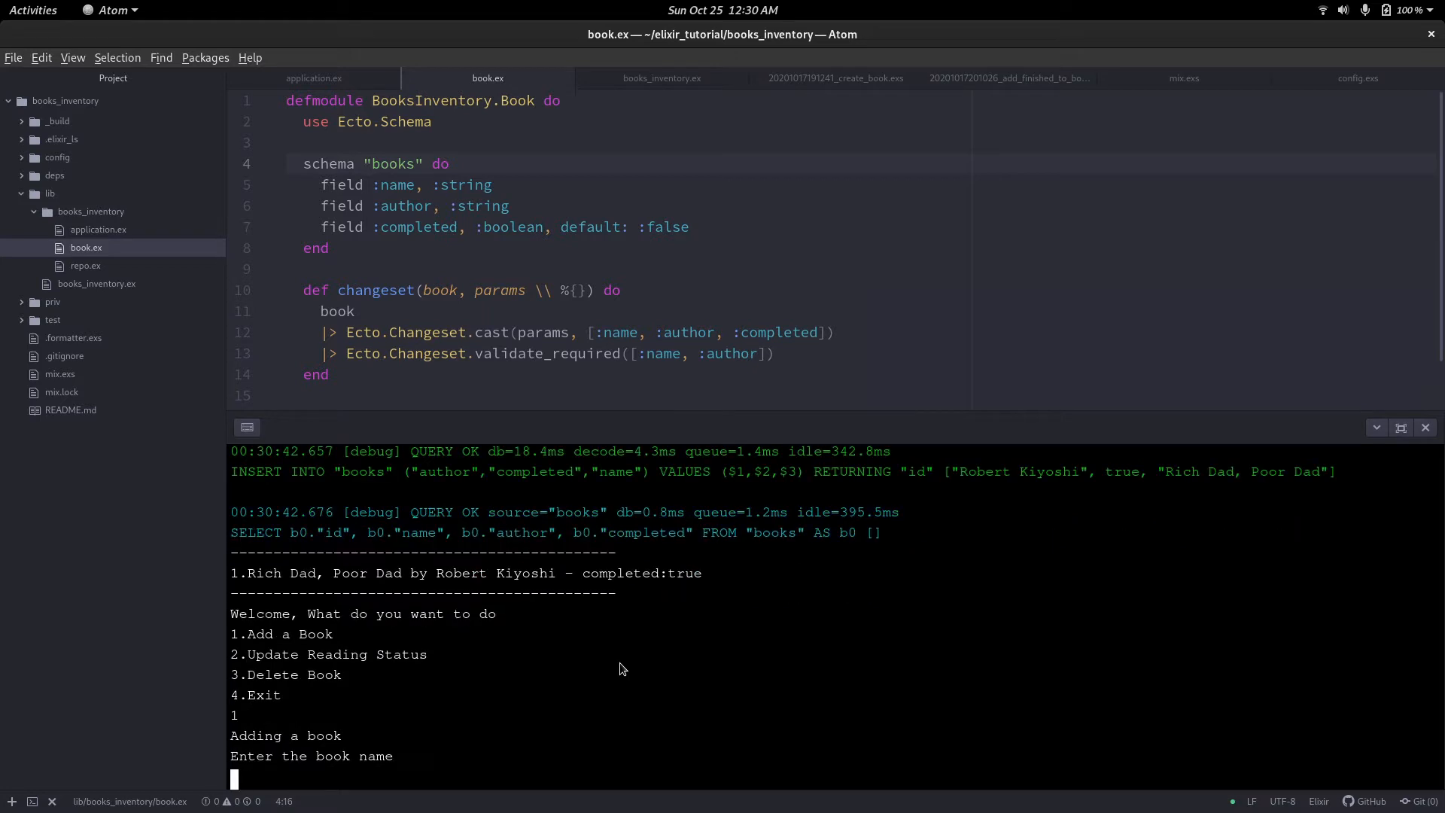
text(Crushing It)
text(yes)
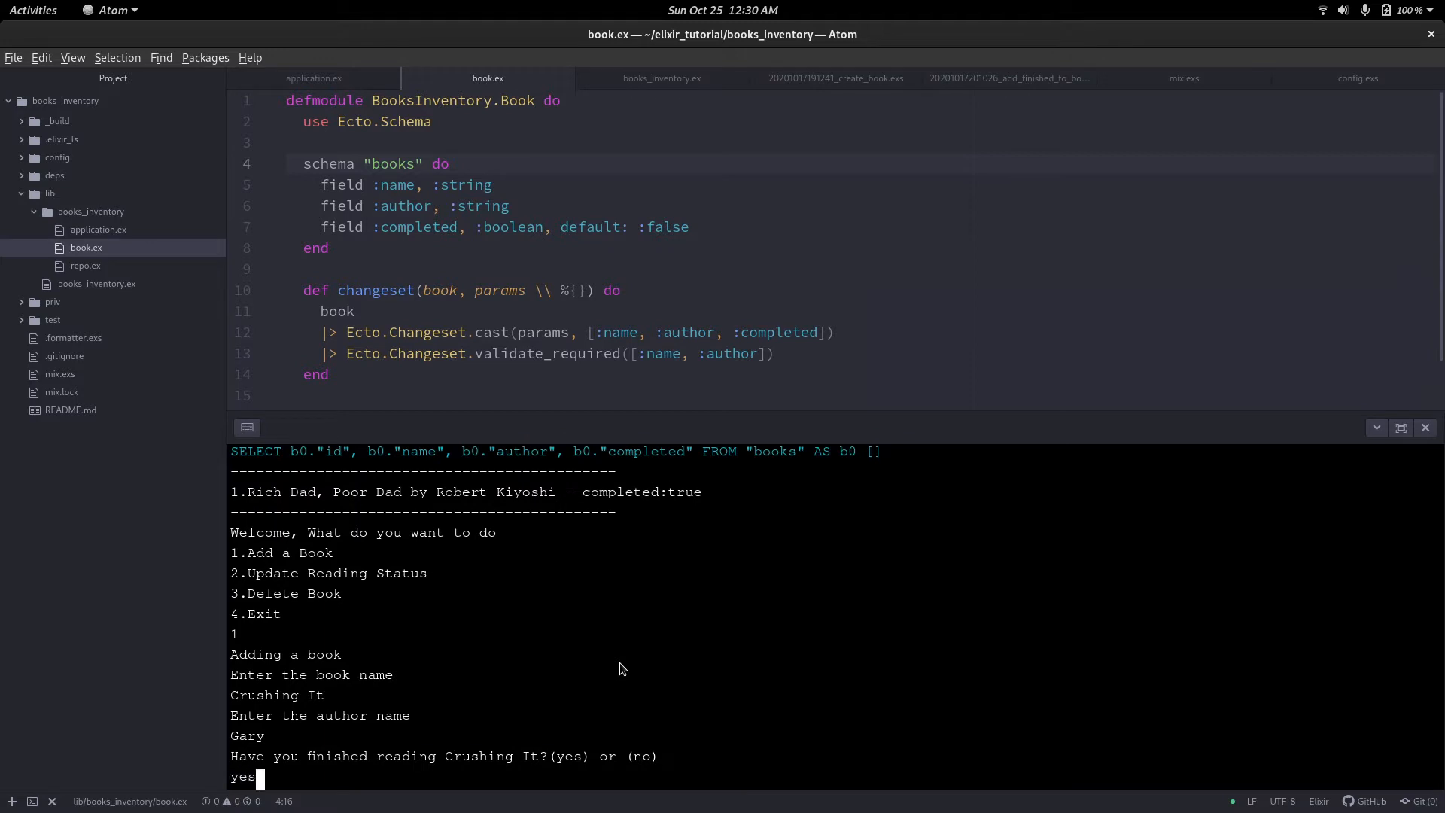
key(Return)
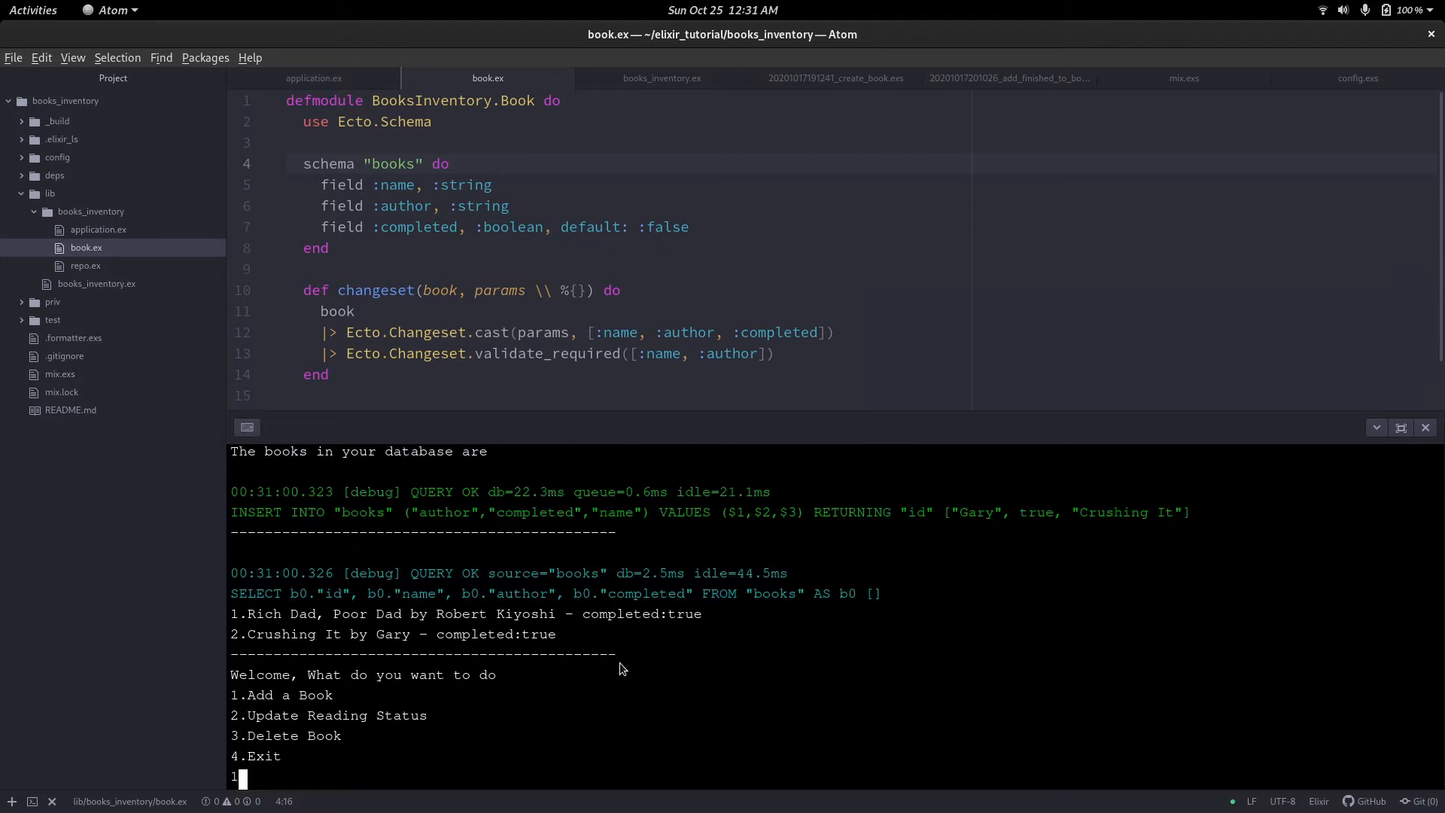
text(Hoo)
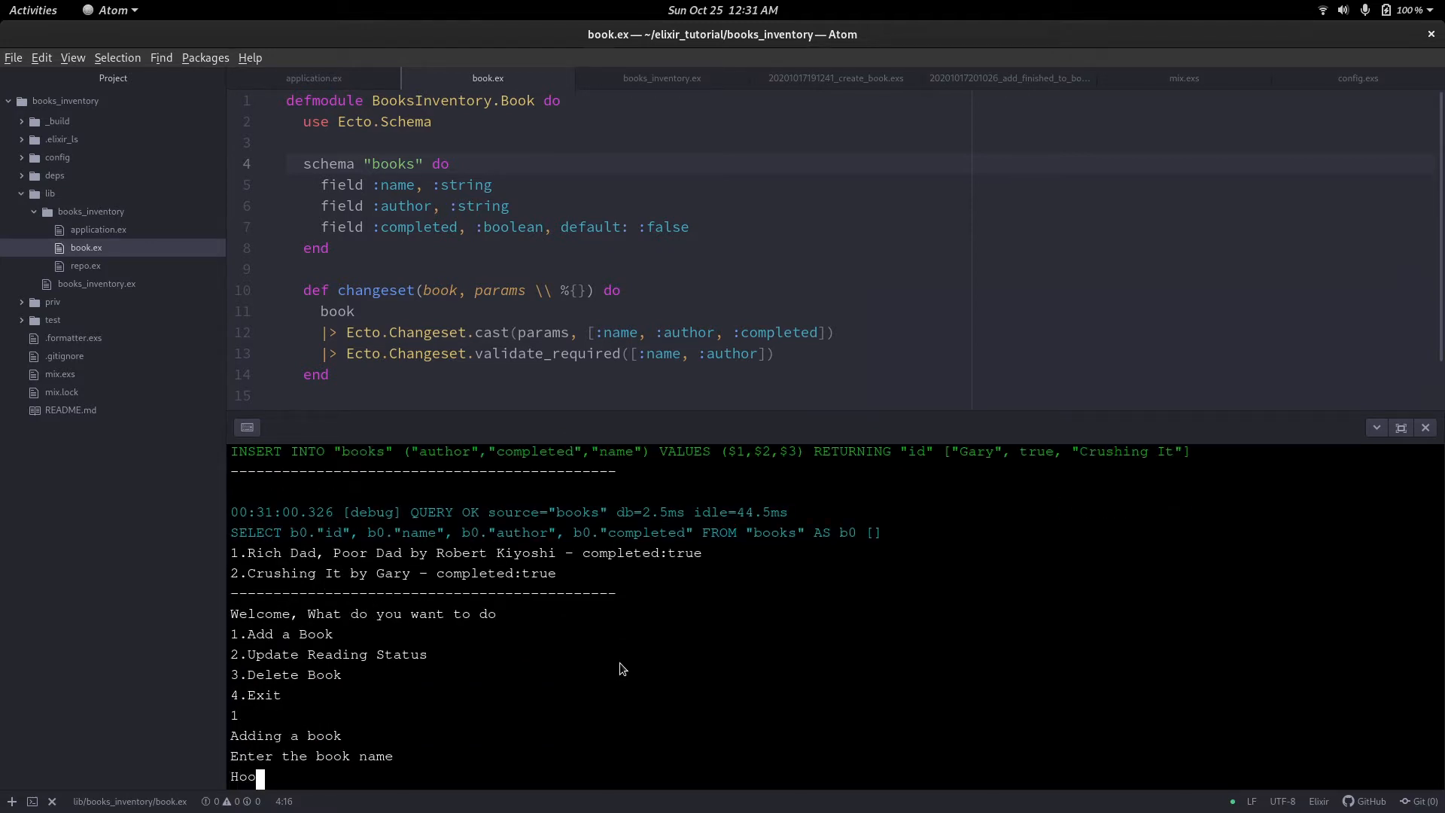
text(k)
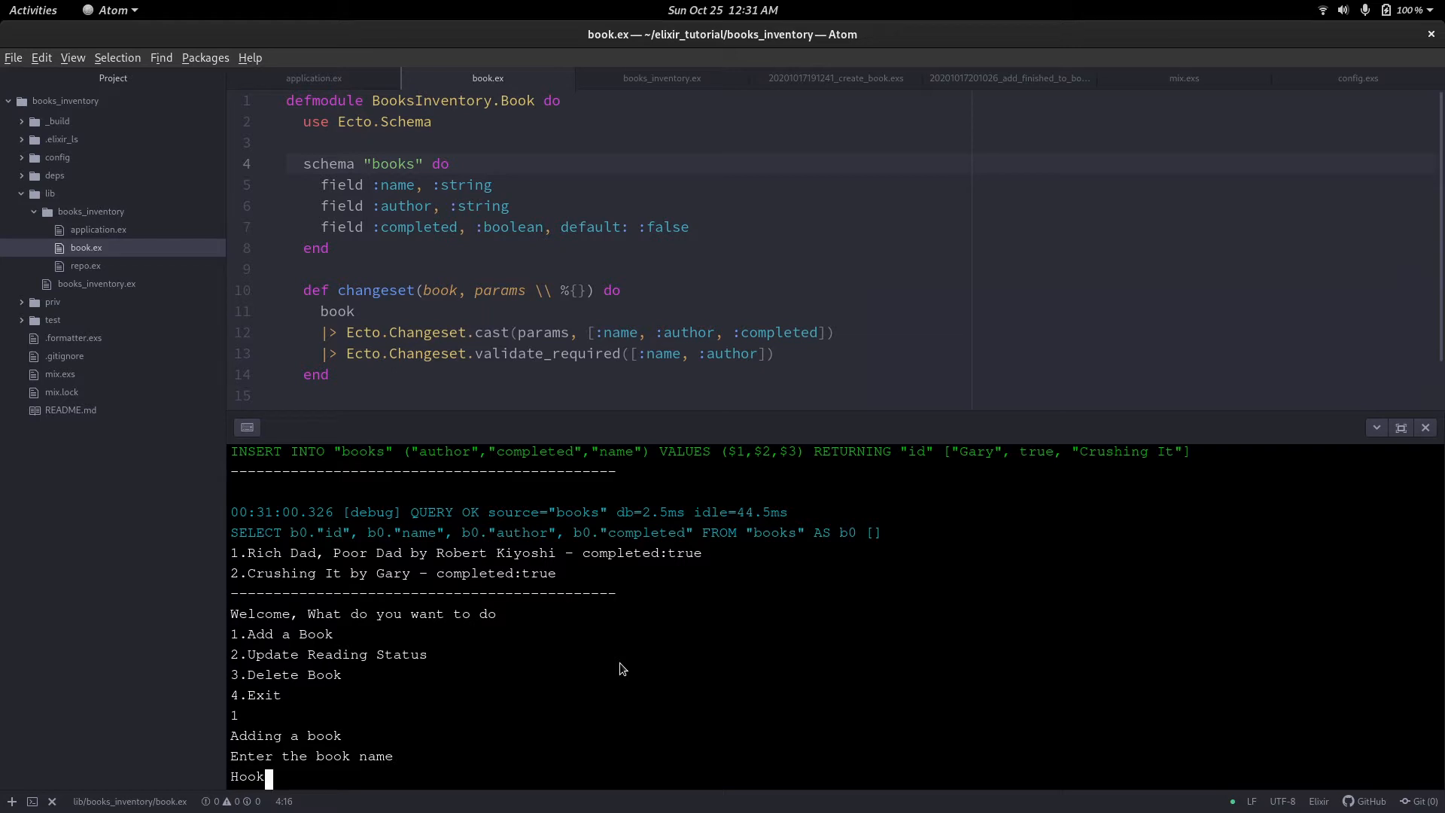
key(Return)
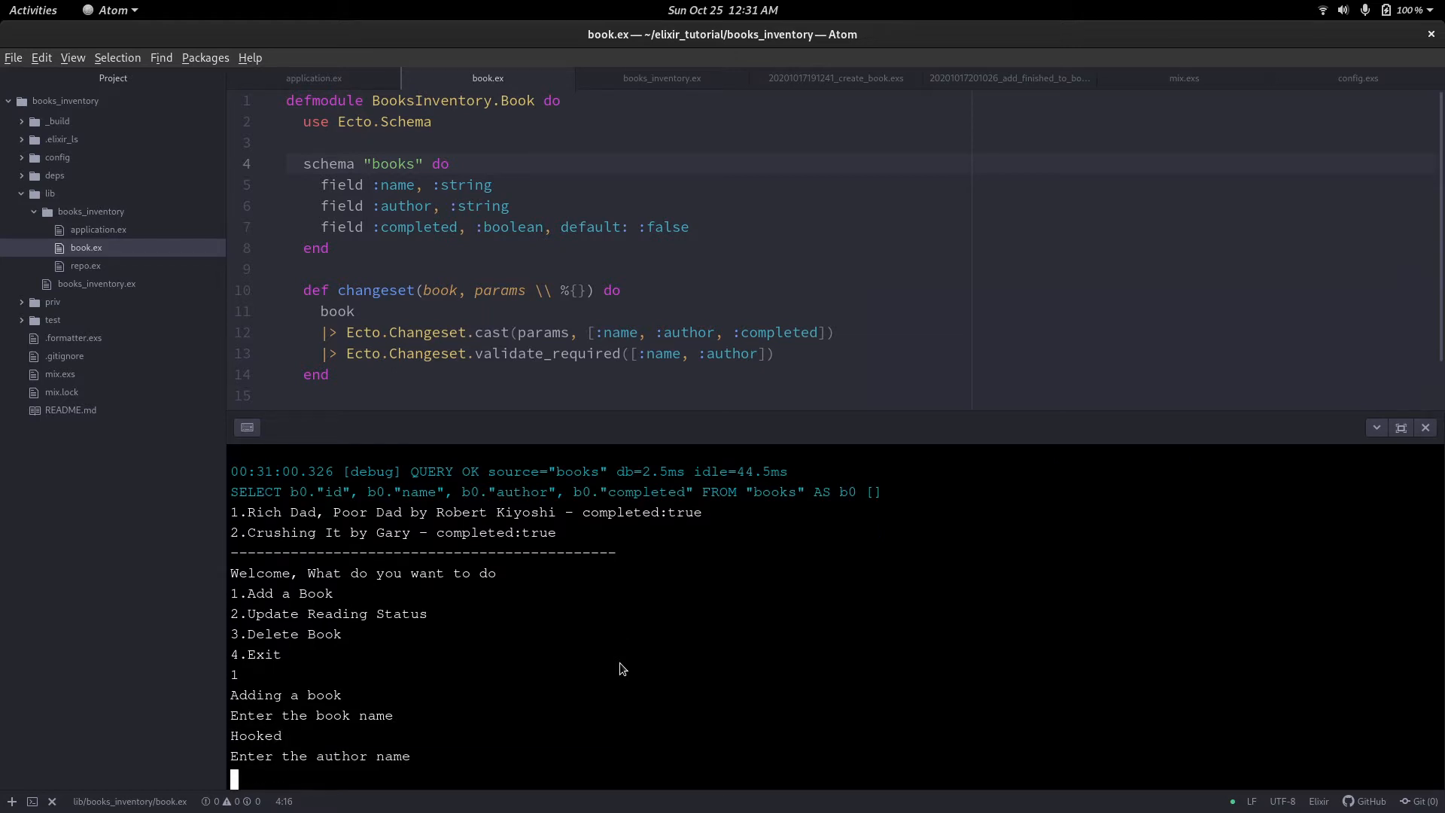
text(Nir E)
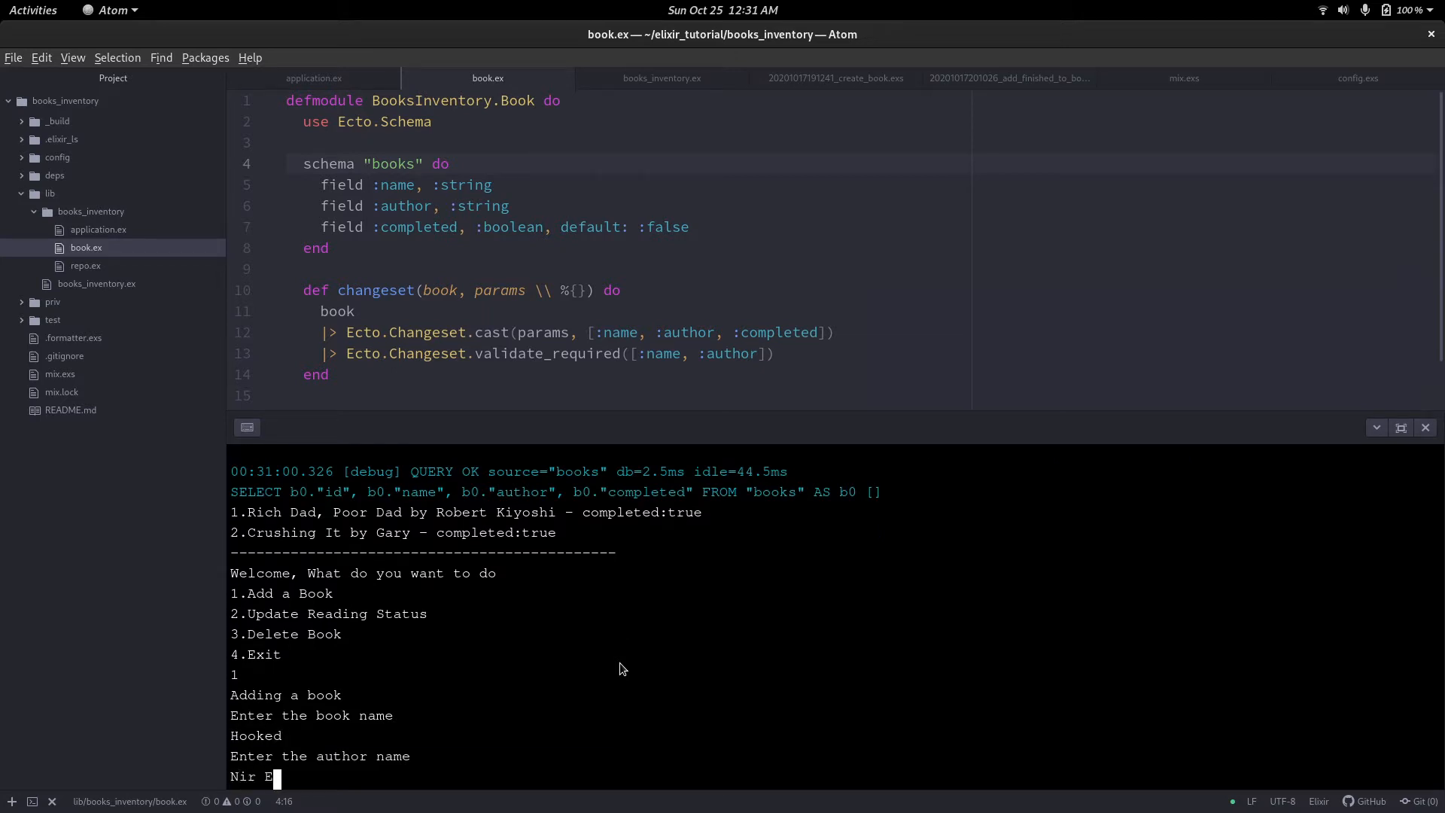
key(Return)
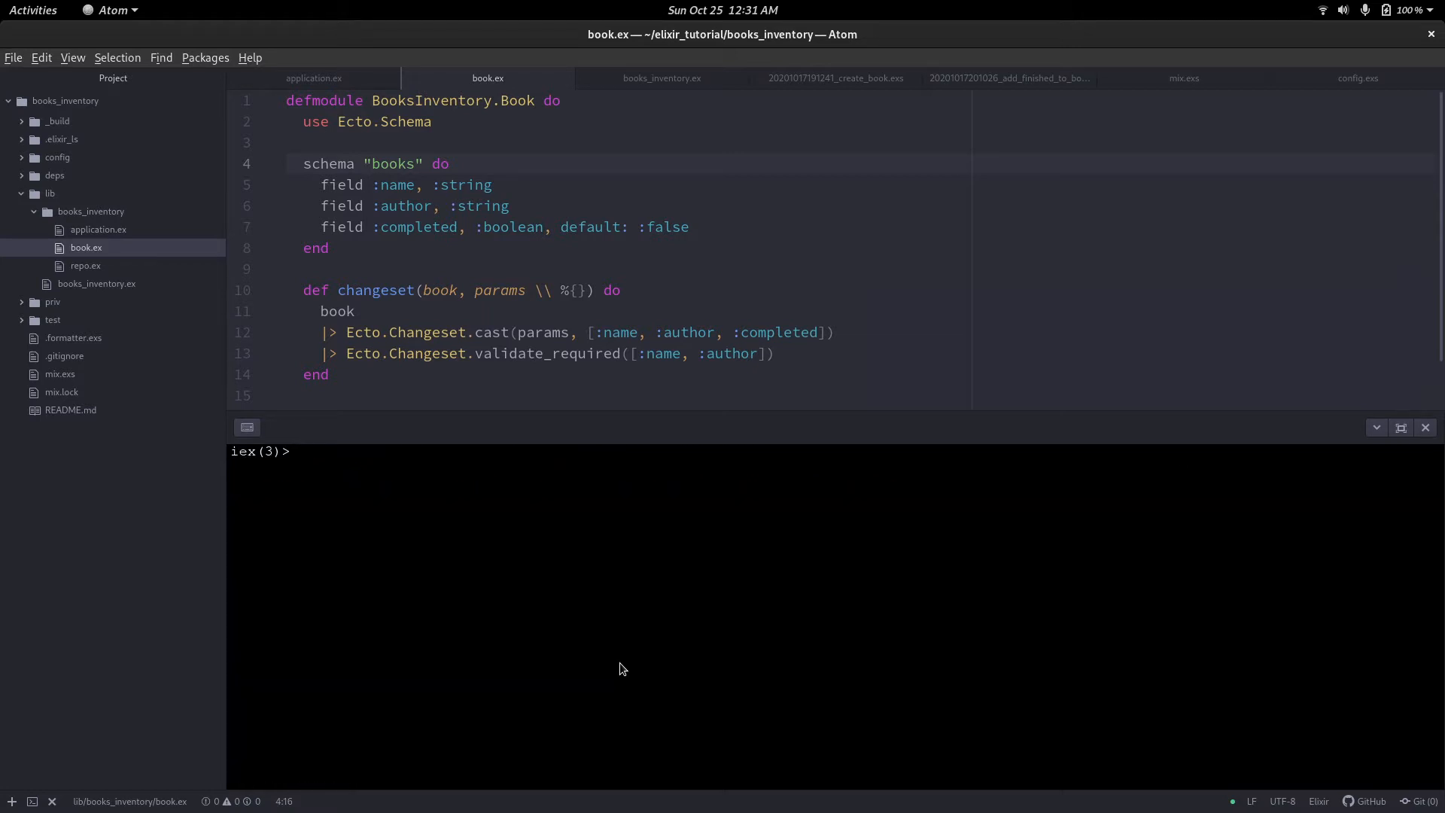
Close the terminal panel and return the caret to the end of book.ex.
click(1425, 427)
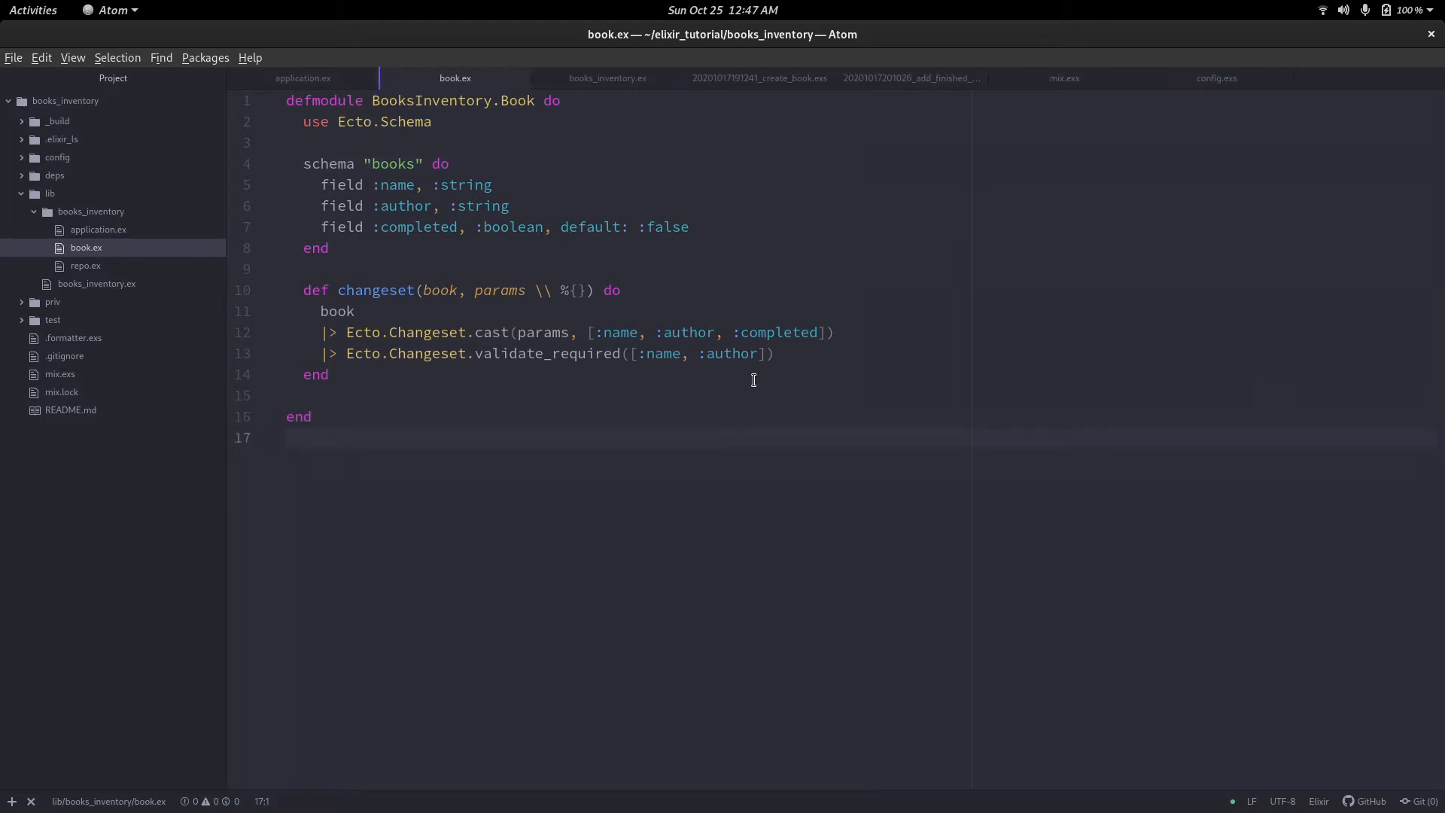
click(287, 438)
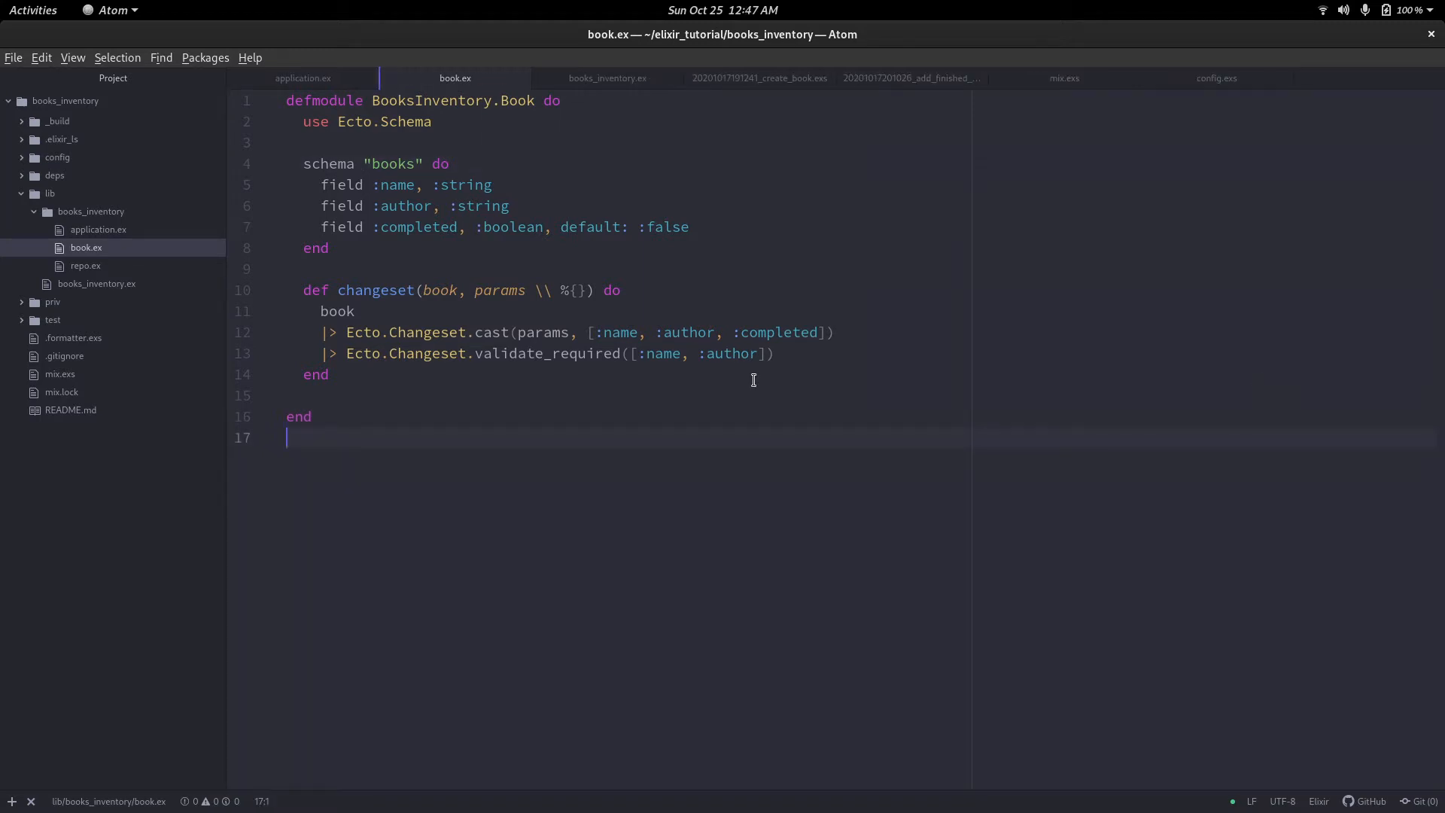
click(13, 57)
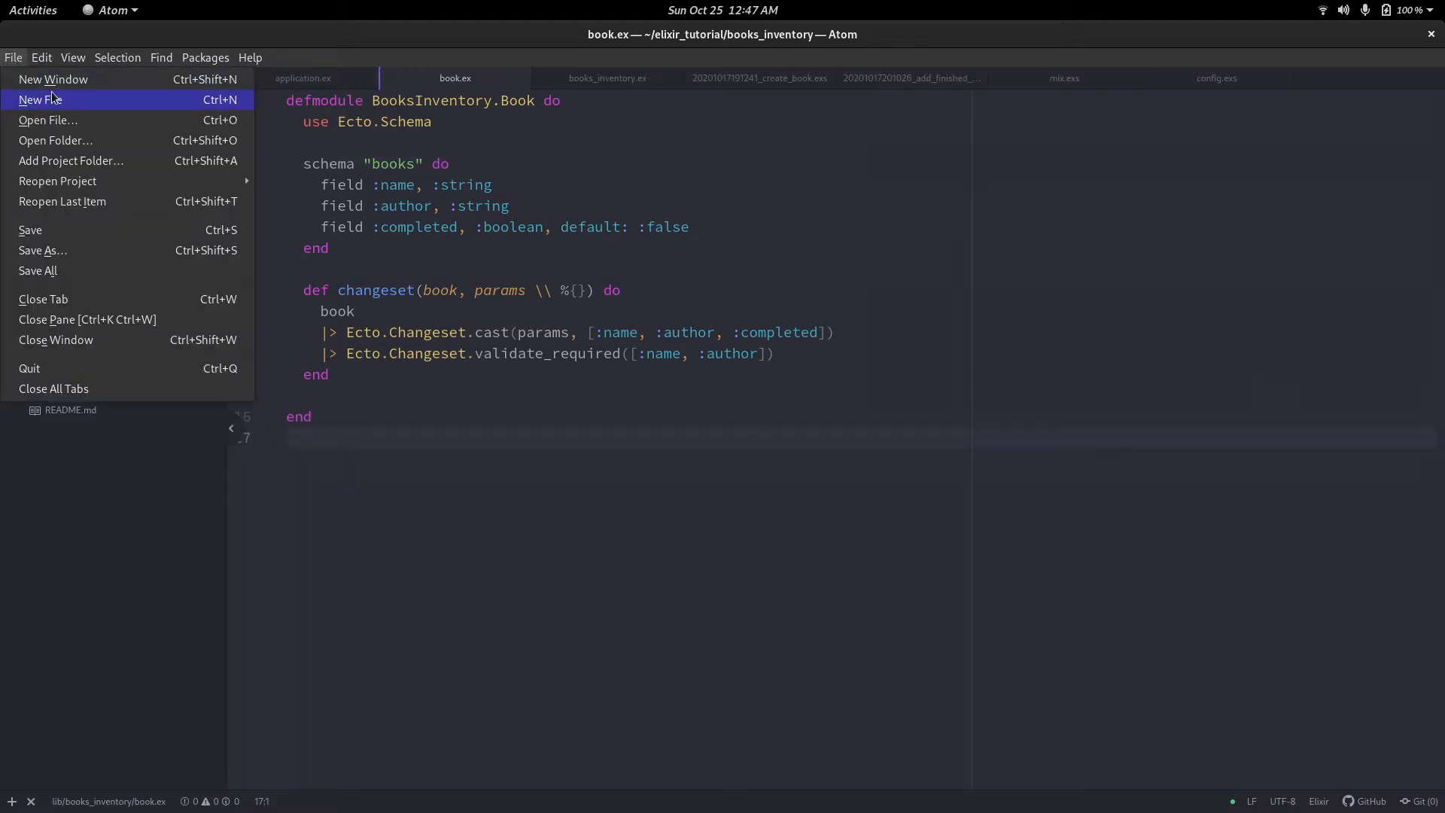
Start an untitled note outlining books (name, author, completed), remarks and wishlist.
click(38, 100)
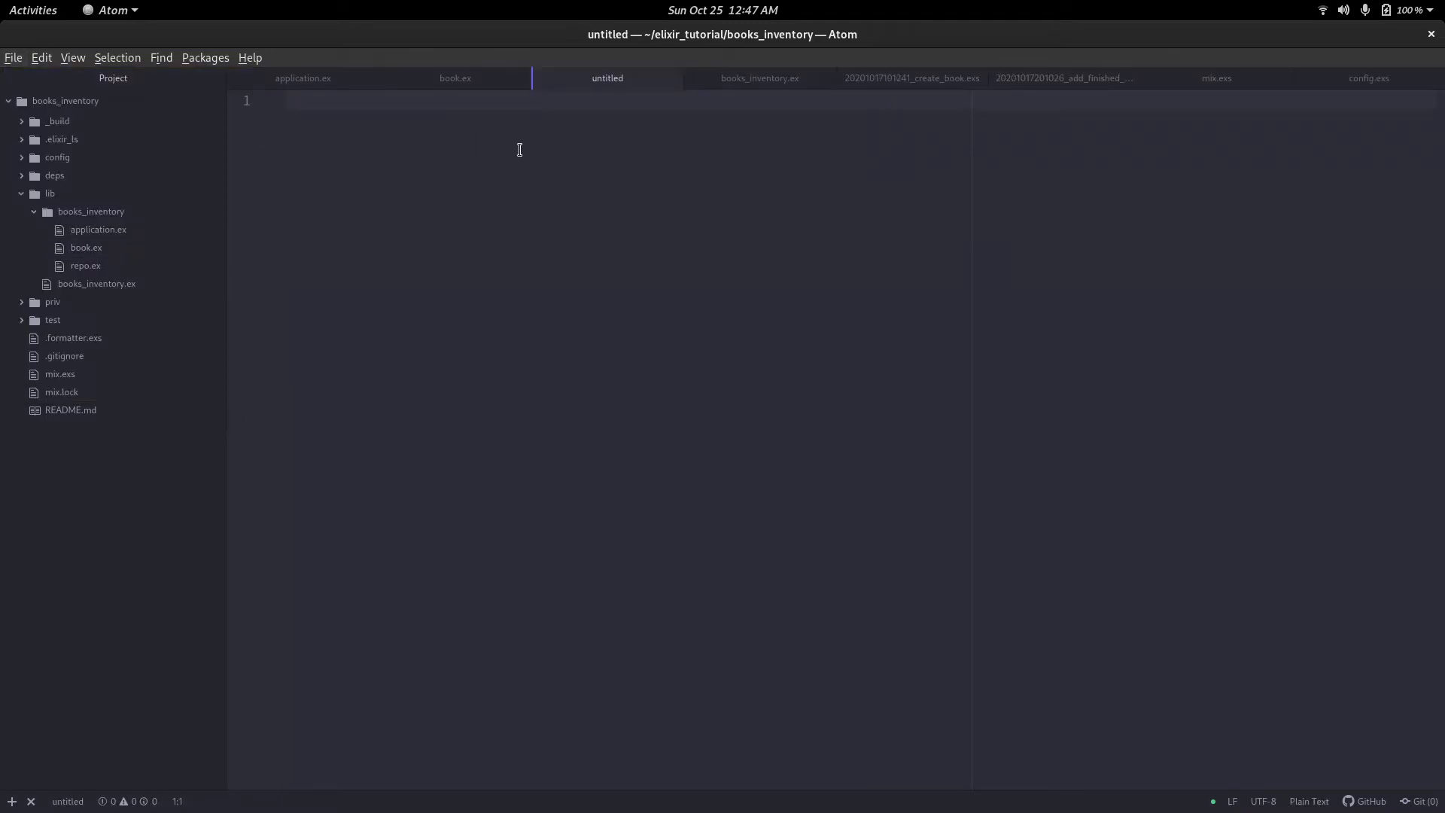
text(books_inventory)
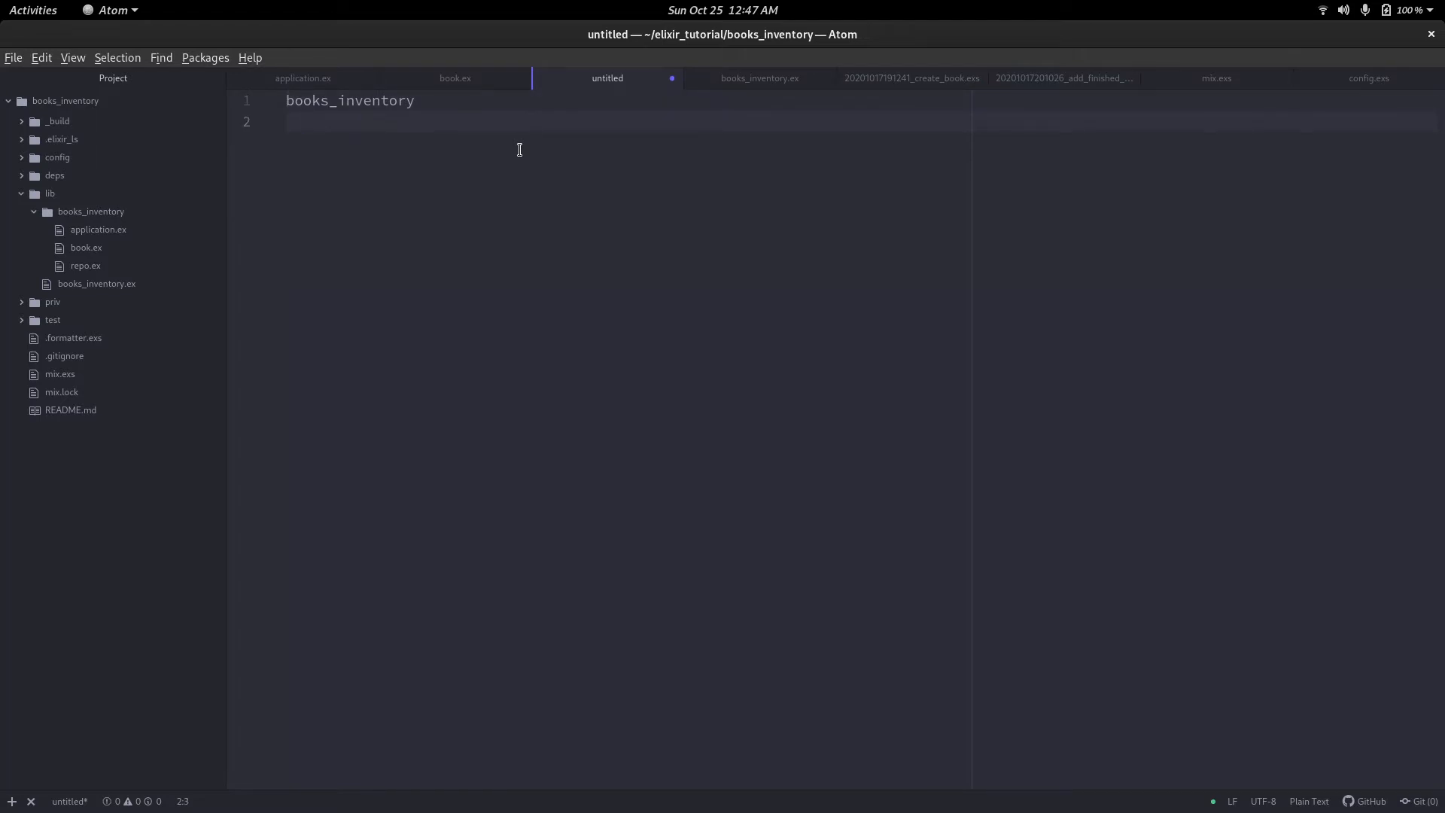
text(books)
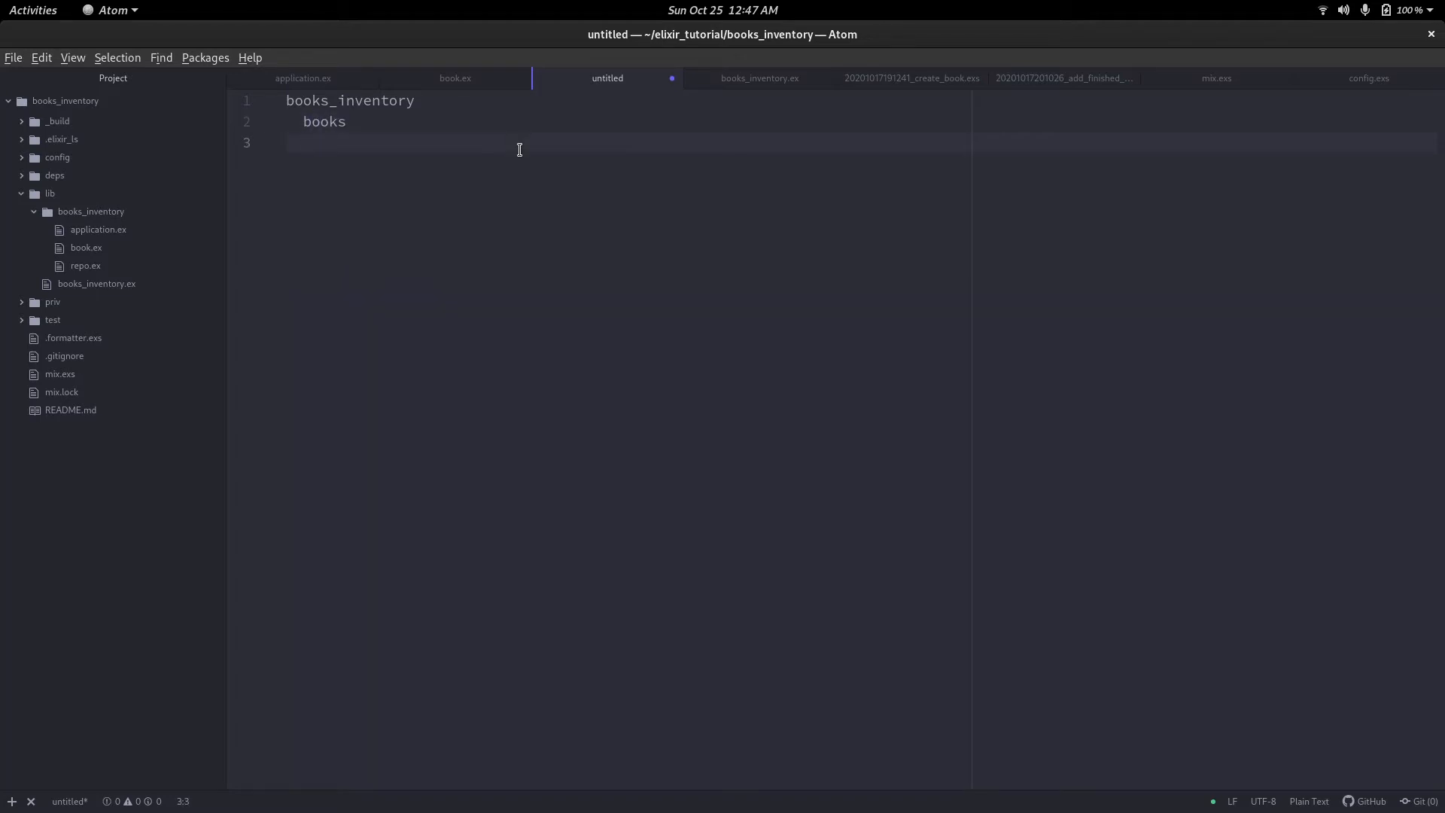
text(rem)
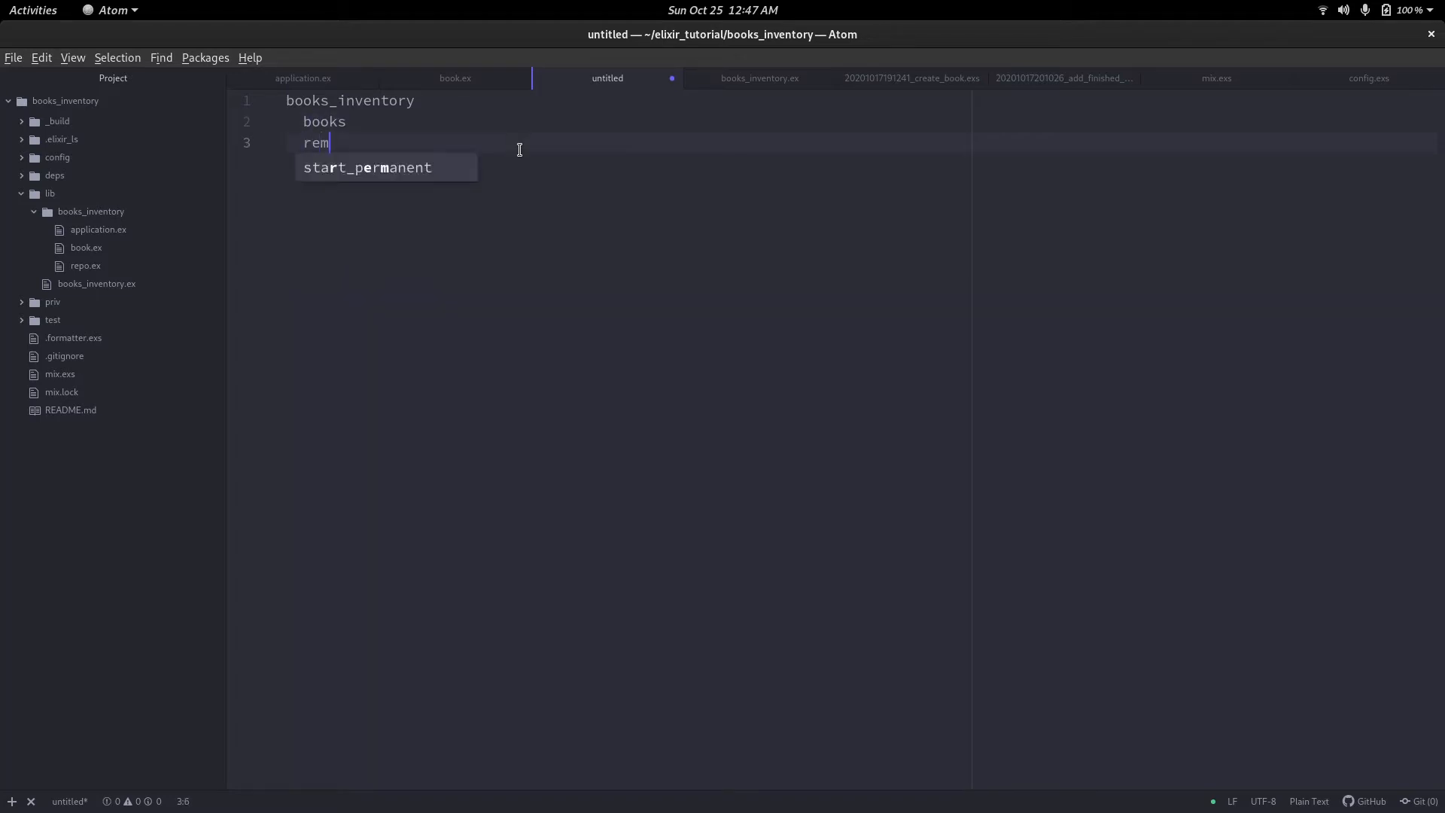
text(arks)
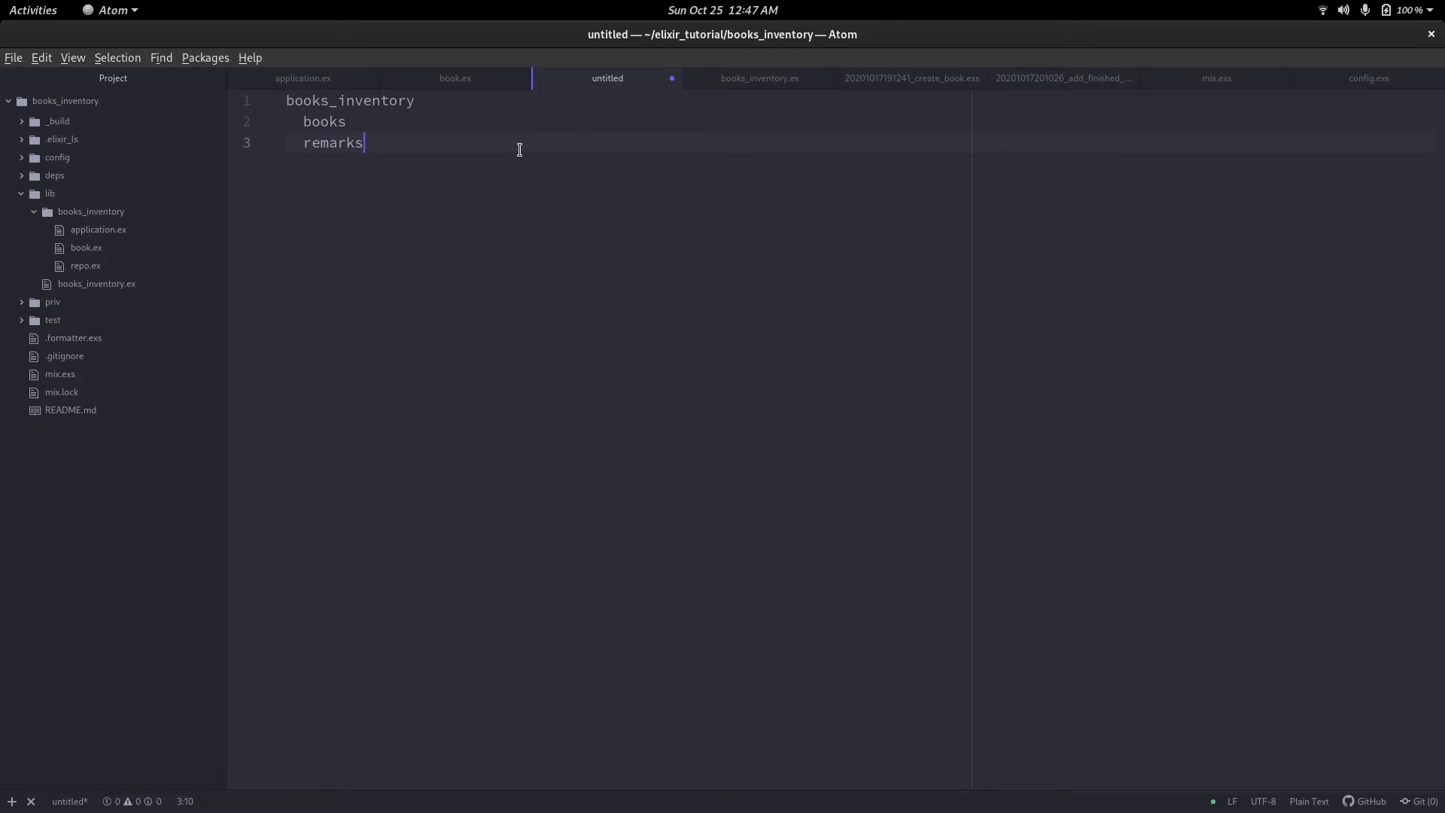
key(Return)
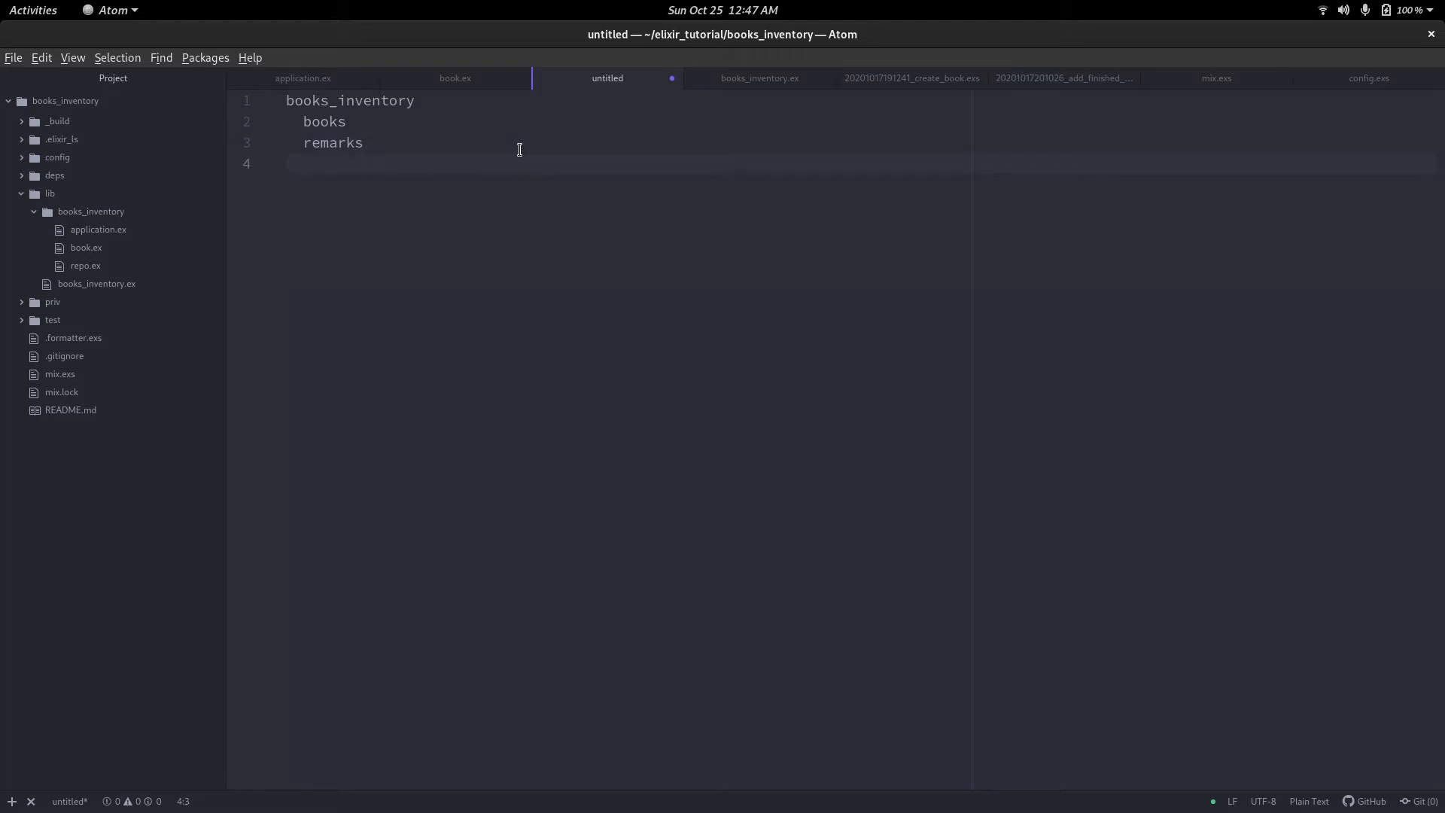
text(wis)
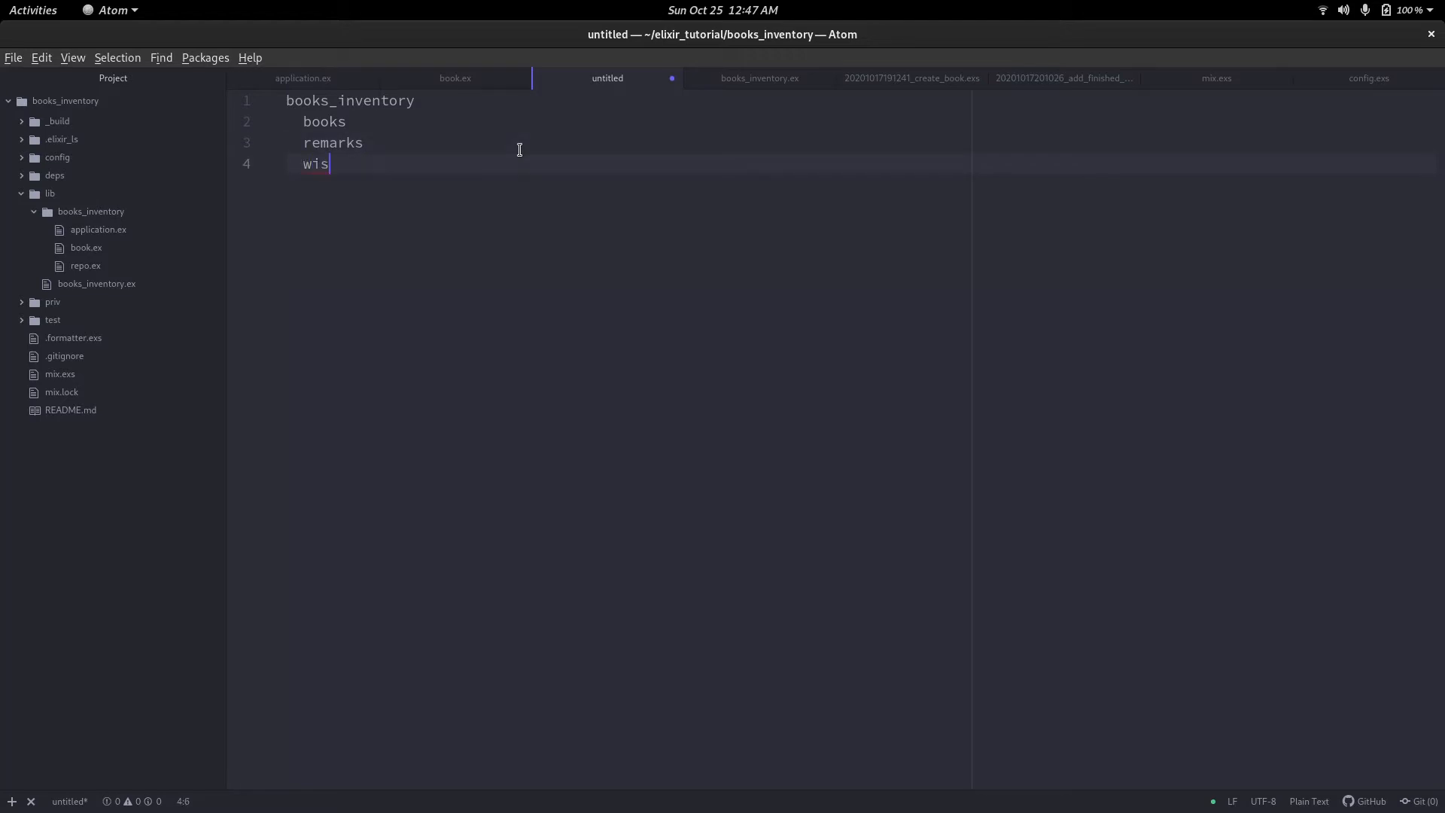
text(hlit)
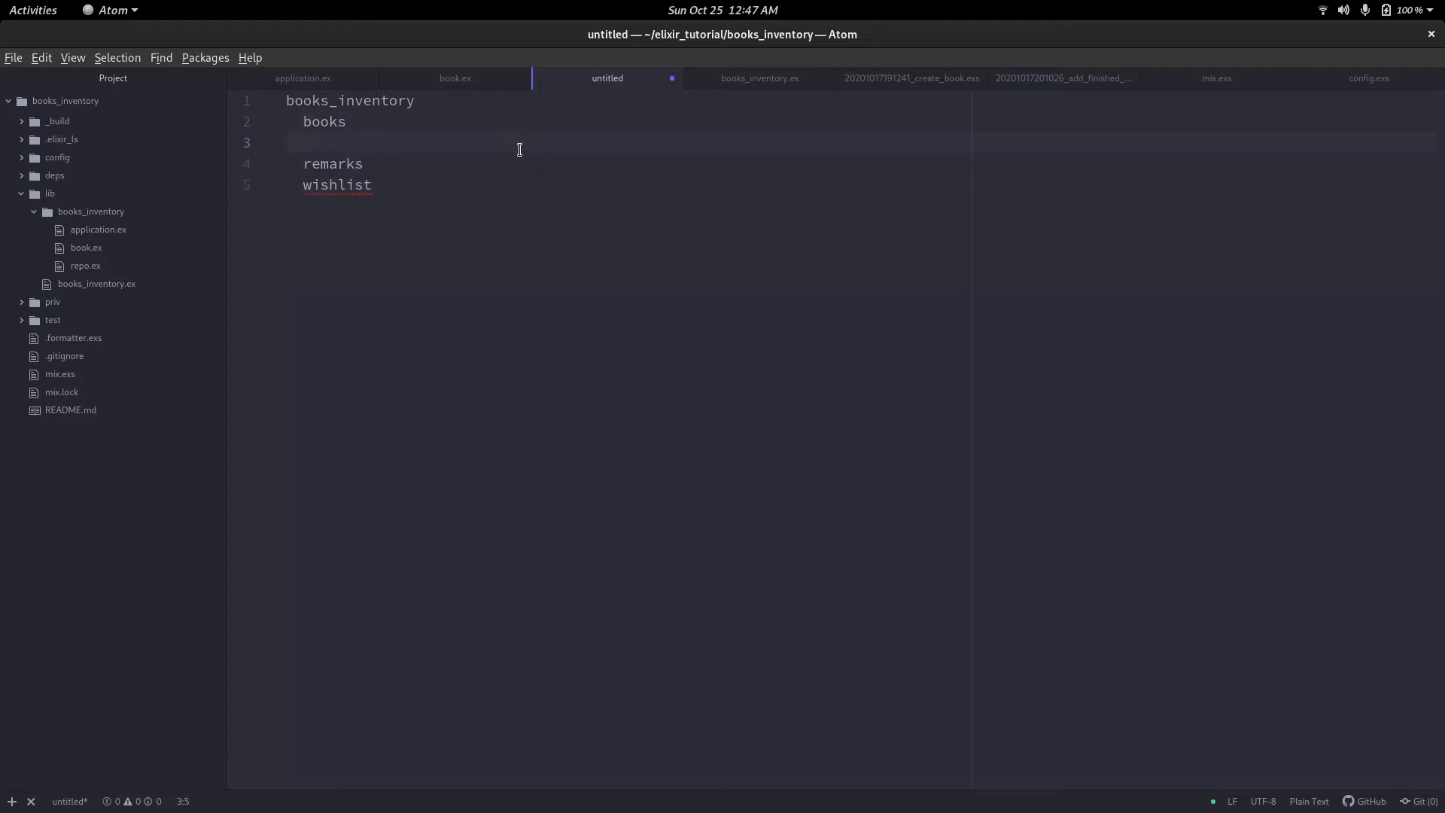
text(-n)
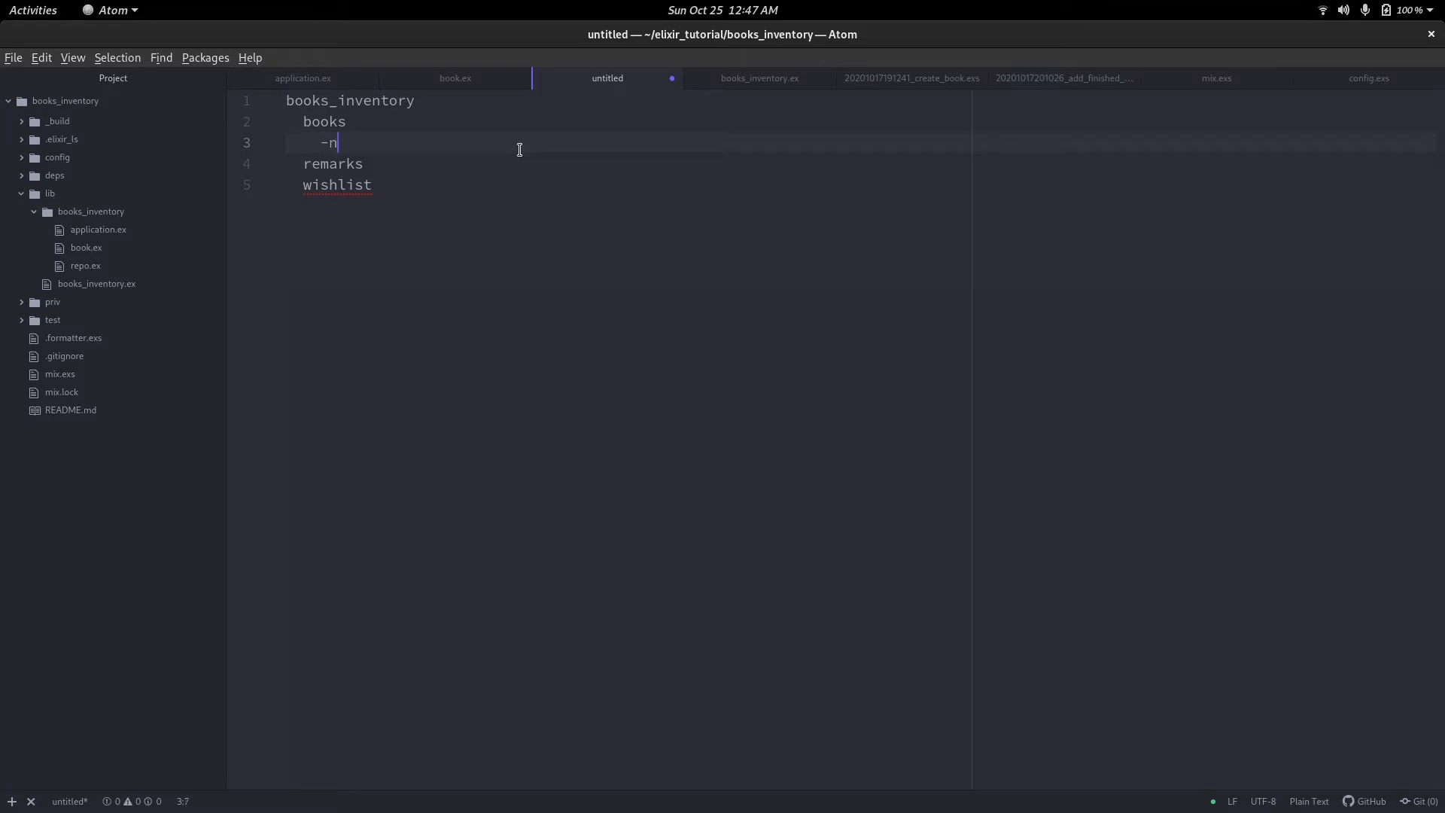
text(ame)
text(-author)
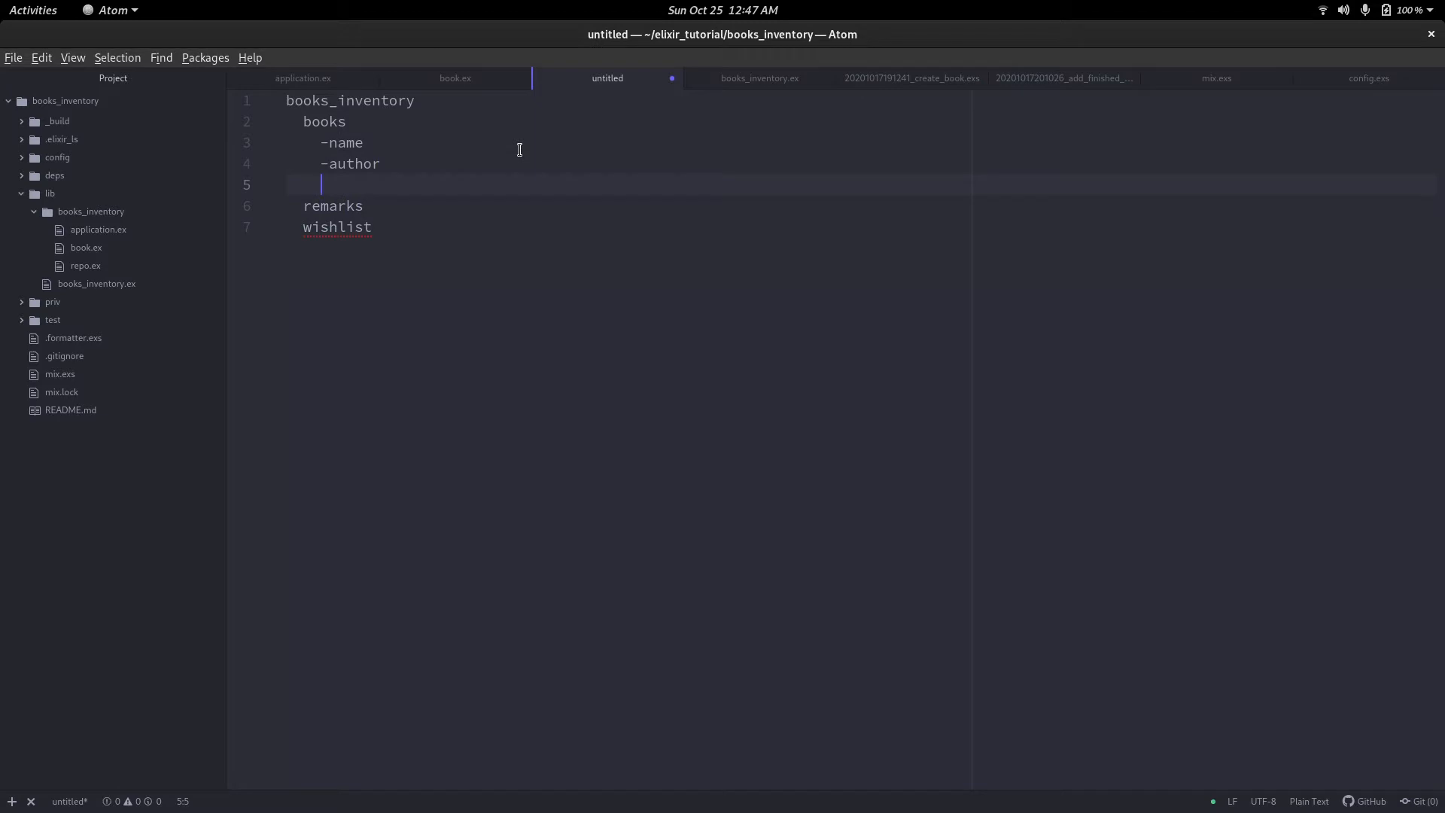
text(-completed)
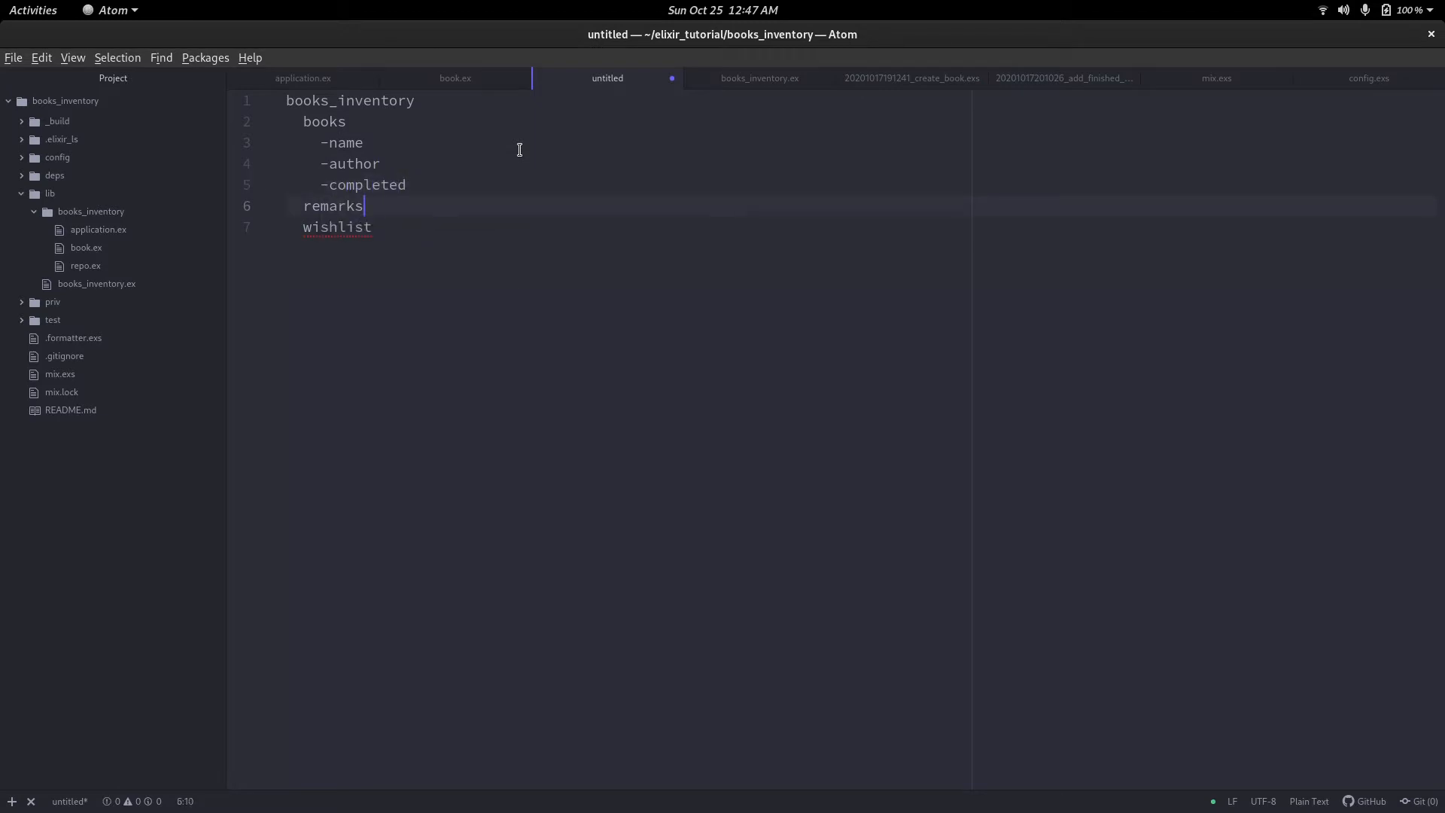
List learnings and overall_satisfactory as fields under remarks in the note.
key(Return)
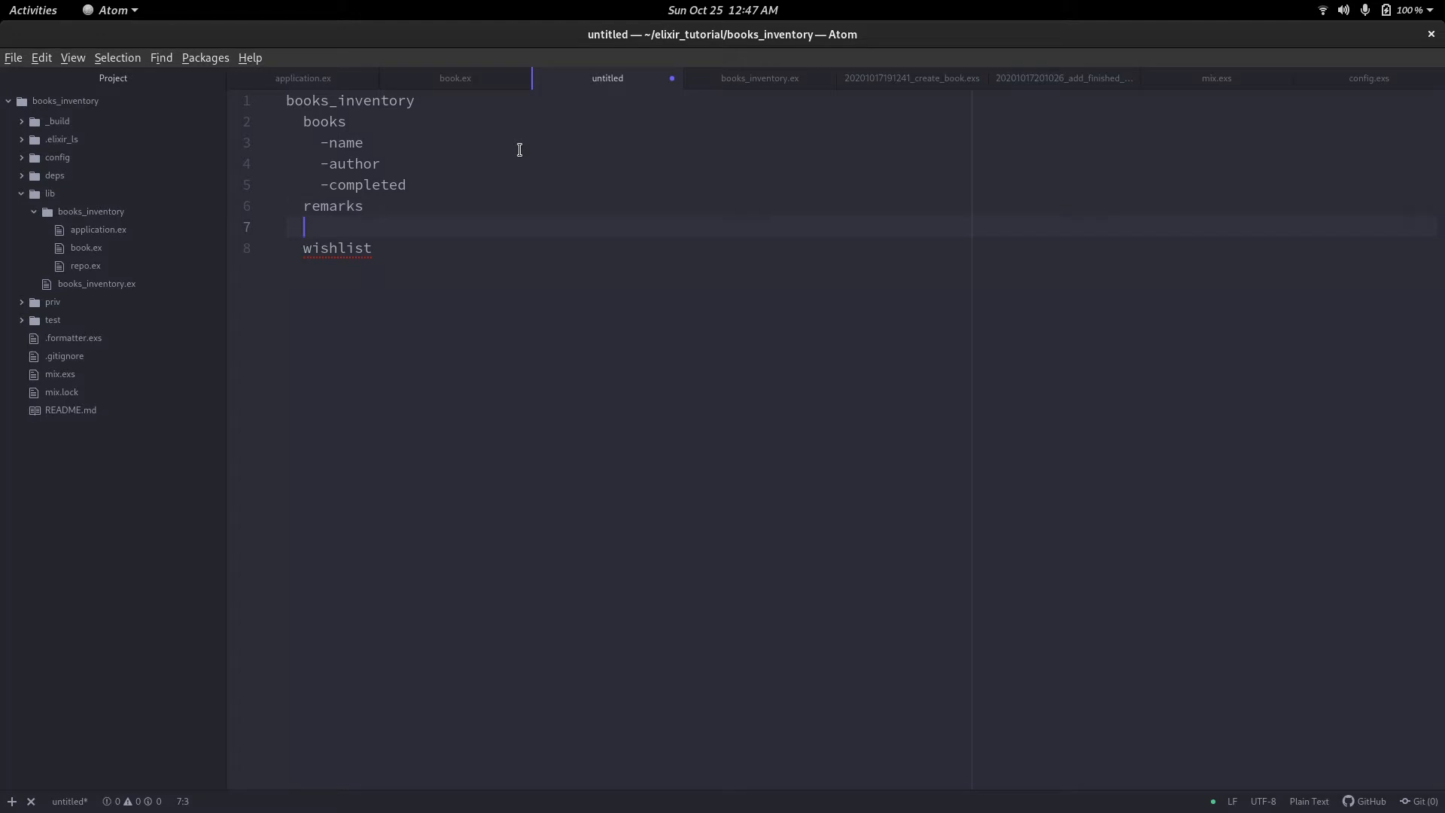
text(-)
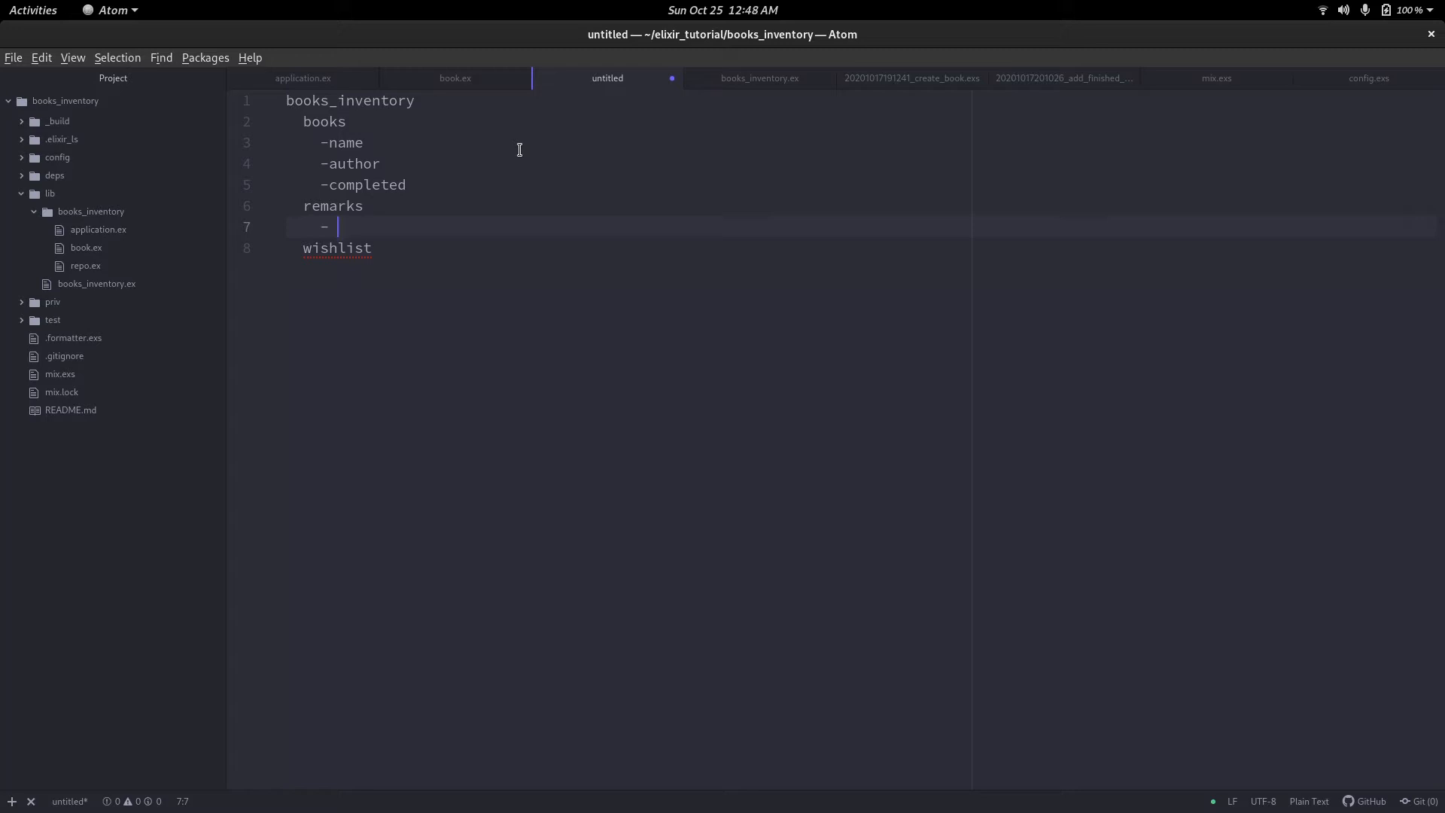
text(overall l)
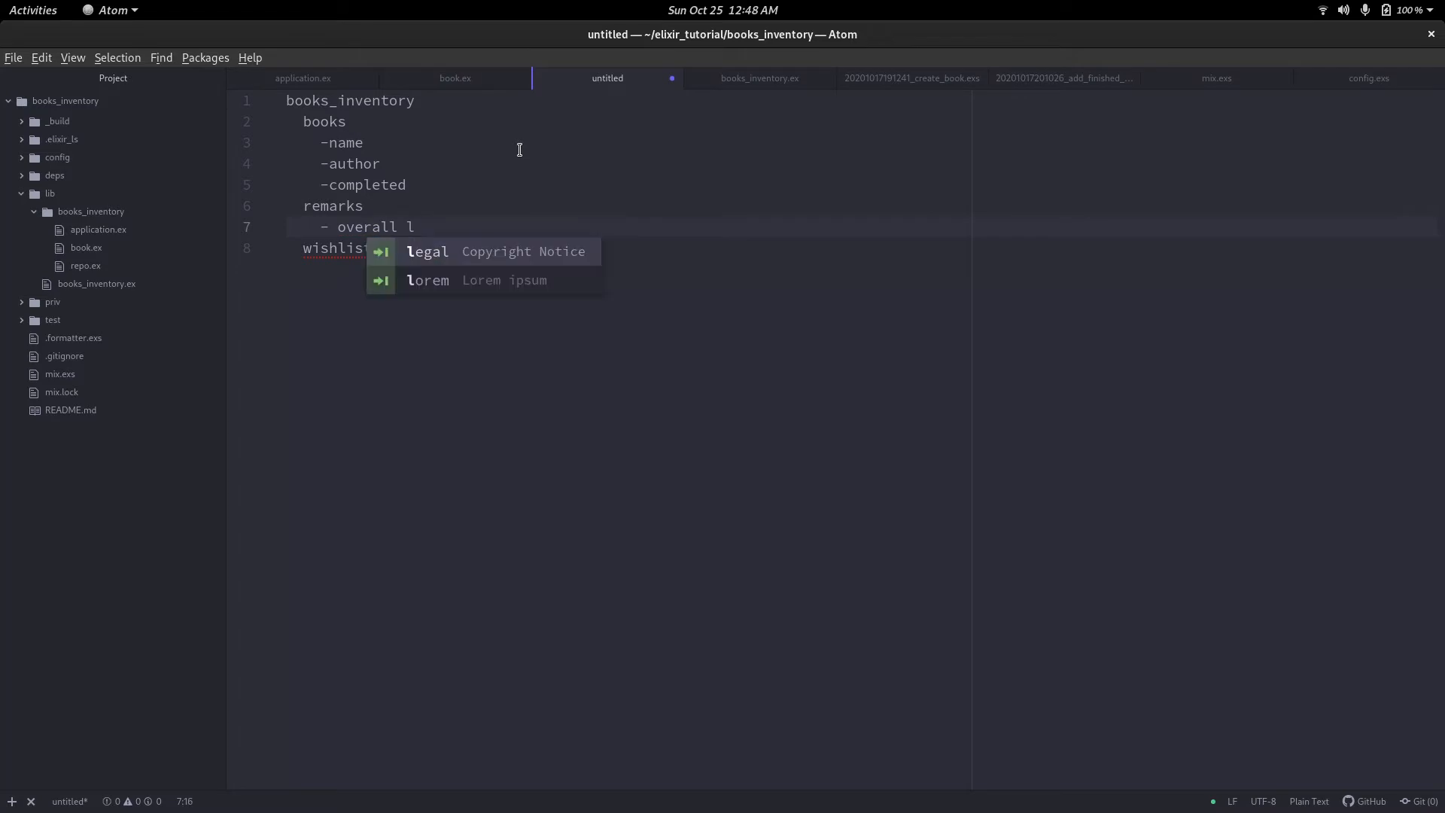
text(arnin)
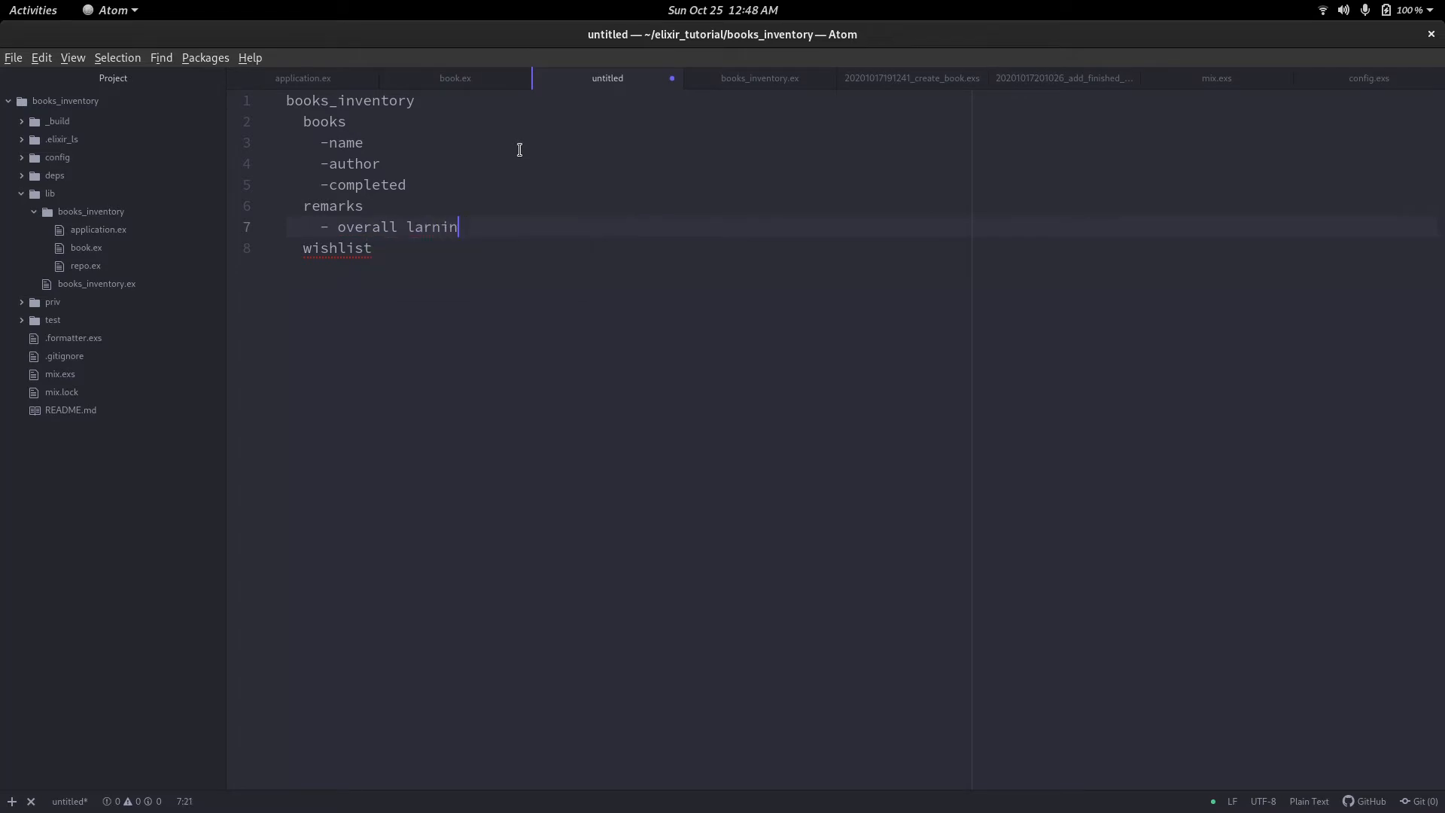
text(e)
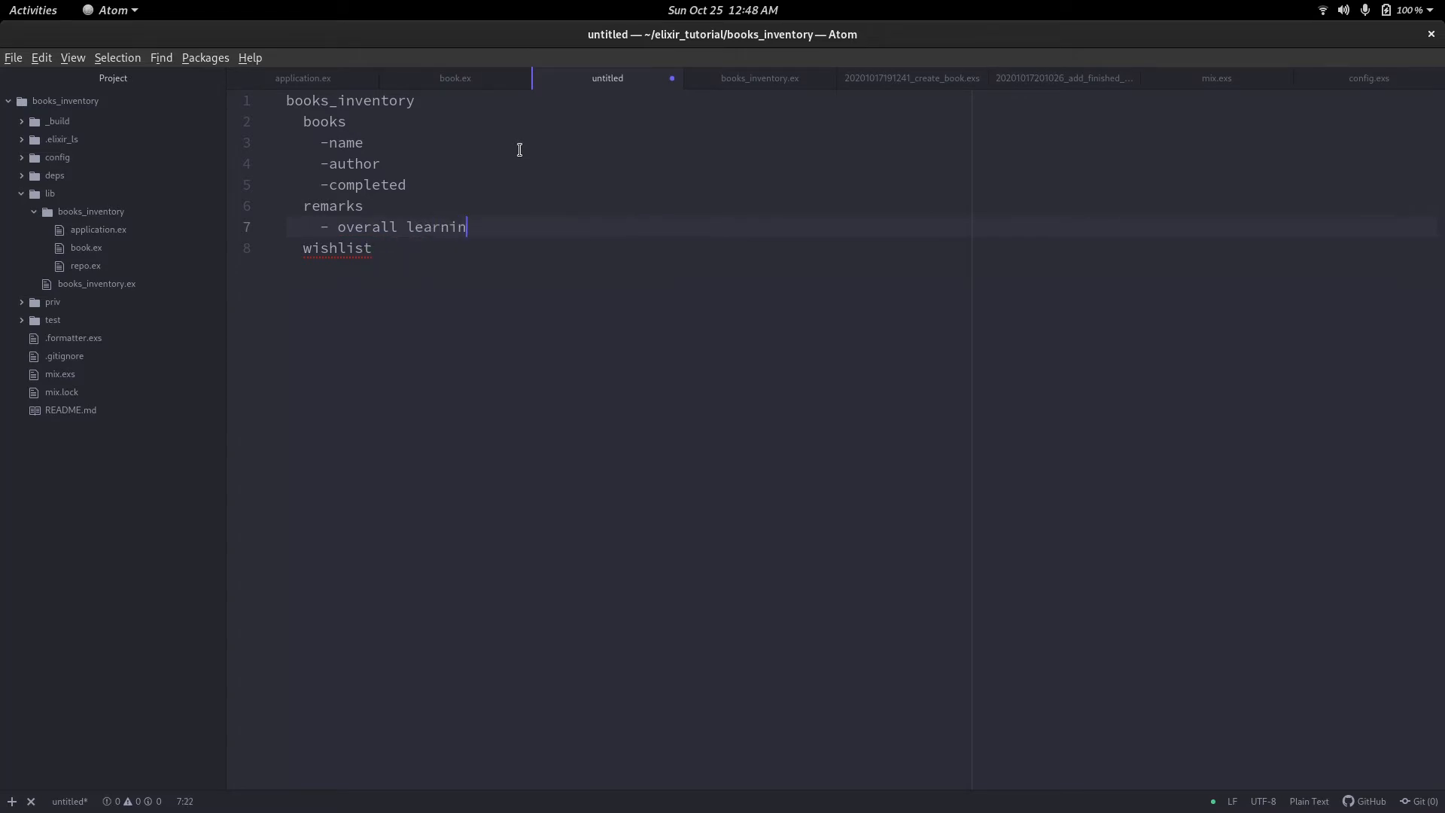
text(gs)
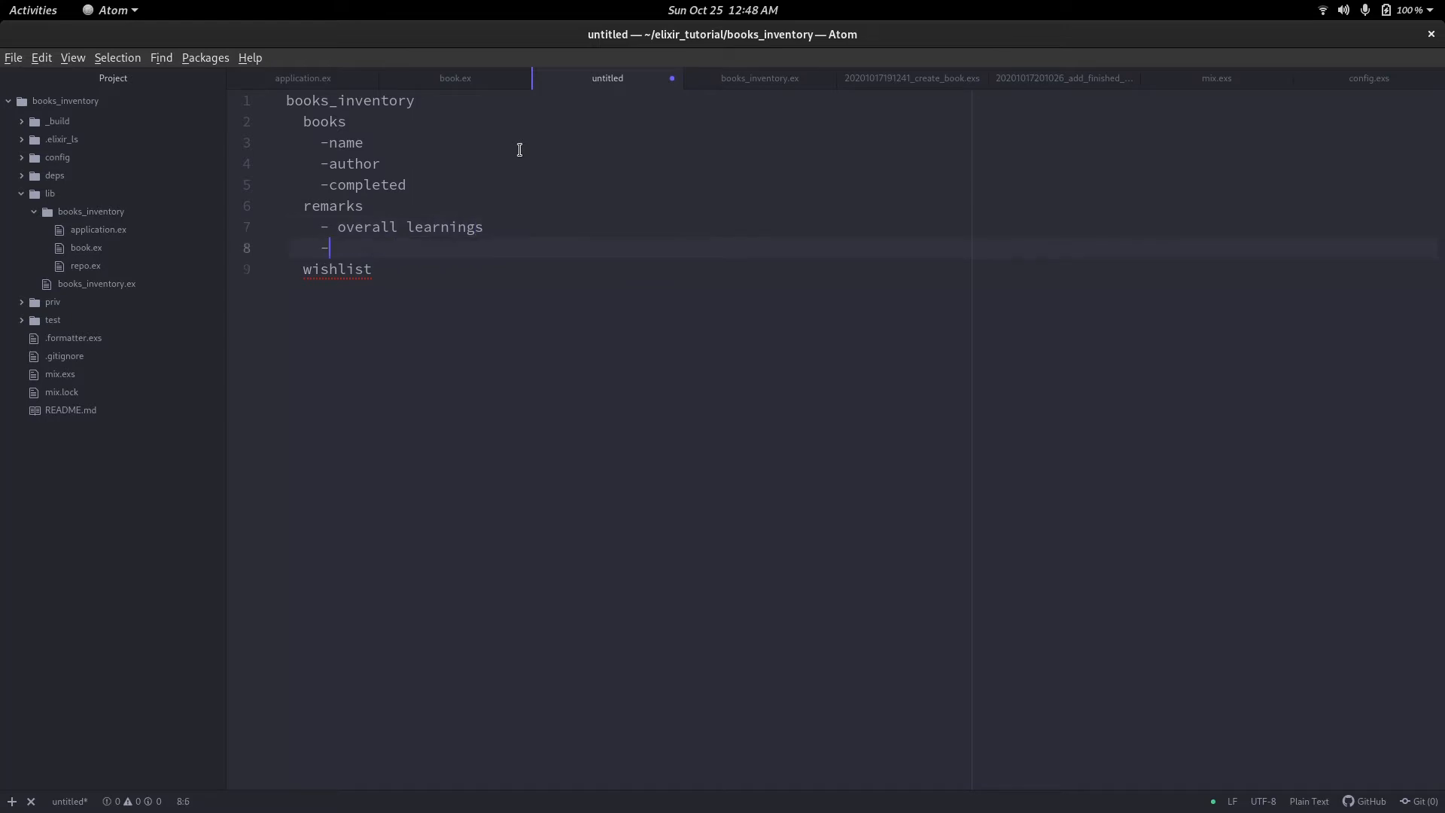
text(ov)
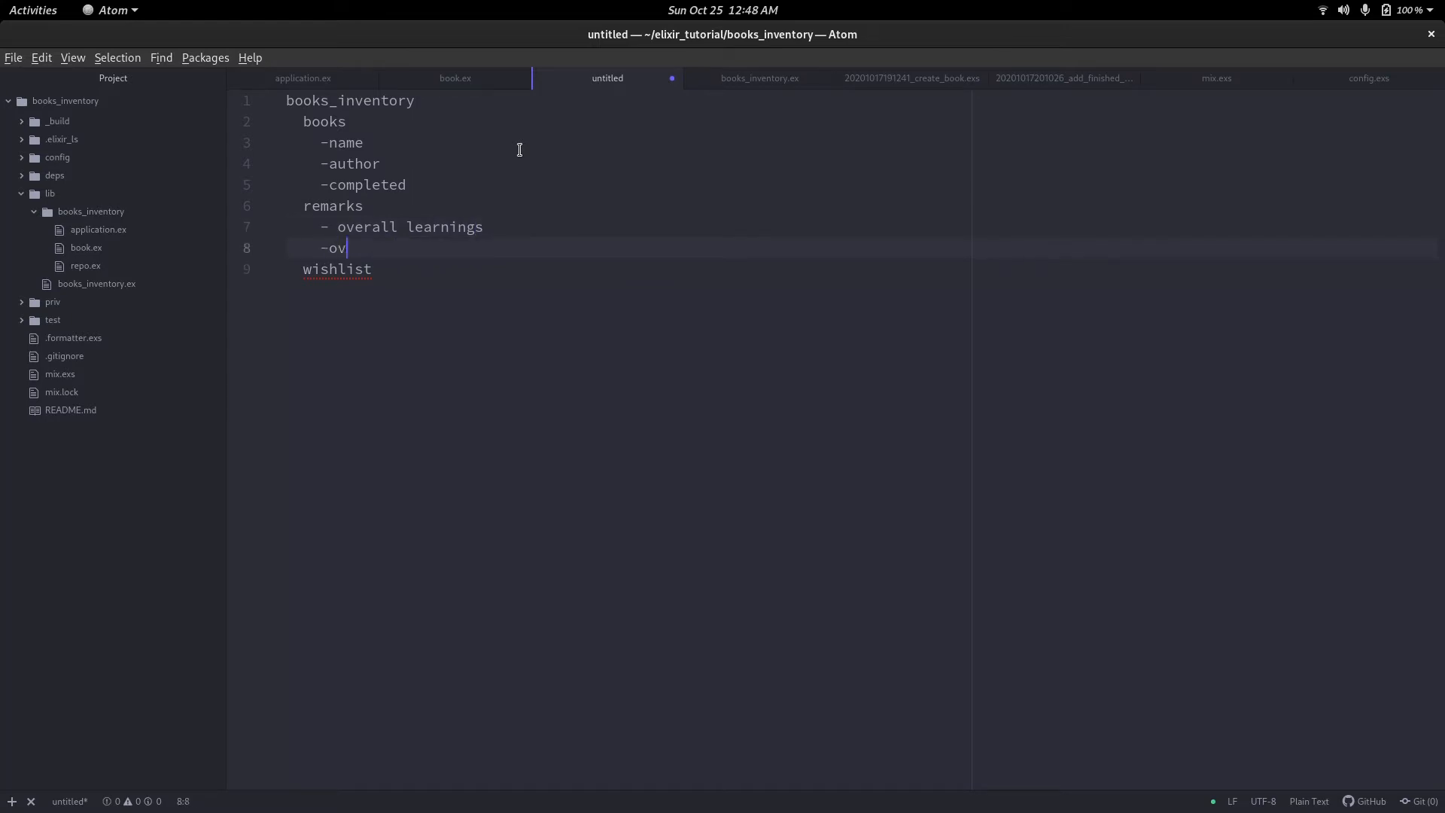
text(erall)
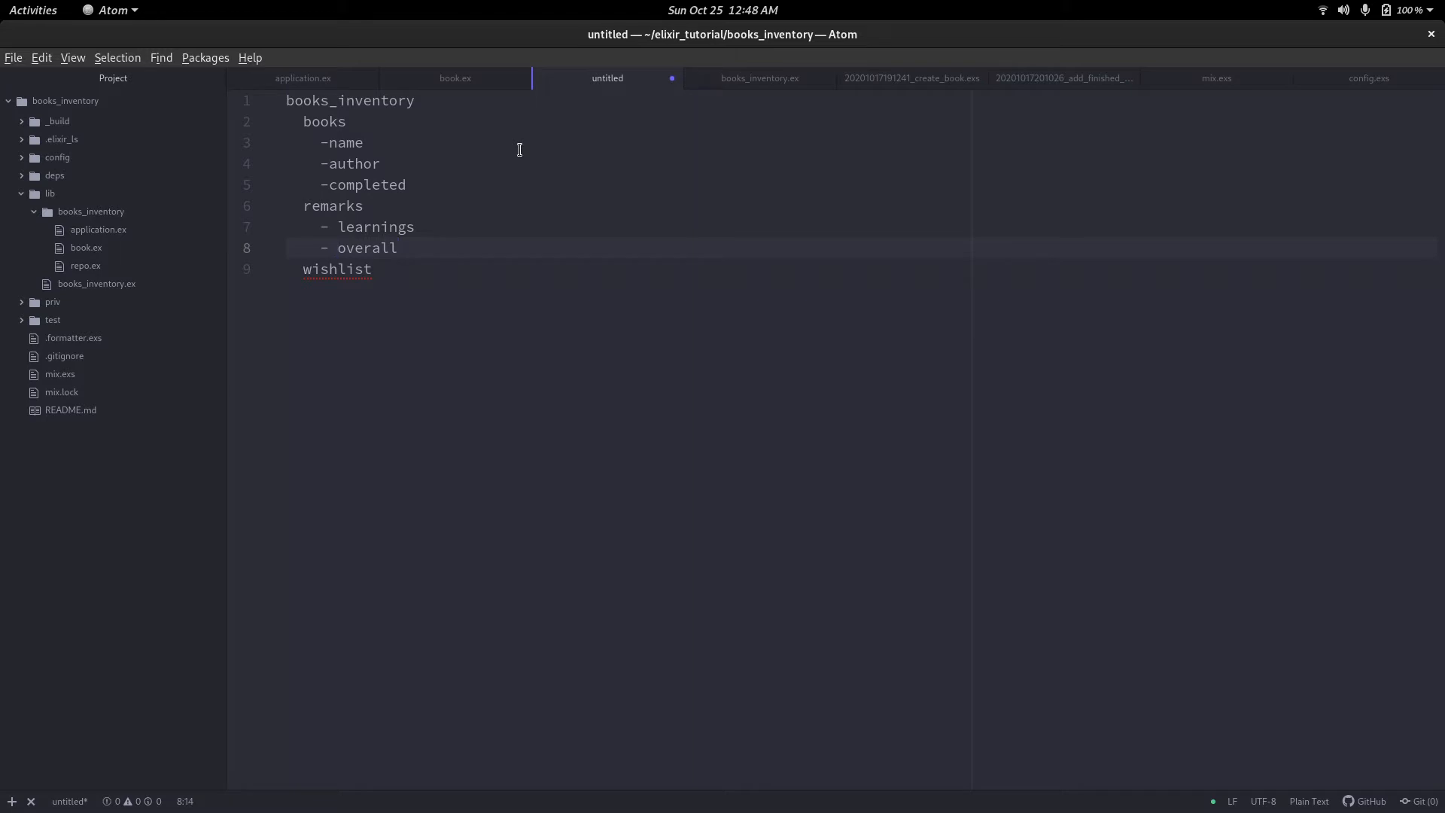
text(_)
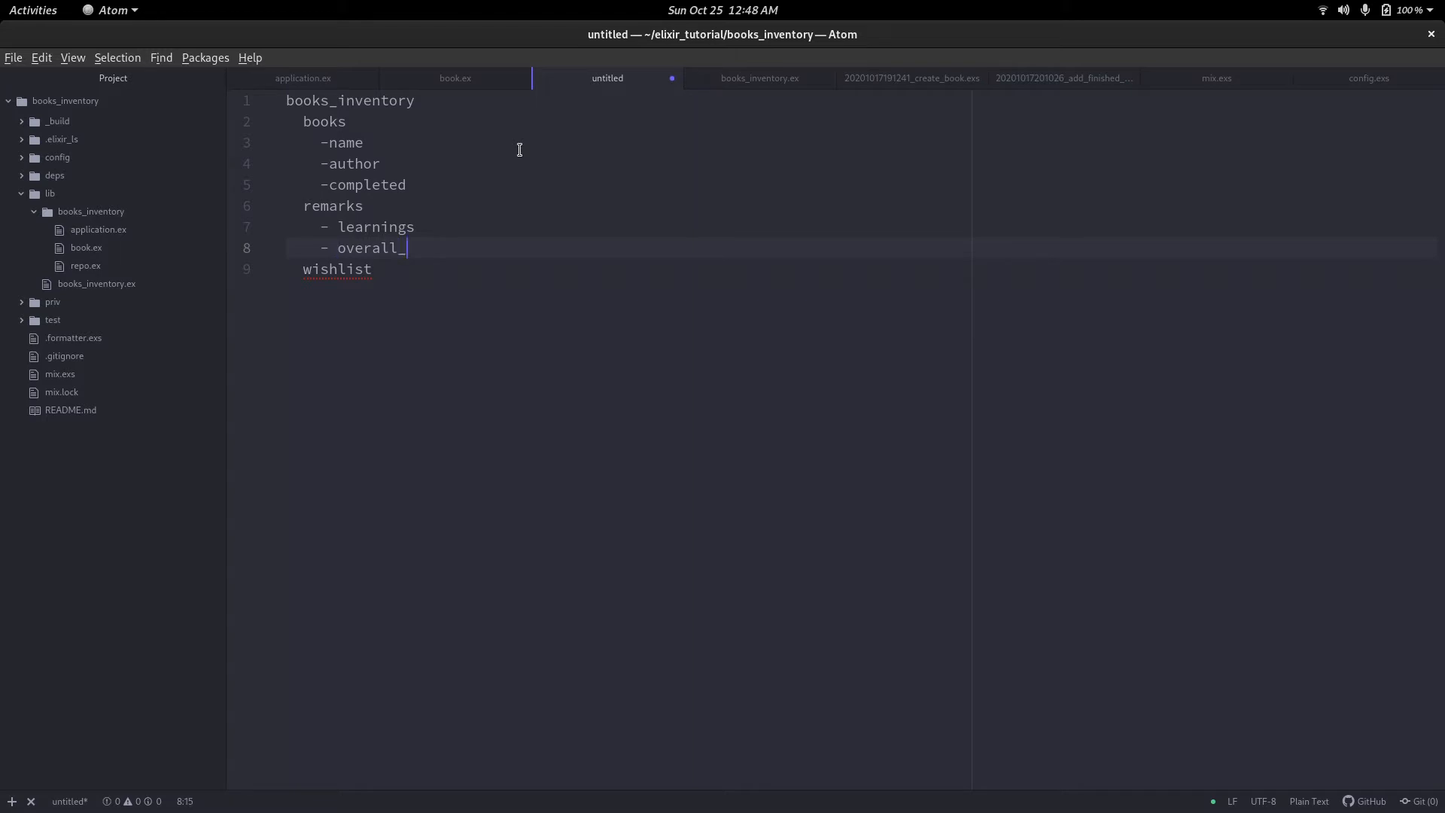
text(stais)
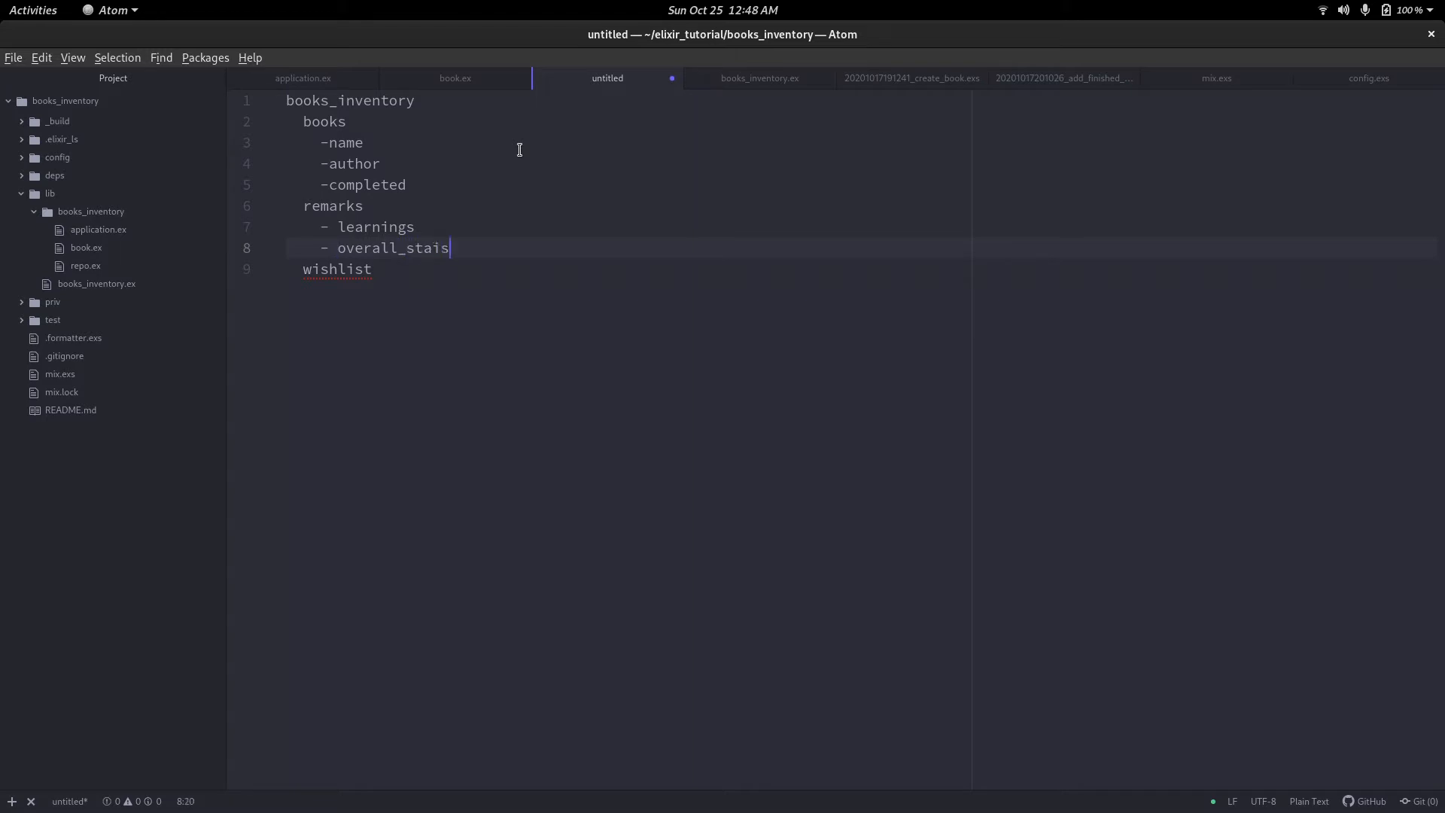
text(facto)
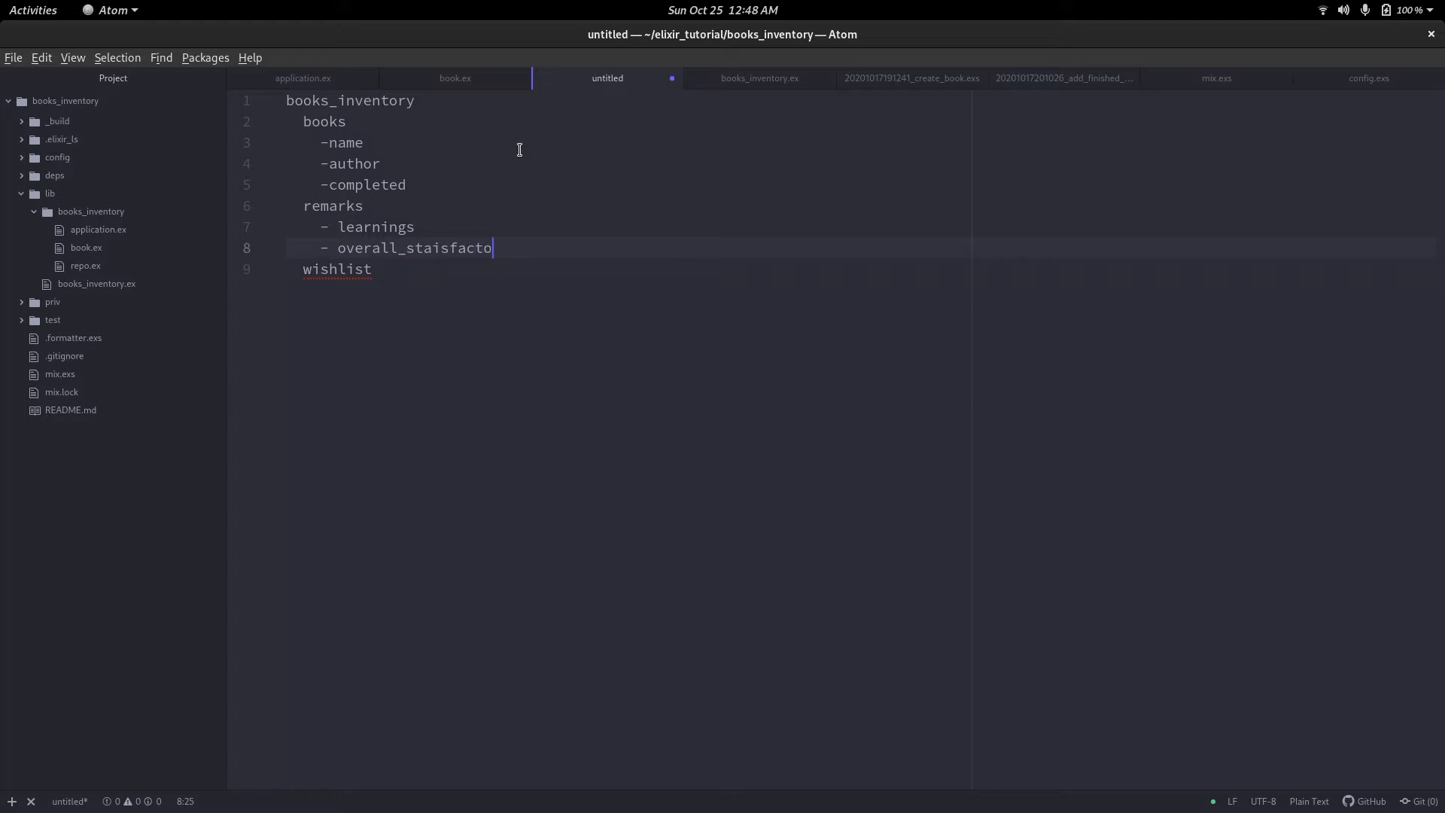
text(ry)
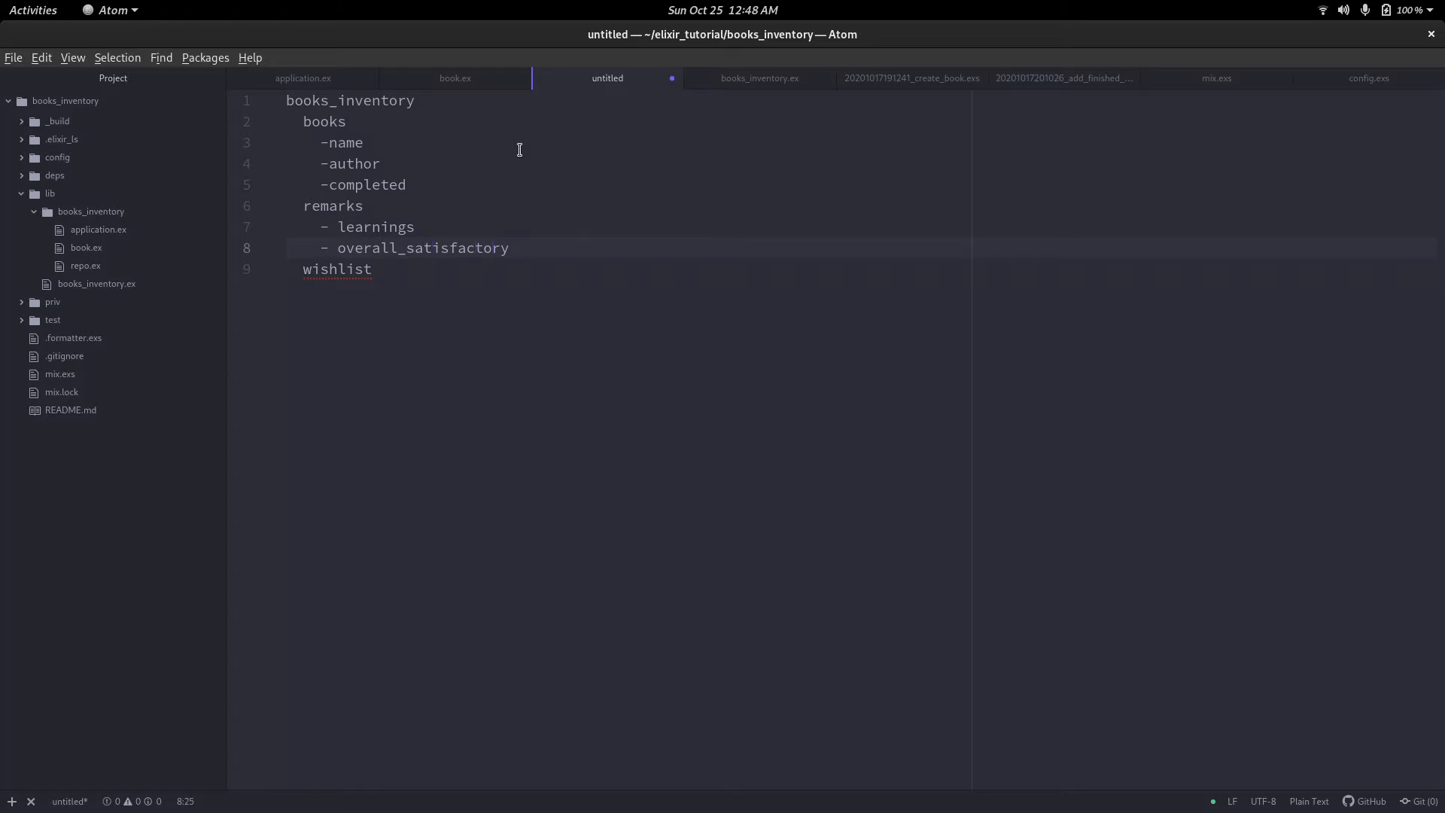
click(323, 268)
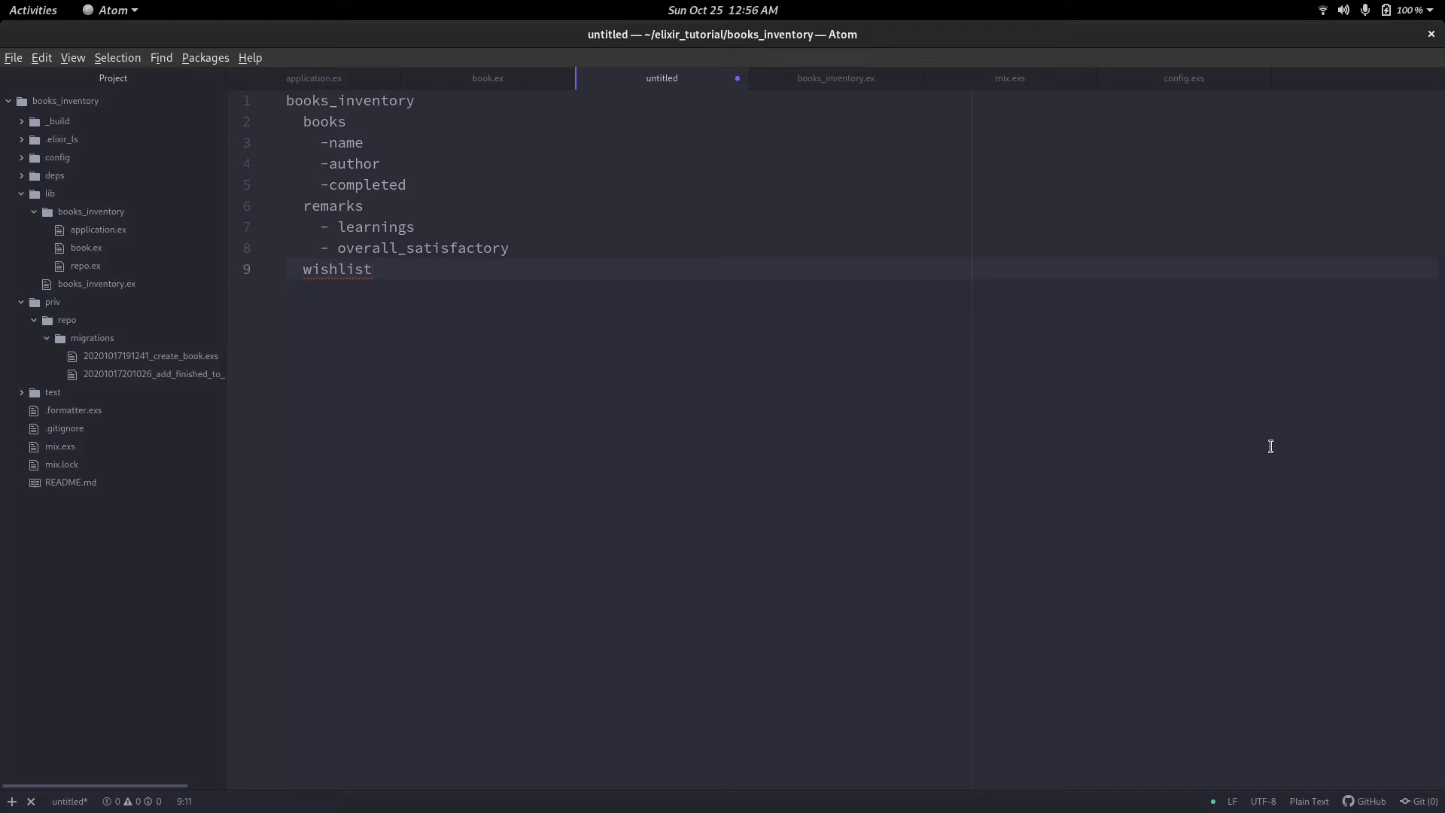
Generate a create_remarks migration with mix ecto.gen.migration in a terminal.
click(372, 269)
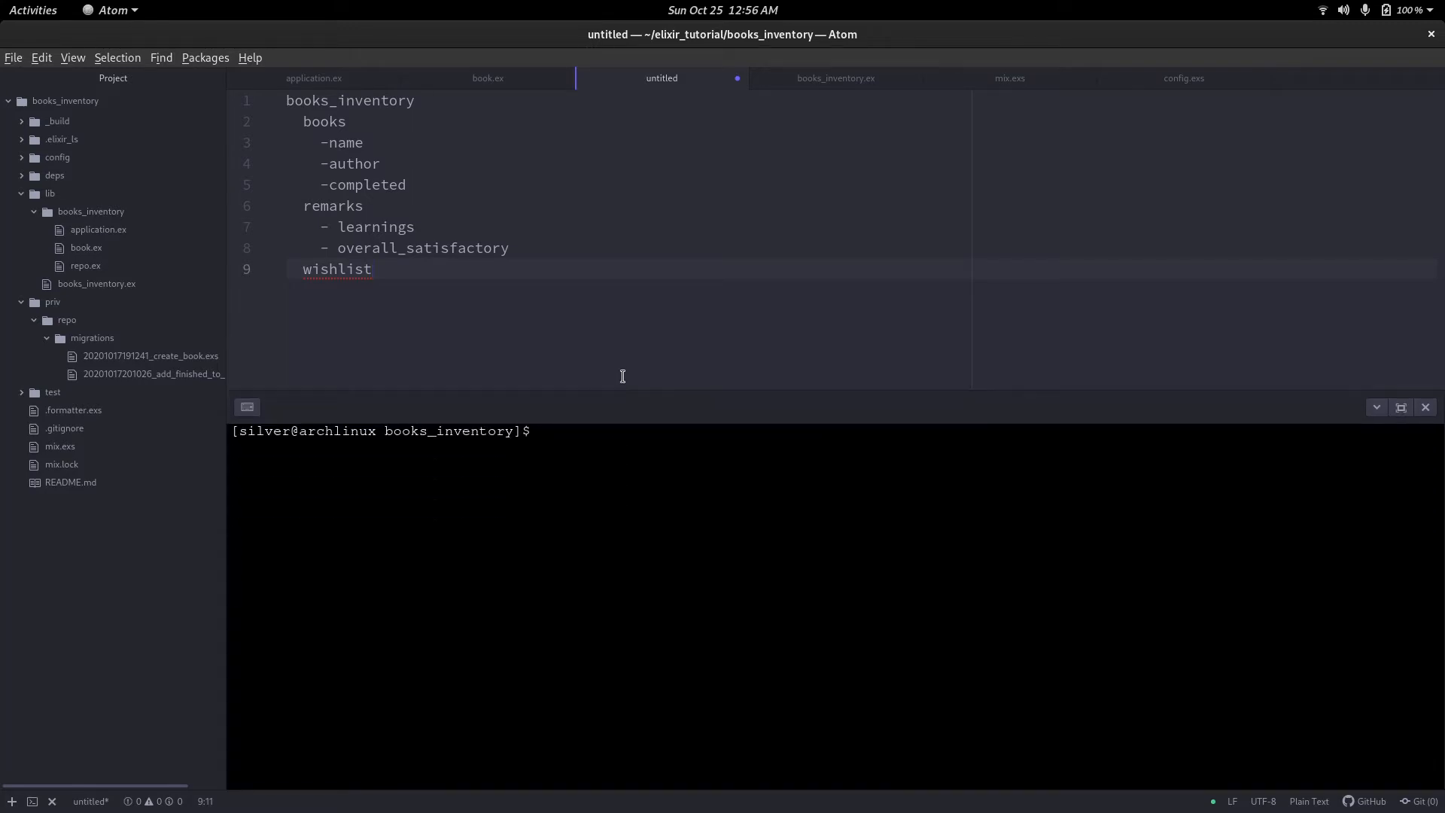
text(mix ec)
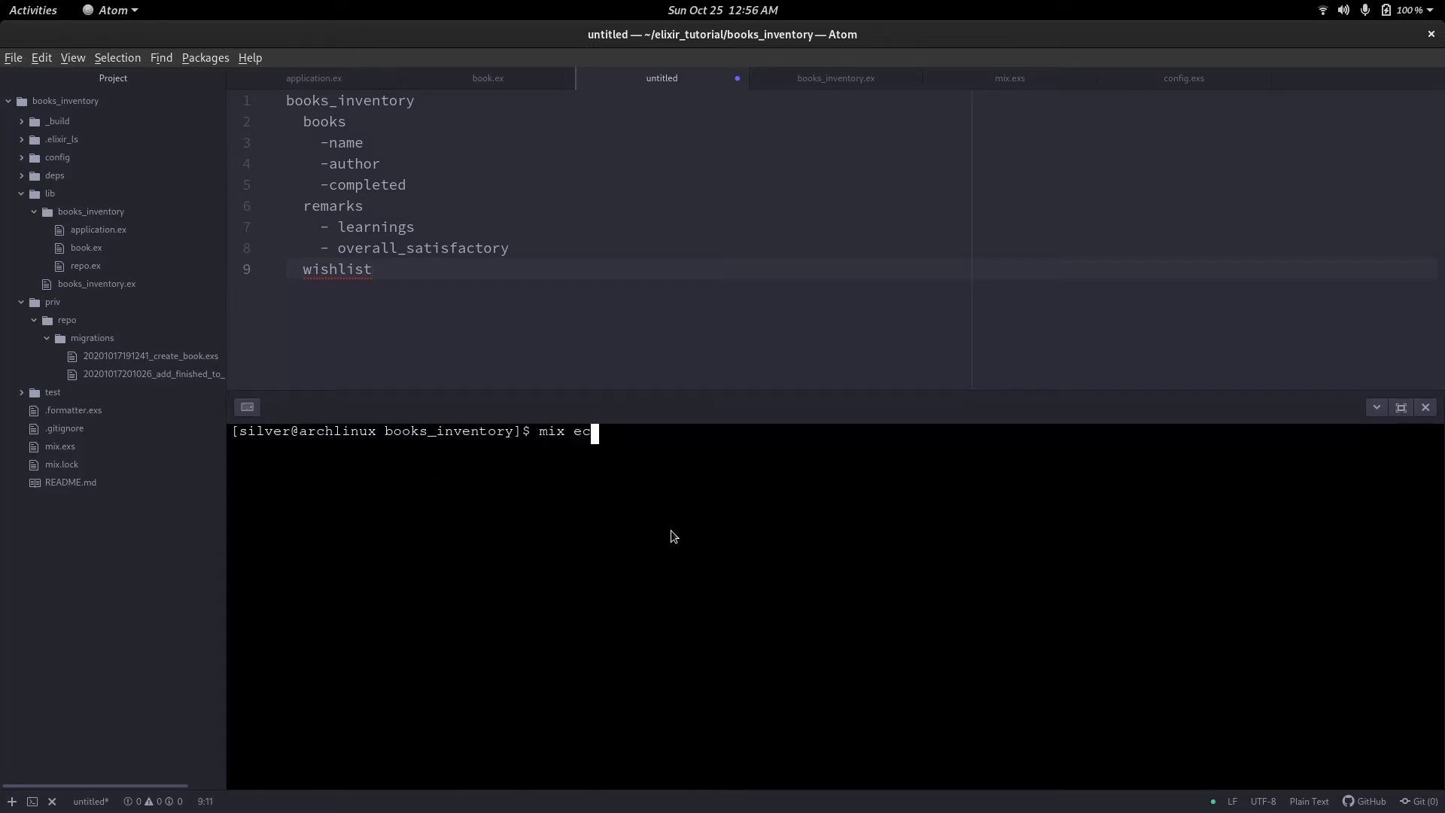
text(to.gen.mig)
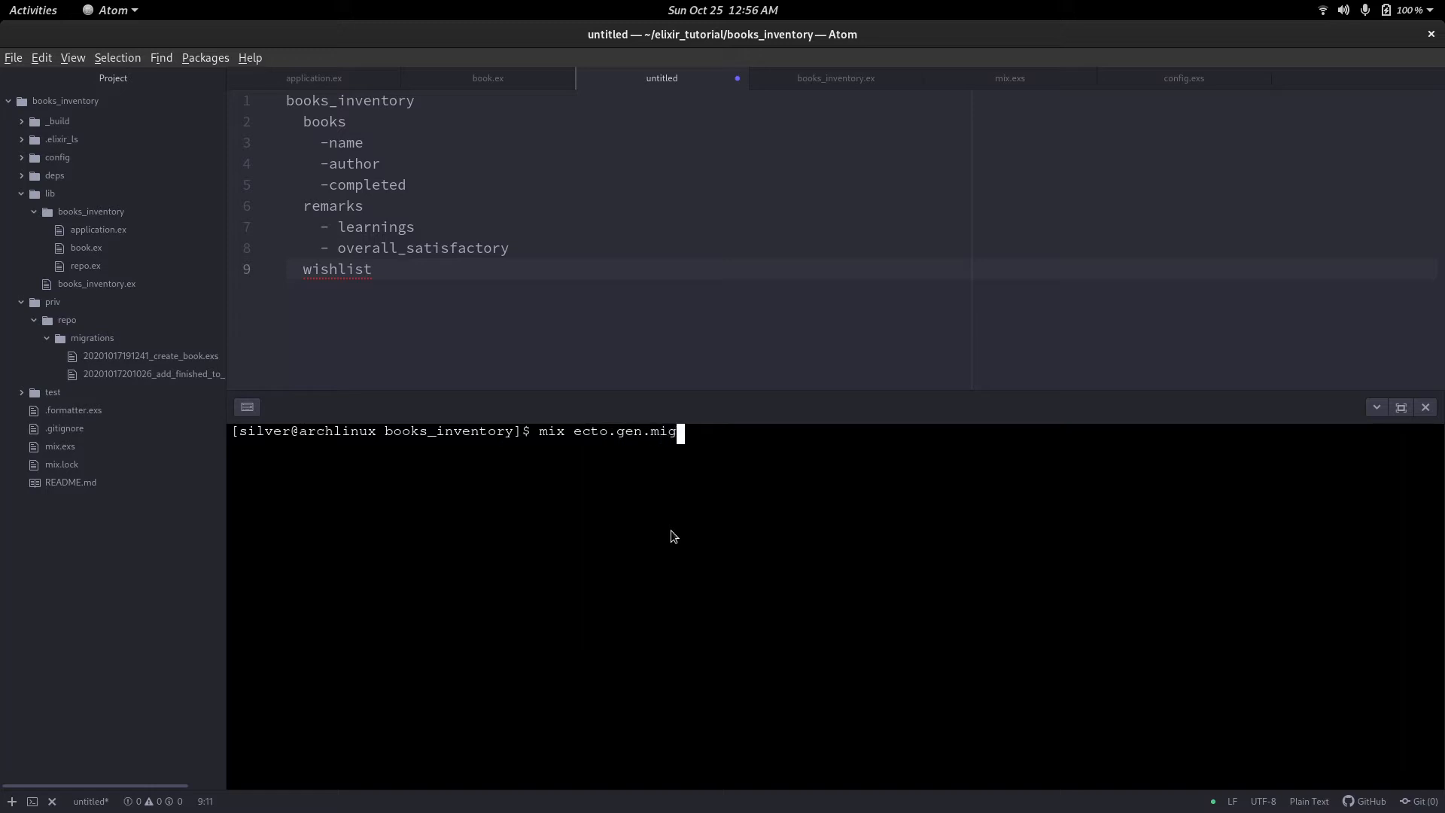
text(ration)
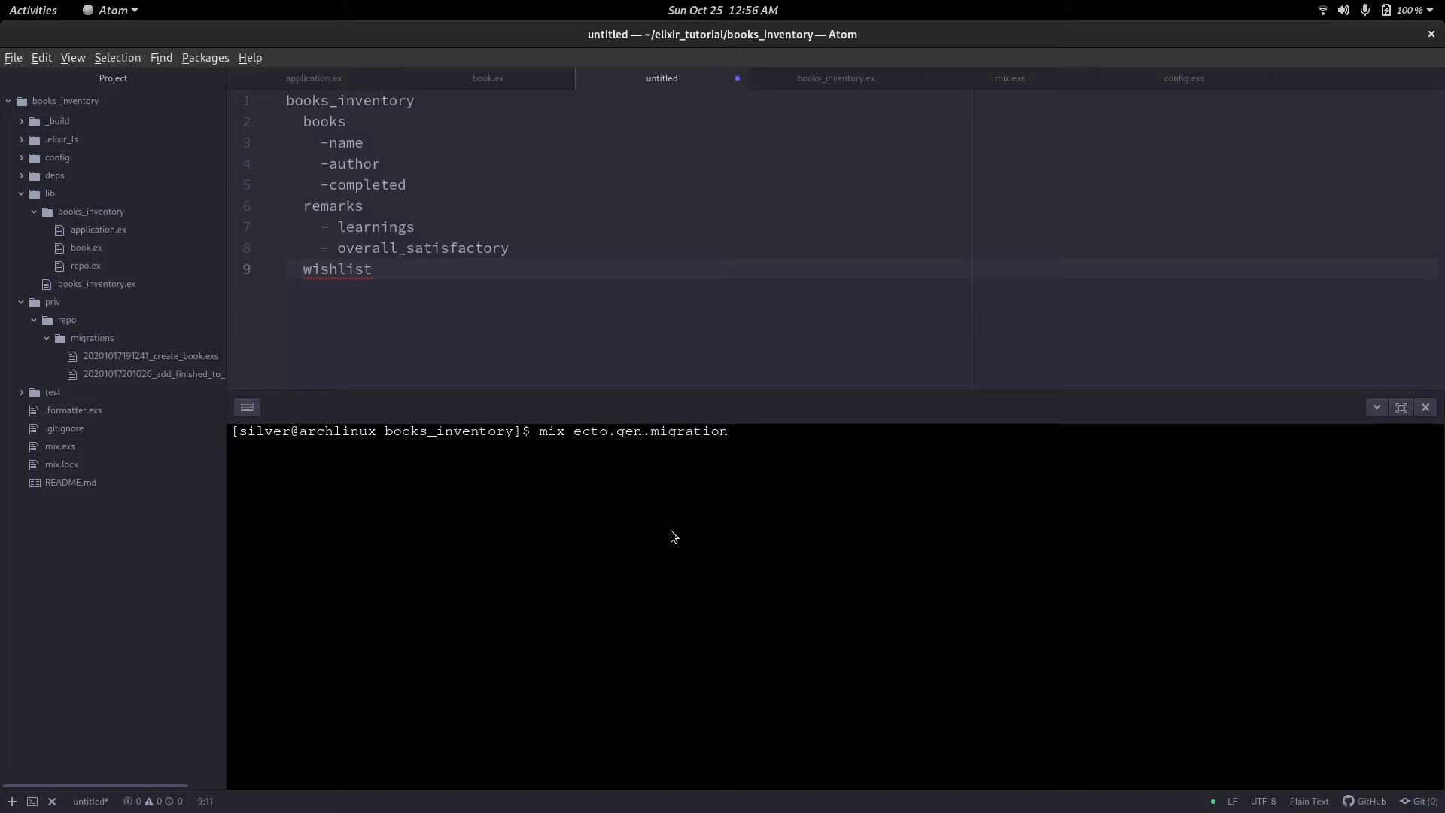
text(c)
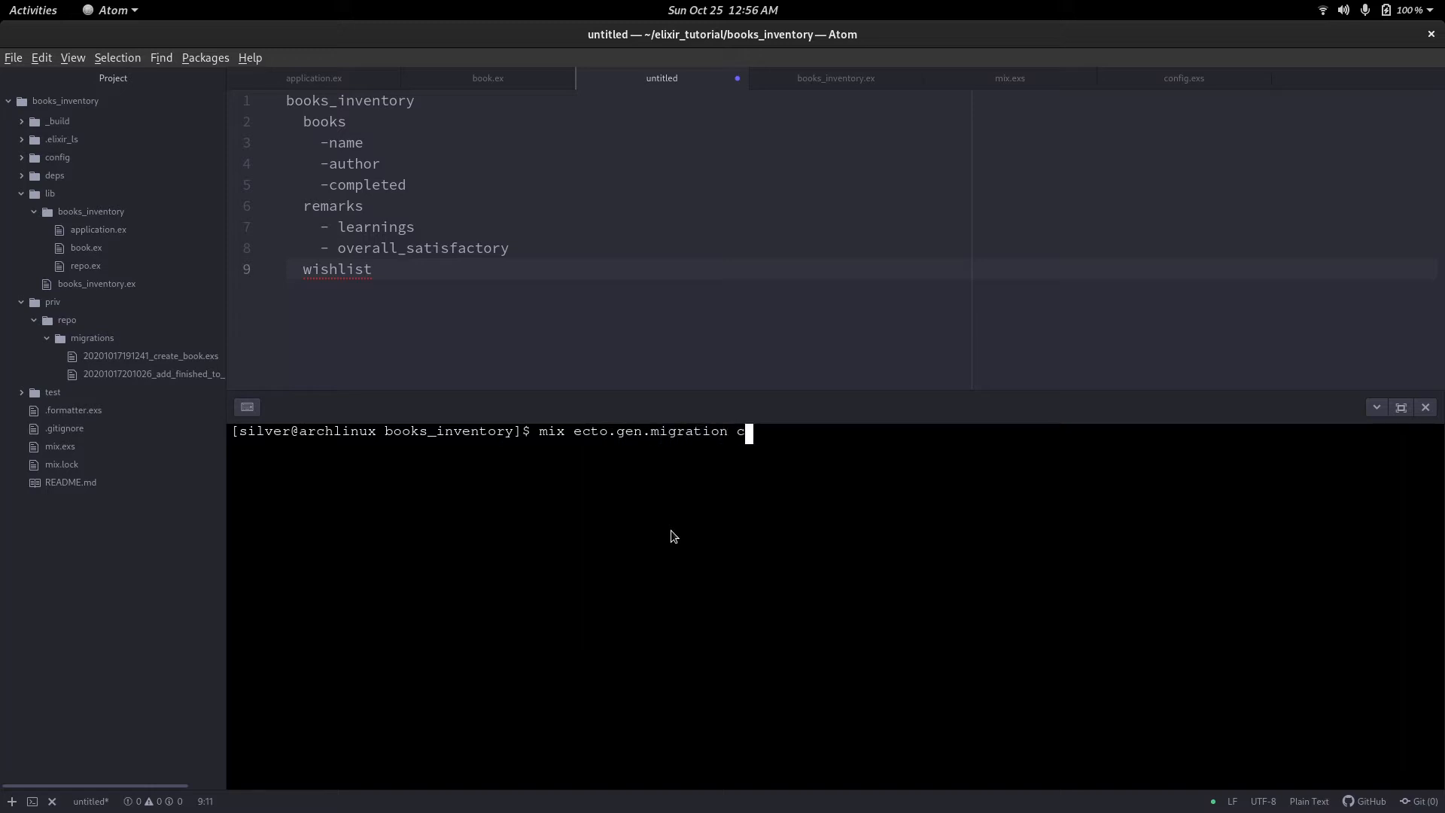
text(reate_remar)
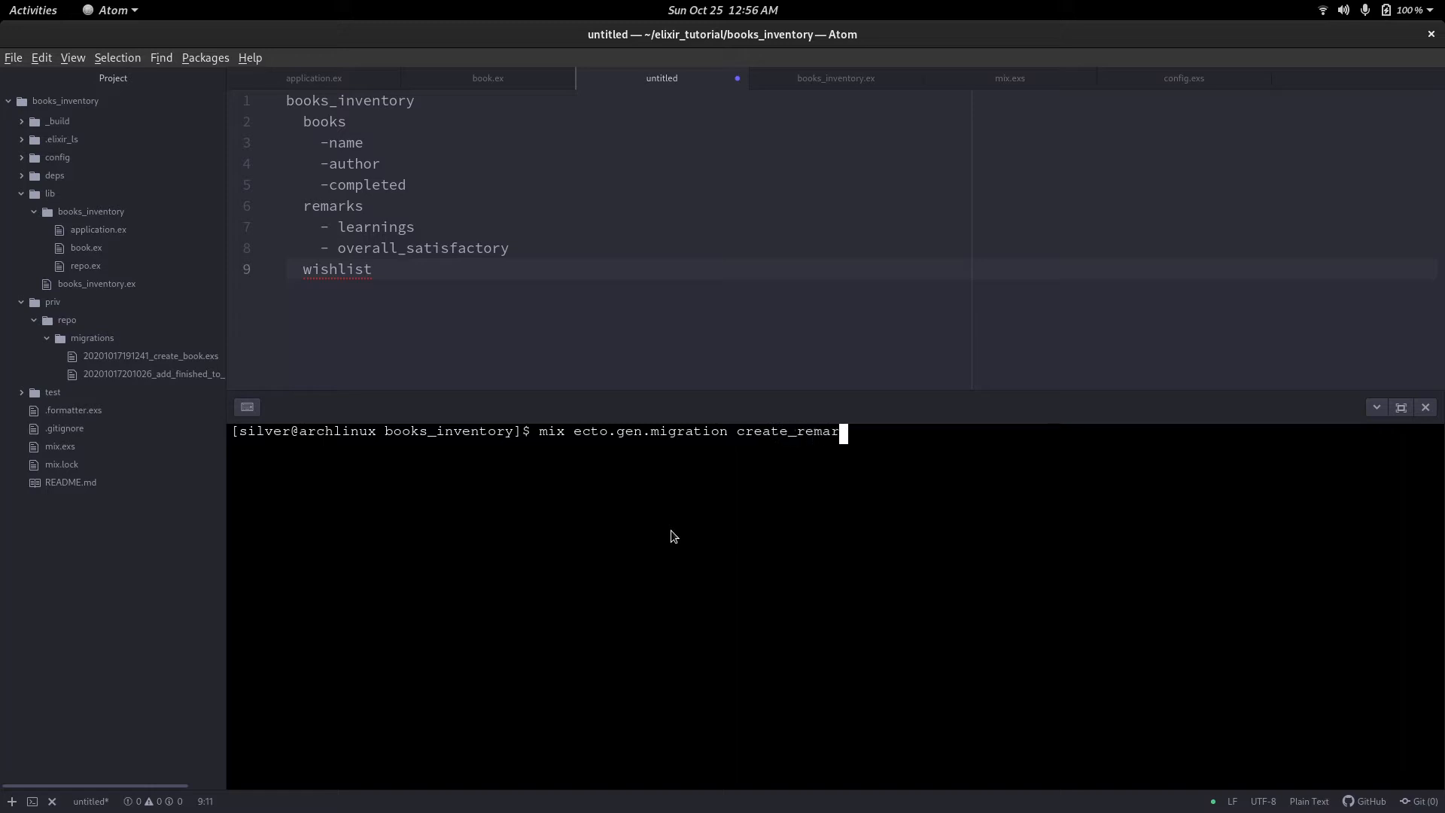
key(Return)
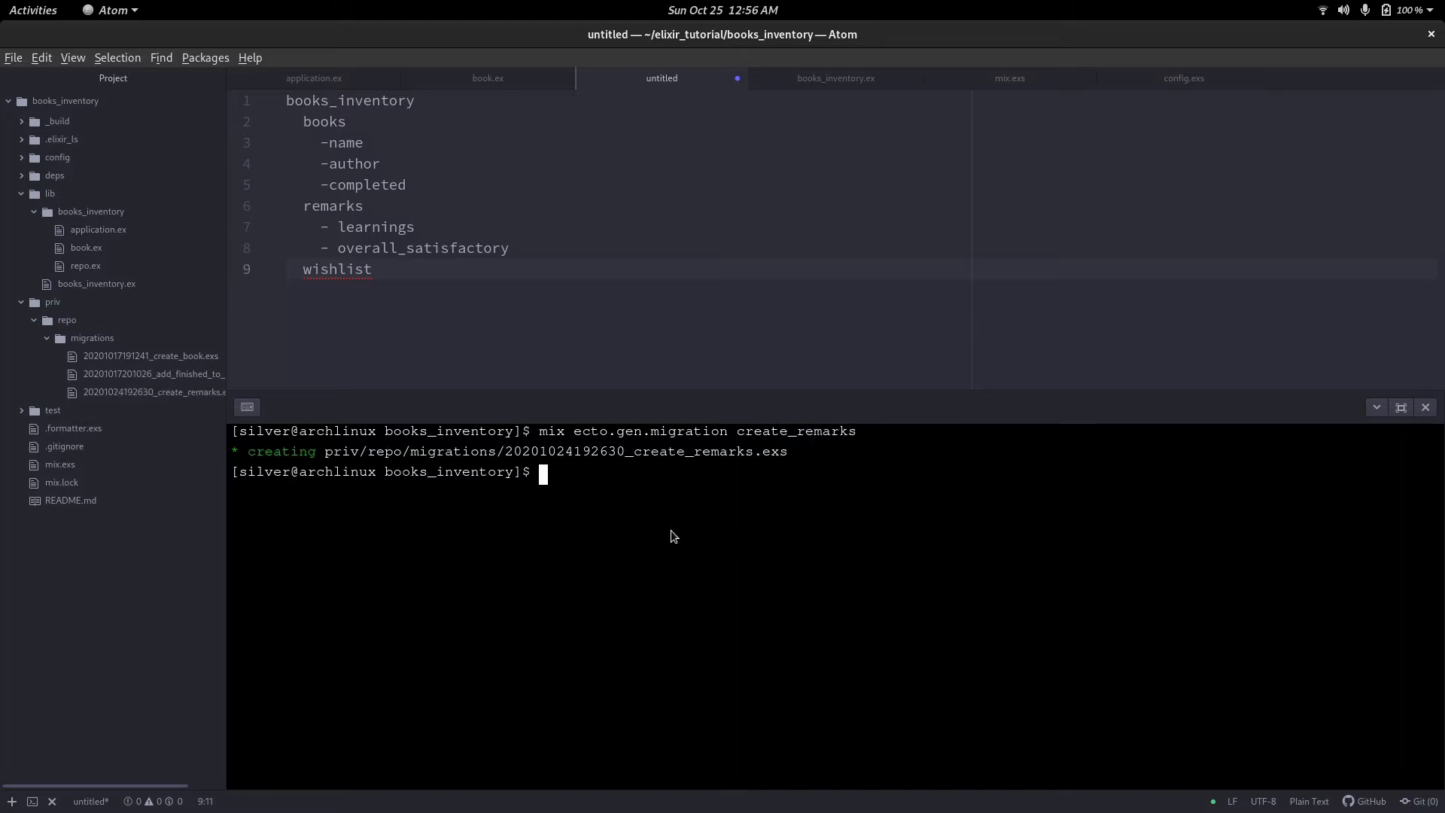
Open the create_remarks migration and add a create table :remarks block.
click(152, 391)
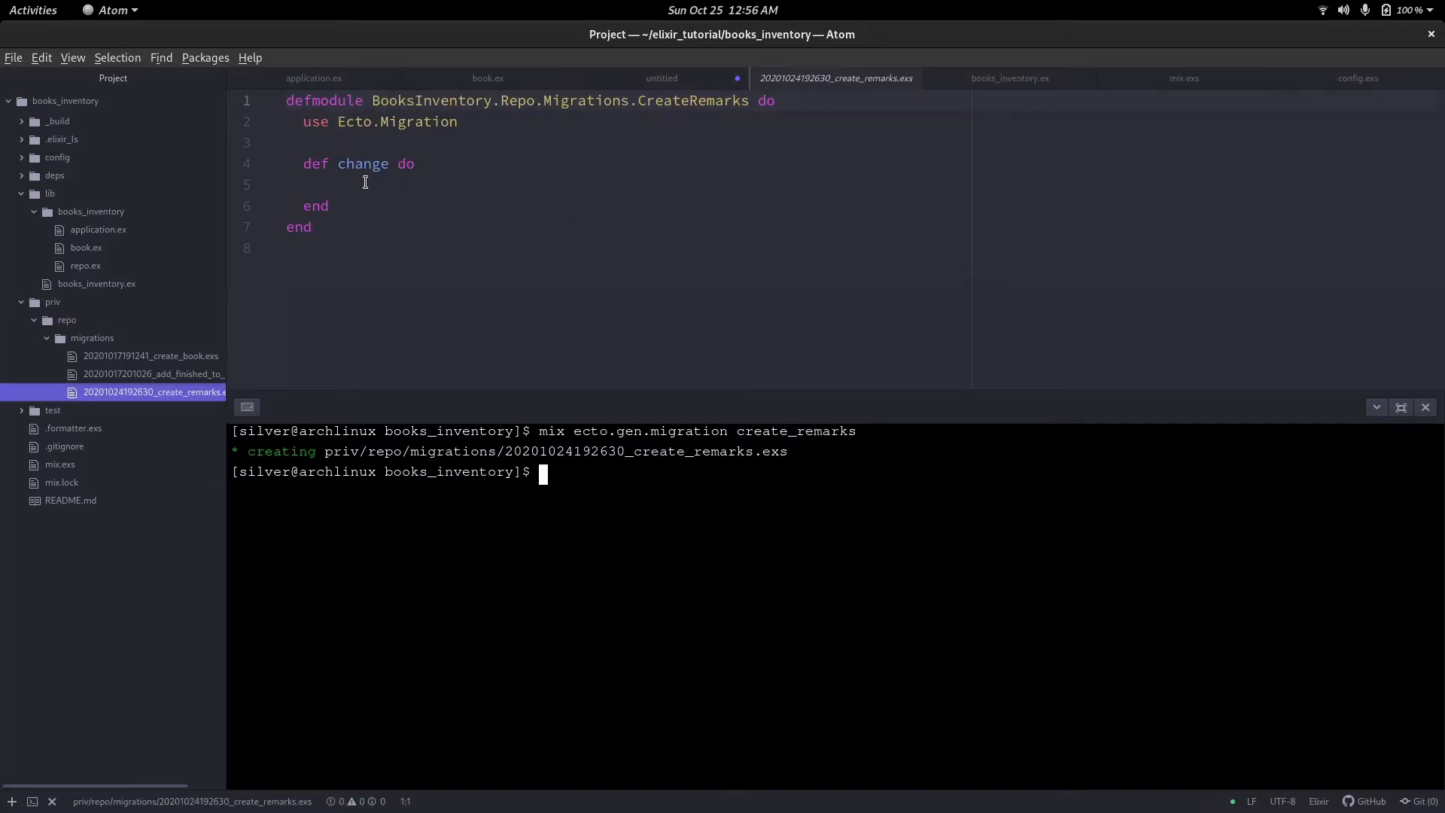
click(360, 185)
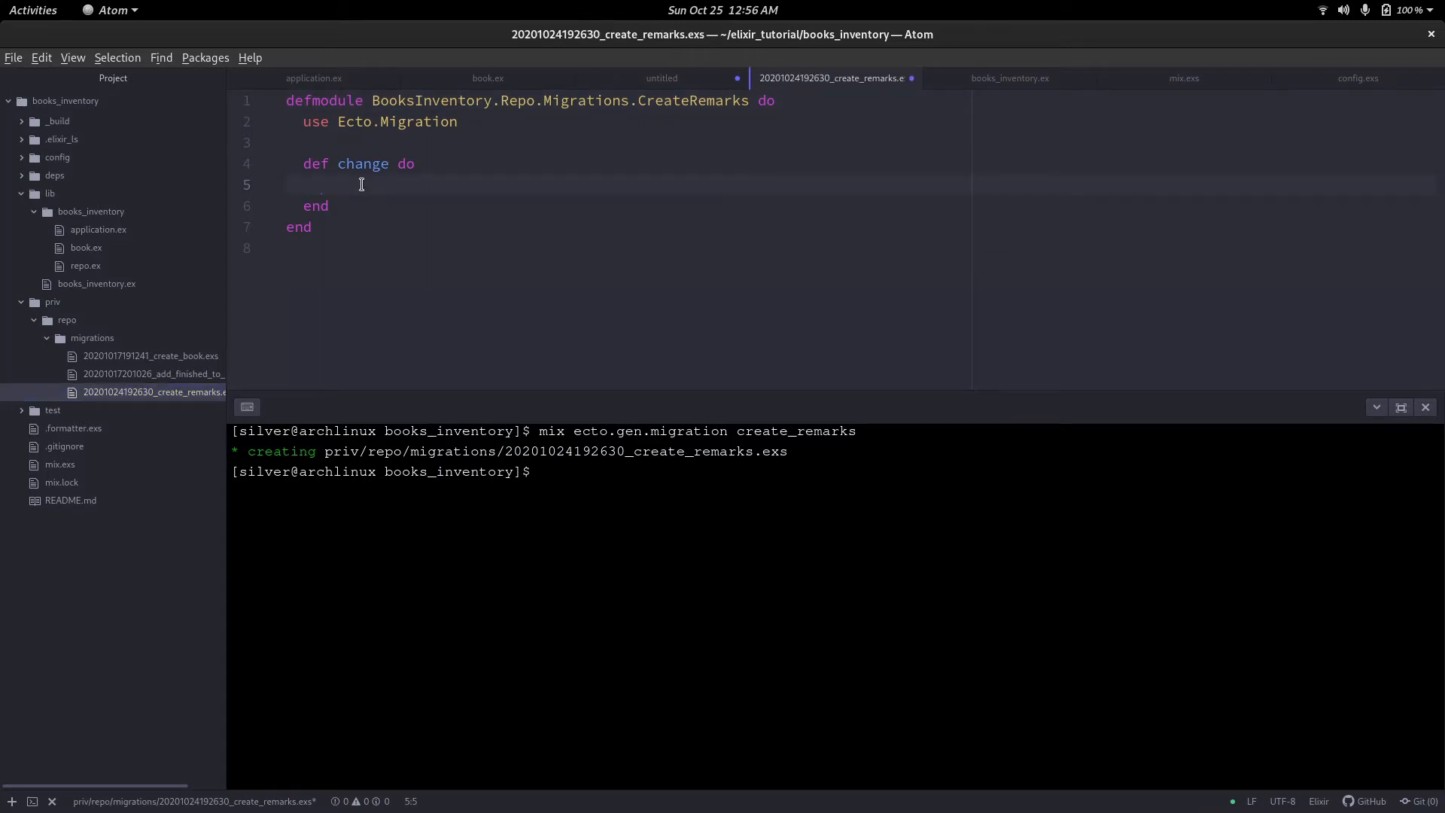
text(create ta)
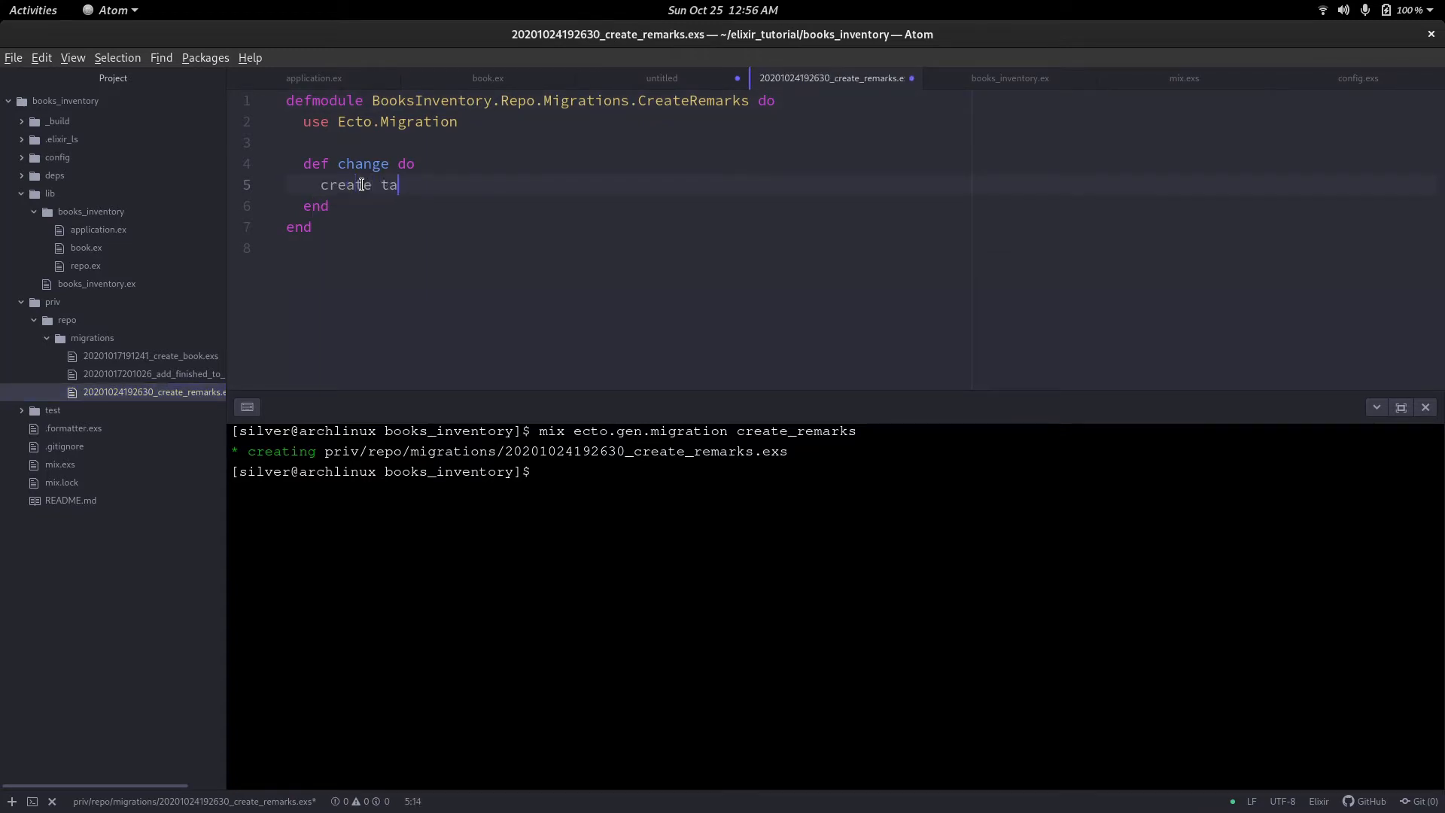
text(bel)
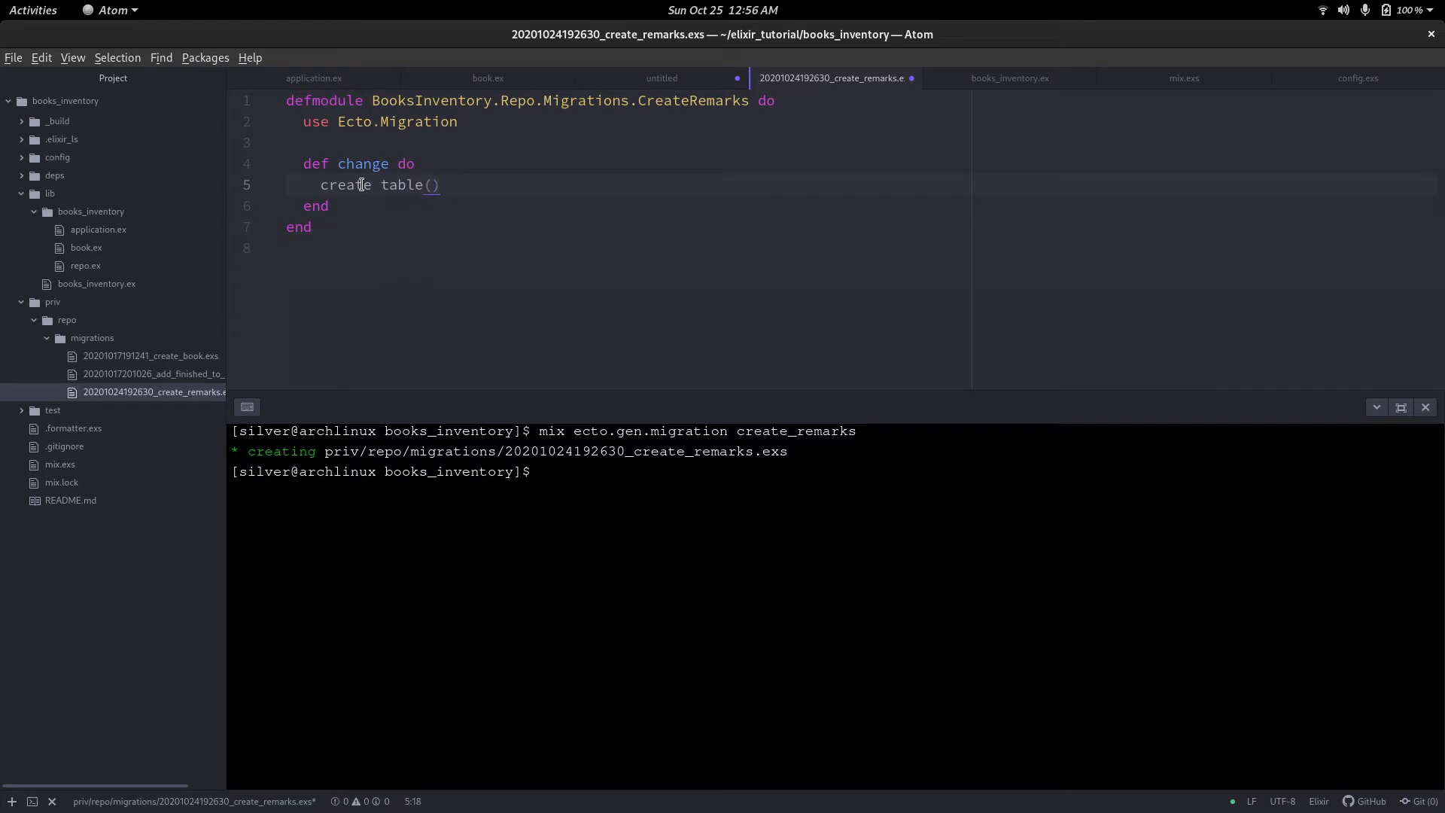
text(:)
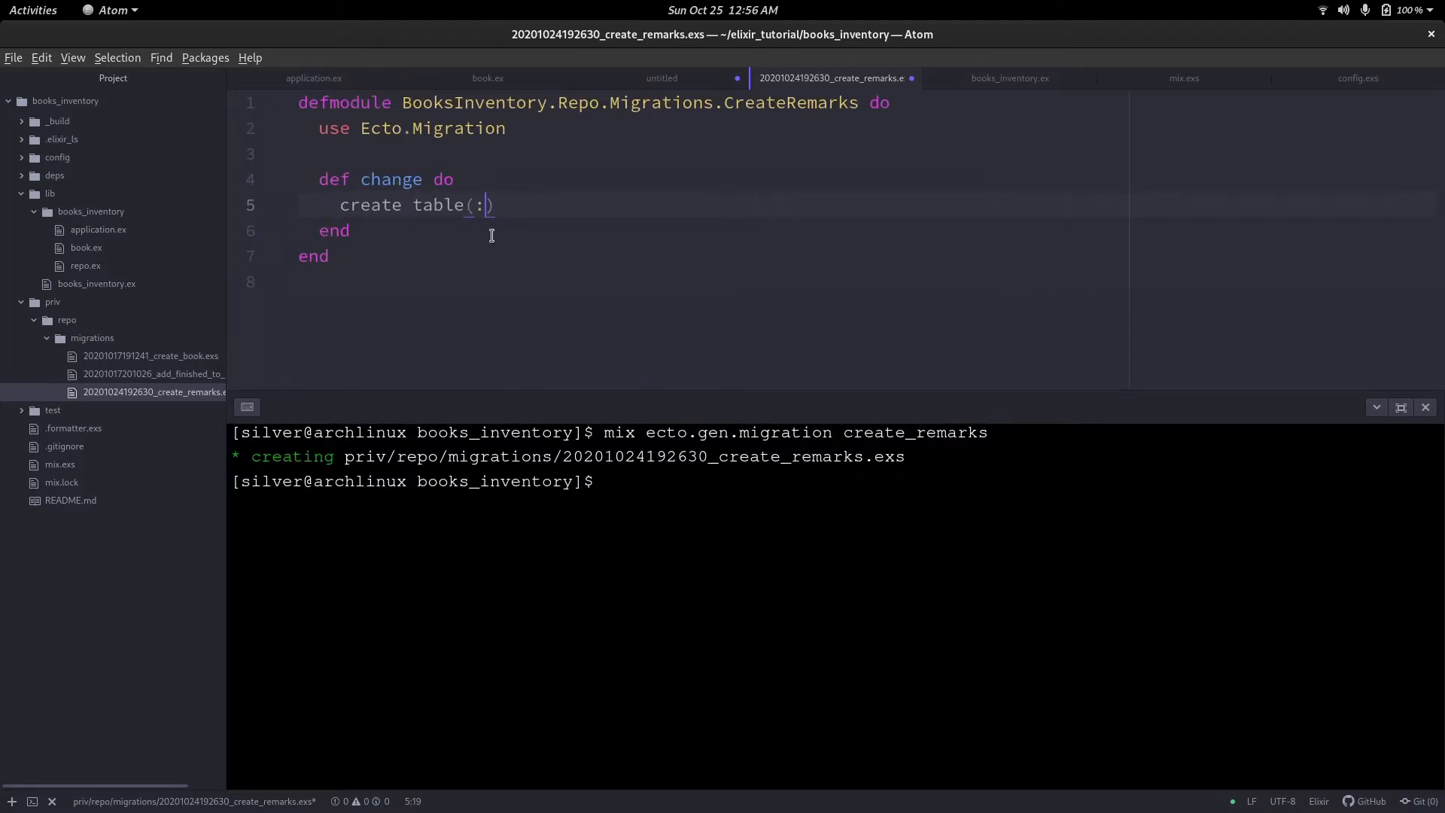
text(rem)
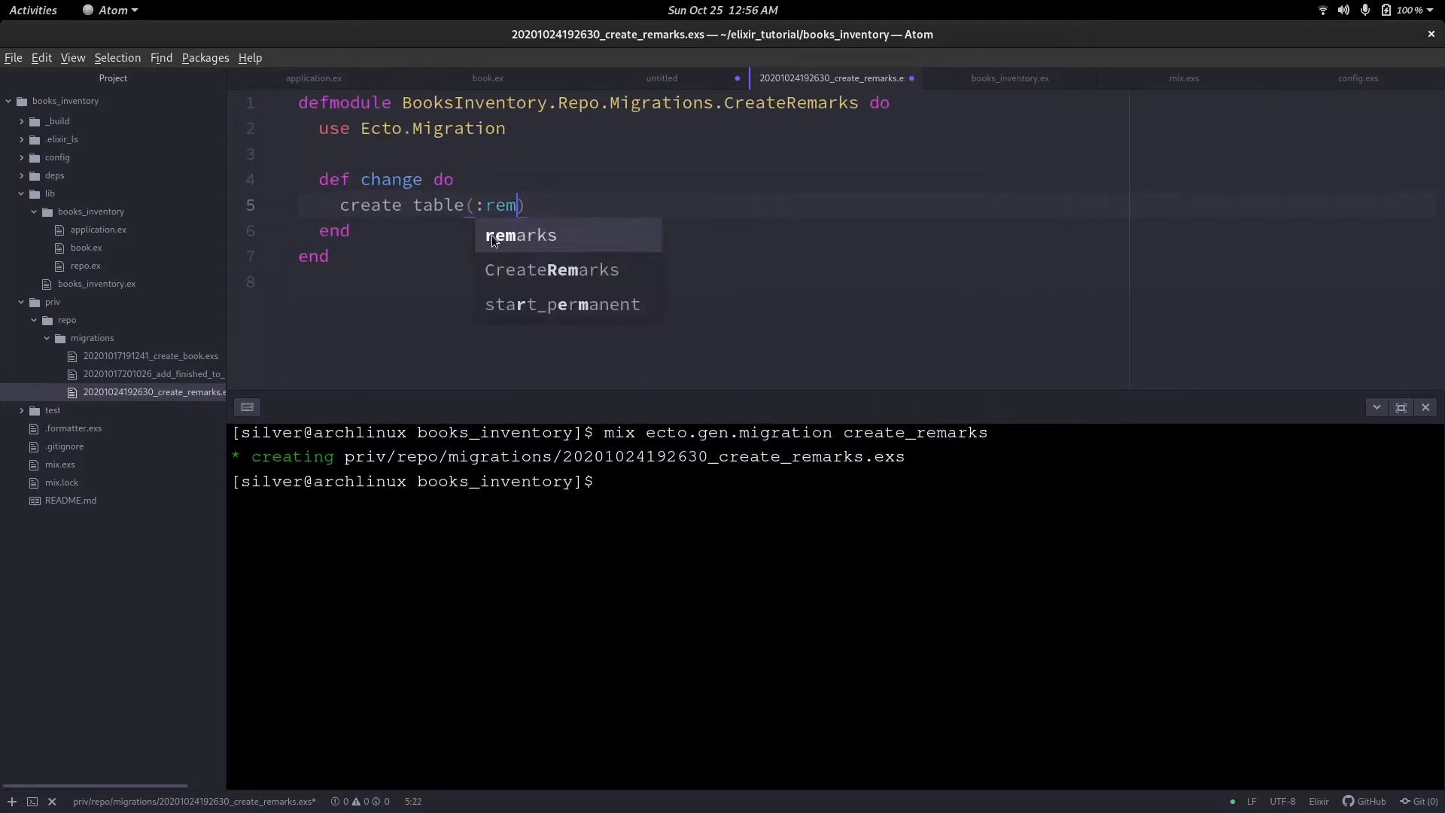
click(520, 235)
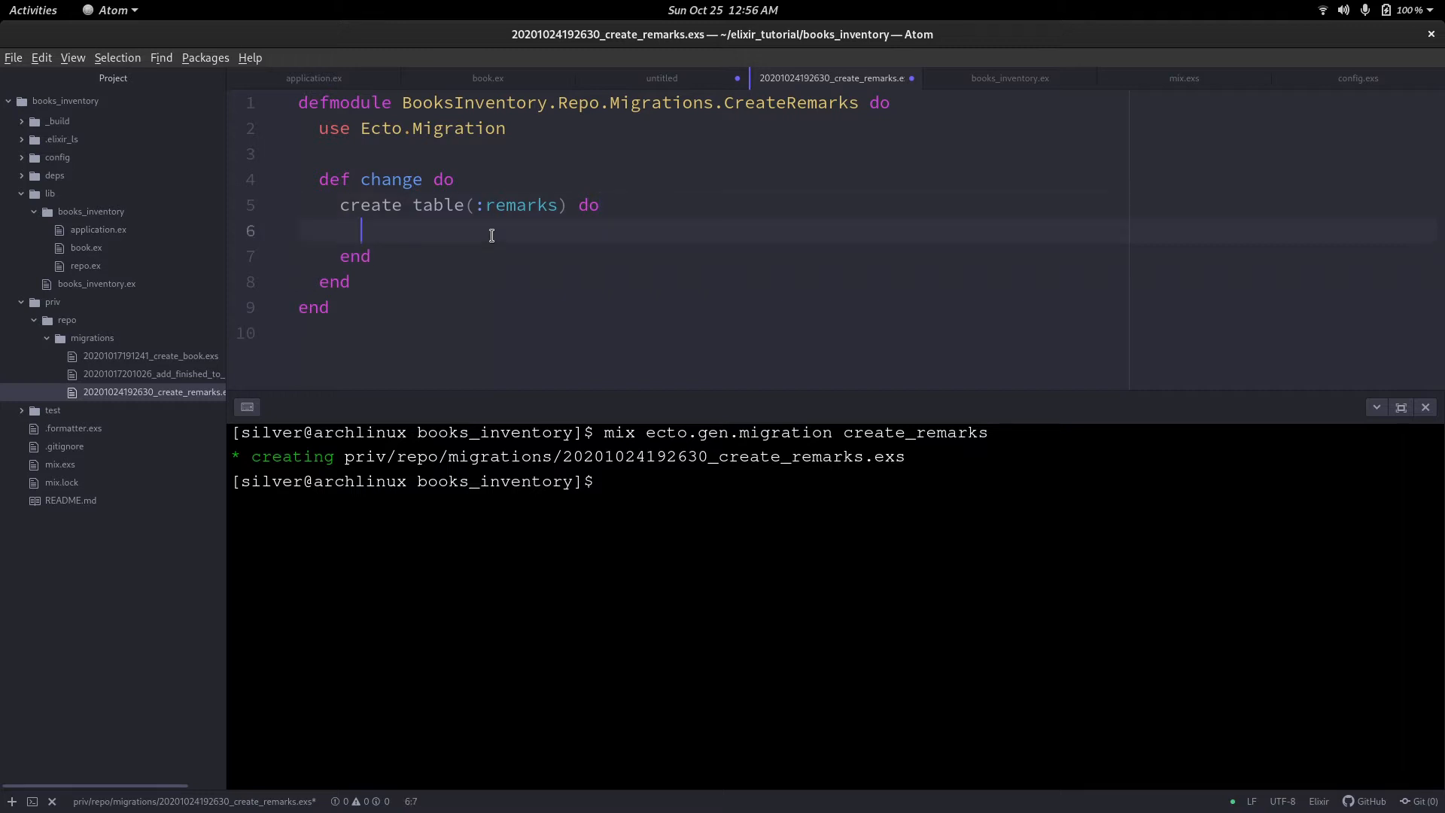
Add learnings as a text column and overall_satisfactory as a string column.
text(add :)
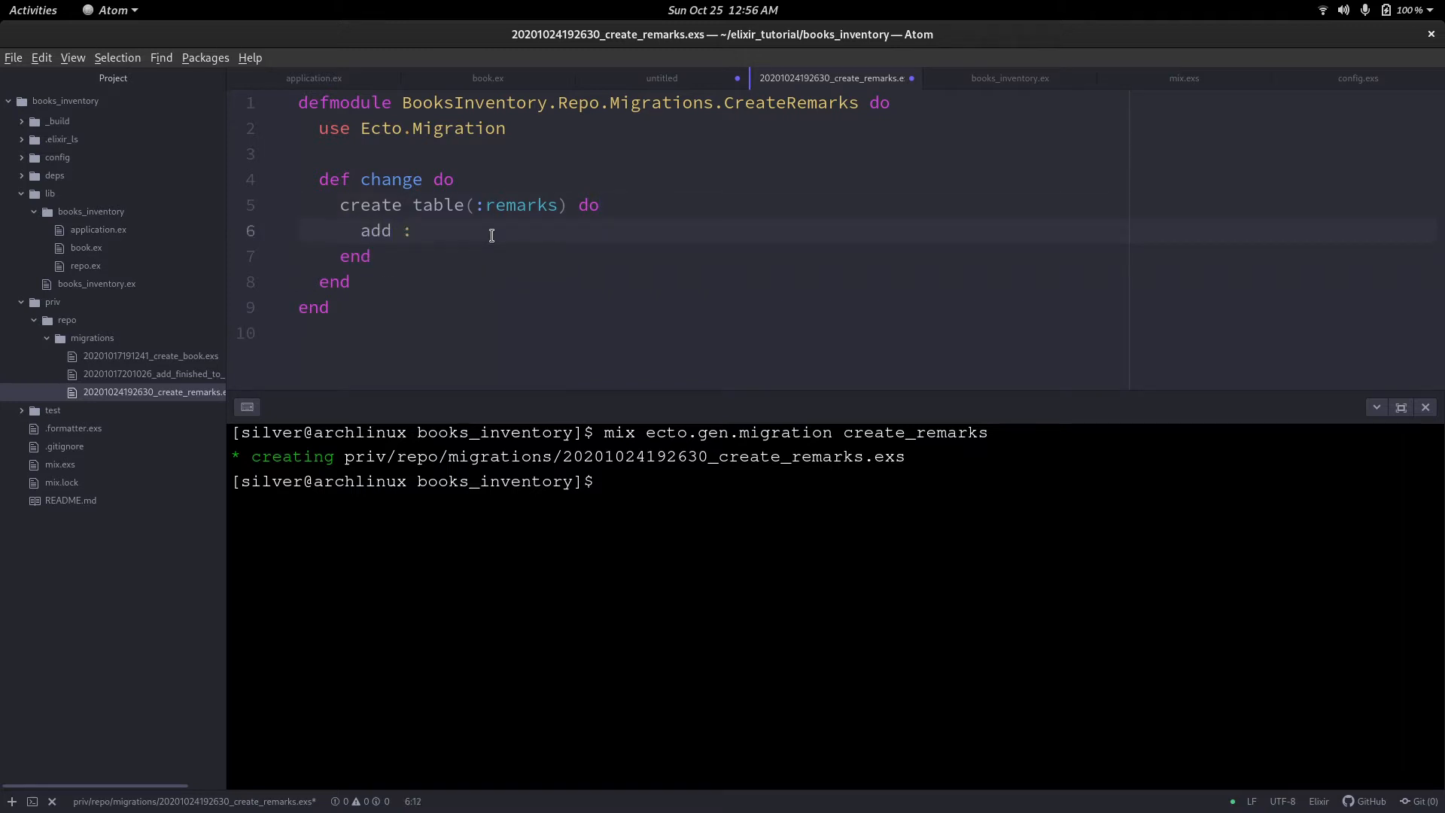
text(learnings)
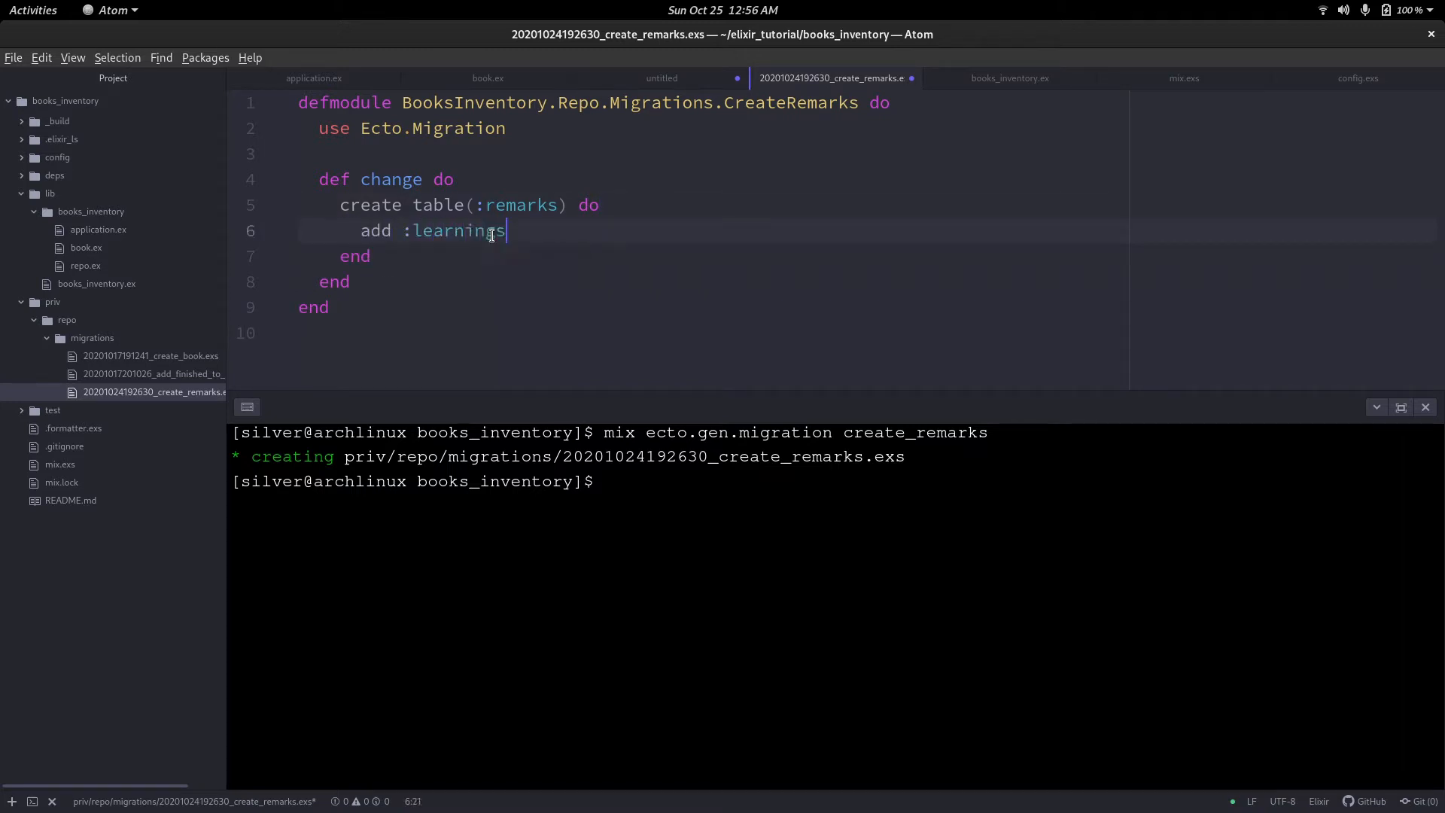
text(, :rtext)
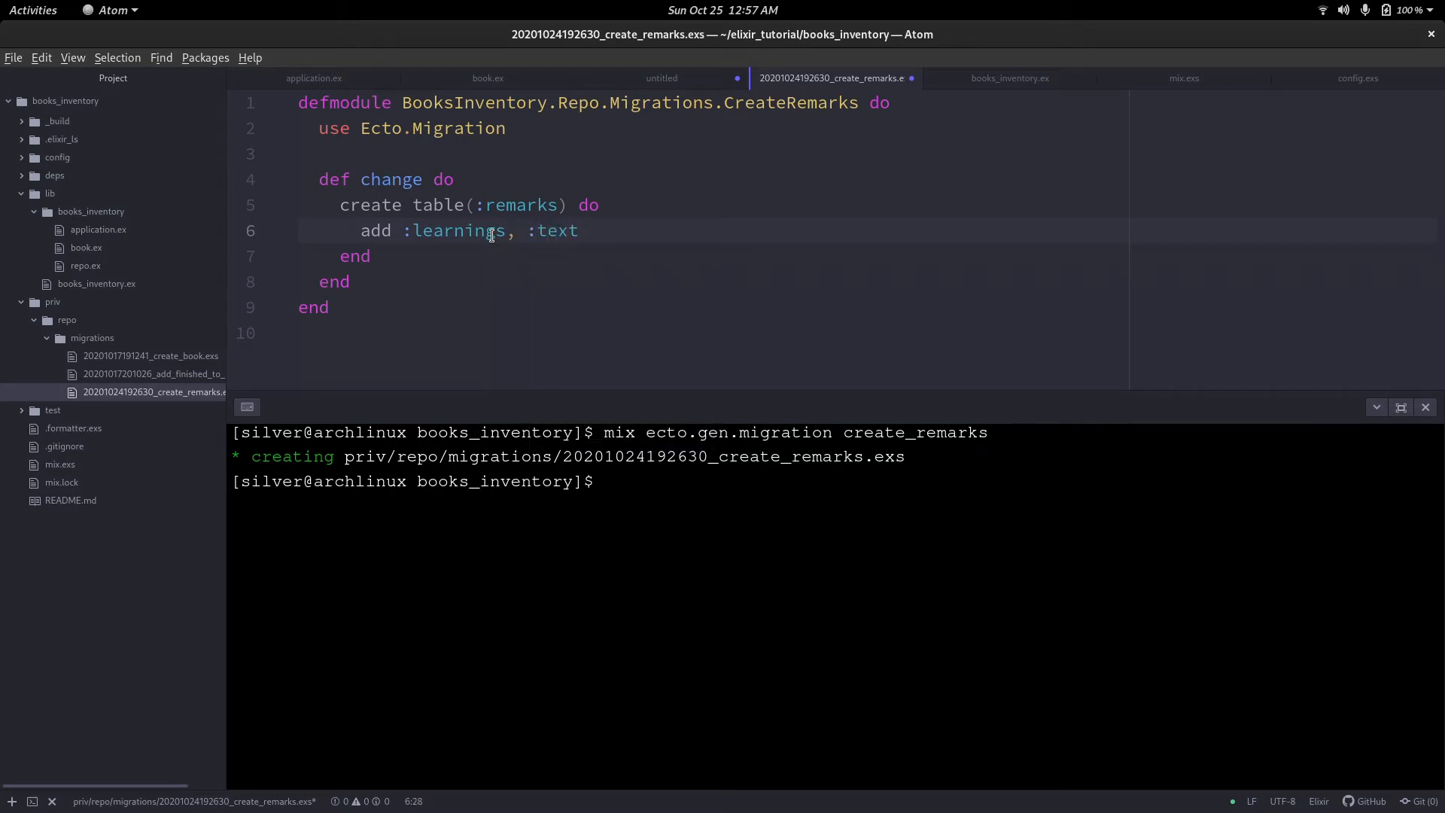
text(add :)
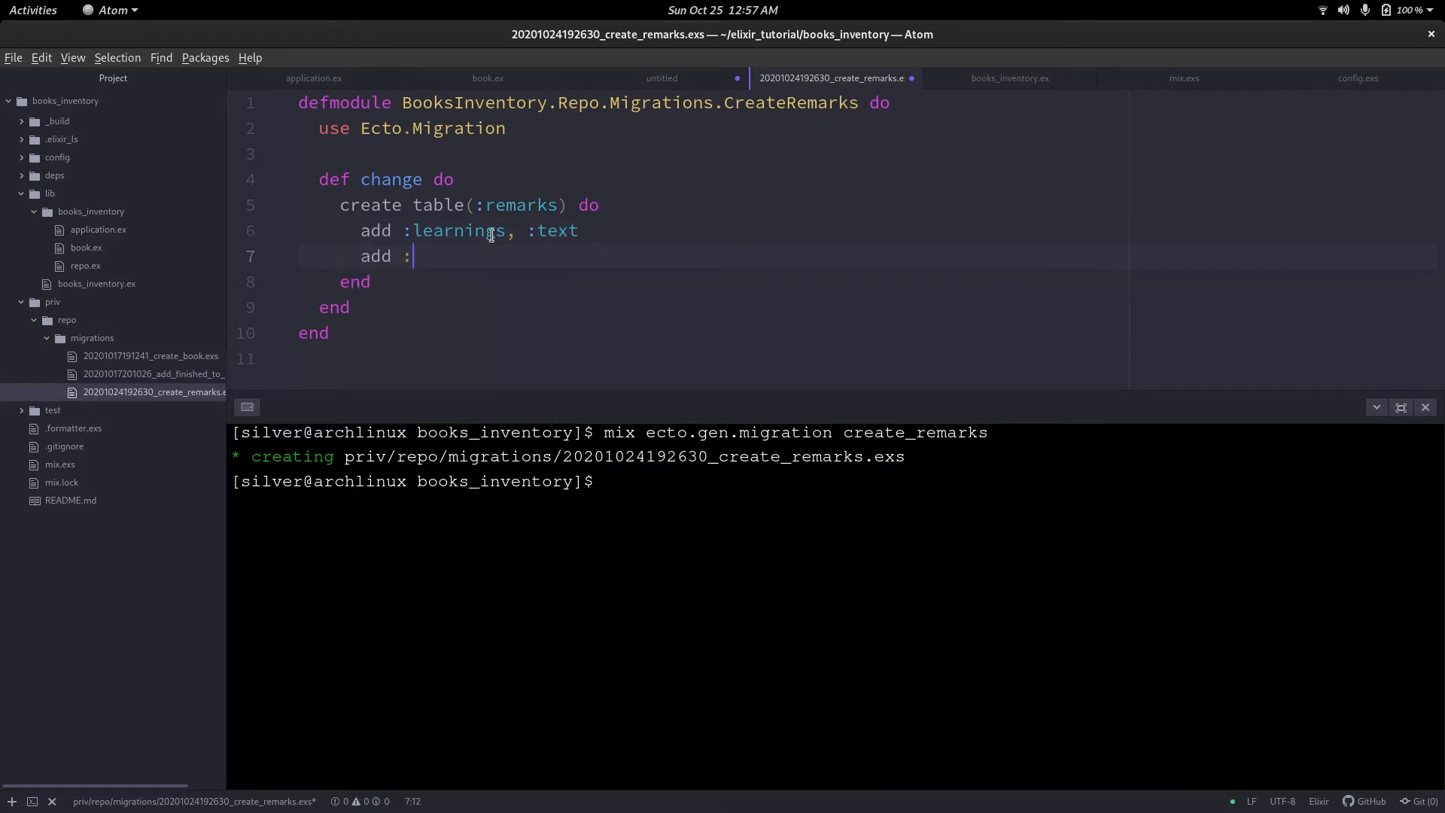
text(overall_satisfactory, :str)
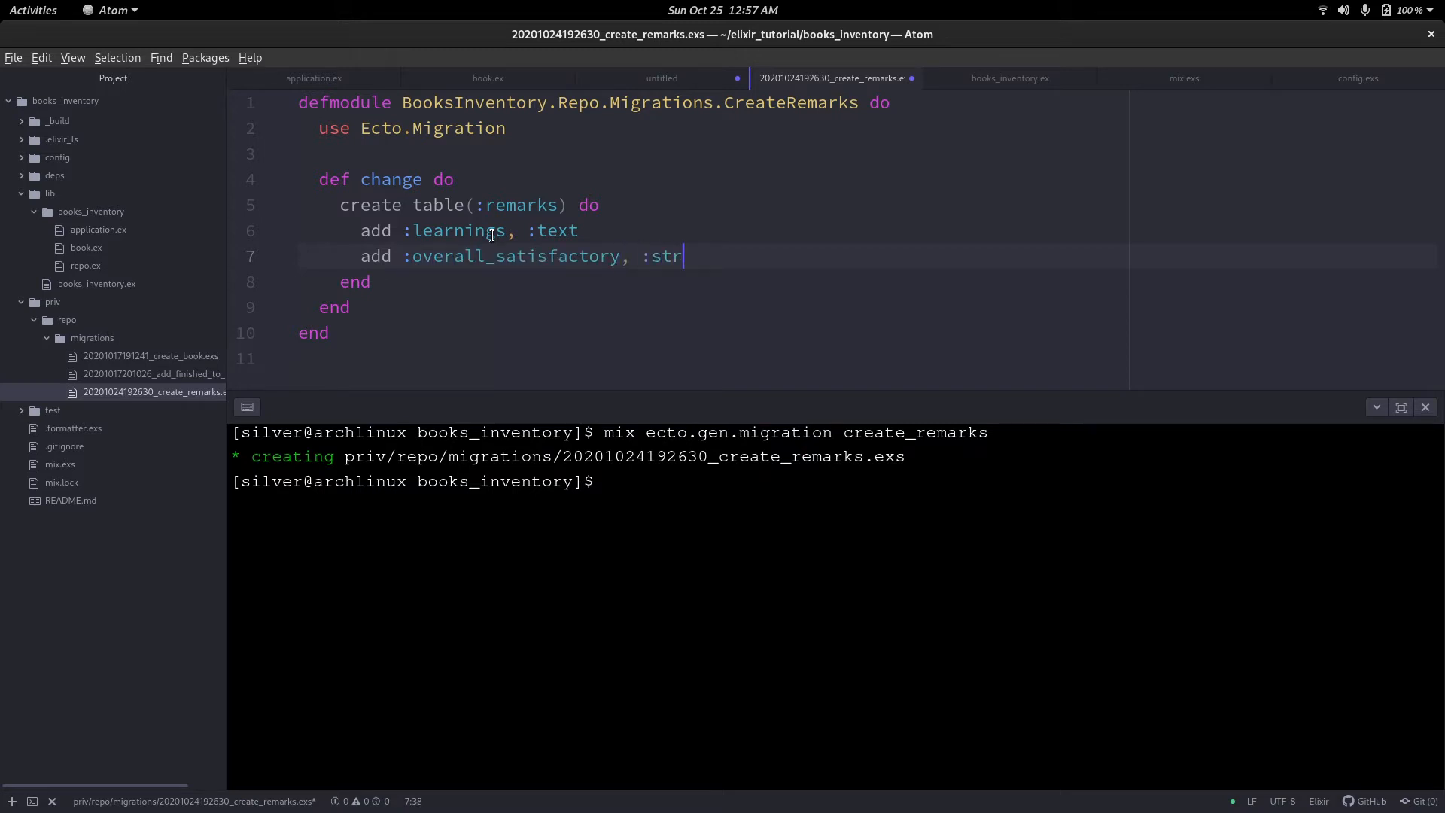
text(ing)
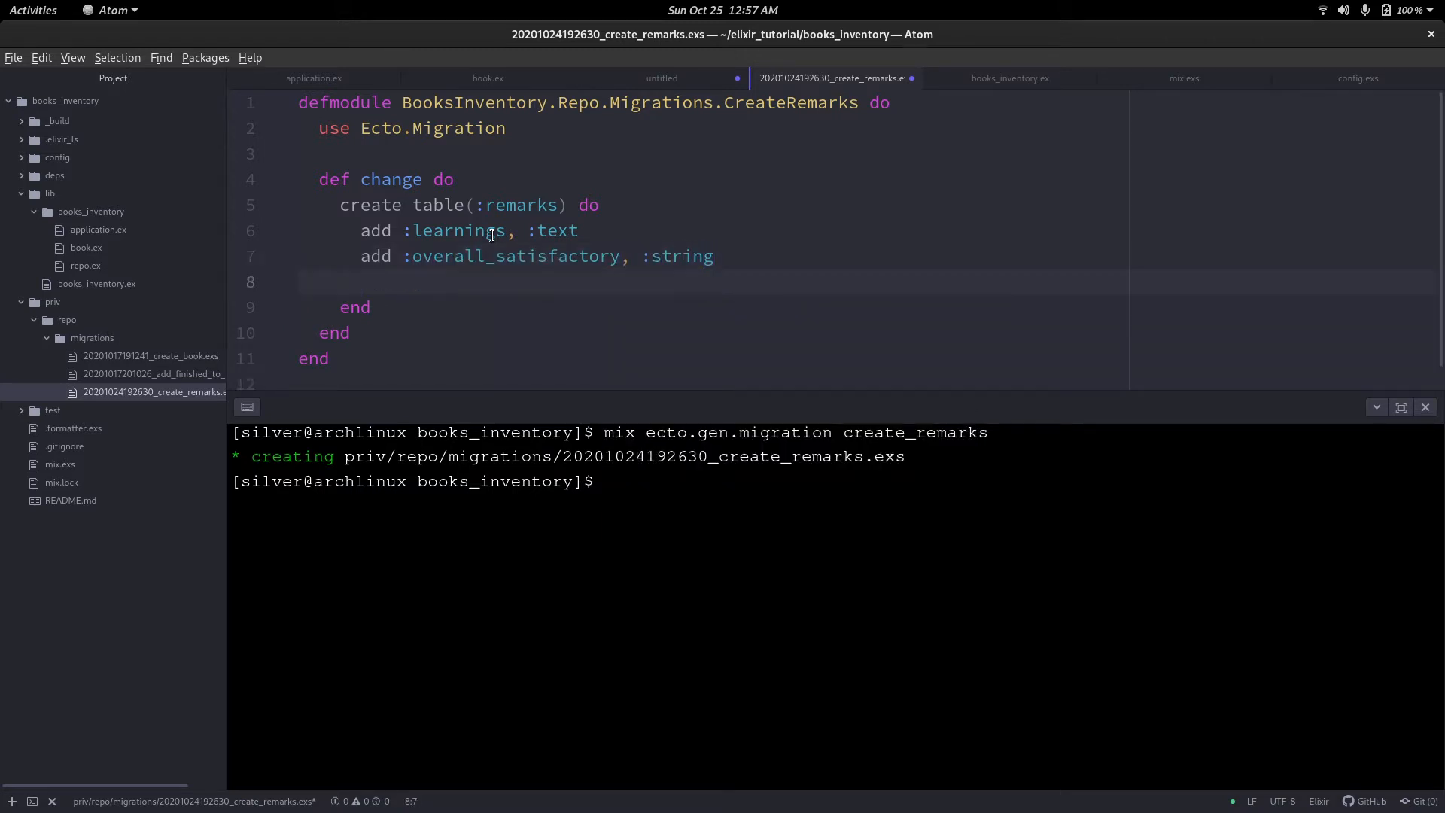
Add book_id referencing :books with on_delete: :delete_all, then save the migration.
text(add,)
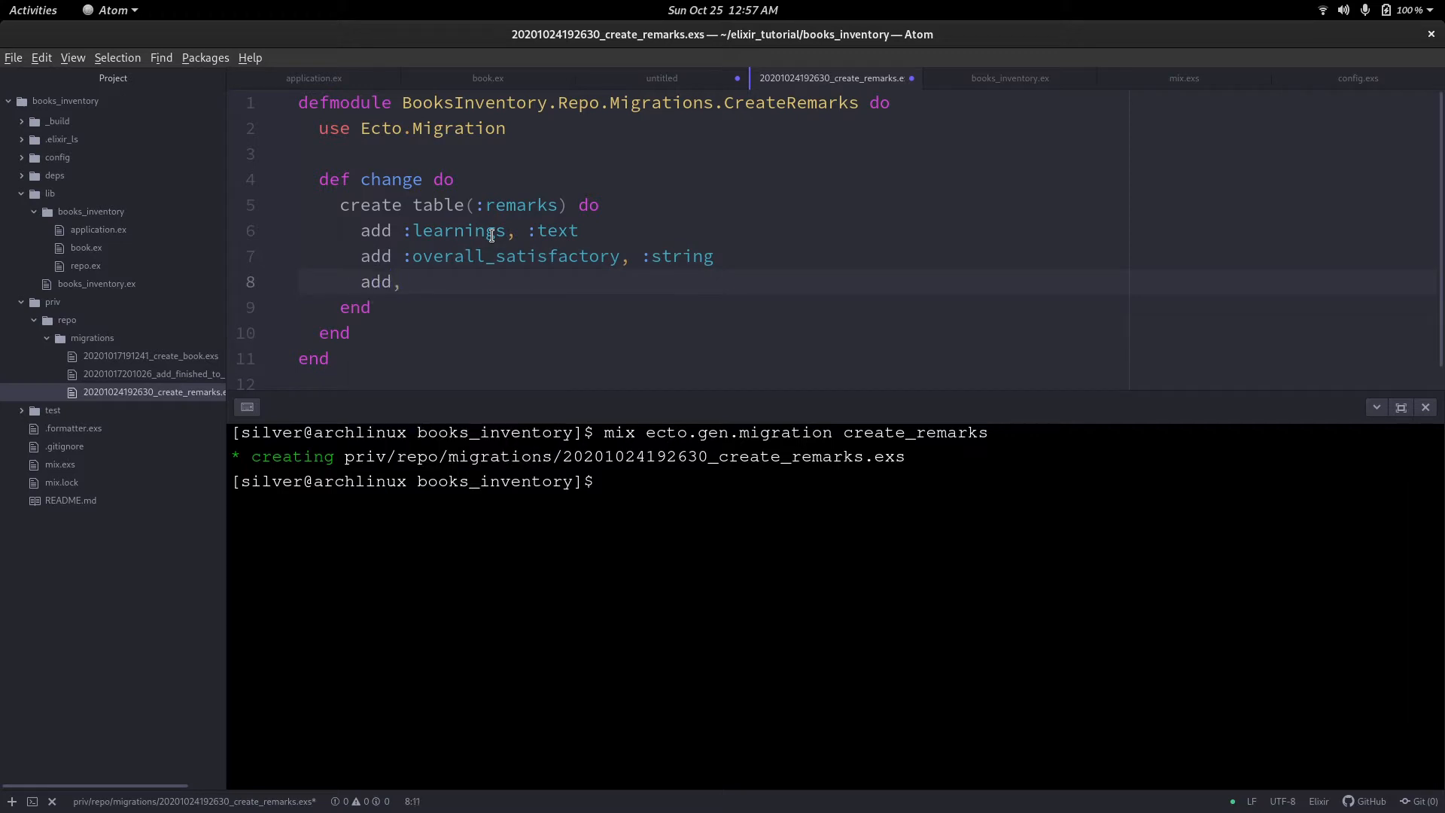
text(:)
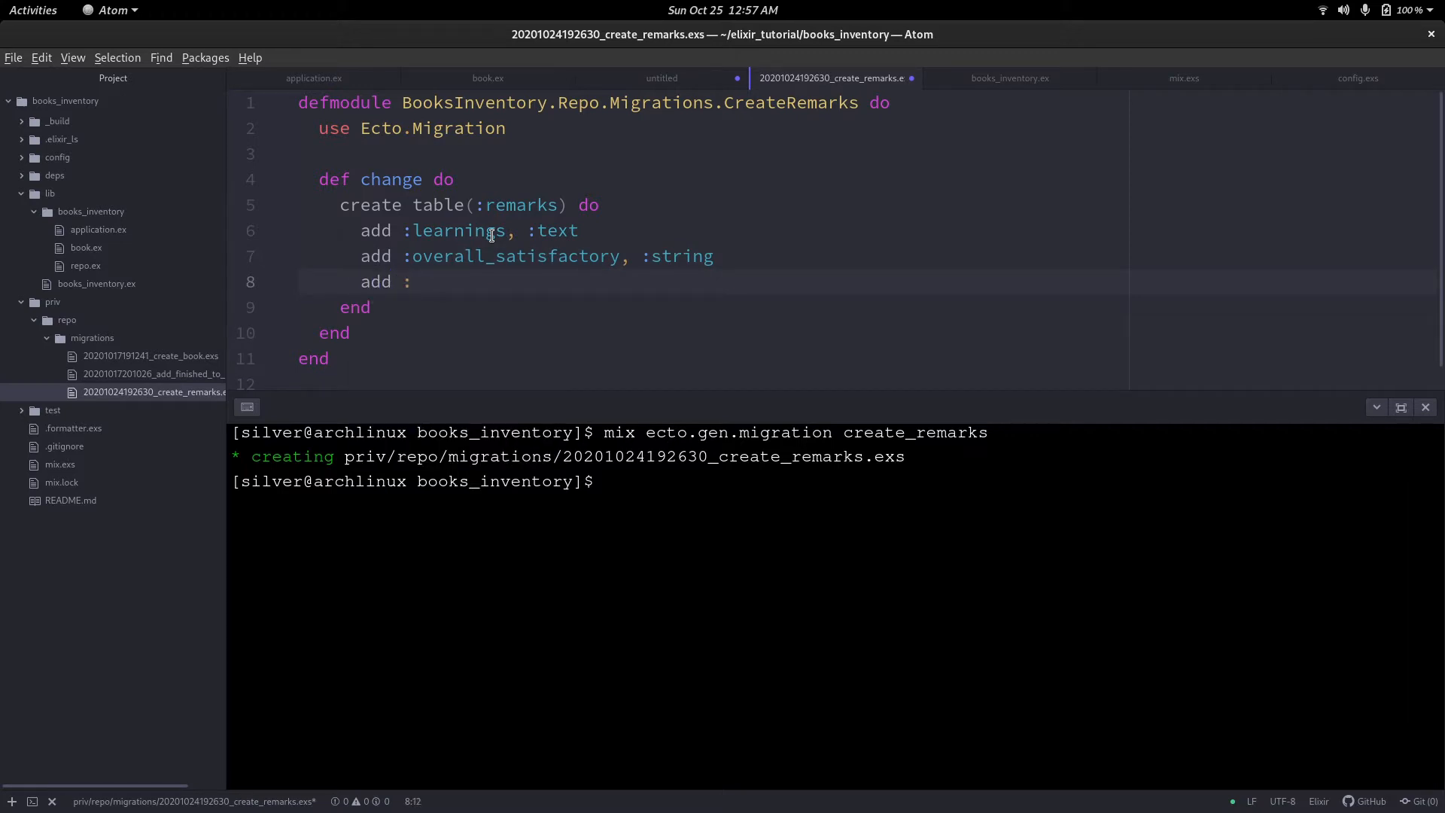
text(bo)
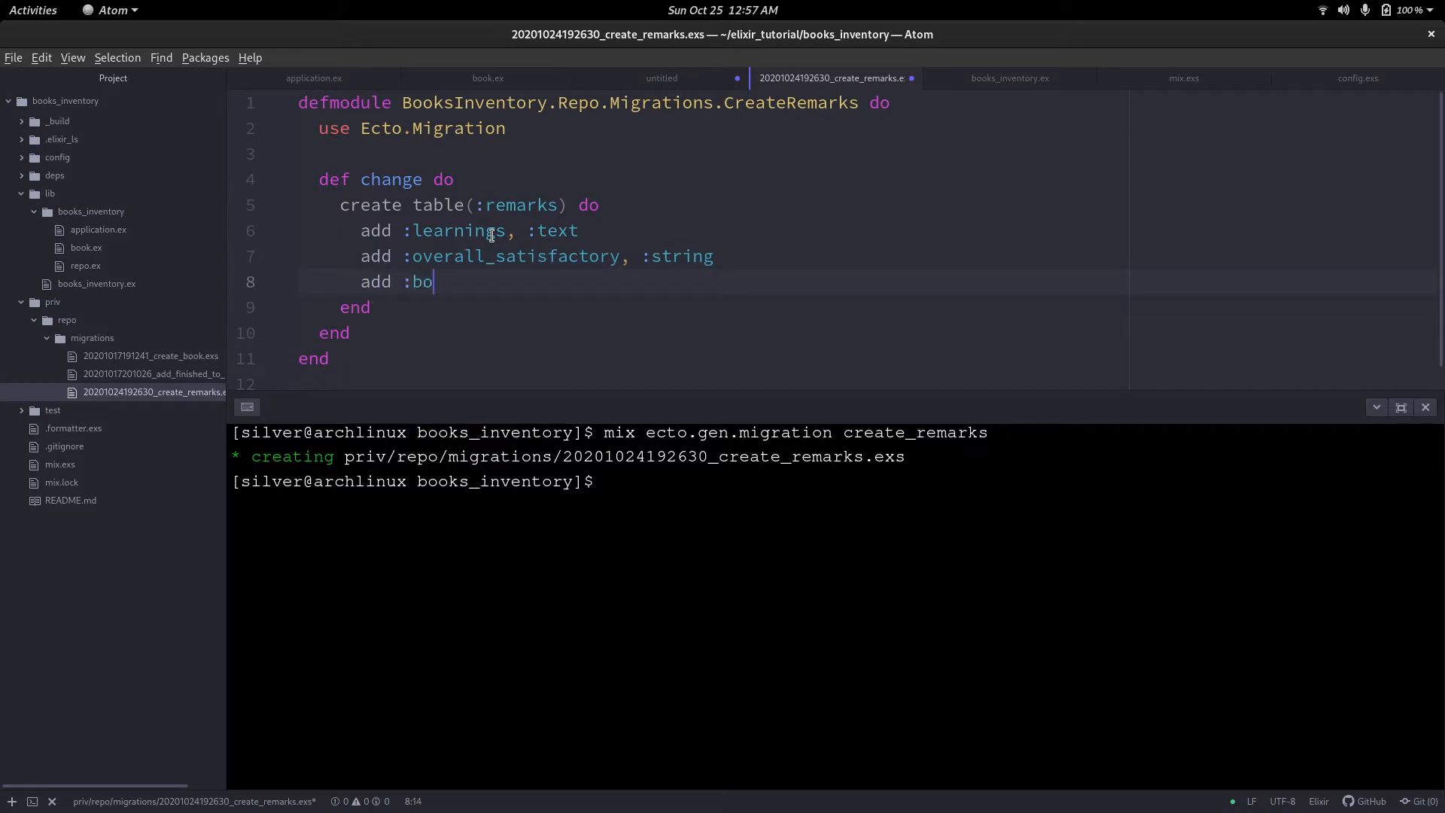
text(ok_id)
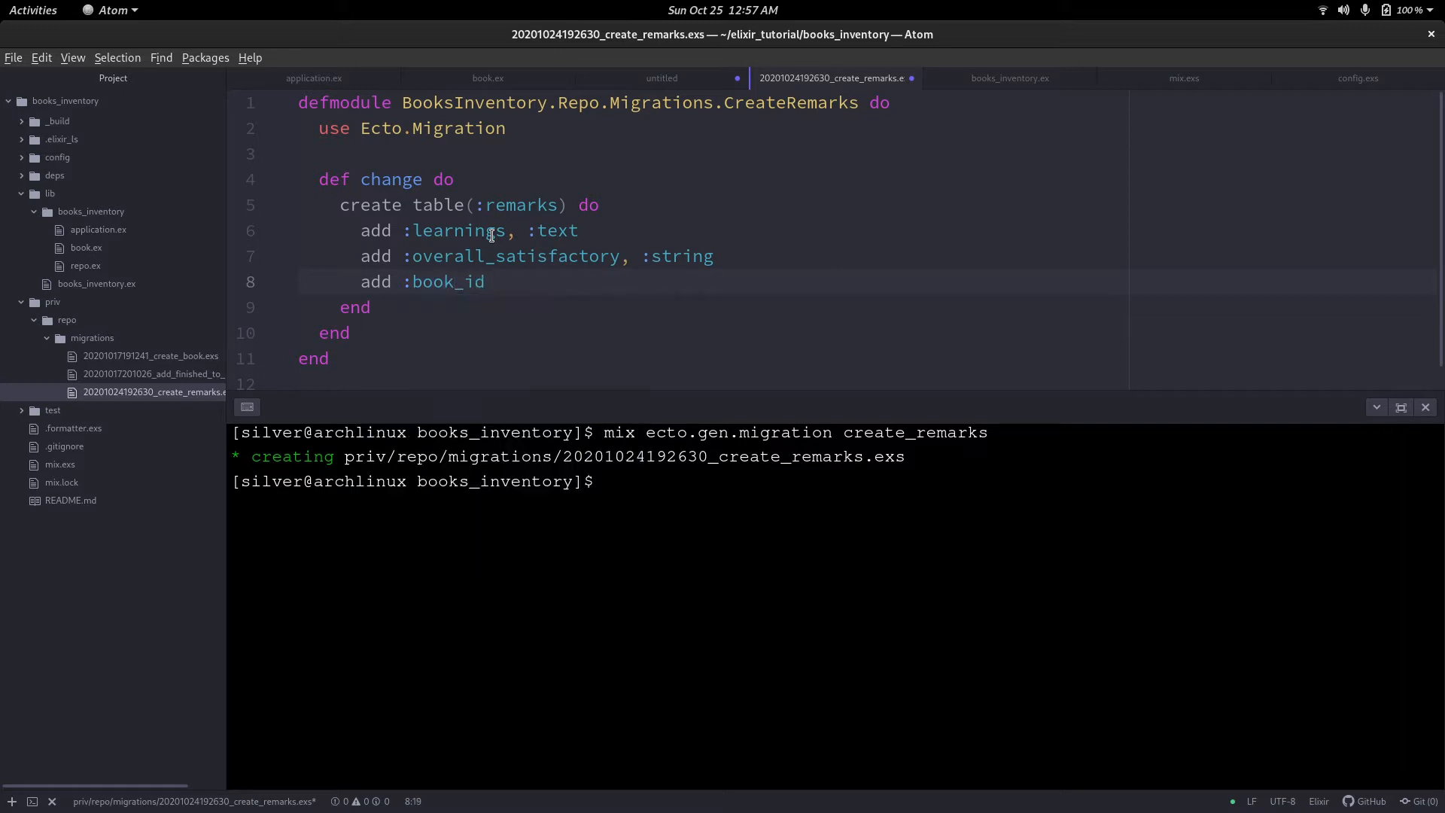
text(, re)
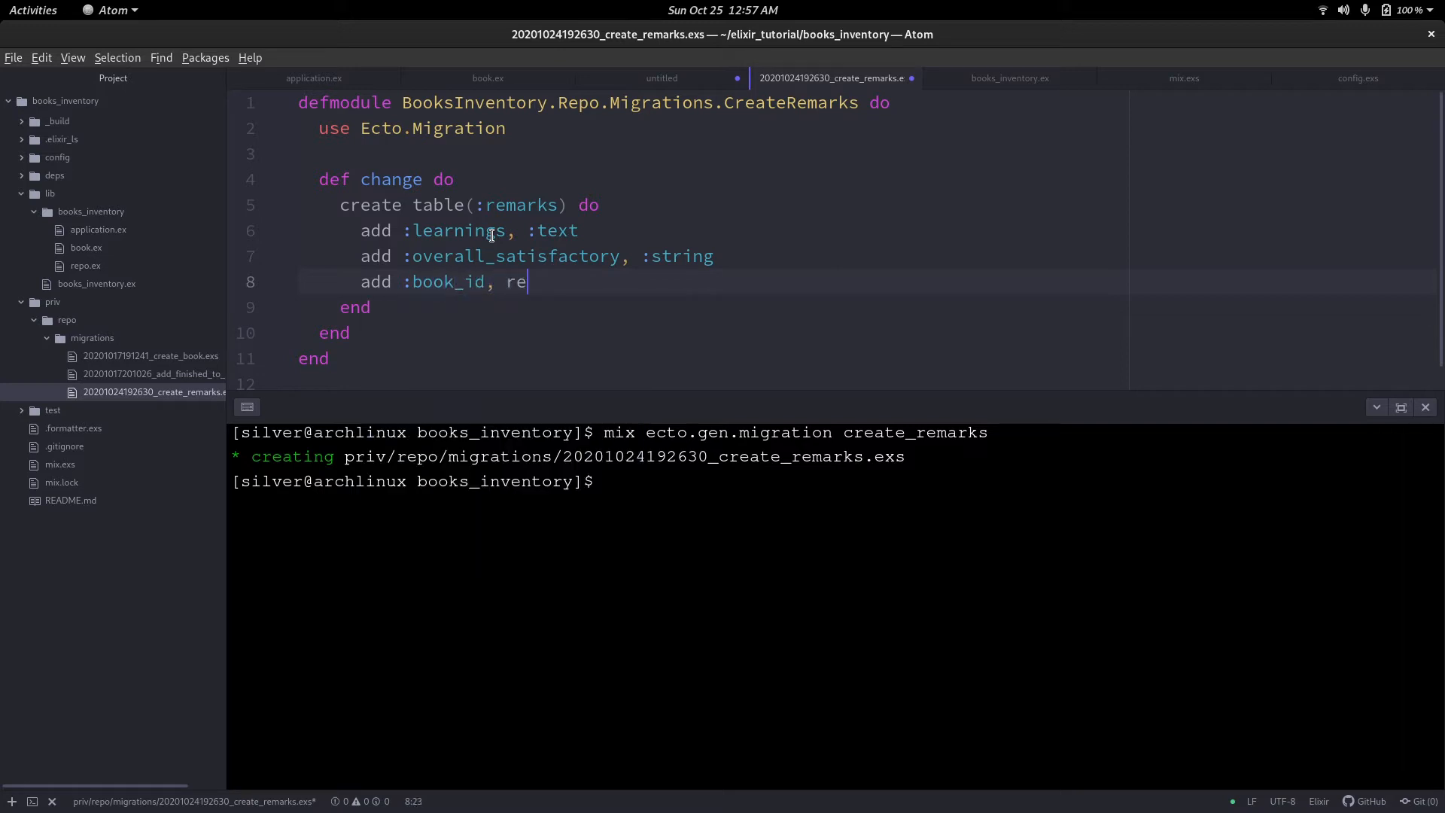
text(ference)
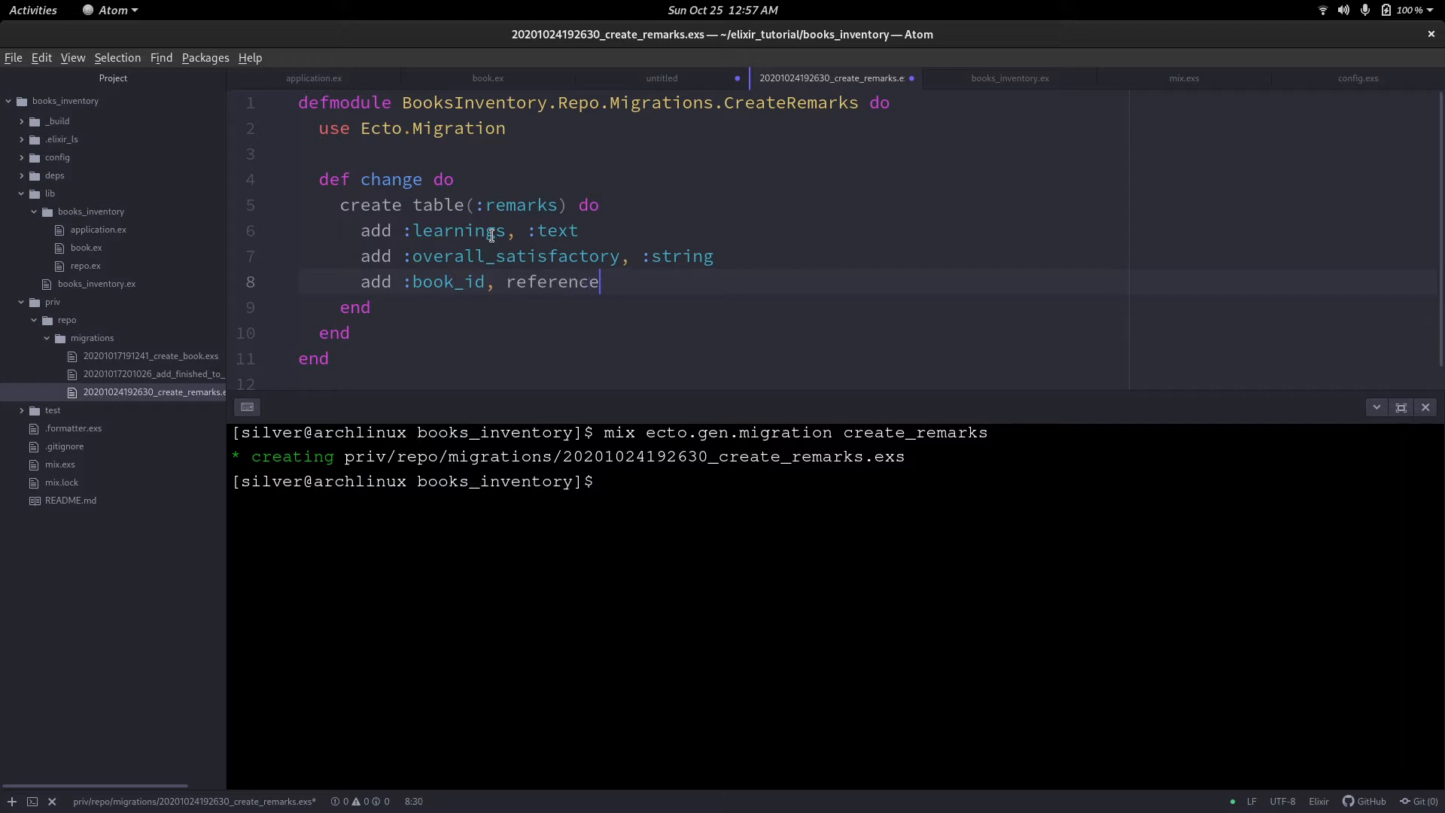
text(s)
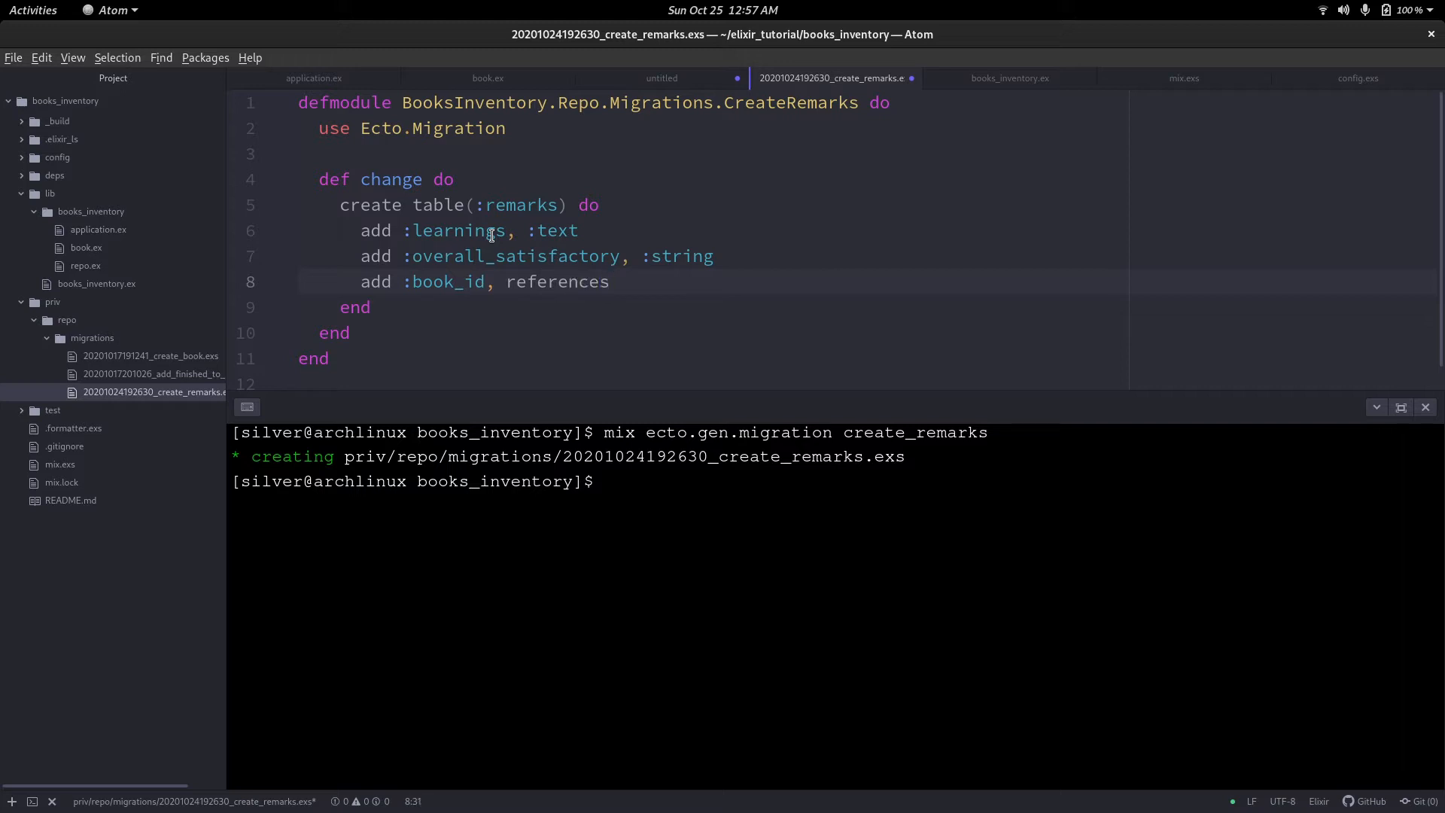
text((:nooks))
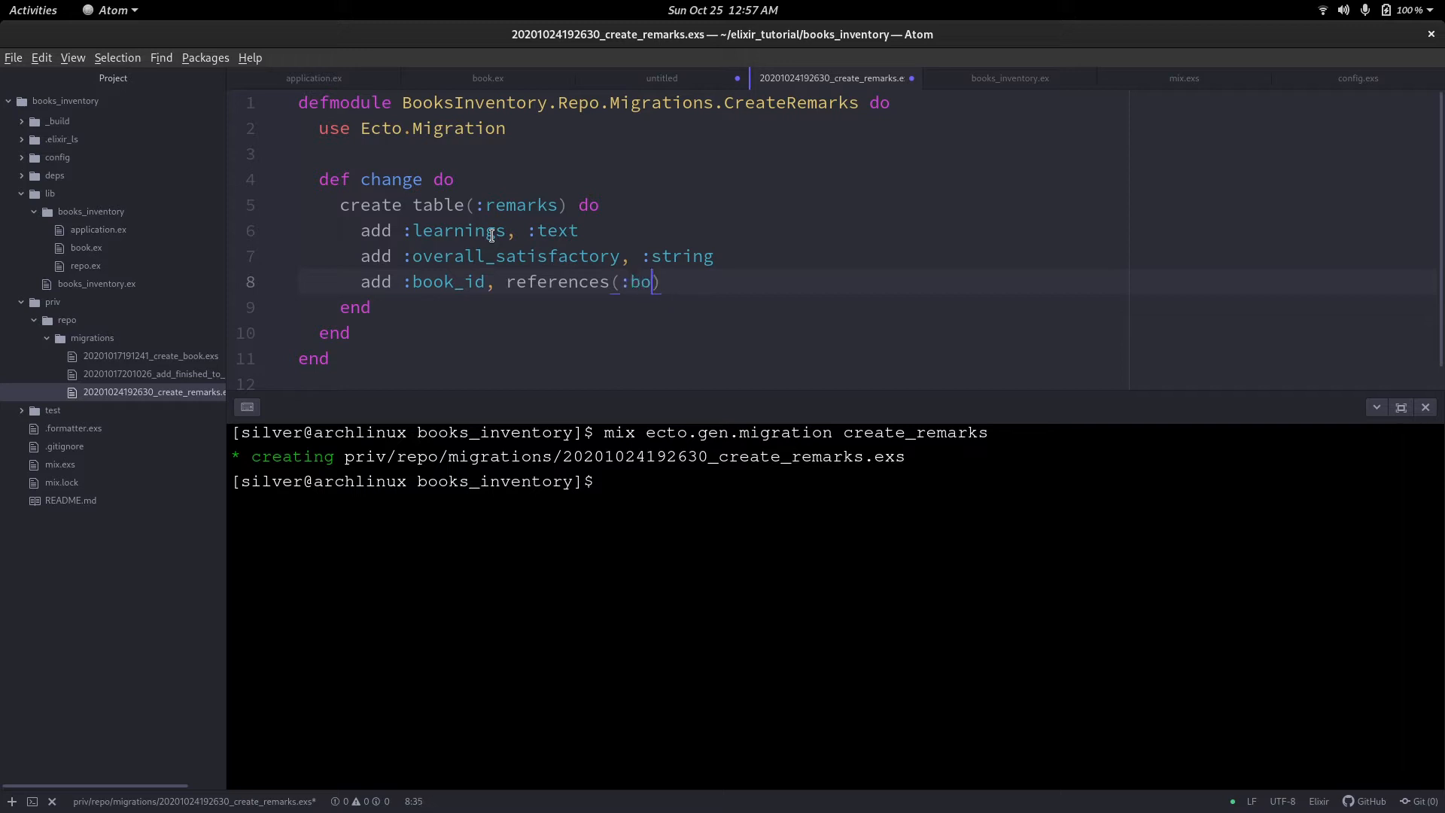
text(oks,)
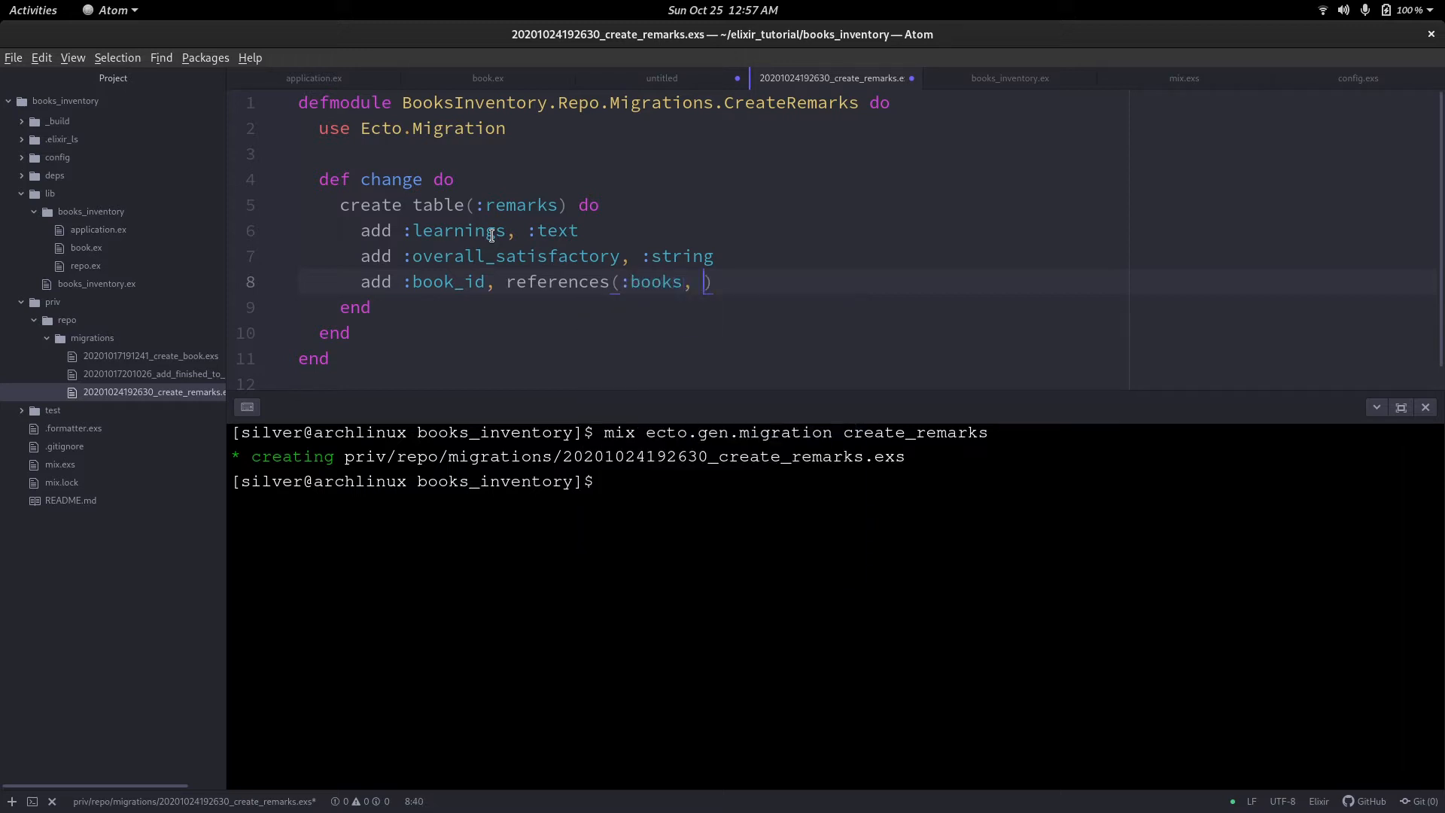
text(o)
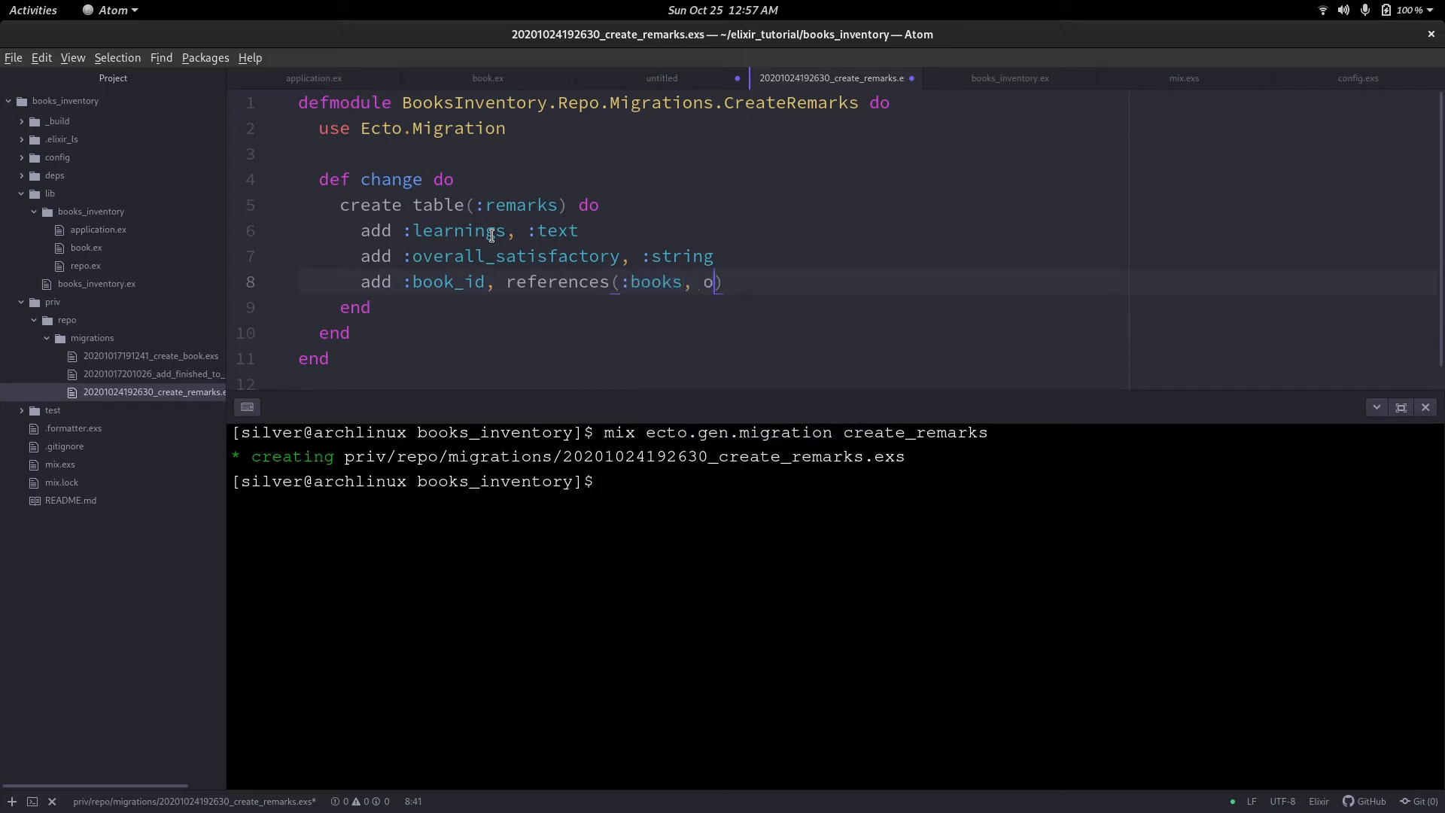
text(n_delete)
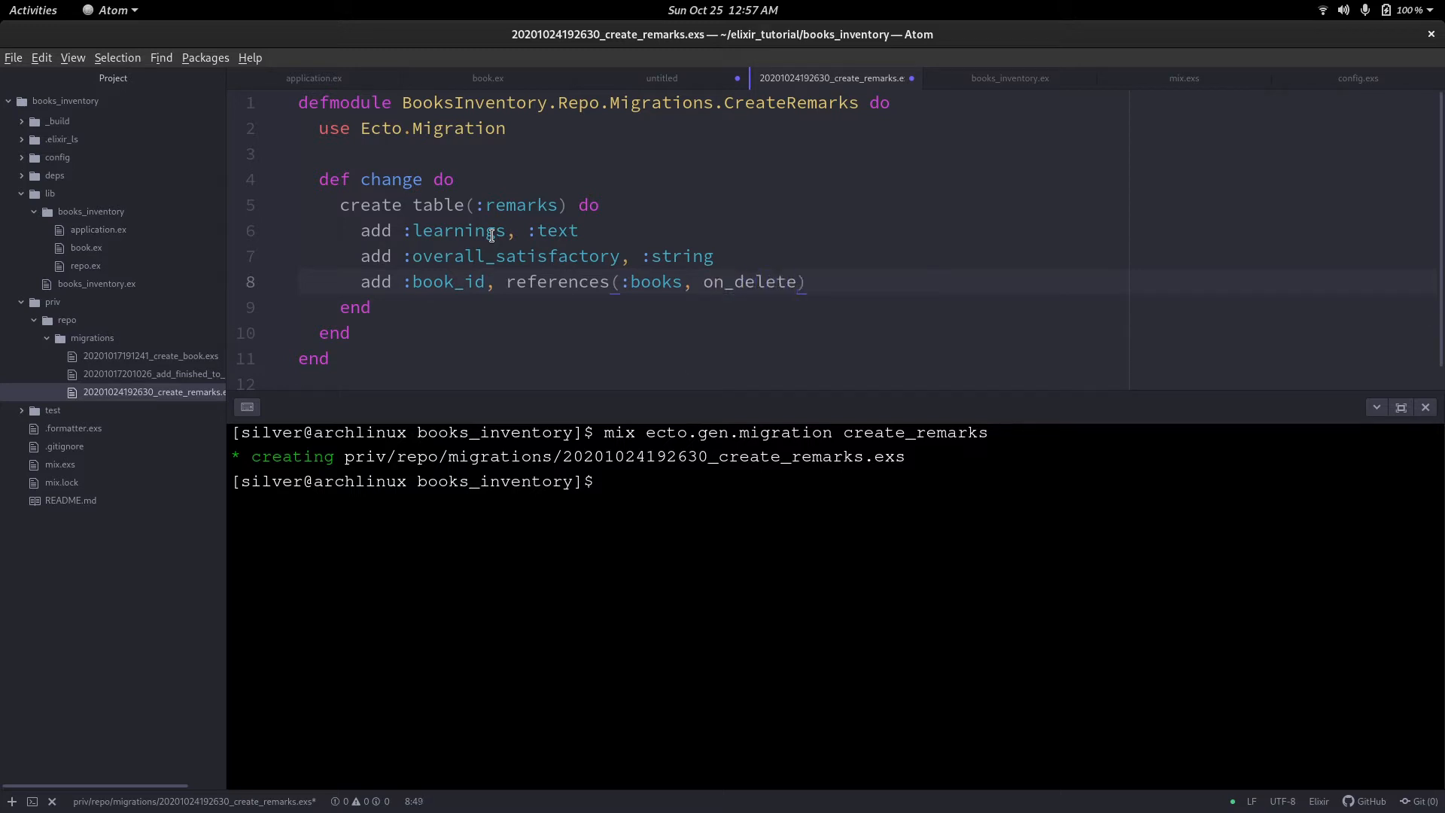
text(: :))
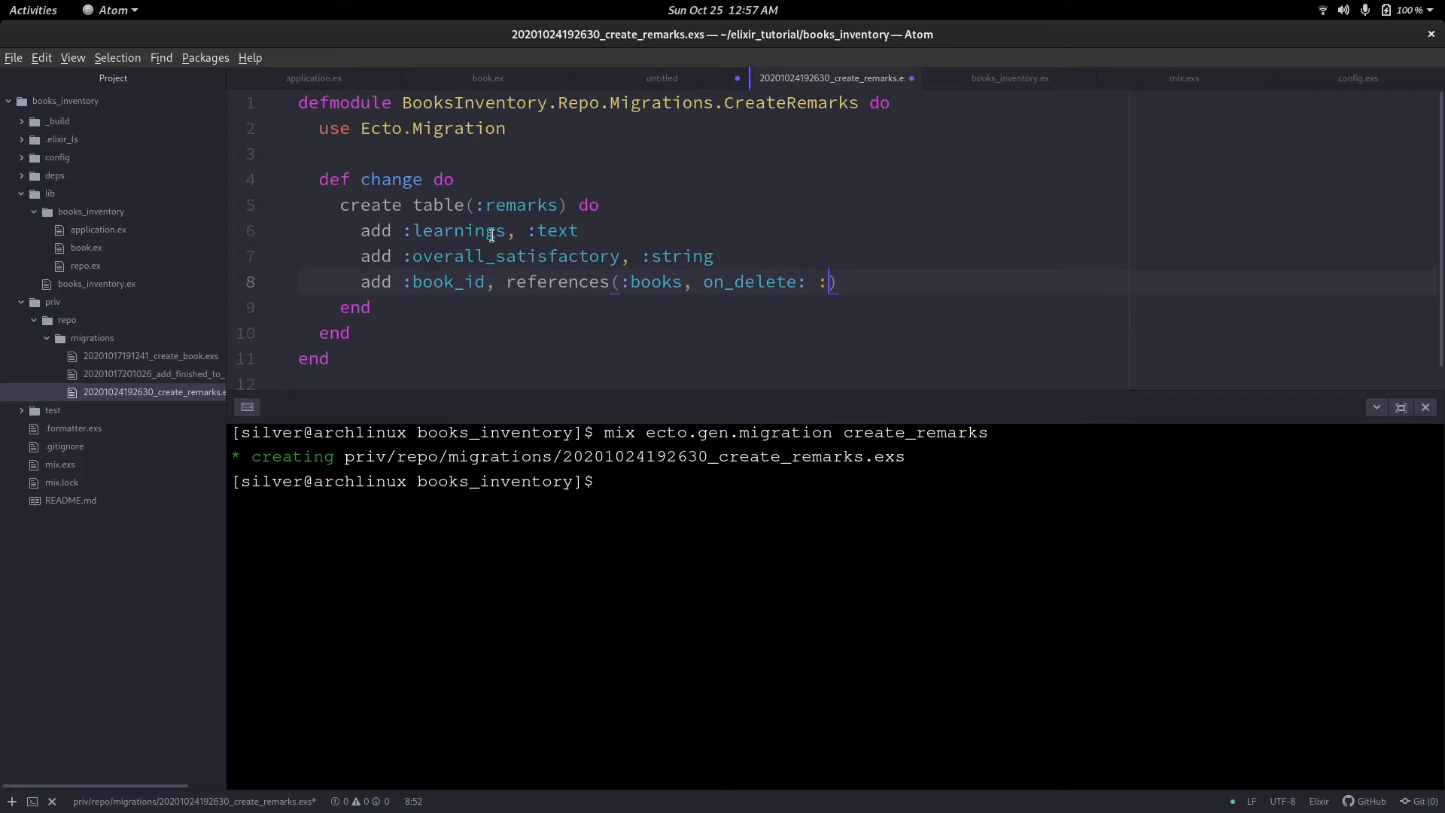
text(delete_all)
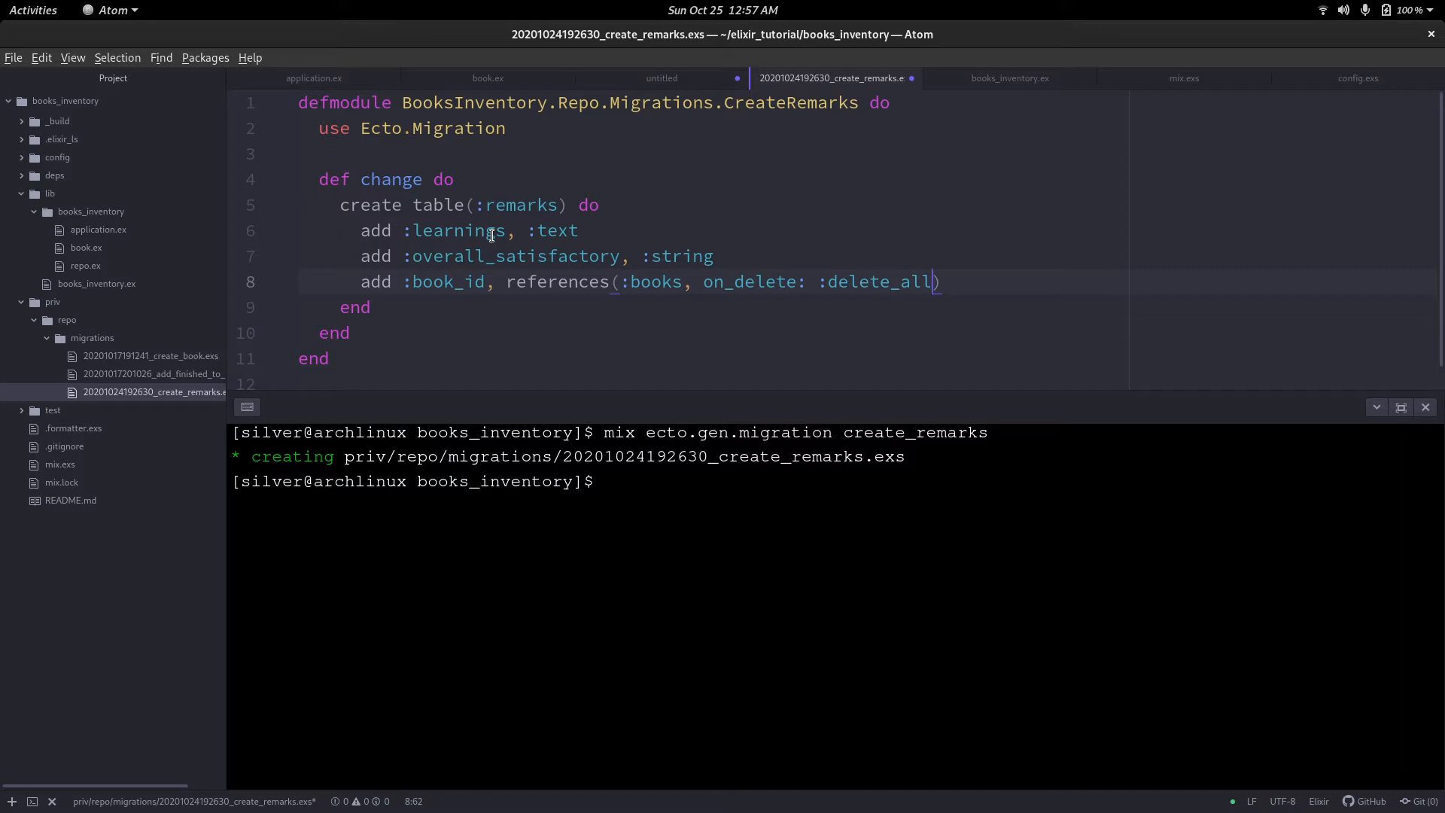
key(ctrl+s)
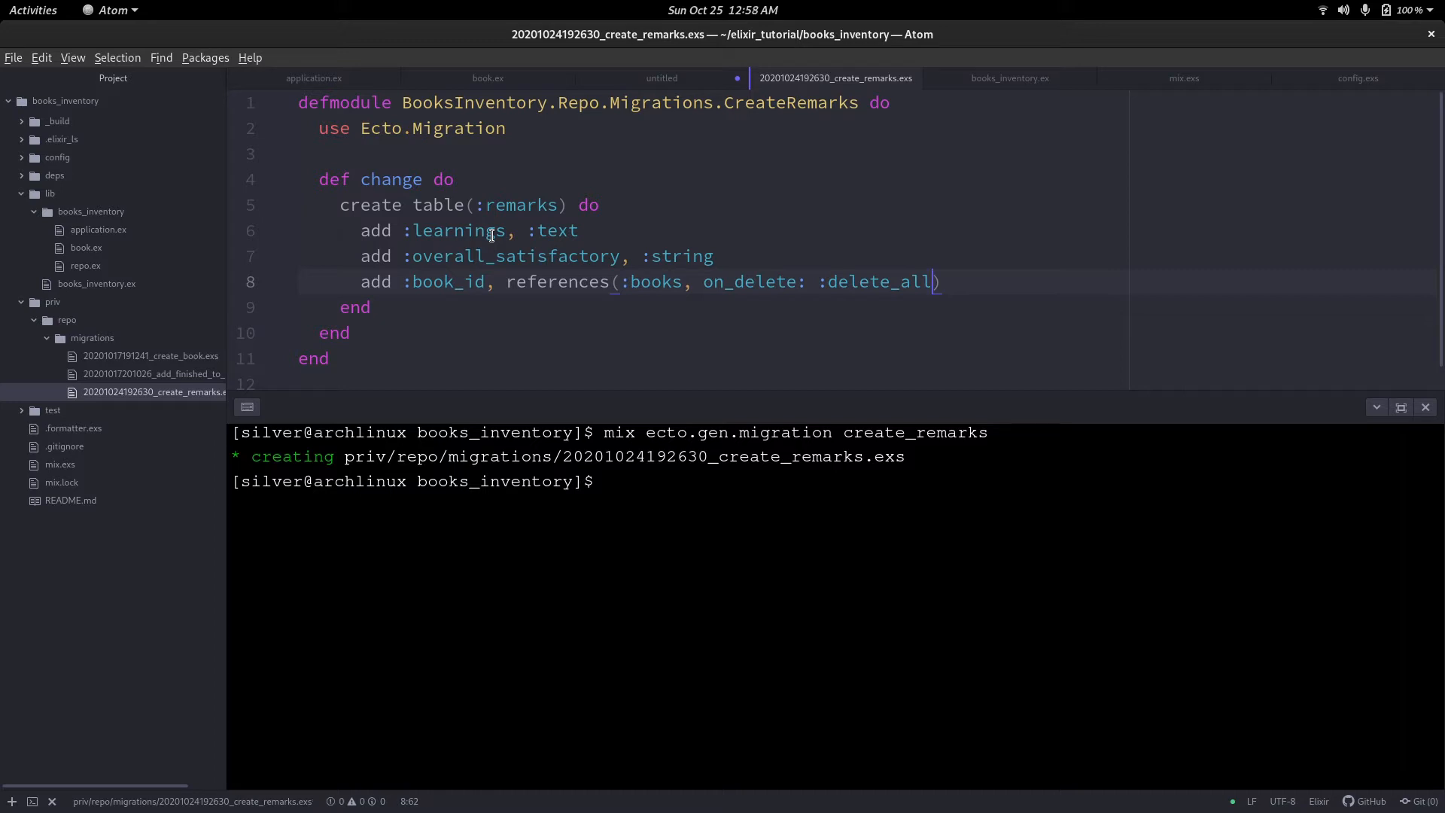
Clear the terminal, run mix ecto.migrate, and highlight remarks in the output.
text(clear)
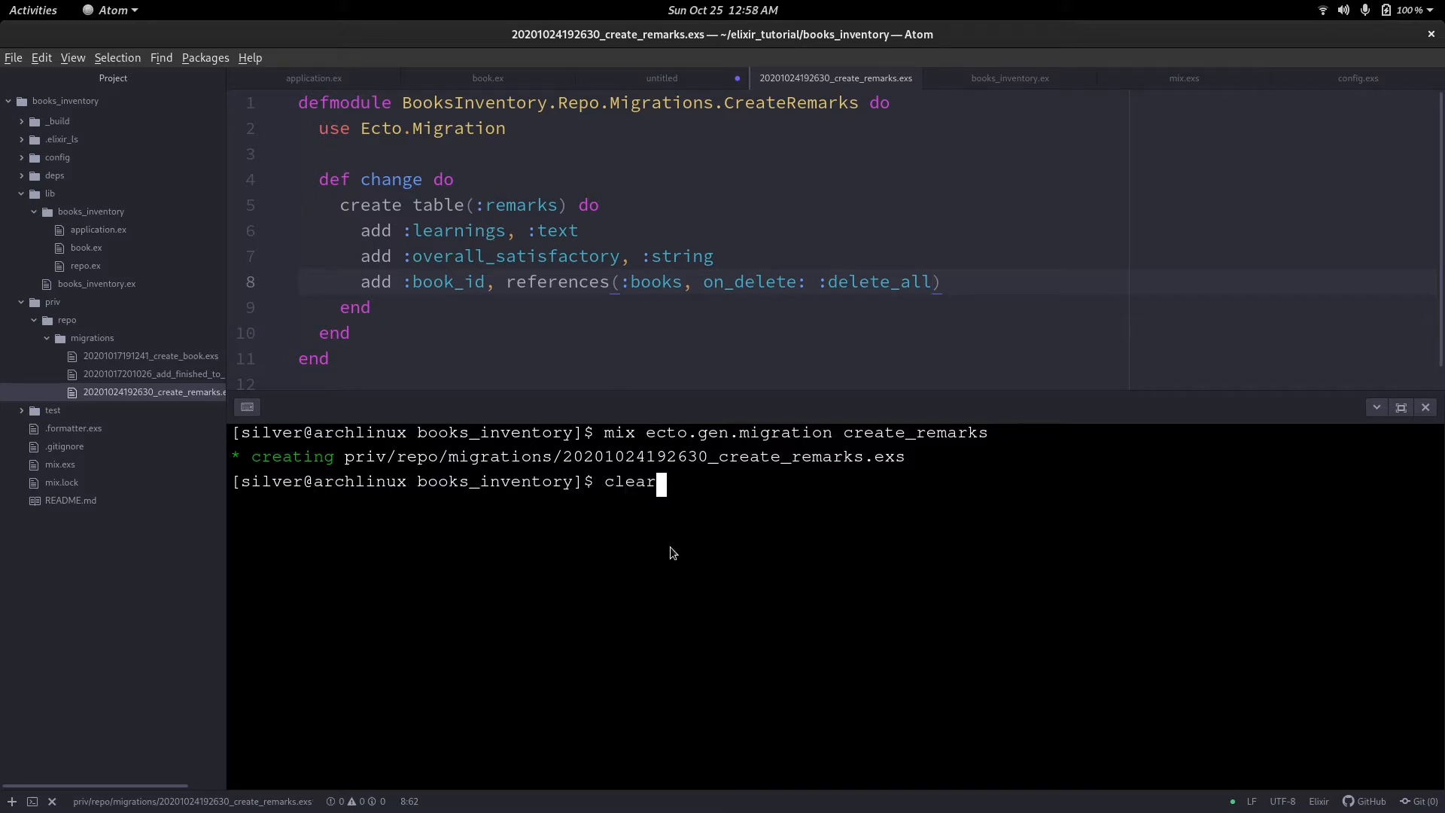
key(Return)
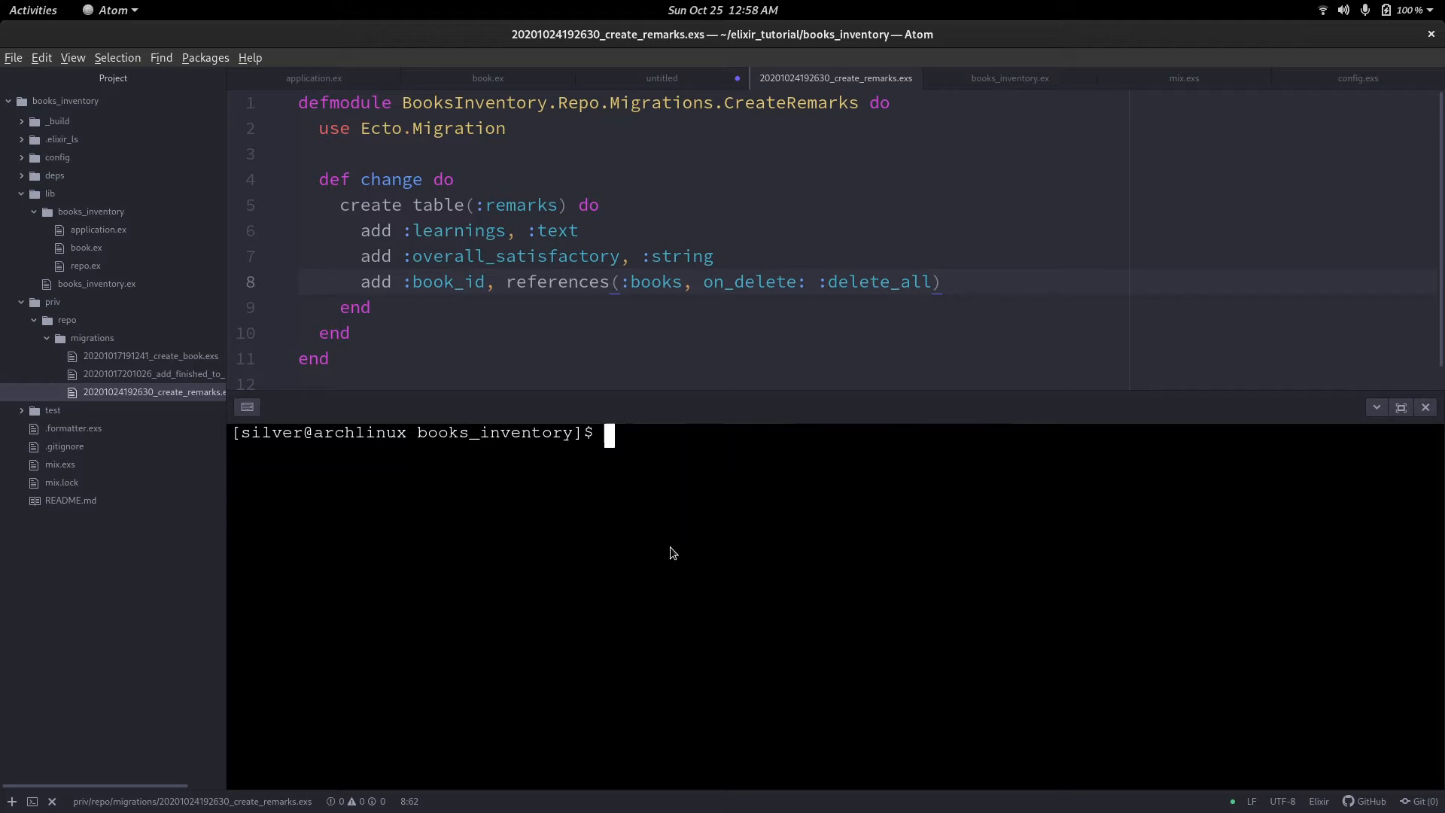
text(mix ecto)
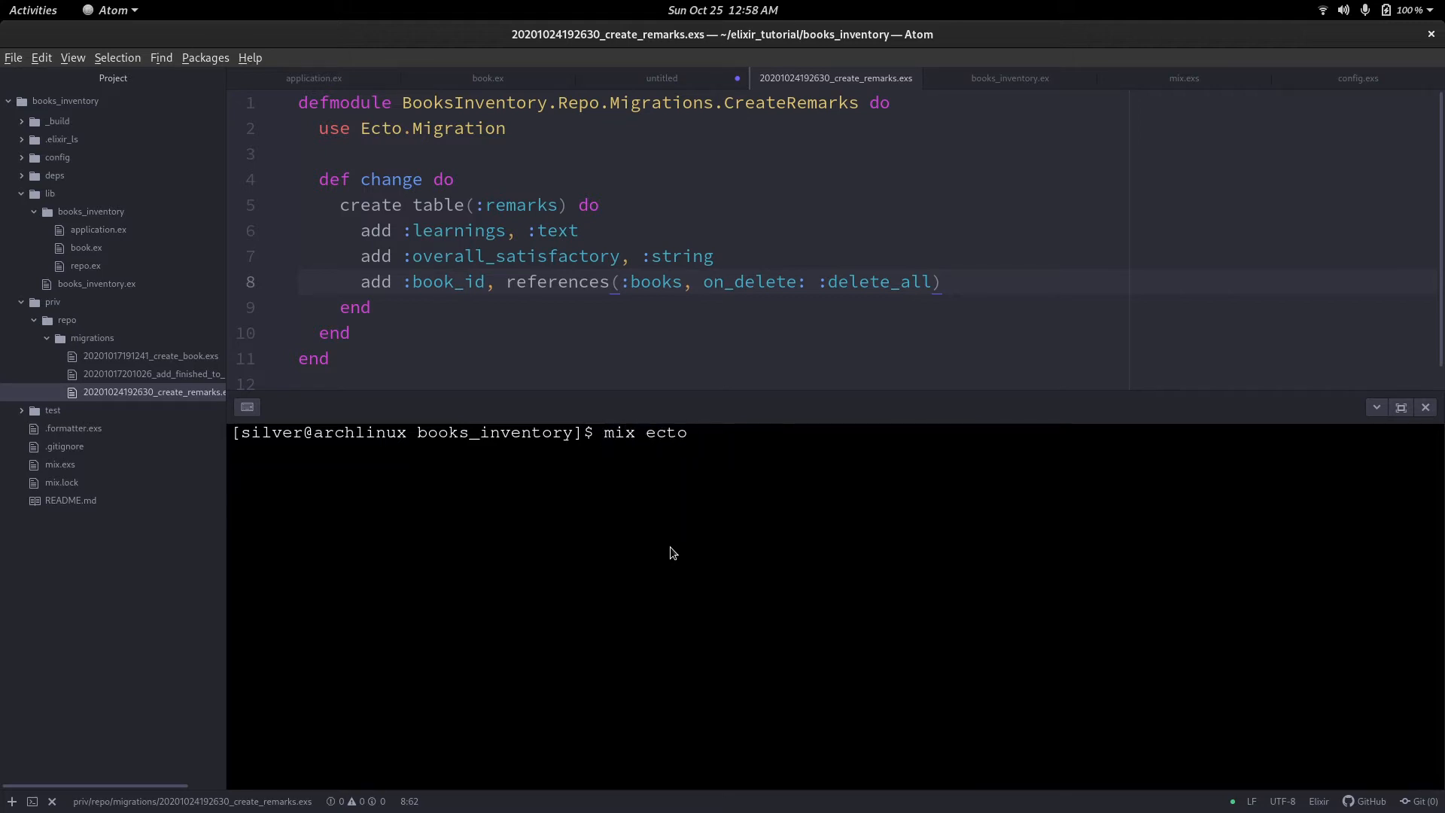
text(.migrate)
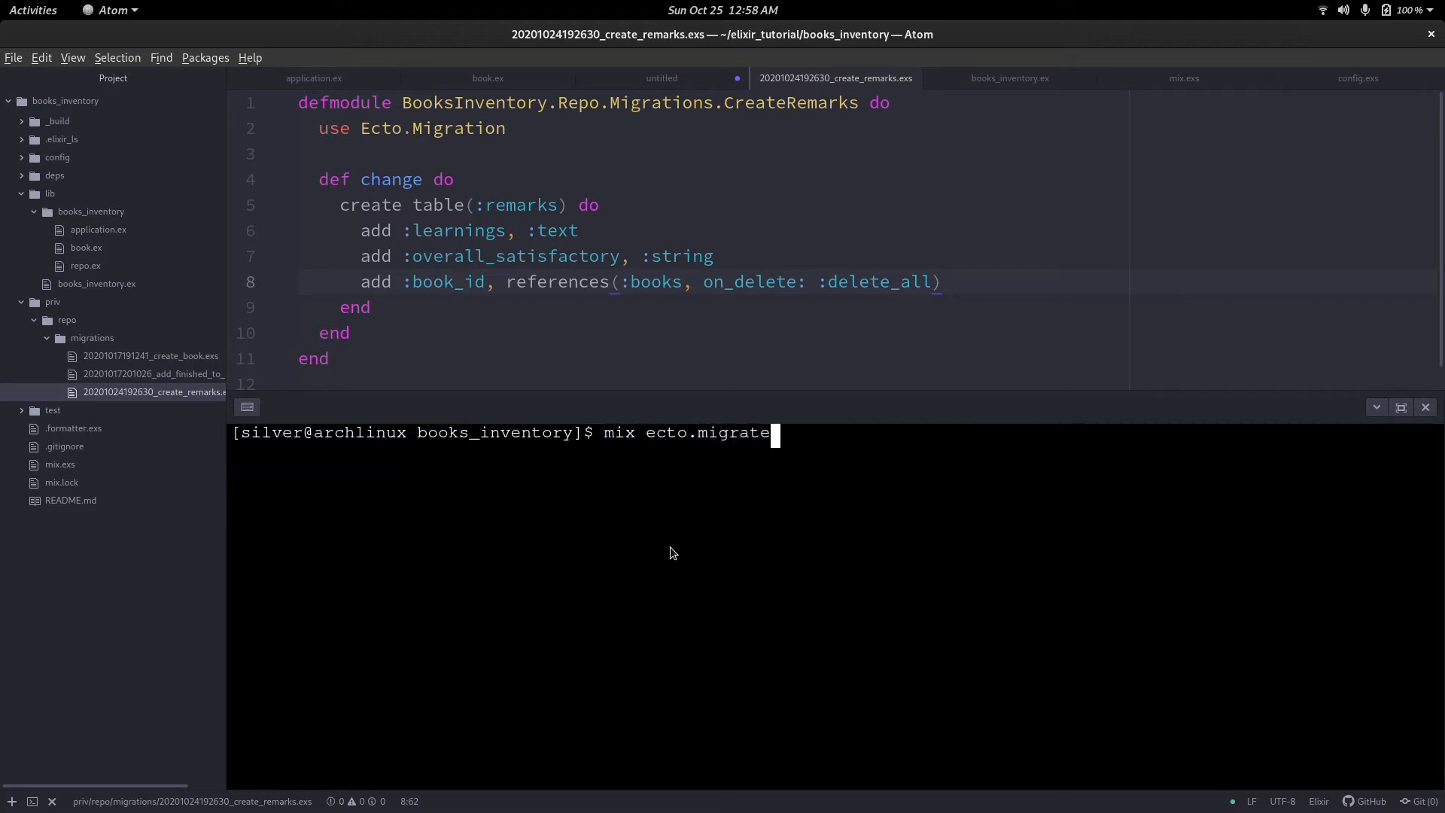
key(Return)
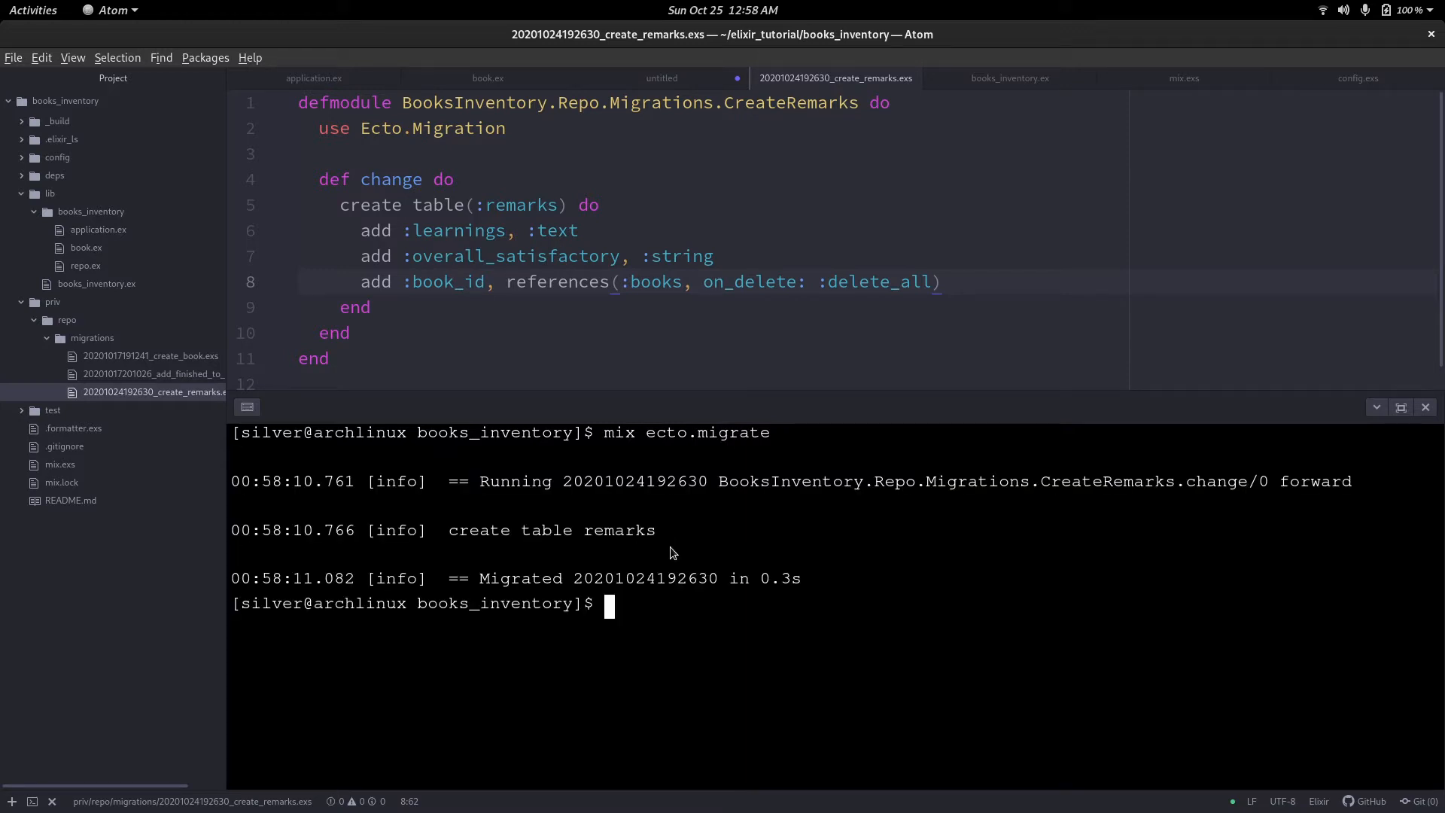
double_click(619, 530)
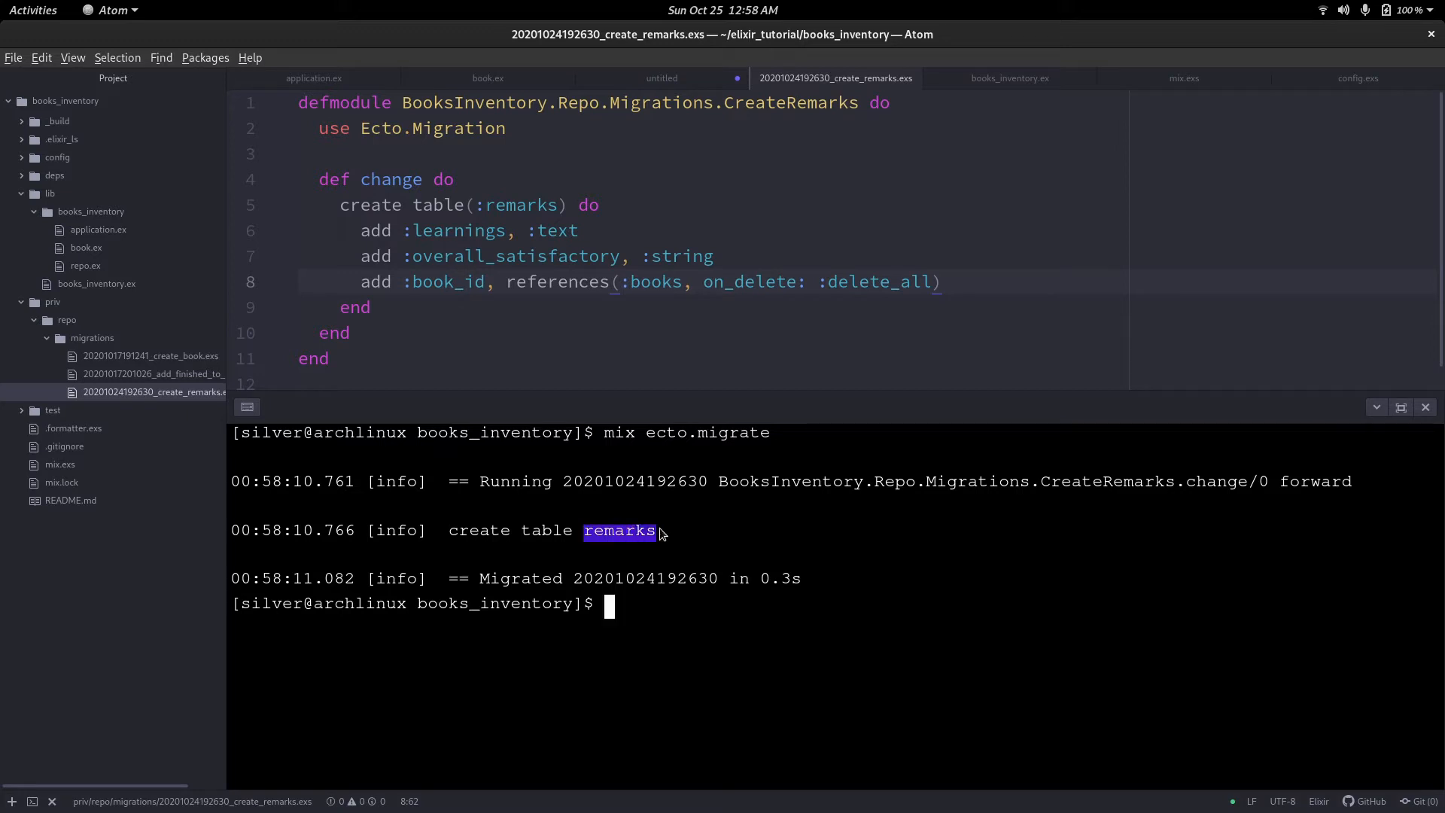
Glance at the untitled planning notes, then switch back to book.ex.
click(661, 78)
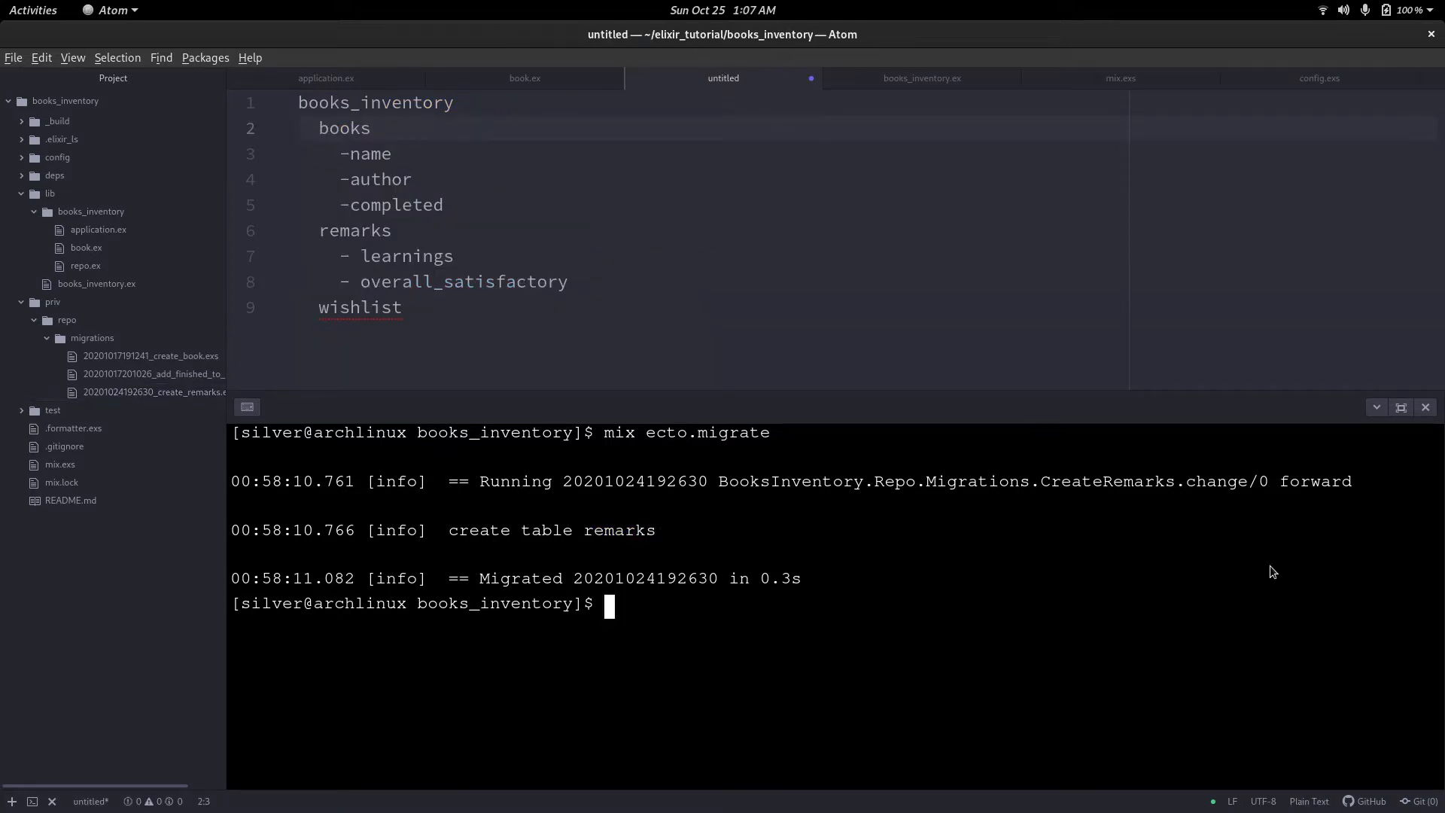
mouse_move(674, 279)
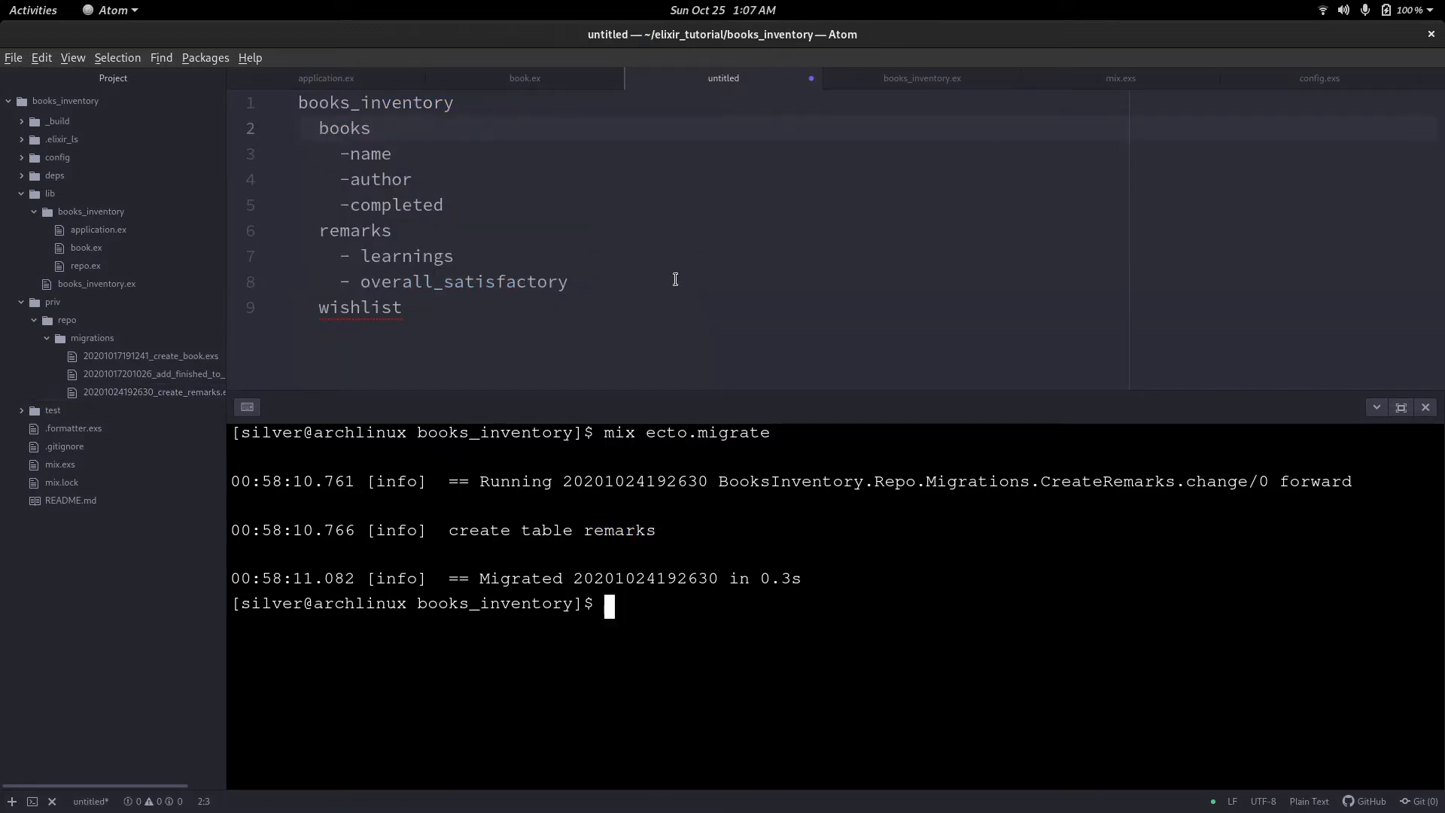
click(524, 78)
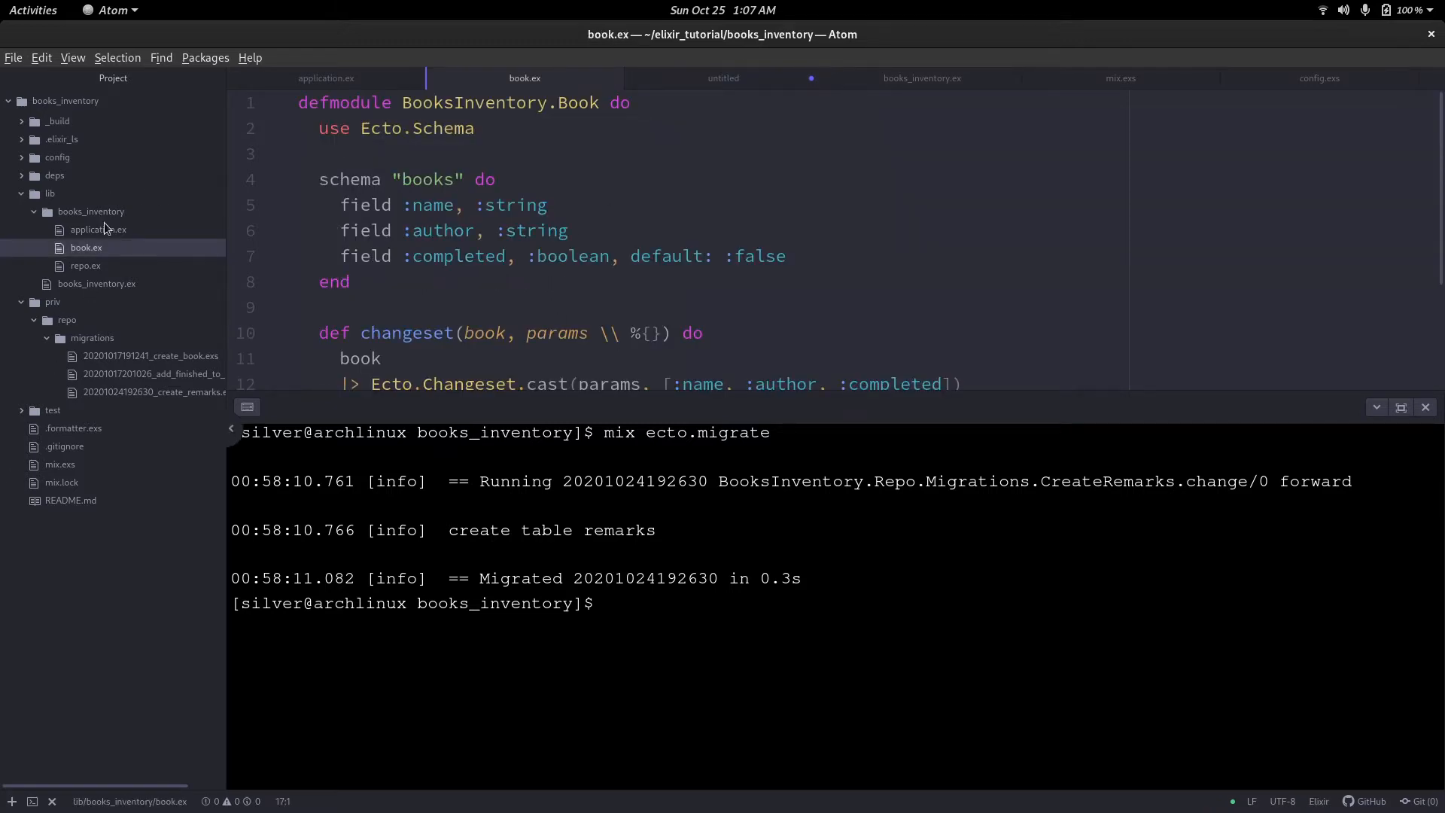
Create an empty remark.ex file in lib/books_inventory from the folder's context menu.
right_click(90, 211)
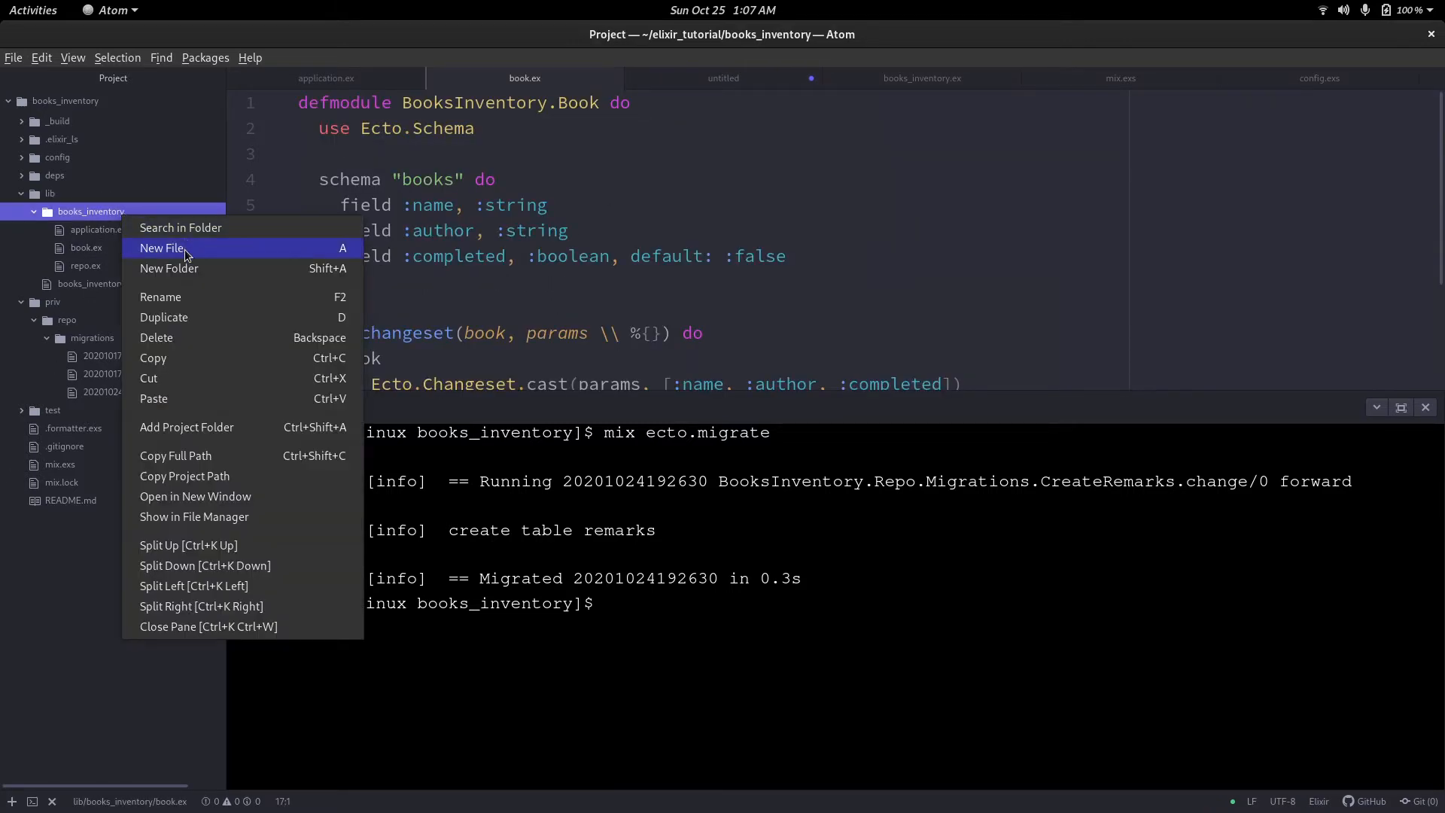
click(161, 247)
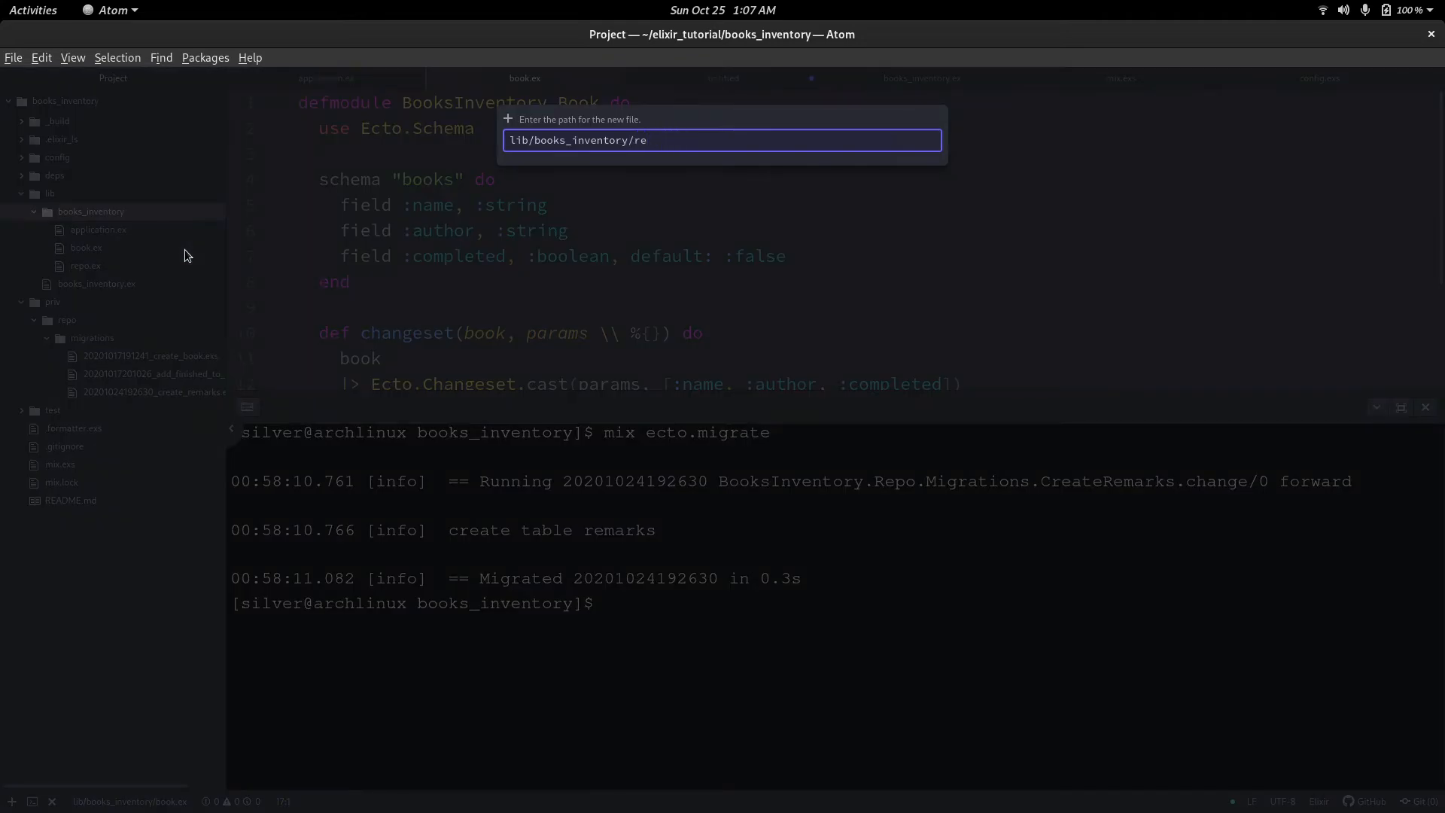
text(mark.ex)
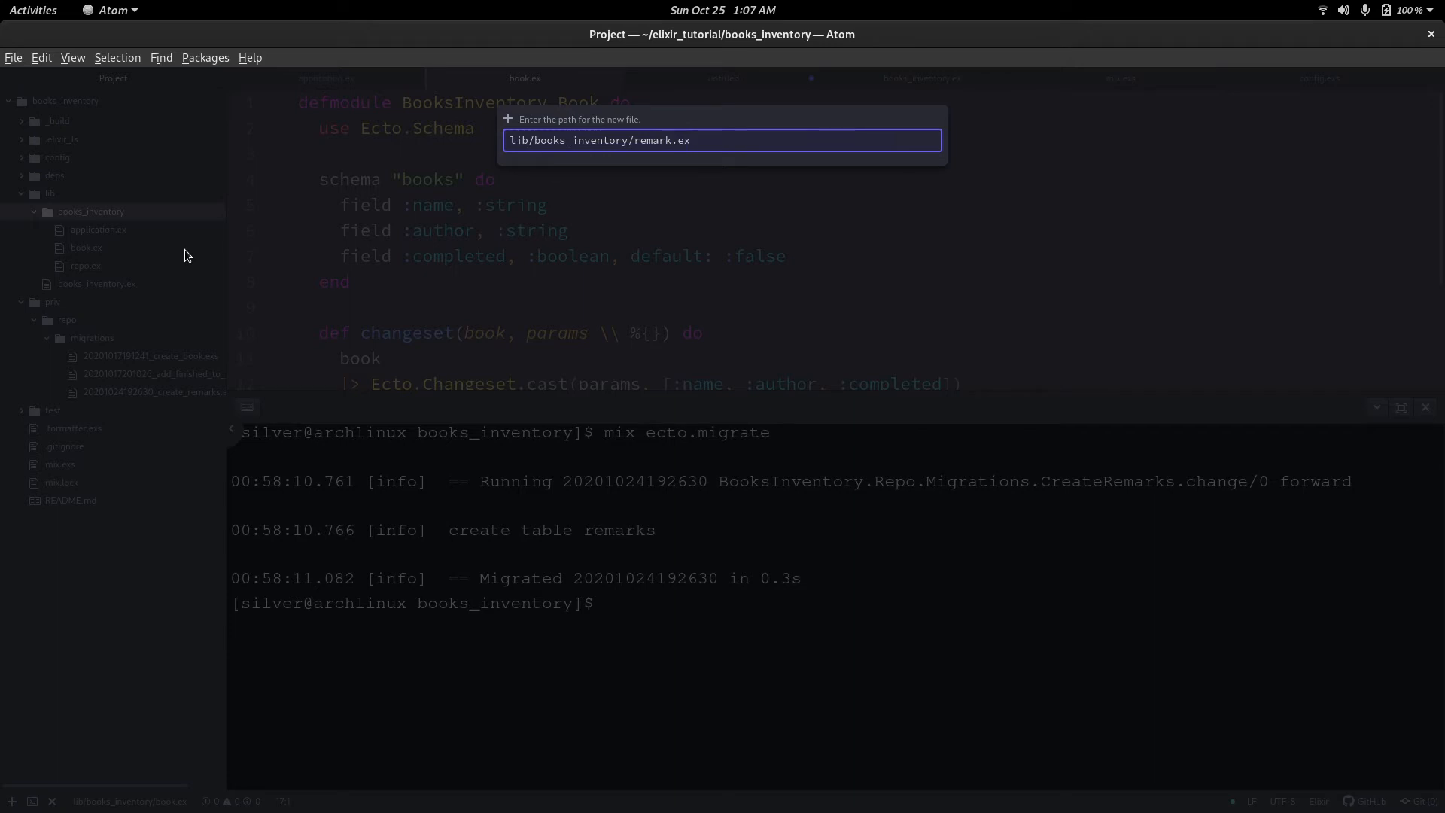
key(Return)
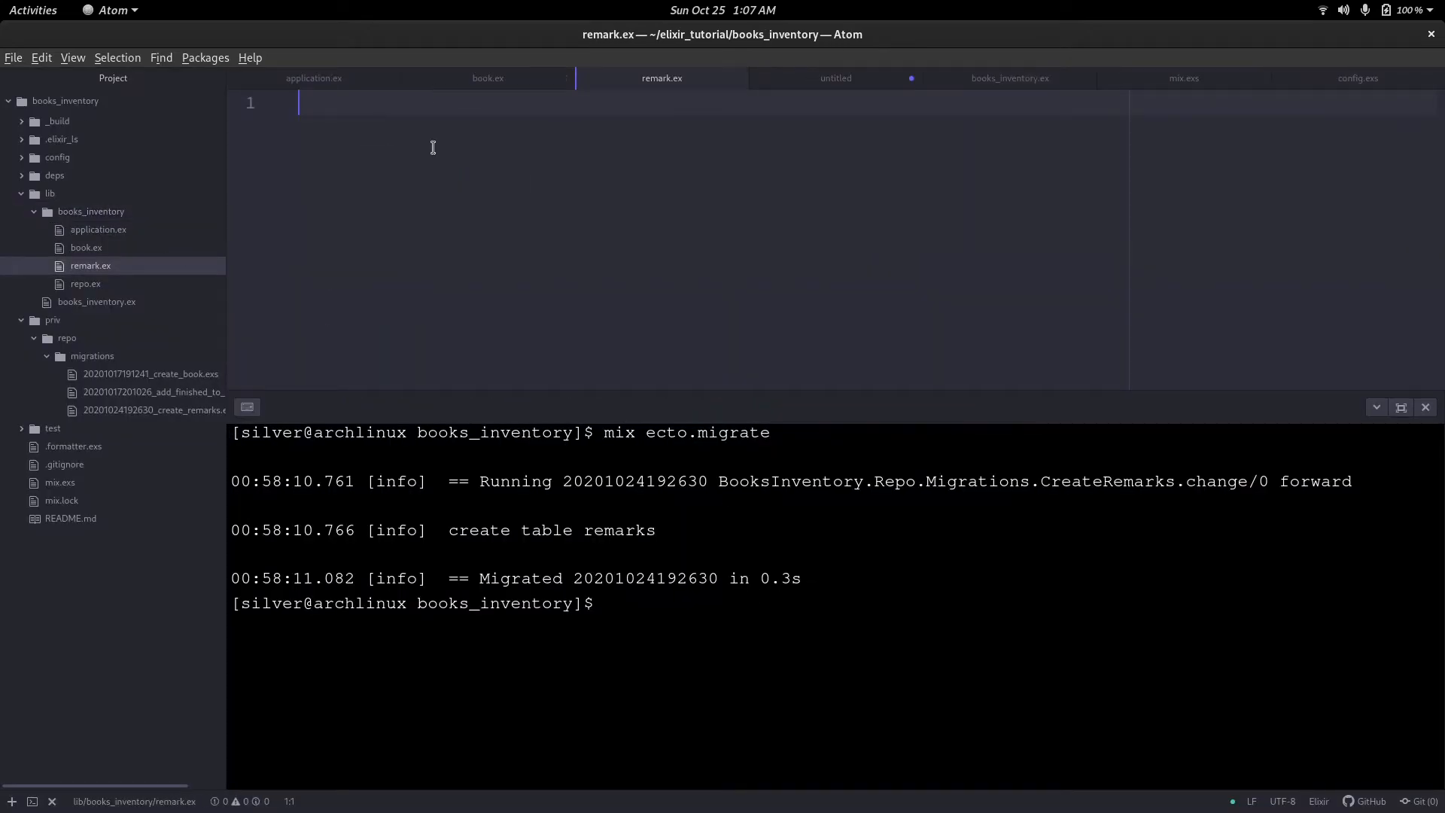
mouse_move(1427, 408)
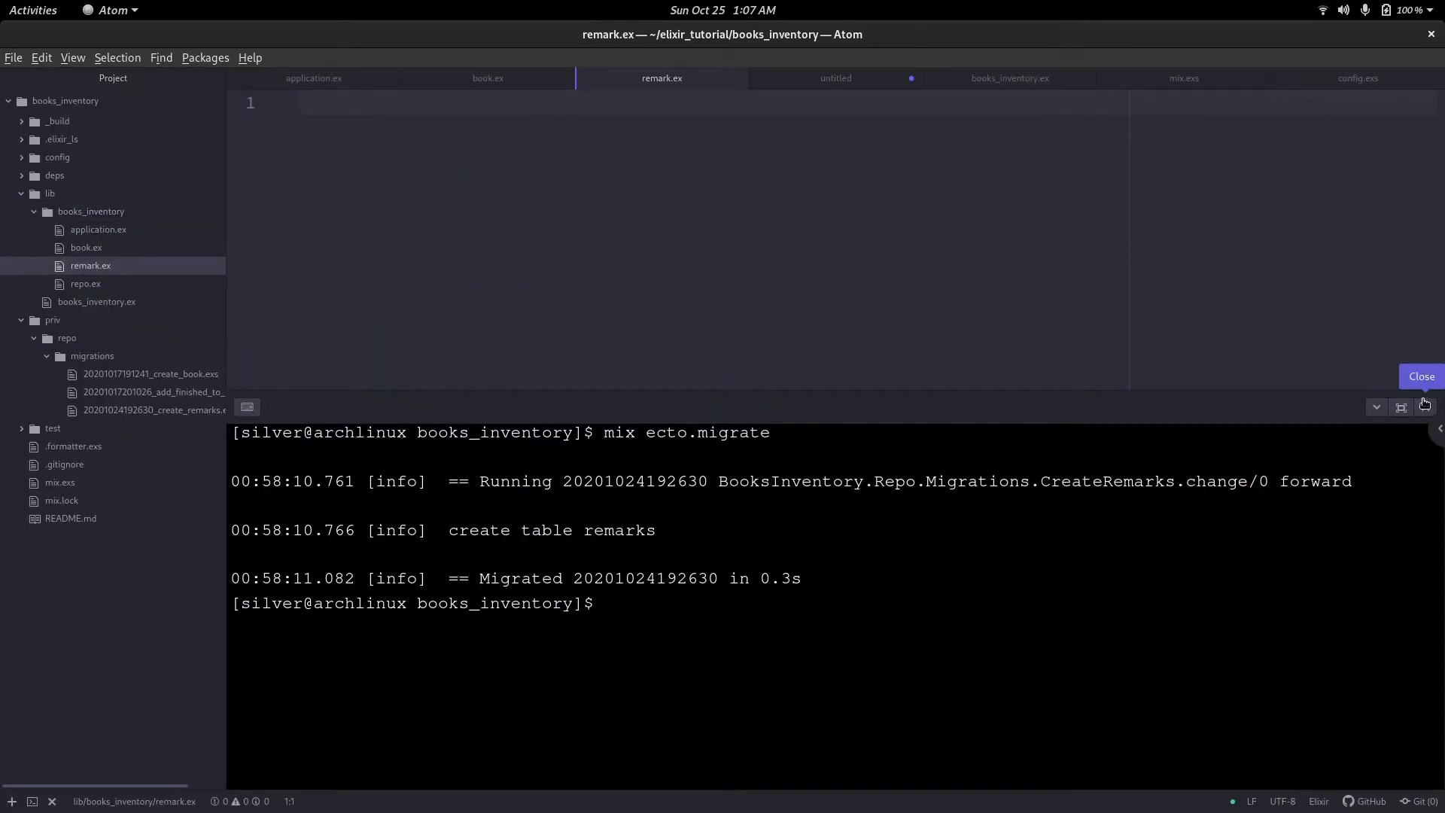
Hide the terminal and begin BooksInventory.Remark with use Ecto.Schema and schema "remarks".
click(1421, 376)
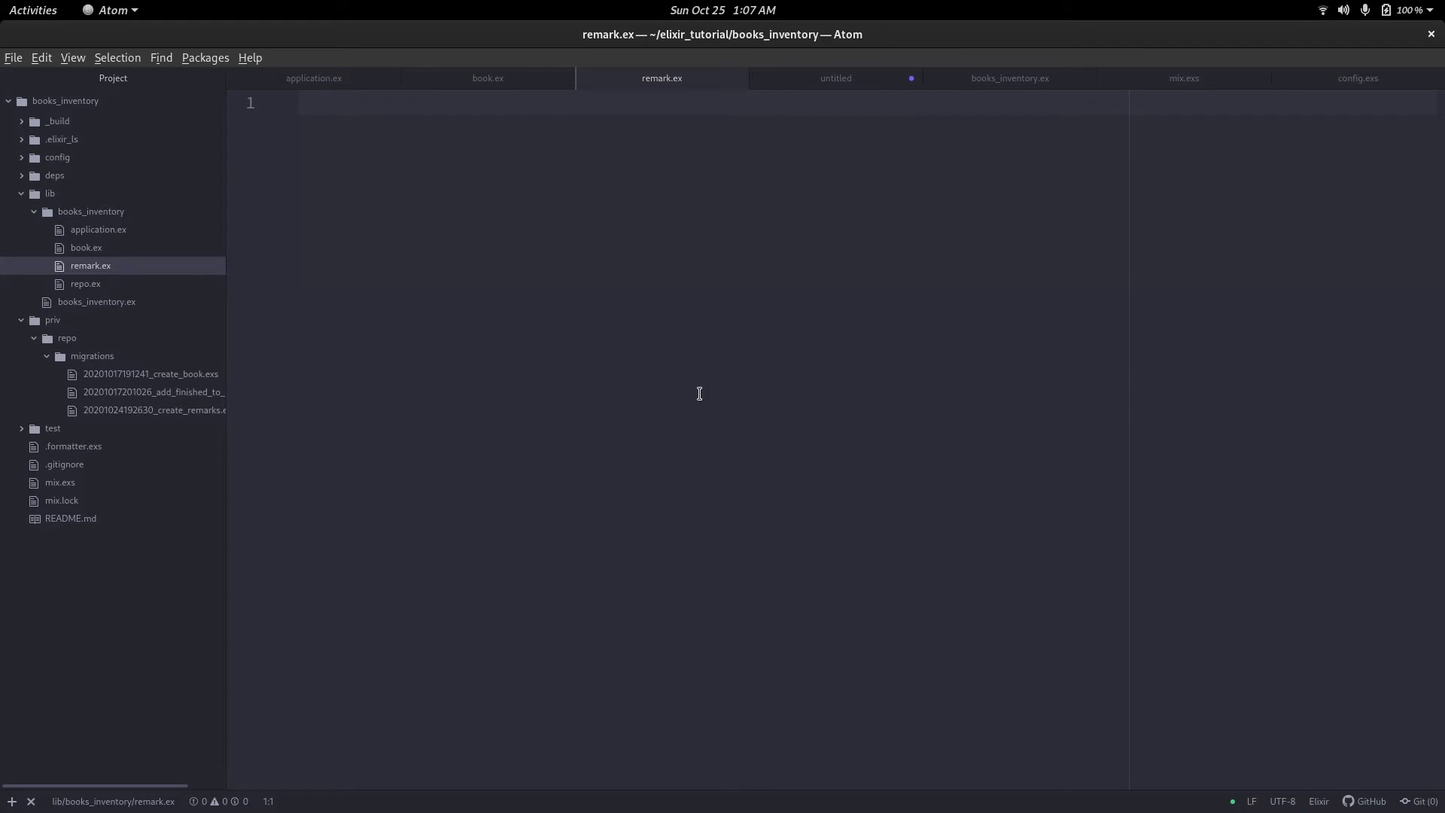
text(defmodule B d)
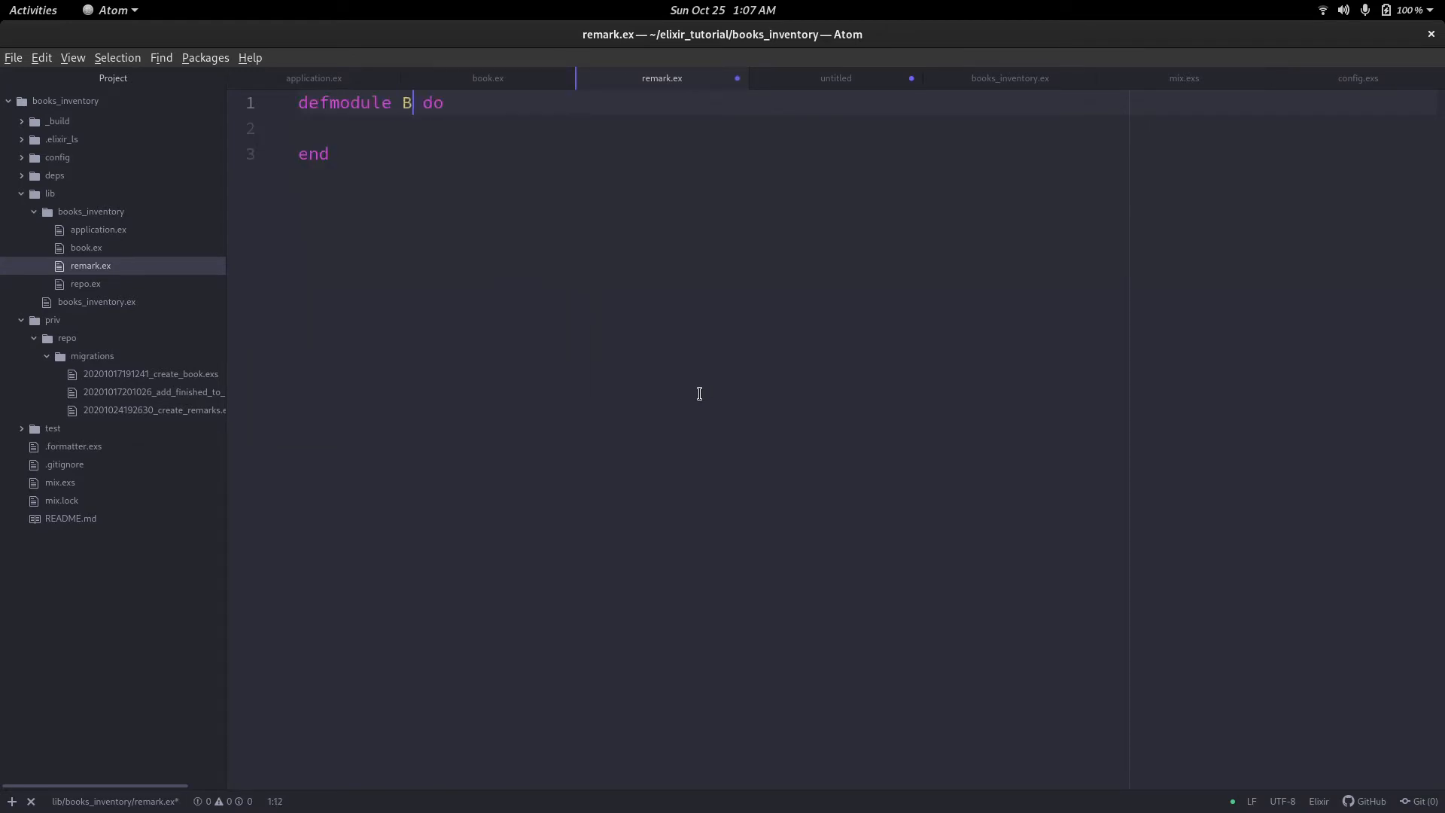
text(ooksInventory)
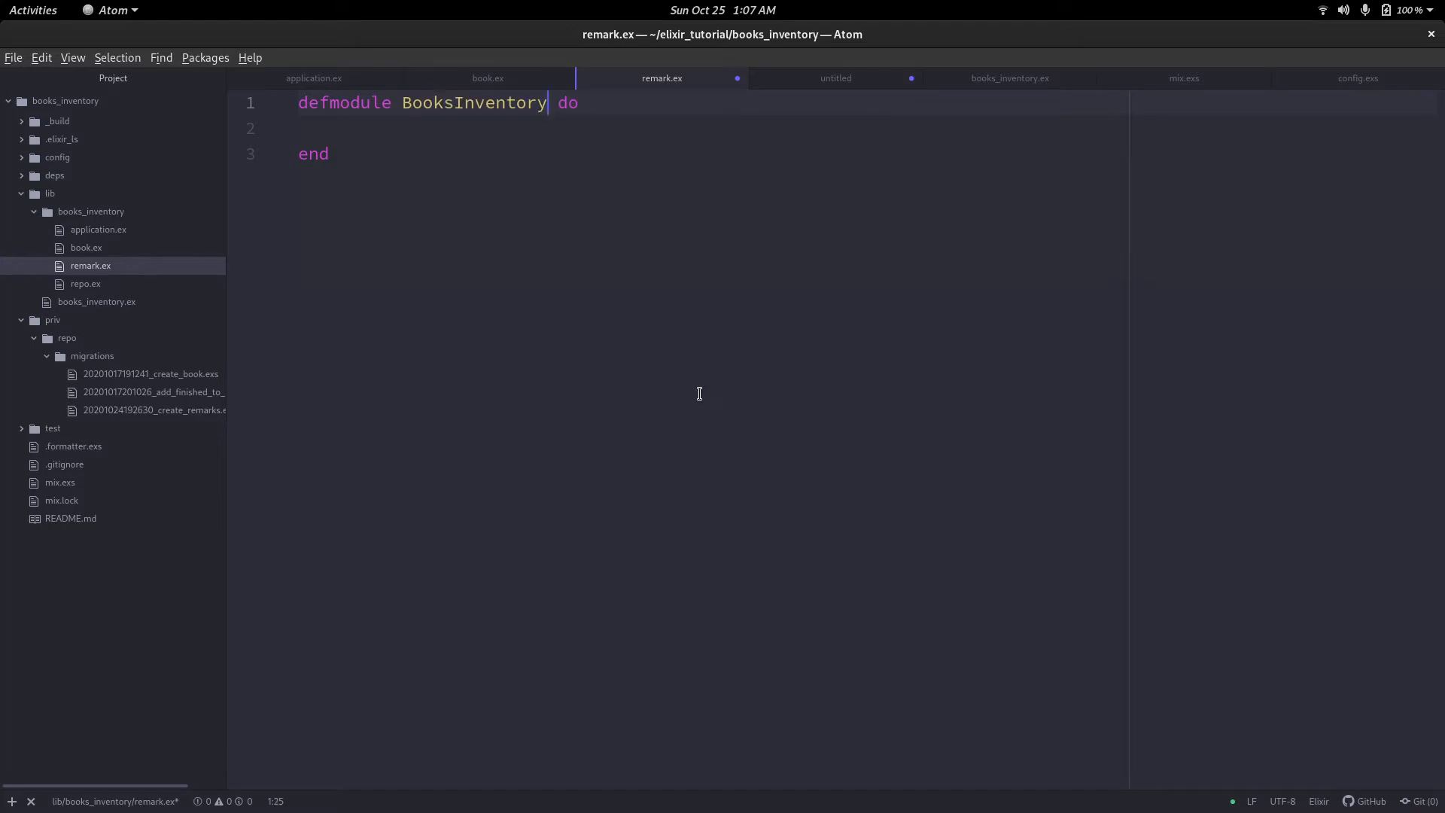
text(.Remark)
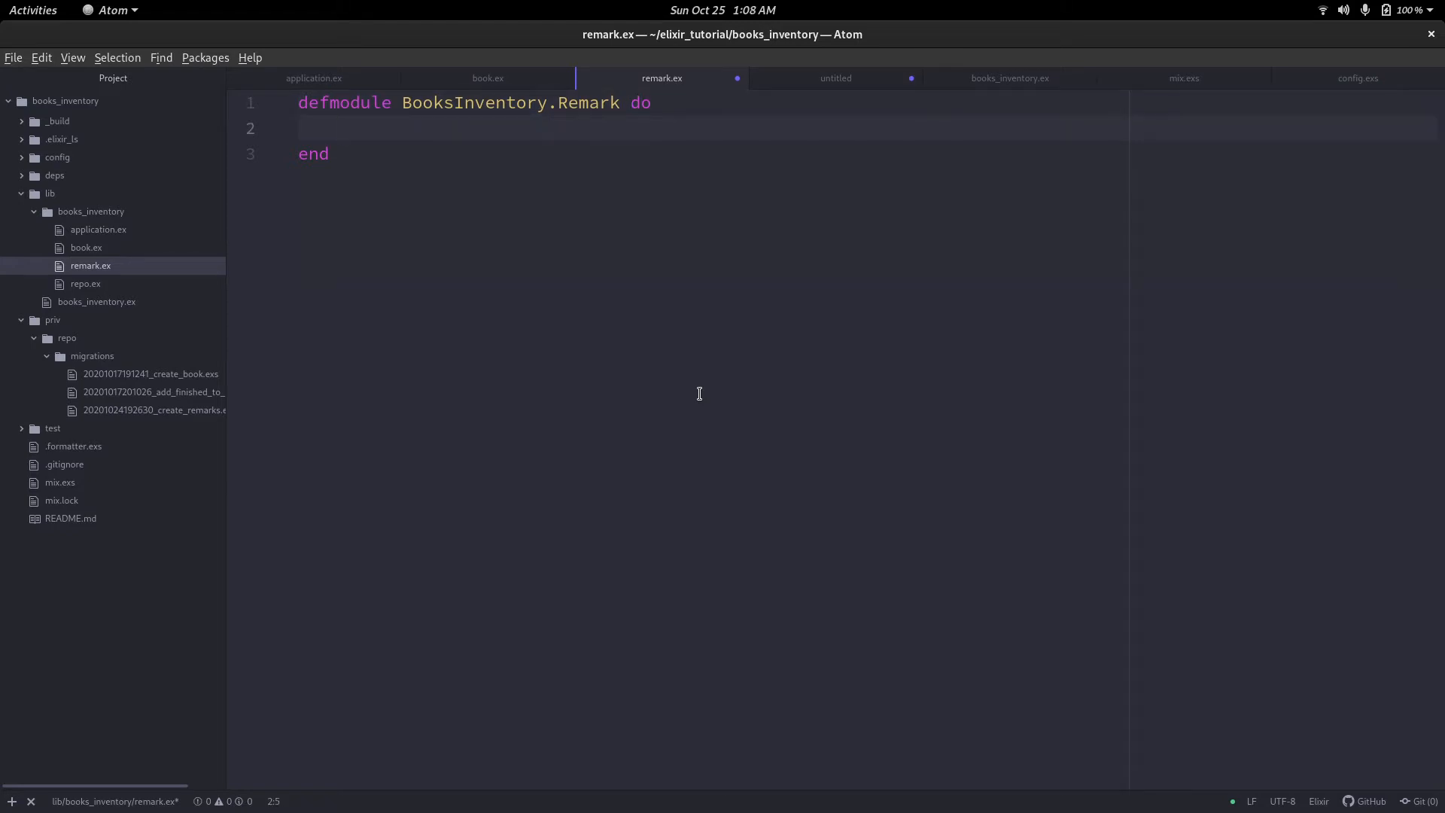
text(use)
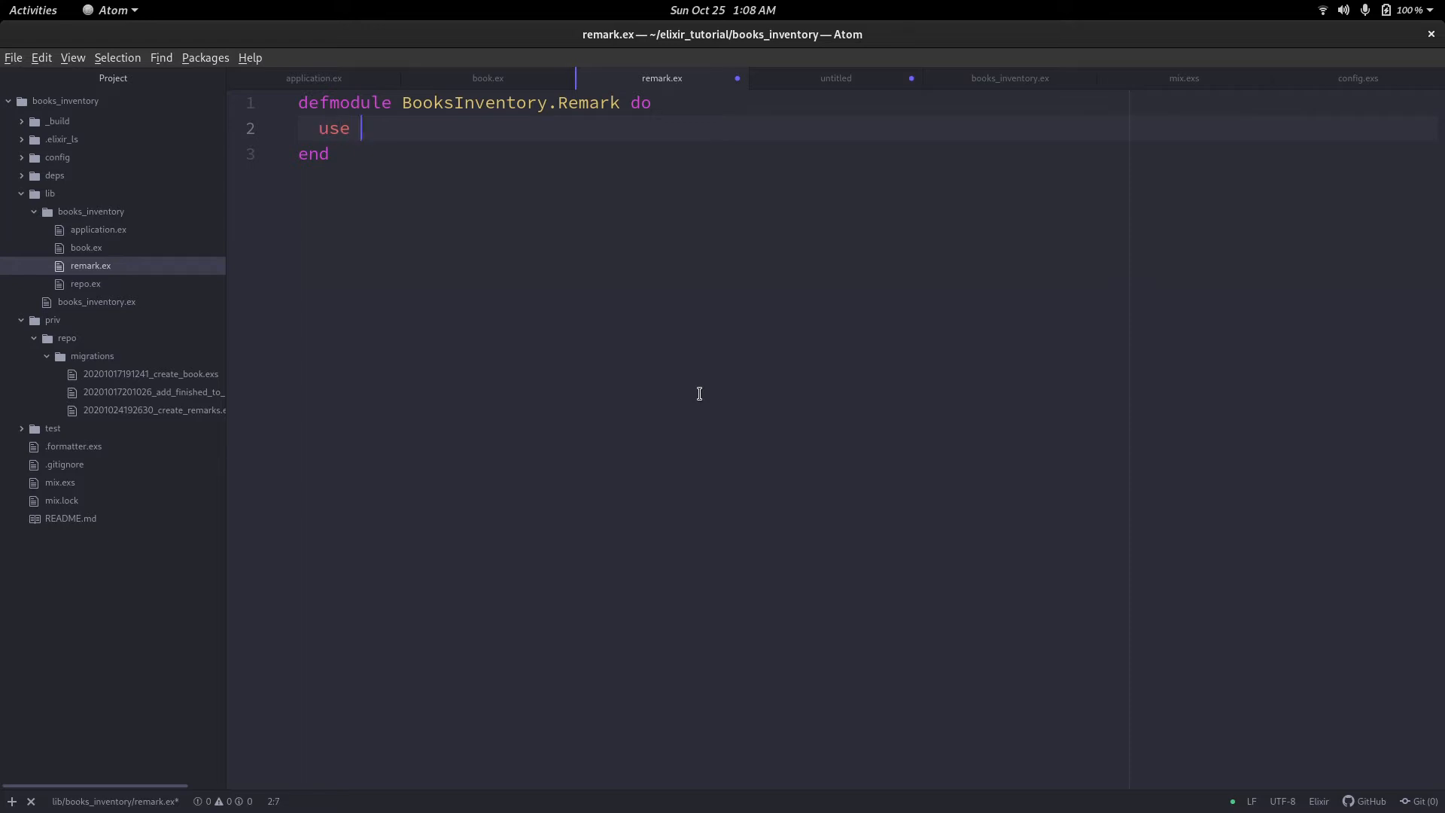
text(Ecto.Schema)
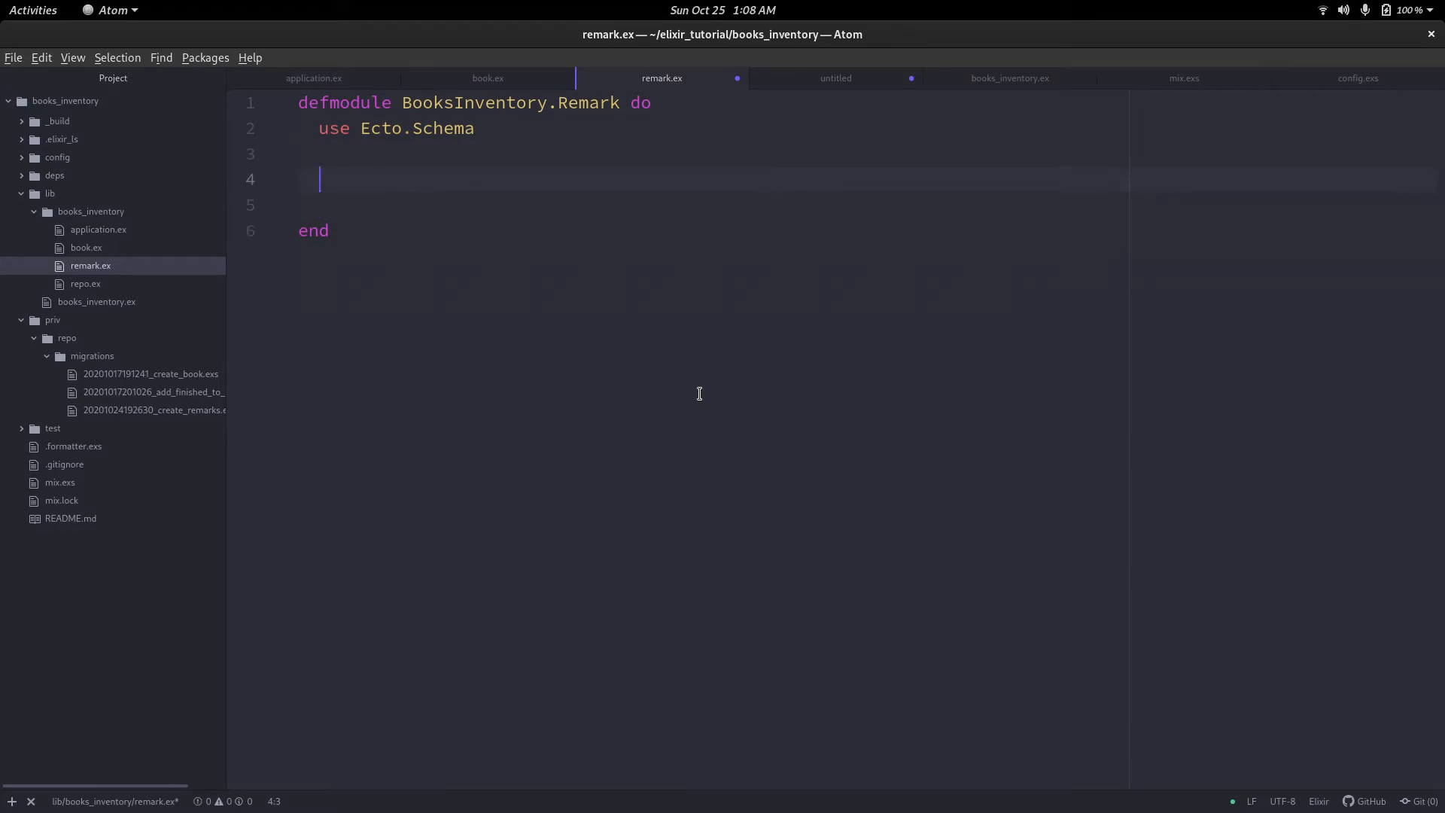
text(sc)
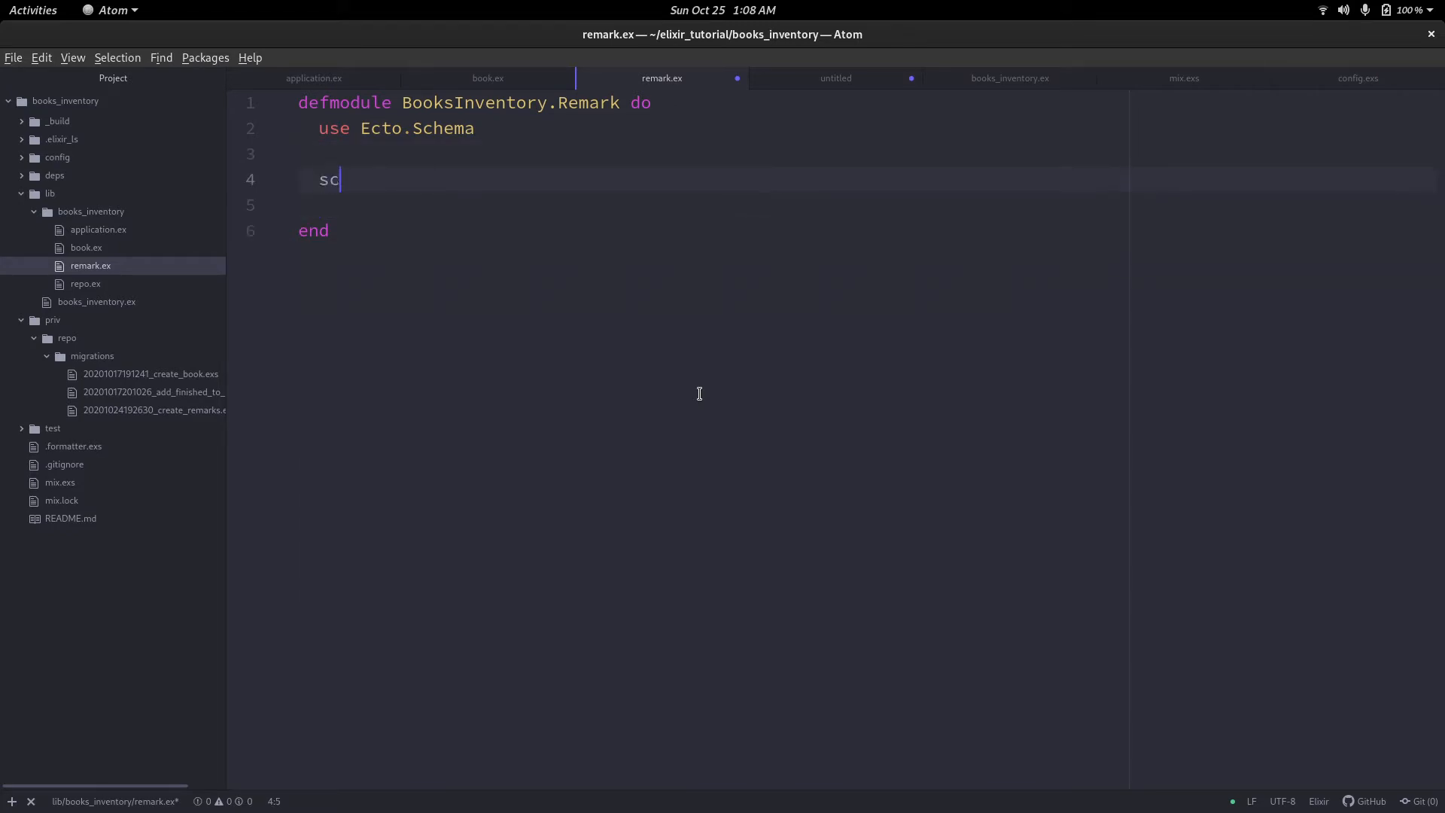
text(hema :rem)
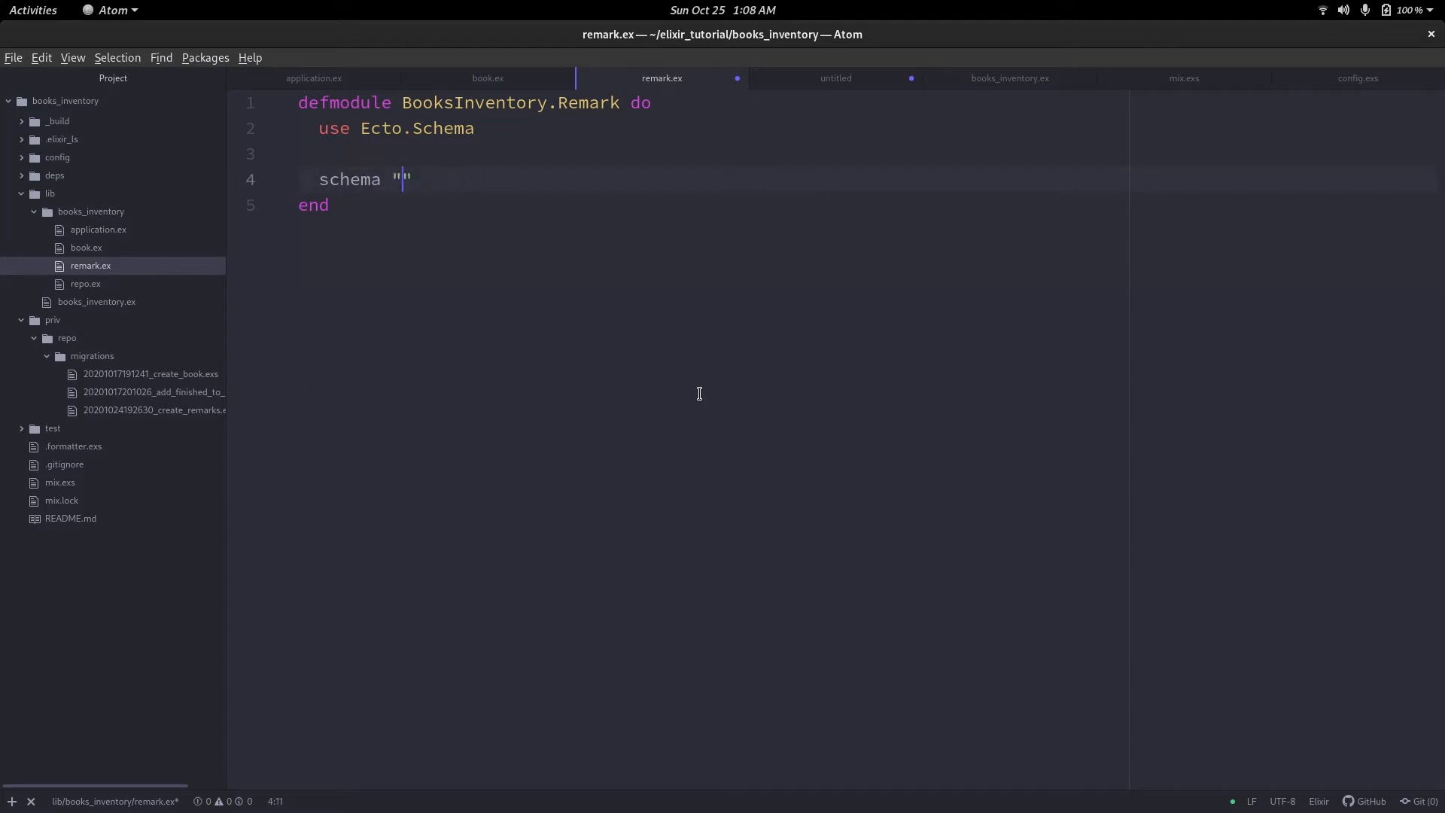
text(remarks" do)
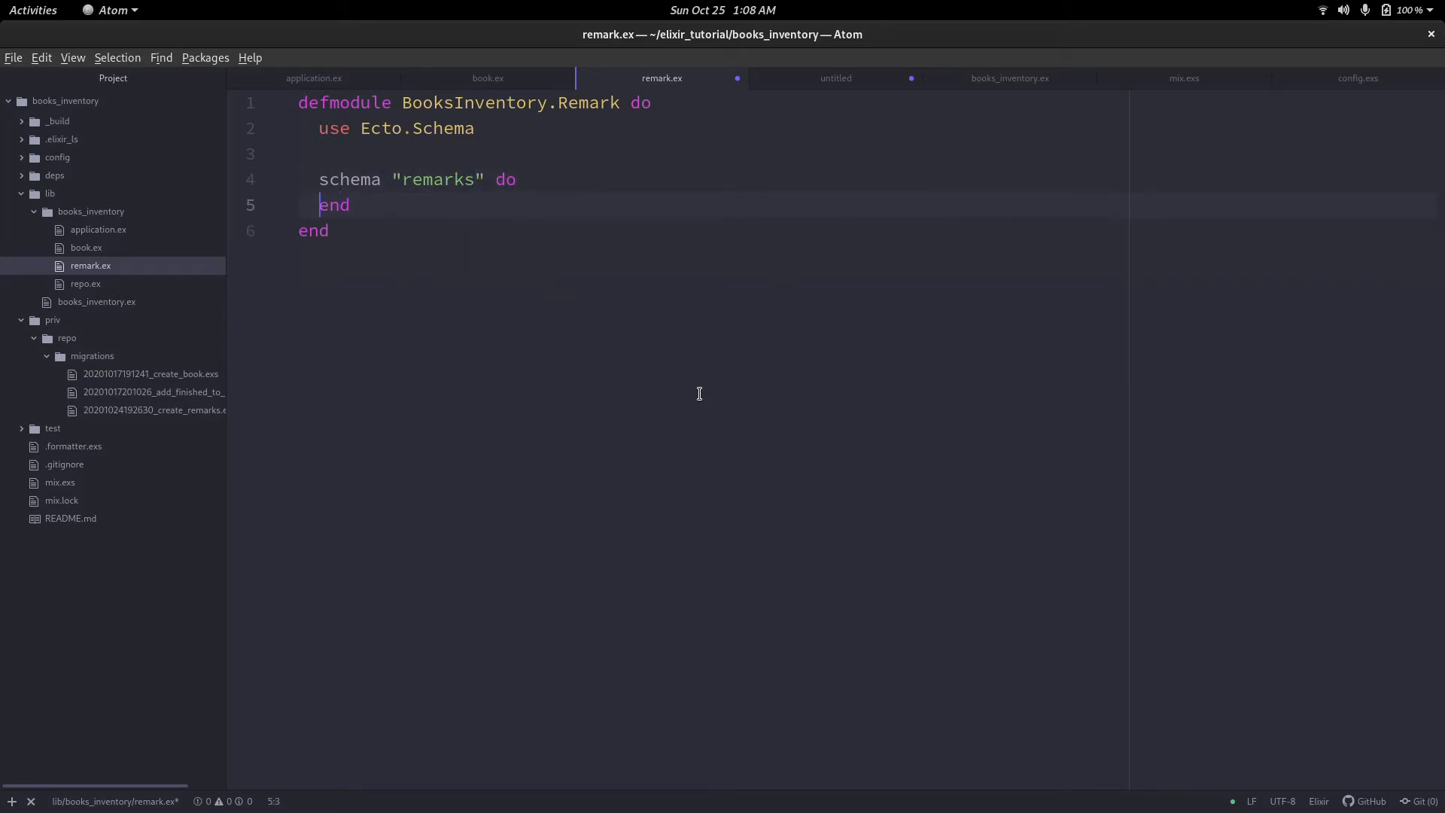
Add learnings and overall_satisfactory string fields and a belongs_to :books association.
text(field :)
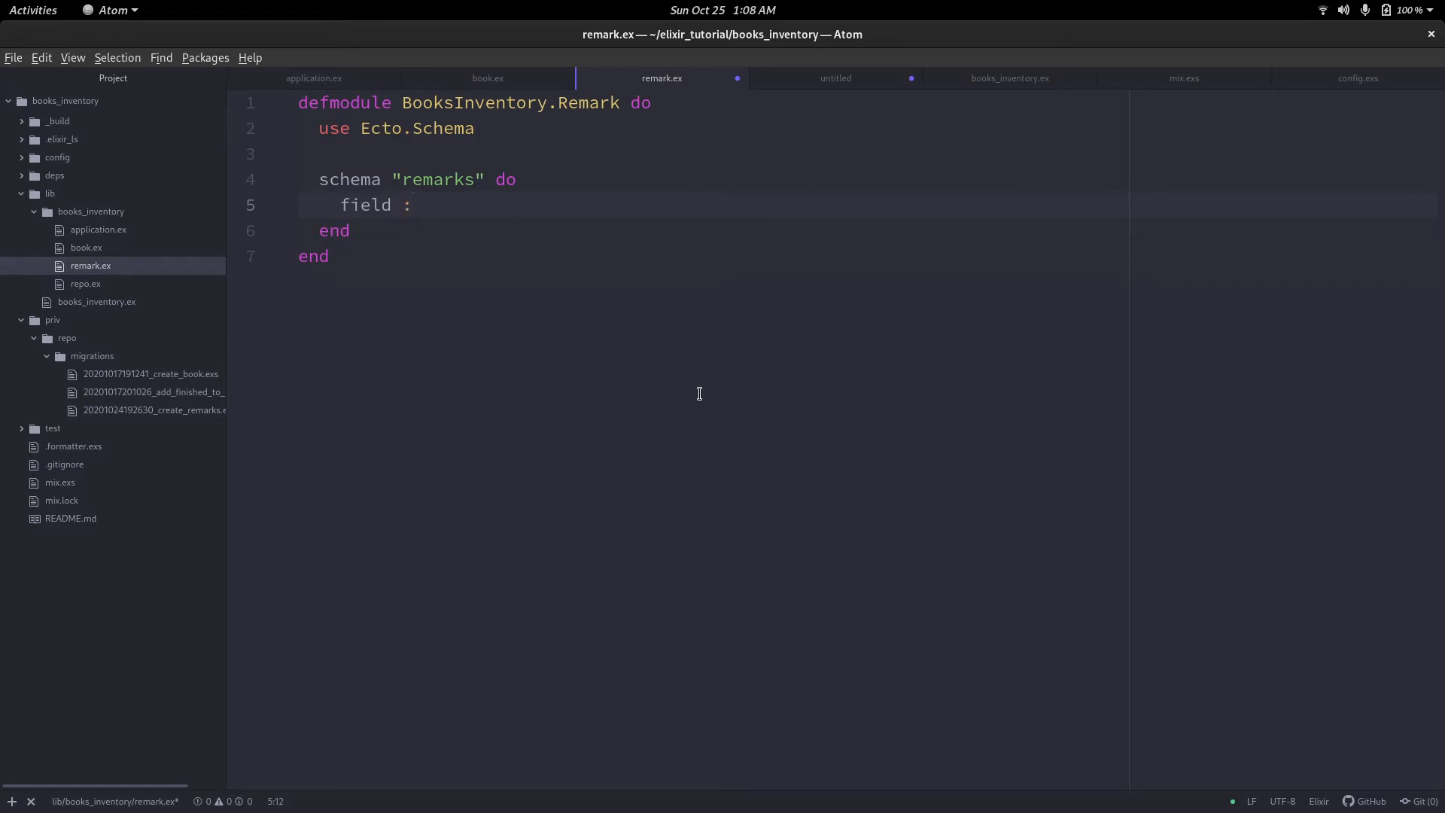
text(learnings)
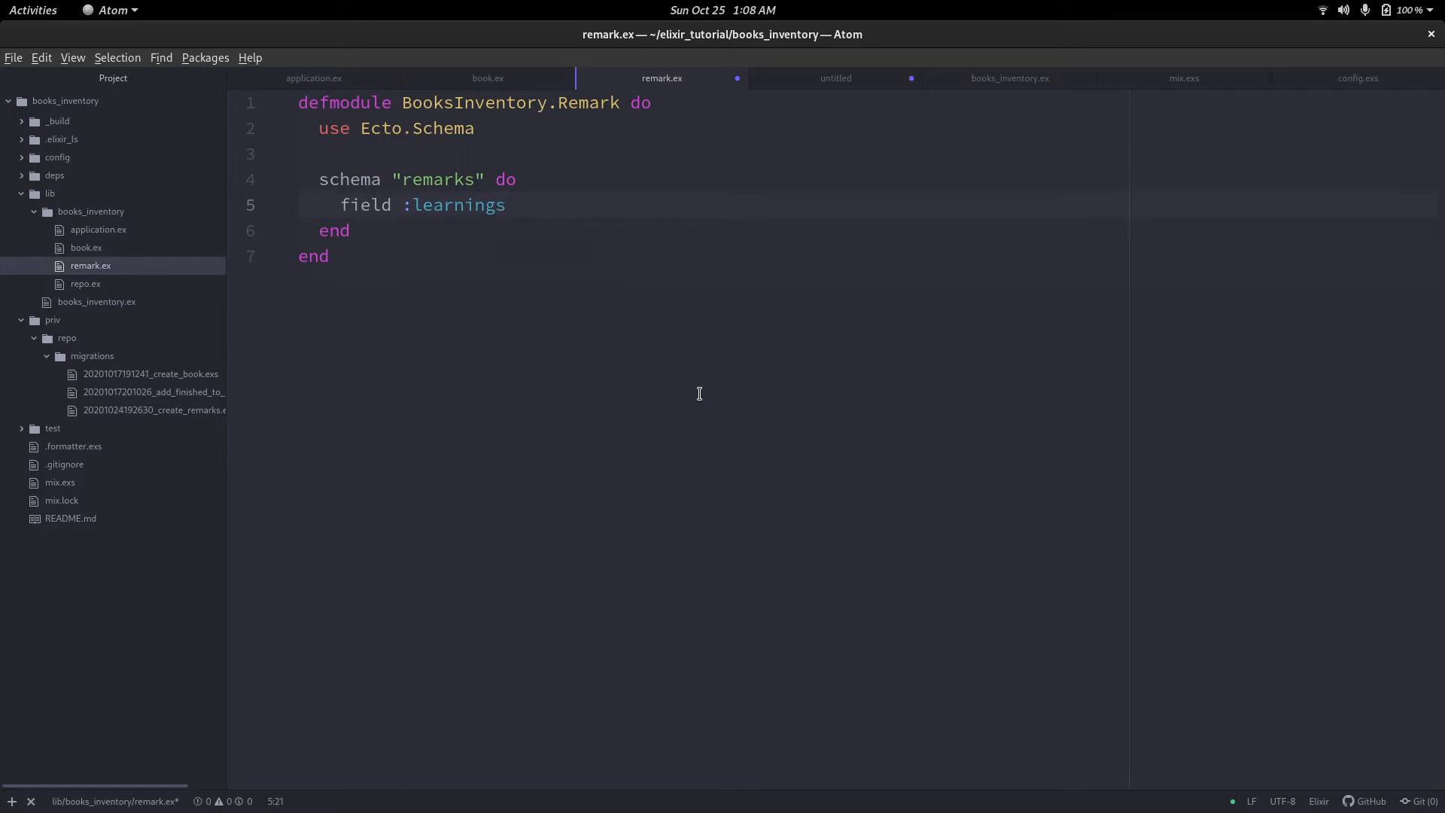
text(, :string)
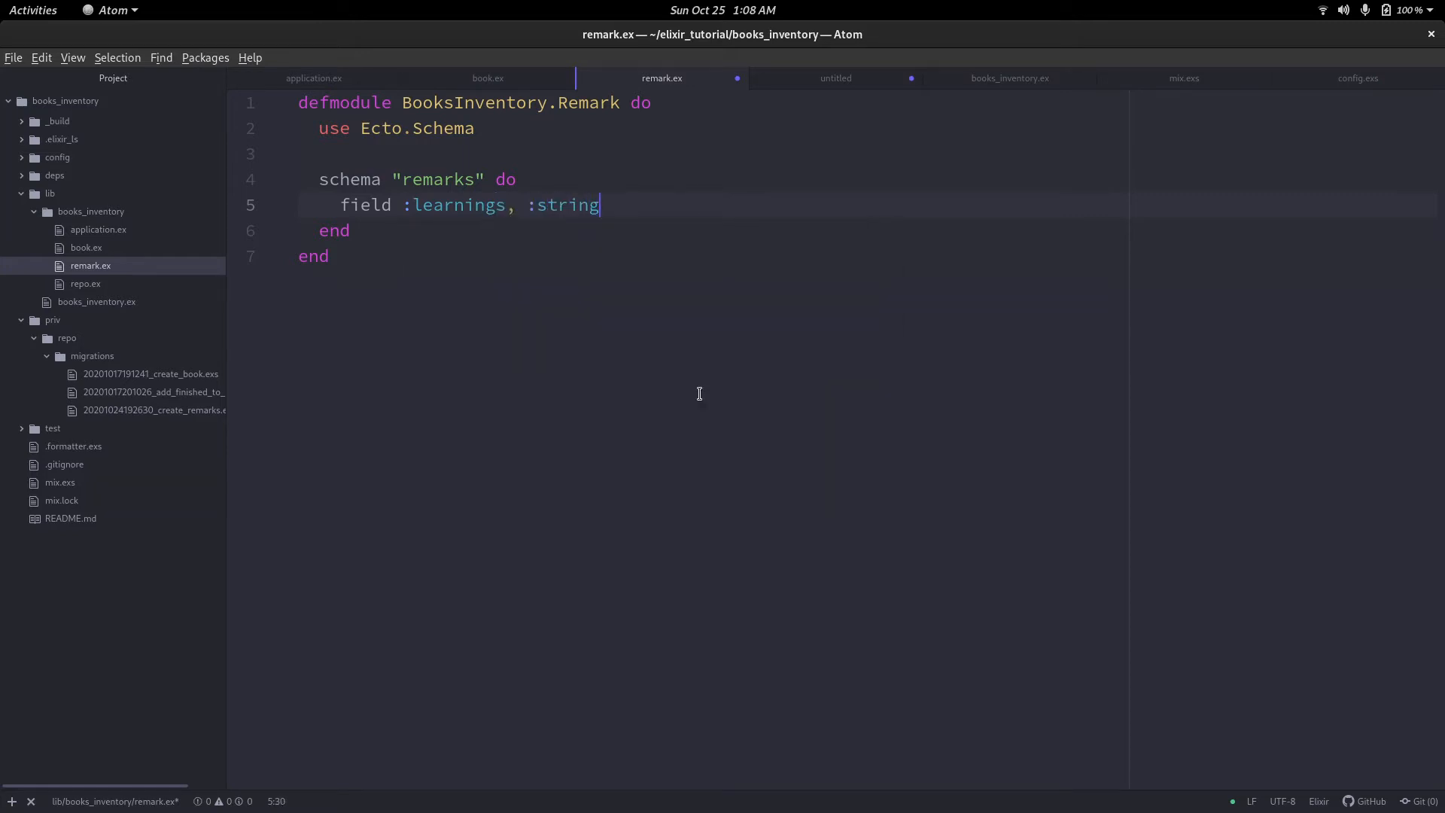
text(field :)
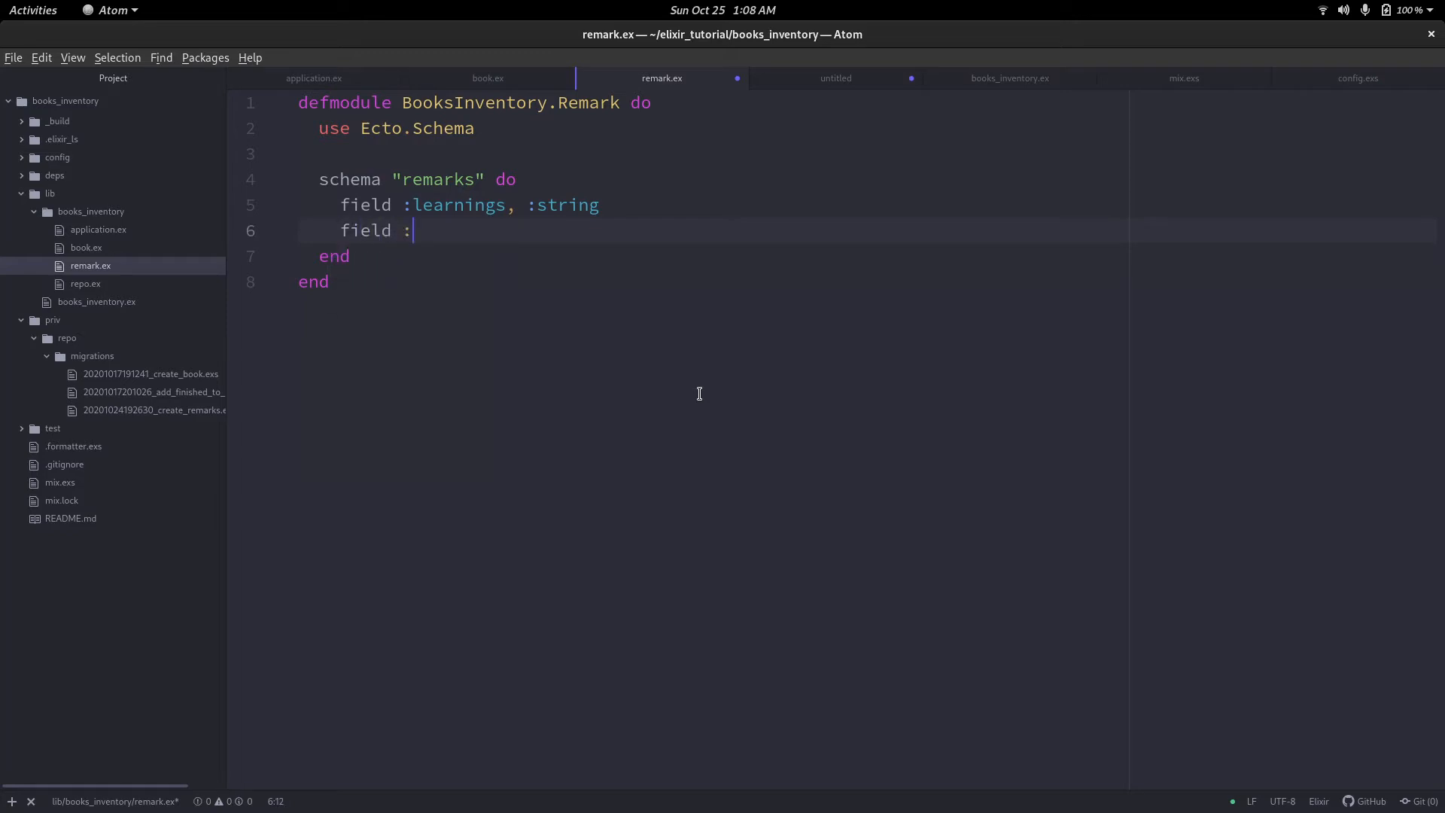
text(overall_satisfactory, :stri)
text(belo)
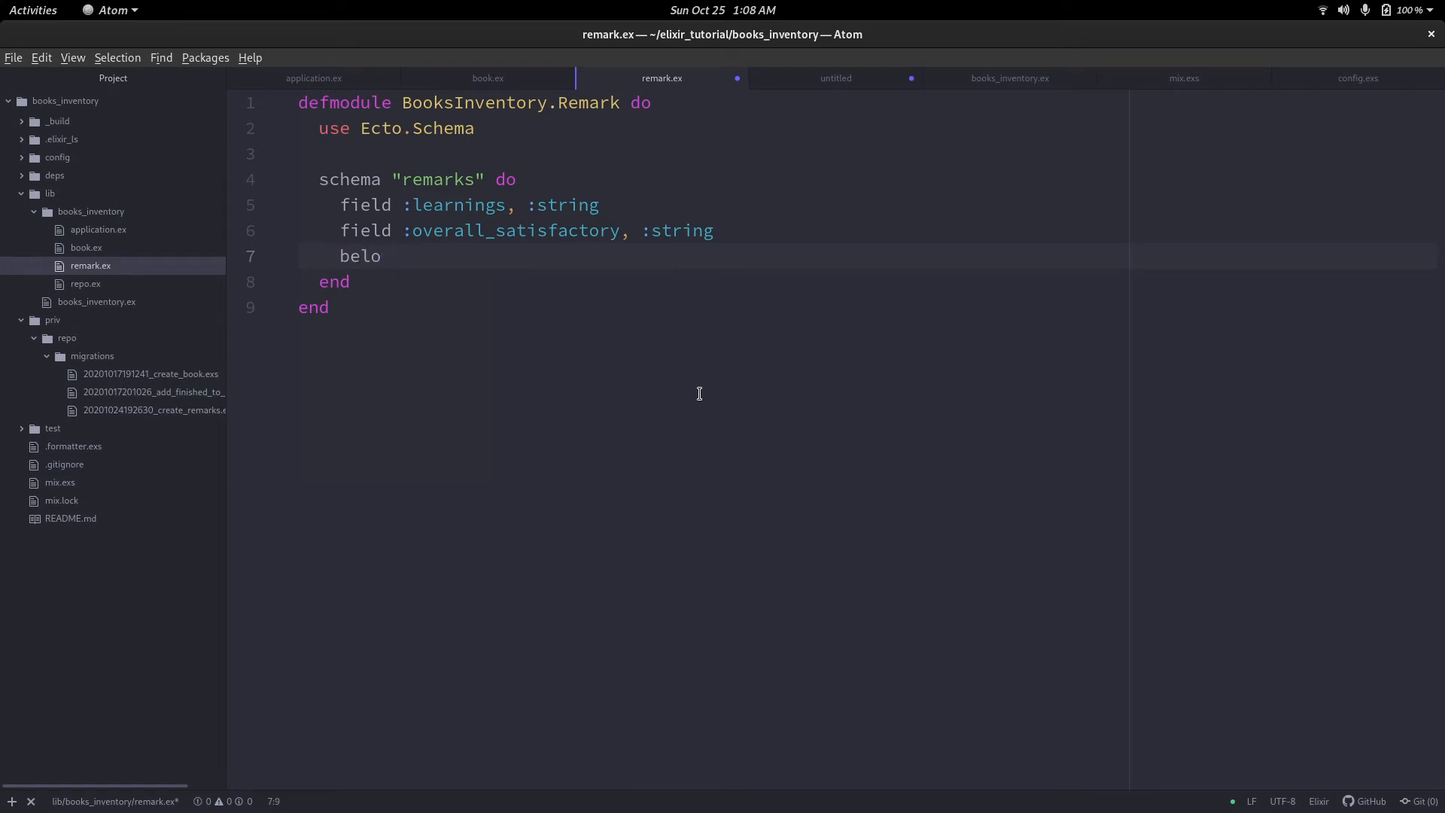
text(ngs)
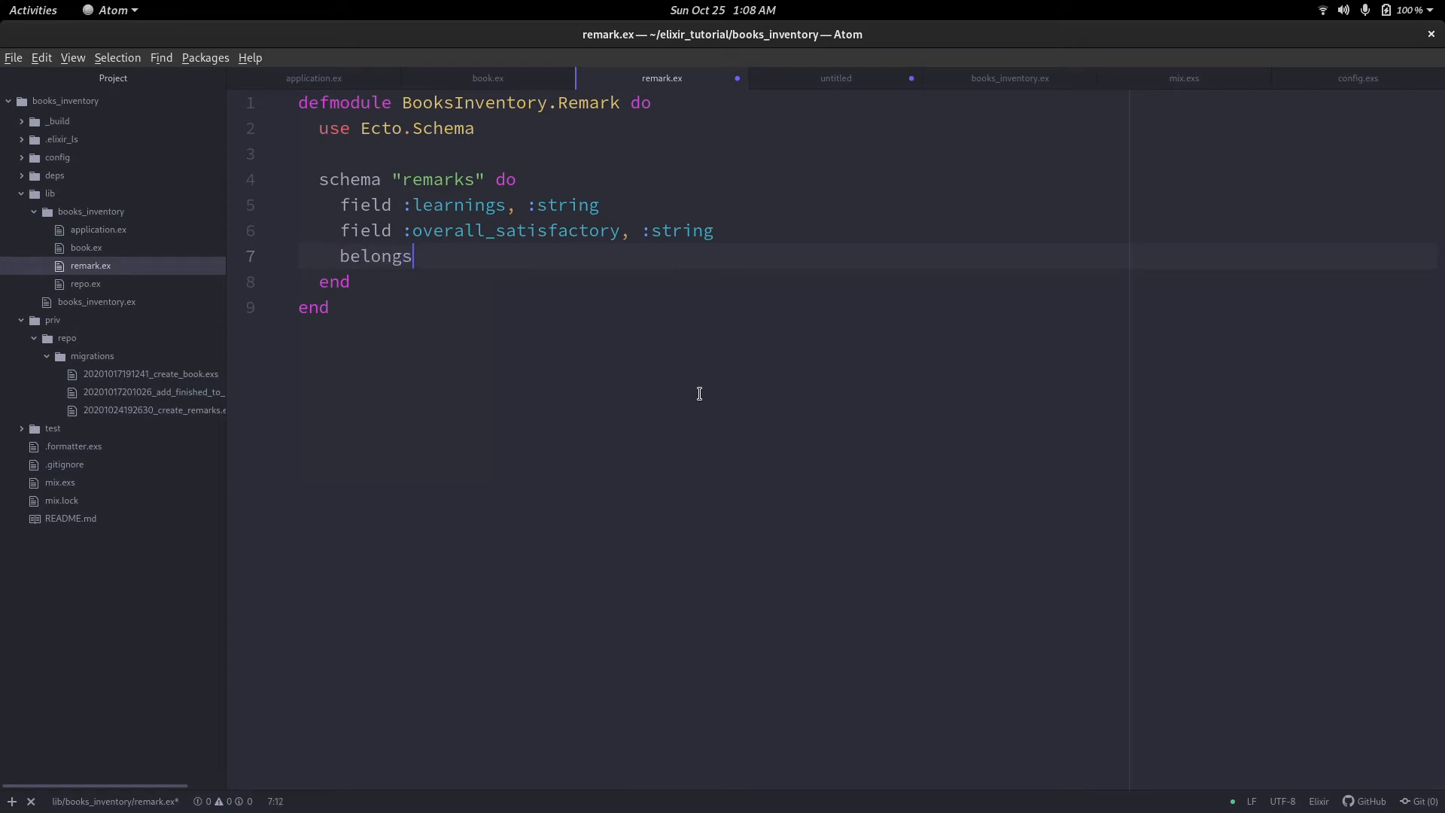
text(_to)
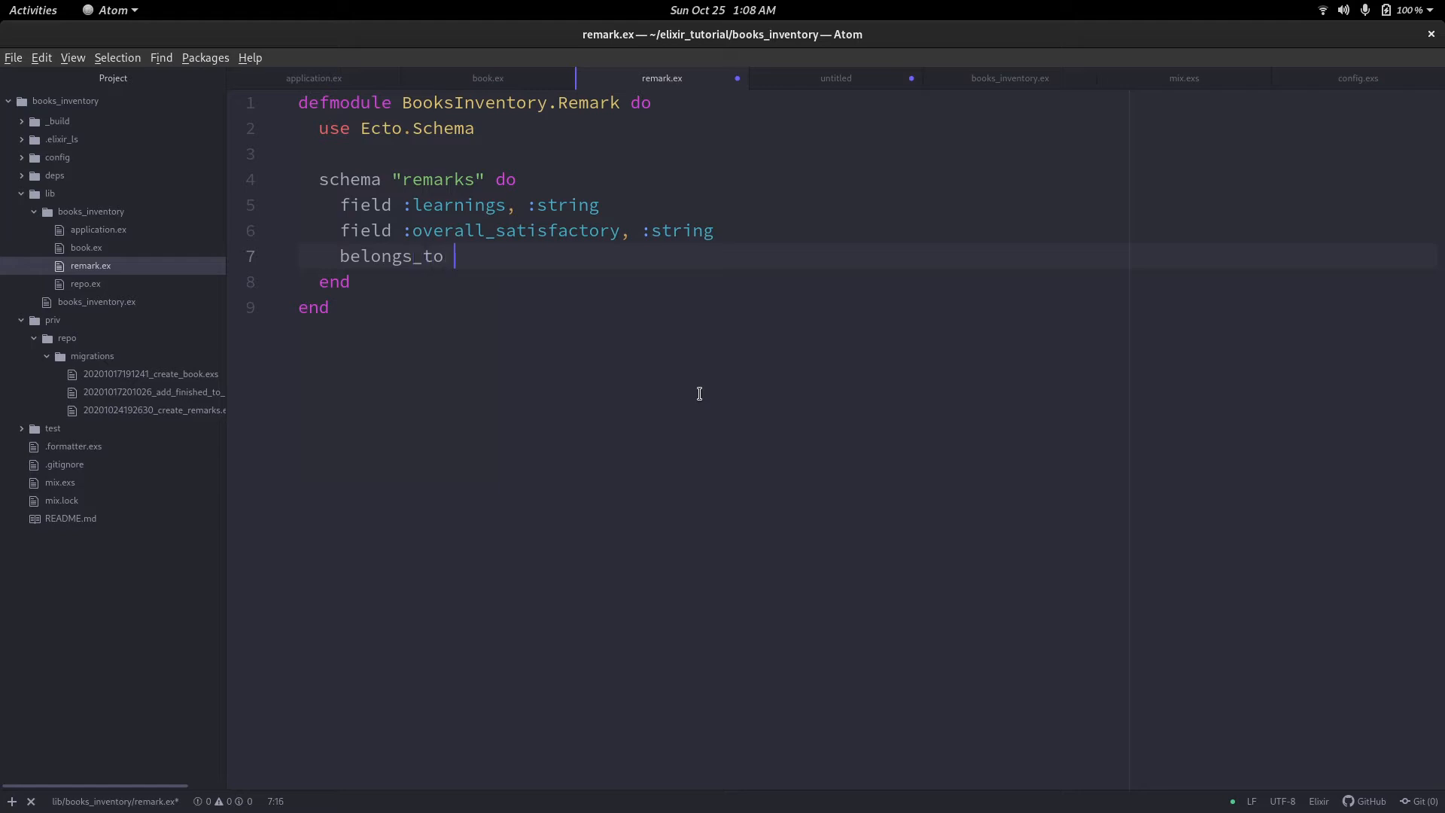
text(:b)
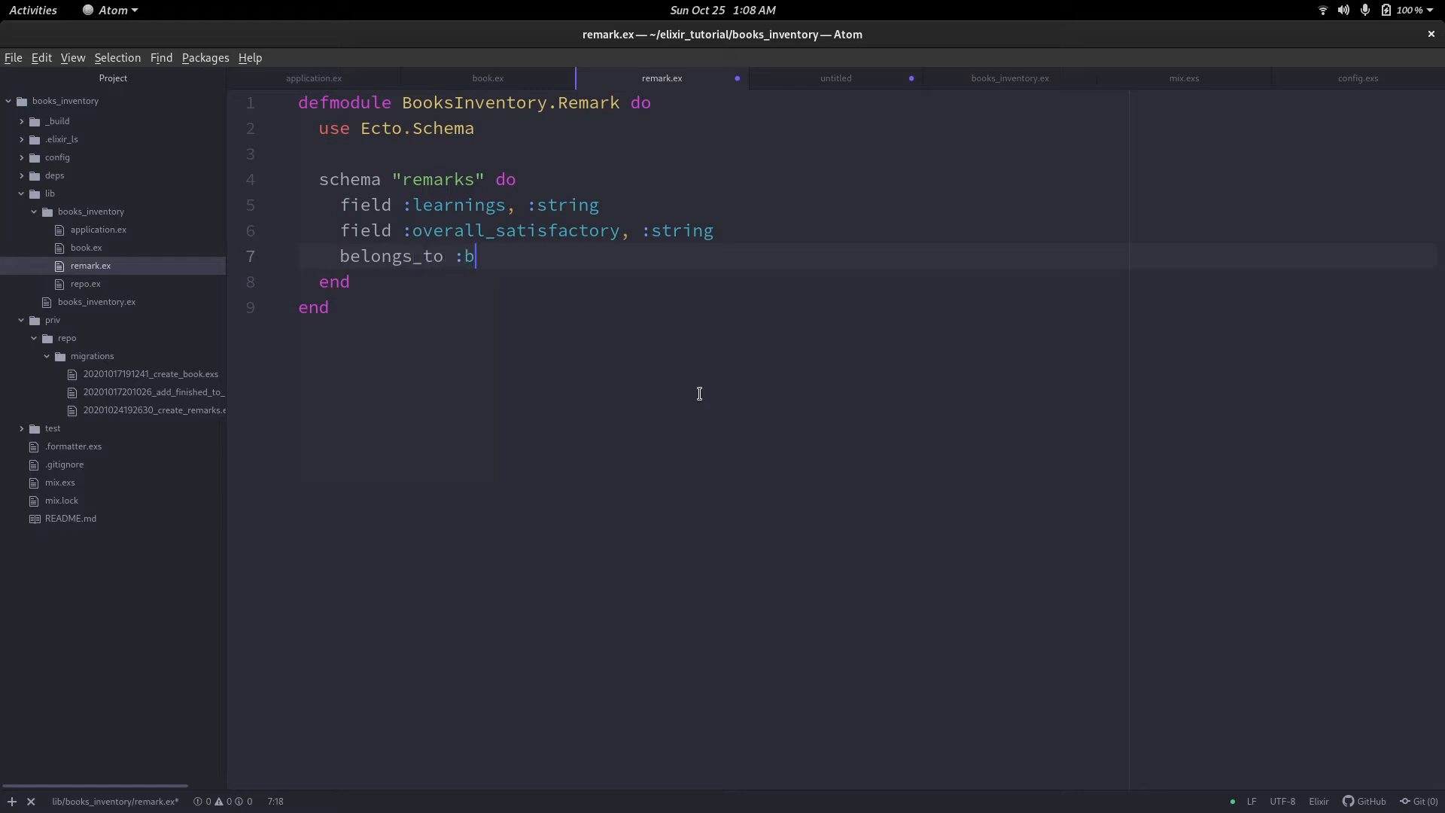
text(ooks)
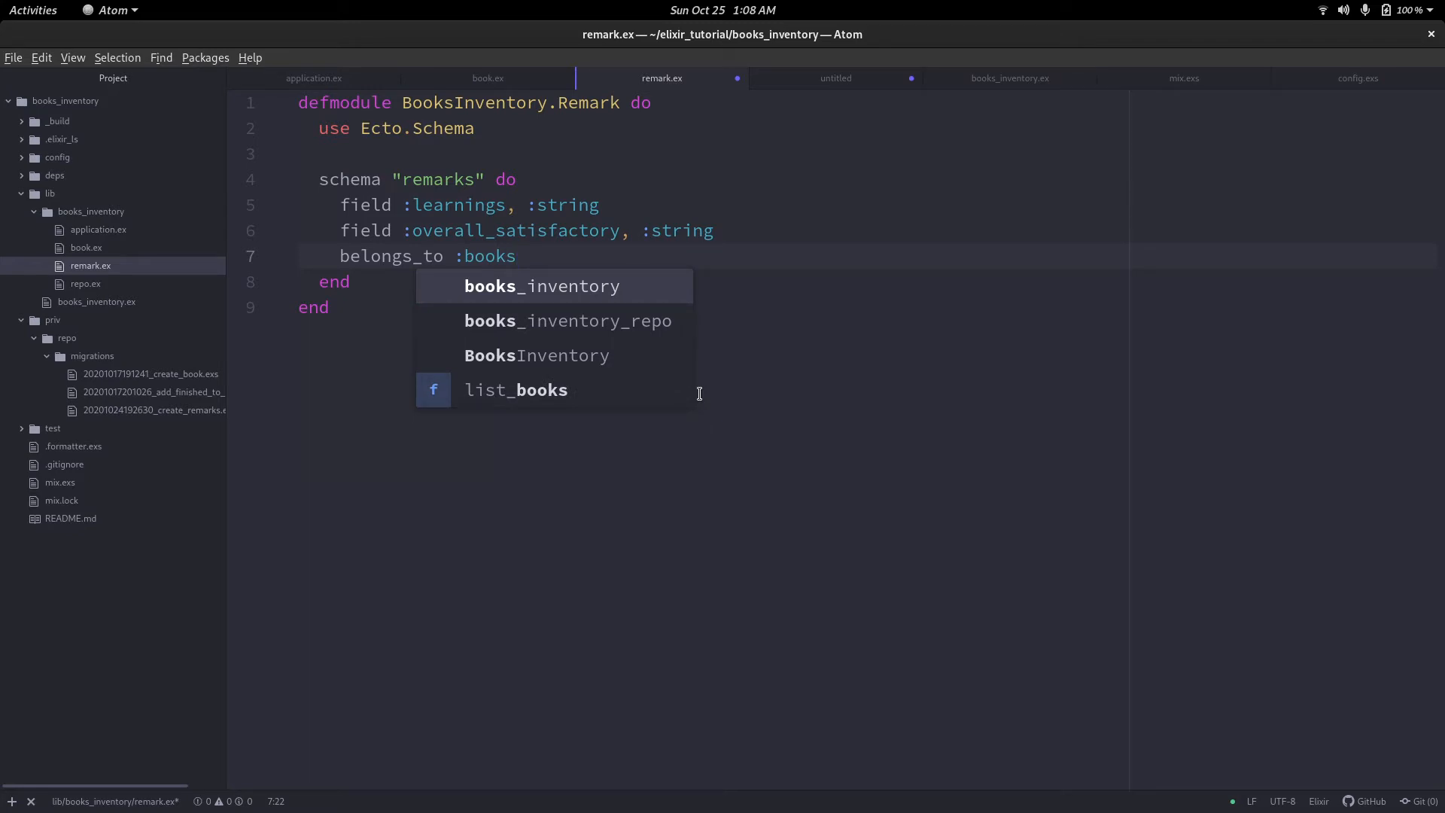
text(,)
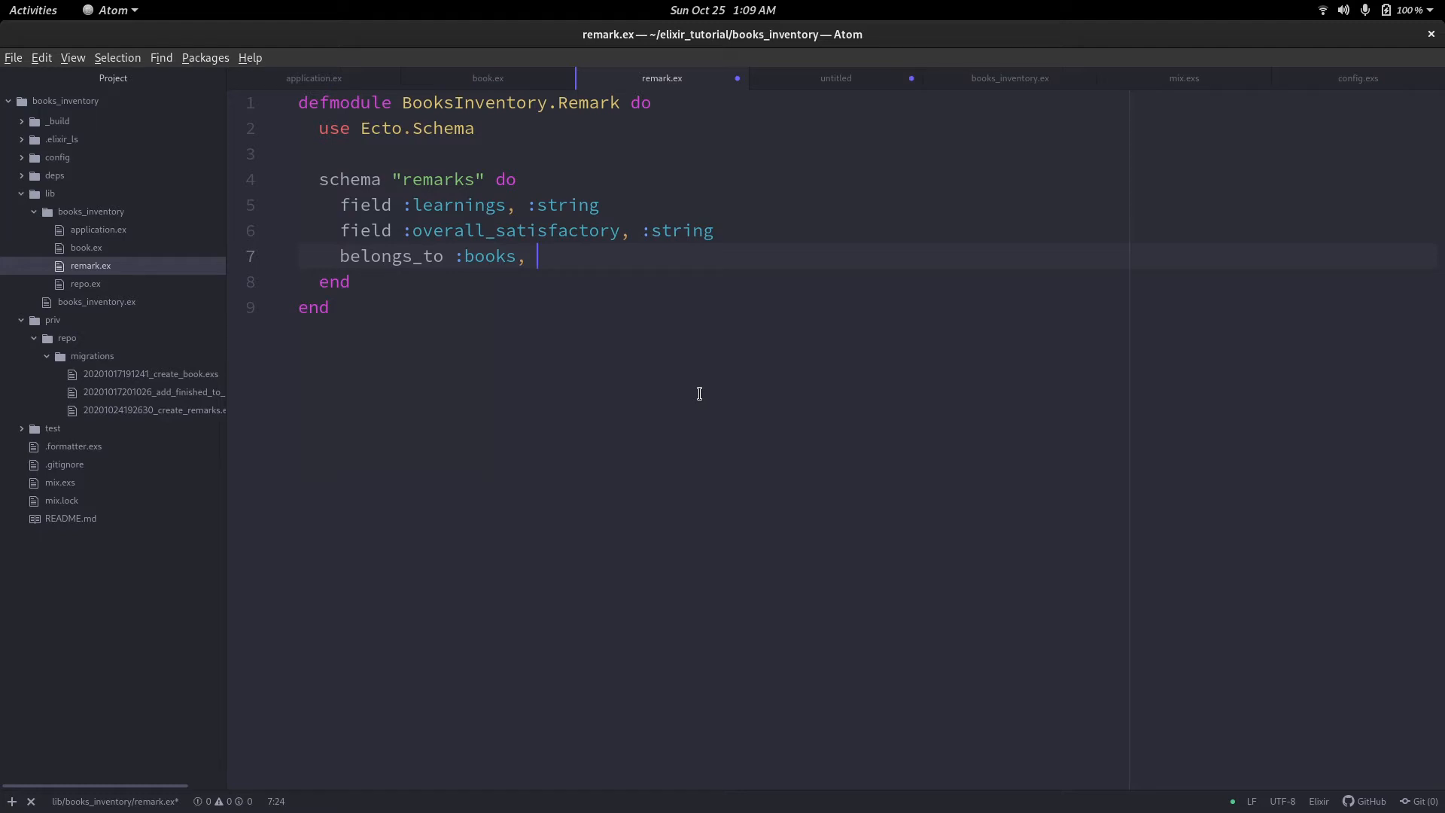
text(BooksInventory>b)
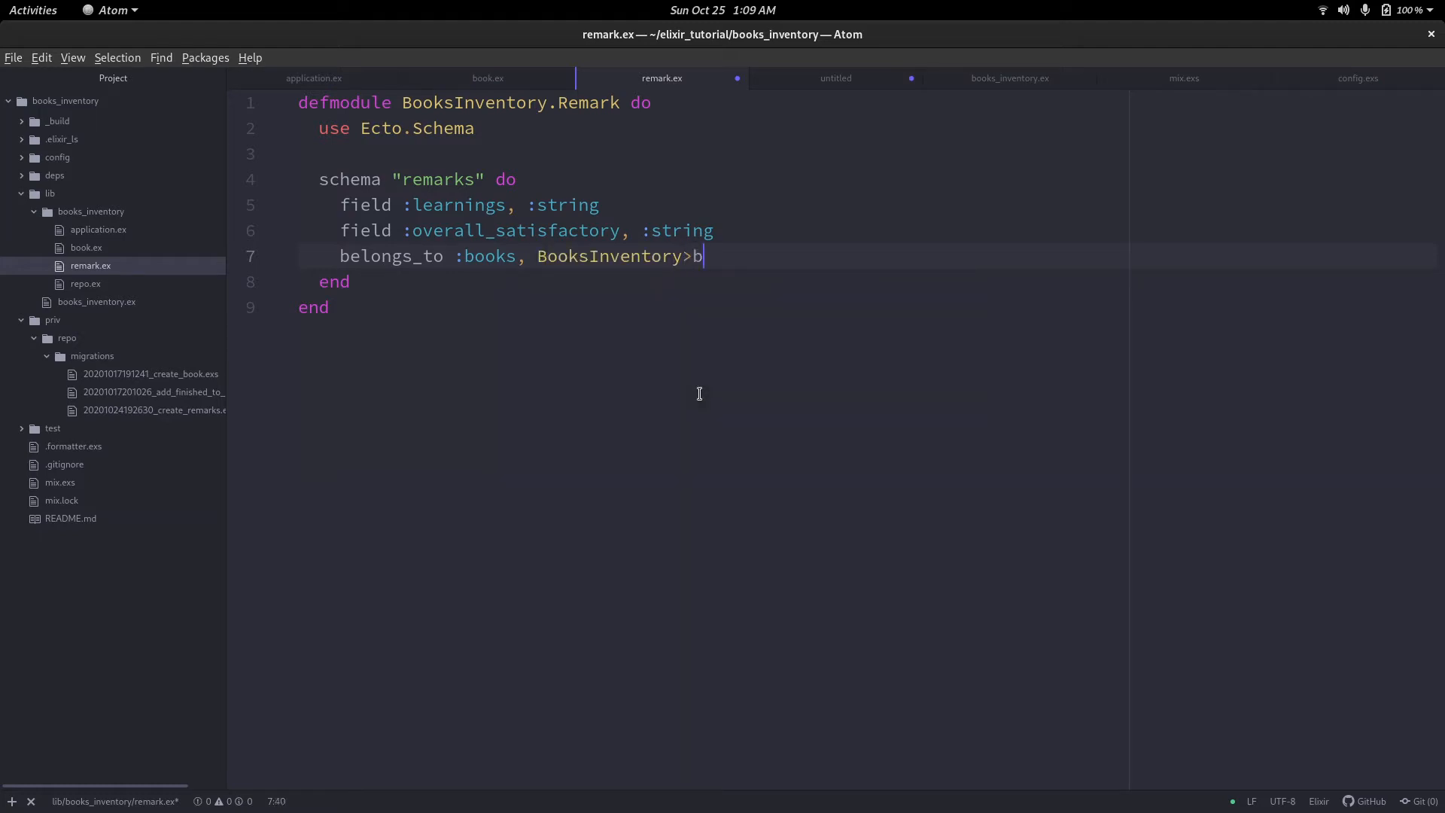
text(.book)
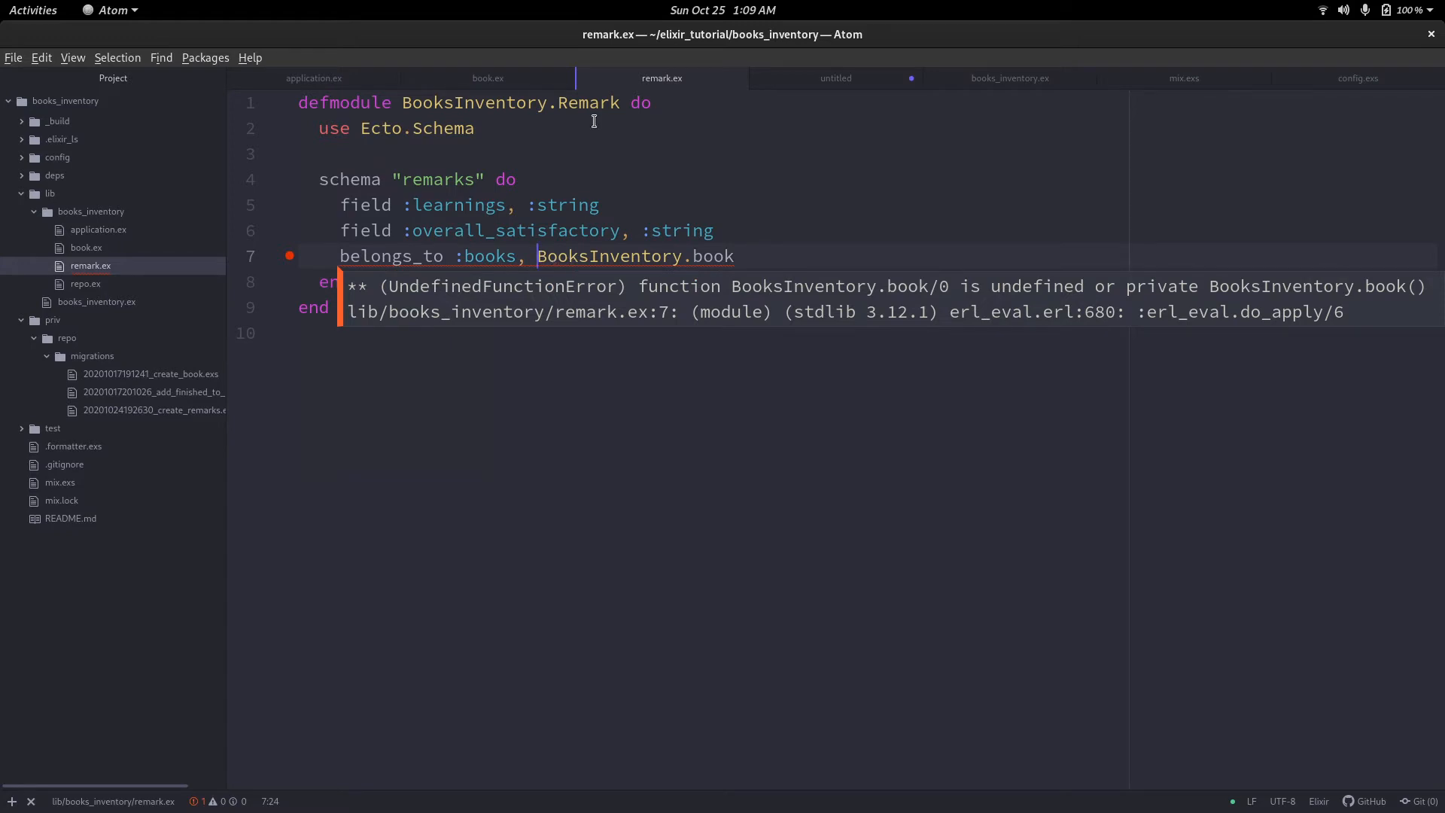
Correct the Remark association to BooksInventory.Book after checking the module name in book.ex.
click(487, 77)
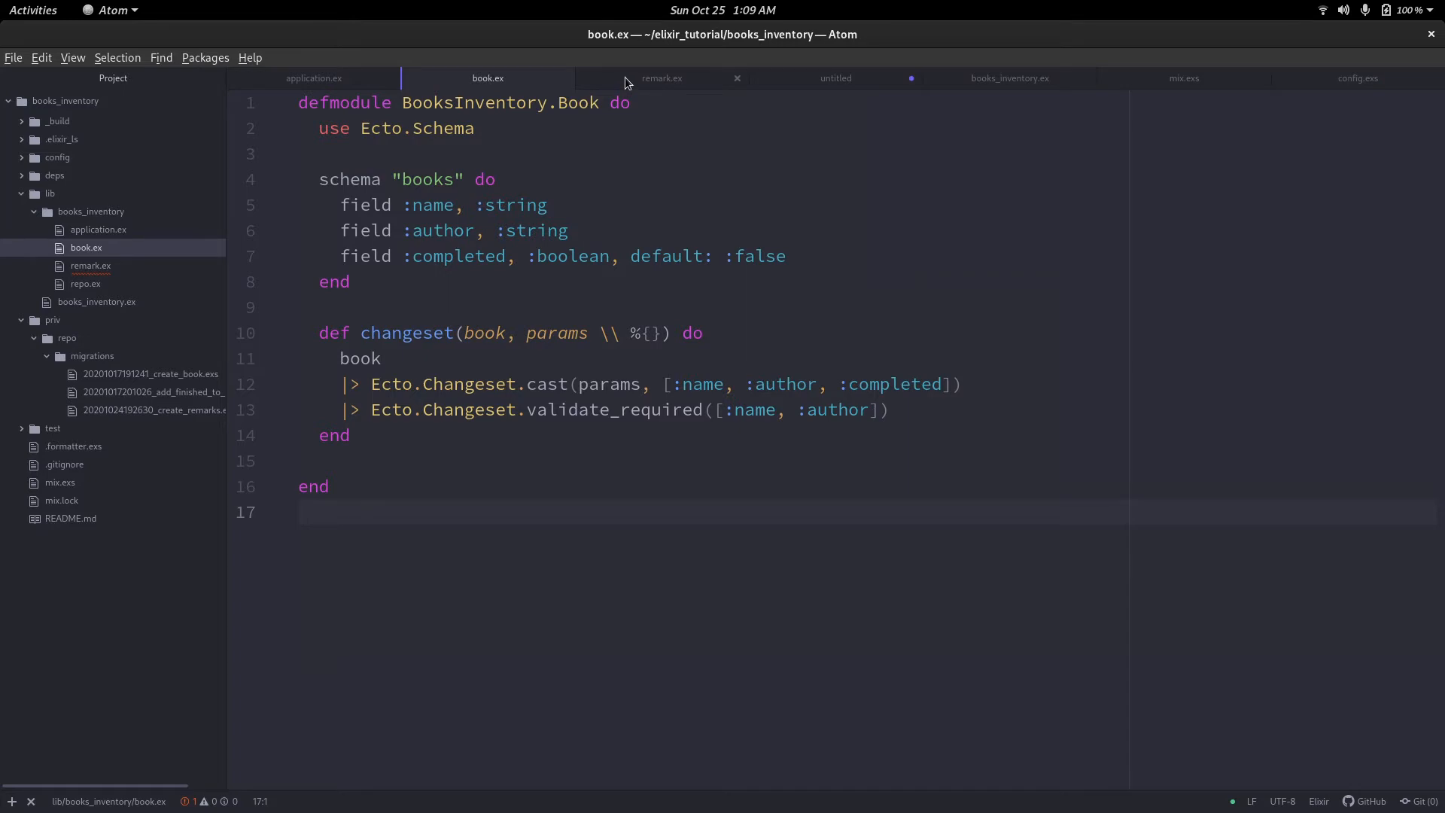
click(661, 77)
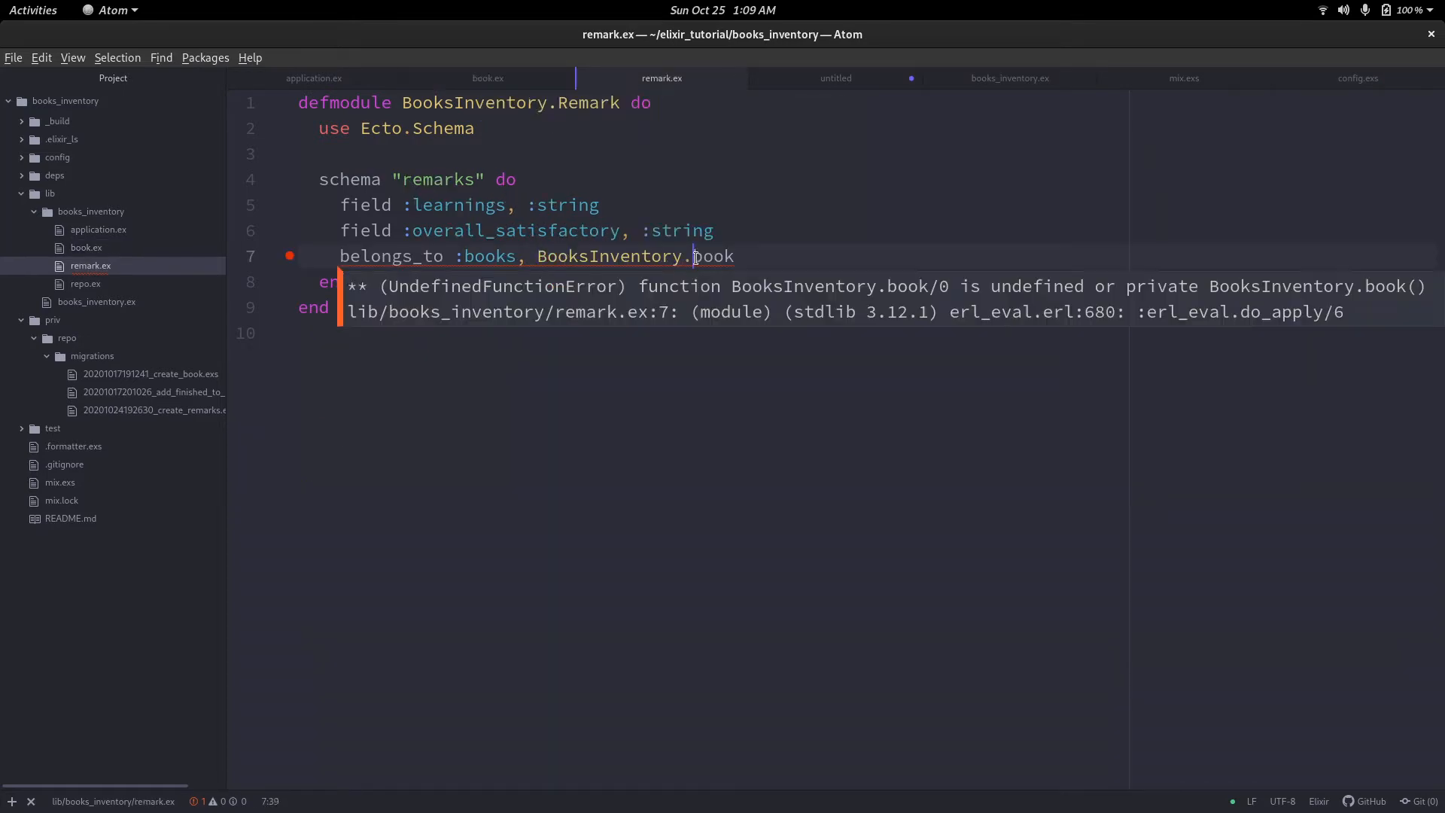
text(B)
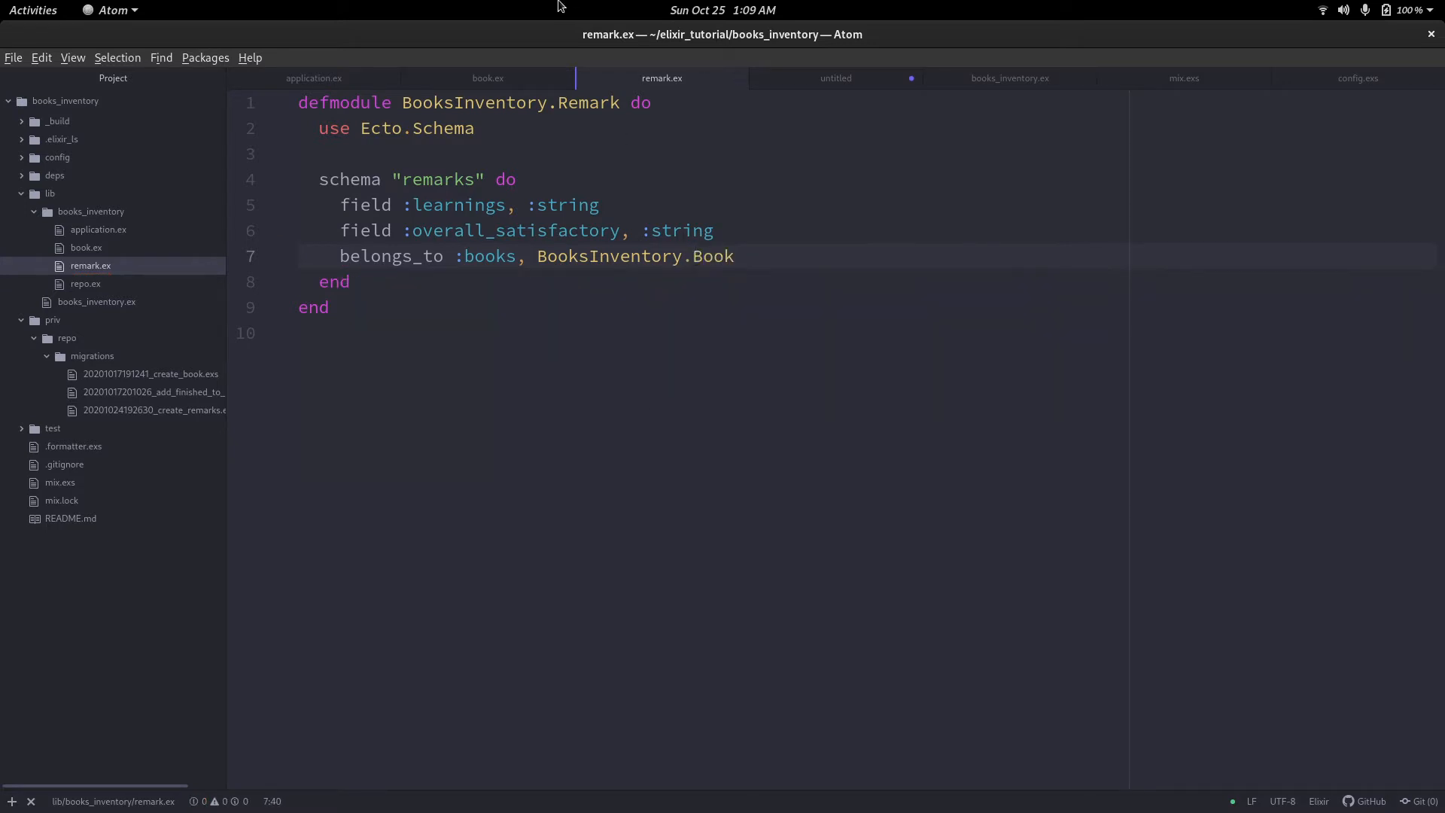
click(488, 78)
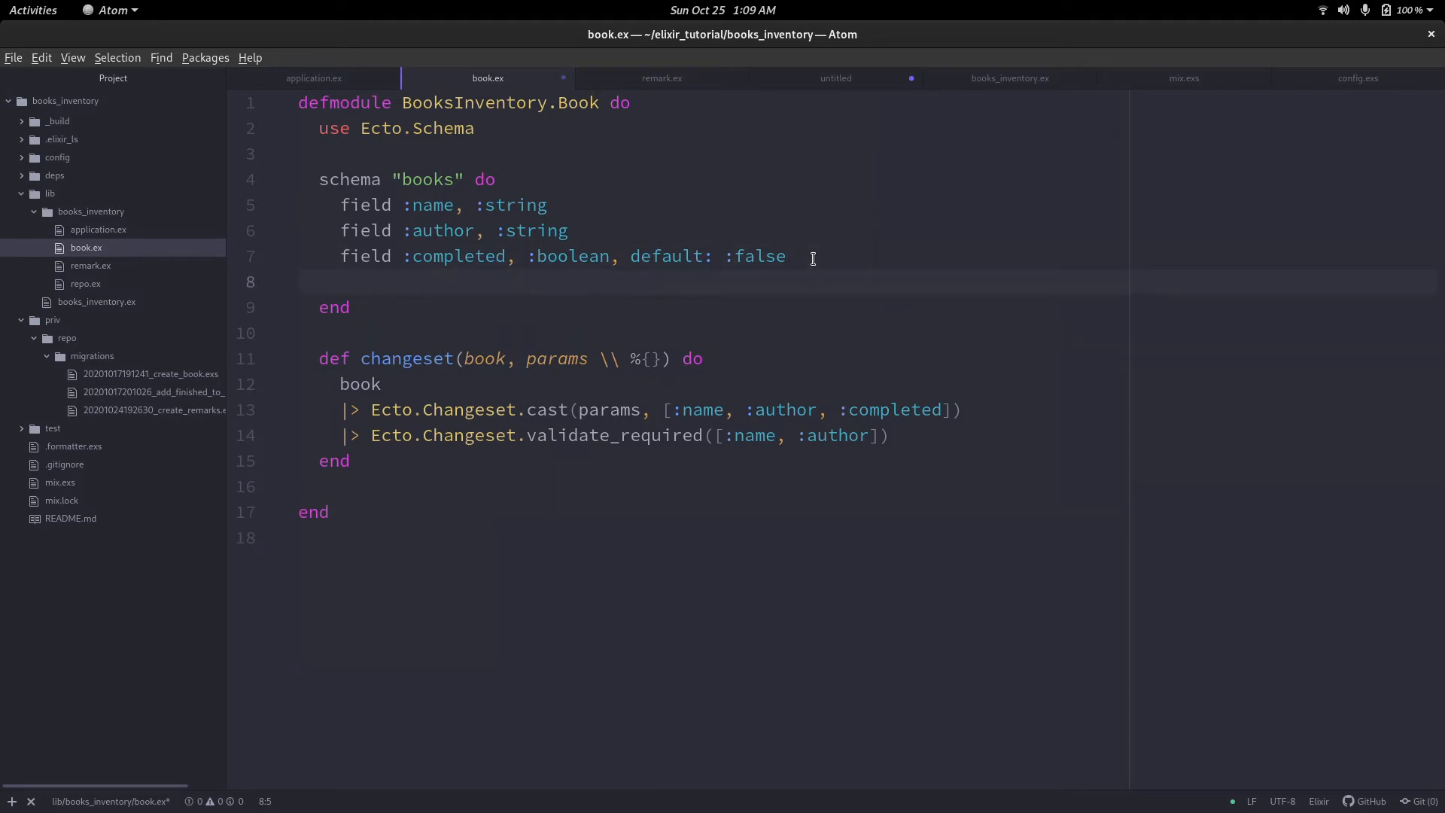
Declare has_one :remark, BooksInventory.Remark inside the Book schema.
click(341, 283)
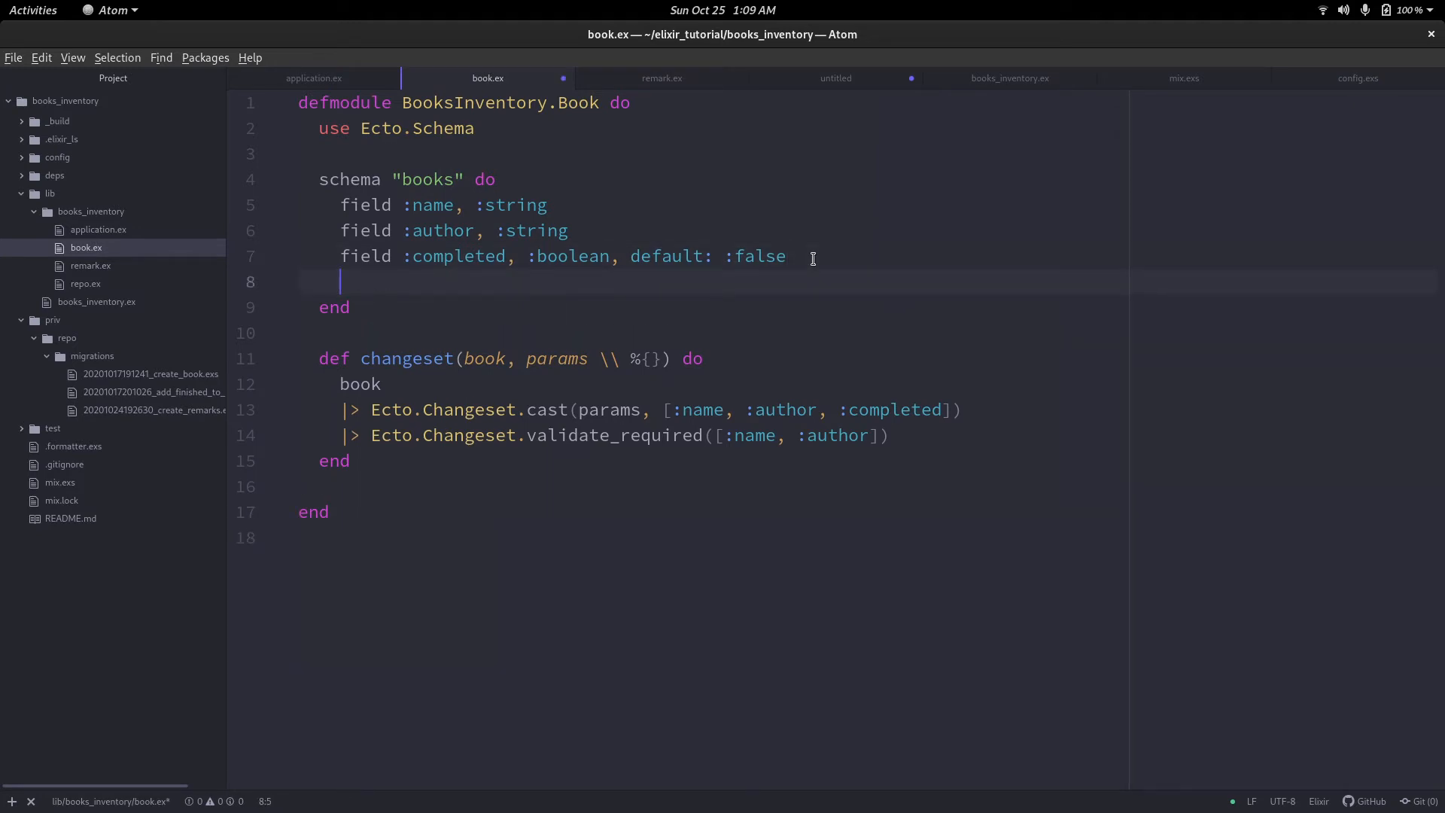
text(has)
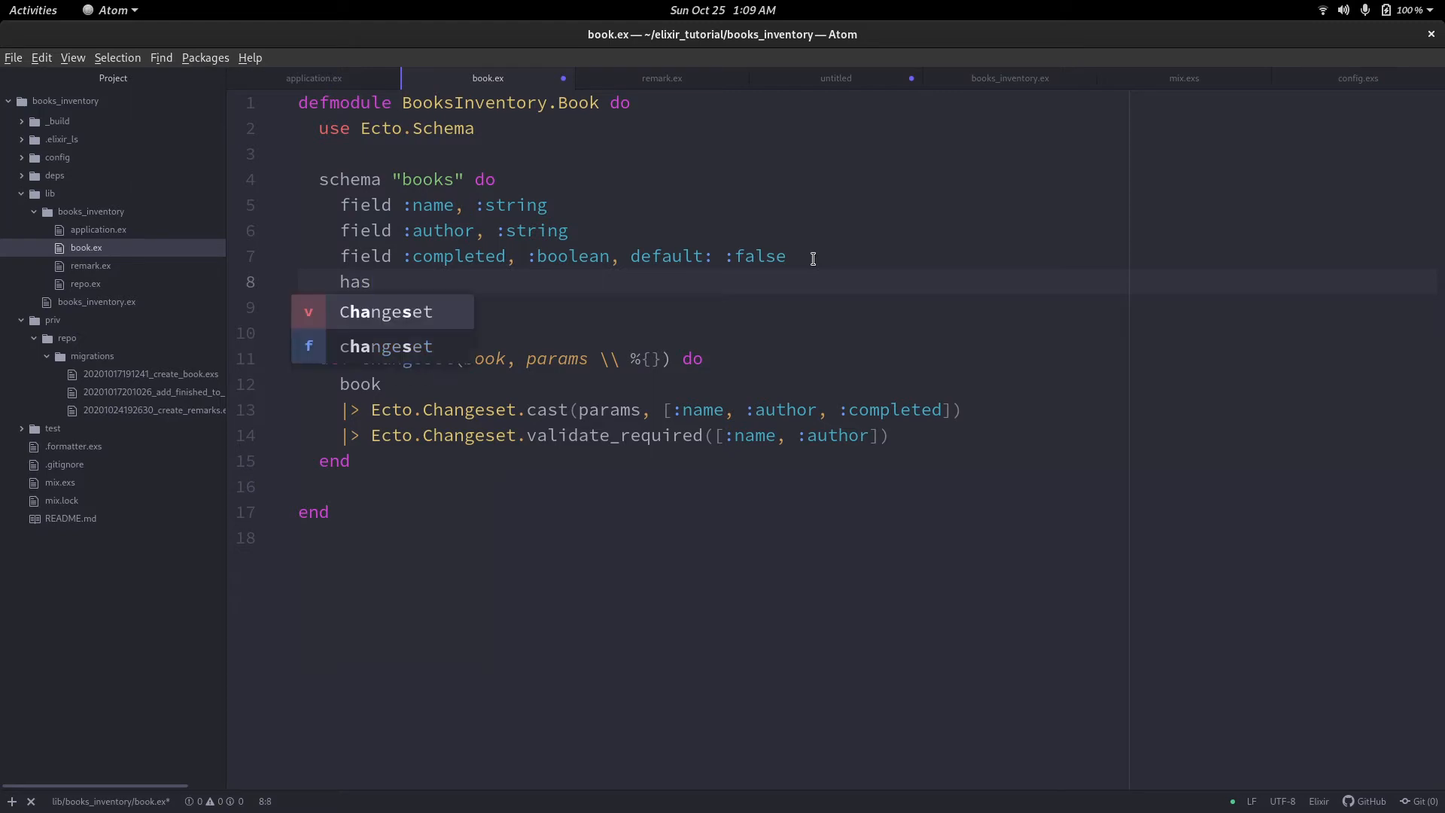
text(_o)
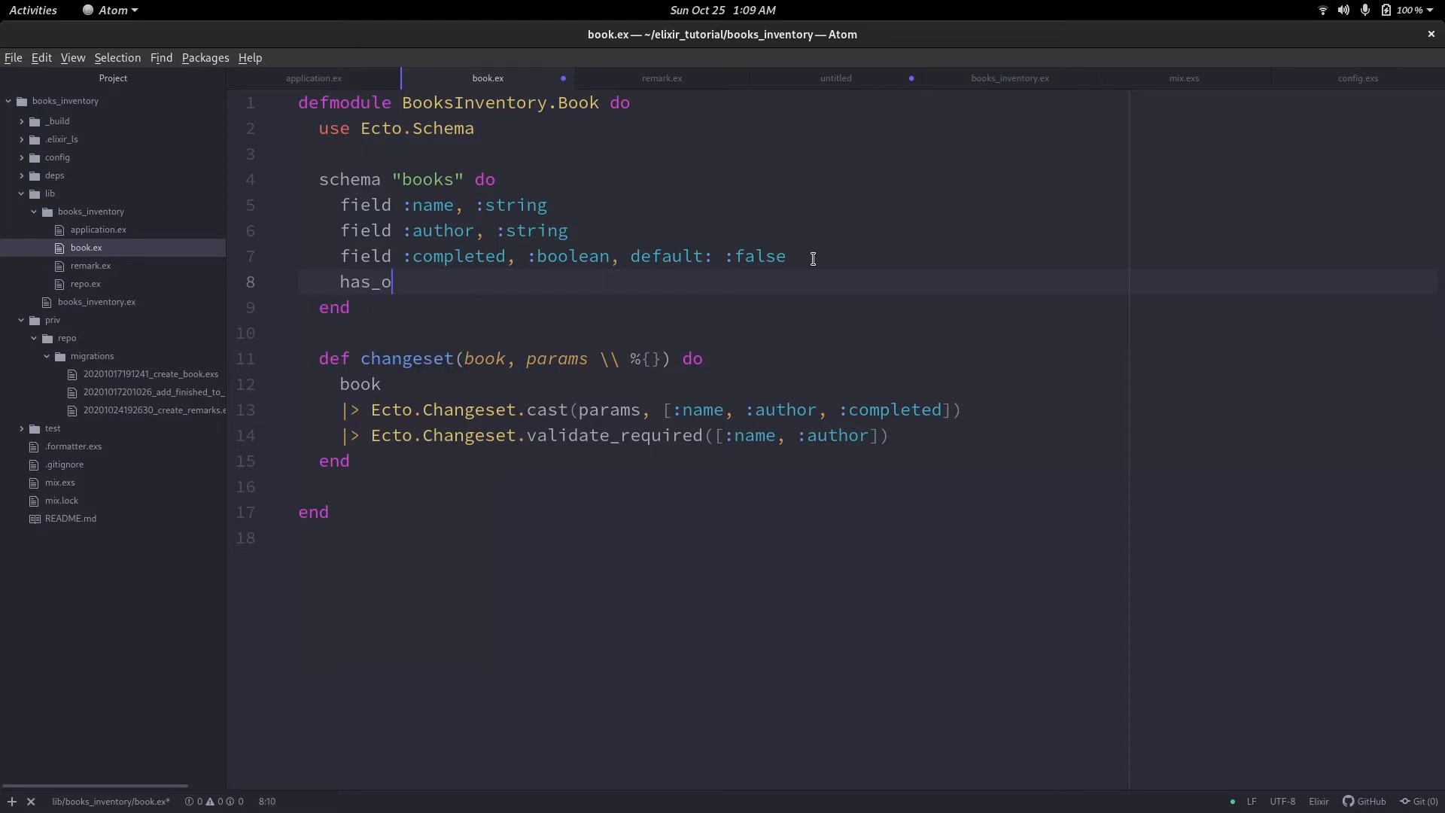
text(ne :)
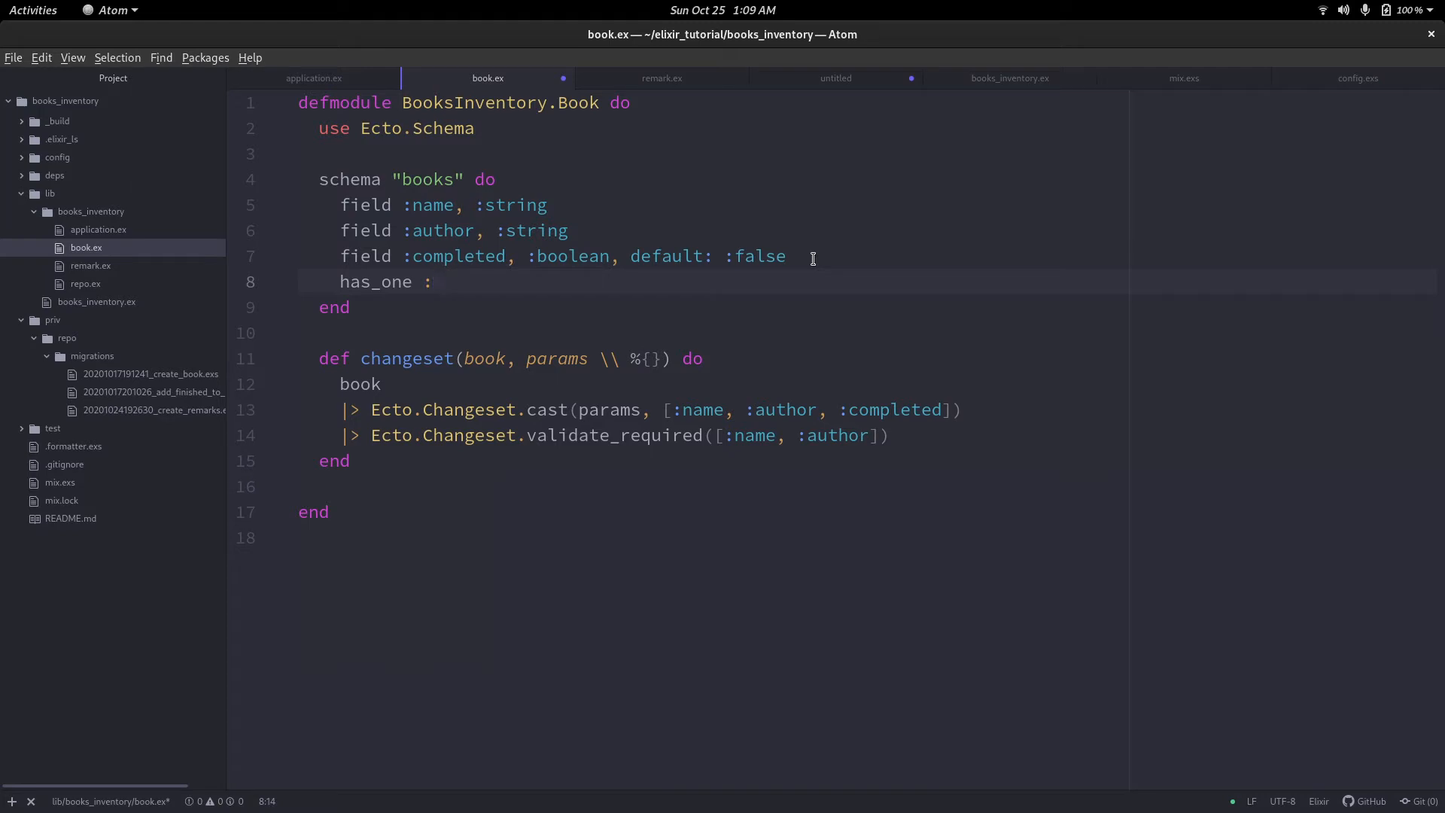
text(remark)
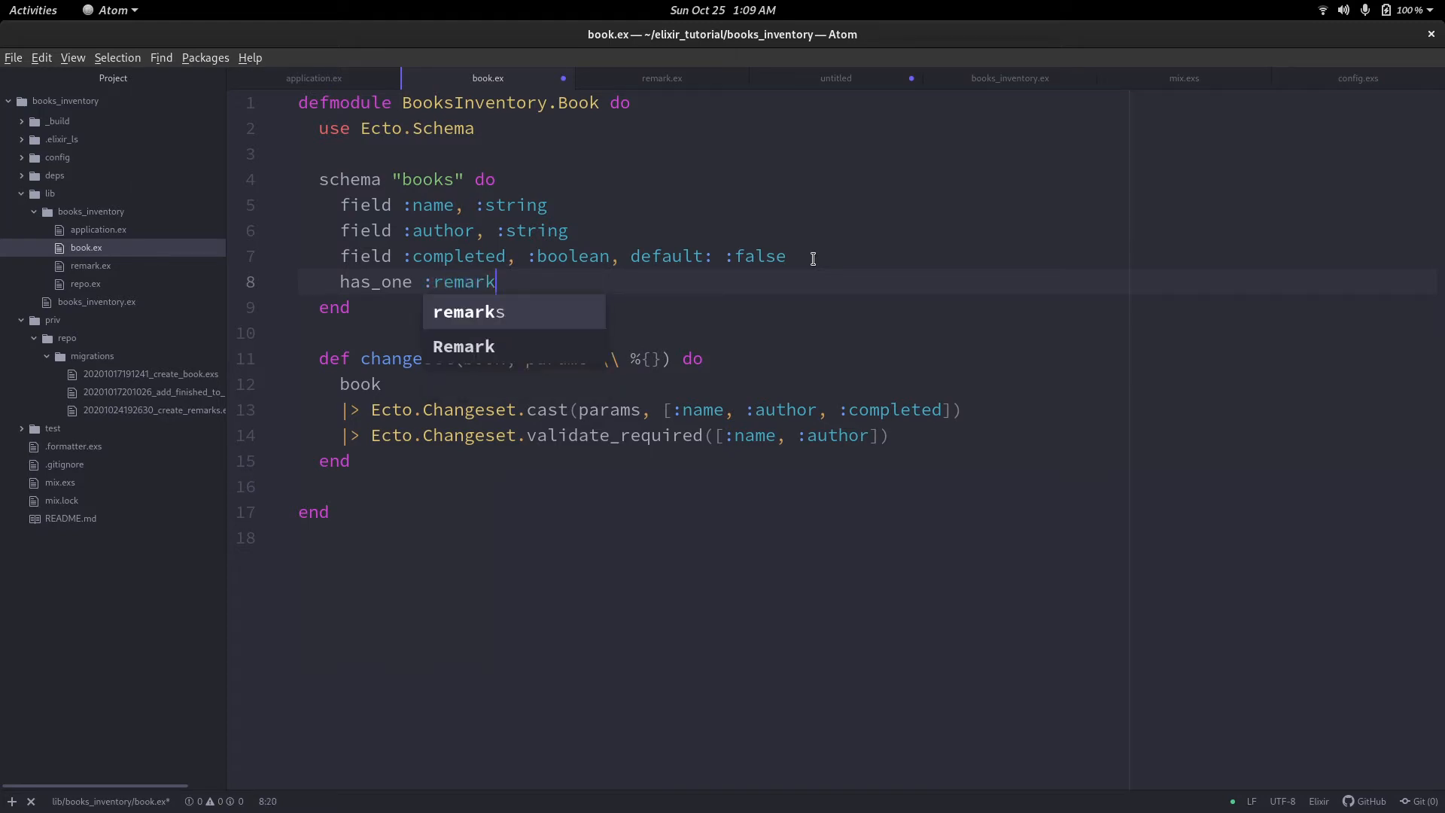
text(,)
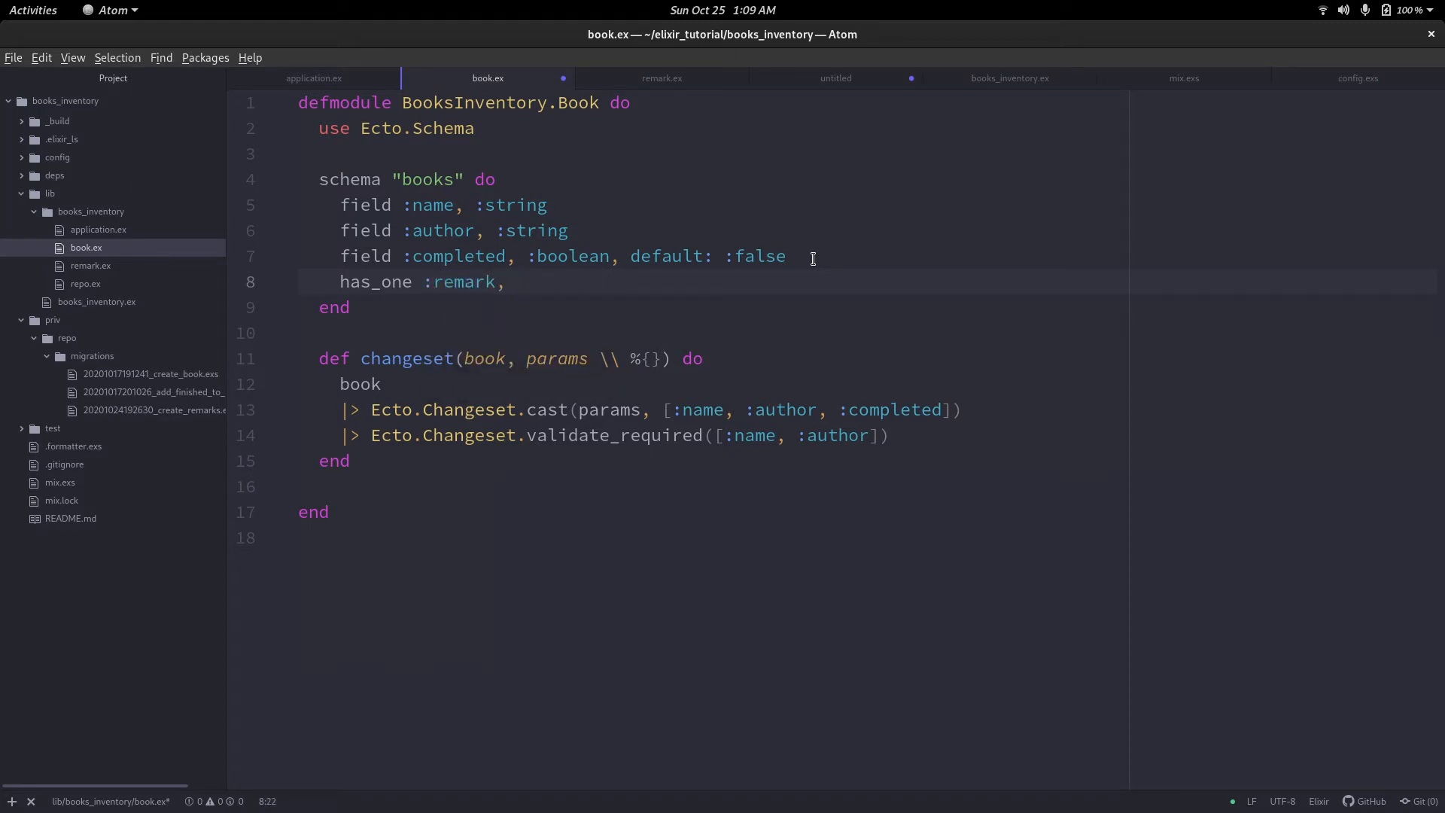
text(BooksInventory.Remark)
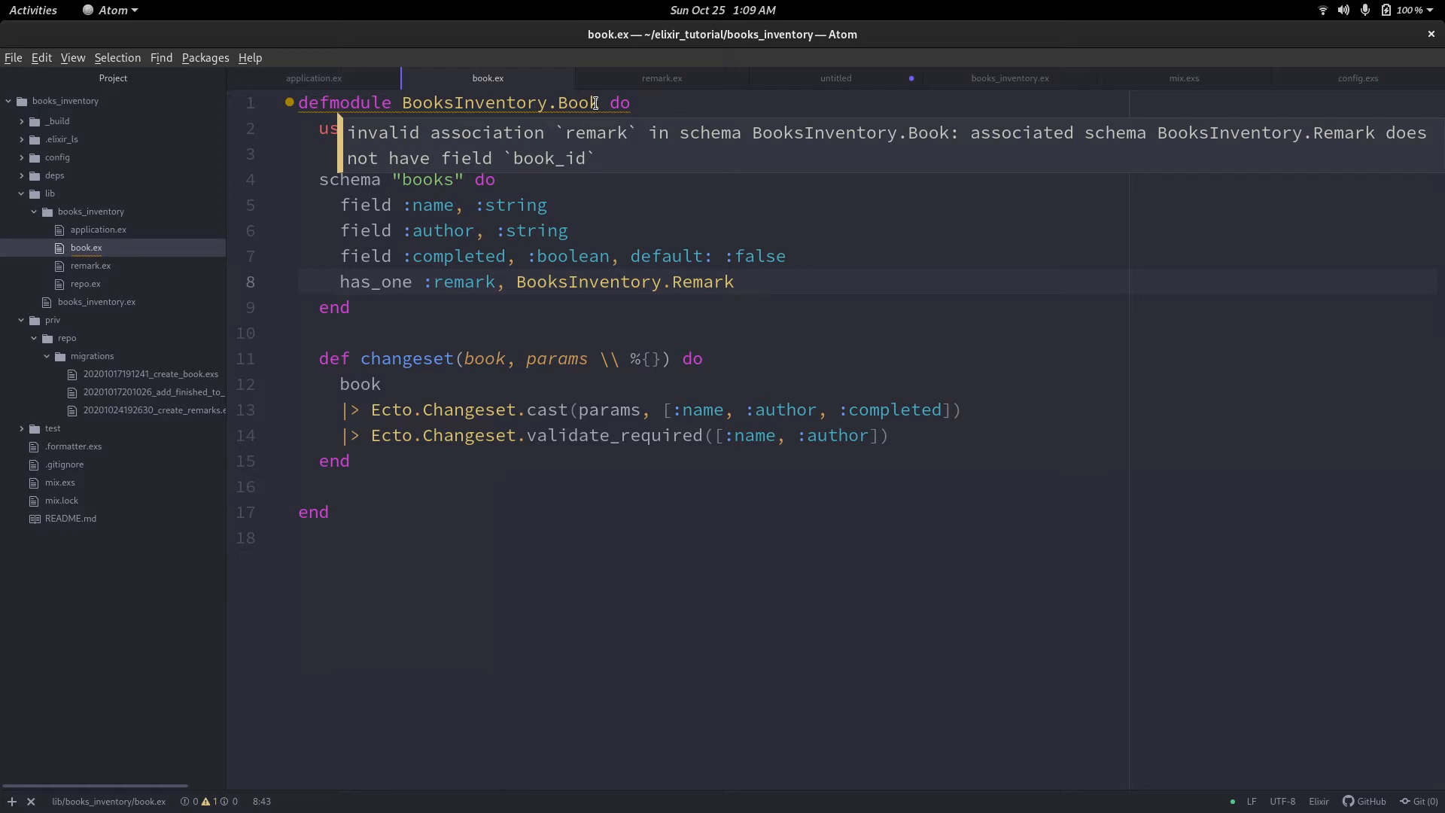
click(661, 77)
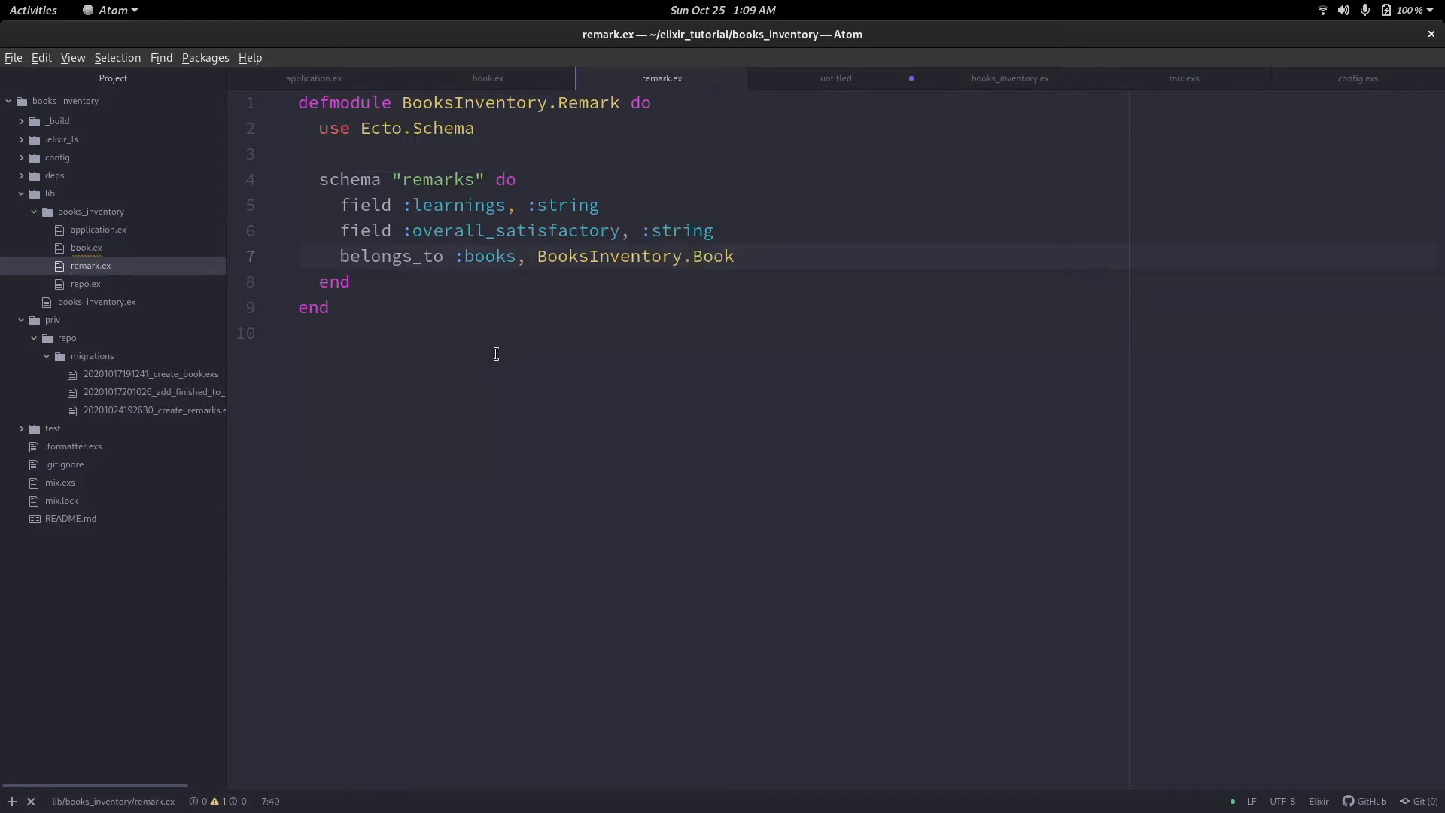
Rename the Remark belongs_to association from :books to :book.
click(454, 205)
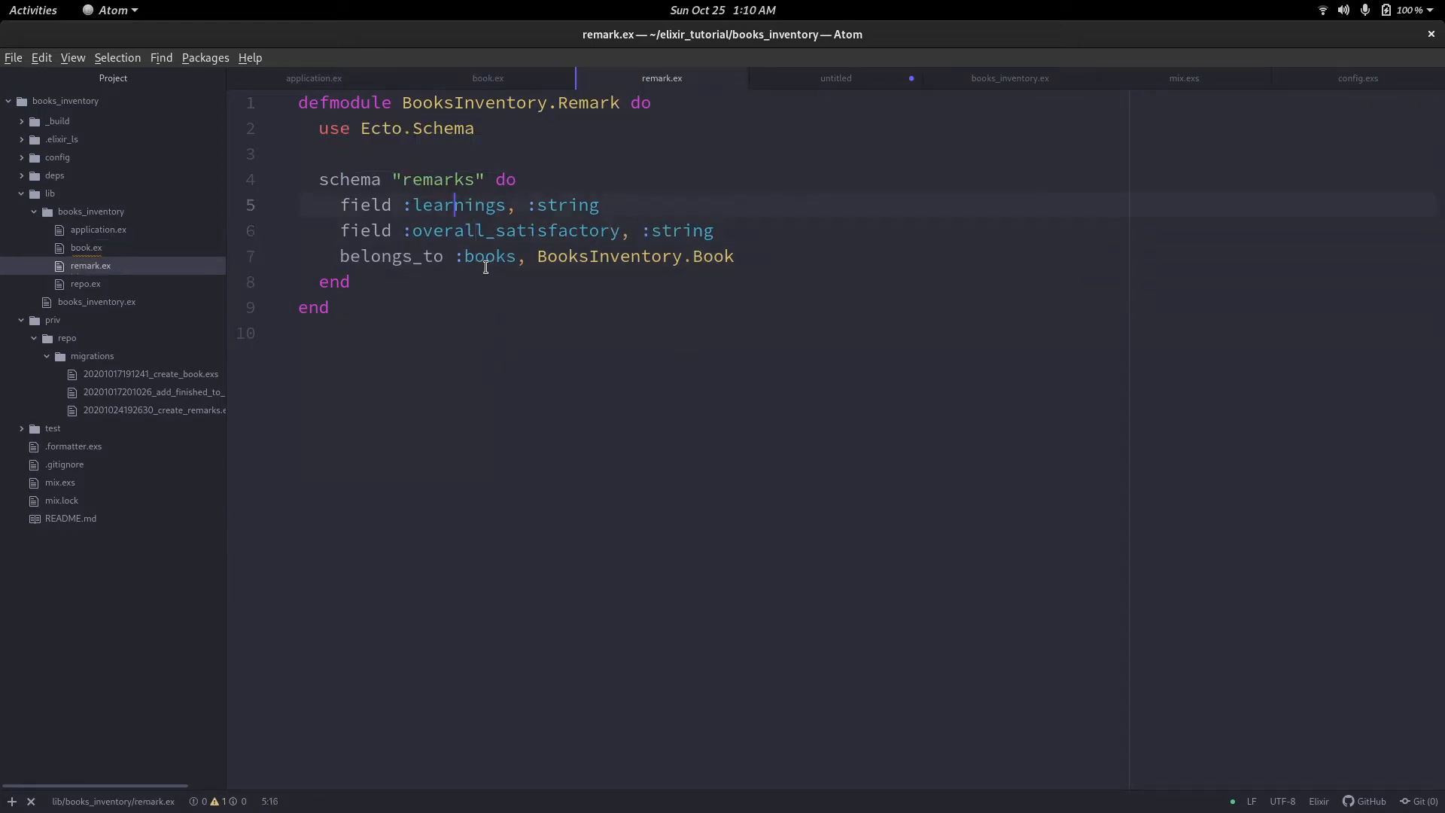
click(521, 256)
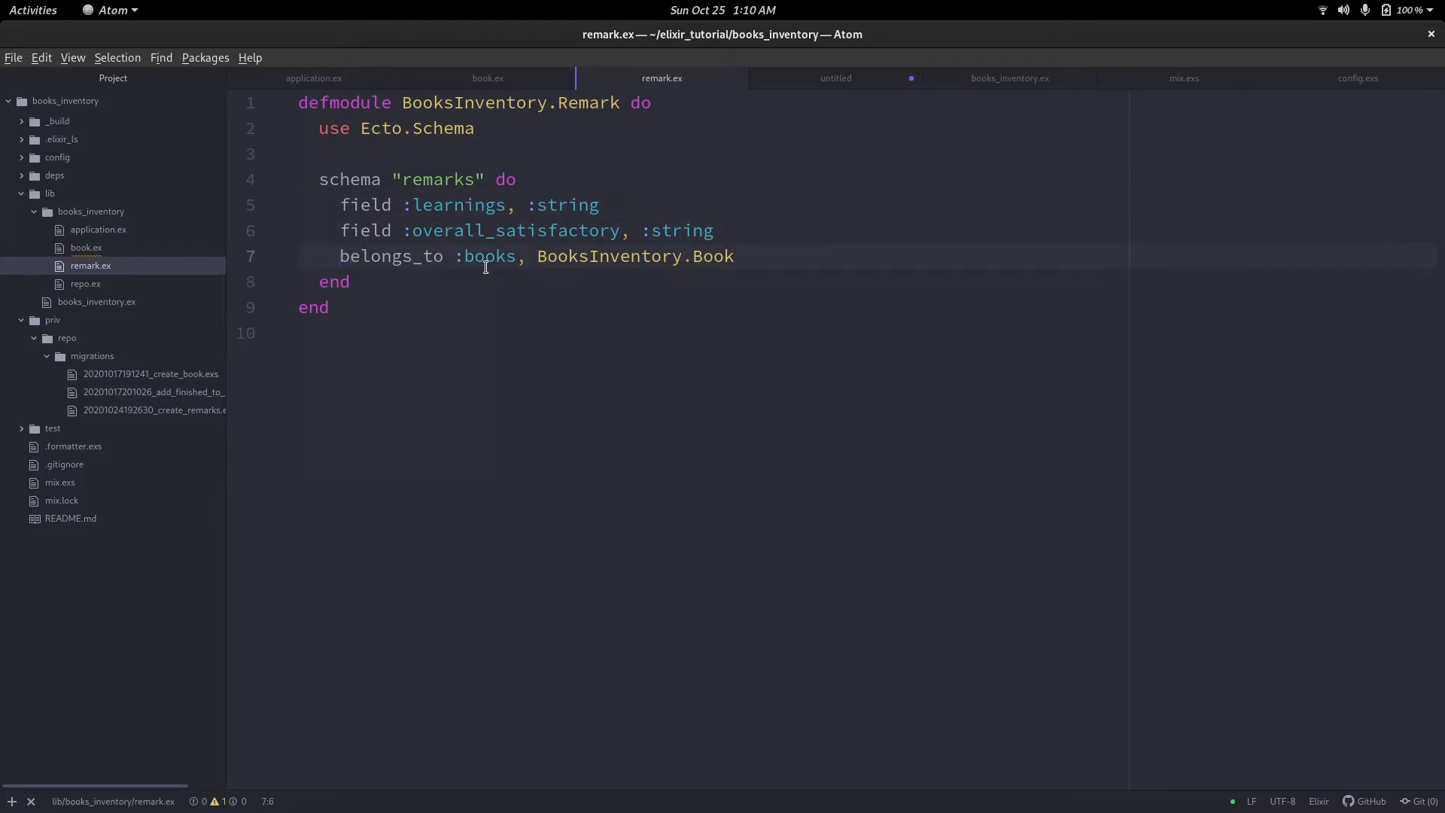
key(BackSpace)
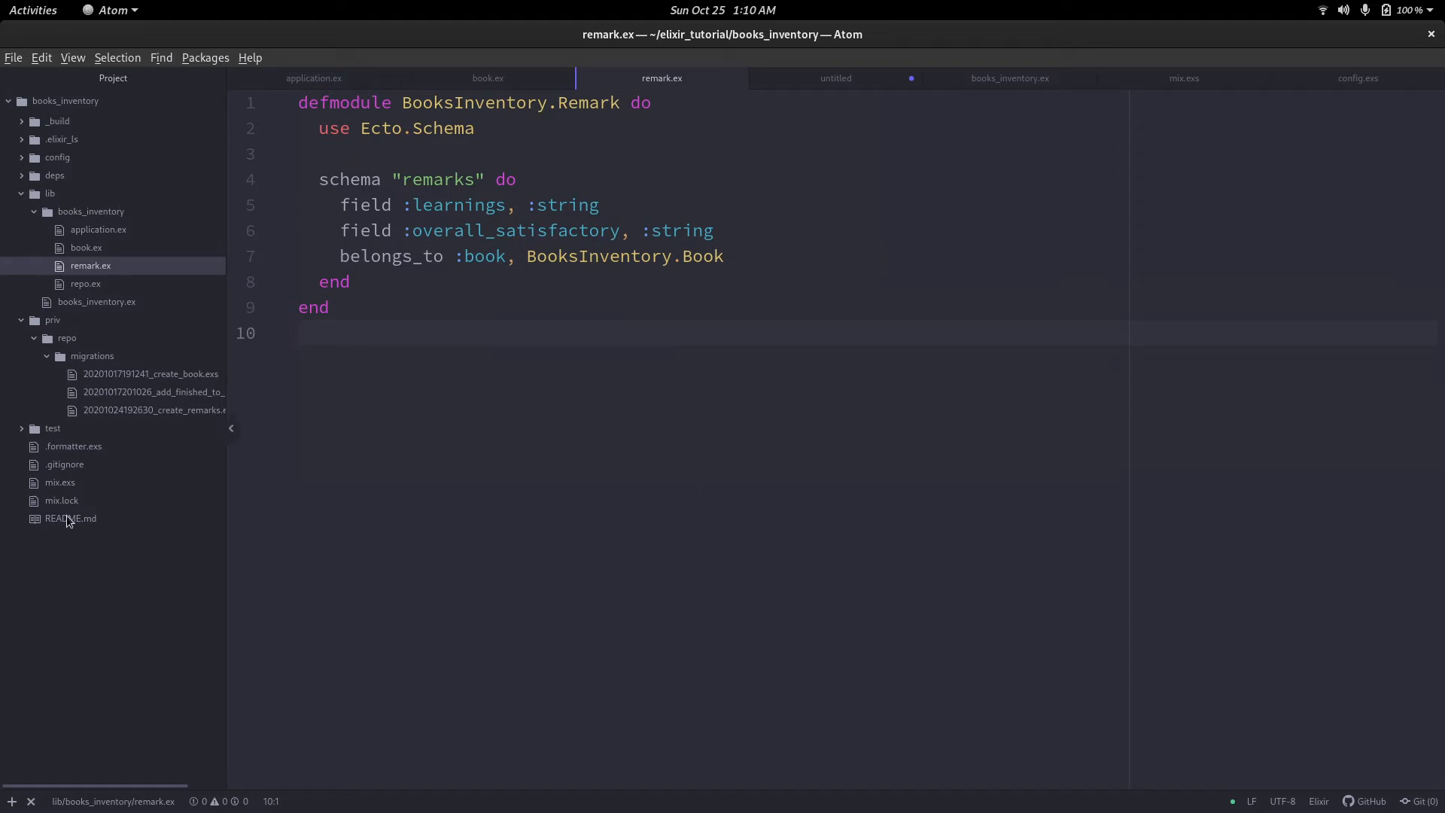
click(501, 448)
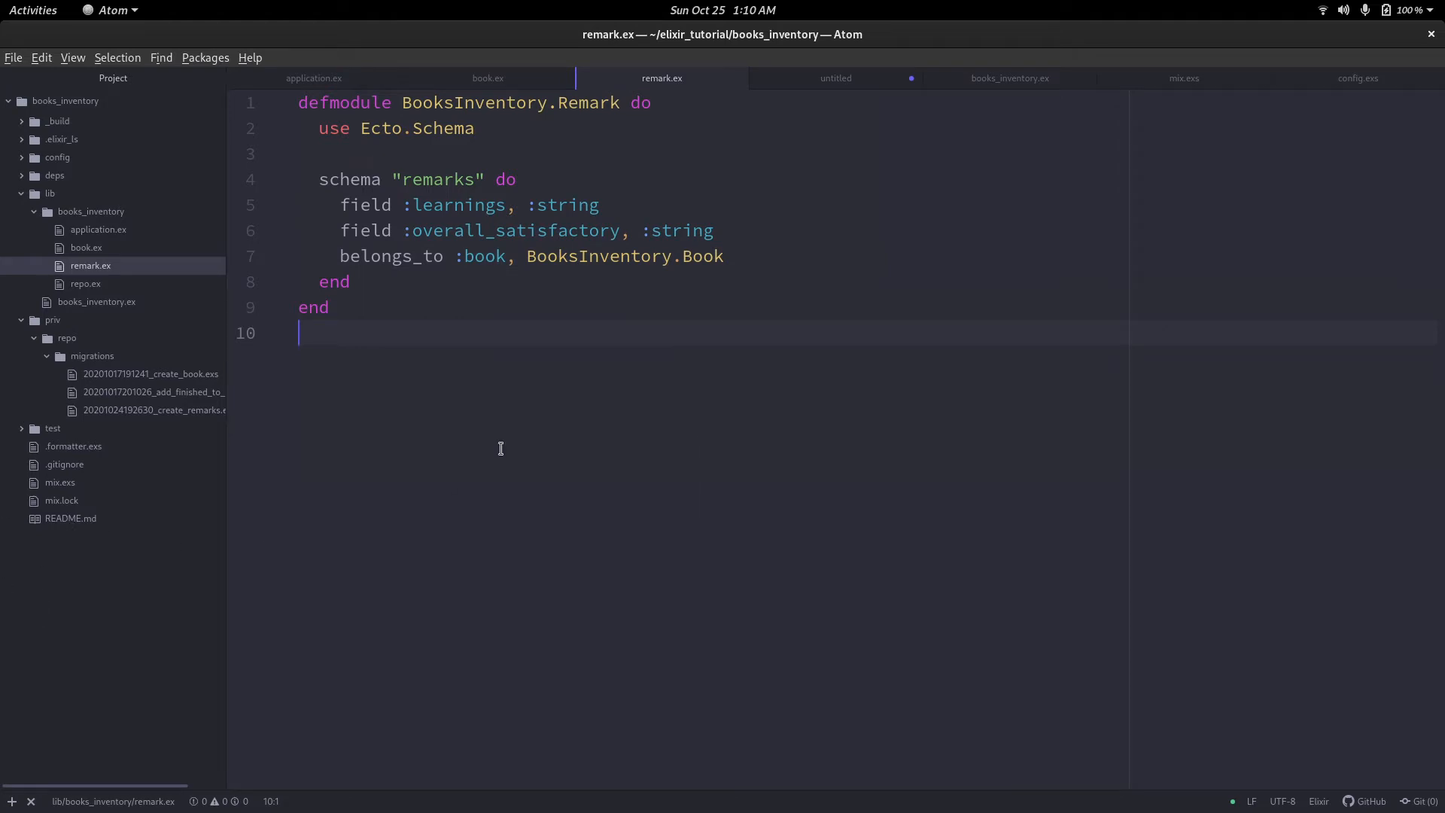
Define changeset(remark, params \\ %{}) below the Remark schema.
click(402, 281)
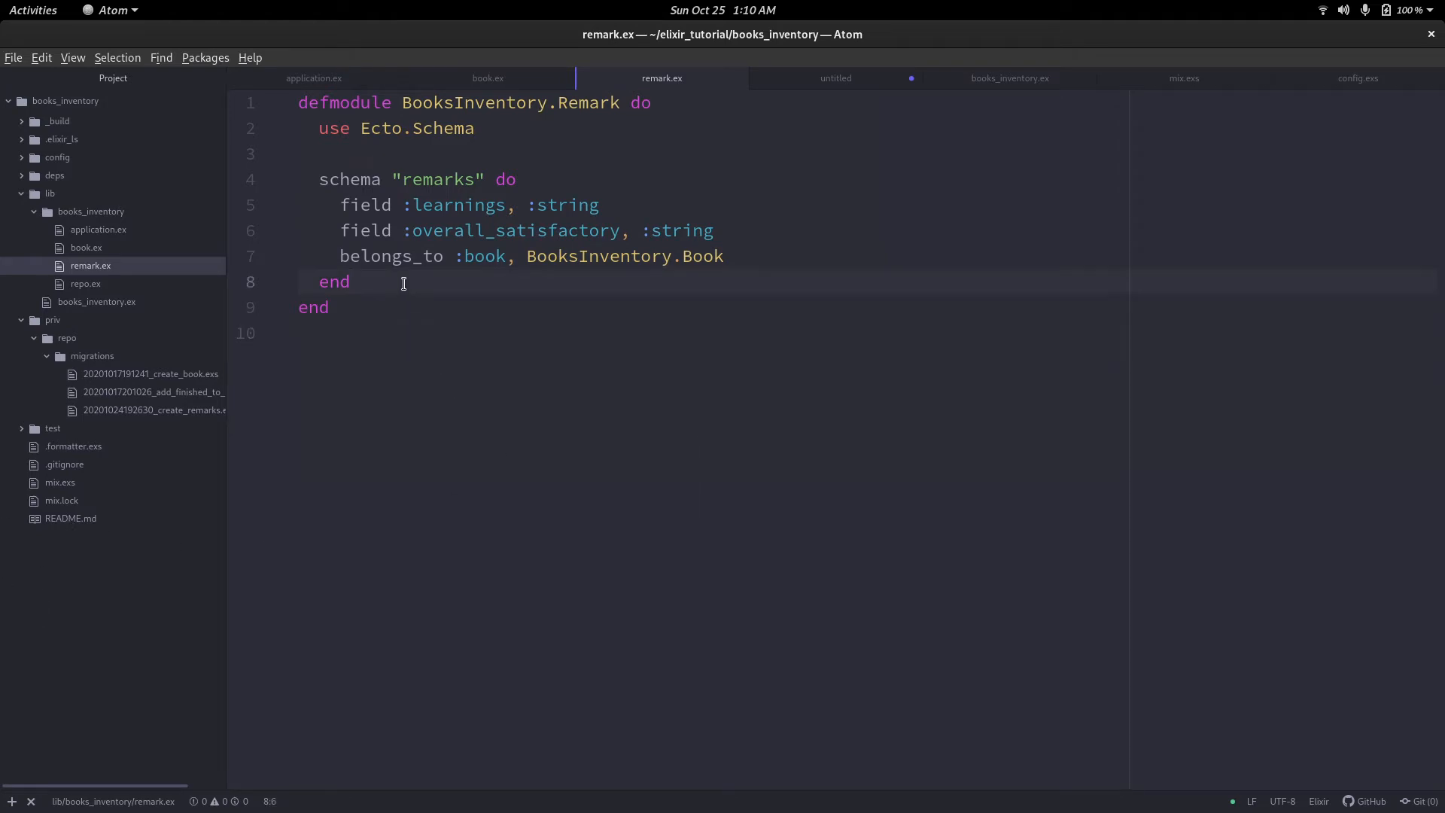
text(def changeset do)
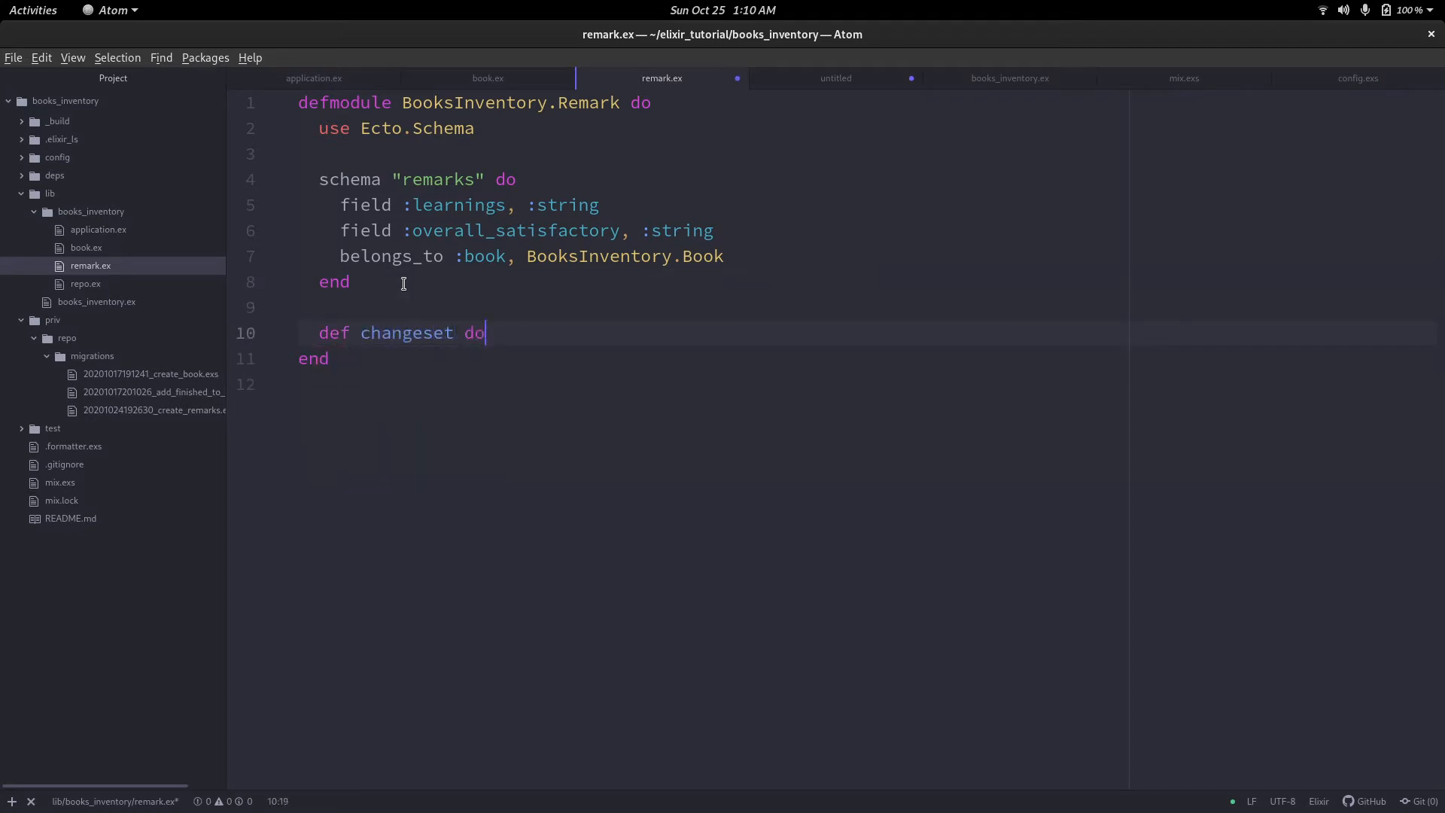
text(())
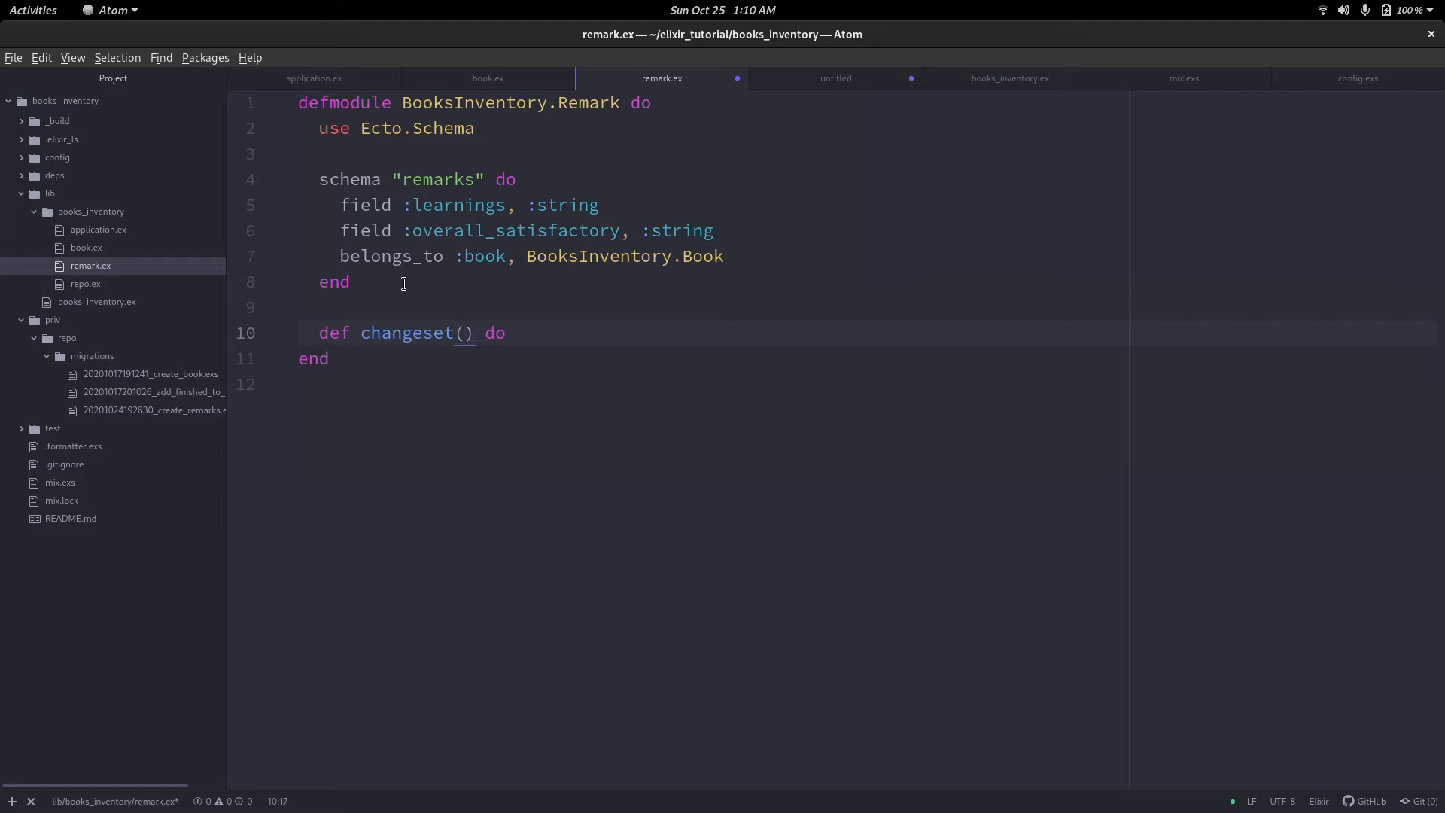
text(remark,)
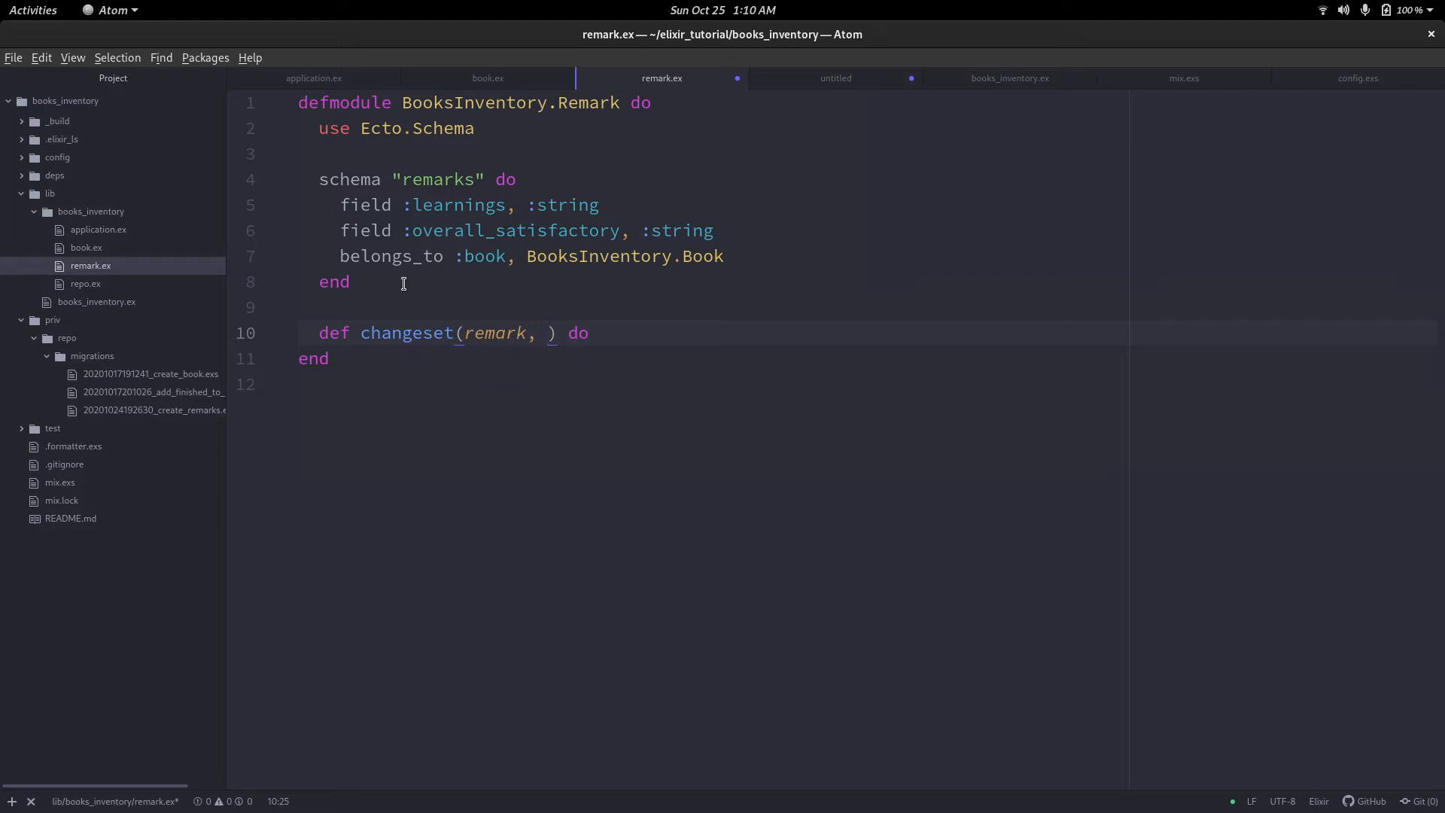
text(params)
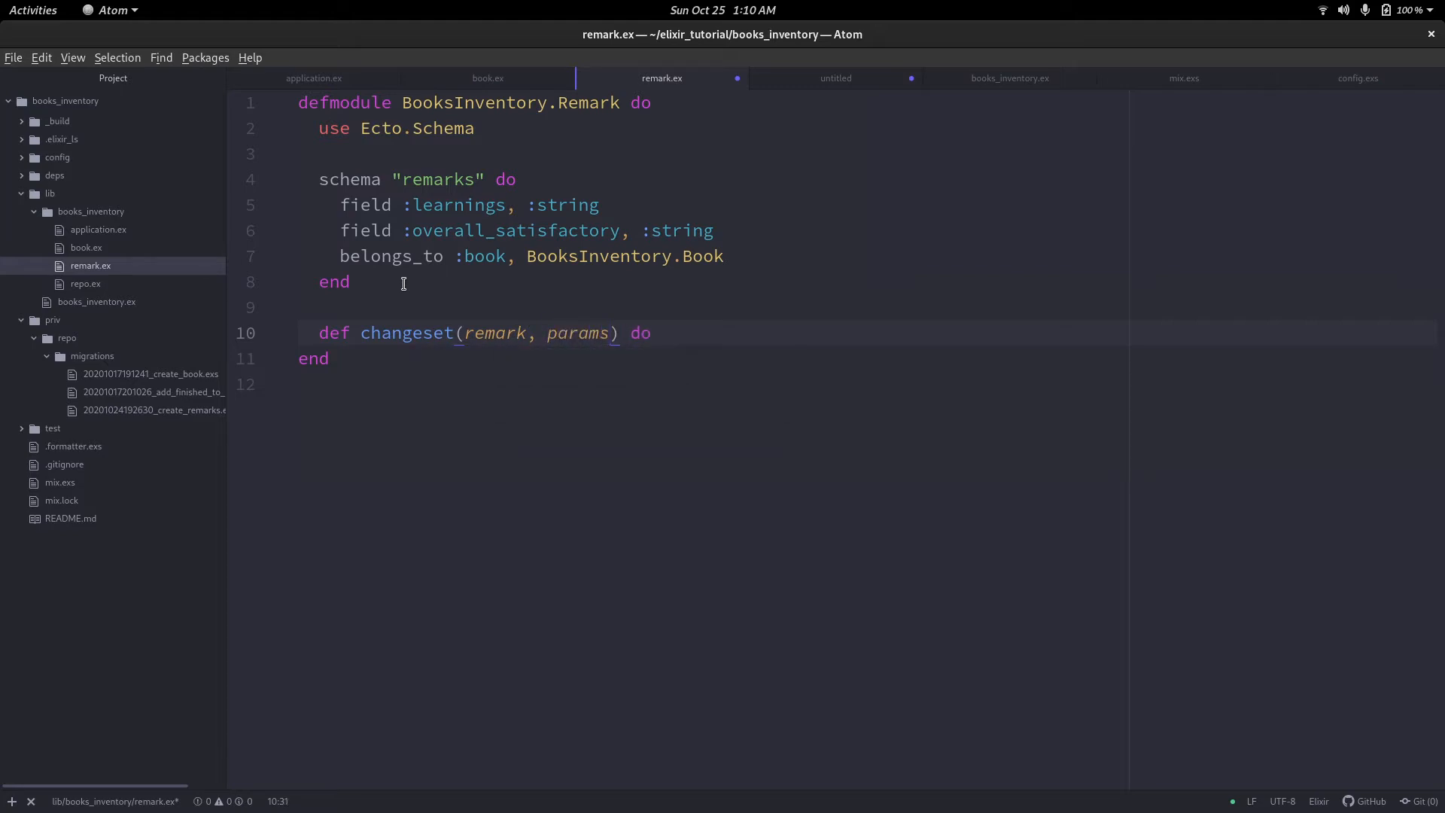
text(\\ %{)
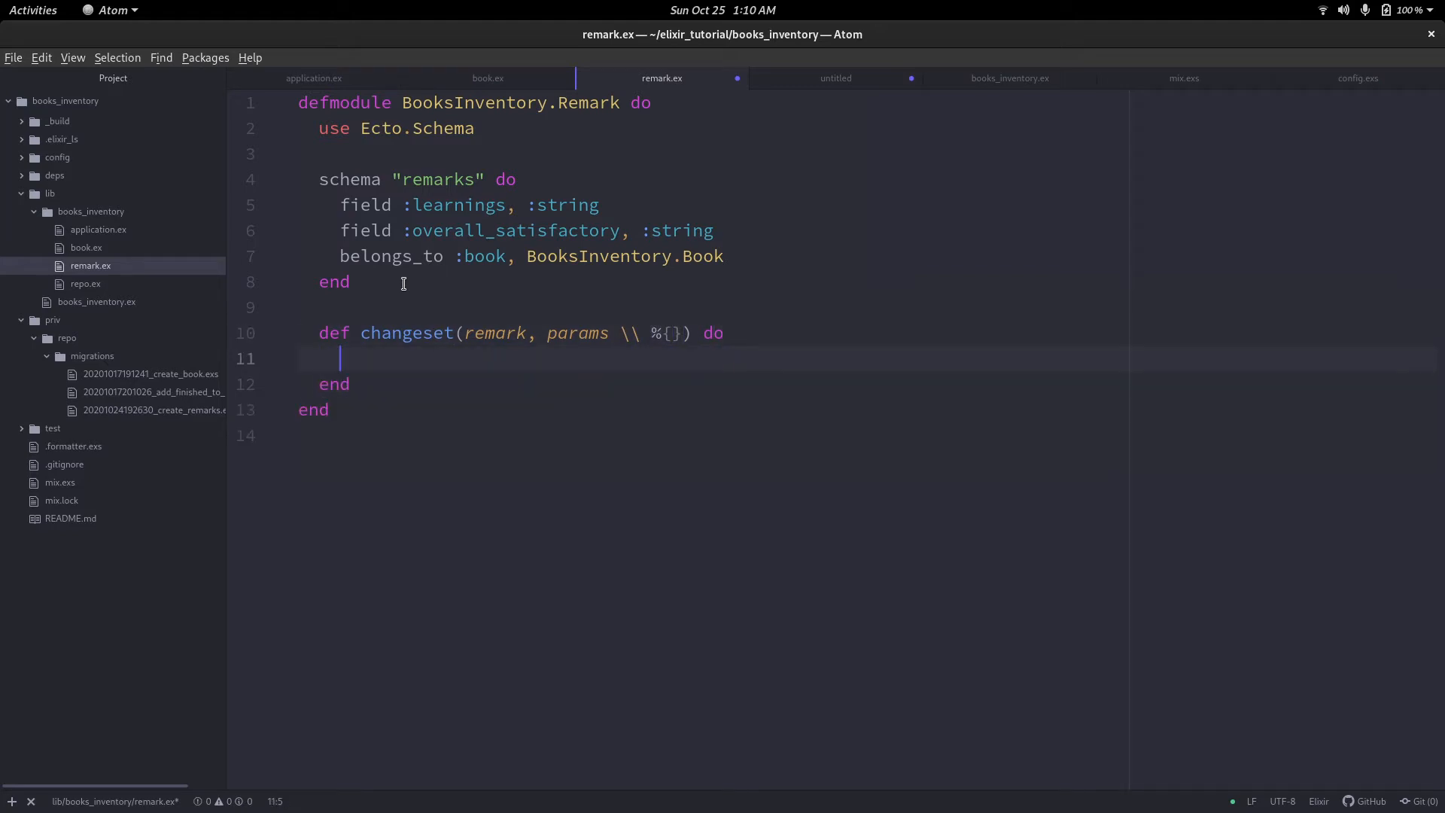
text(remark)
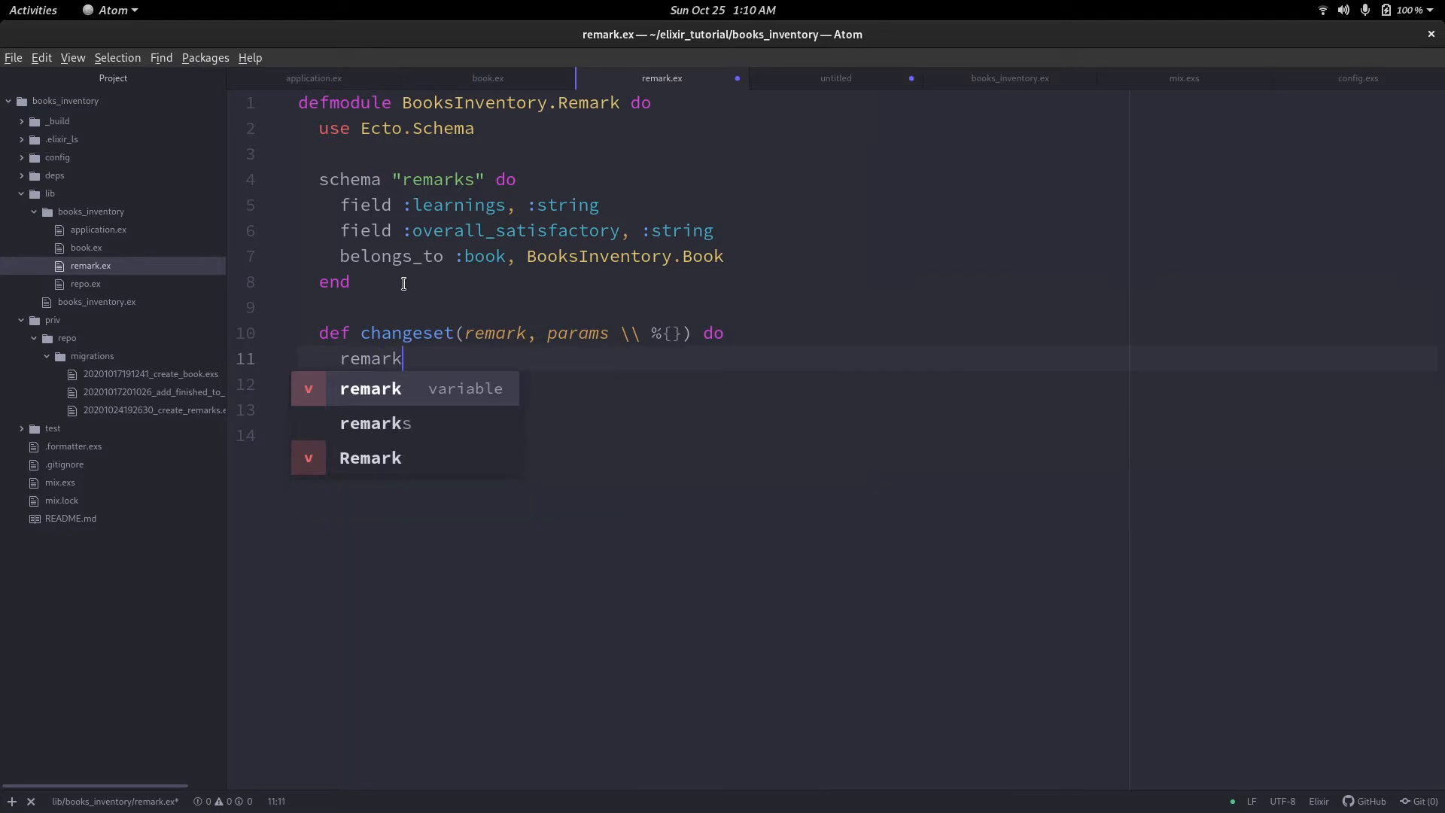
key(Return)
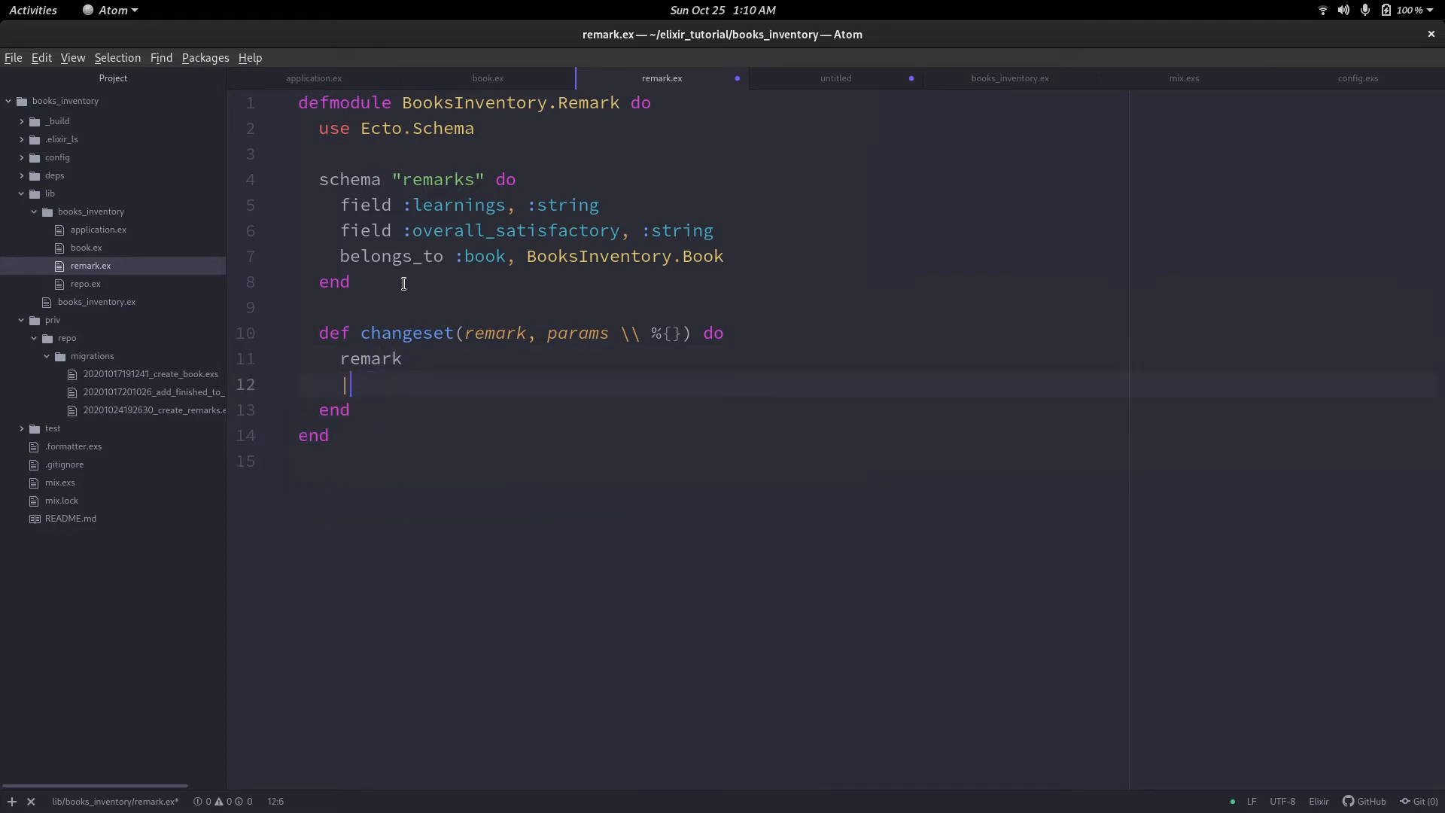
Pipe into Ecto.Changeset.cast with :learnings, :overall_satisfactory and :book_id.
text(|> ECto.Changeset)
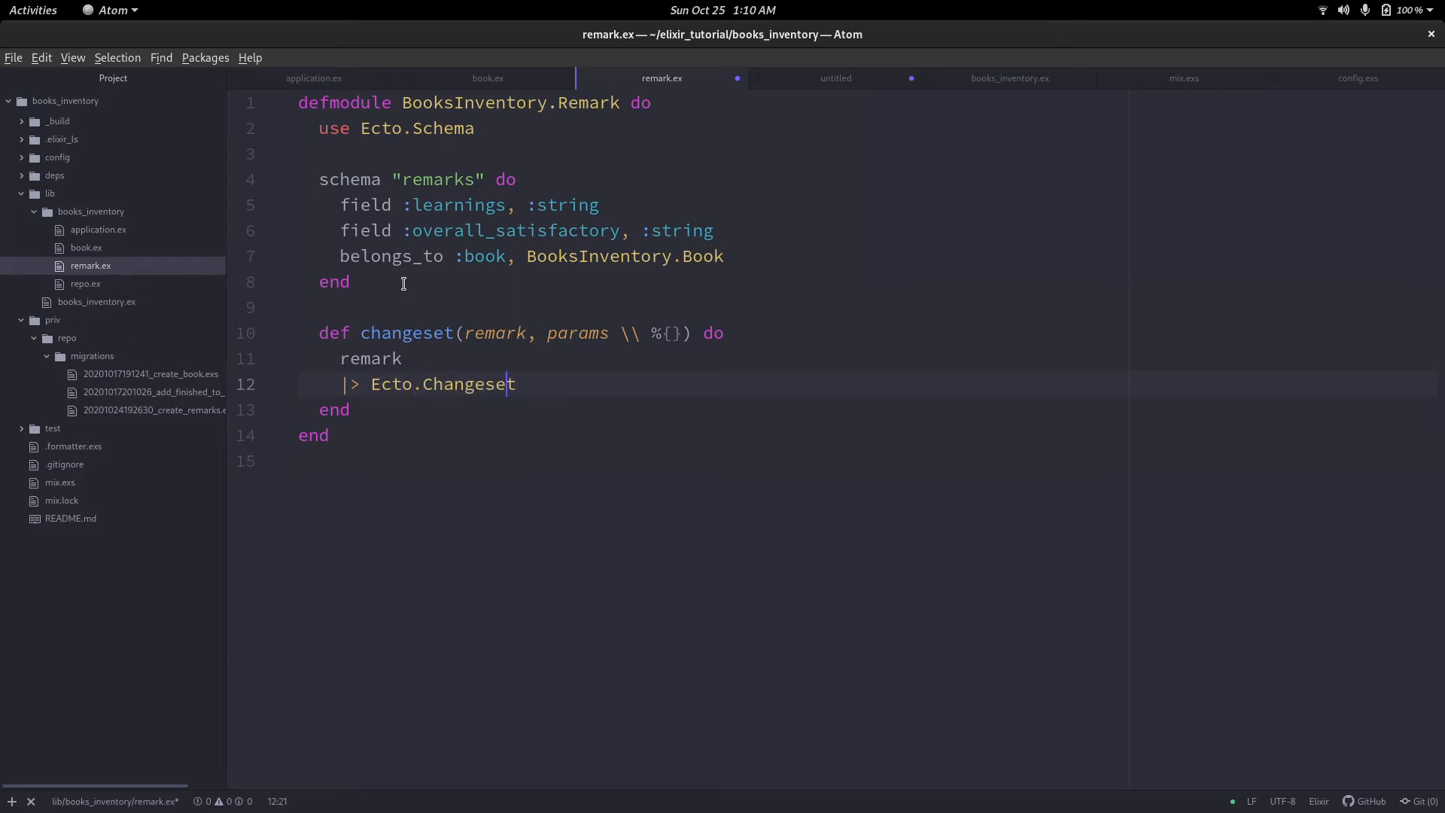
text(.ca)
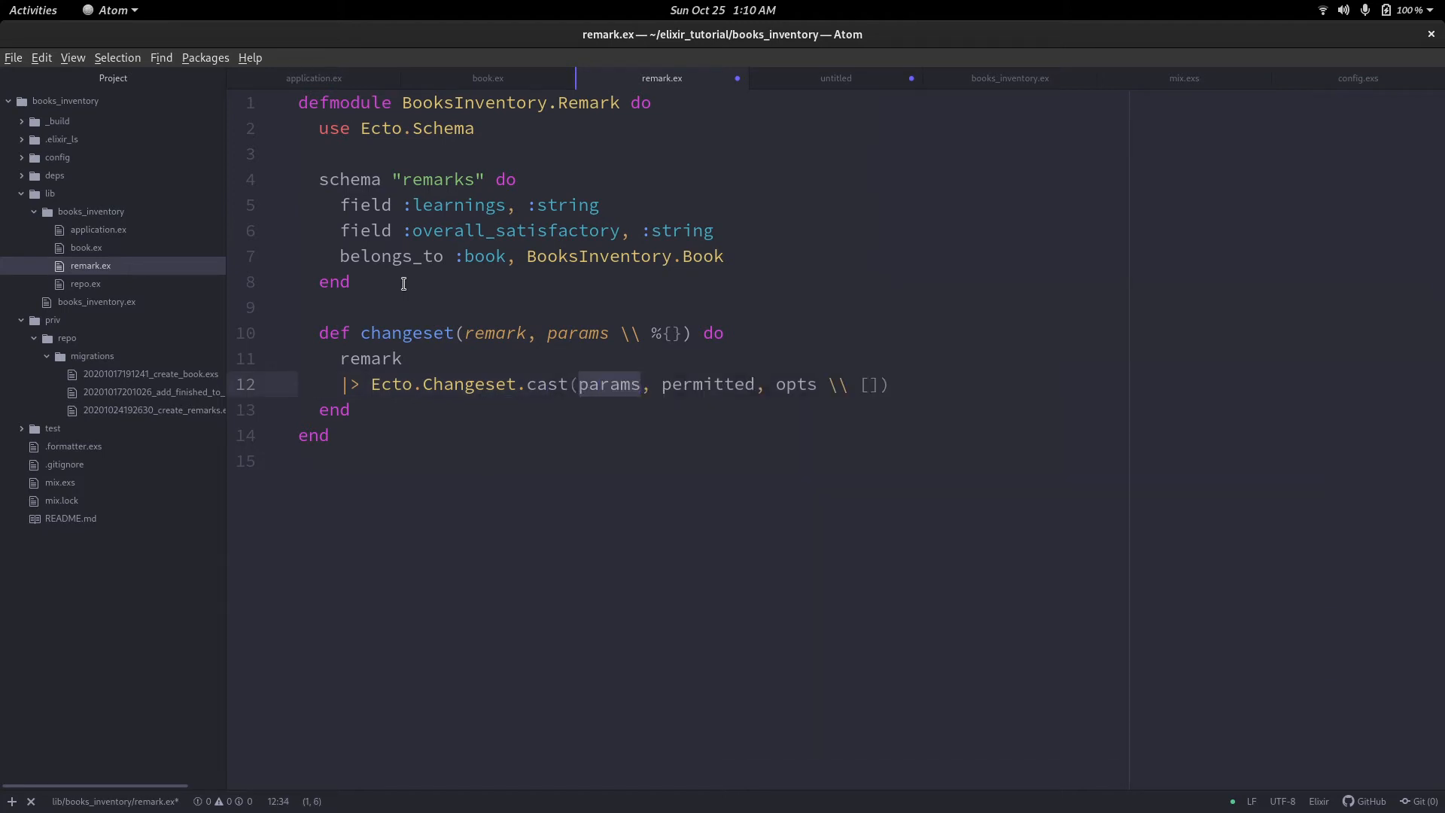
click(827, 385)
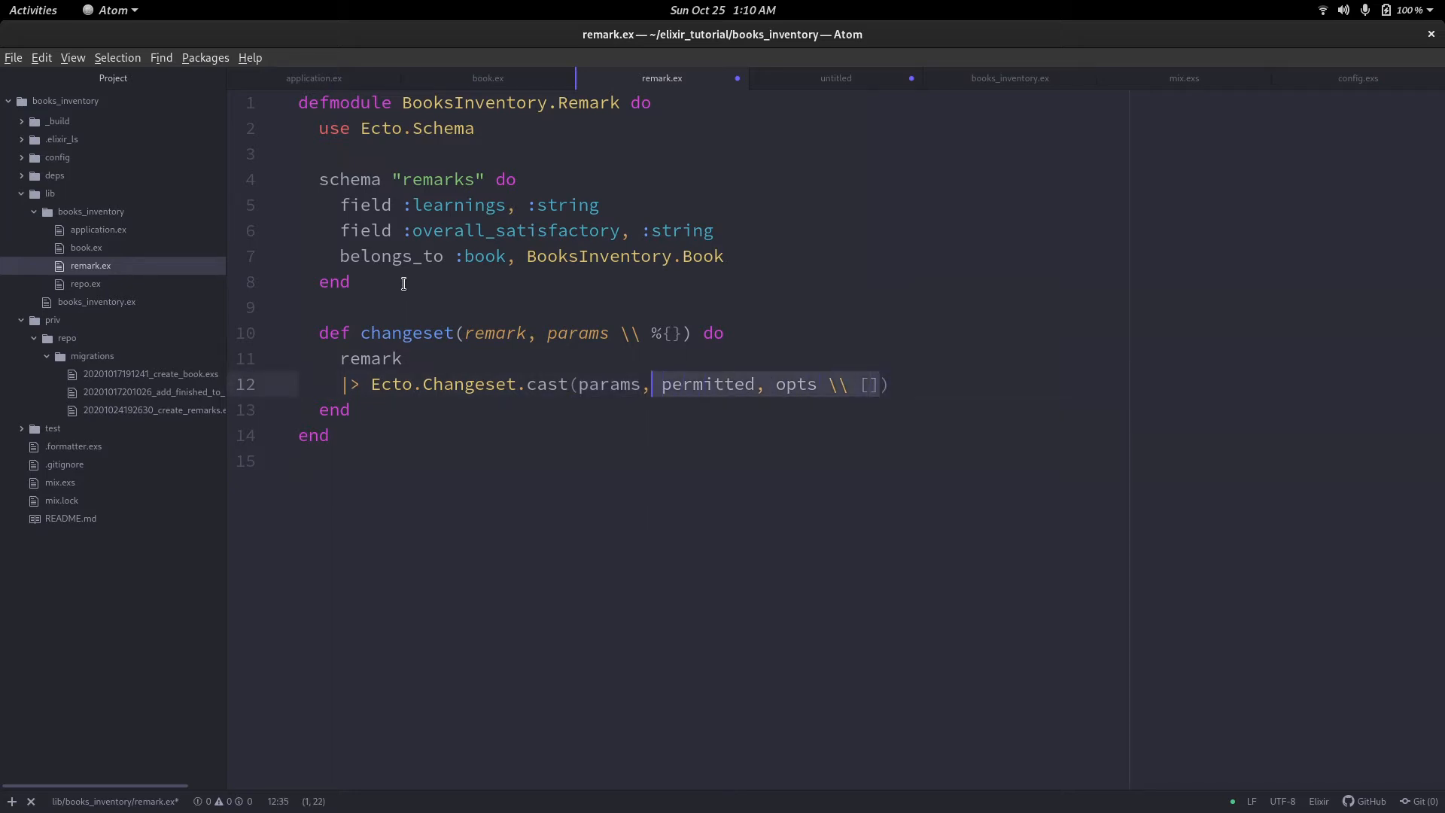
text([:])
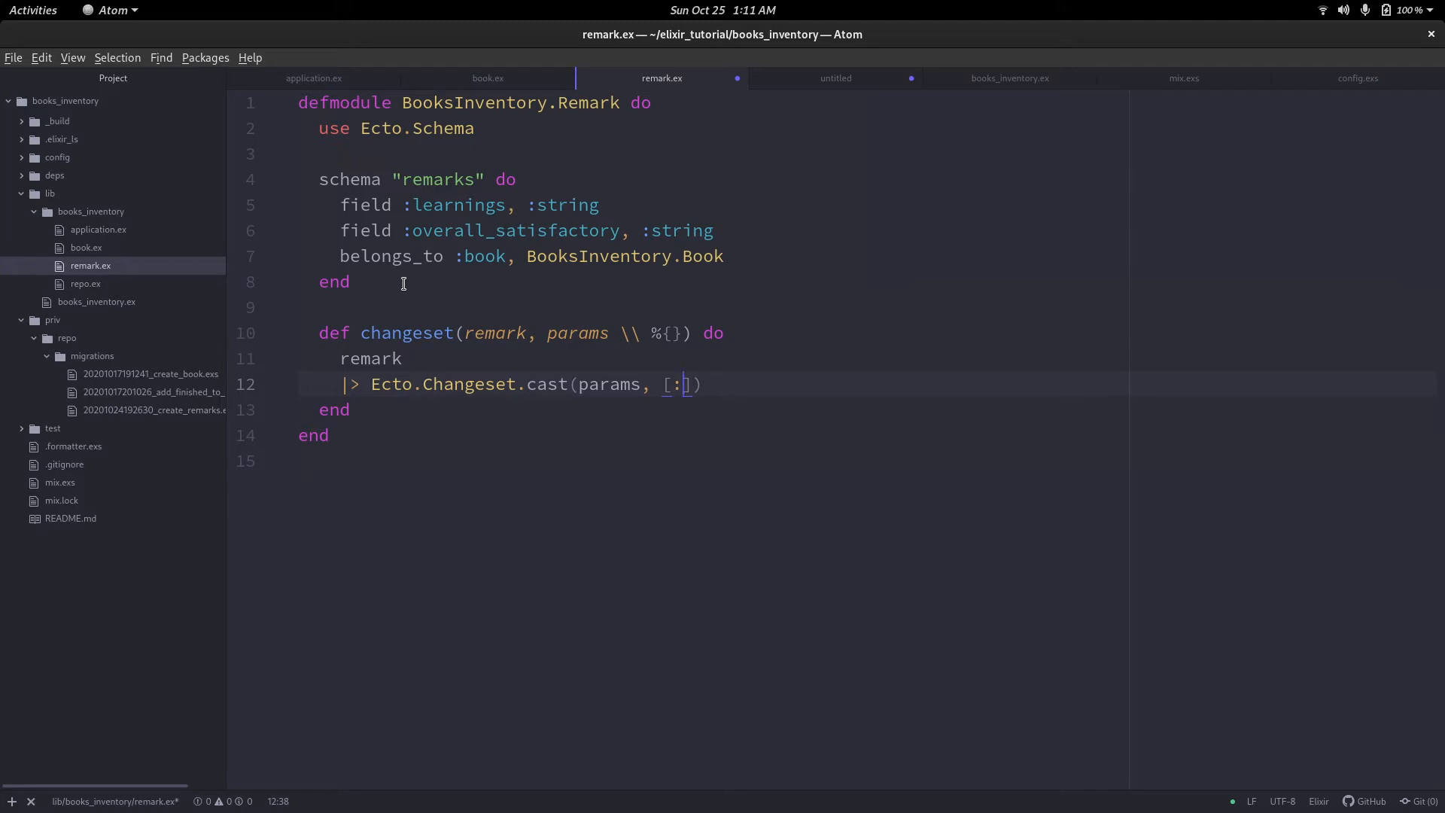
text(ler)
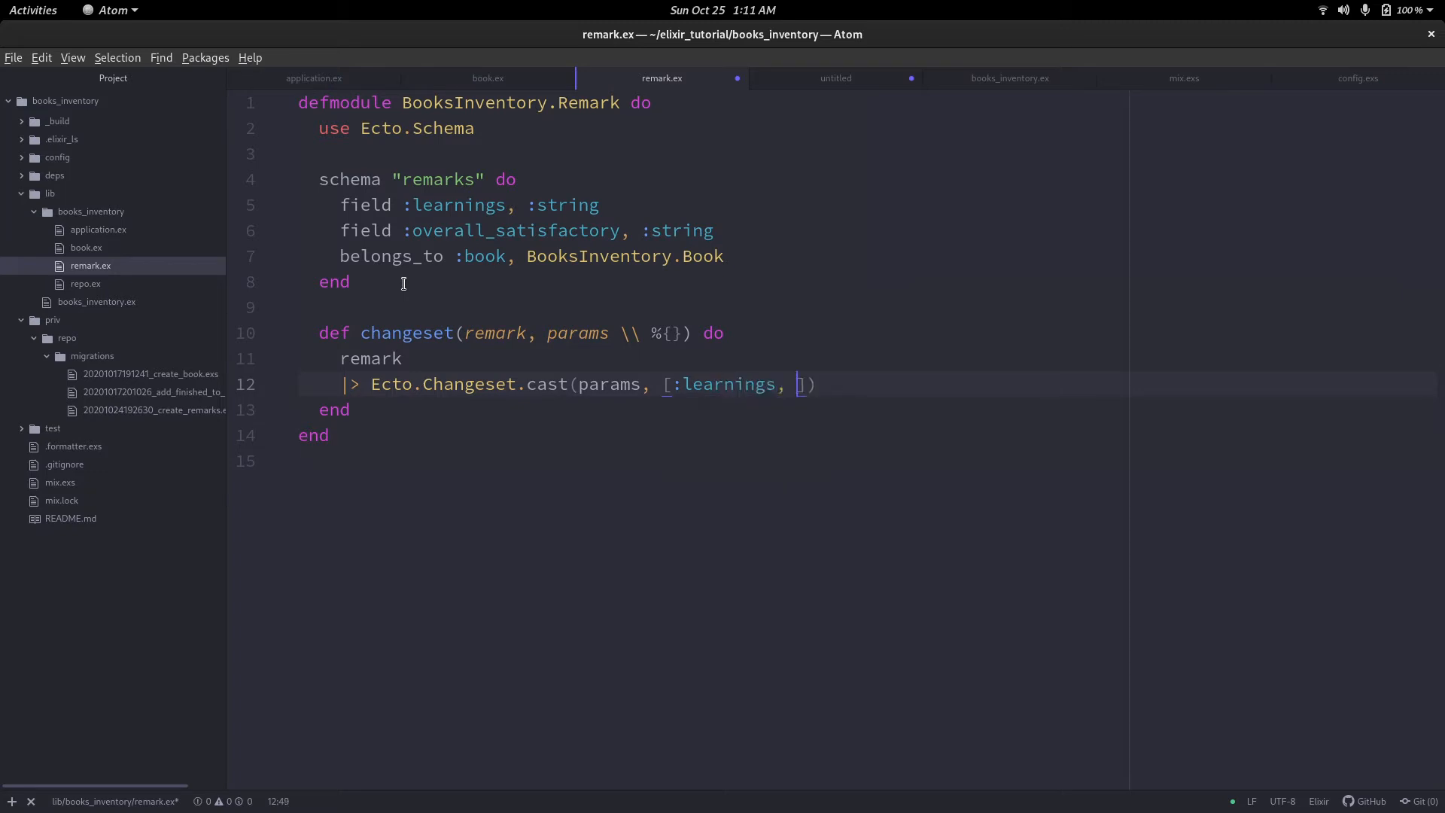
text(:overall_satisfactory,)
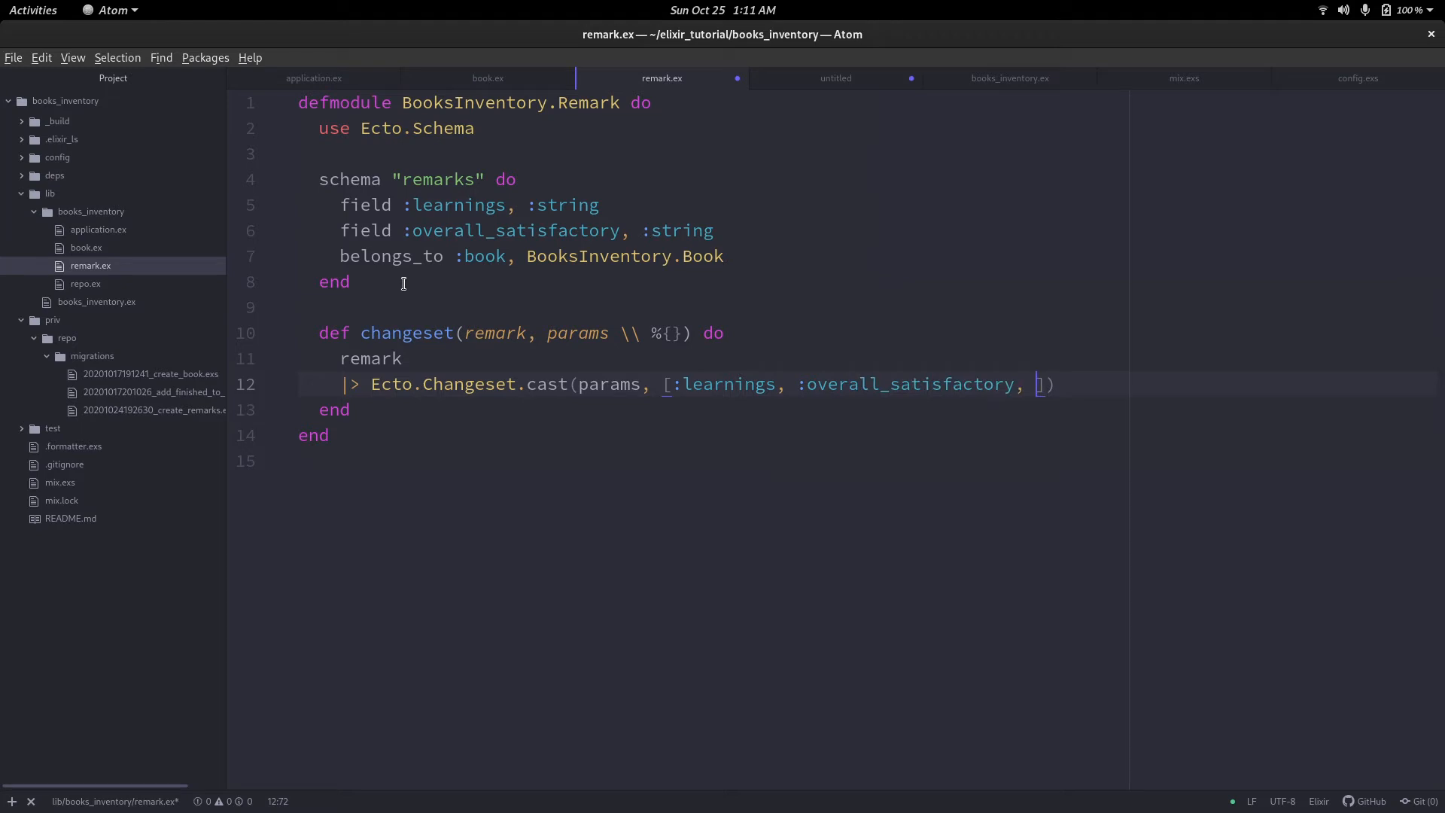
text(:book)
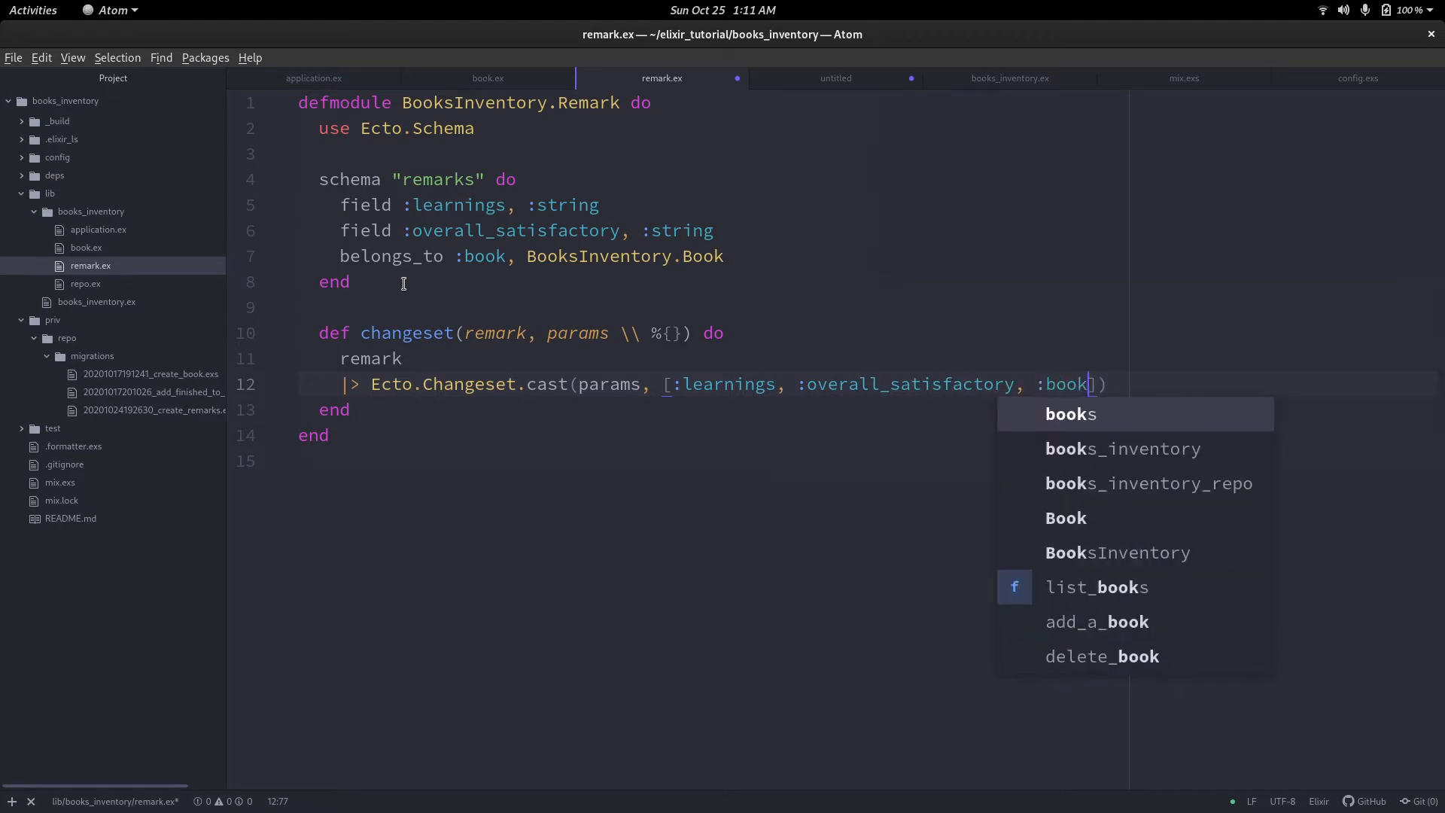
text(])
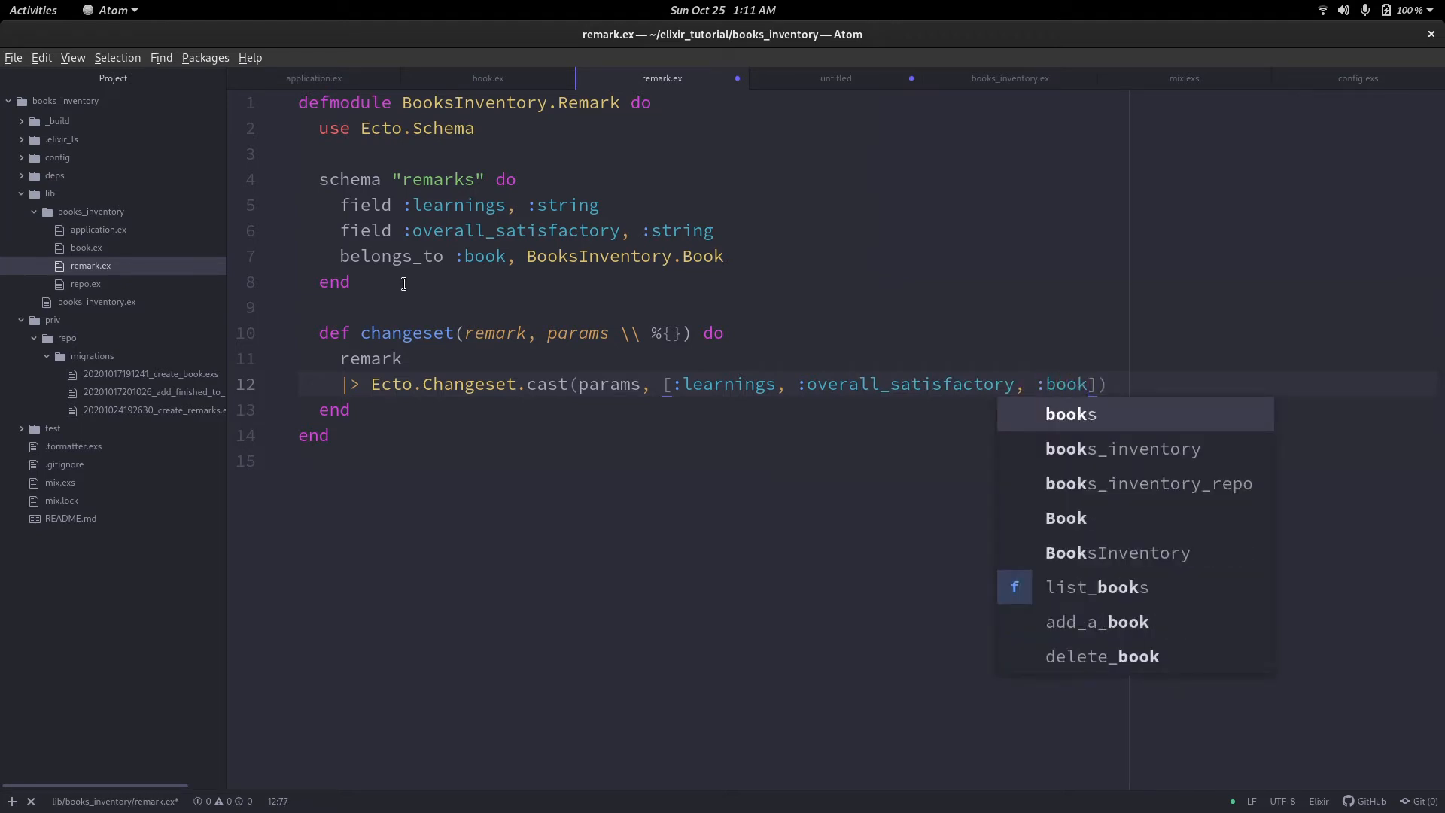
text(_id)
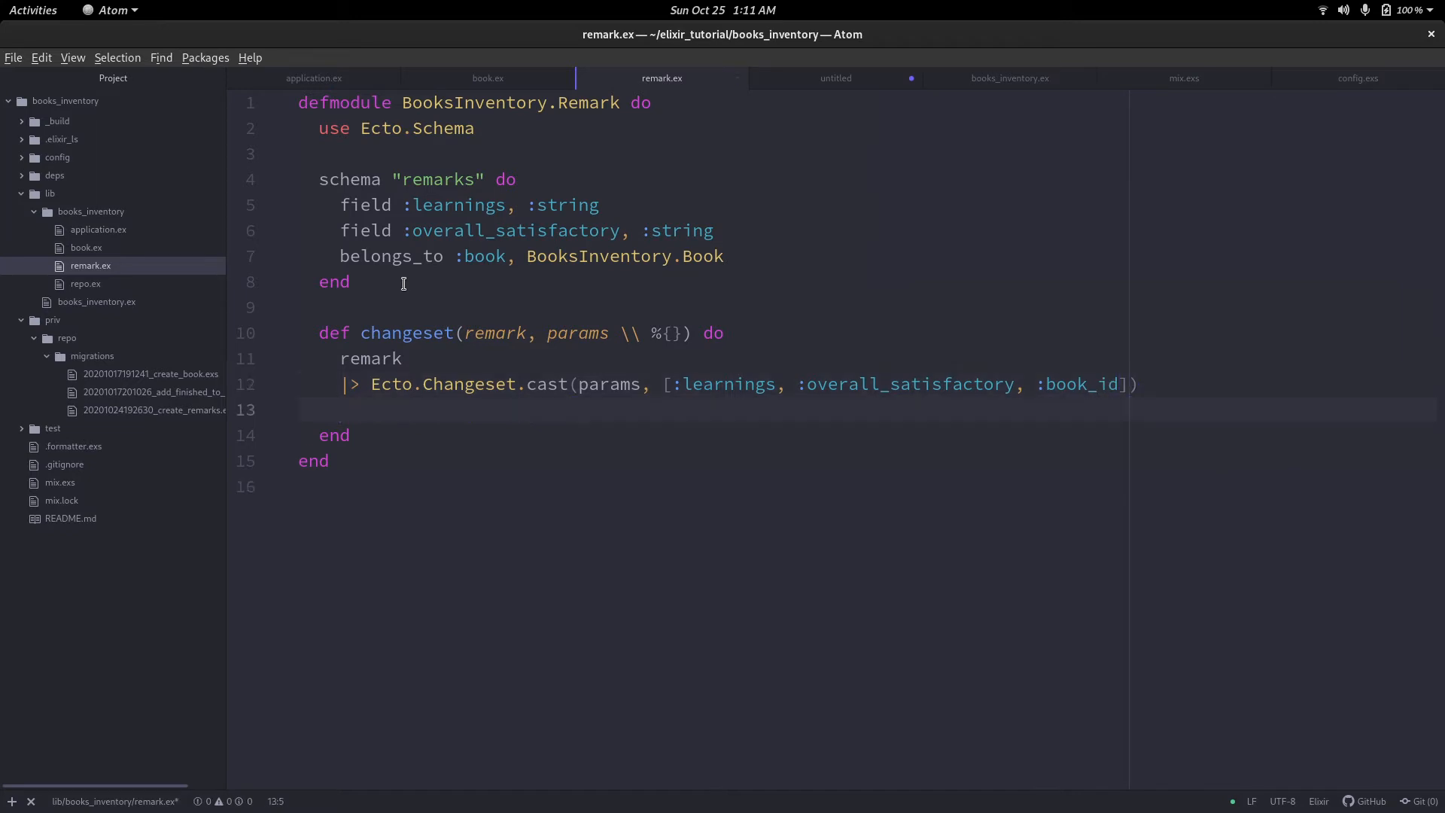
Require learnings and overall_satisfactory via Ecto.Changeset.validate_required.
text(|> Ect)
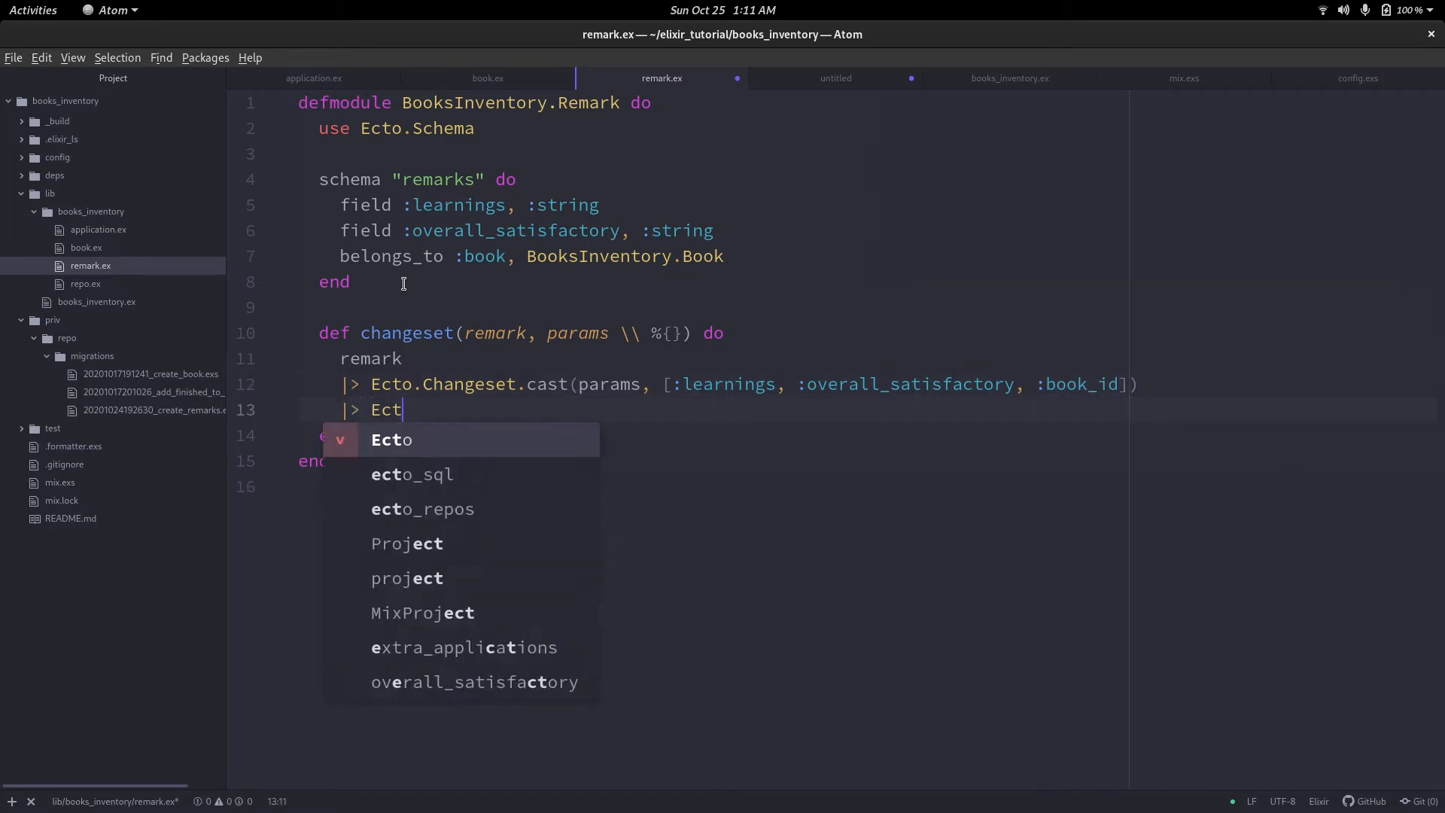
text(o.Ch)
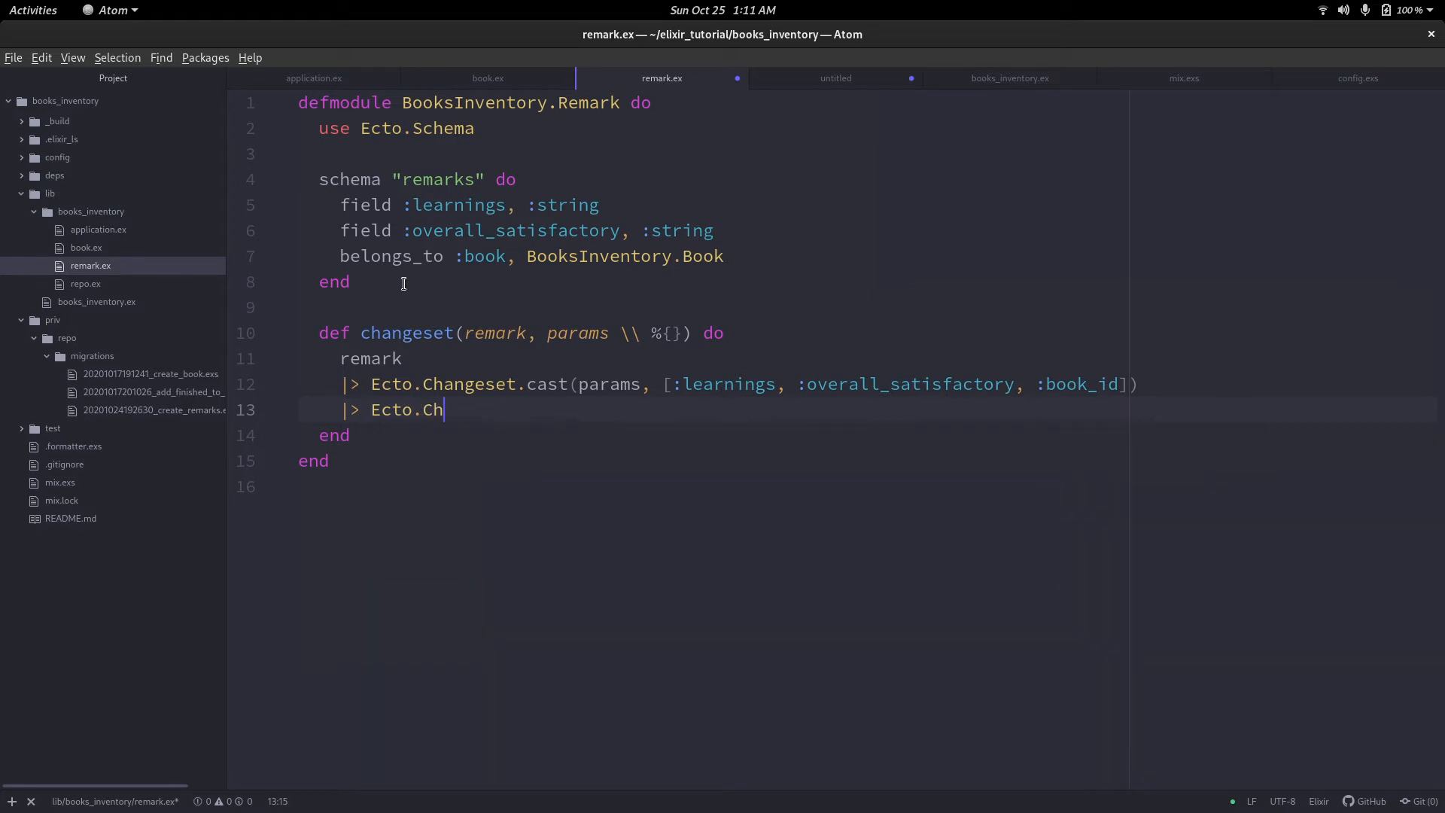
text(angeset.)
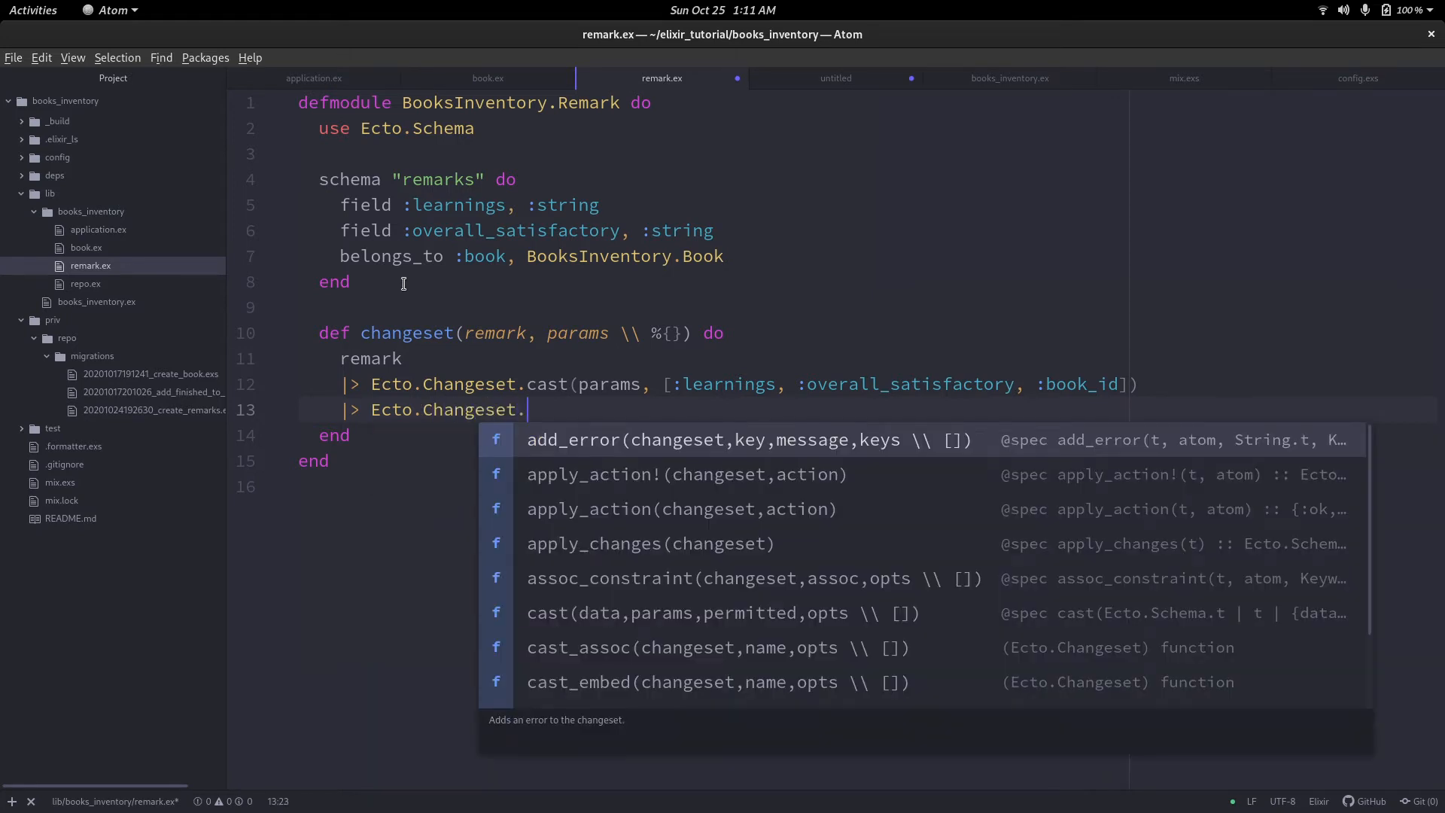
text(validate_required)
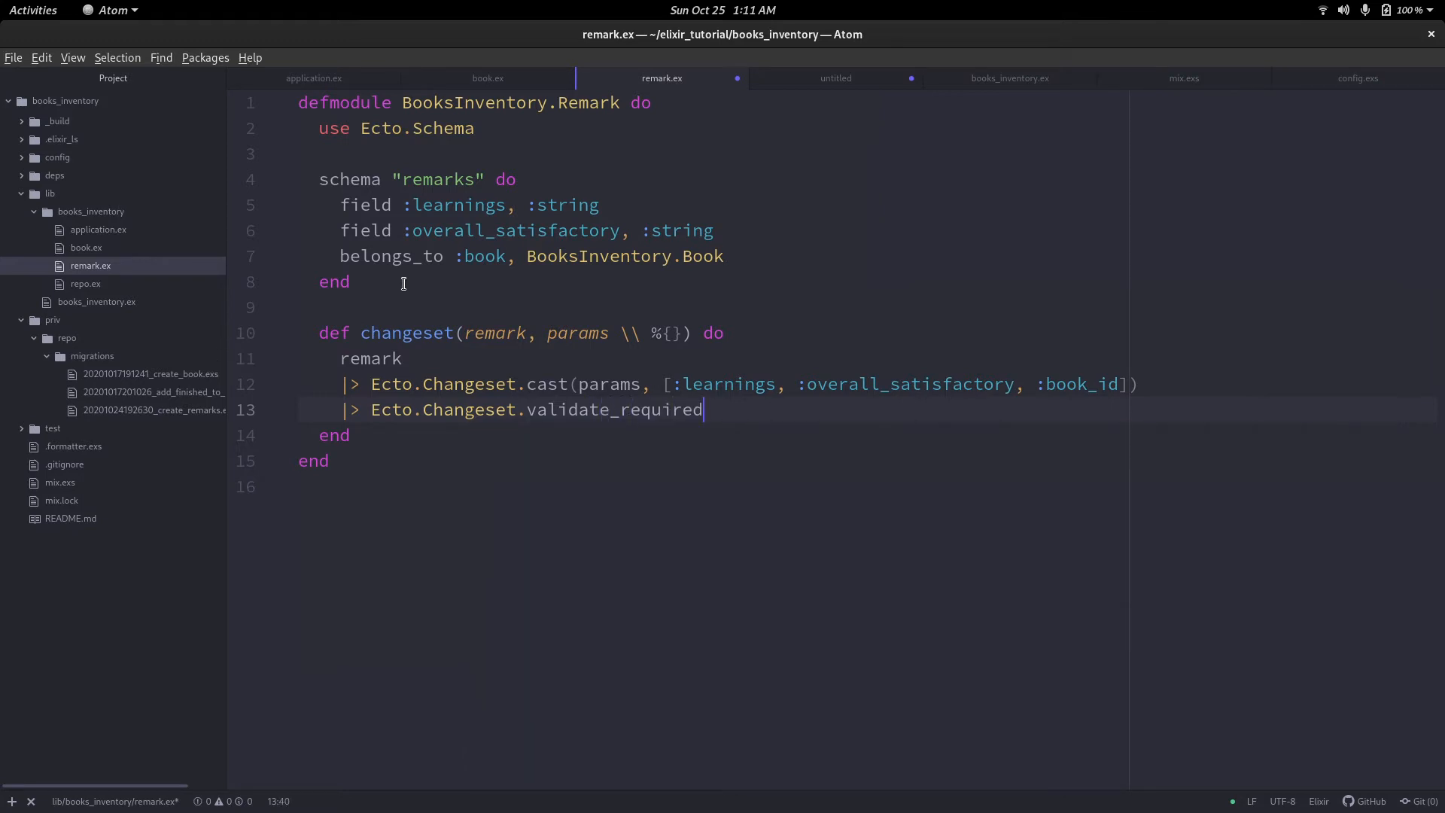
text(([]))
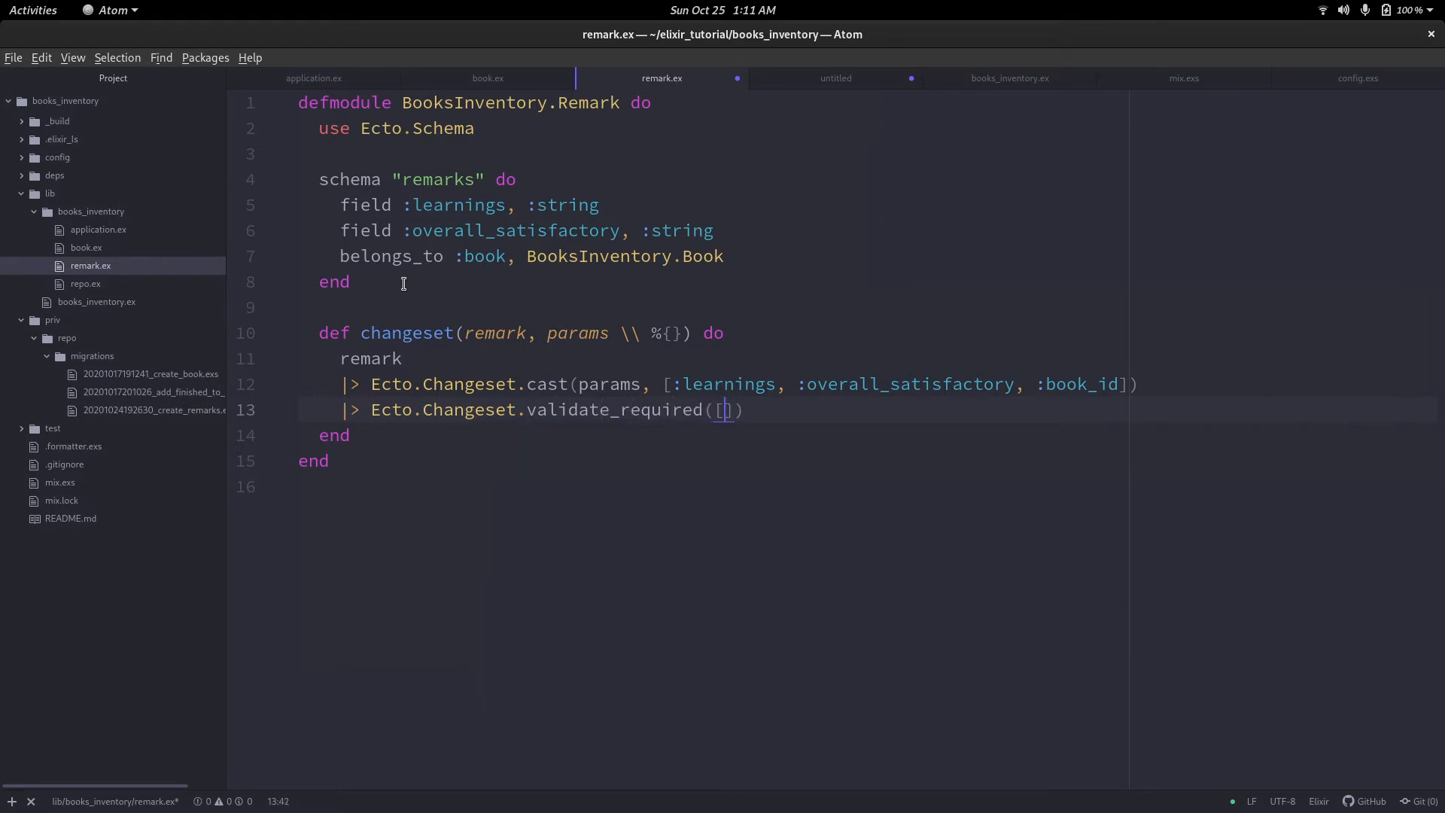
text(:learnings, :)
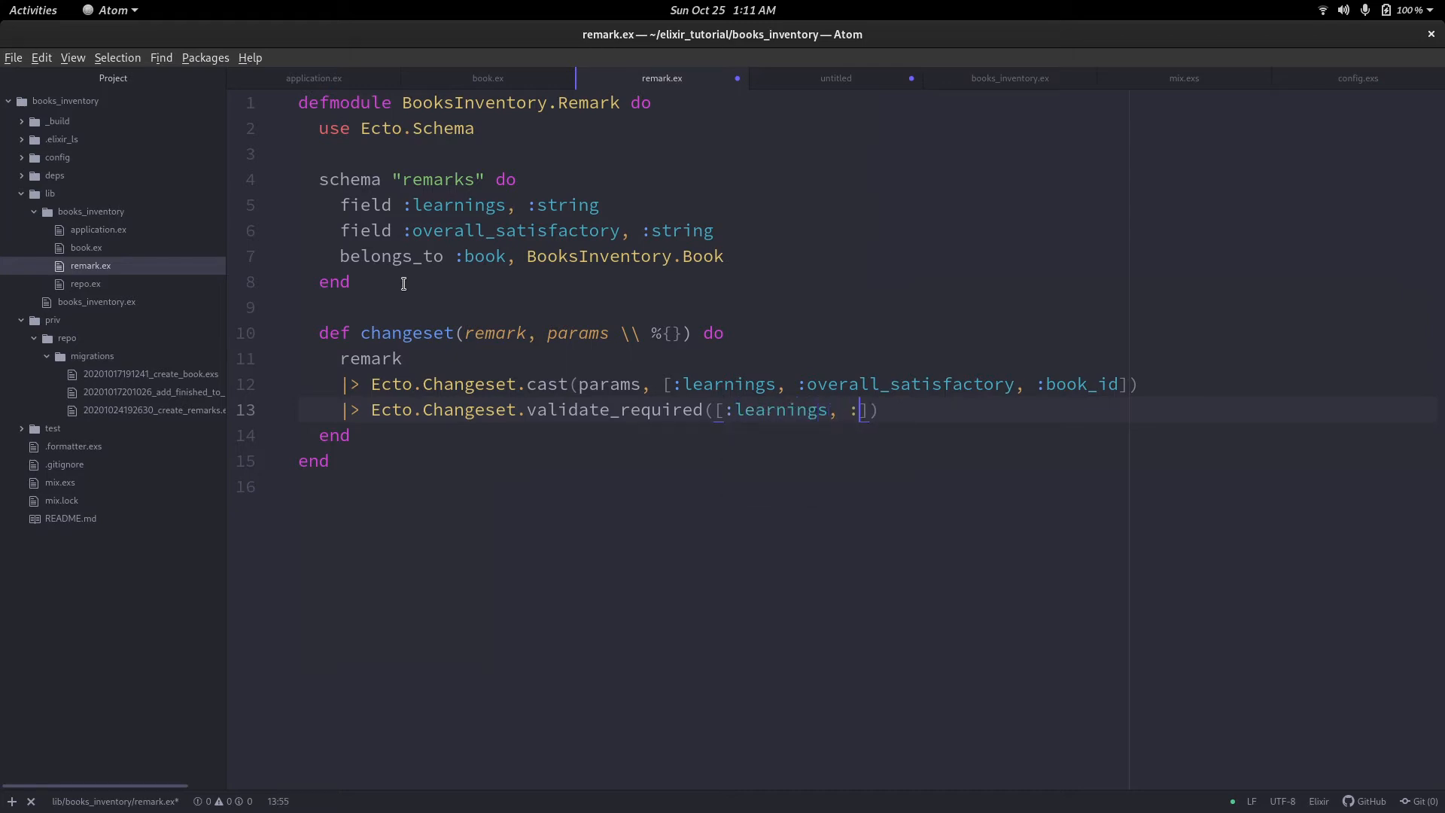
text(overall_satisfactory)
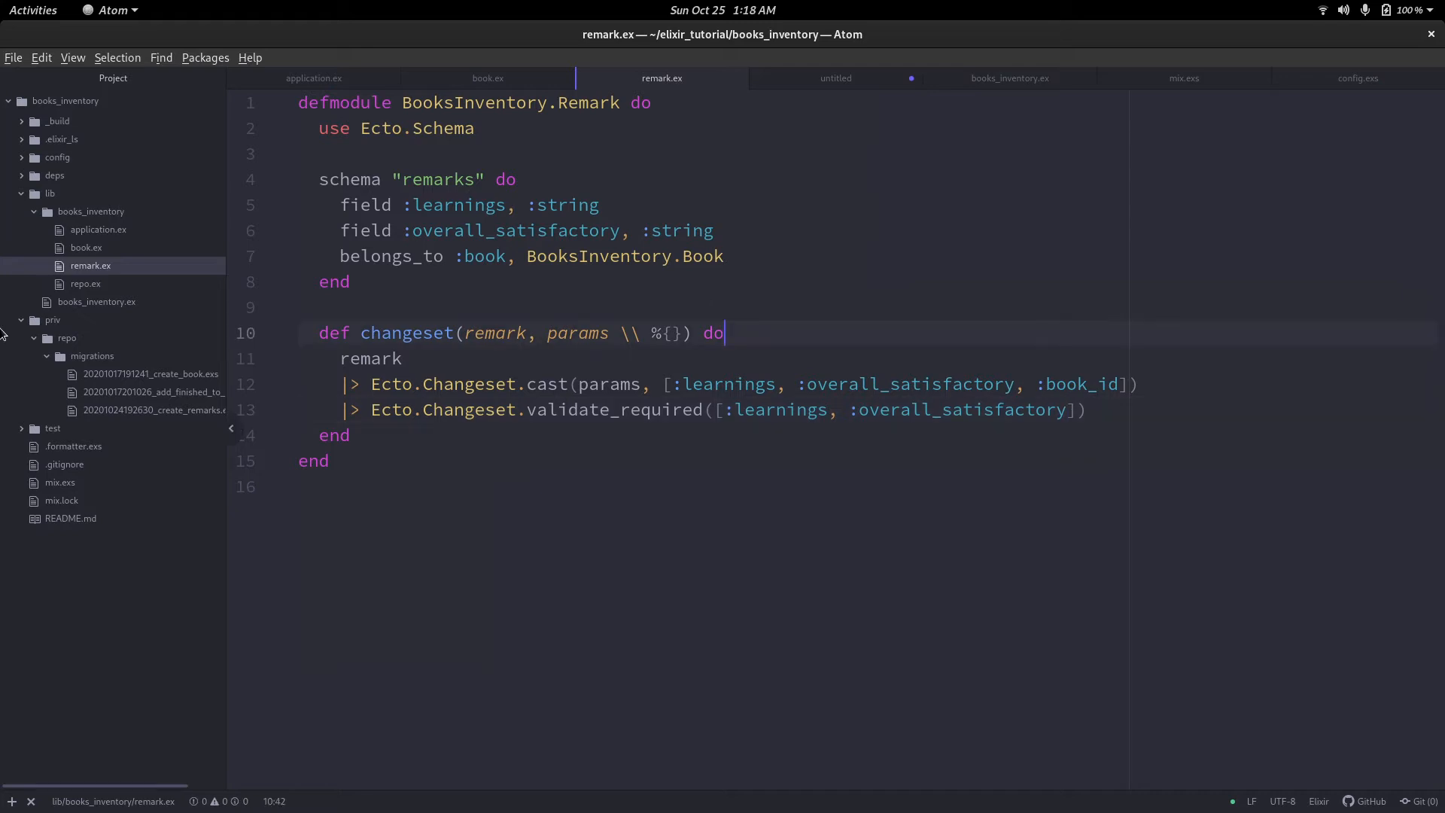
mouse_move(96, 301)
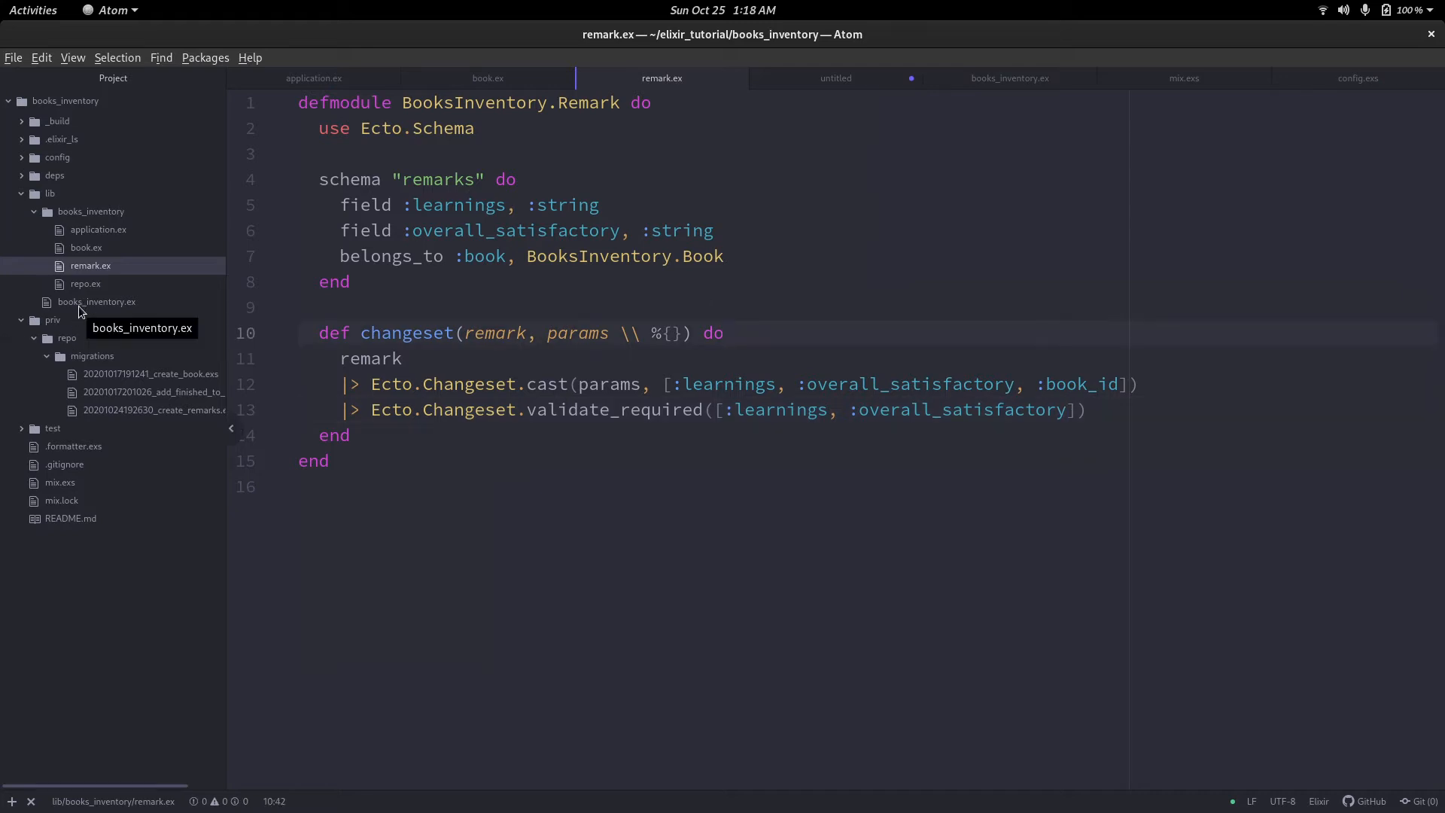
Open books_inventory.ex and scroll through list_books, add_a_book and update_reading_status.
click(96, 301)
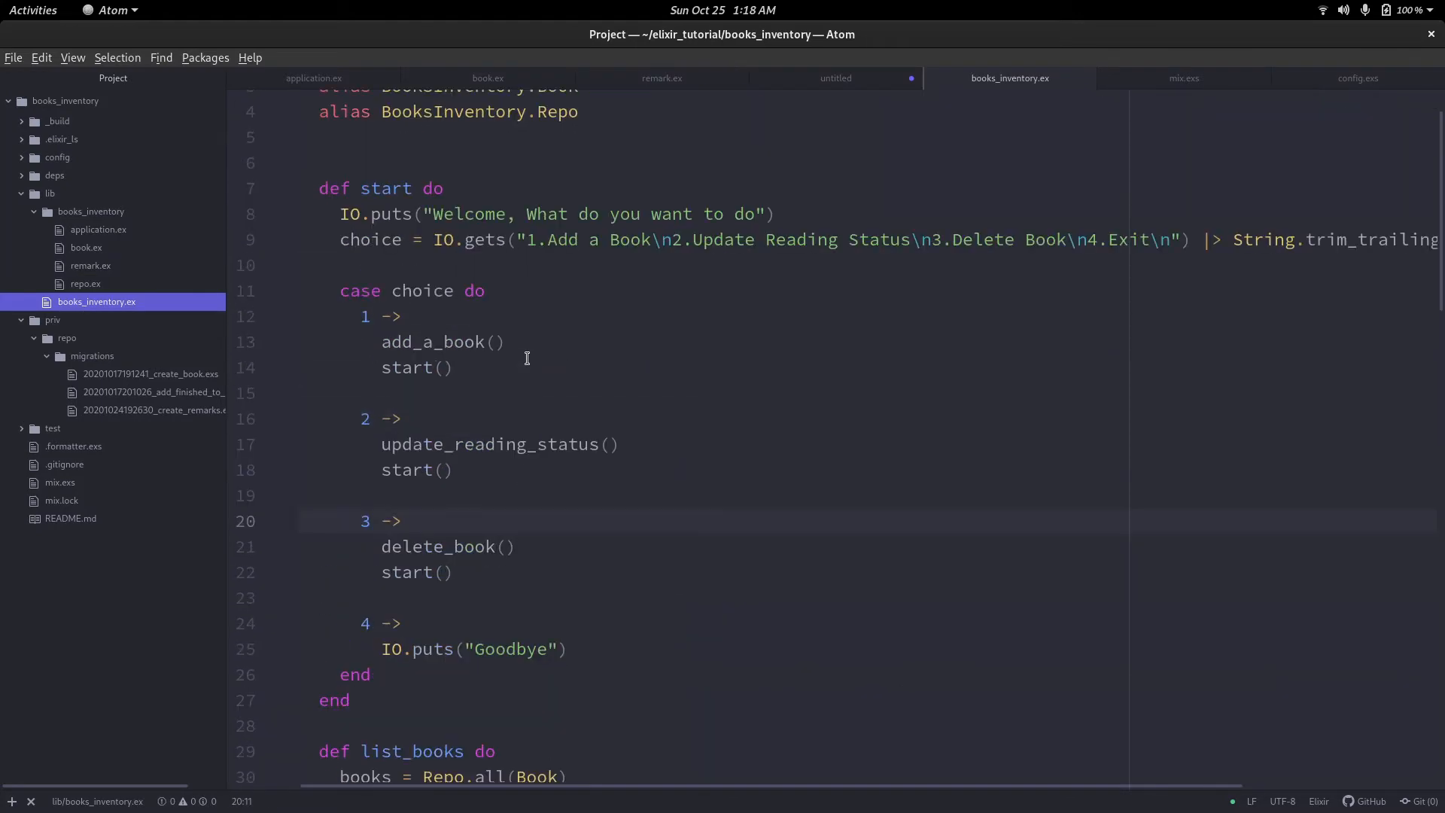
scroll(up, 3)
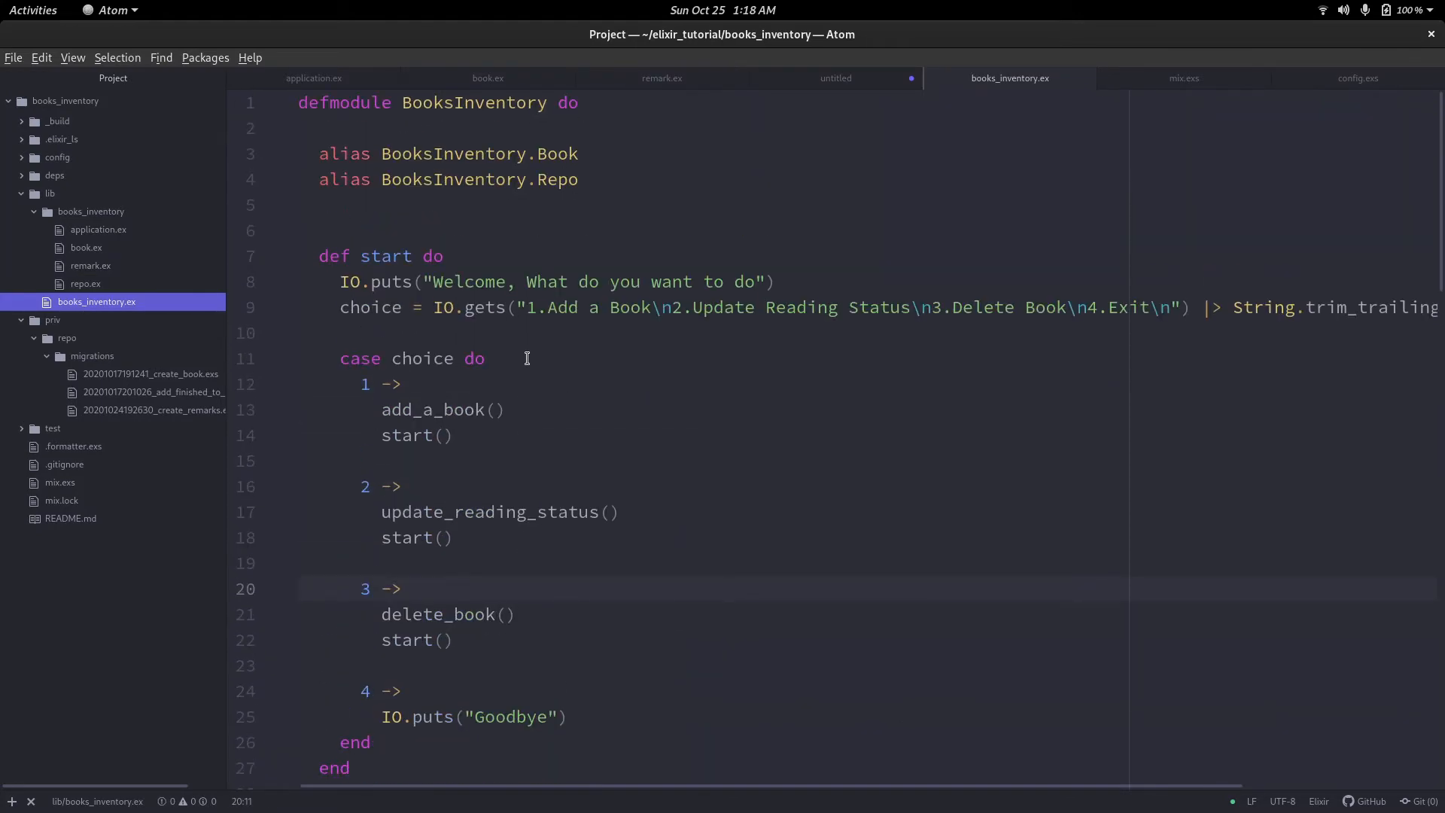
scroll(down, 3)
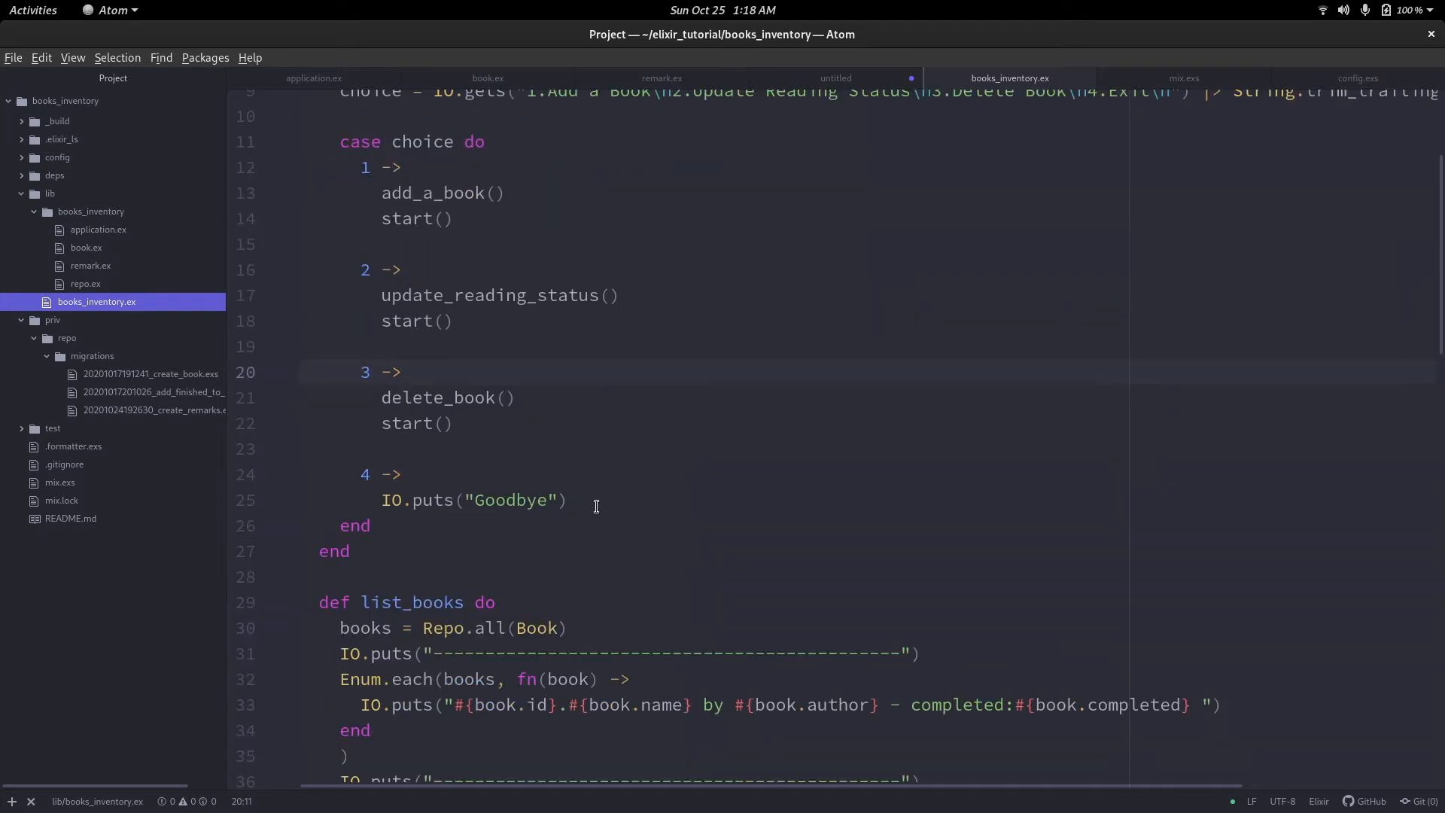
scroll(down, 3)
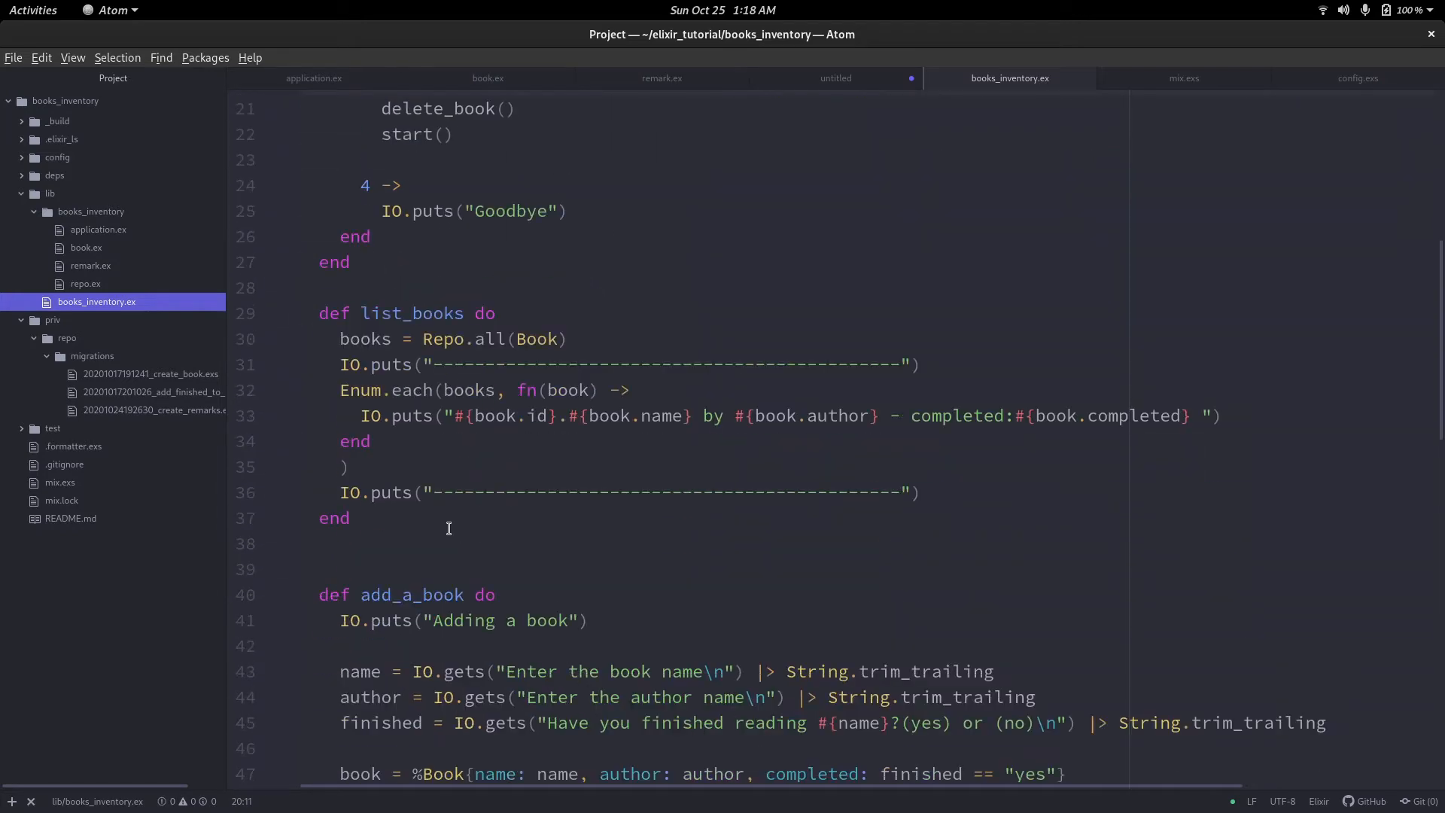
scroll(down, 3)
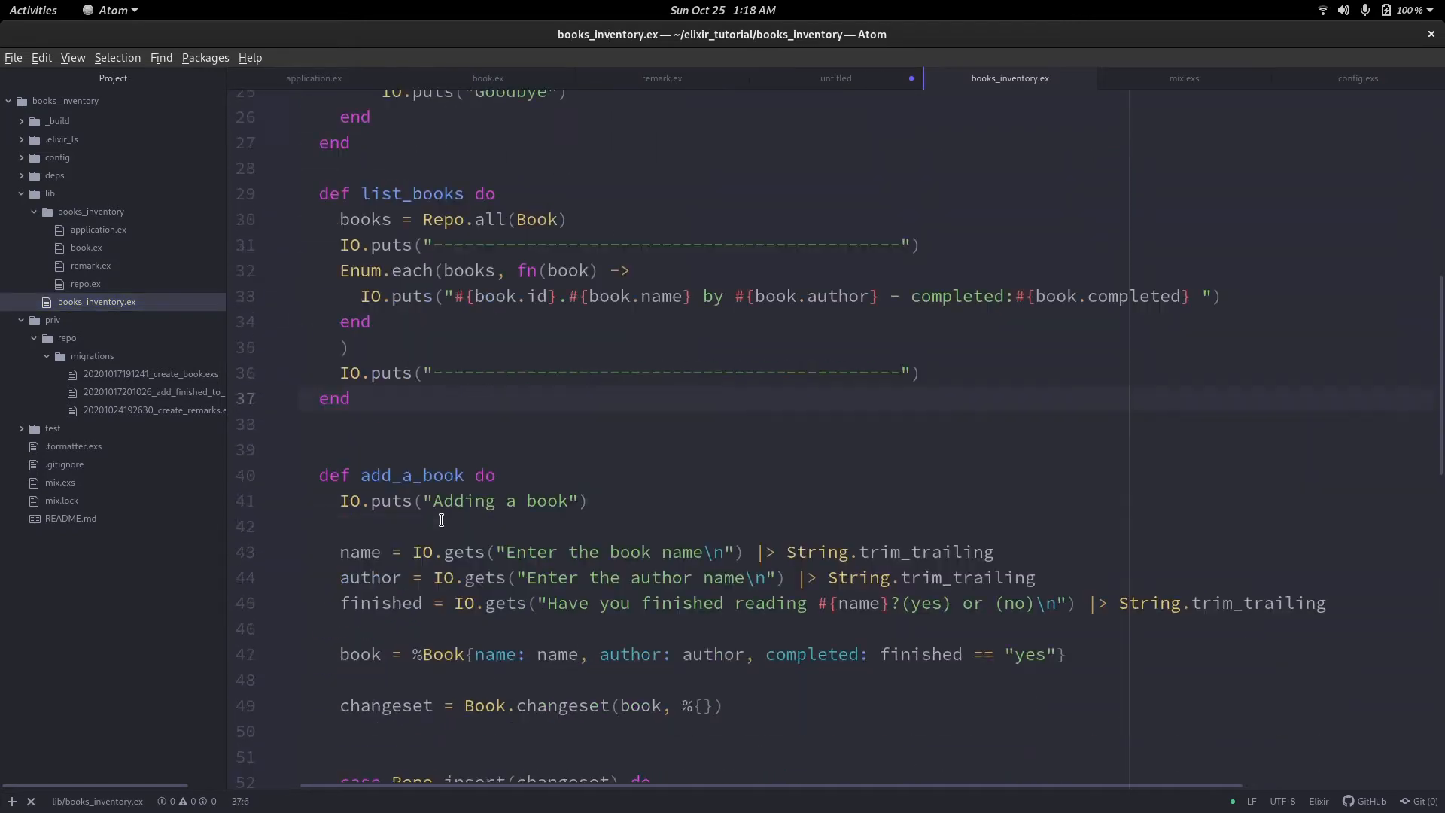
scroll(down, 3)
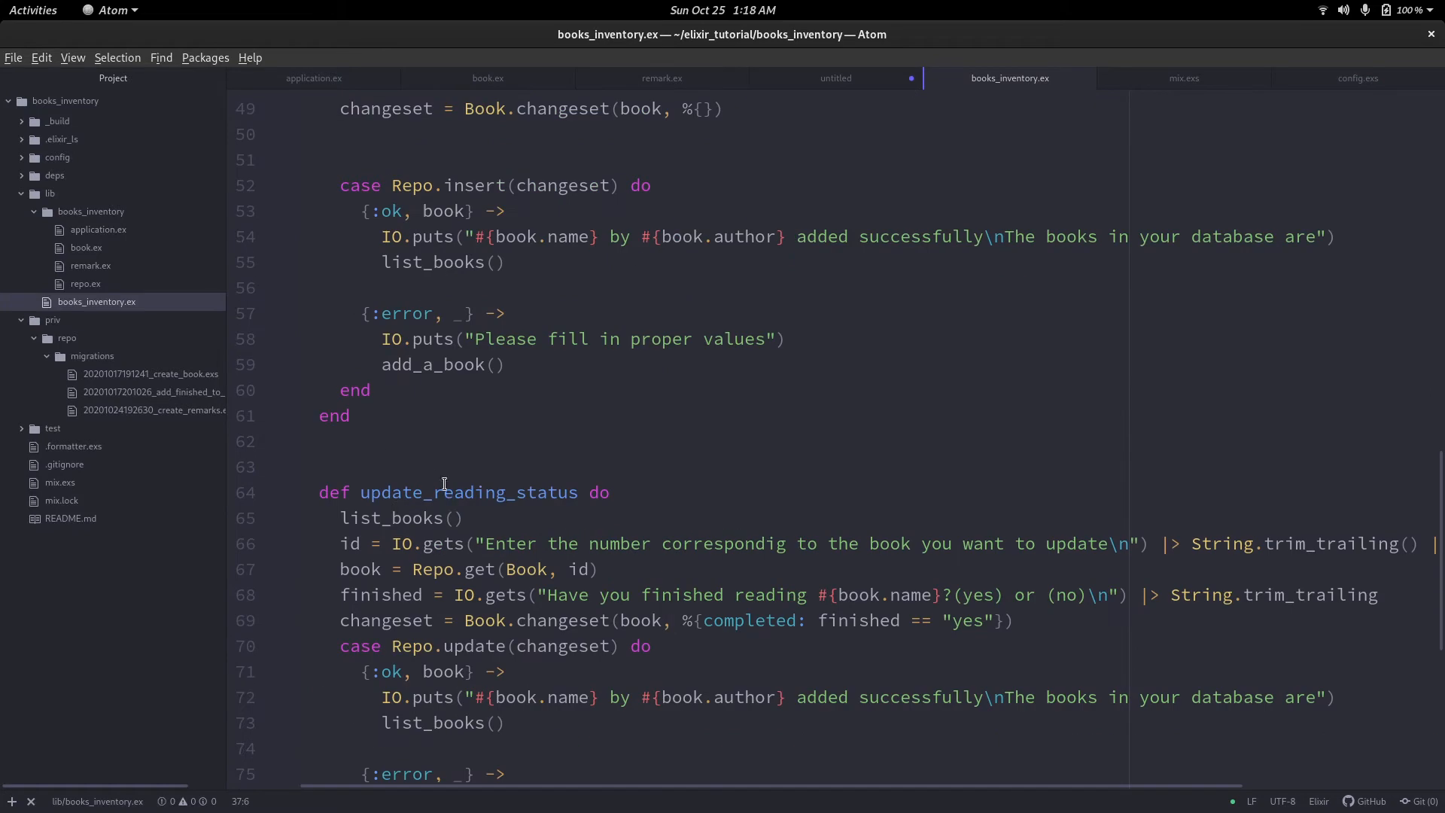
Start def add_remark_for_a_book do, calling list_books and assigning id.
text(def)
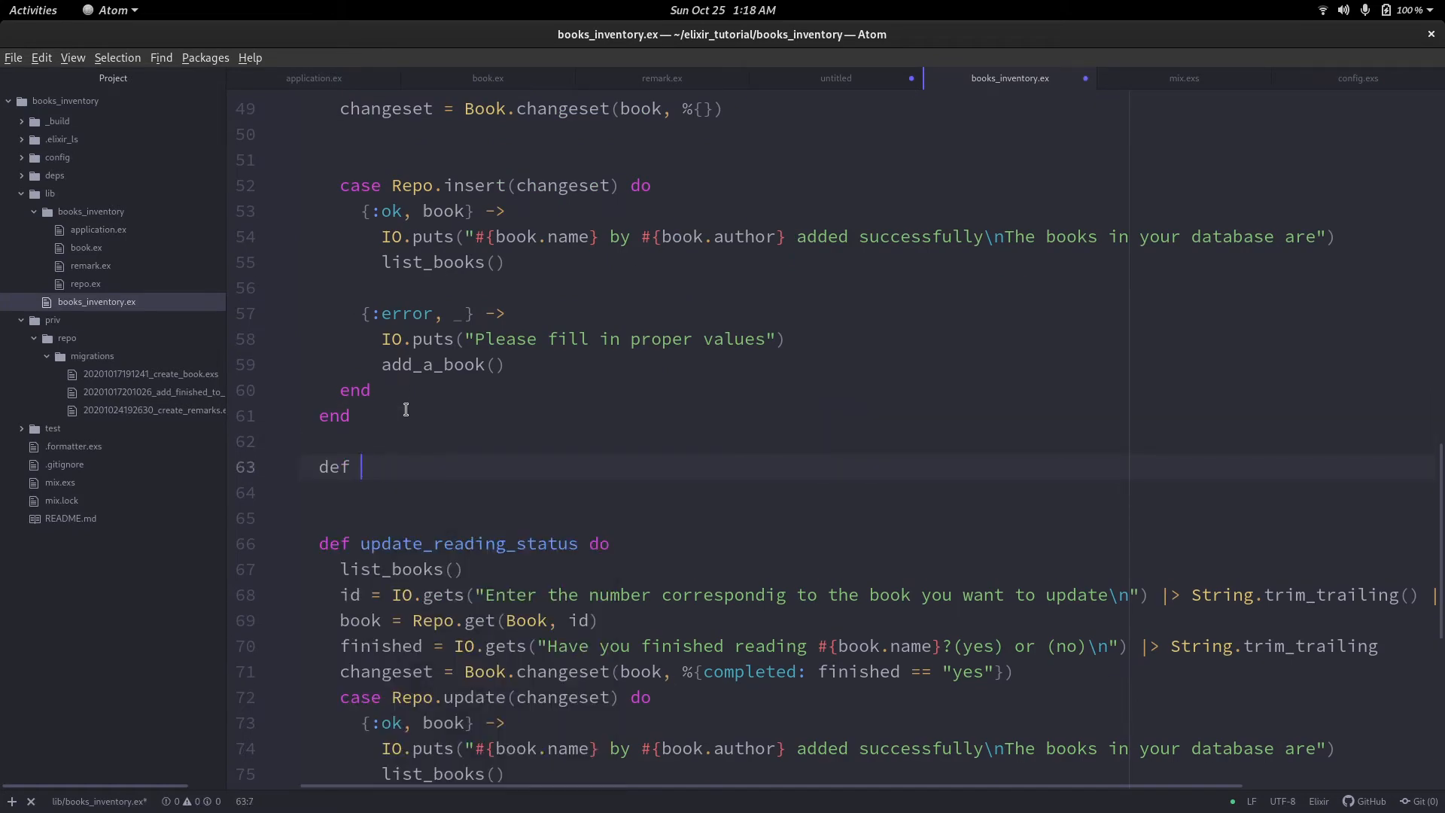
text(add_remar)
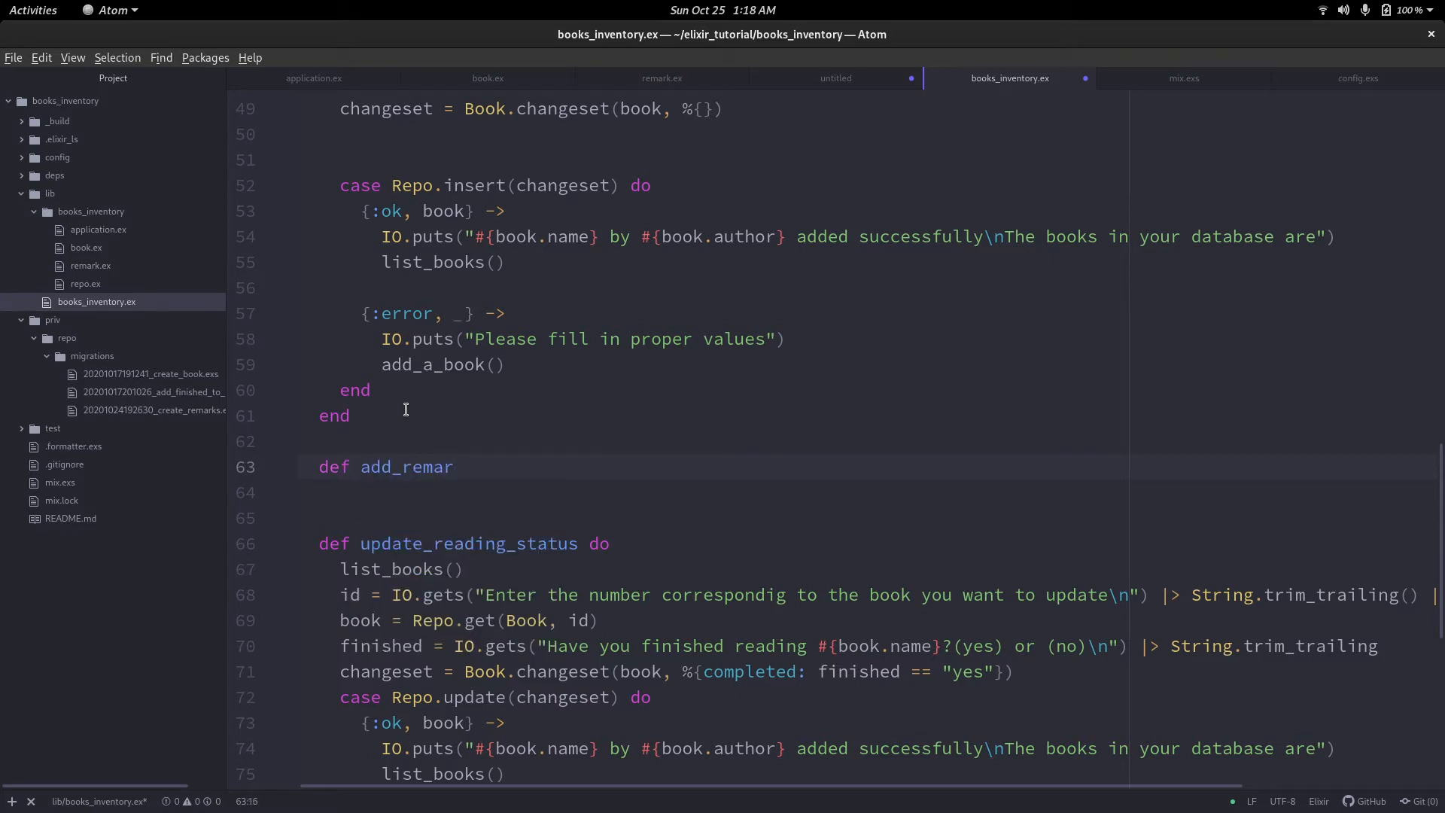
text(k_)
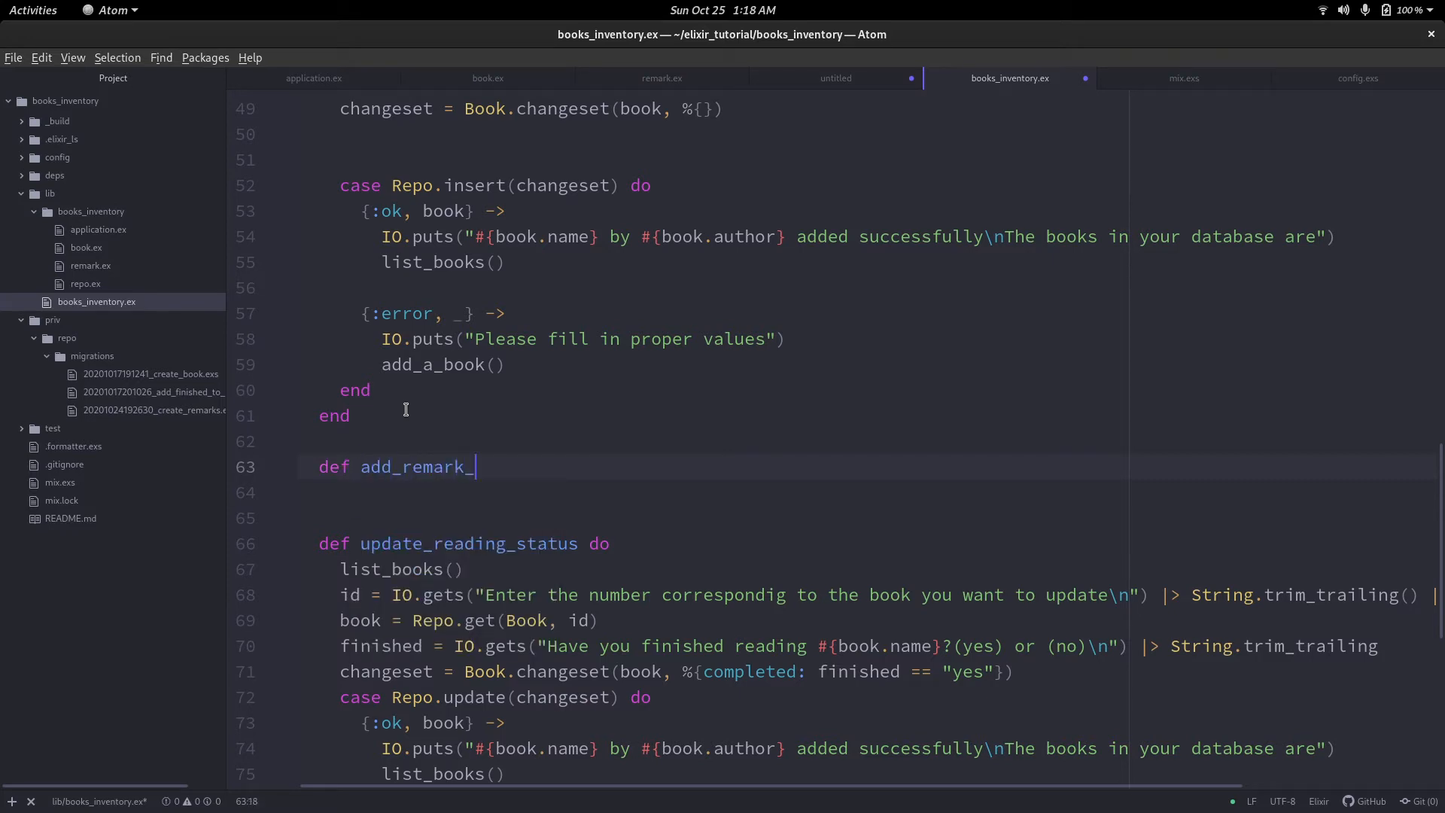
text(for_a_)
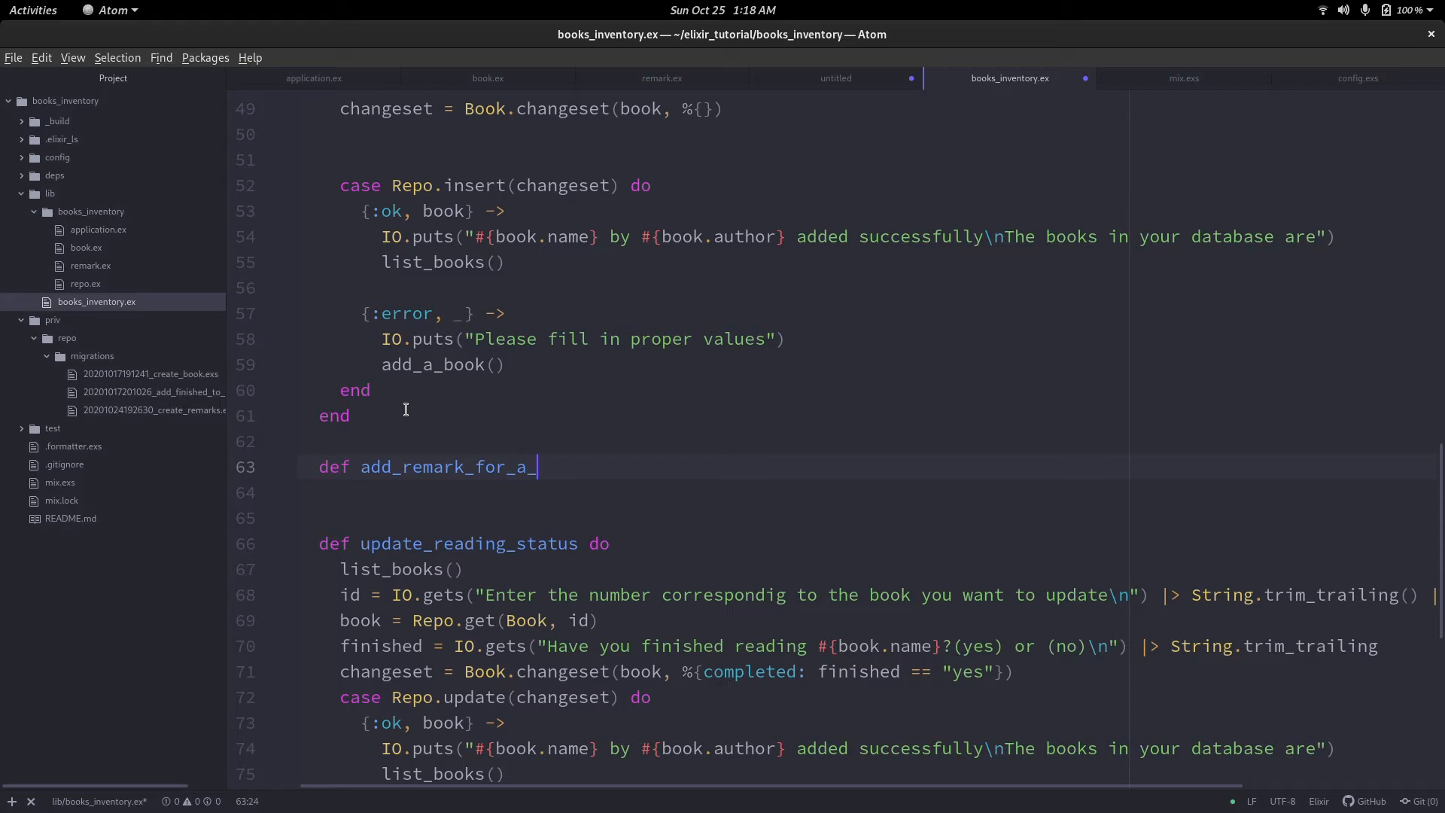
text(book)
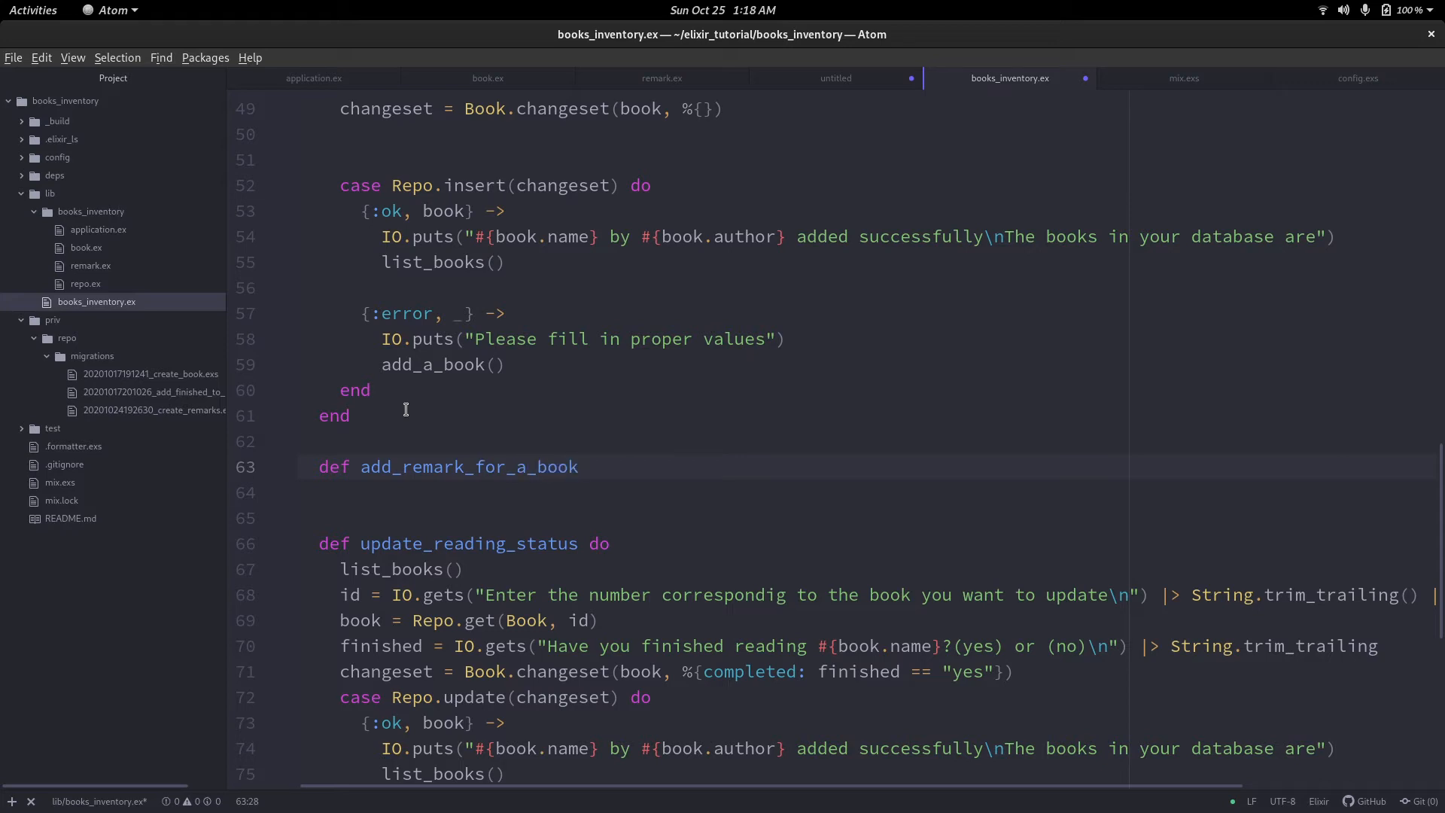
text(do)
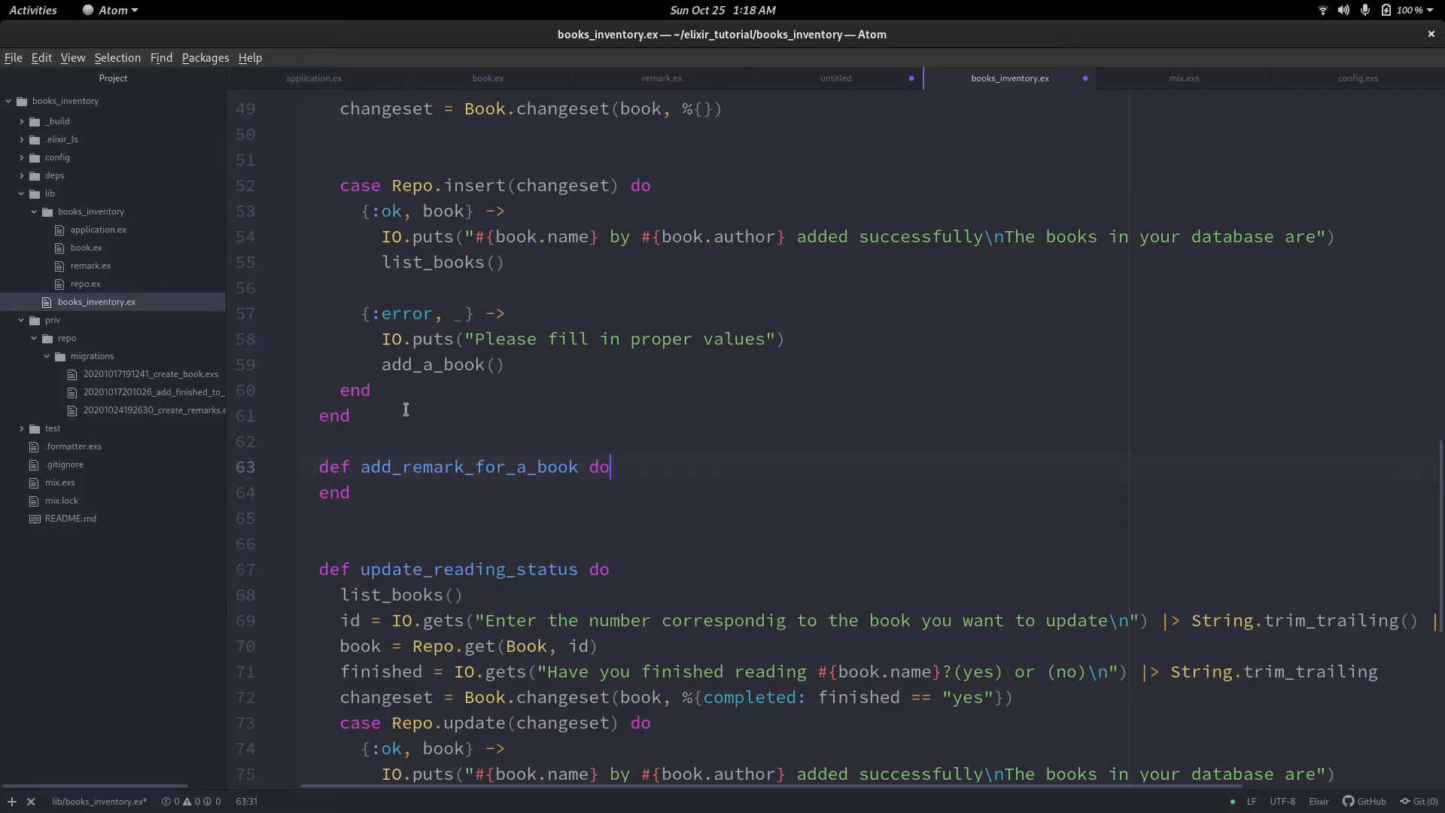
text(lie)
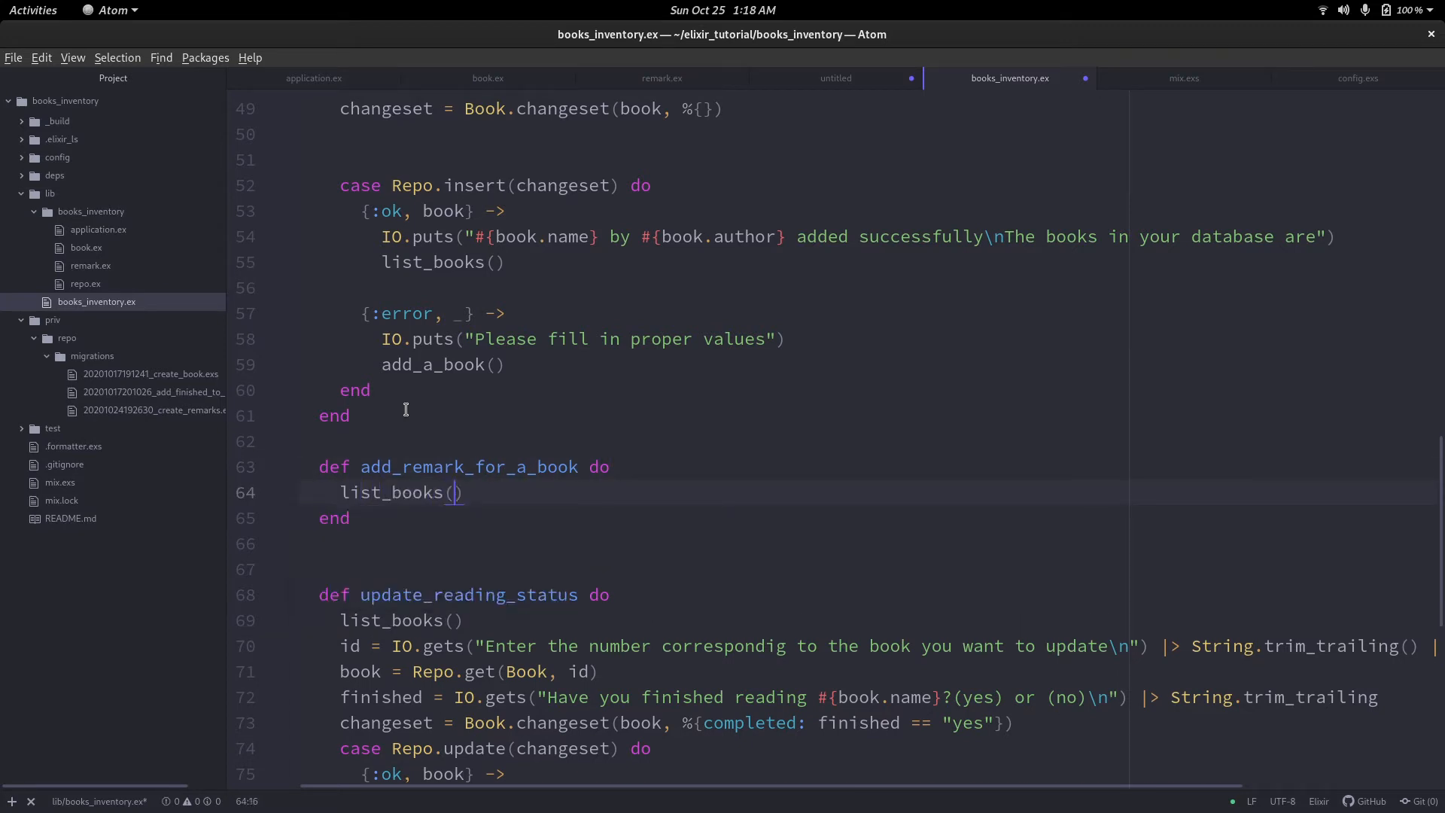
text(id)
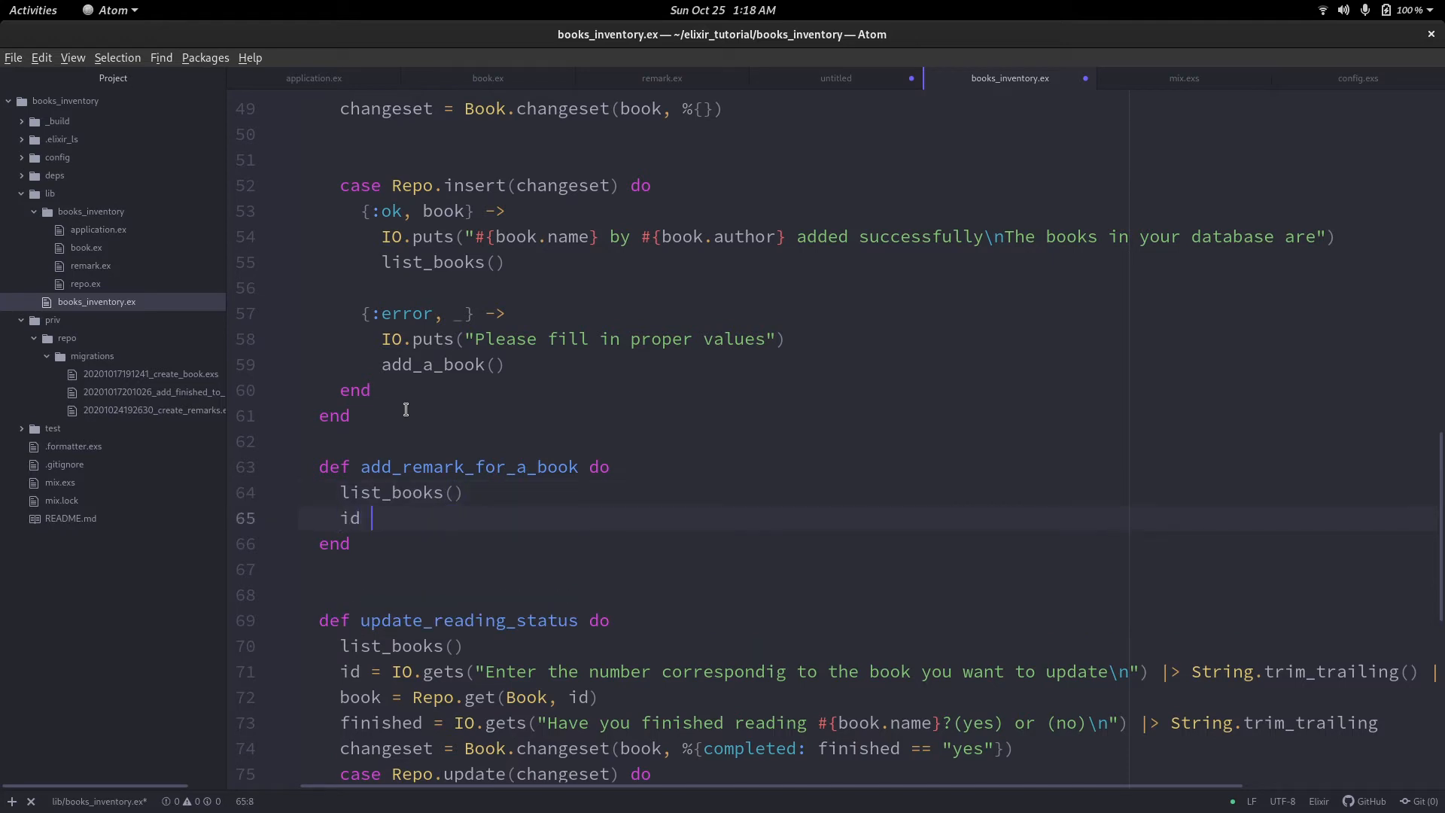
text(= 0)
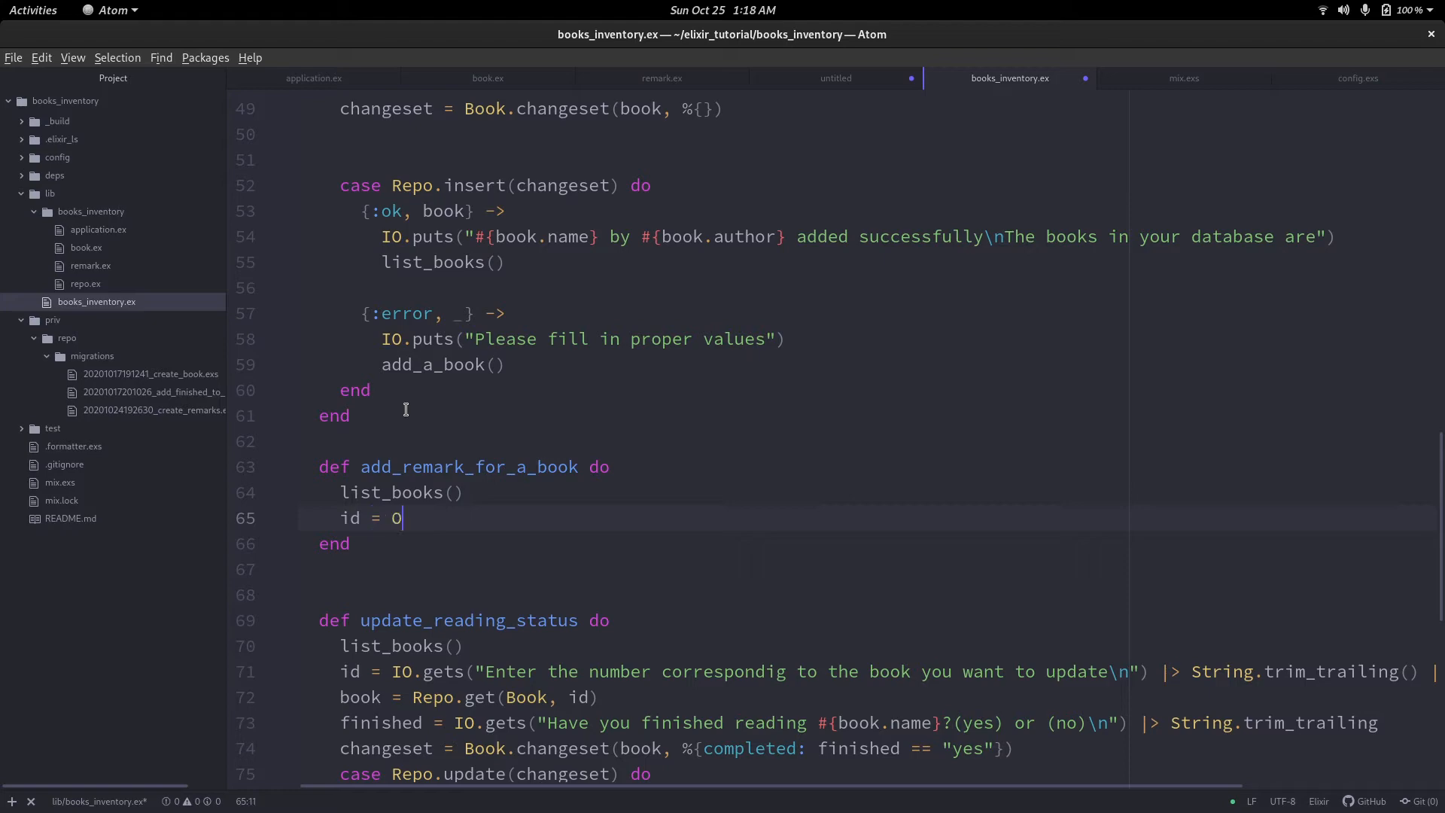
Read the id with an 'Enter the id corresponding…' IO.gets, trimmed and converted to integer.
text(IO.gets()
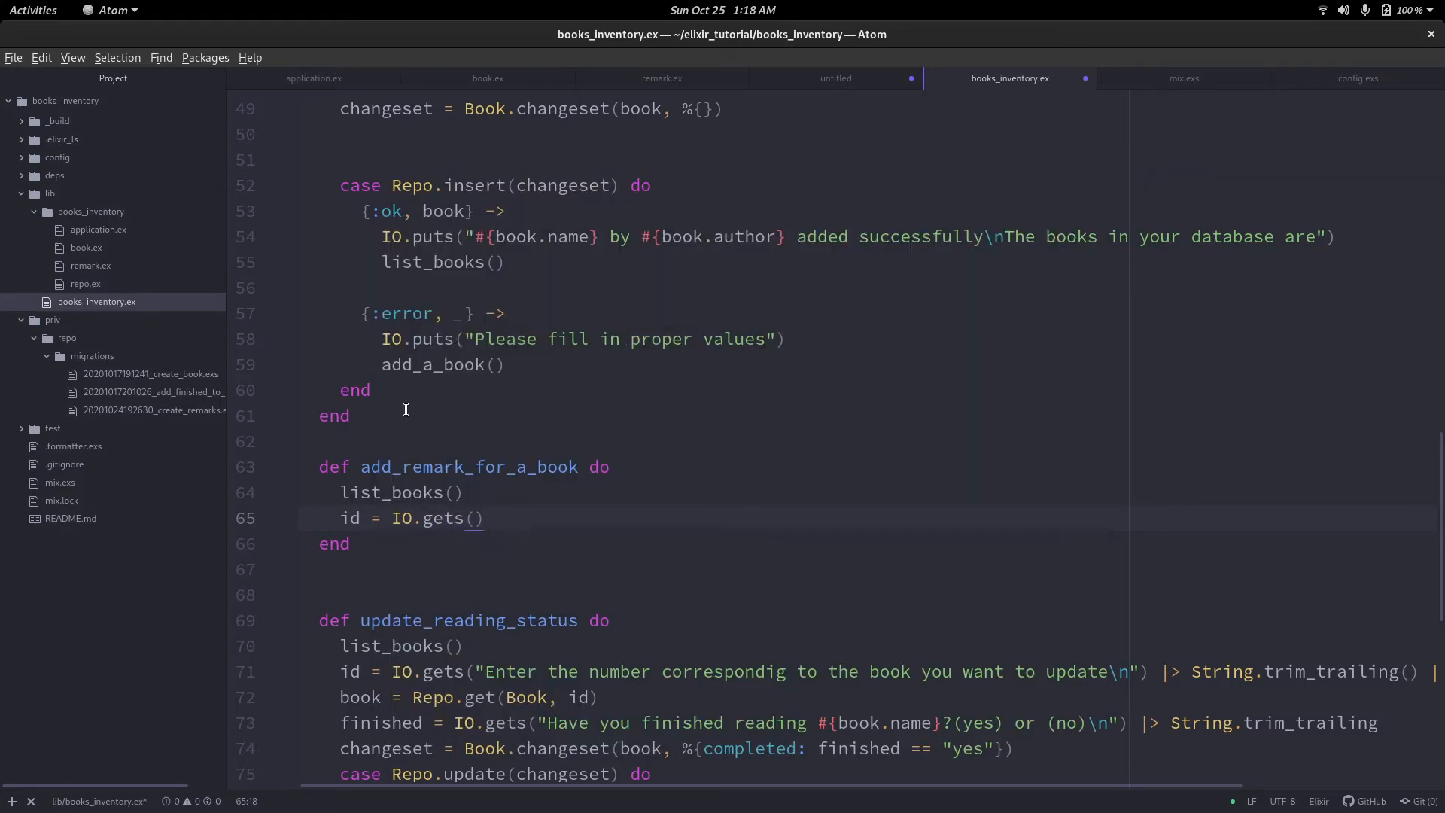
text("")
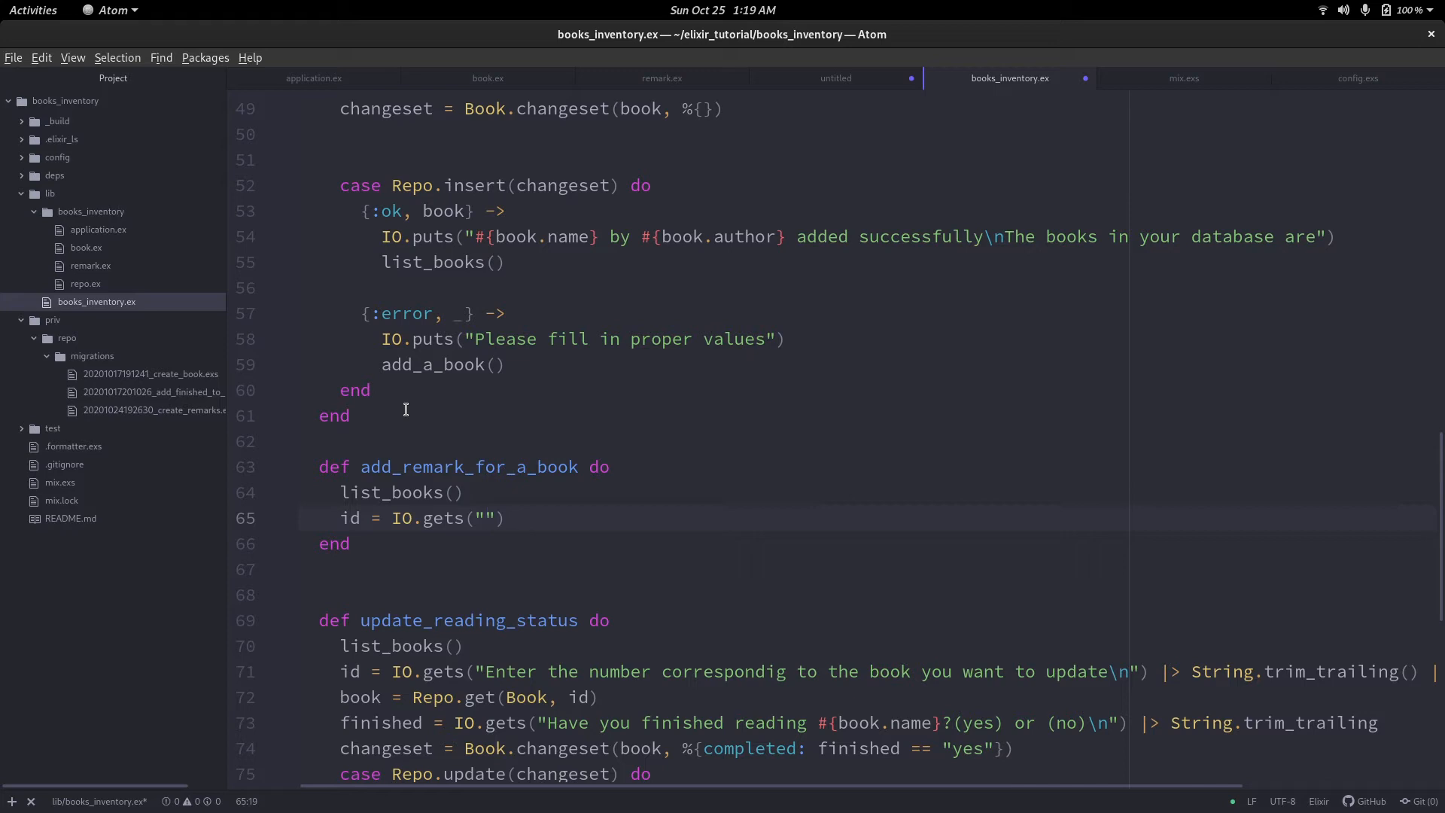
click(482, 517)
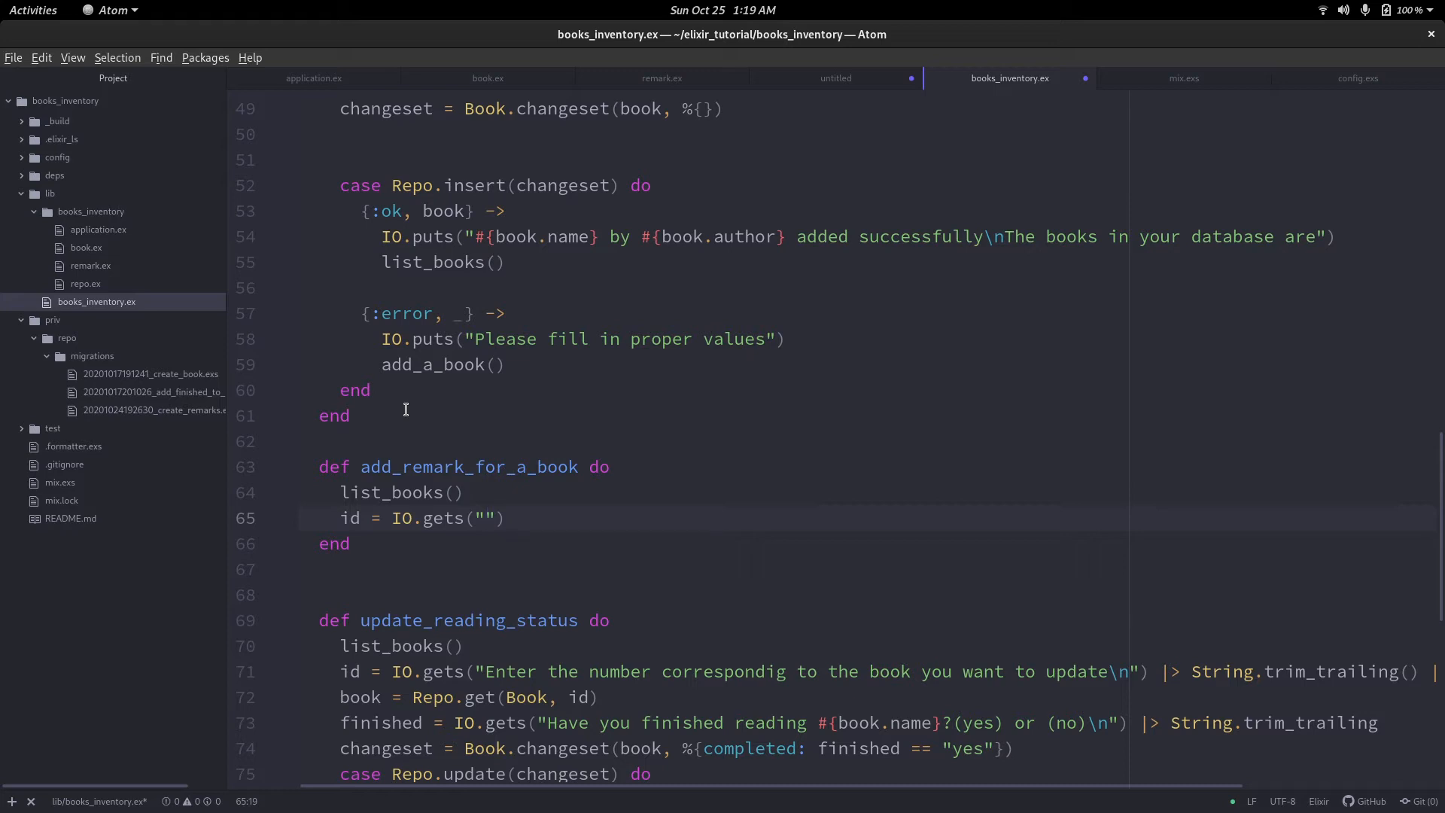
text(Enter the)
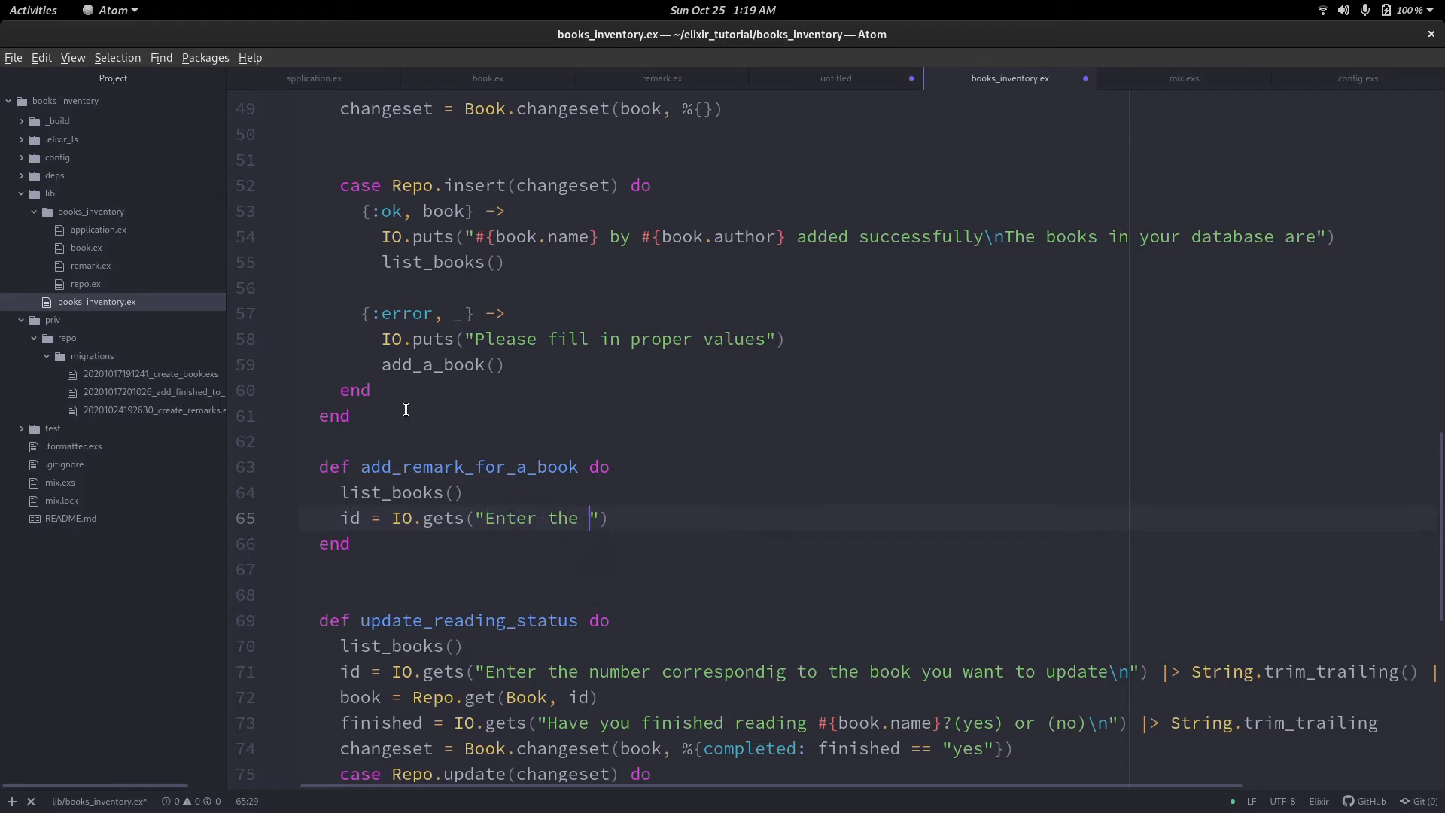
text(id corresponding to the book)
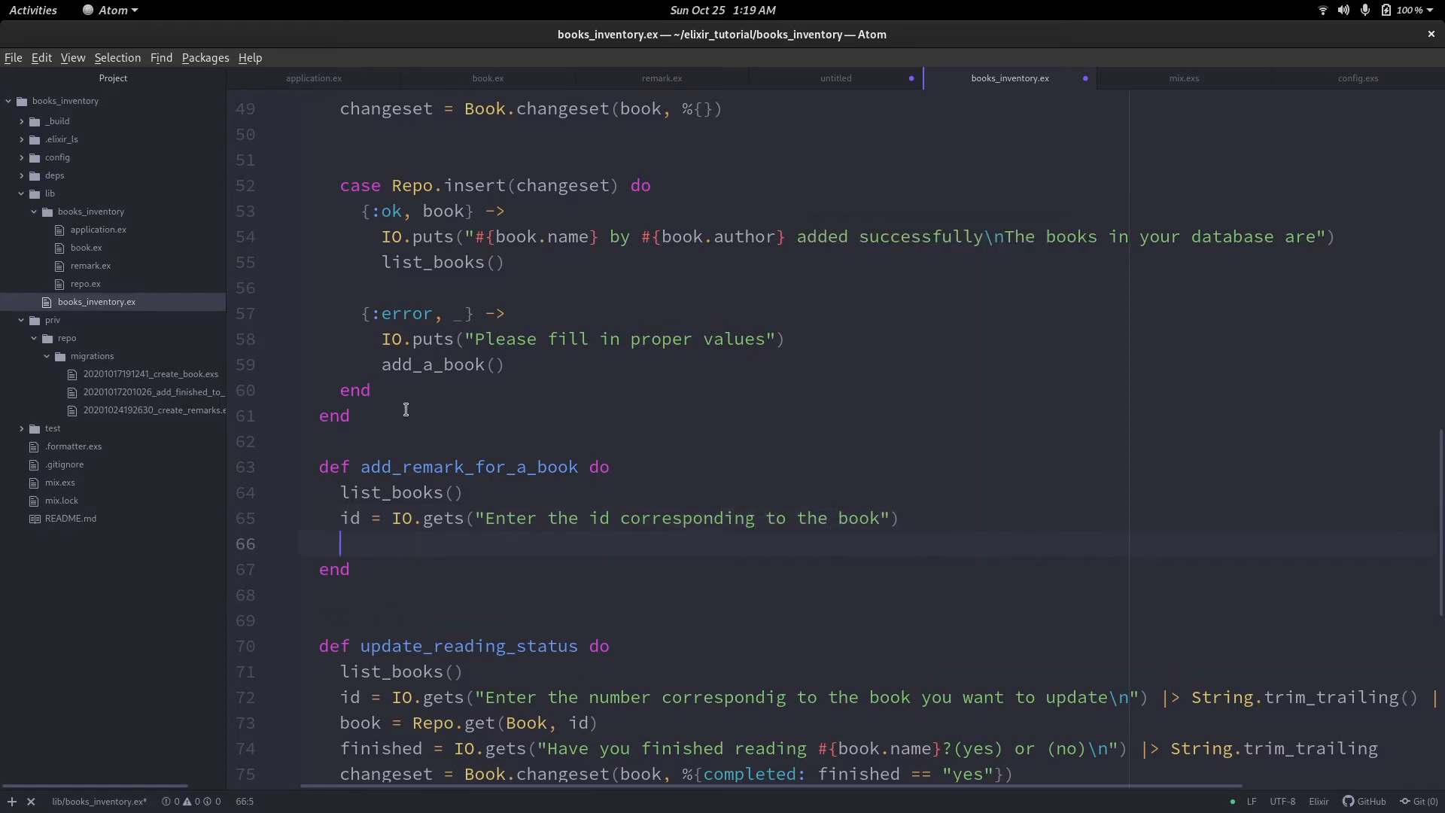
text(|>)
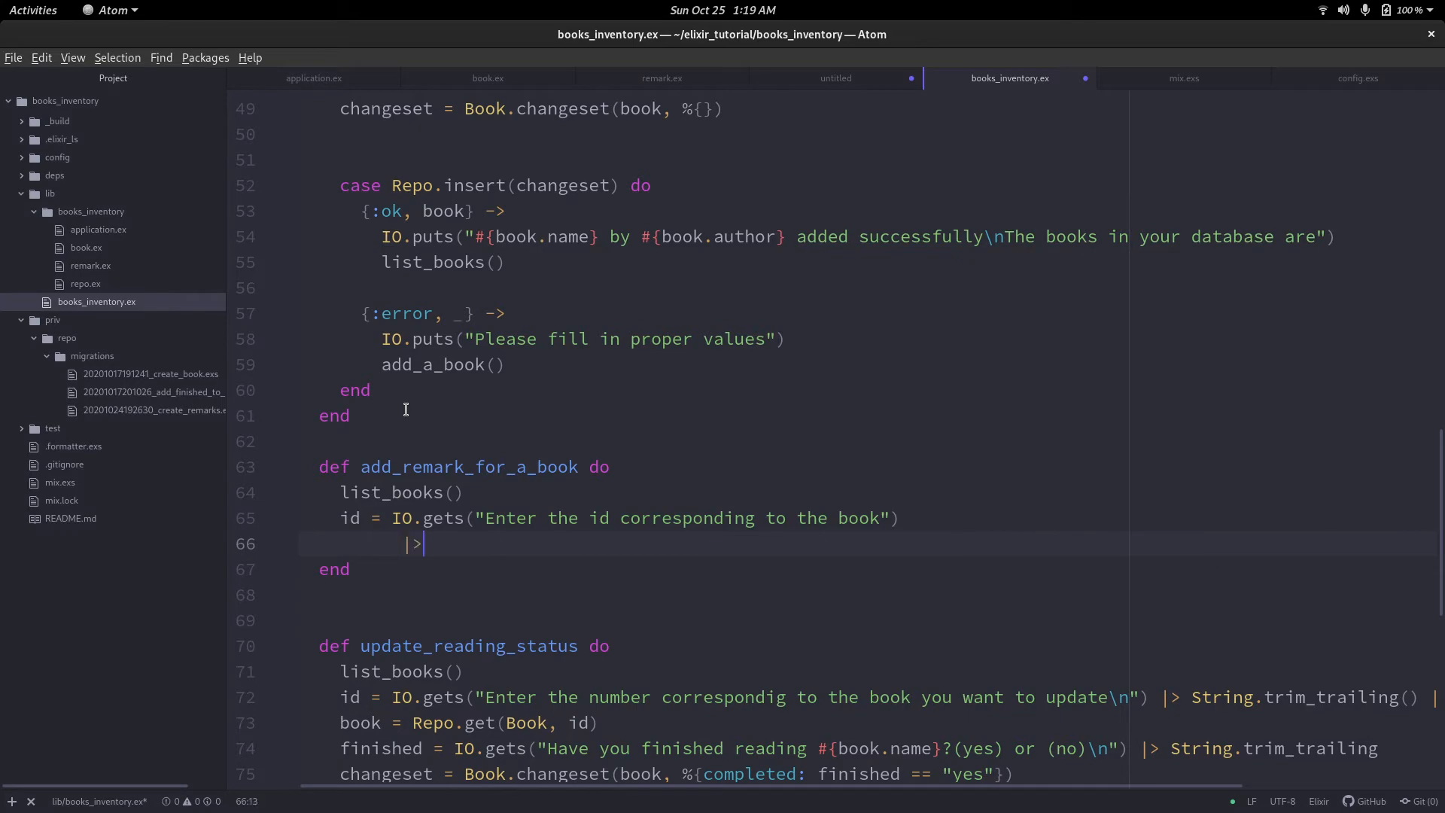
text(String.,)
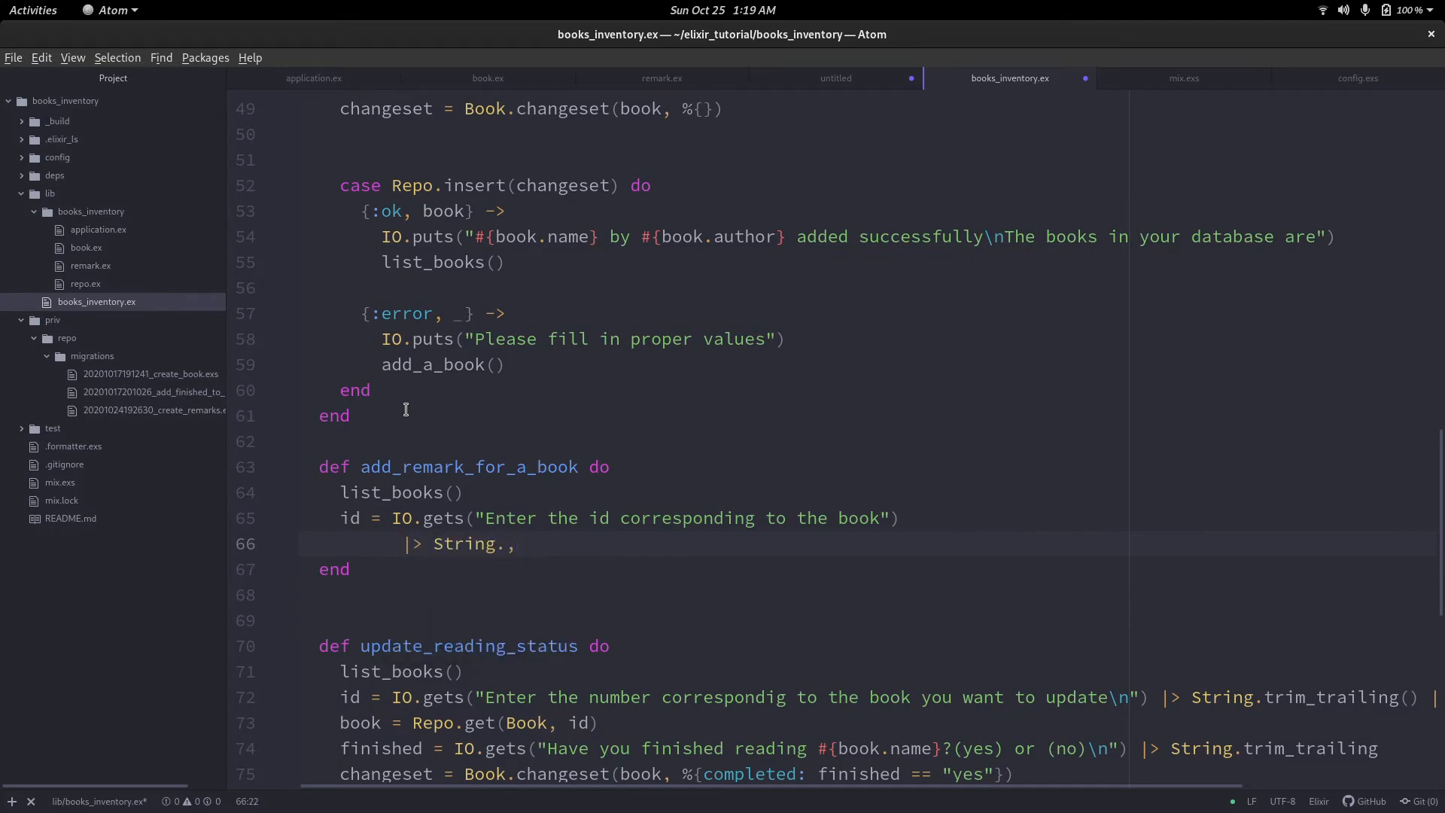
text(teim)
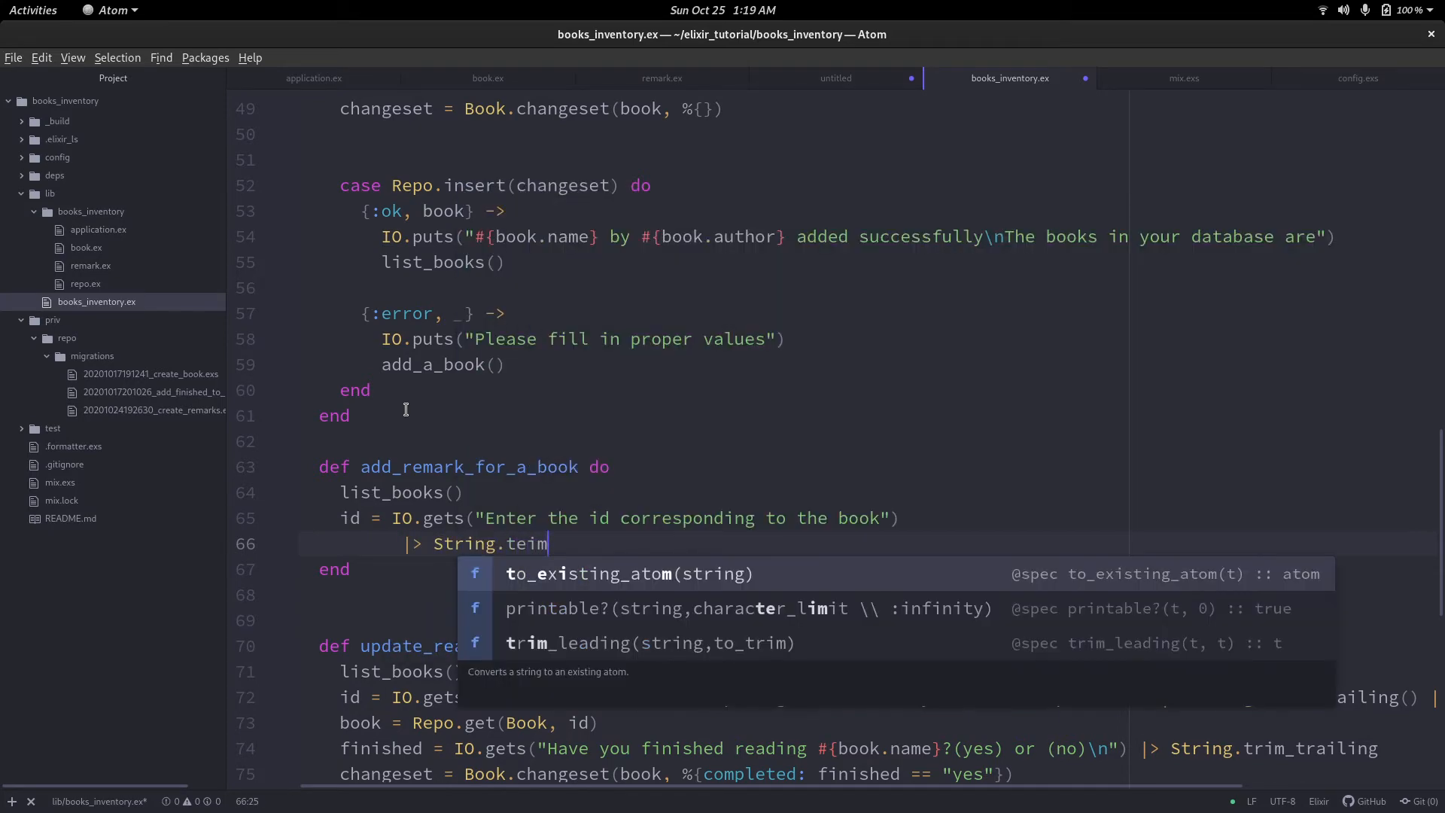
text(rim_trailing)
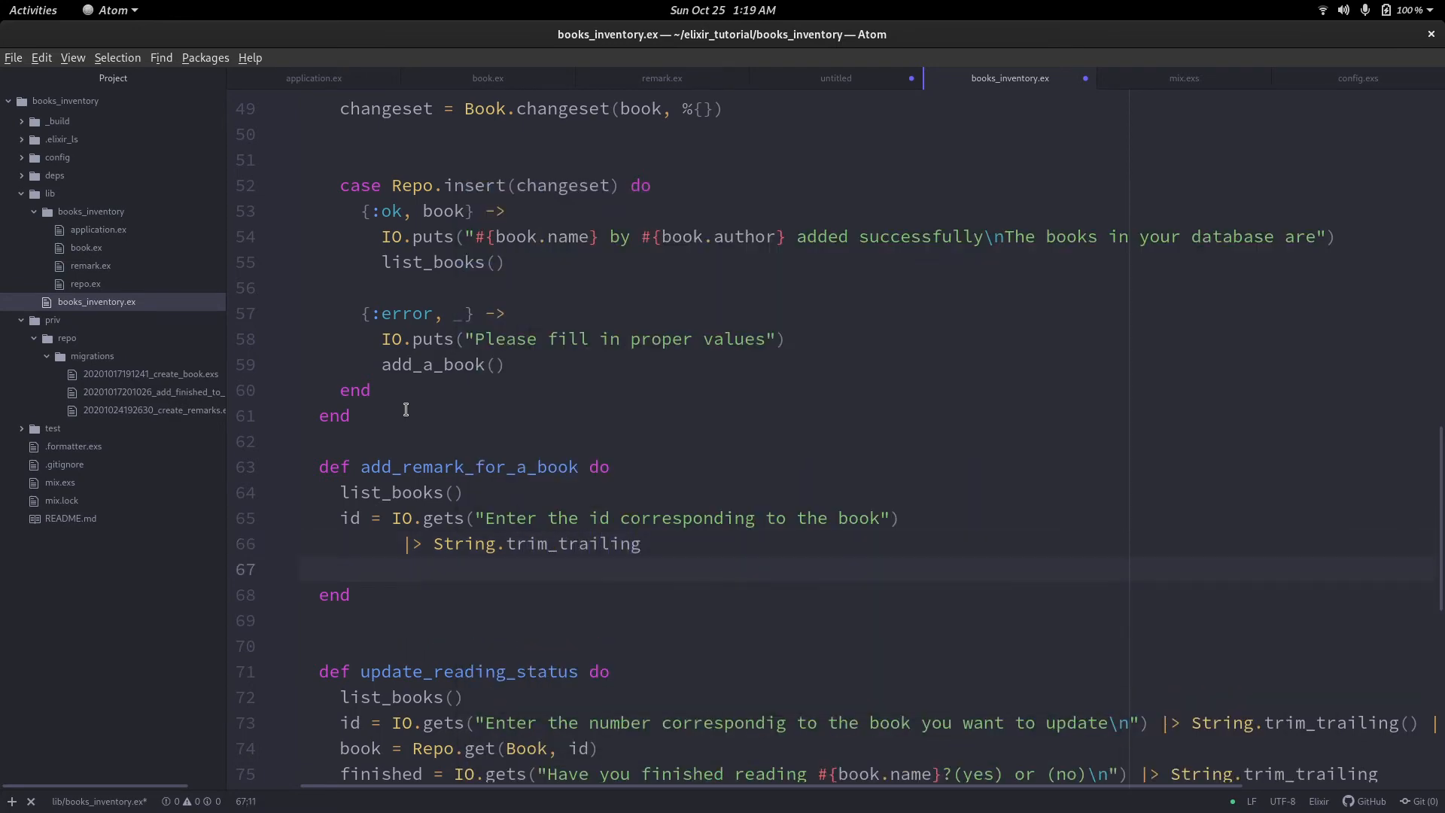
text(|> String)
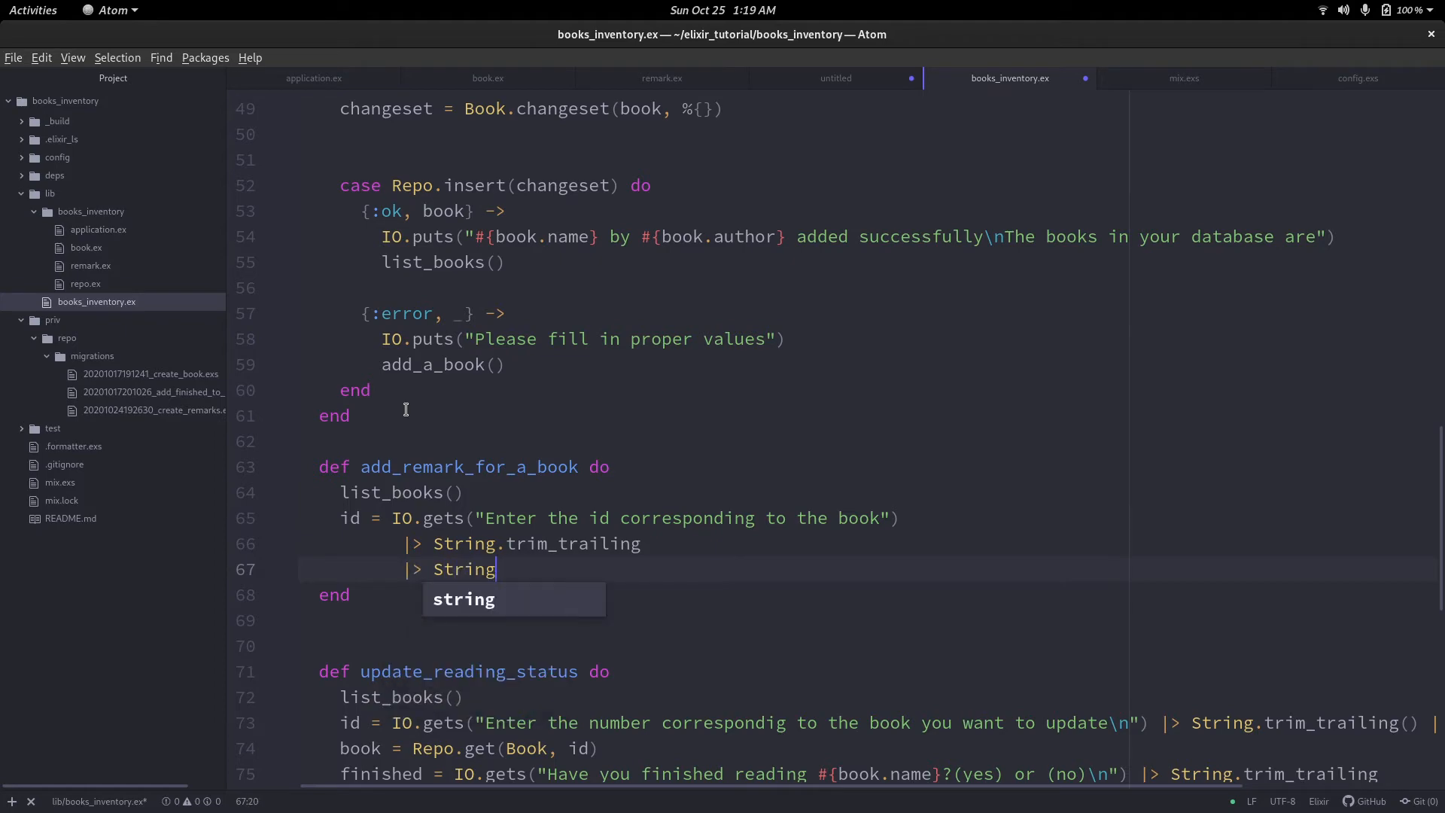
text(.to_integer)
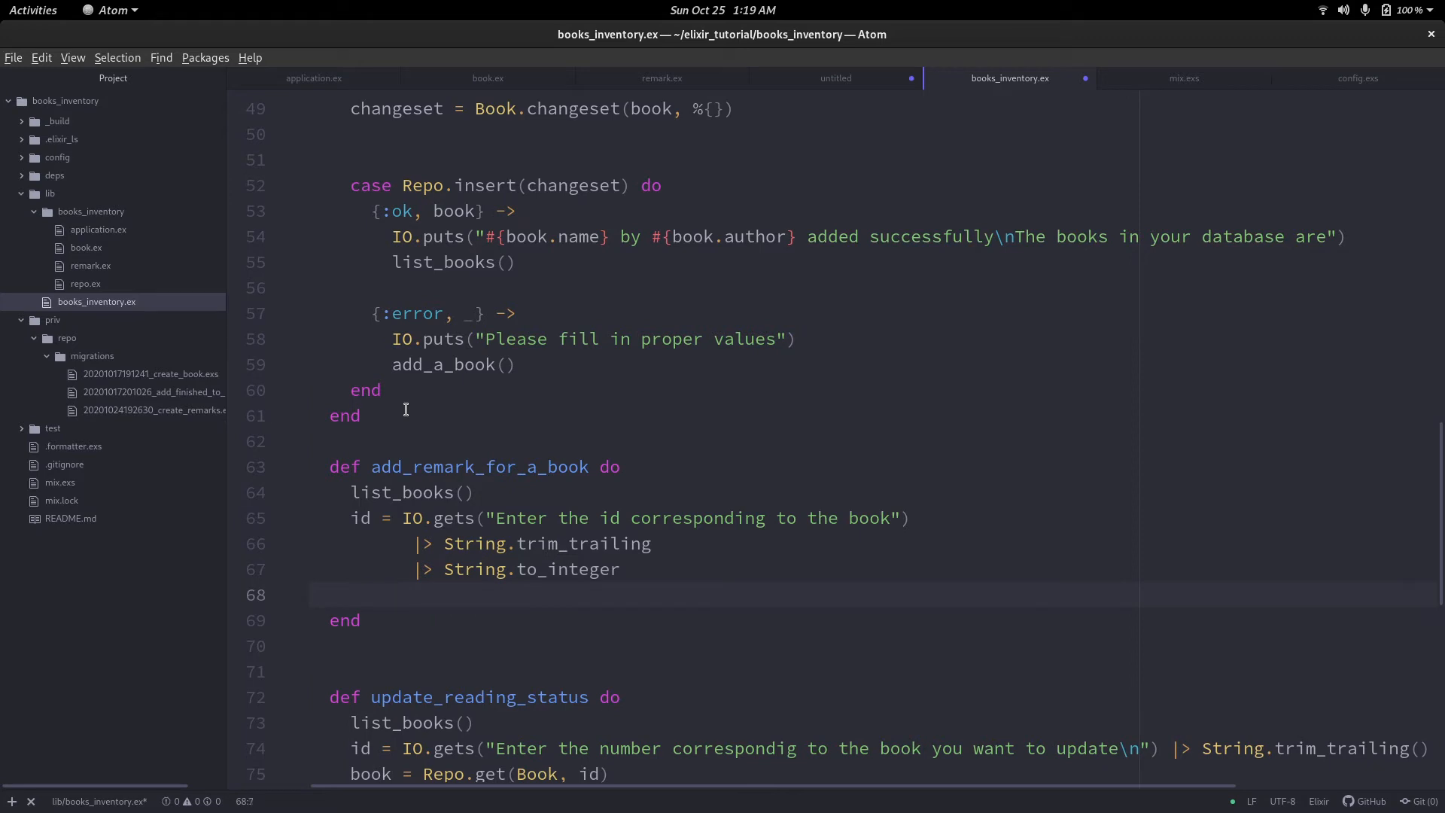
Fetch the book with Repo.get and print "Entering remarks for #{book.name}".
click(350, 594)
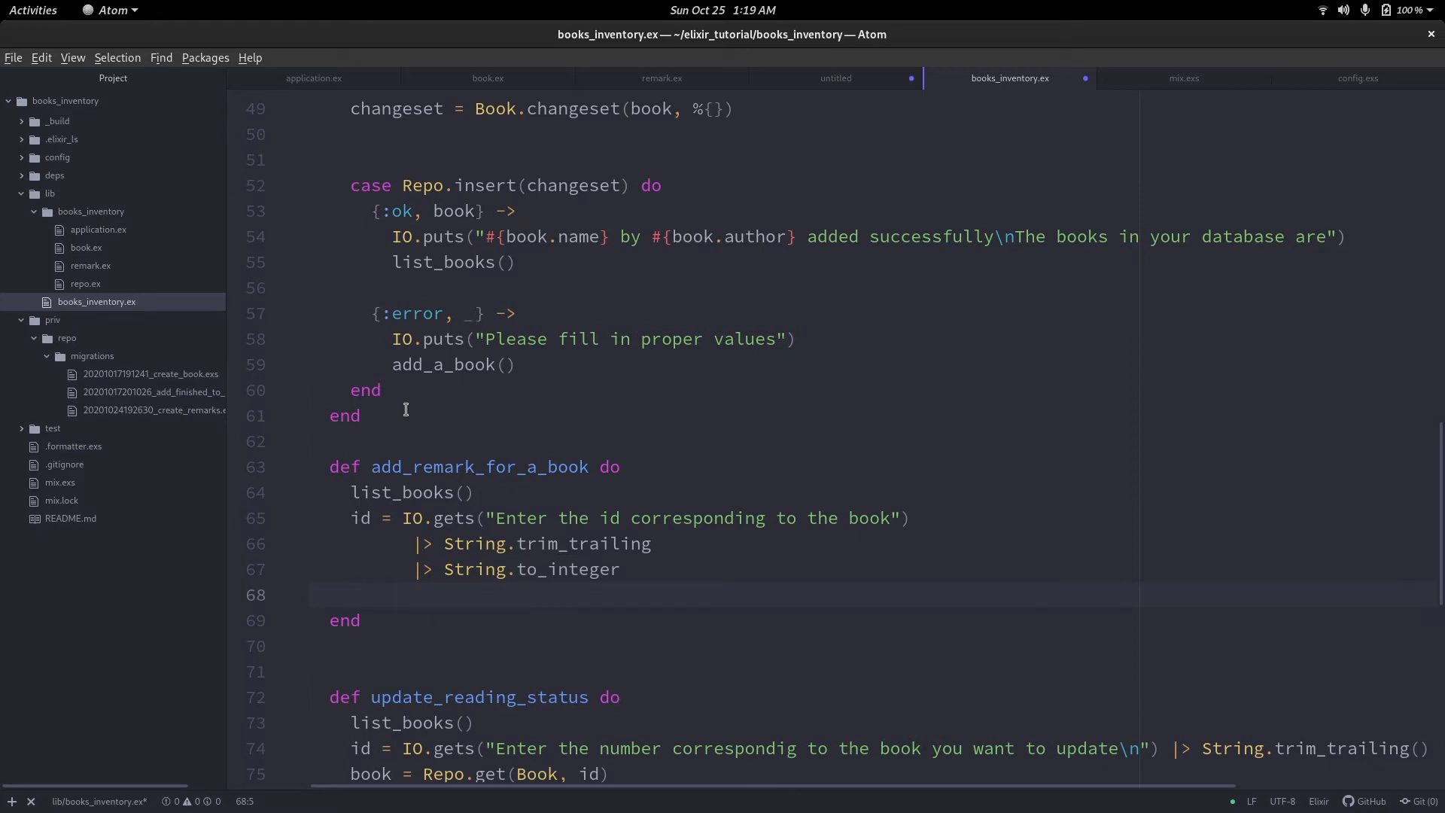
key(Return)
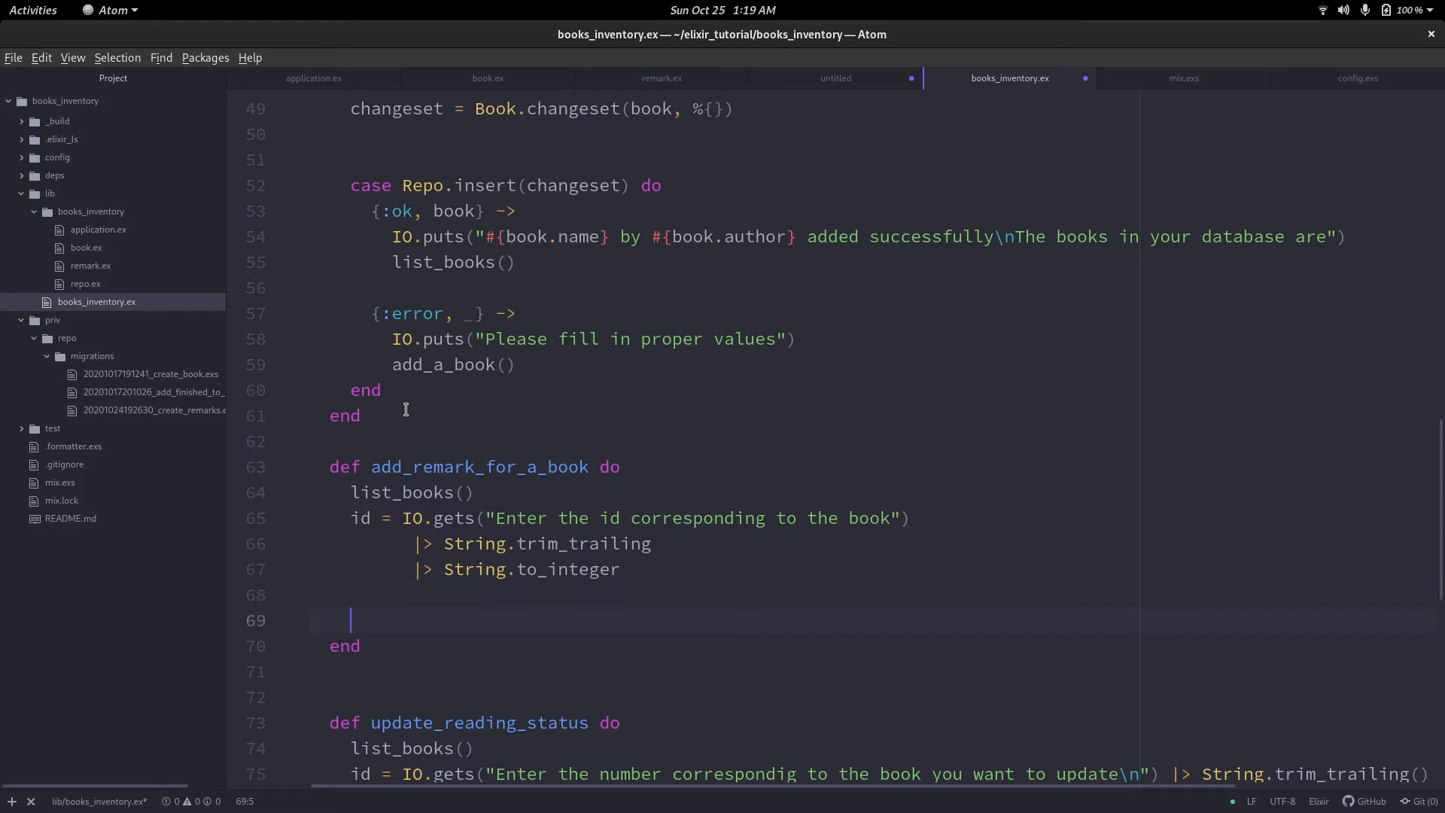
text(book = R)
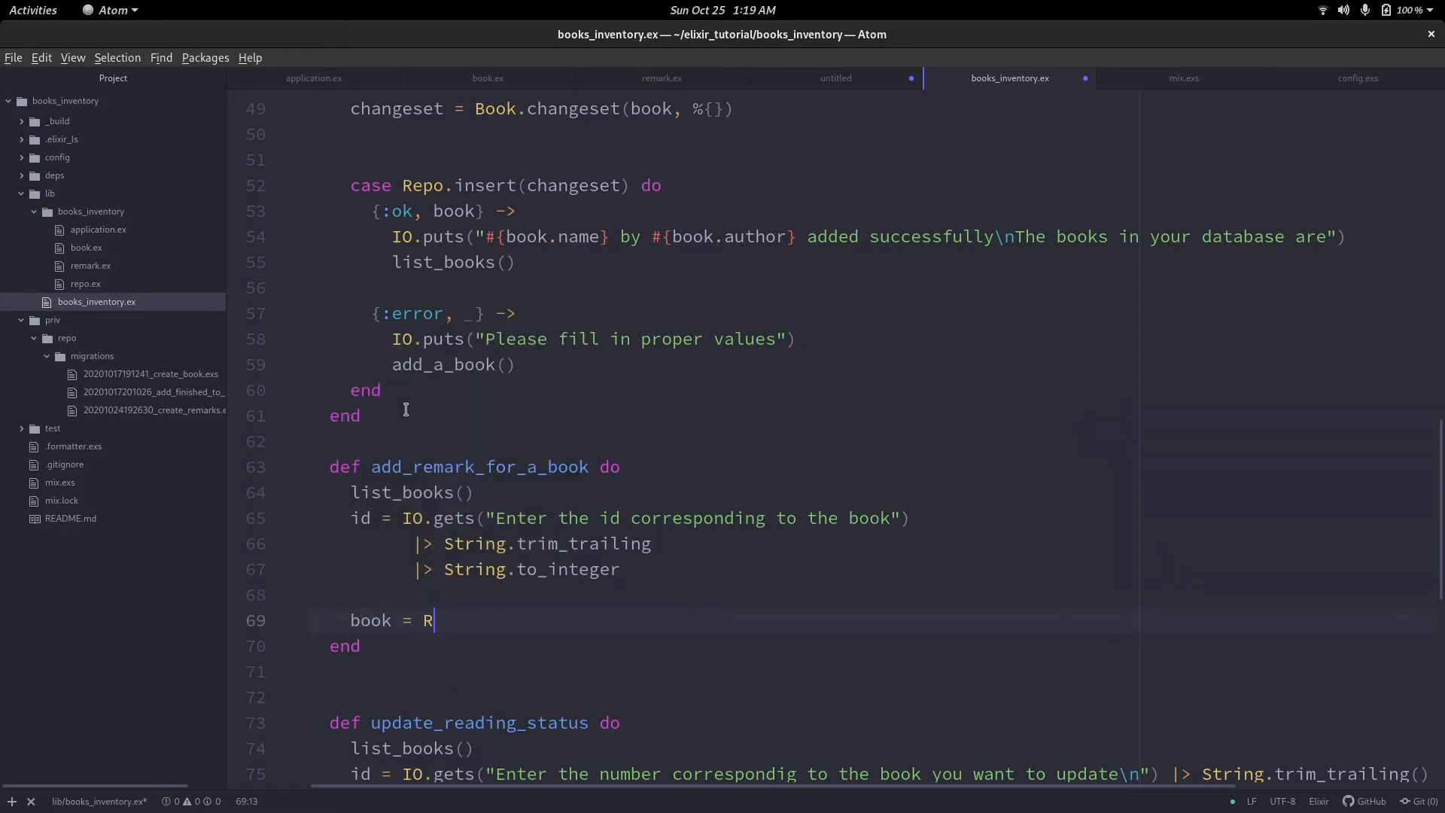
text(epo.get)
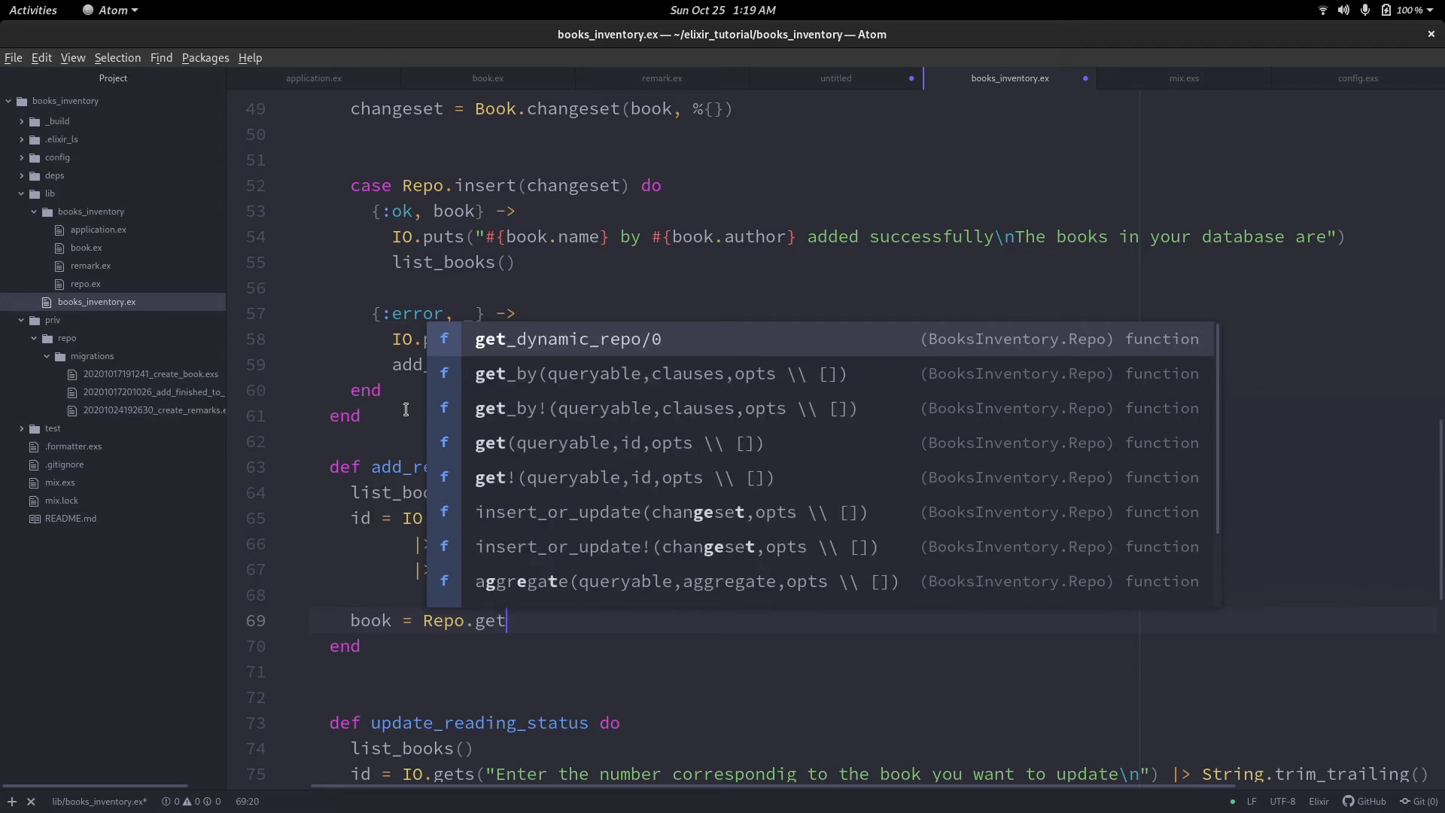
text((b)
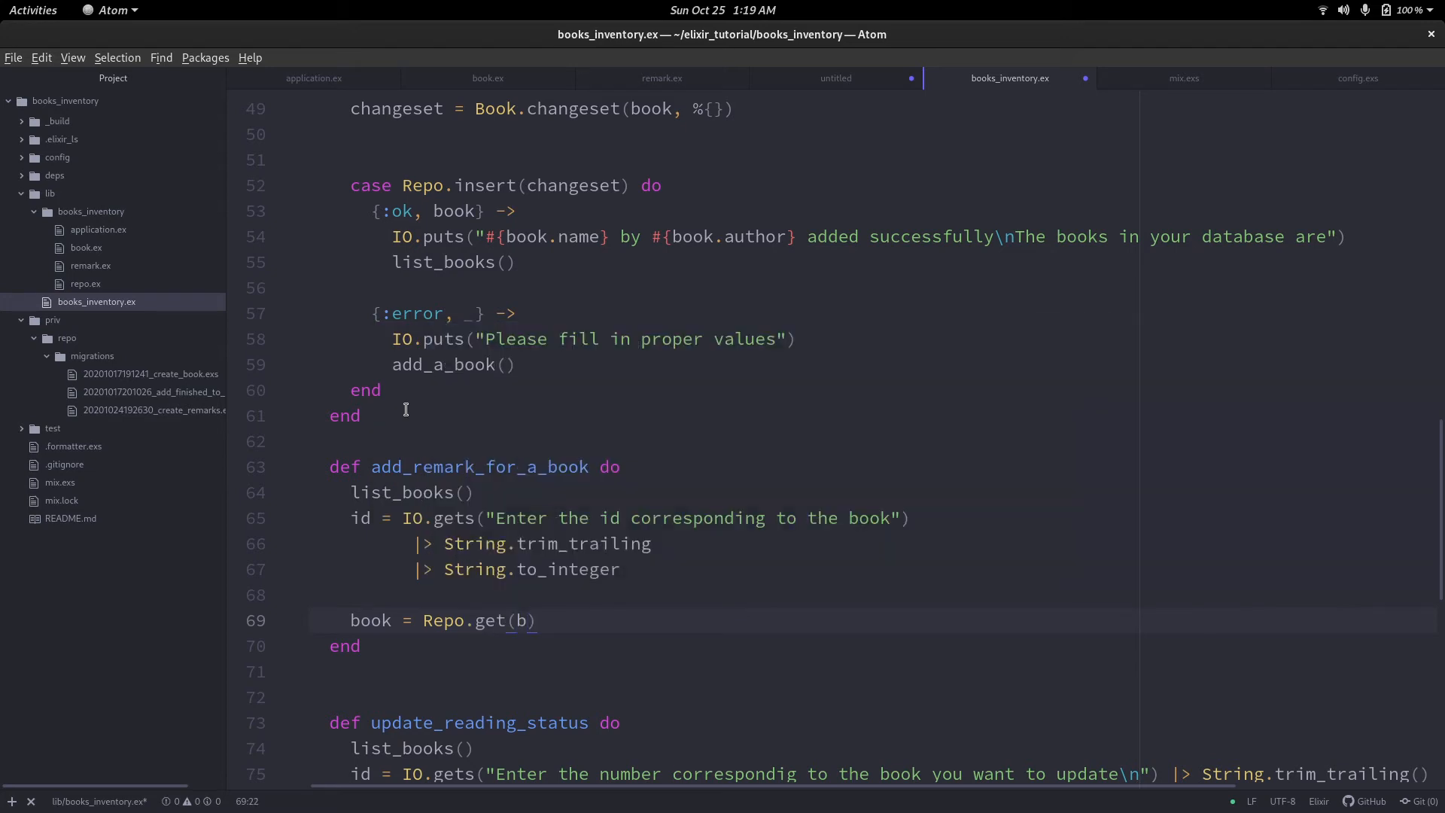
text(ook, id)
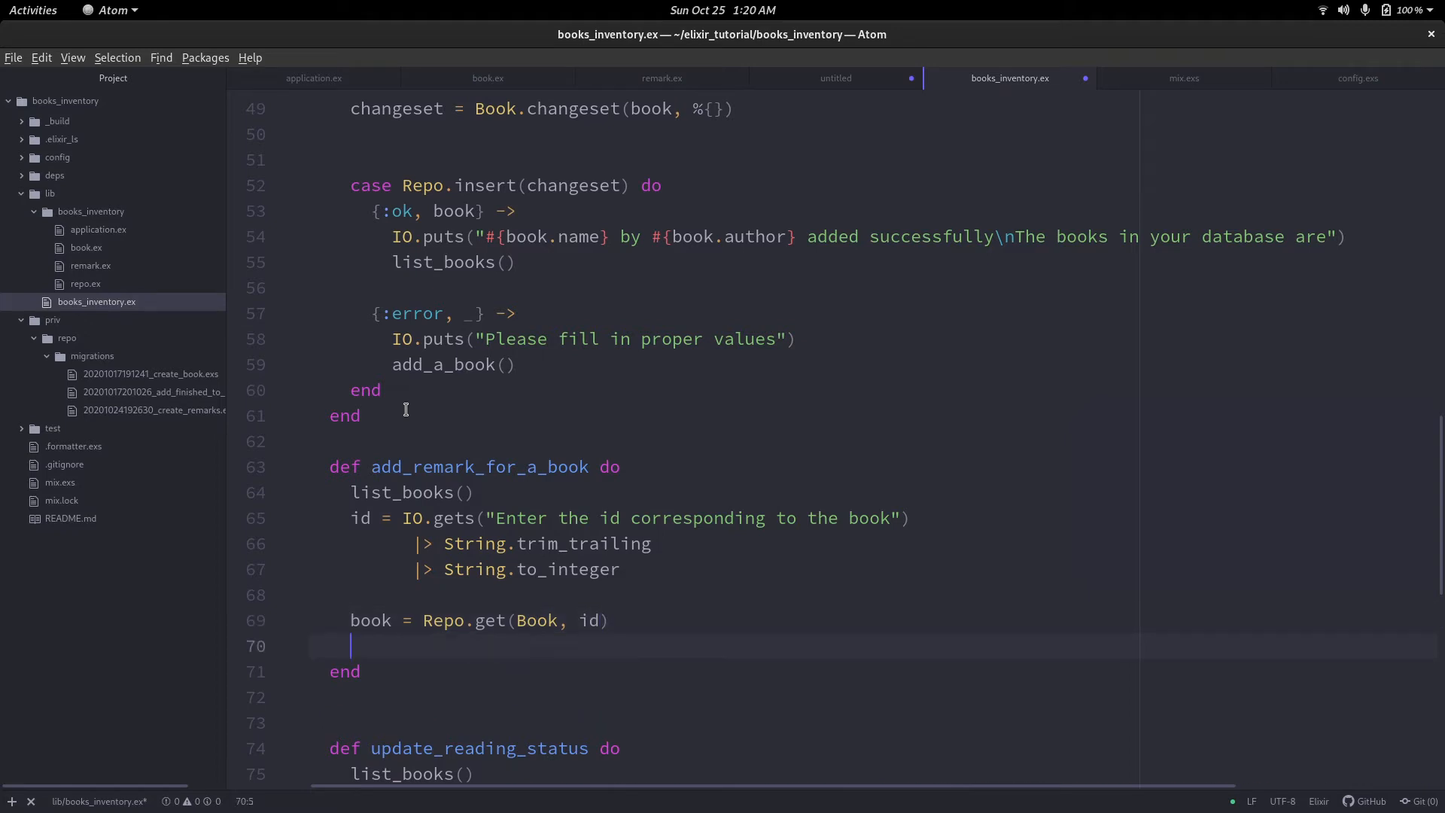
scroll(down, 3)
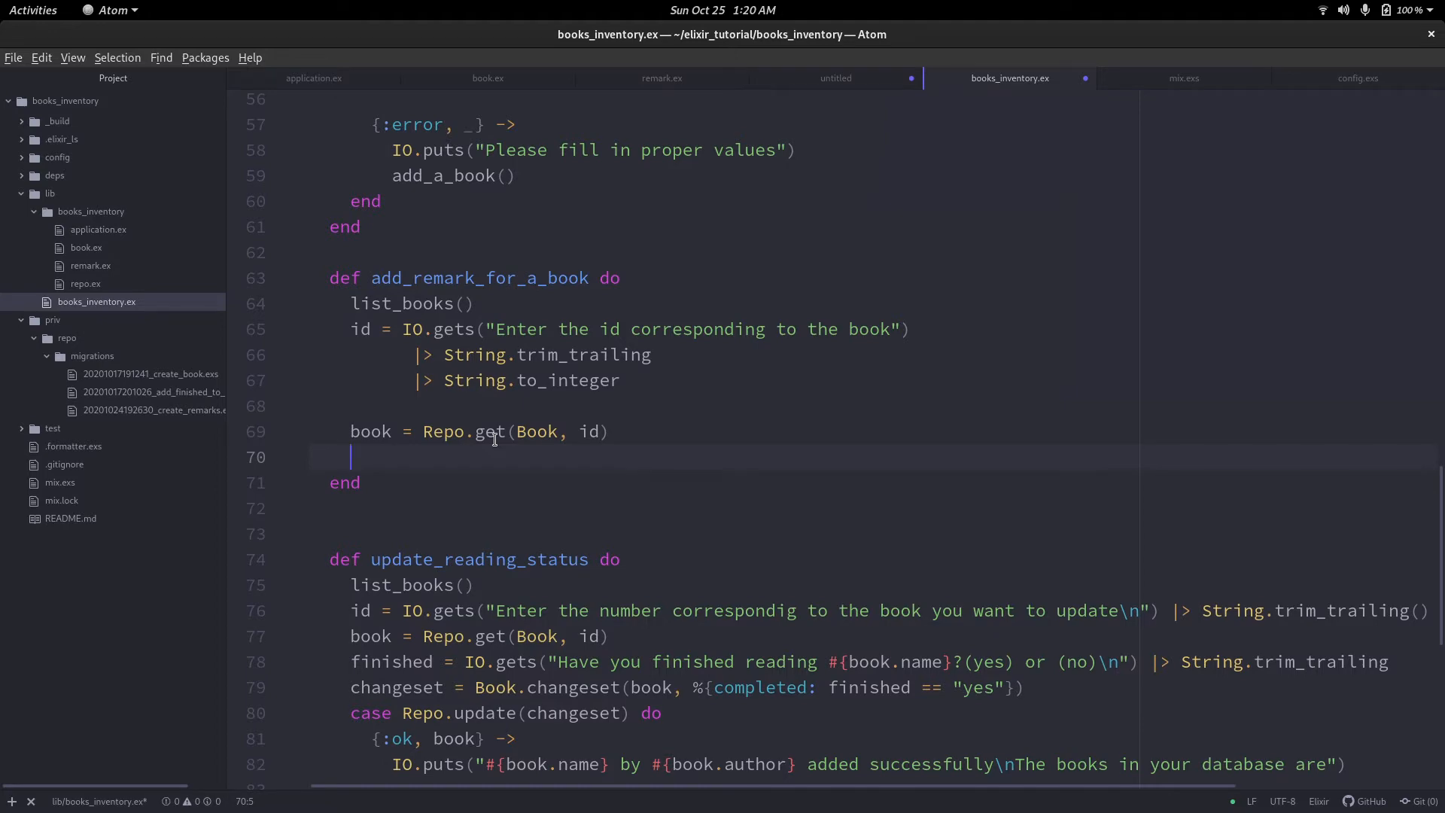
text(IO.puts()
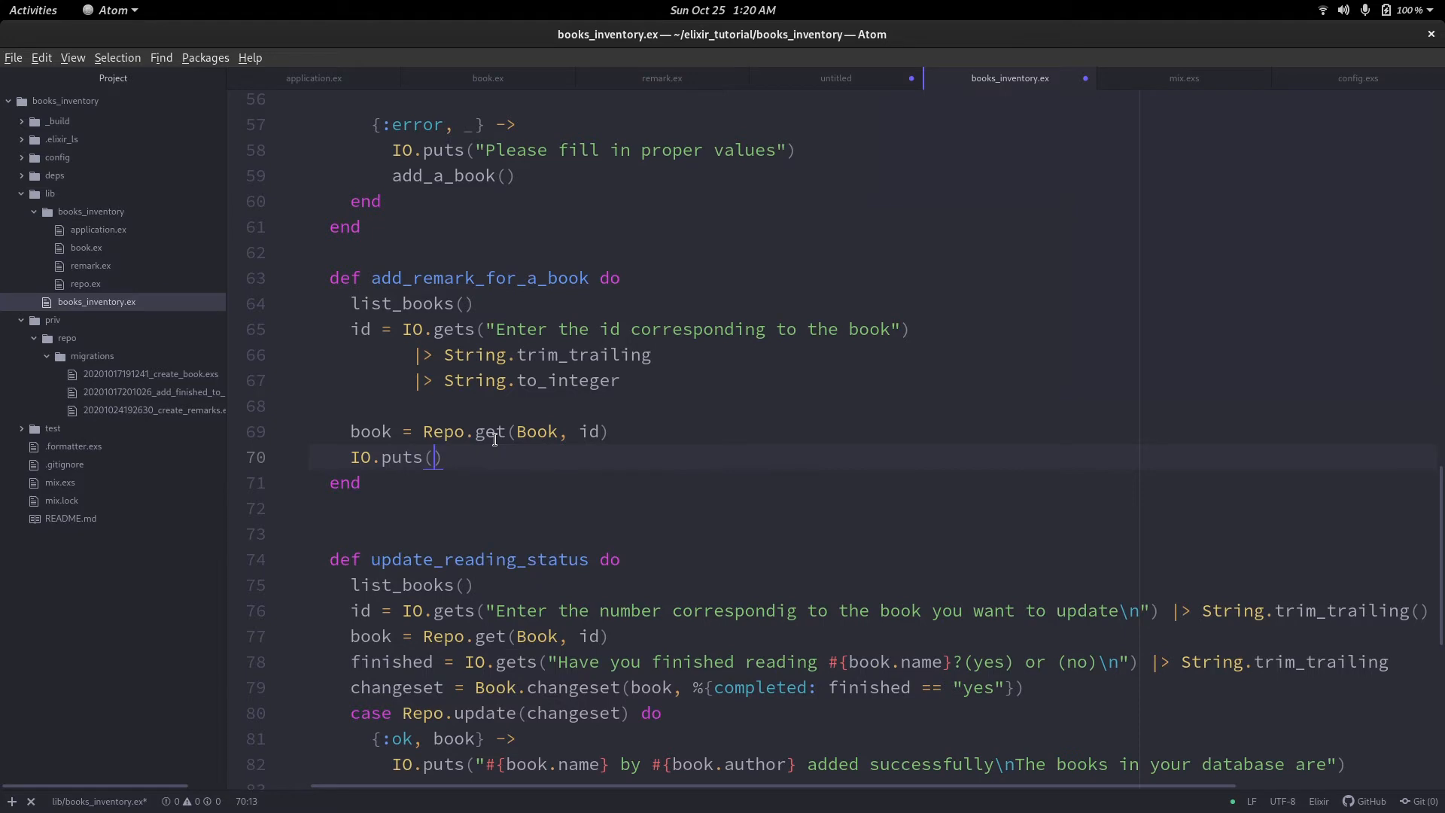
text("")
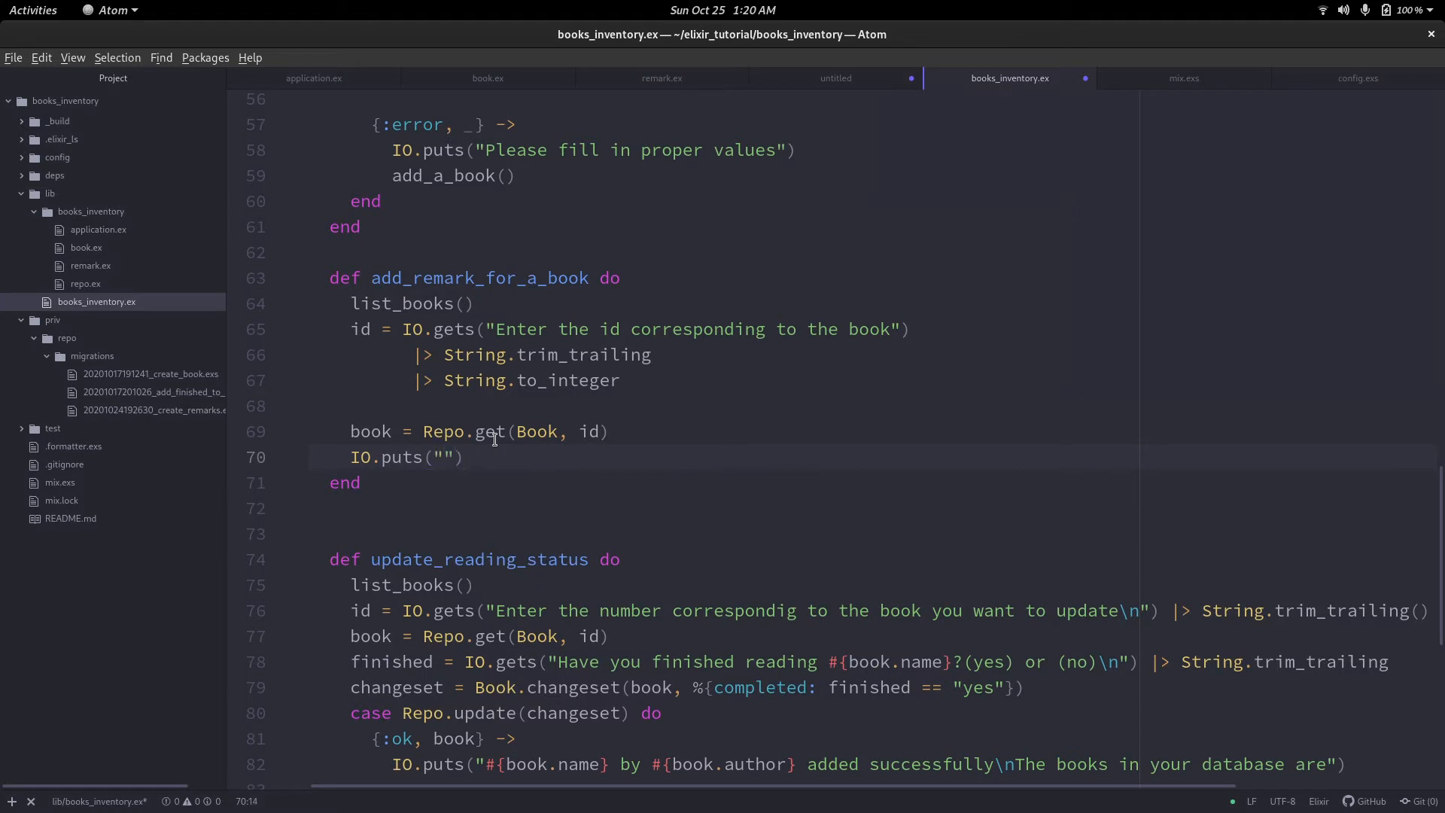
click(438, 457)
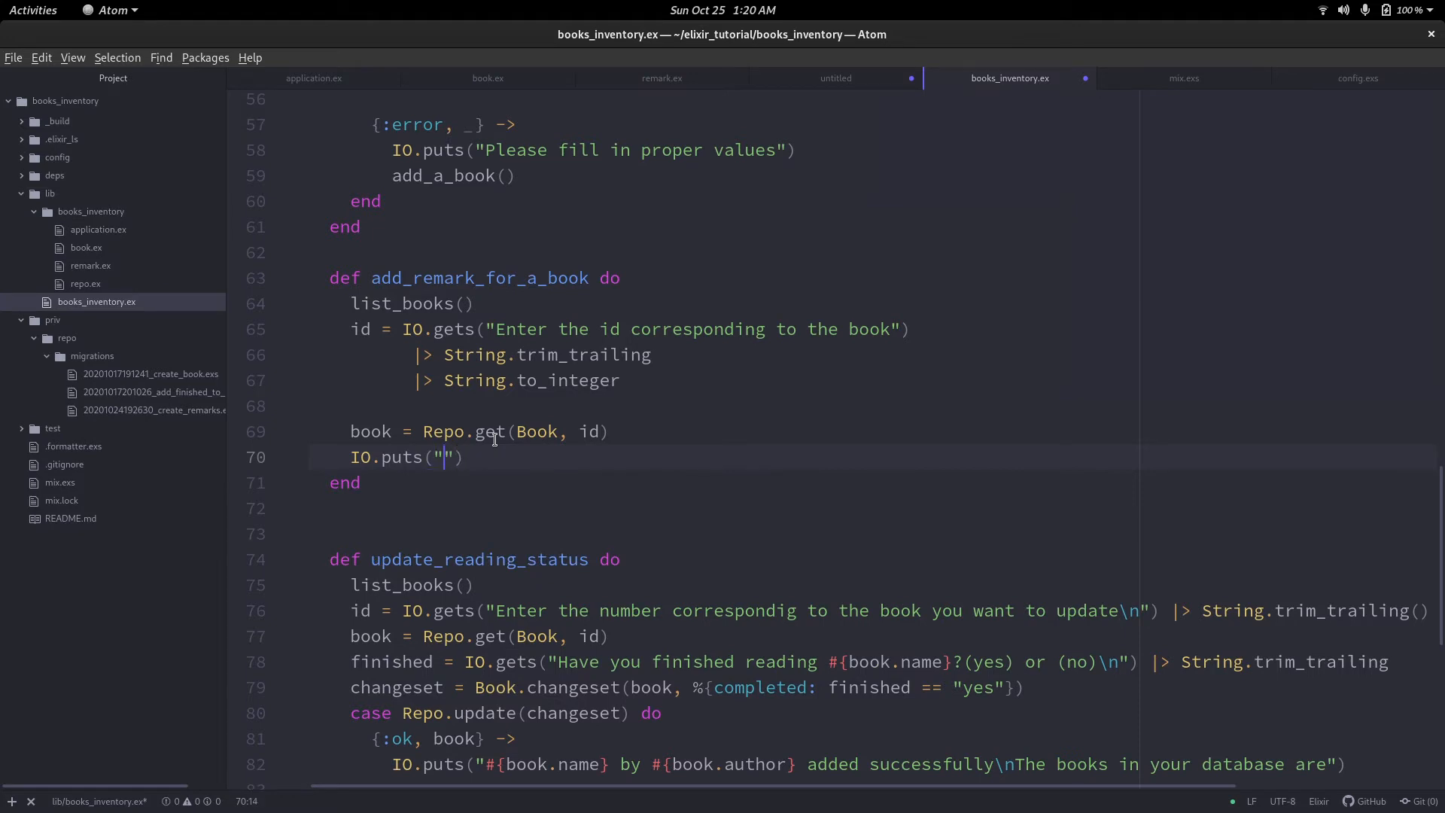
text(Entering remar)
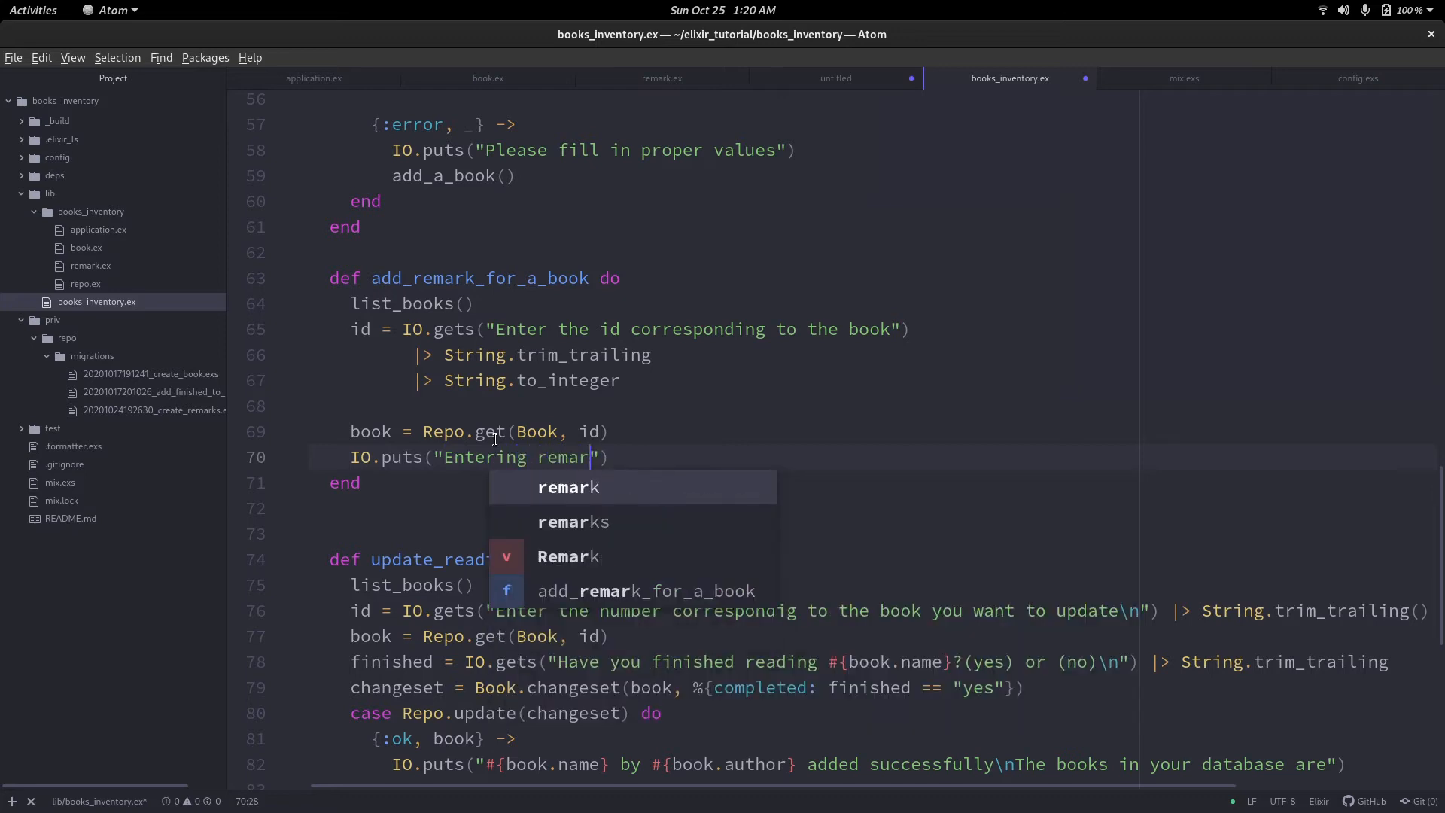
text(ks for)
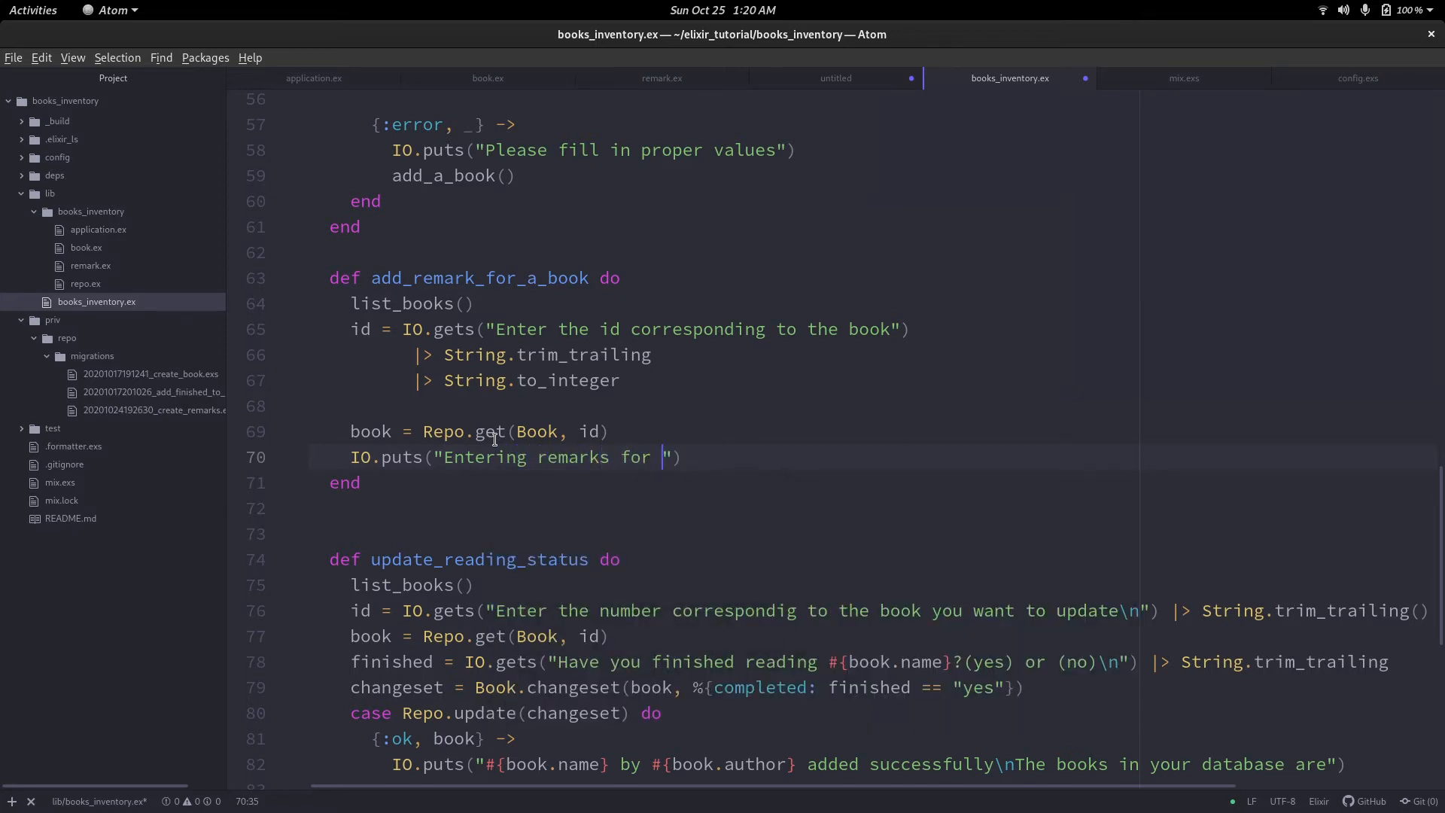
text(#{})
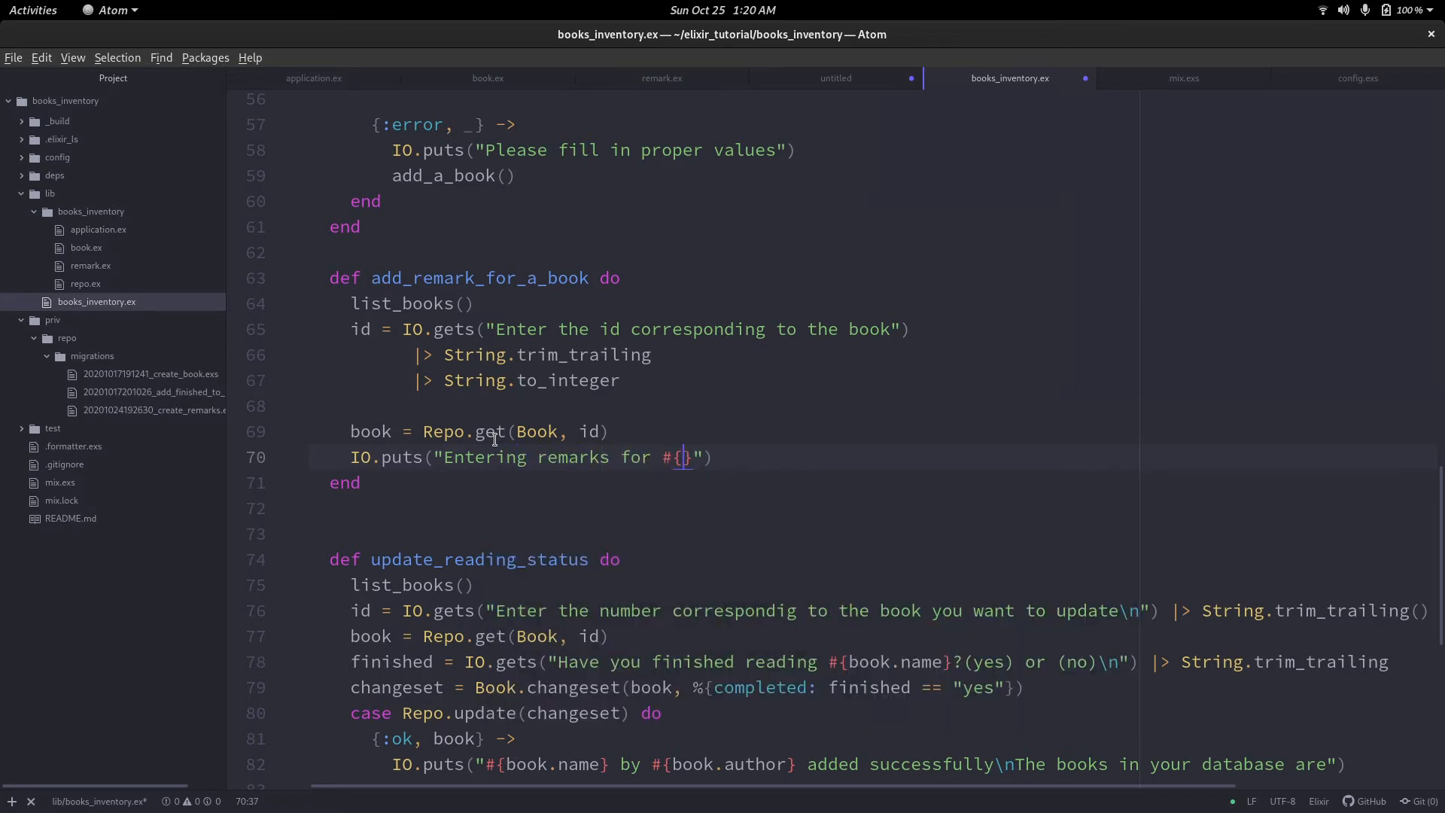
text(book.name)
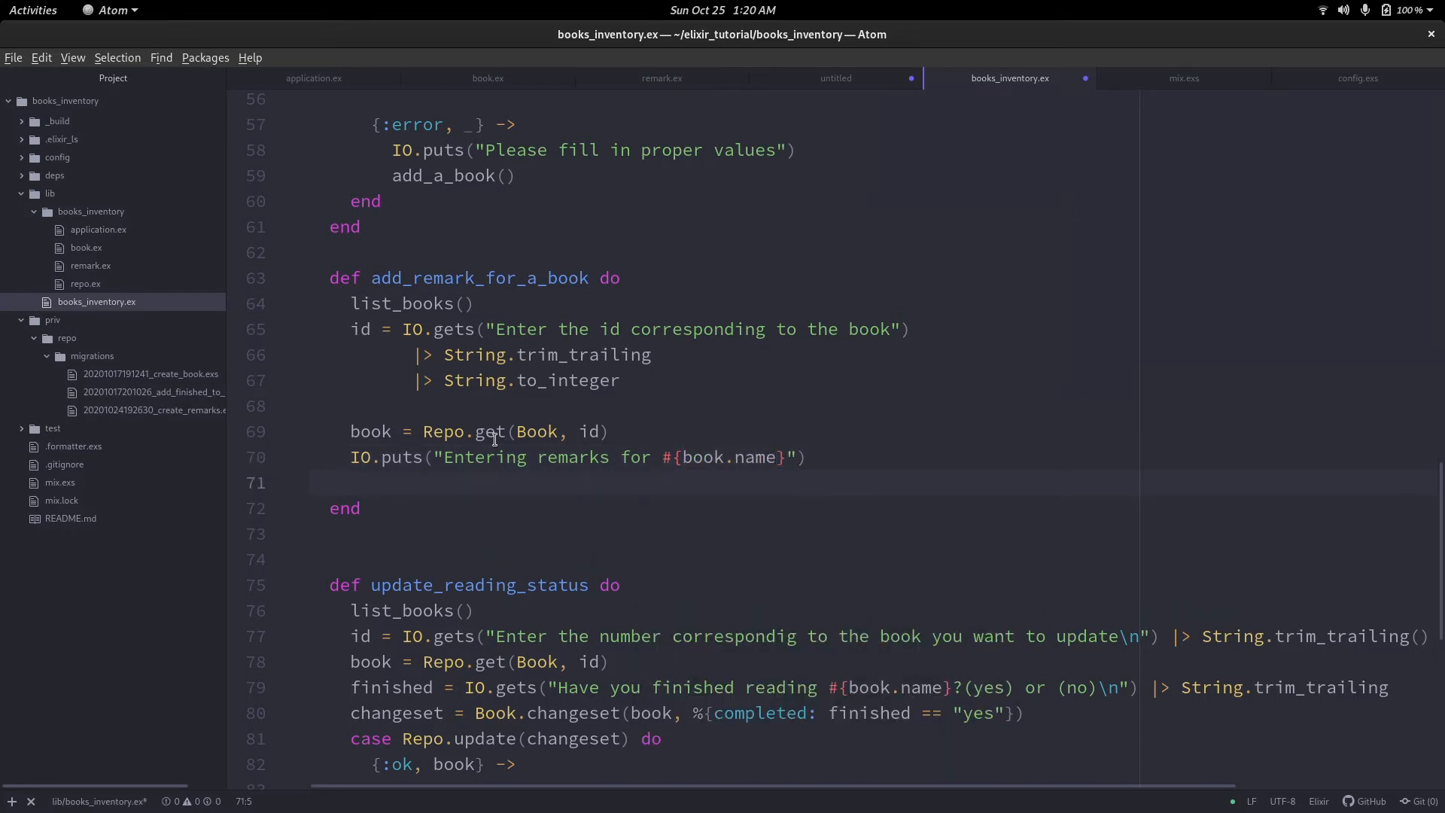
Store learnings from IO.gets "What did you learn from this book?(be brief)", trimmed.
click(350, 482)
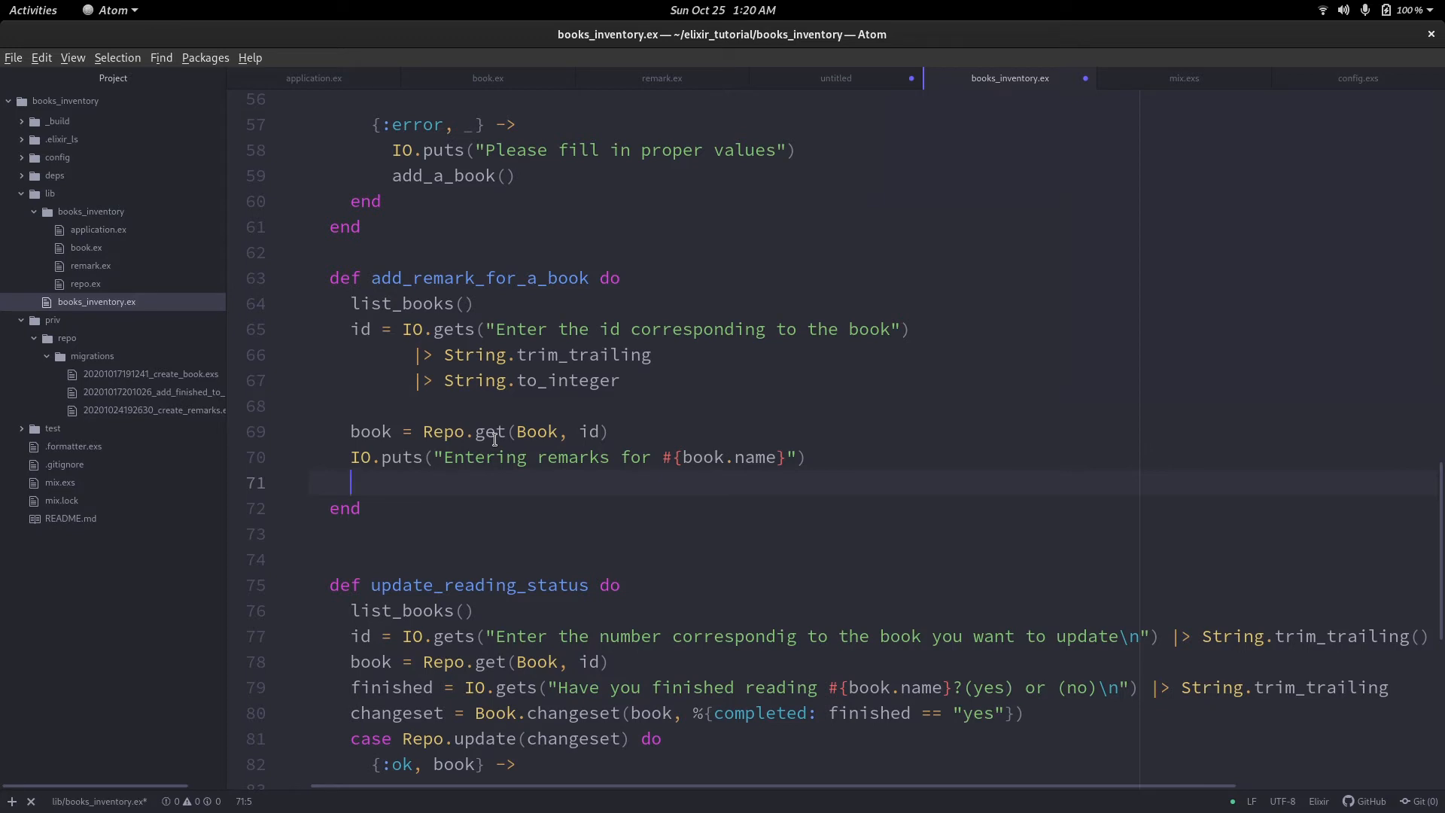
text(lsearnings = IO.gets(")
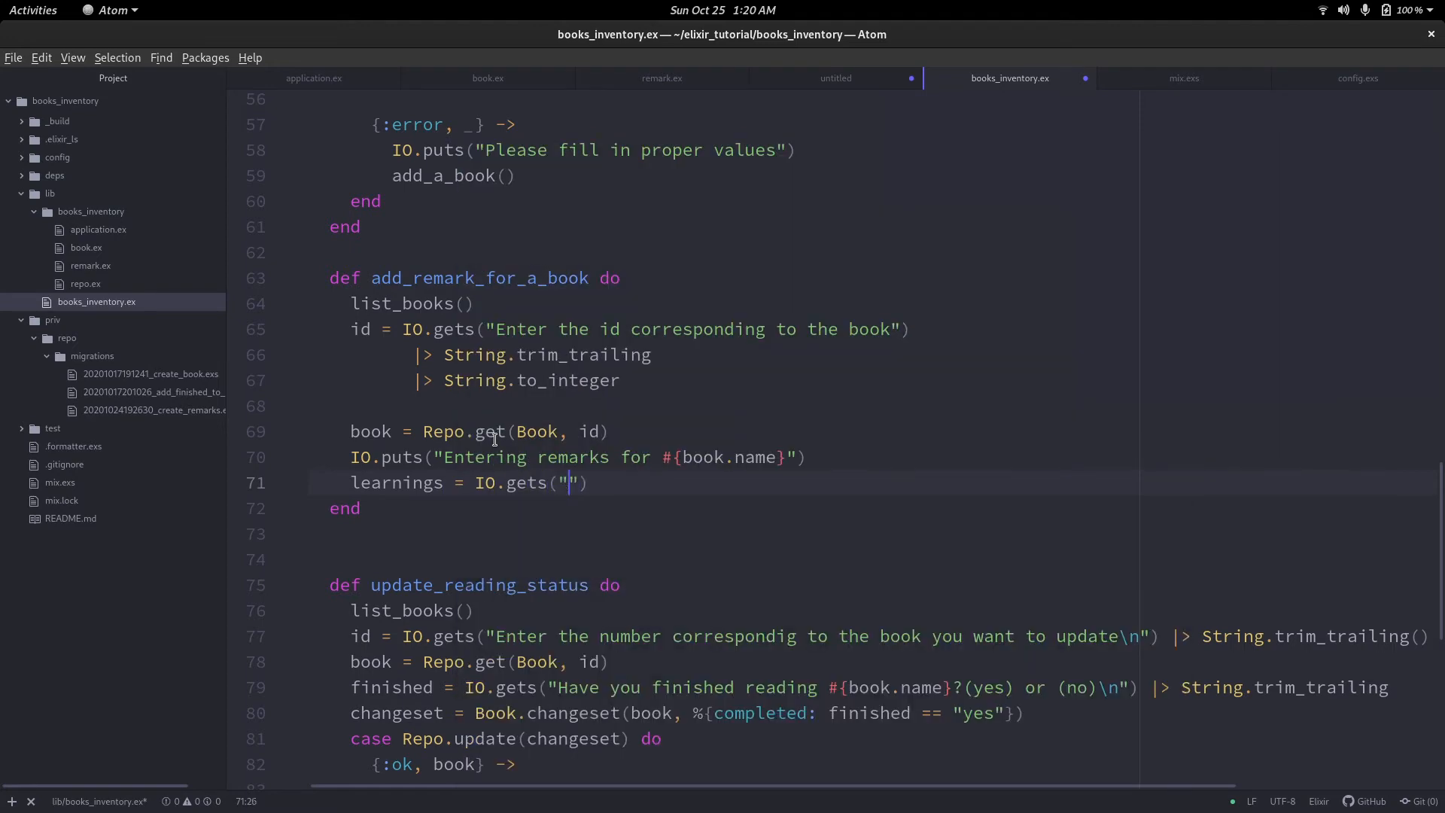
text(Wa)
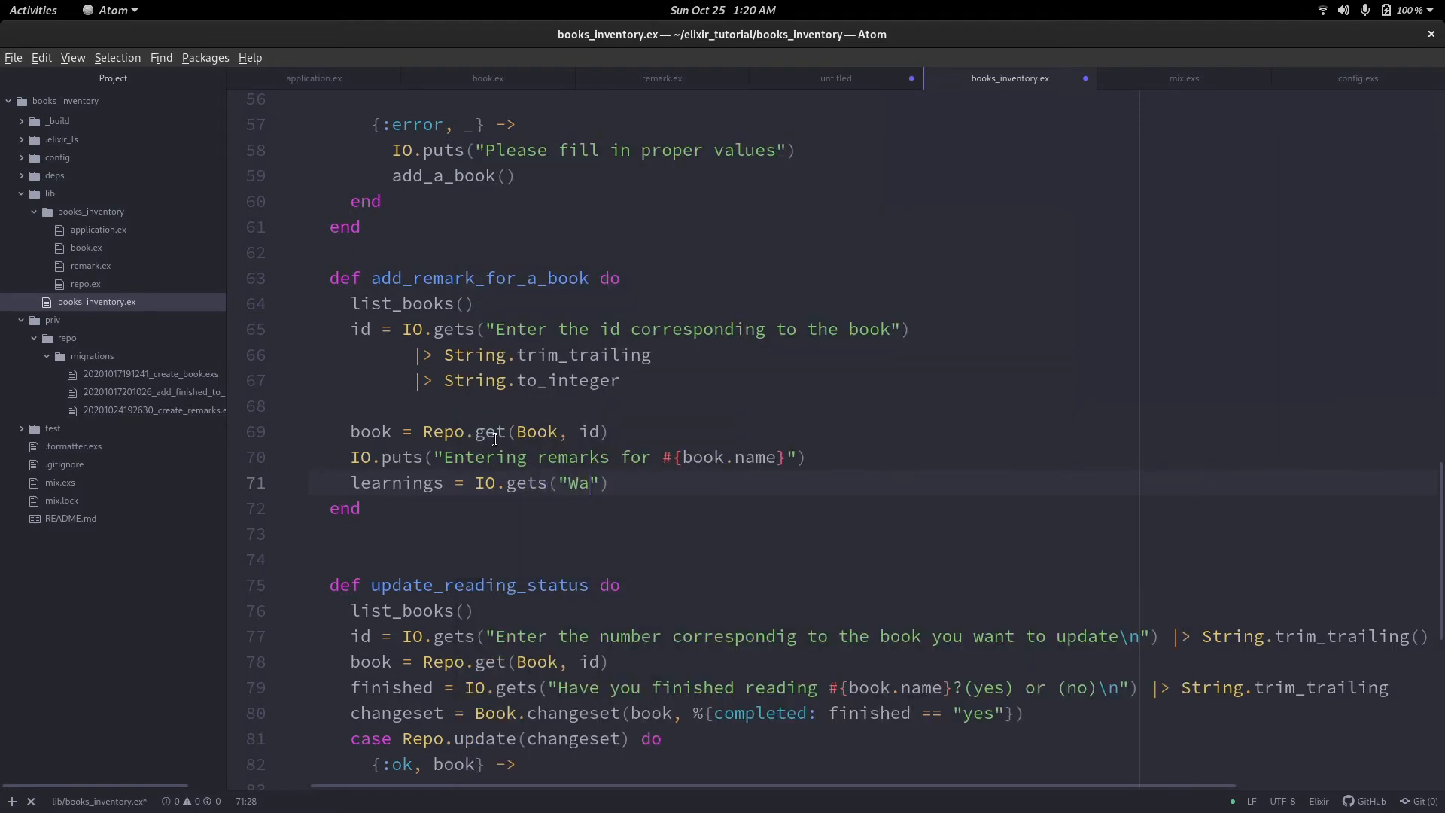
text(hat d)
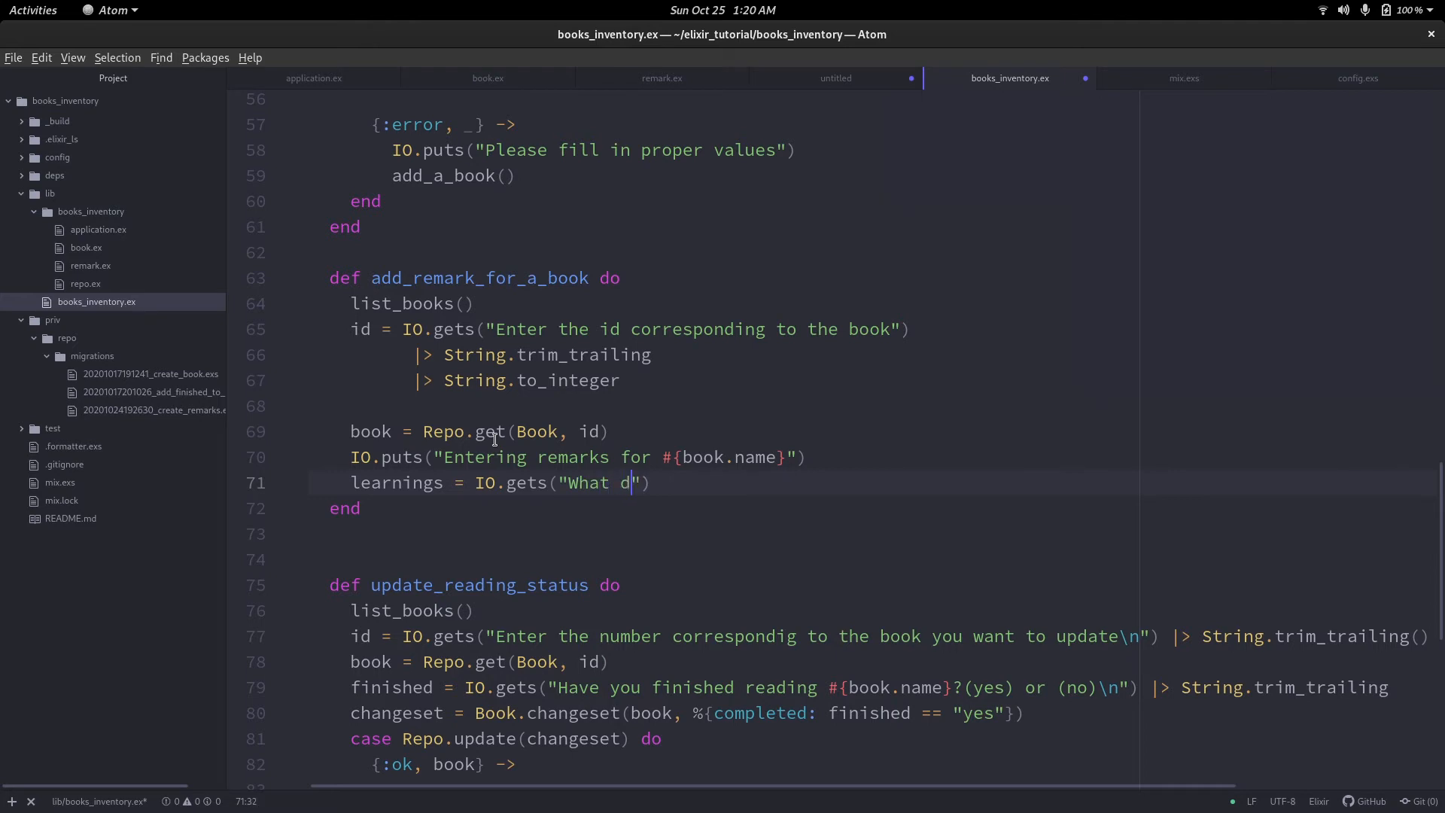
text(id you learn from this)
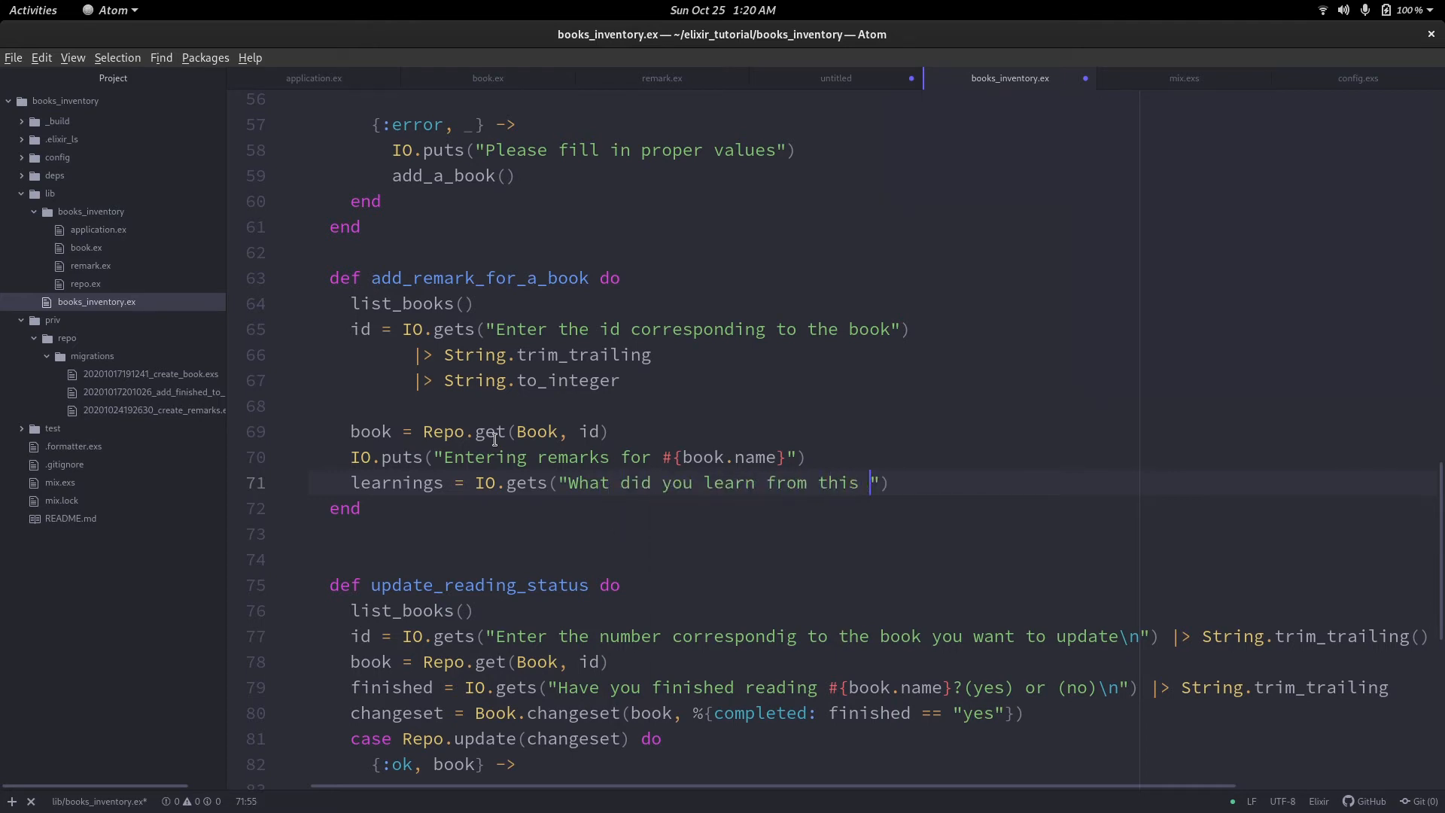
text(book>)
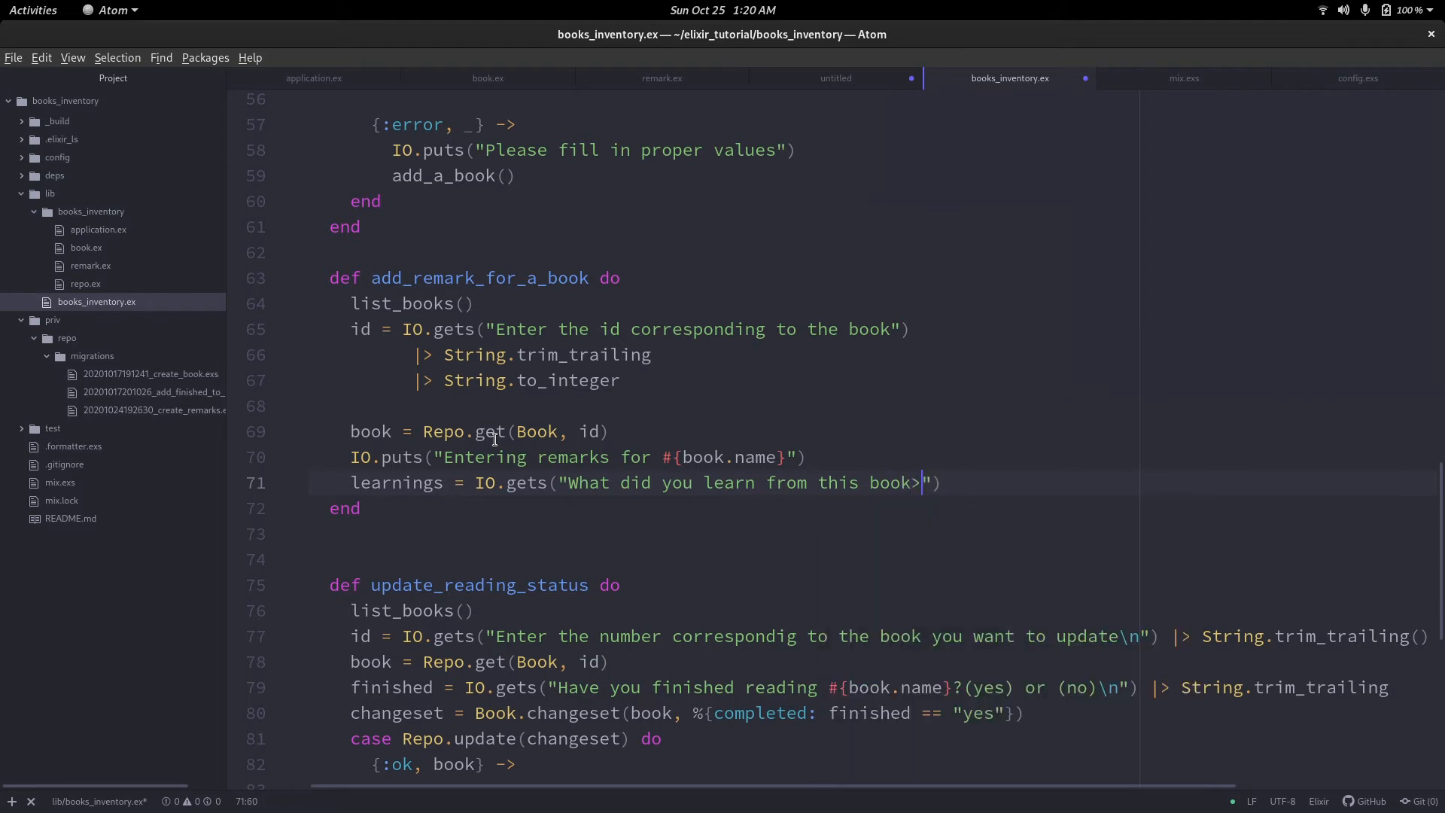
text(?)
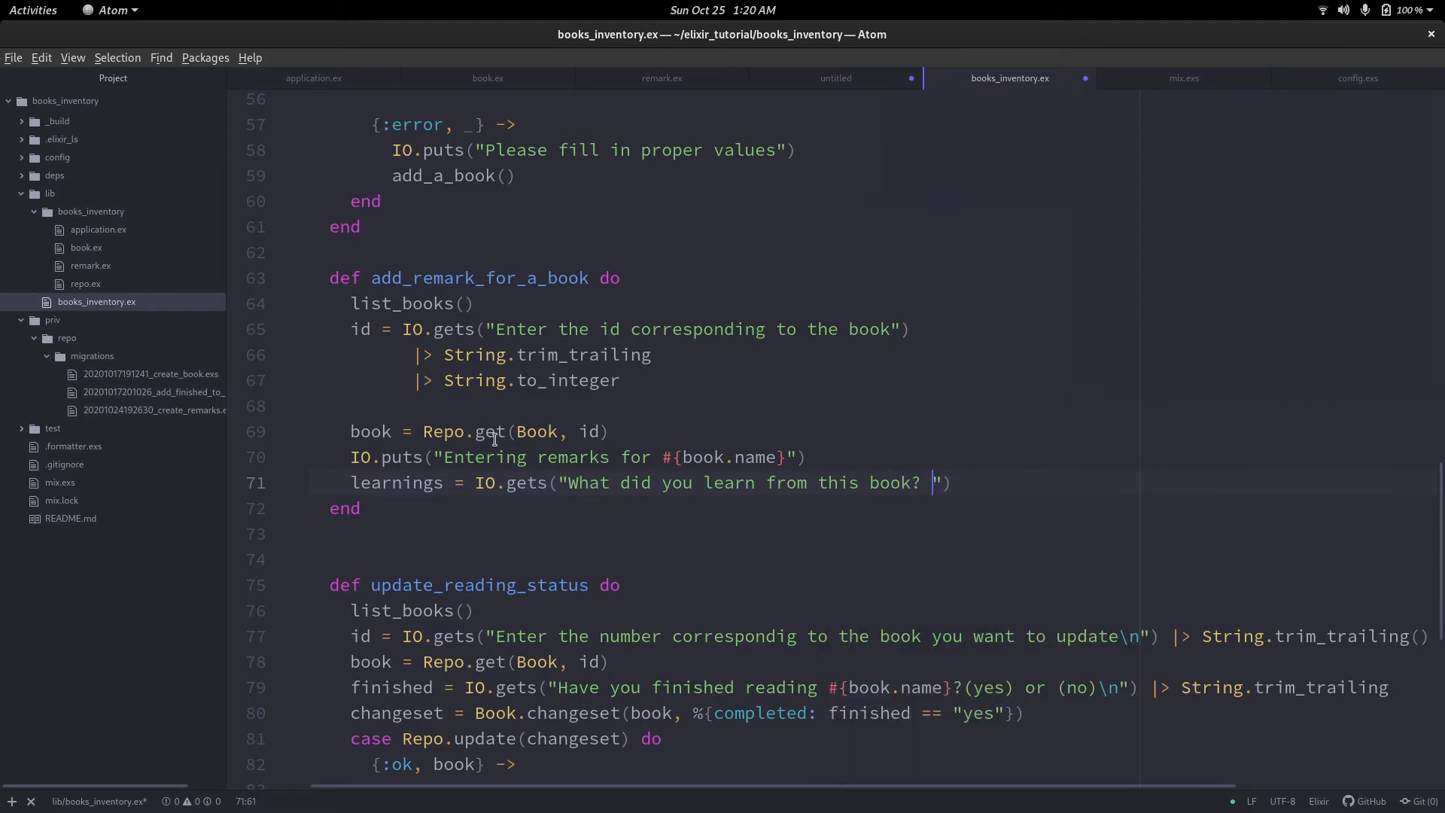
text((be br)
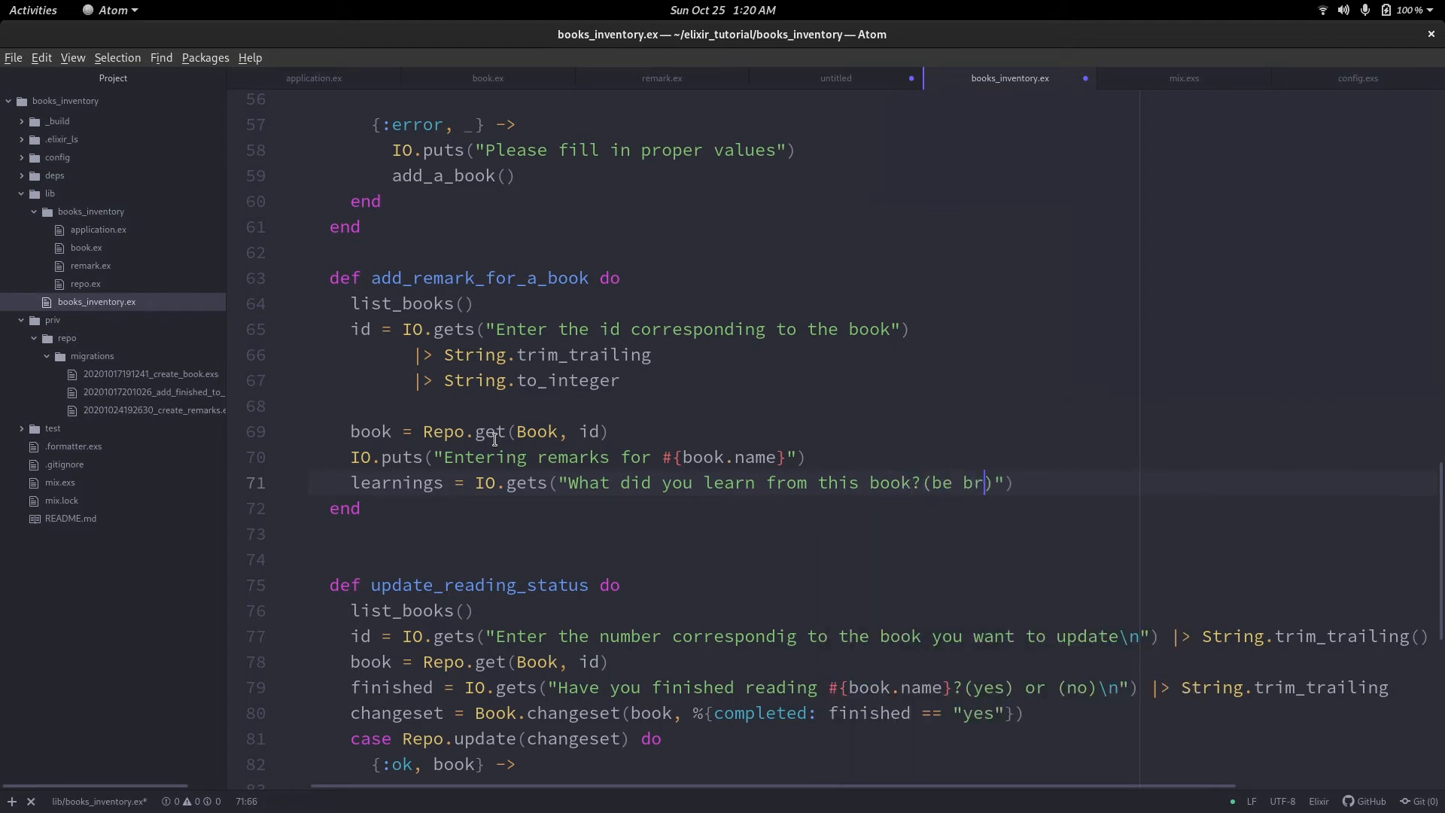
text(ief)
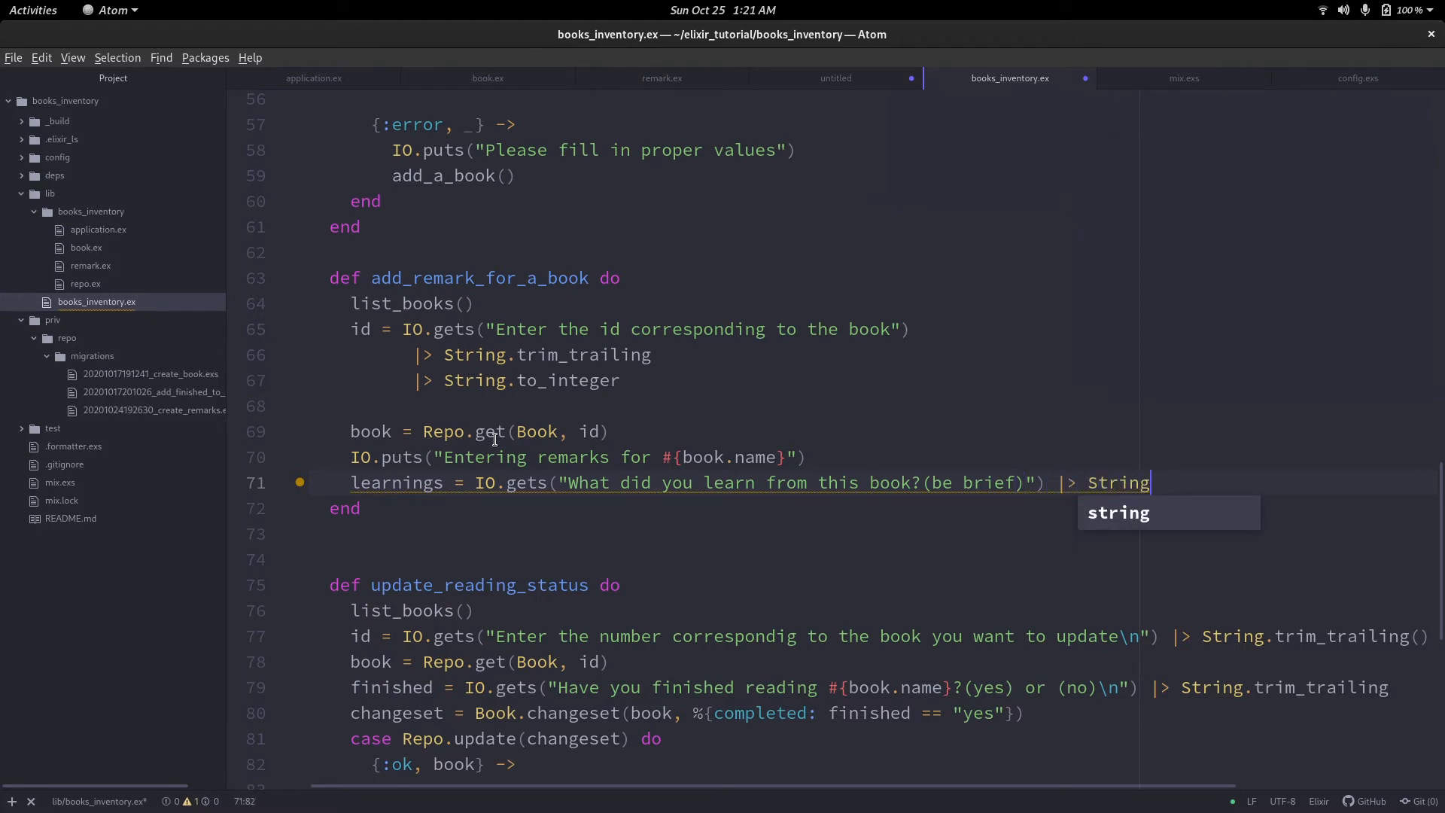
text(.trim)
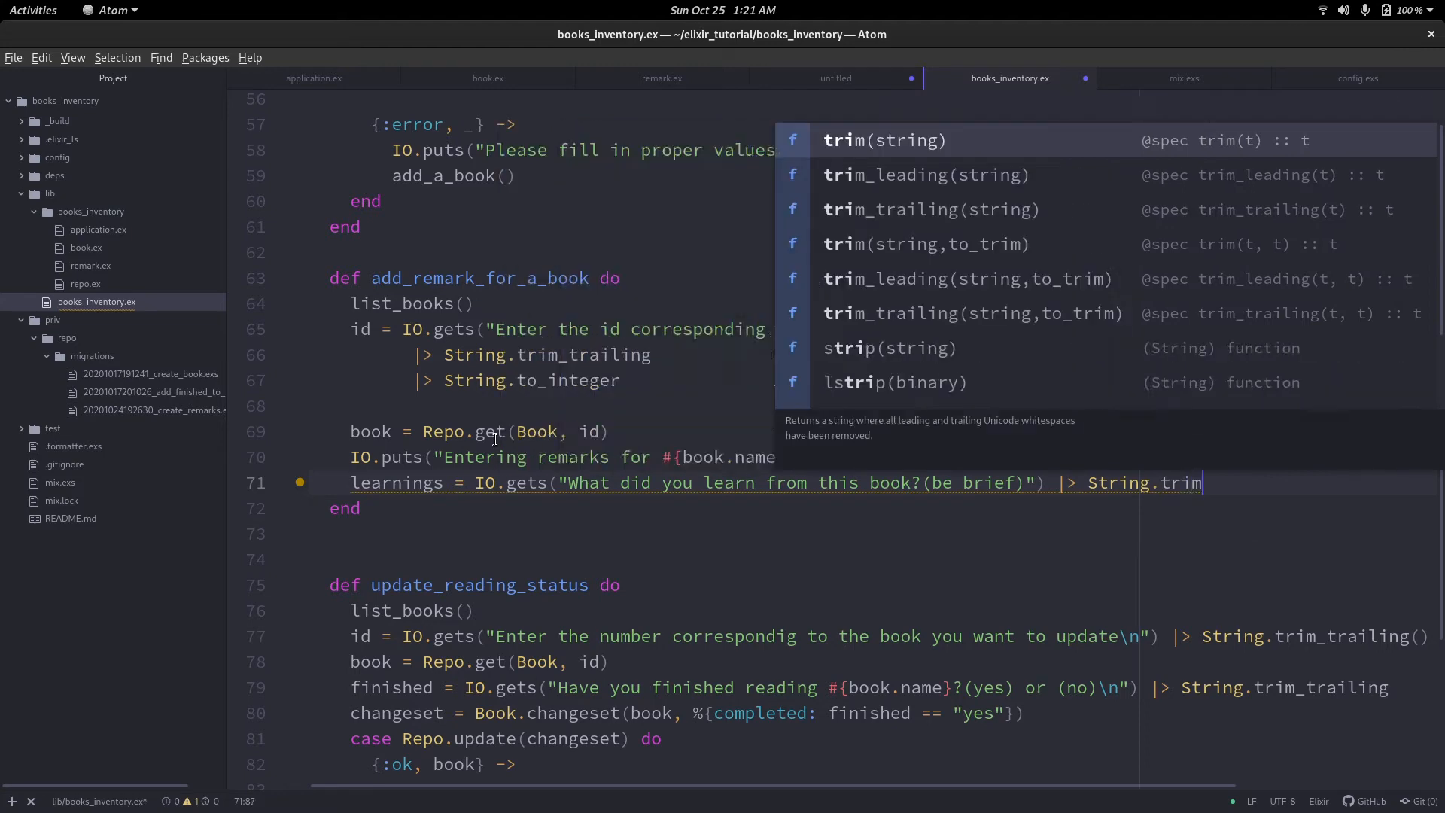
text(_trailing)
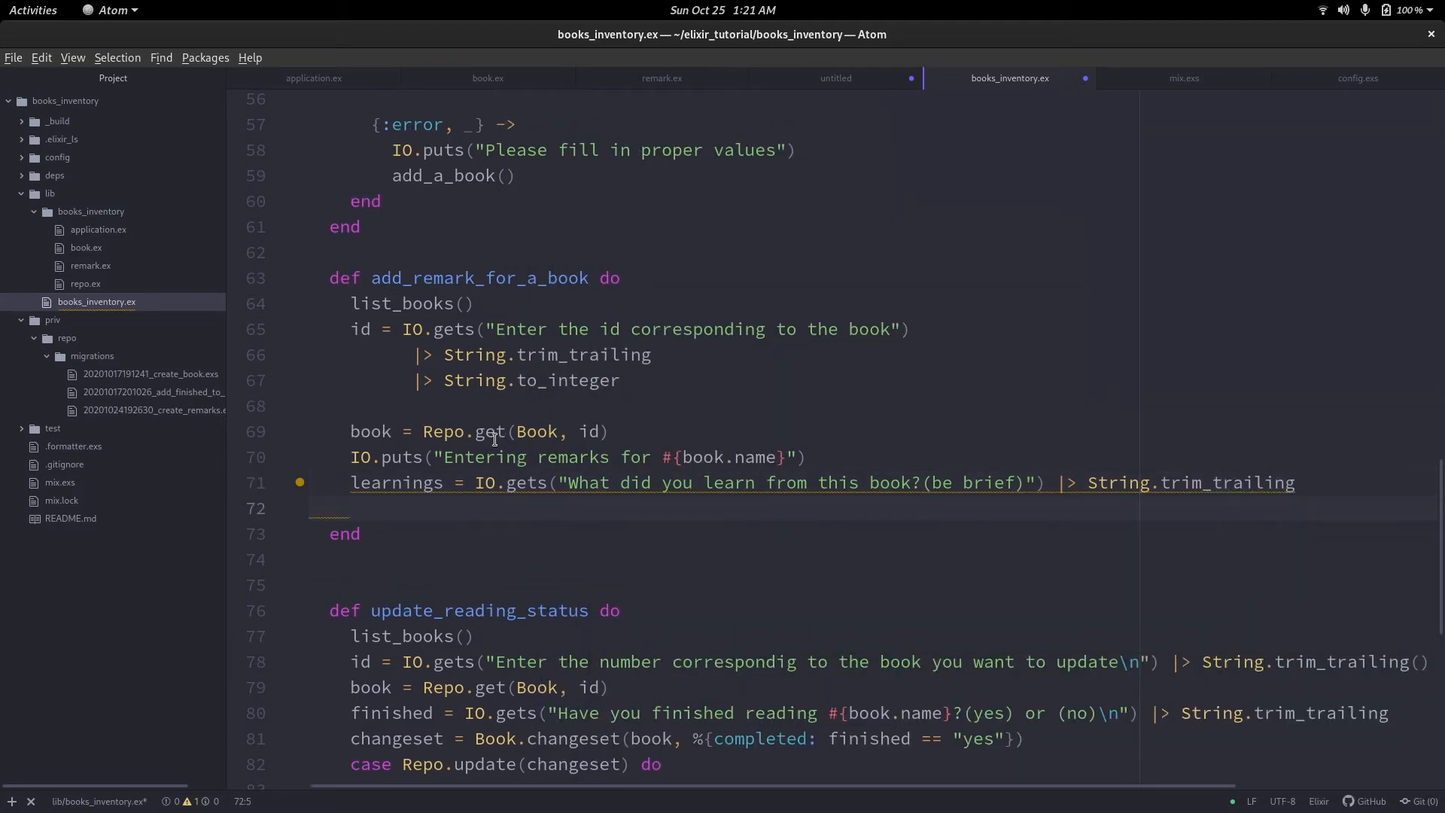
click(350, 508)
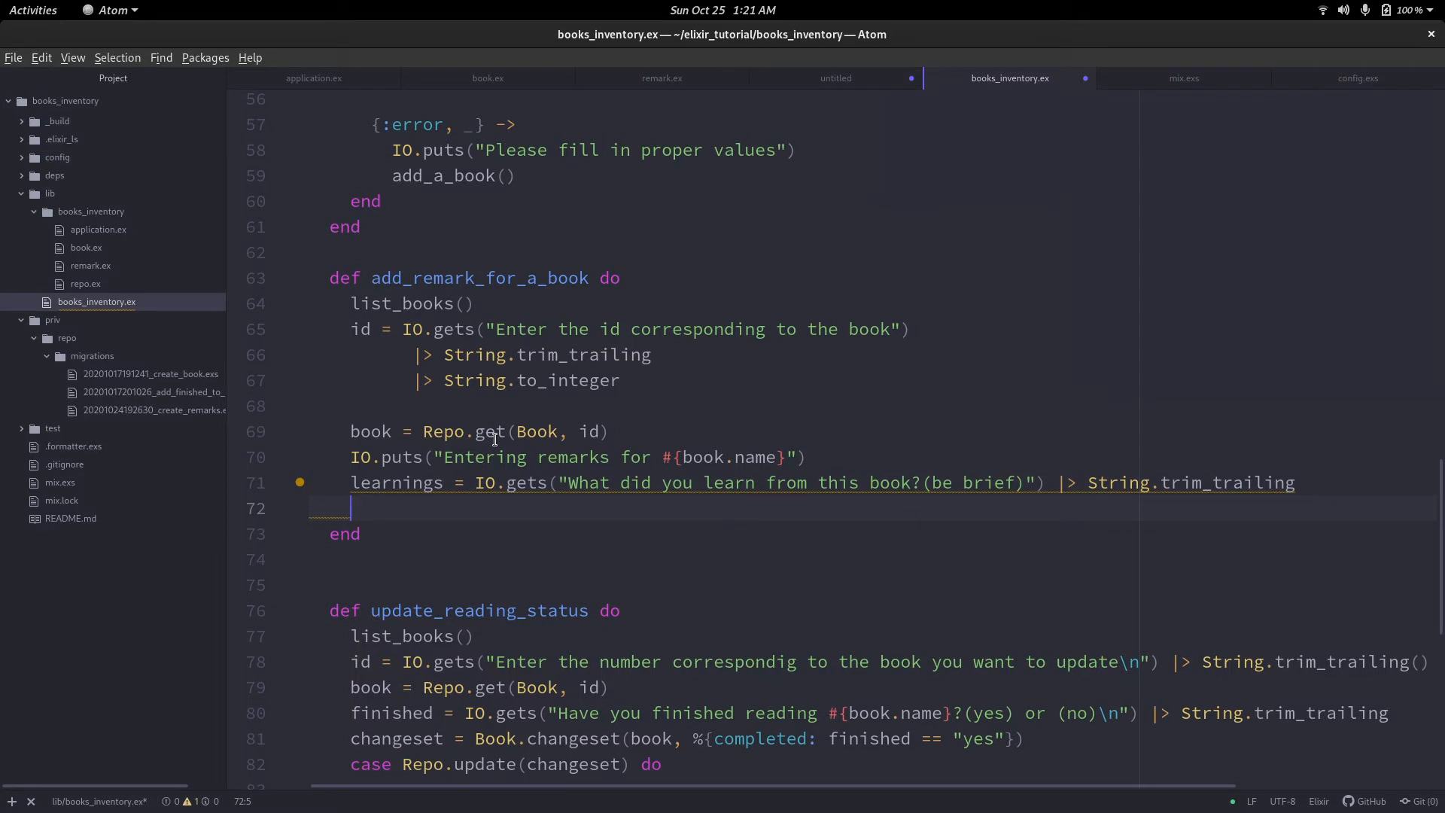
Read overall_satisfactory with a 'How satisfied… (in a nutshell, good, very good)' IO.gets prompt.
text(overall_satisfactory -)
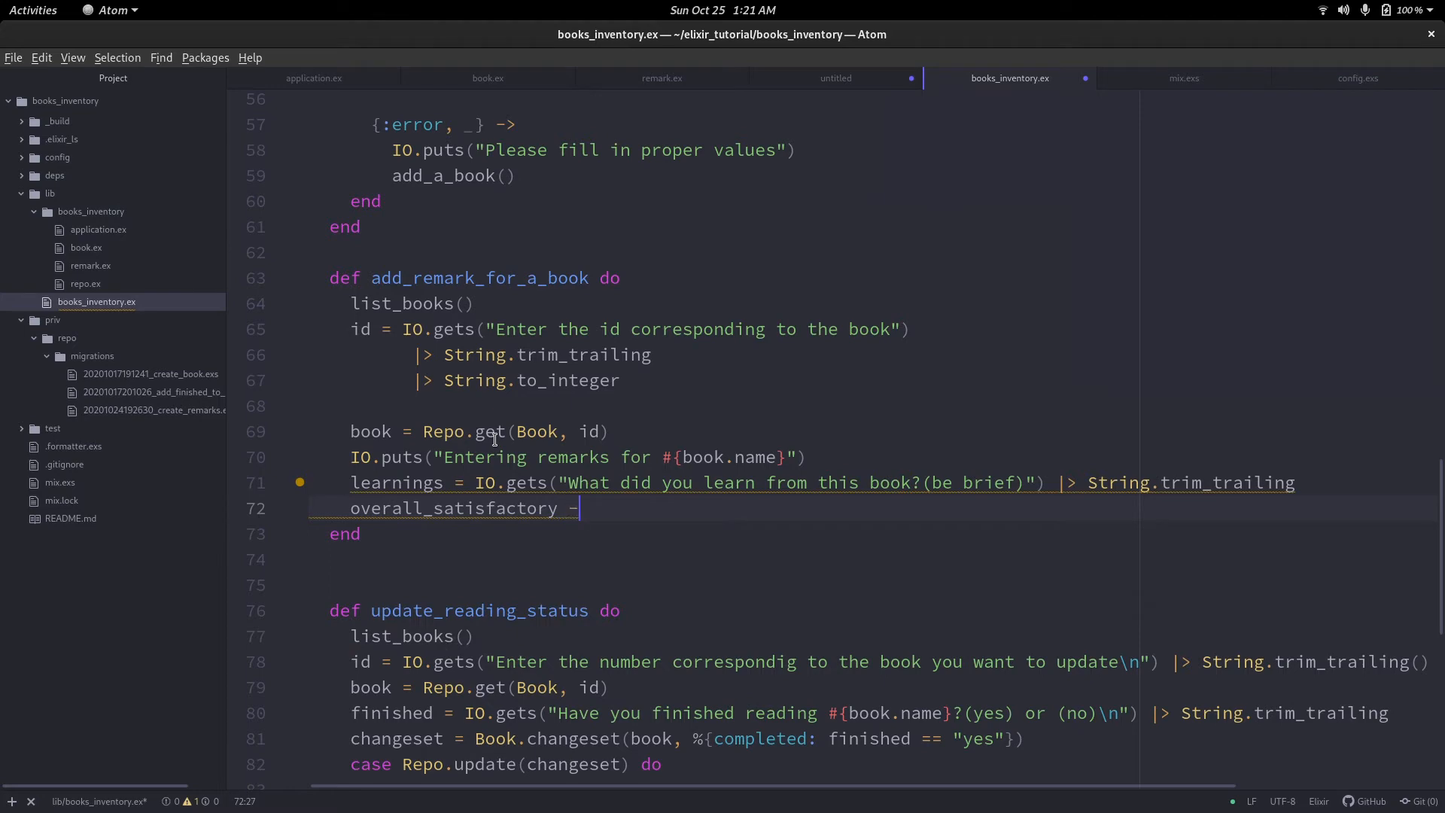
text(IO.gets()
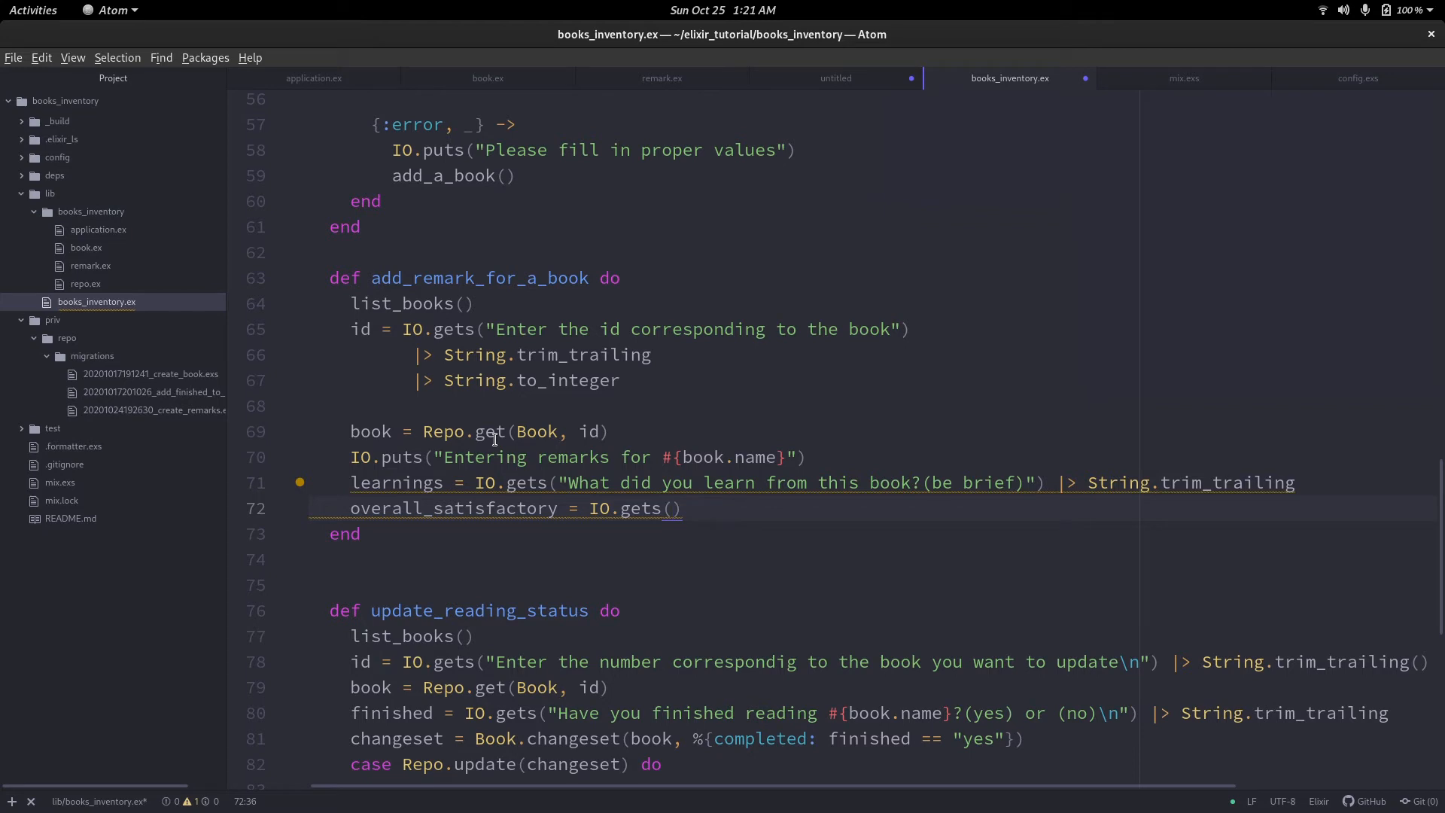
text(What ")
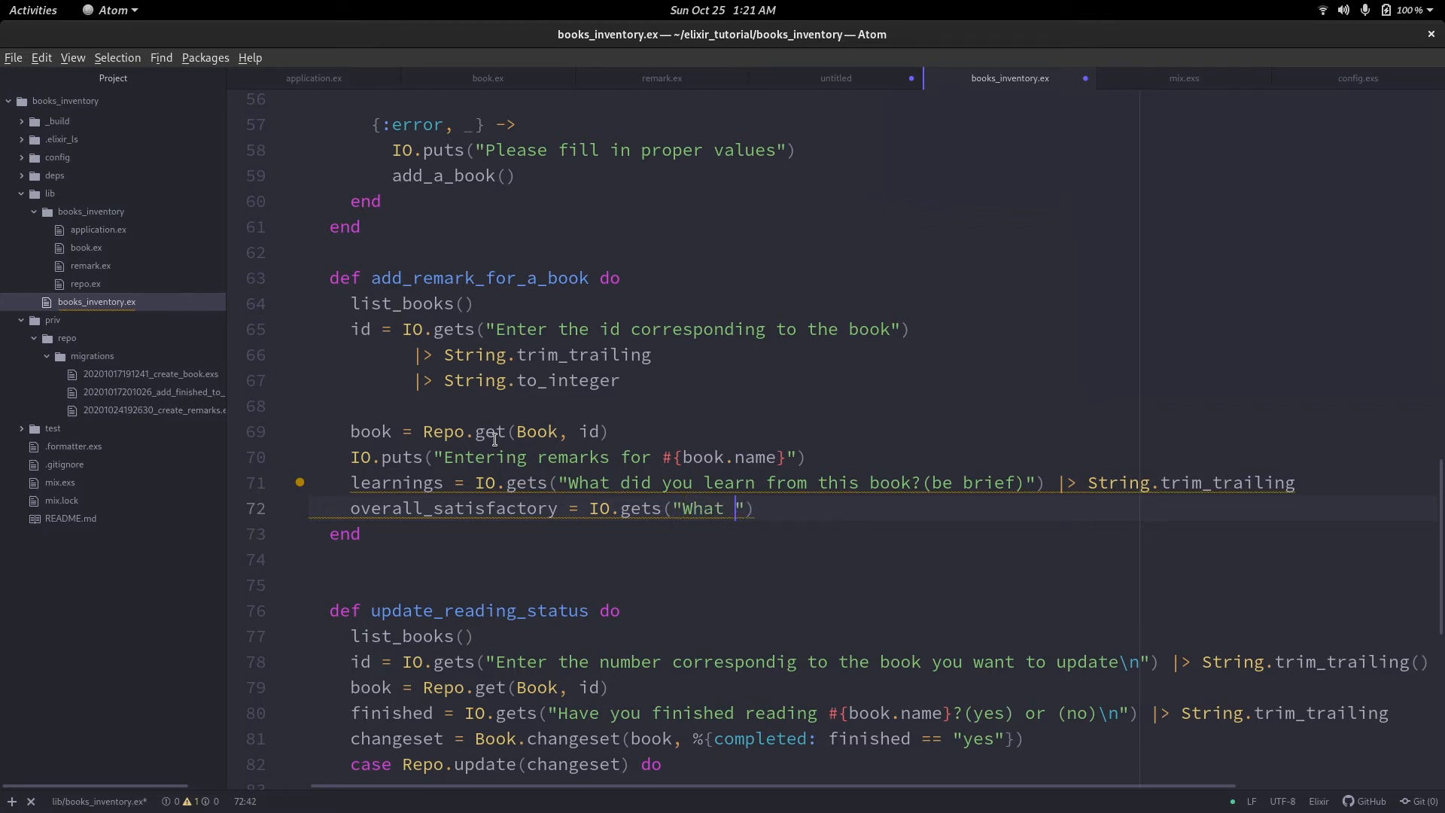
key(BackSpace)
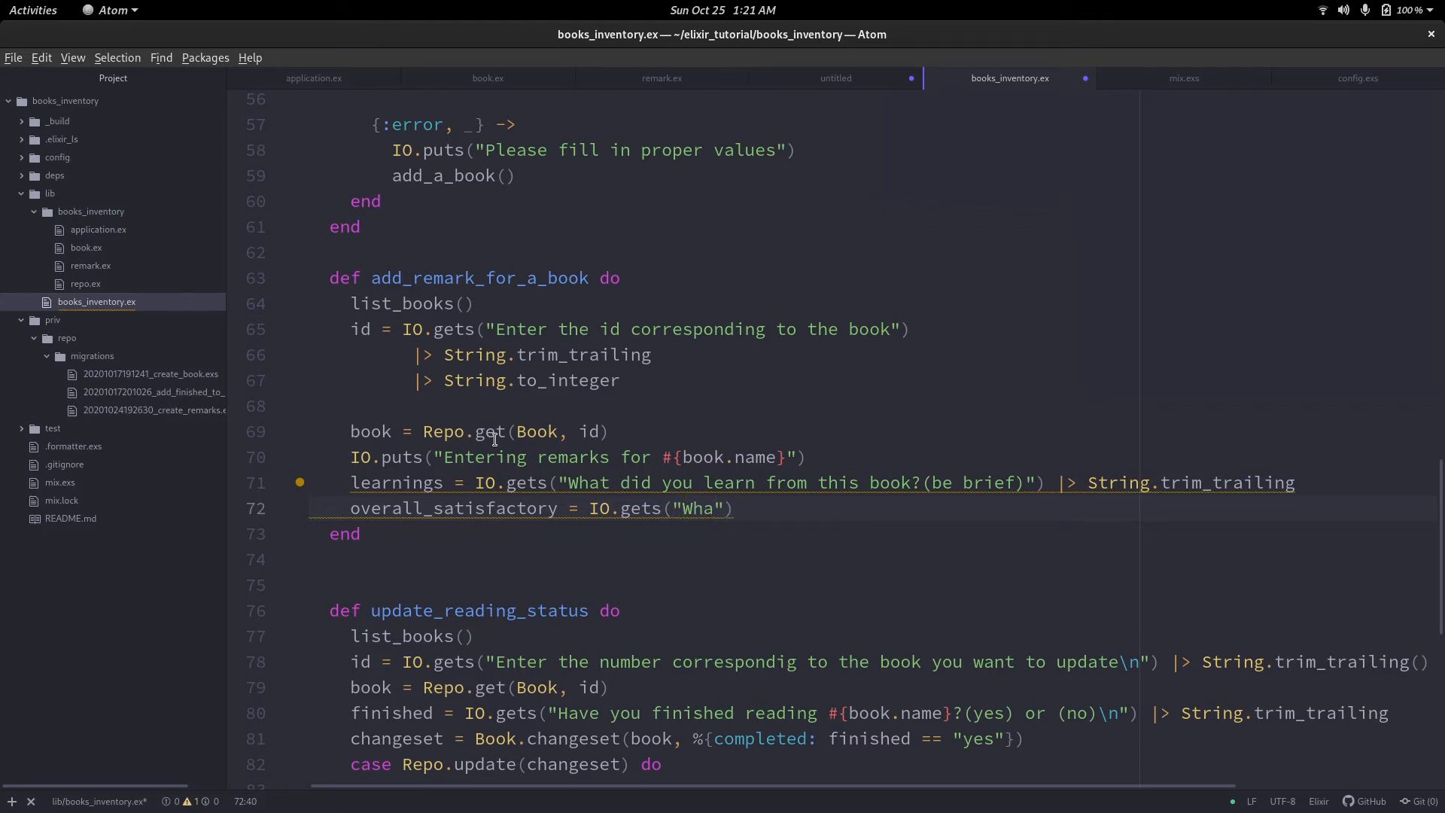
key(BackSpace)
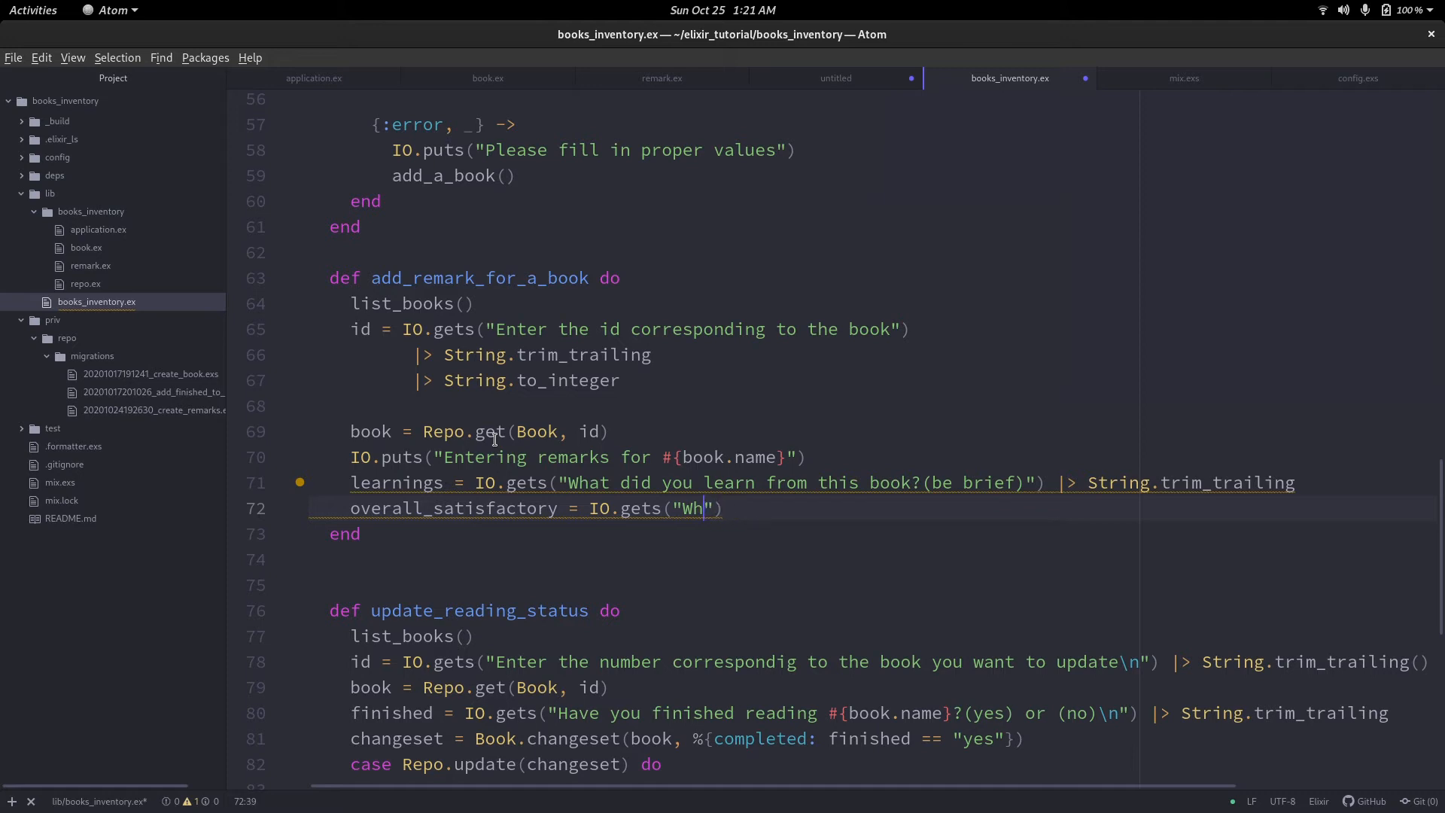
key(BackSpace)
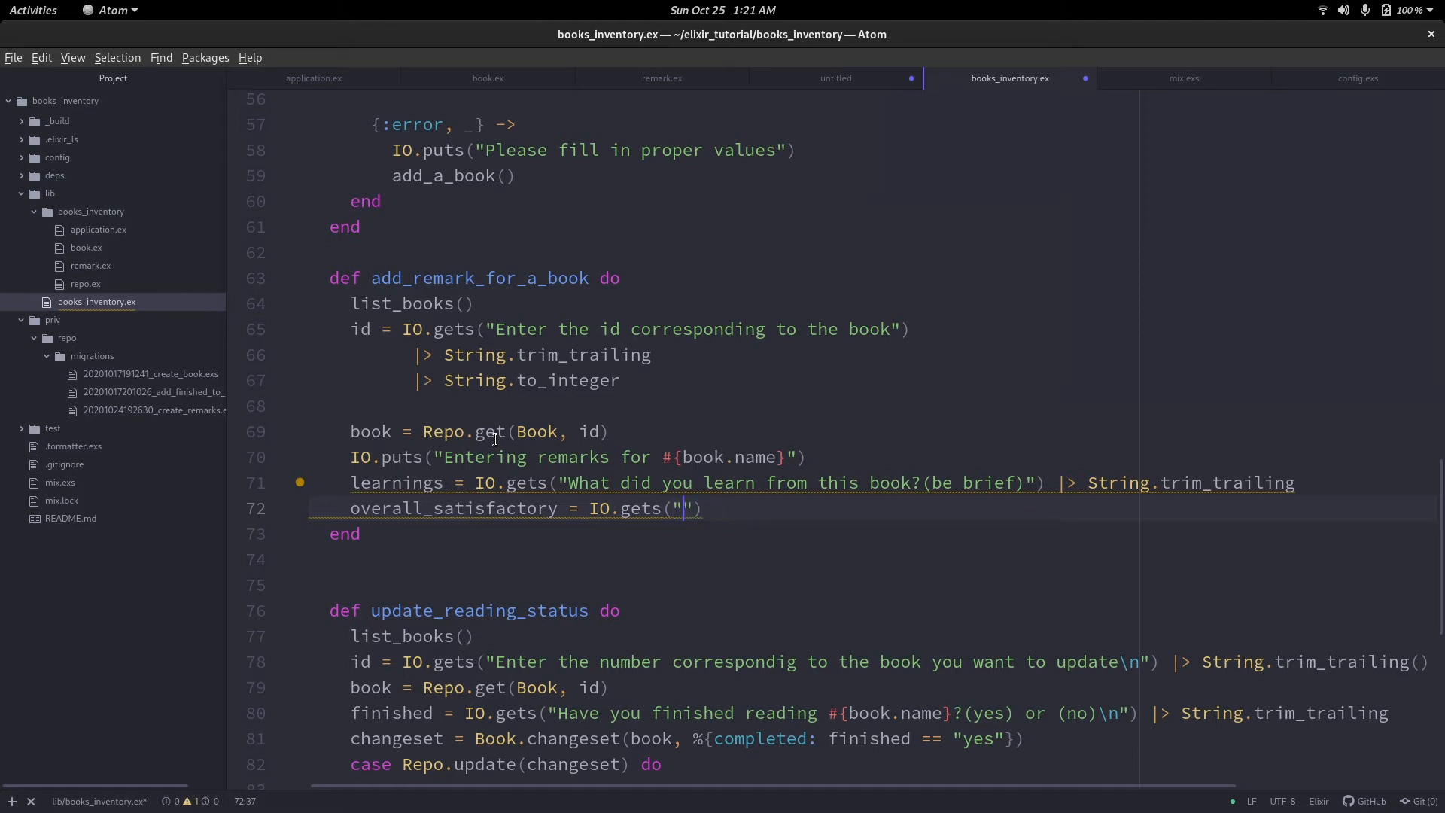
text(How satisfied where)
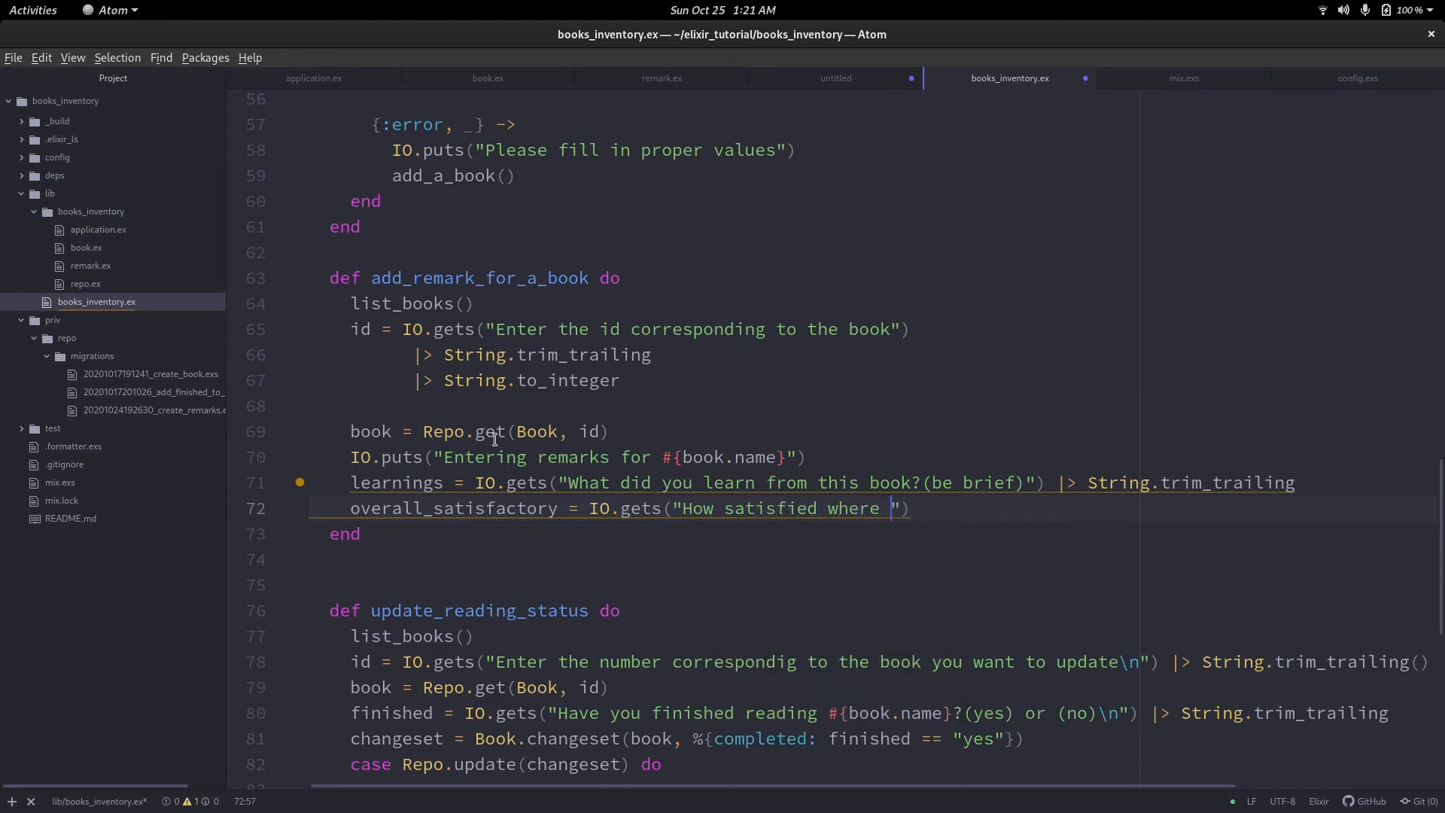
text(you?)
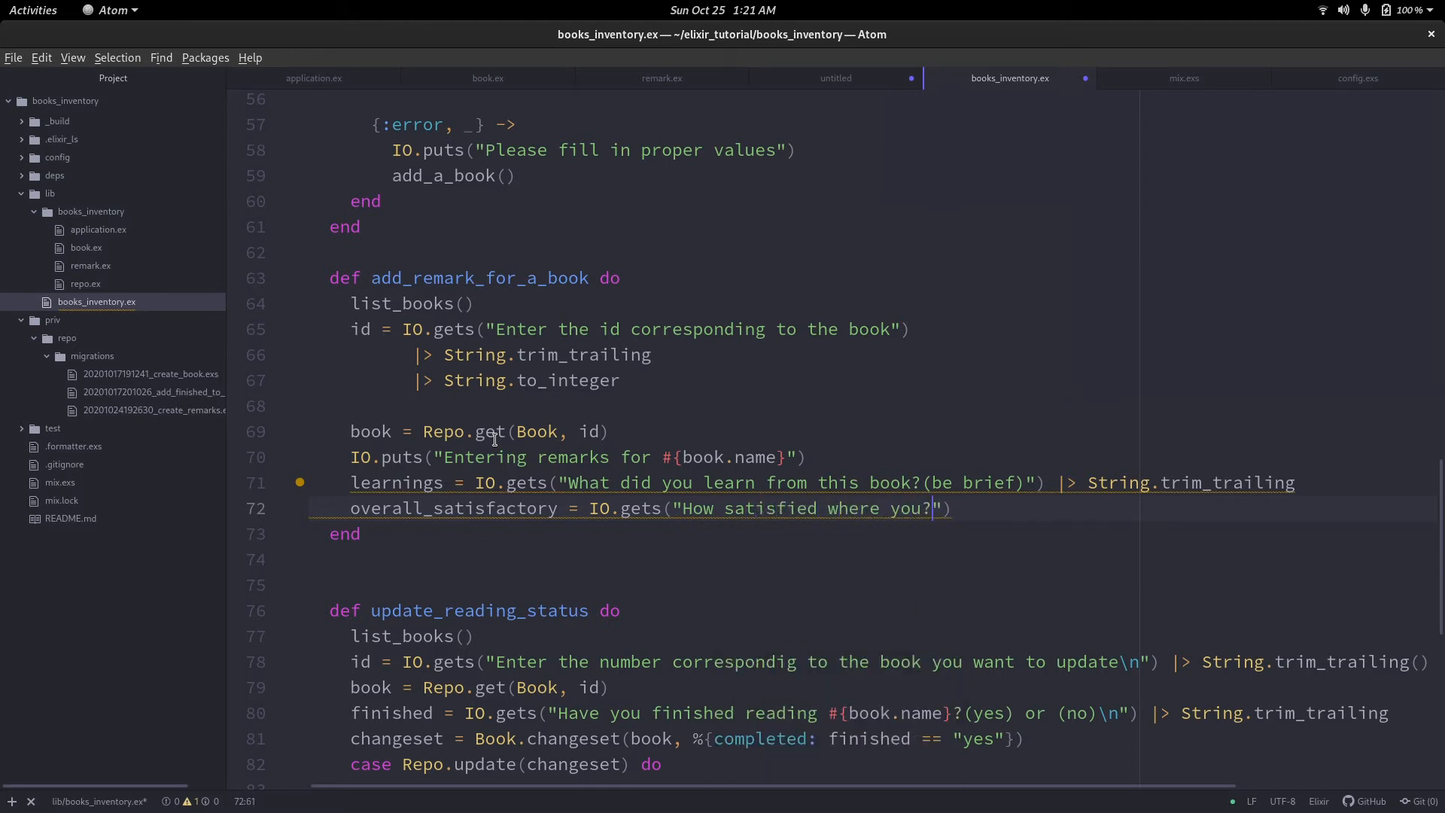
text((i)
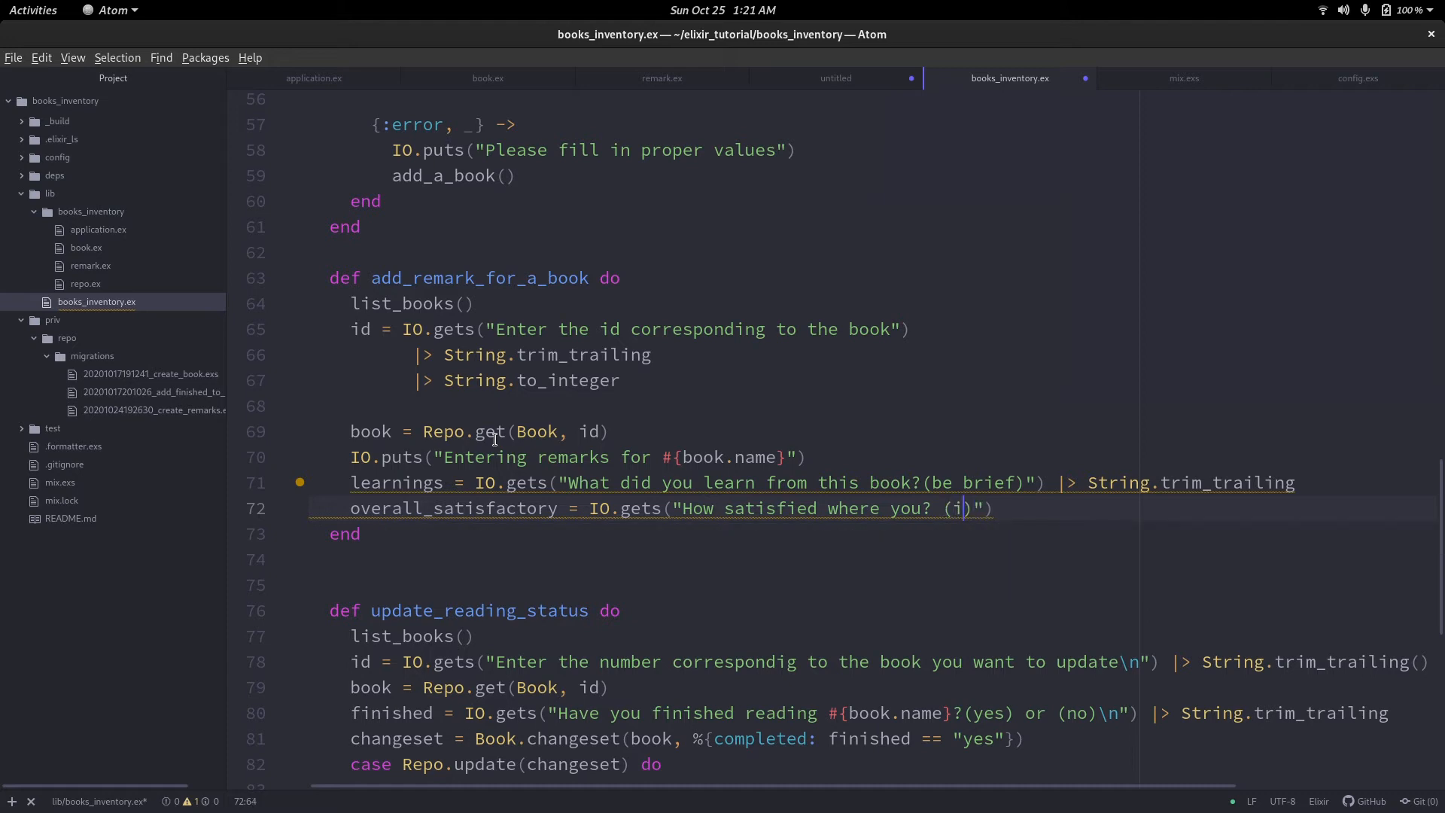
text(n a nutshe)
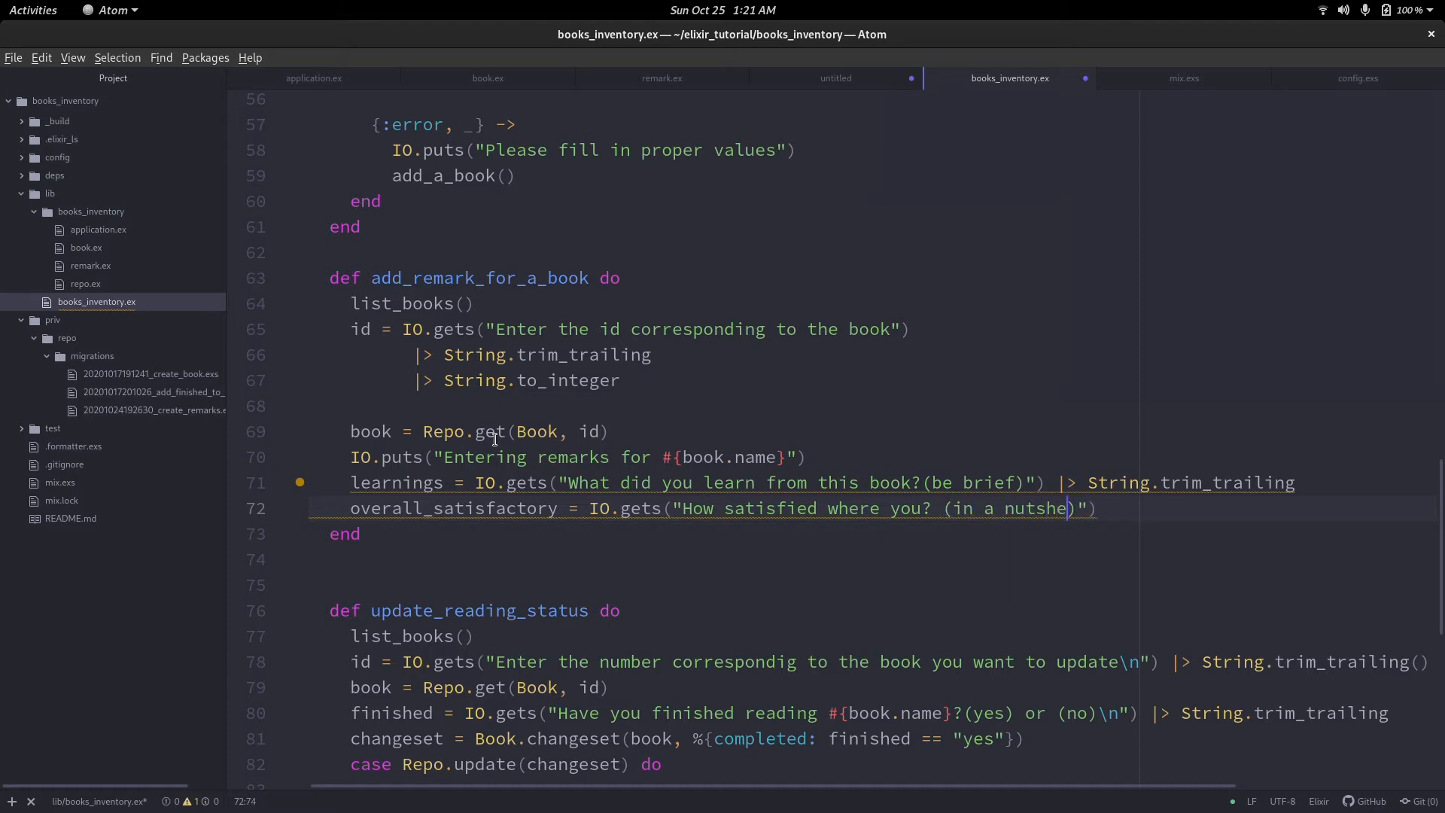
text(ll, eg: ")
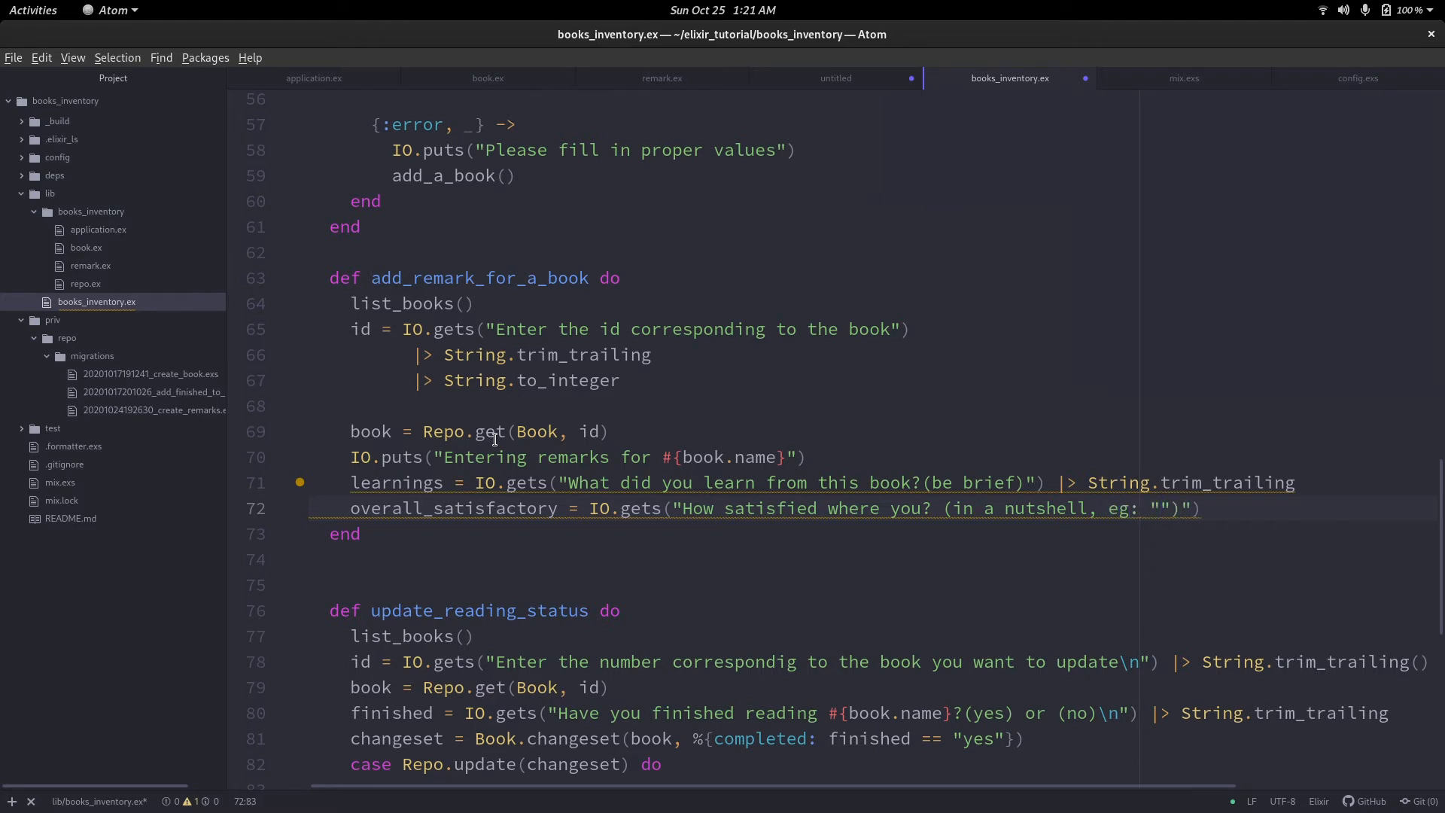
text(goo)
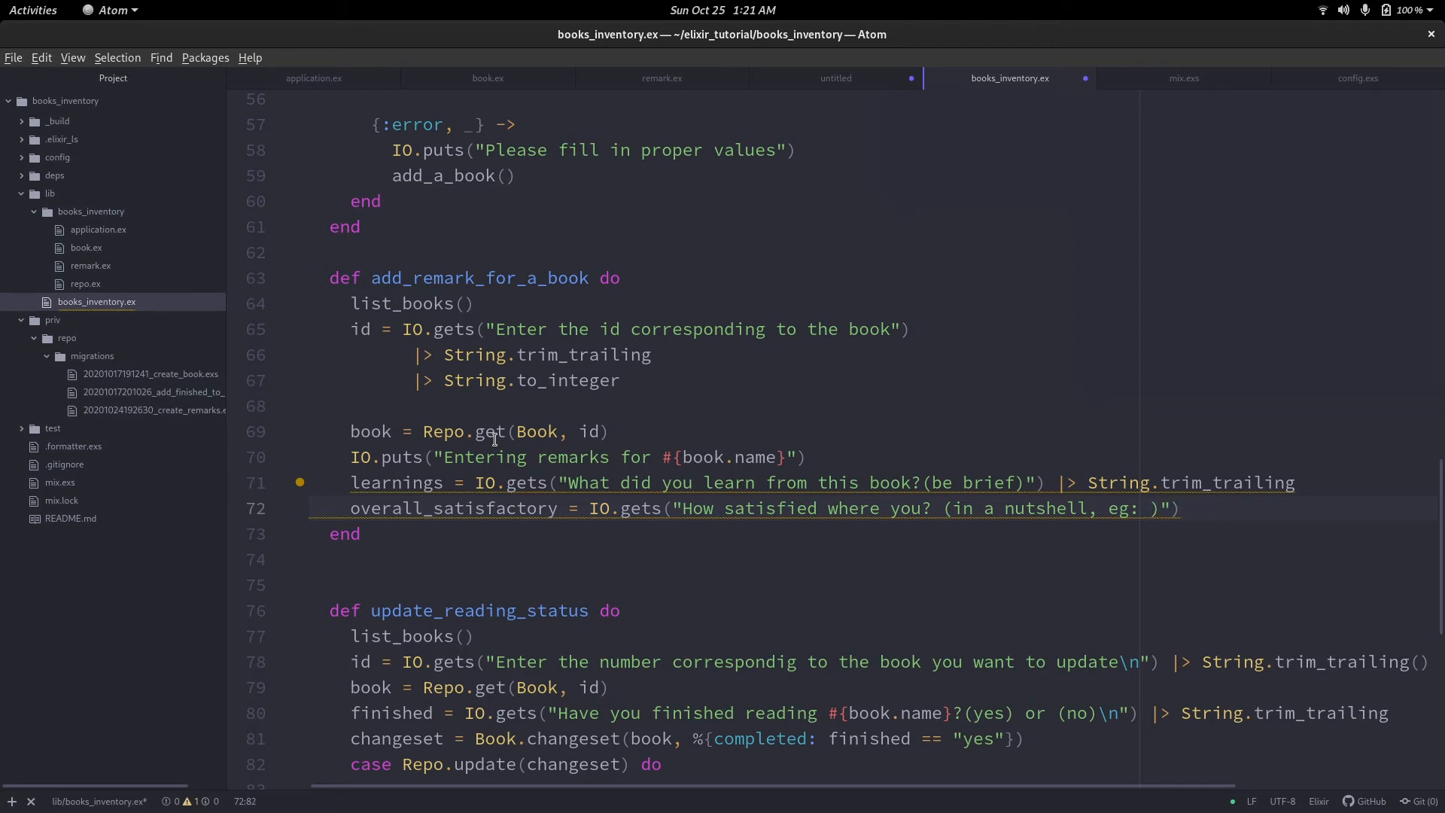
text(good, v)
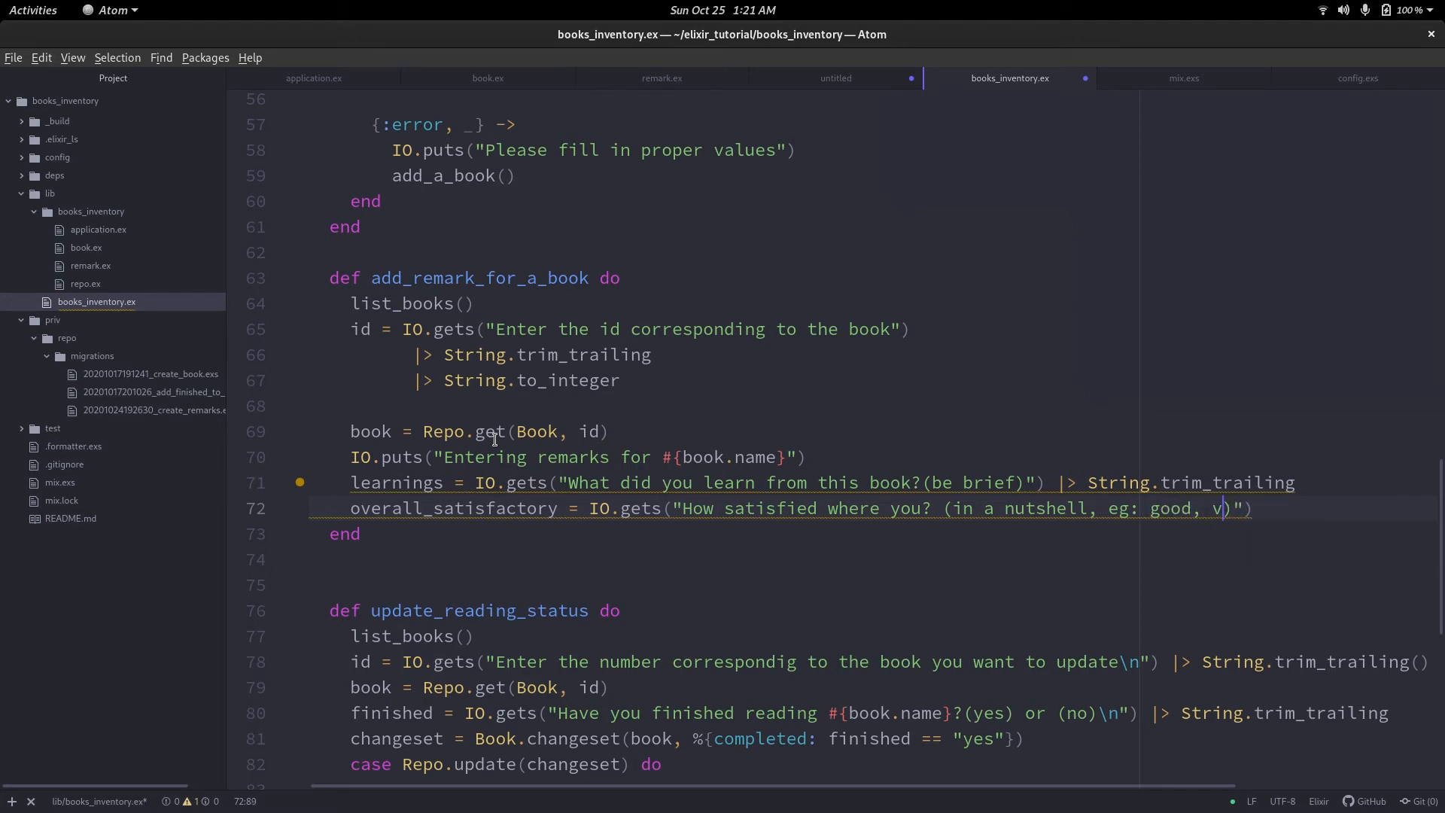
text(very good)
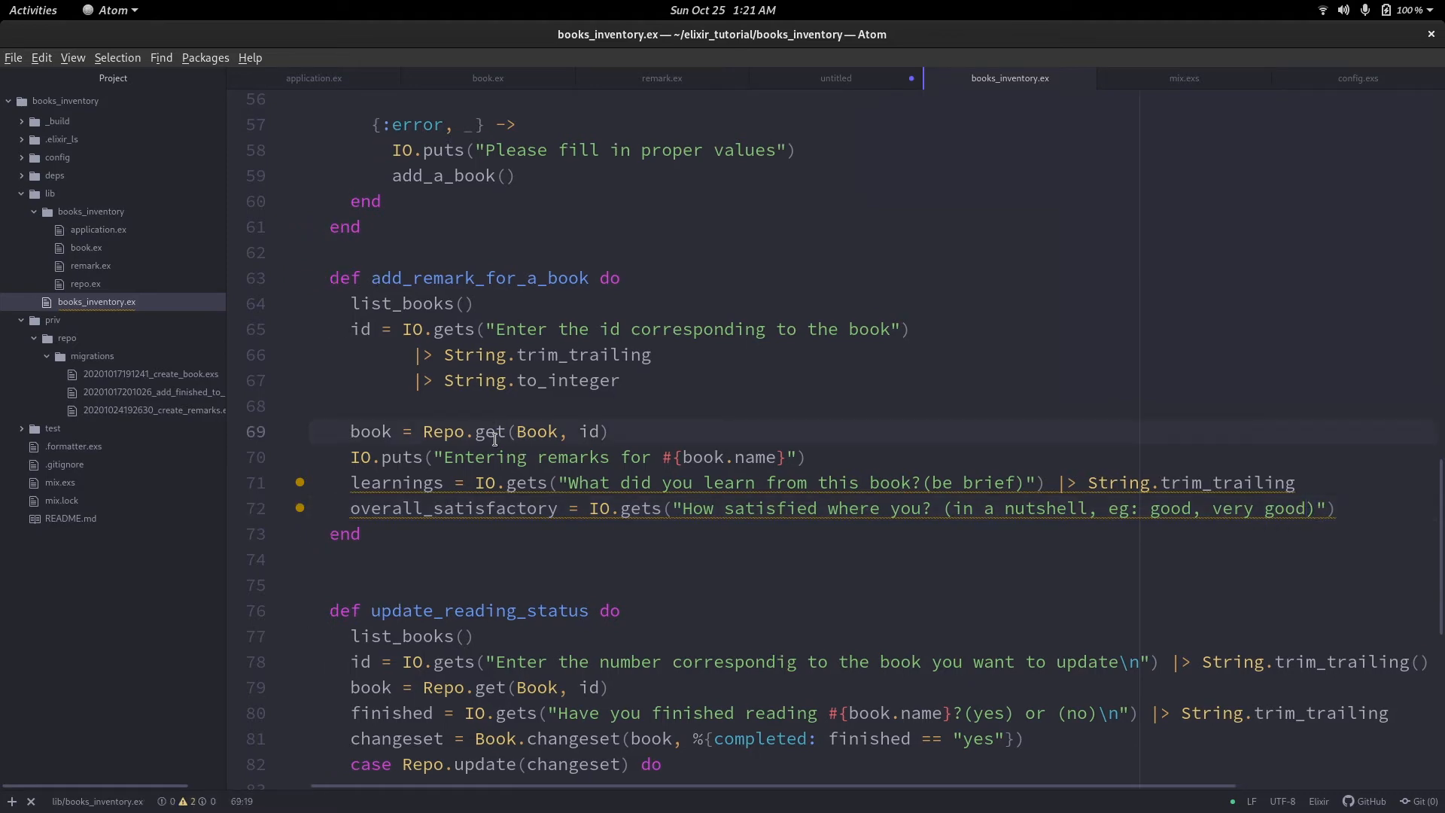
Change the alias line to BooksInventory.{Book, Remark} and save the file.
scroll(up, 3)
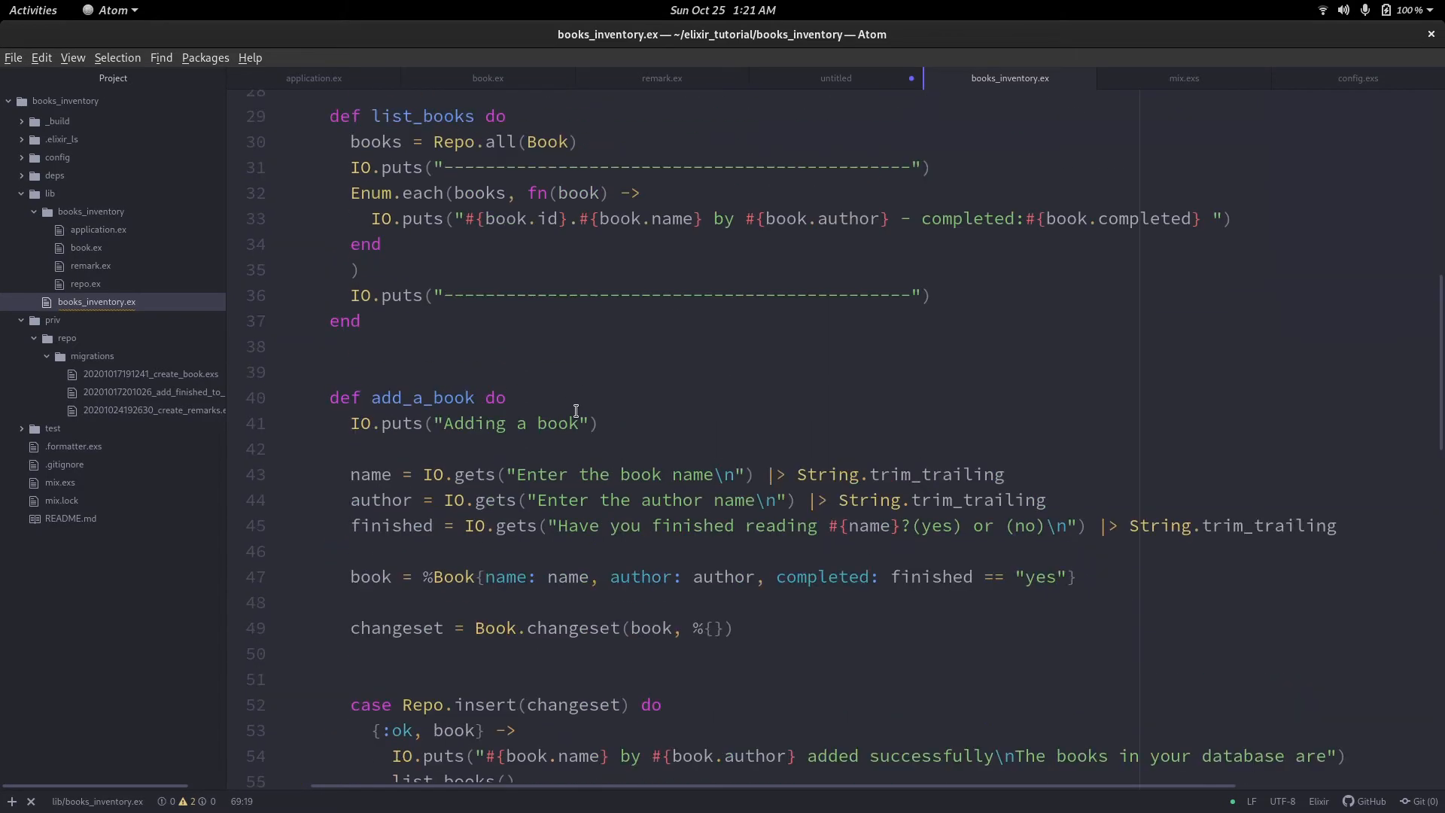
scroll(up, 3)
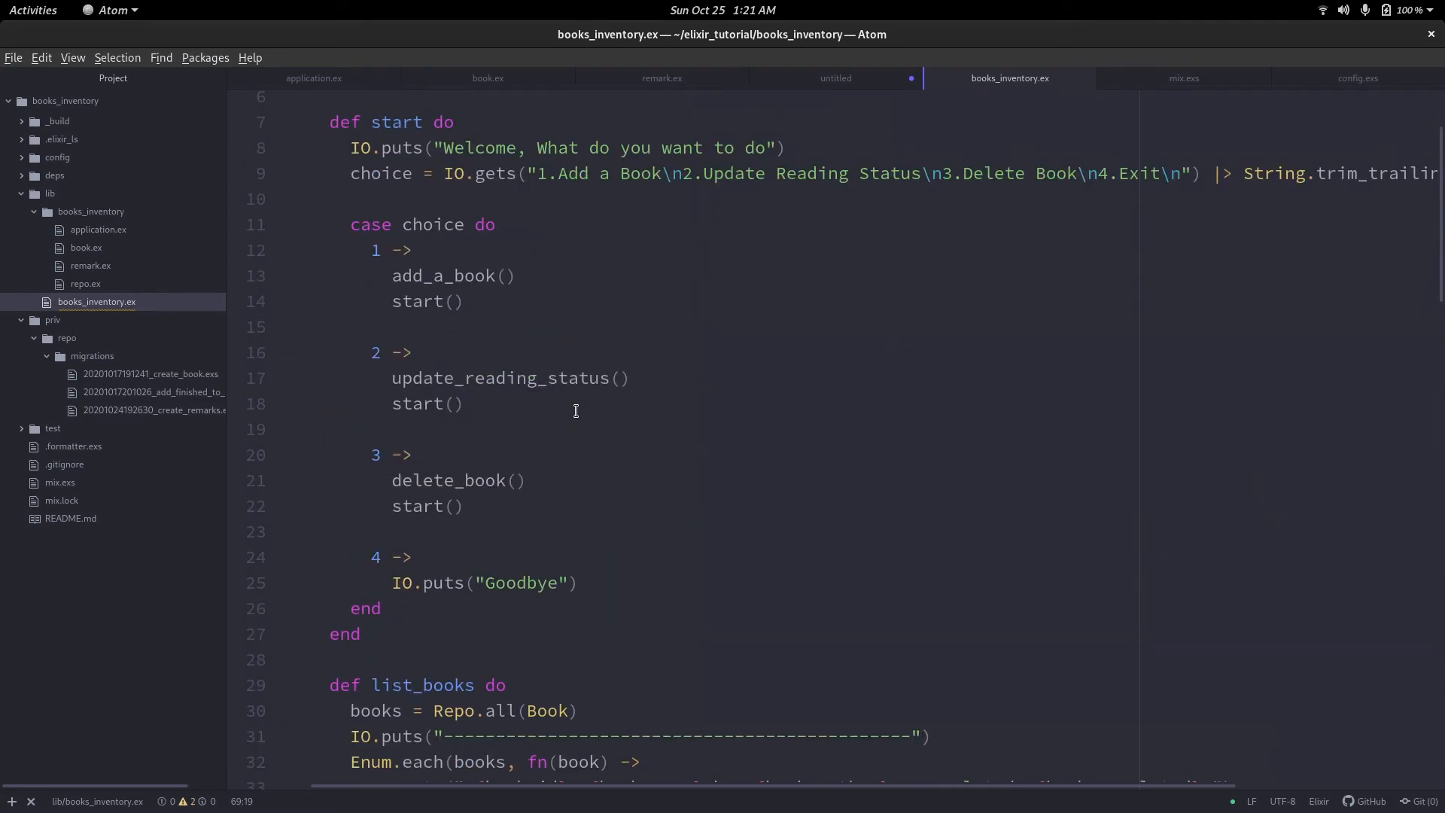
scroll(up, 3)
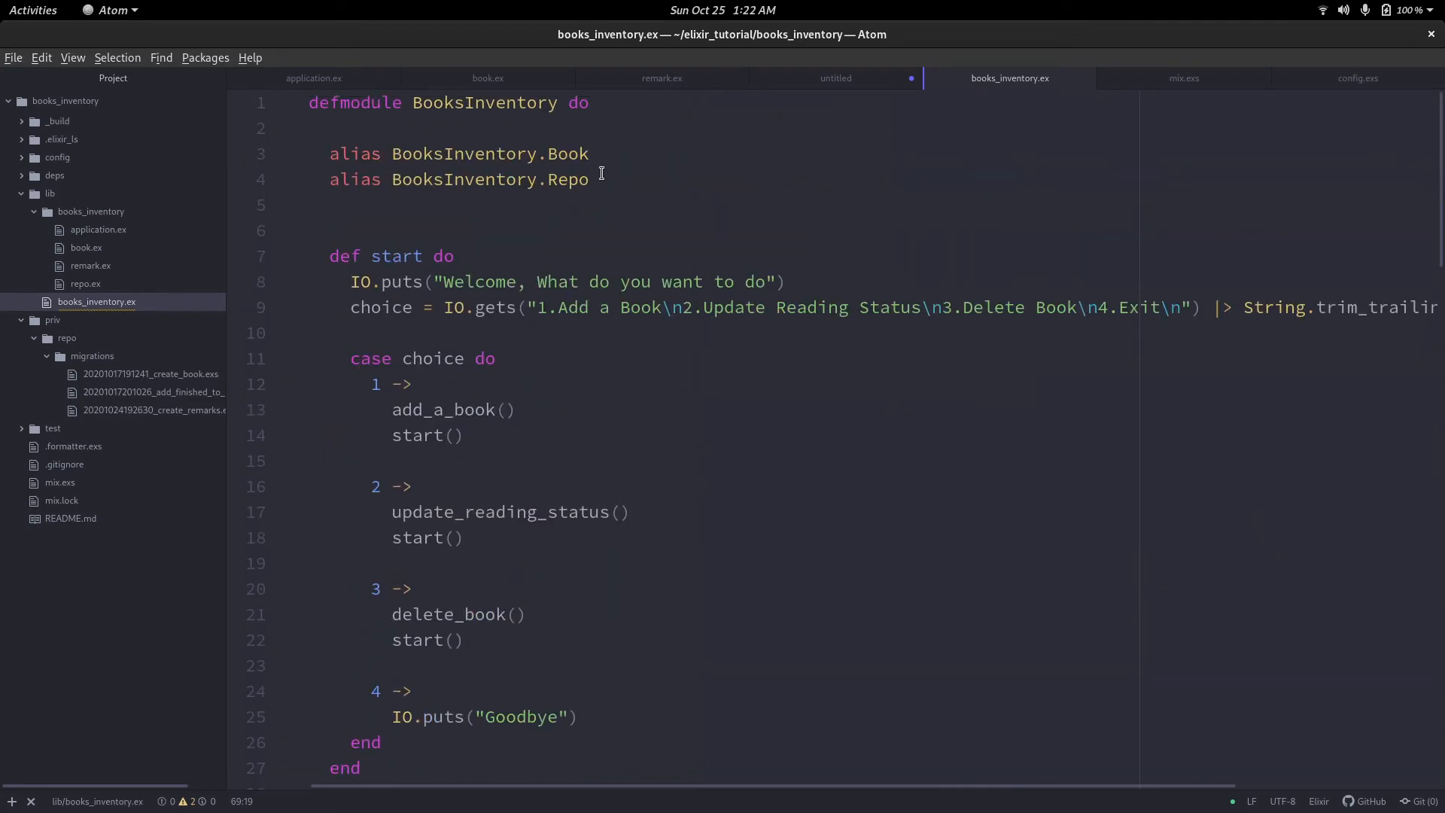
click(545, 153)
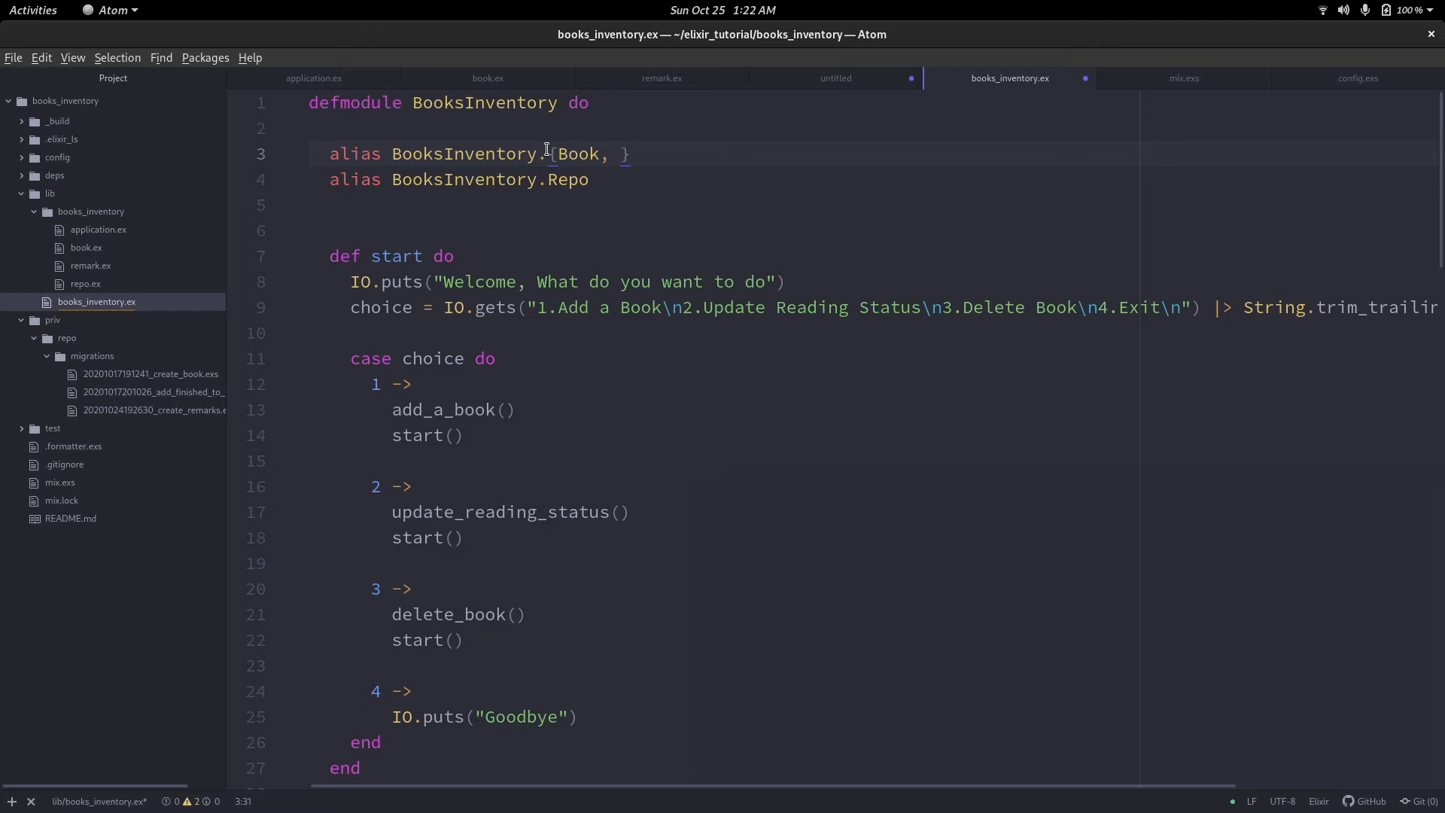
text(Re)
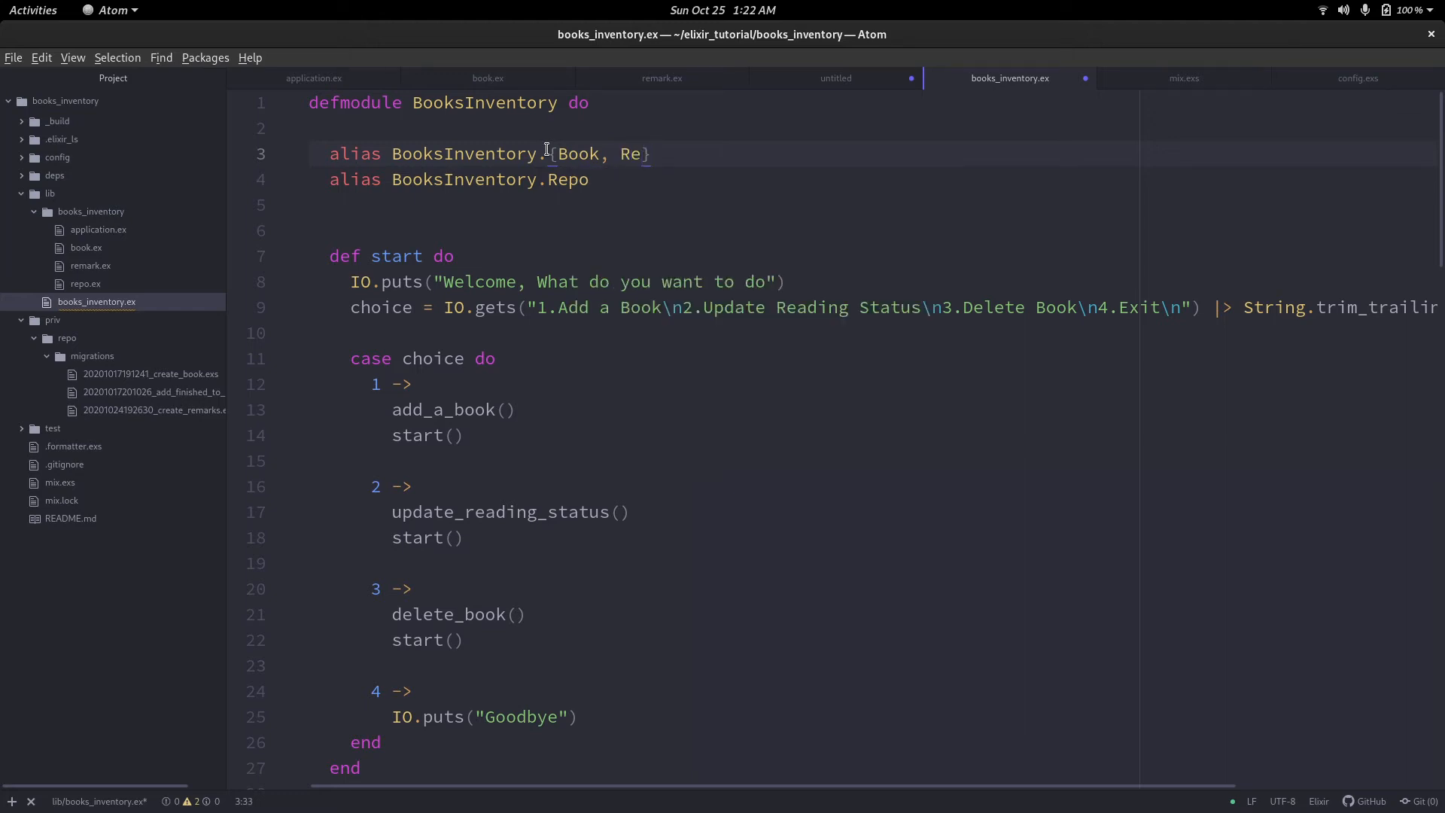
scroll(down, 3)
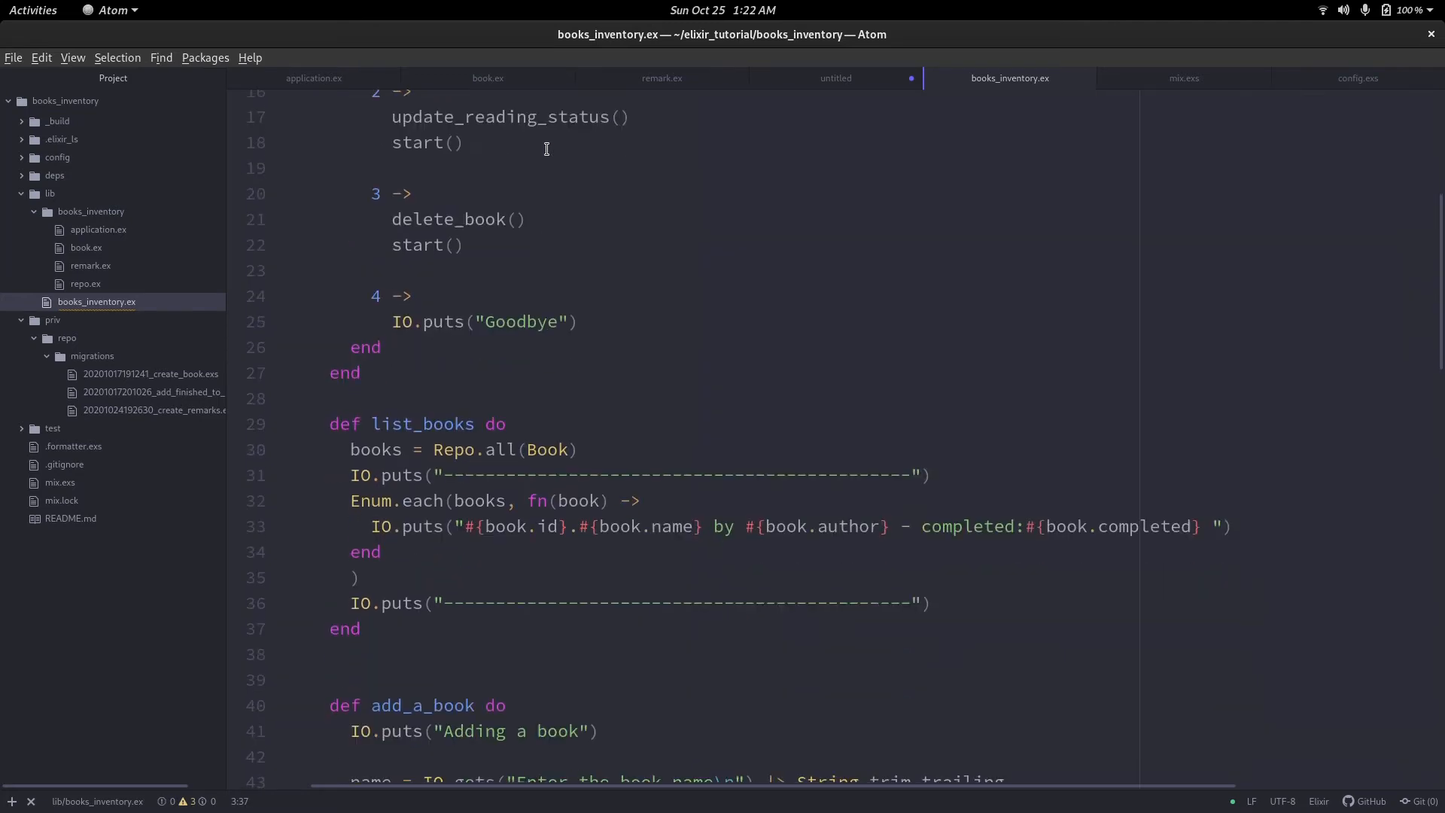
scroll(up, 3)
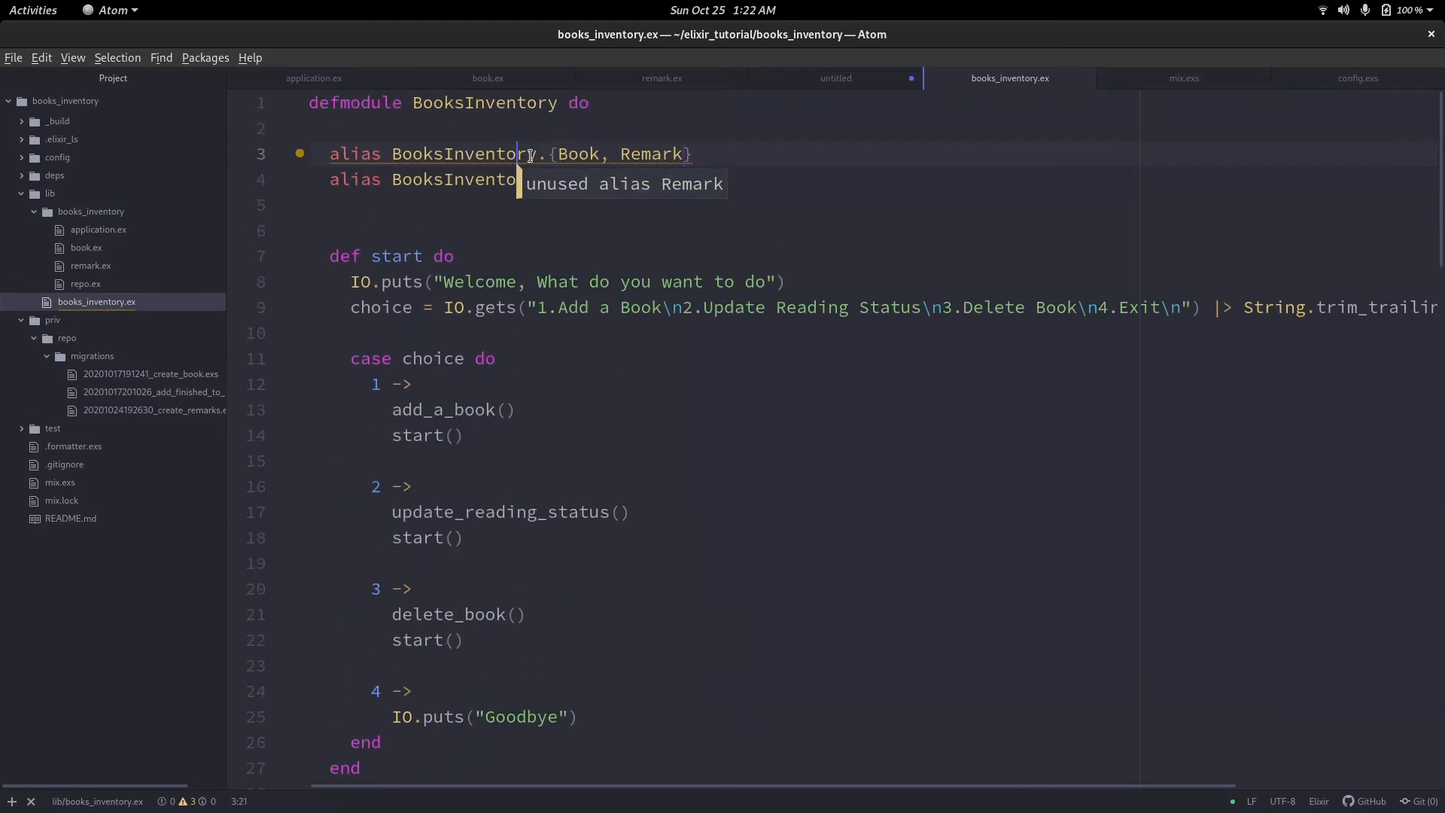
scroll(down, 3)
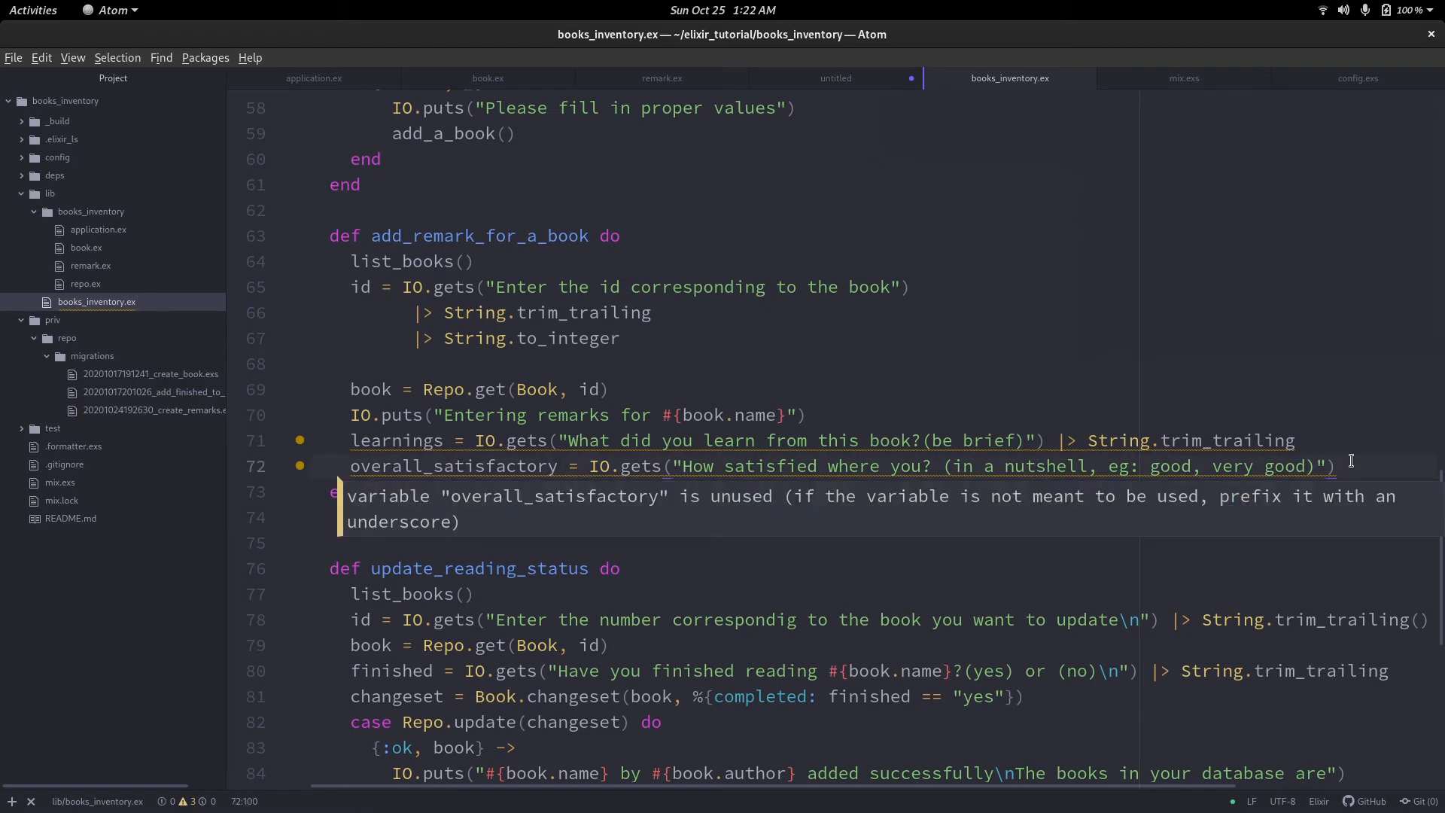
Write remark = %Remark{learnings: learnings, overall_satisfactory: overall_satisfactory, book_id: id}.
text(remark = %Remark{)
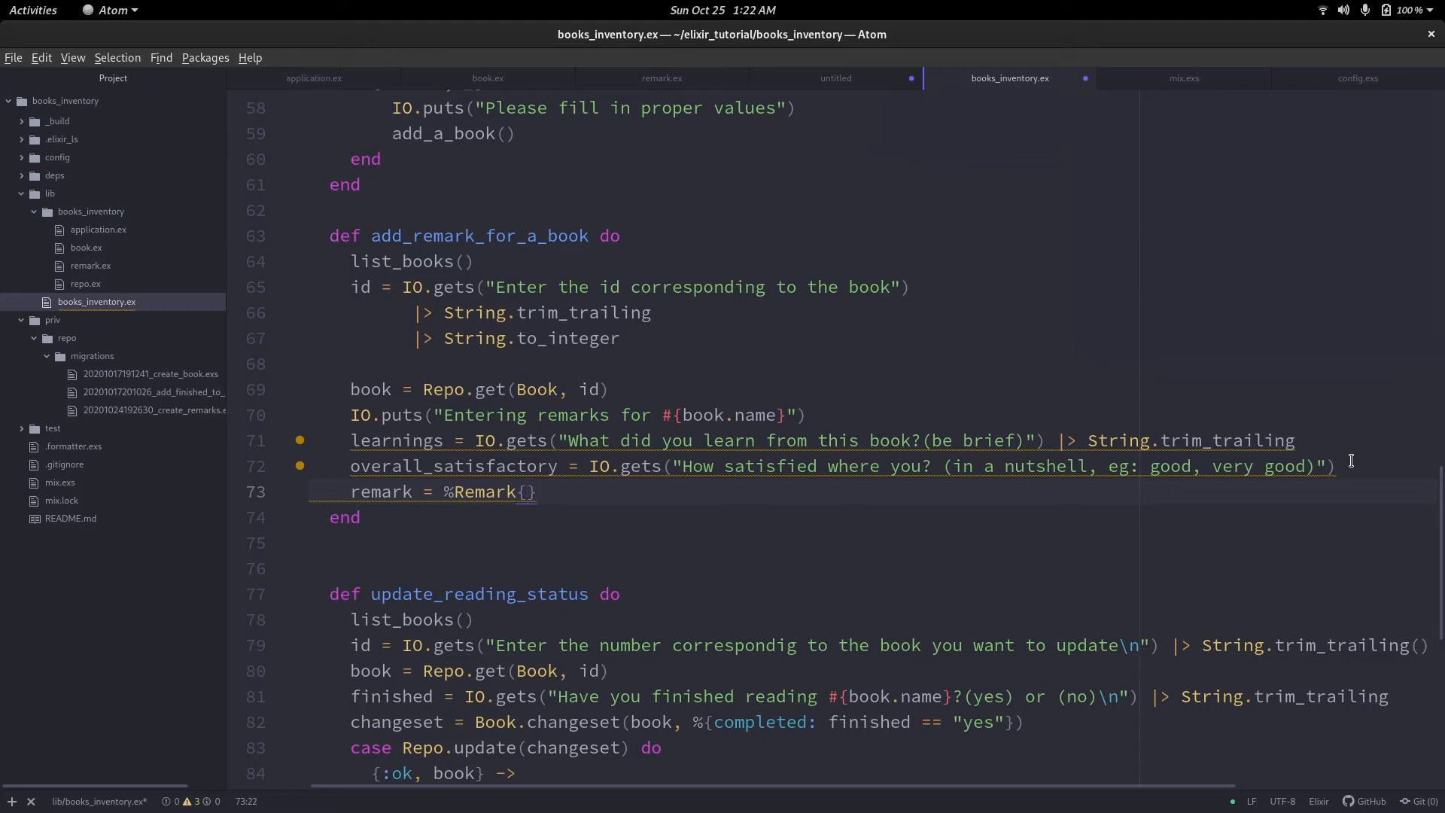
text(learnings:)
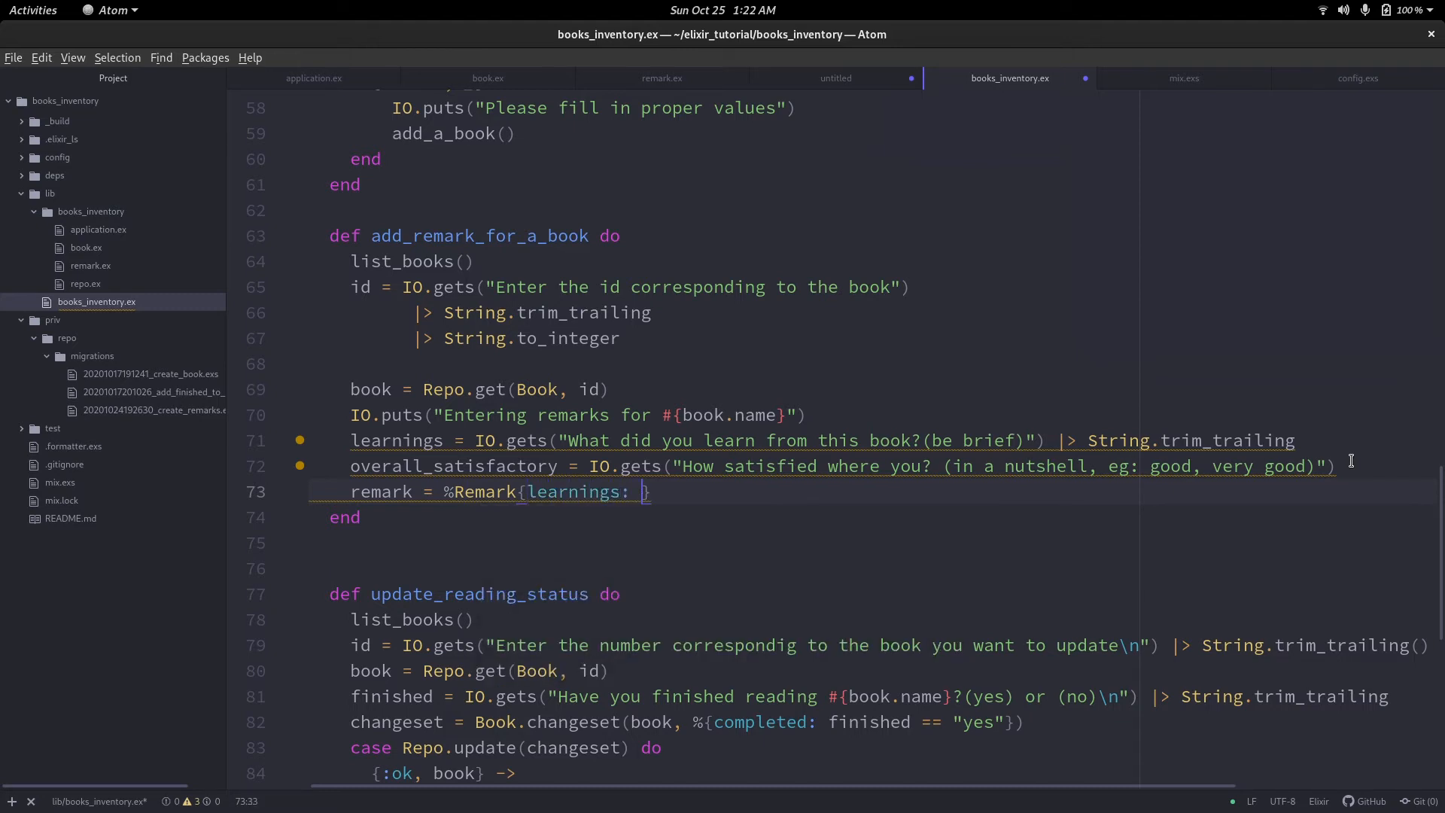
text(learnings,)
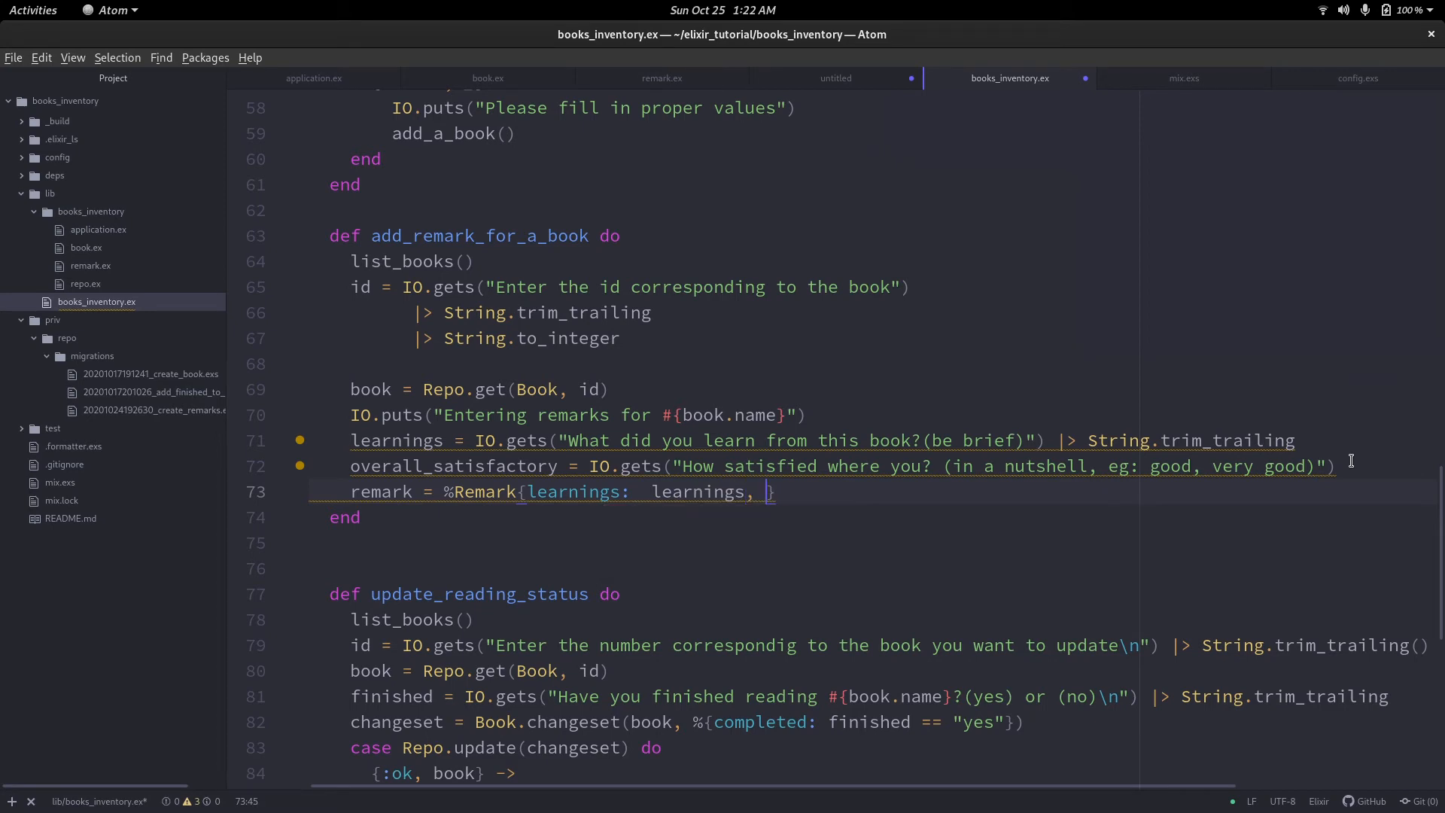
text(overall_satisfactory: :)
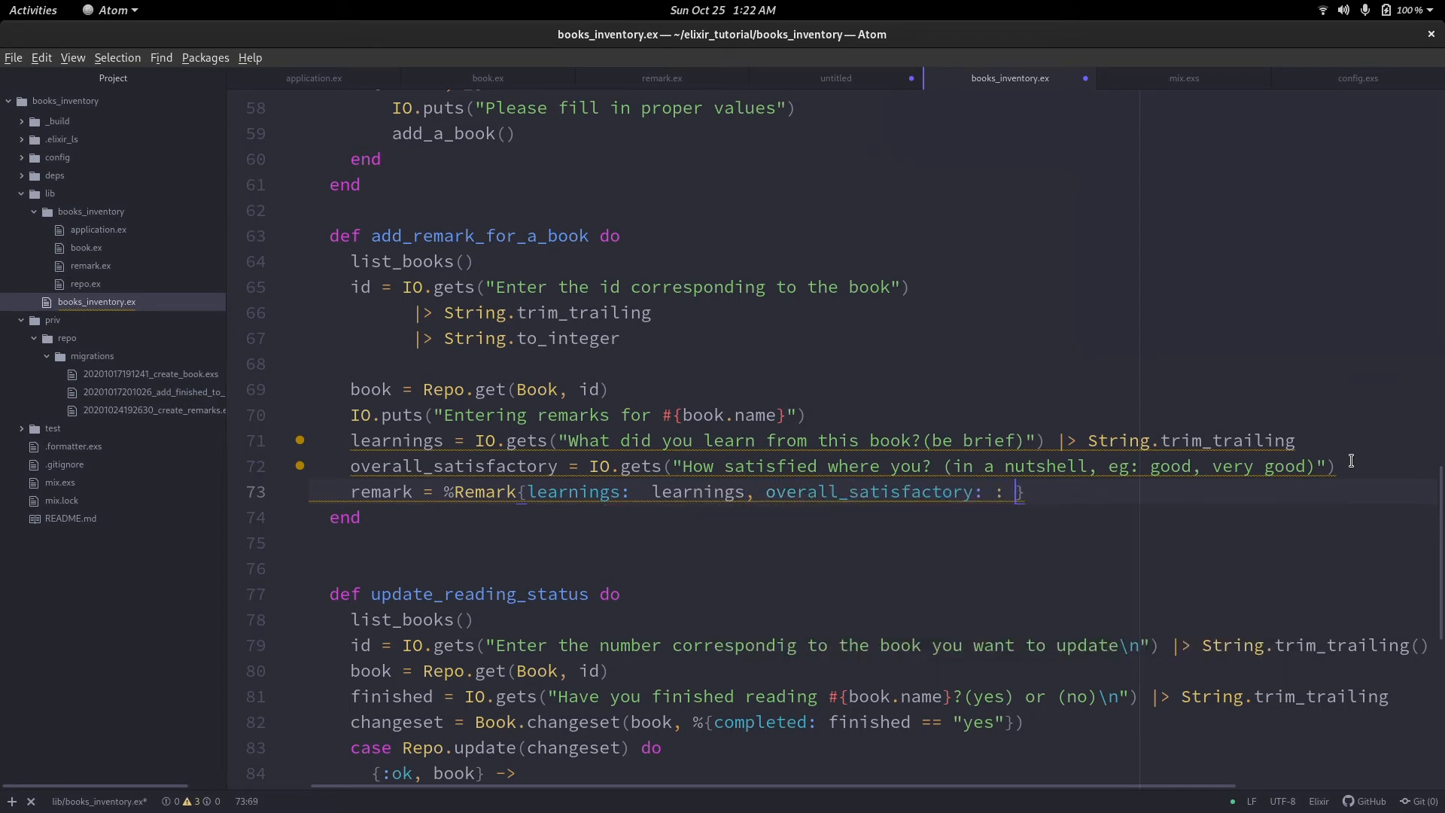
text(overall_satisfactory,)
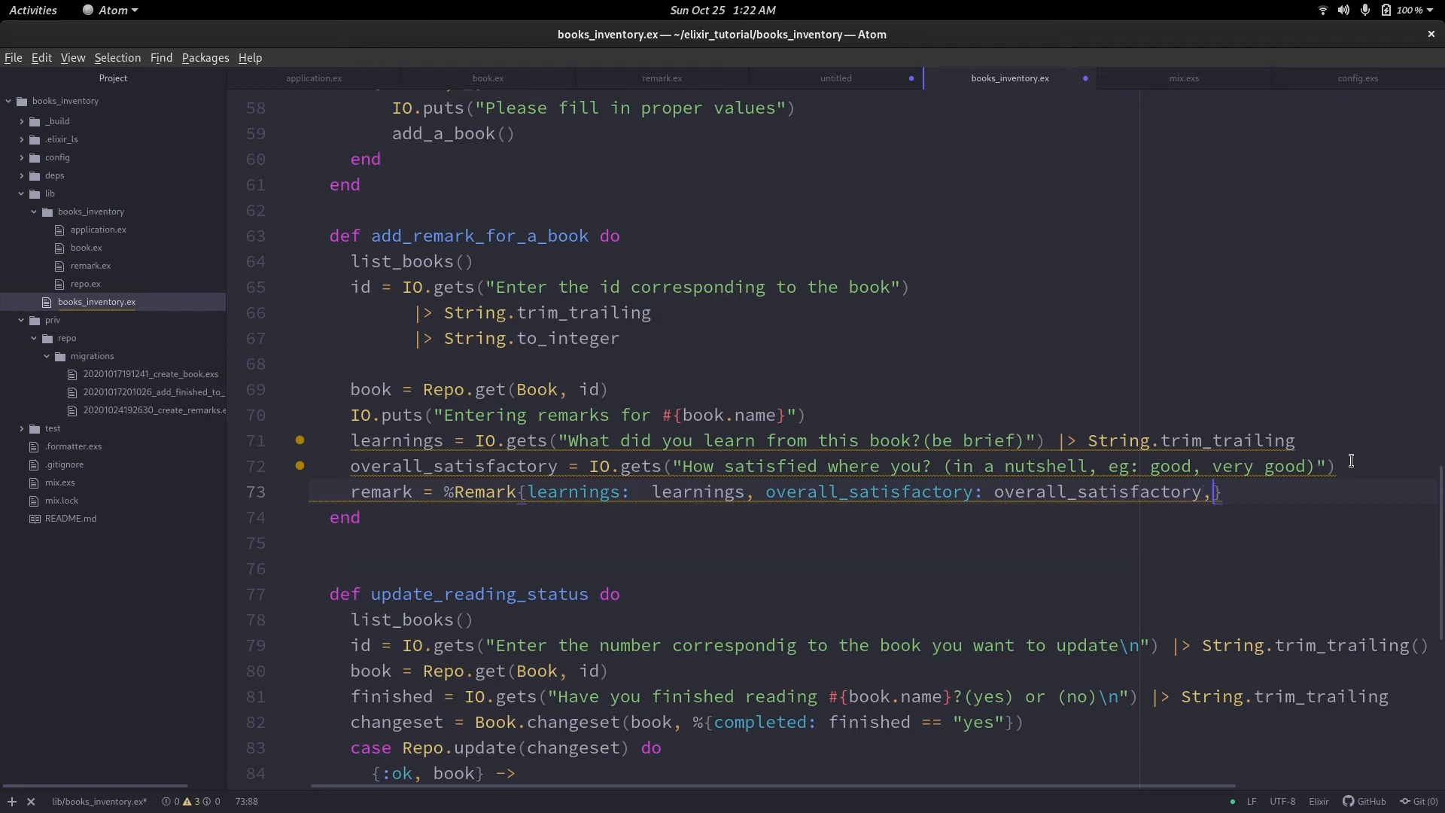
text(book)
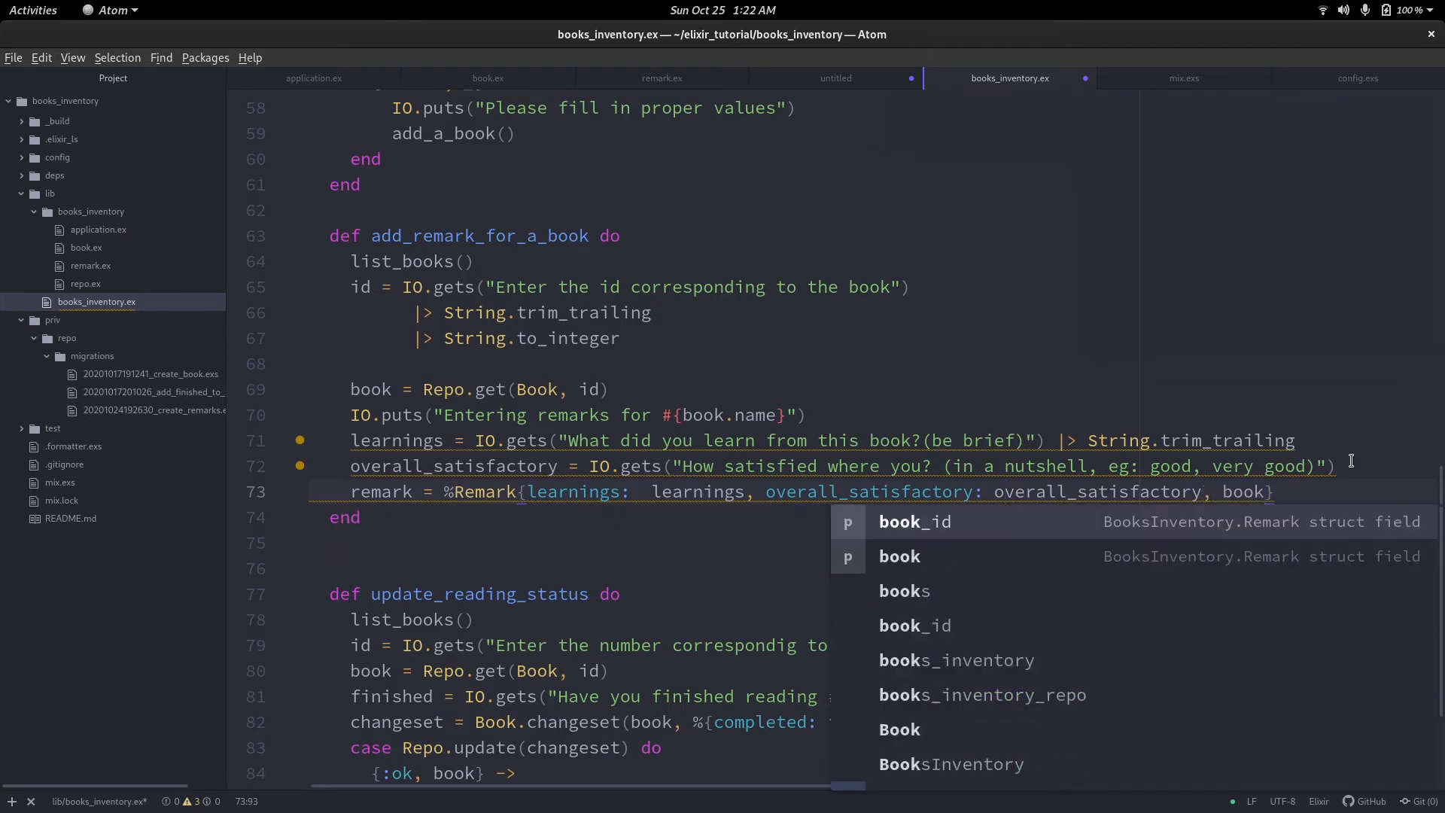
click(915, 520)
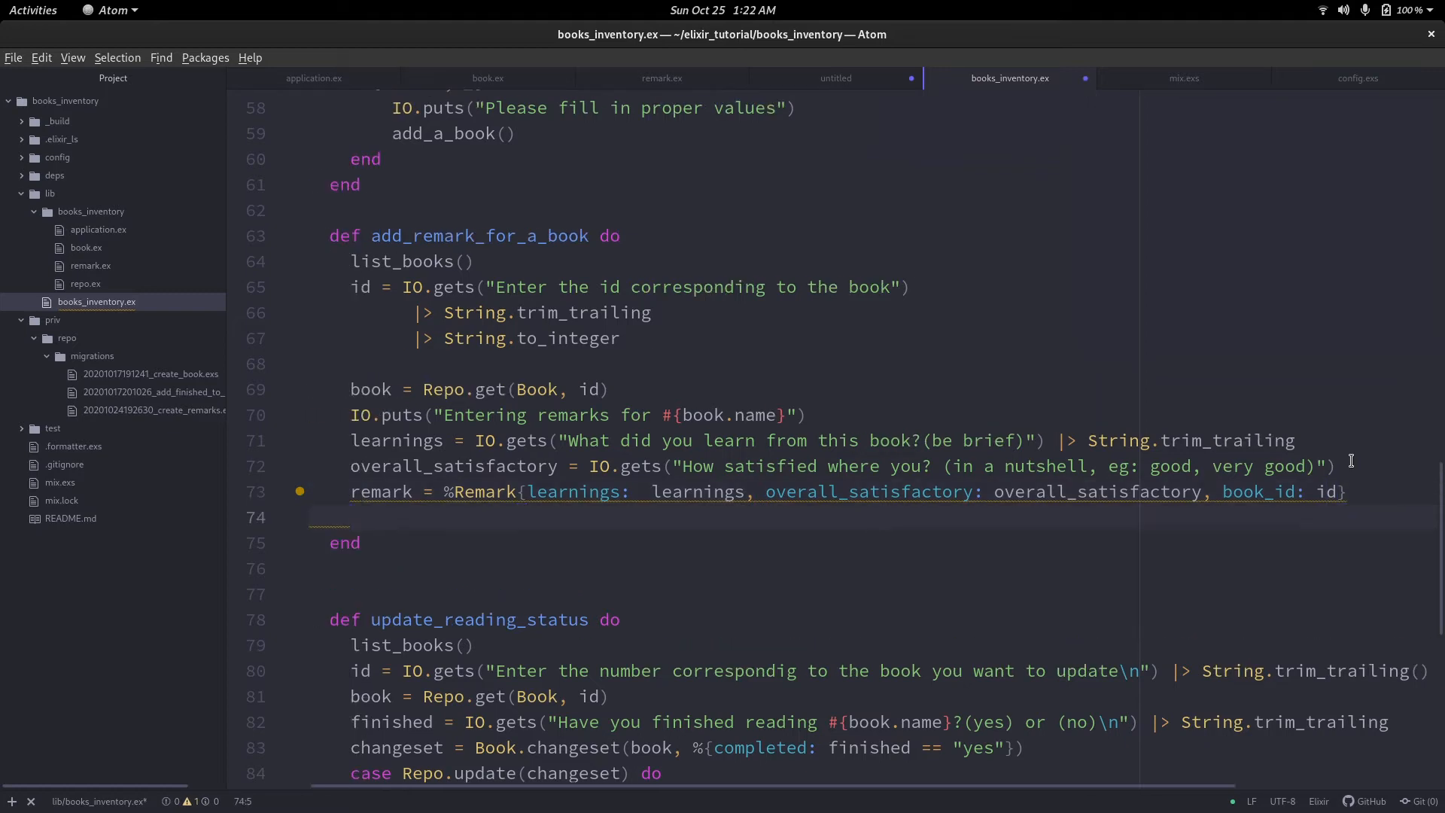
Add case Repo.insert(remark) with {:ok, remark} printing 'Remark inserted successfully', and save.
text(case Repo.insert()
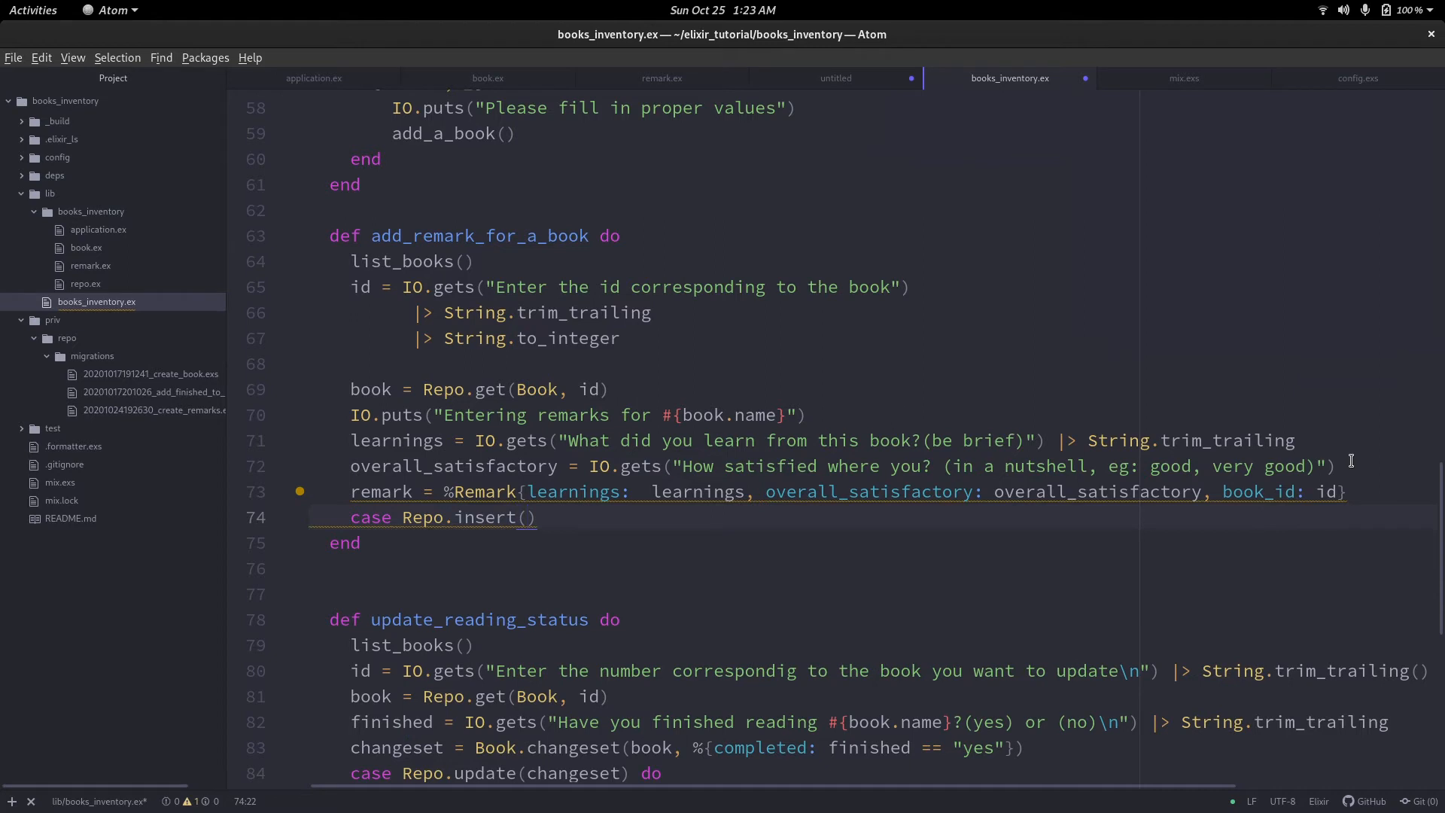
text(rea)
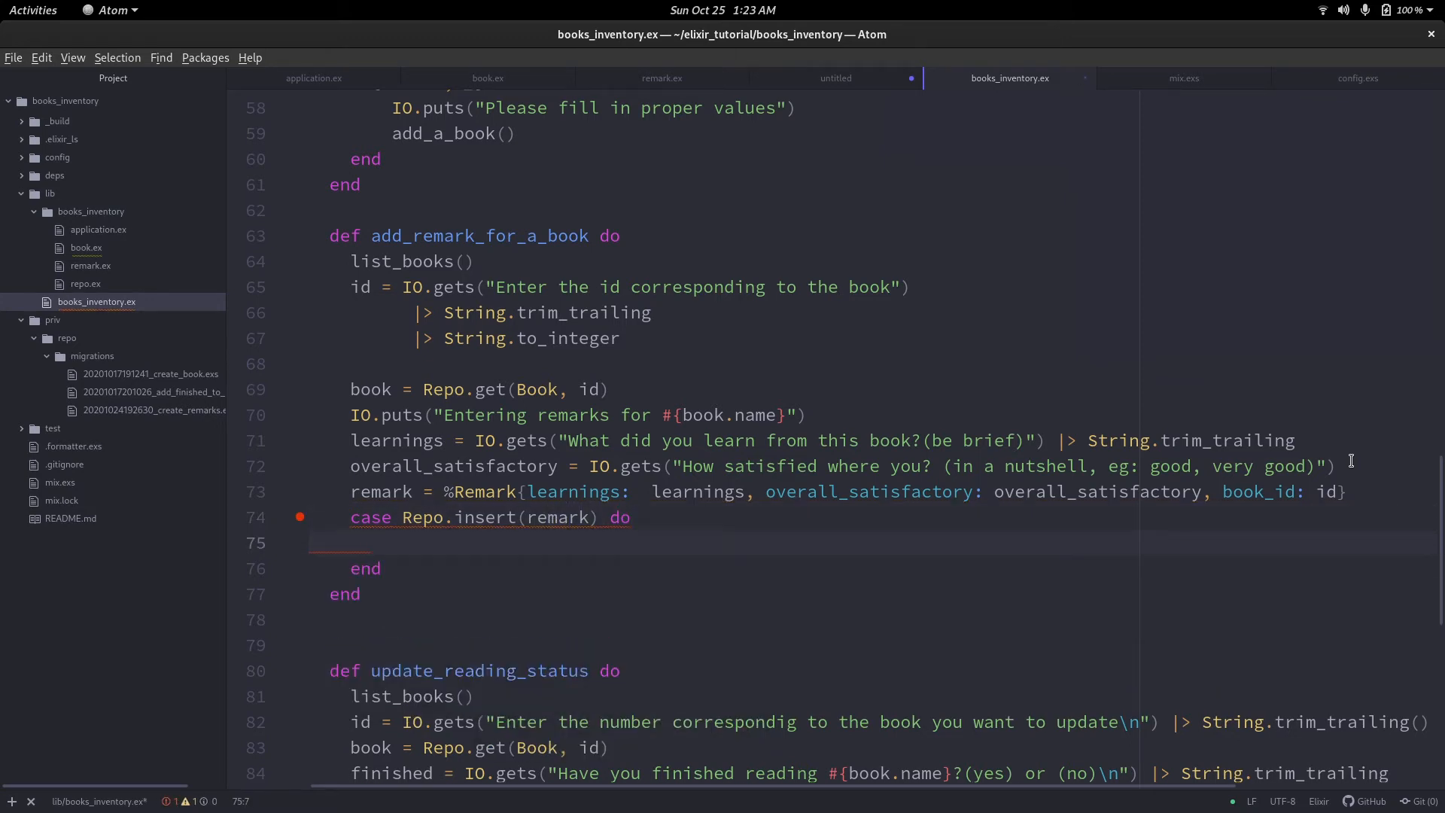
text(ca)
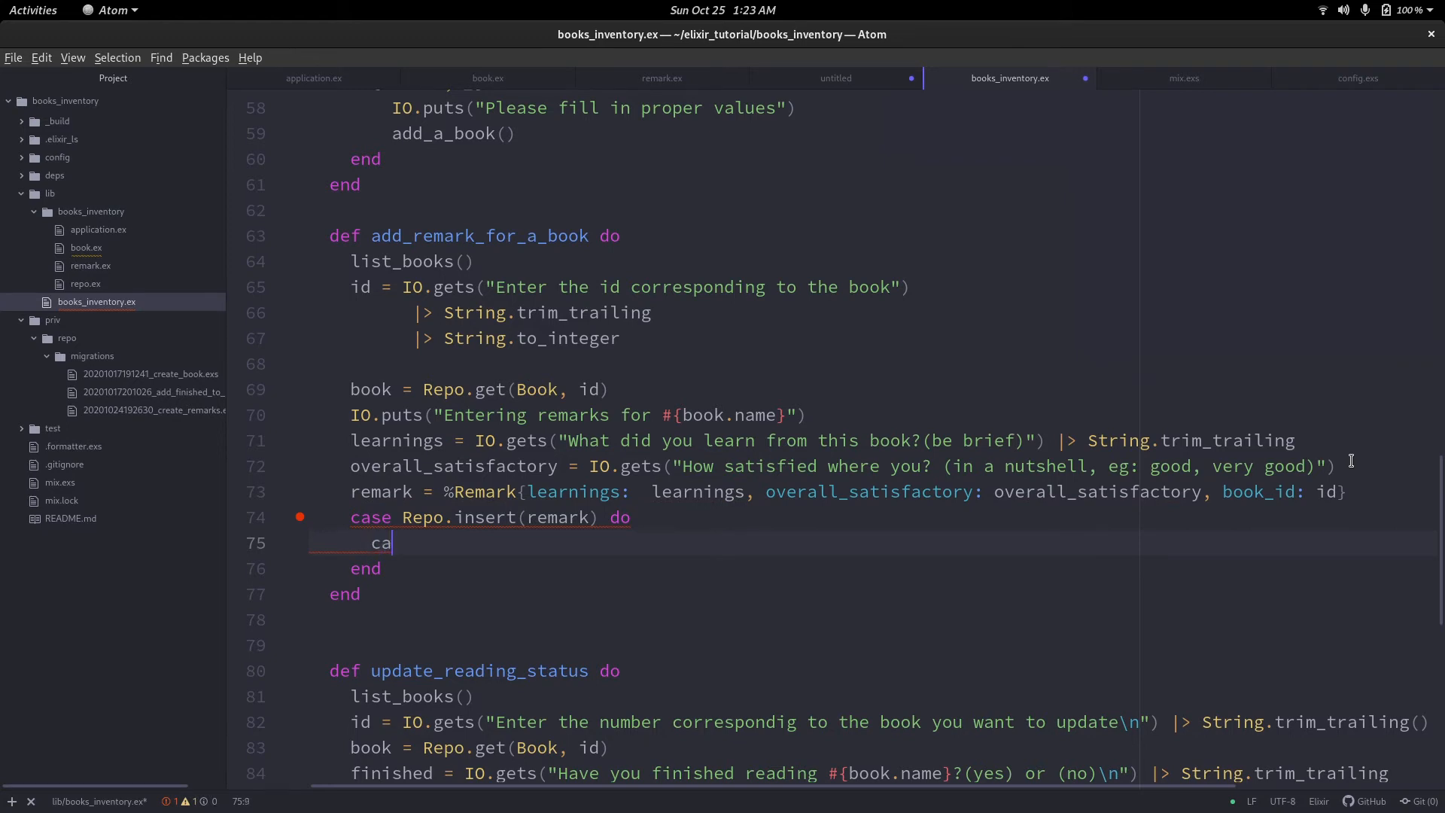
text(se)
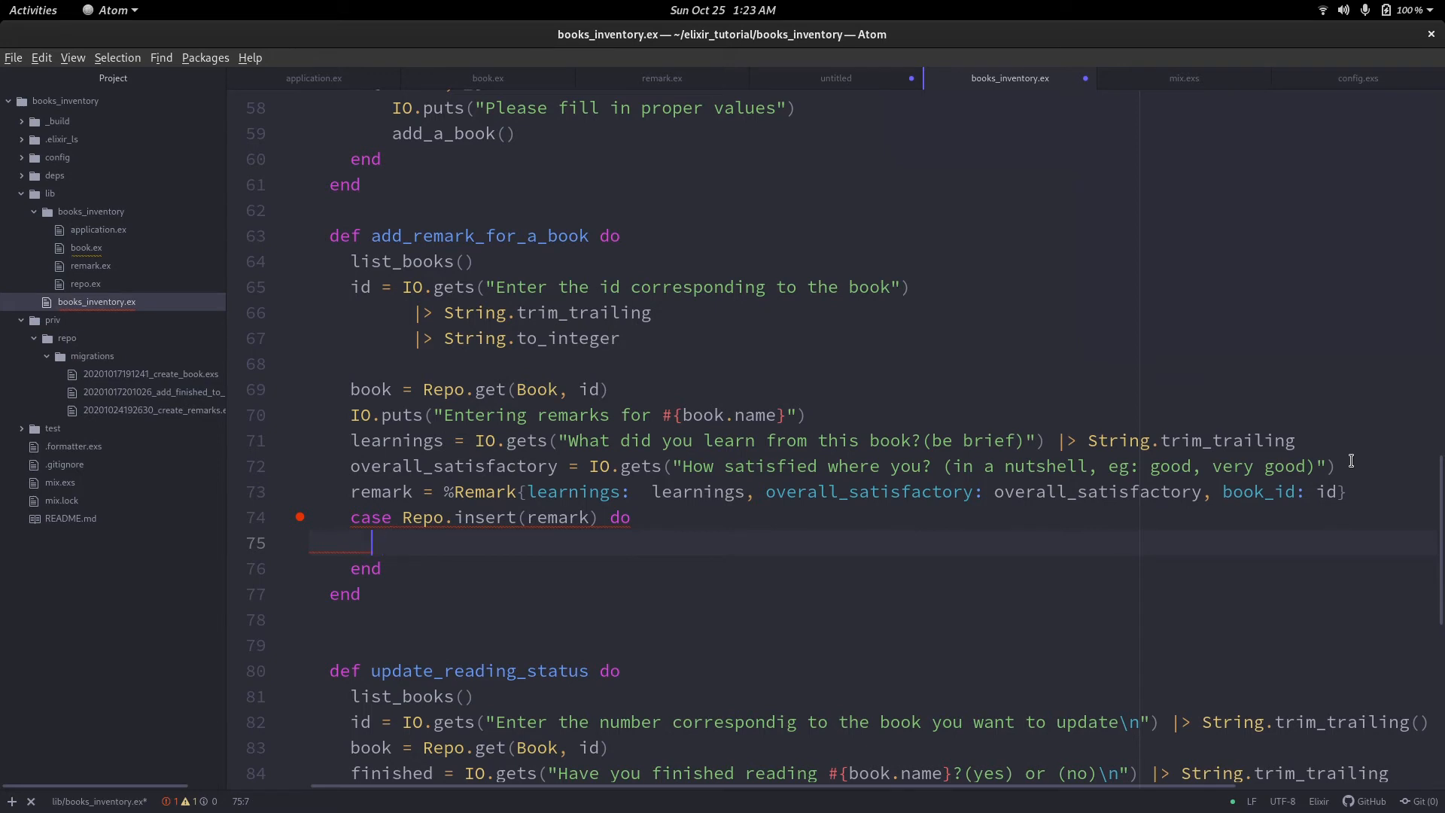
text({:ok, })
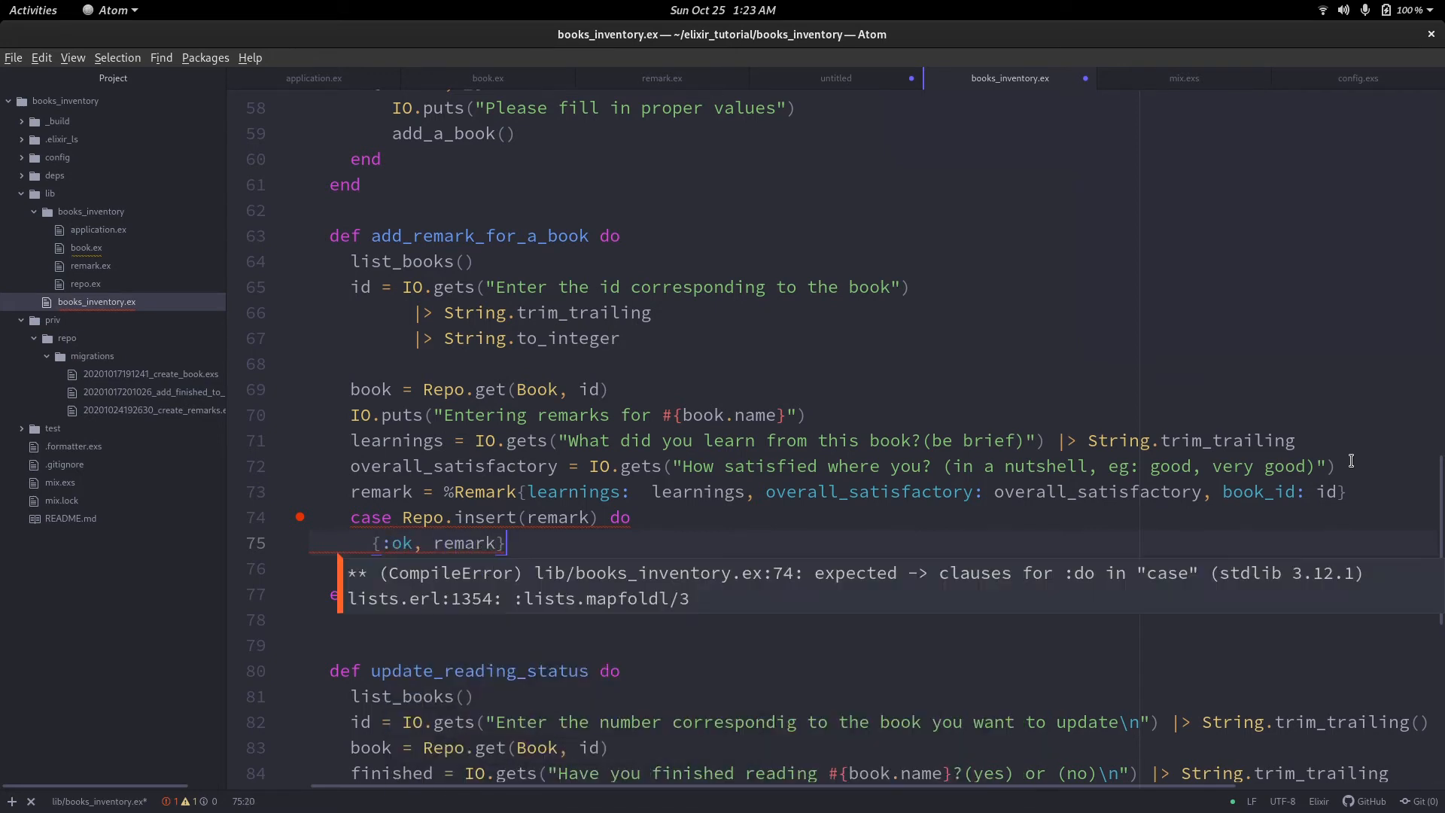
text(->)
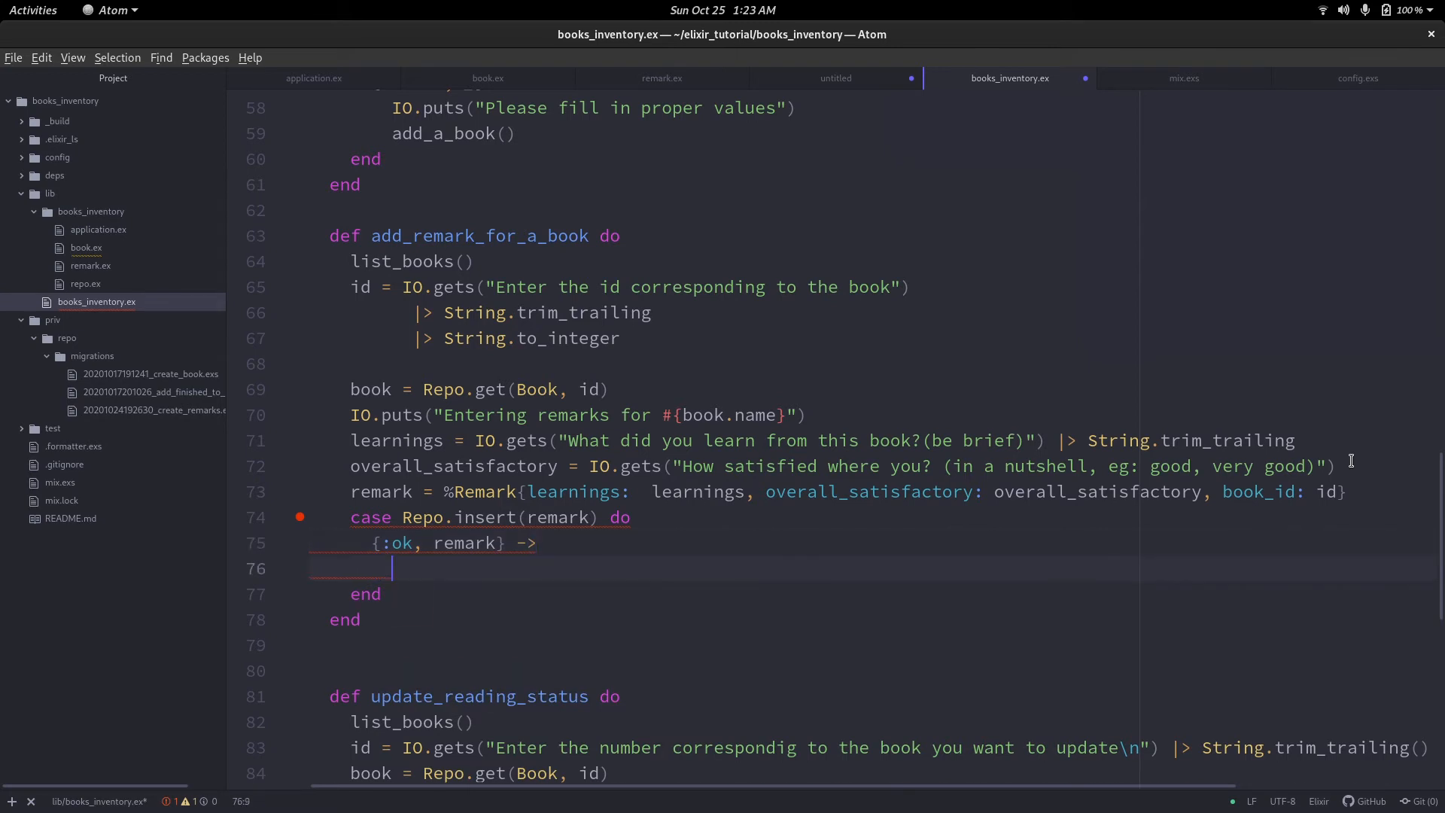
text(IO.)
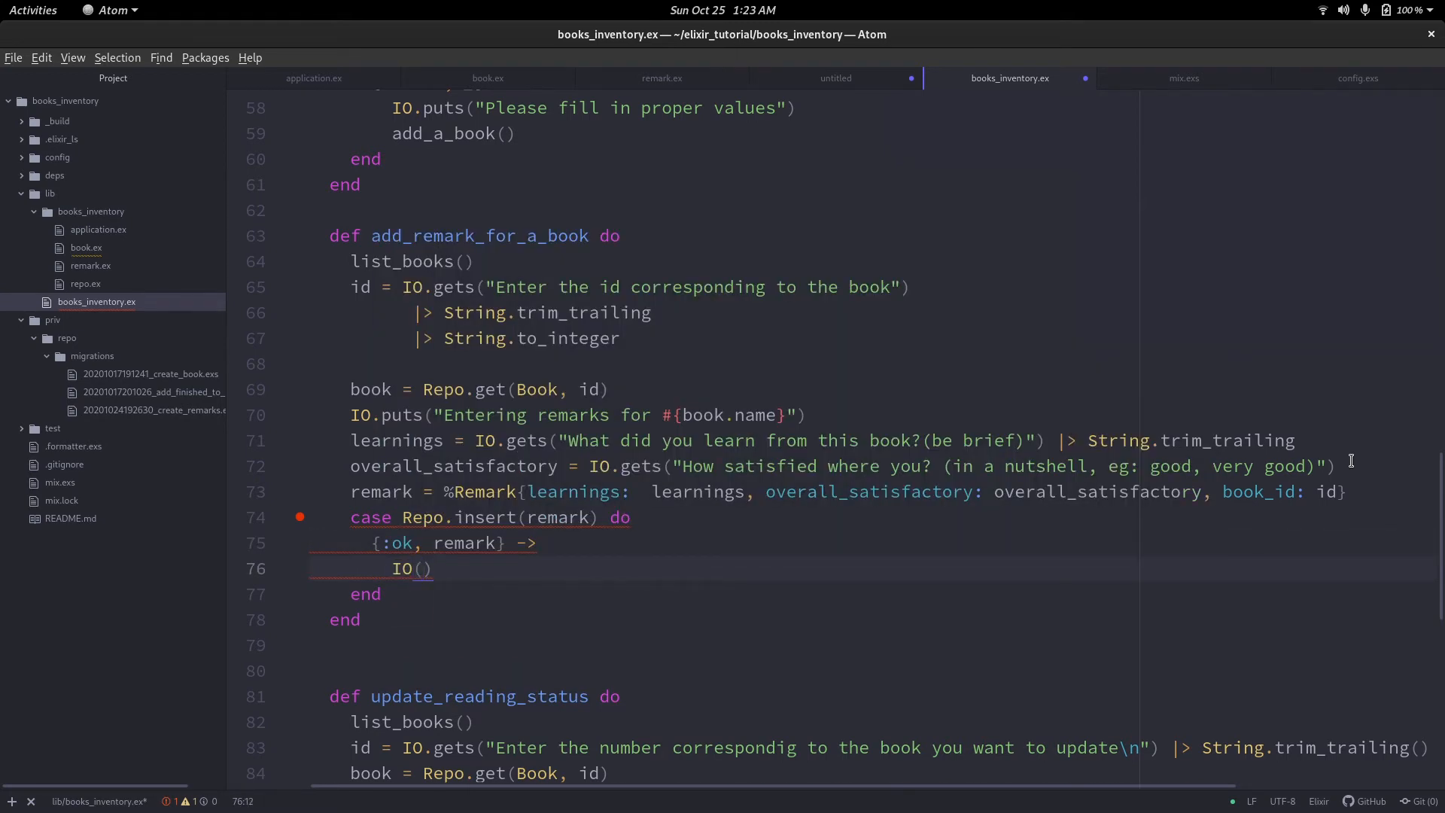
text(puts()
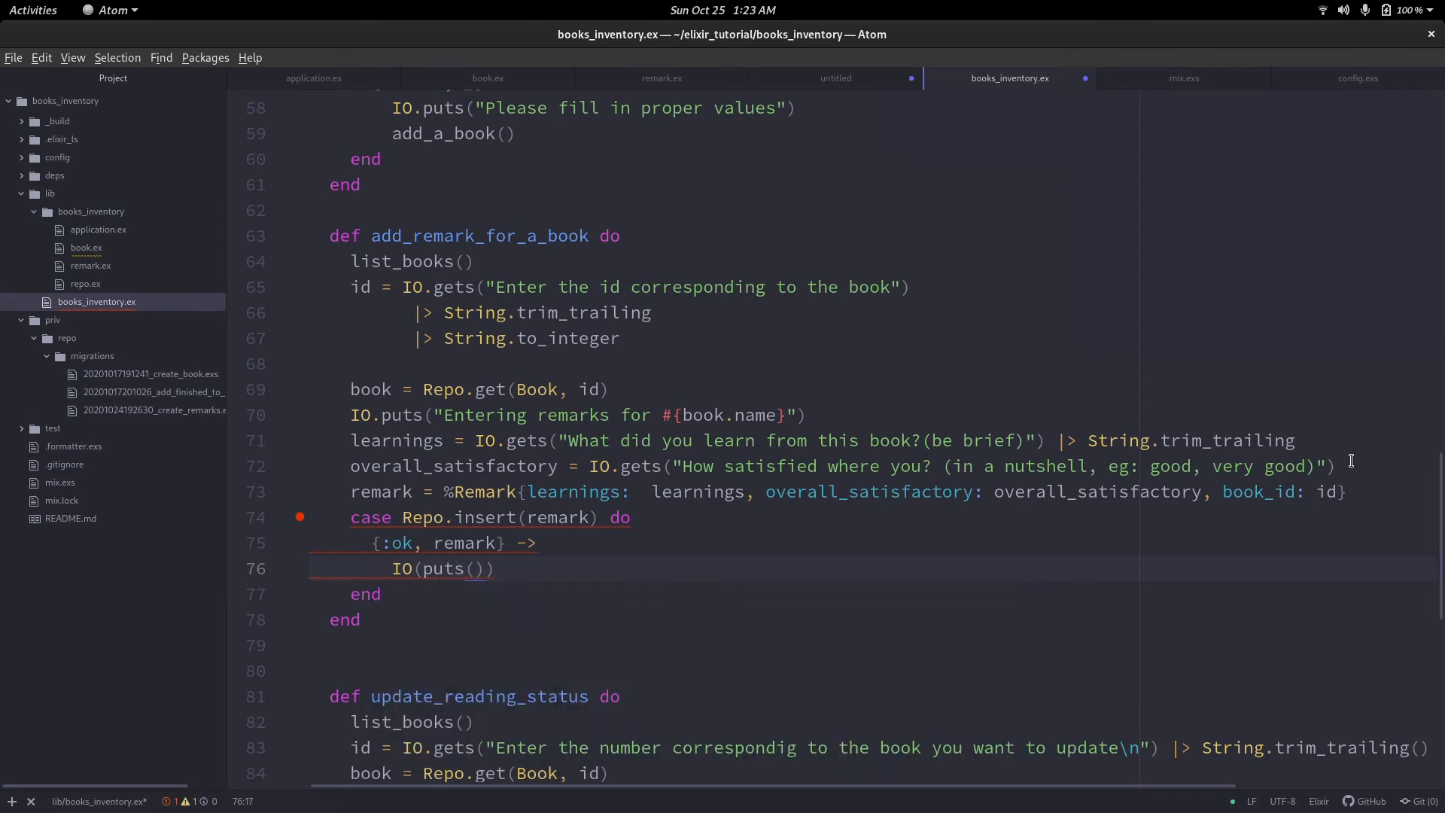
key(BackSpace)
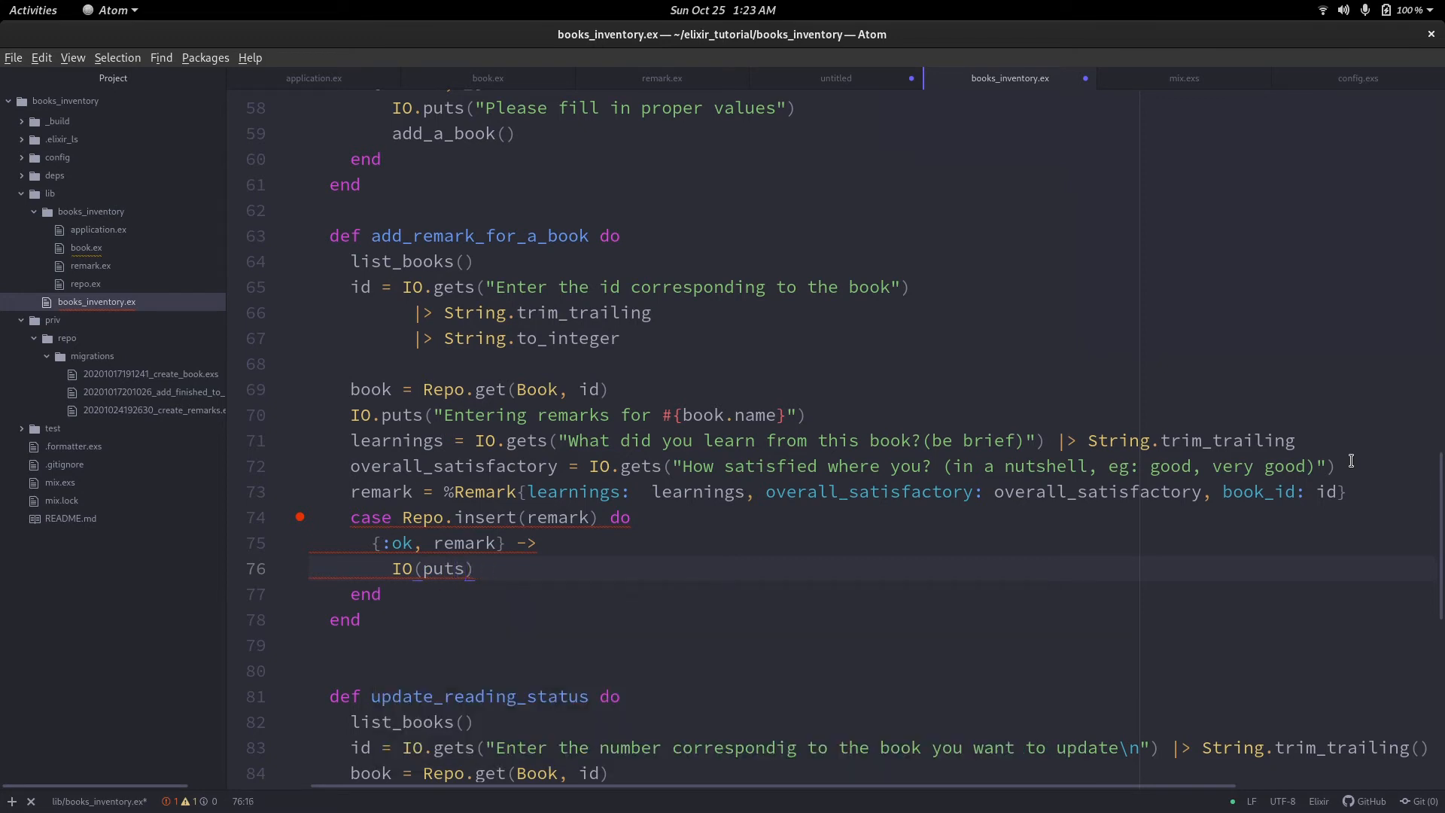
key(BackSpace)
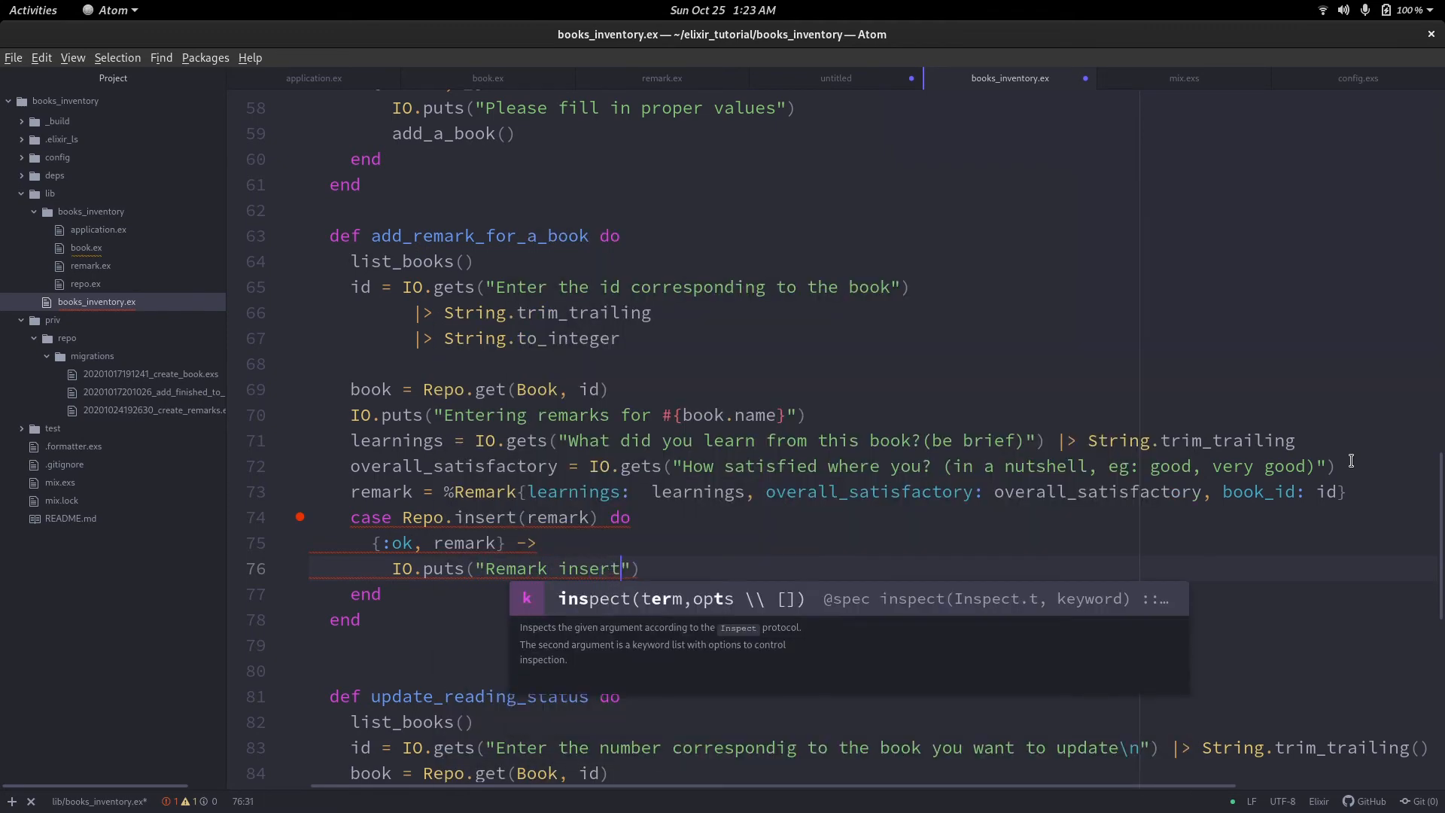
text(ed successfully)
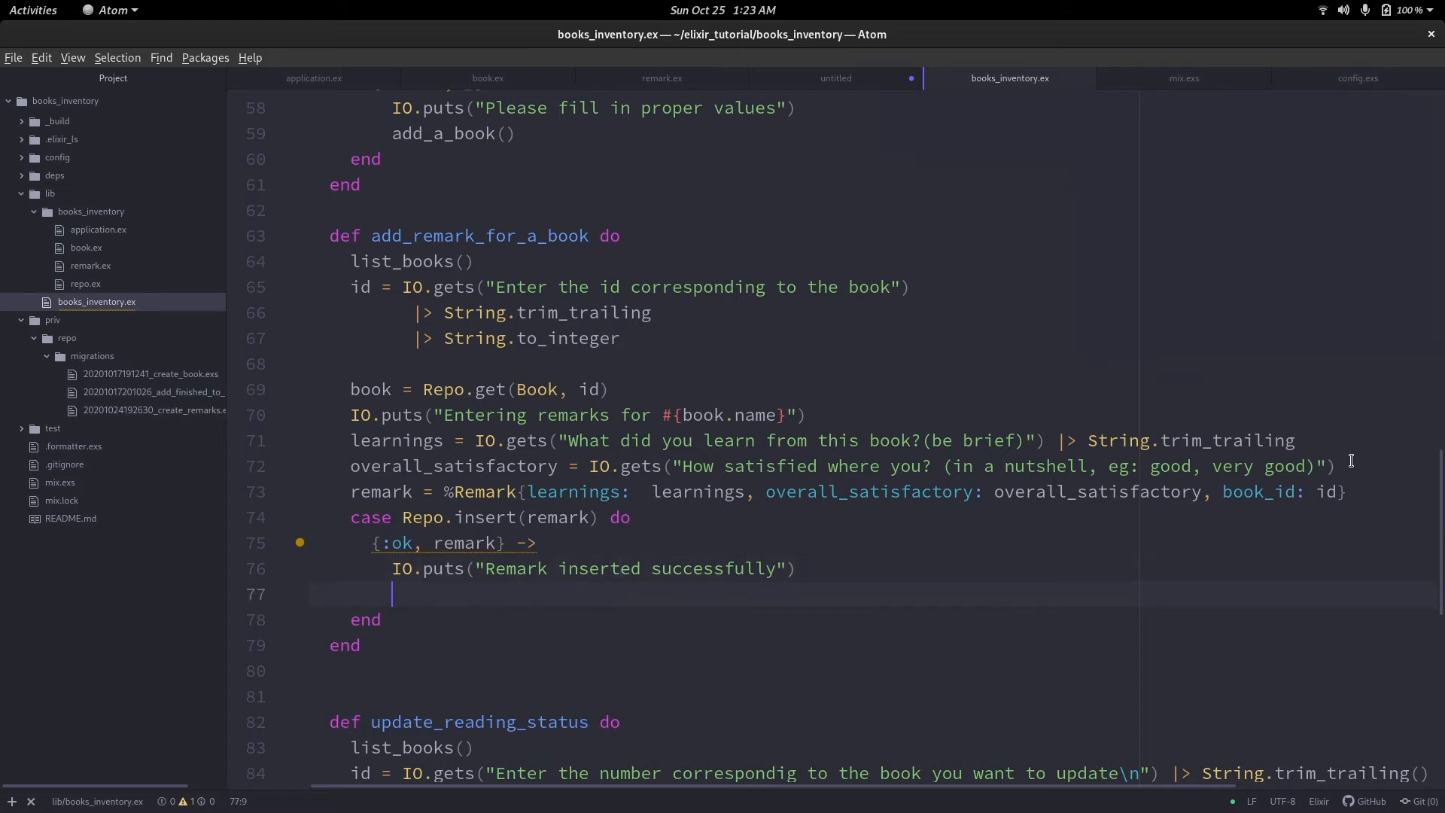
Add an {:error, _} branch containing an empty IO.puts("") call.
text({})
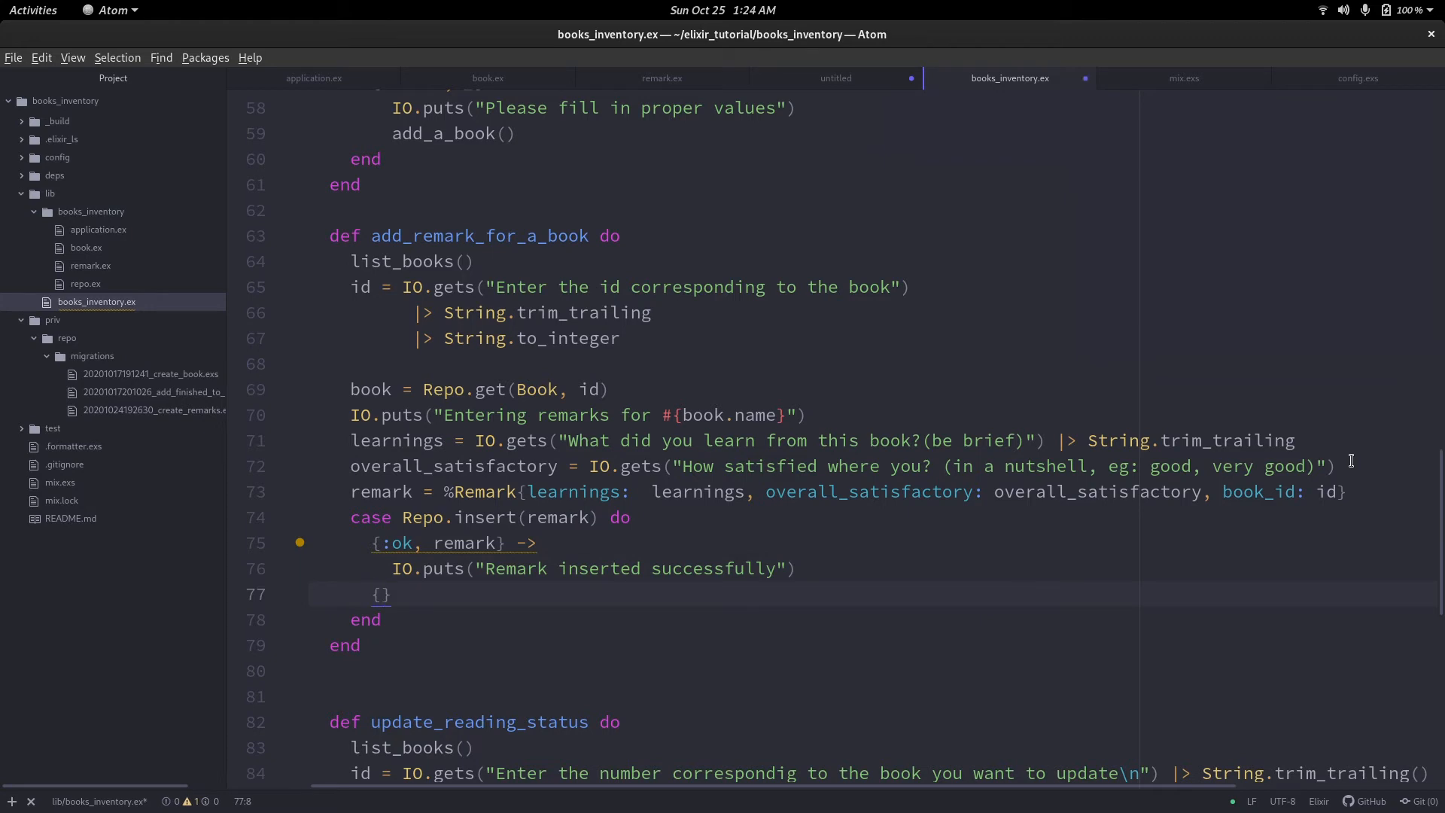
text(:error,)
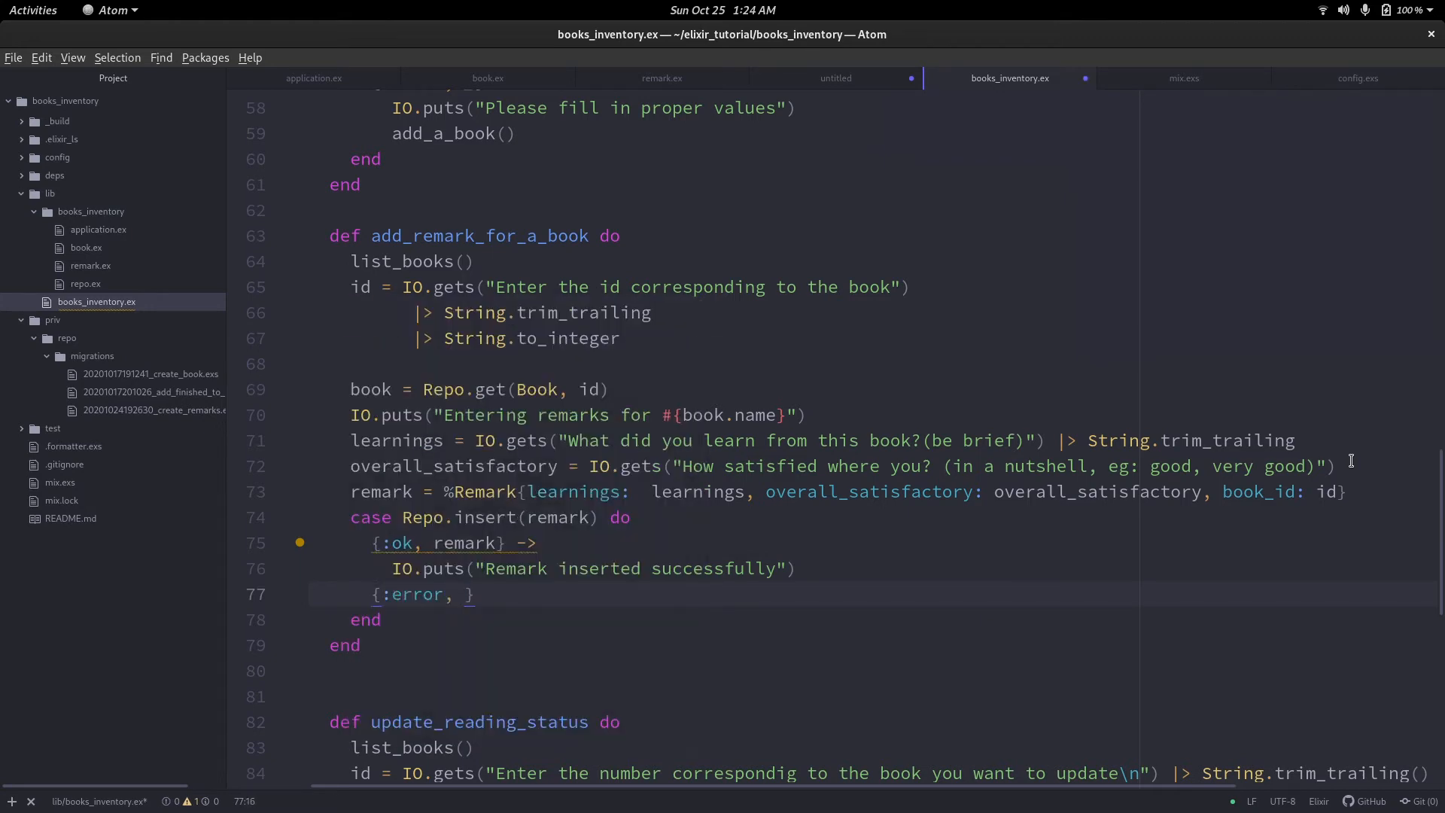
text(re)
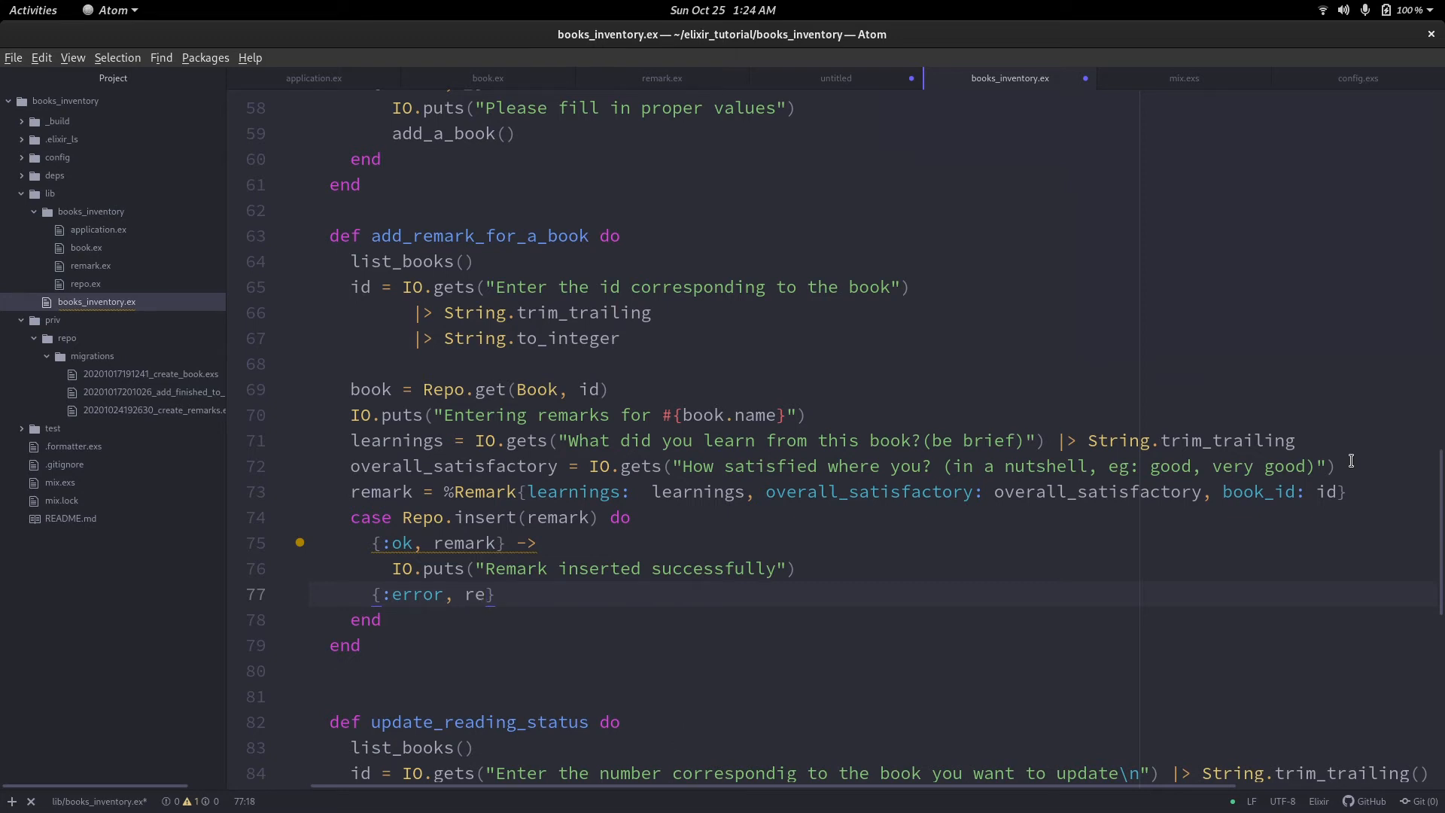
text(_)
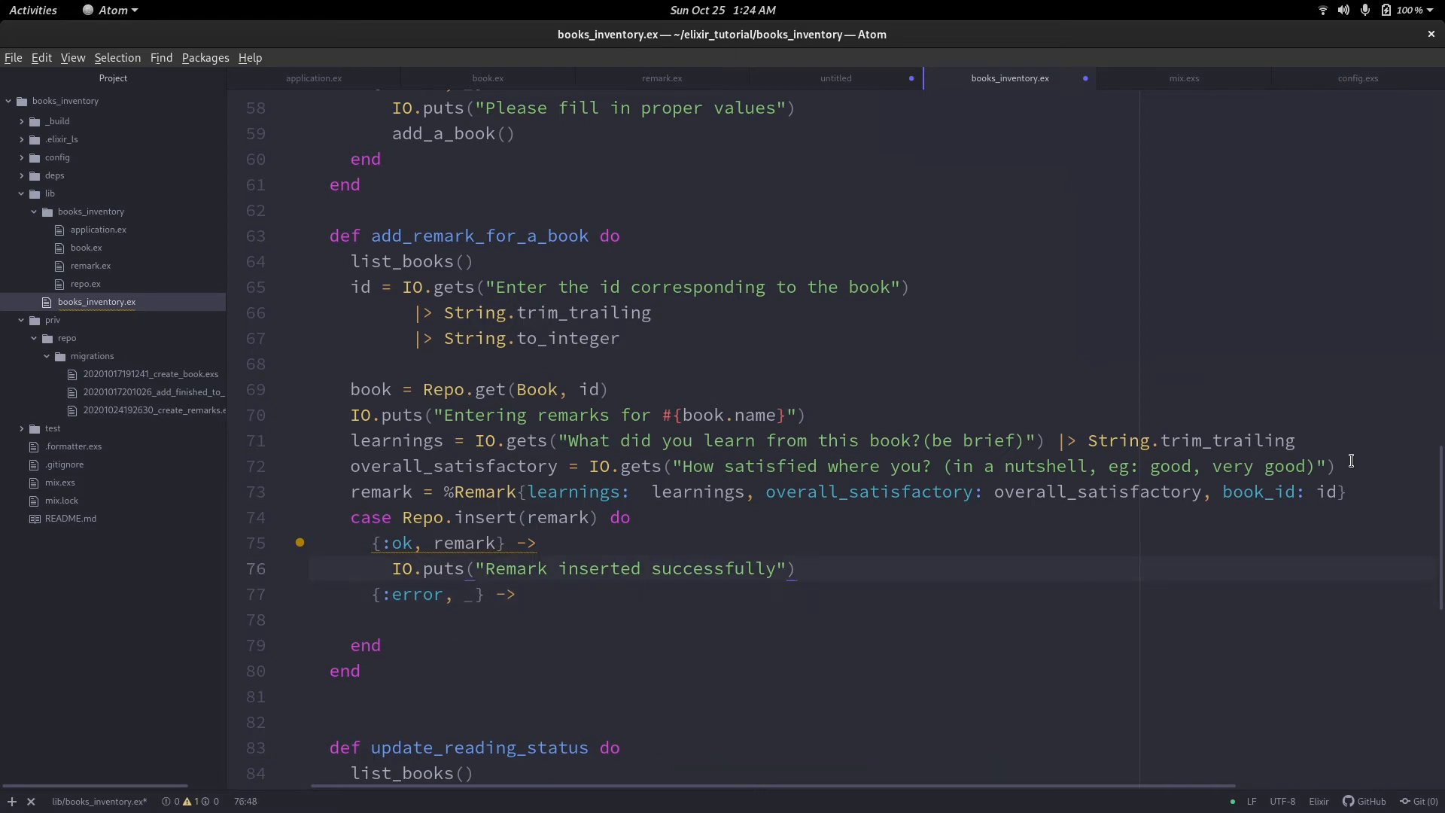
text(IOpu)
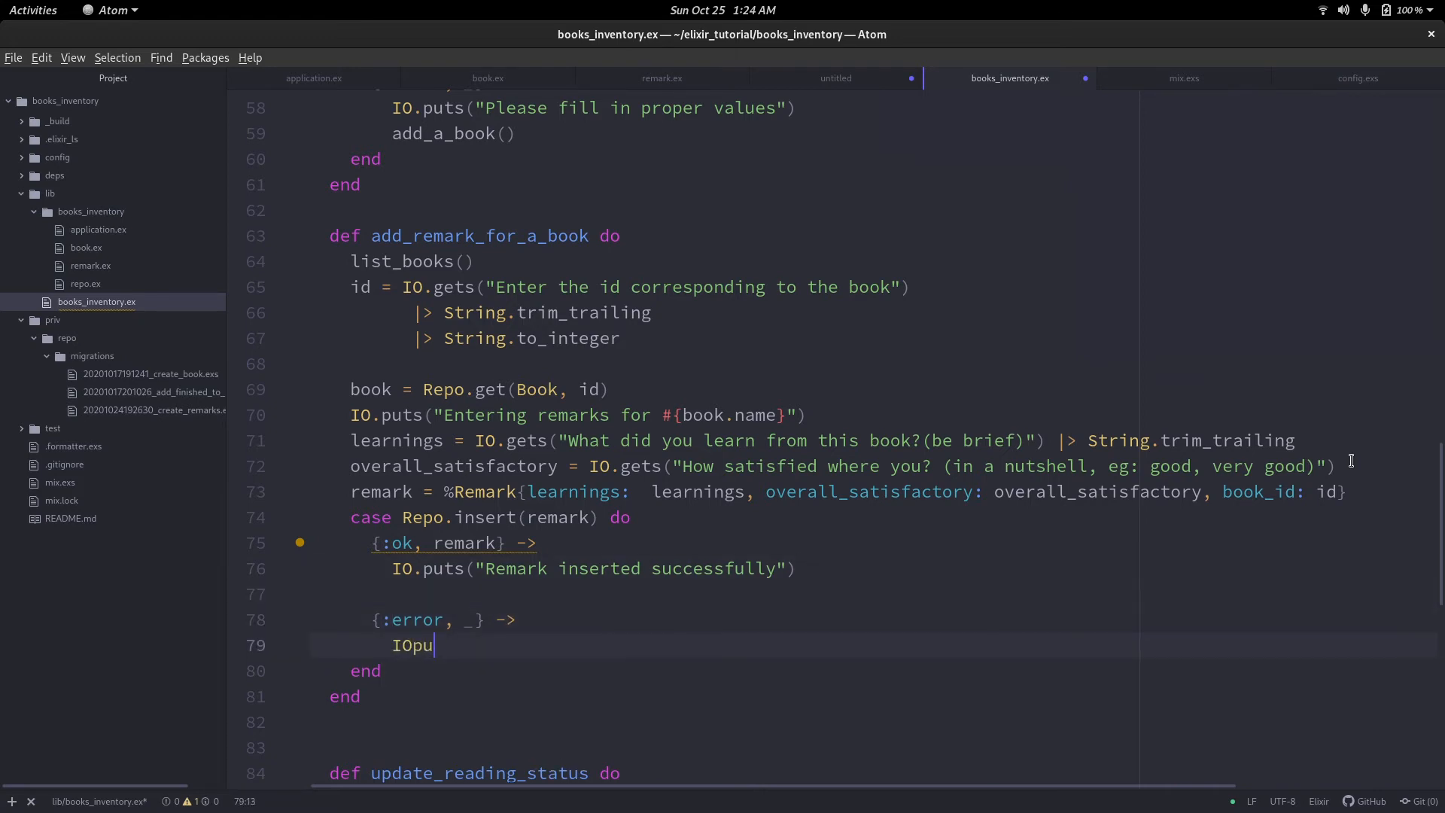
text(ts)
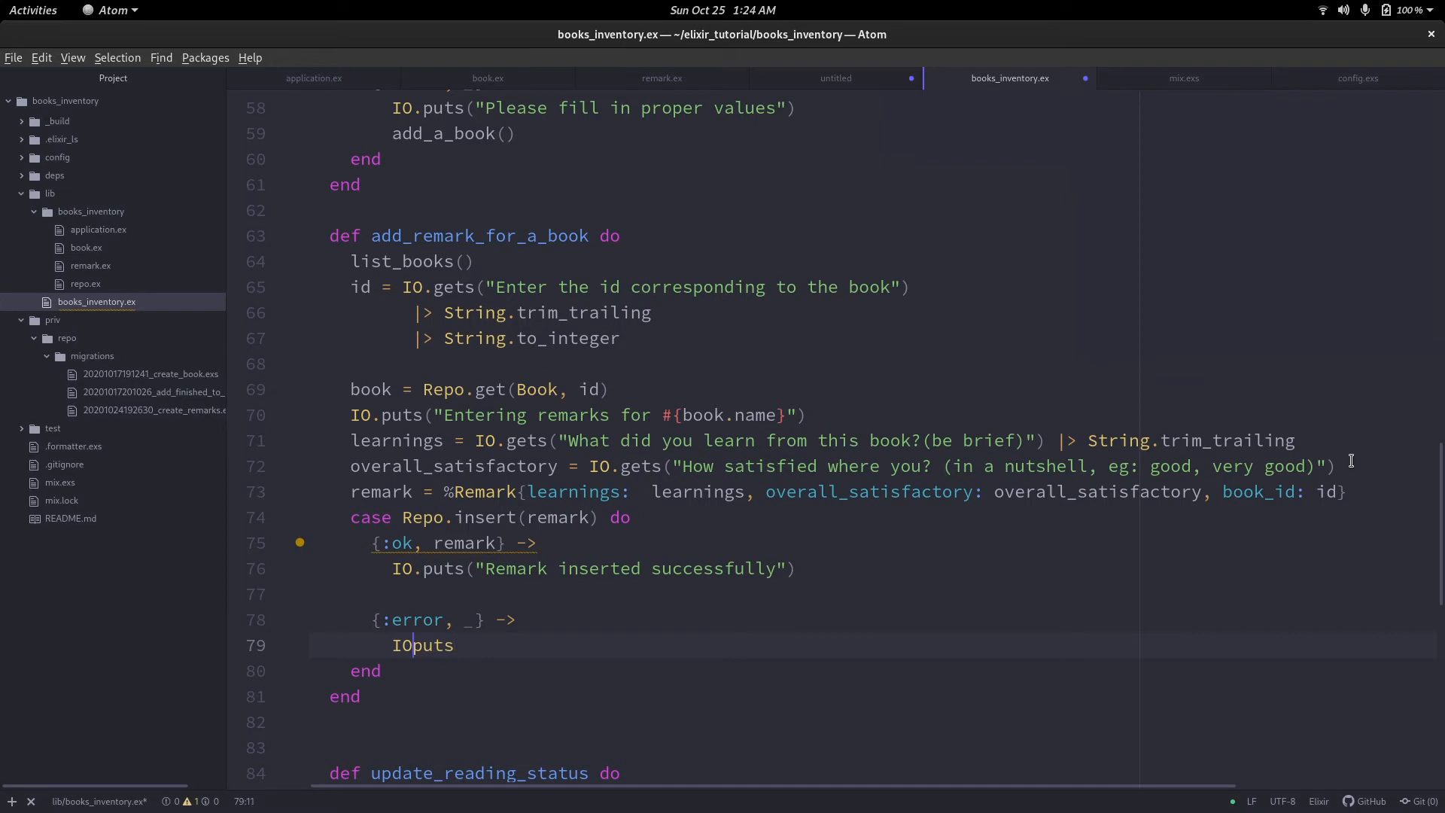
text(.)
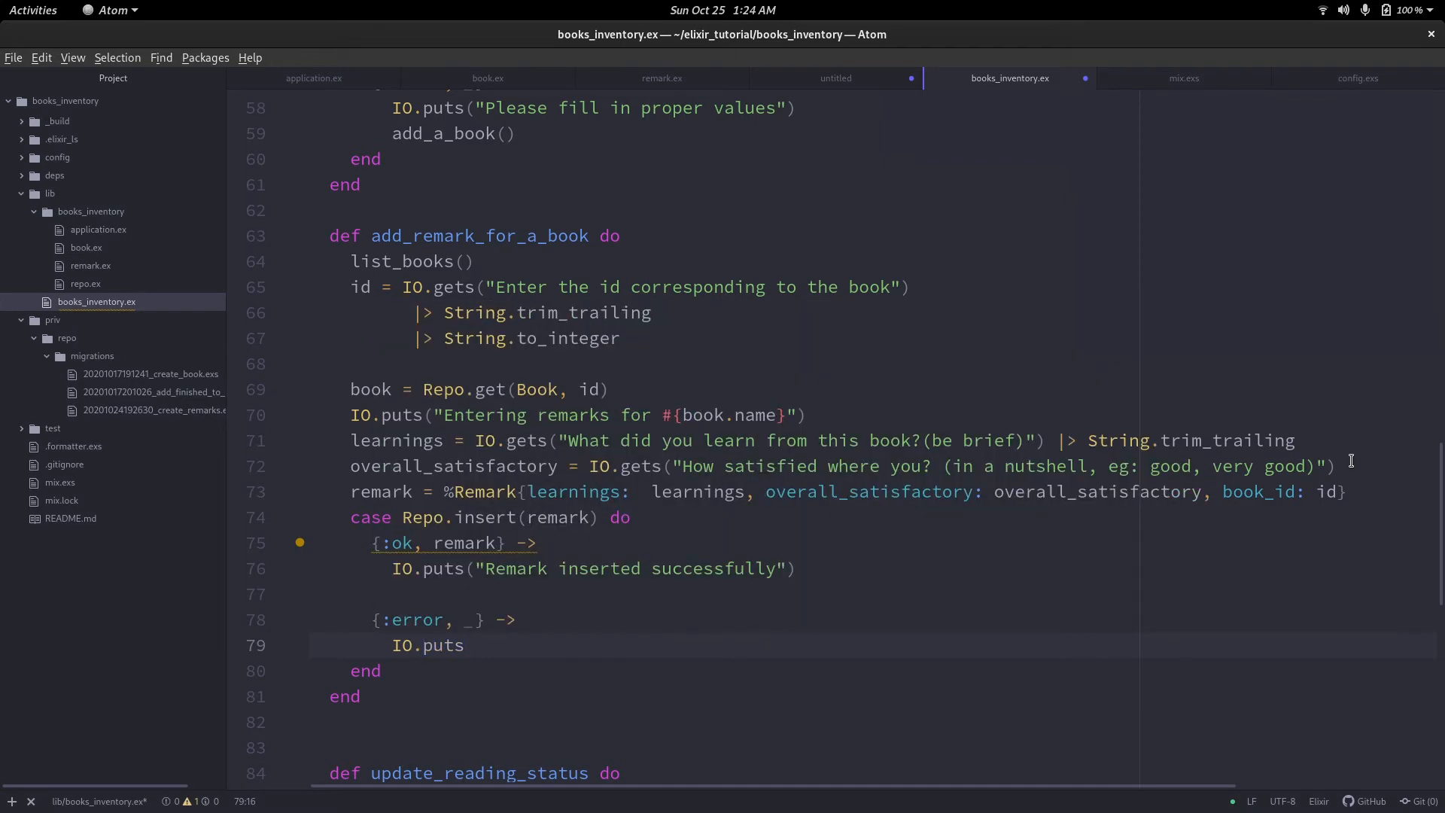
text((""))
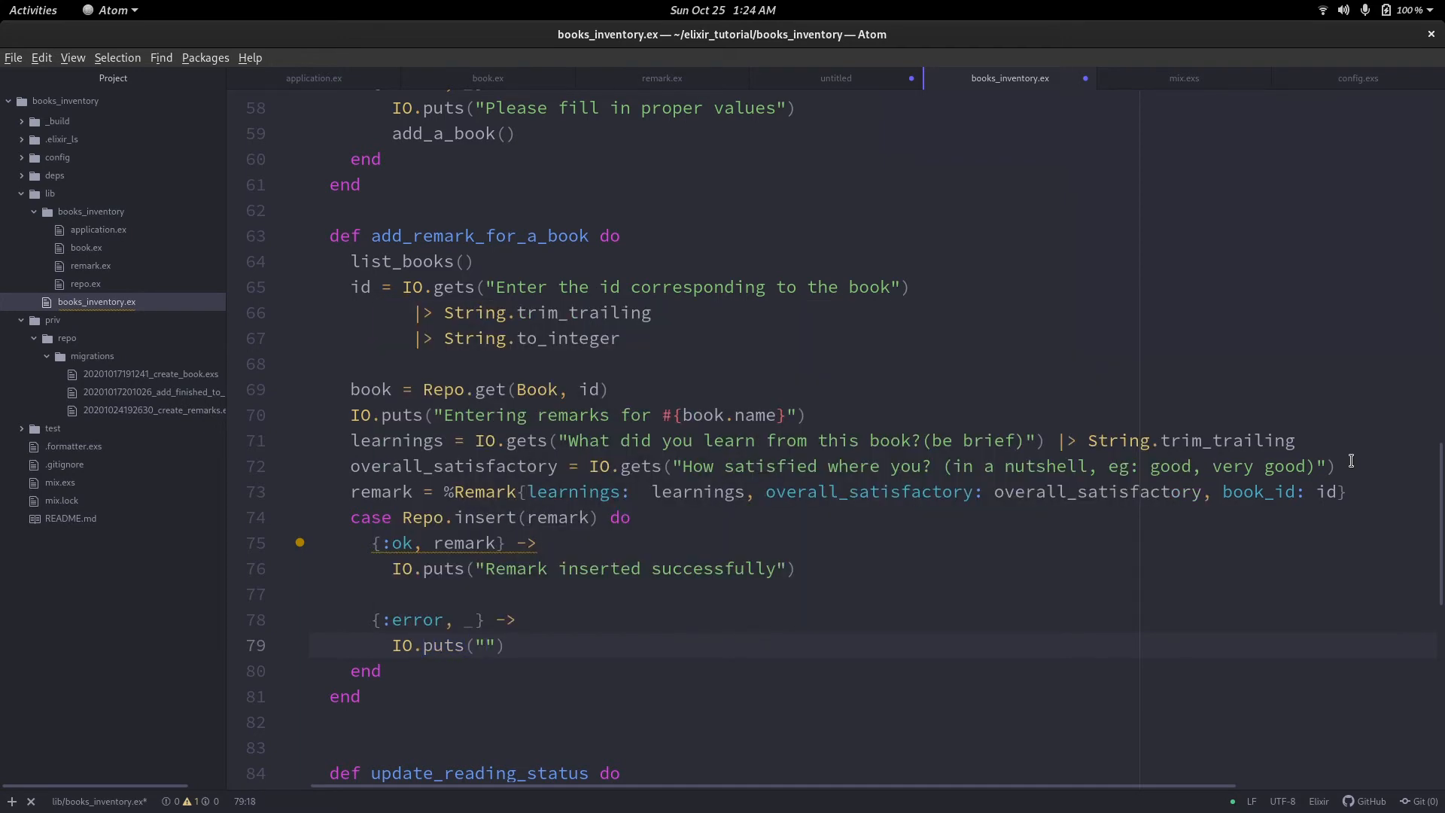
Fill in the error message 'Please Enter proper details' and save the file.
click(489, 645)
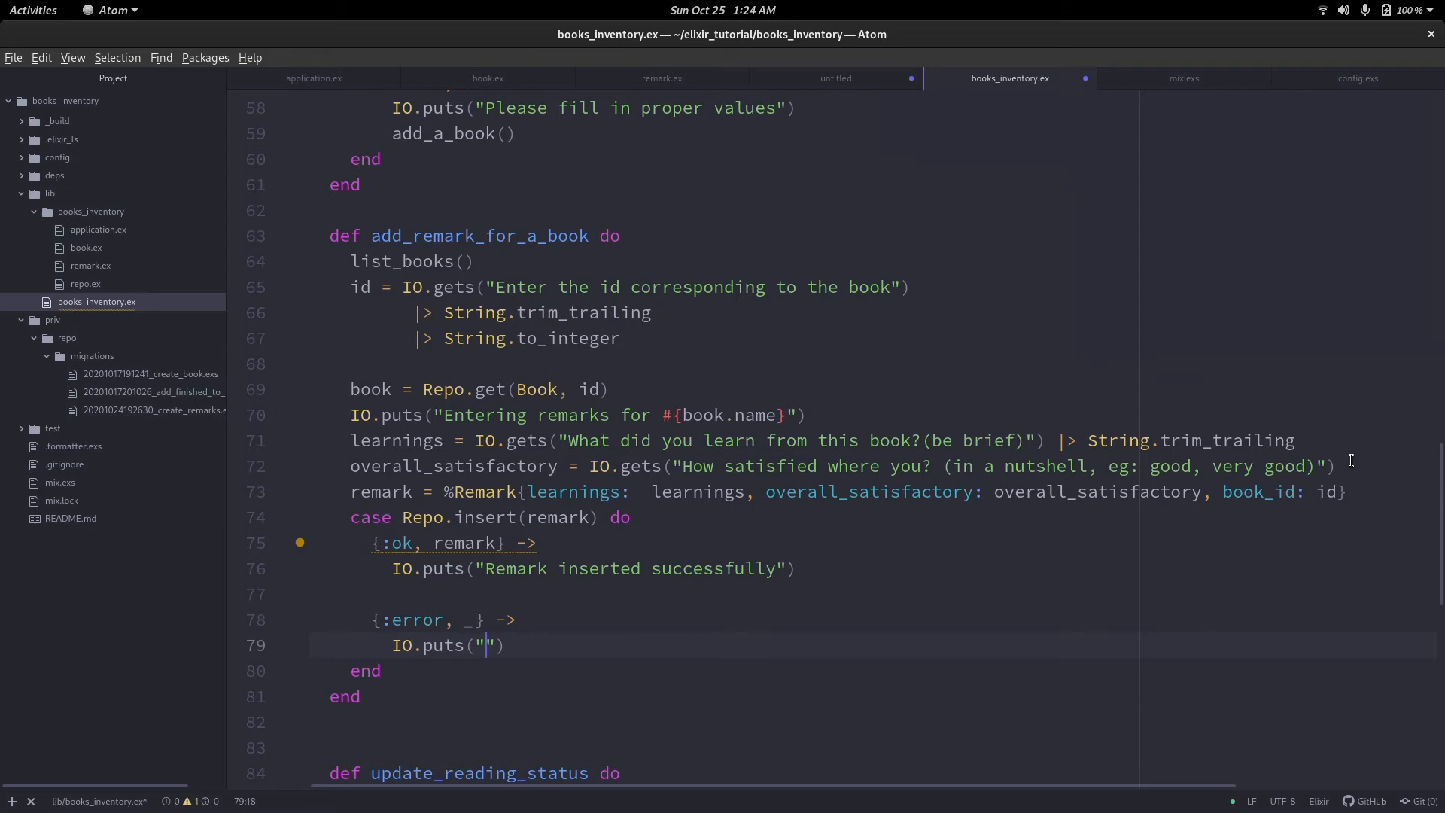
text(Please)
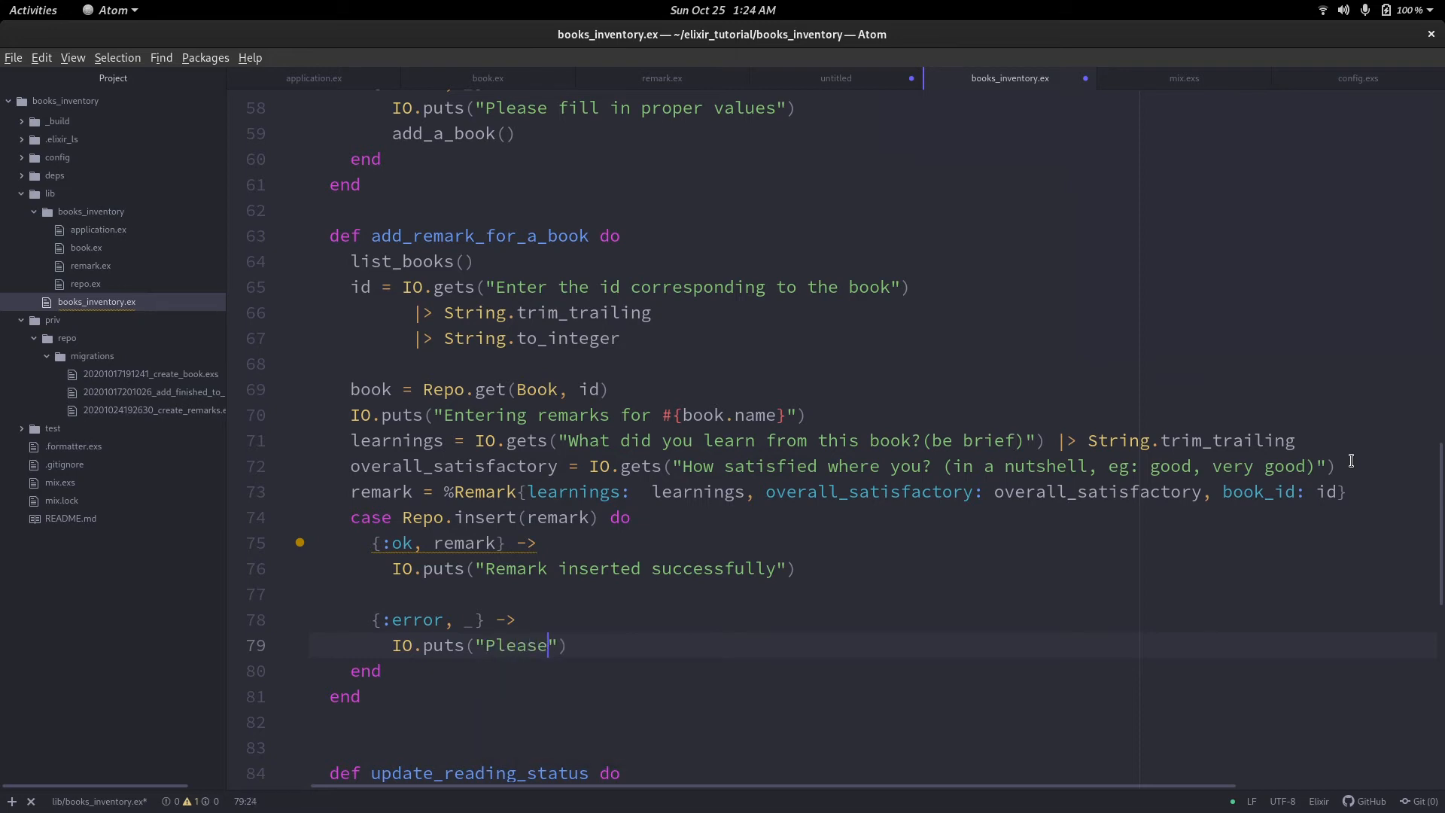
text(Enter pr)
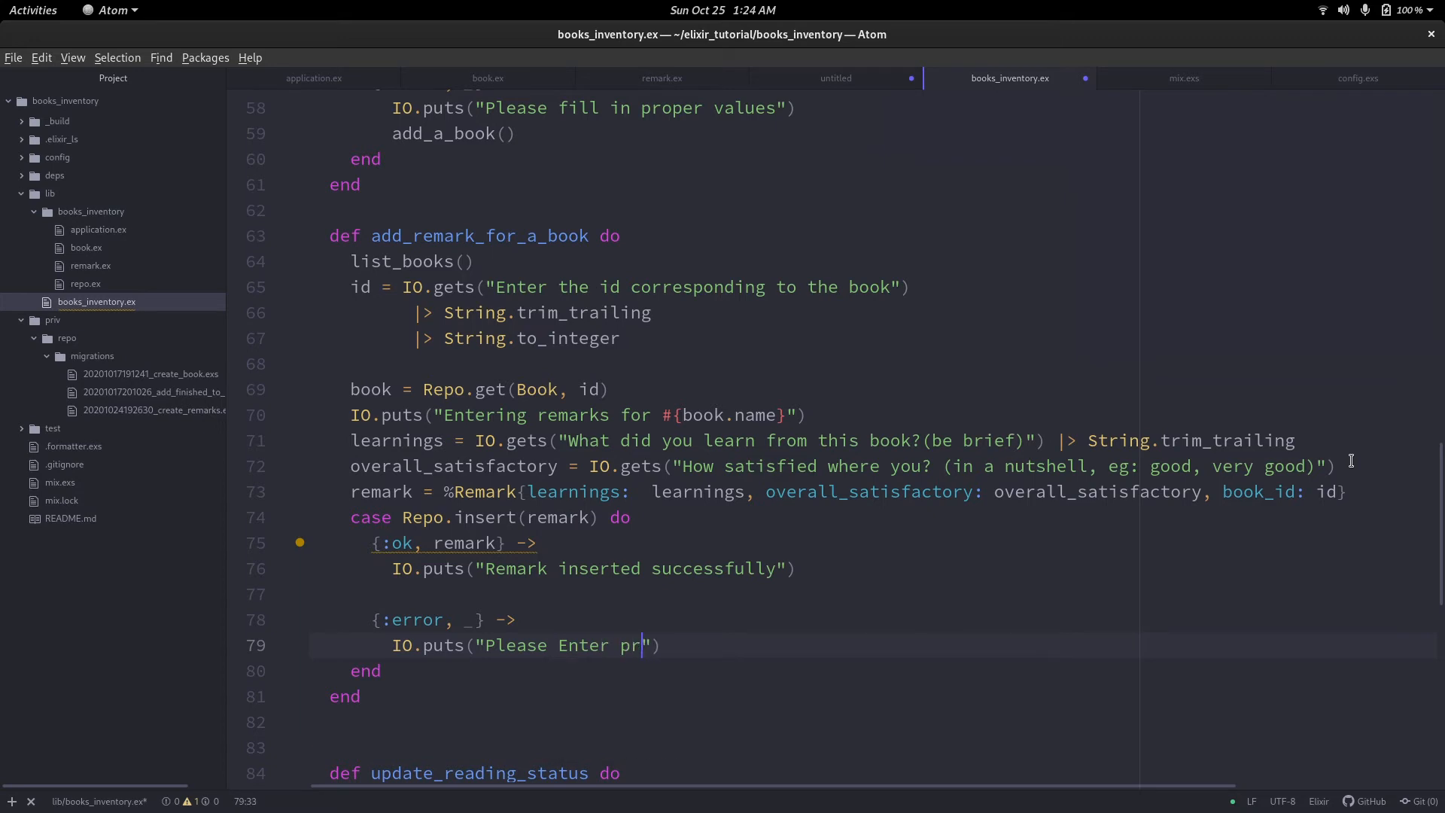
text(oper details)
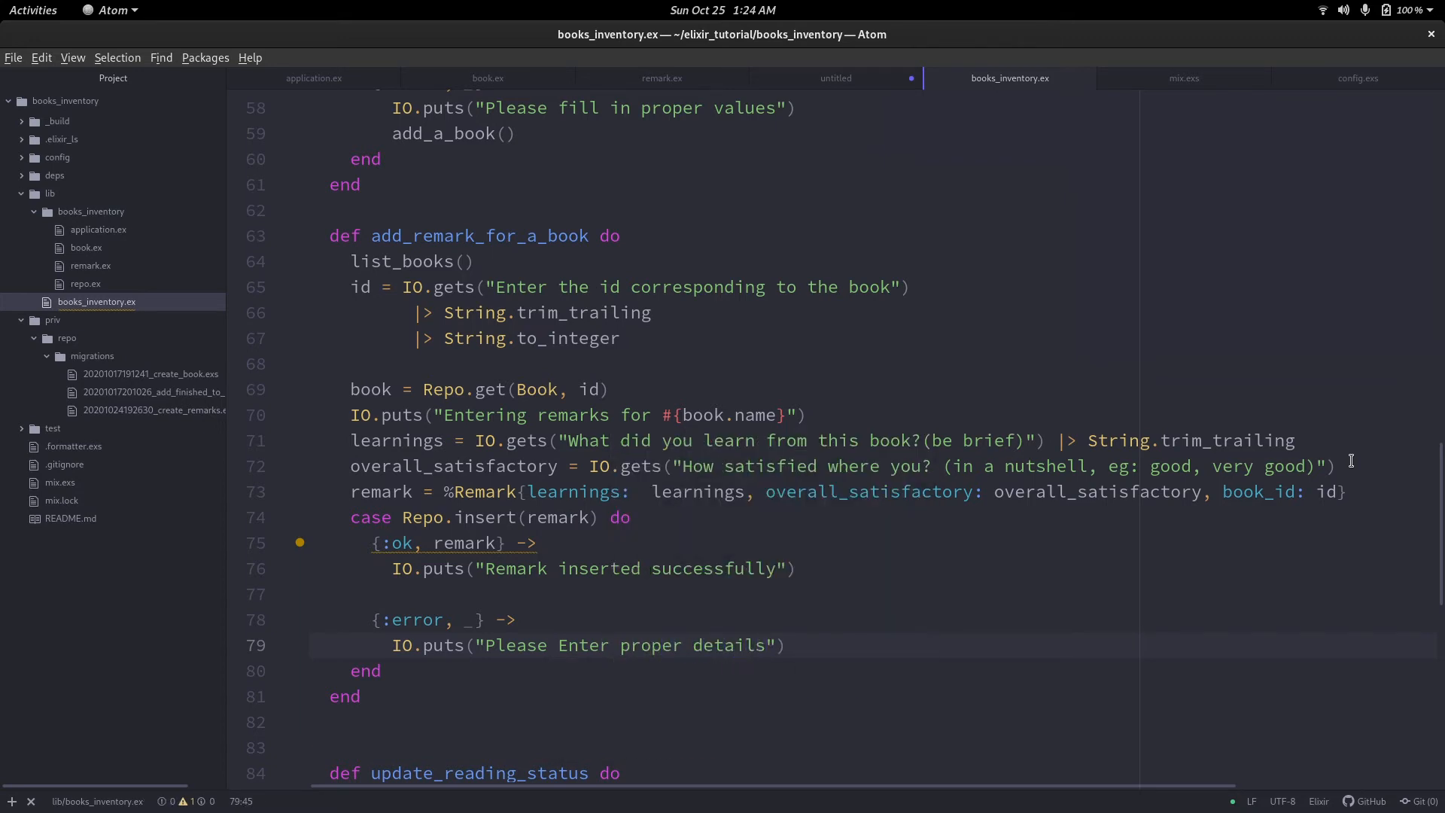
click(766, 567)
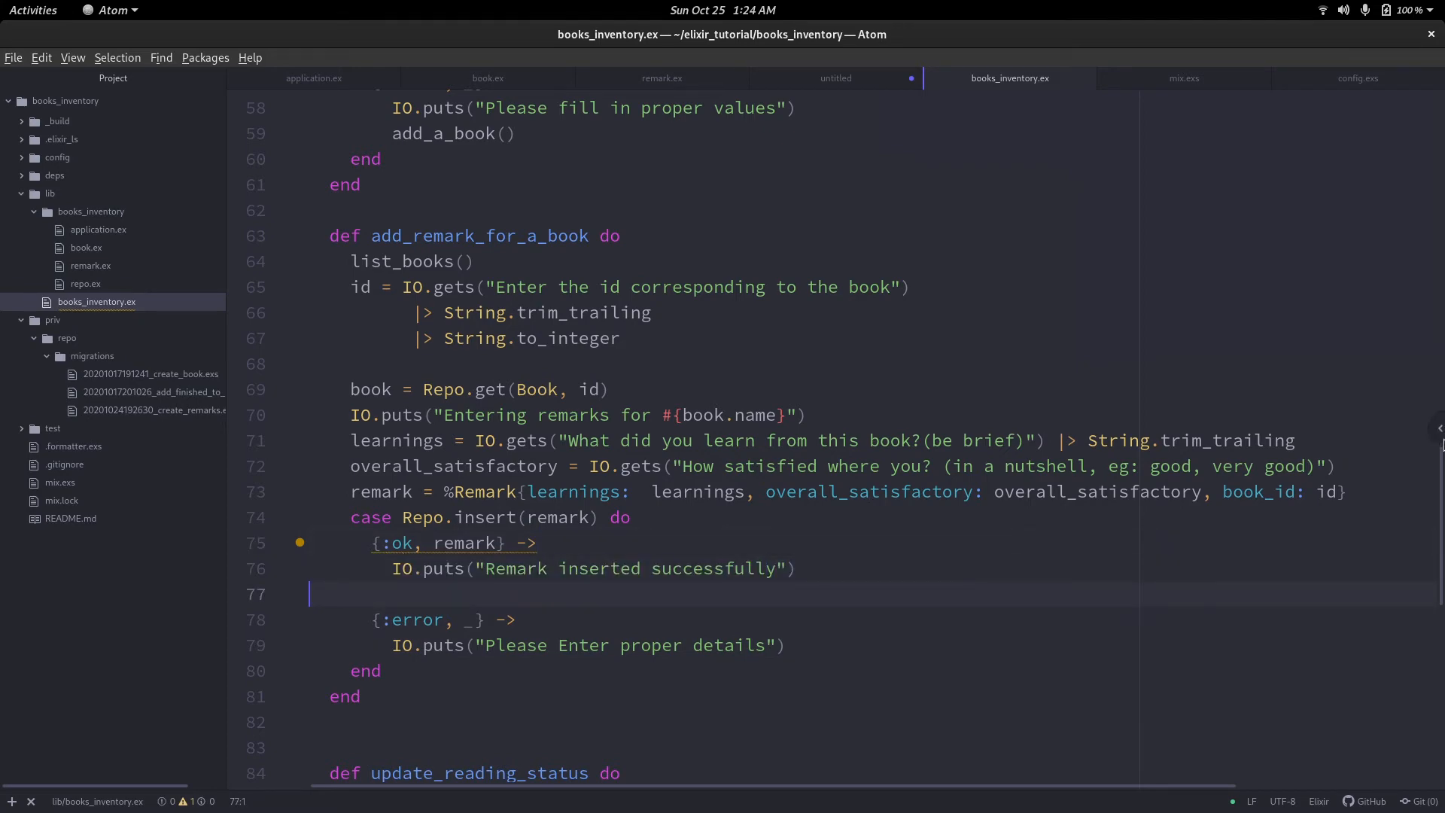
Insert '4.Add Remark' into the start menu prompt and renumber Exit to 5.
scroll(up, 3)
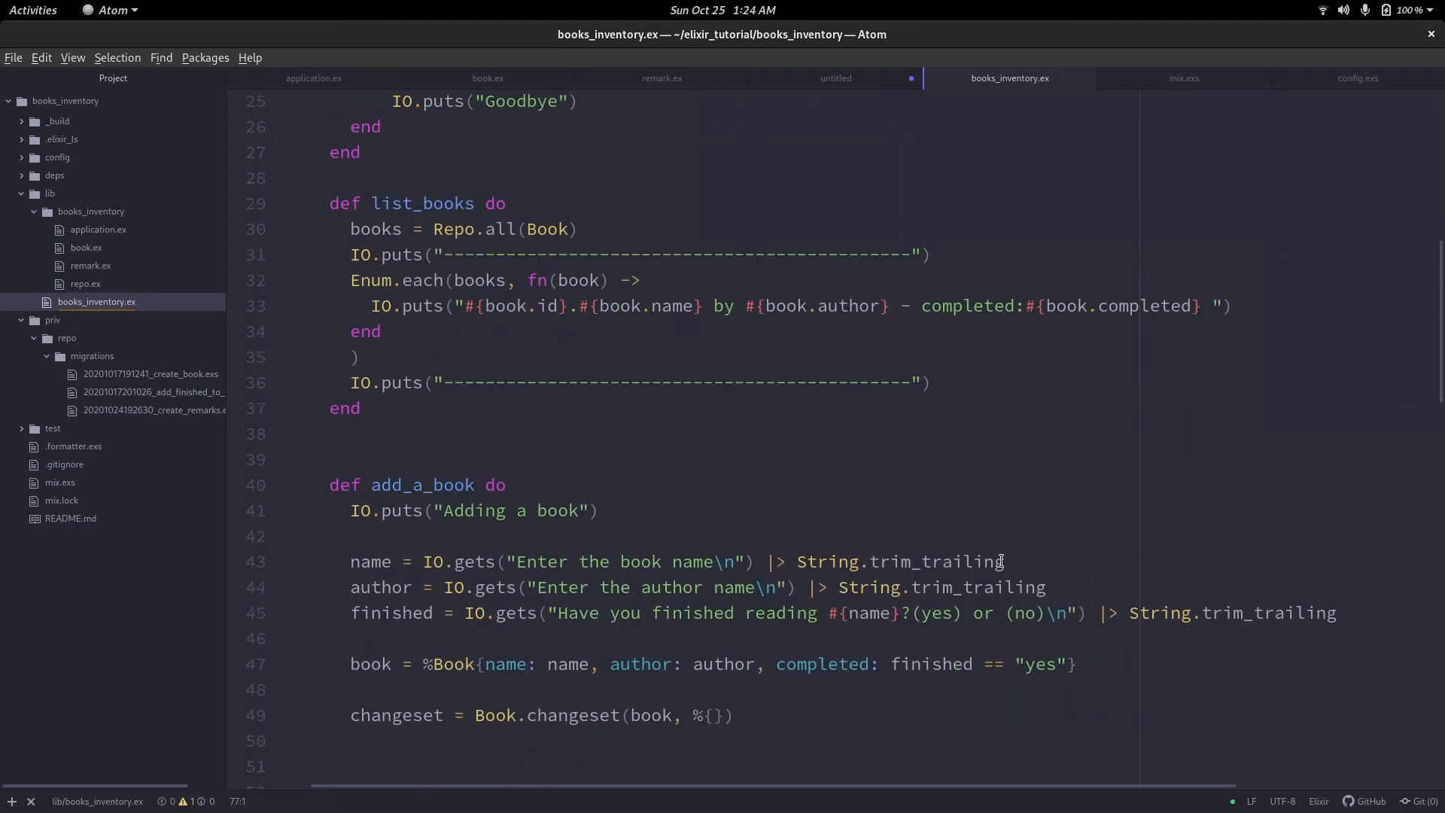
scroll(up, 3)
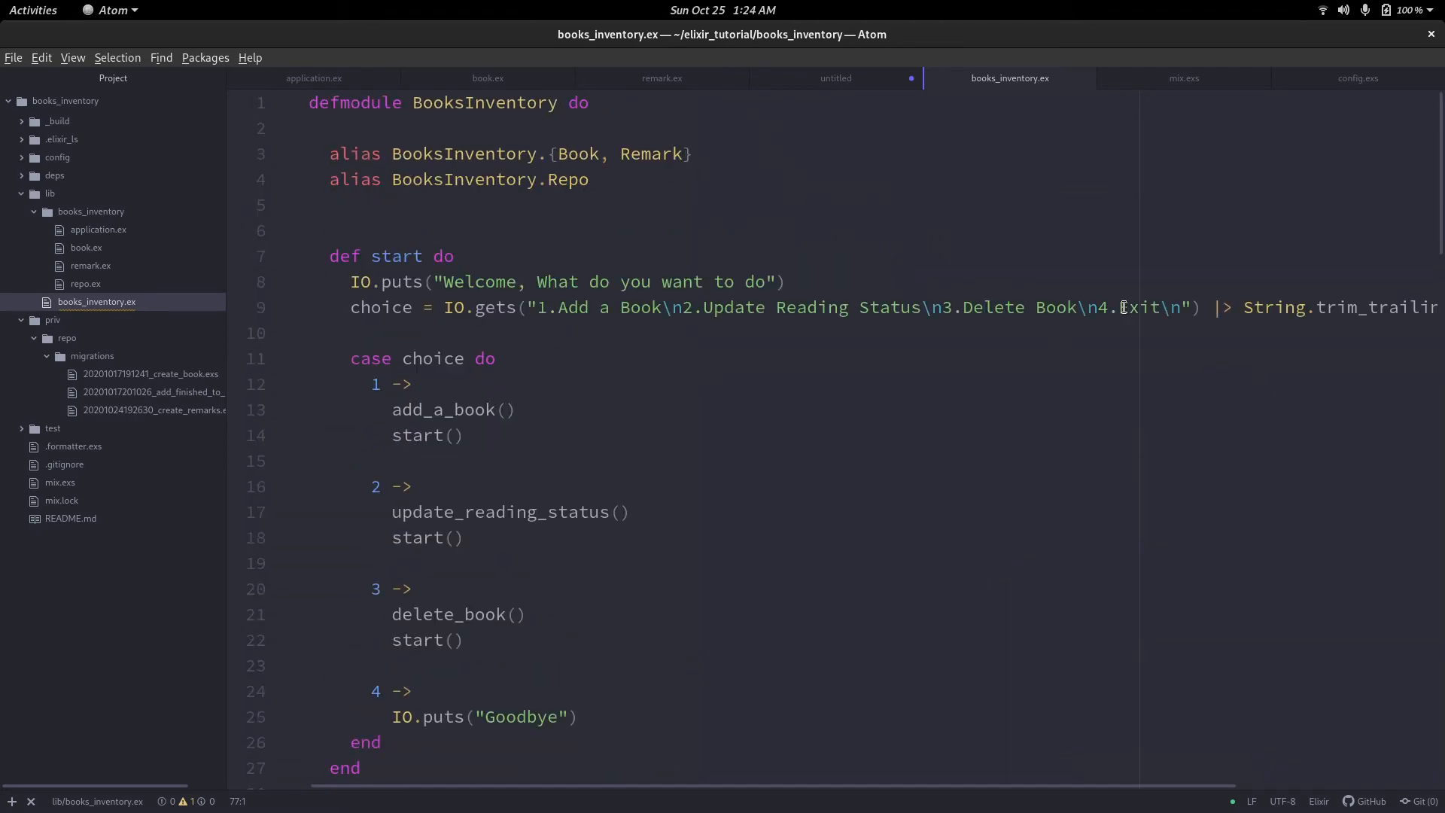
click(1103, 308)
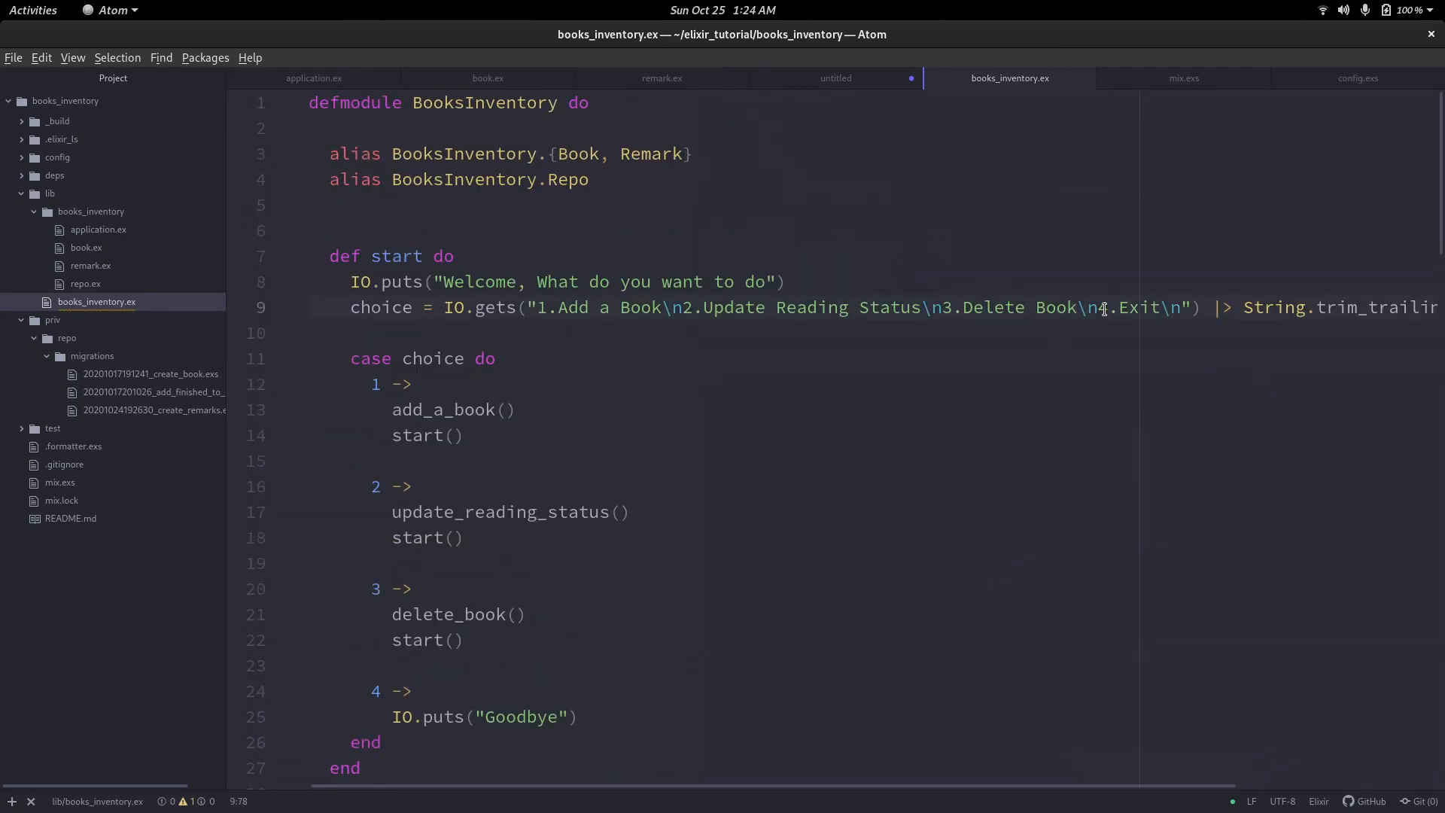
click(1060, 308)
text(4.)
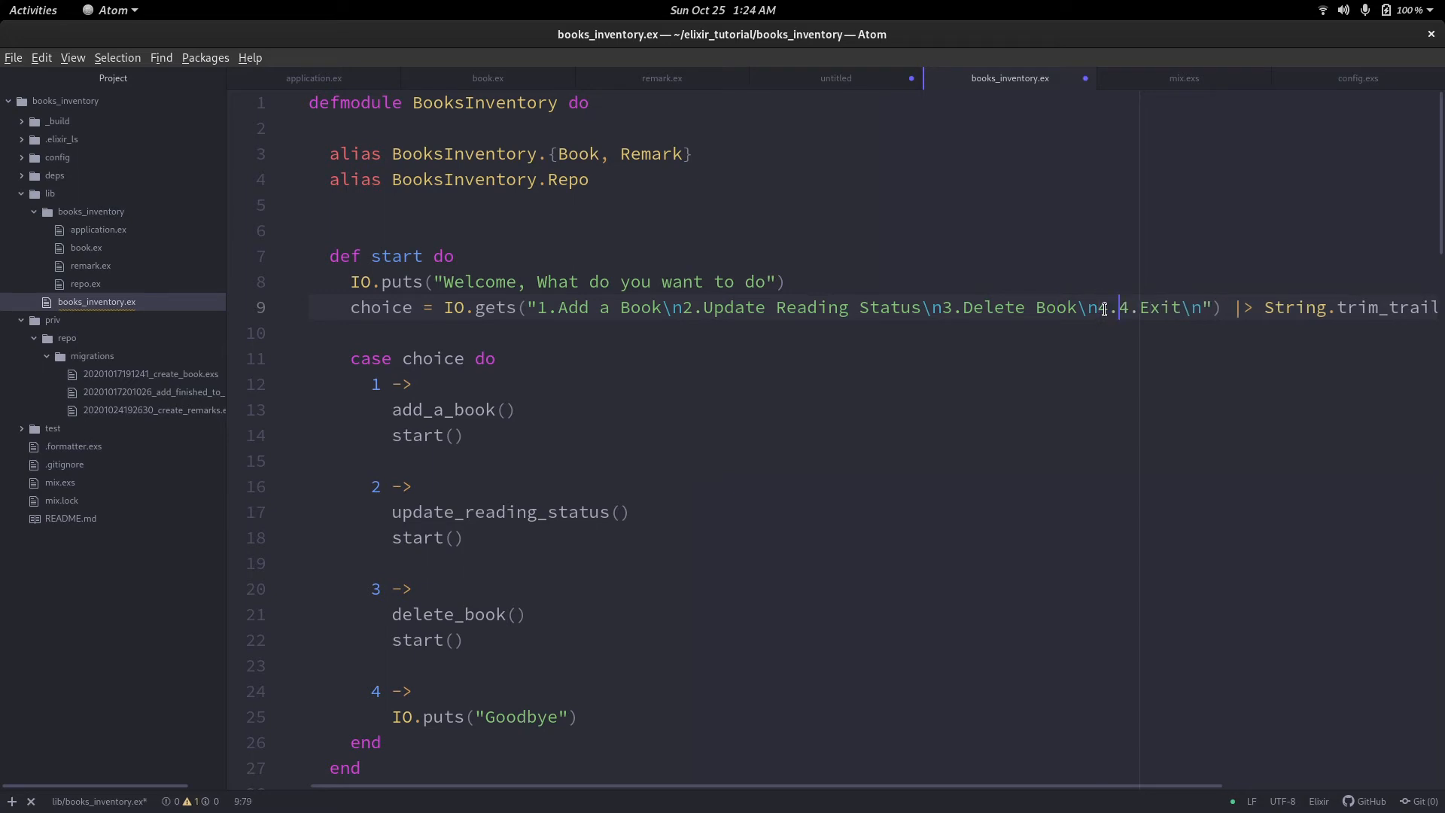
text(Add Remark\n)
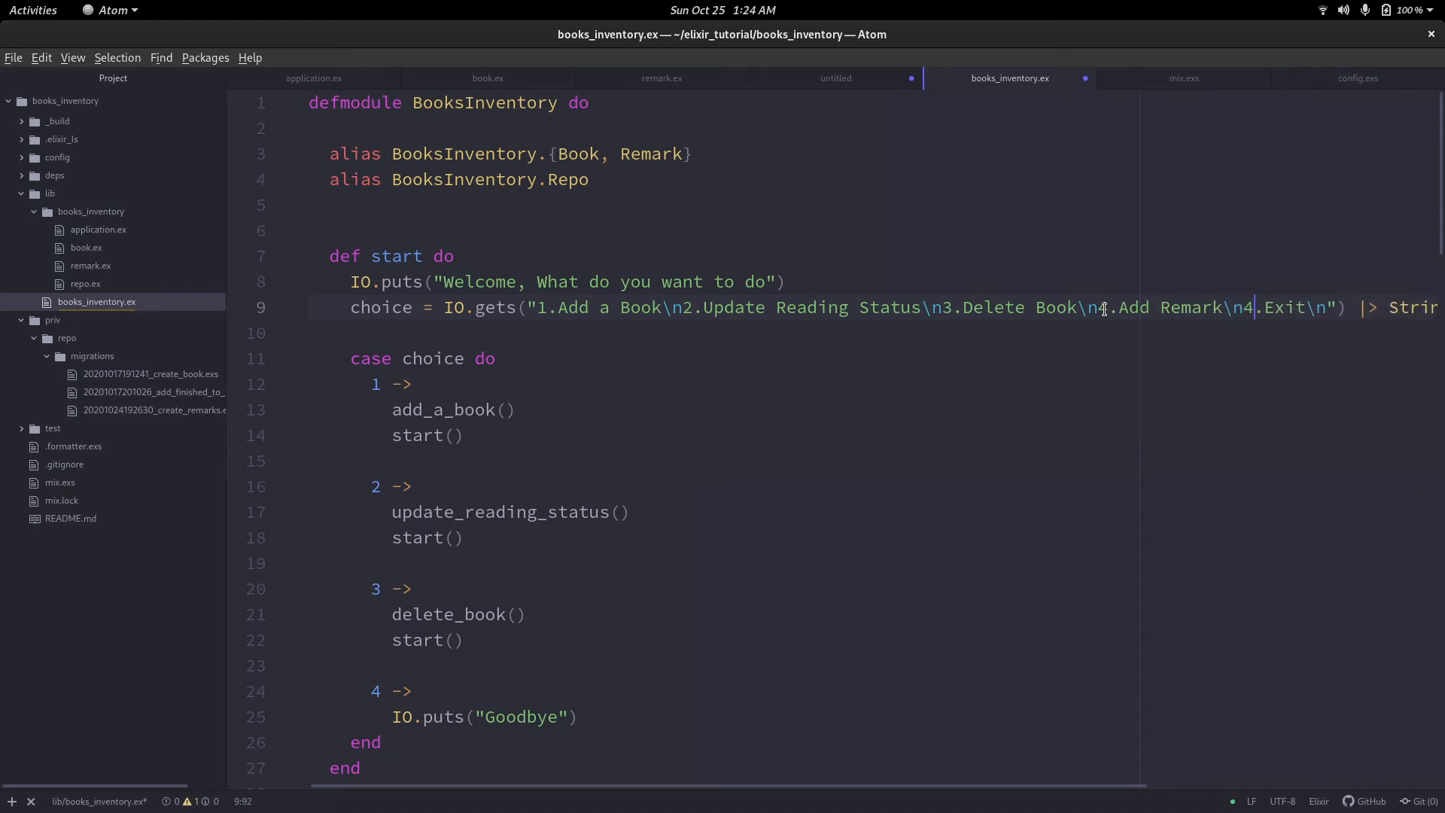
text(5)
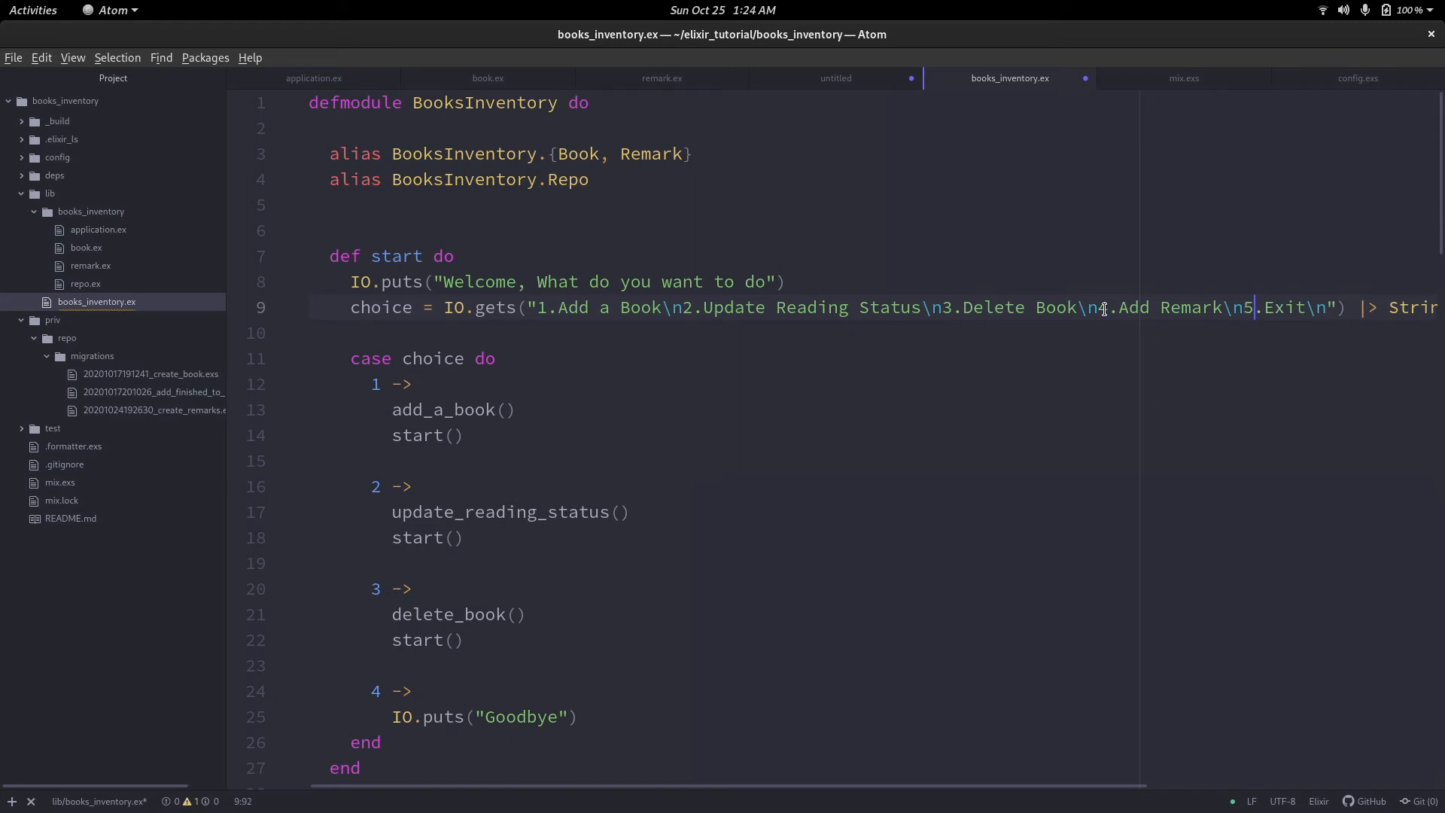
Add a 4 branch calling add_remark_for_a_book() and start(), make Goodbye 5, and save.
scroll(down, 3)
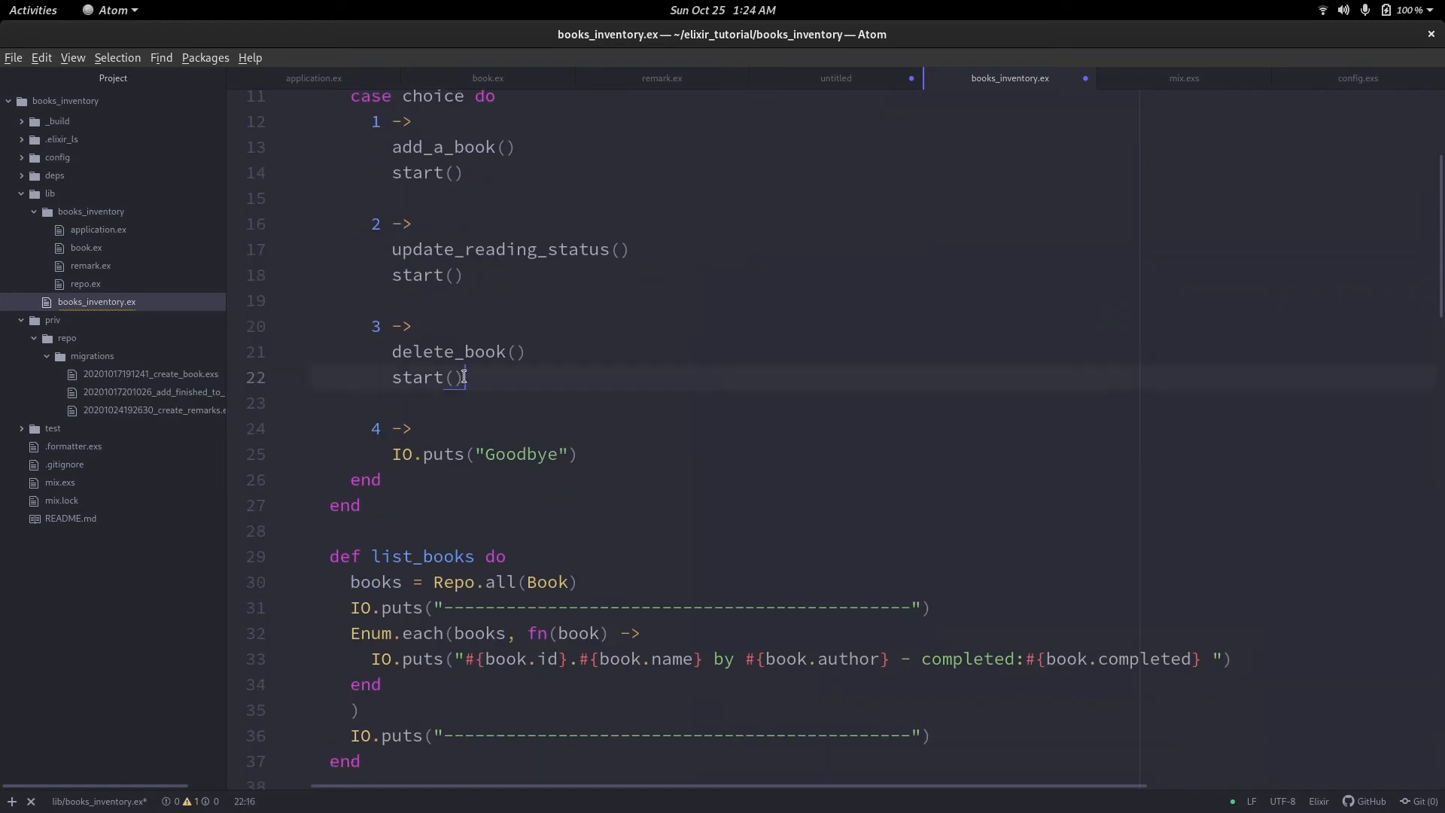
key(Return)
text(4 ->)
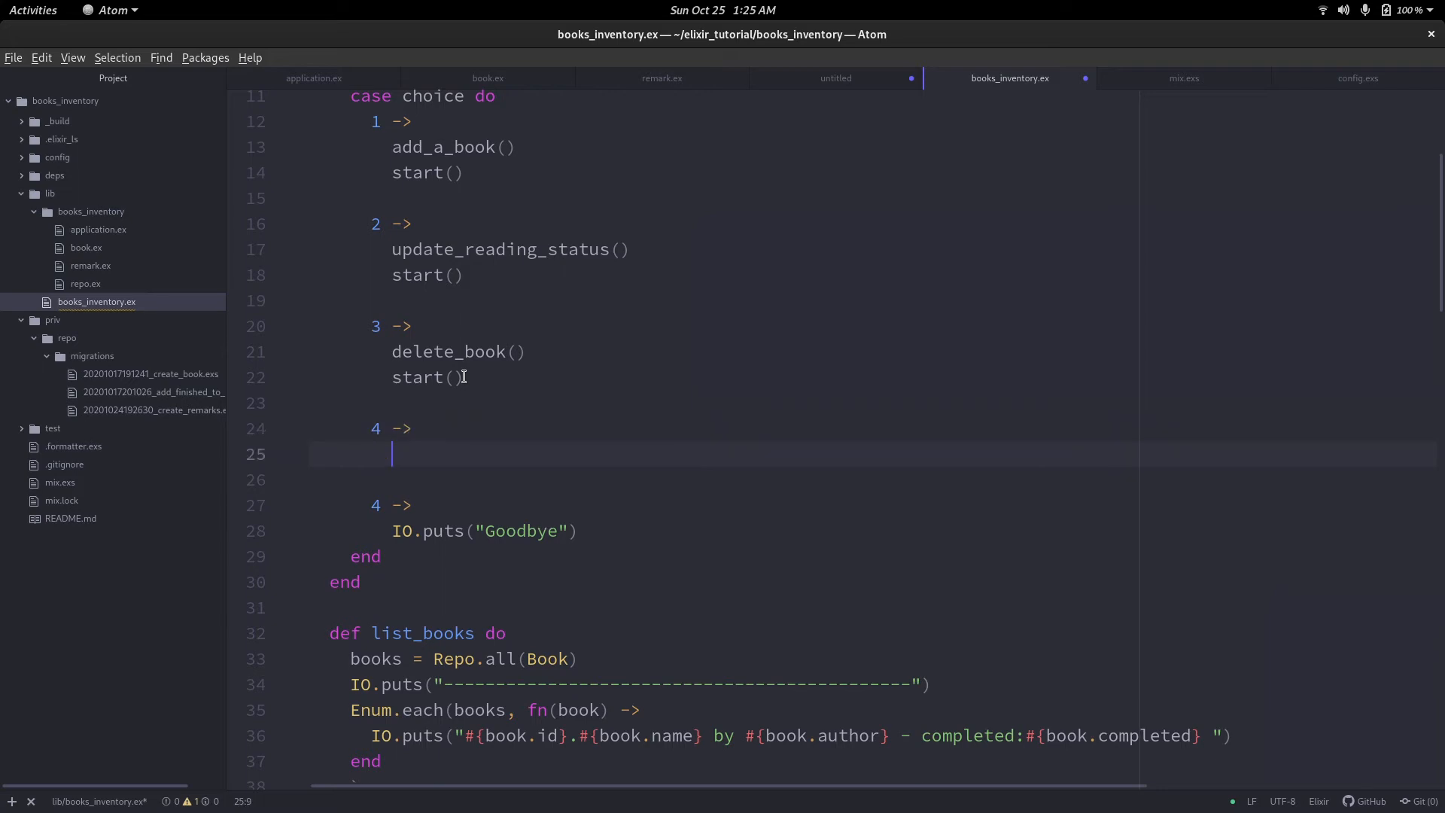
text(add)
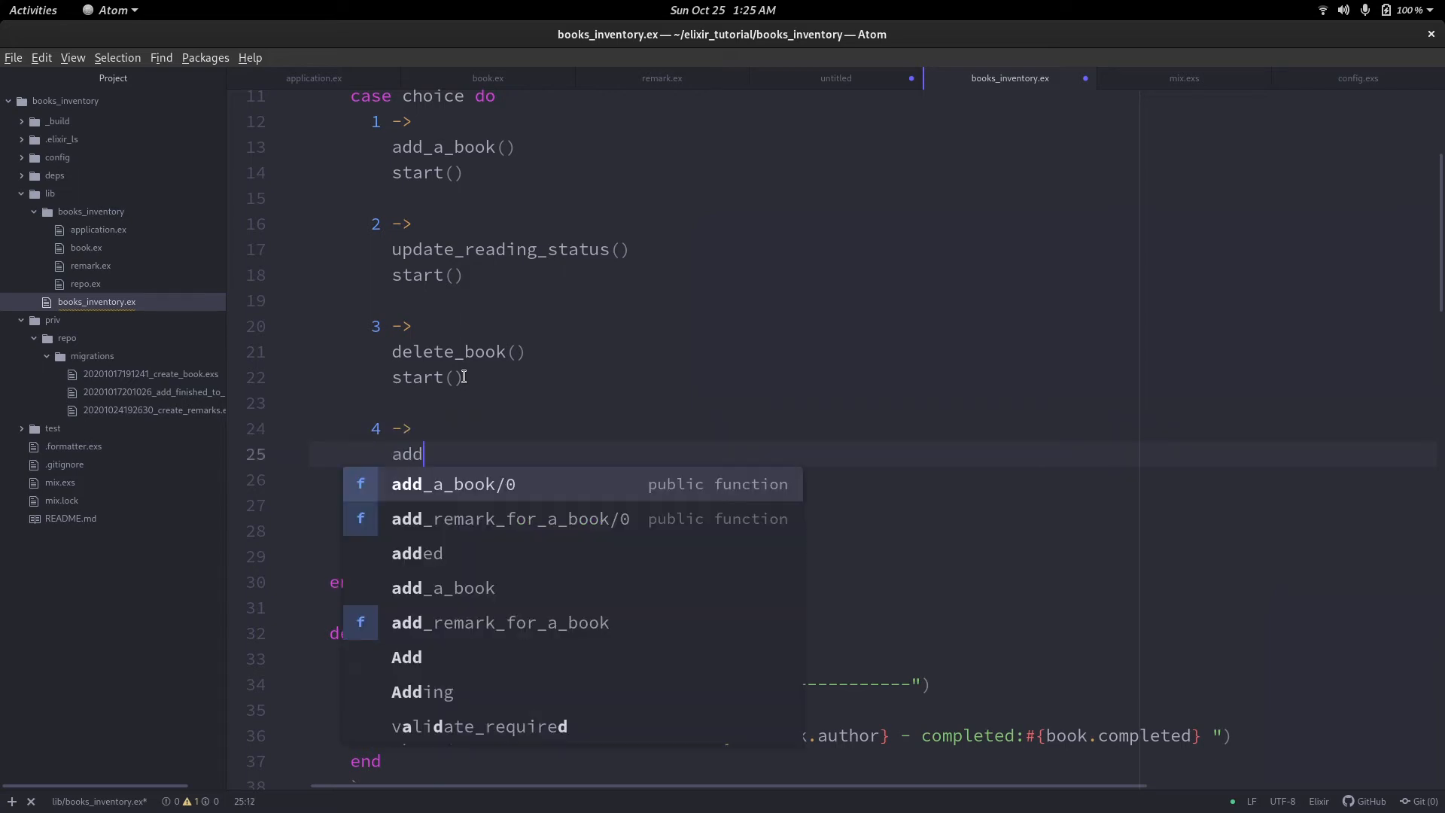
click(510, 518)
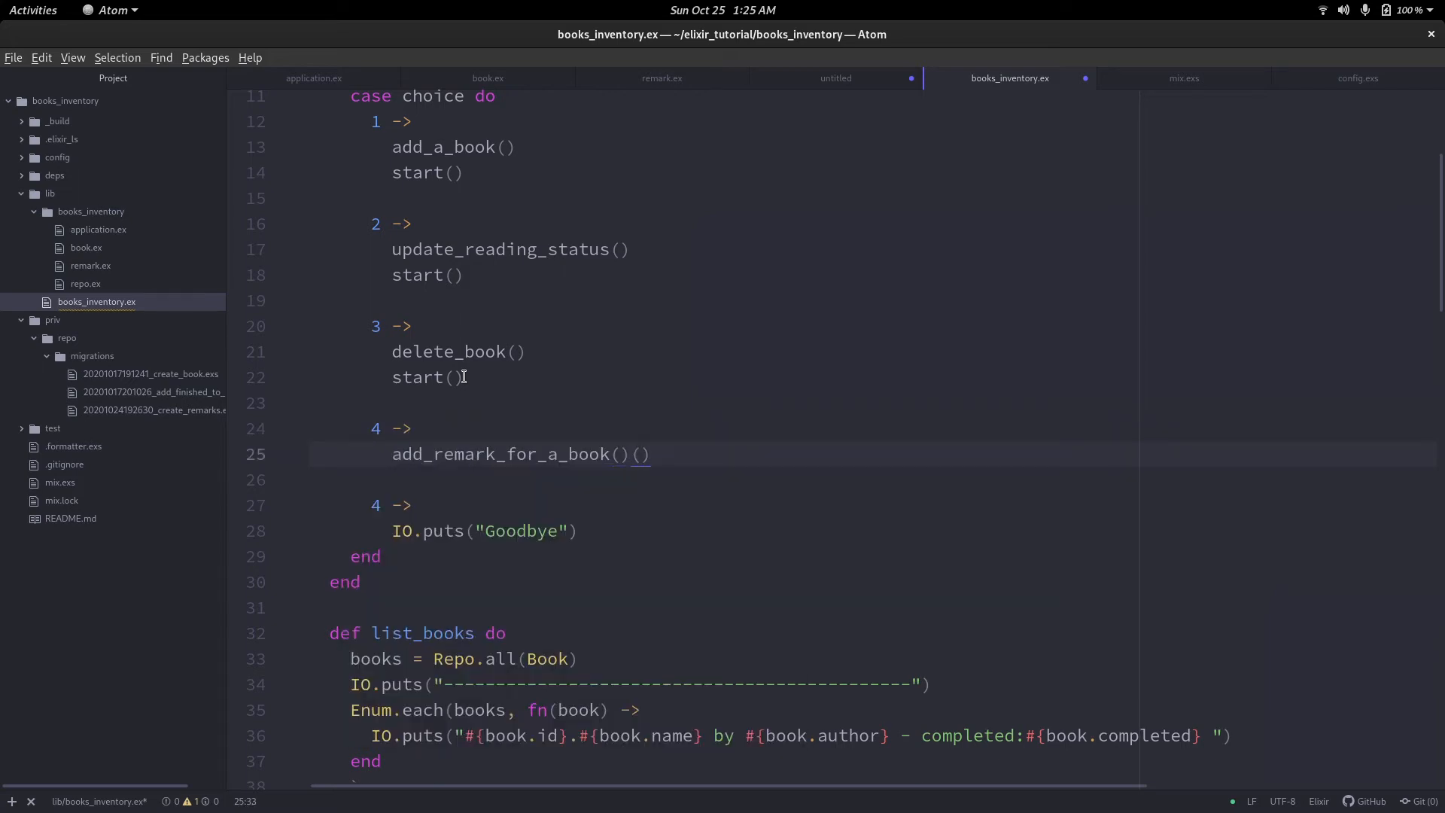
text(st)
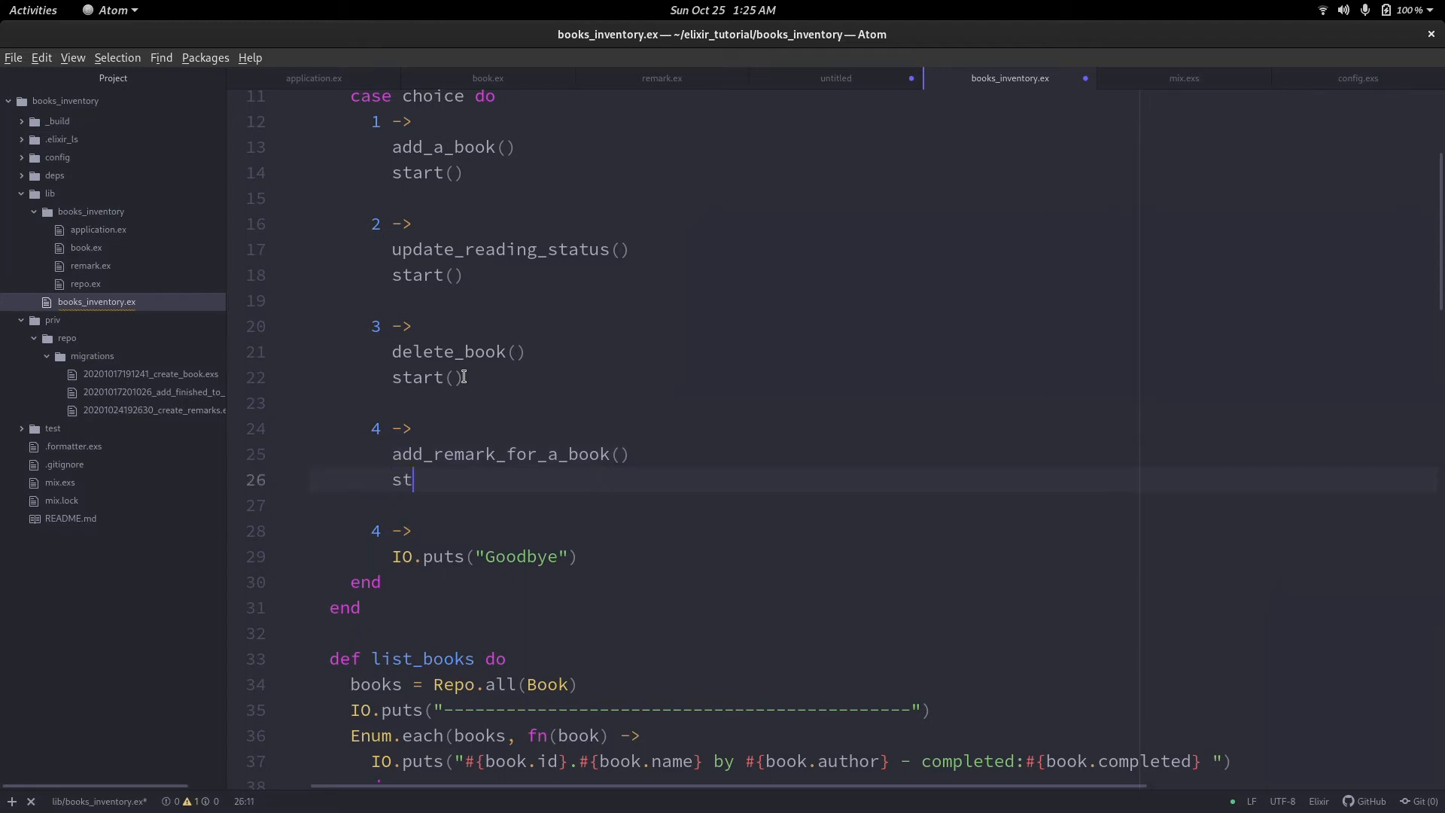
text(art())
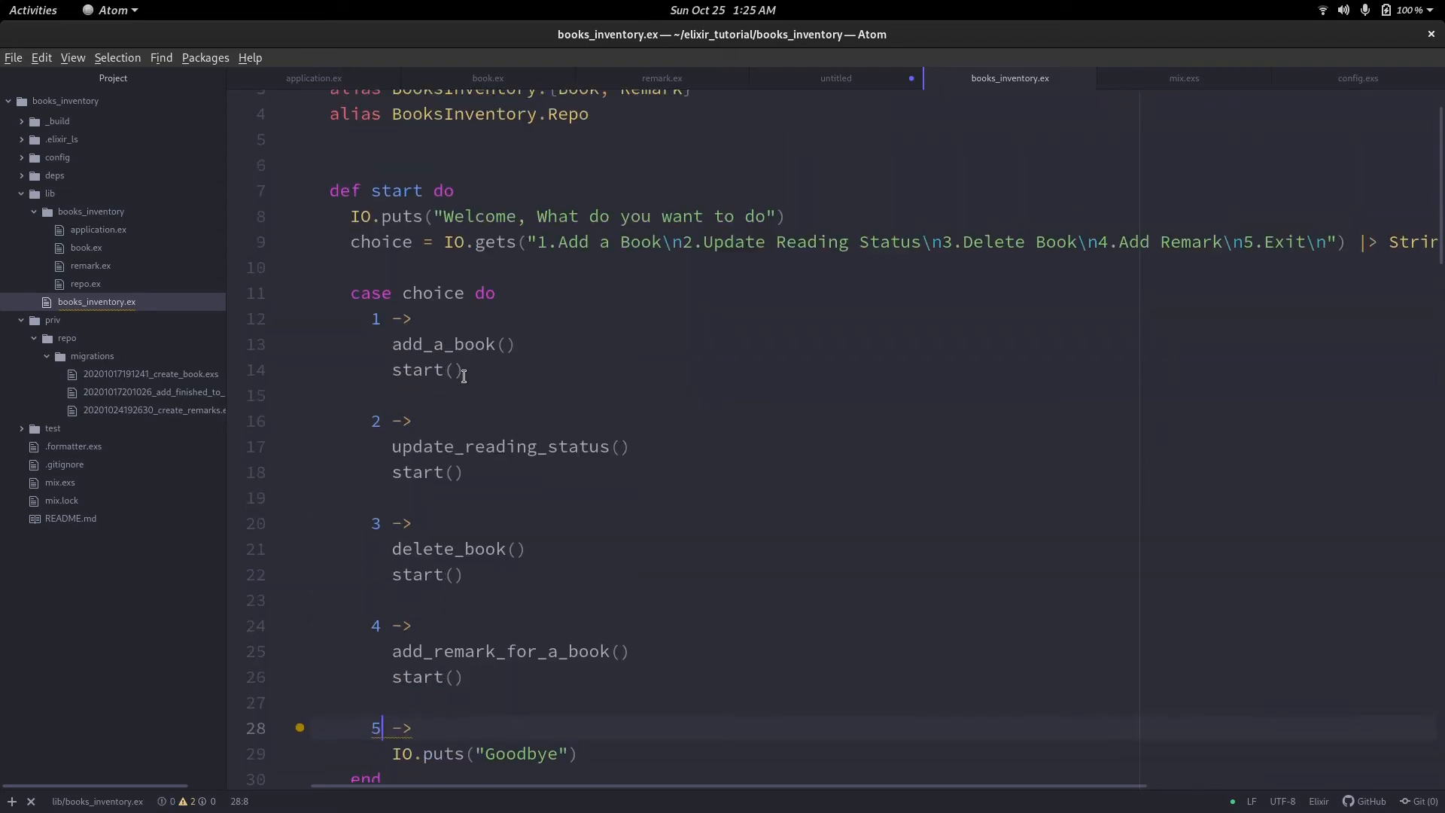
scroll(up, 3)
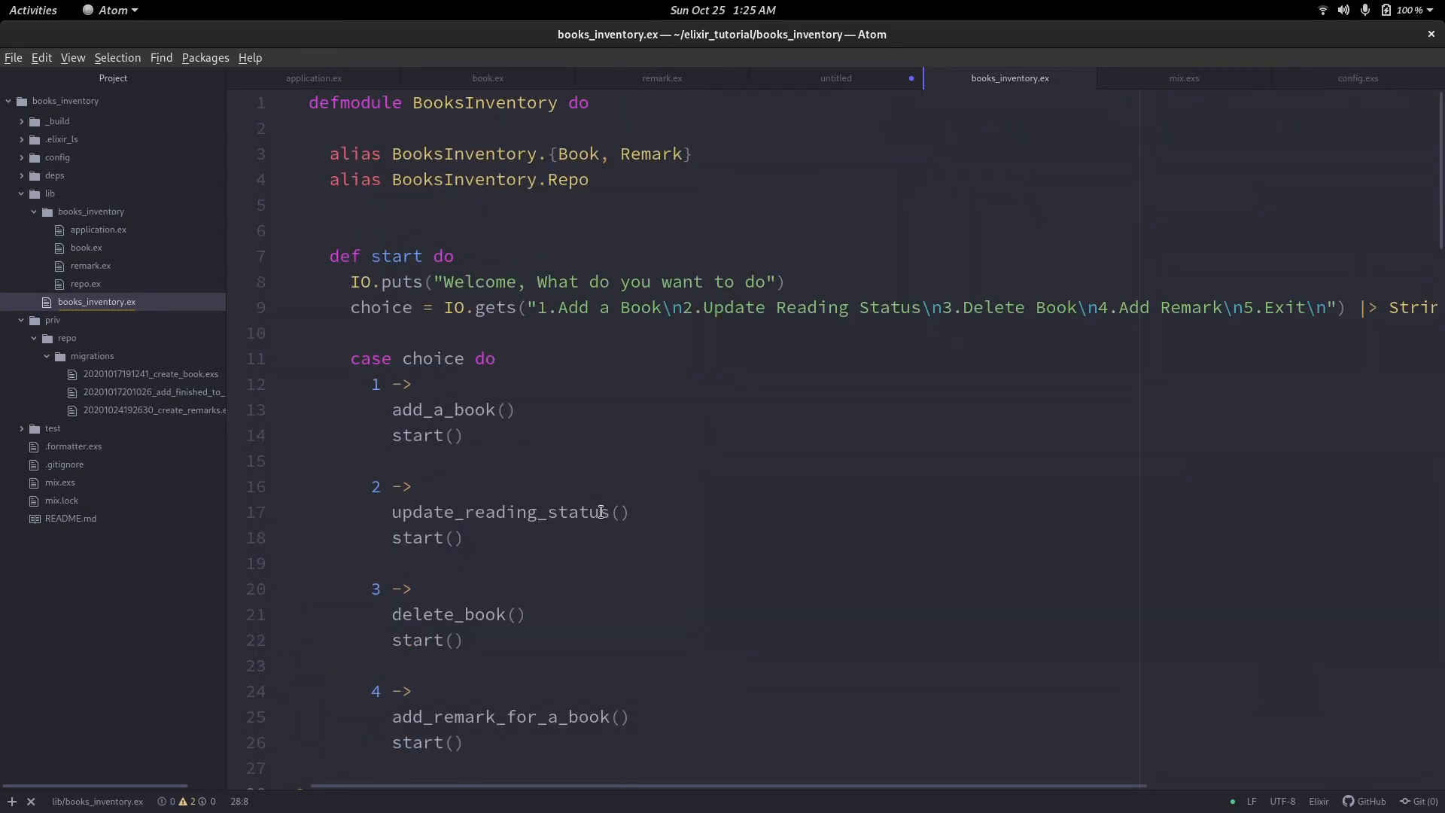
scroll(down, 3)
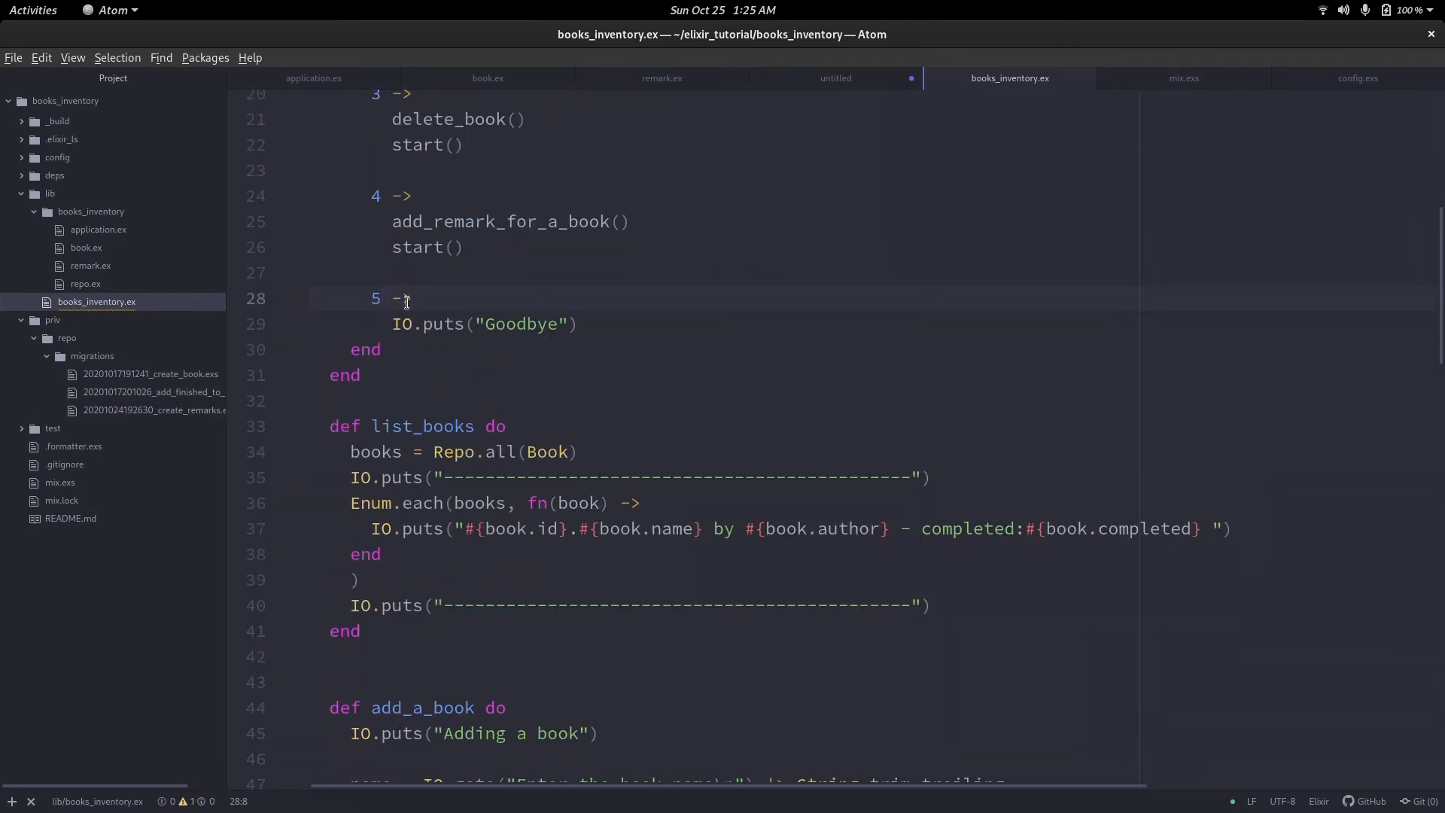
scroll(down, 3)
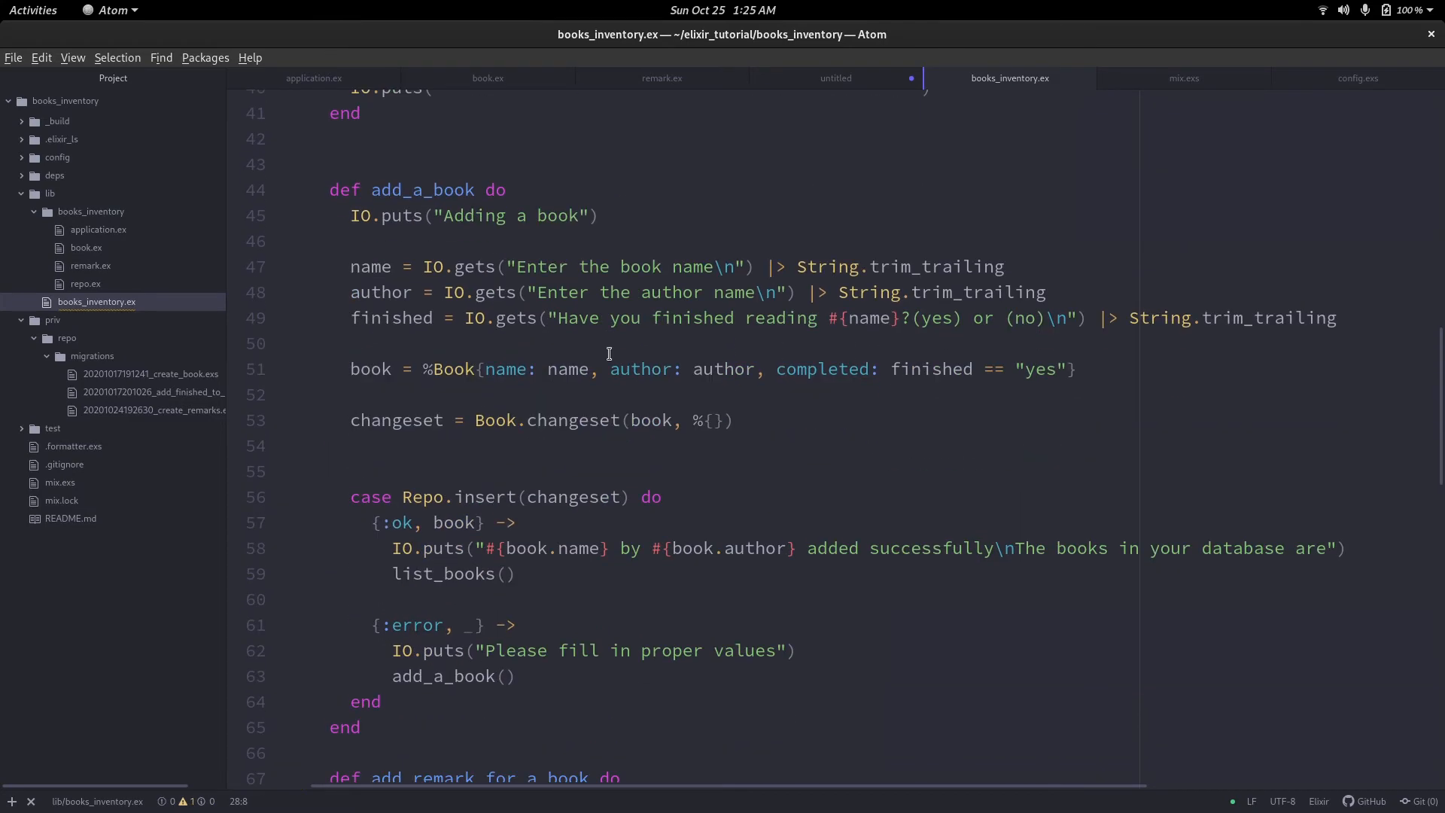
scroll(down, 3)
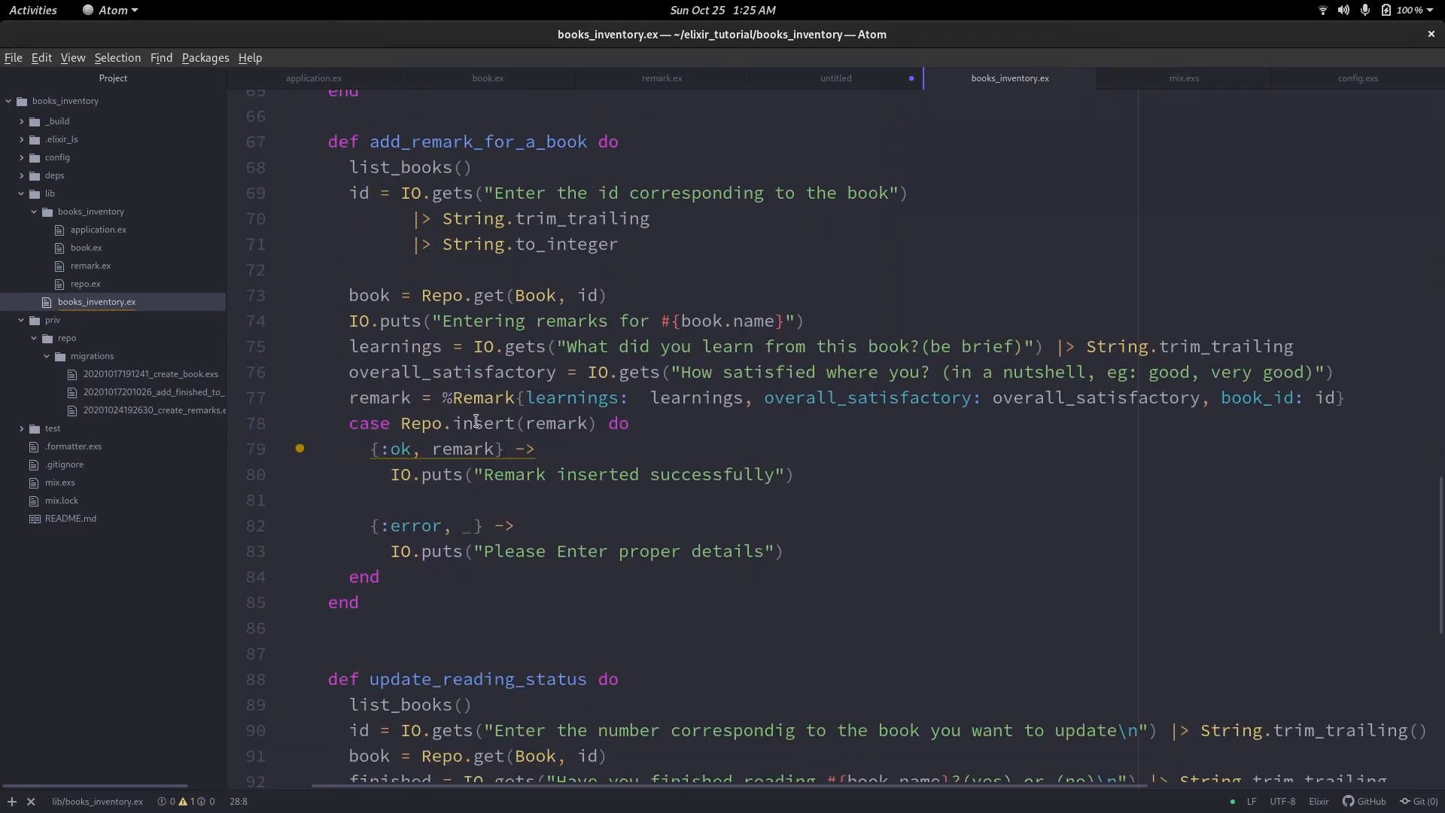
mouse_move(473, 449)
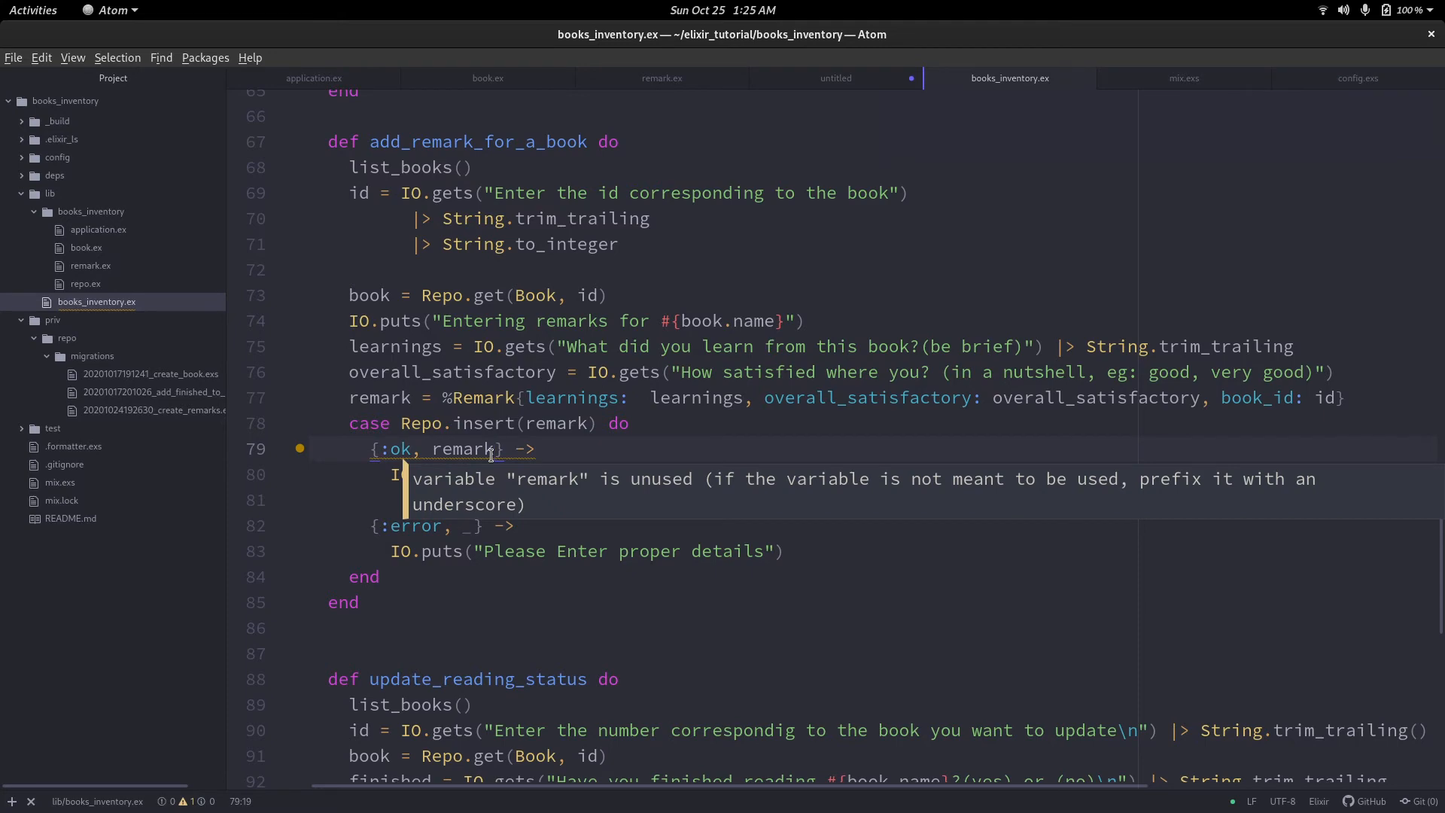
Extend the success message with satisfied: #{remark.overall_satisfactory}, then bring up a terminal.
scroll(up, 3)
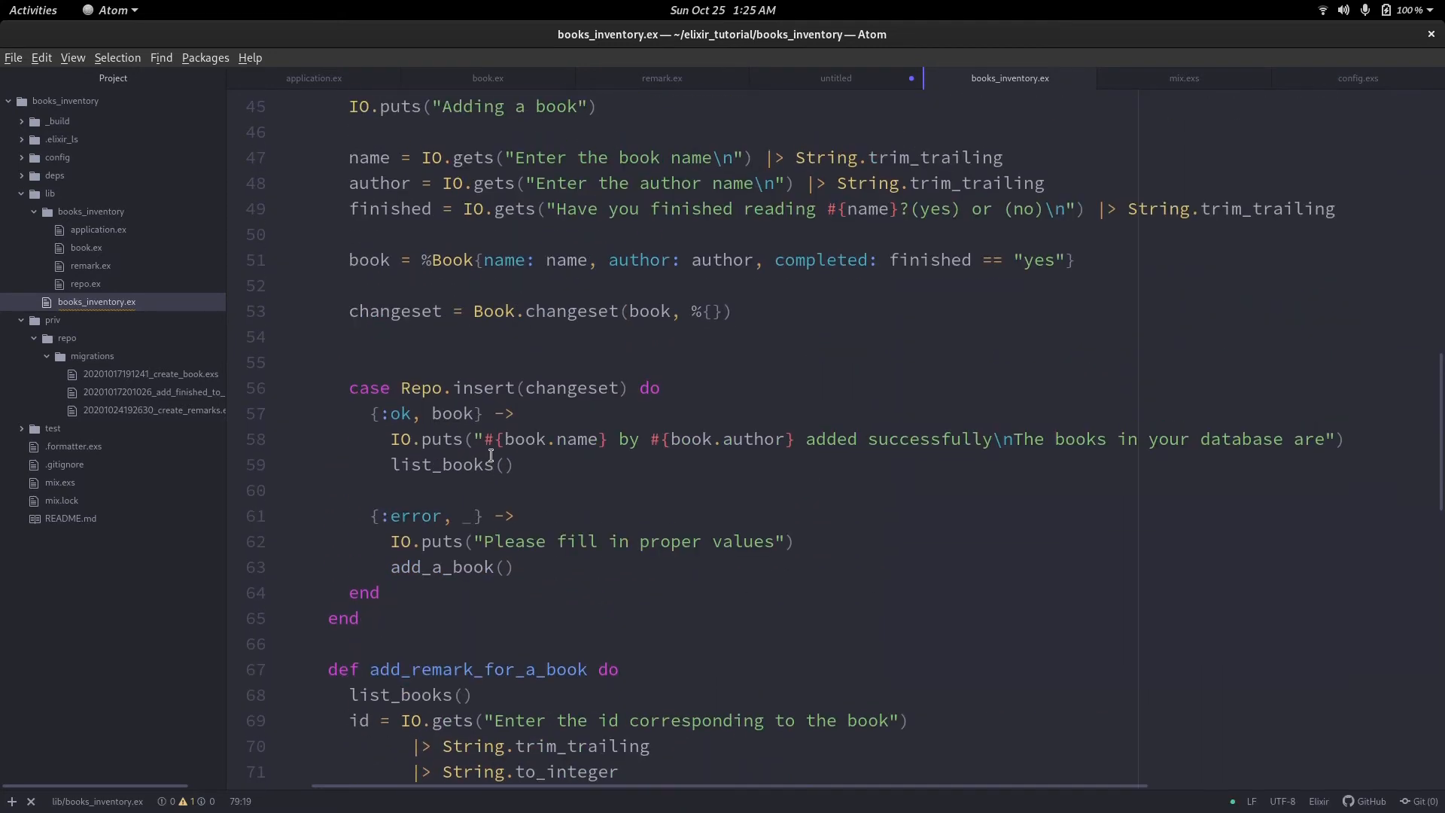
scroll(down, 3)
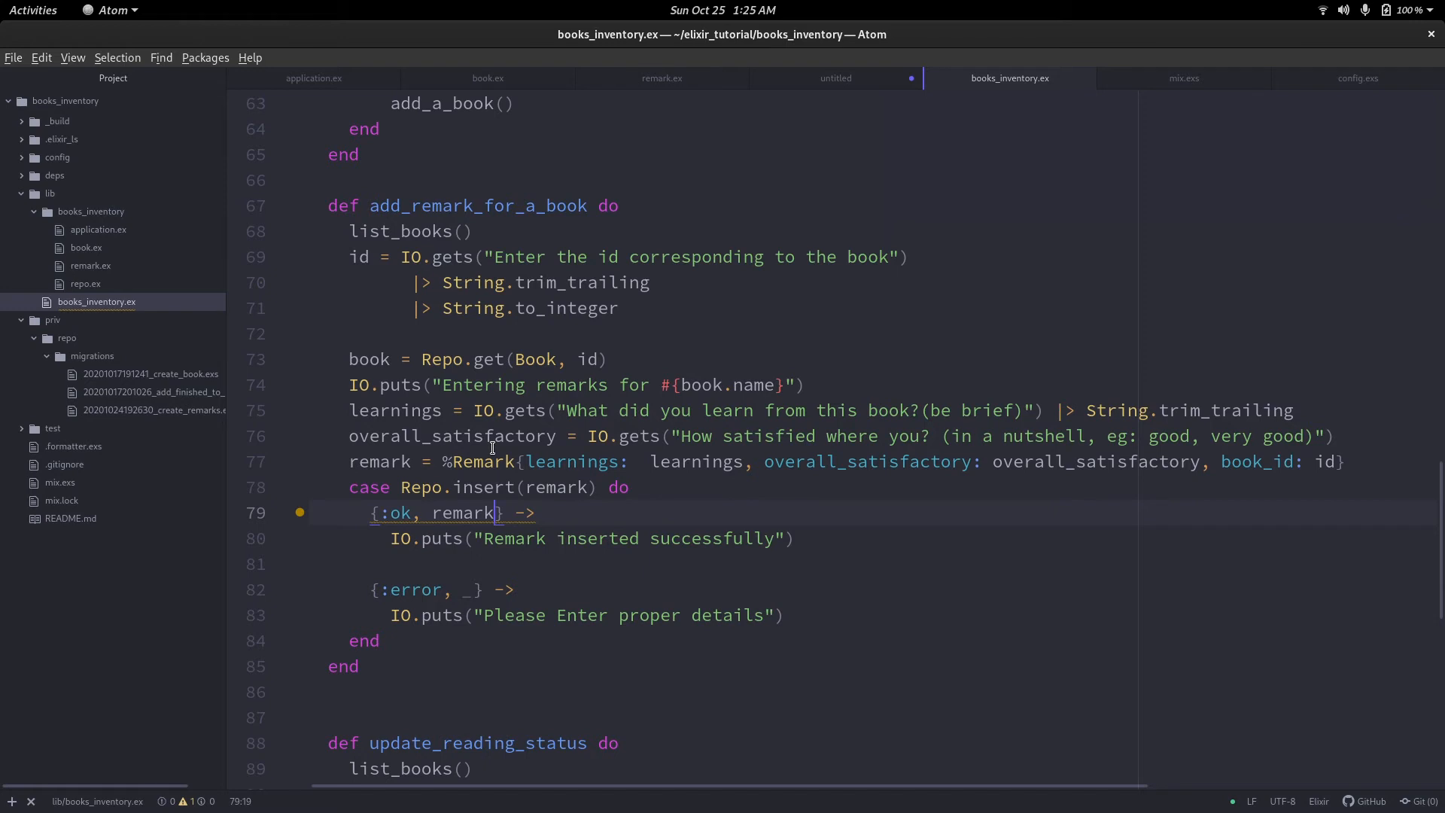
click(764, 538)
text(, )
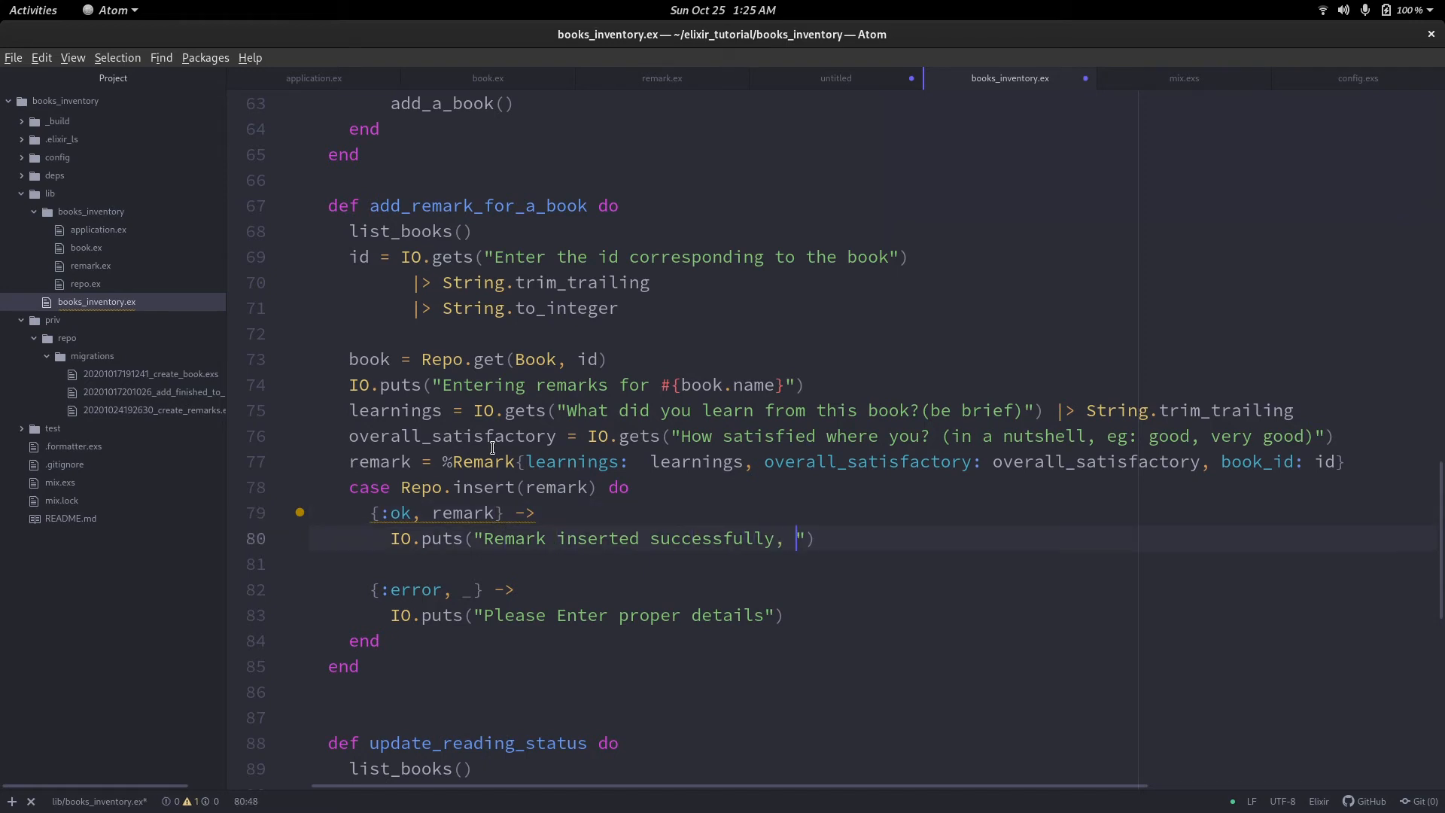
text(remark)
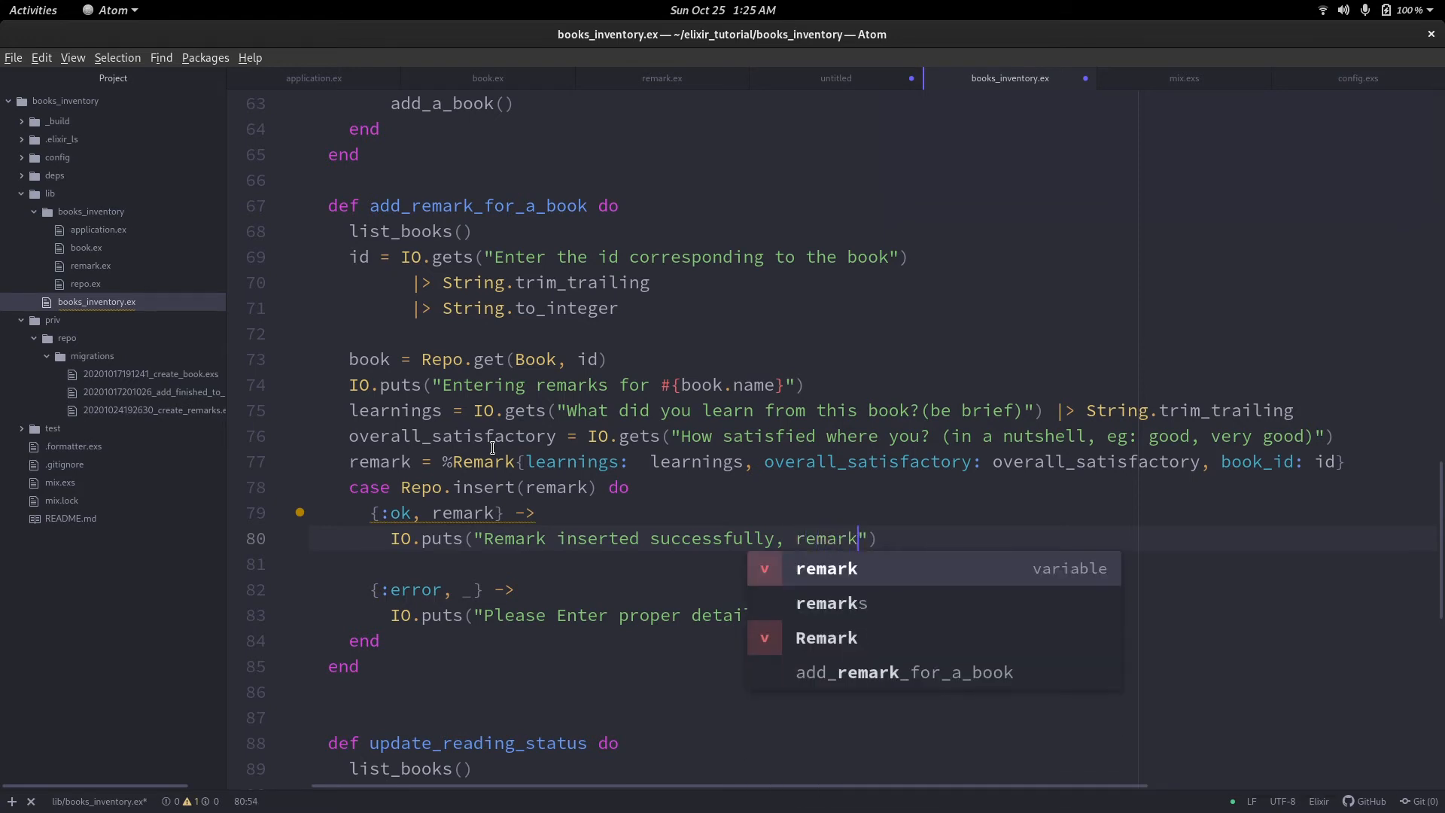
text(satisfied:)
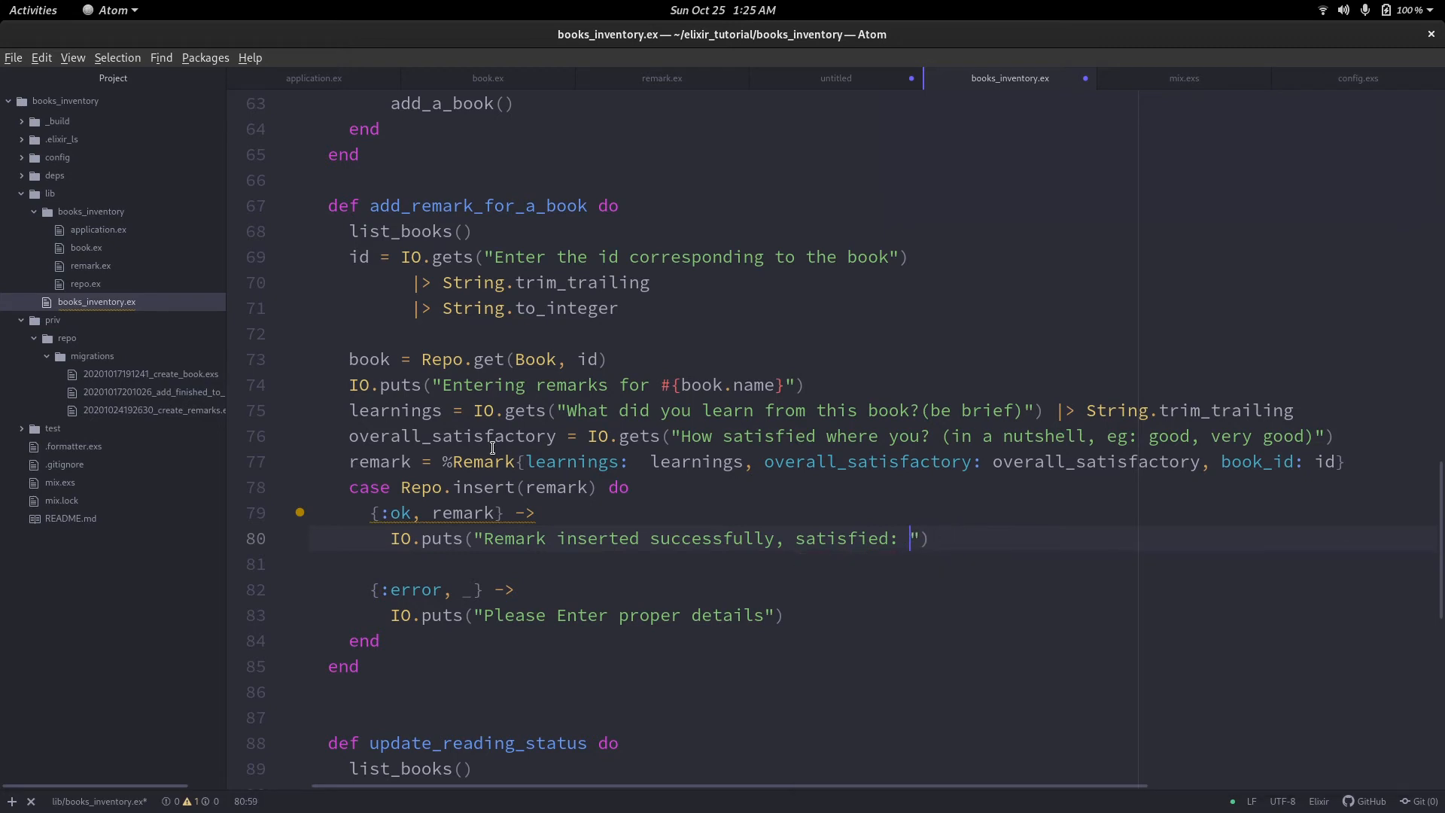
text(#{remark.overall_satisfactory)
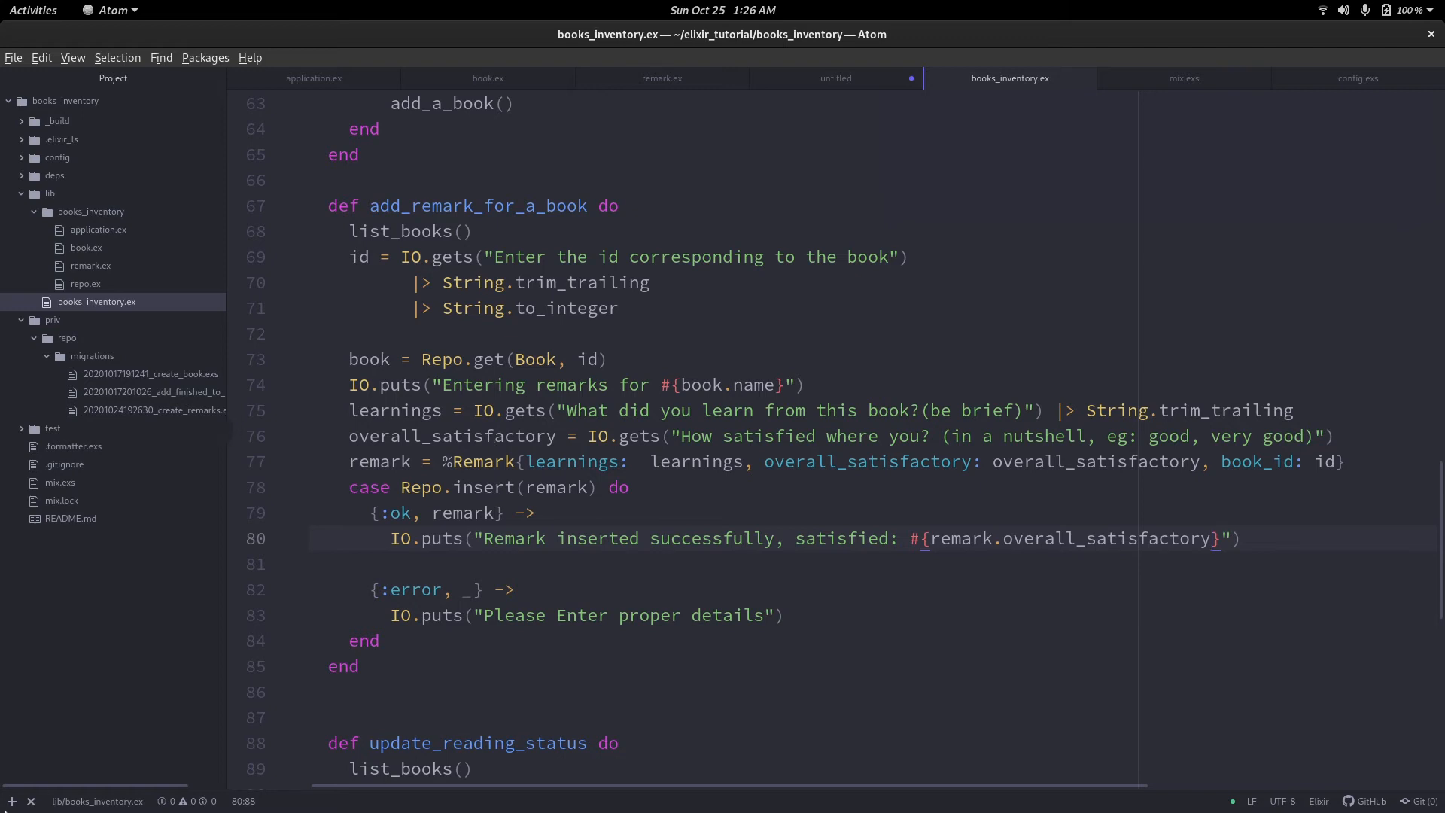
click(10, 800)
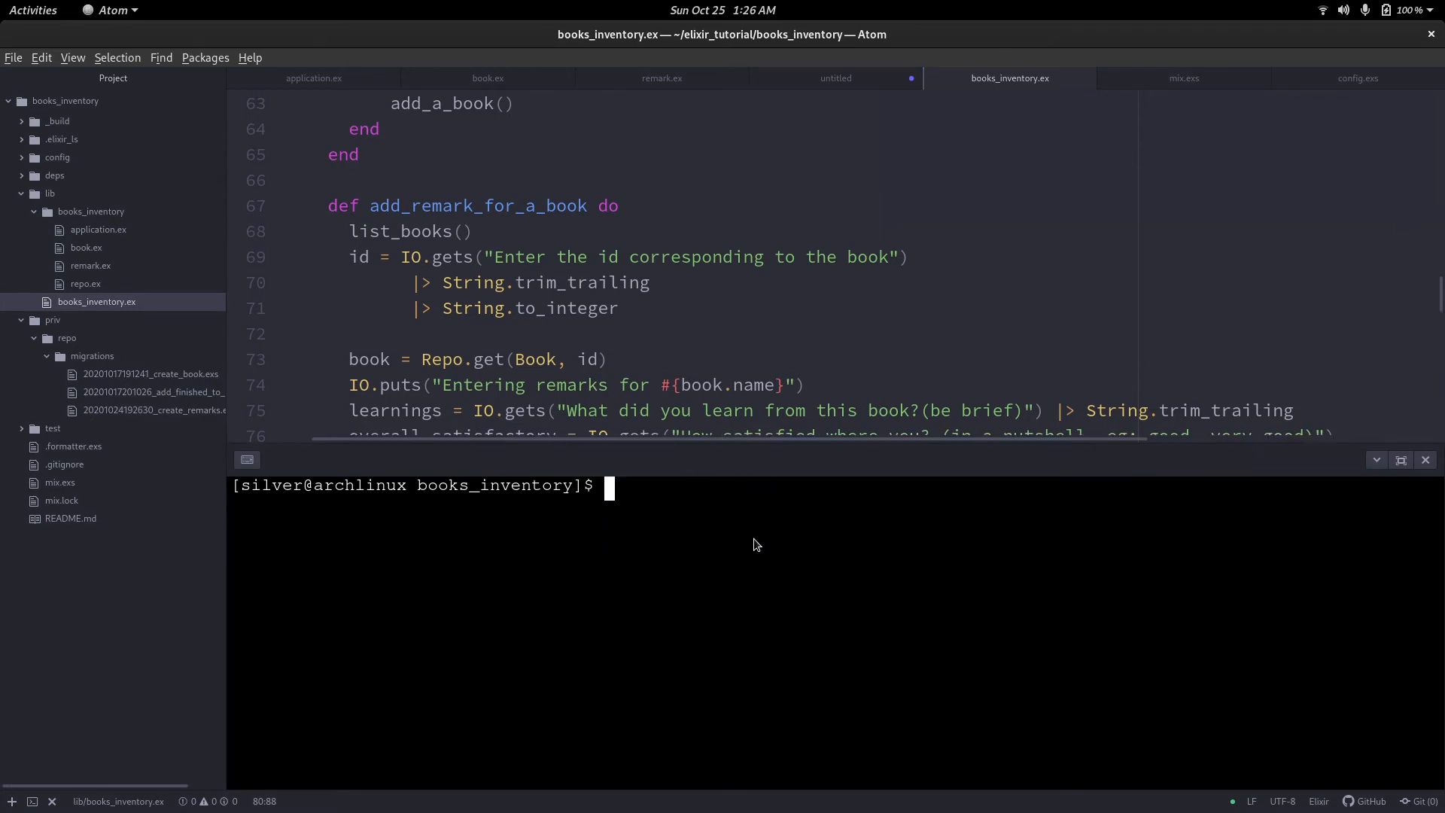
Launch iex -S mix and start the BooksInventory app.
text(iex -)
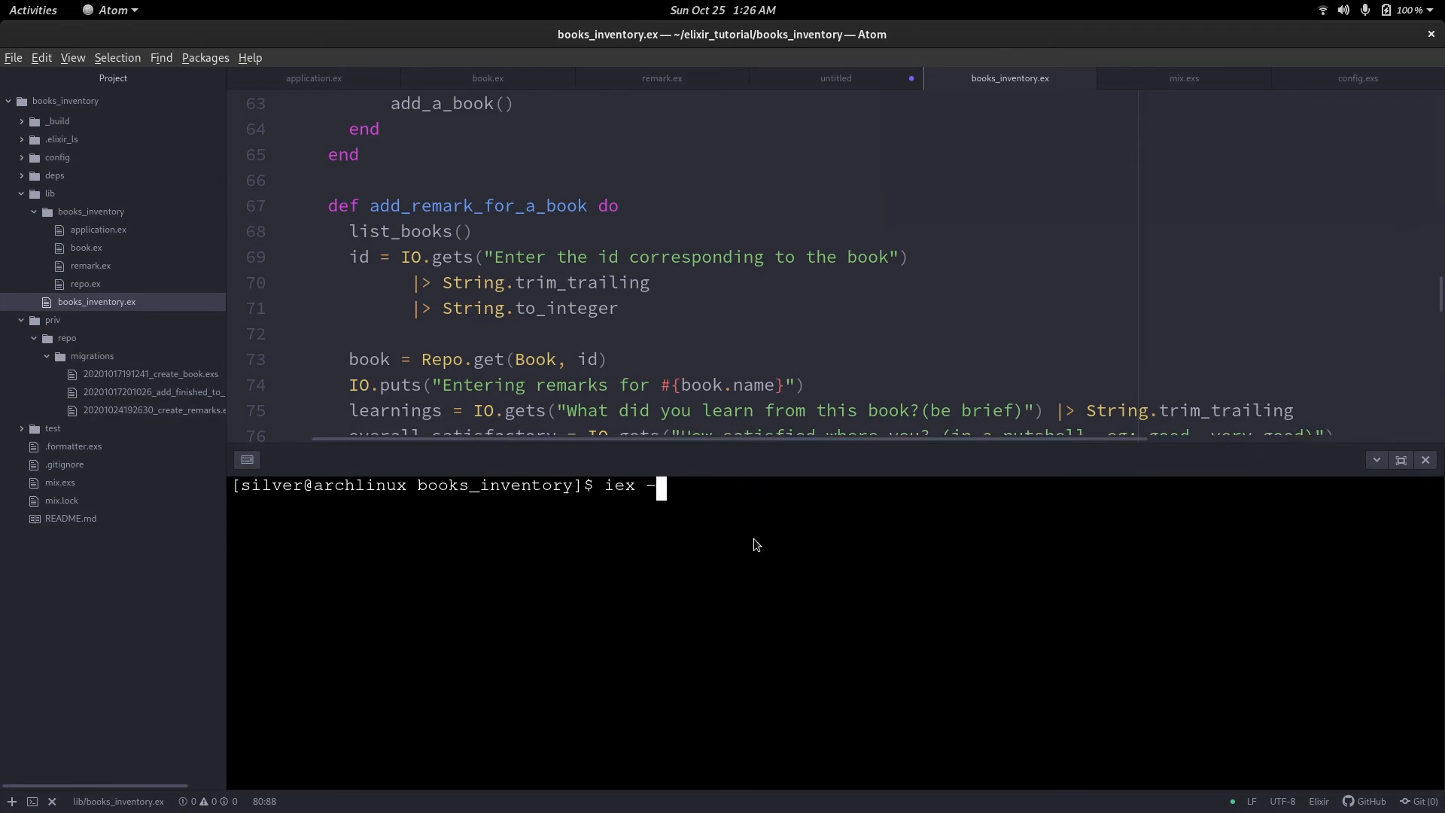
key(Return)
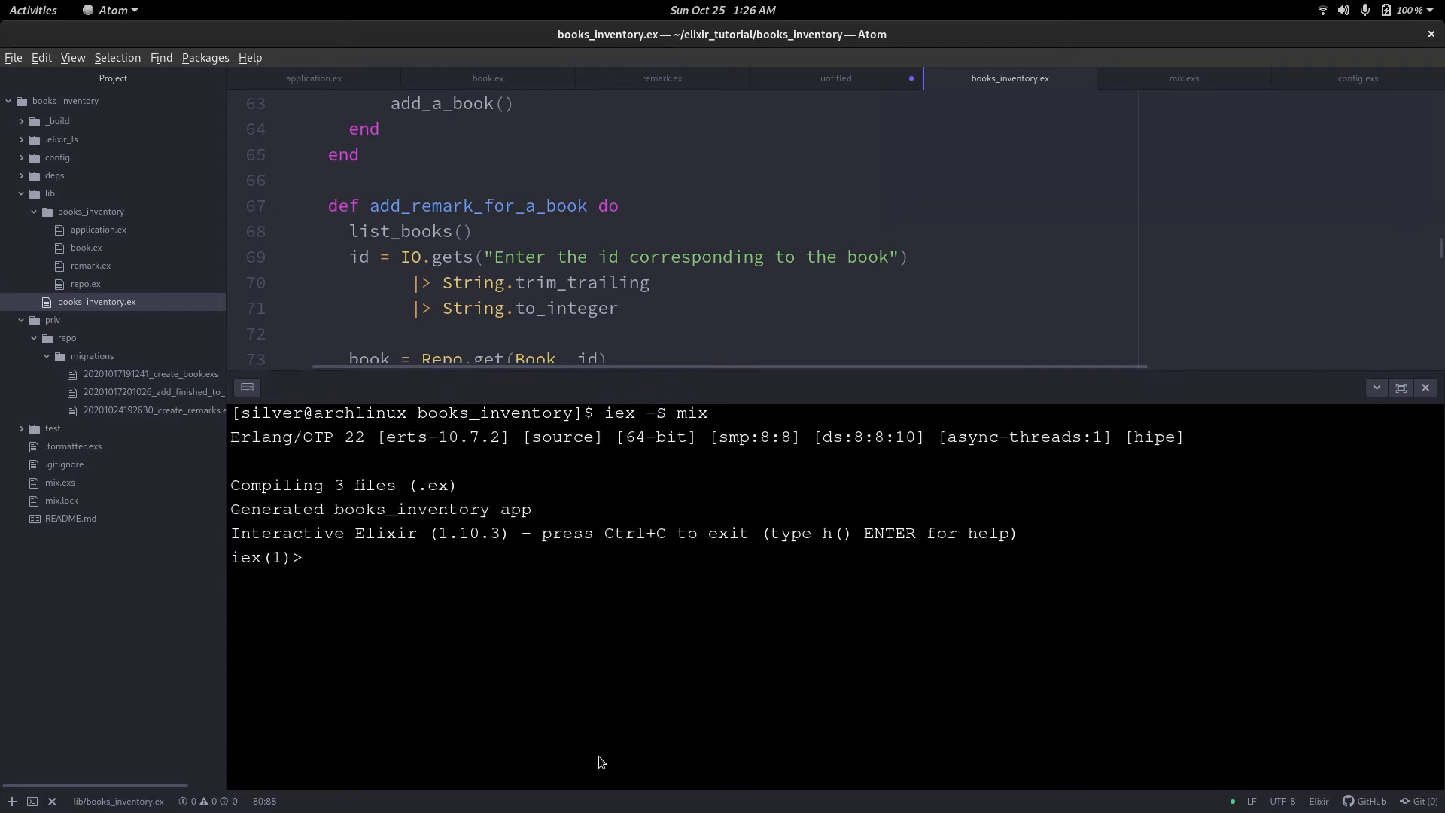
text(B)
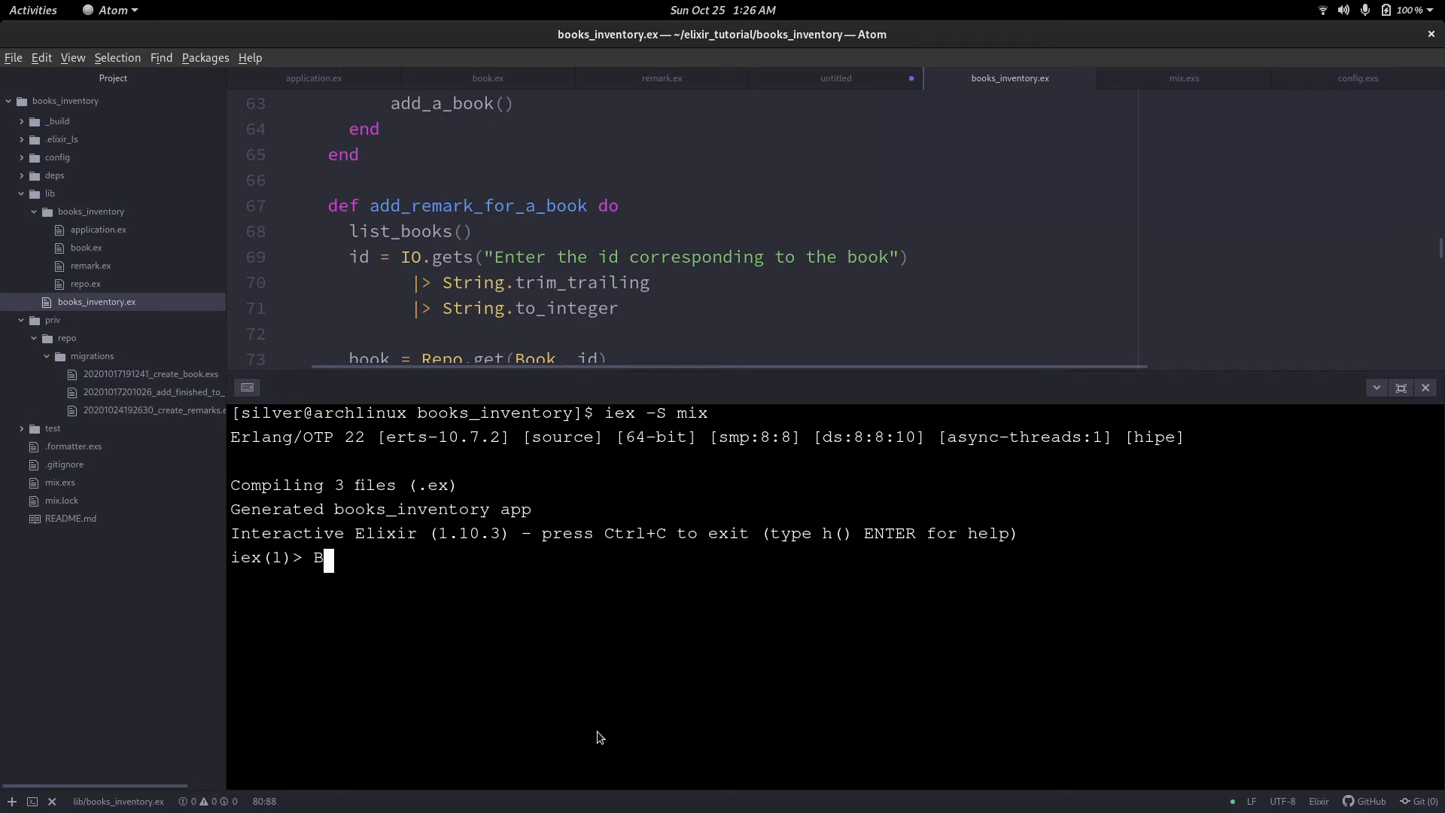
text(ooksInventory)
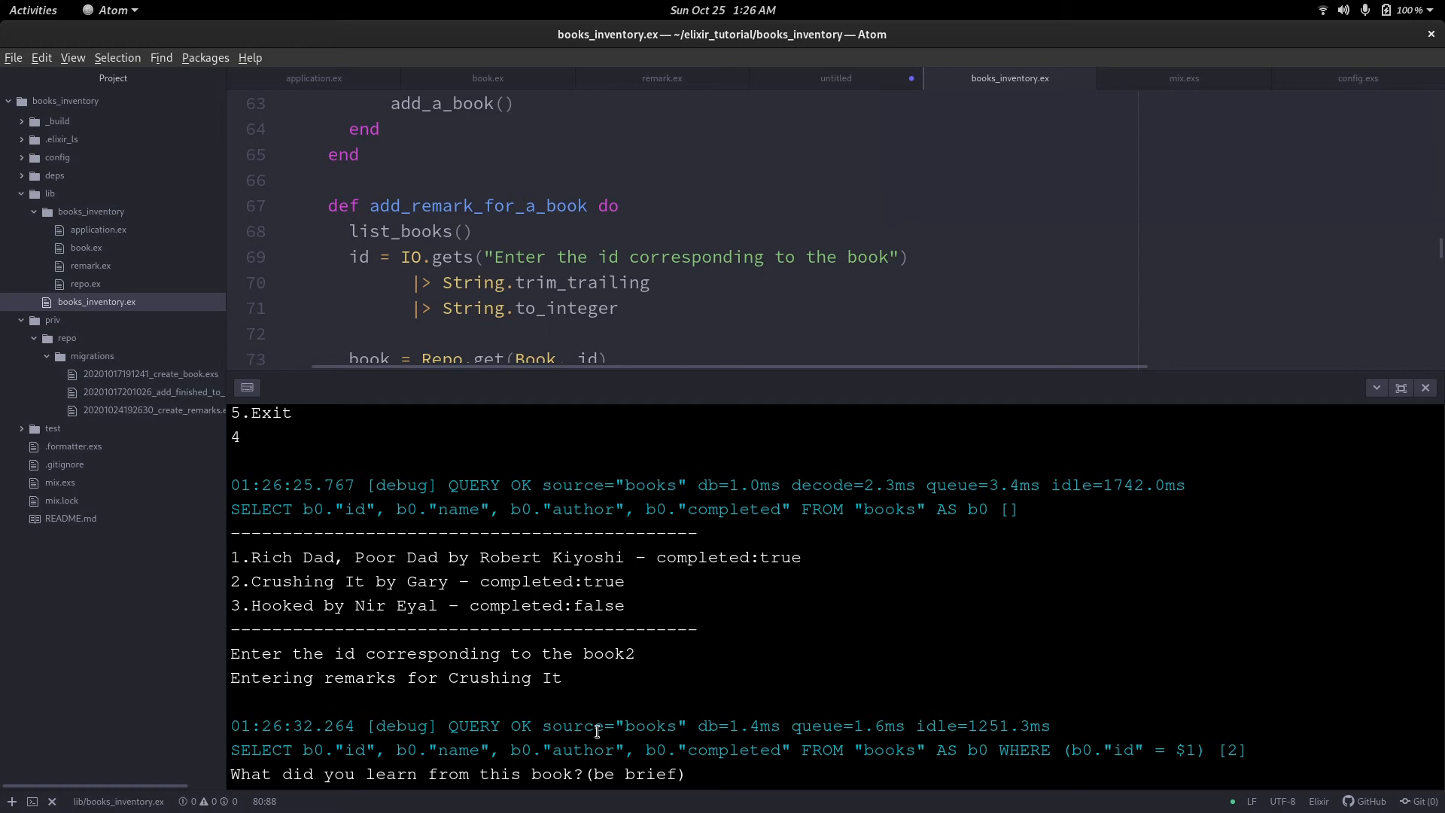
Add a remark for book 2 with learnings 'How to use social media to run business' and 'very good'.
text(How to use)
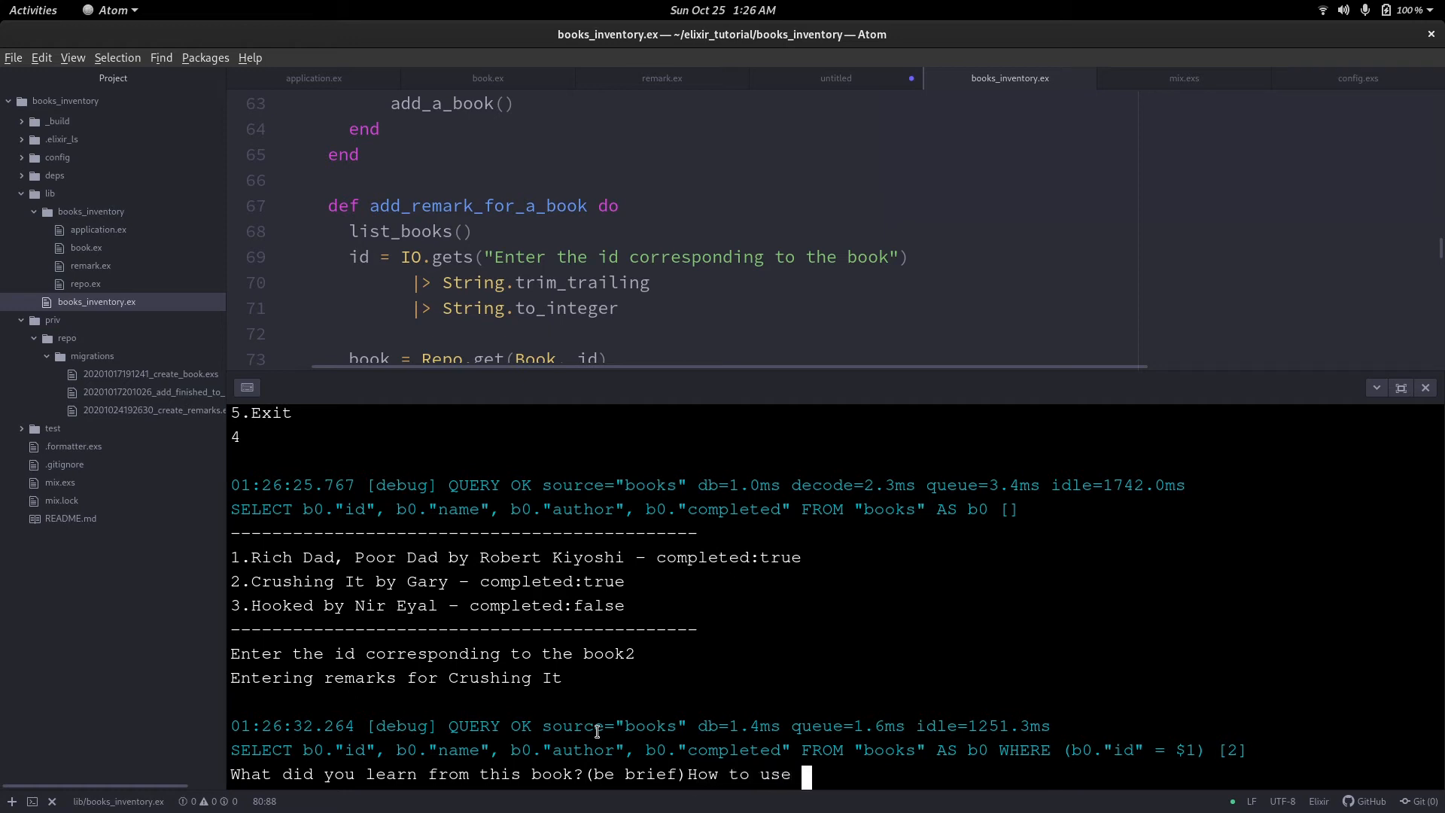
text(social media)
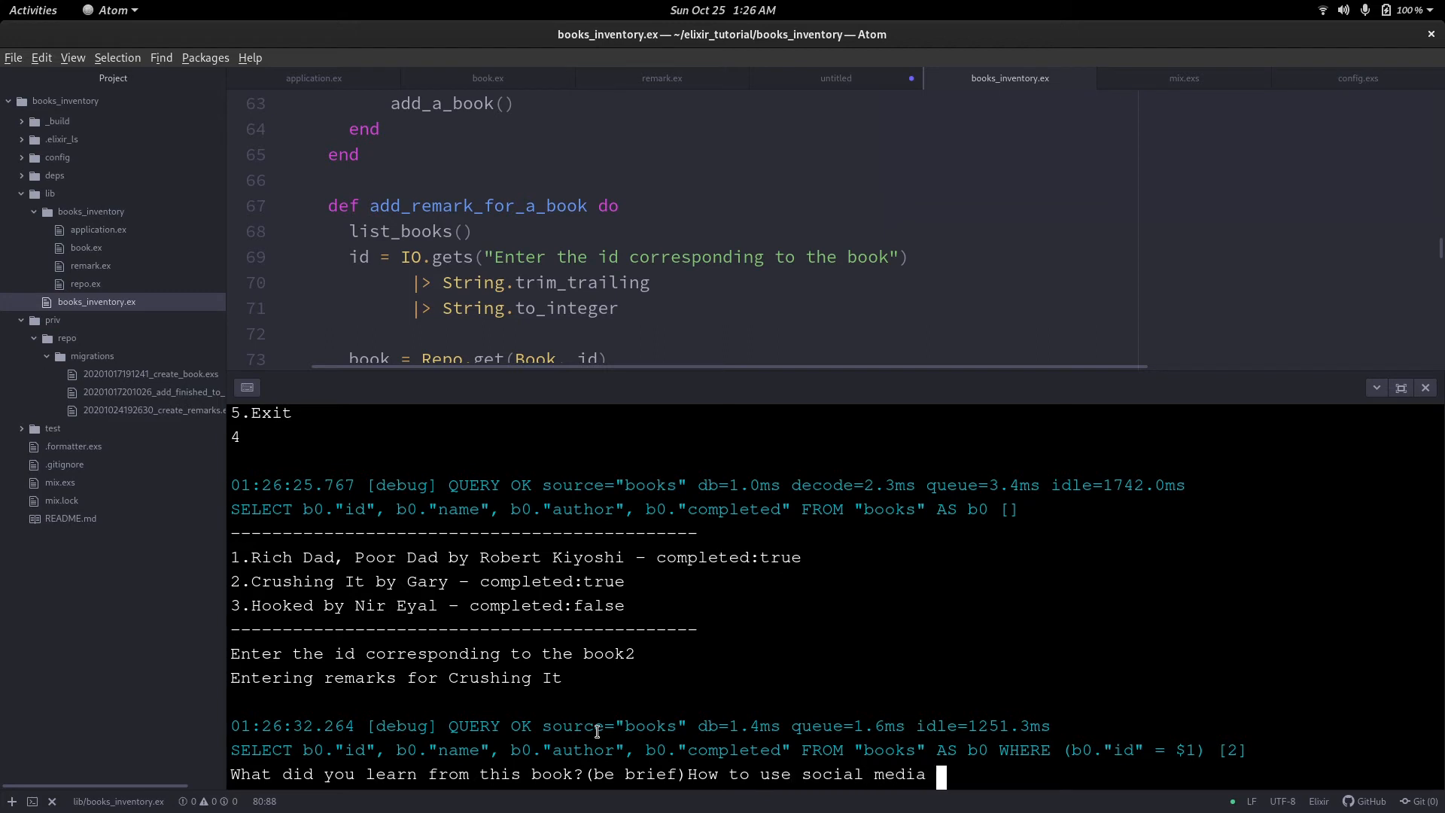
text(to run b)
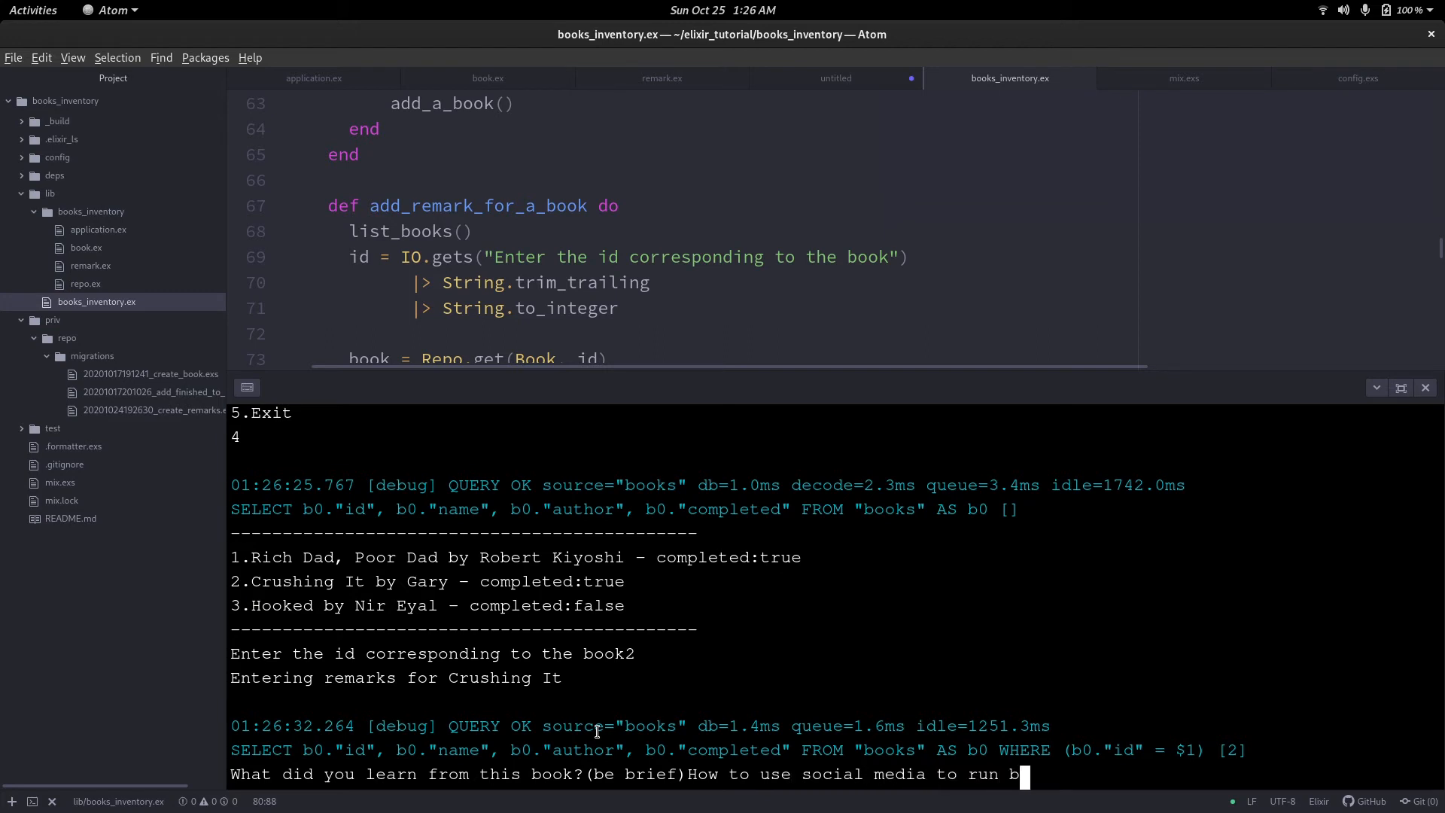
text(usinesses)
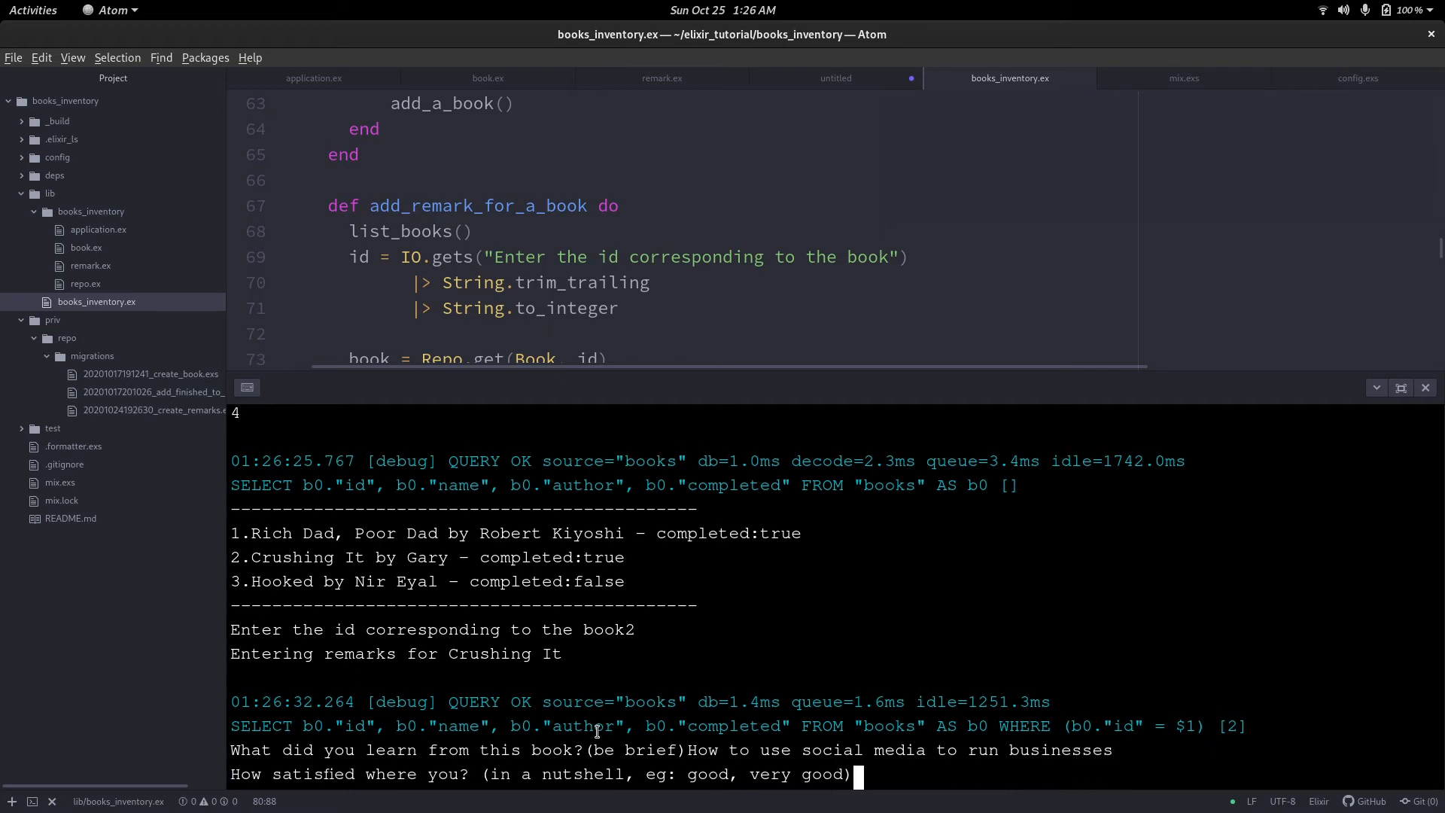
text(very good)
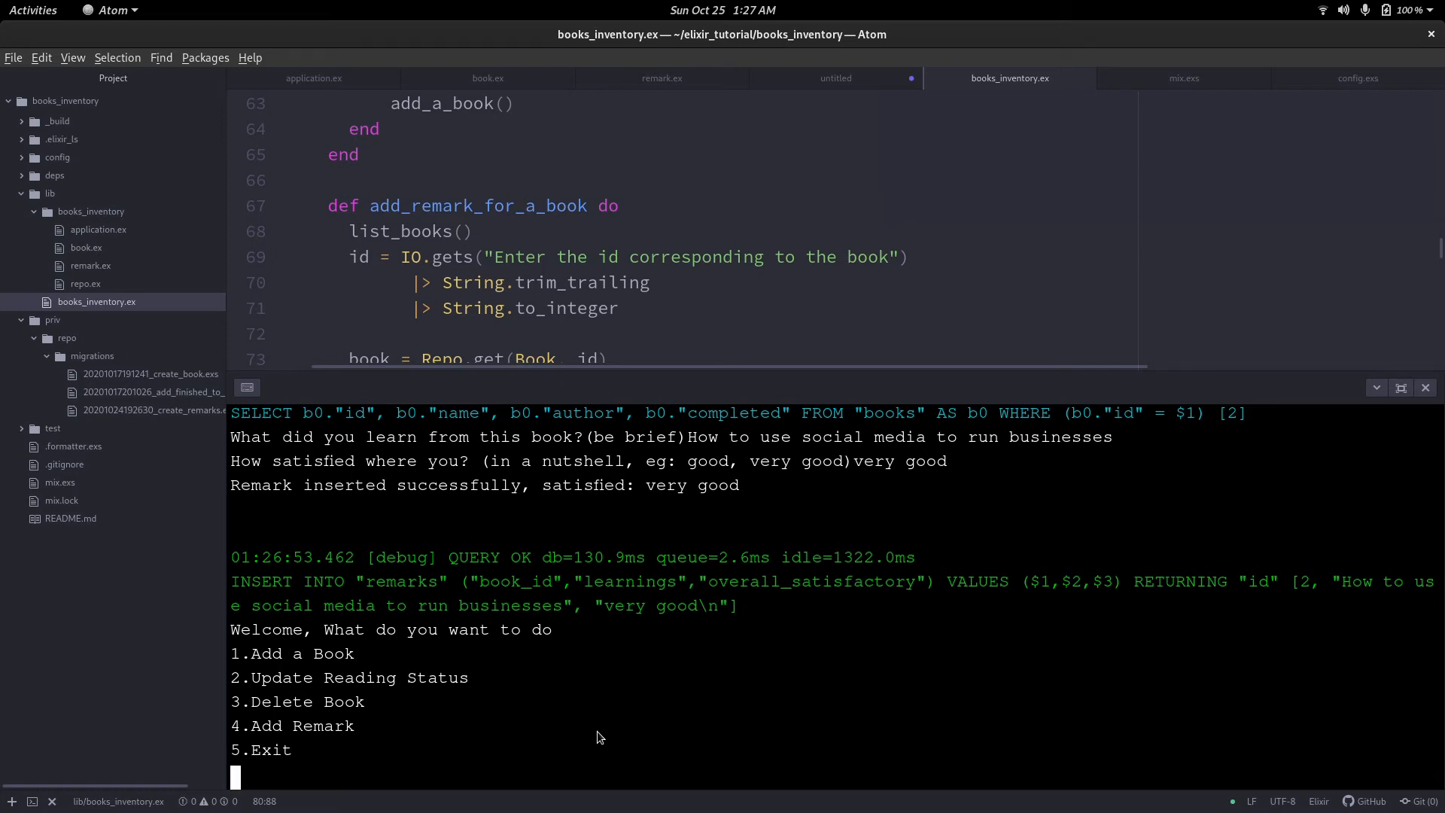
Exit the app with option 5 and add \n newlines to the remark prompts.
click(470, 231)
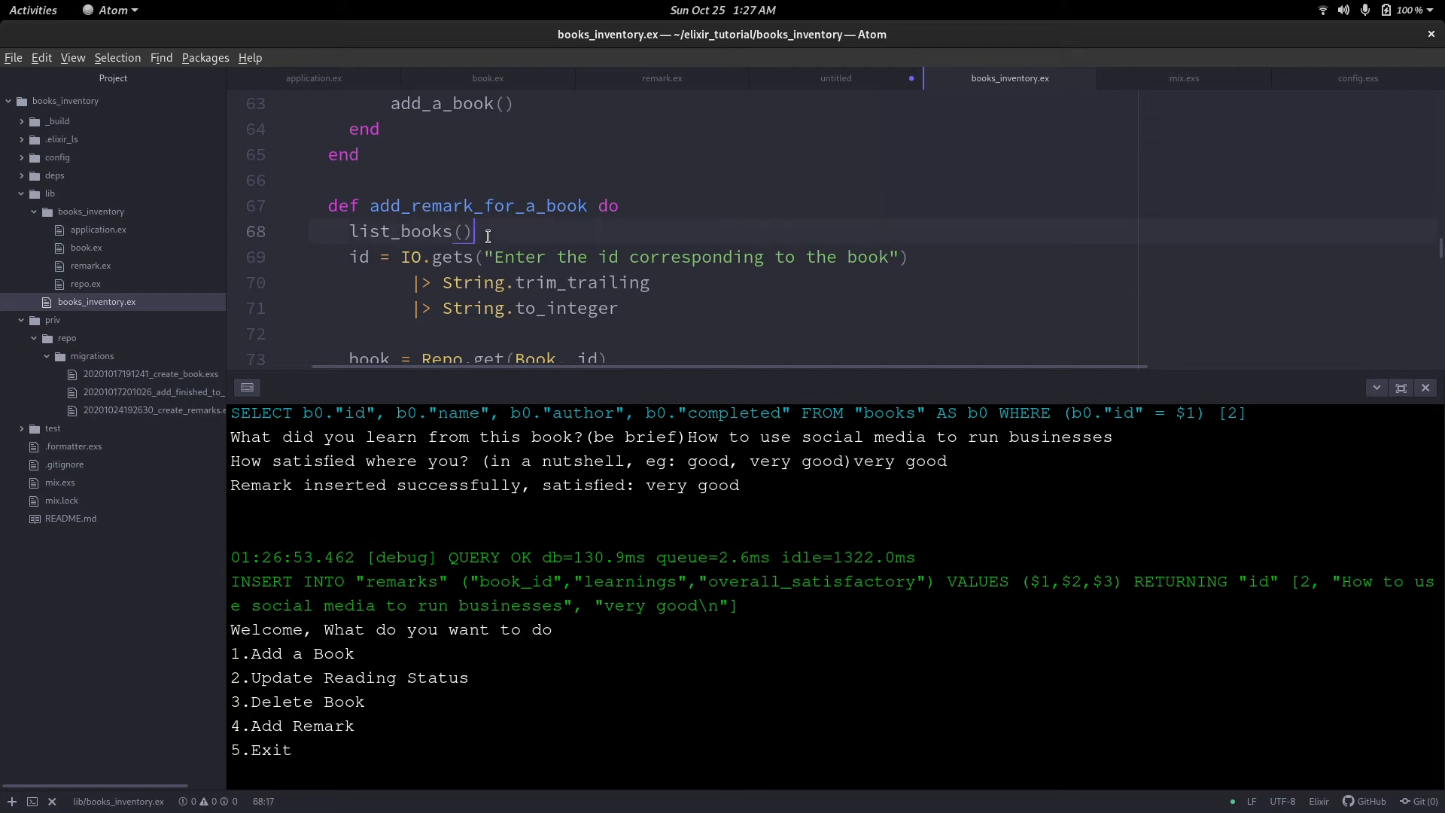
mouse_move(496, 666)
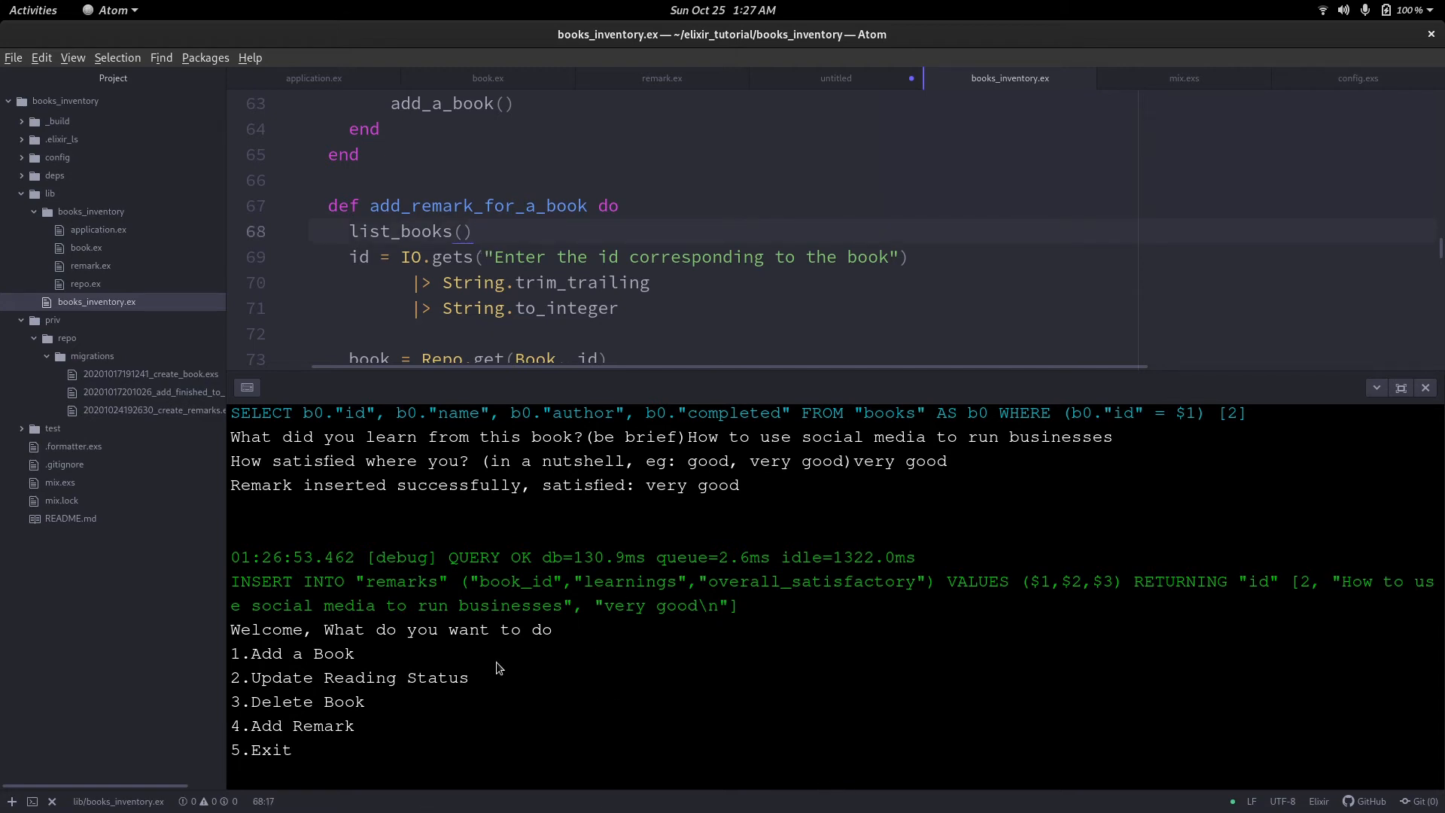
text(5)
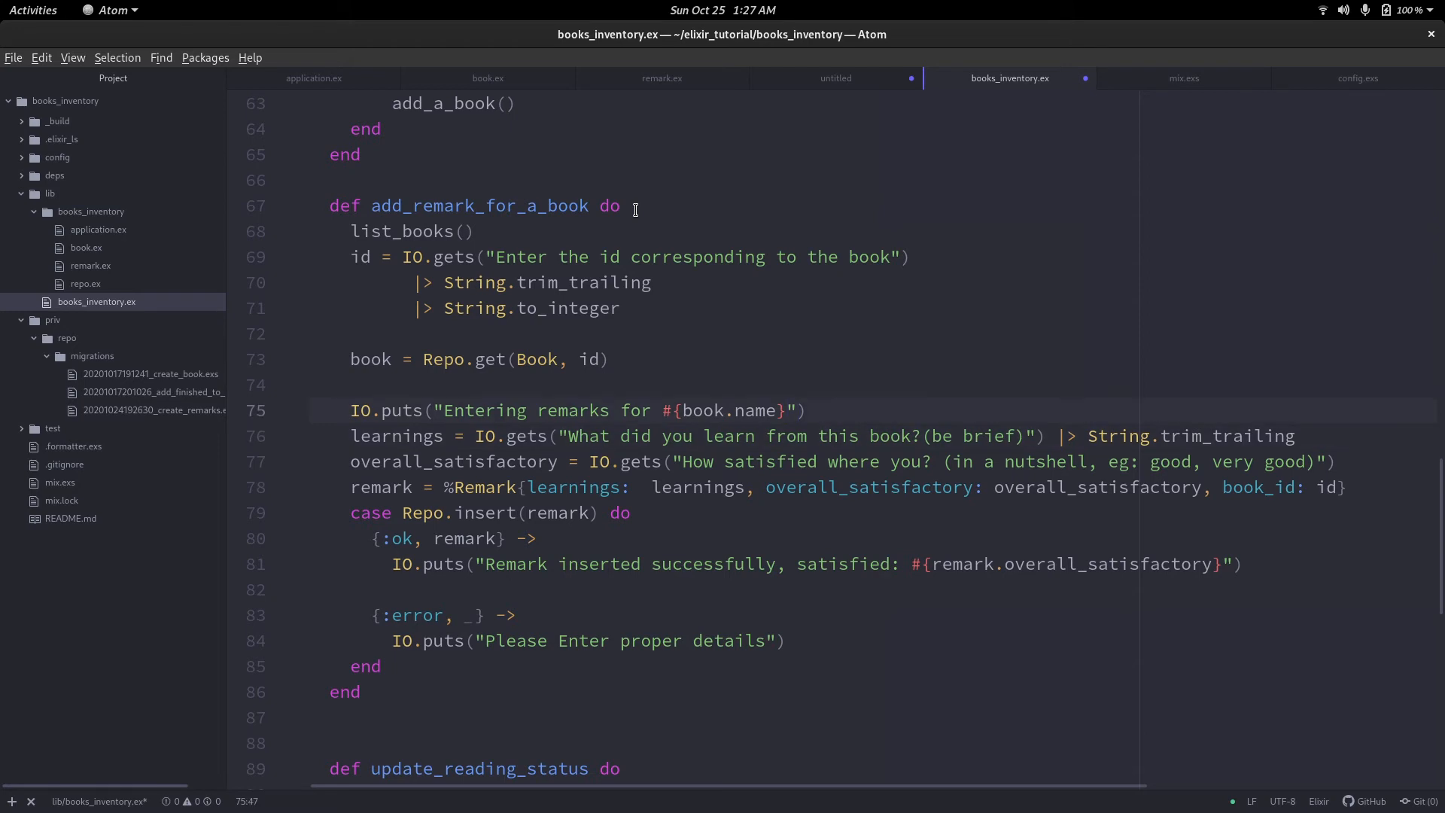
text(\n)
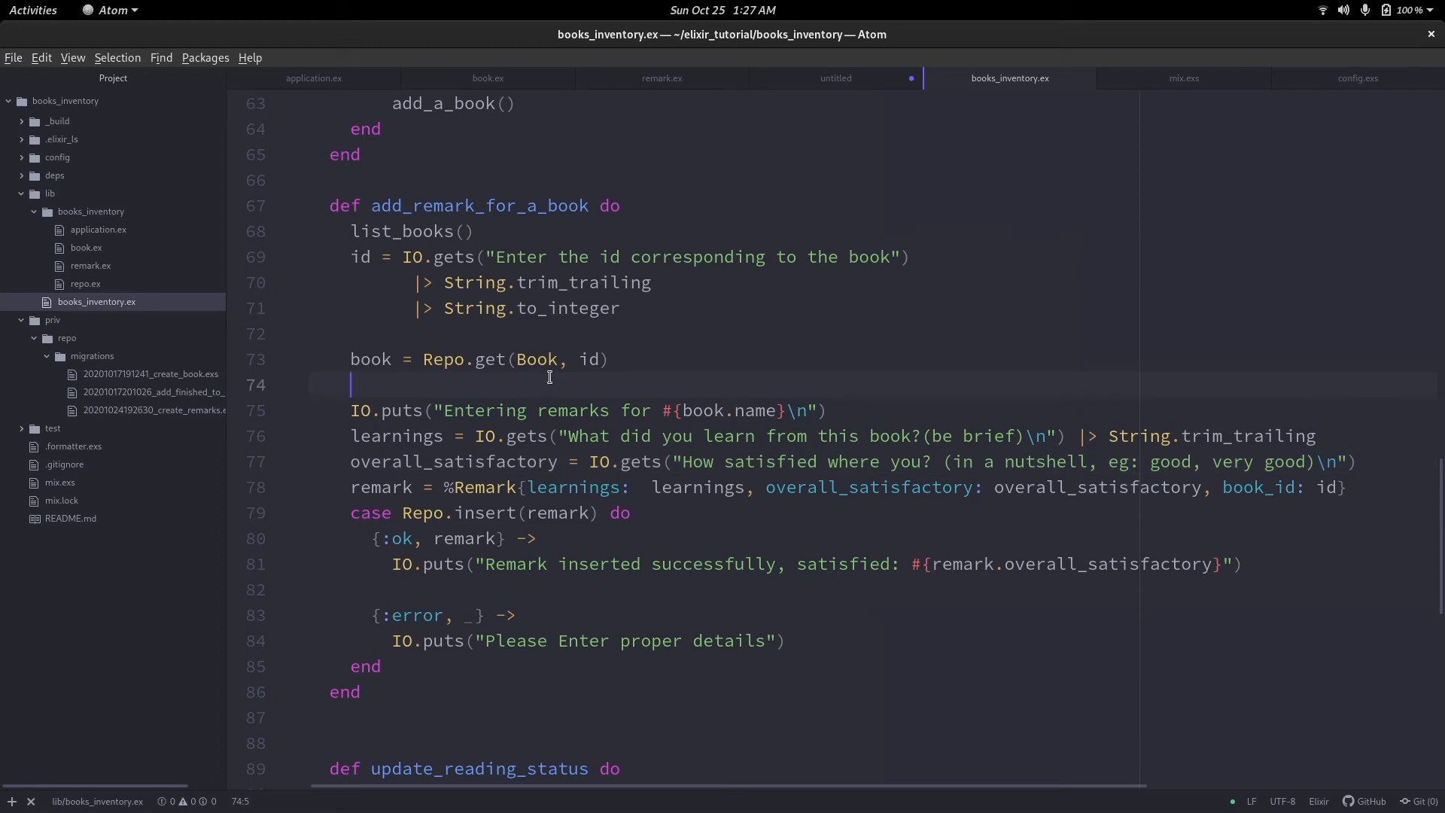
Add an if !(book.completed) warning 'WARNING: YOU HAVE NOT COMPLETED THIS BOOK' and save.
text(if boo)
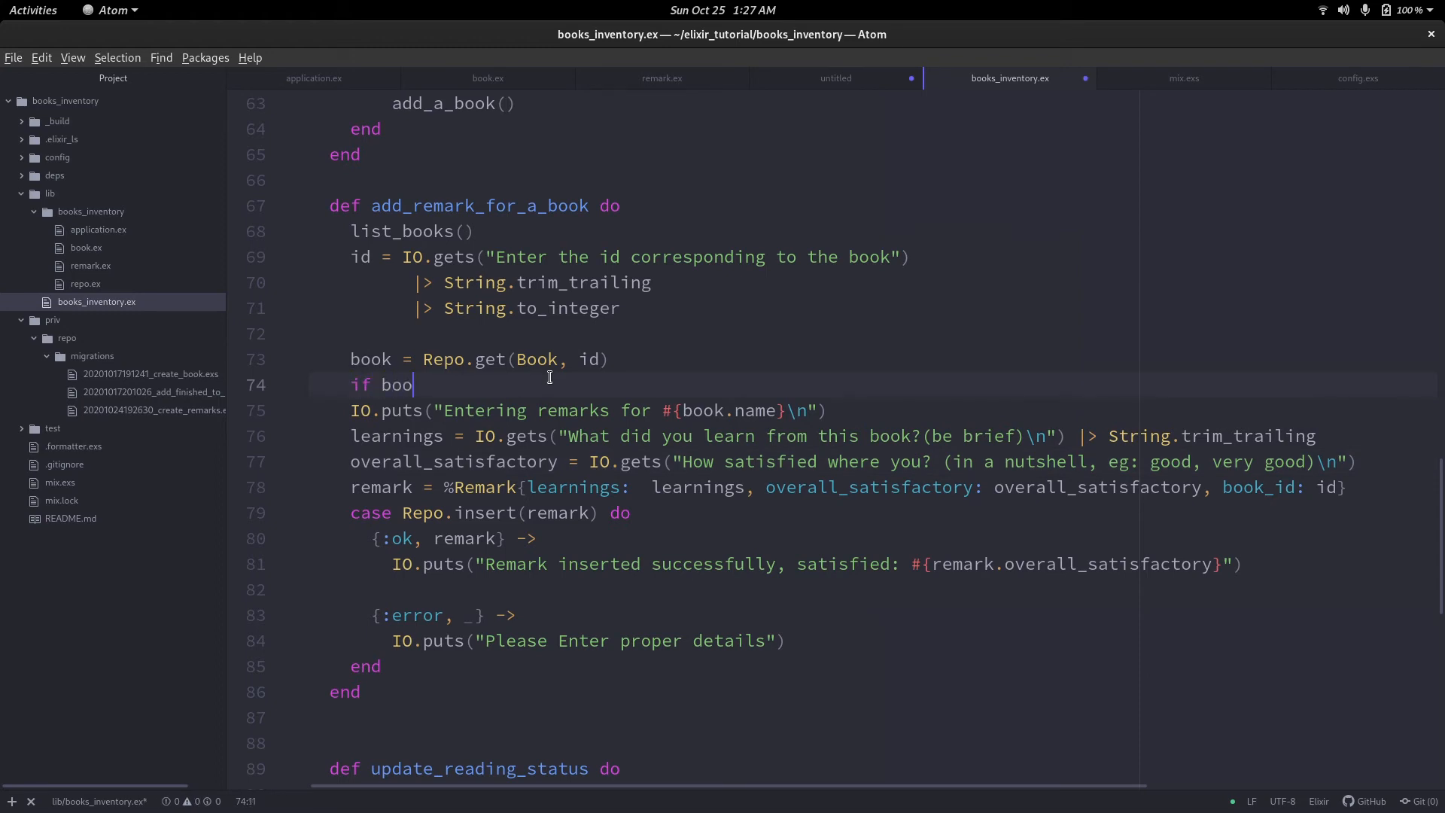
text(k.com)
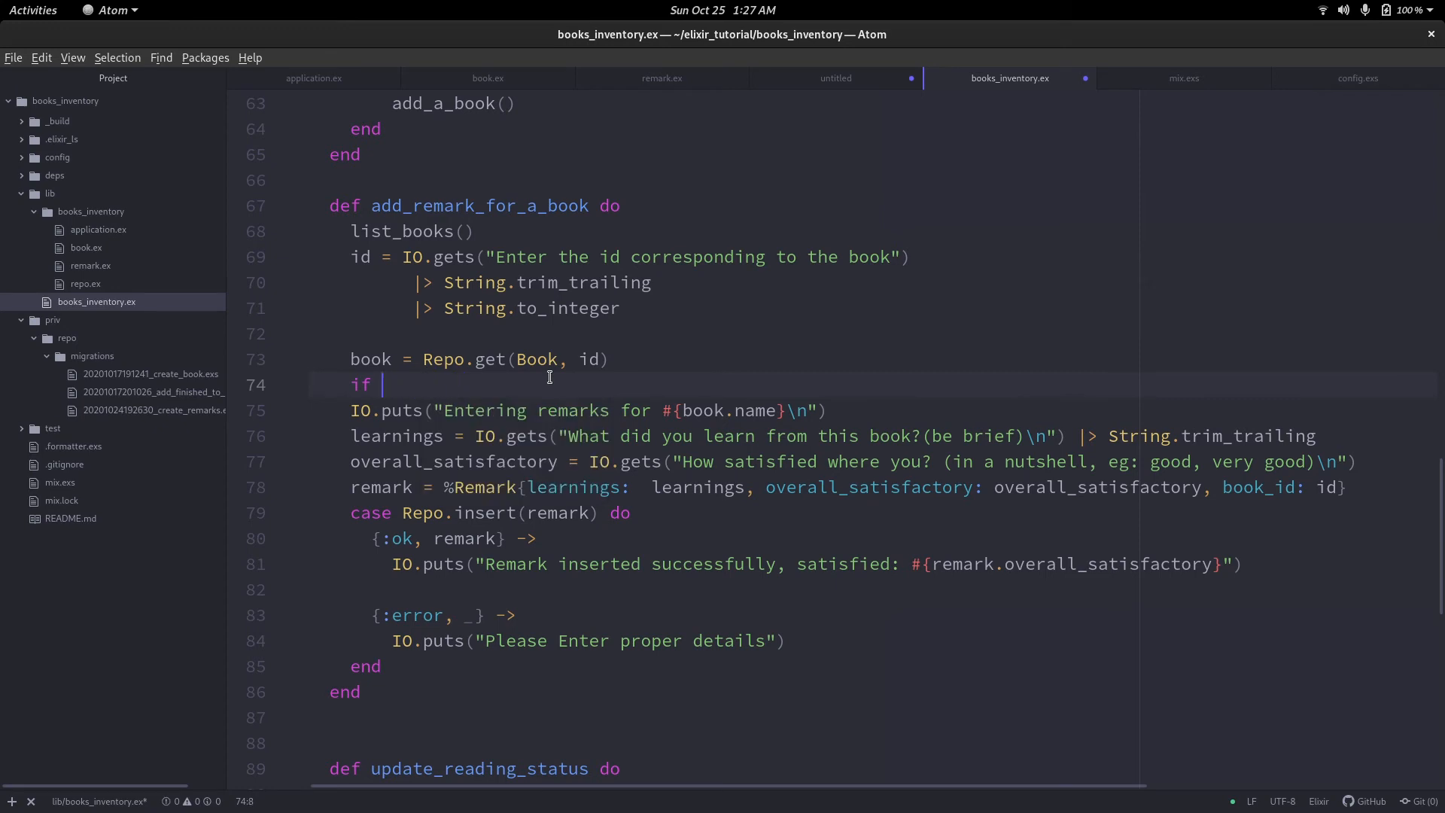
text(!())
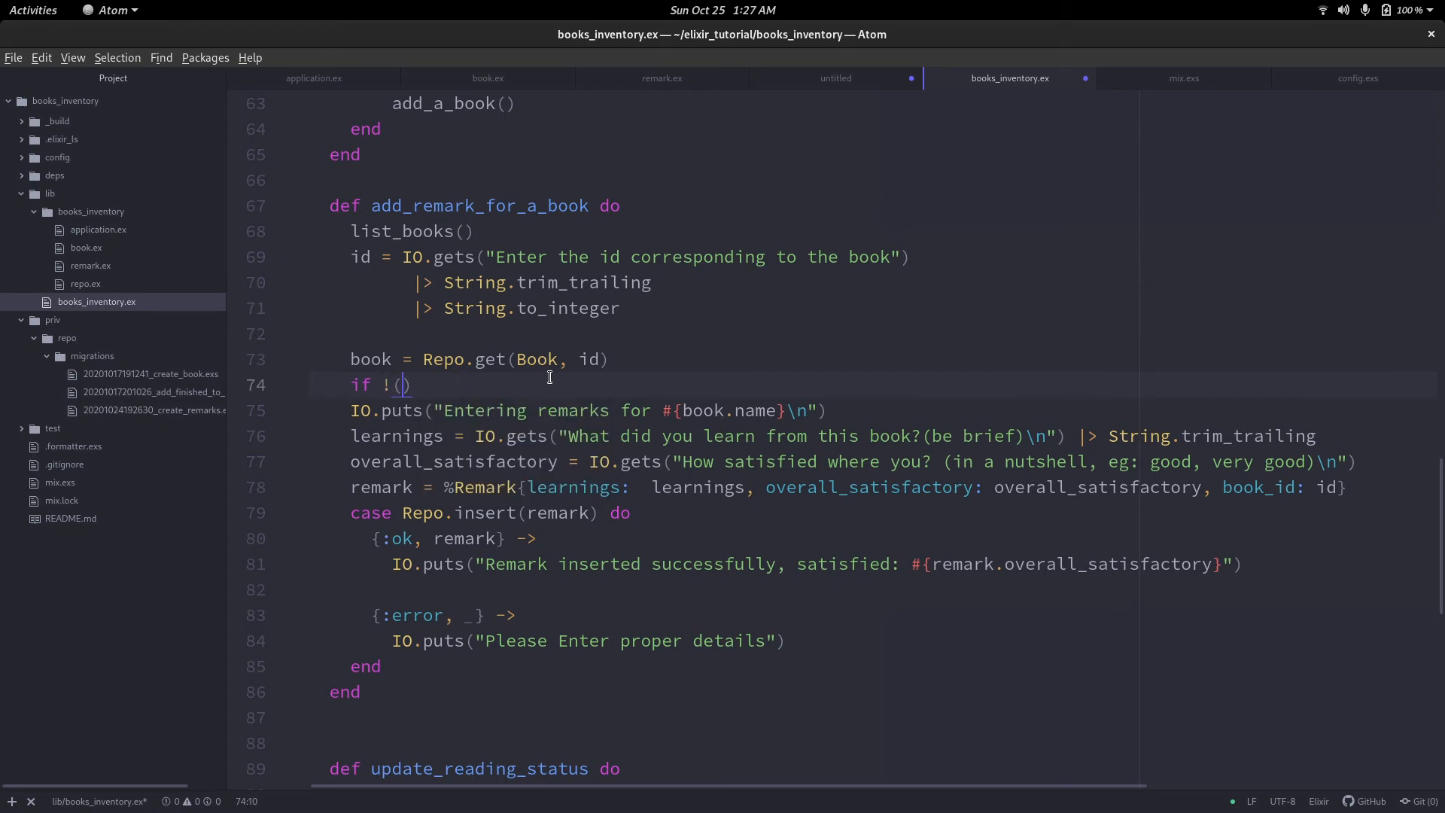
text(book.om)
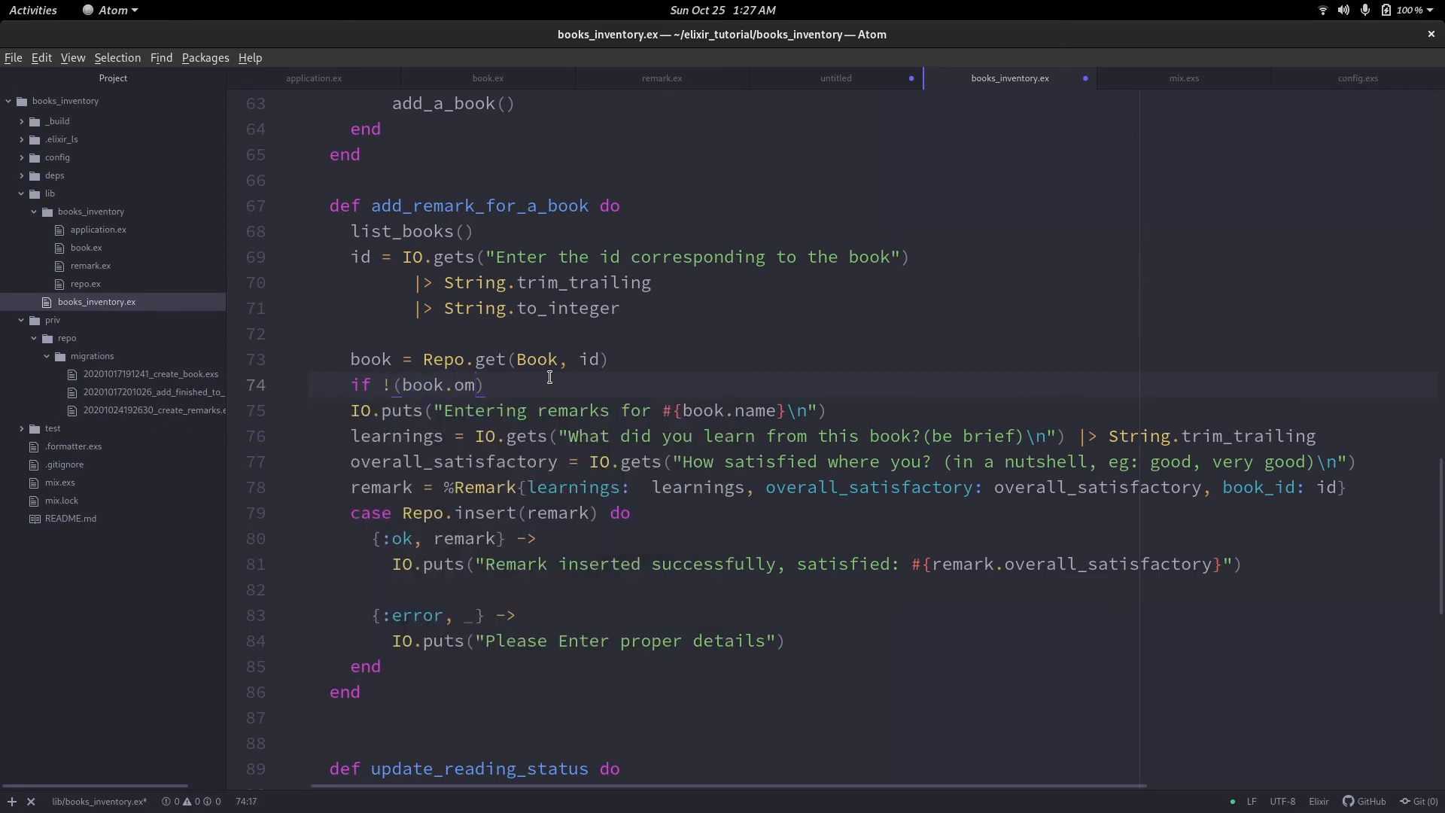
text(completed)
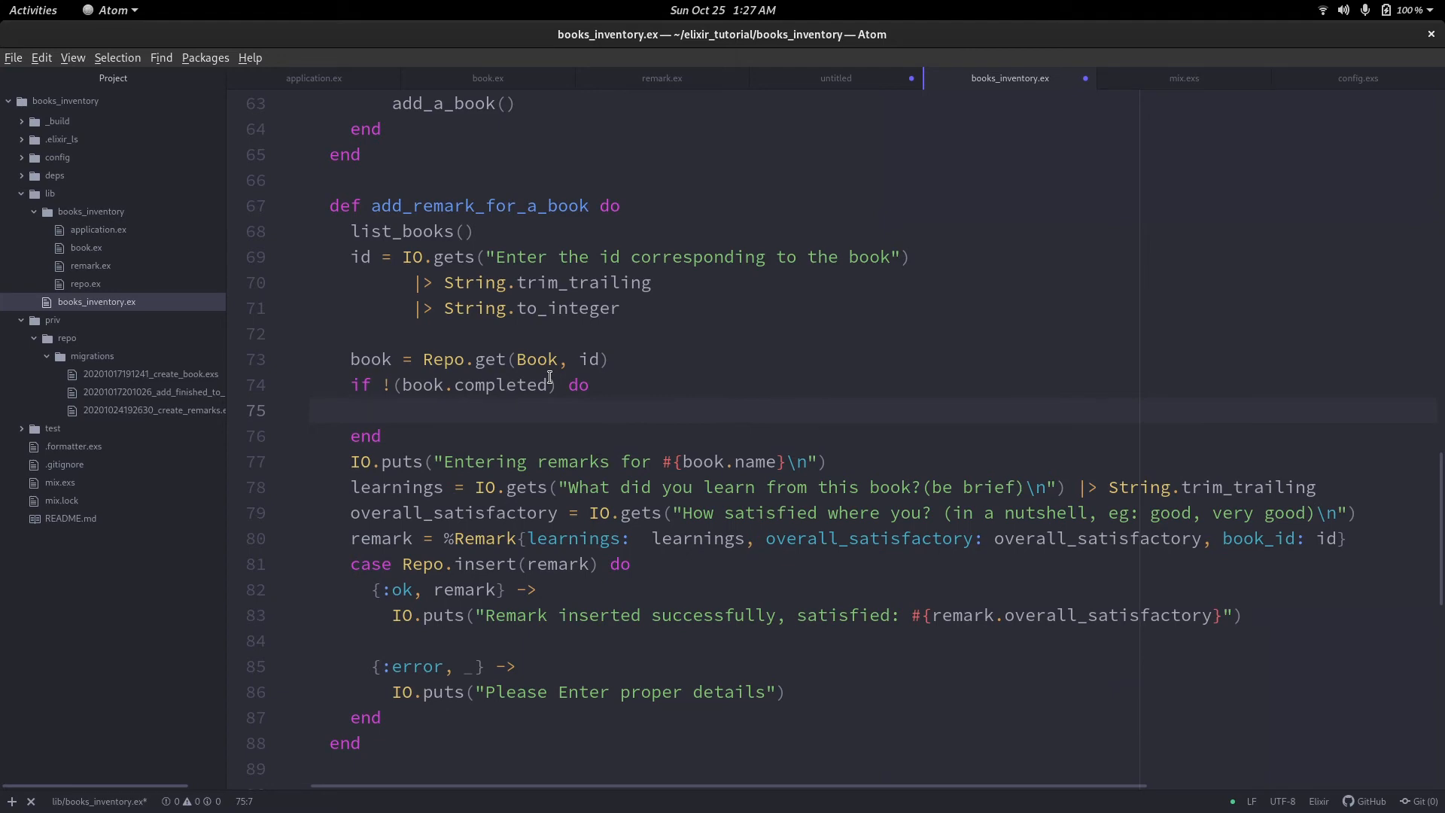
text(IO.puts(")
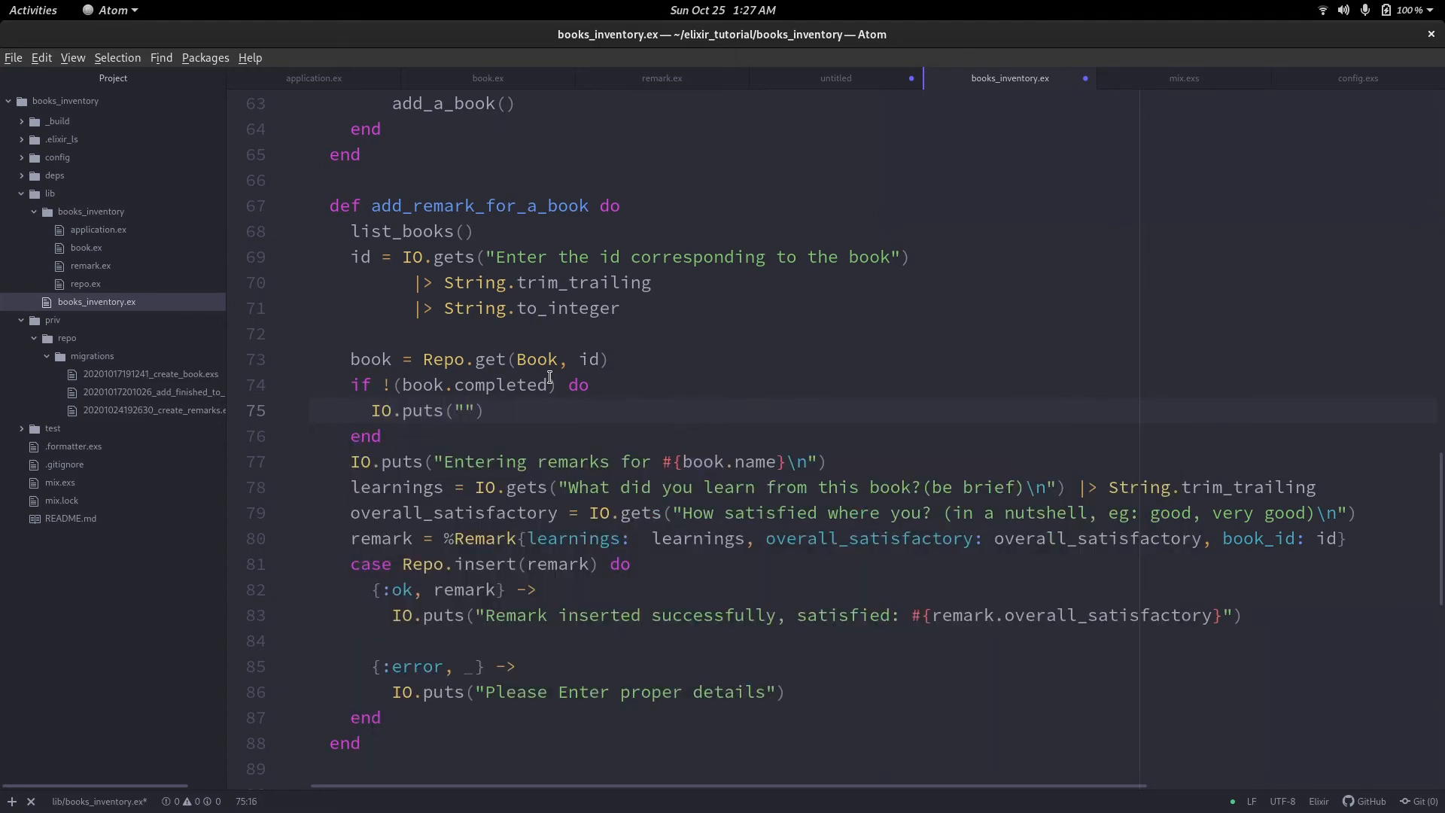
text(WARNING:)
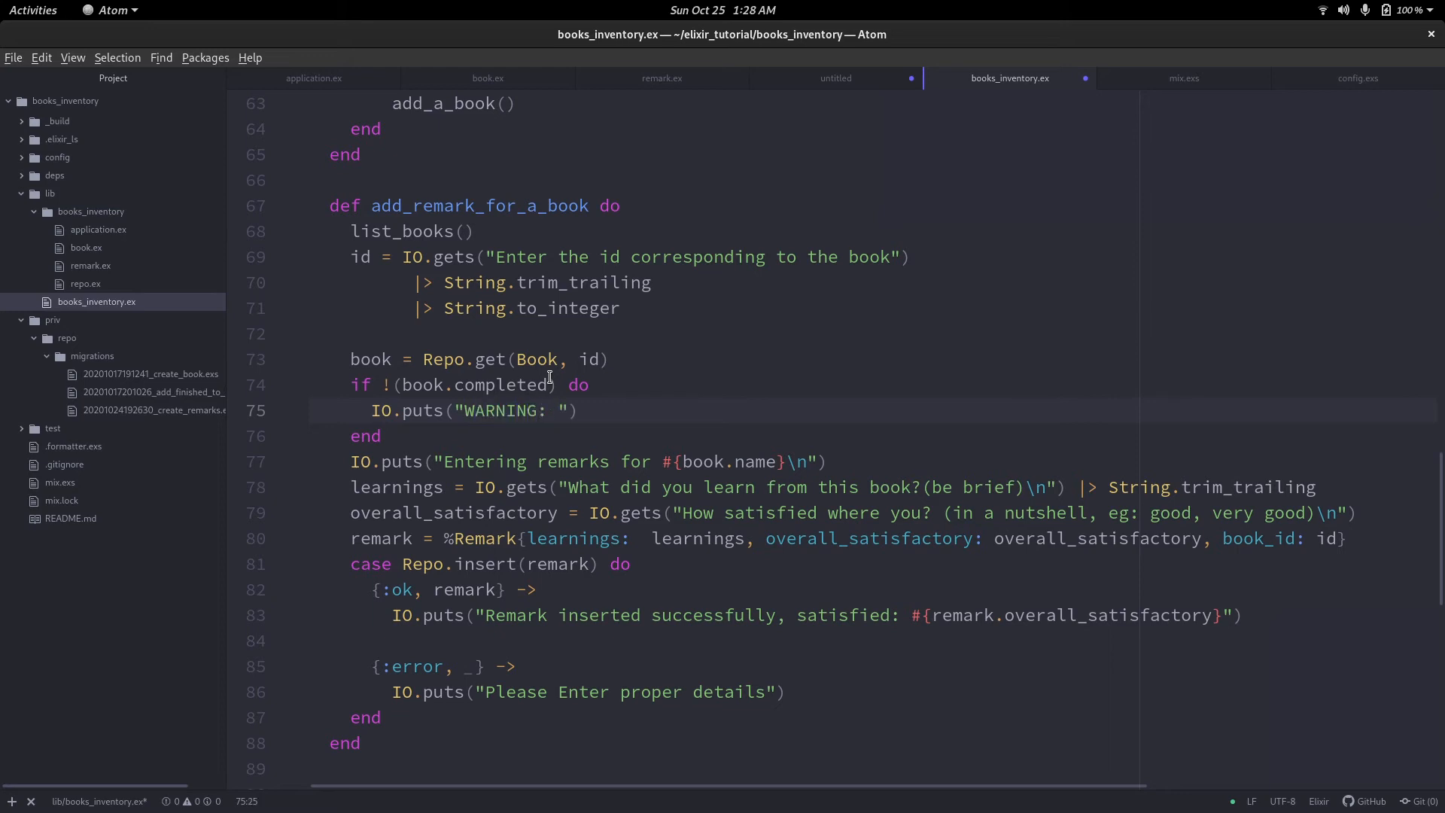
text(YOU)
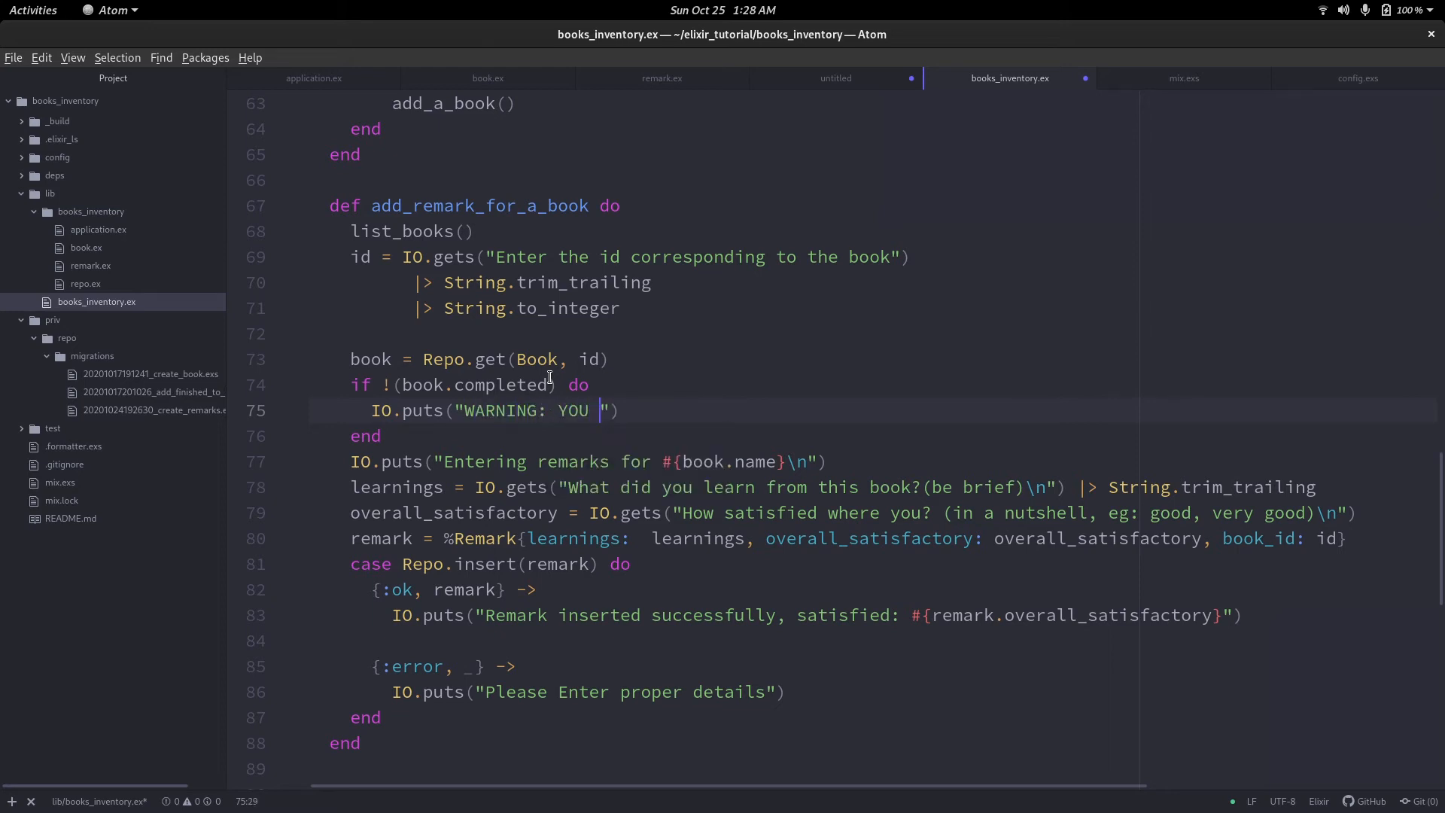
text(HAVE NOT COMPLETED THIS BOOK)
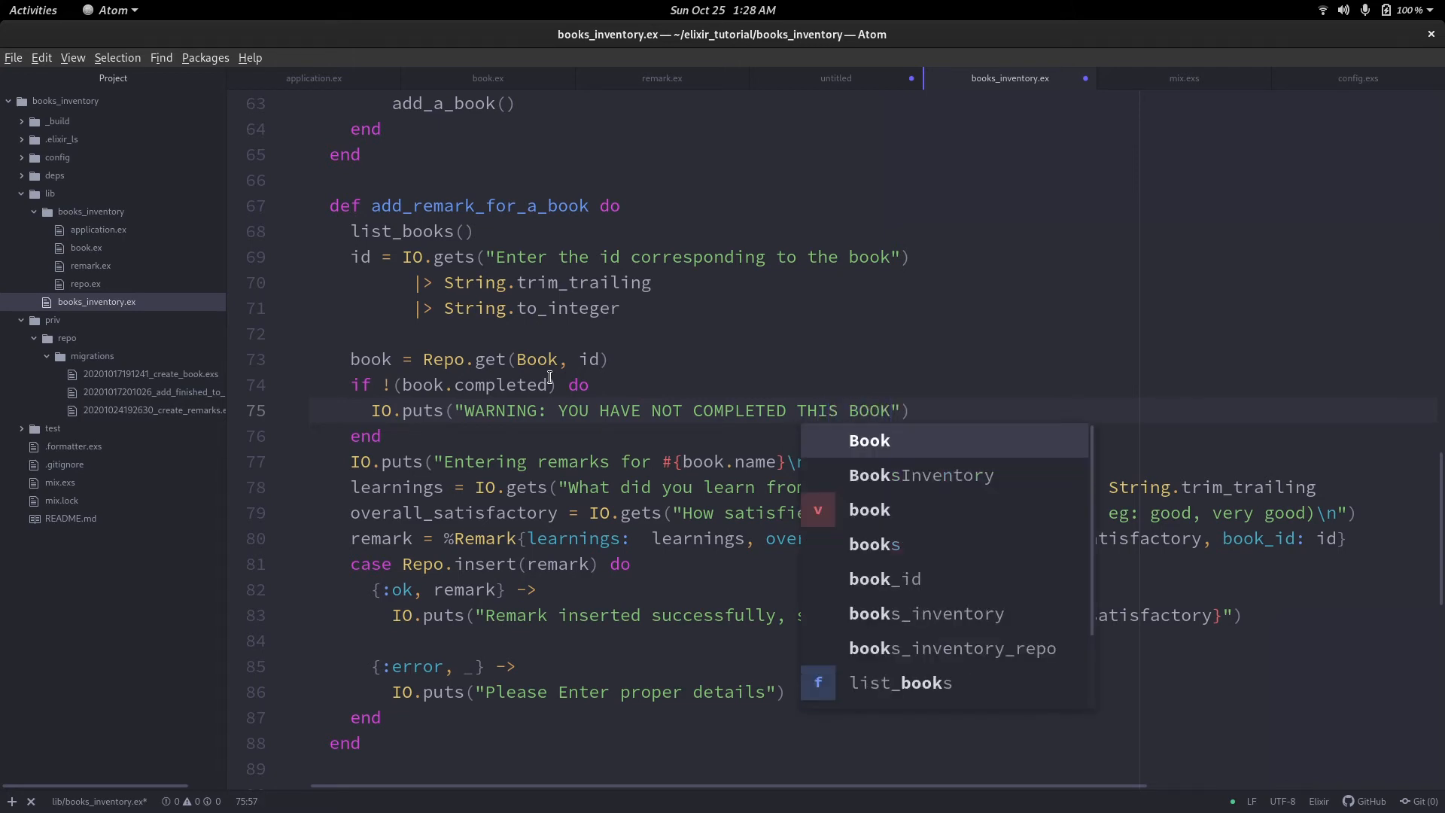
key(Escape)
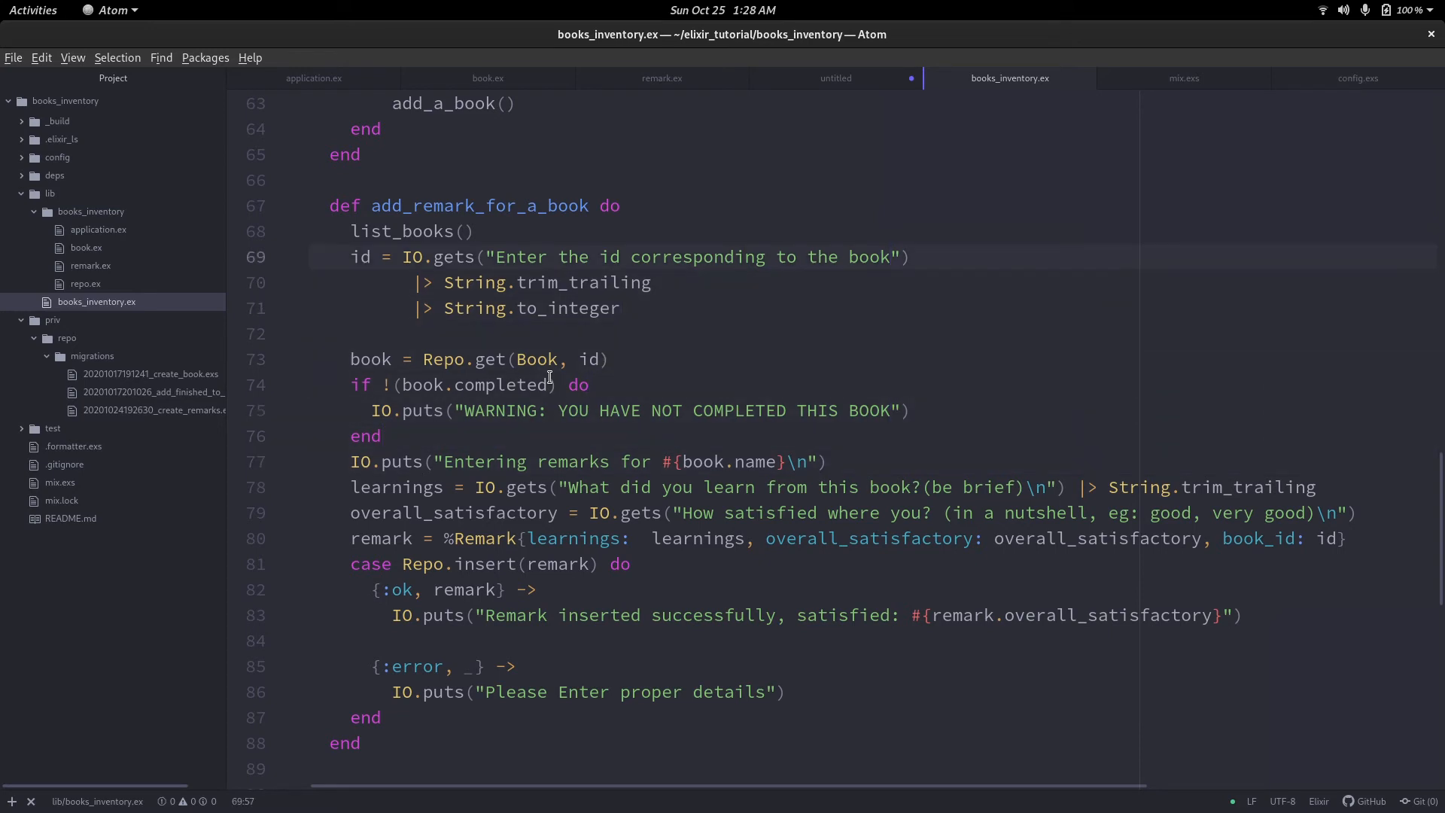
Define a new list_inventory_with_remarks function after add_a_book.
click(350, 154)
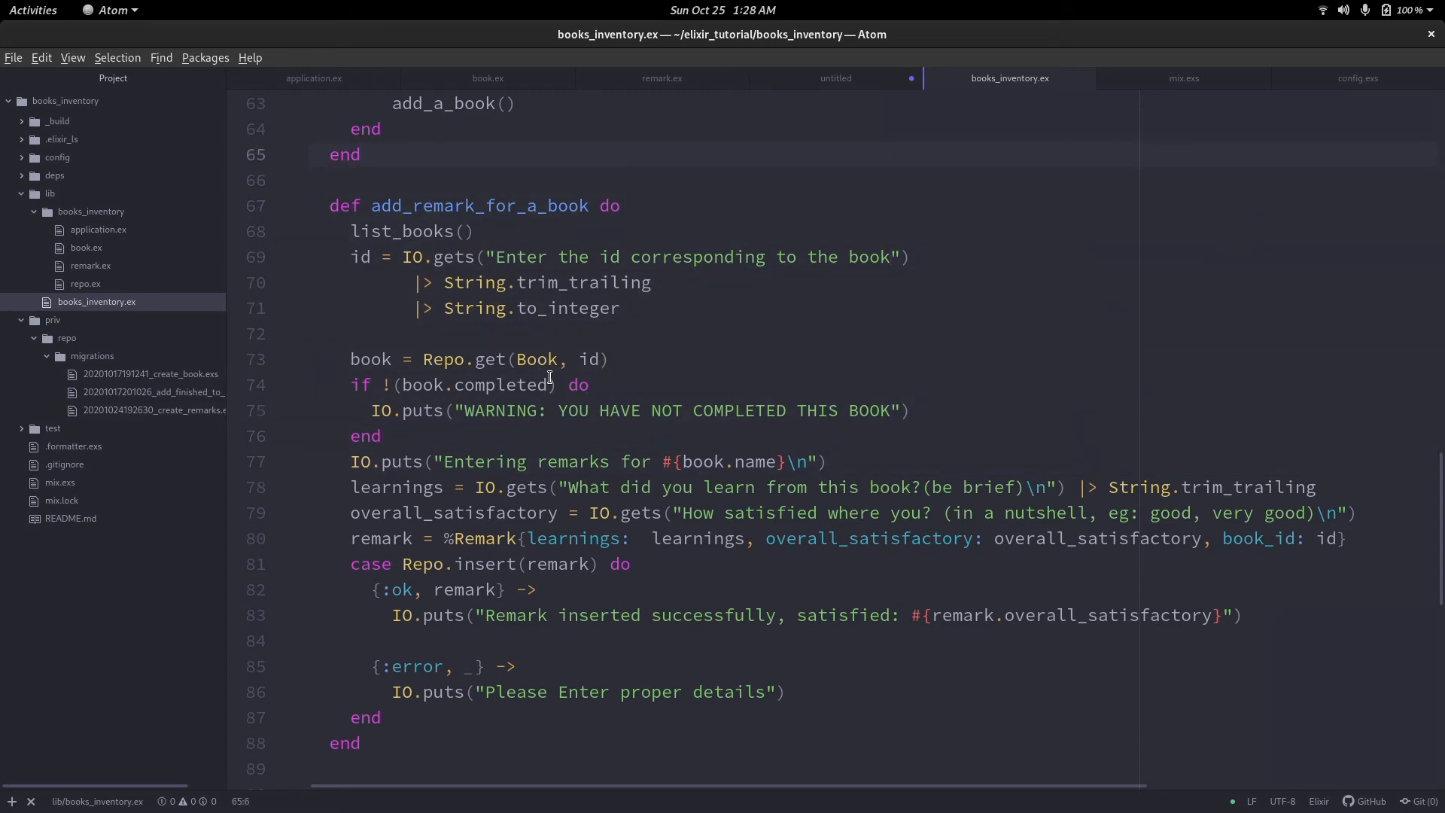
scroll(up, 3)
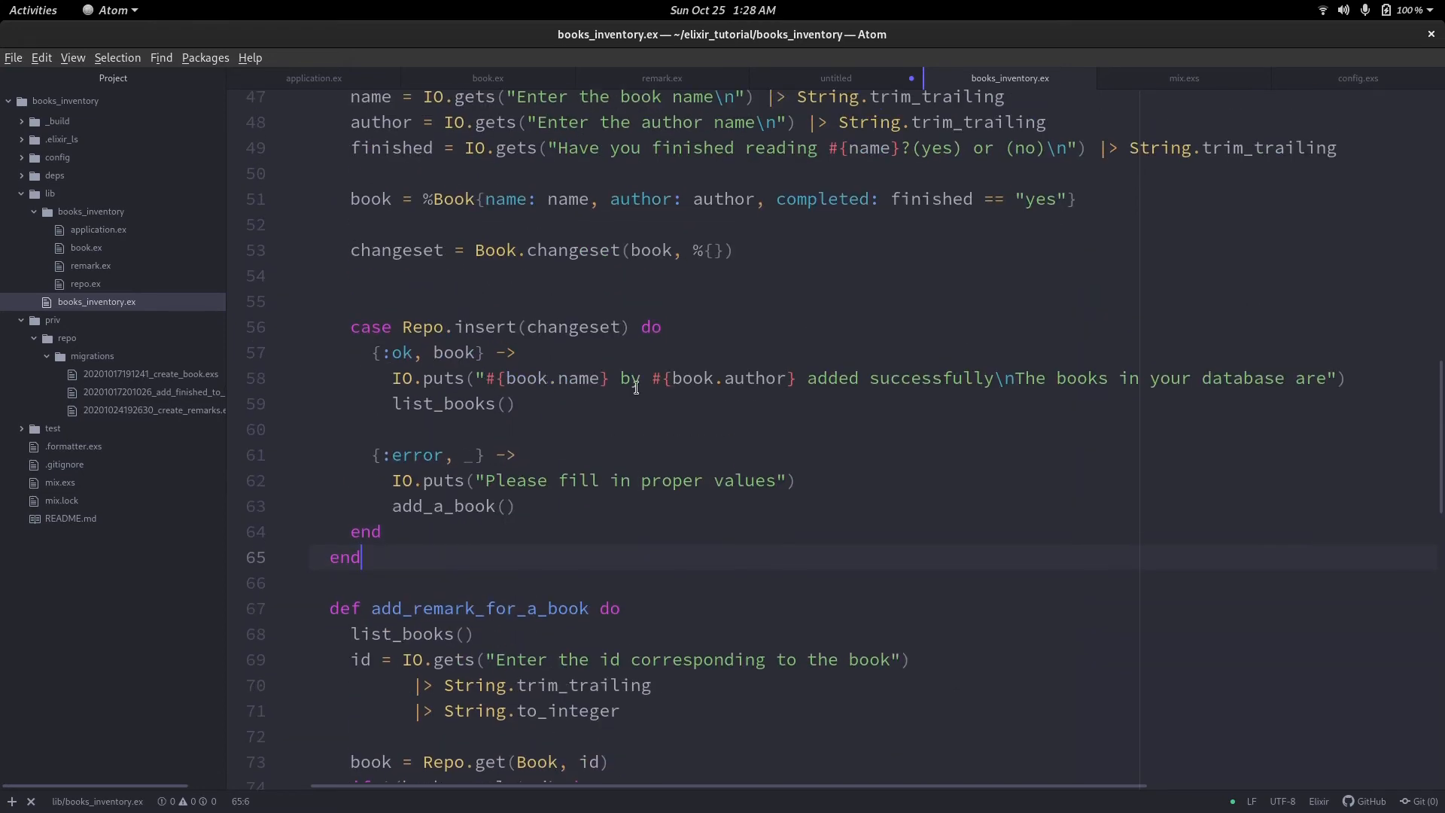
scroll(up, 3)
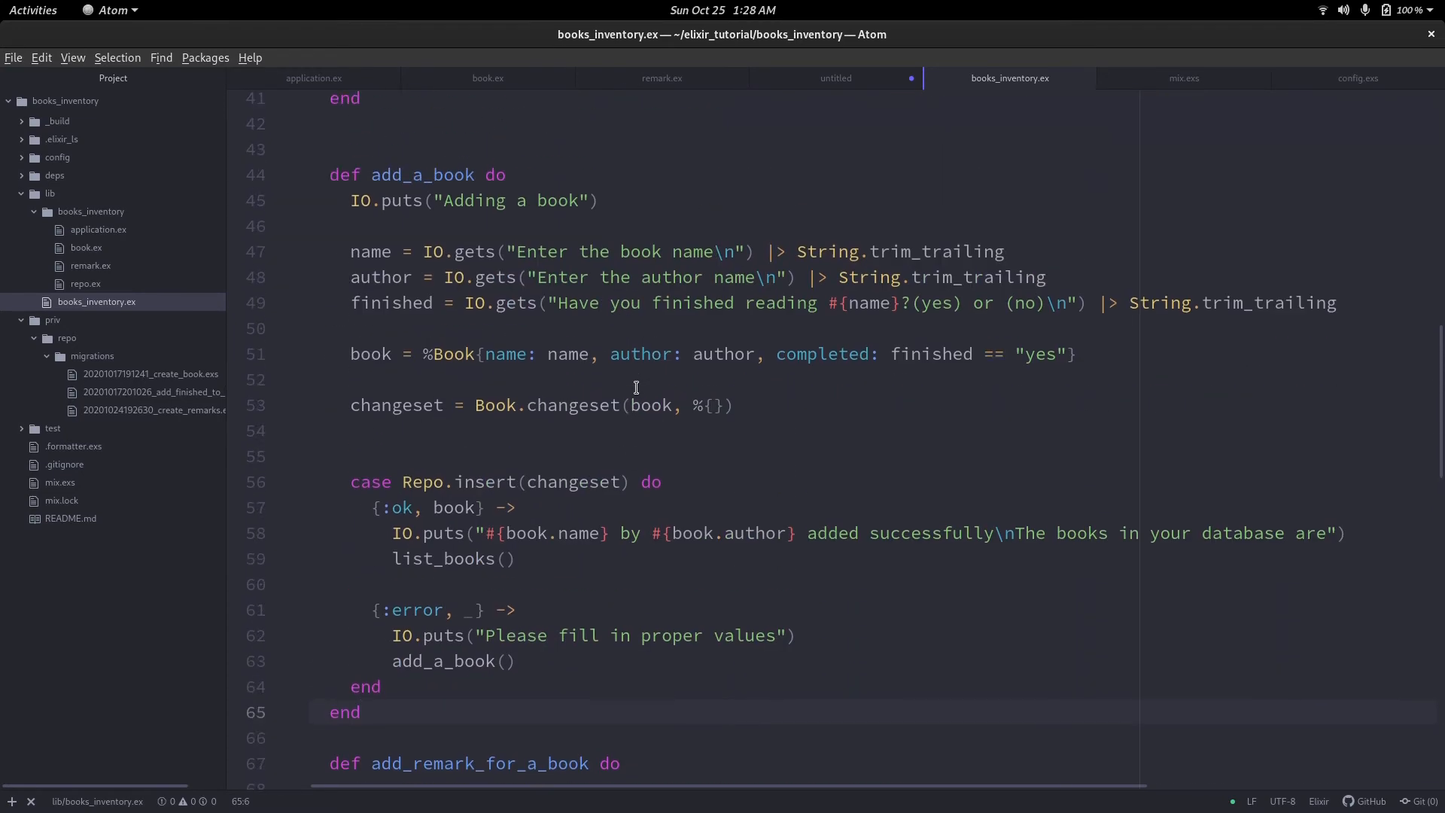
scroll(up, 3)
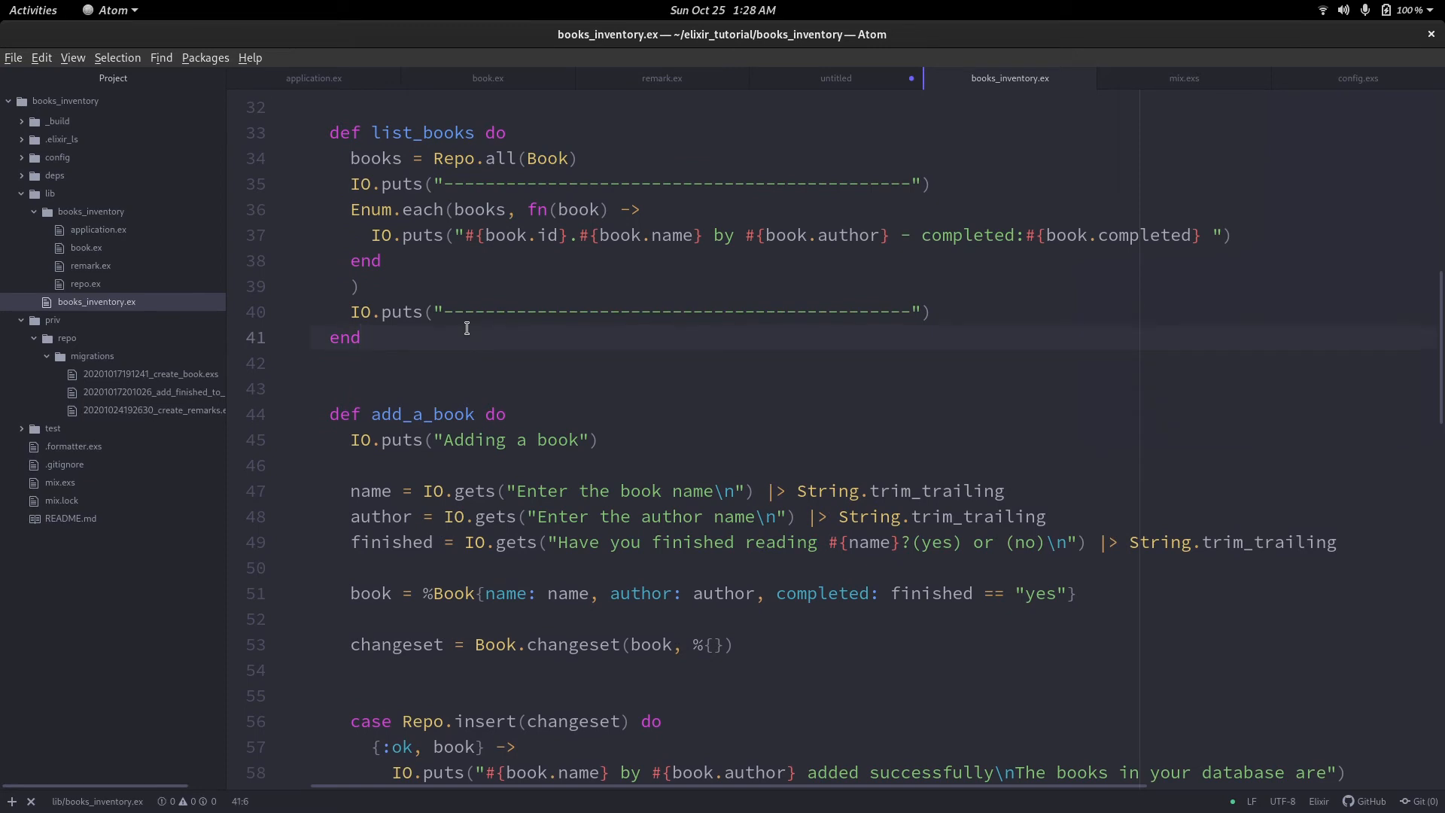
text(def list_inventory_with)
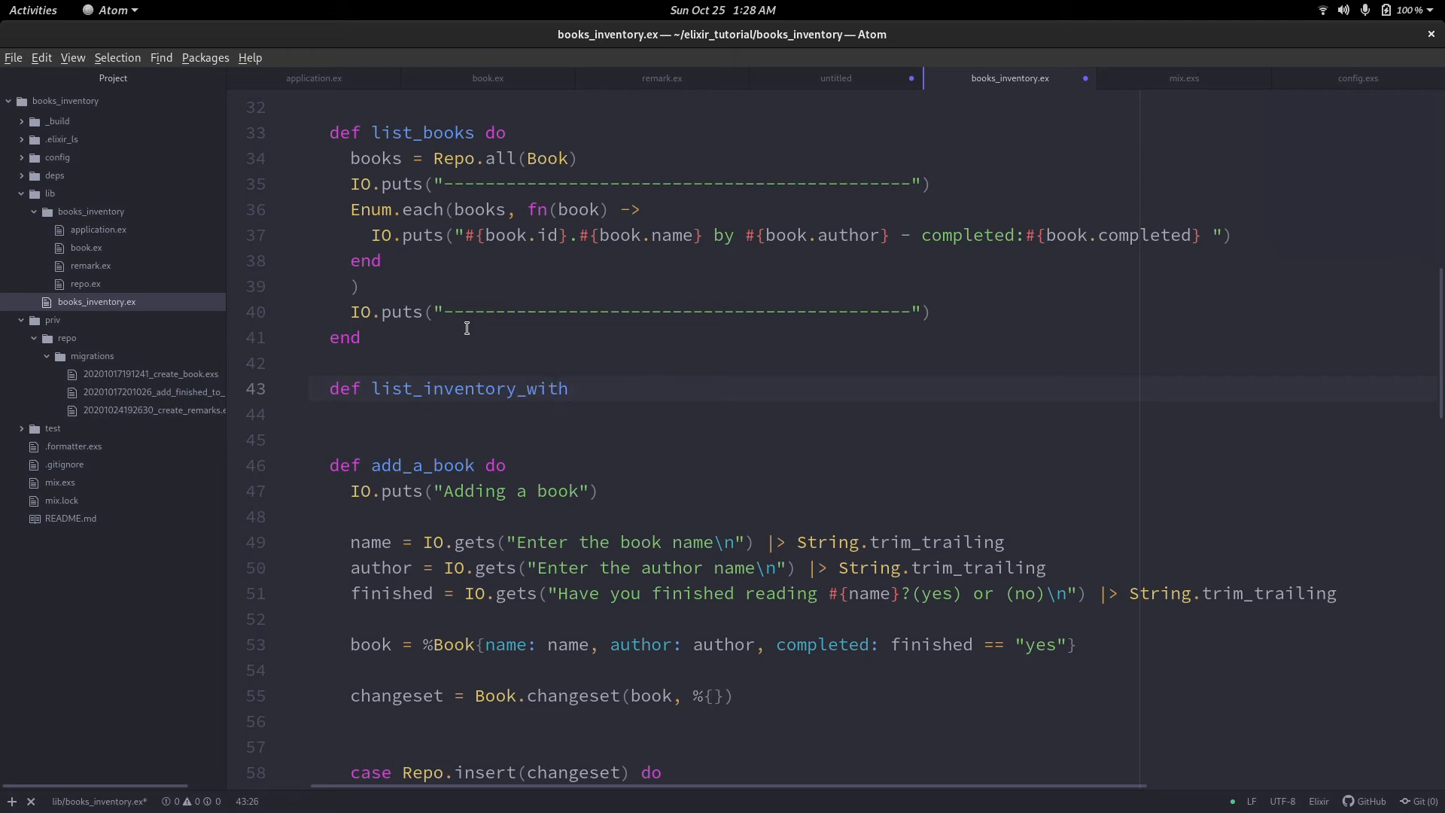
text(_r)
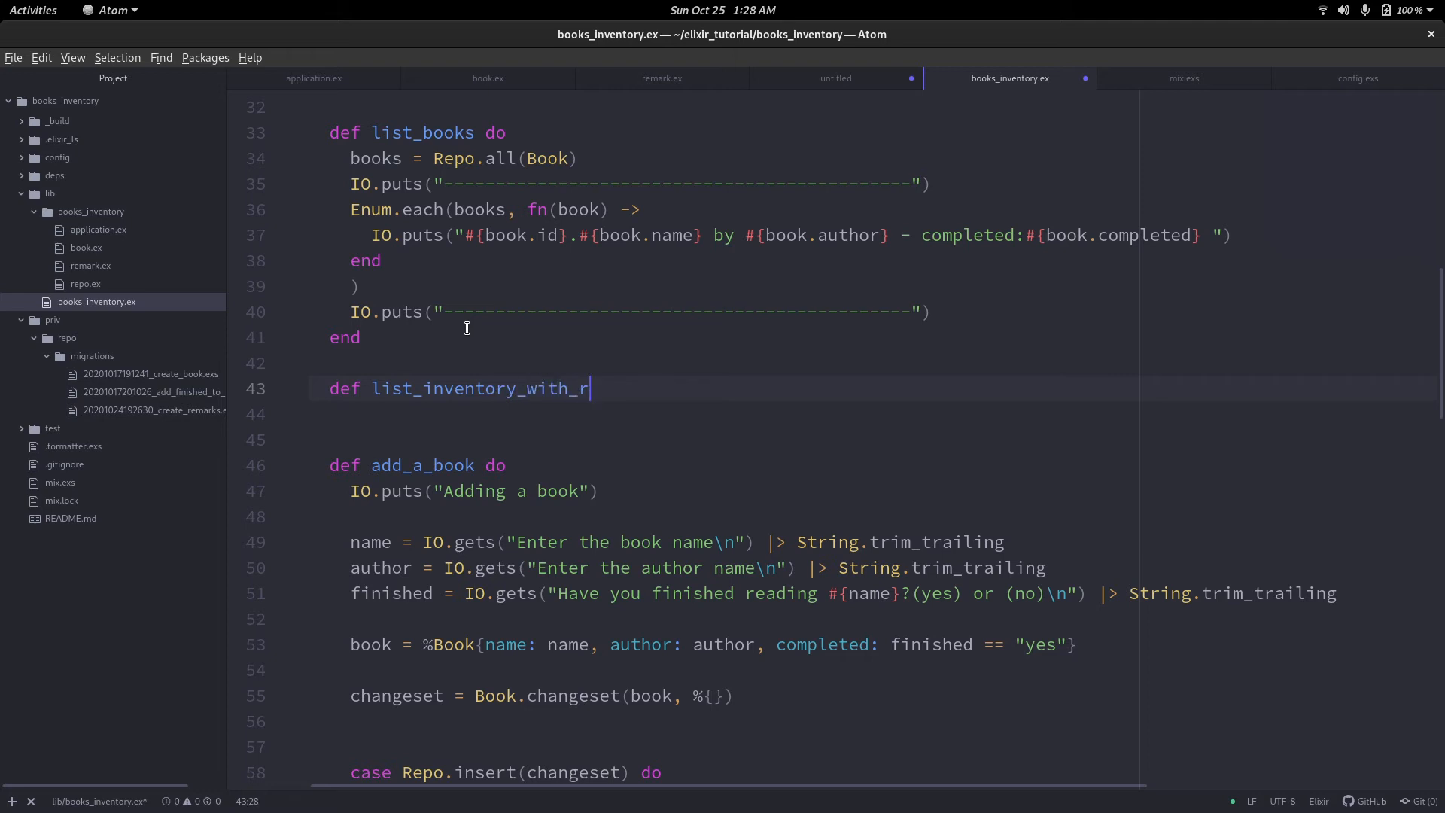
text(emarks do)
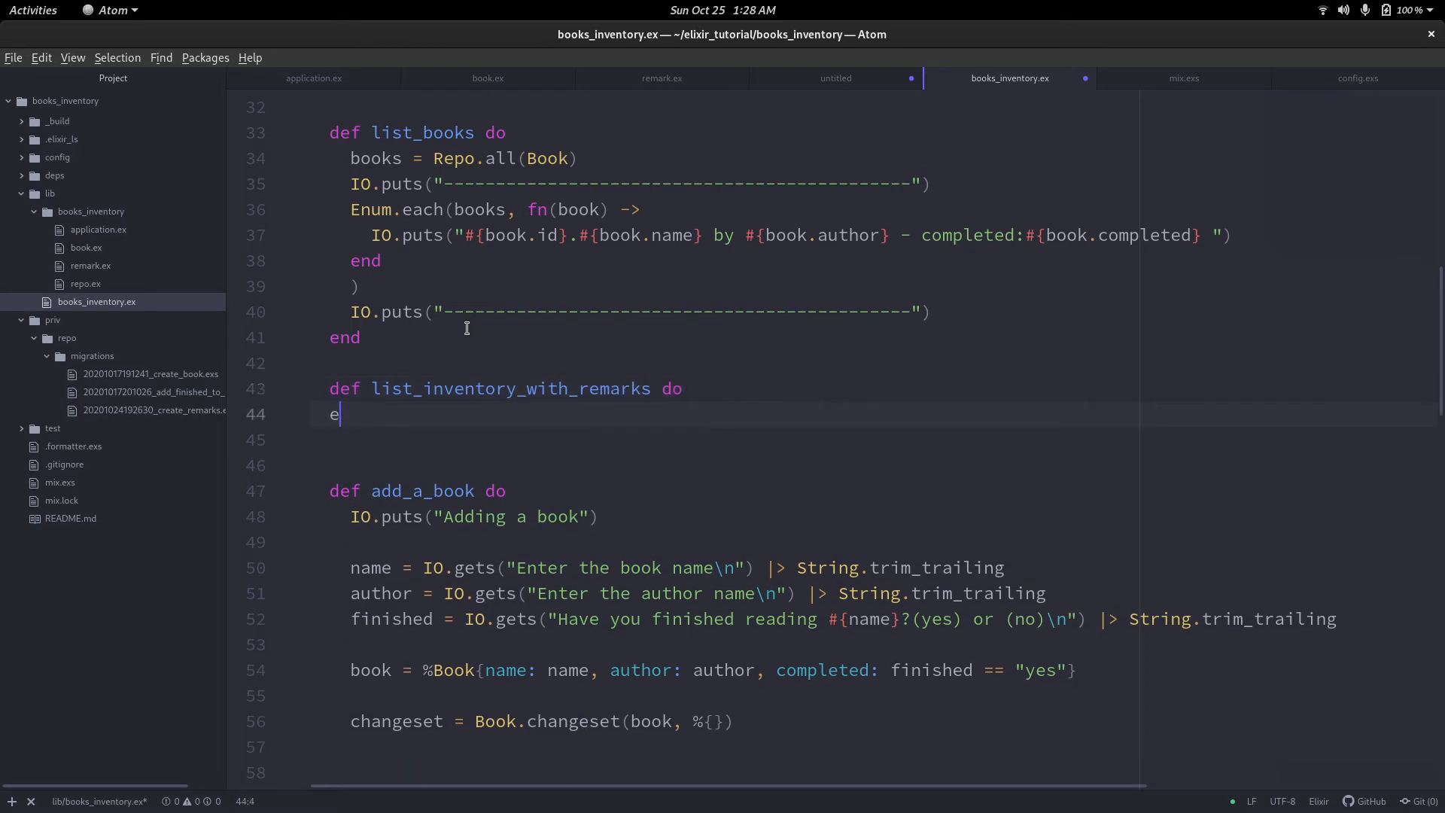
text(nd)
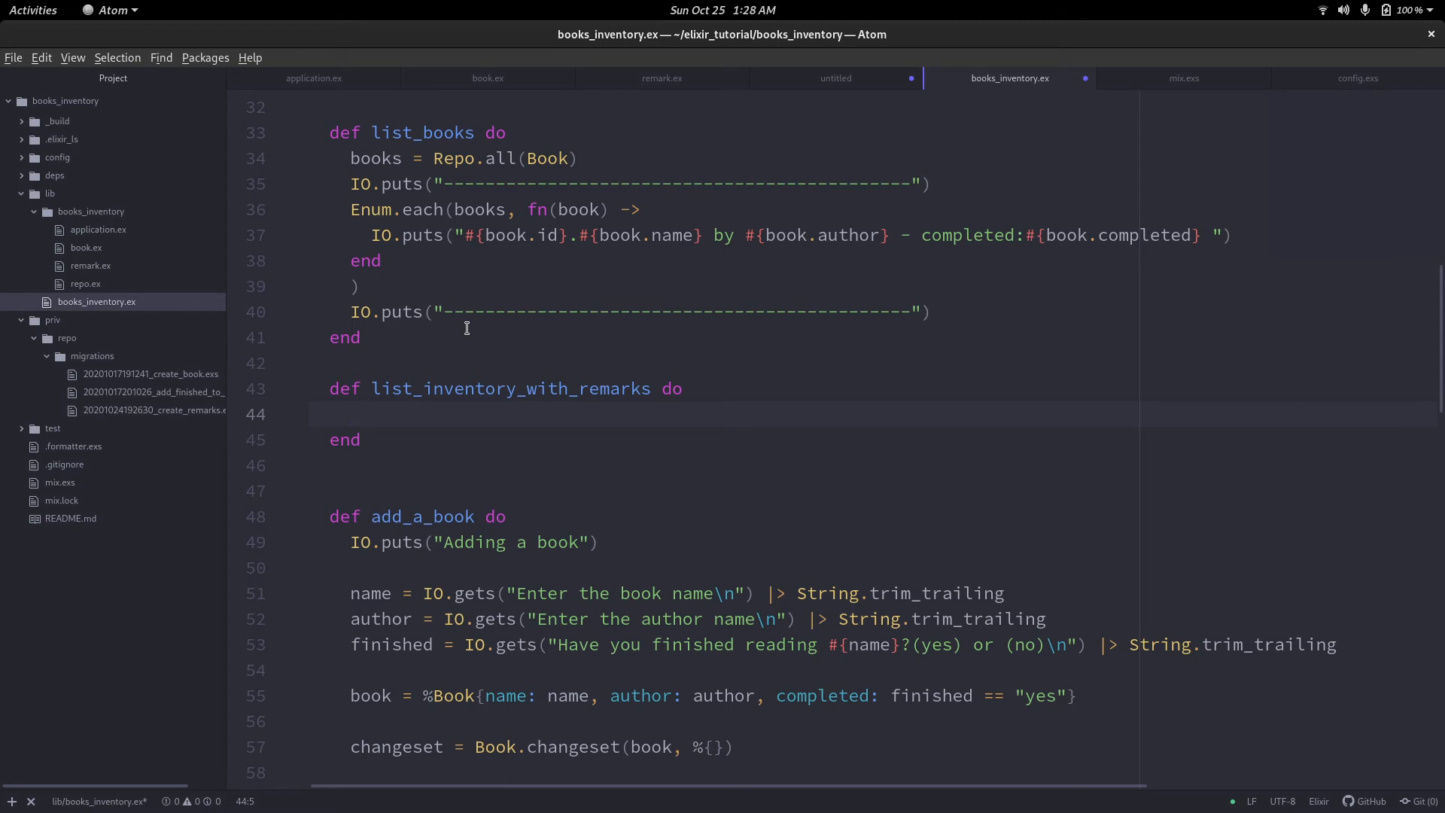
Write books = Repo.all(Book) |> Repo.preload(:remark) in the new function.
text(bo)
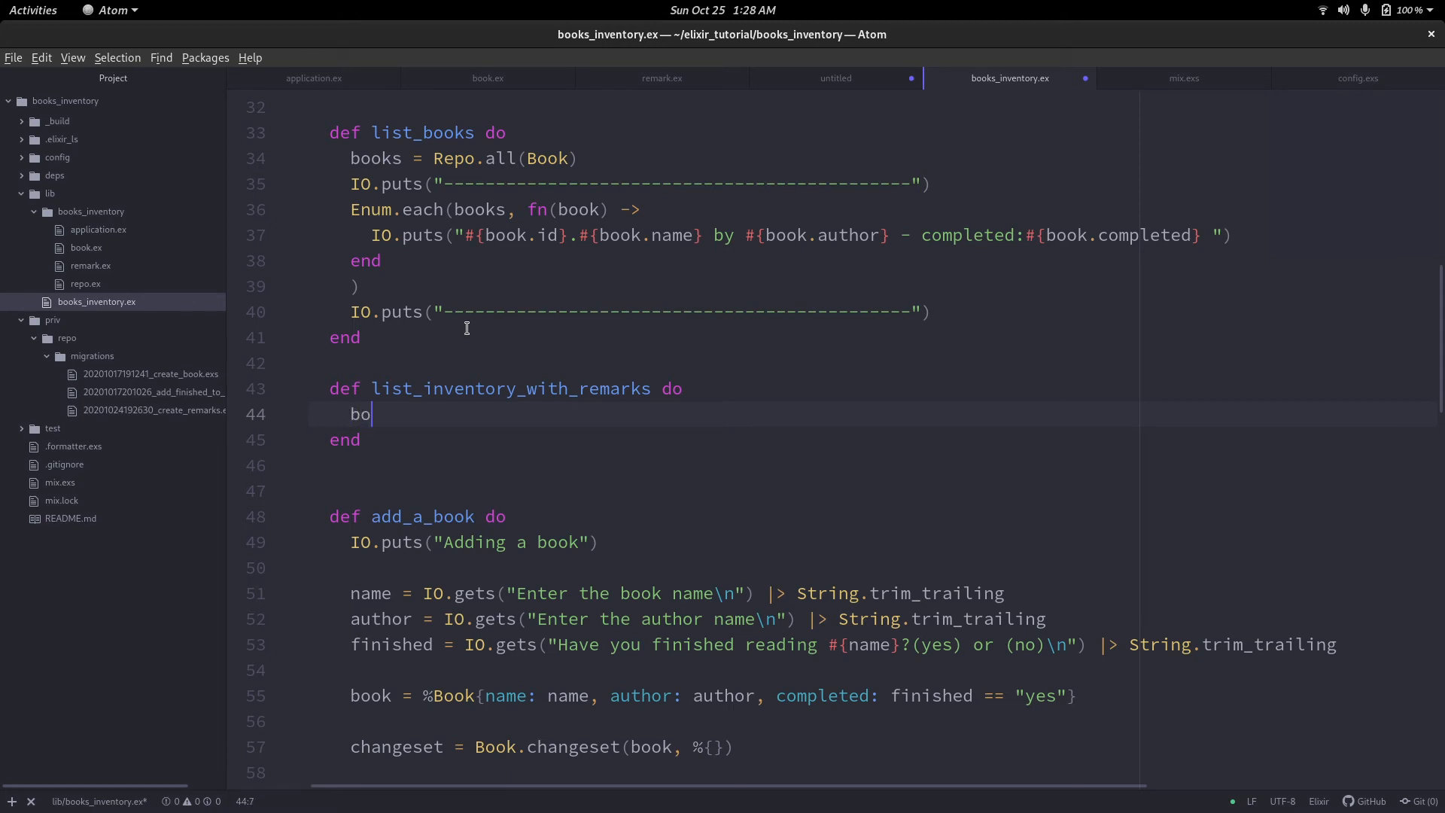
text(oks)
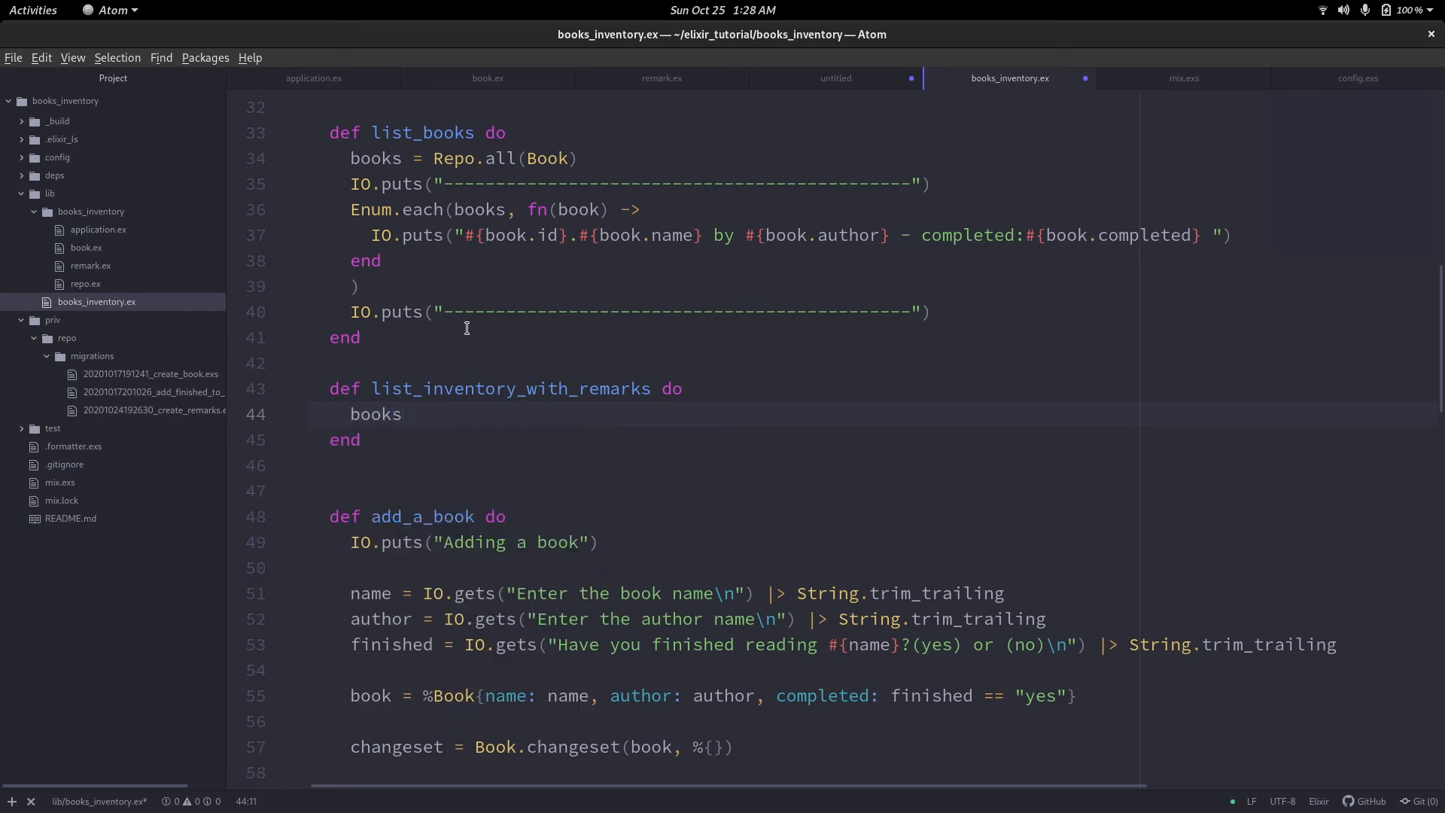
text(= Repo)
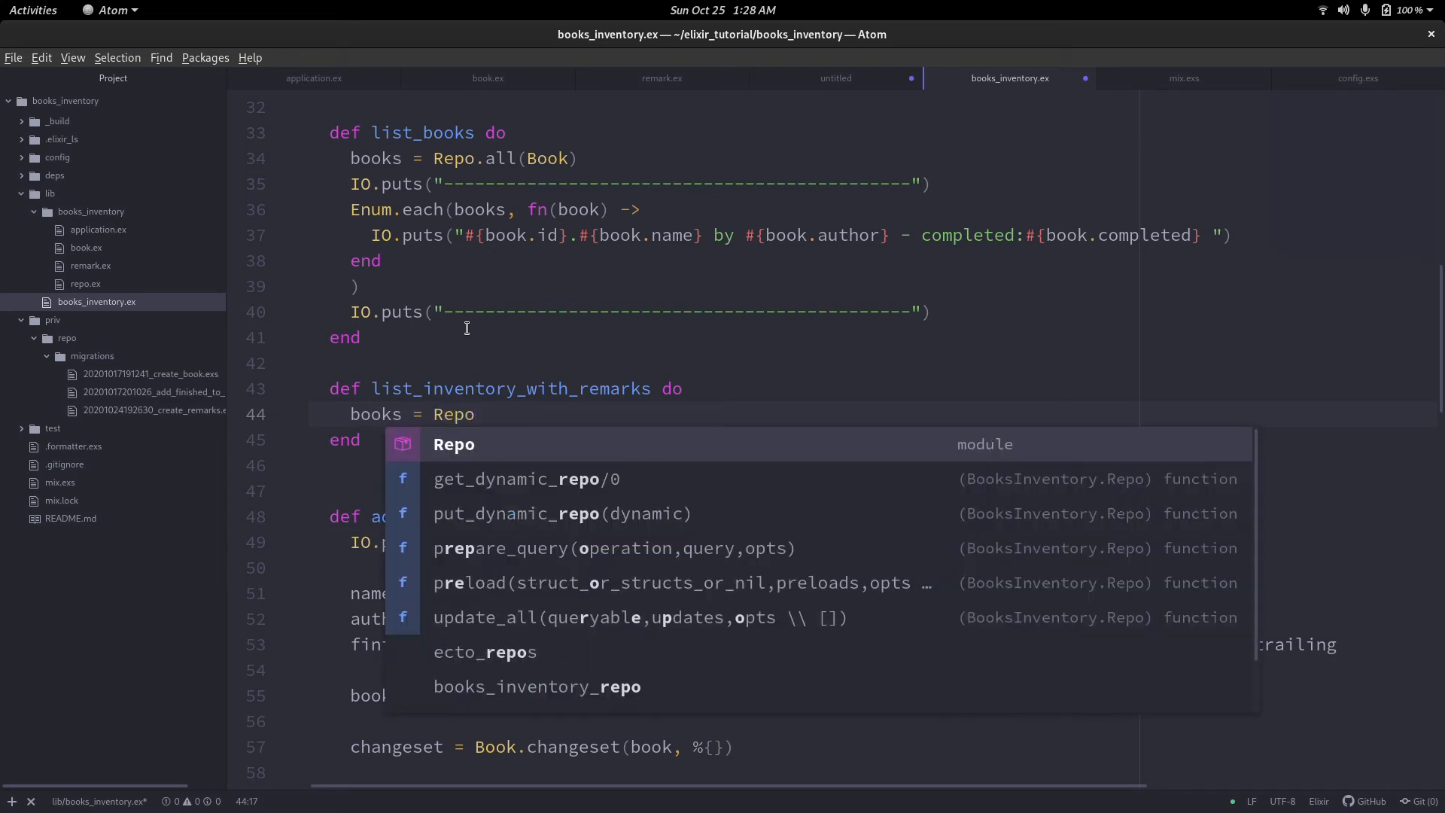
text(.g)
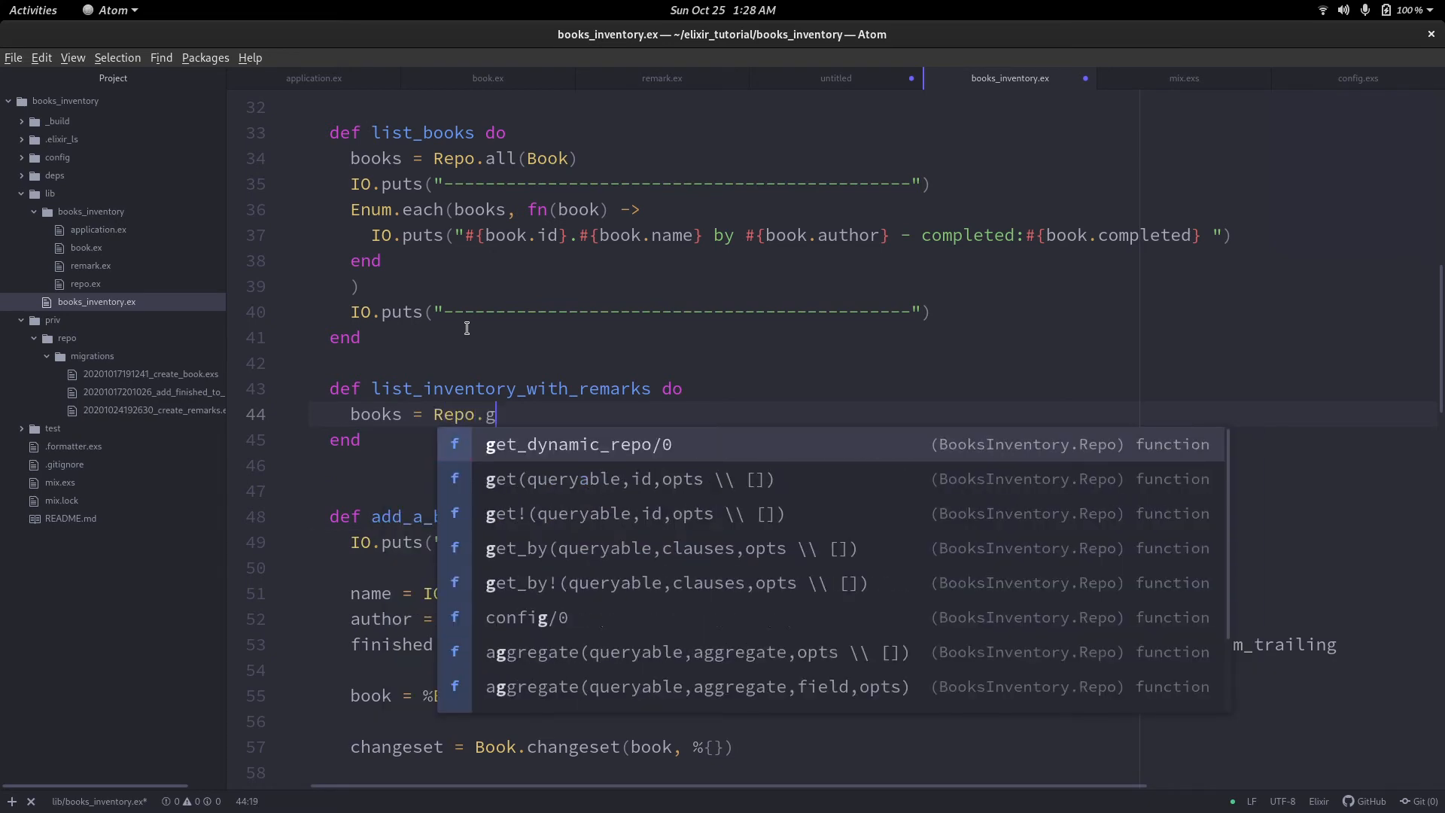
text(all))
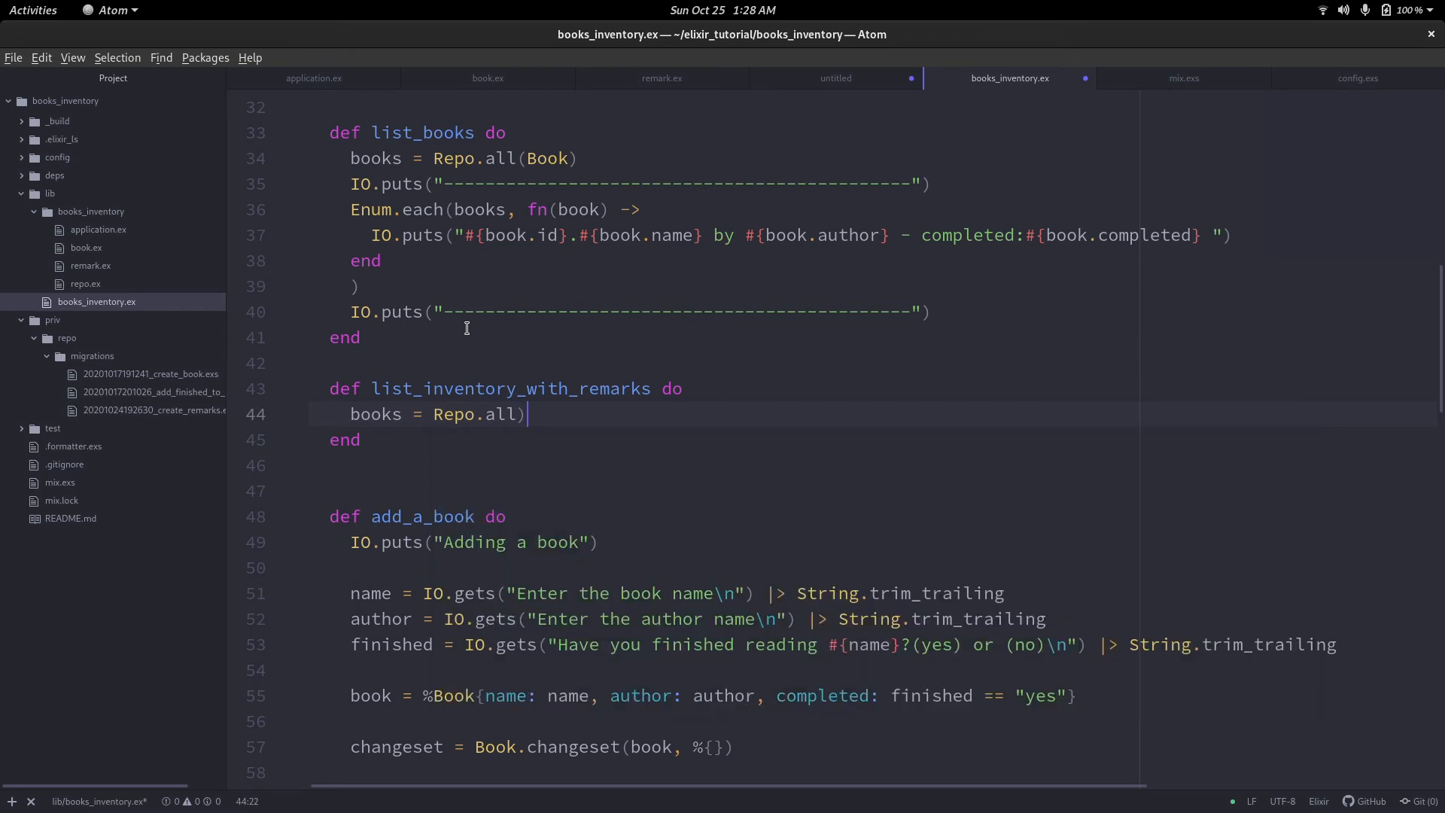
text((bOO)
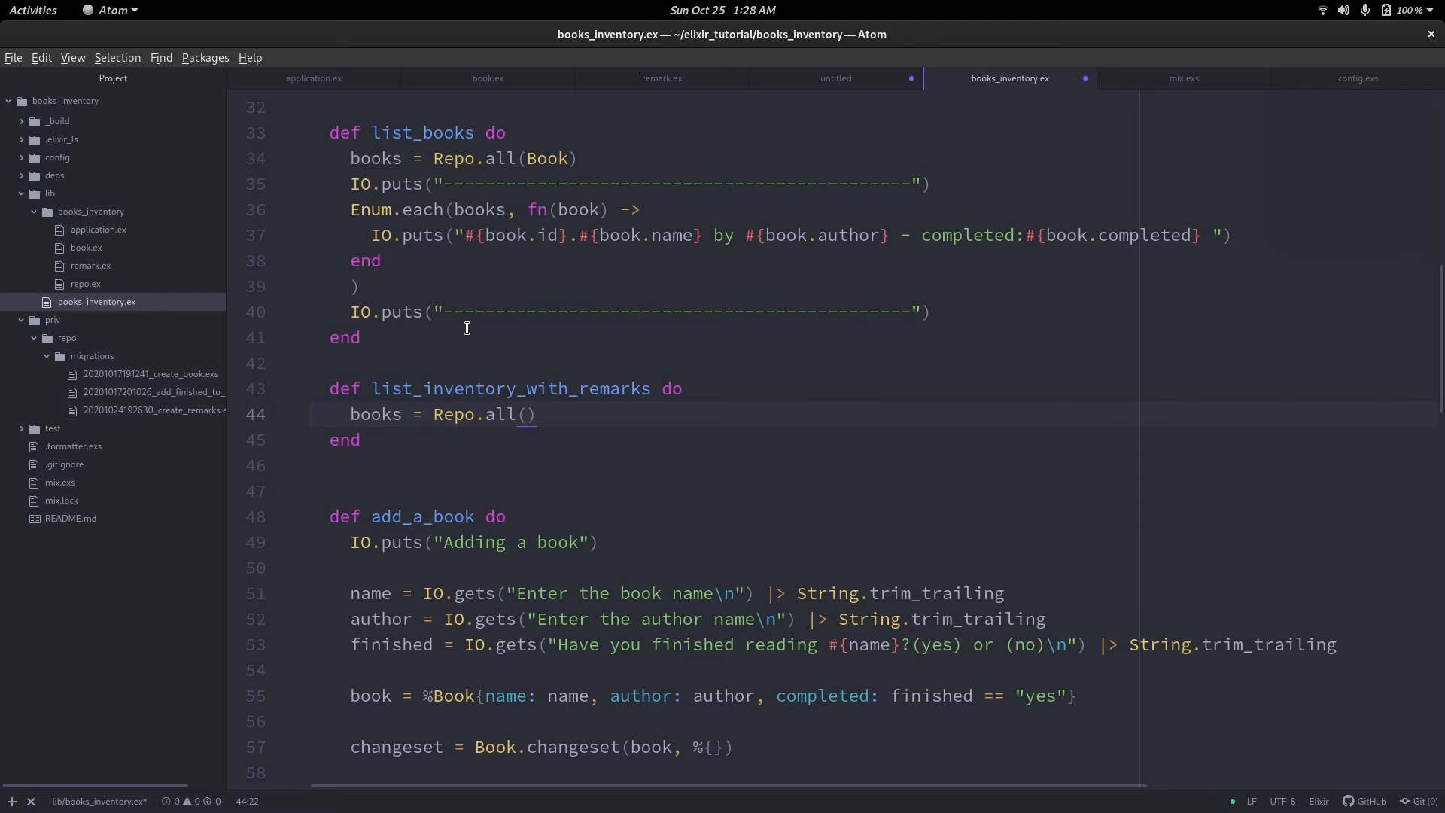
text(Book)
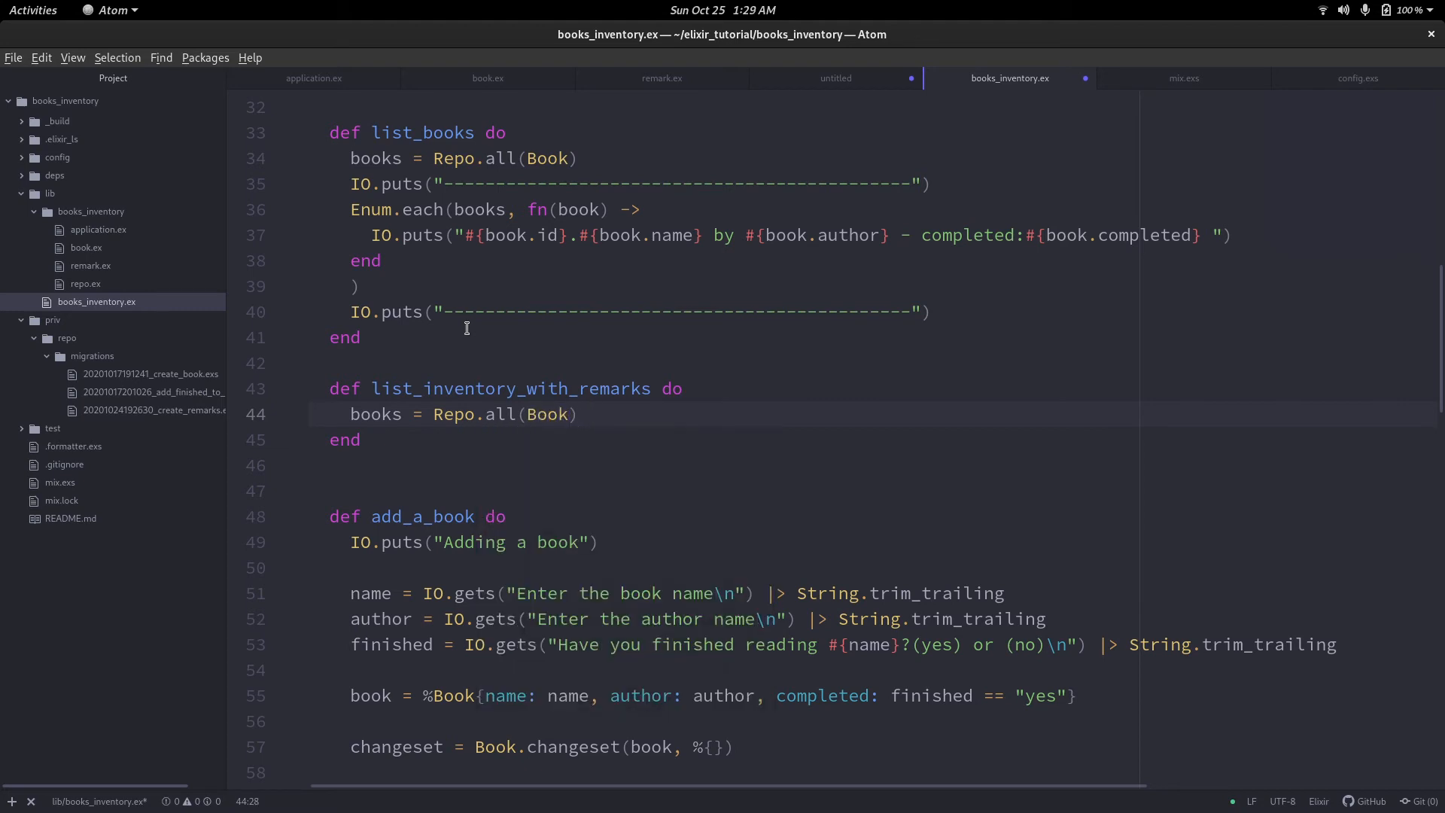
text(|>)
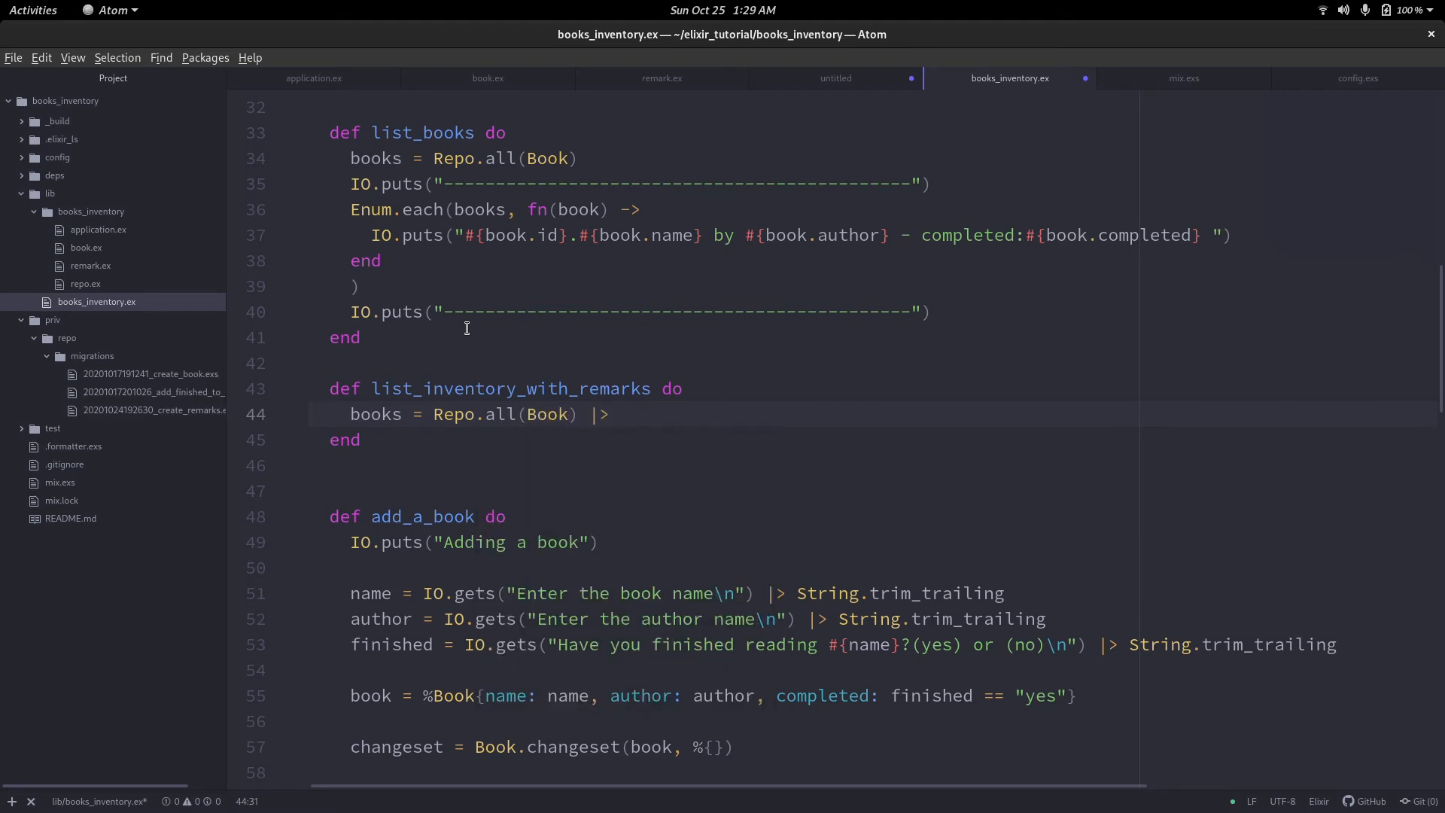
text(Repo.preload()
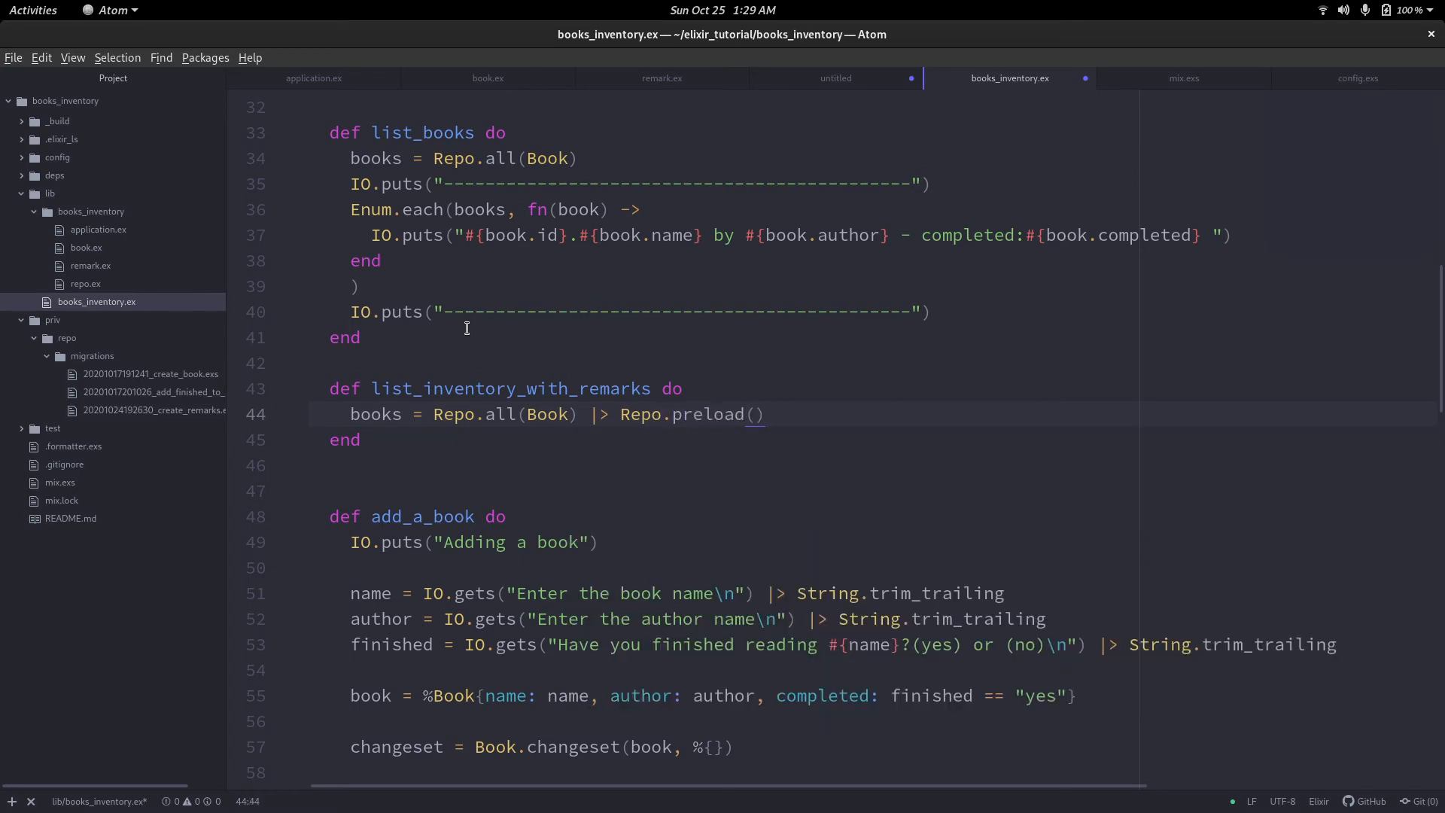
text(:remark)
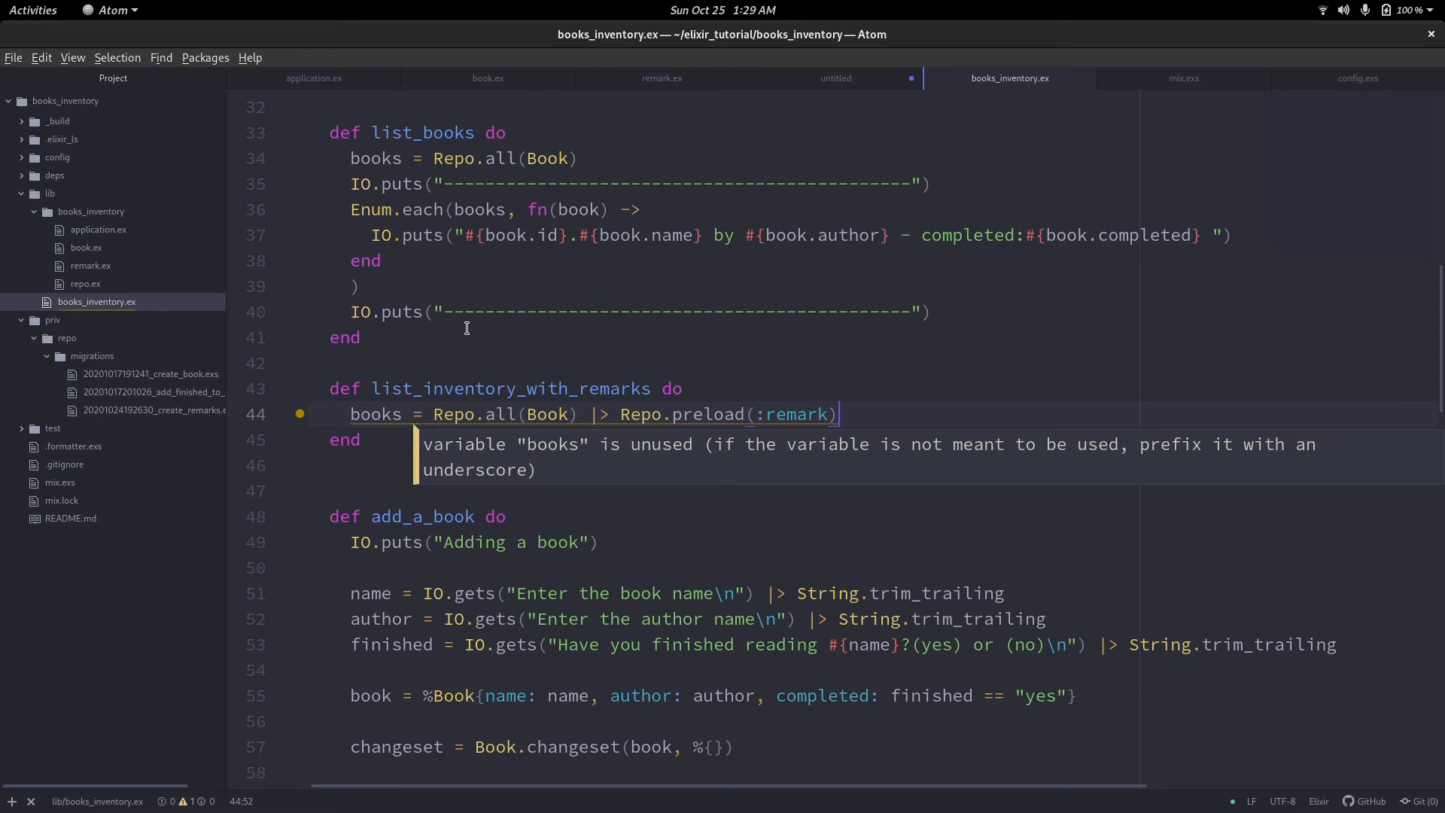
click(341, 440)
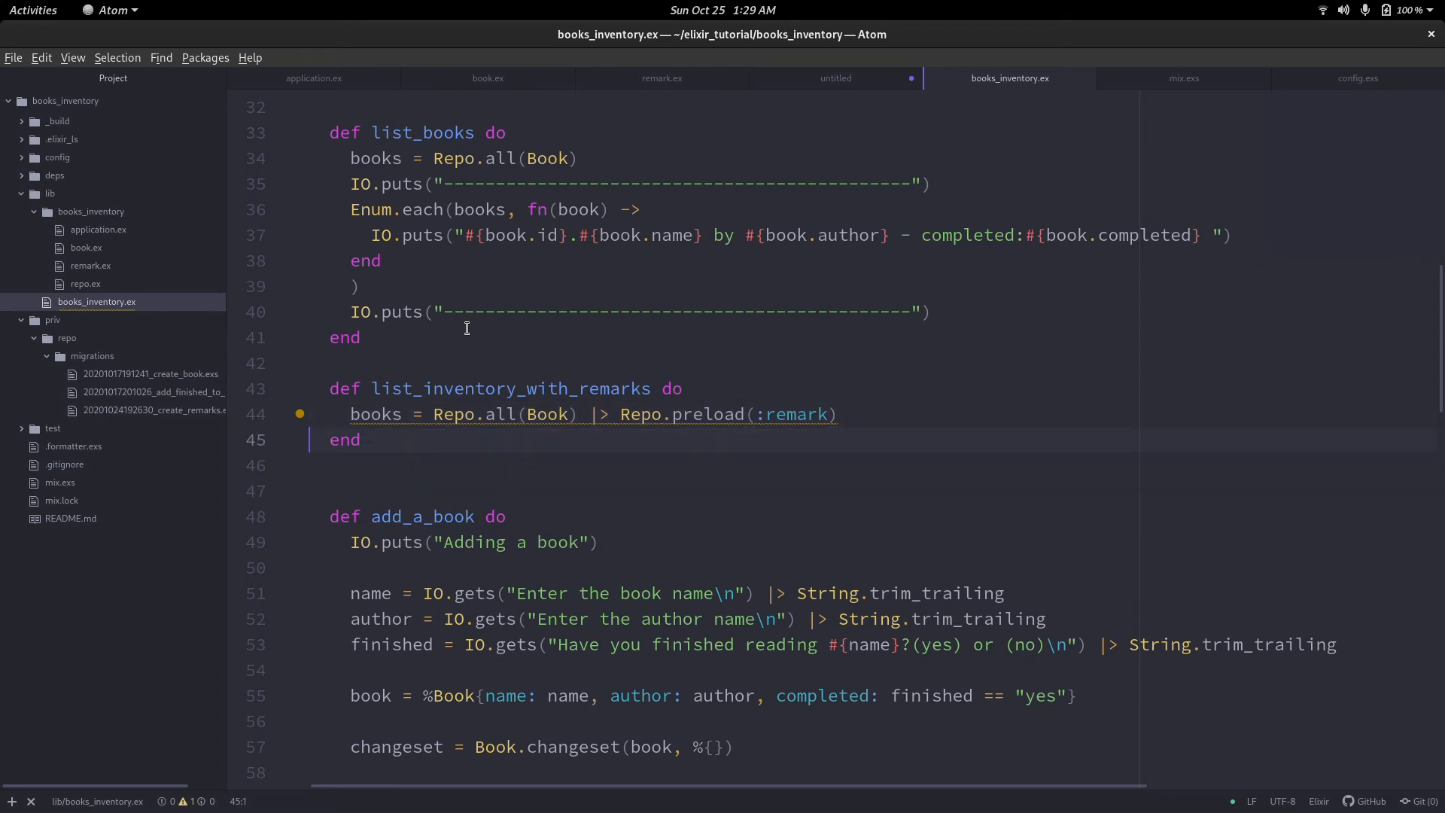
mouse_move(608, 414)
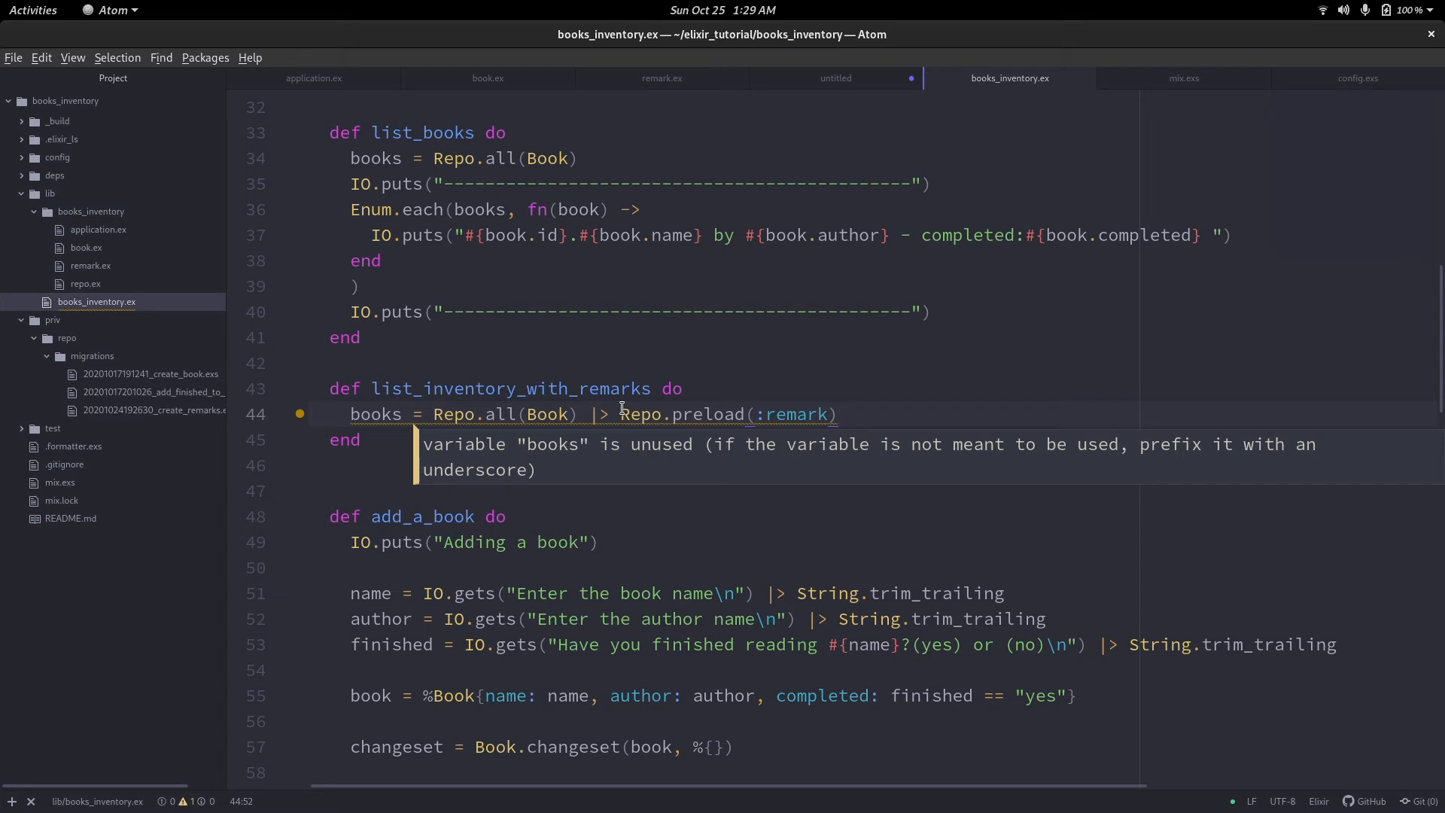
click(837, 414)
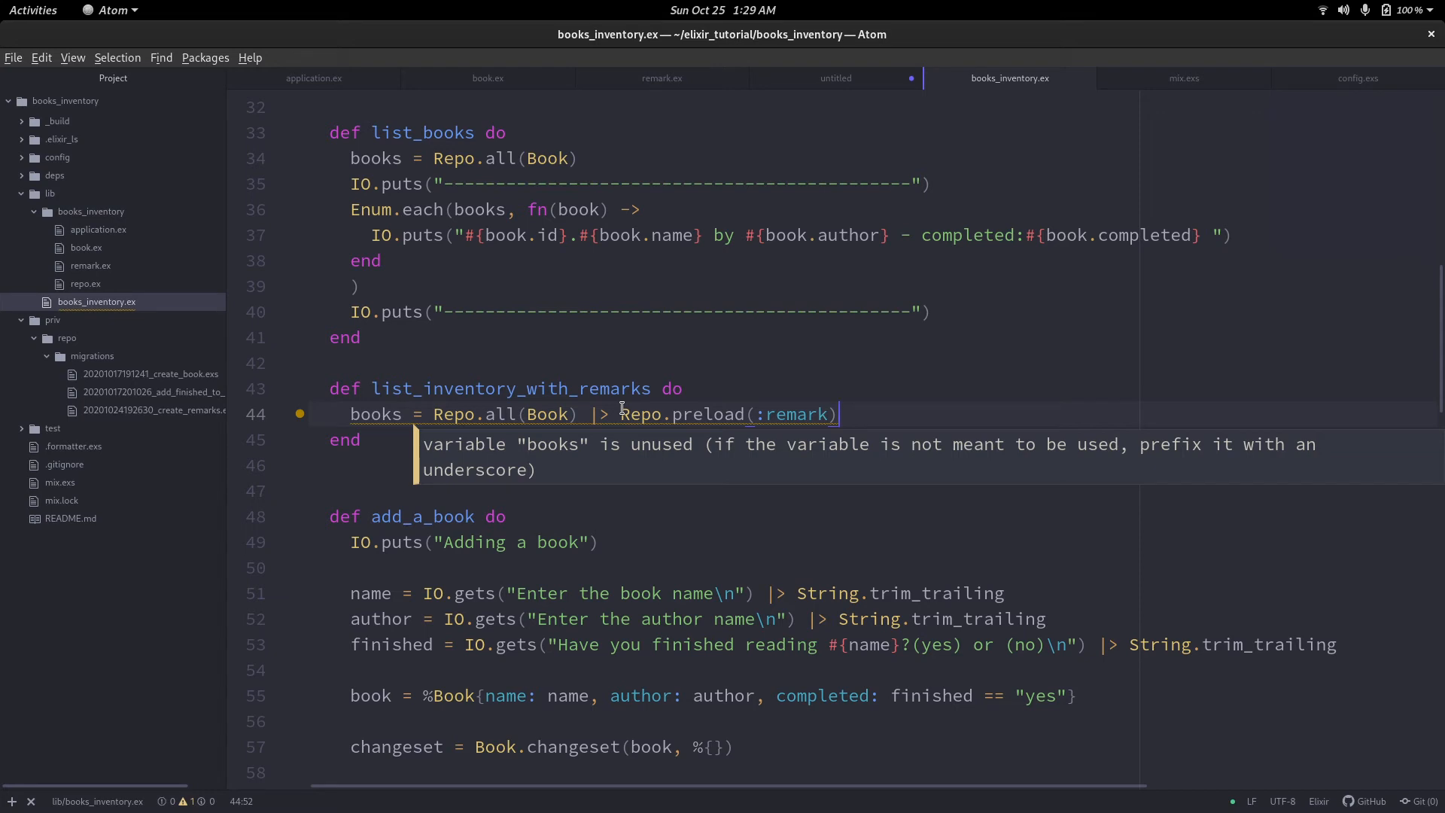
click(738, 414)
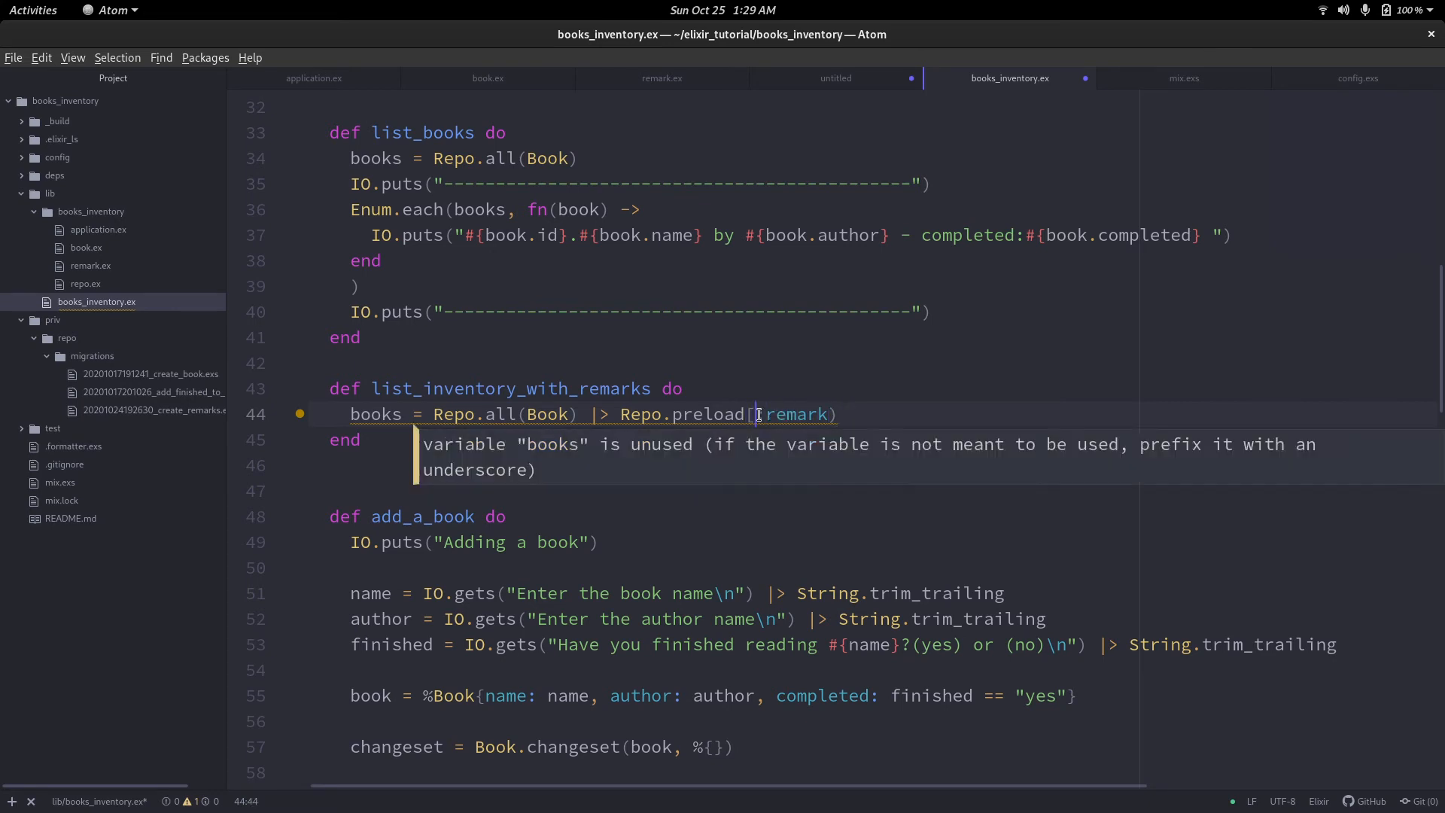
text(:)
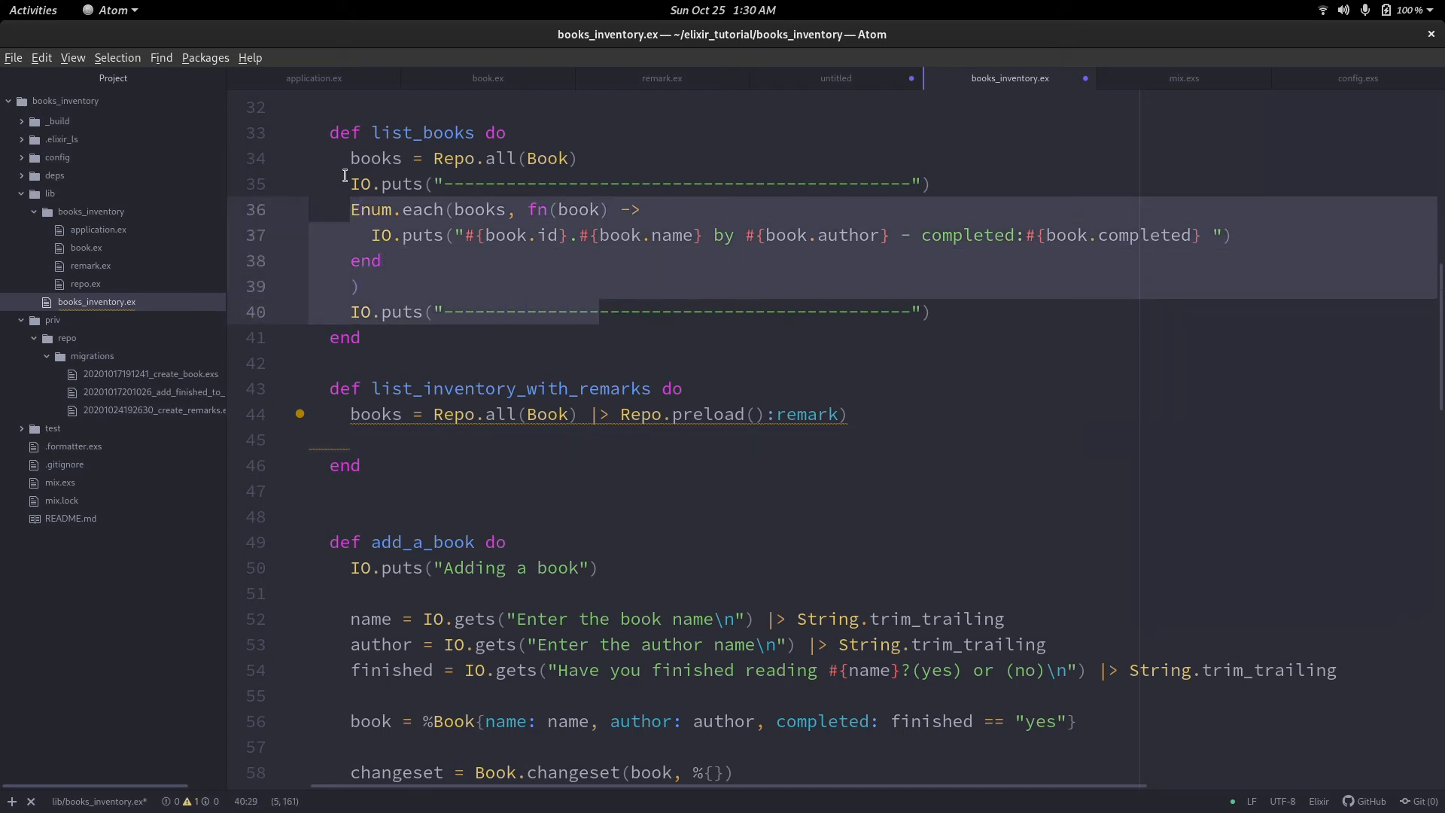
click(964, 311)
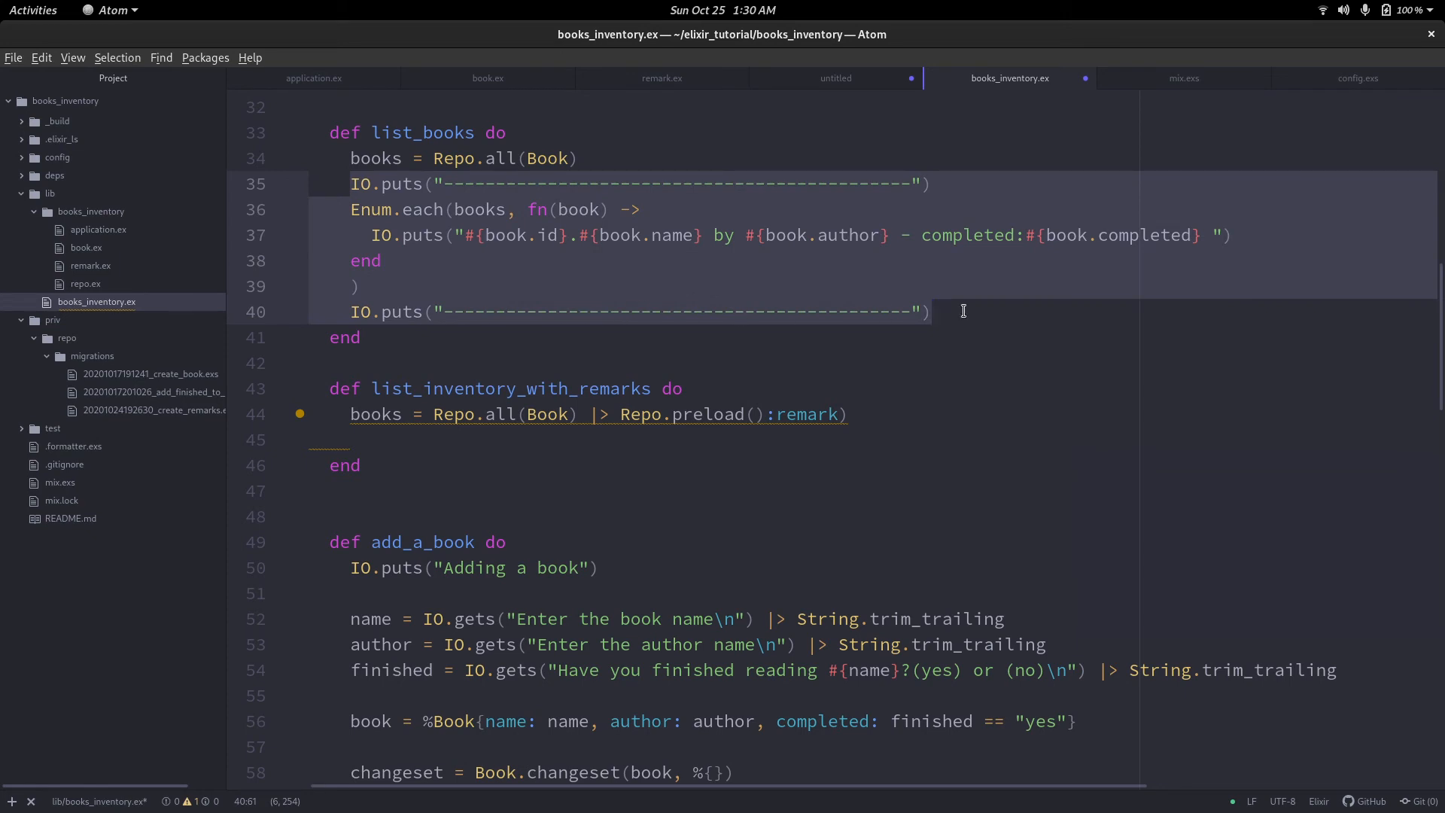
click(360, 444)
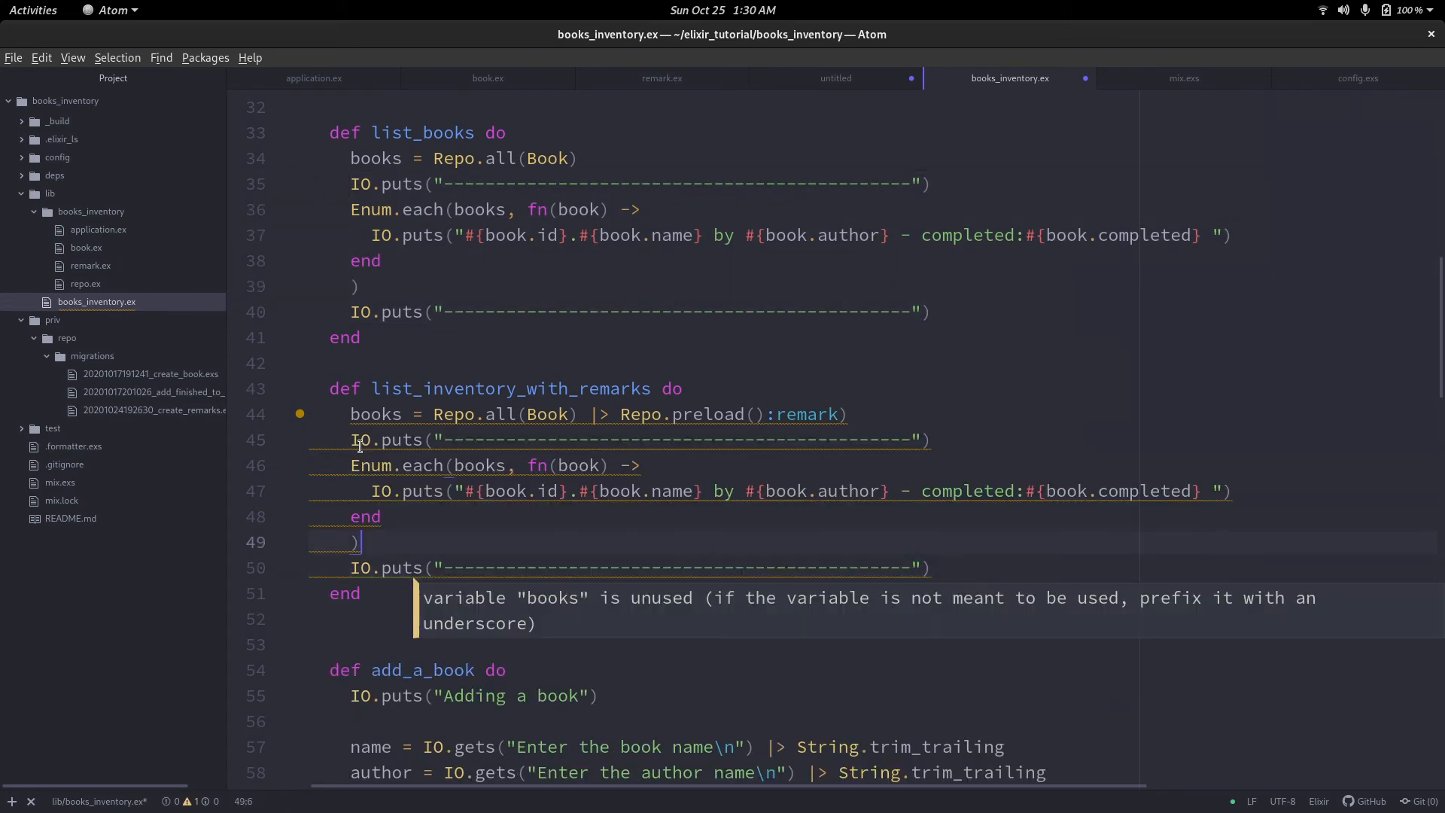
click(590, 440)
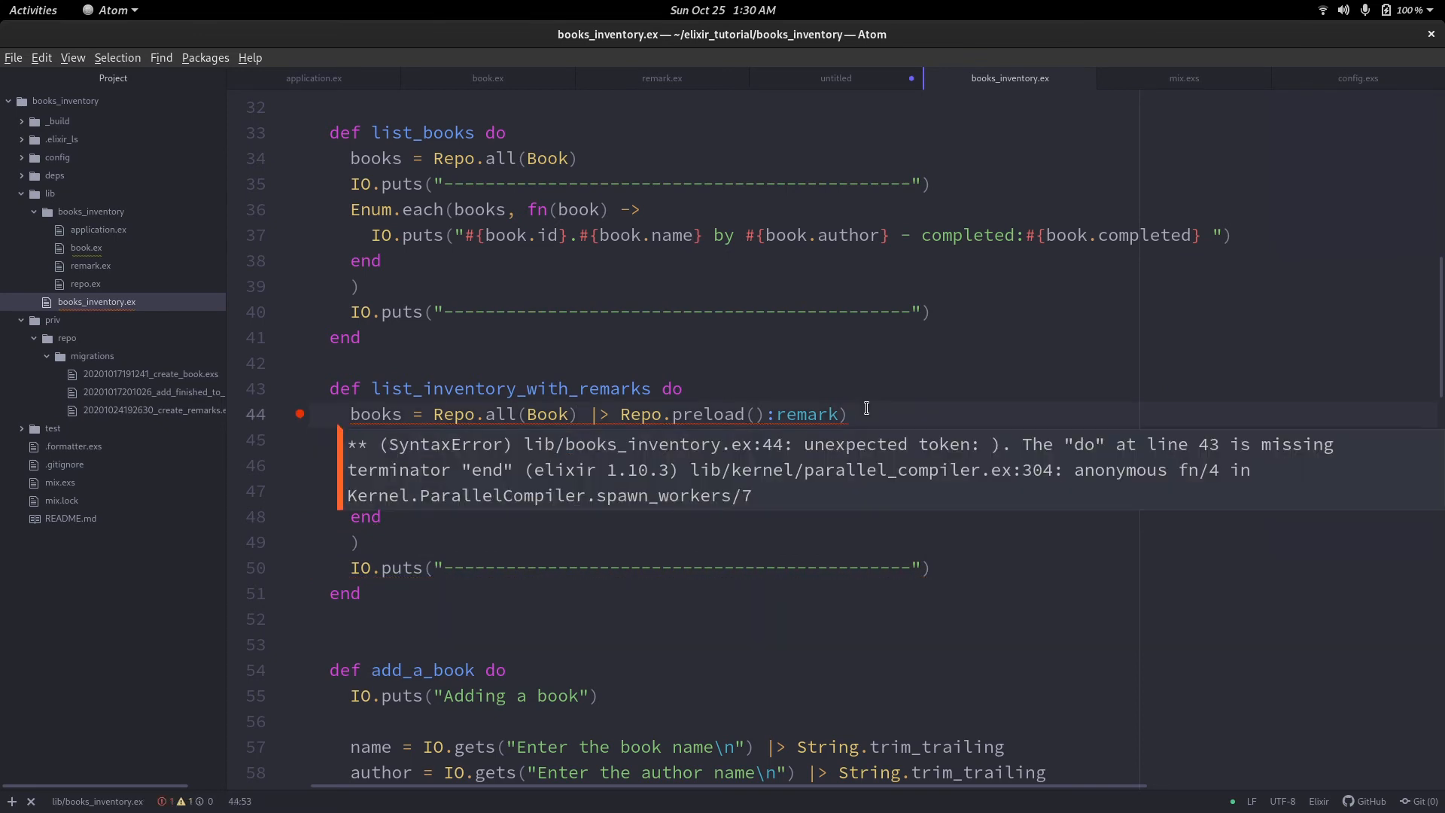
click(848, 414)
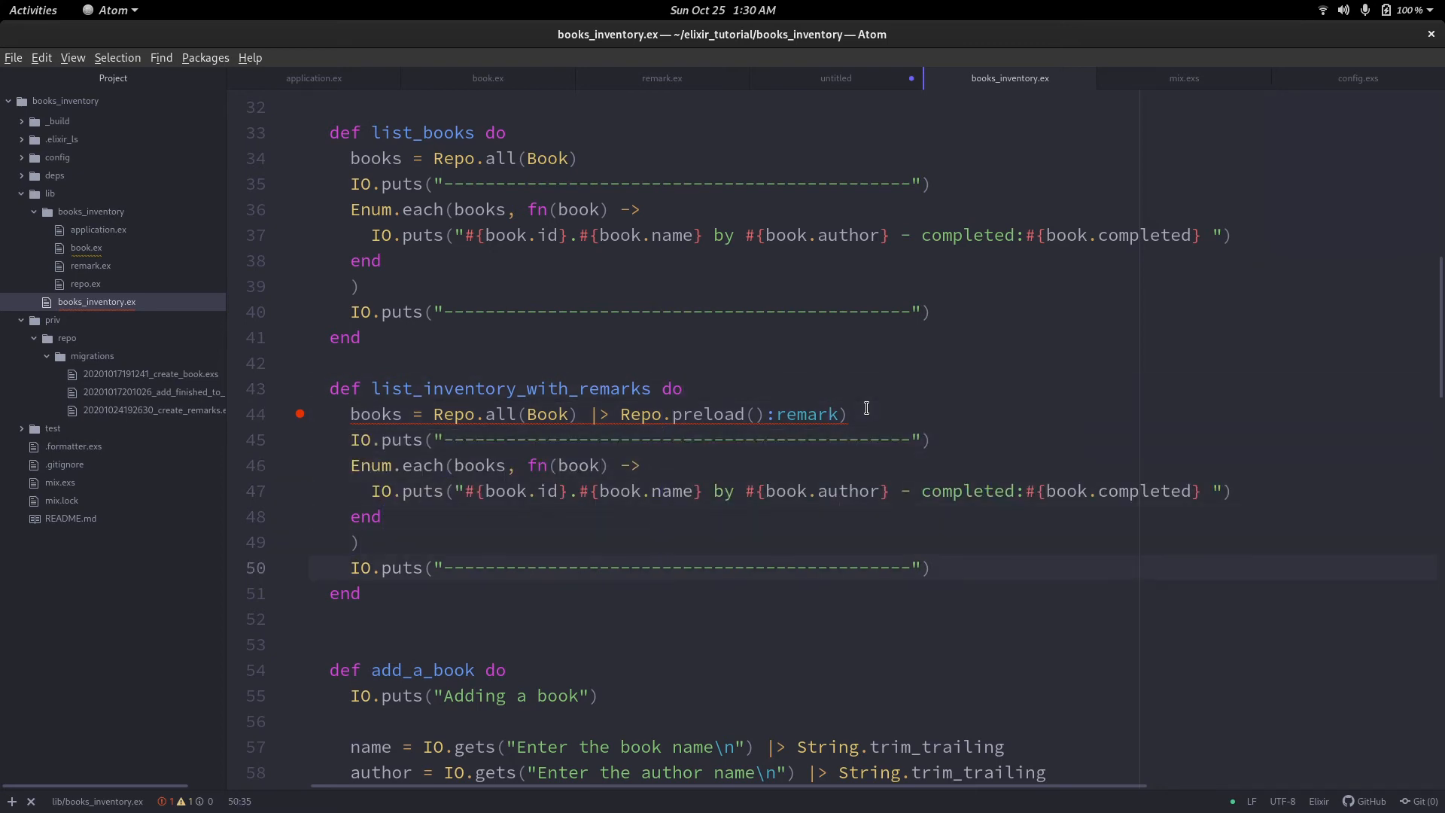
click(808, 568)
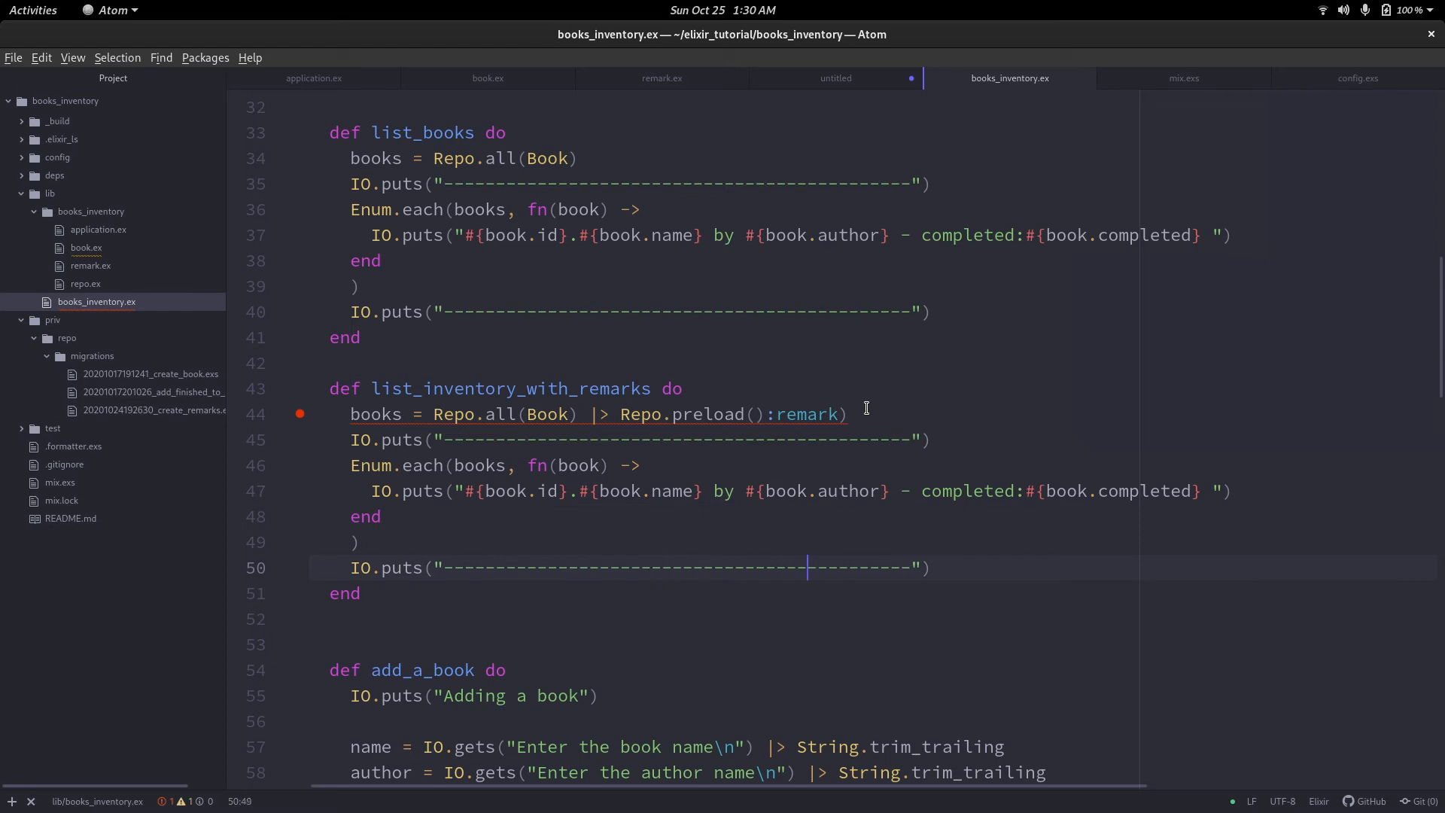
click(925, 567)
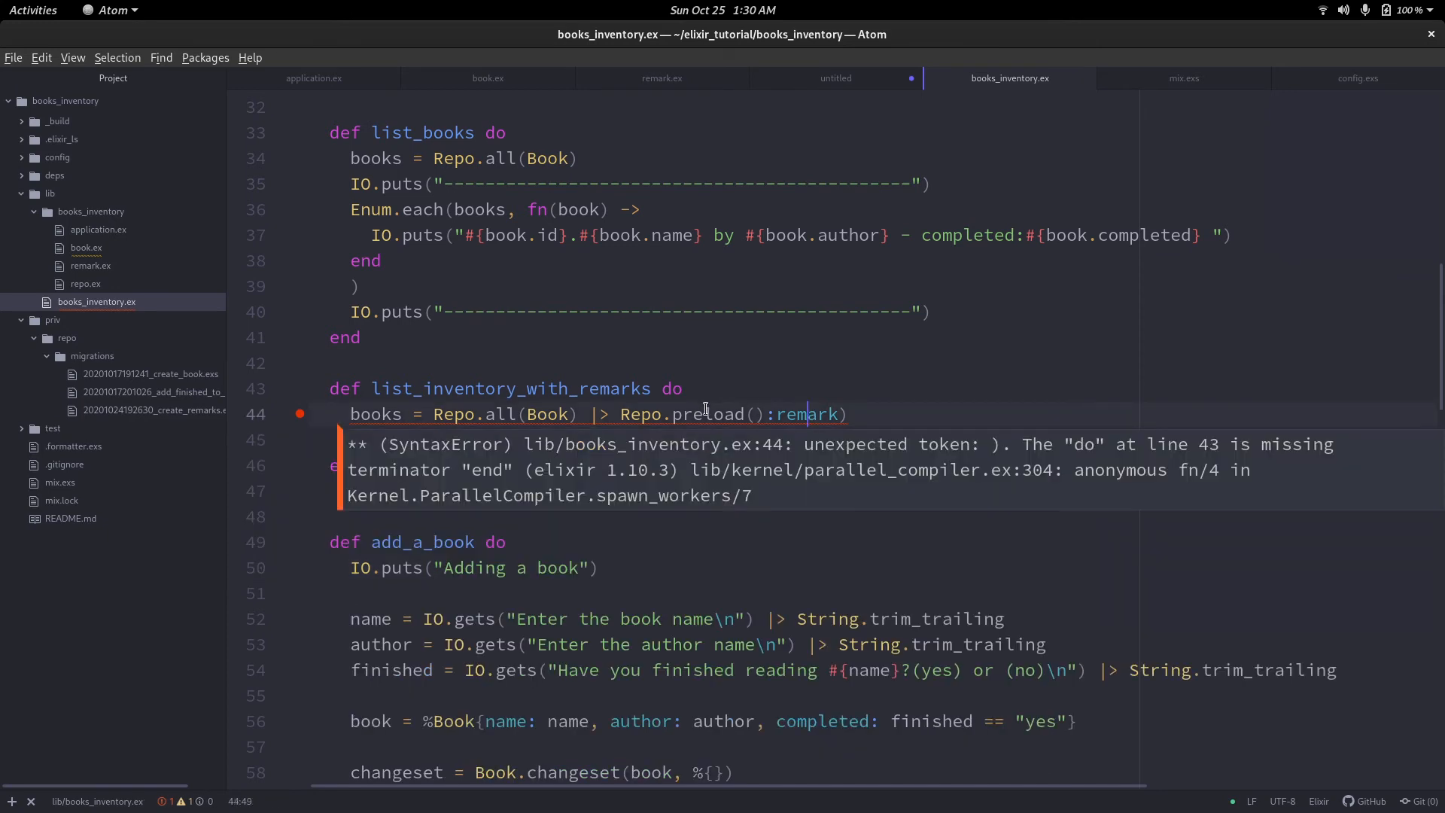
mouse_move(629, 394)
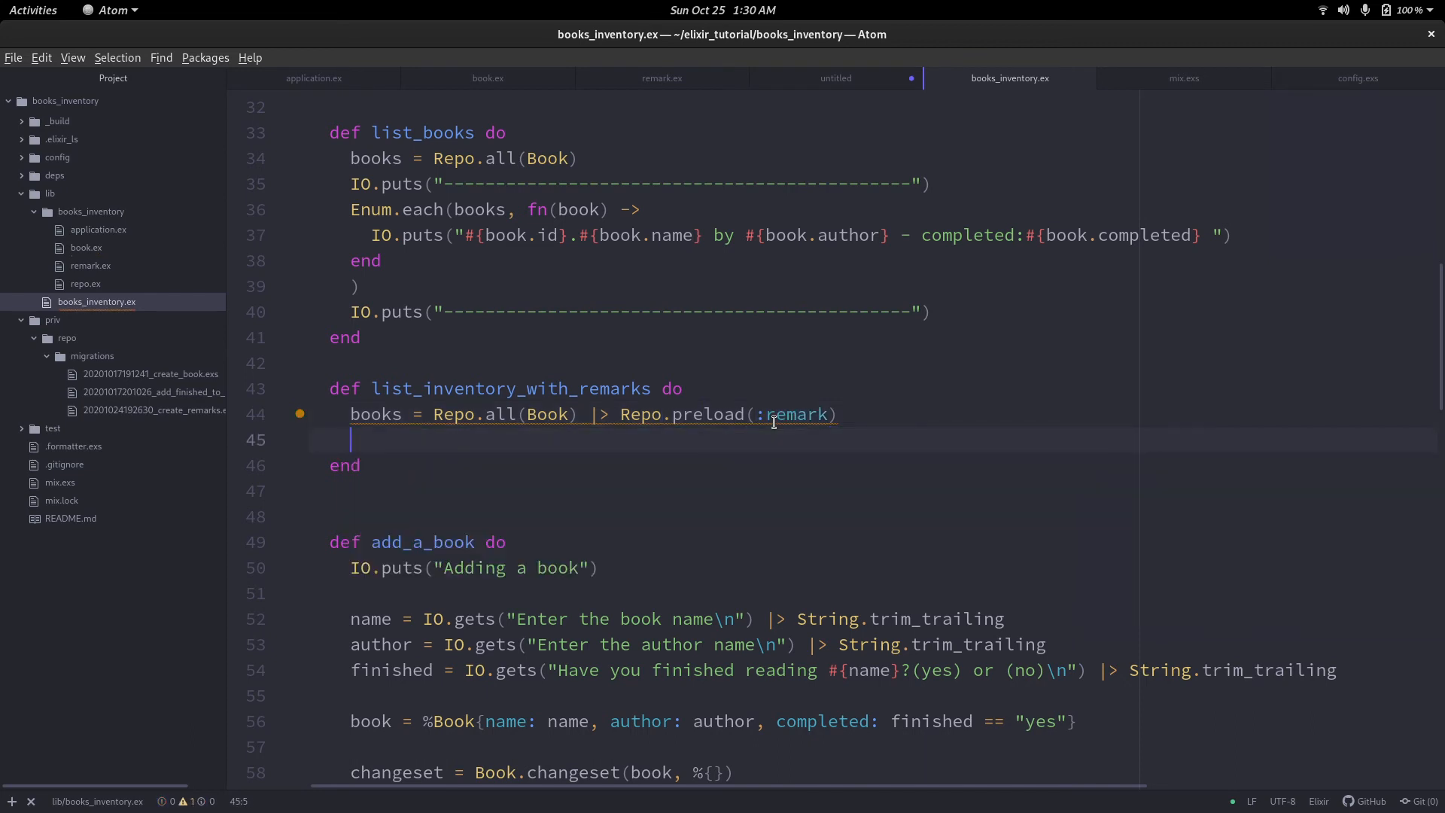
Start the inventory header string with tab-separated name, author and completed titles.
text(IO.puts()
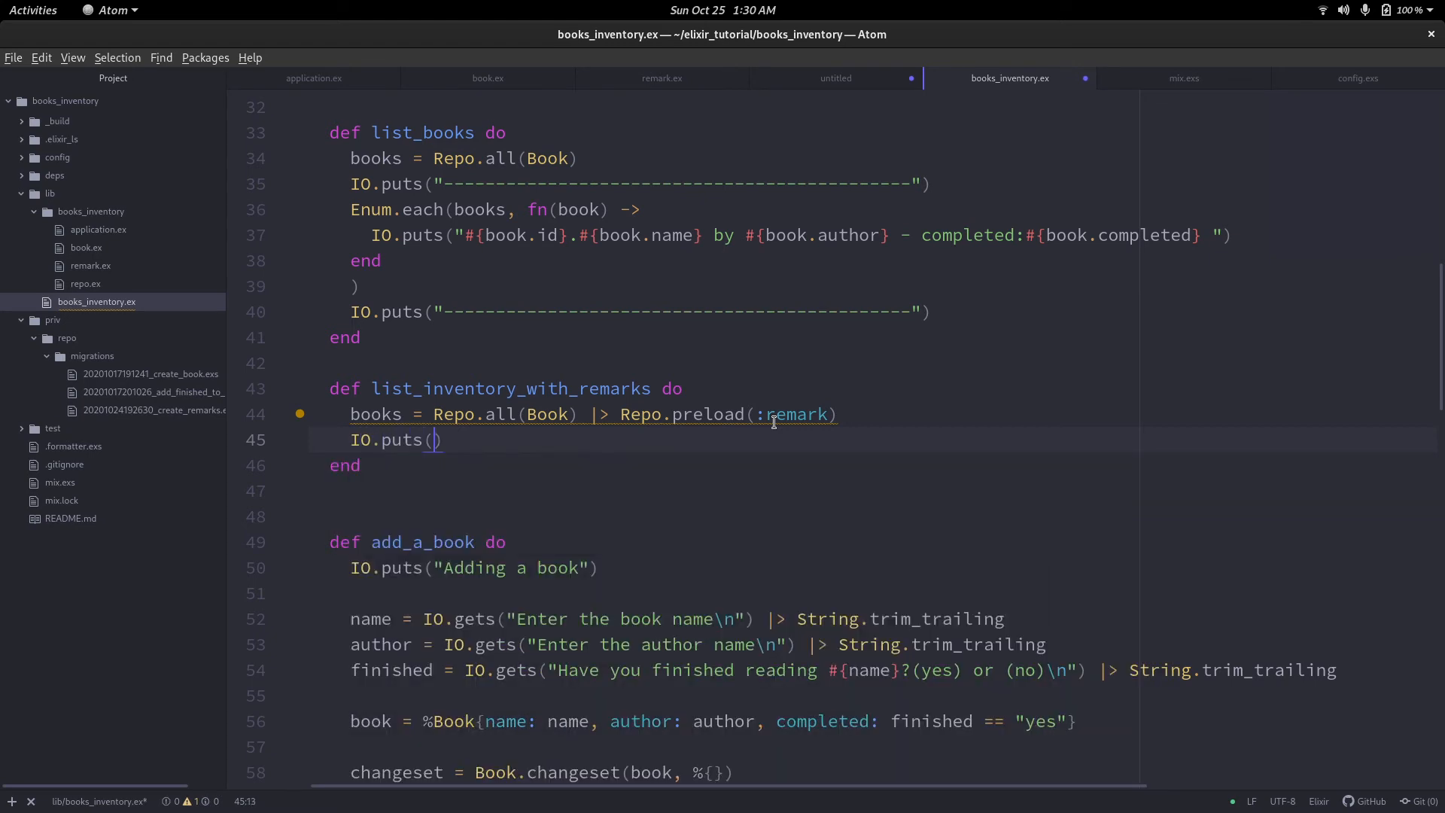
text("")
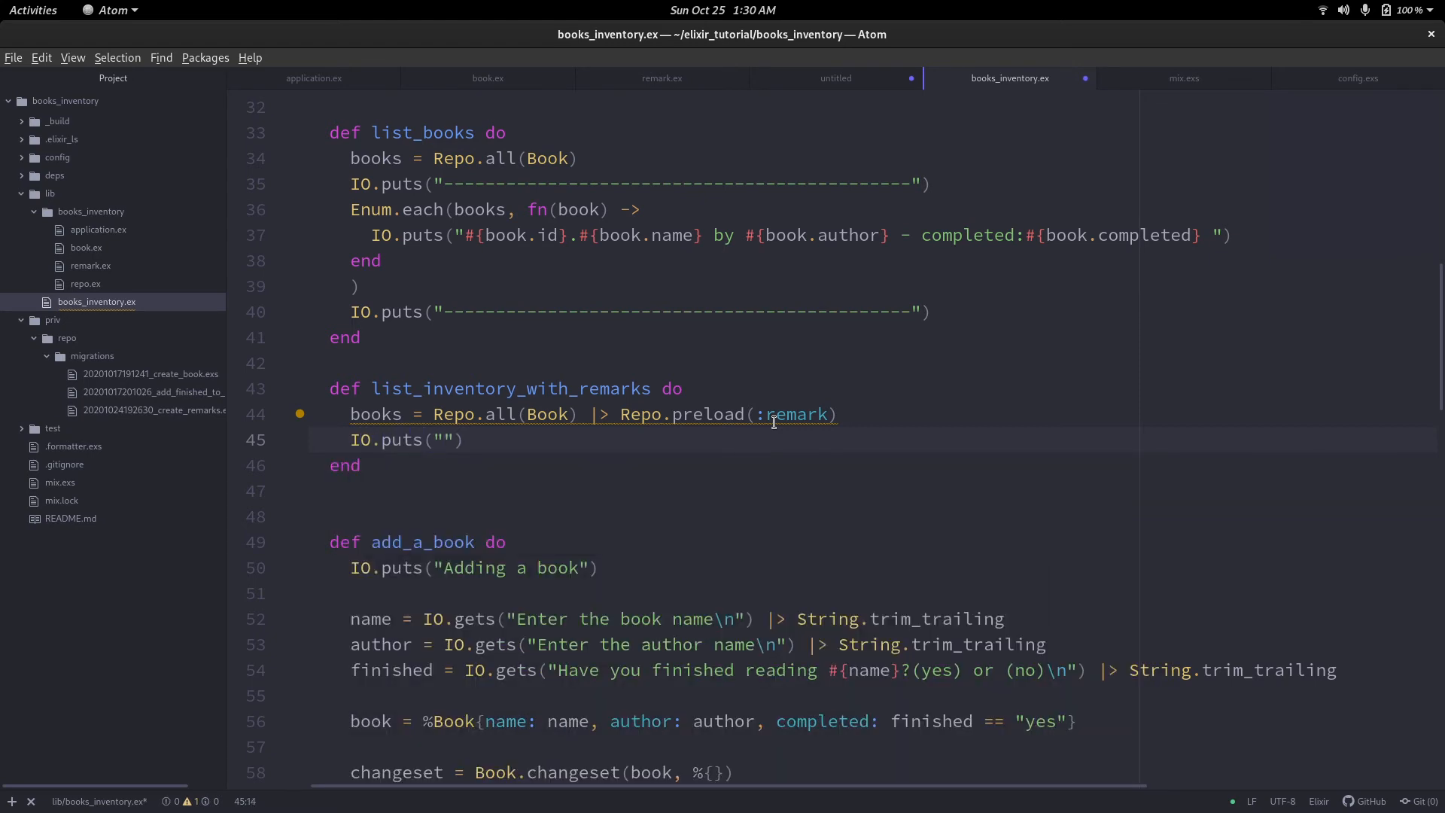
text(name\t)
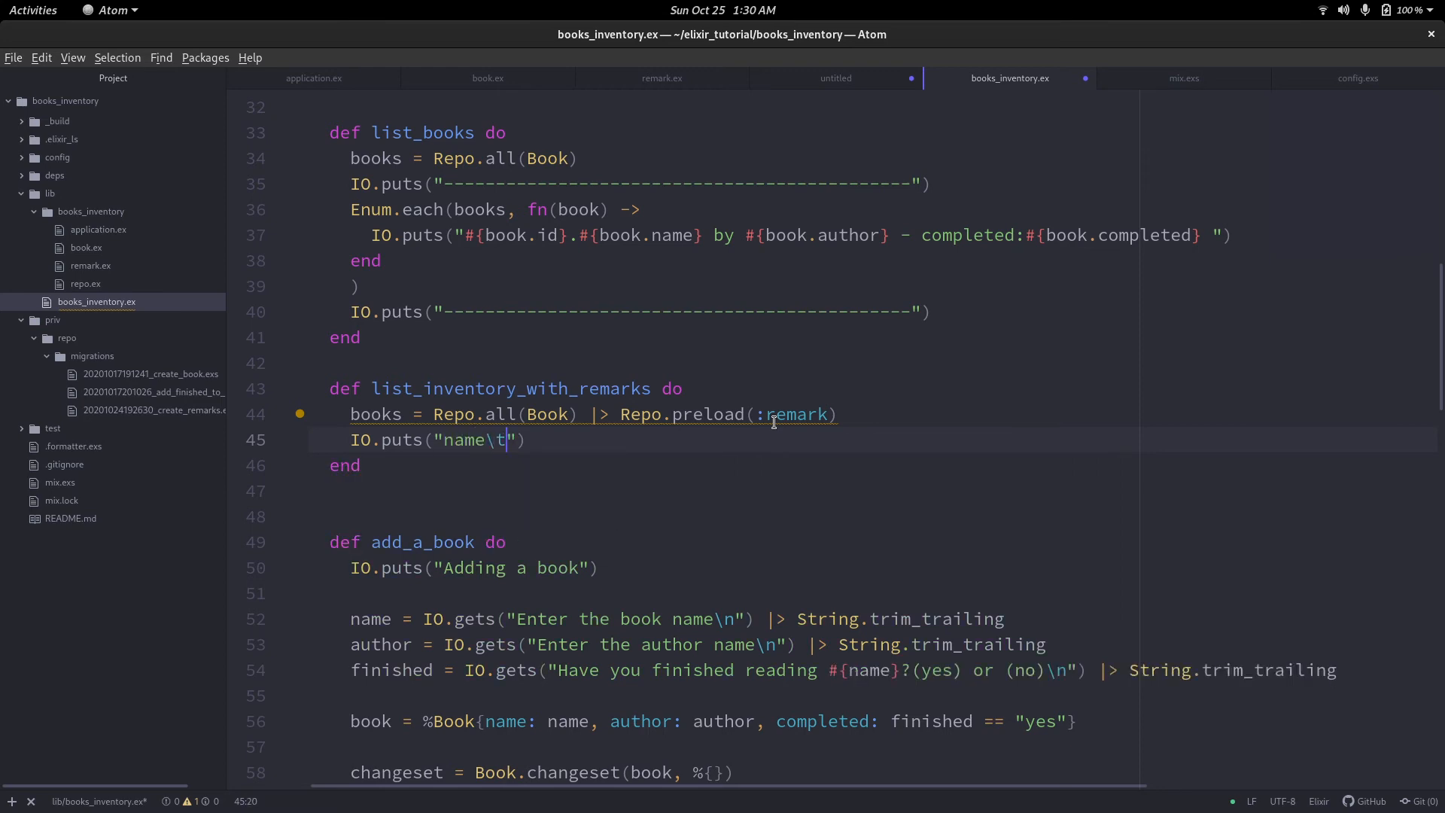
text(auto)
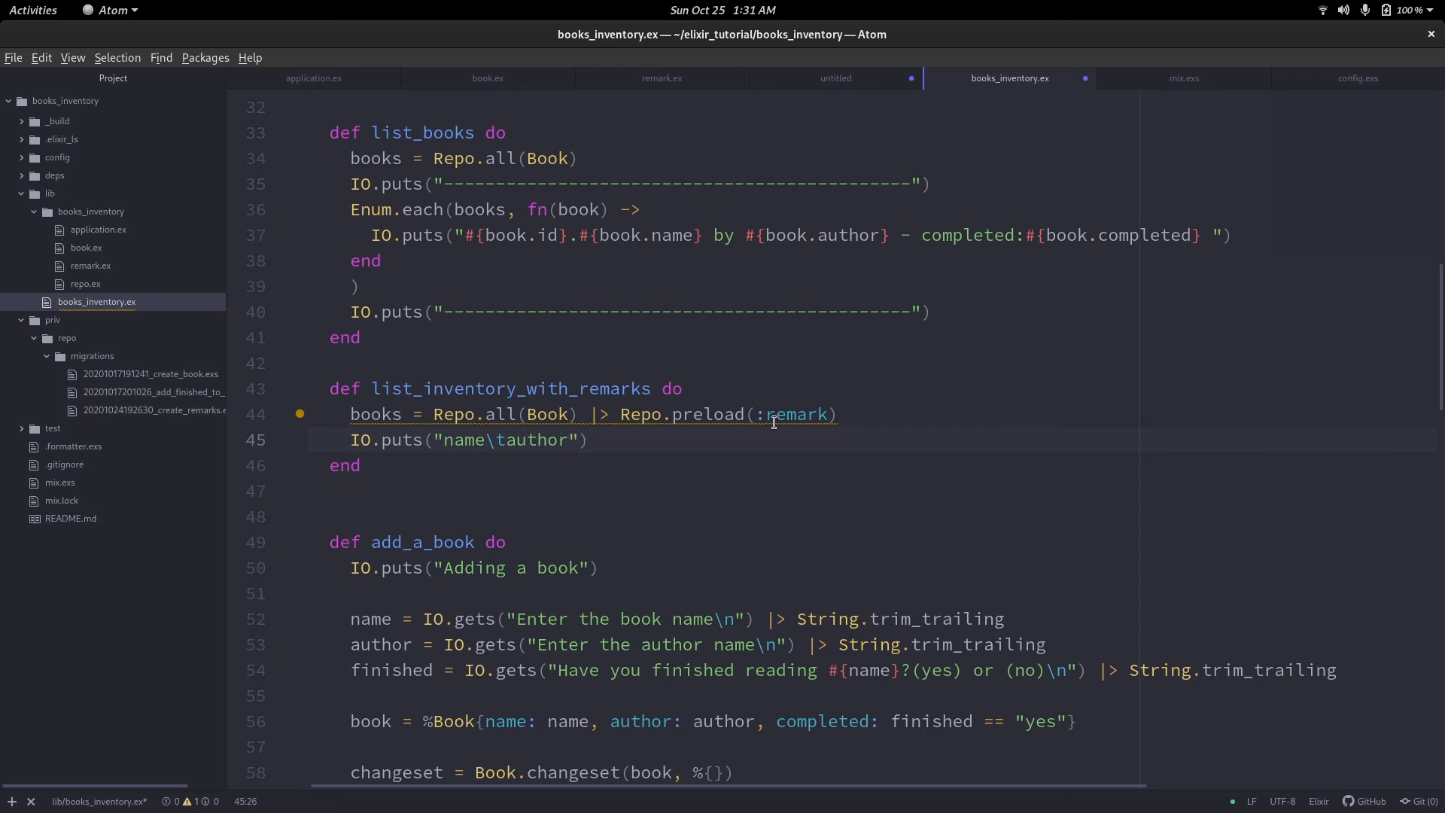
text(\tst)
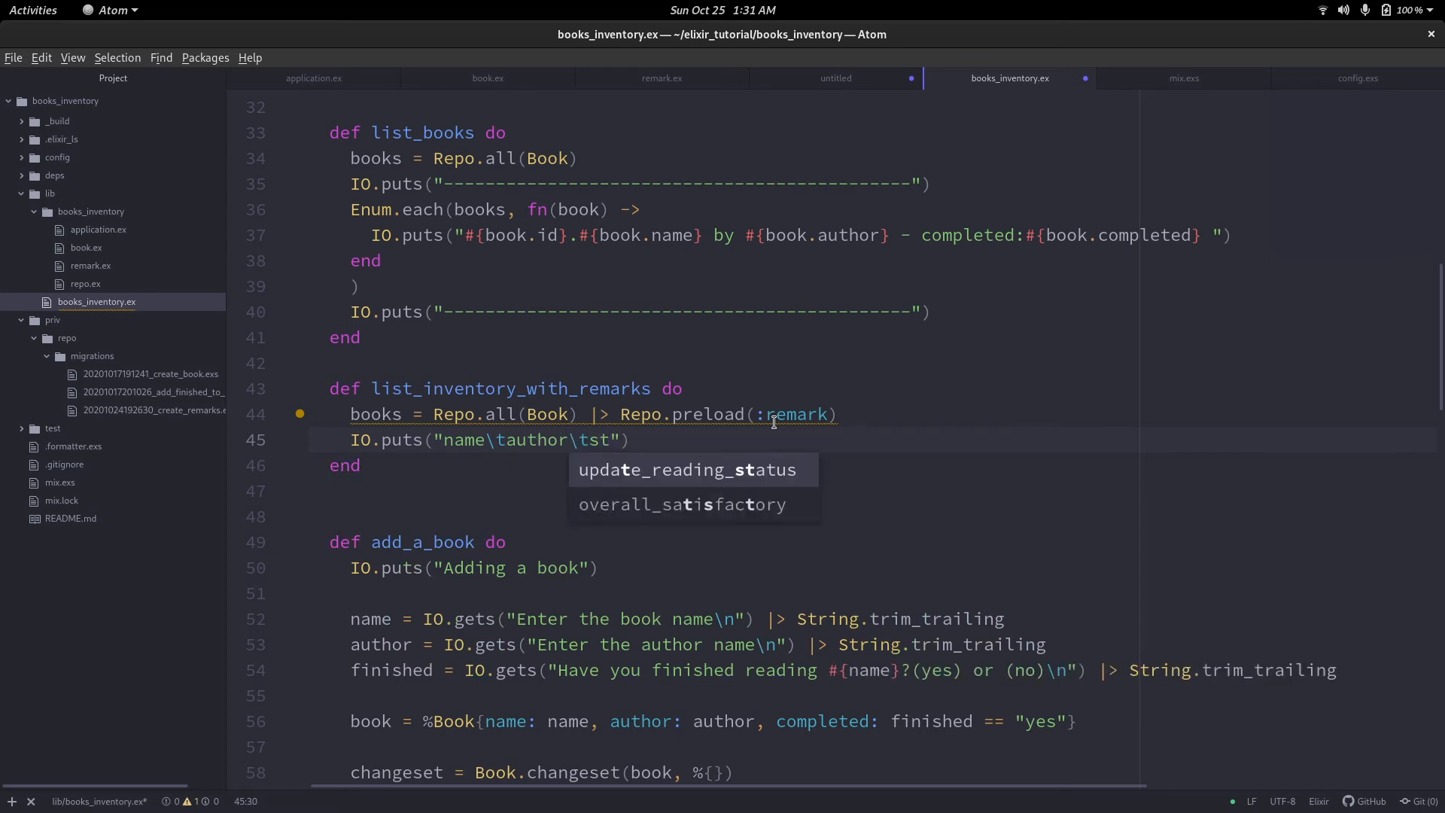
text(complete)
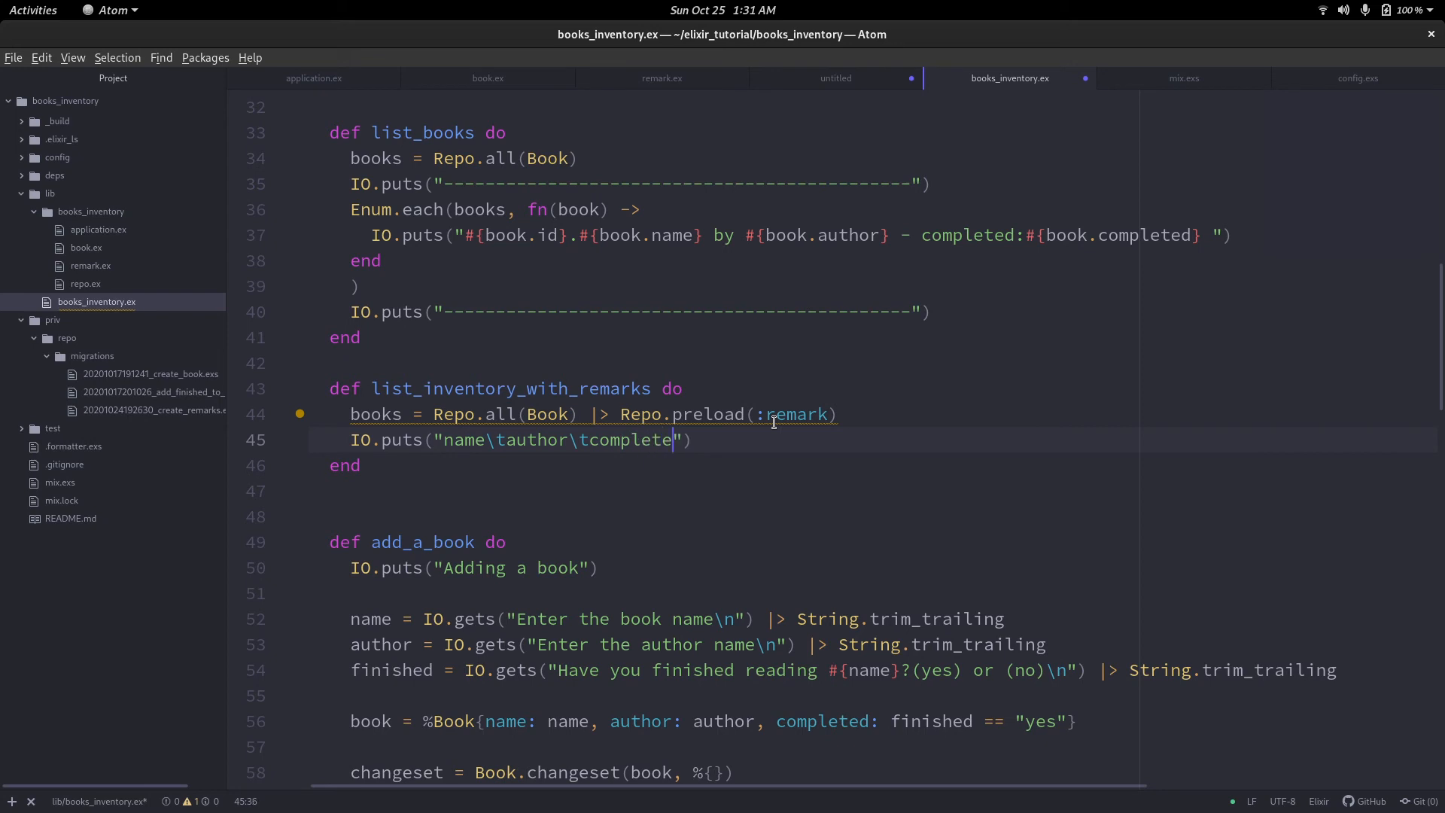
text(d)
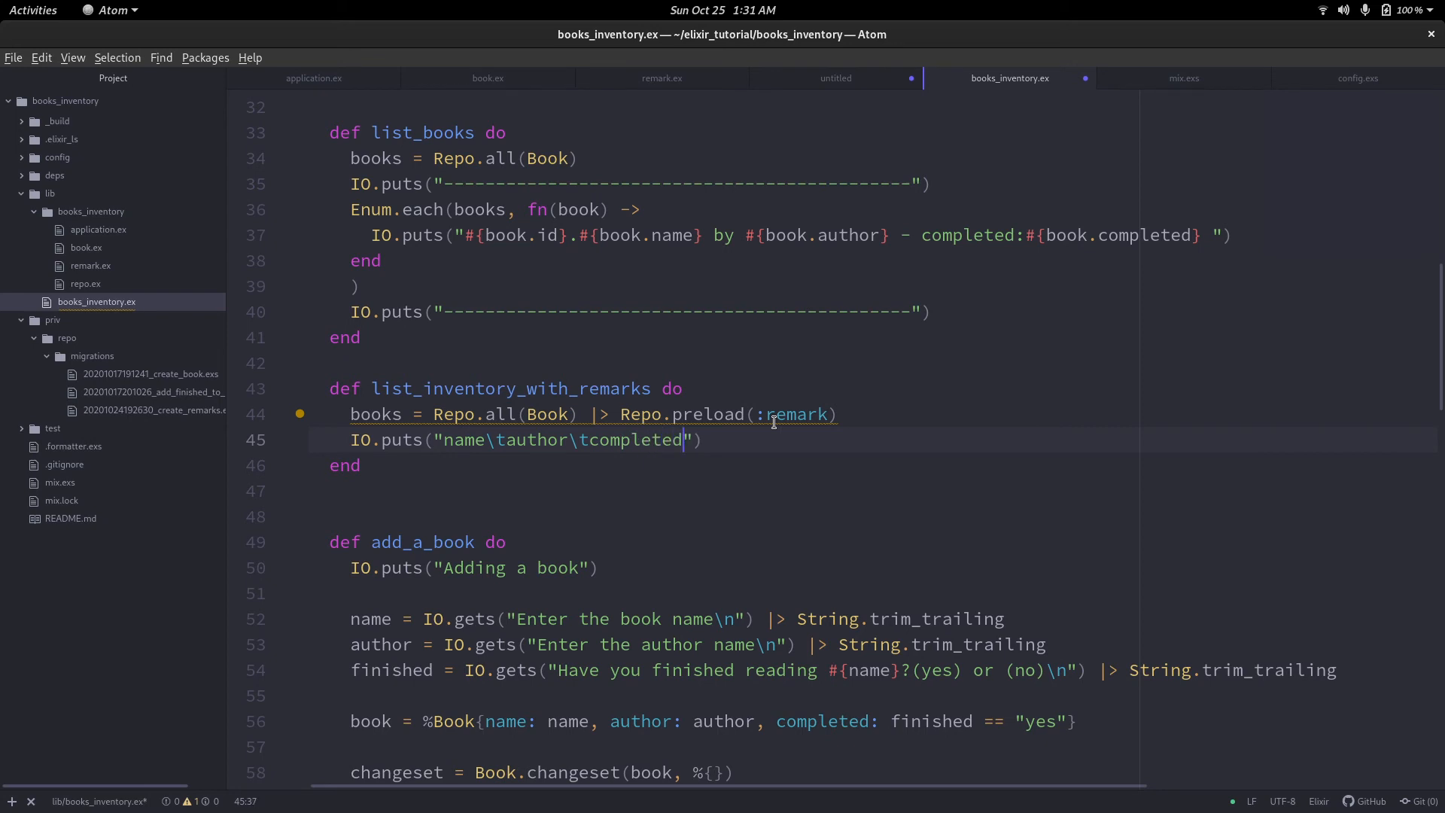
text(\t)
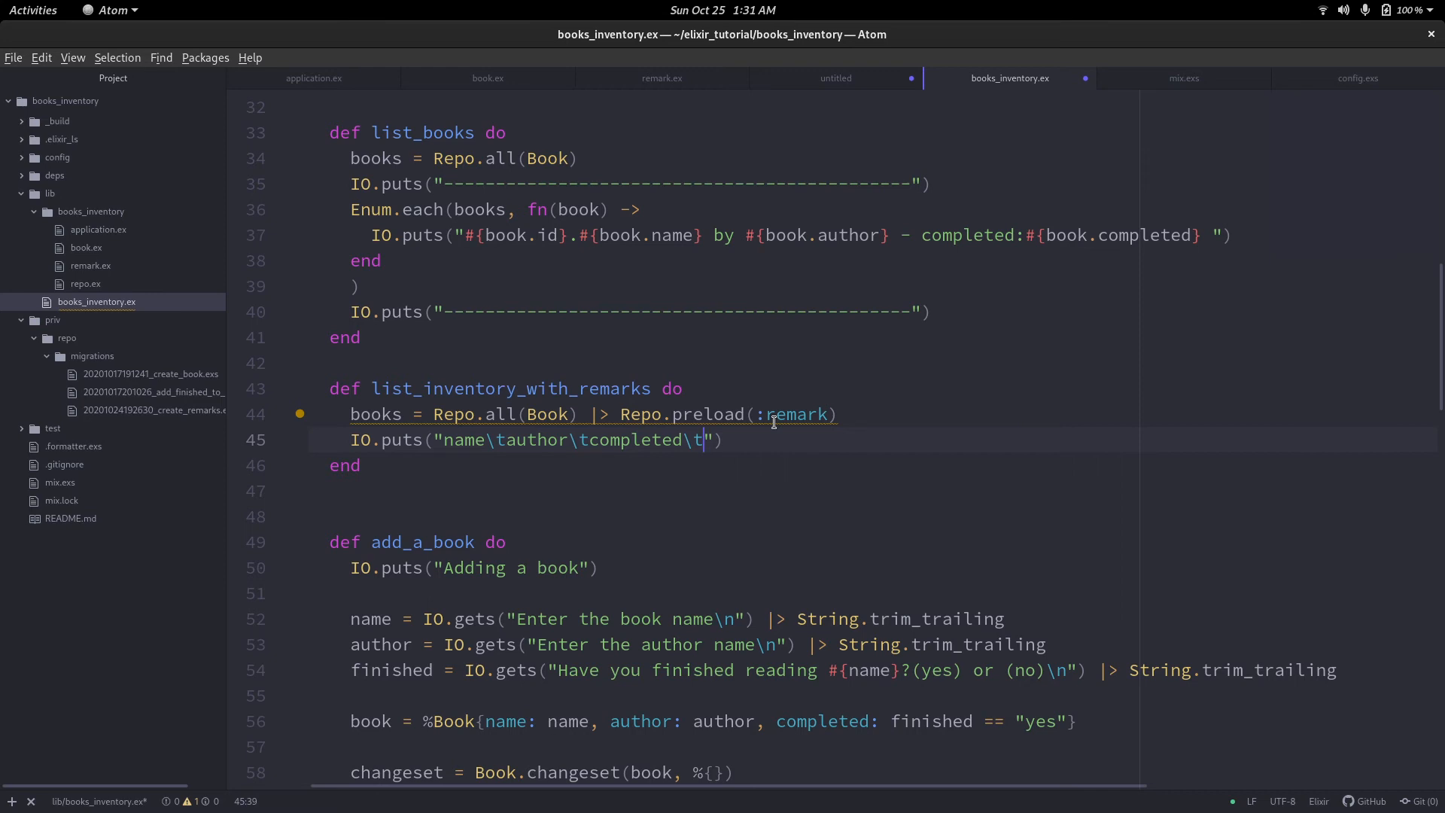
Add the learnings and overall_satisfactory column titles to the header, fixing a typo.
text(earnings)
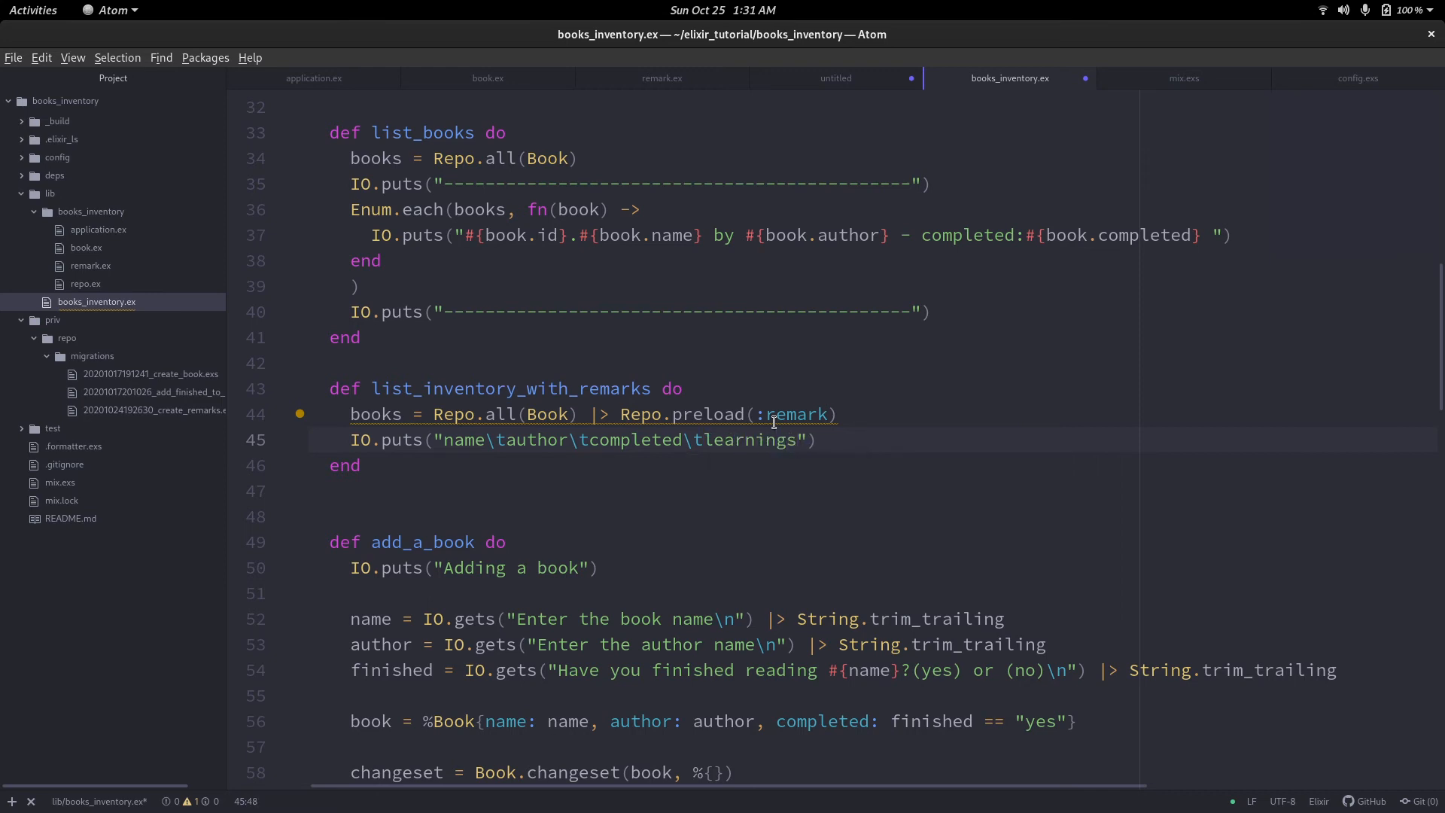
text(\t)
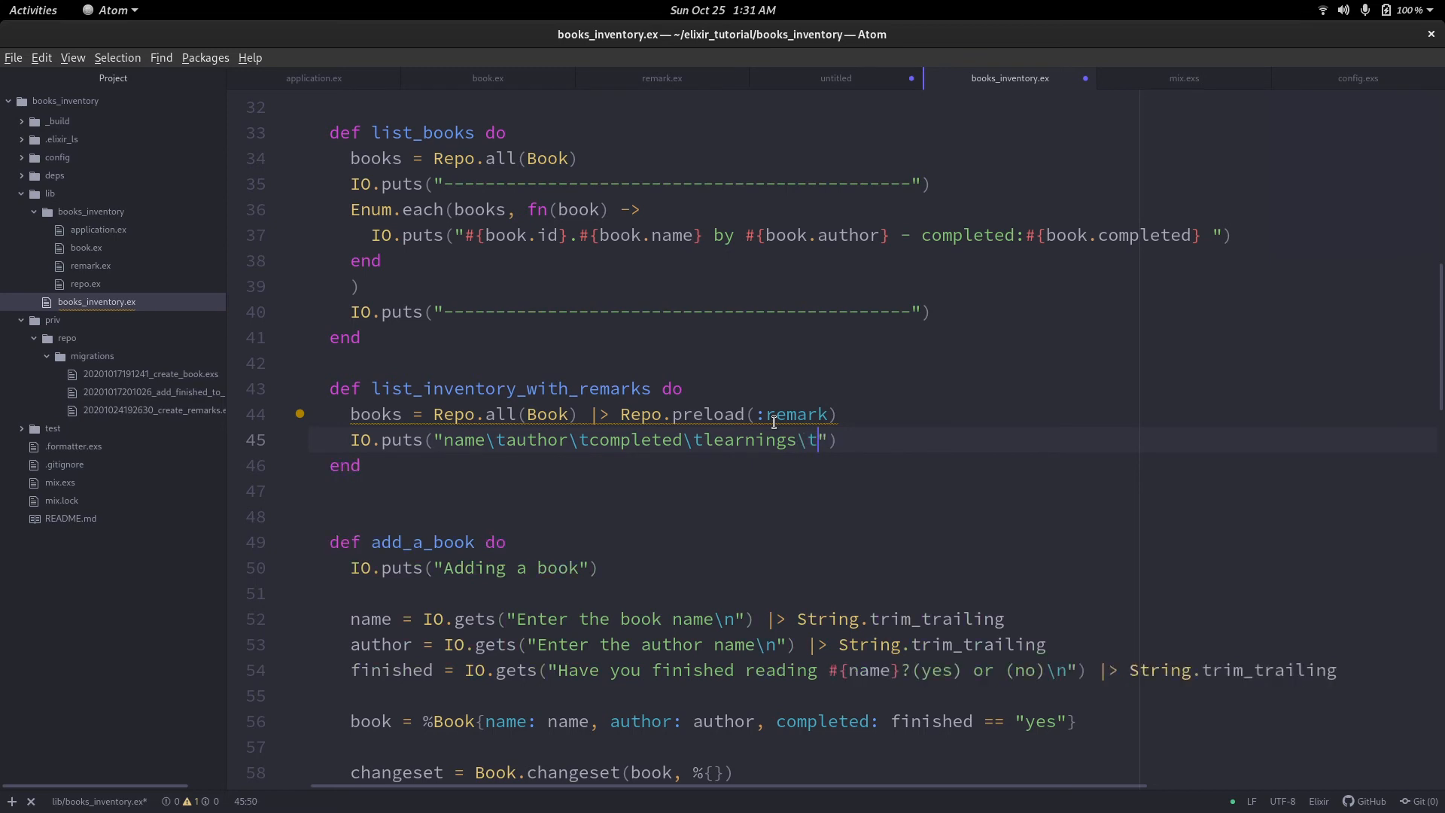
text(o)
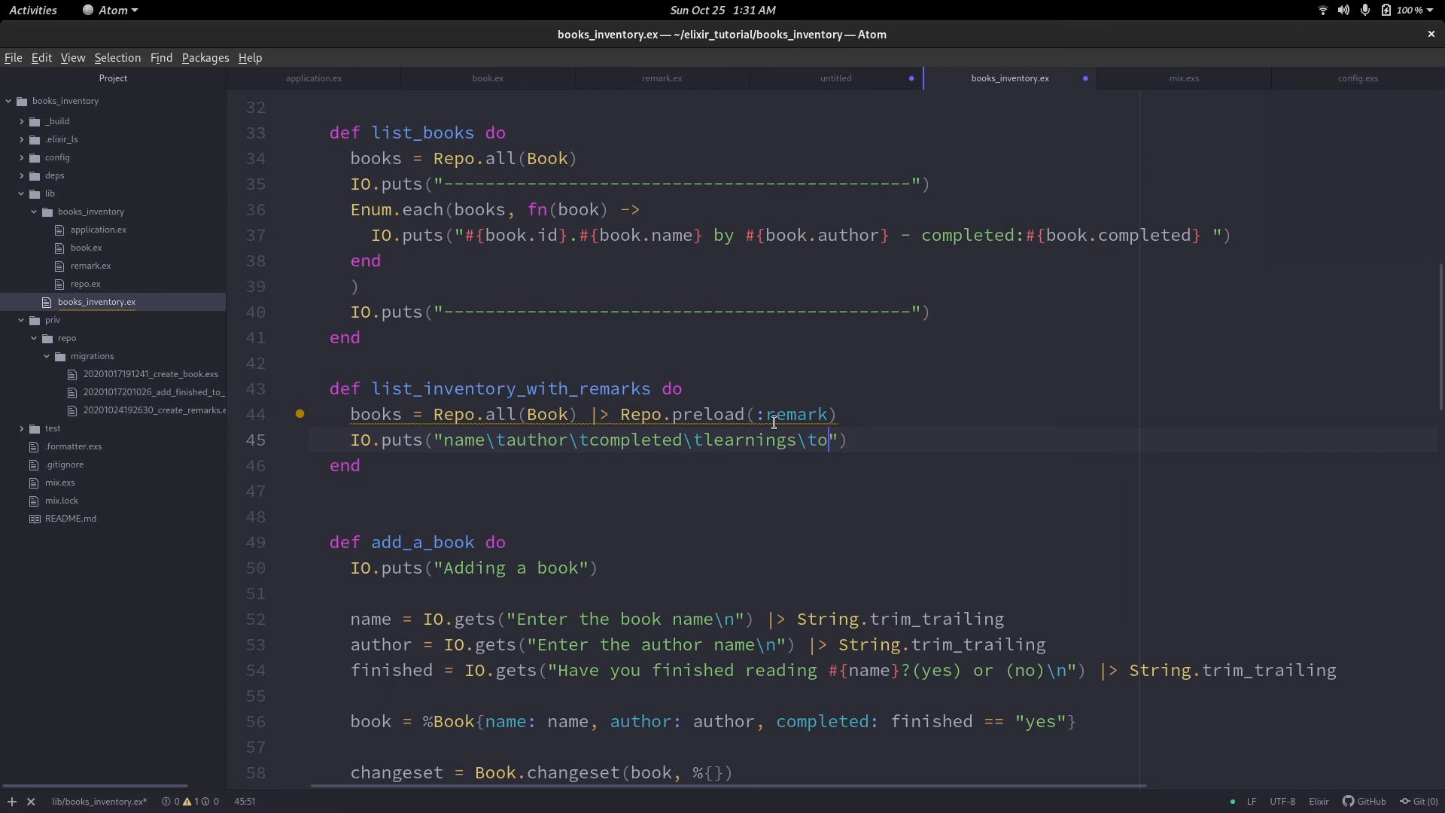
text(erall)
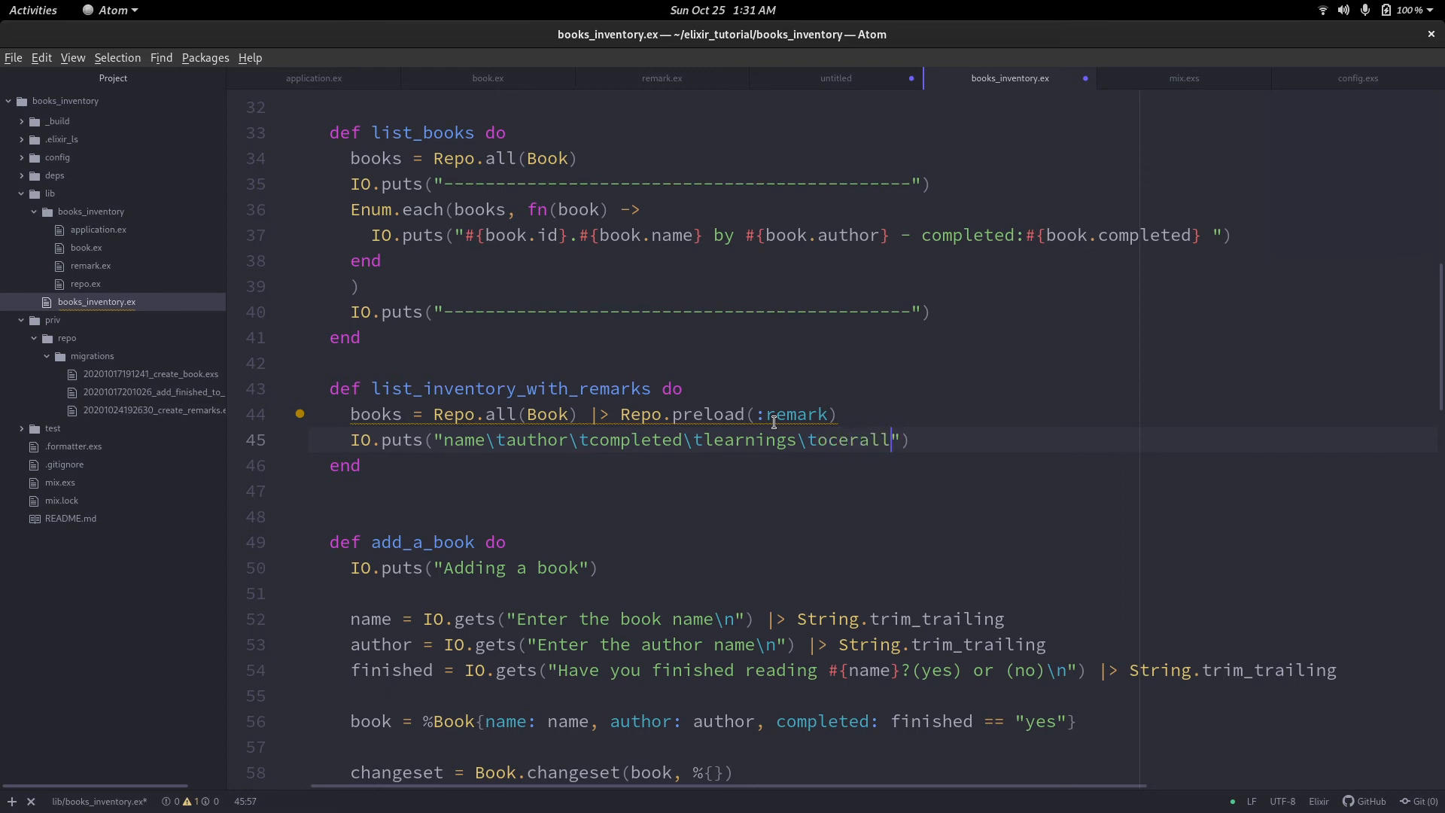
key(BackSpace)
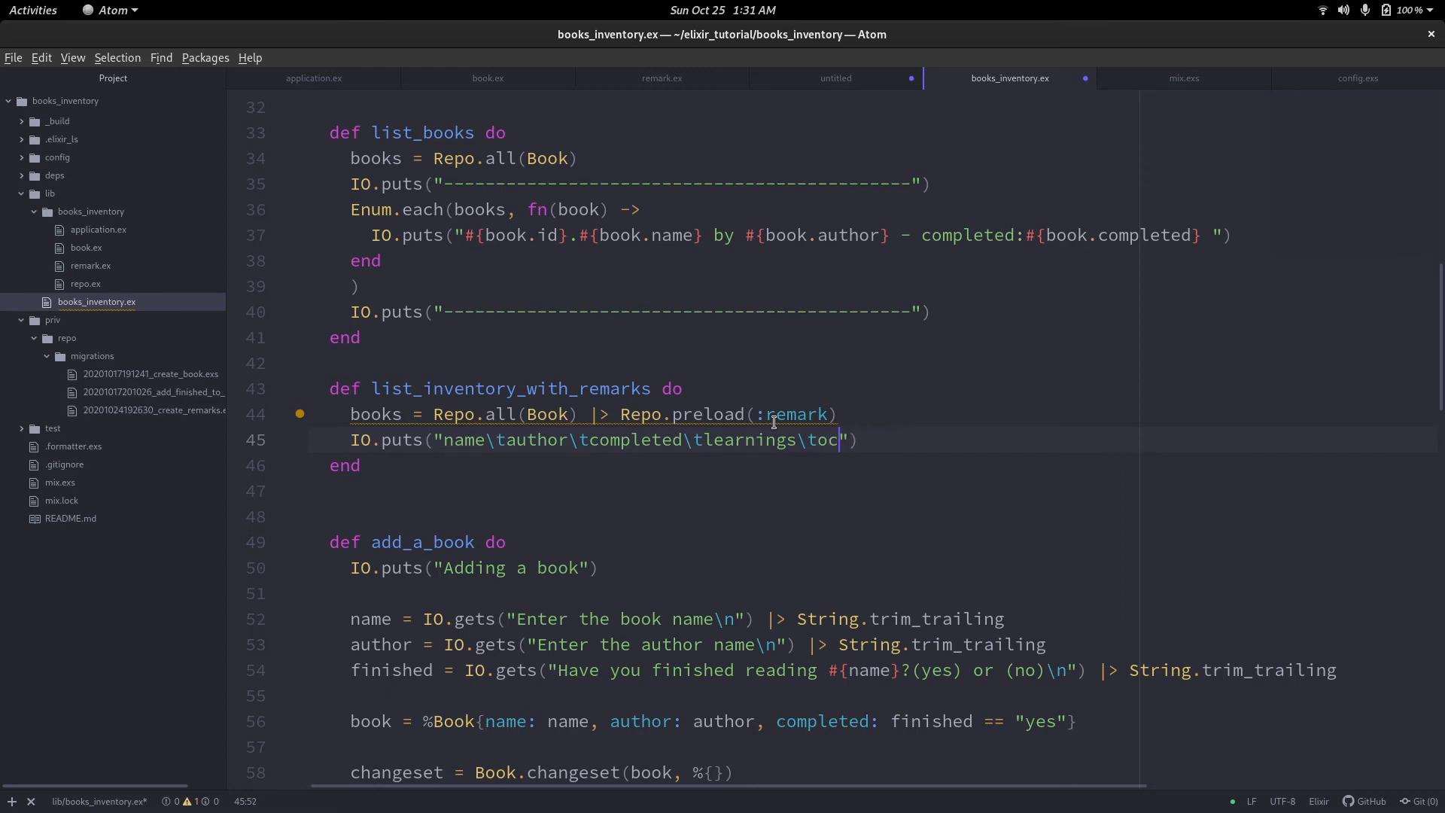
text(verall)
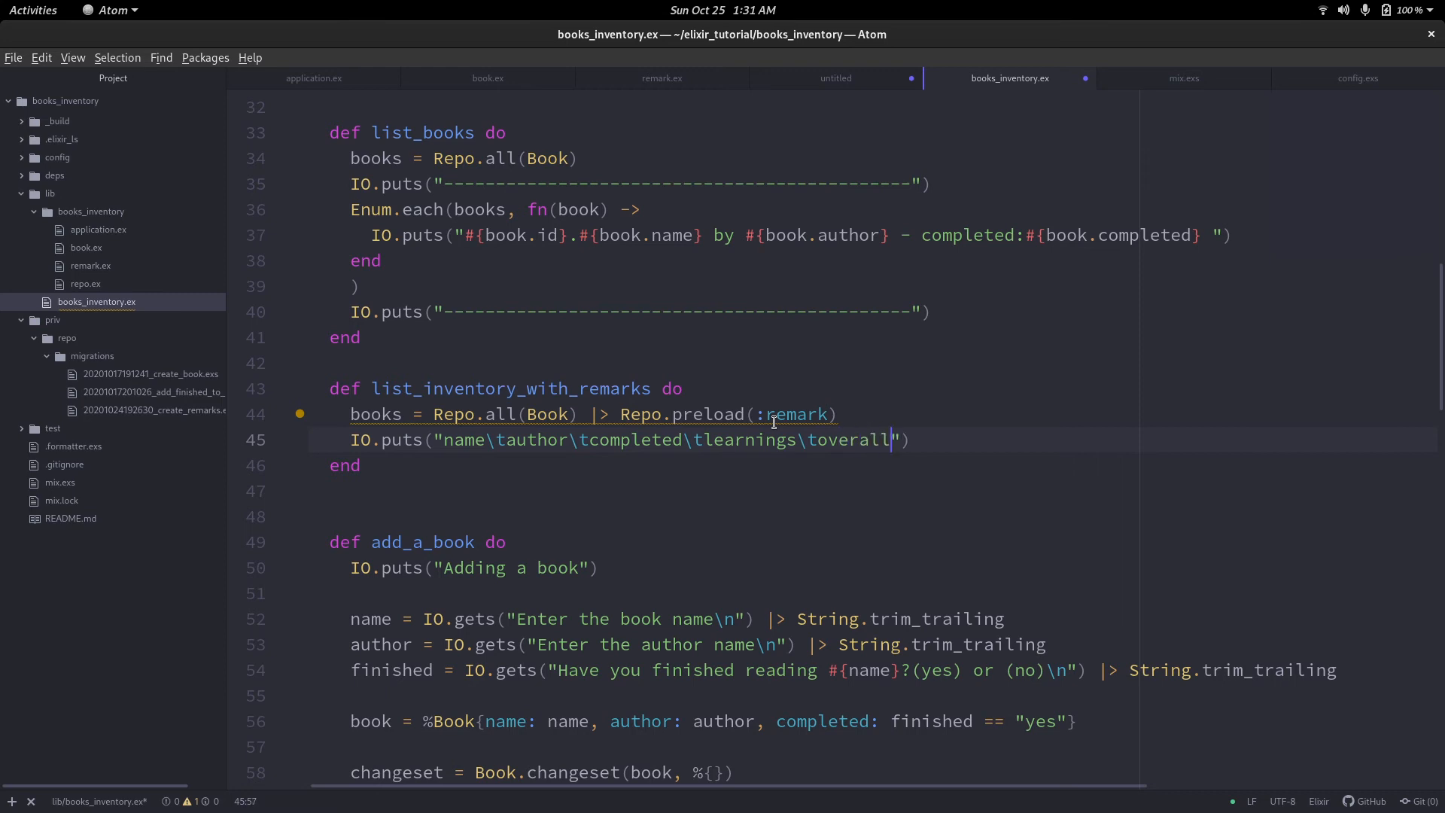
text(_)
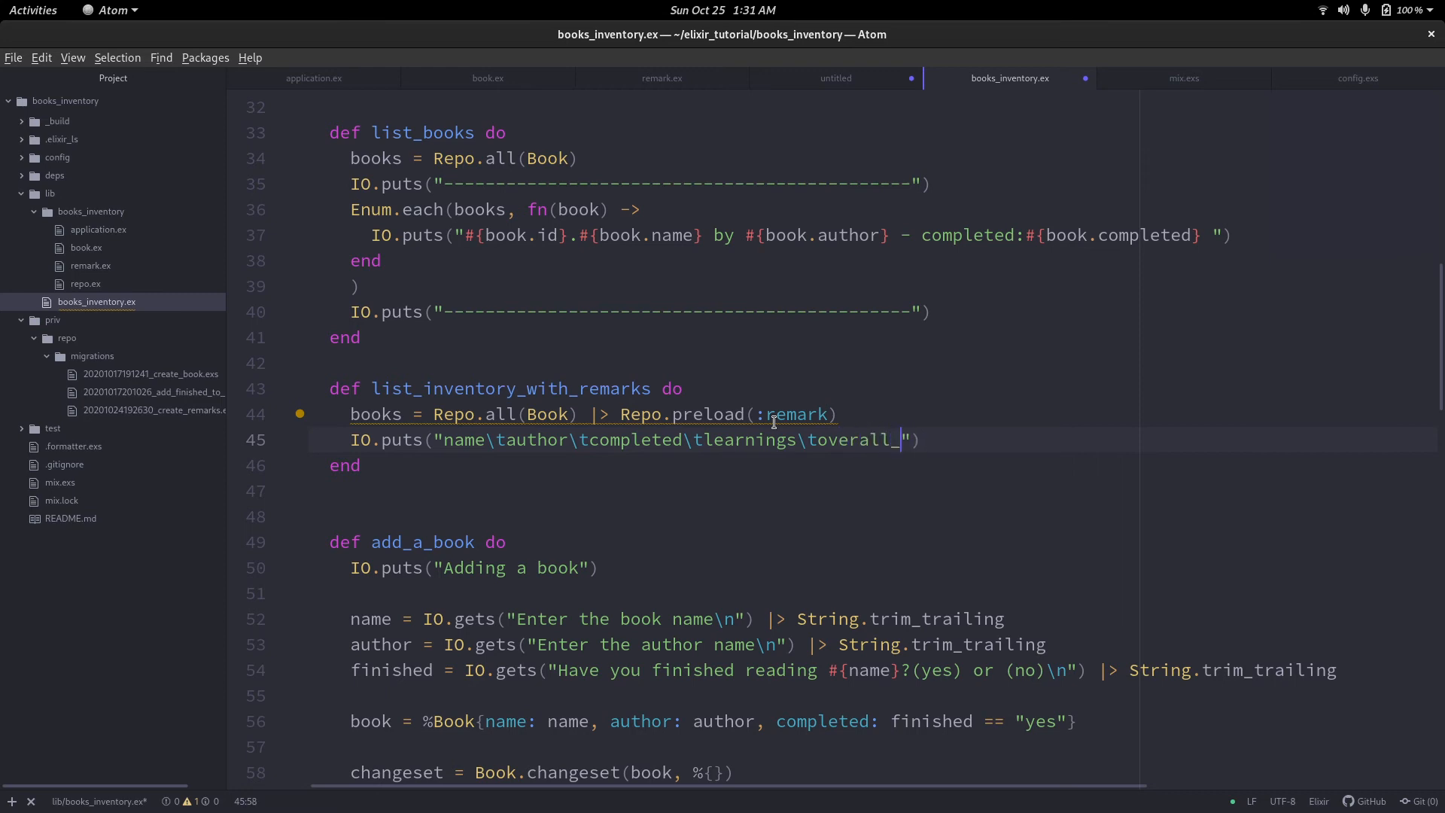
text(satisfacto)
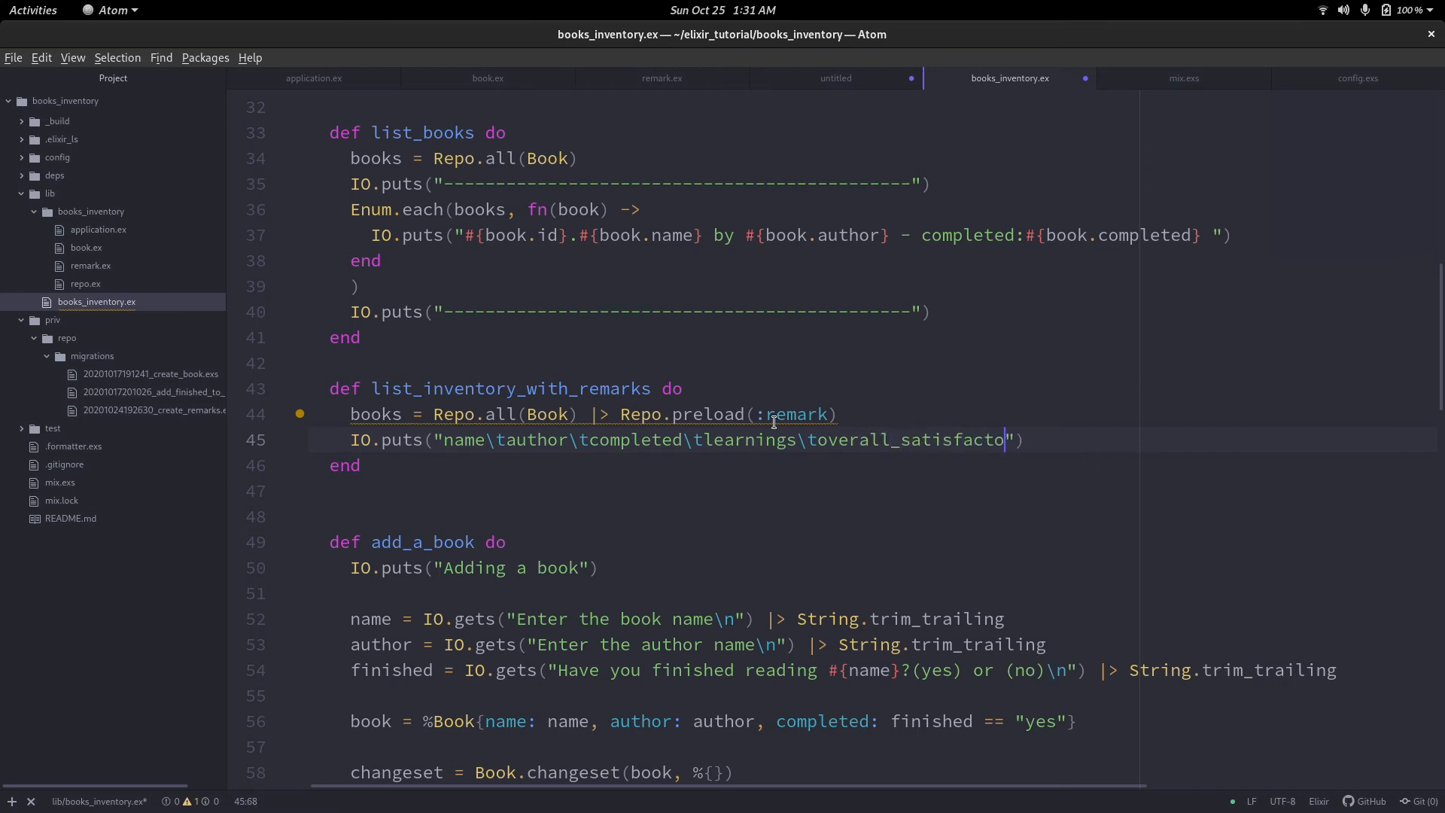
text(ry\n)
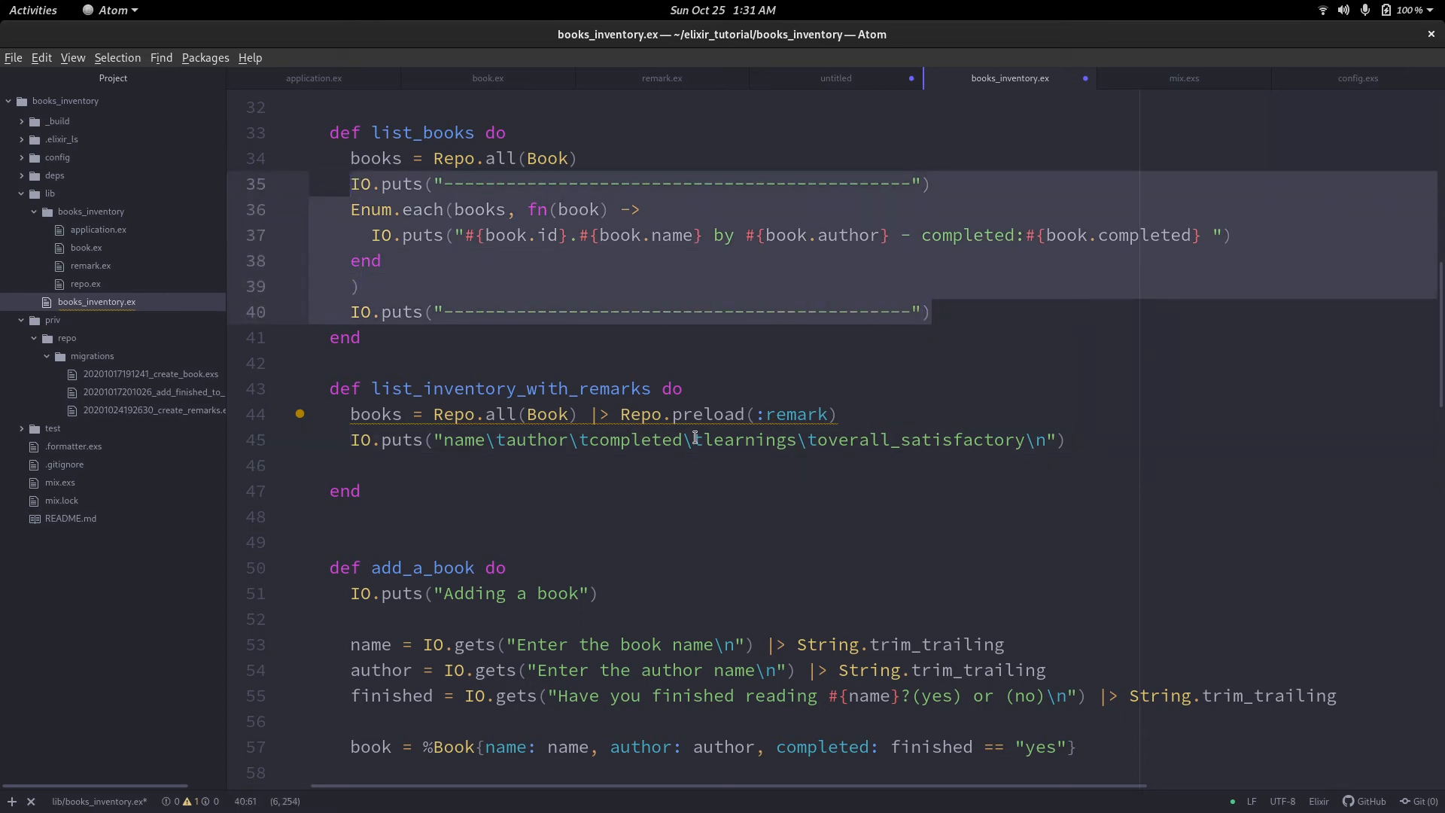
Paste list_books' separator lines and Enum.each loop below the header, and remove " by " from the row.
click(369, 464)
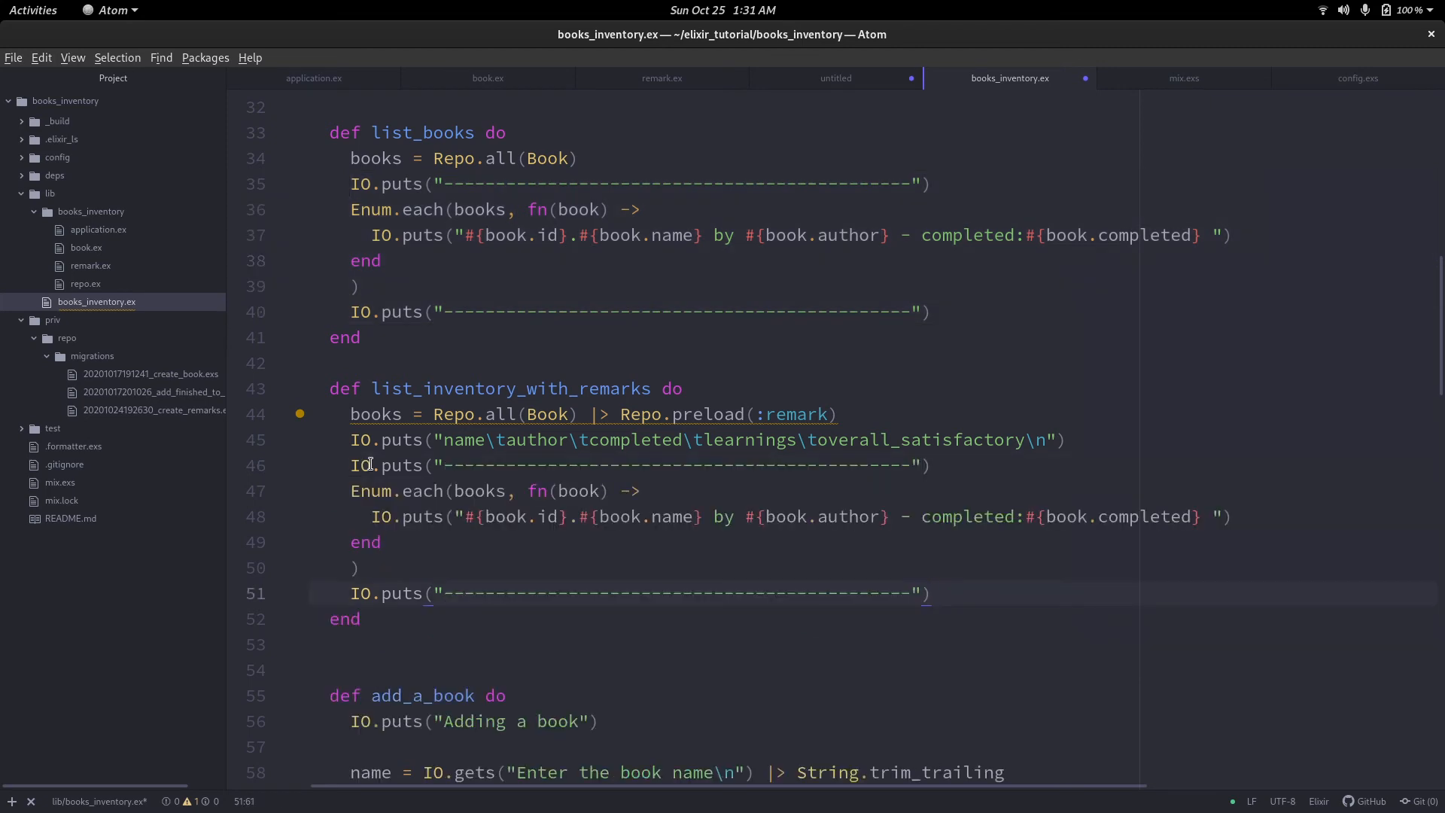
click(354, 567)
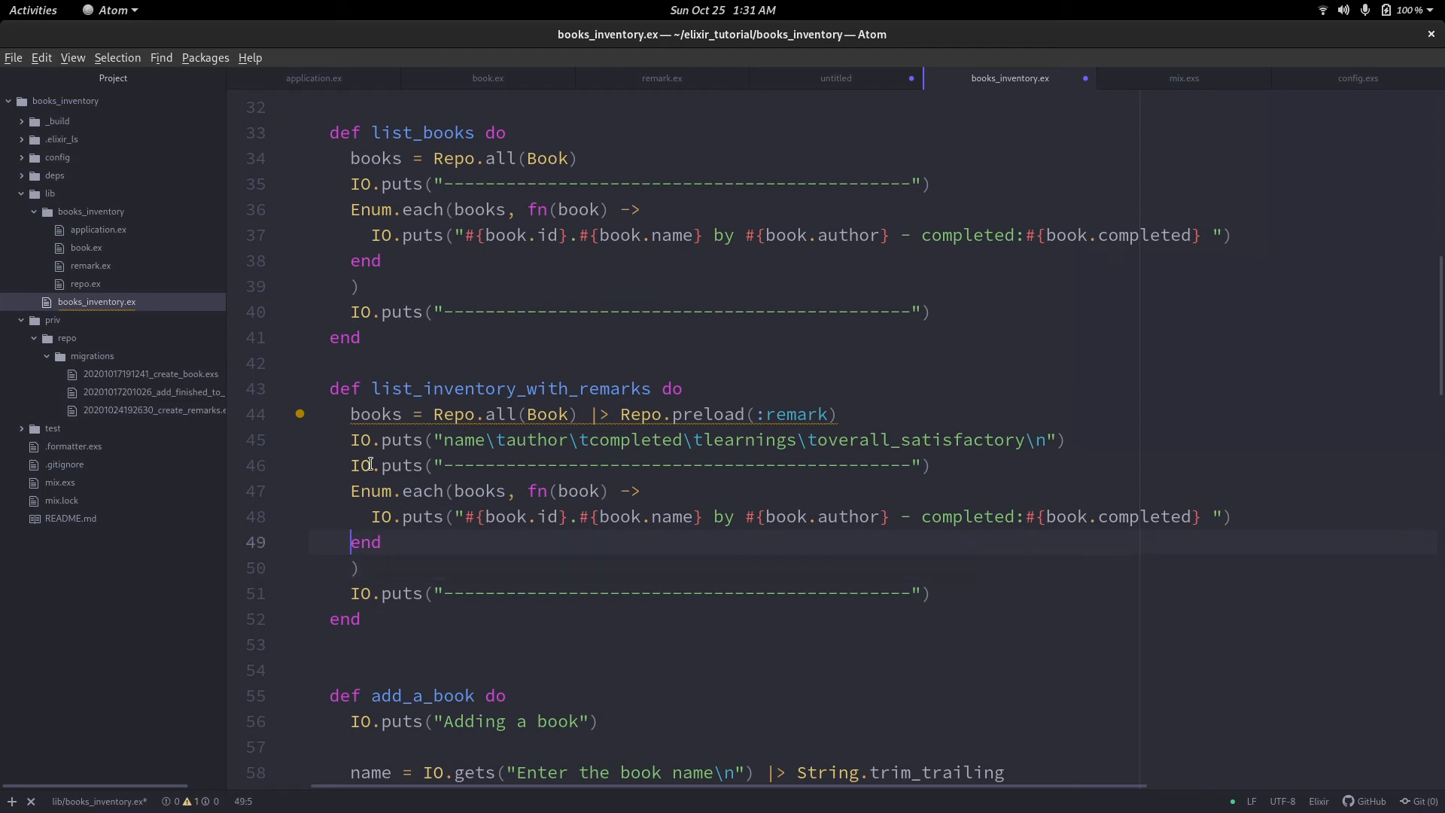
click(1219, 516)
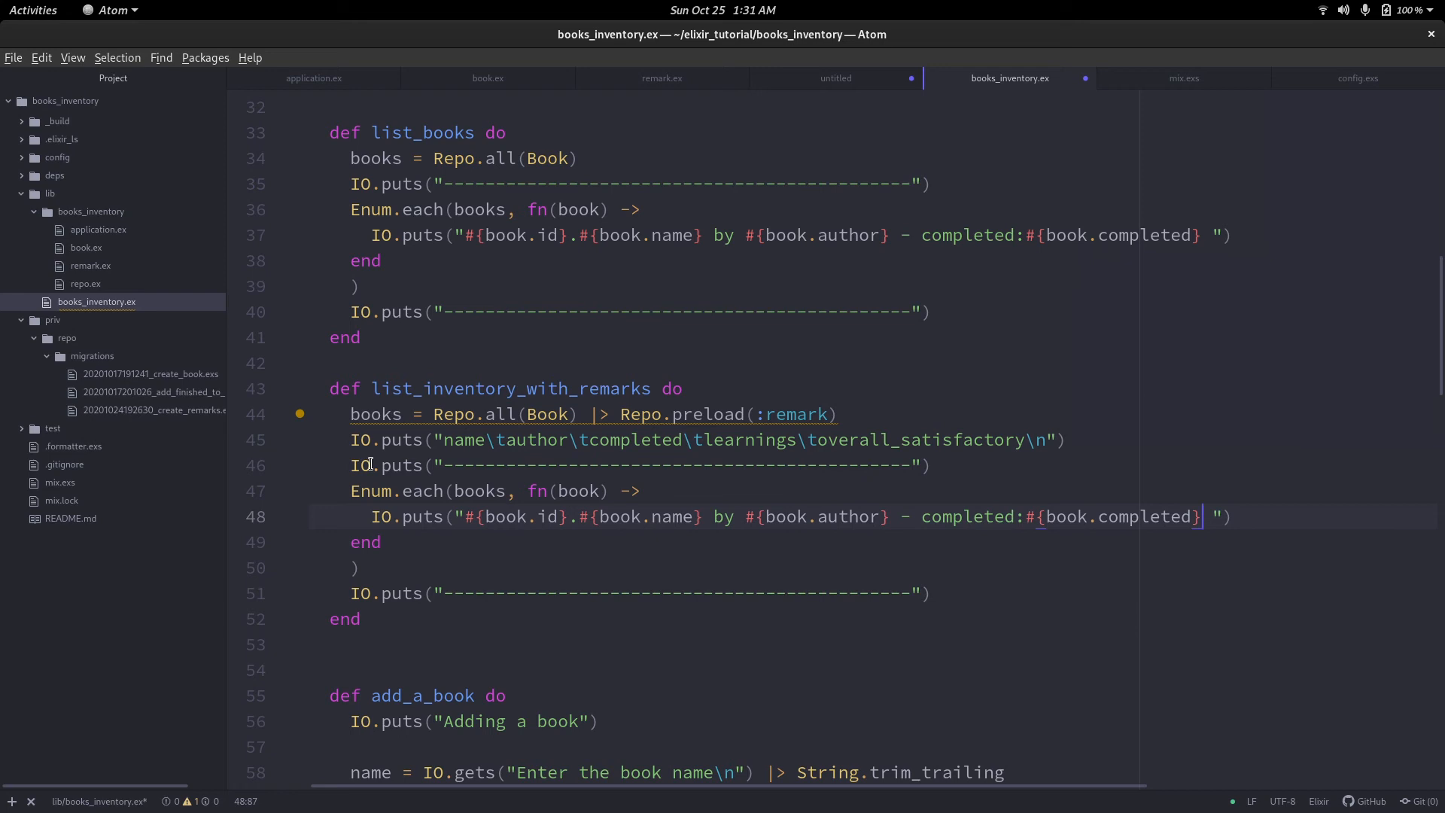
click(995, 516)
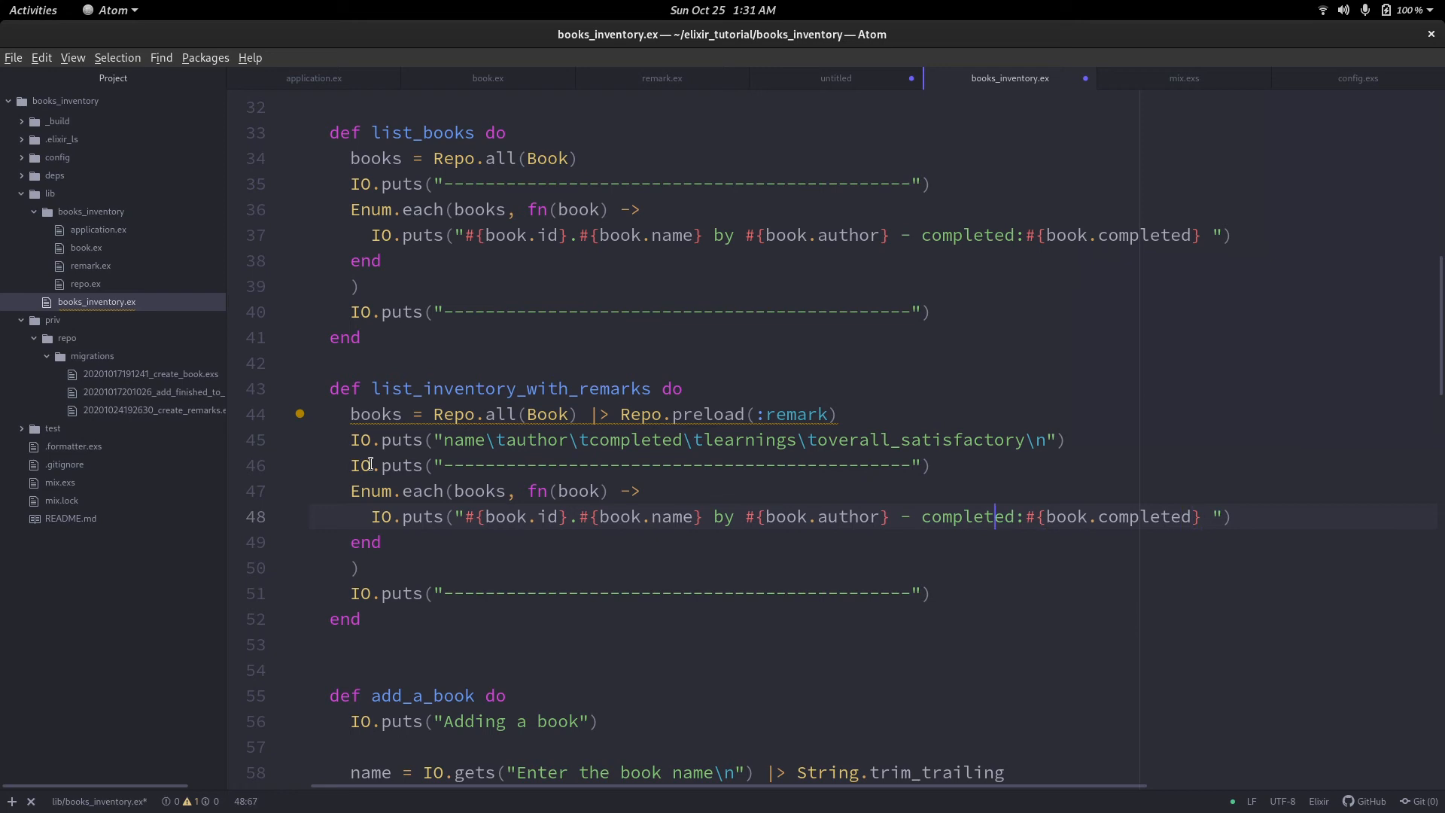
click(733, 516)
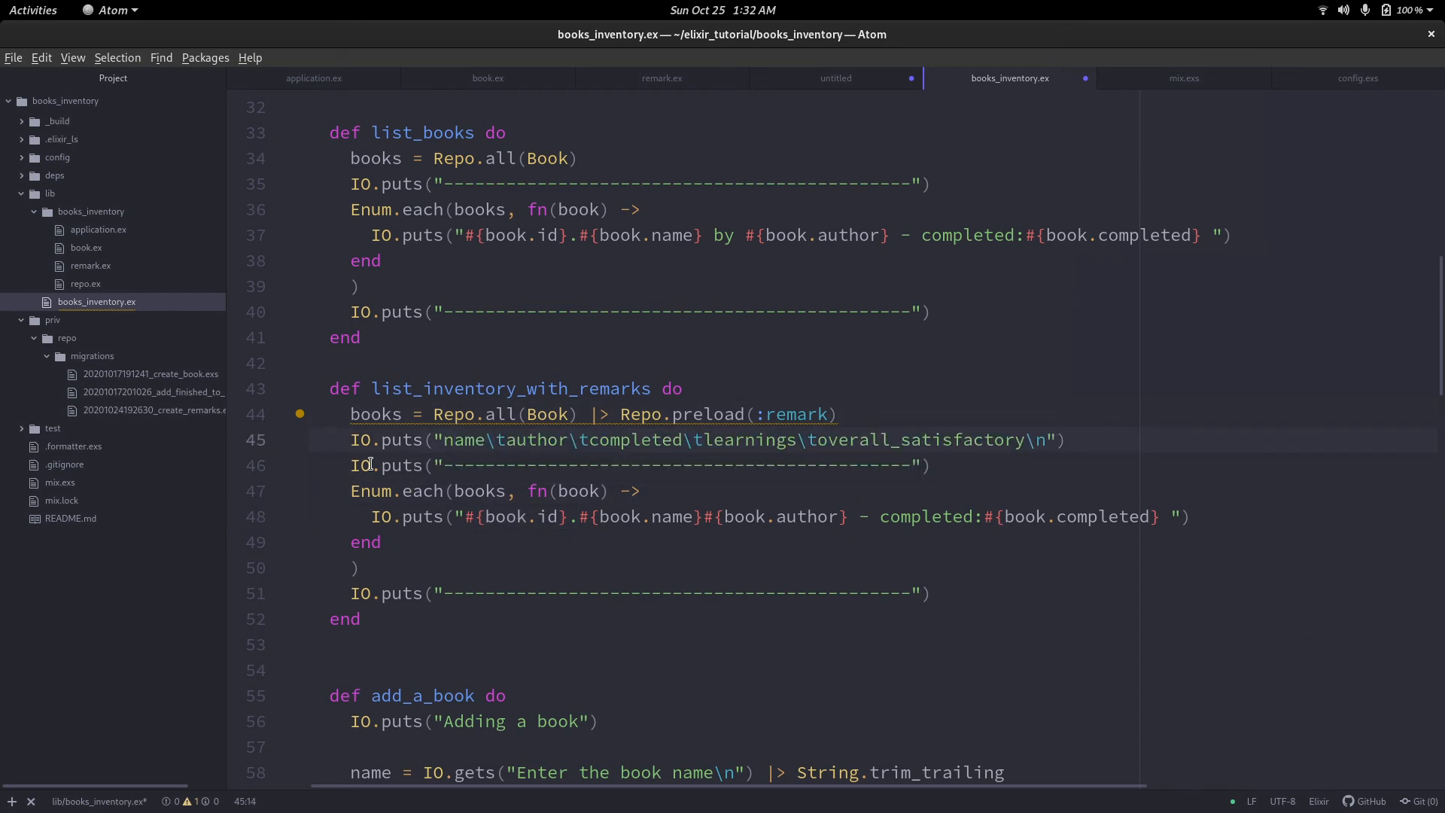
Prefix the header with id\t and use tab separators in the row string.
text(id\t)
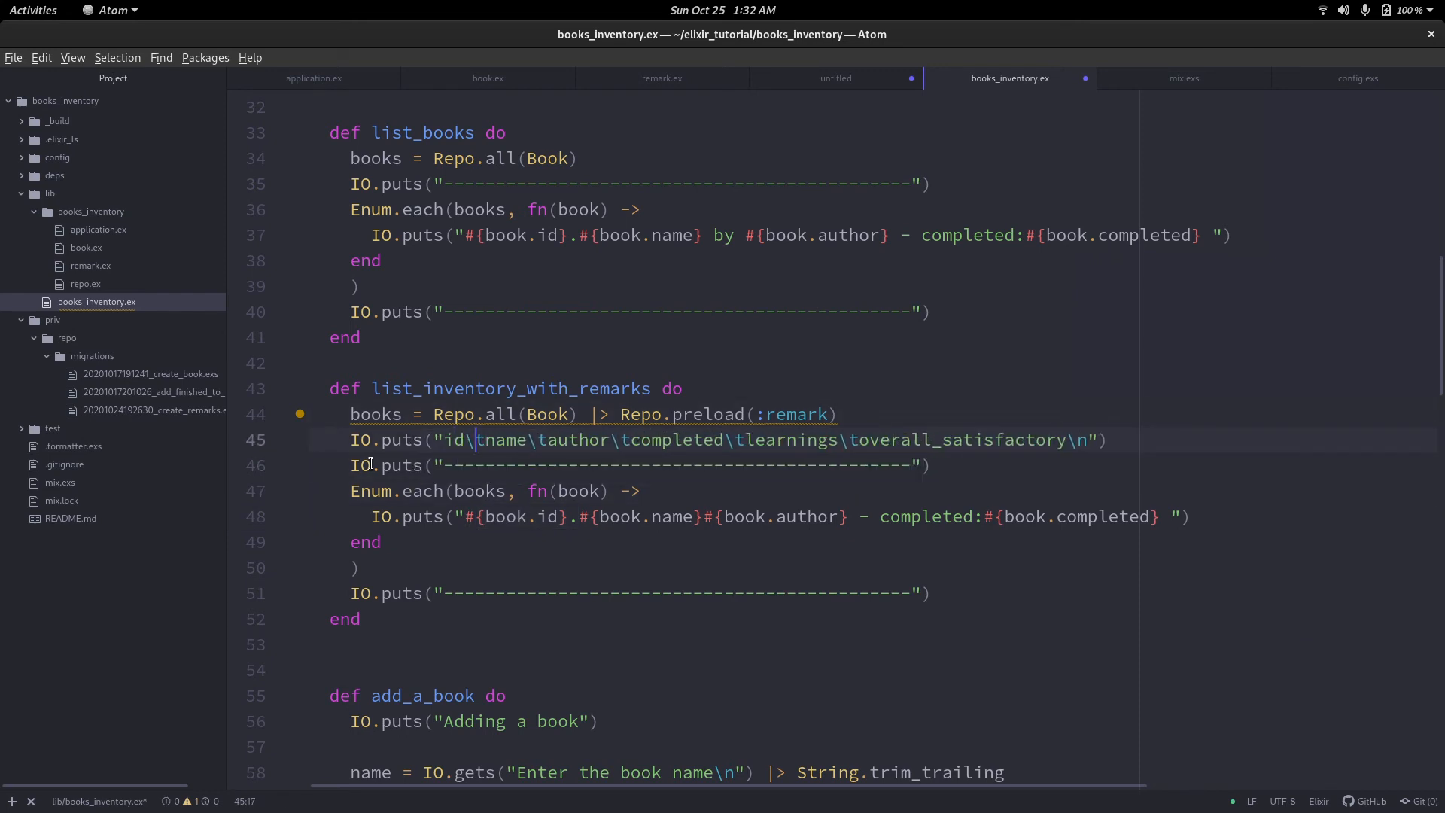
click(579, 516)
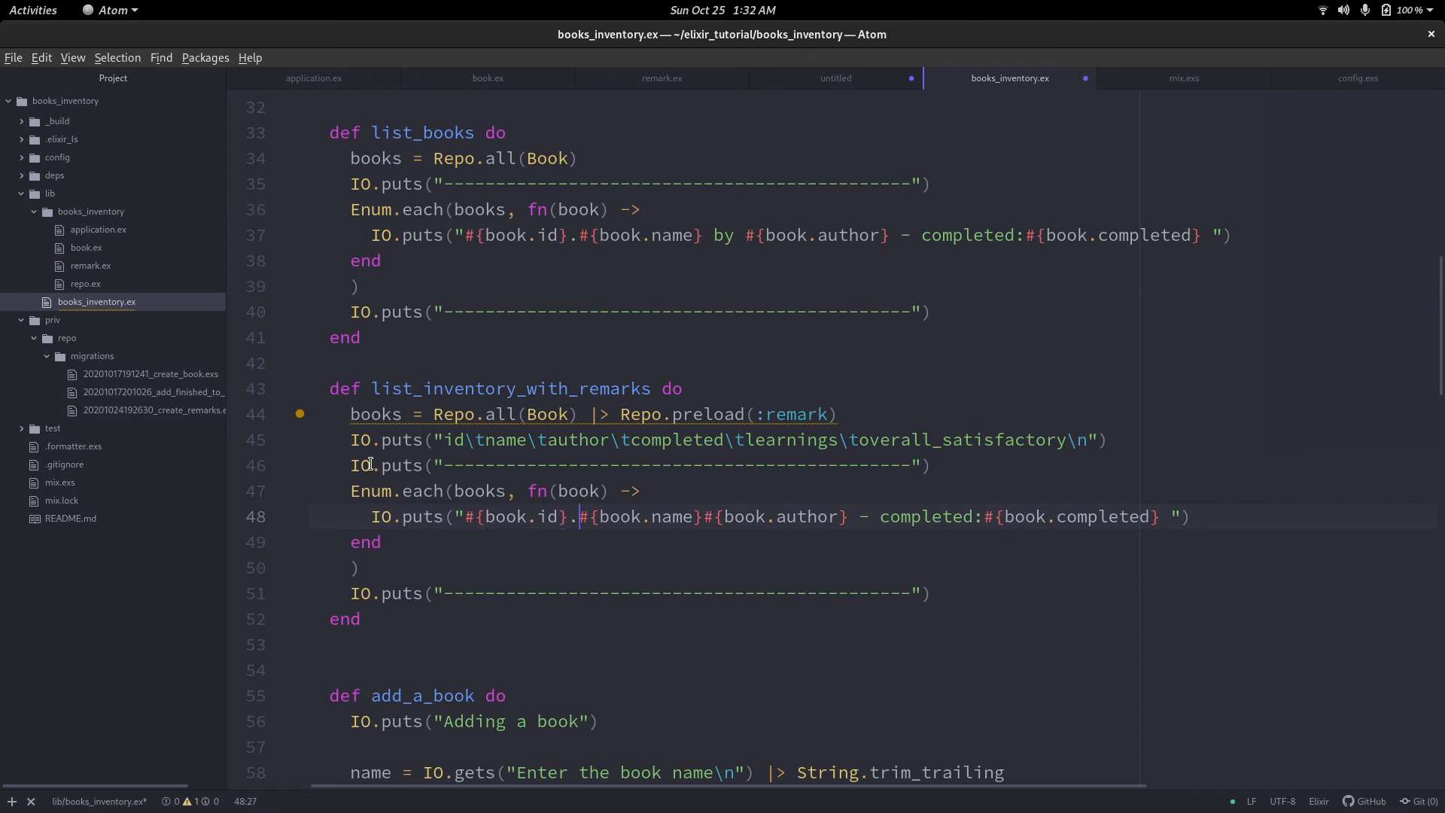
text(\t)
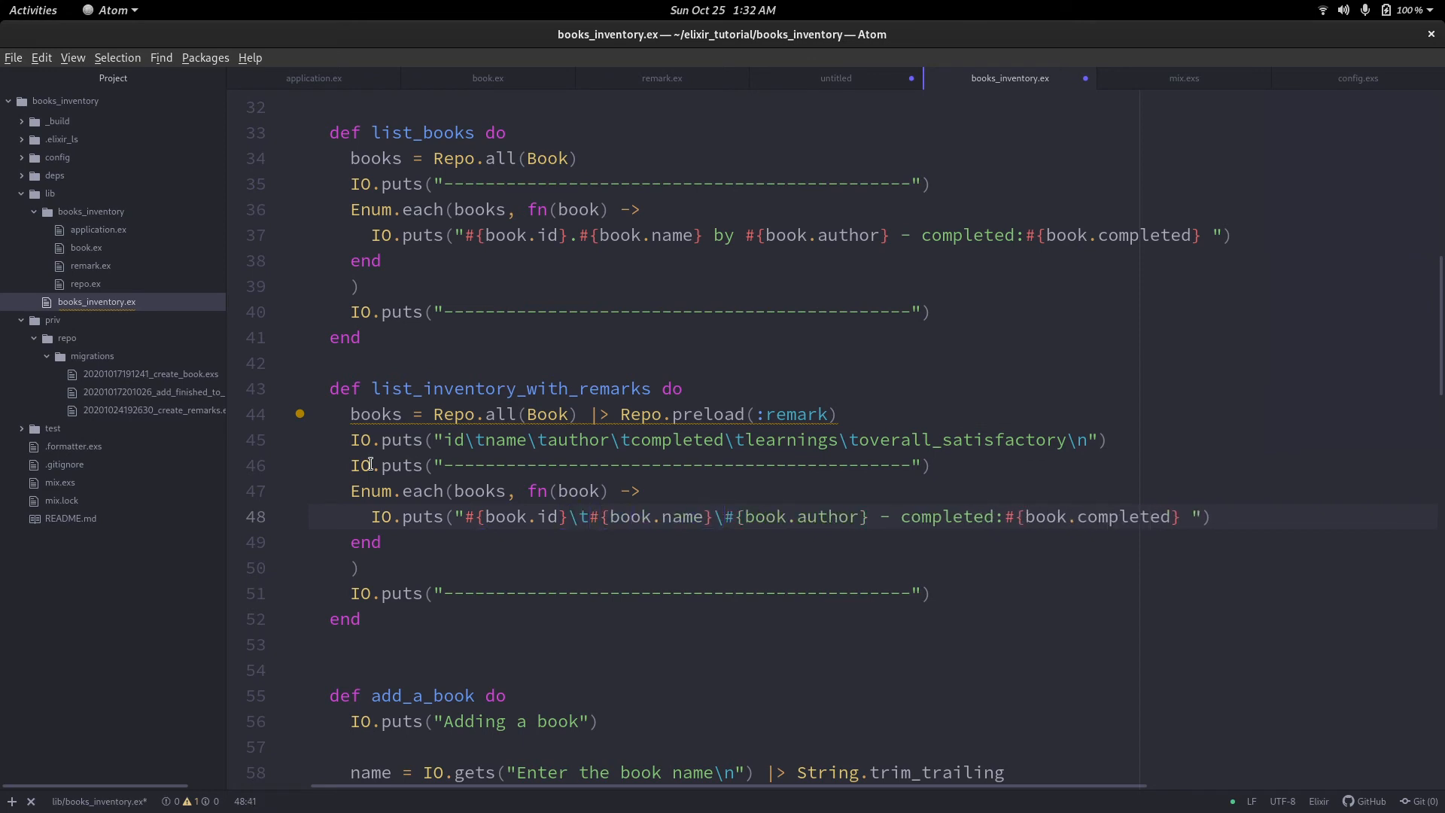
text(t)
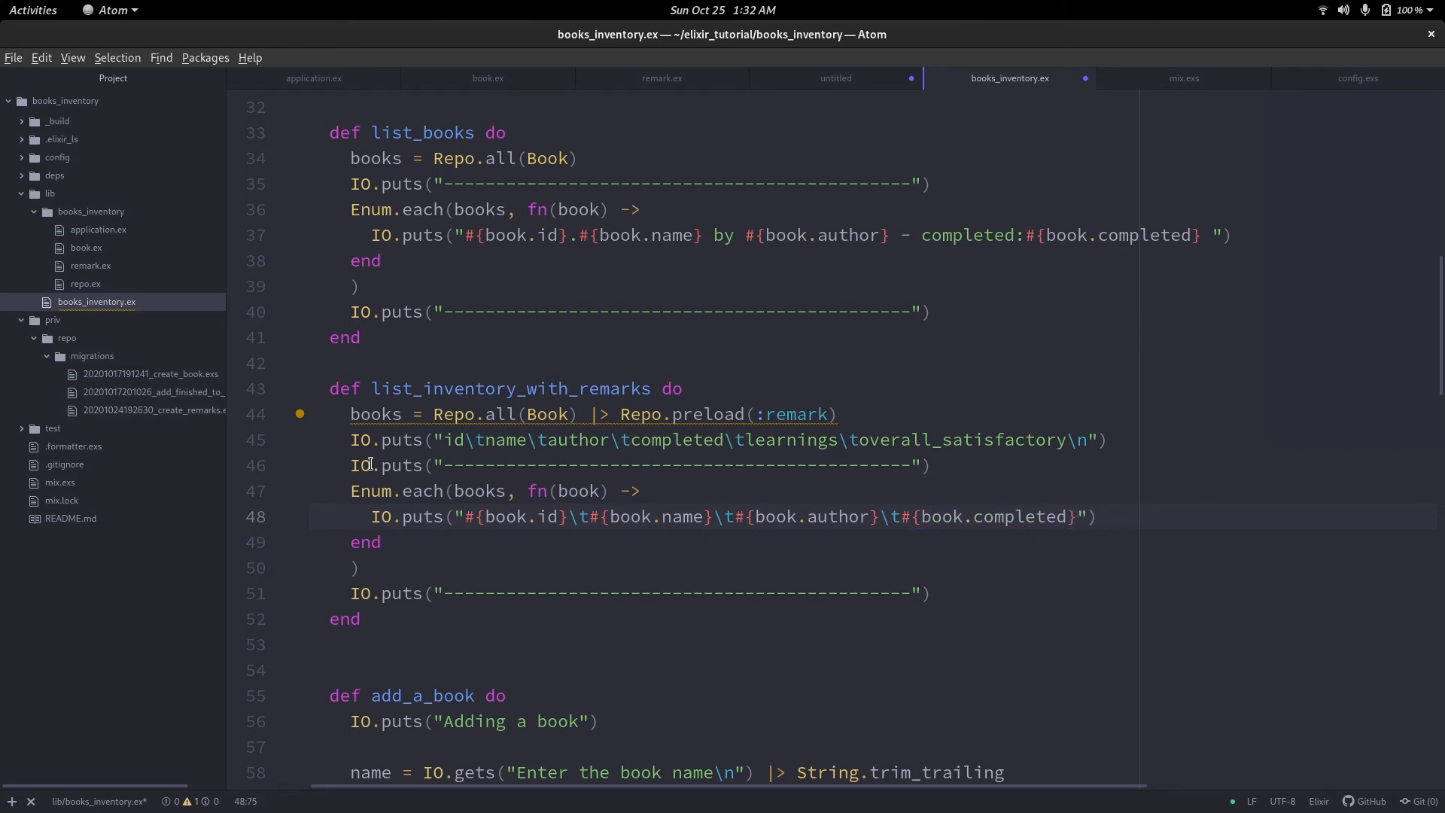
Append #{book.remark.learnings} and another book.remark field to the printed row.
text(\t#{book.remark)
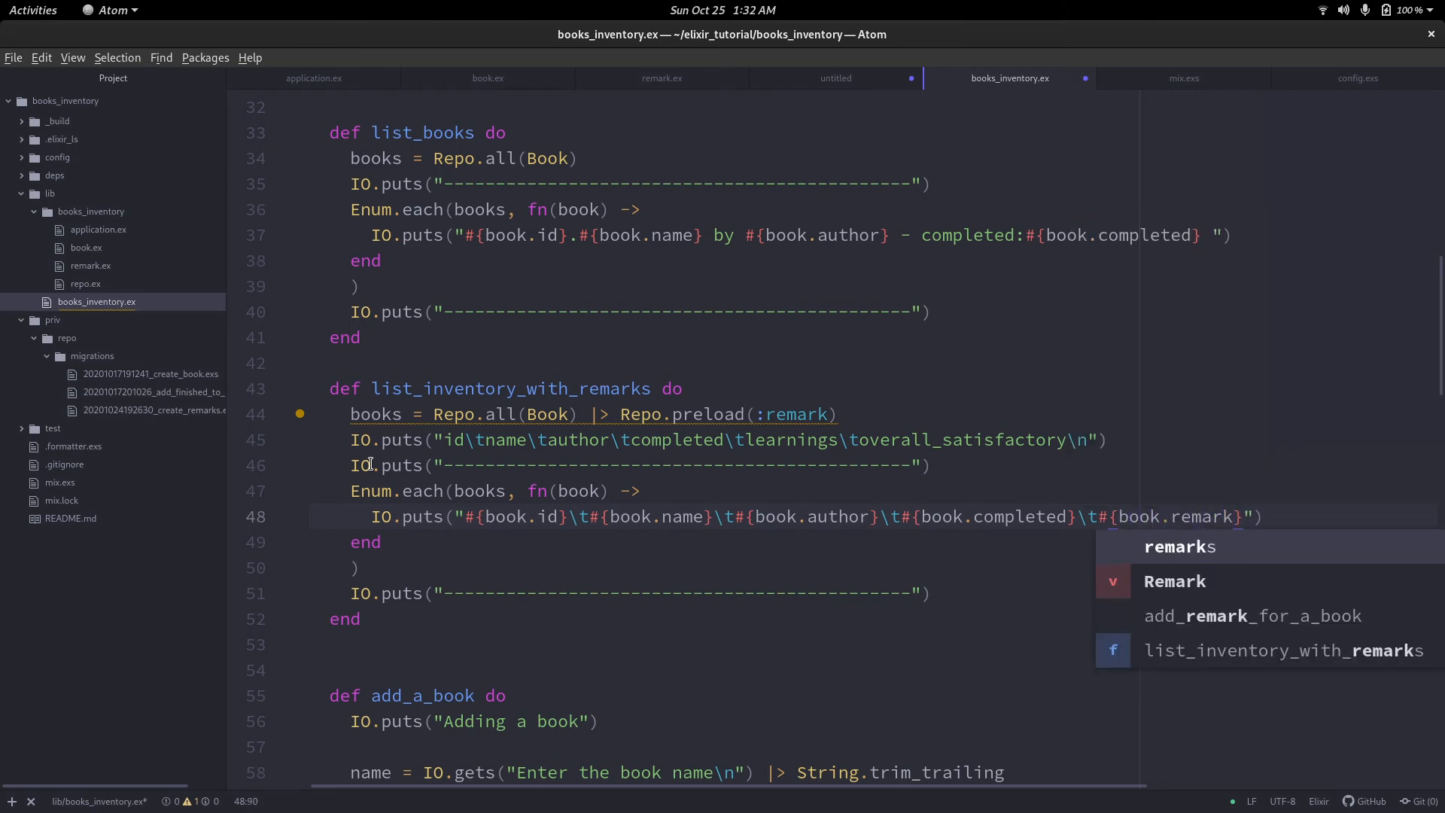
text(.)
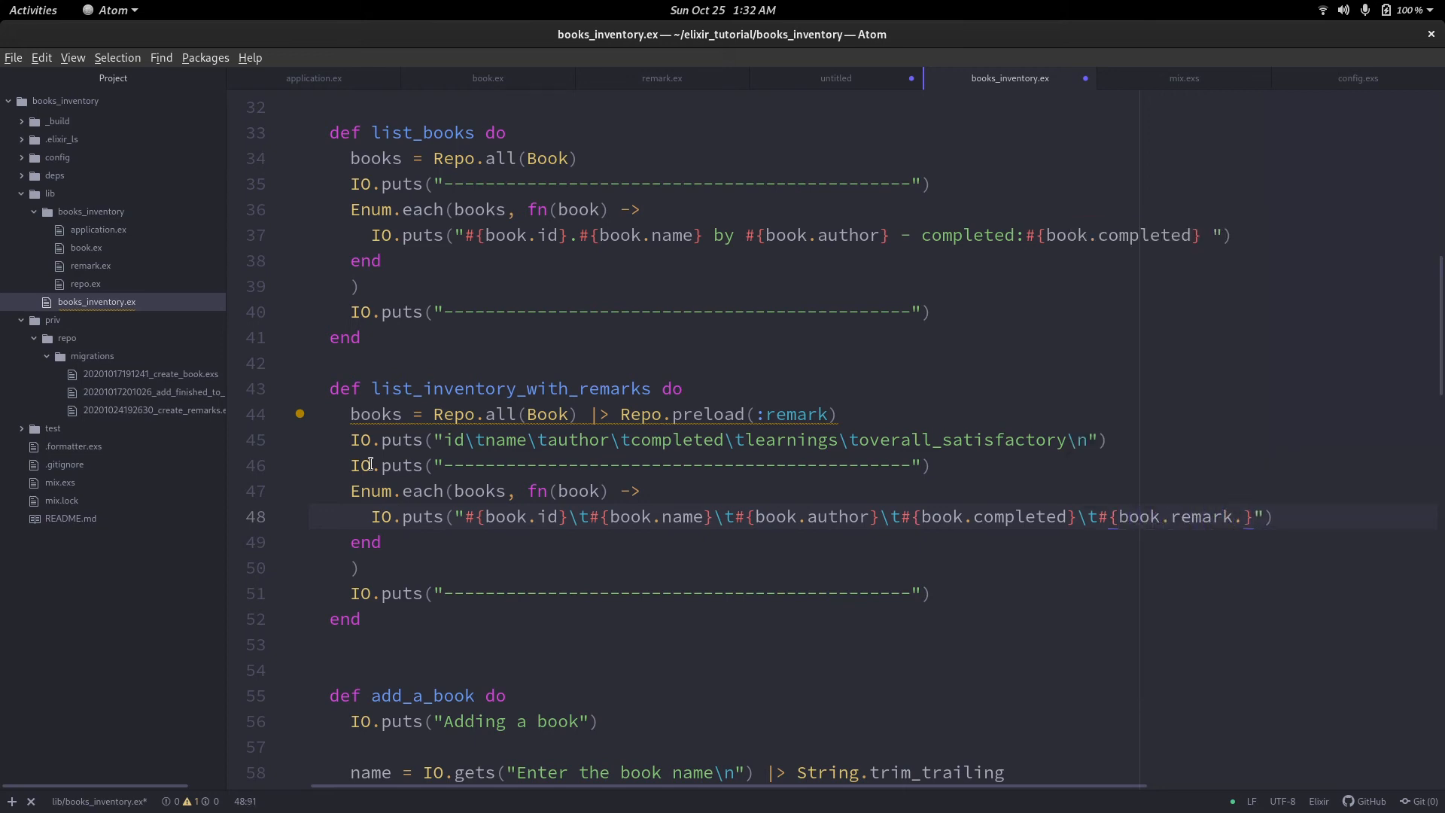
text(lear)
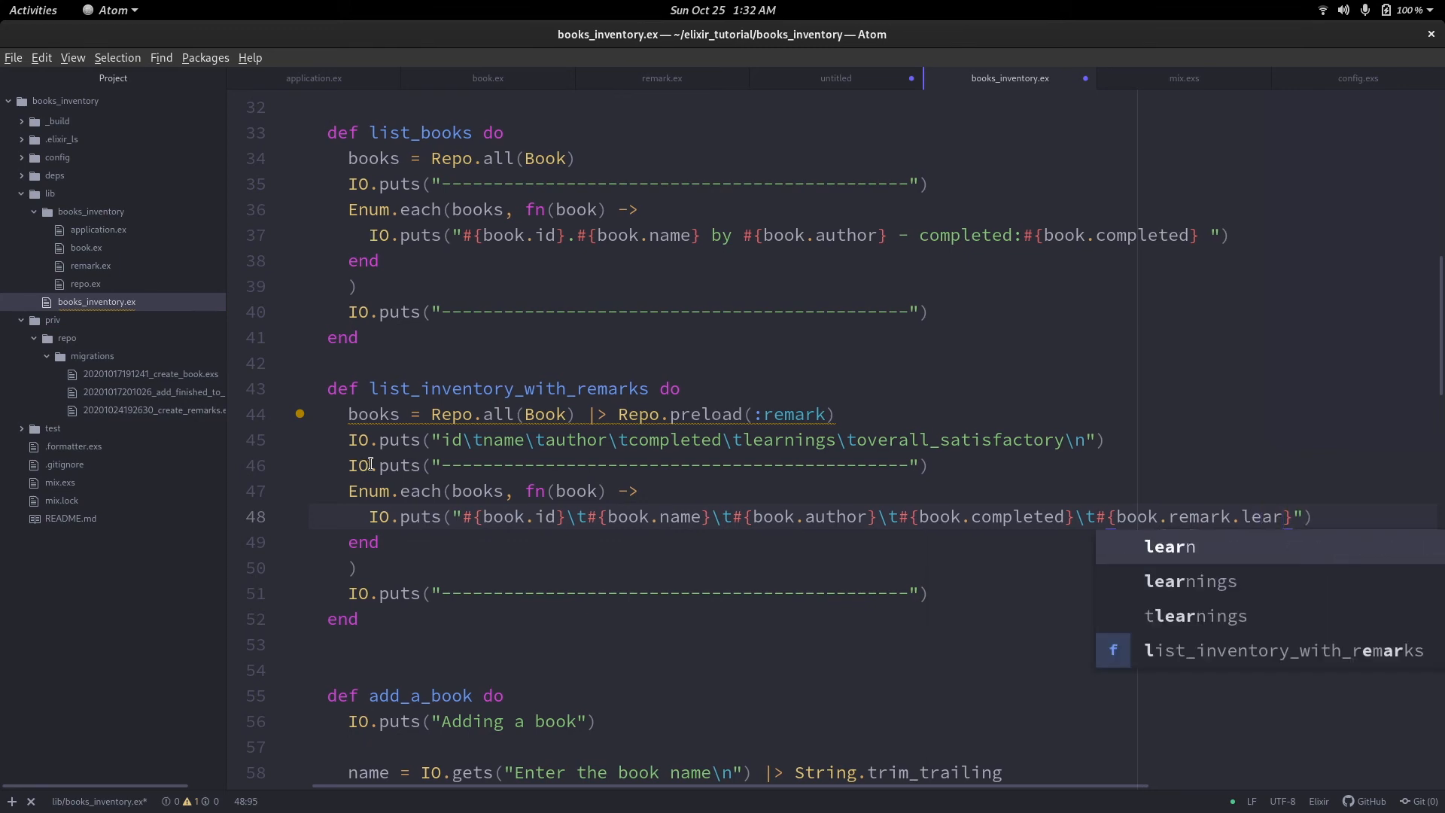
click(1190, 580)
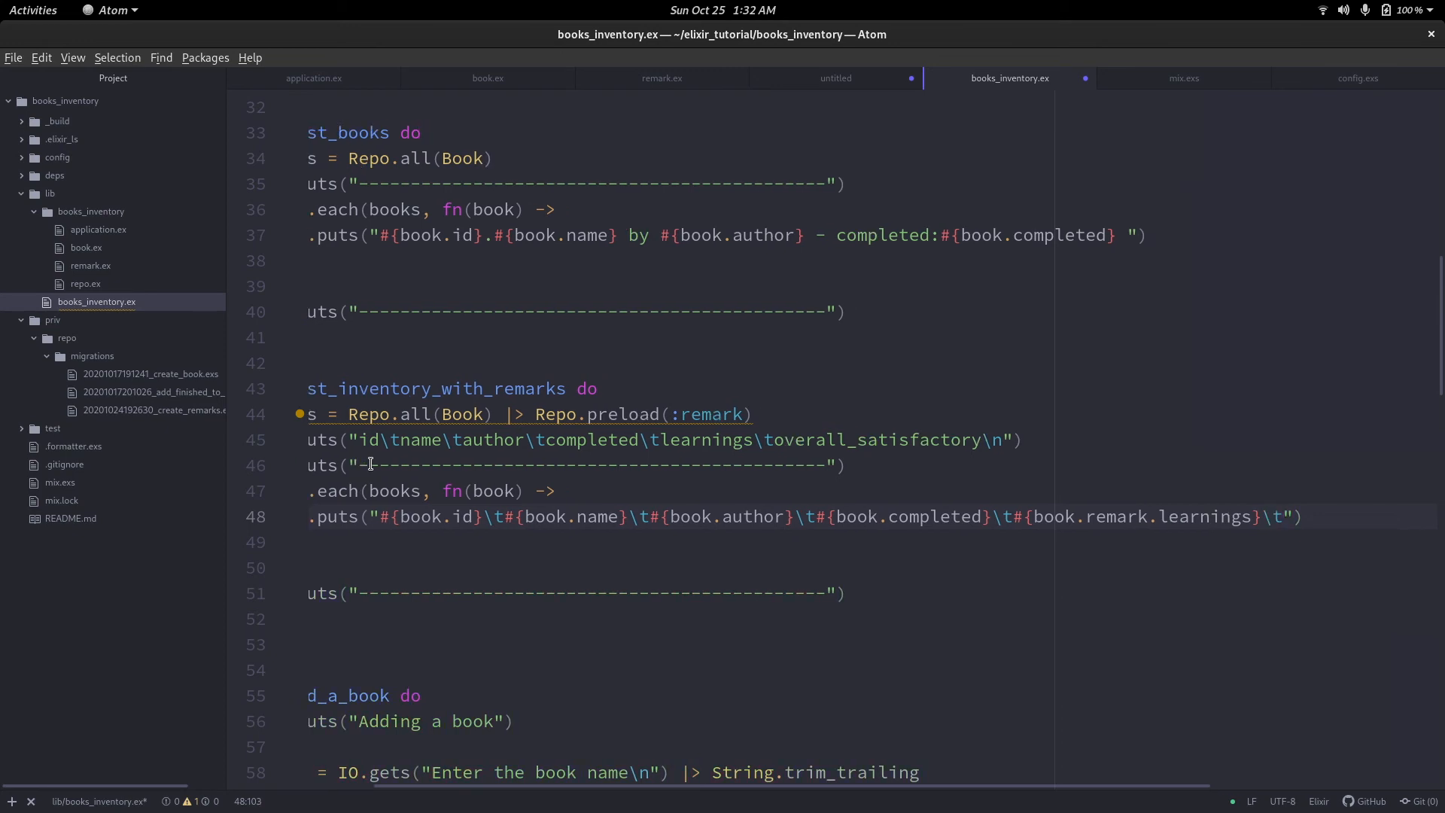
click(369, 440)
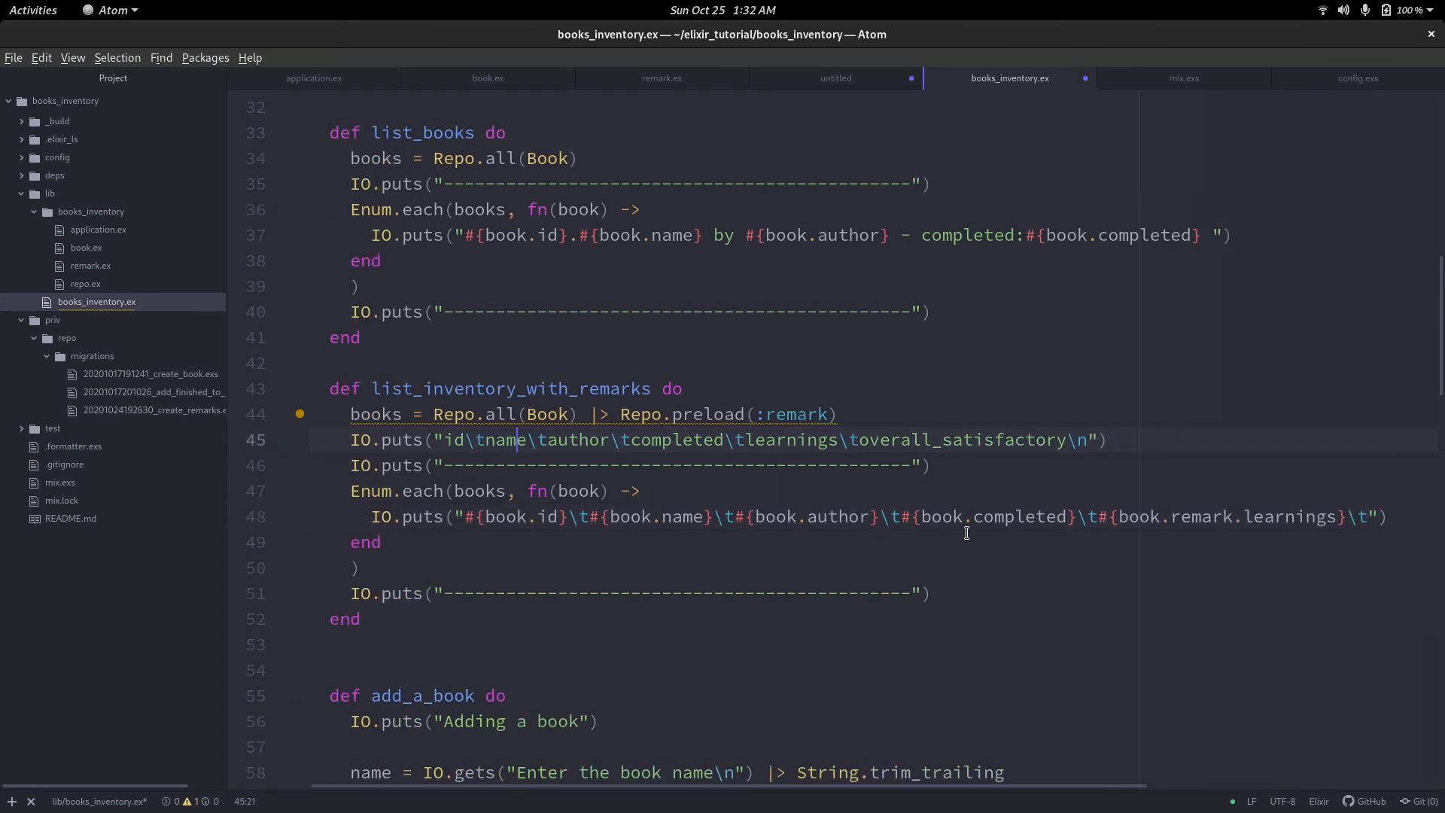
scroll(right, 3)
text(#{)
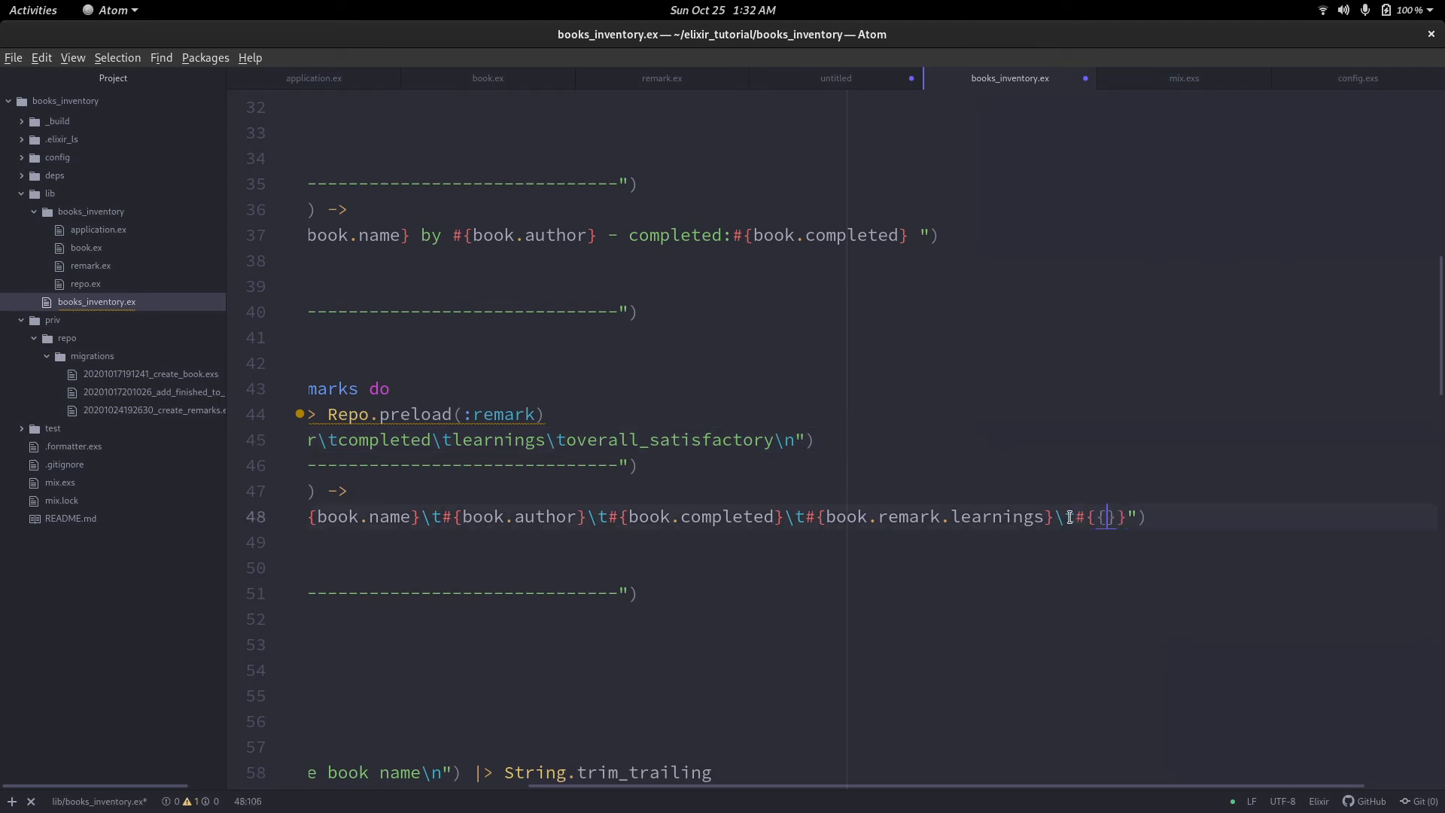
text(book.reamrk.)
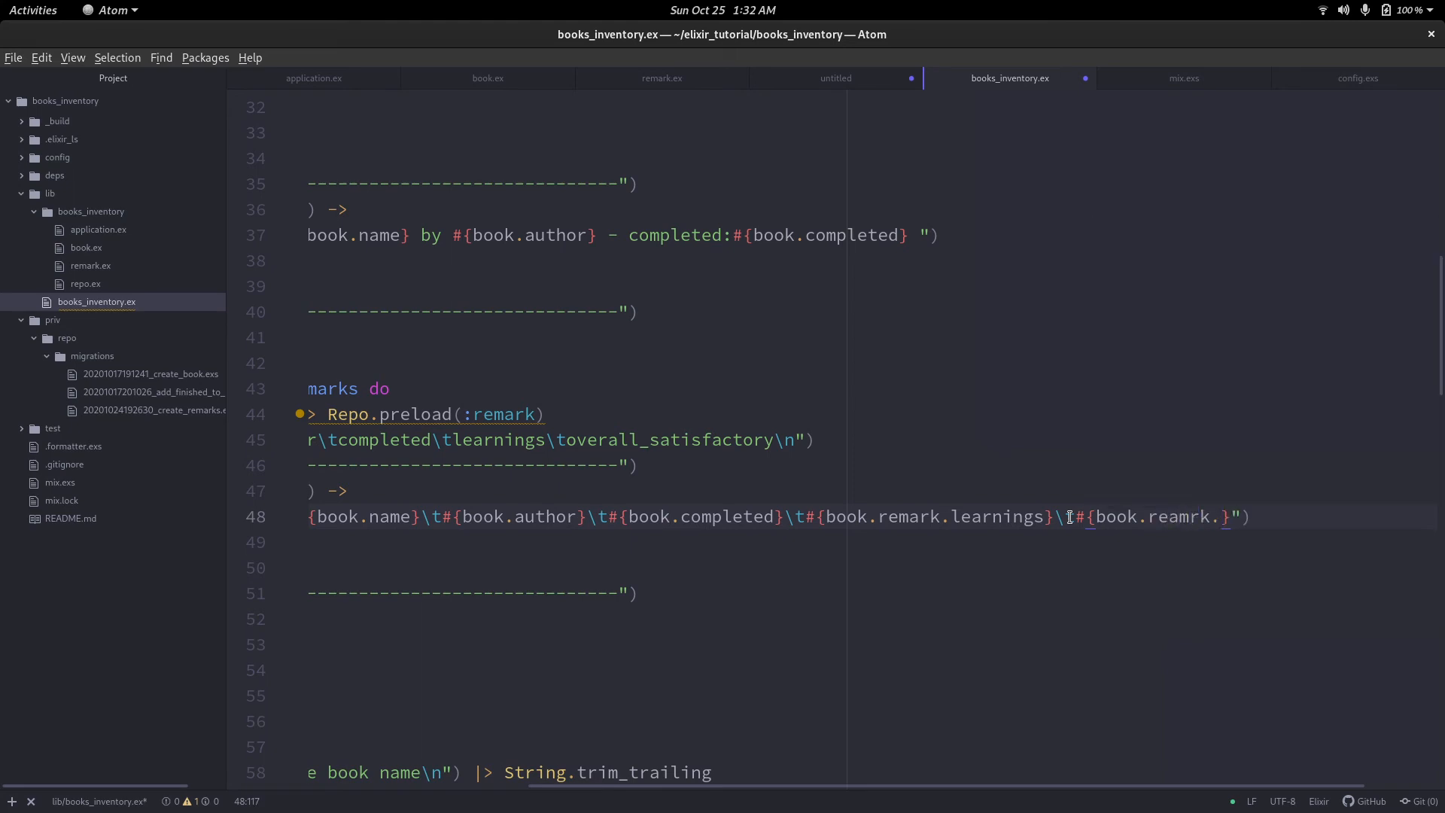
text(remar)
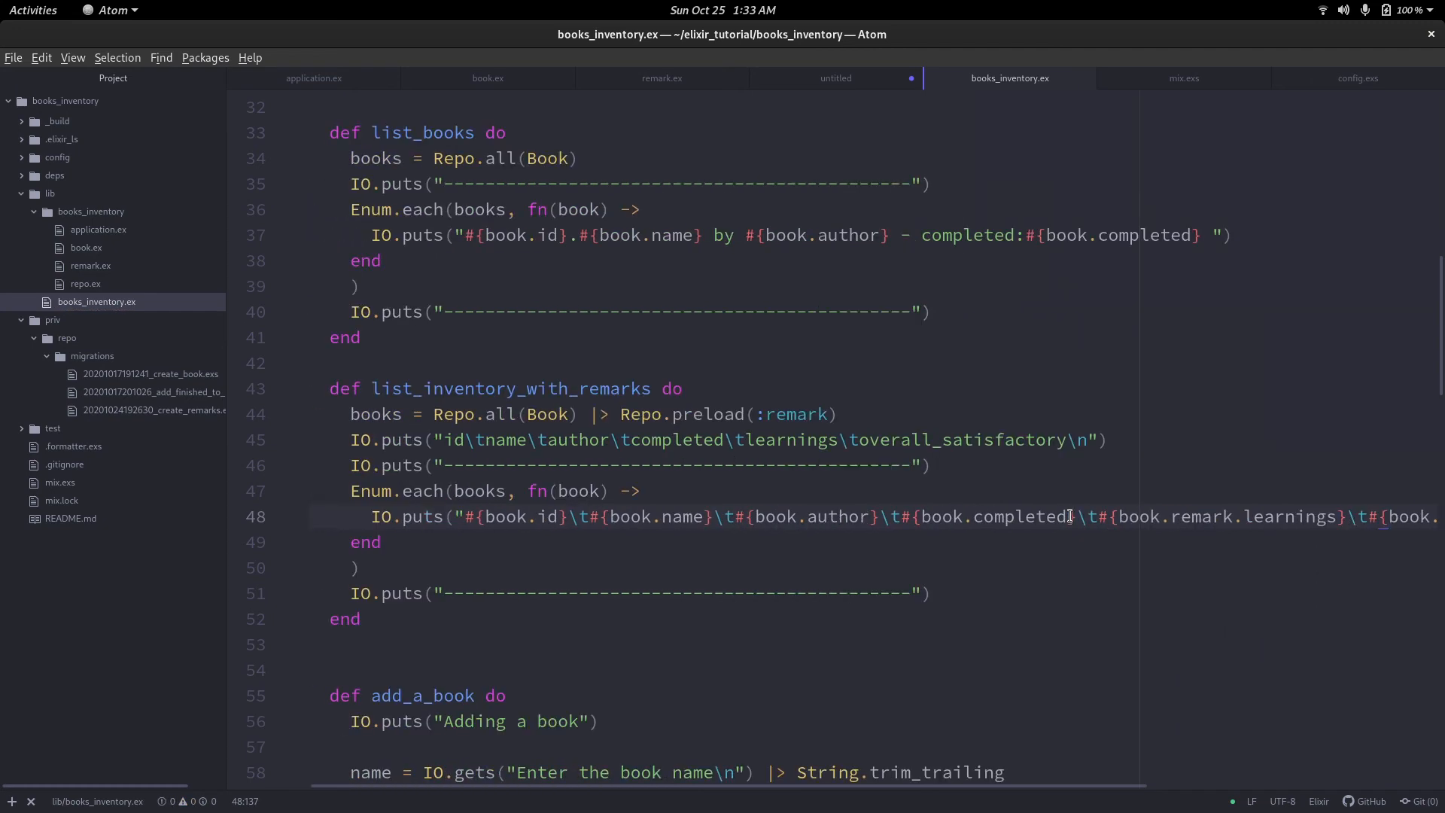
mouse_move(1208, 435)
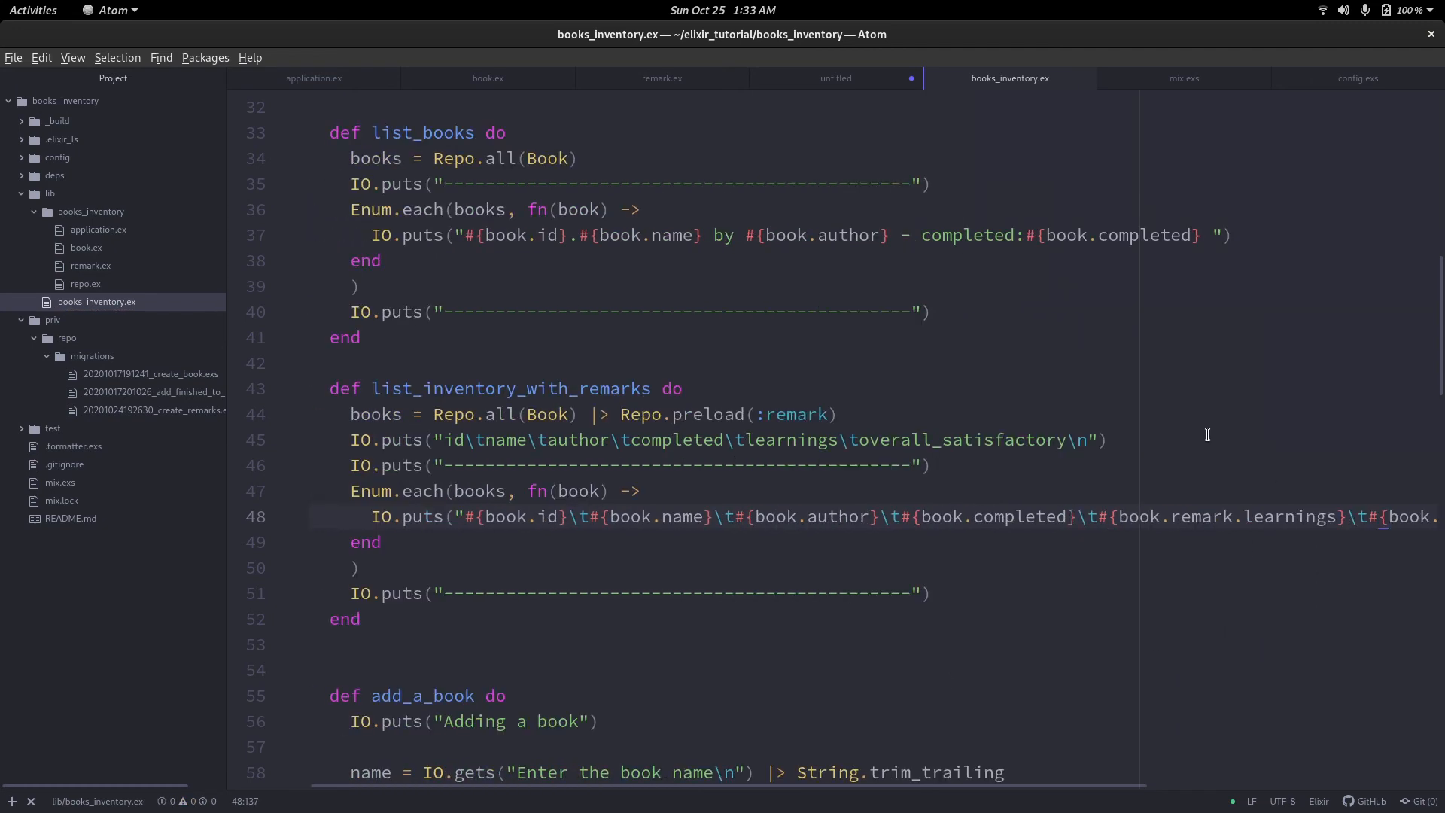
Add '5.List your inventory' to the IO.gets menu string after Add Remark.
scroll(up, 3)
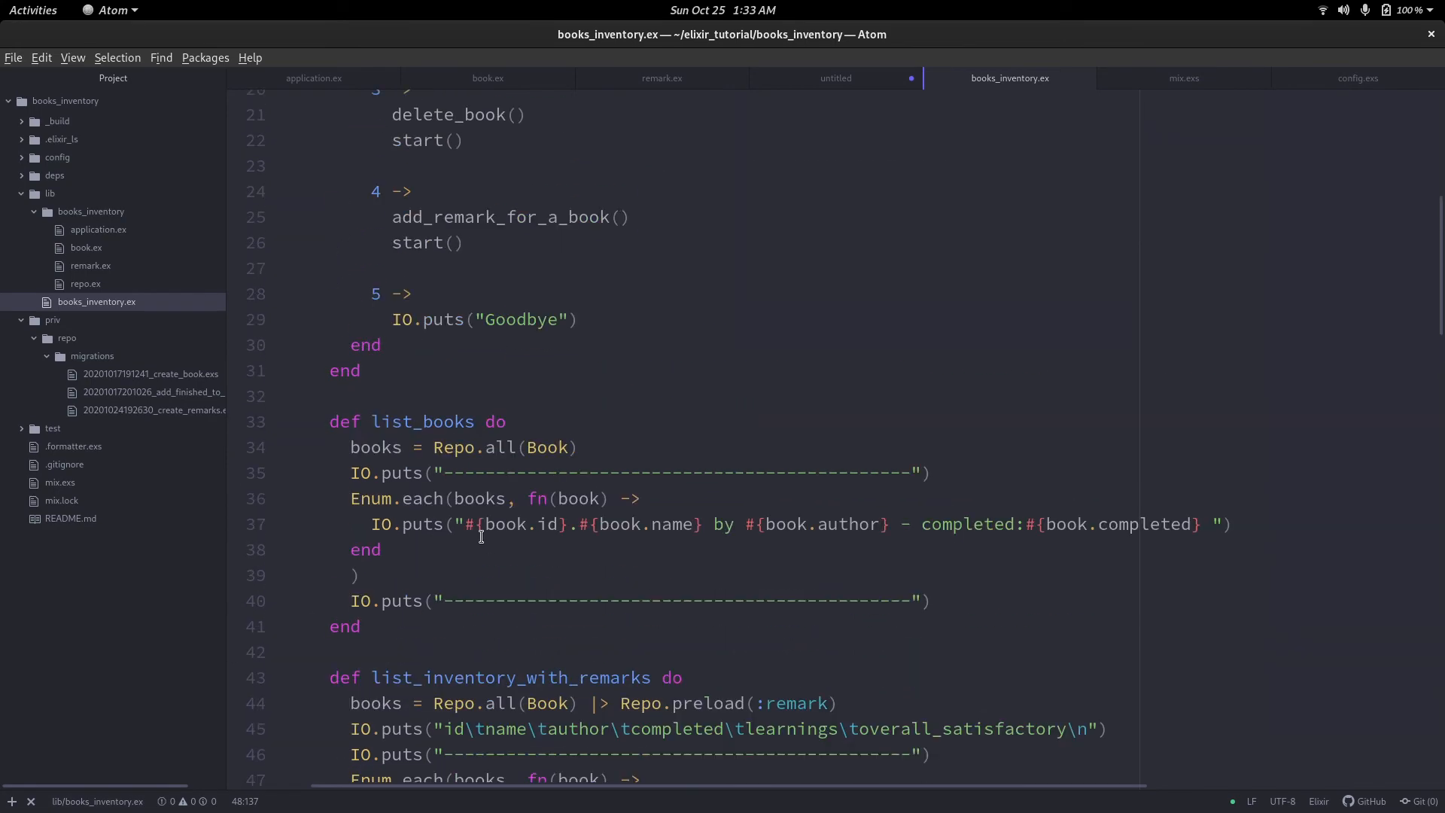
scroll(up, 3)
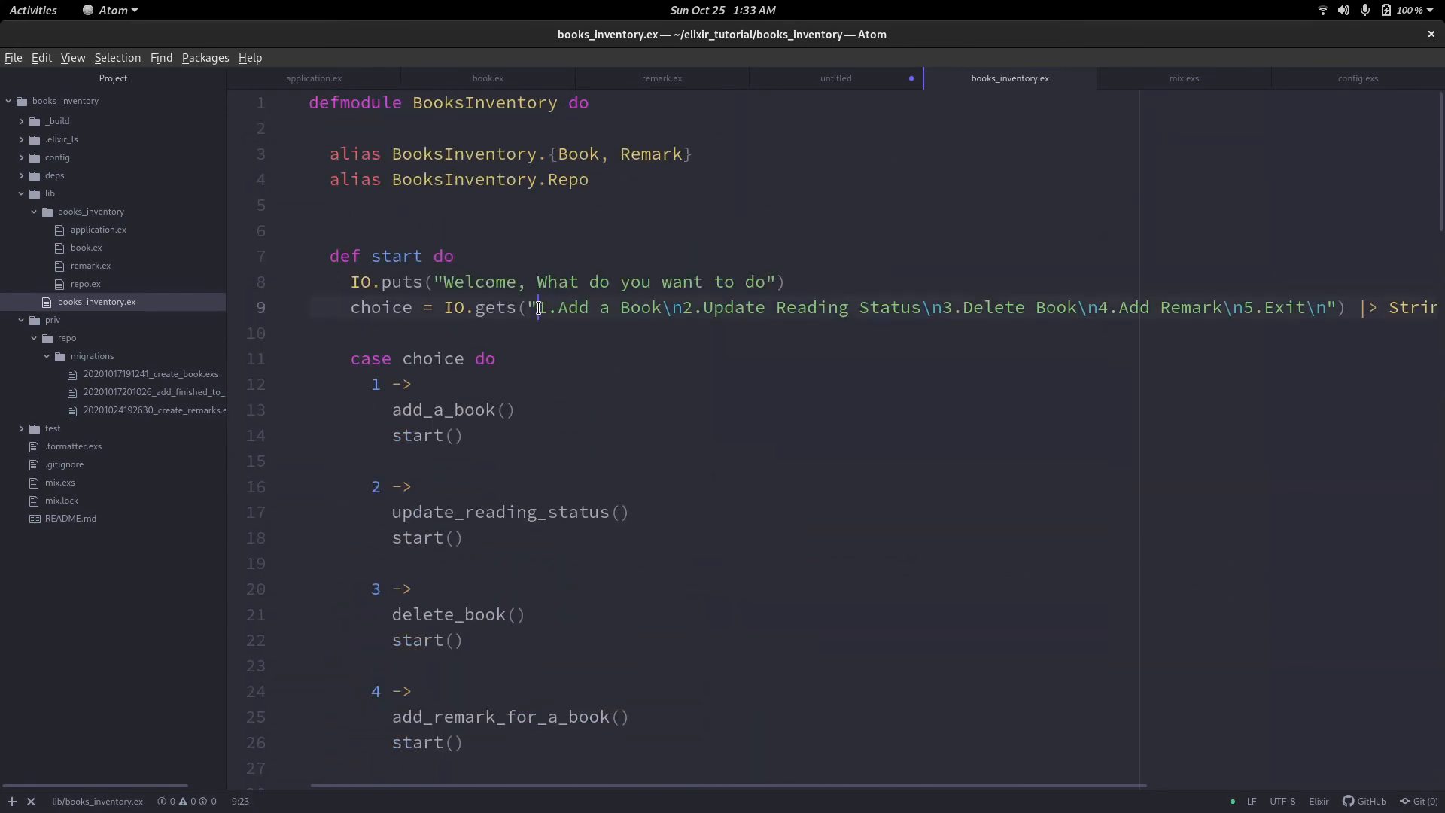
mouse_move(675, 531)
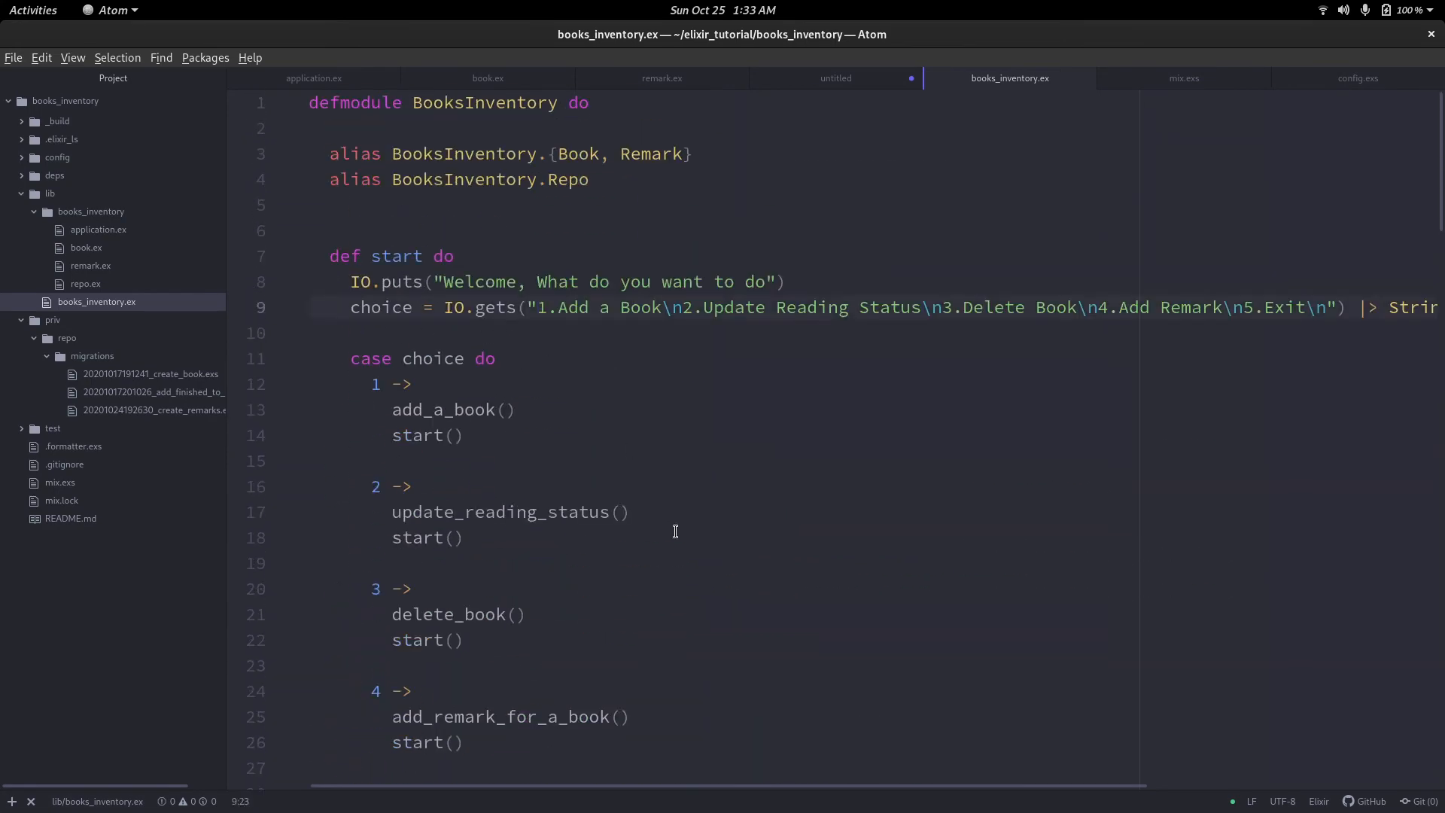
click(539, 307)
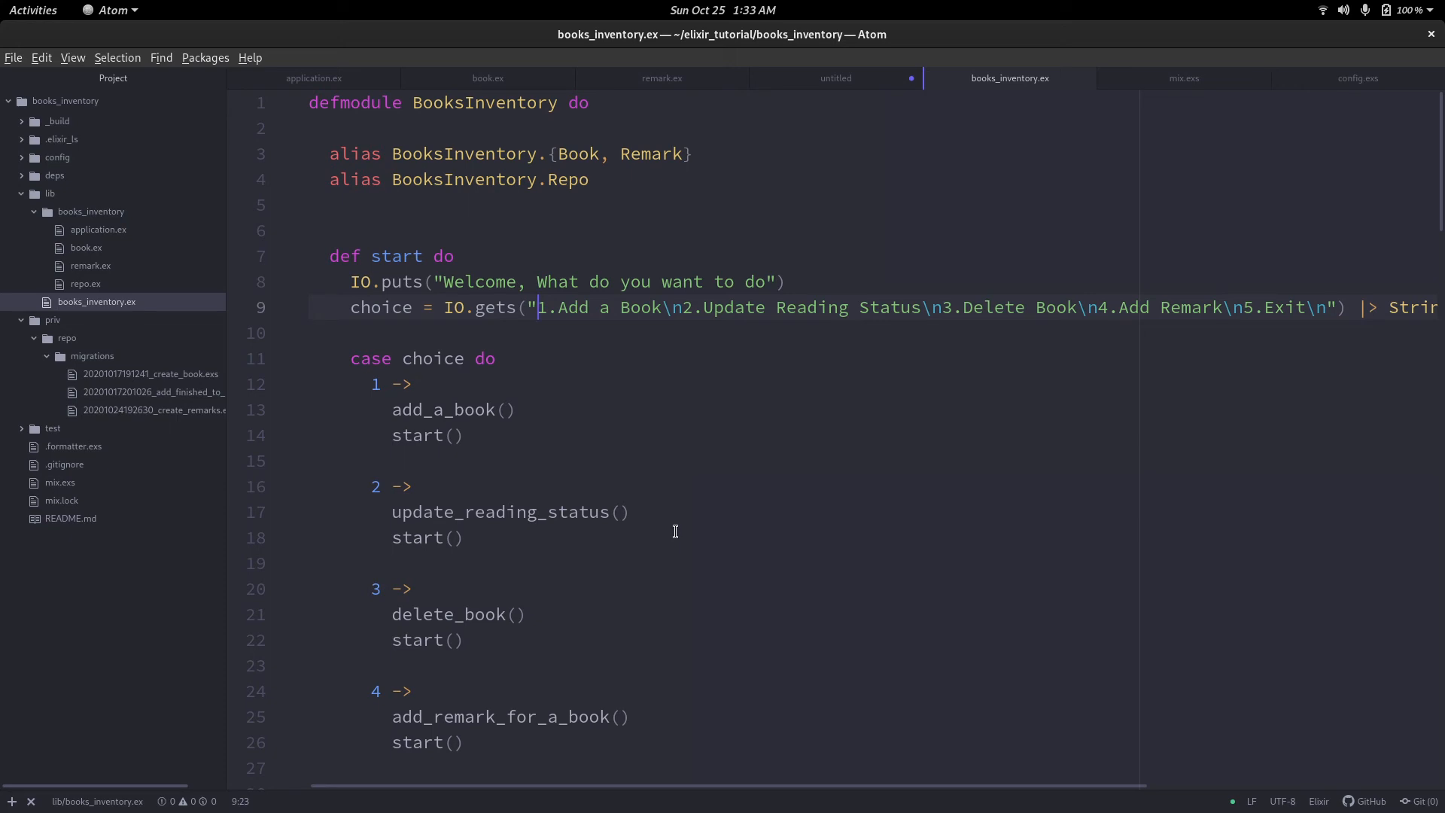
scroll(right, 3)
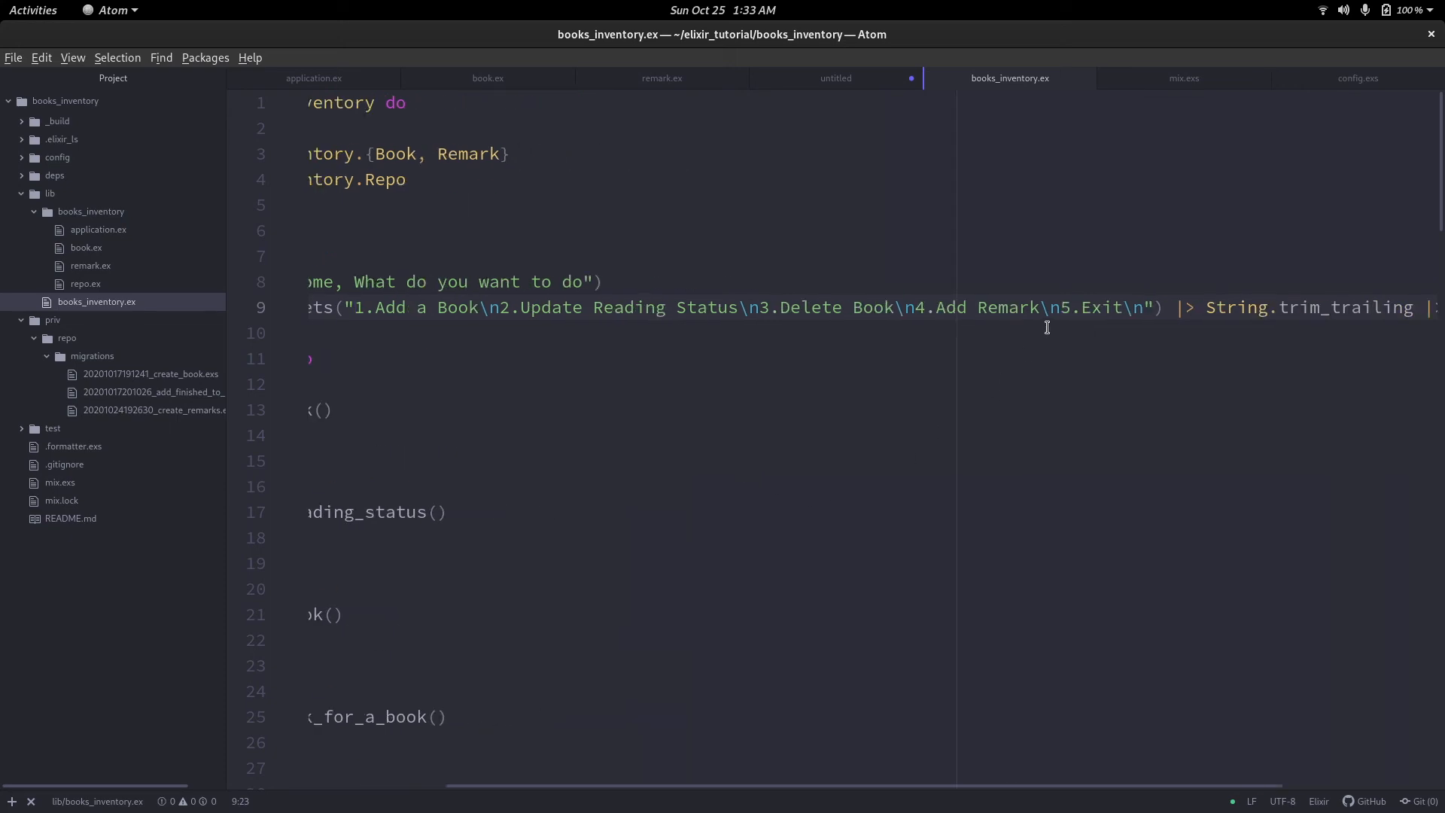
click(1044, 307)
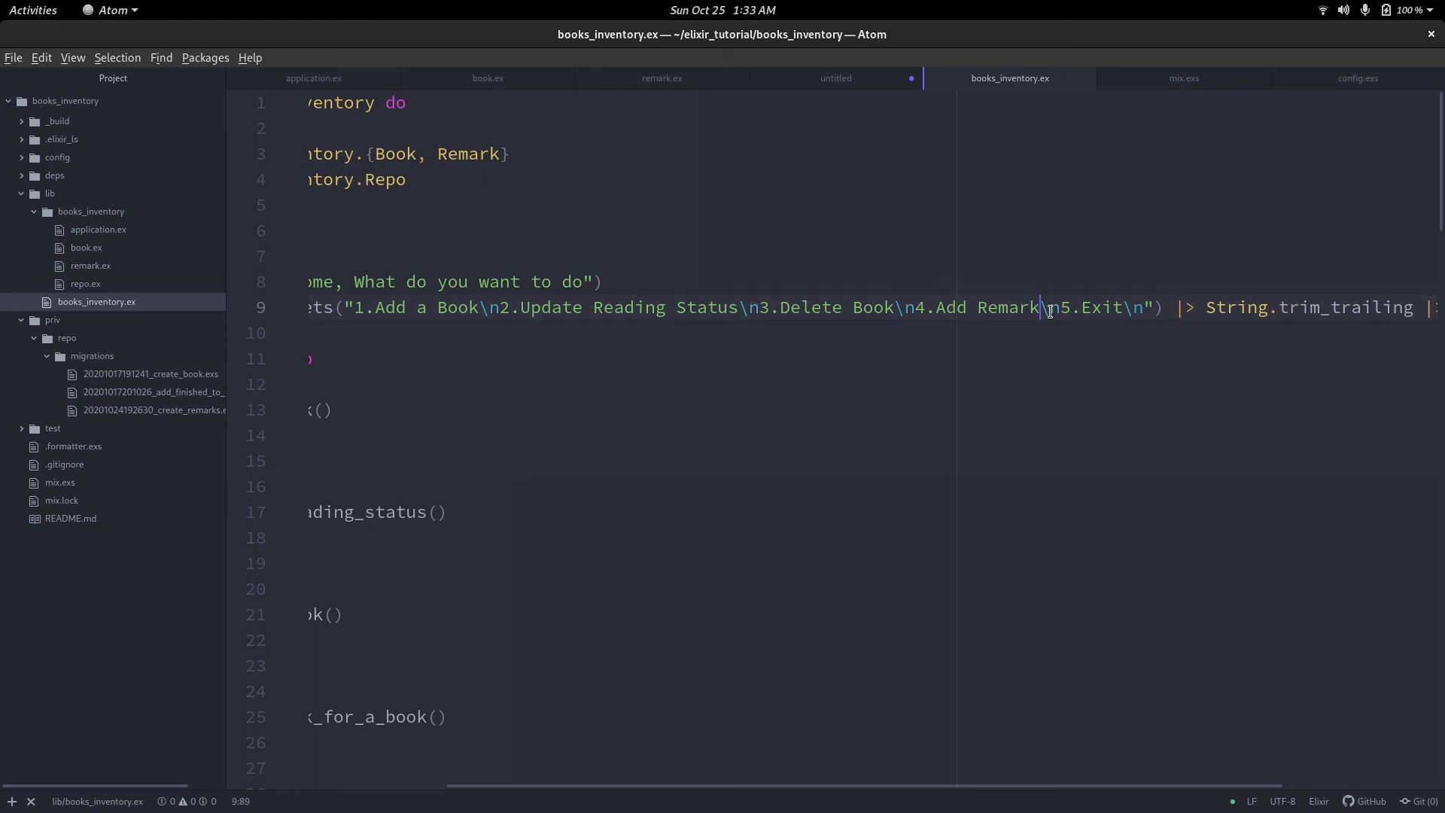
text(\n)
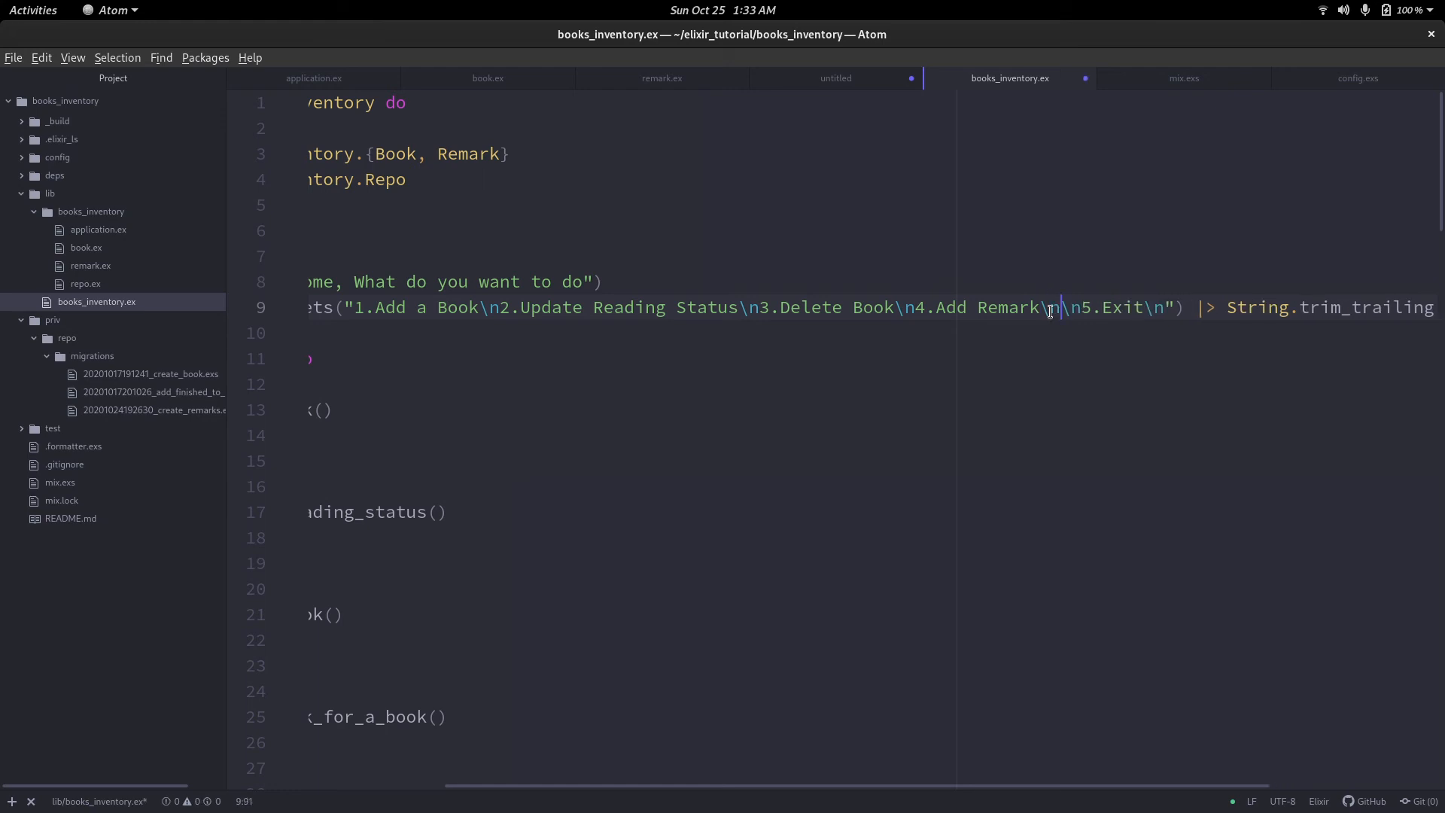
text(5.List)
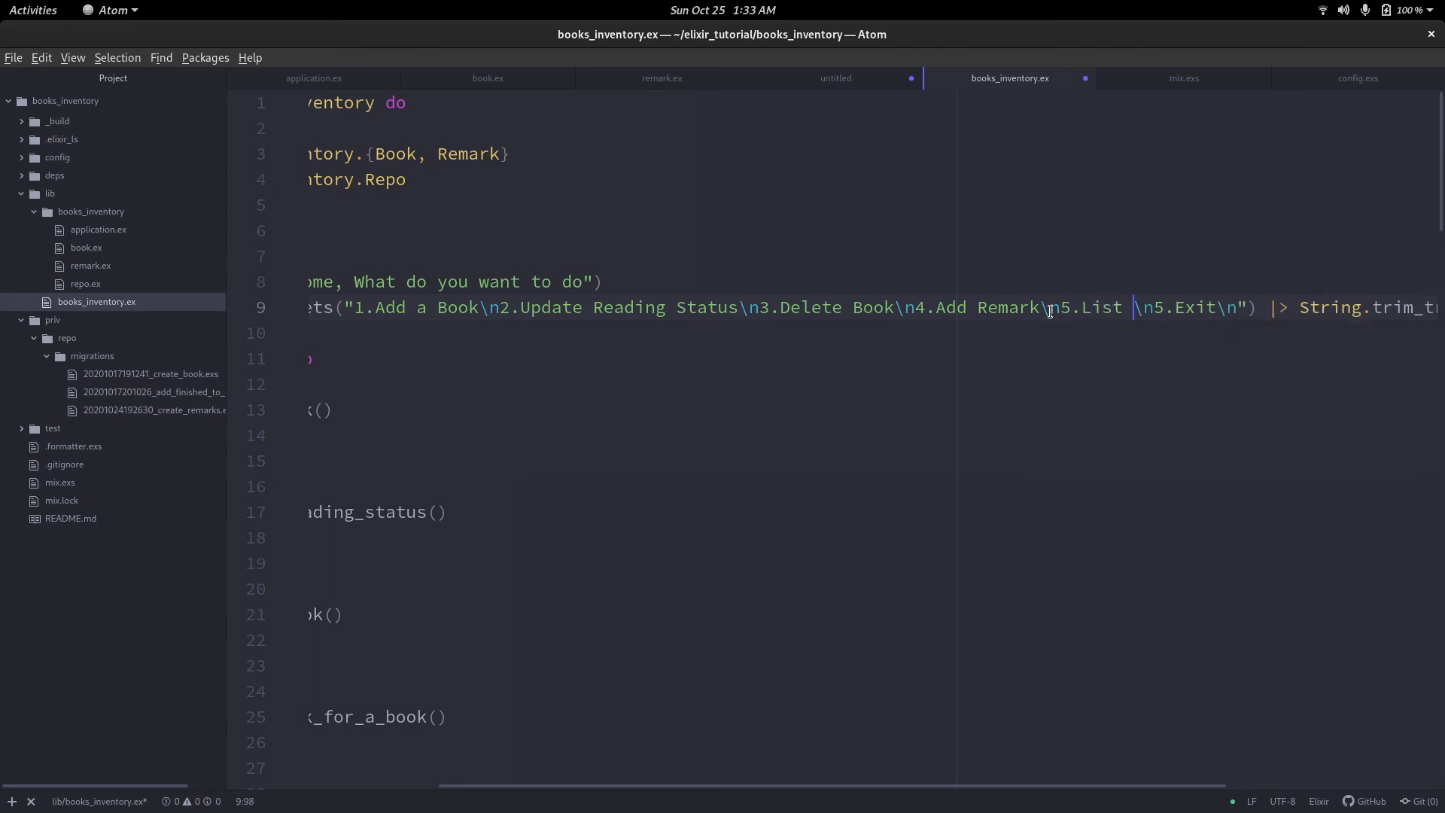
text(your inventory)
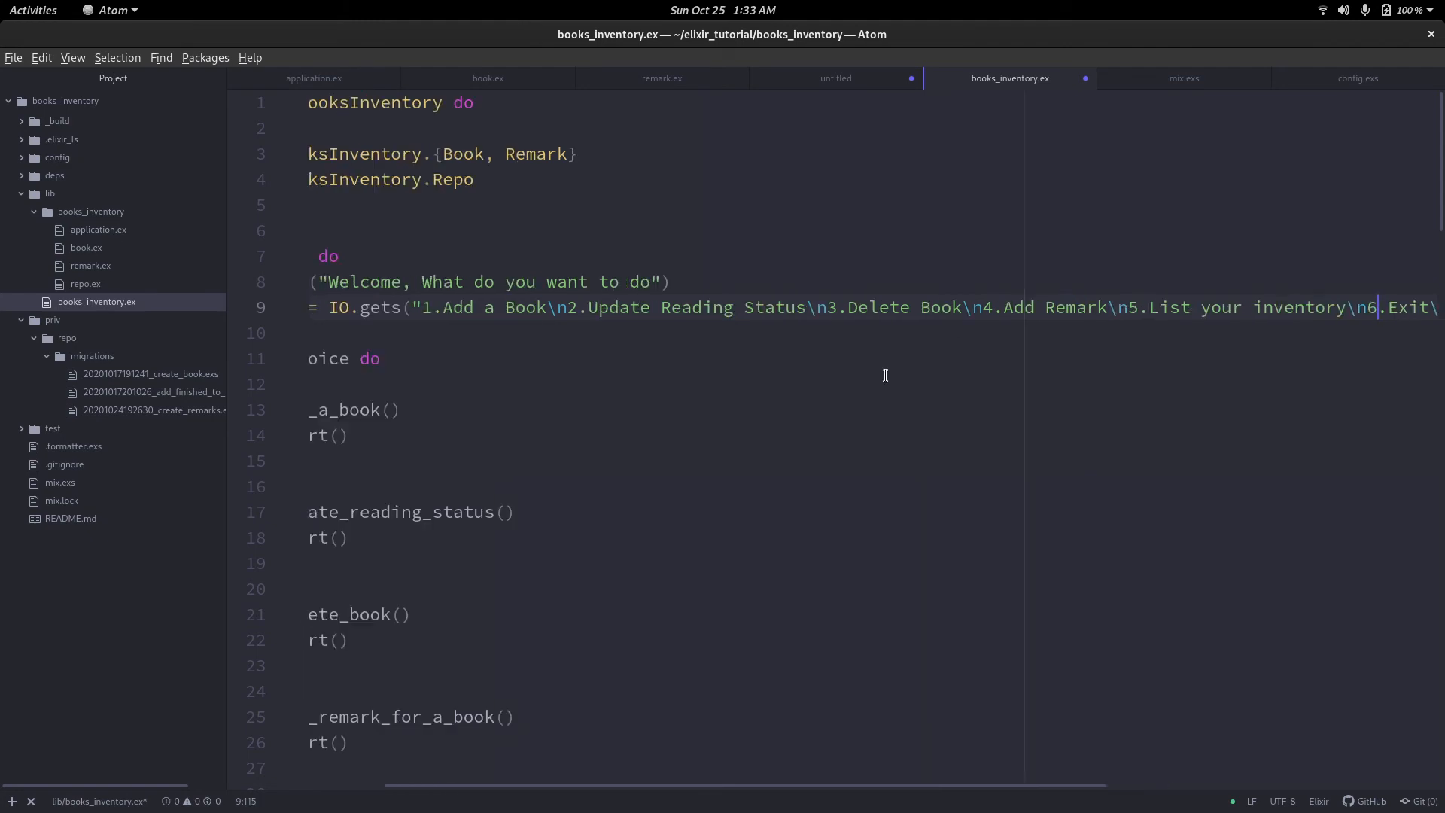
Add case branches: 5 calls list_inventory_with_remarks then start, 6 prints goodbye.
scroll(down, 3)
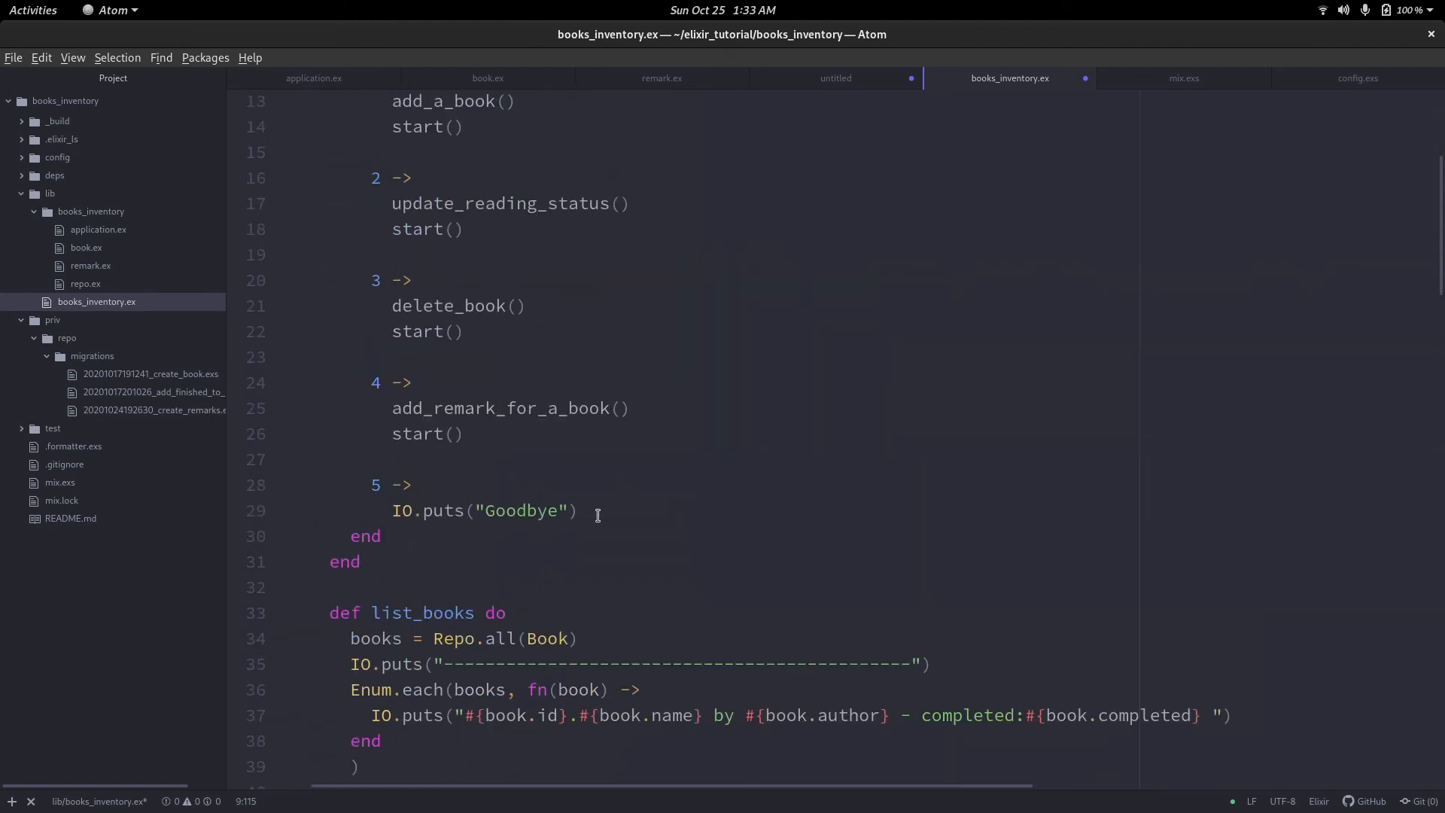
text(list_inventory_with_remarks()
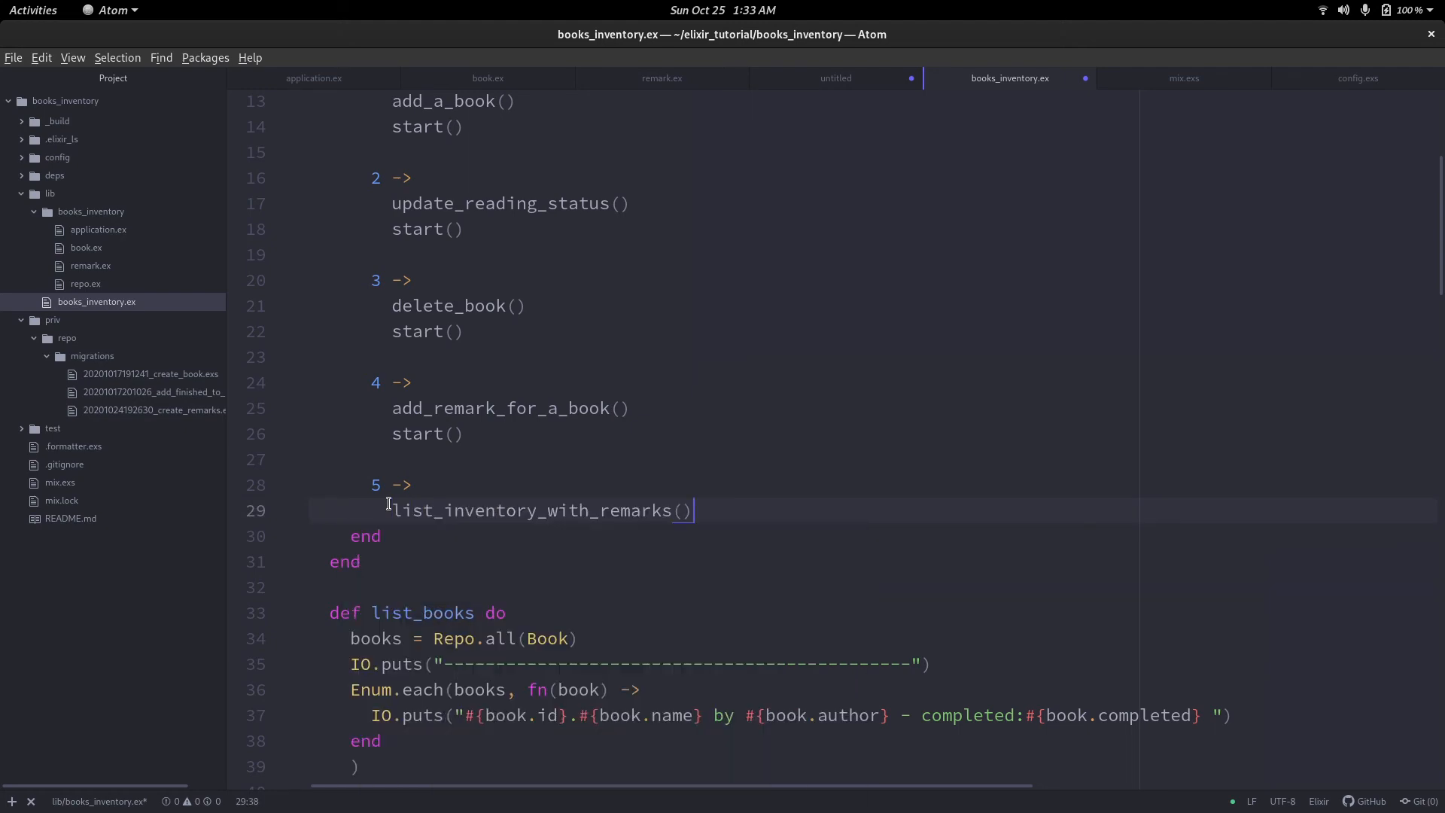
text(start()
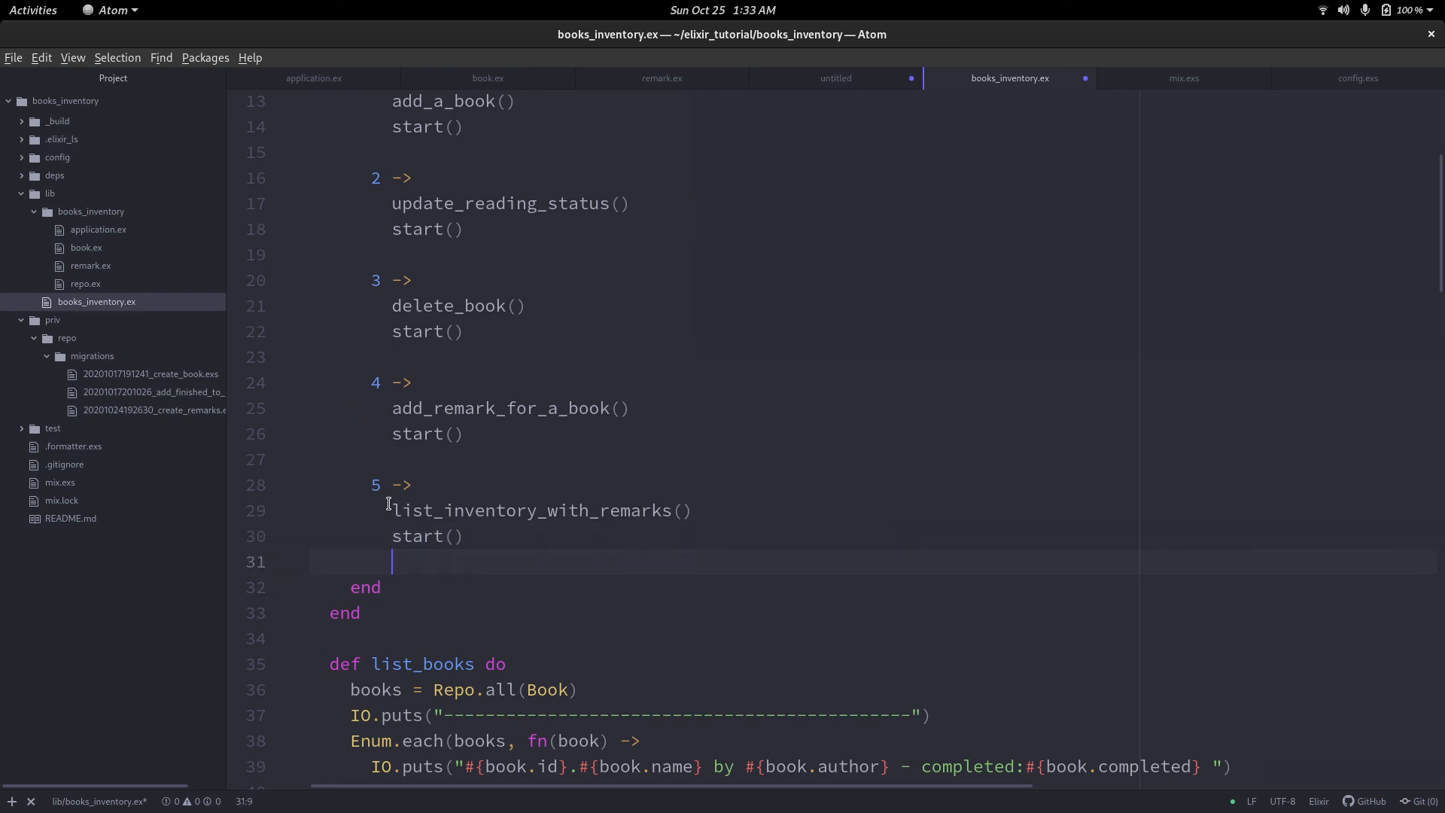
text(6 ->)
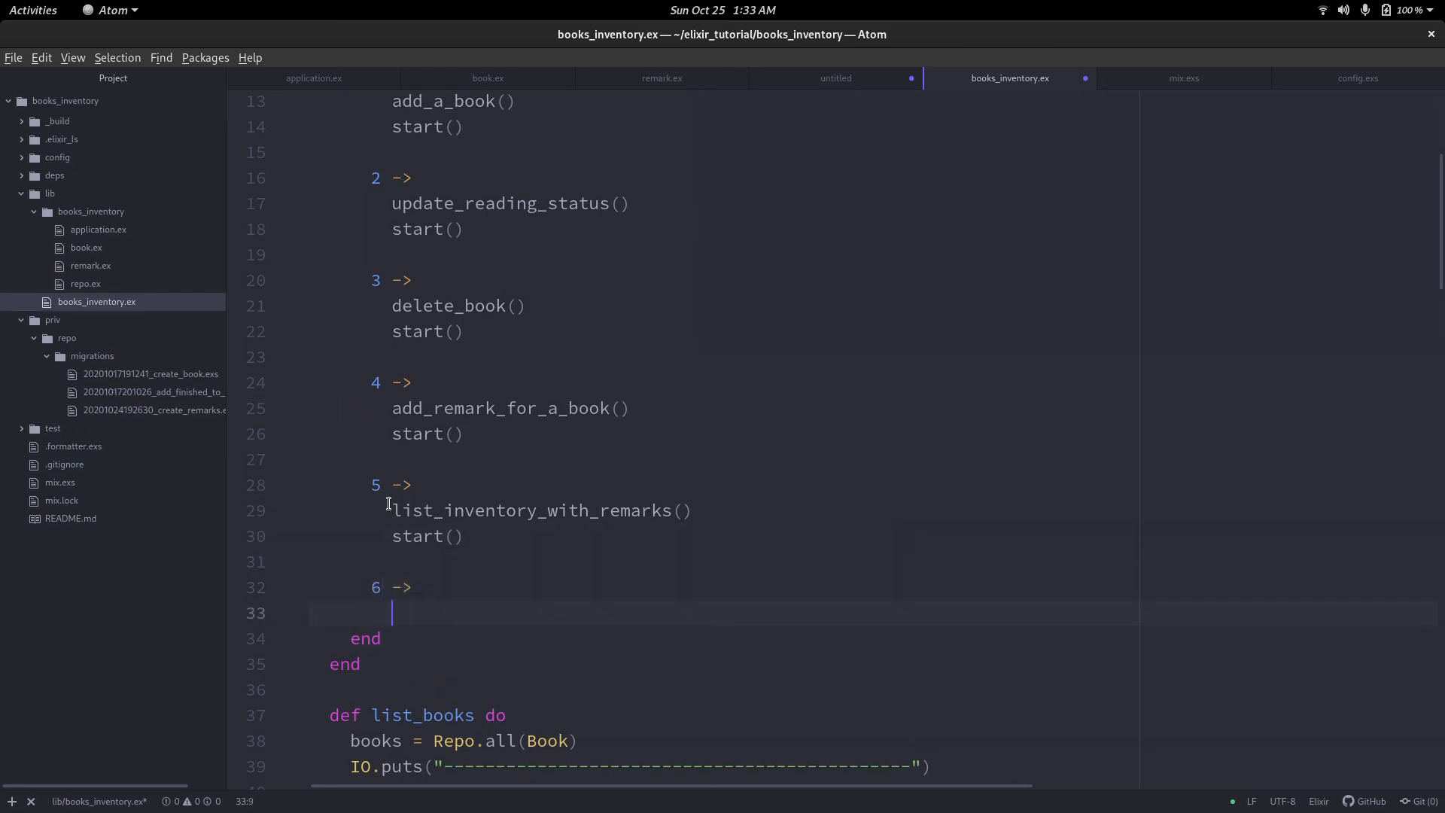
text(e)
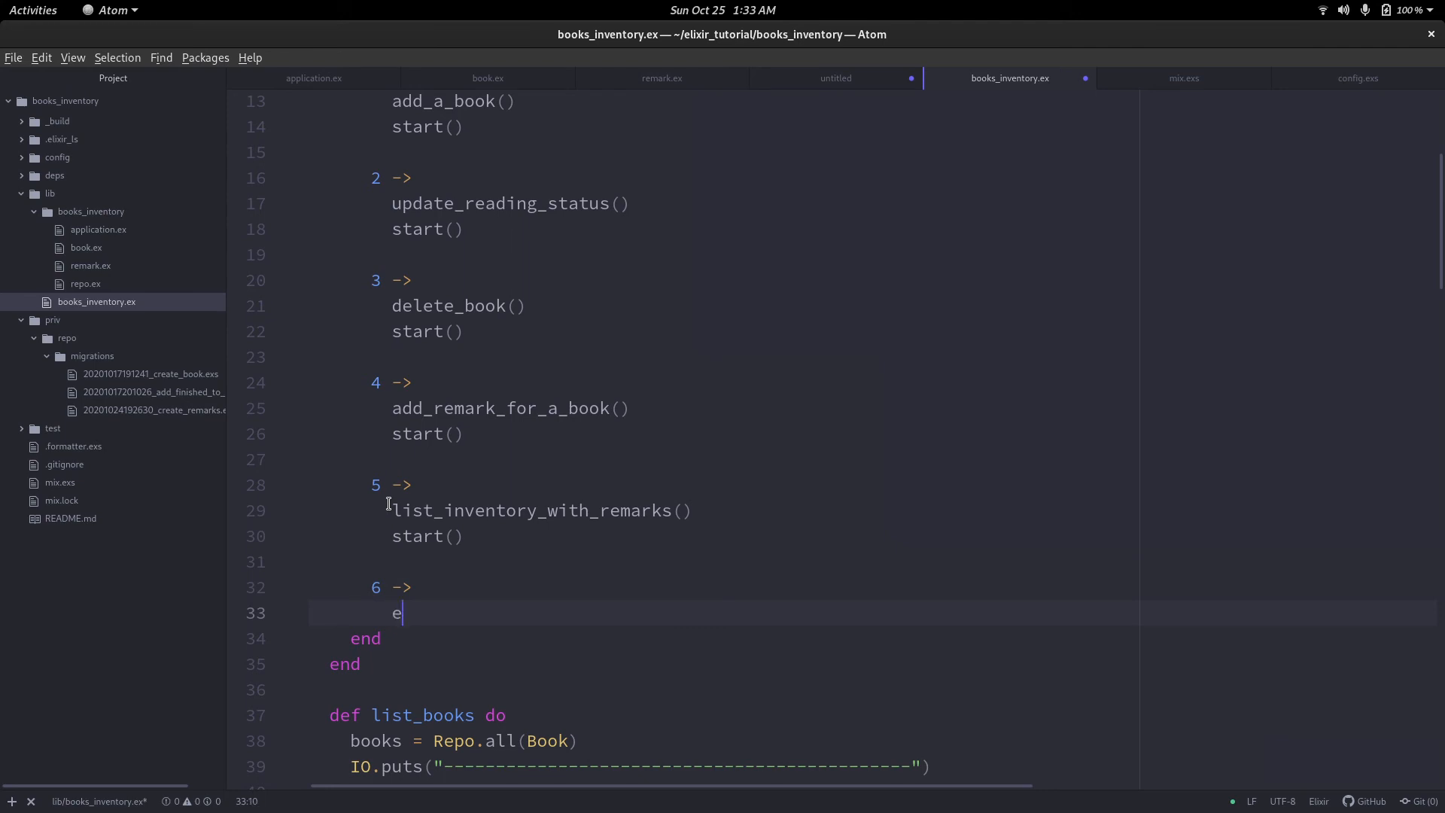
text(IO.puts)
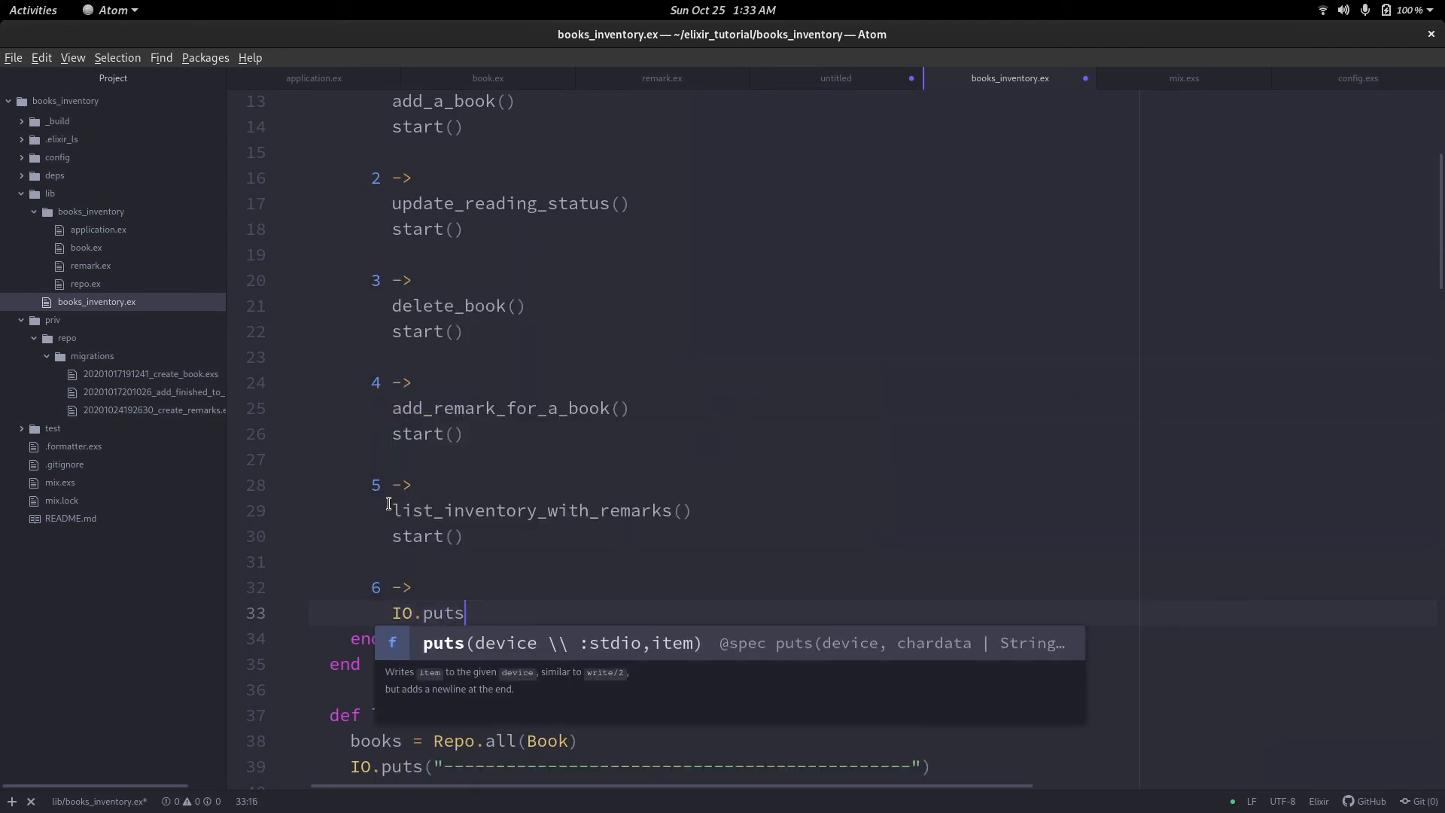
text(("good"))
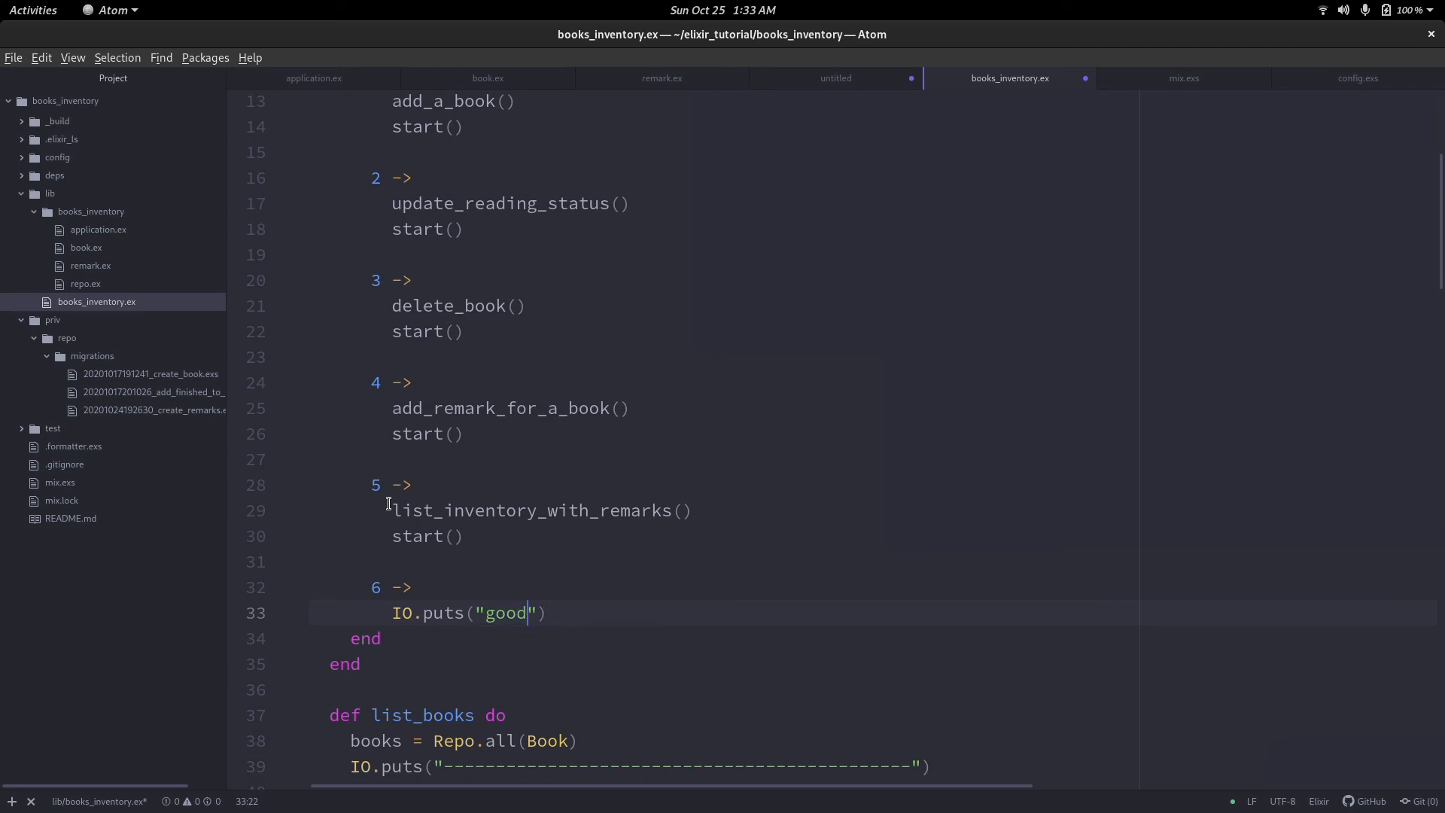
text(bye)
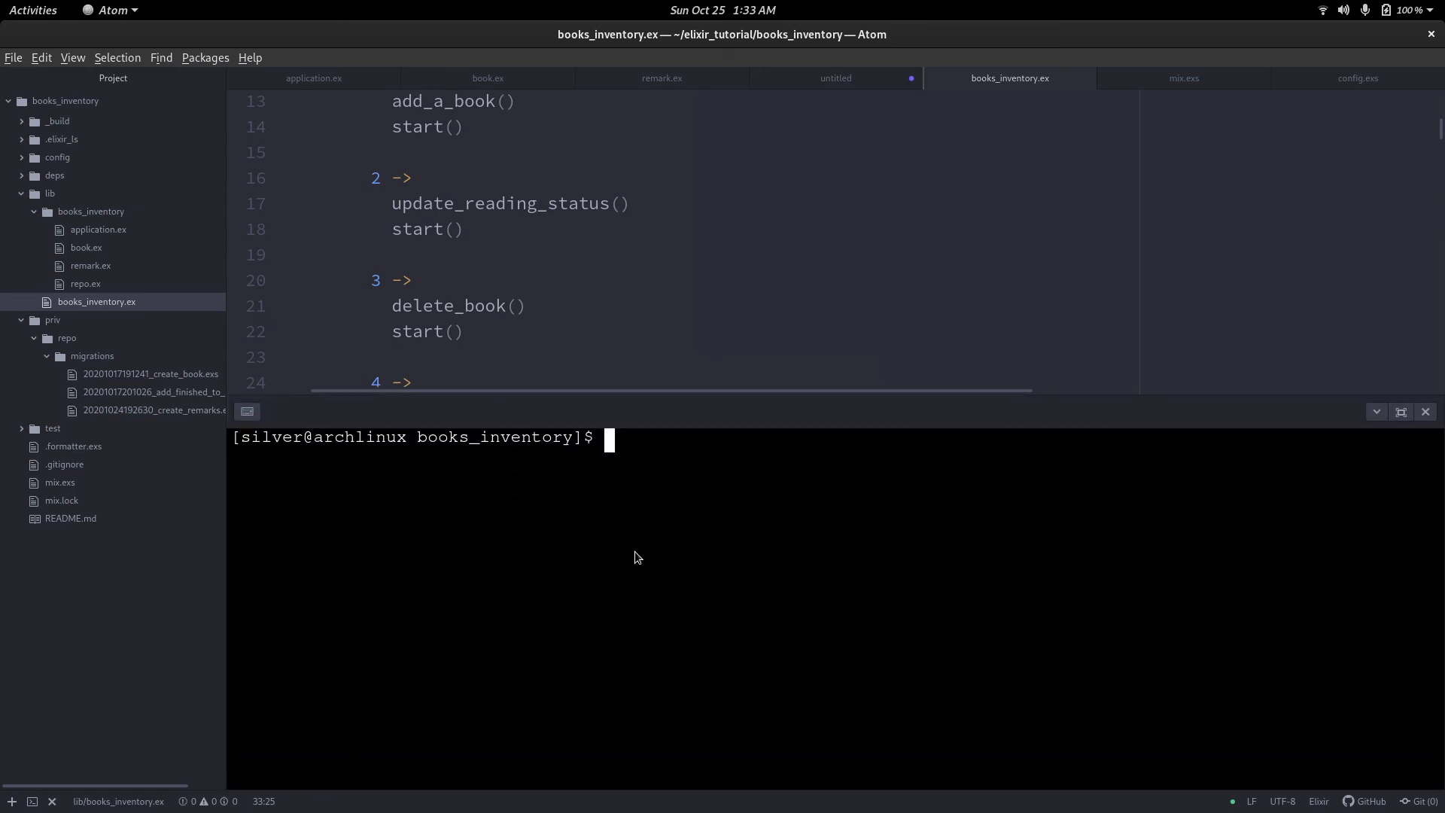
Run iex -S mix, start BooksInventory and choose 5, hitting an UndefinedFunctionError on nil.learnings.
text(iex -S mix)
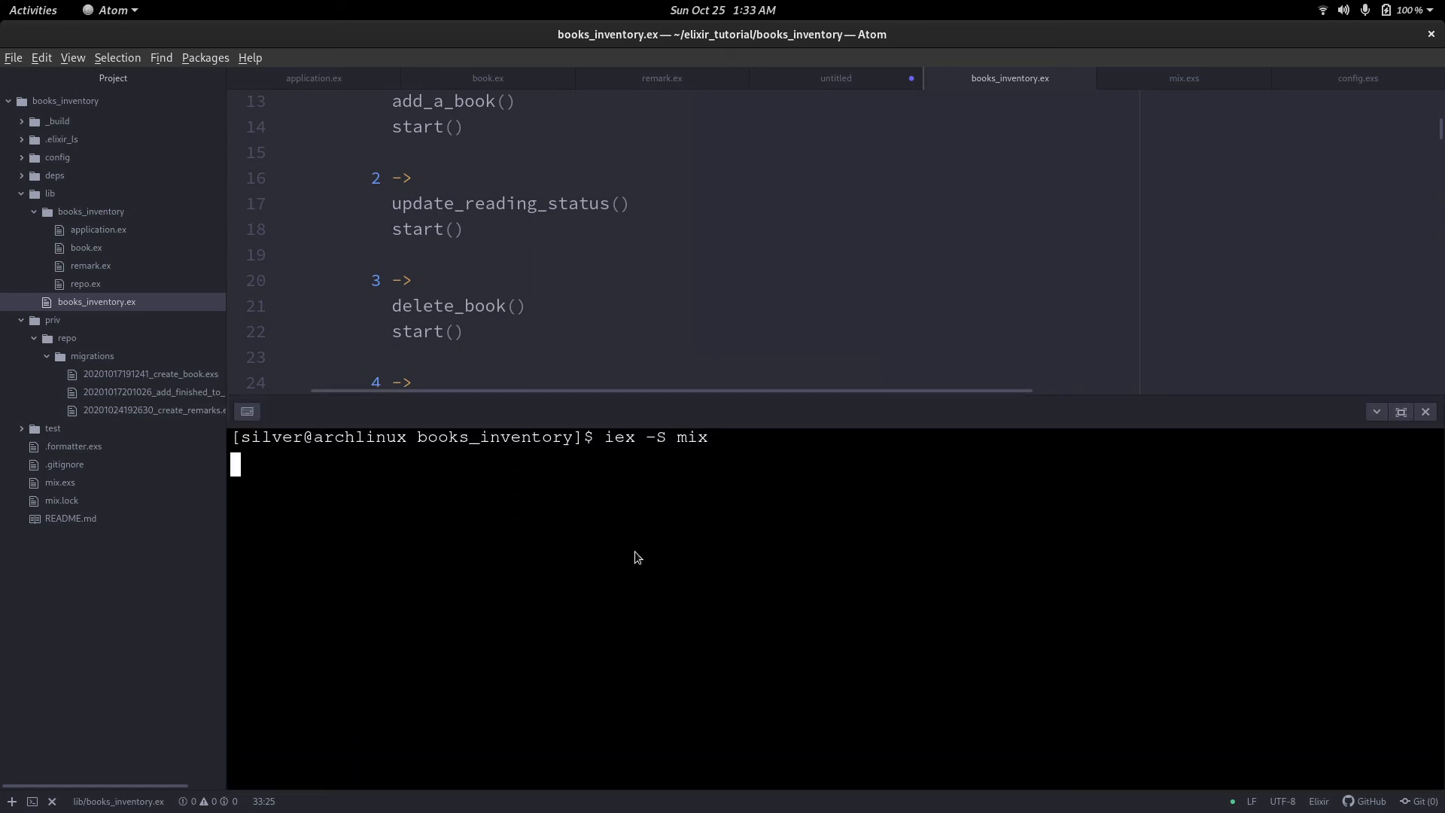
key(Return)
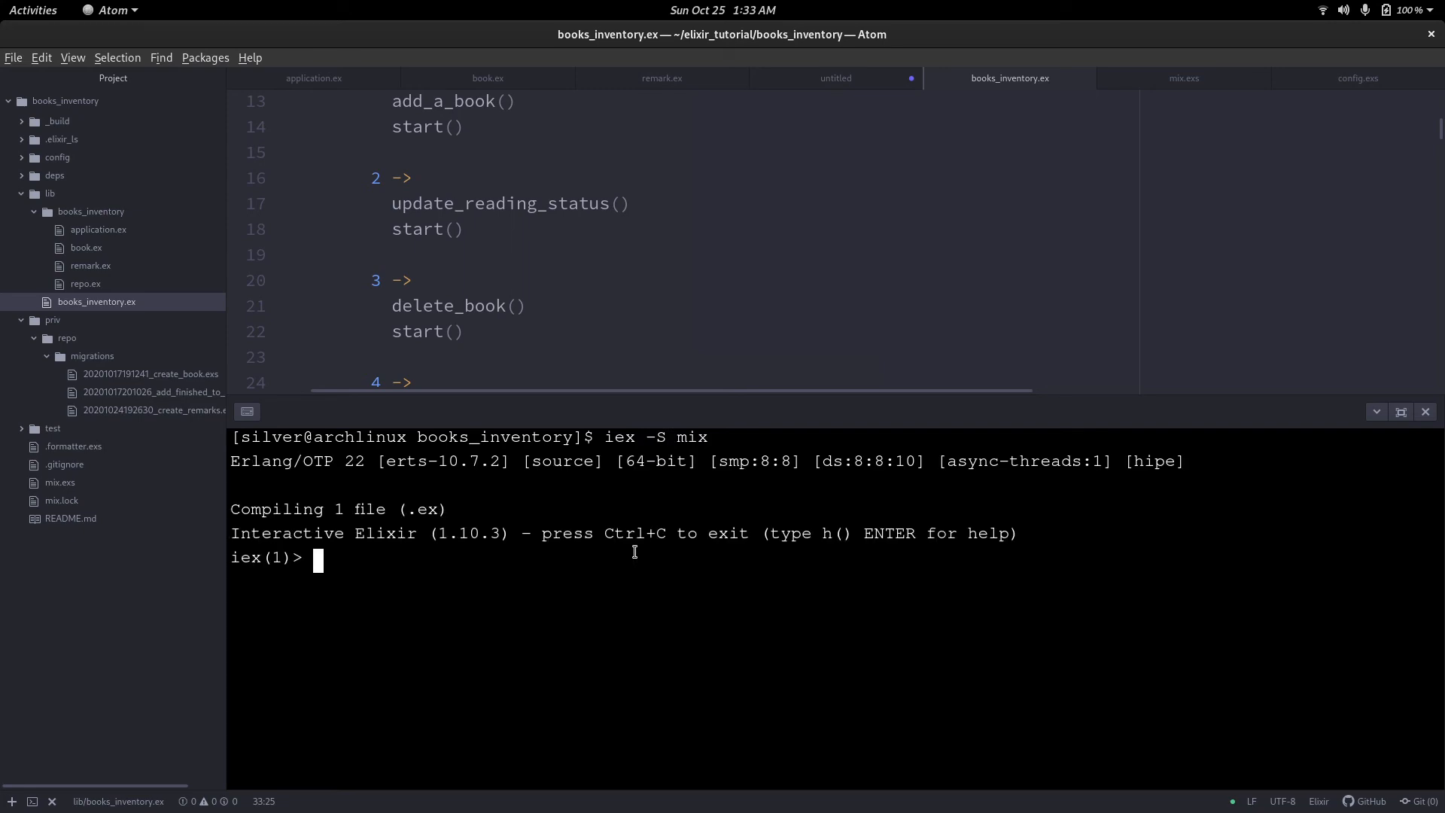
mouse_move(820, 393)
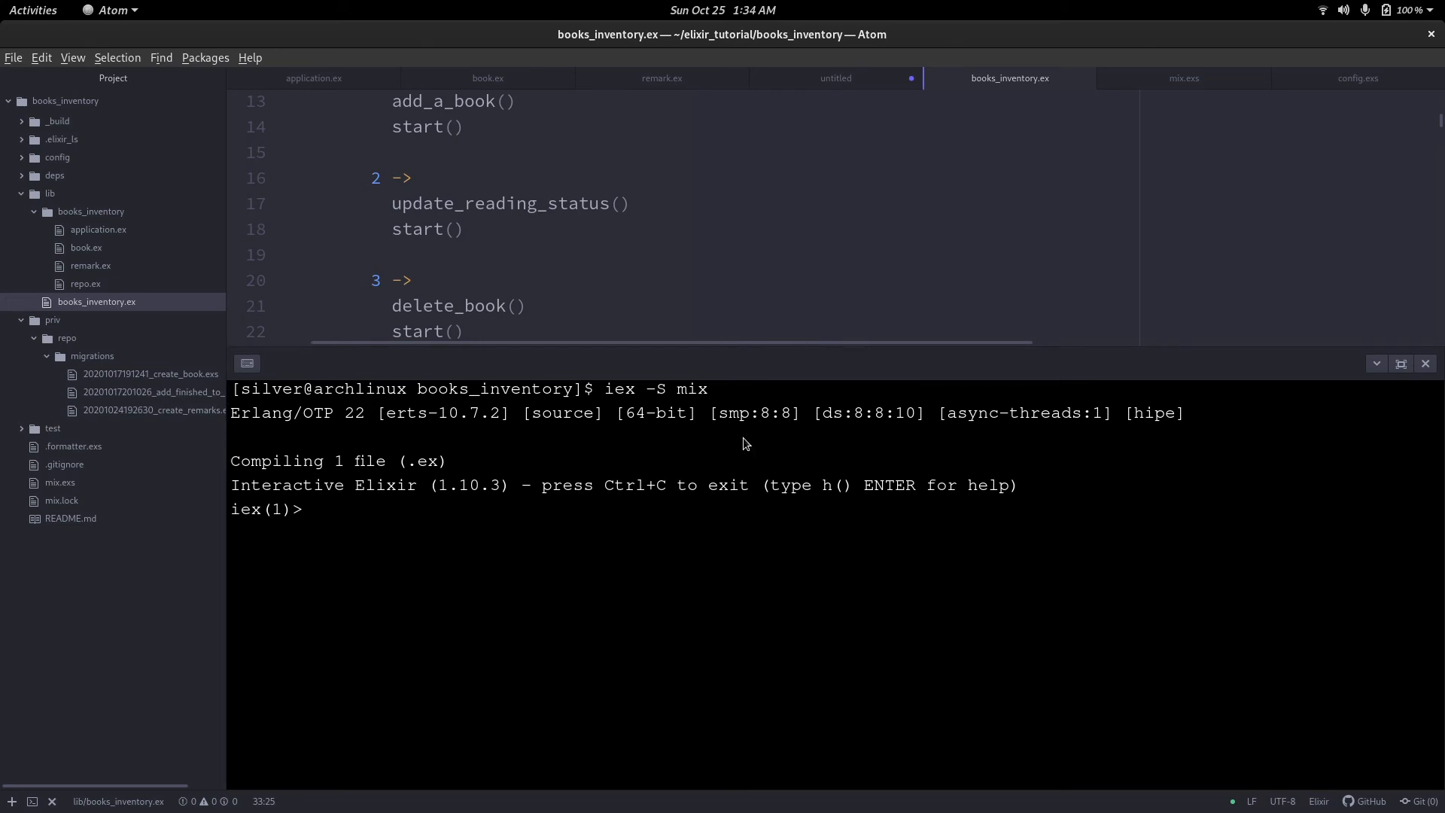
text(Book)
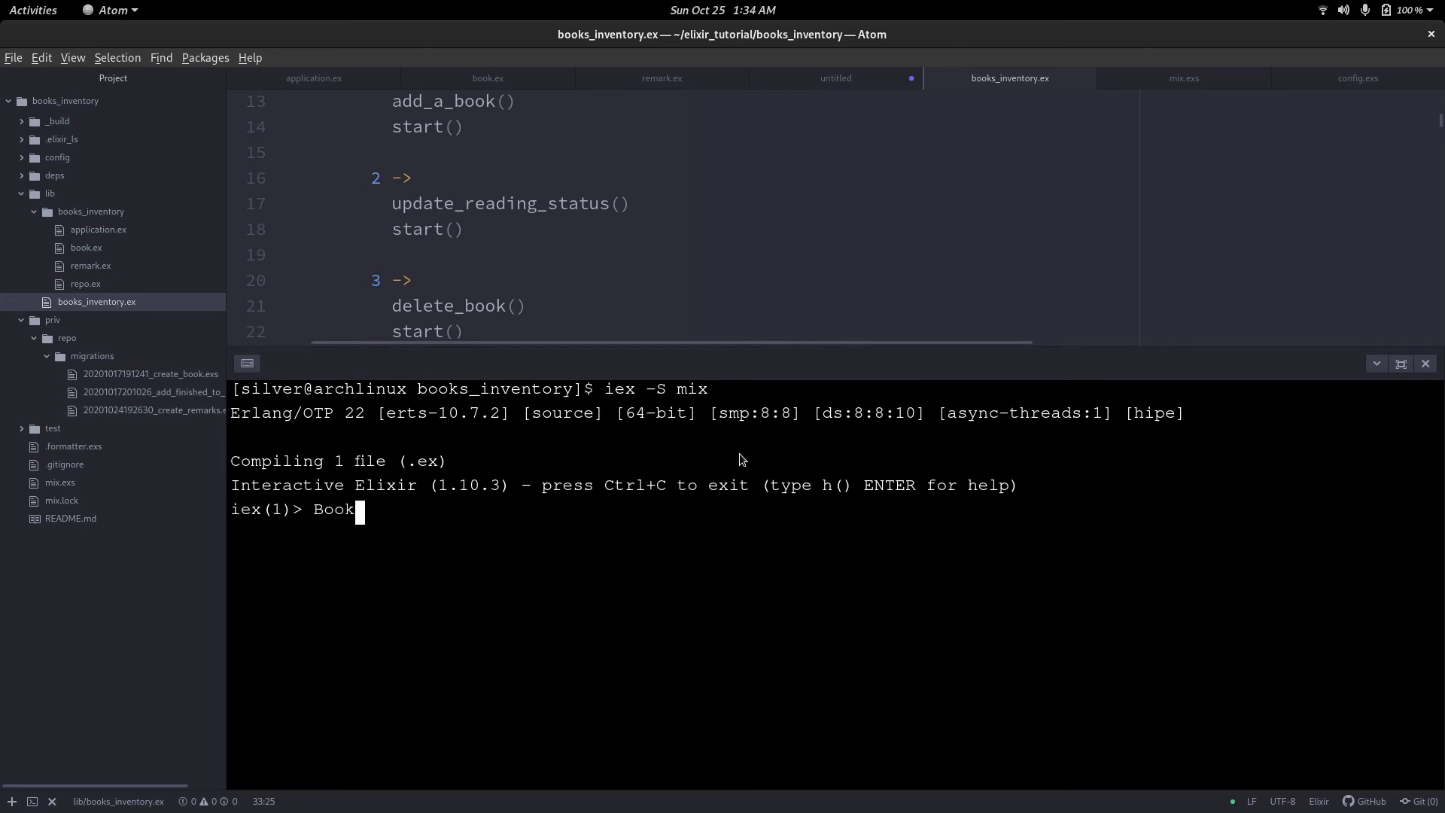
key(Return)
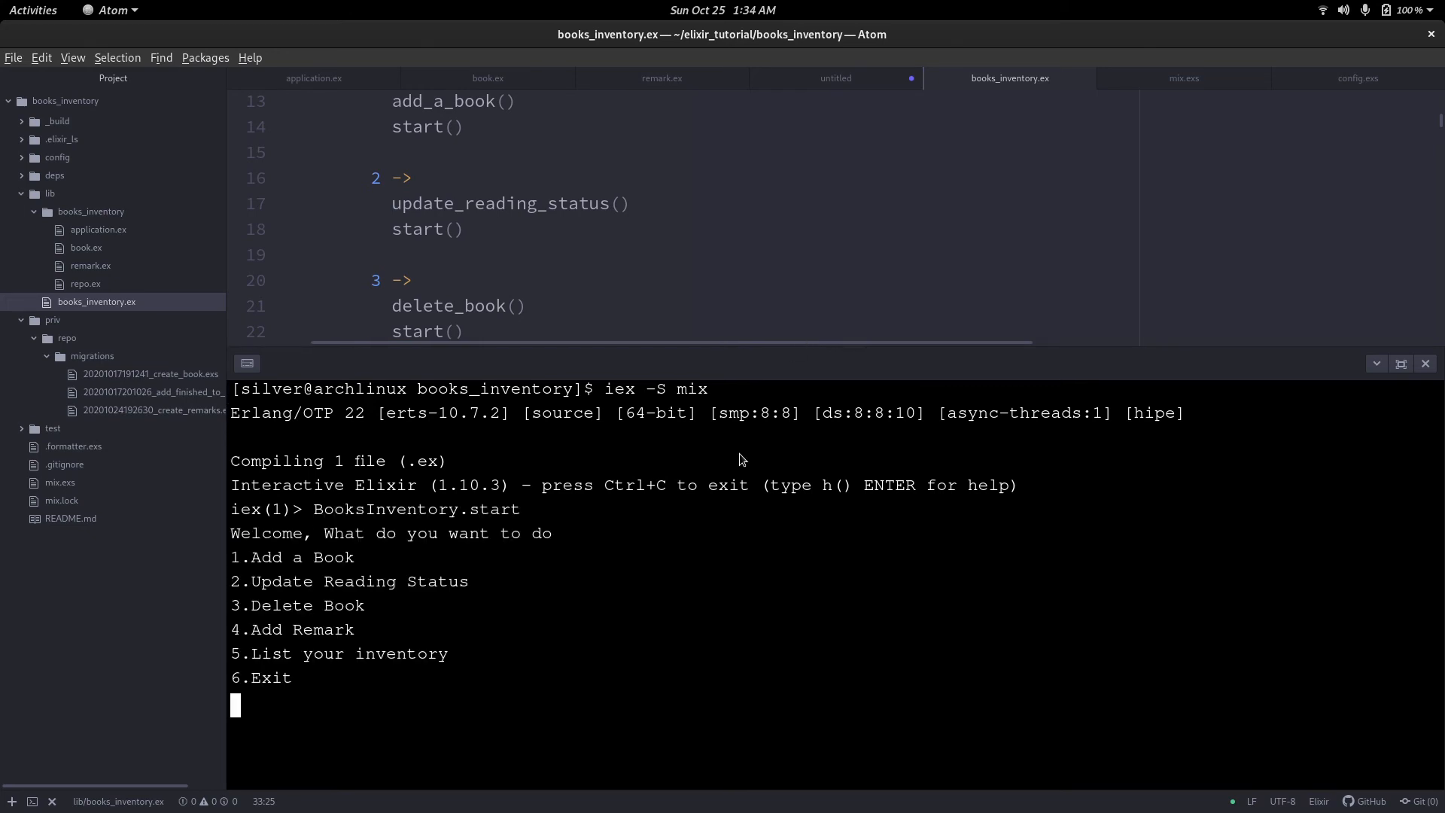
text(5)
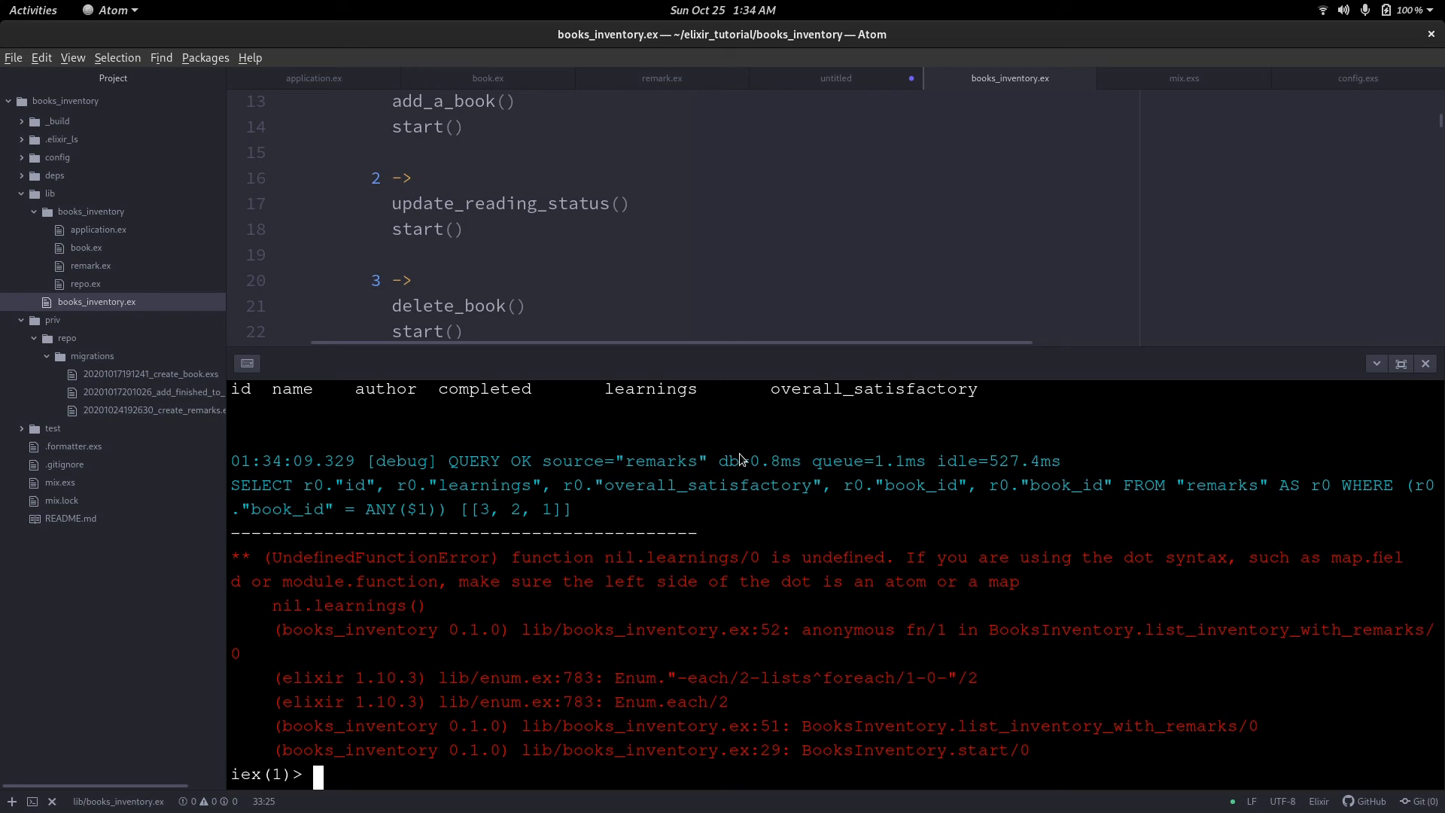
mouse_move(1060, 244)
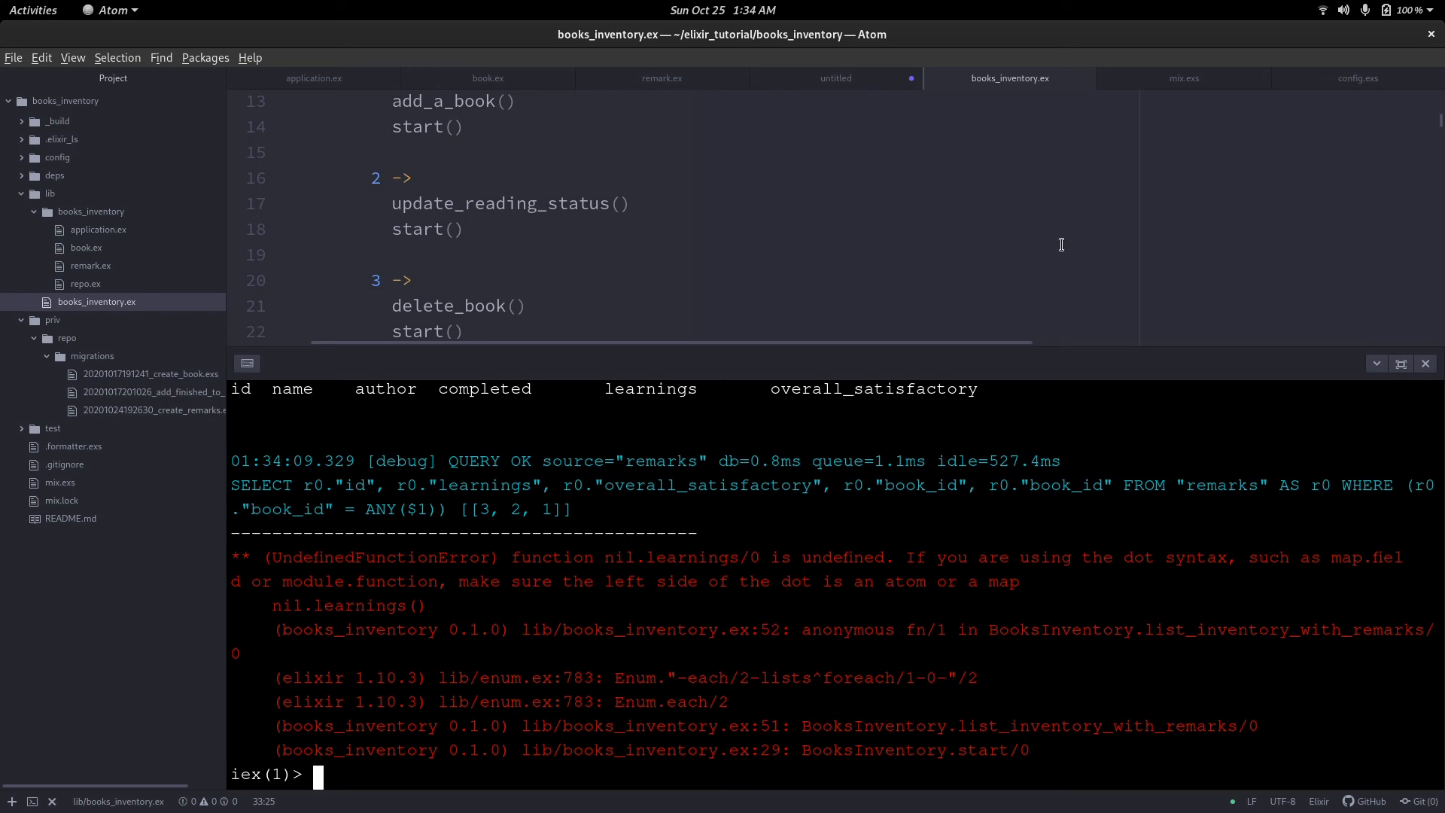
click(1425, 363)
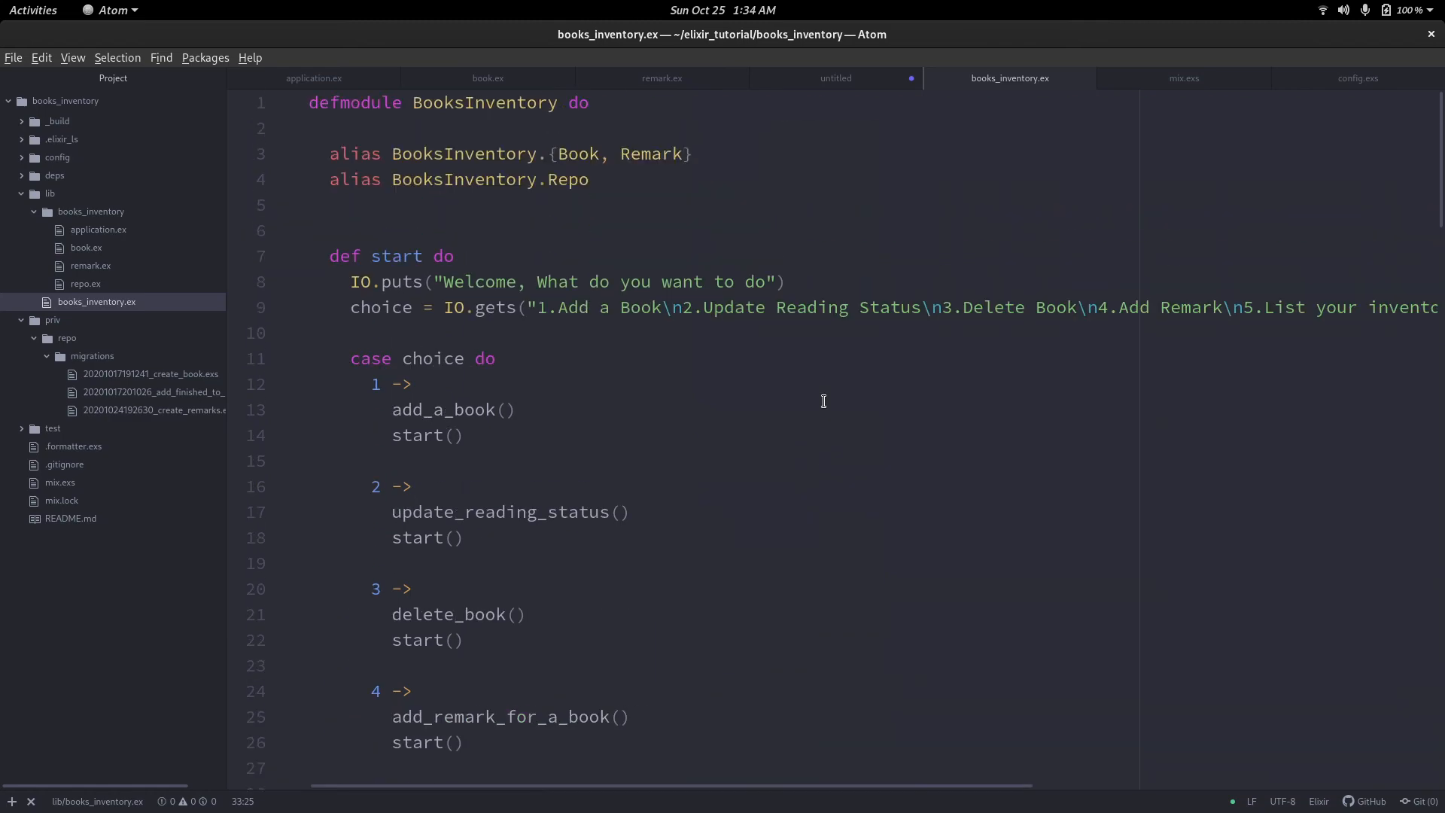
Change Repo.preload(:remark) to :remarks in list_inventory_with_remarks and open a new terminal.
scroll(down, 3)
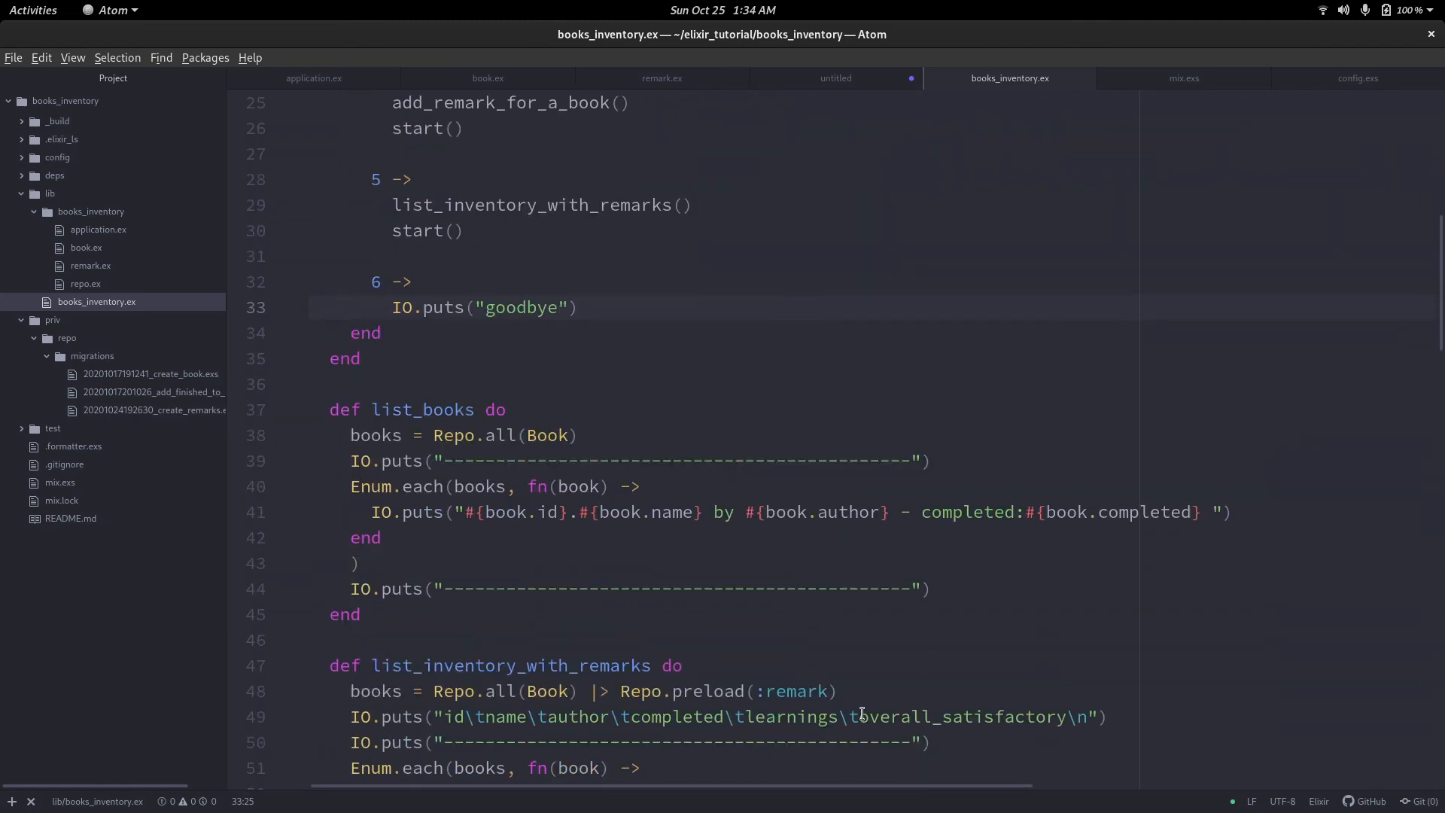
scroll(down, 3)
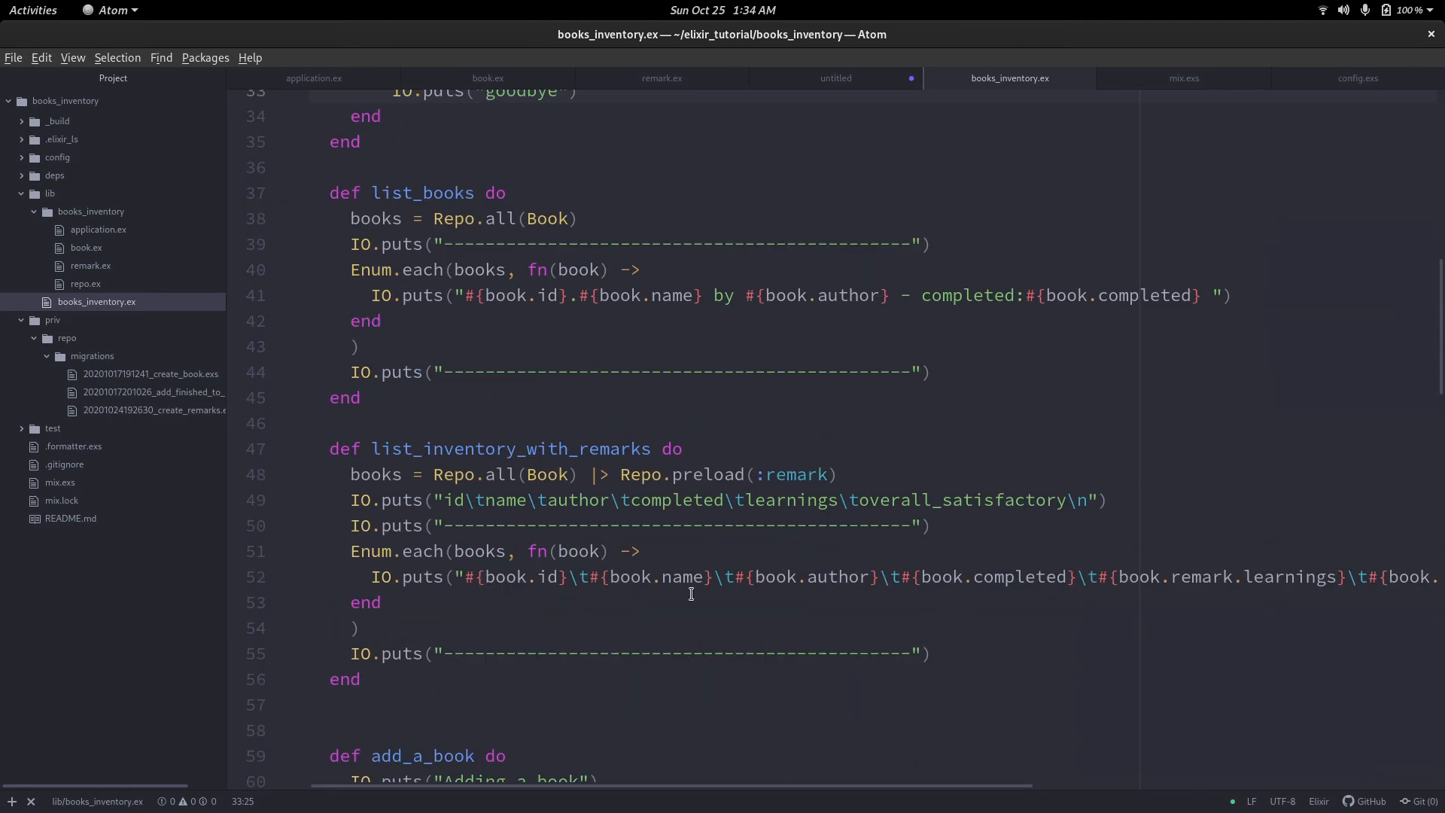
scroll(up, 3)
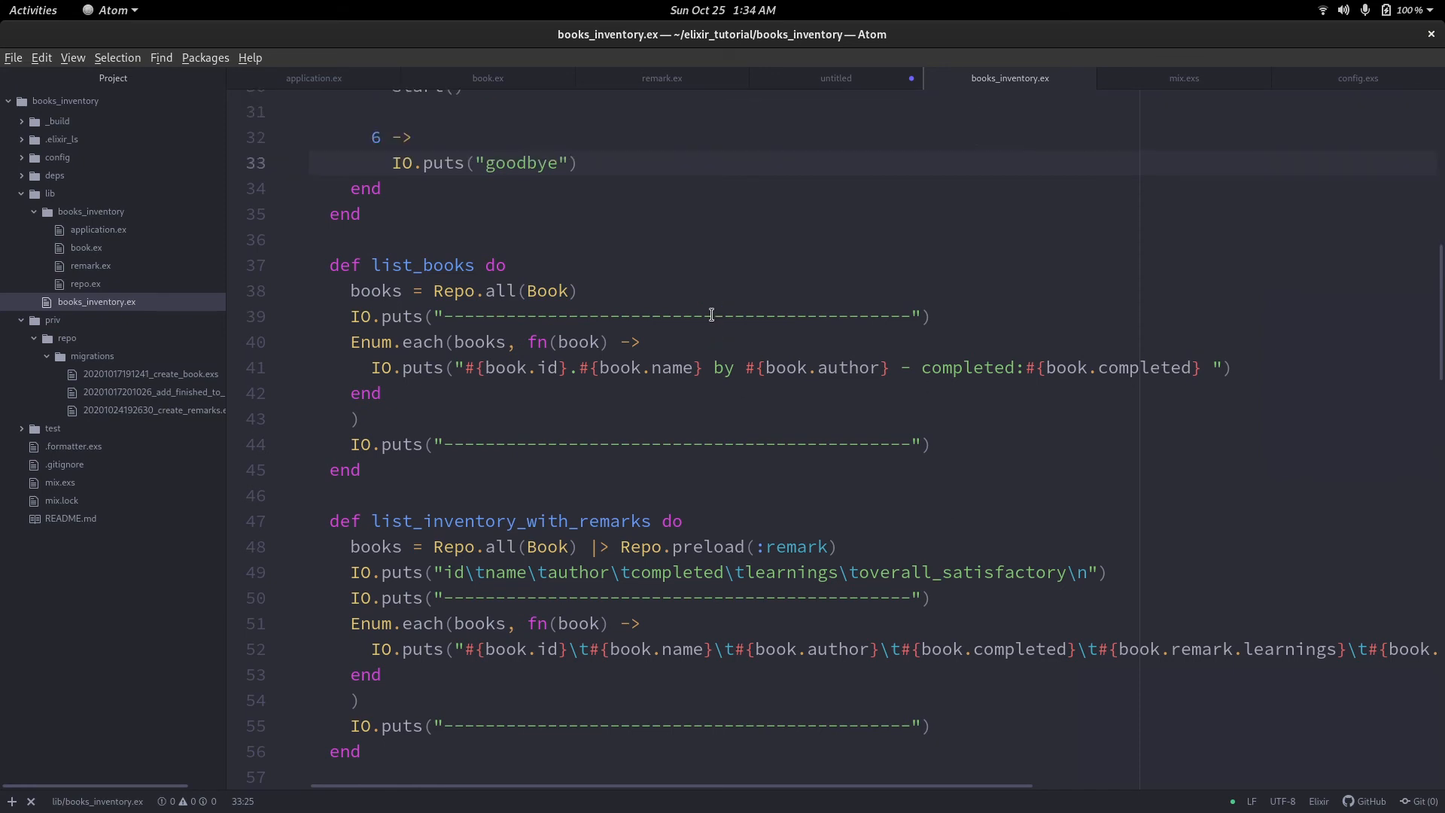
mouse_move(608, 291)
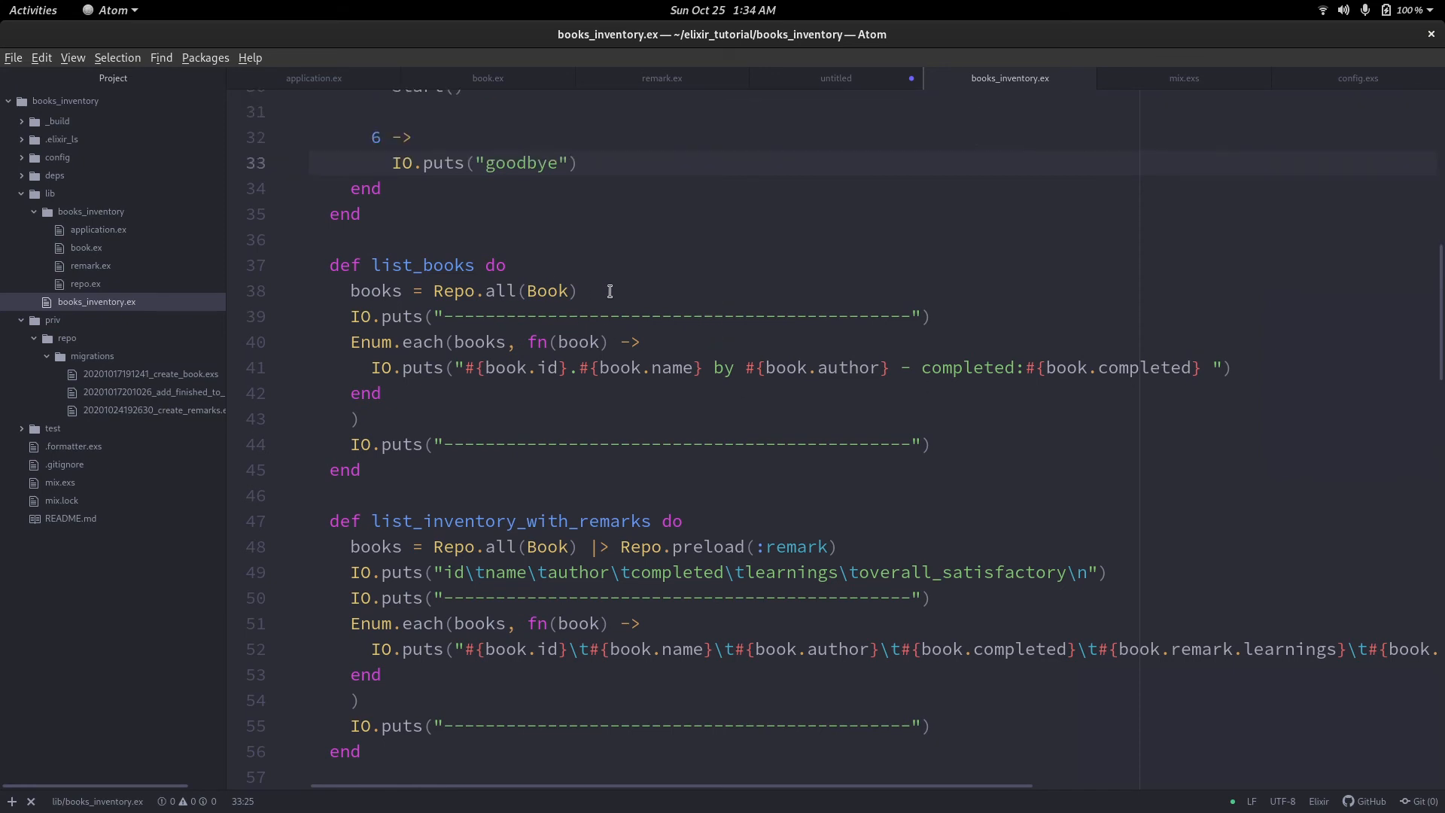
scroll(down, 3)
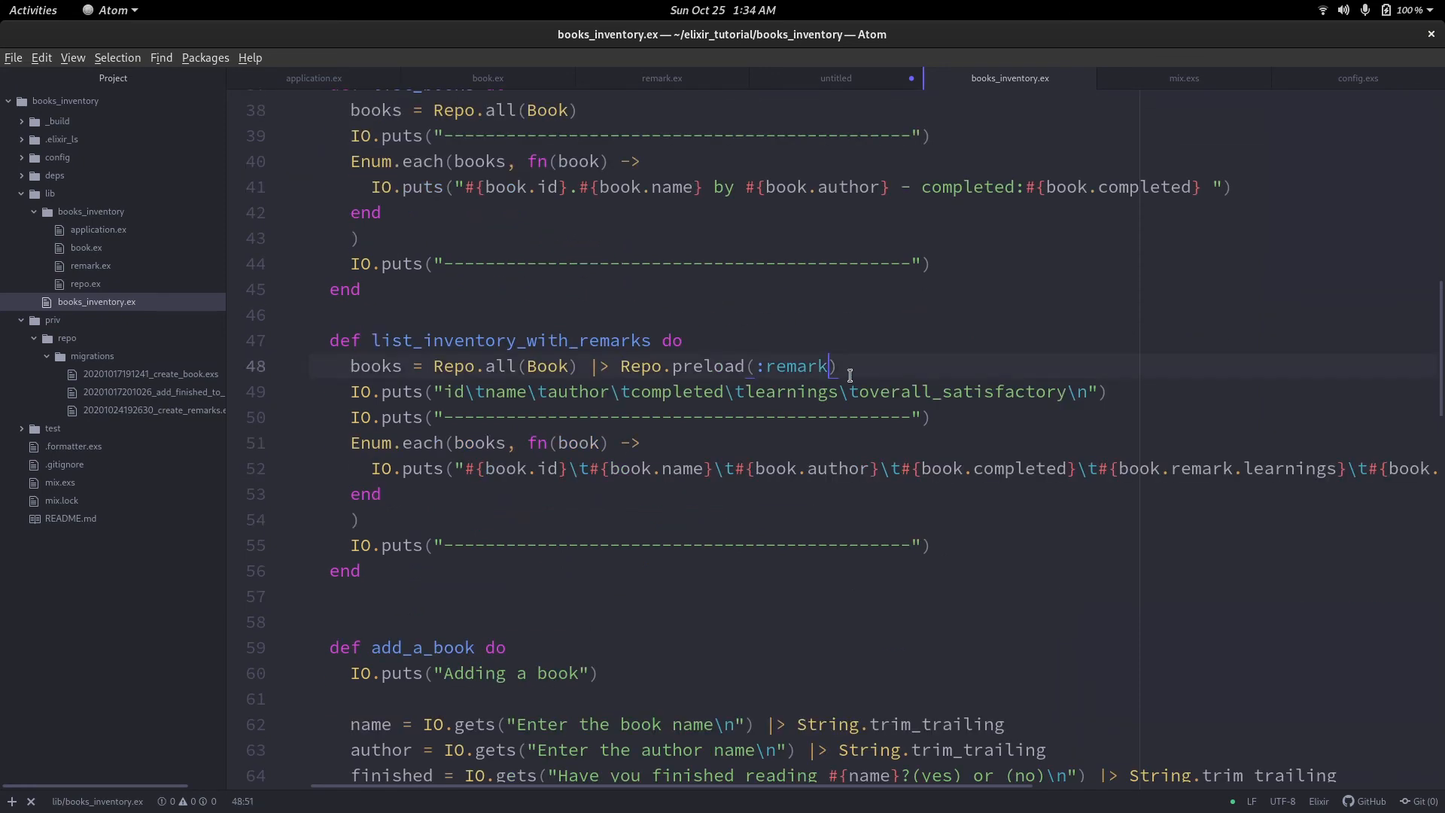
text(s)
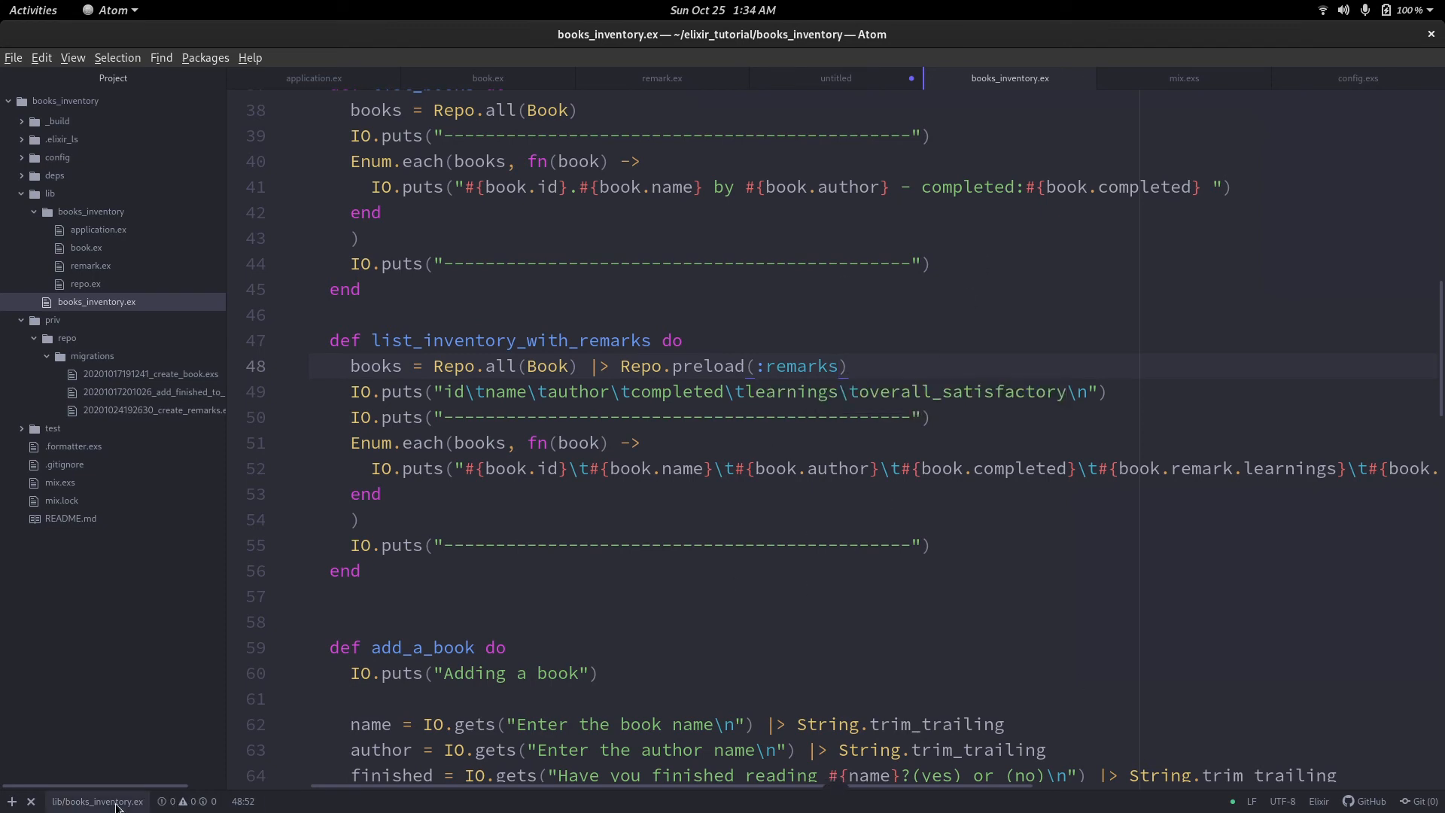
click(32, 801)
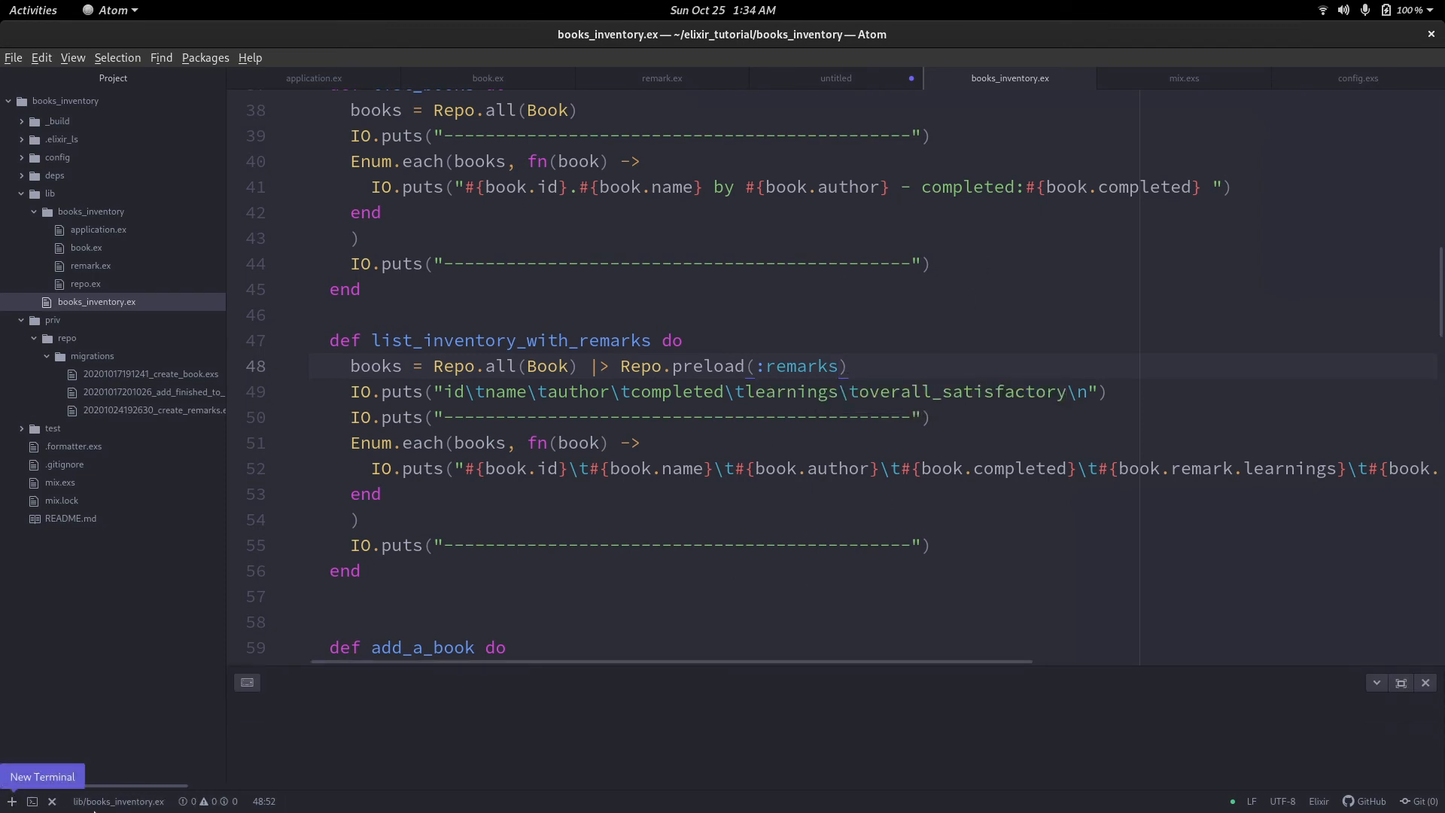
Rerun BooksInventory.start in iex -S mix, see the missing :remarks association error, and exit the shell.
click(41, 776)
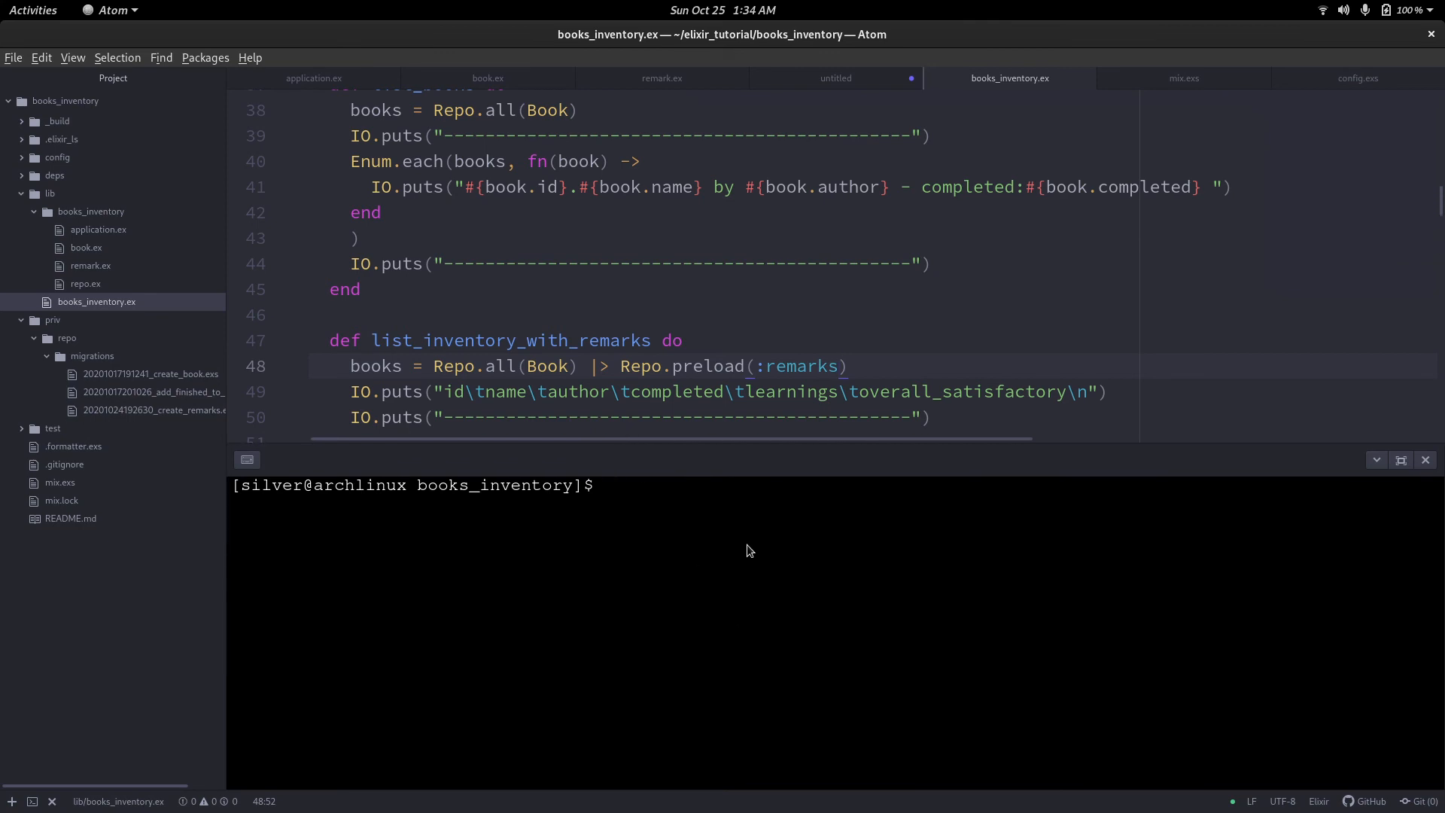
text(iex)
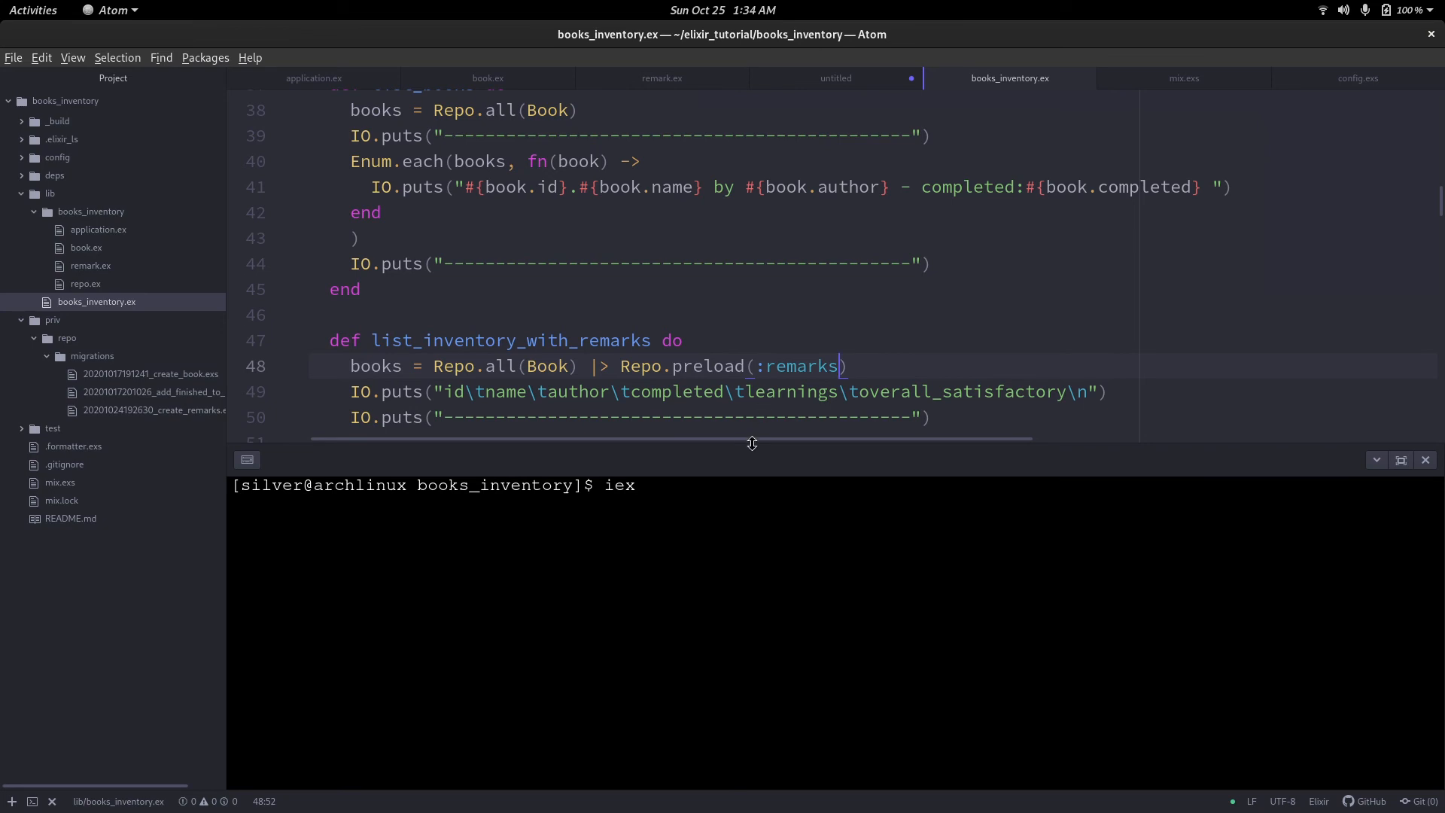
text(-S mix)
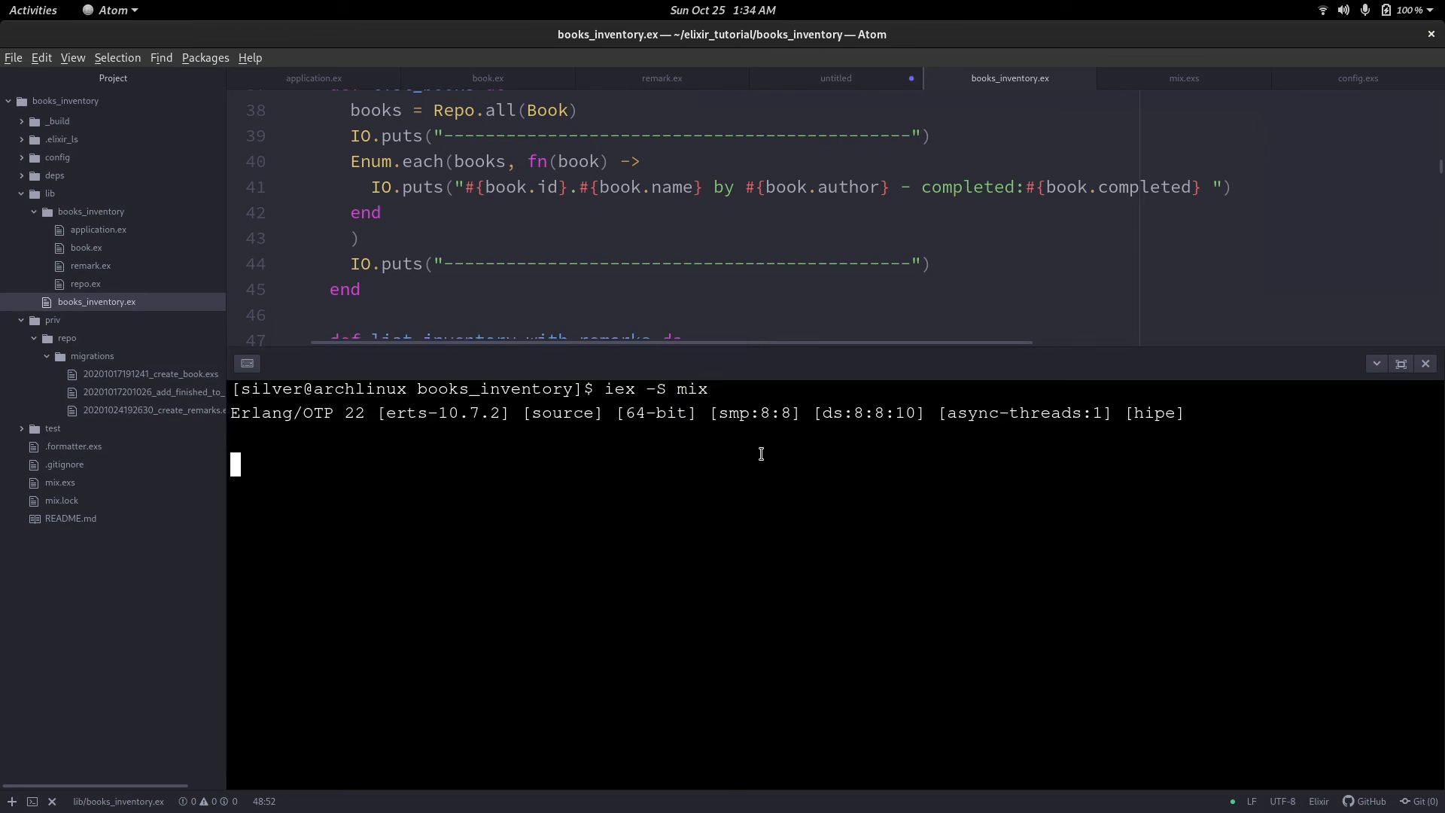
text(BooksInventory)
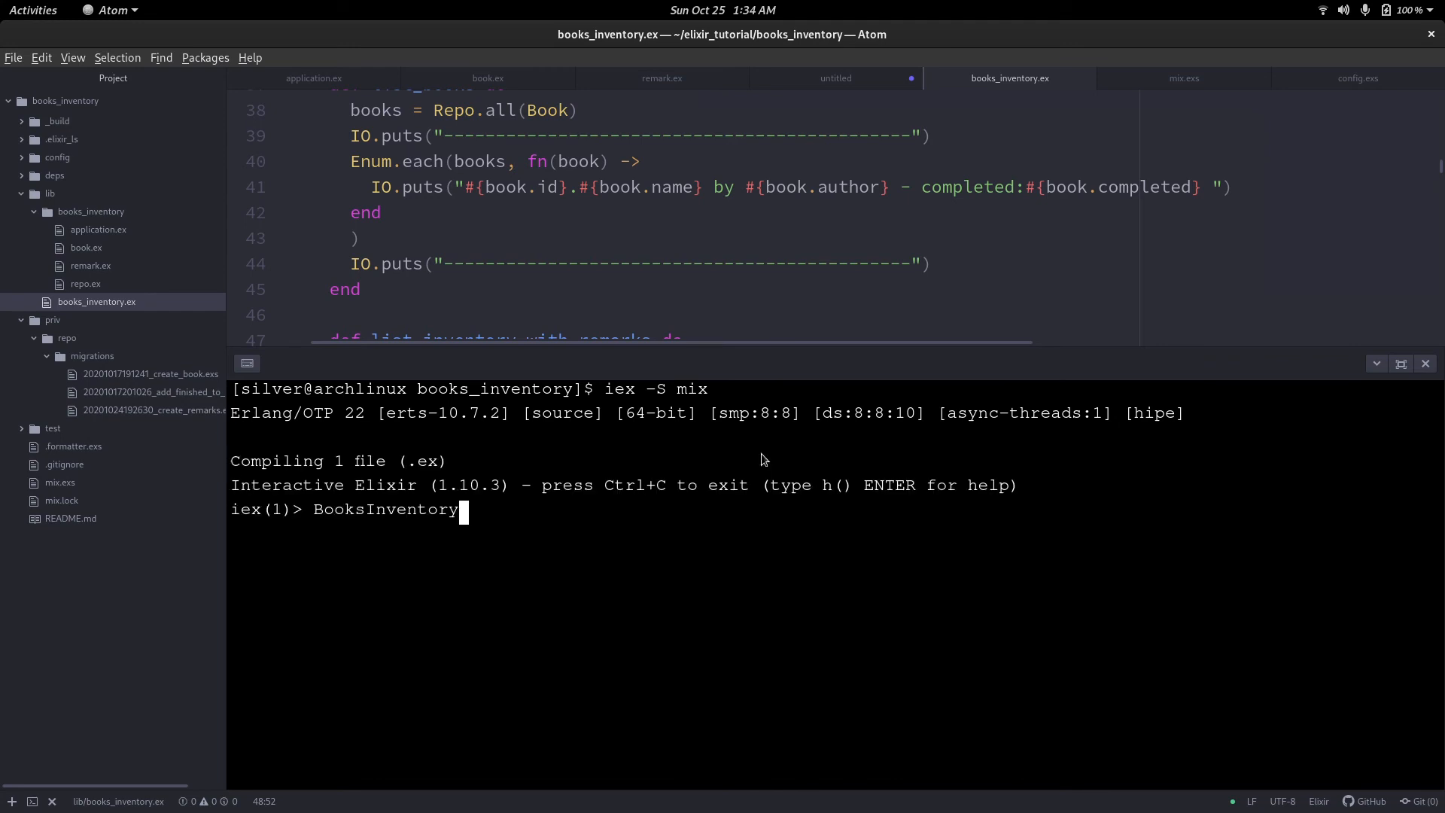
key(Return)
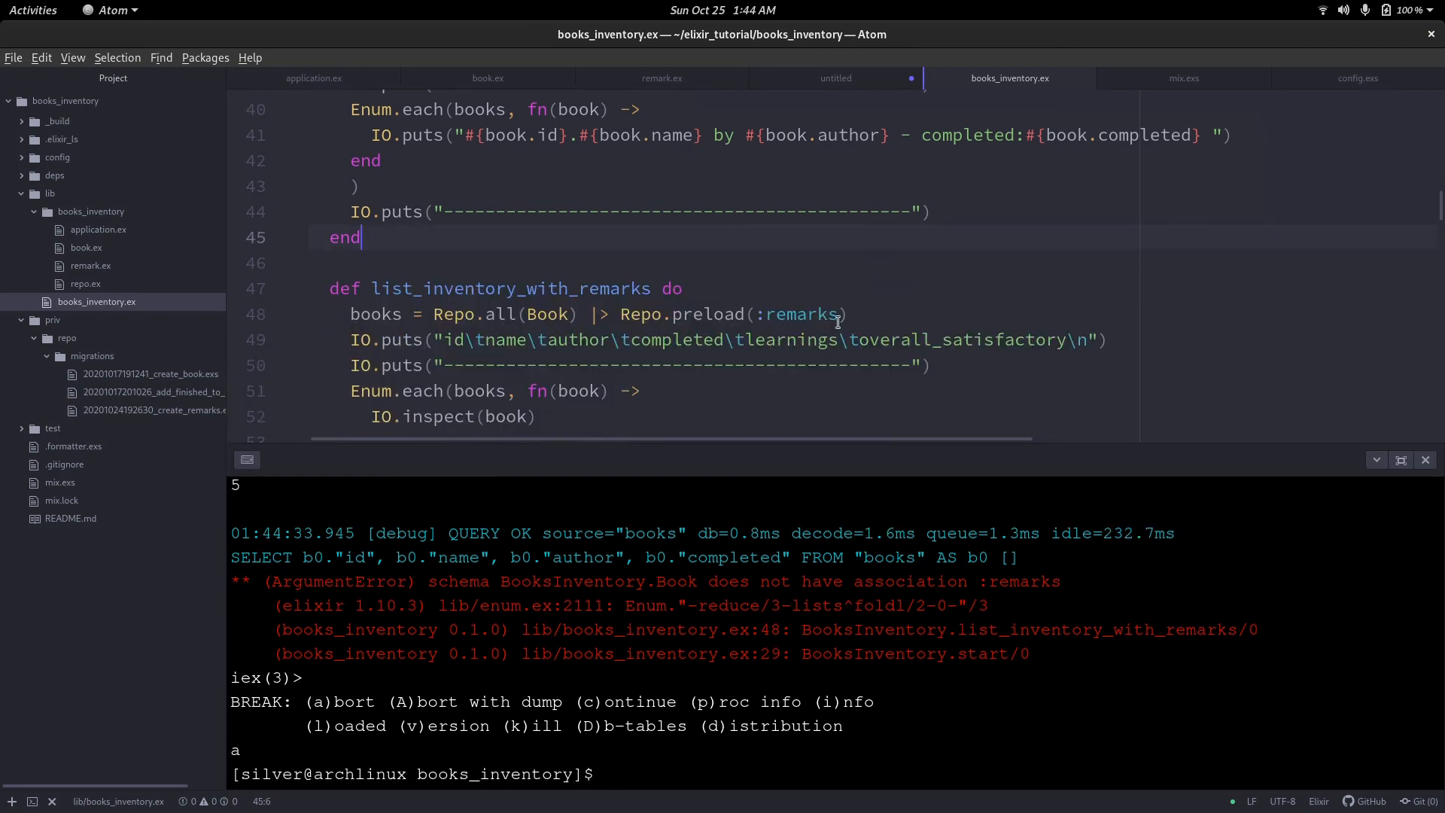
key(BackSpace)
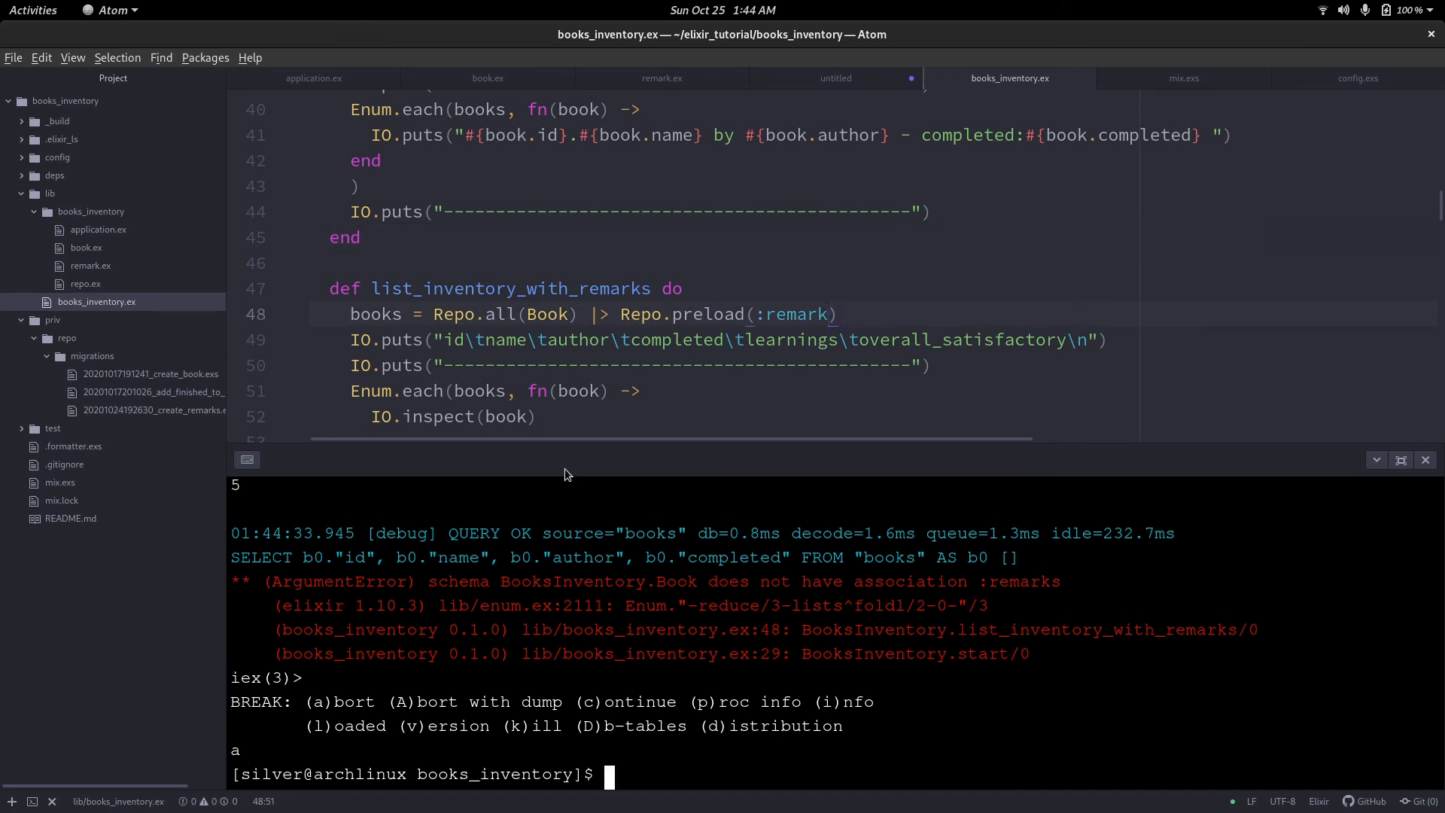
Clear the old error output in the terminal panel.
scroll(down, 3)
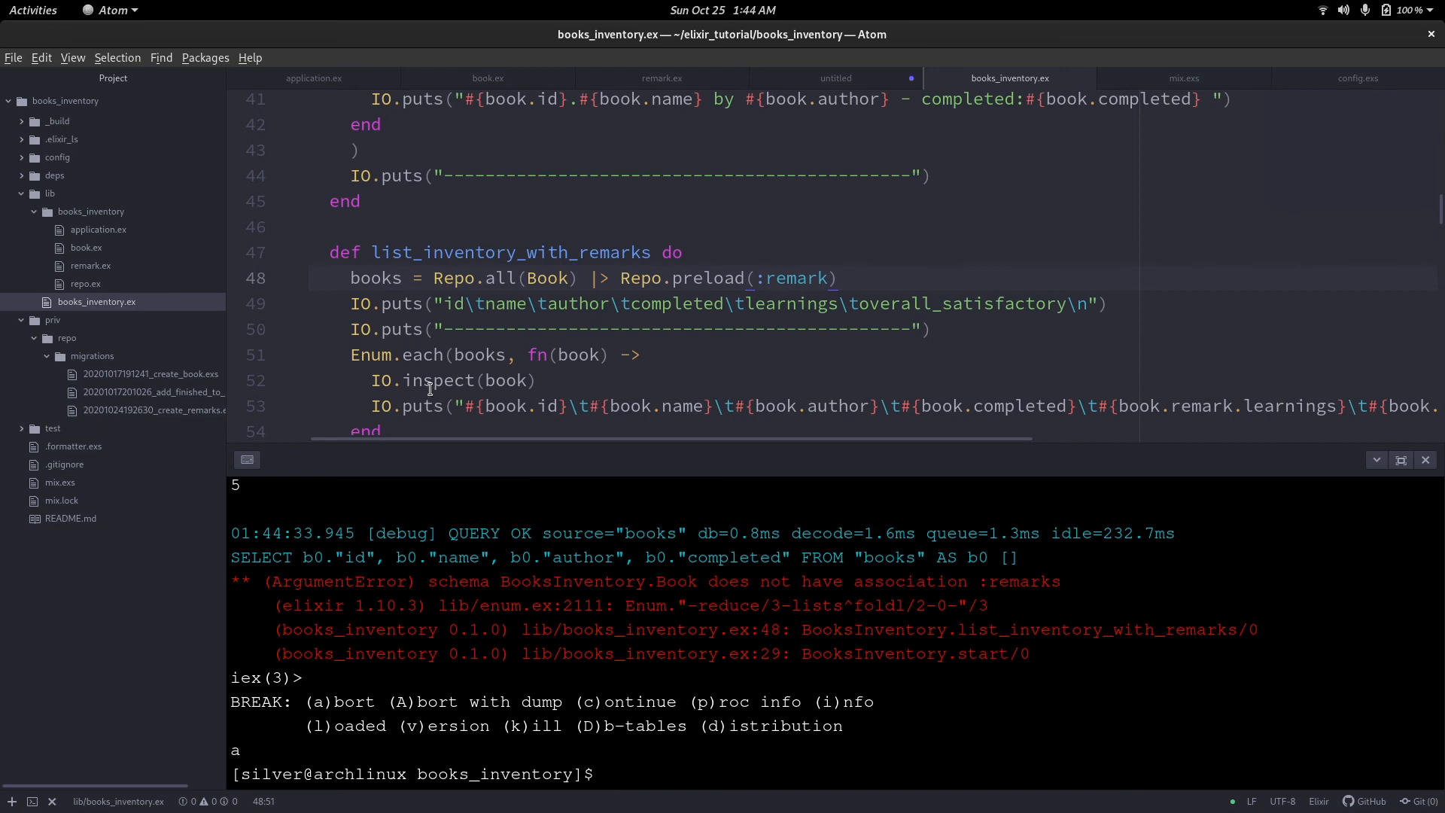
click(530, 379)
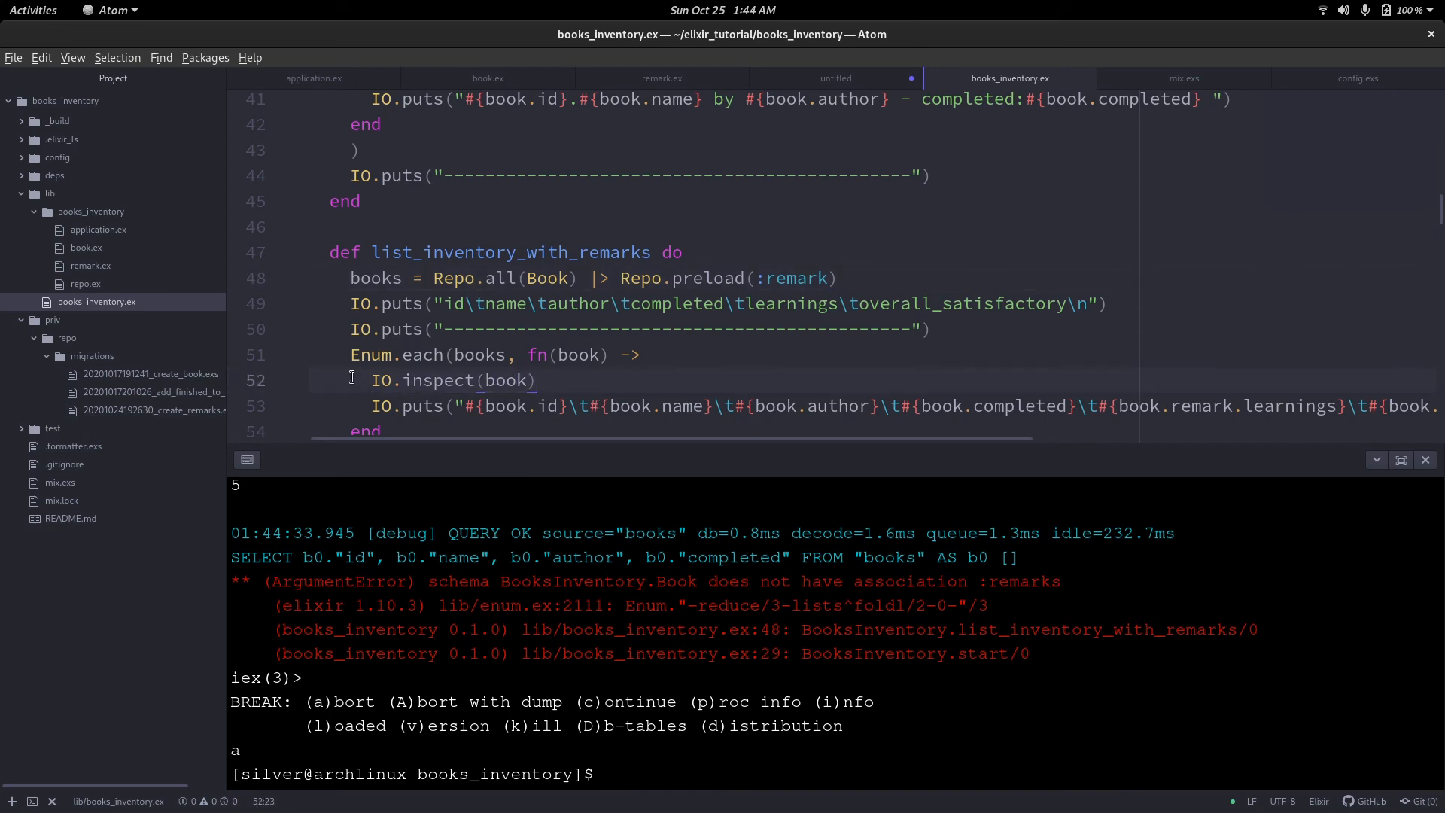
click(505, 380)
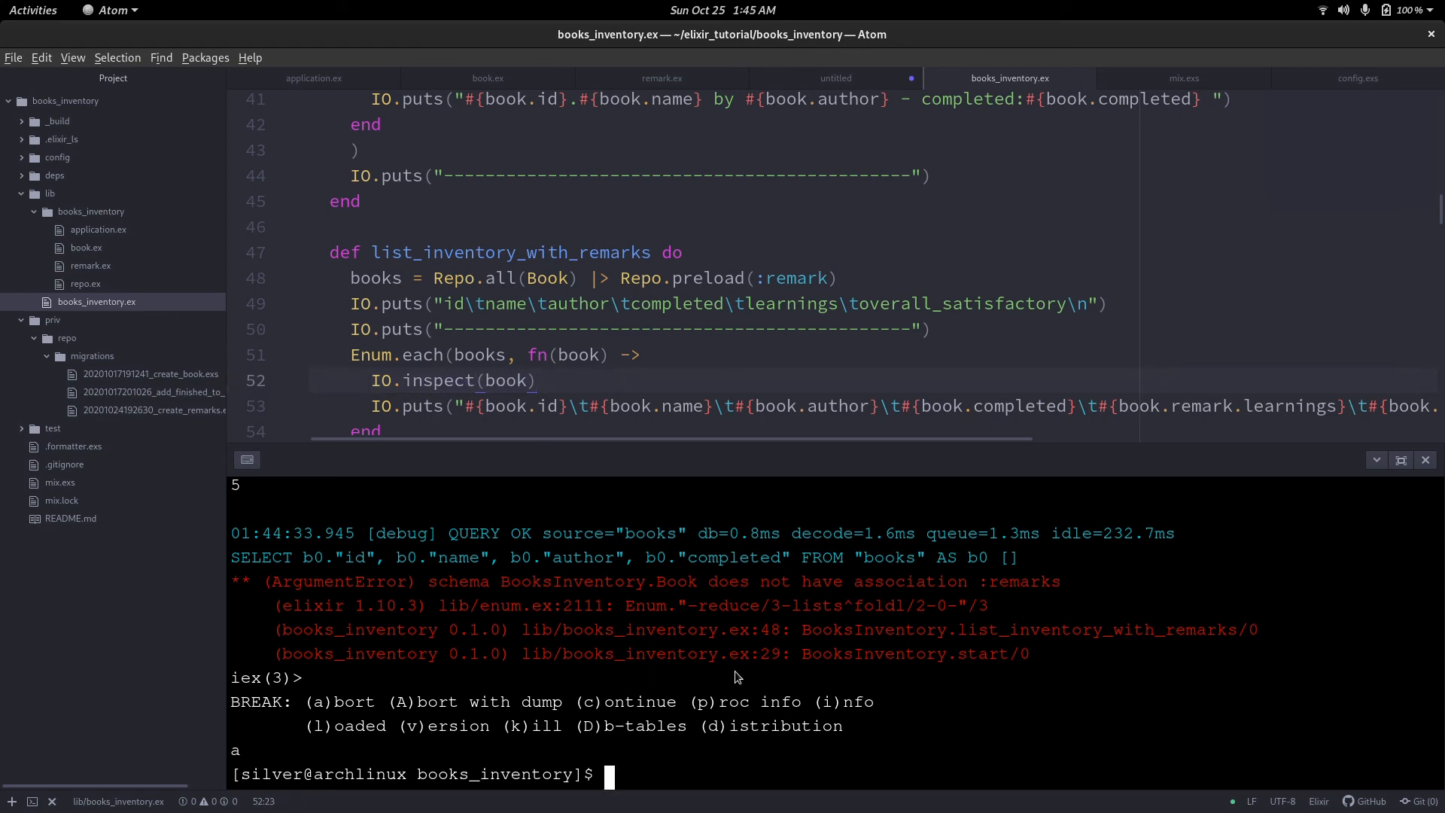
text(cle)
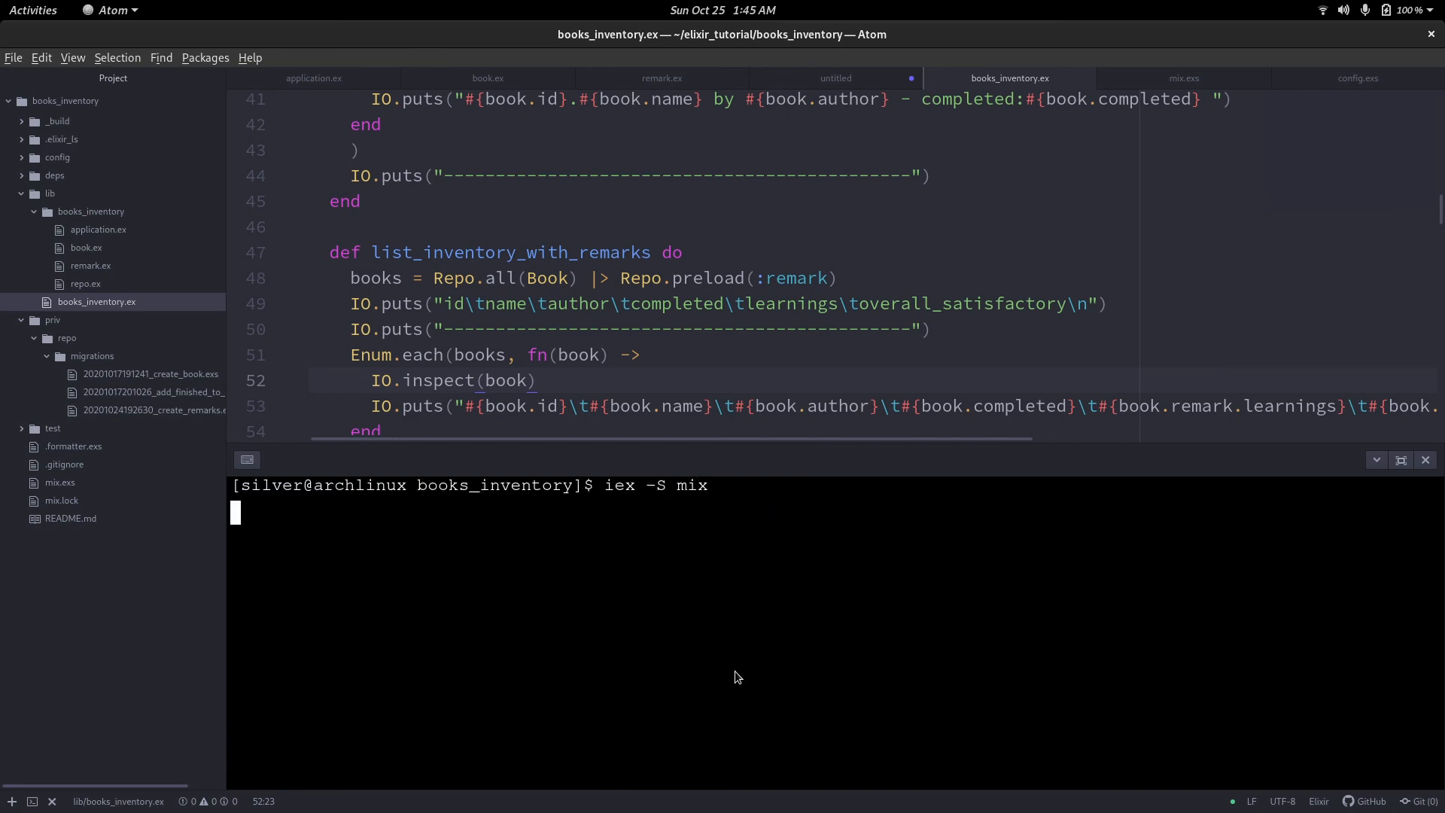
Run BooksInventory.start, see Rich Dad, Poor Dad with remark nil crash, then hide the terminal.
key(Return)
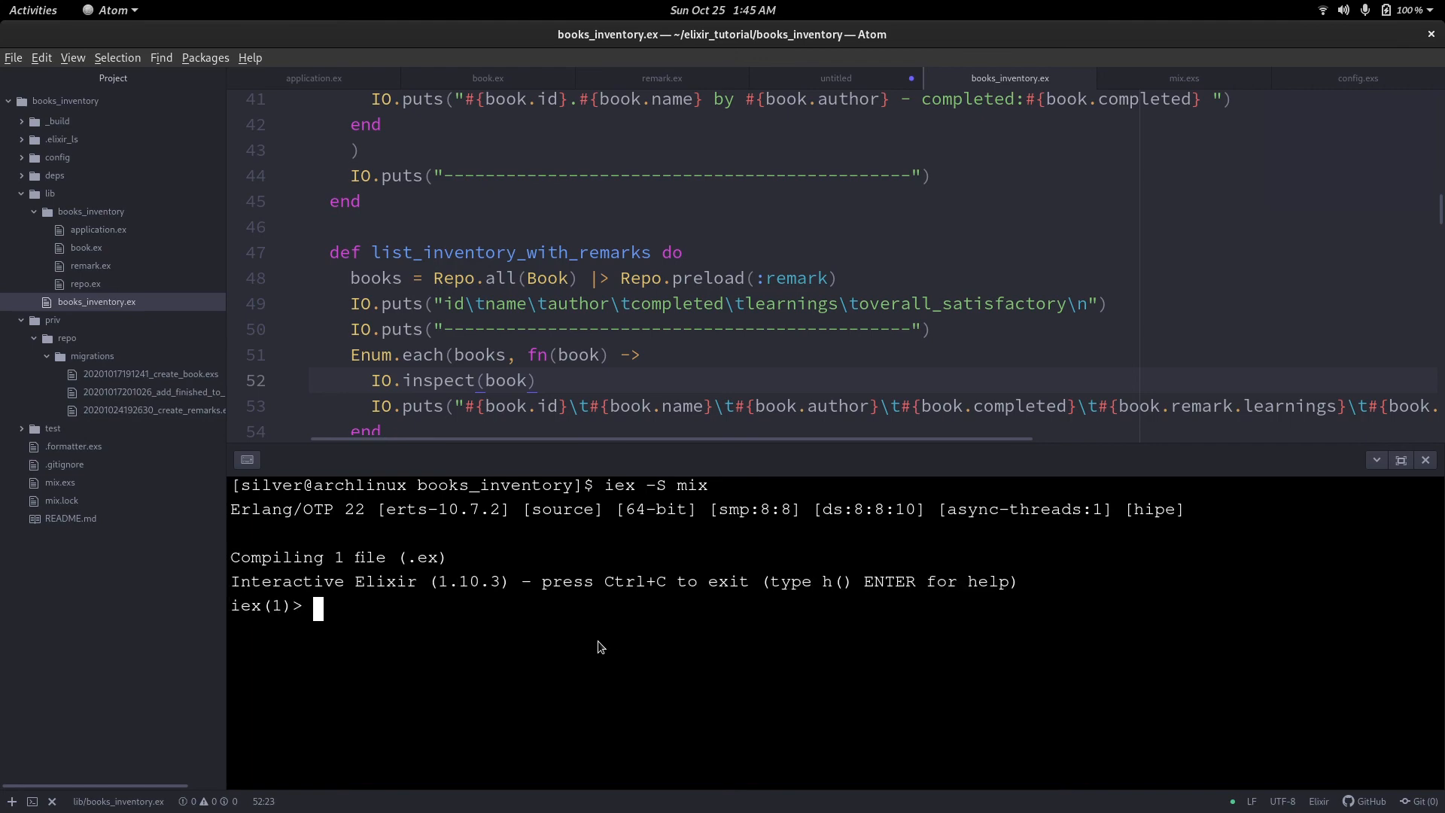
text(BooksInventory,)
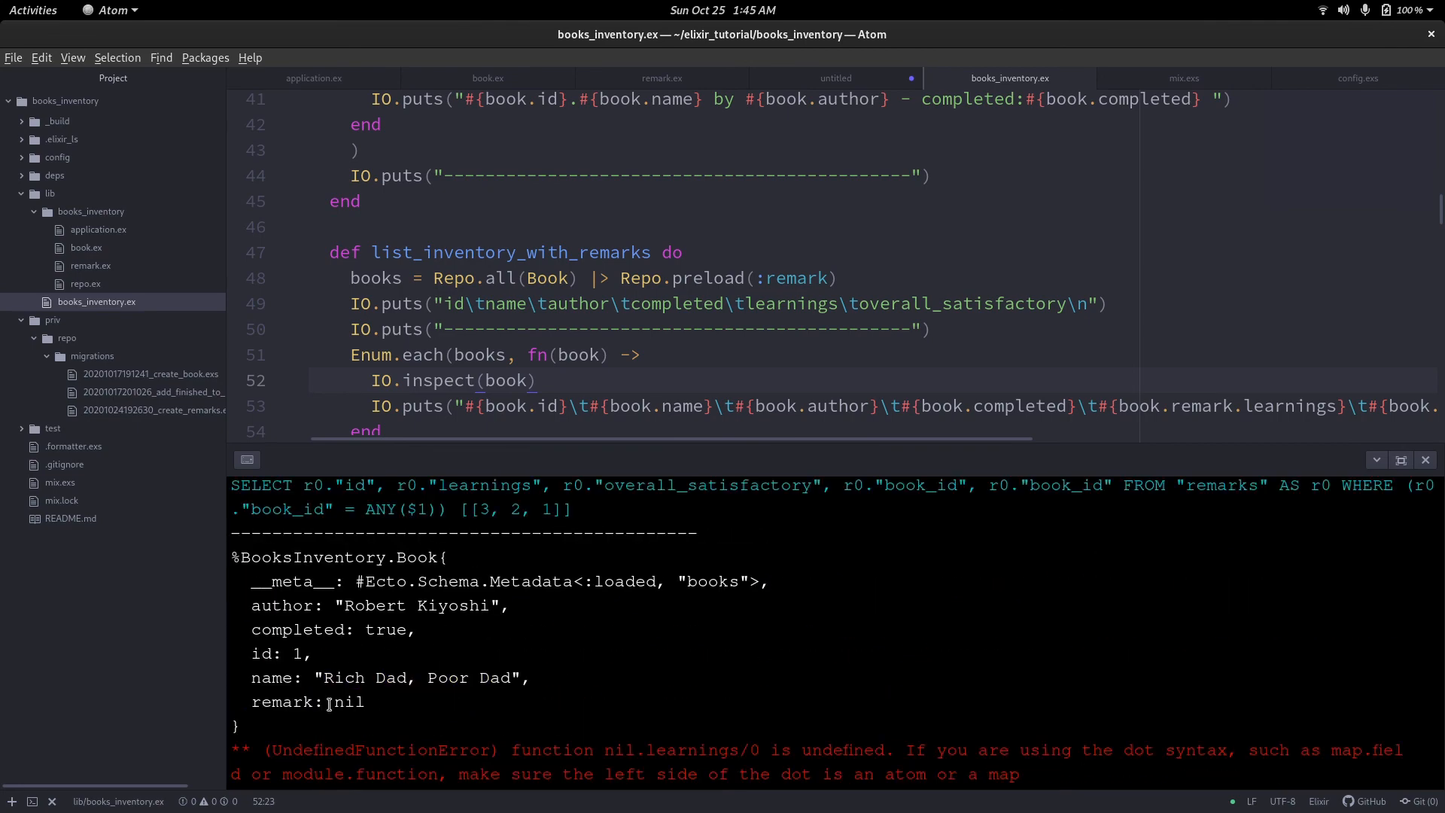
mouse_move(1116, 473)
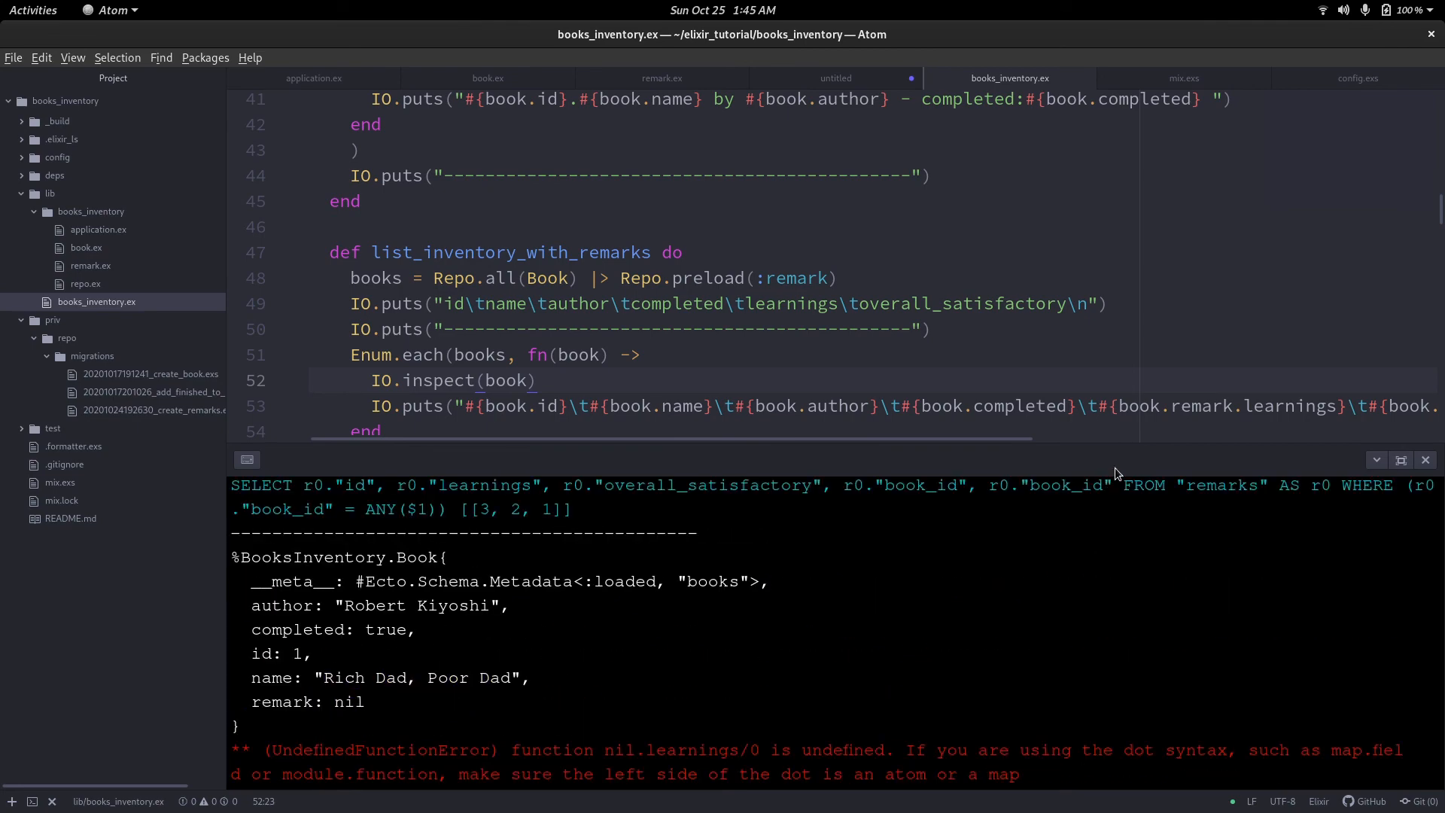
click(1300, 406)
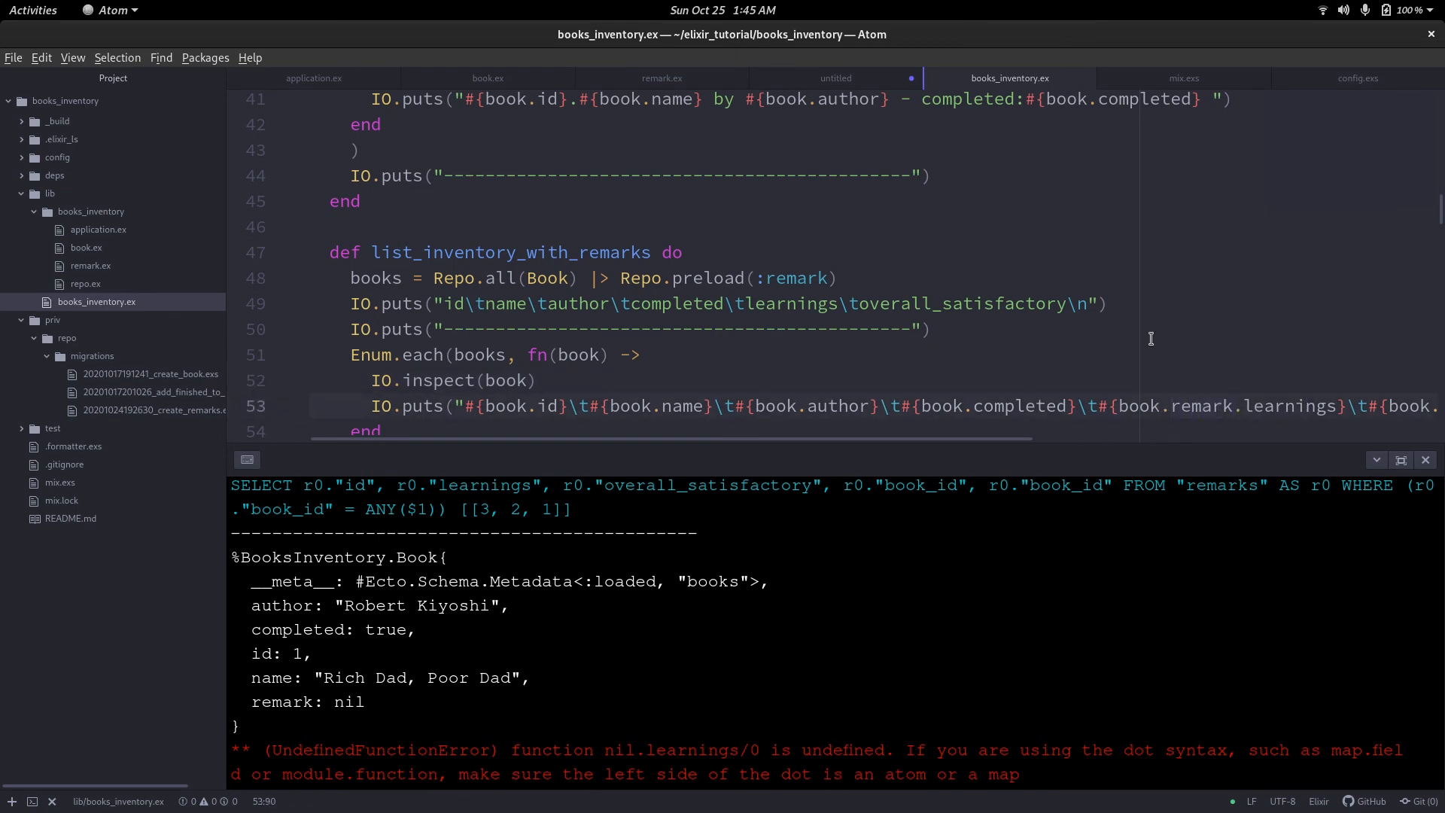
scroll(down, 3)
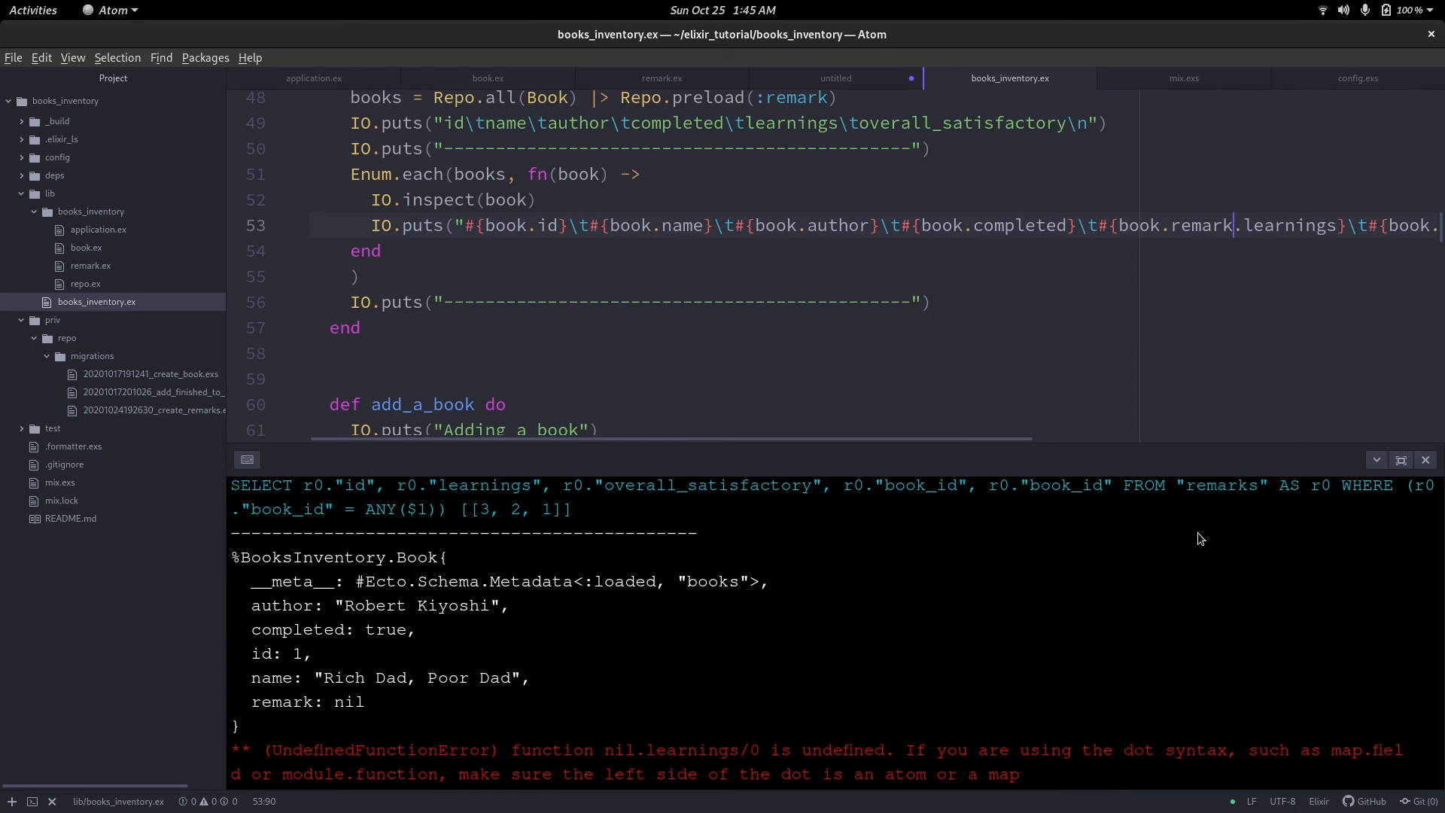
click(1426, 459)
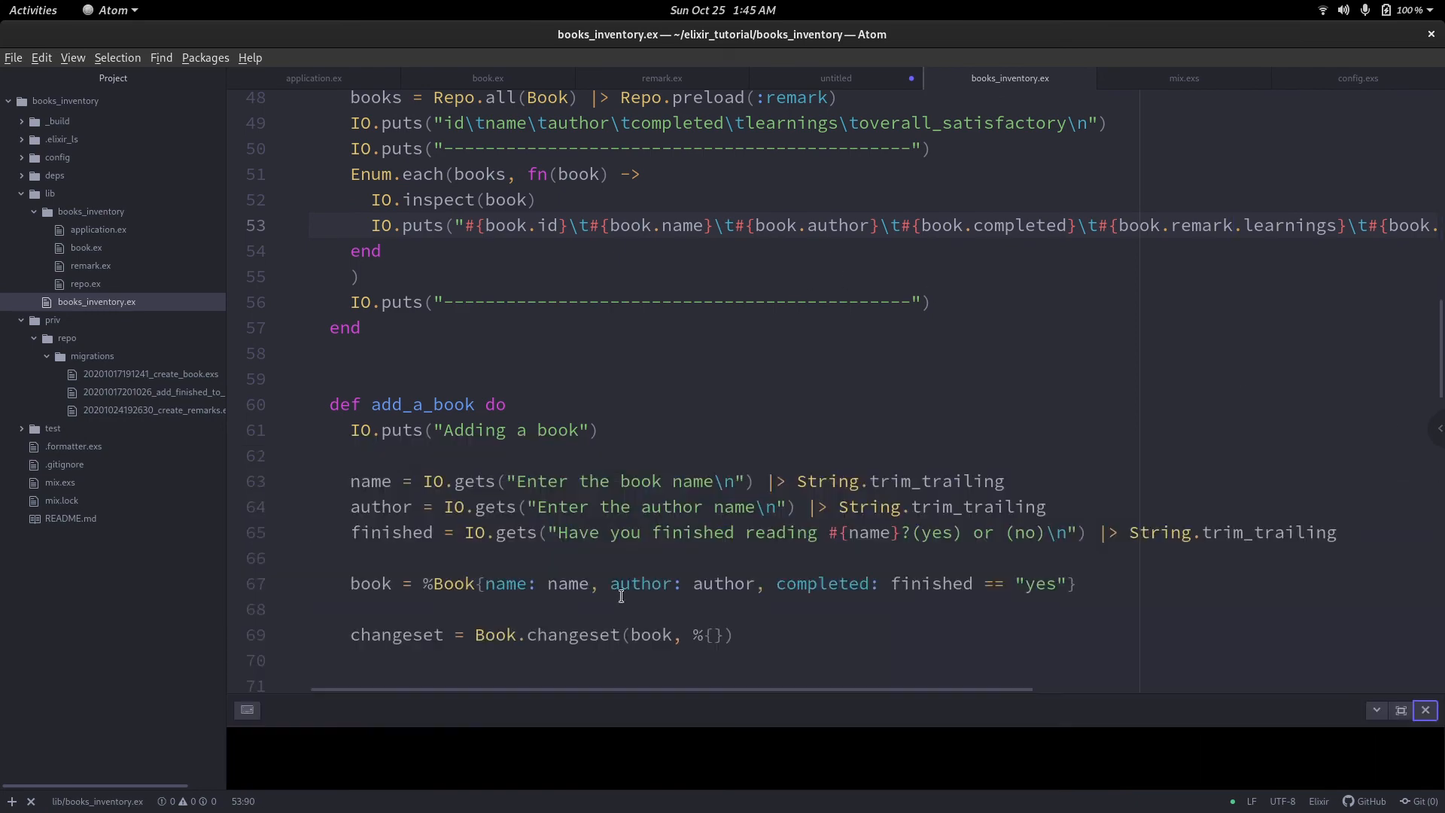
Wrap the remark output in an if book.remark do ... end block.
scroll(up, 3)
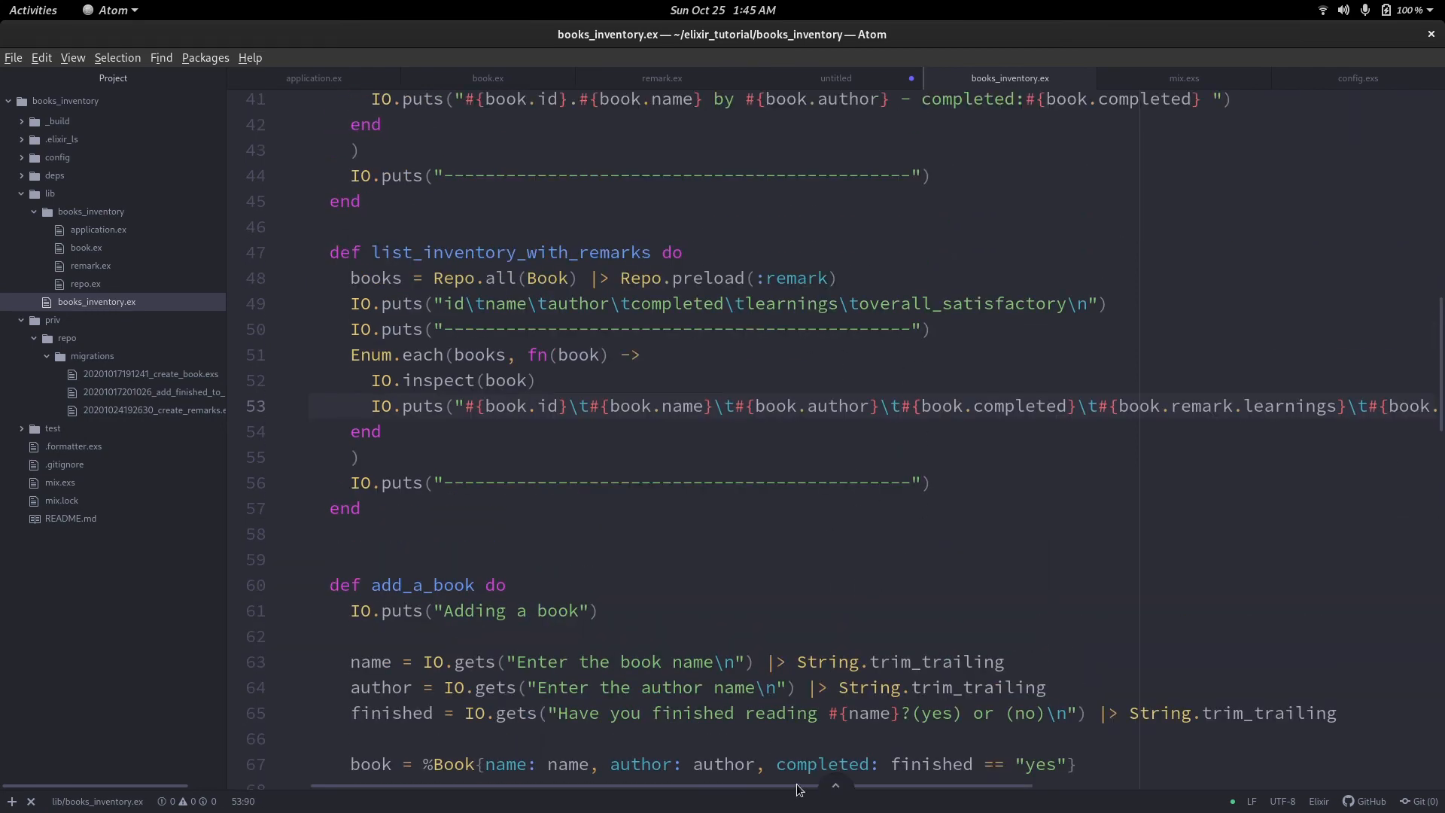
scroll(right, 3)
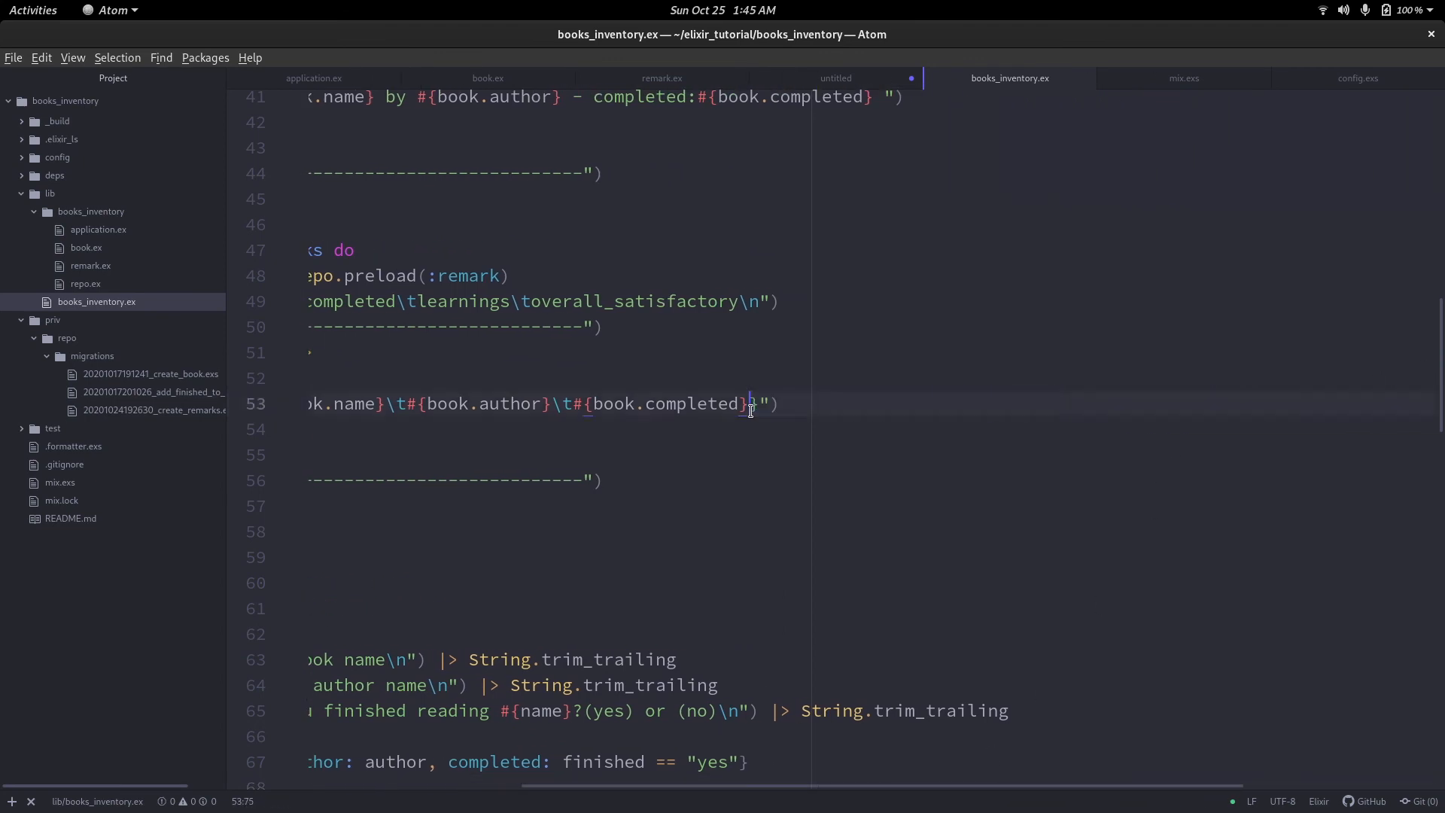
scroll(left, 3)
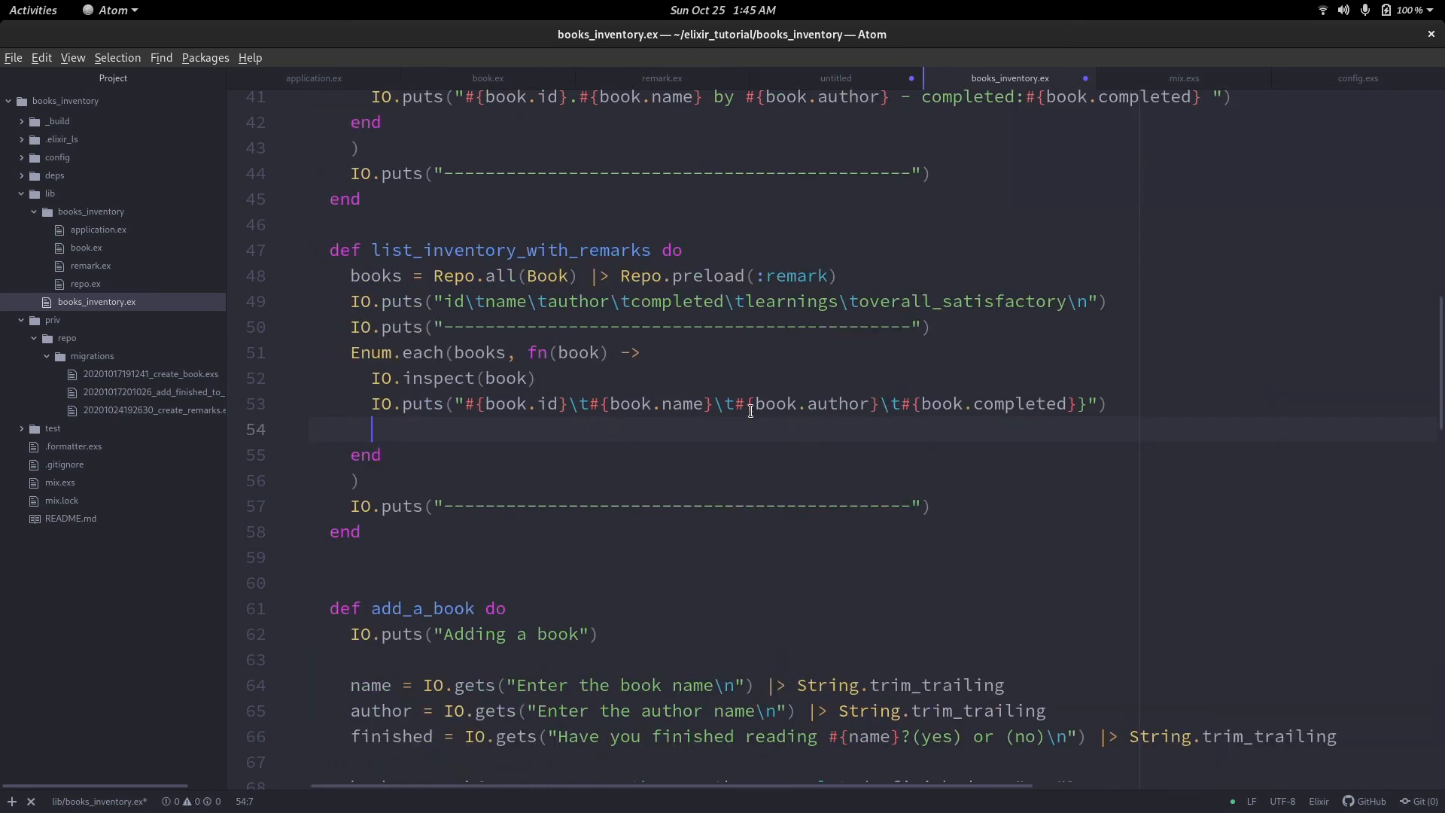
text(if)
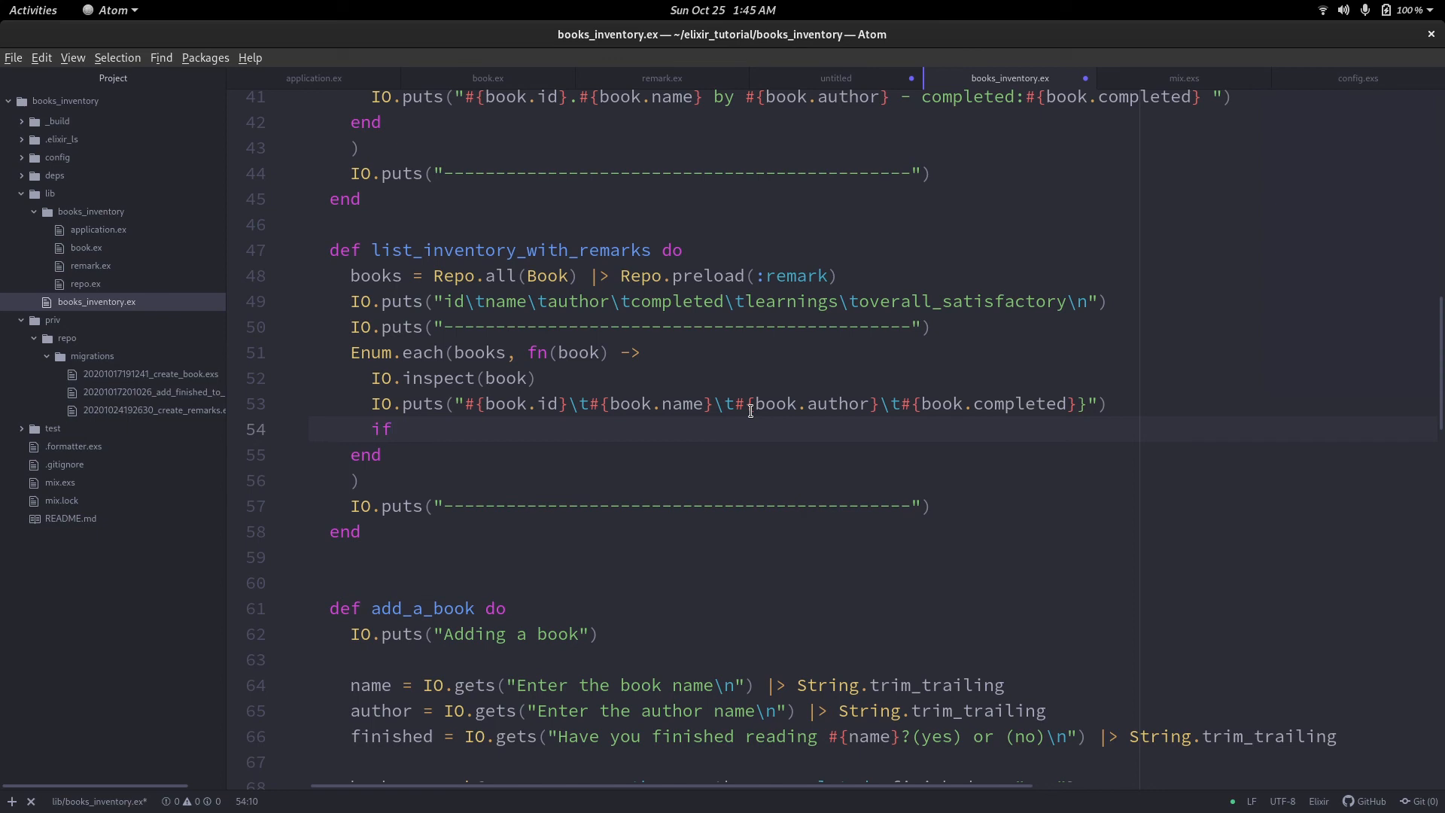
text(boo)
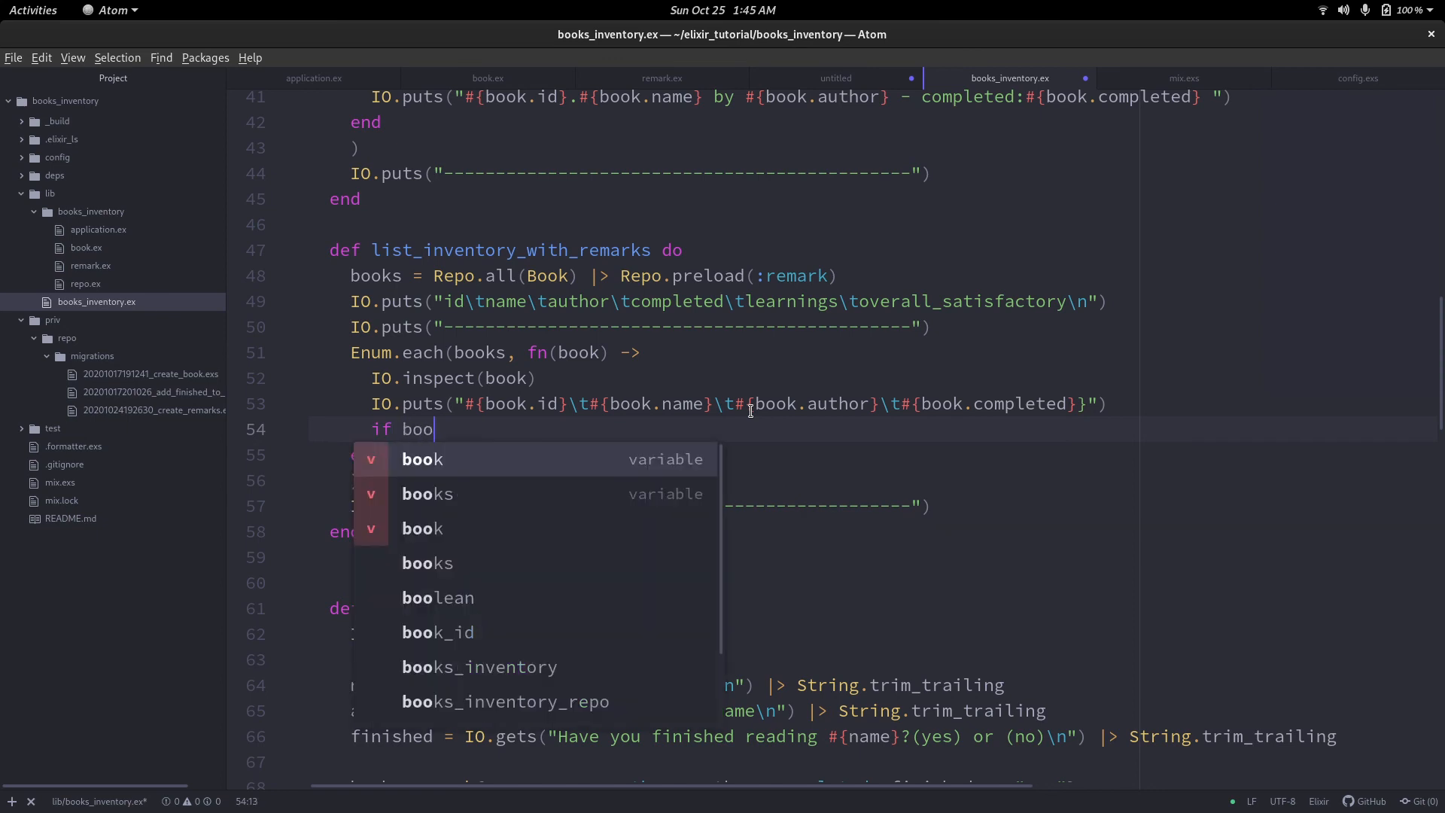
text(k.remark do)
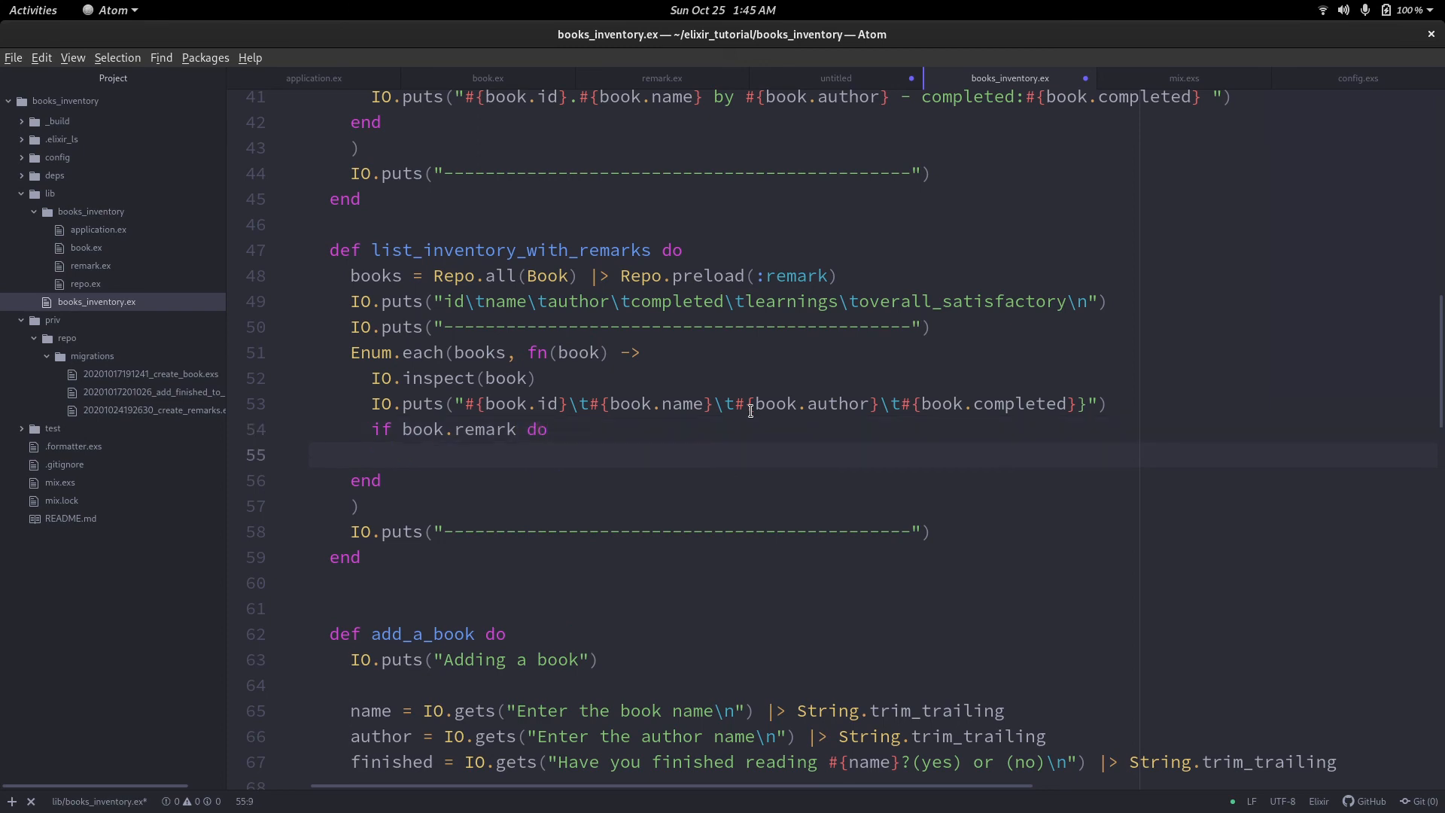
text(end)
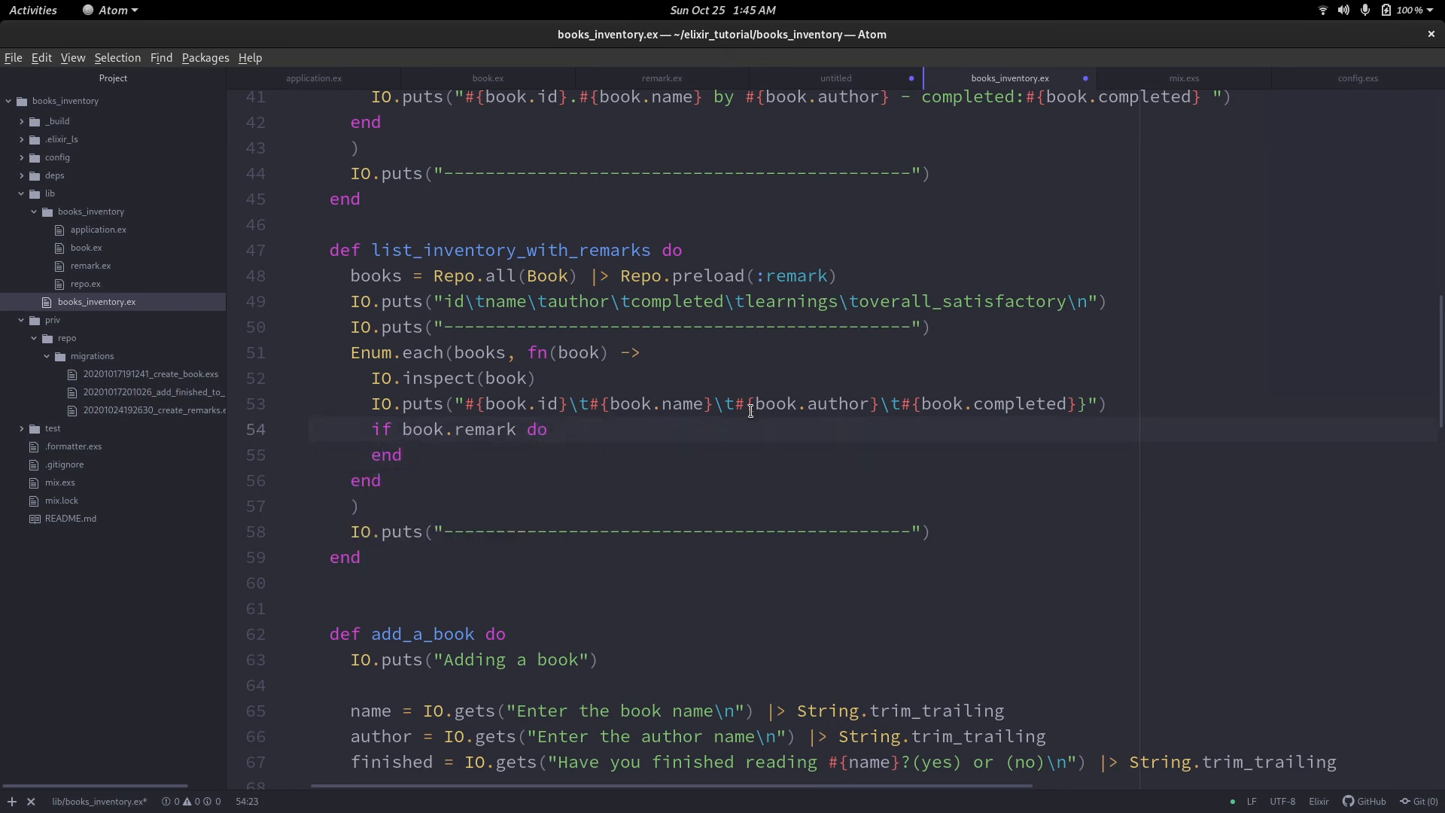
Inside the if, print tab-separated learnings and overall_satisfactory with IO.puts.
text(IO)
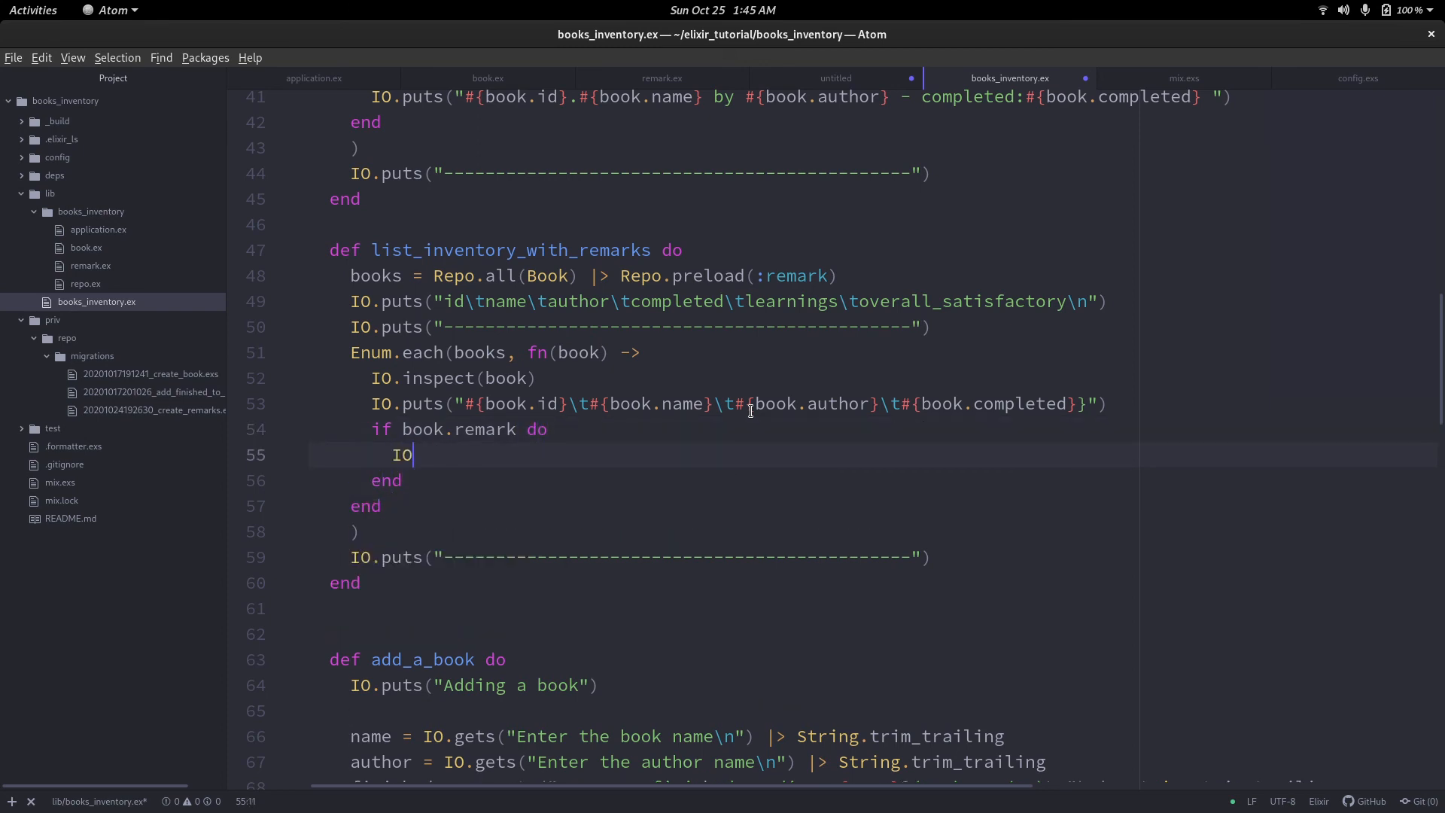
text(.puts(""))
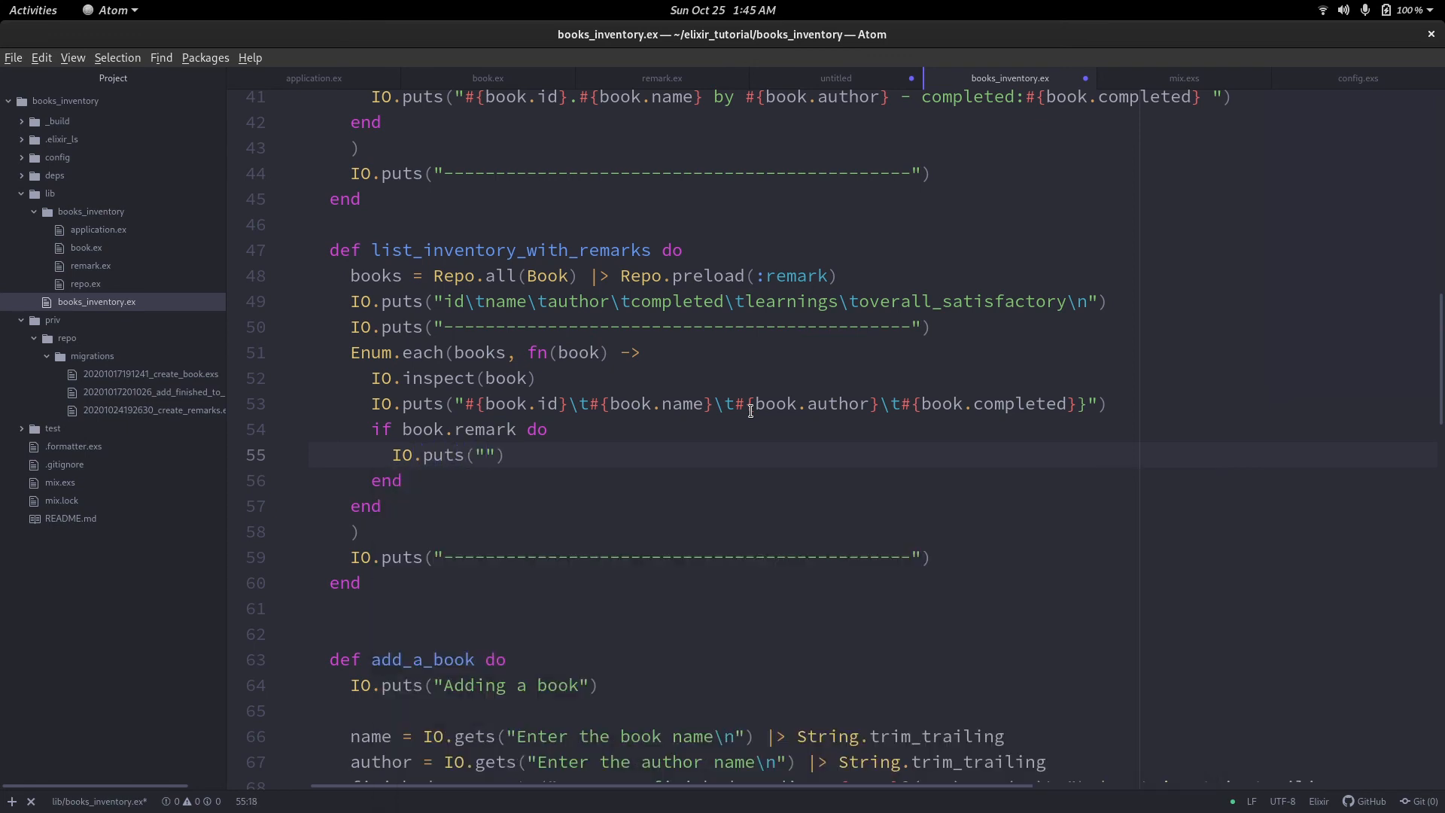
text(\t)
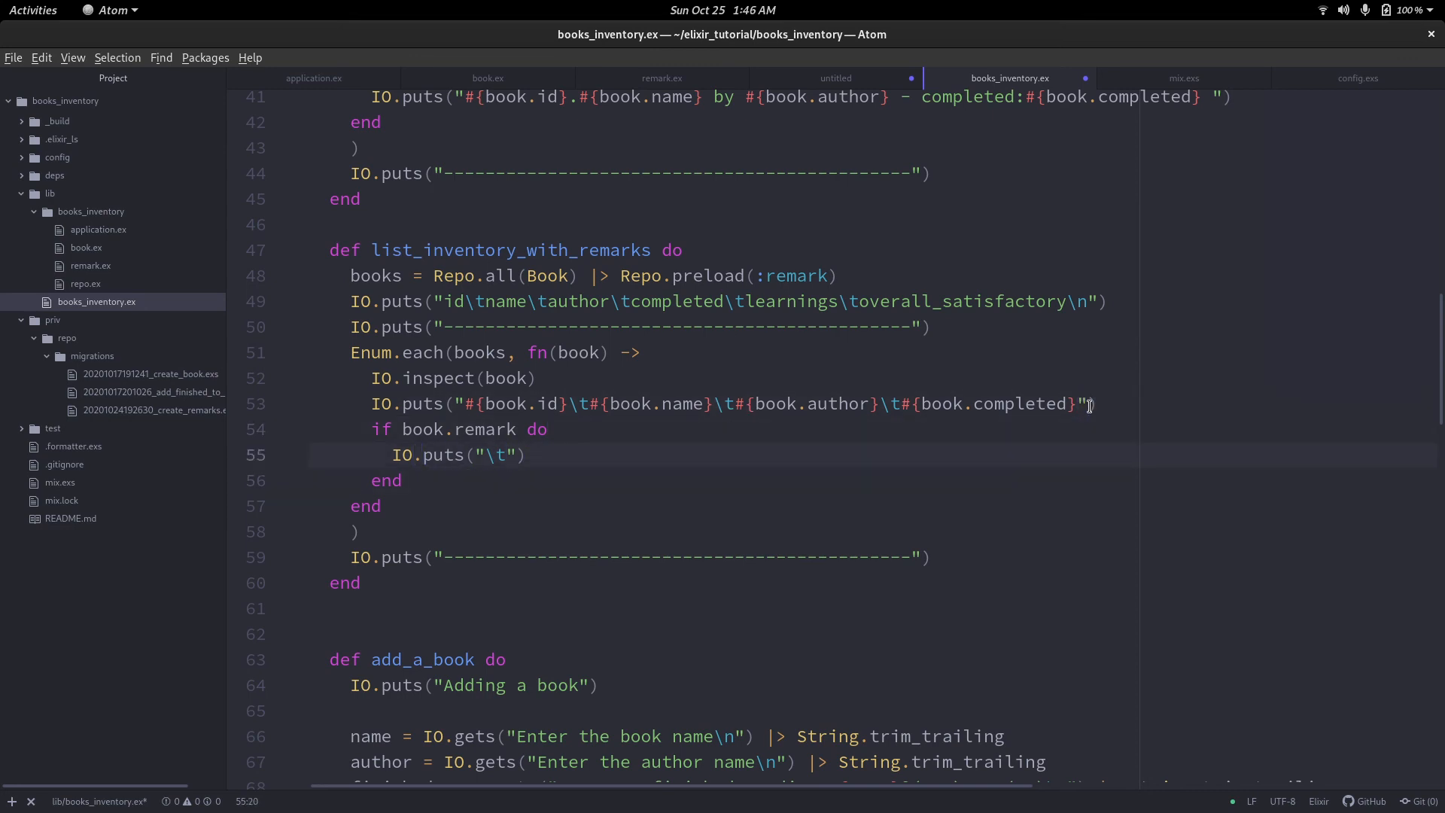
text(#{b)
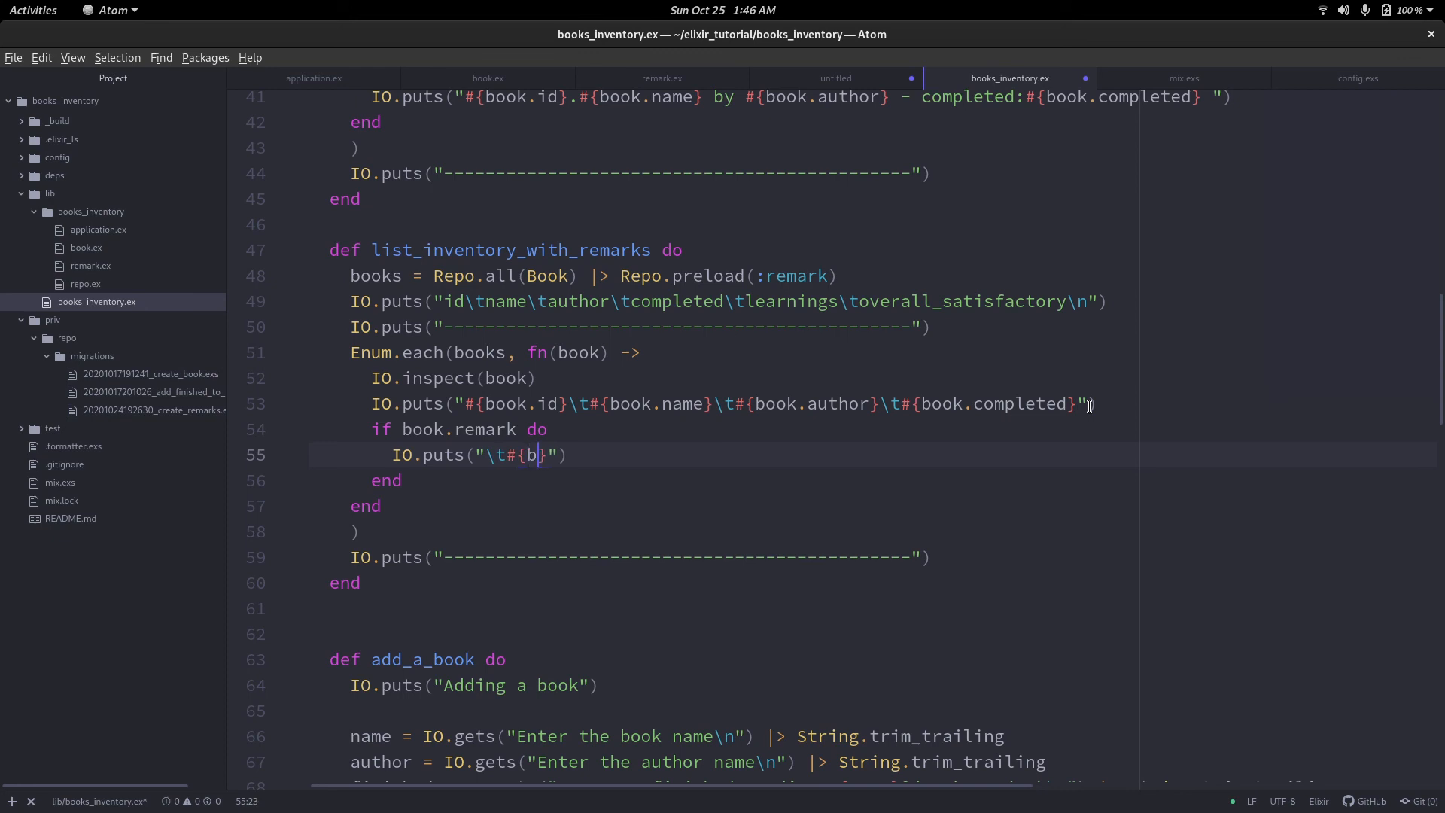
text(ook.)
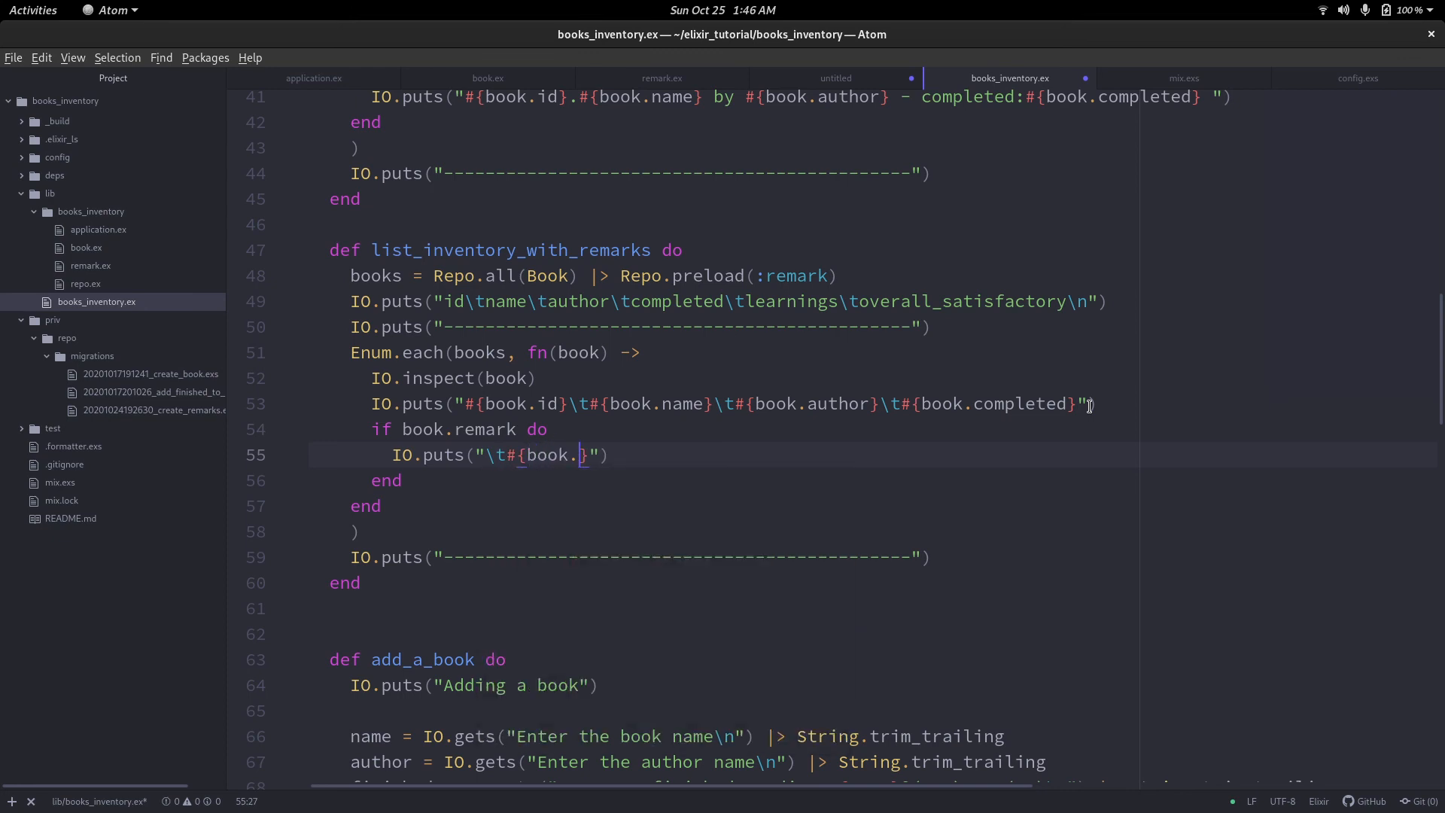
text(leara)
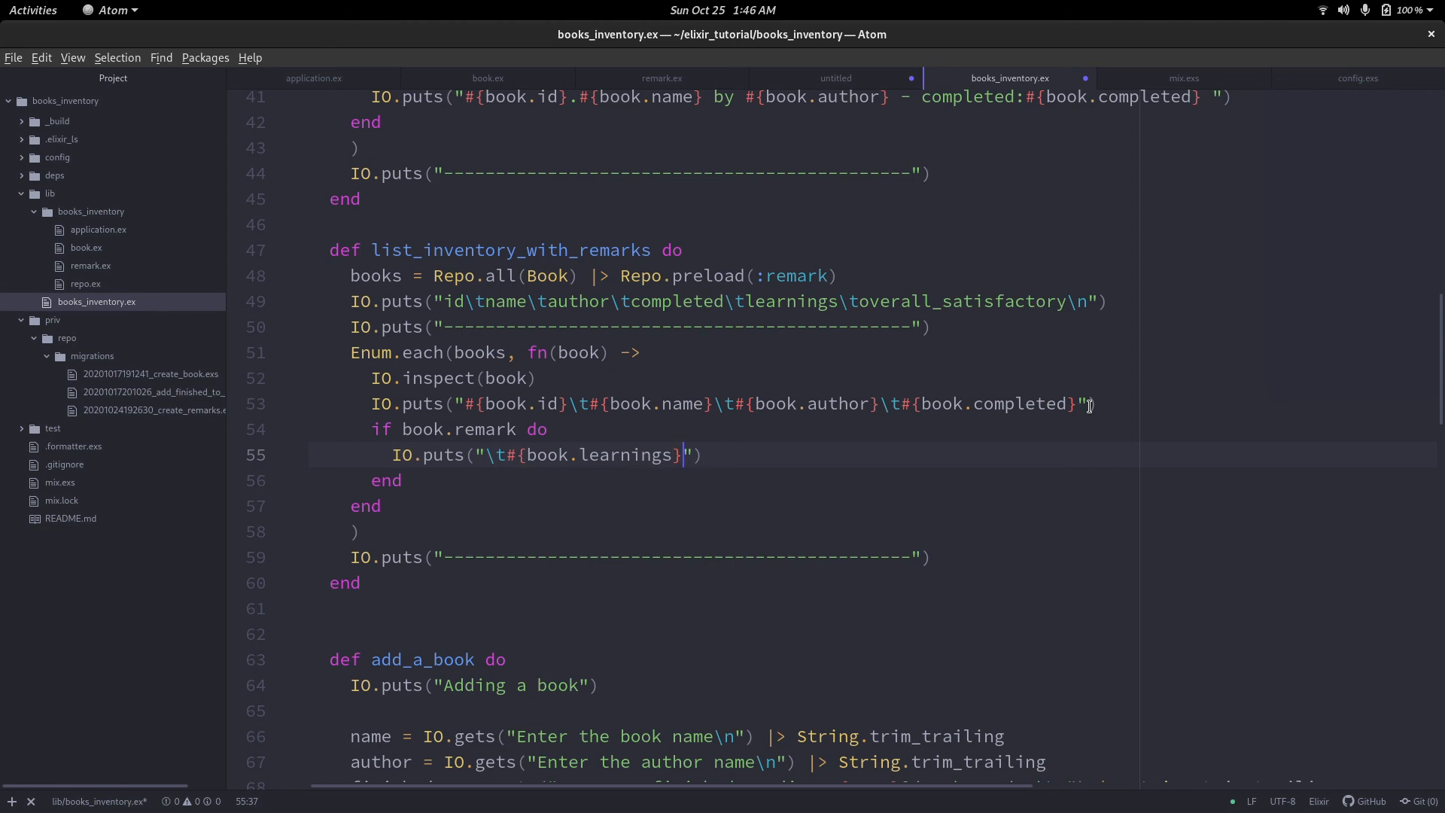
text(\t#{})
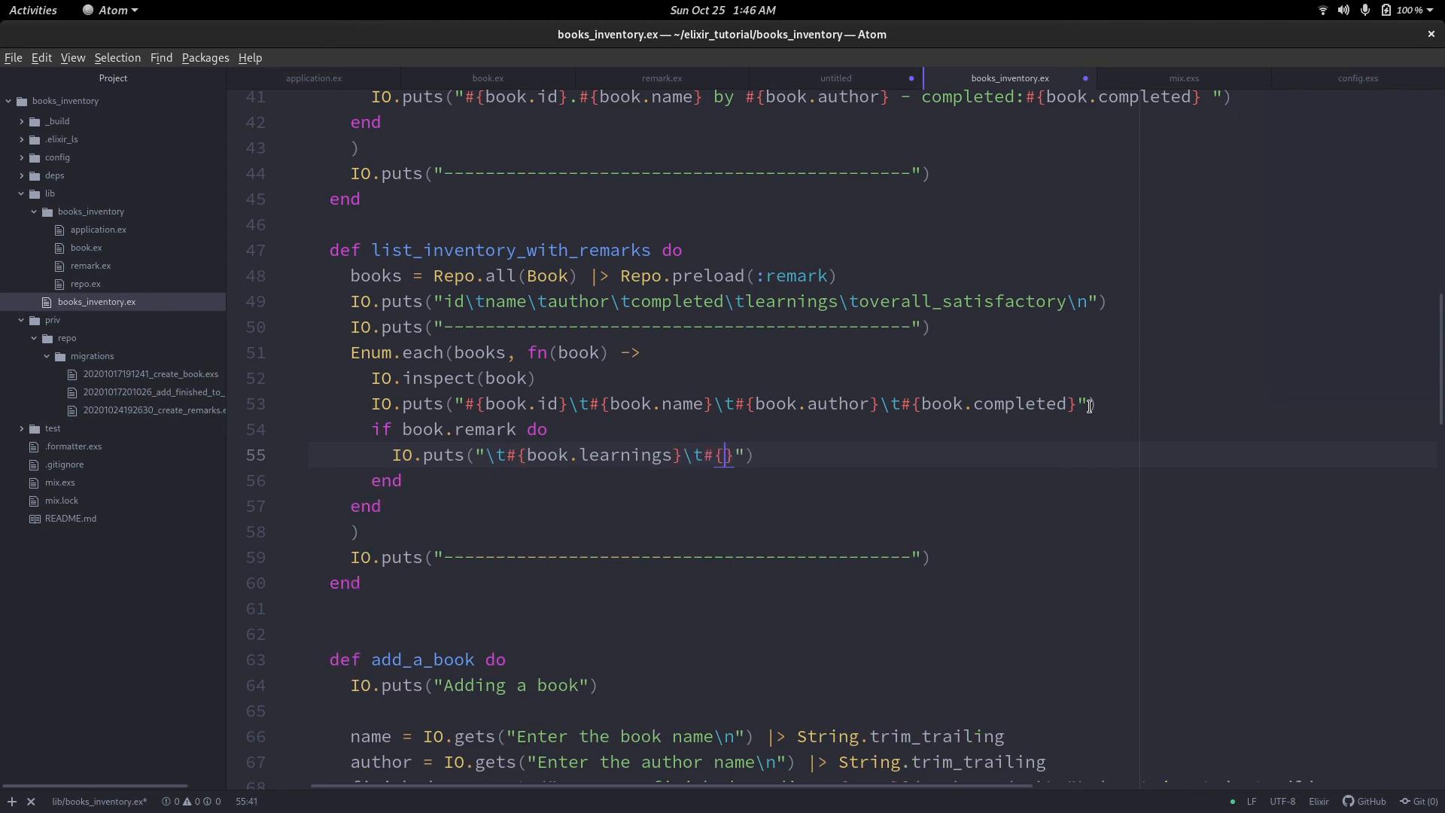
text(book.)
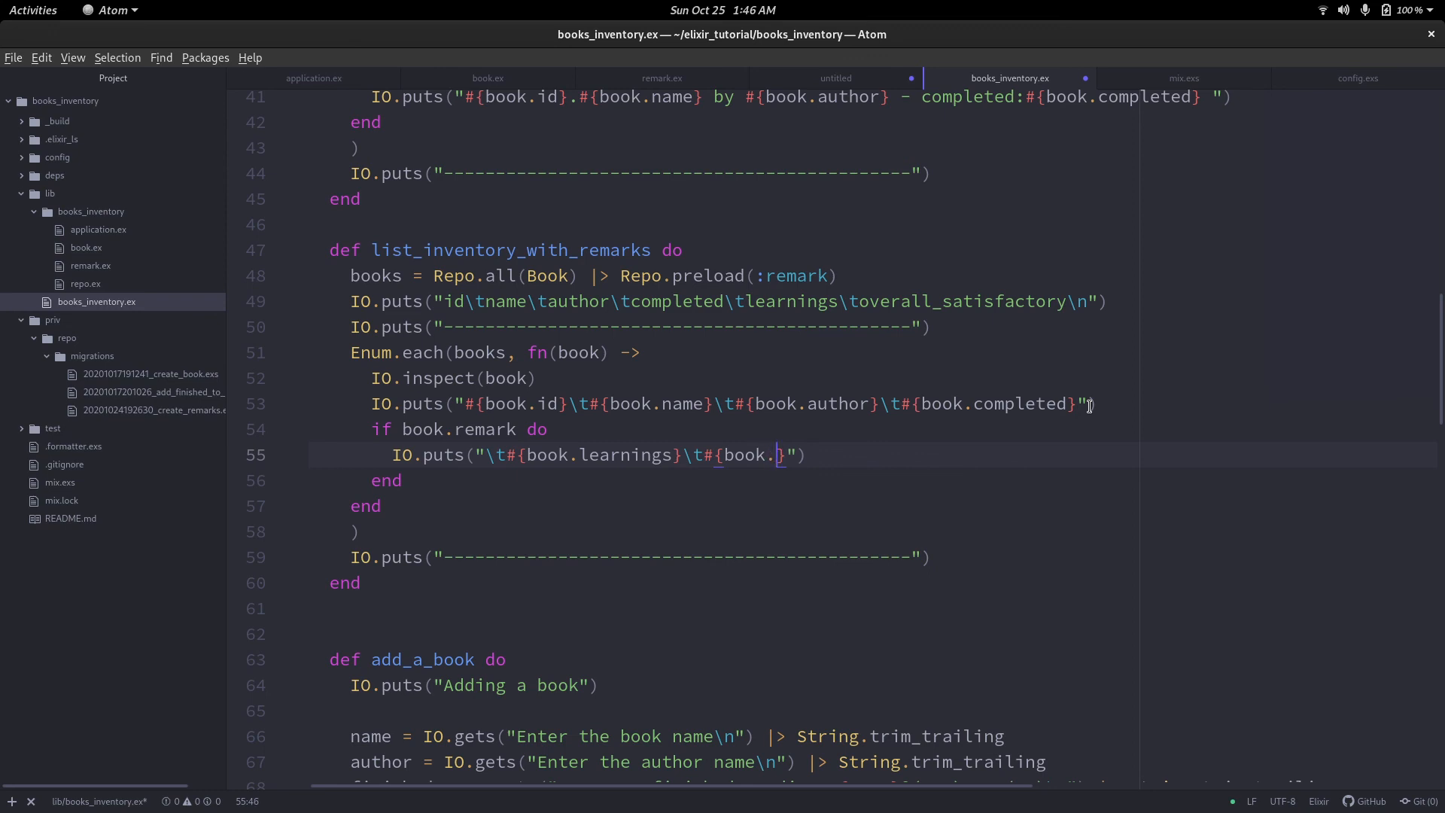
text(overall_satisfactory)
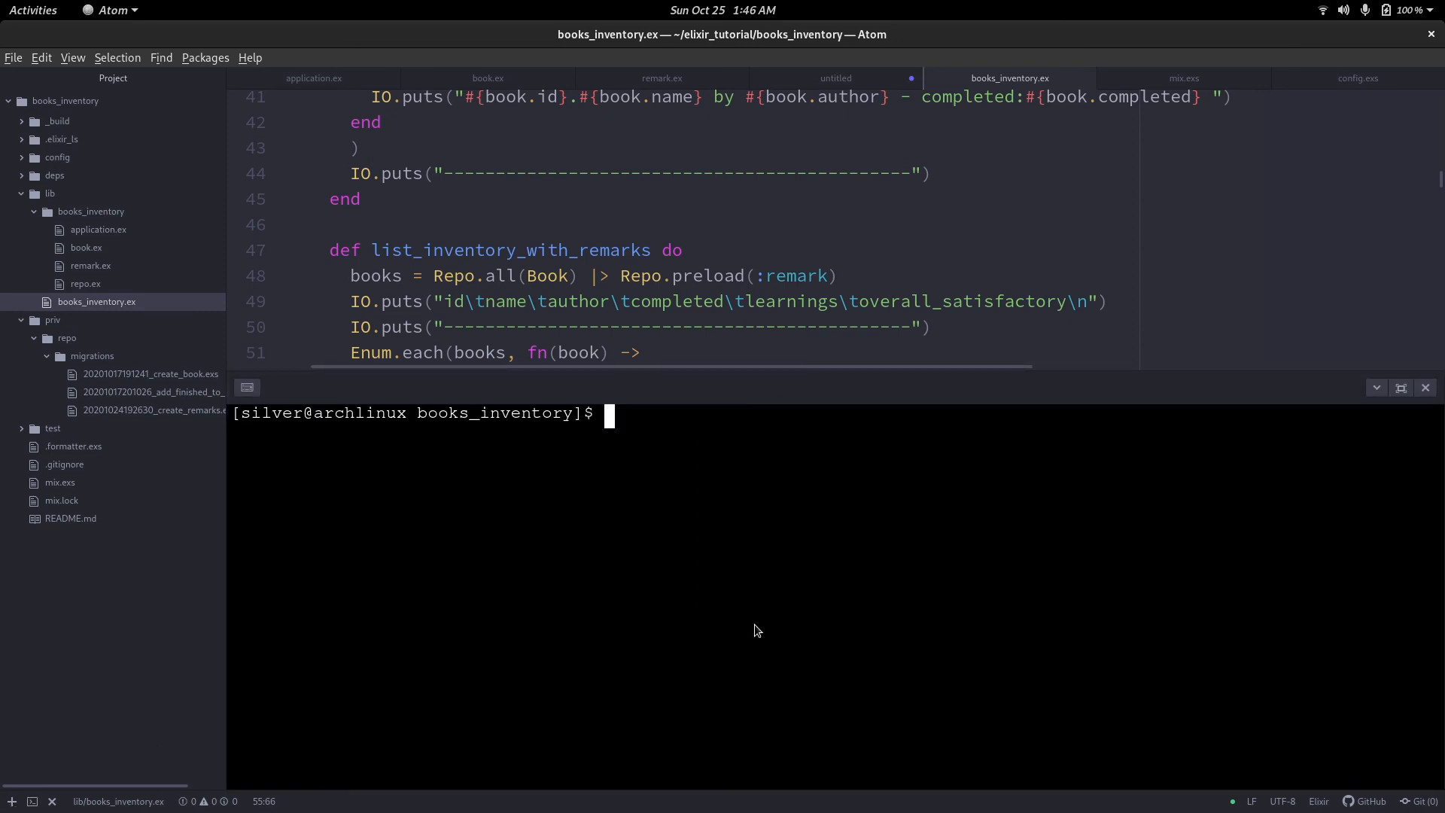
text(iex -S mix)
text(BooksInventory)
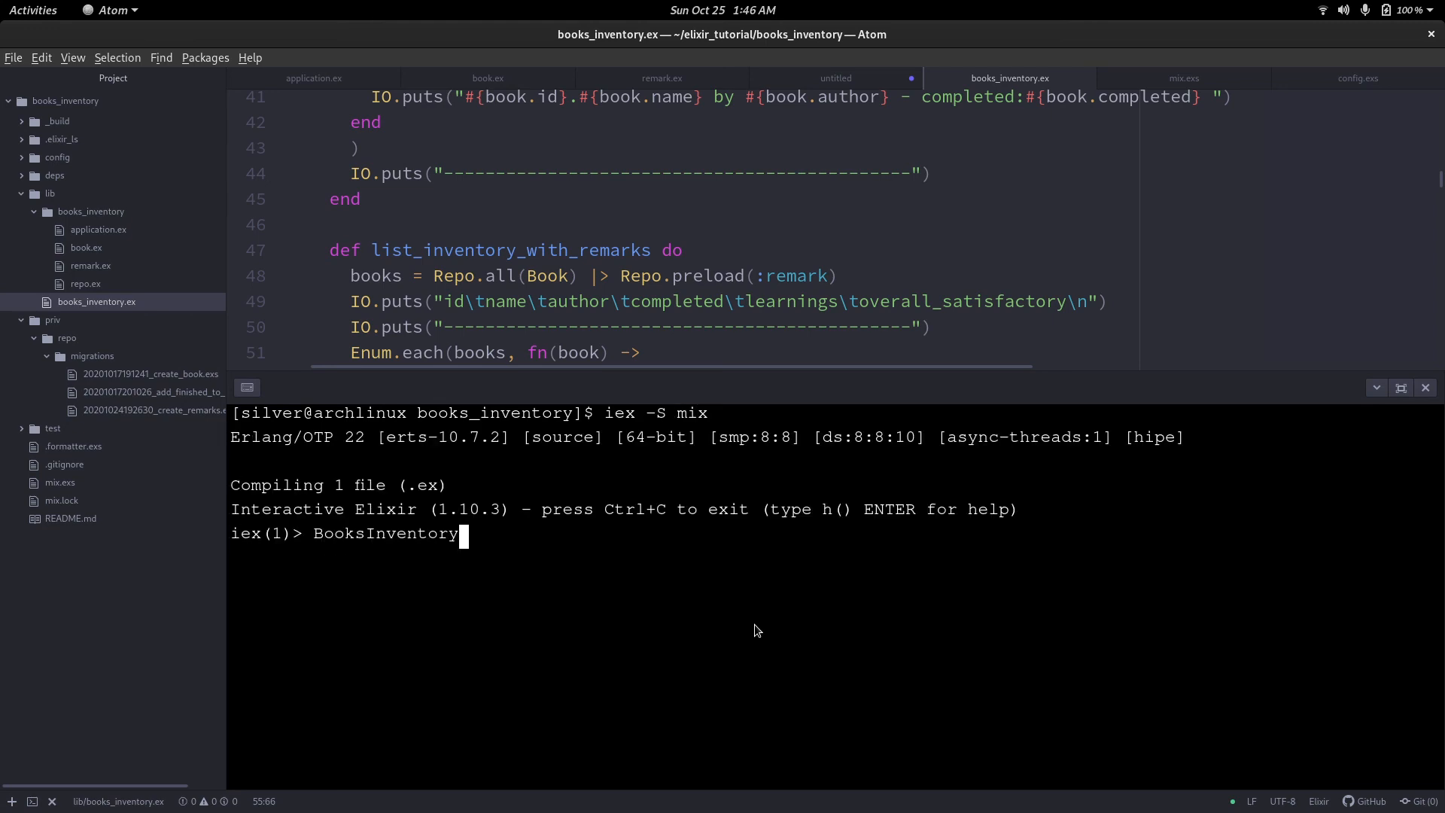
text(.start)
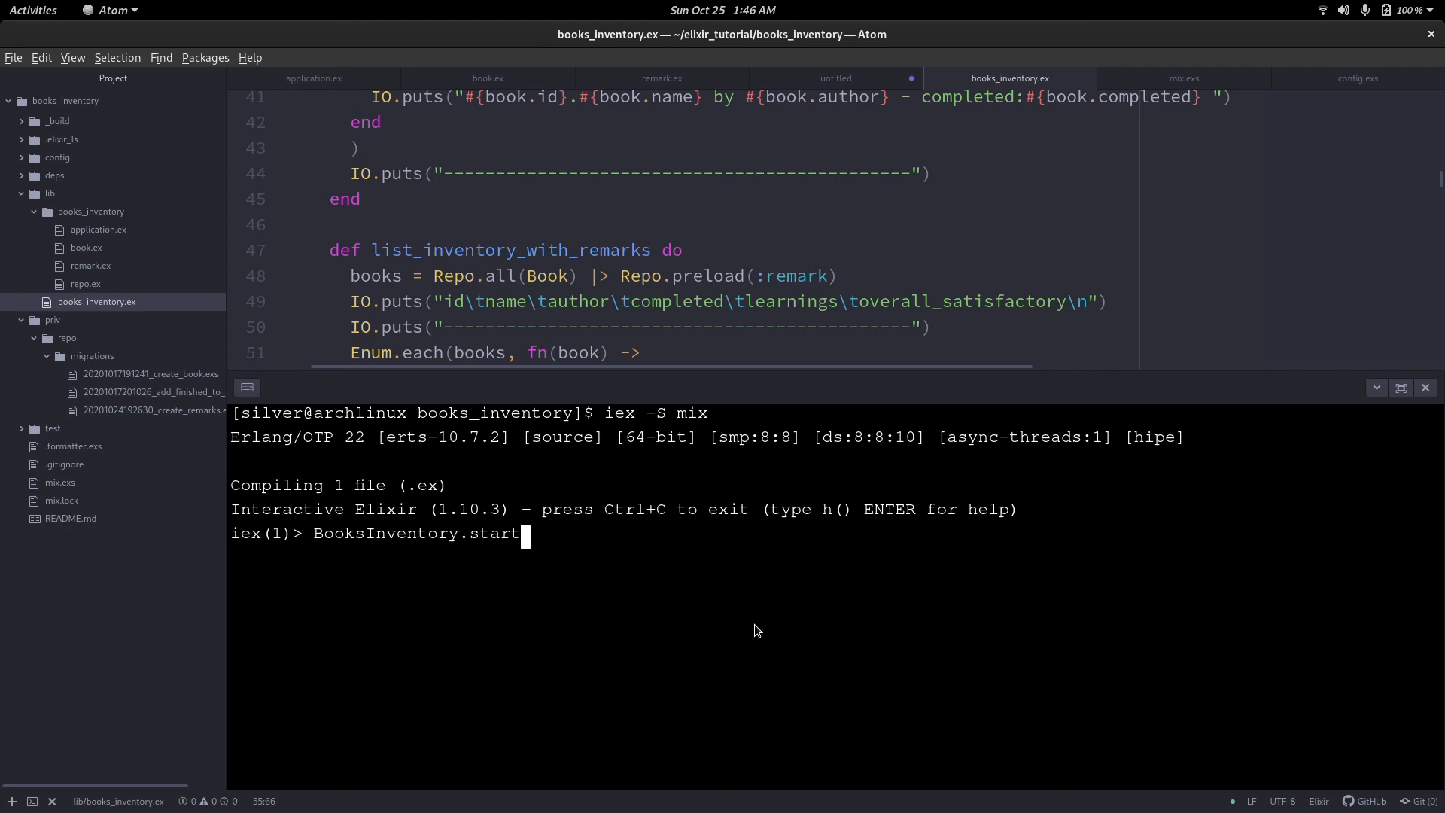
key(Return)
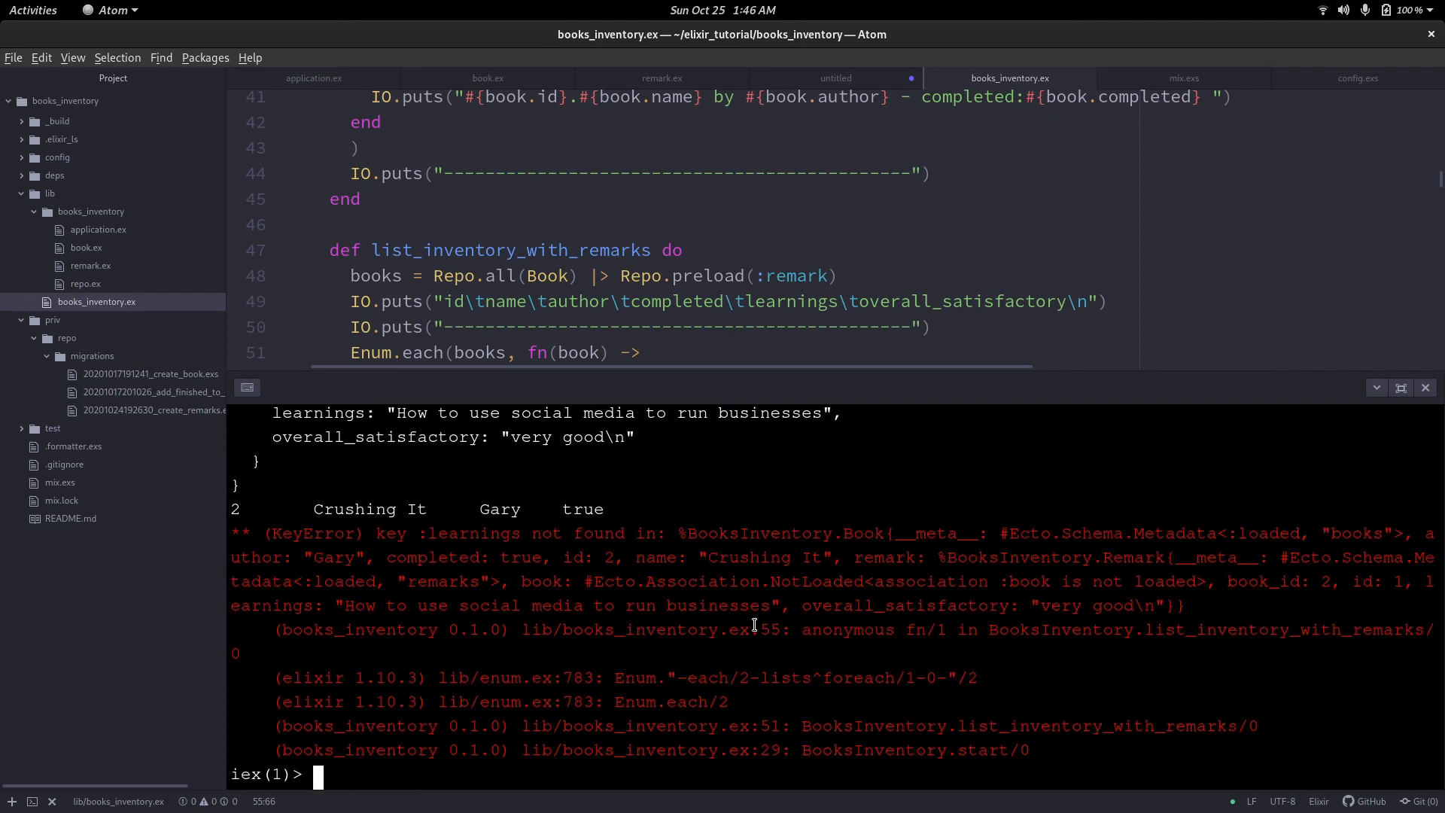
scroll(up, 3)
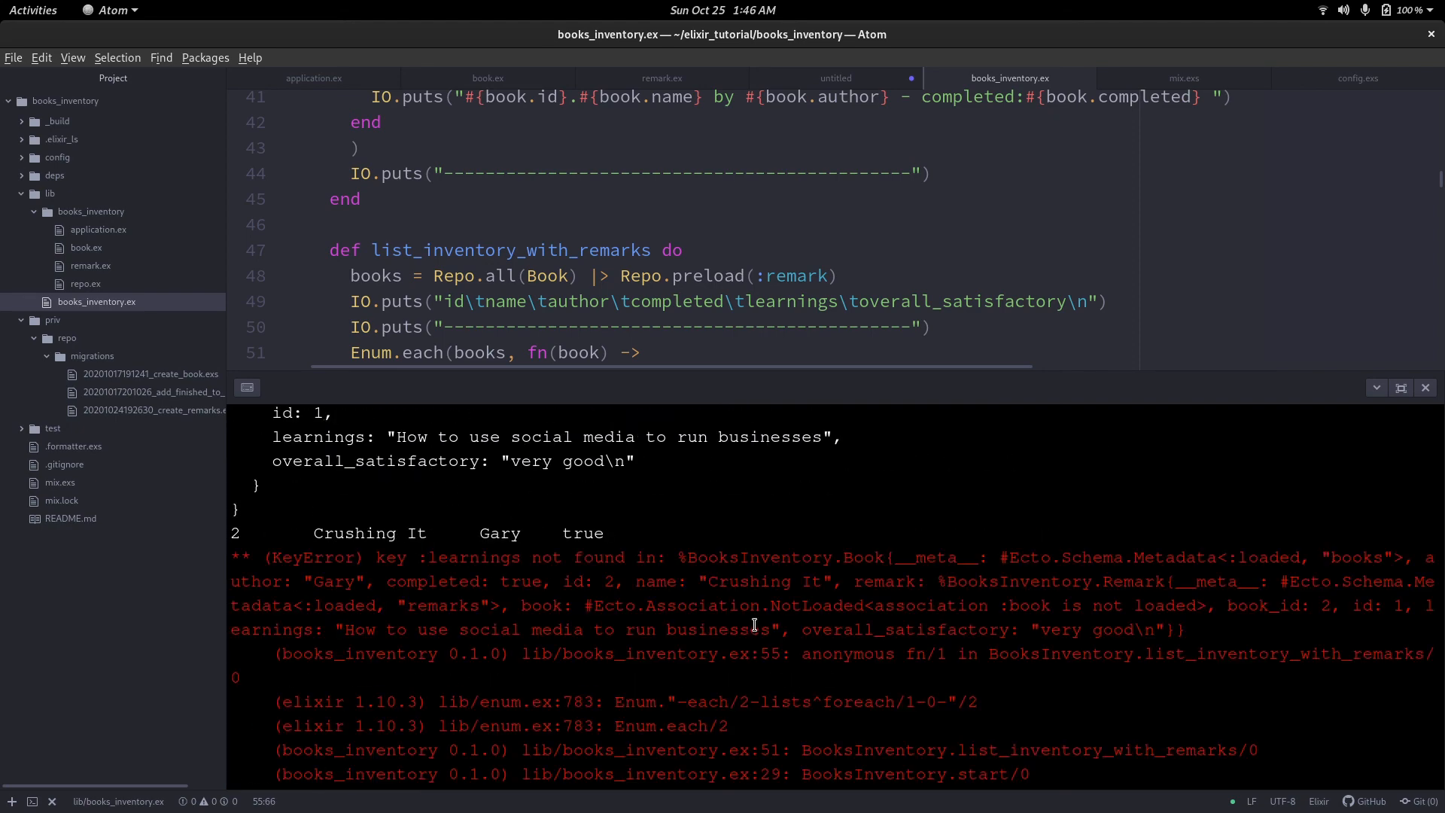
scroll(down, 3)
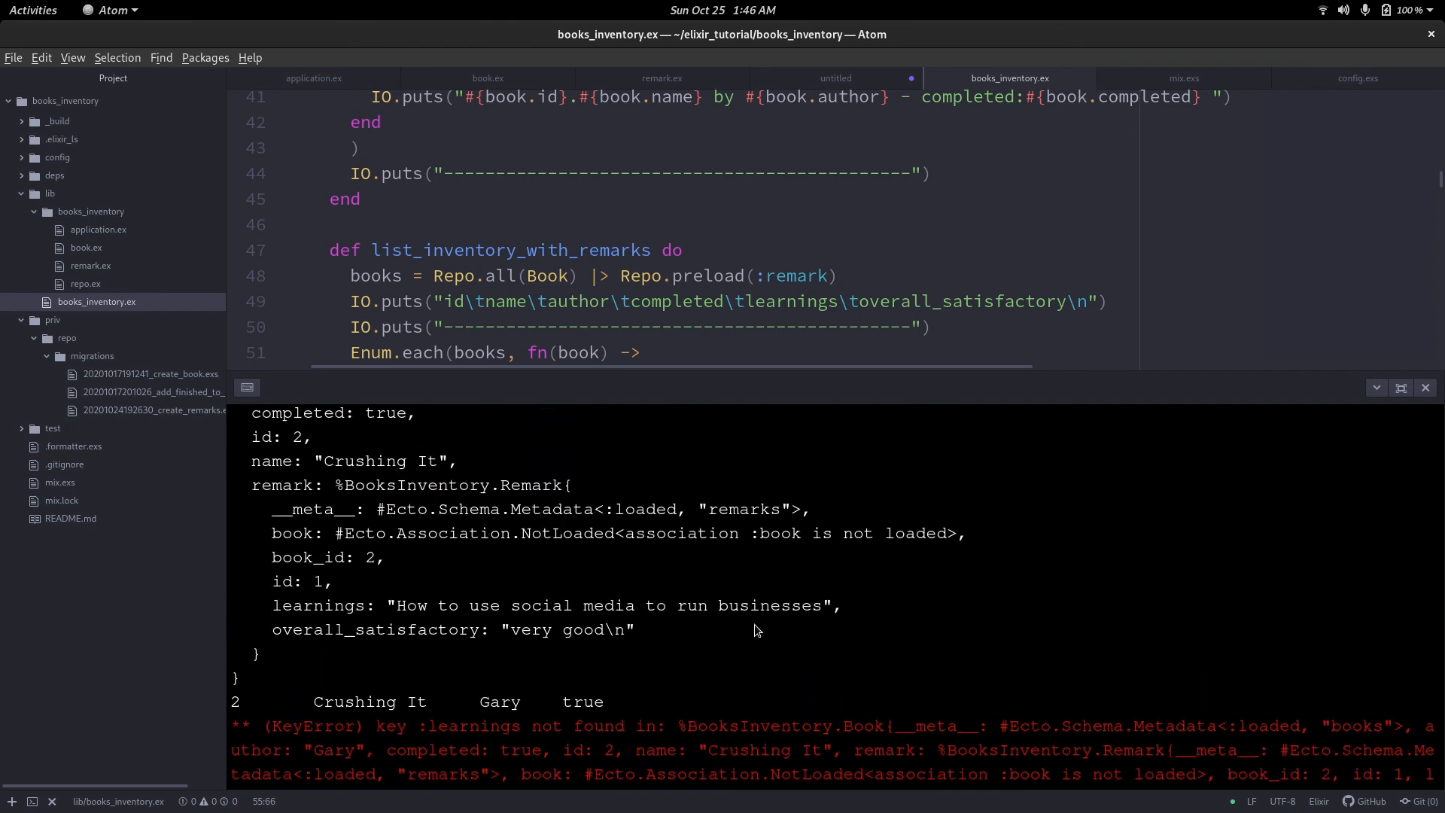
scroll(up, 3)
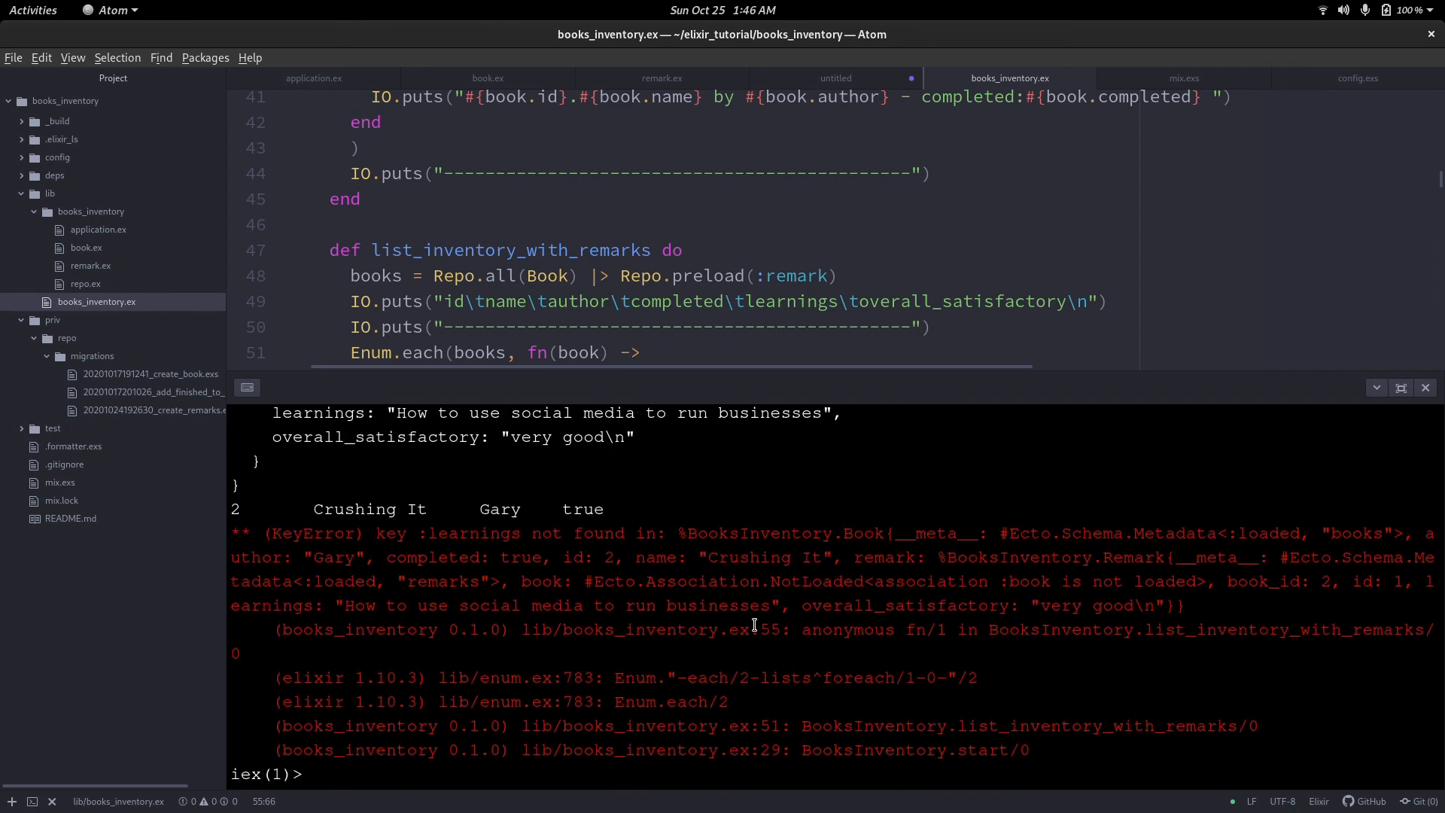
mouse_move(512, 624)
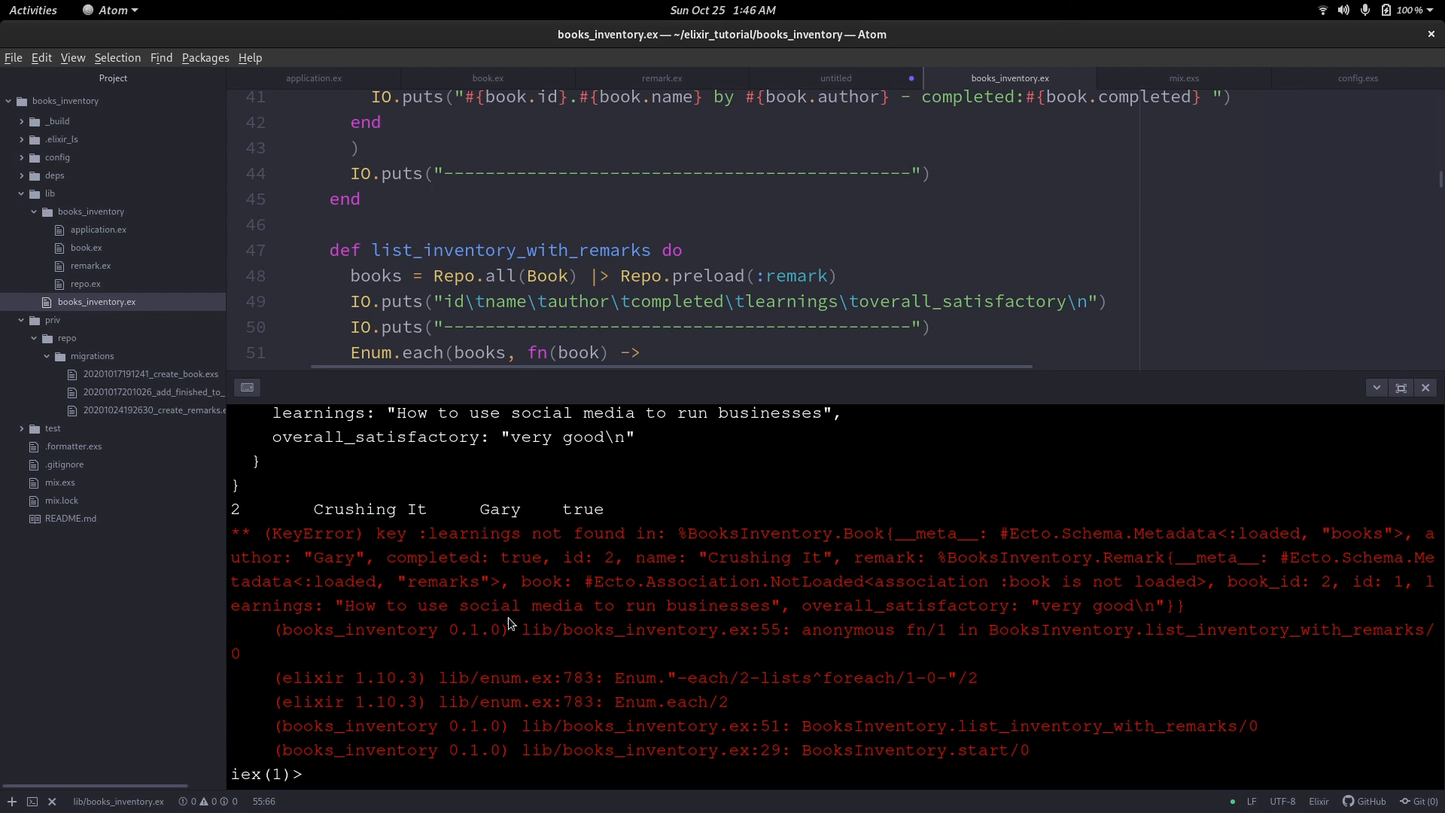
mouse_move(860, 677)
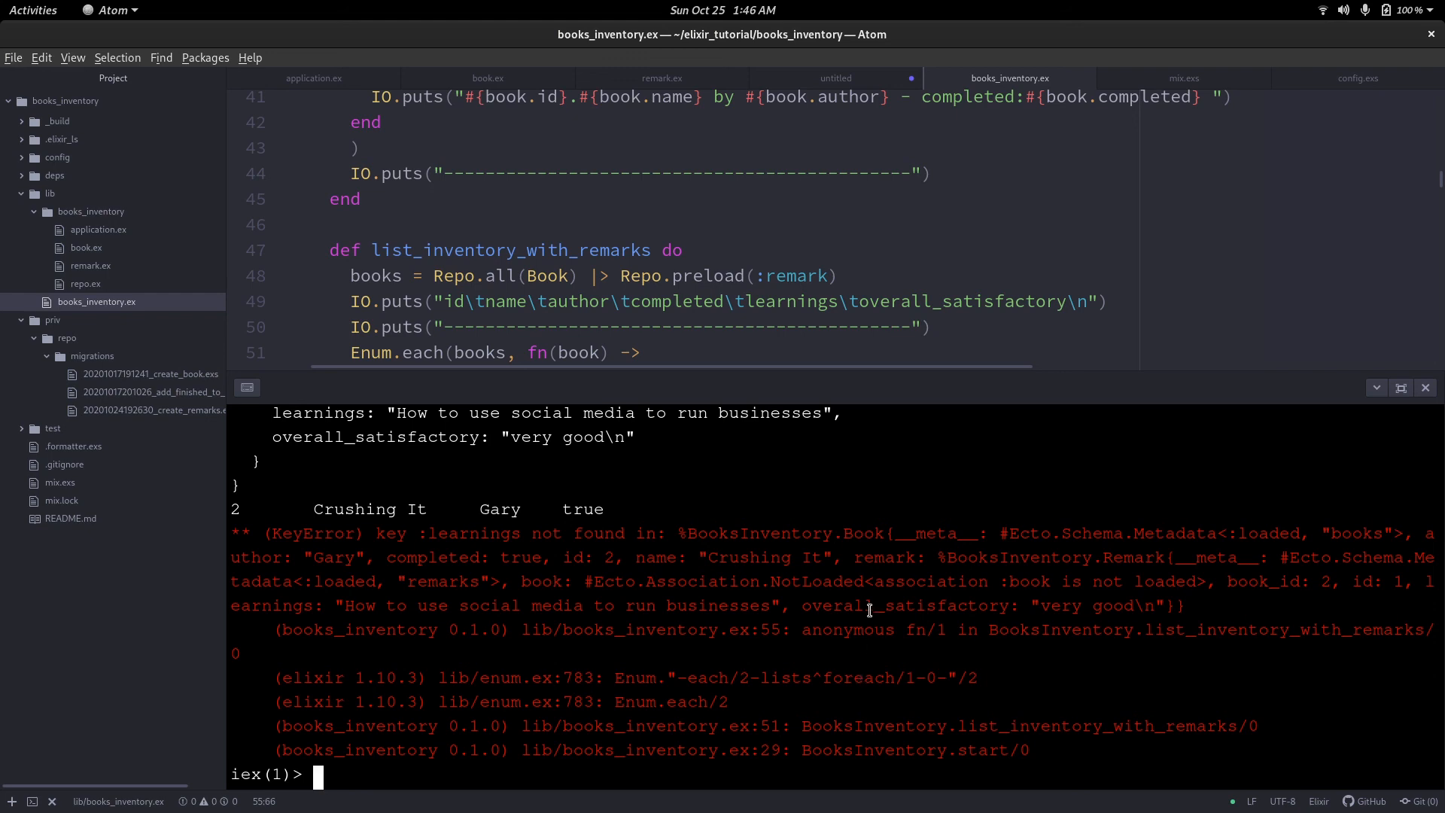
mouse_move(858, 580)
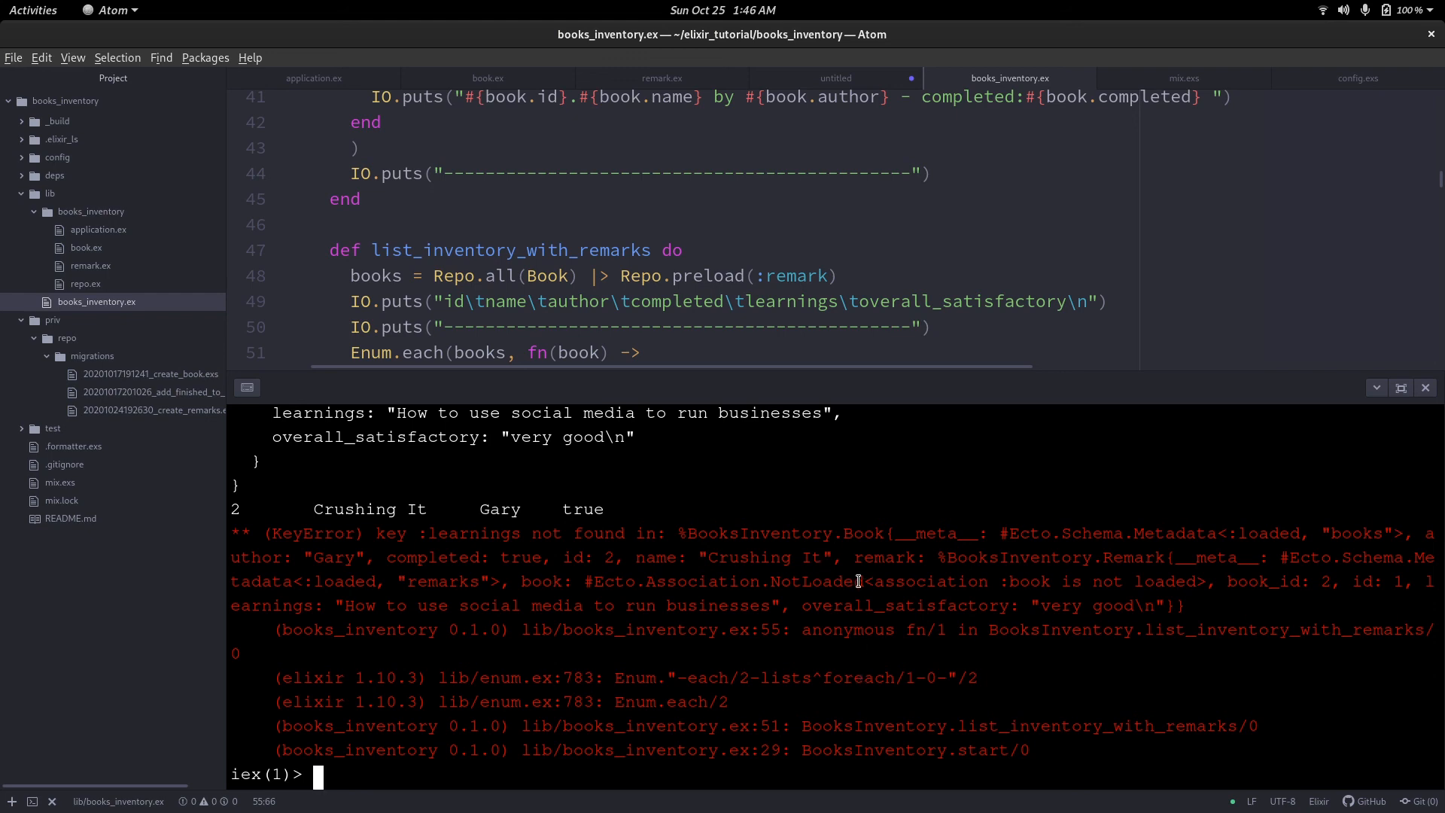
mouse_move(646, 554)
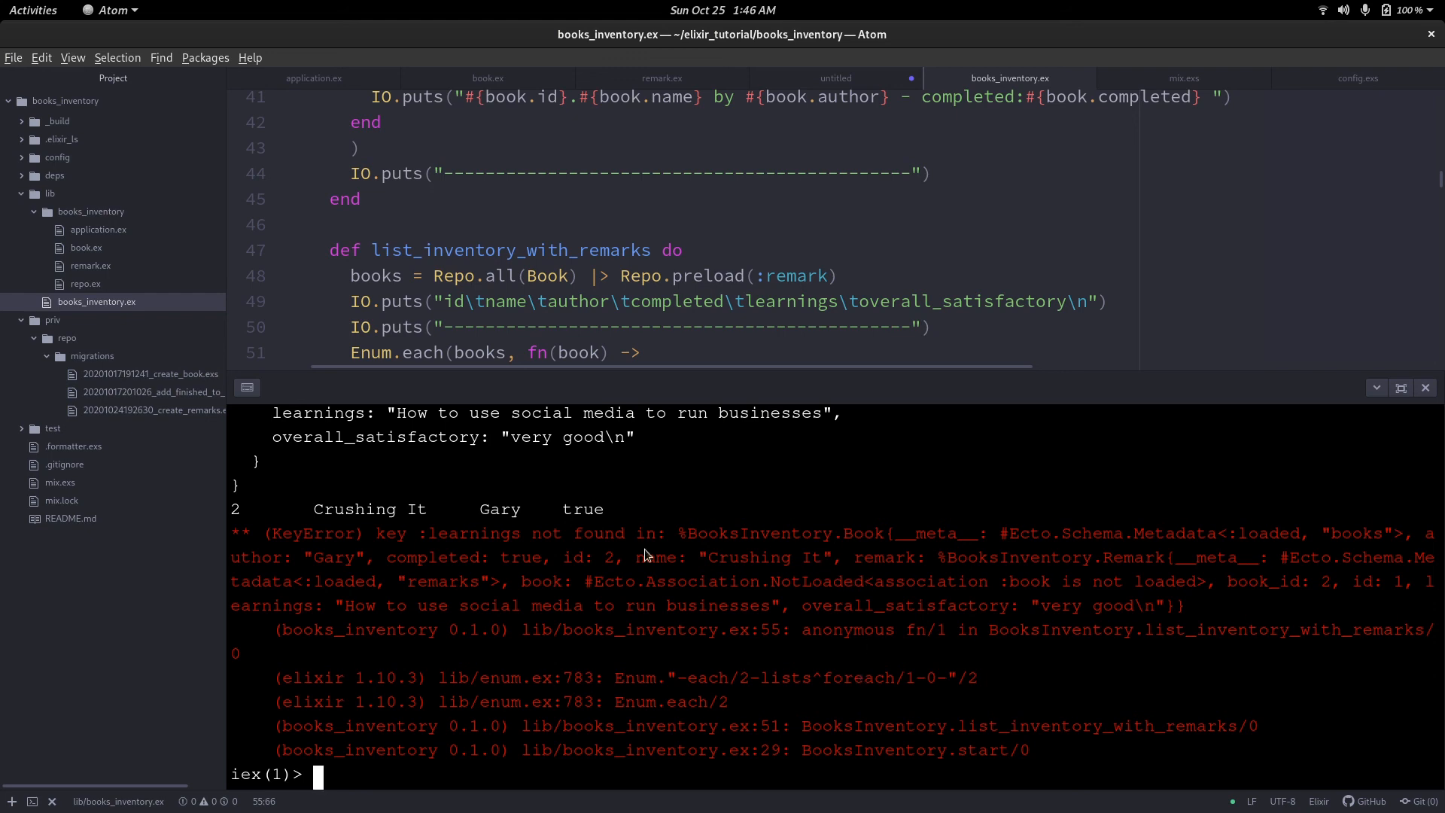
mouse_move(804, 576)
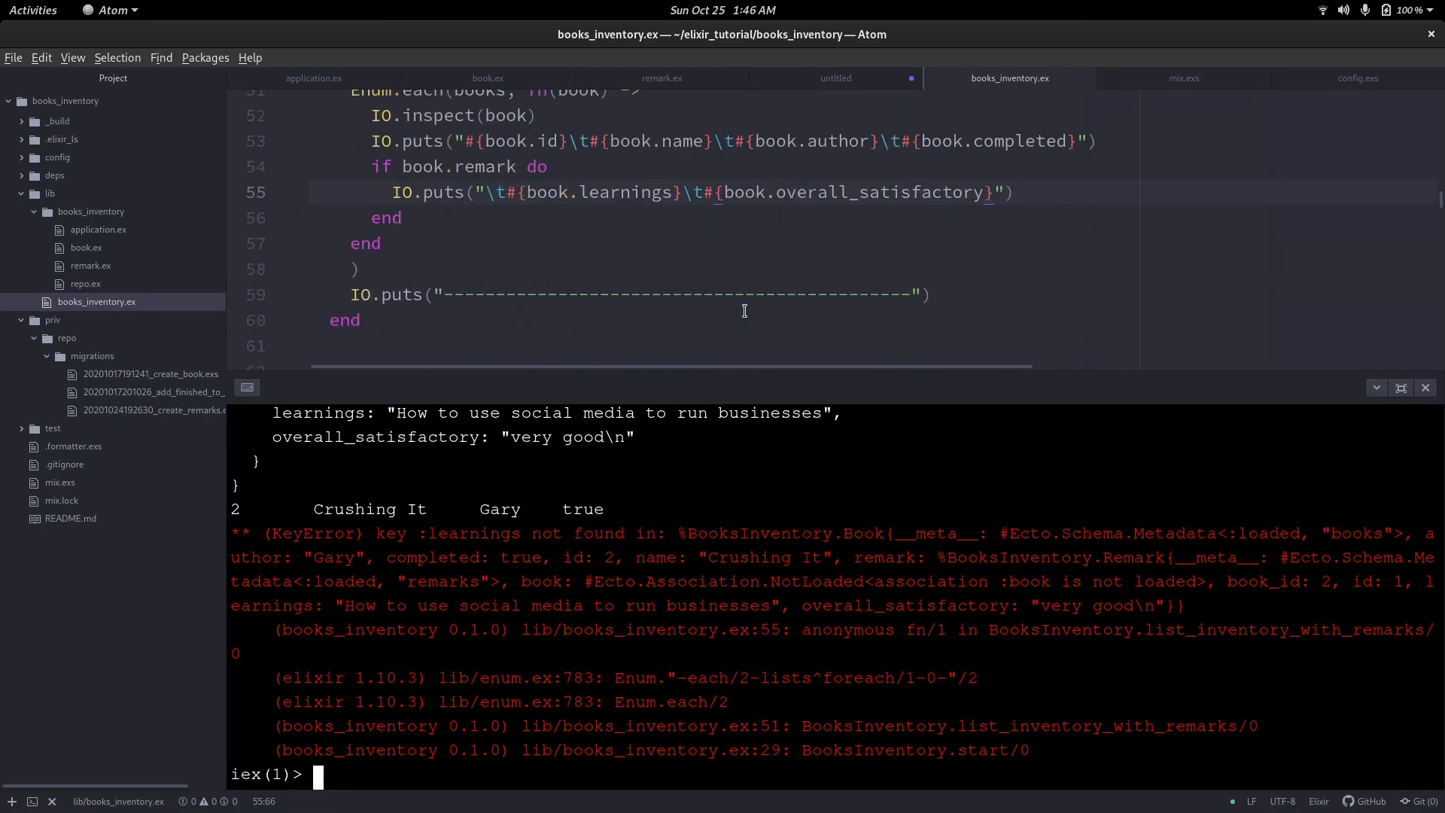
Review the remarks field names in the create_remarks migration file.
click(147, 411)
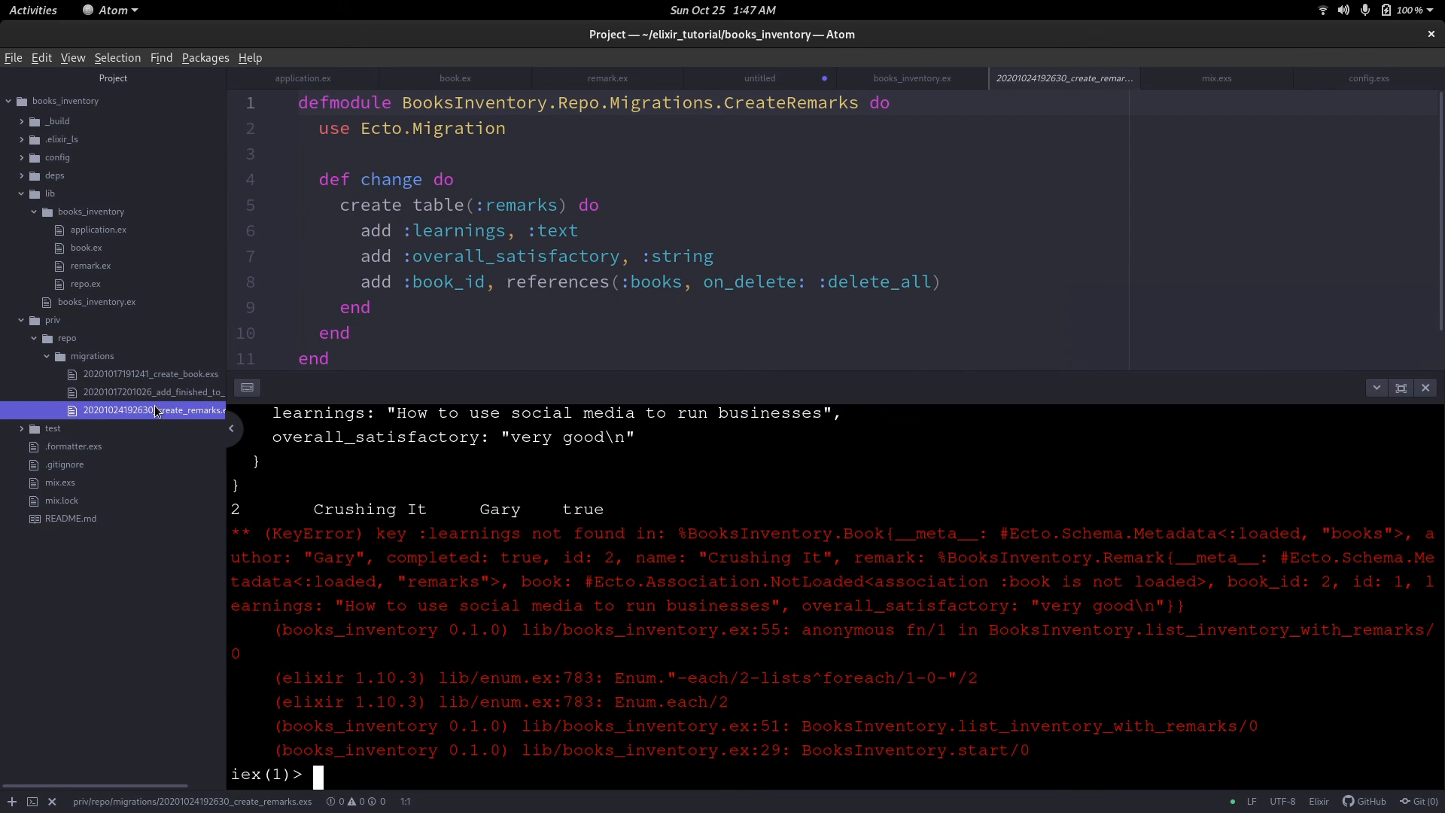
mouse_move(558, 576)
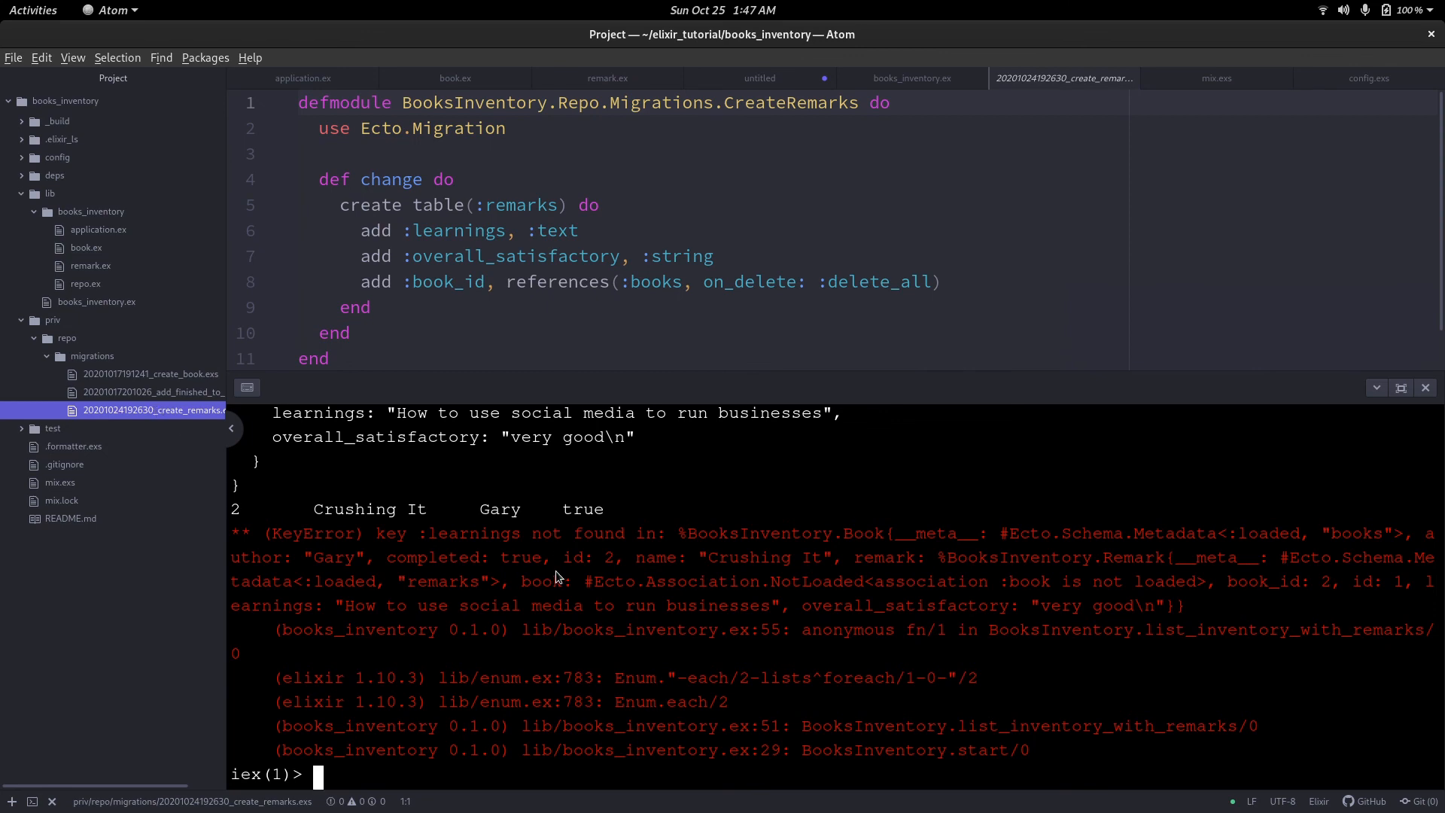
scroll(up, 3)
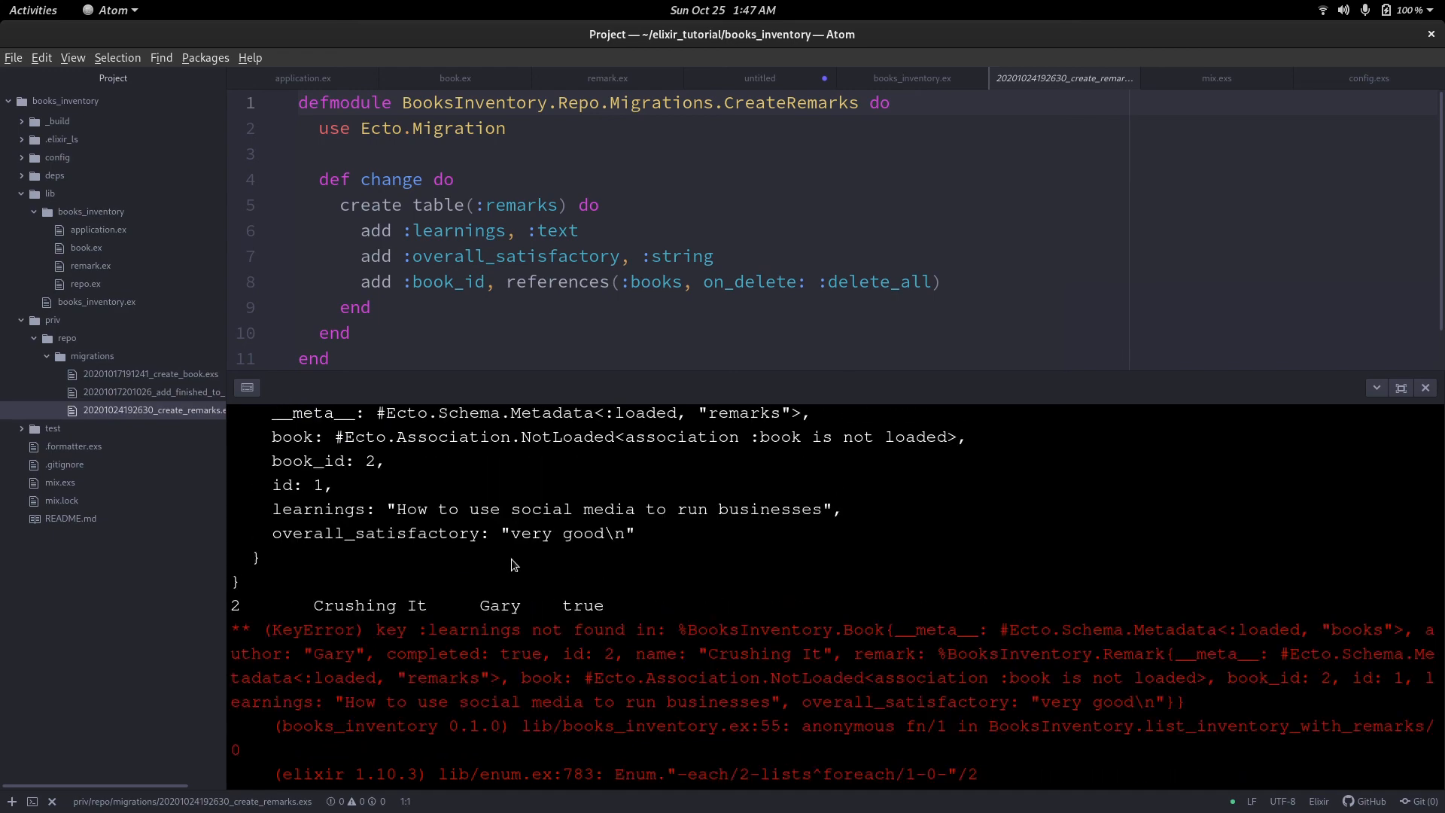
scroll(up, 3)
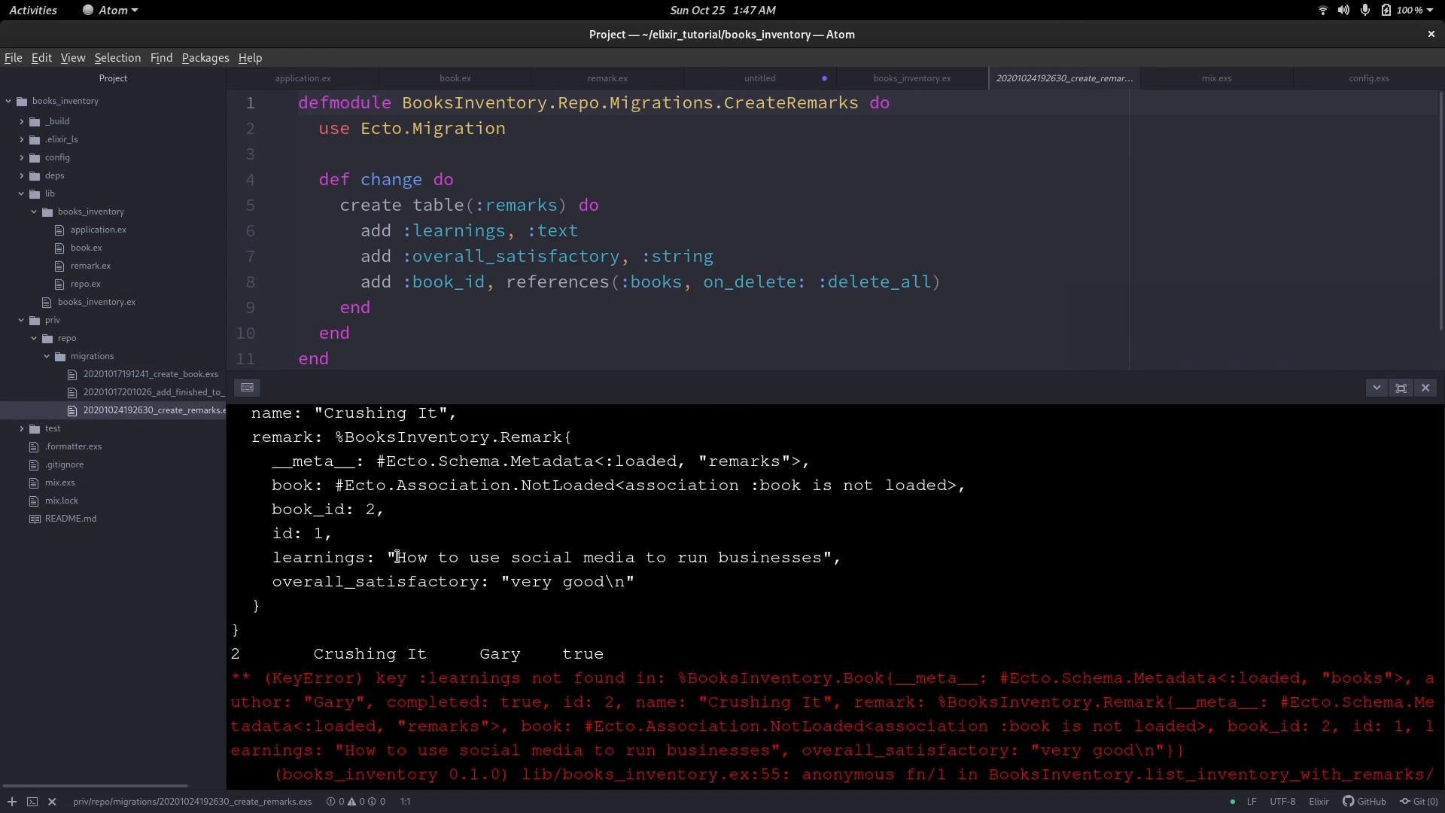
click(537, 256)
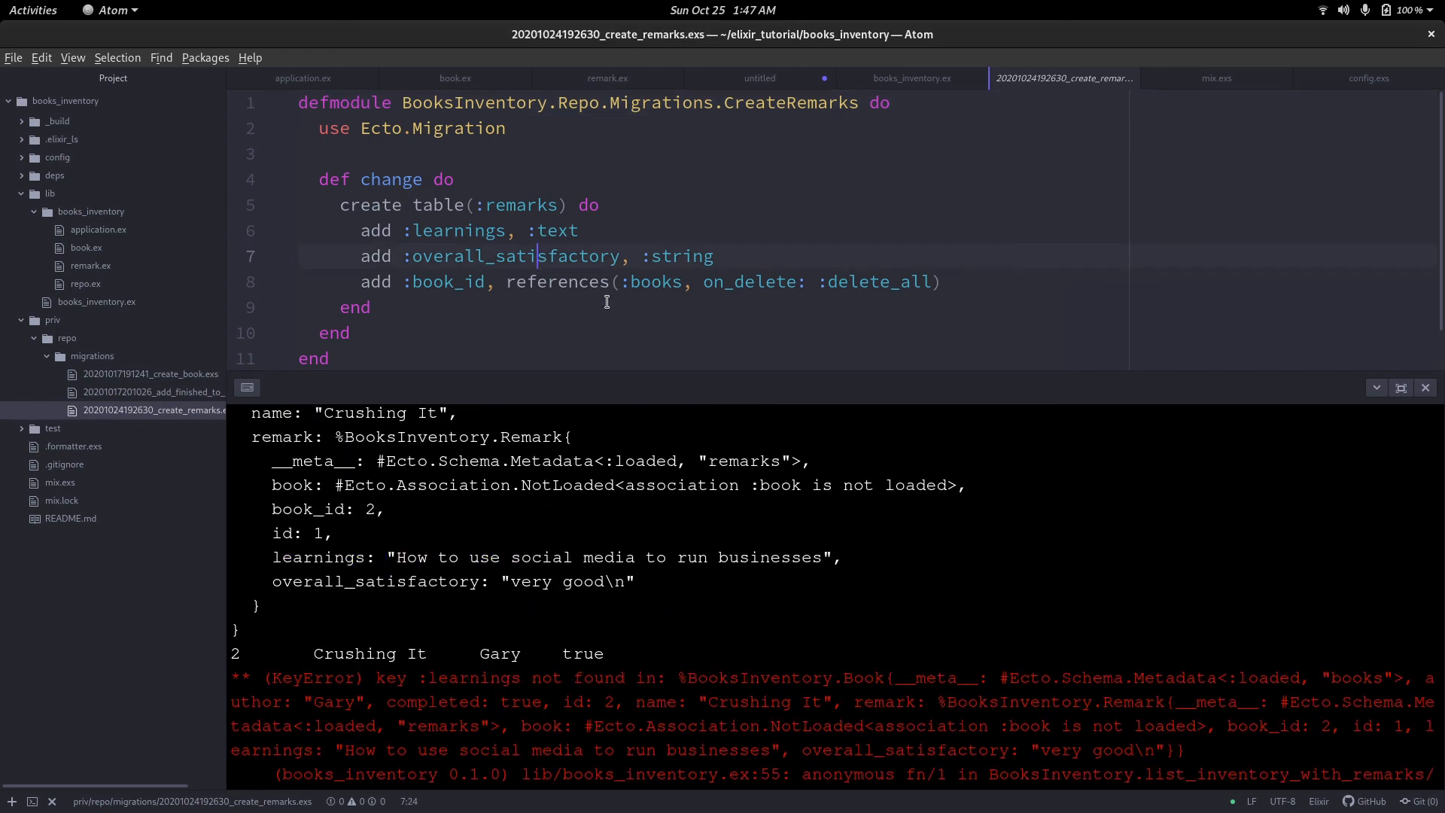
Prefix learnings and overall_satisfactory with book.remark on line 55 and delete the debugging inspect line.
click(911, 78)
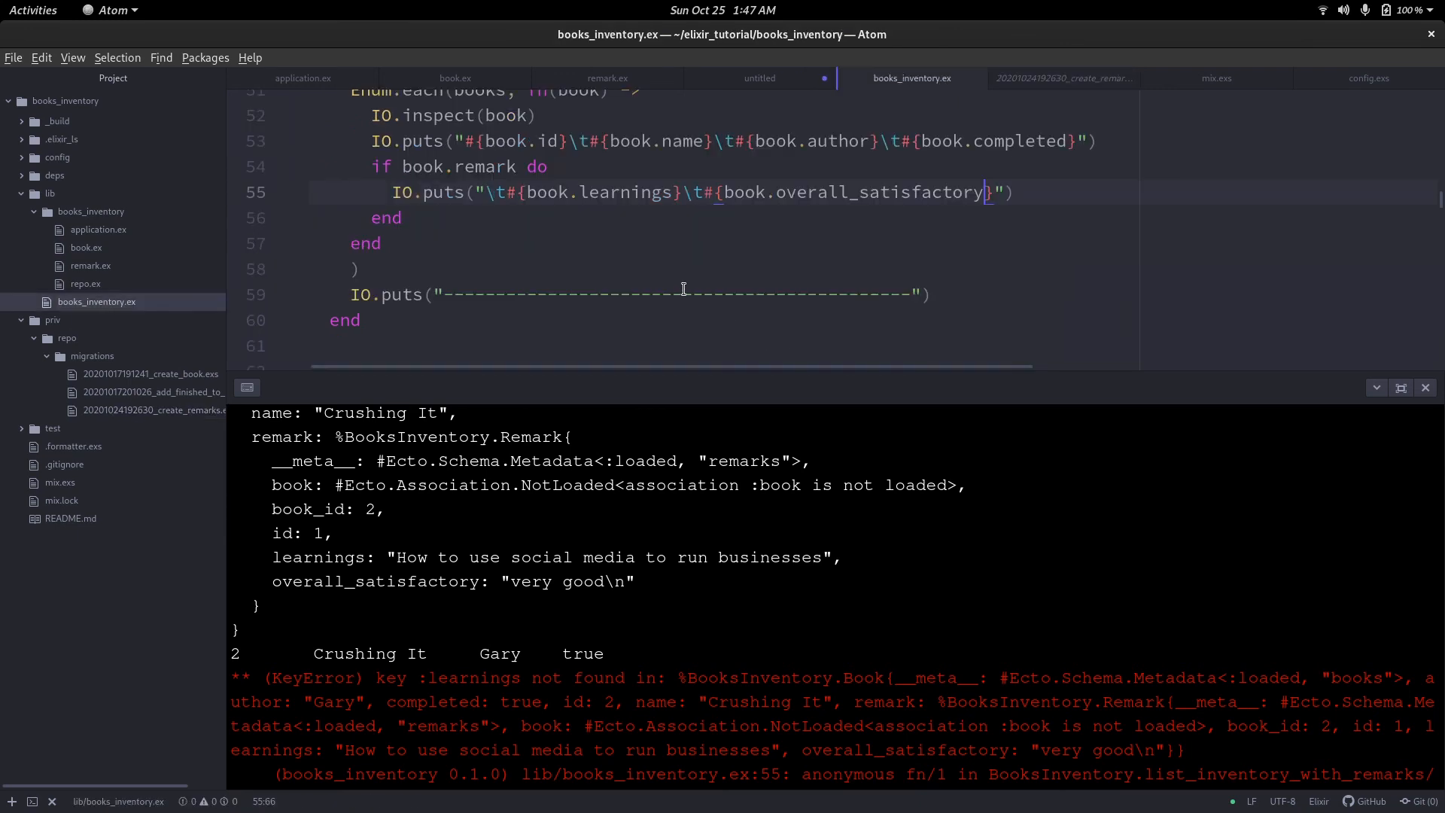
click(627, 192)
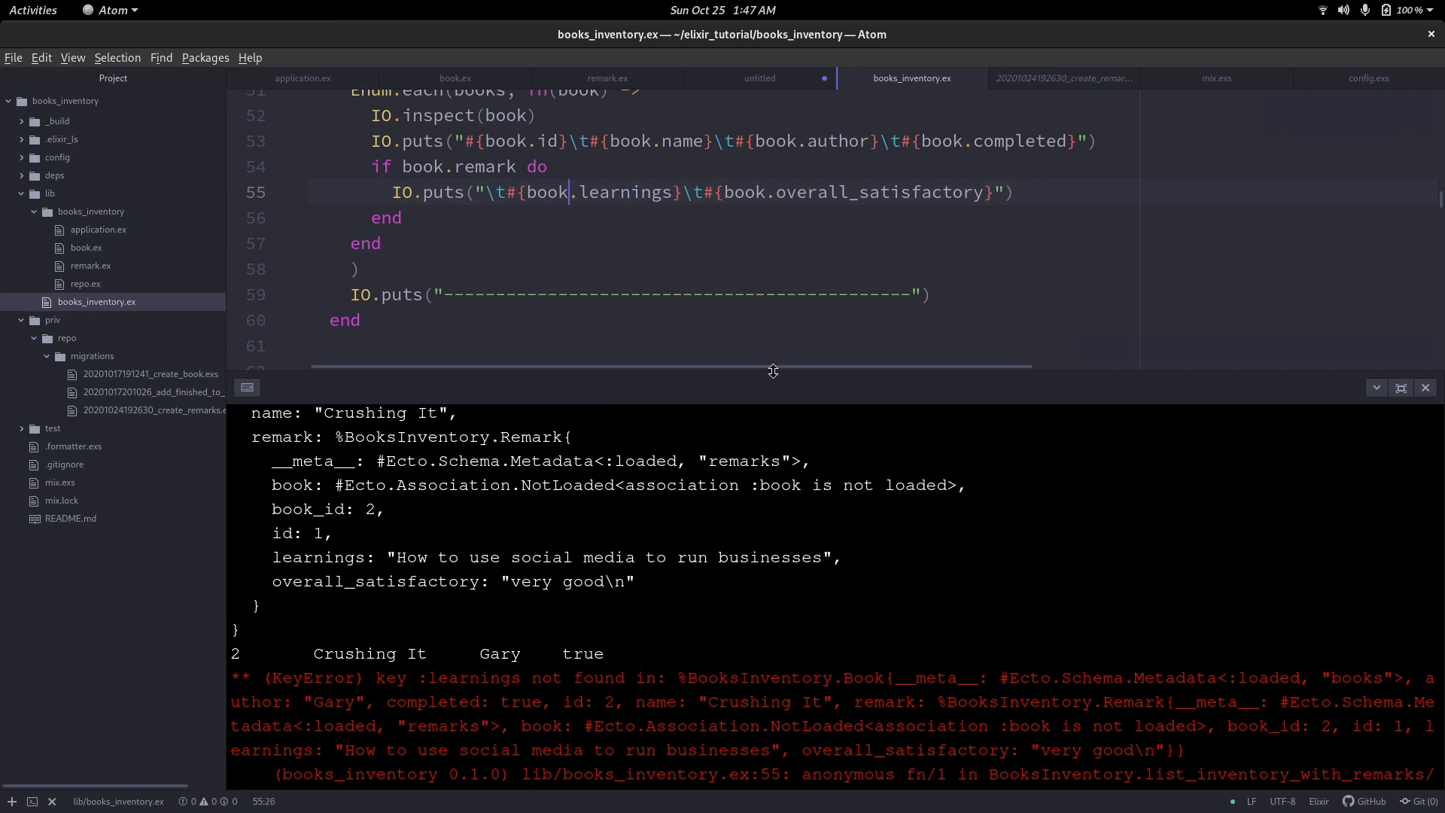
text(rema)
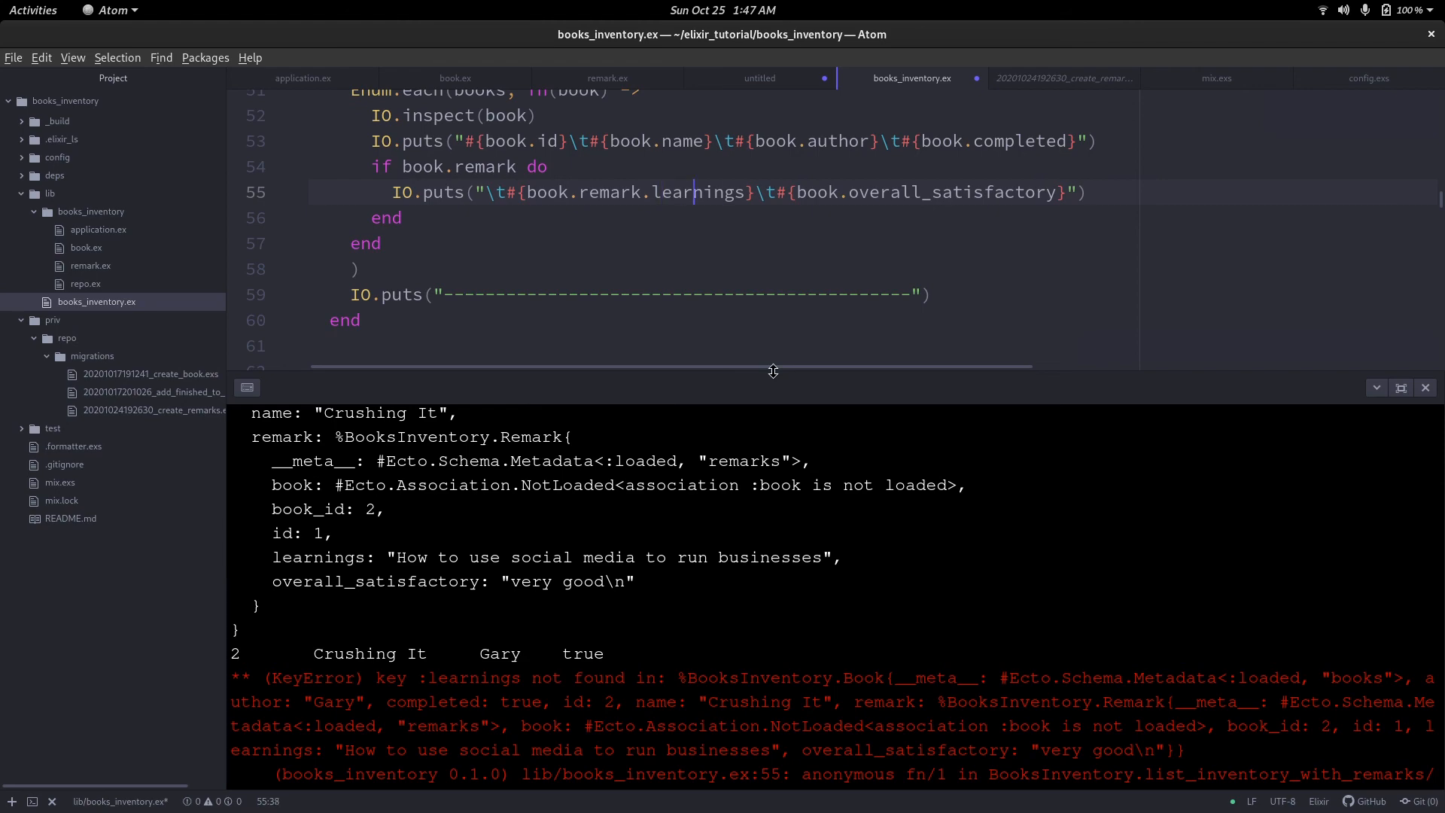
text(remark.)
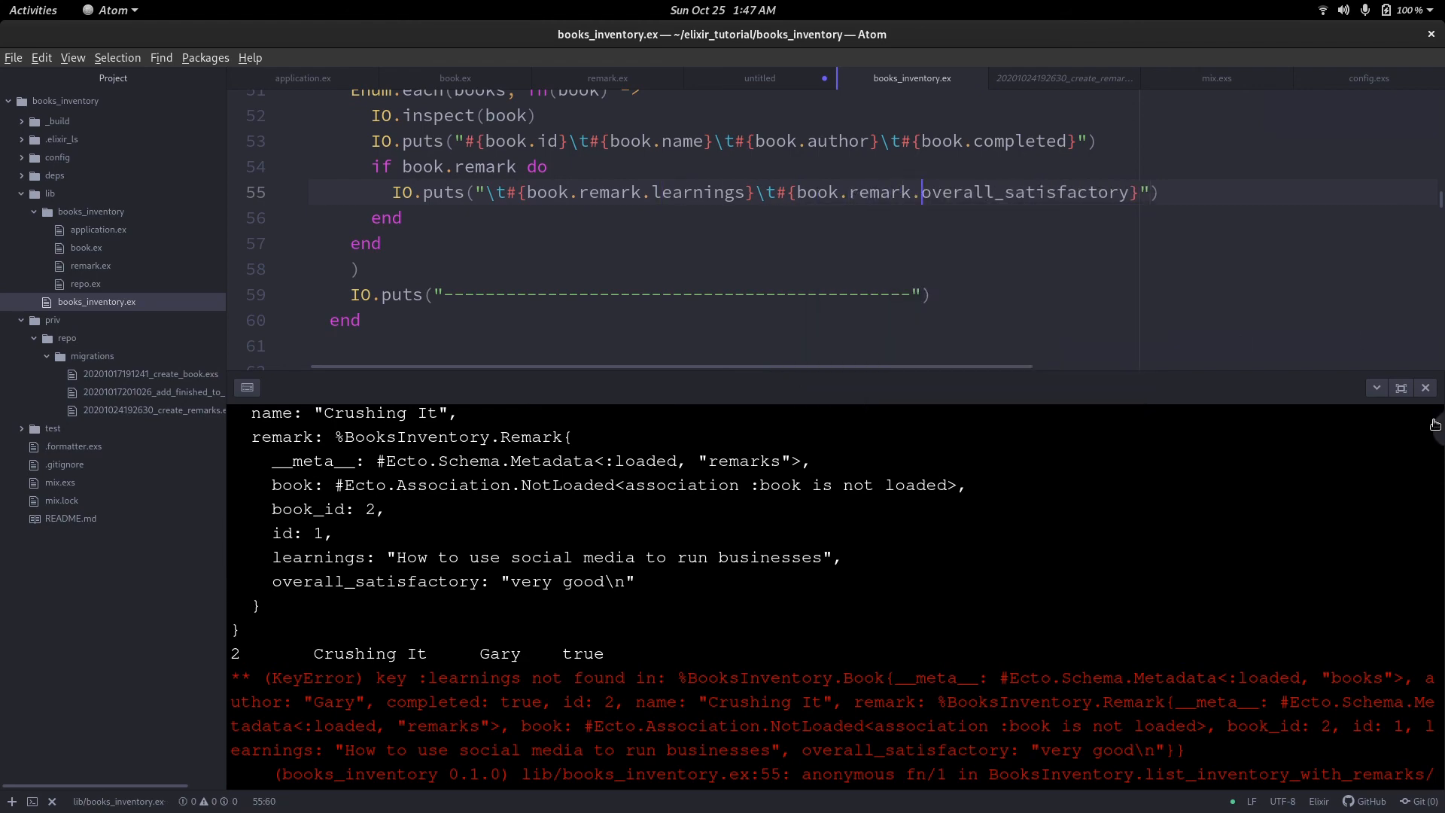
click(1425, 387)
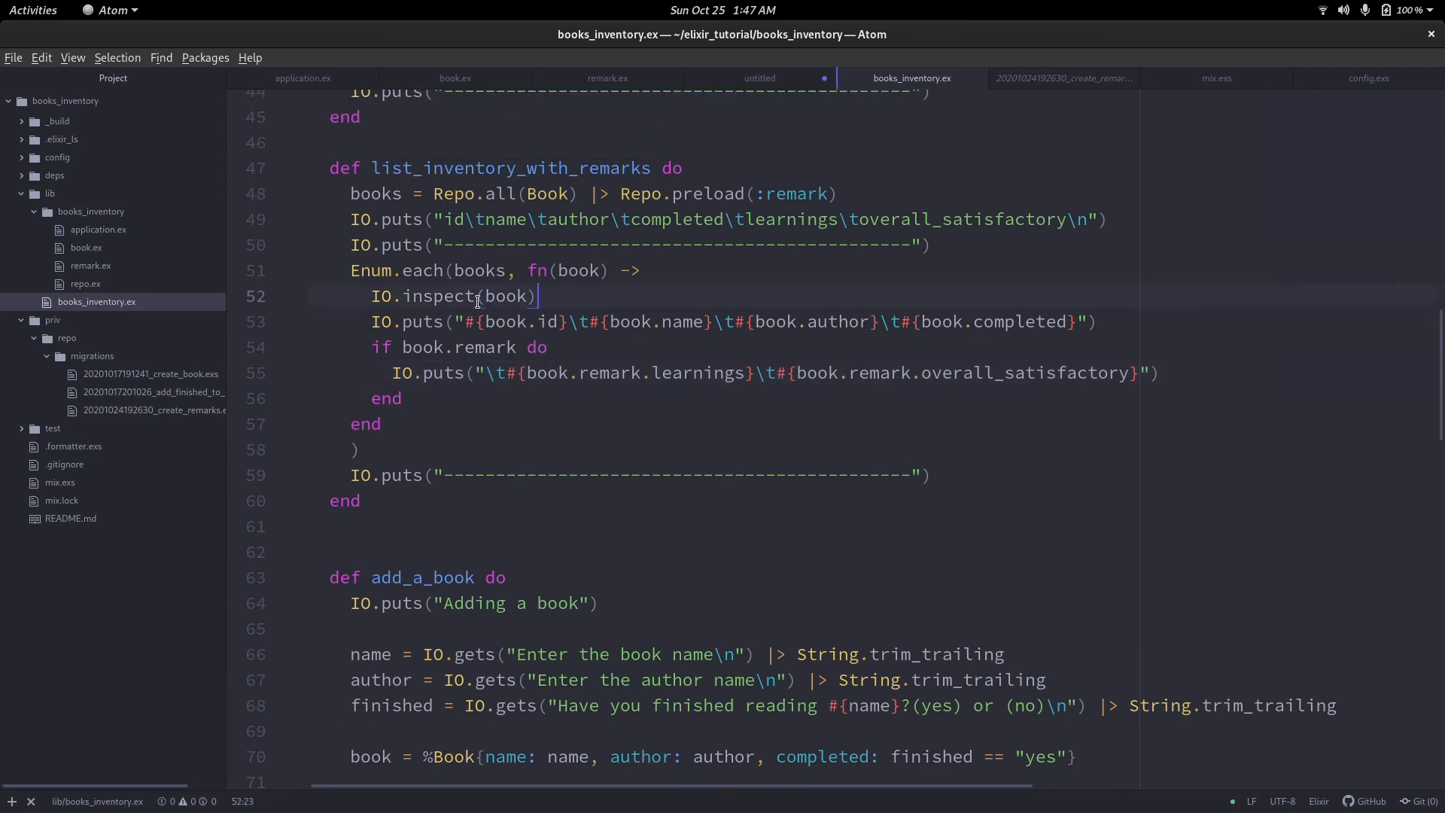
key(ctrl+shift+k)
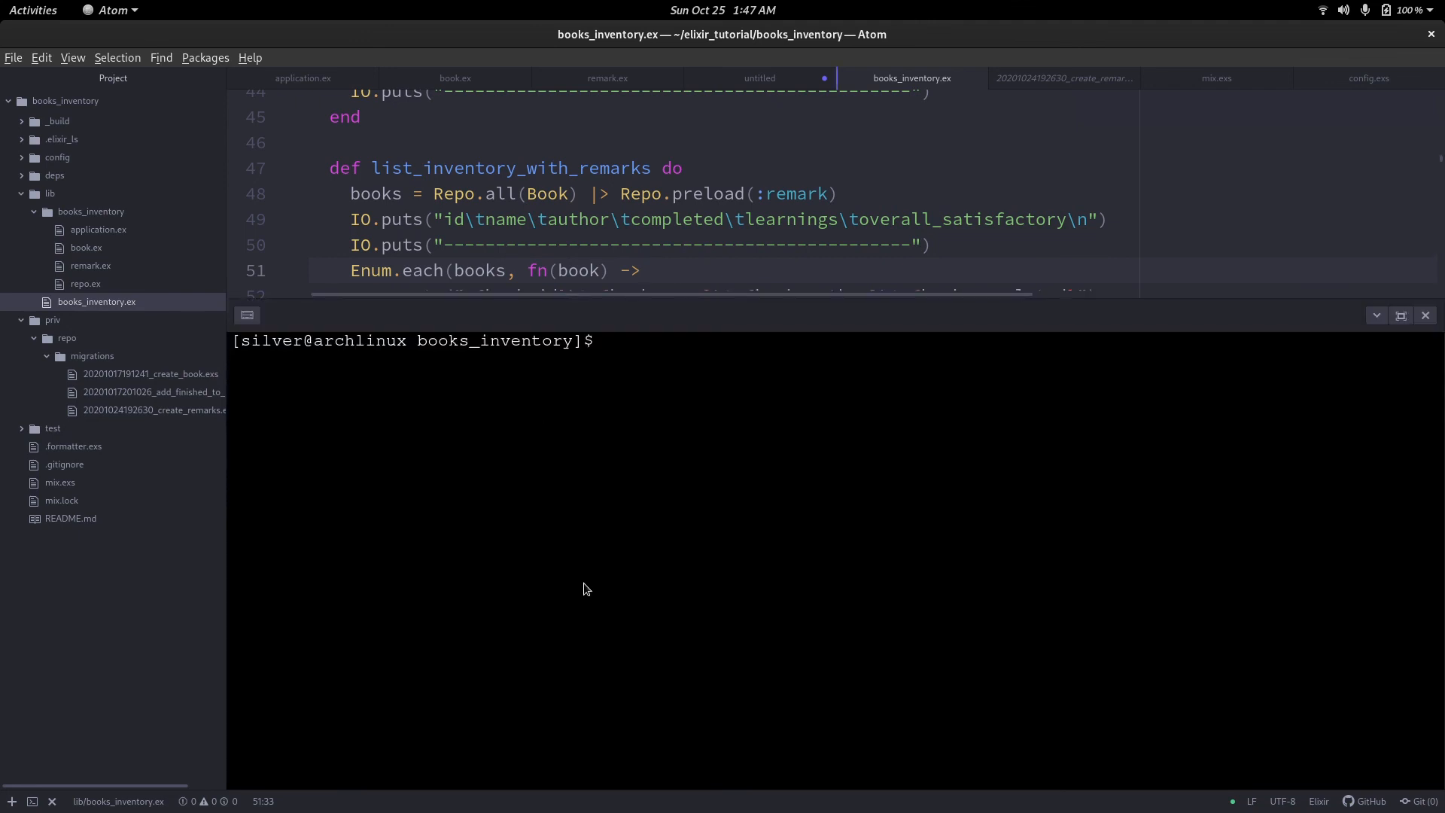
Run iex -S mix, start BooksInventory, list inventory with 5, then exit via 6 and Ctrl+C.
text(iex -)
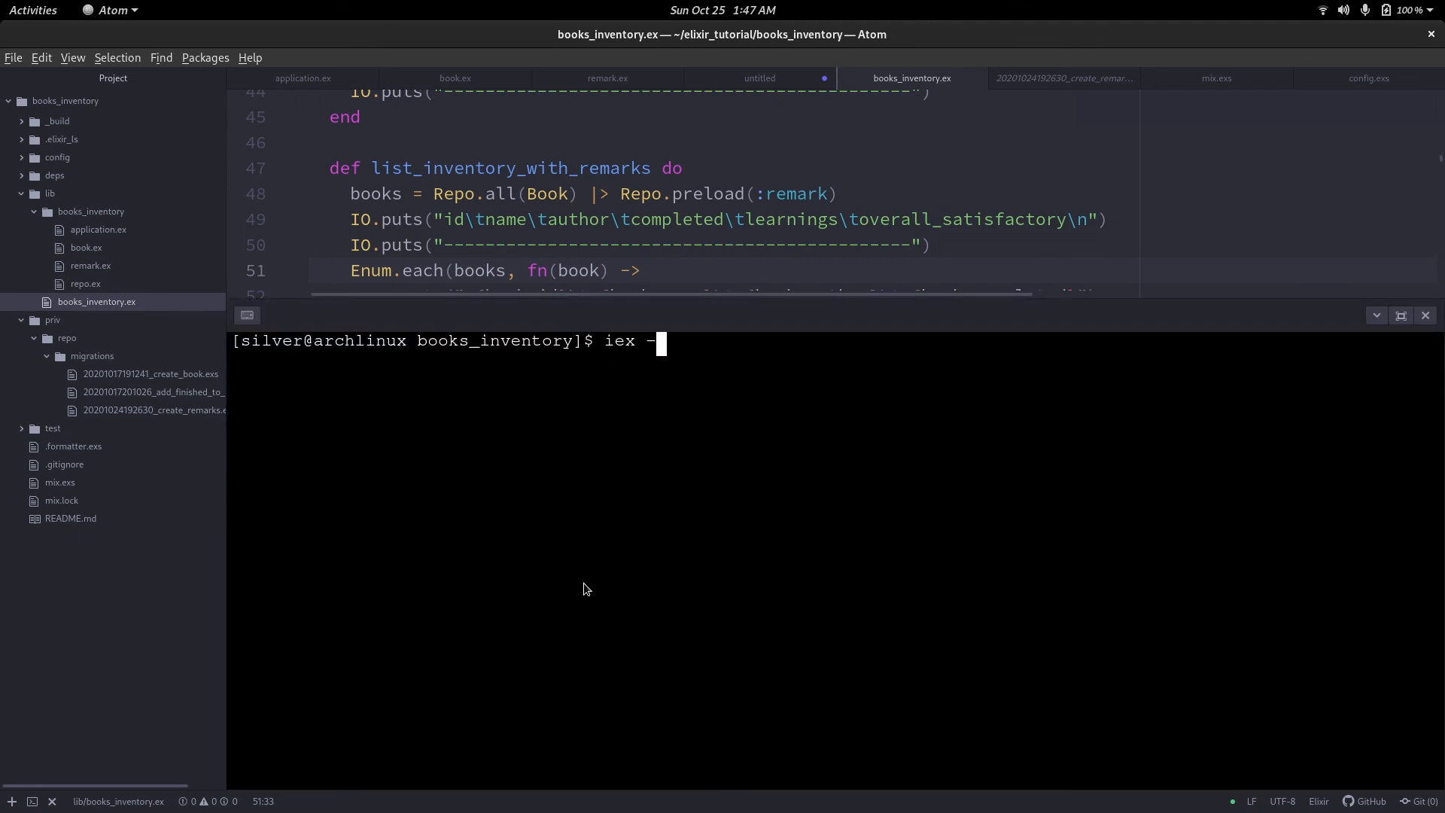
text(S mix)
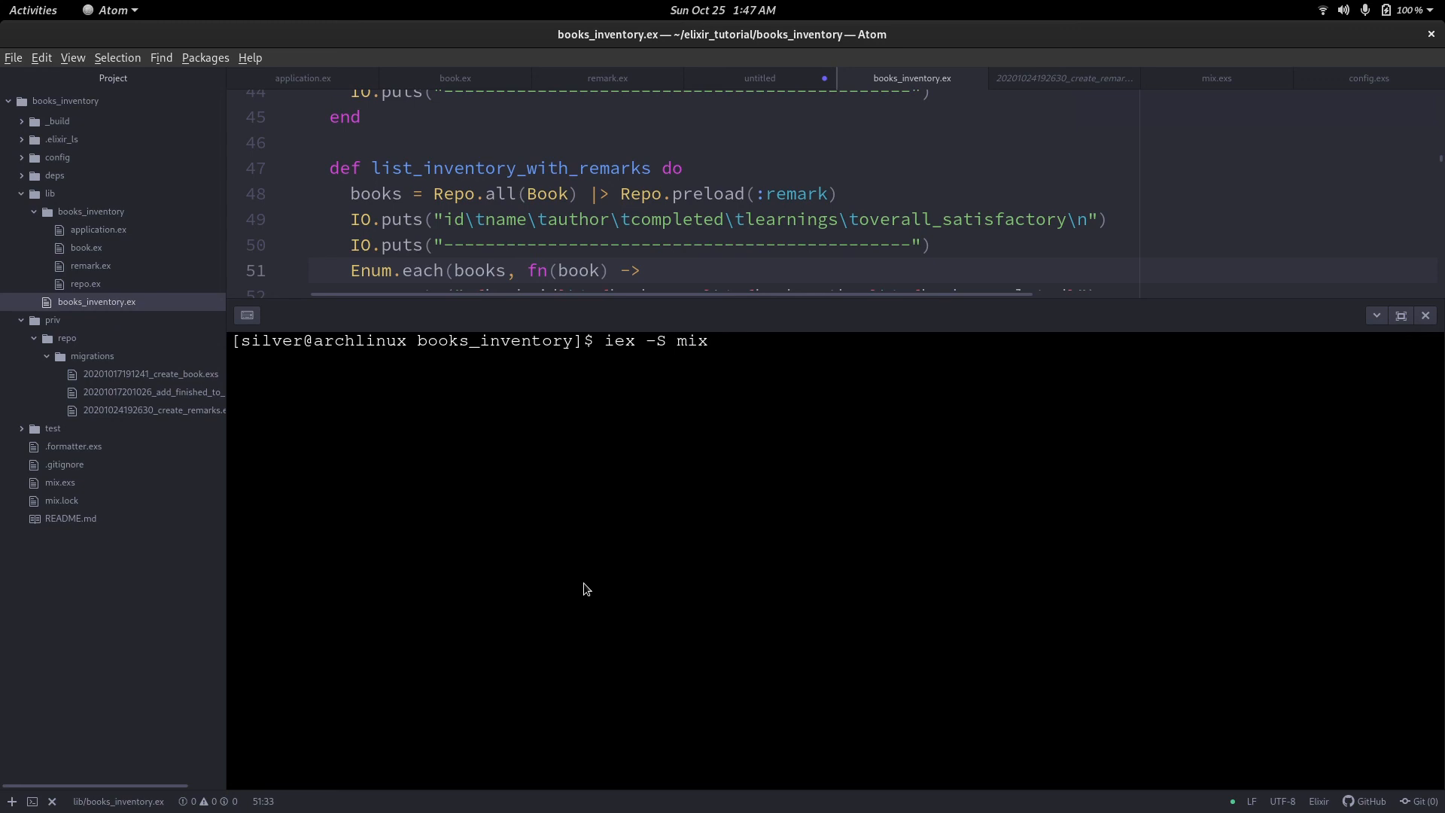
key(Return)
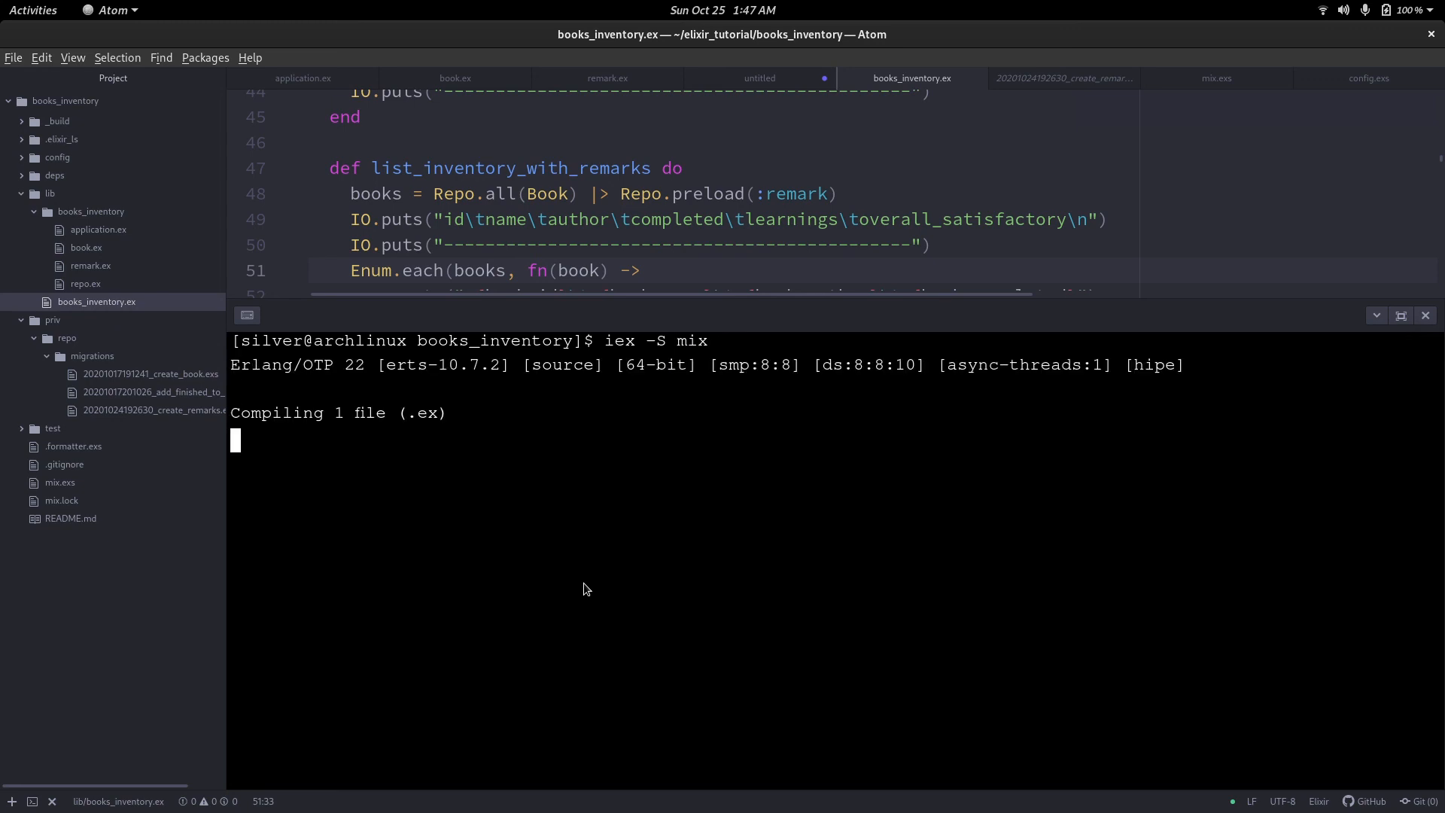
text(BooksInventory.start)
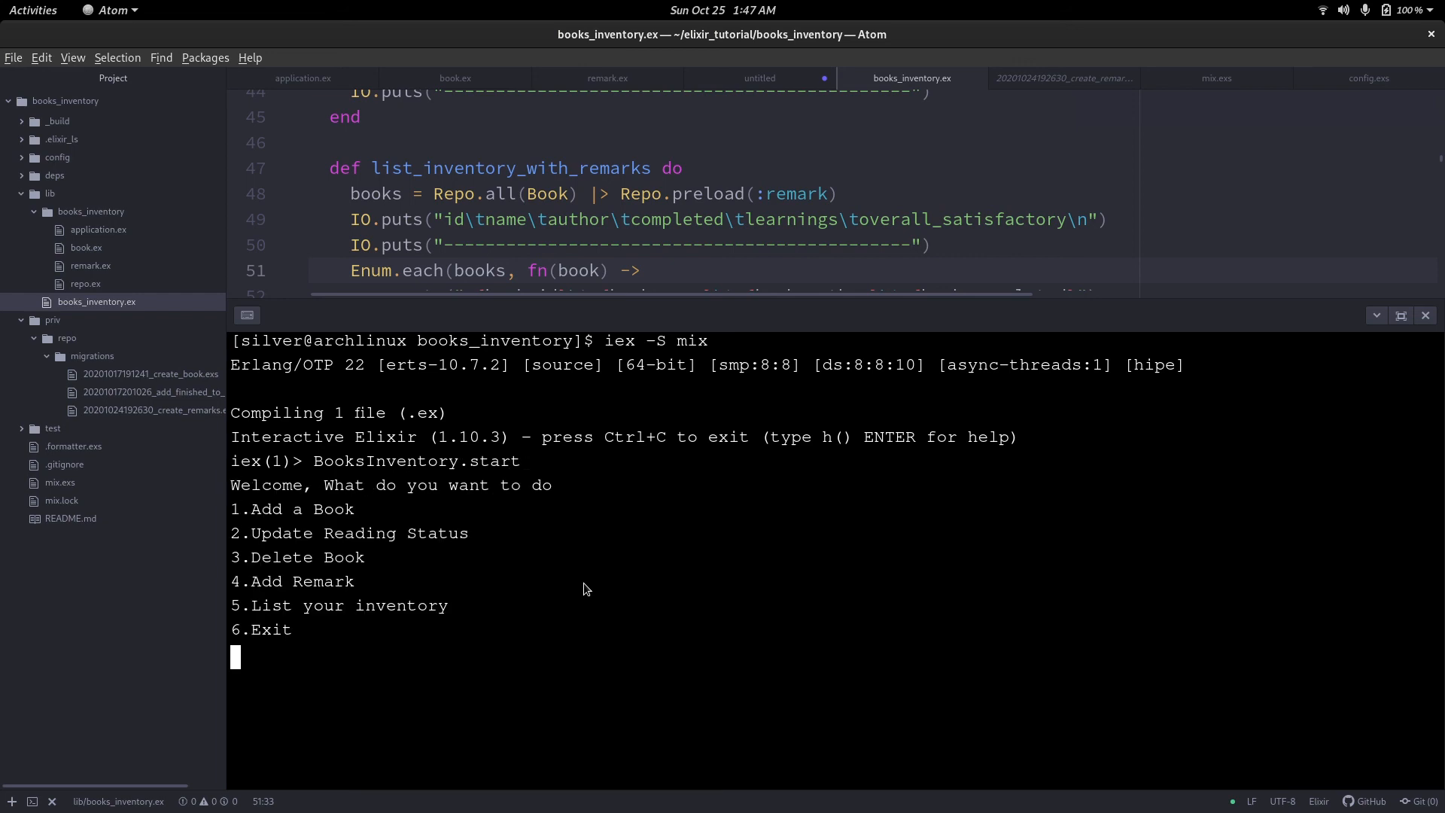
text(5)
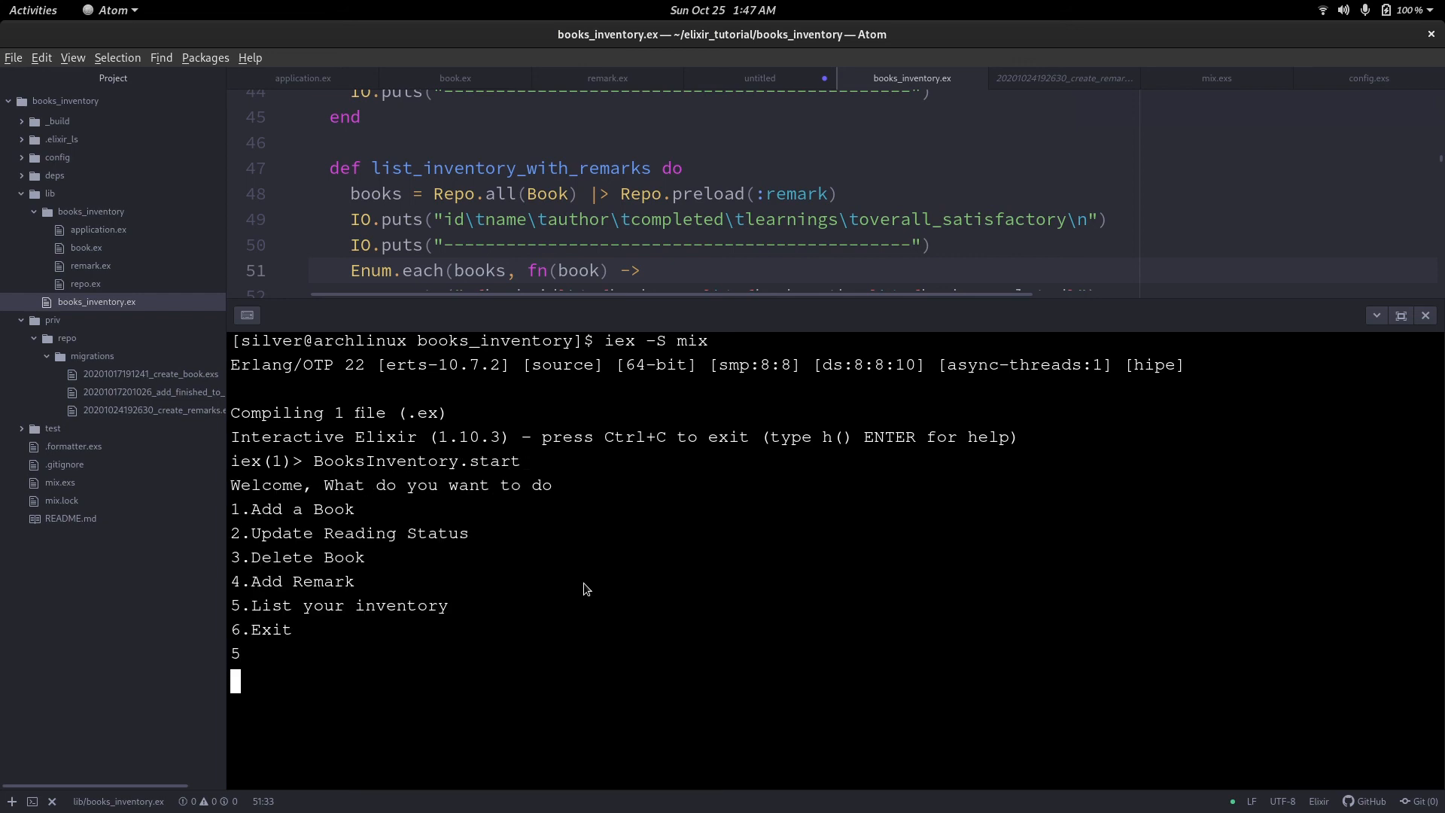
key(Return)
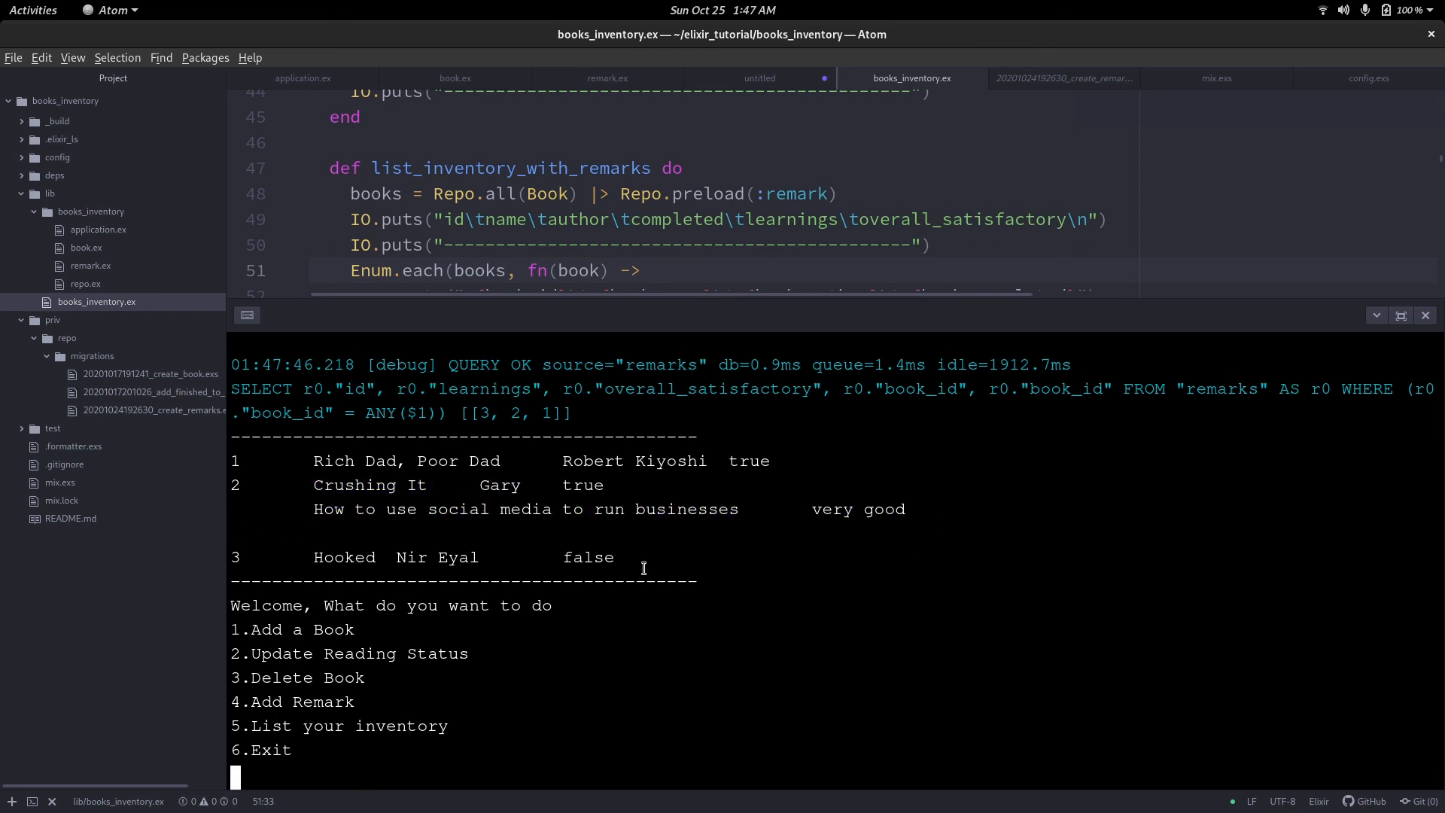
mouse_move(400, 755)
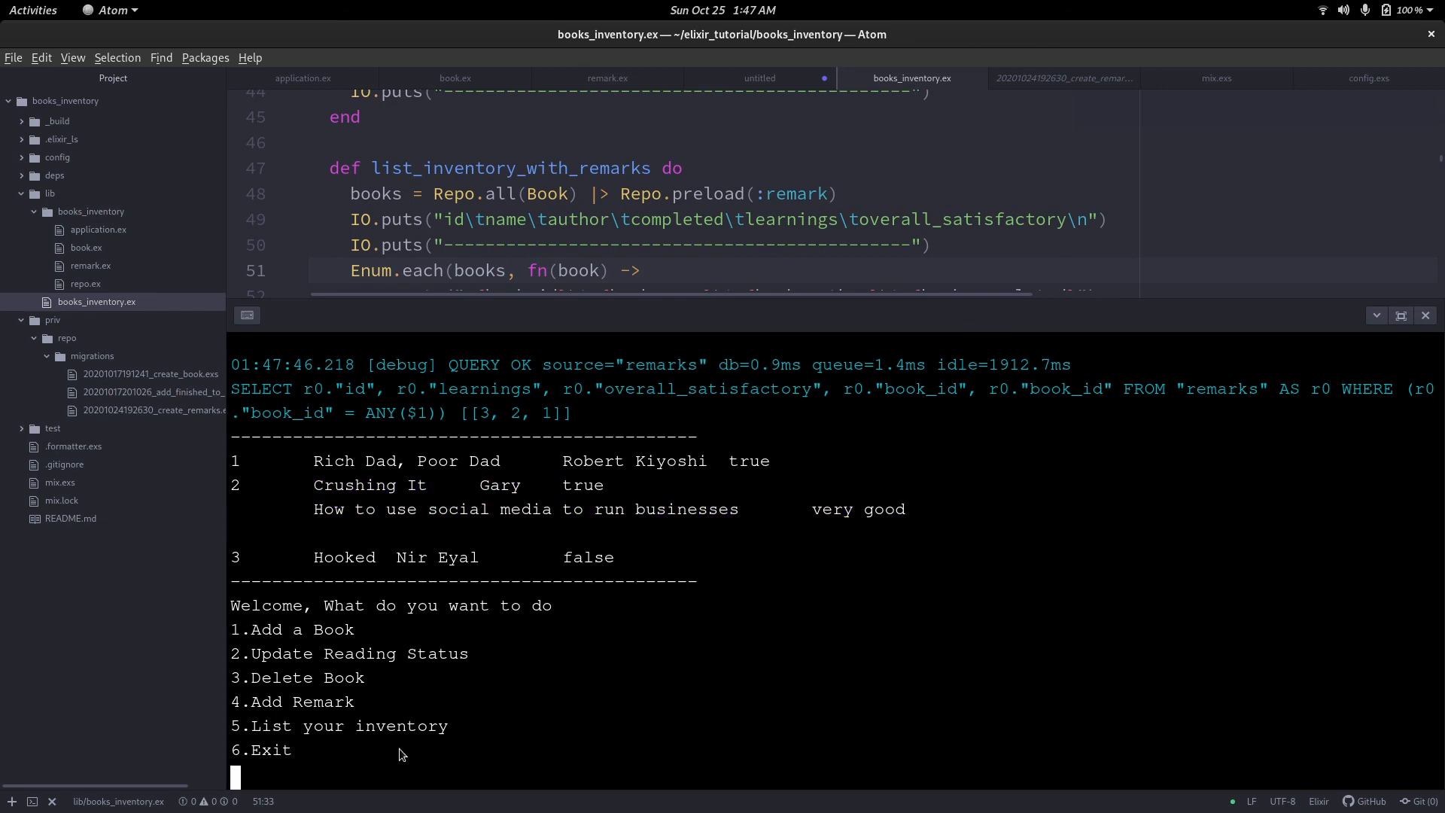
text(6)
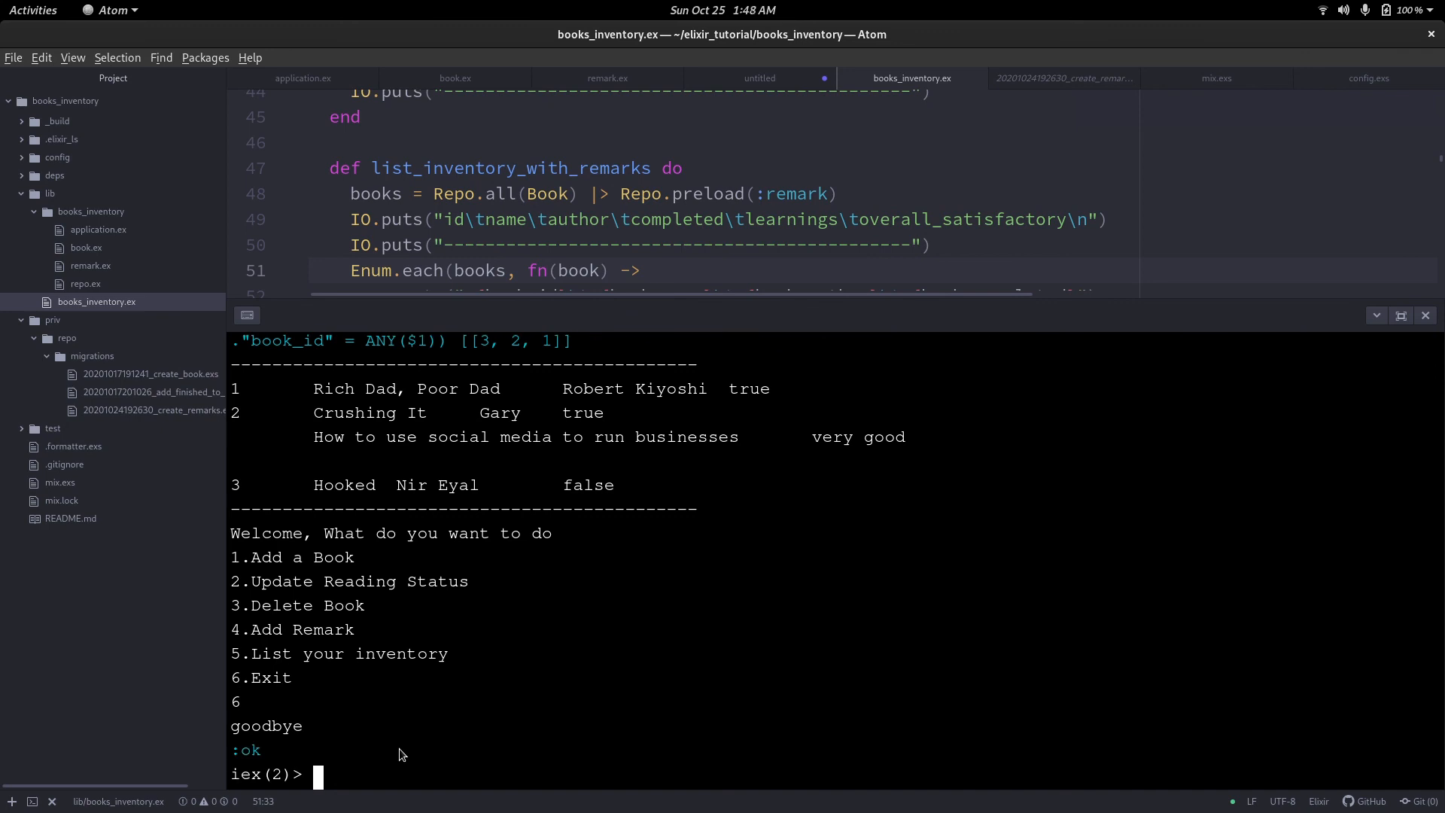
text(clear)
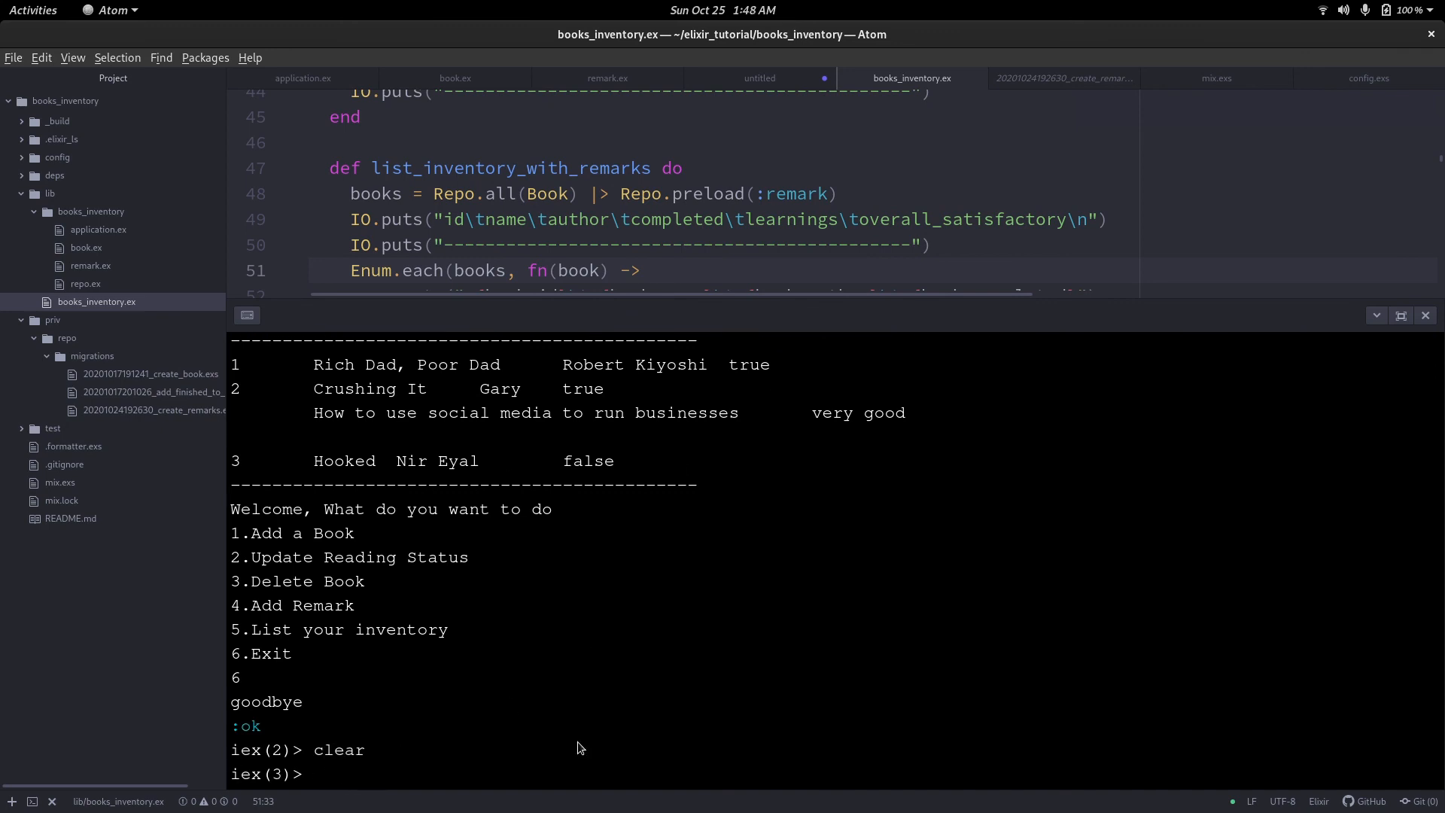
key(ctrl+c)
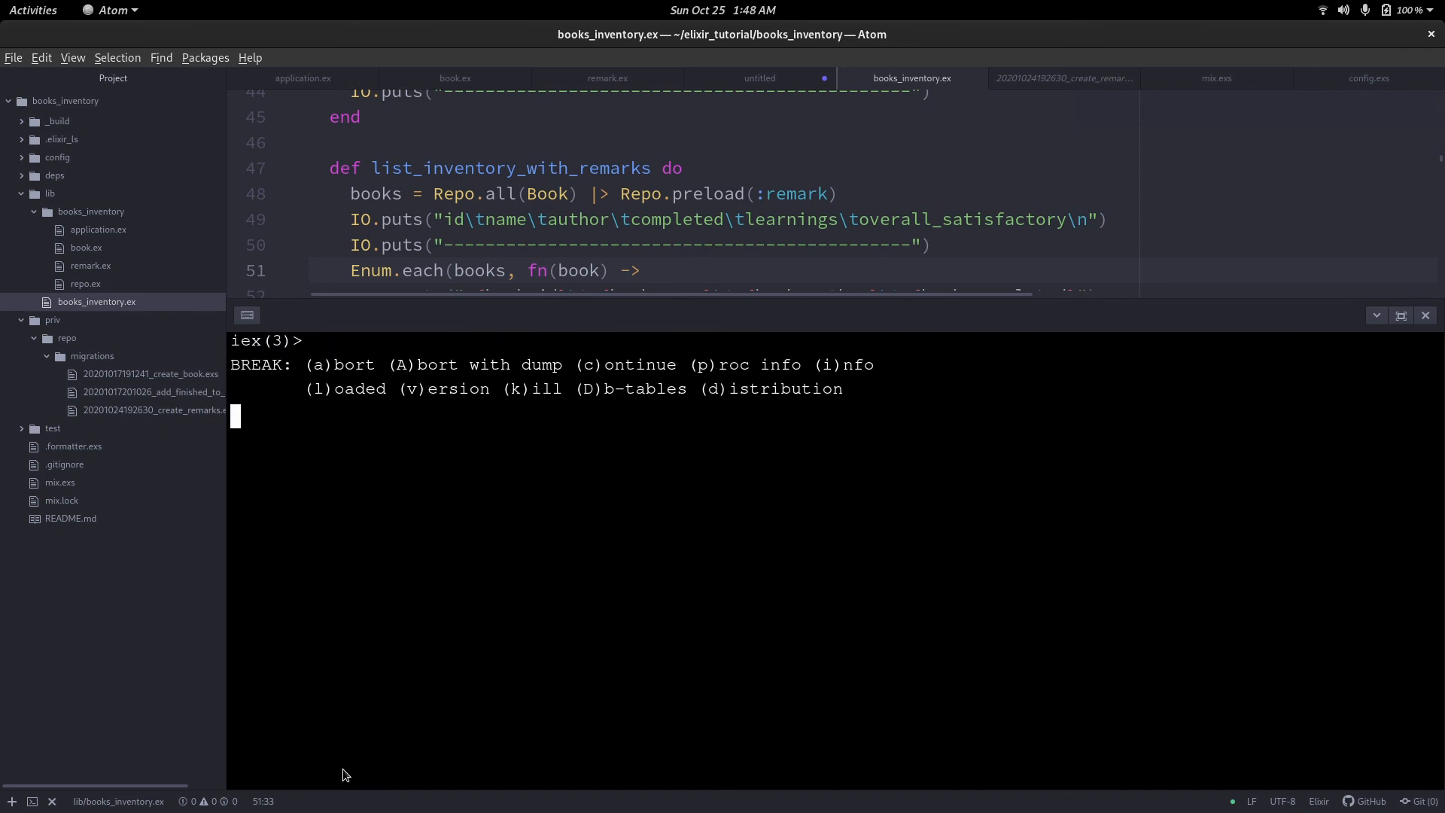
Hide the terminal panel and review the remarks table migration file.
text(a)
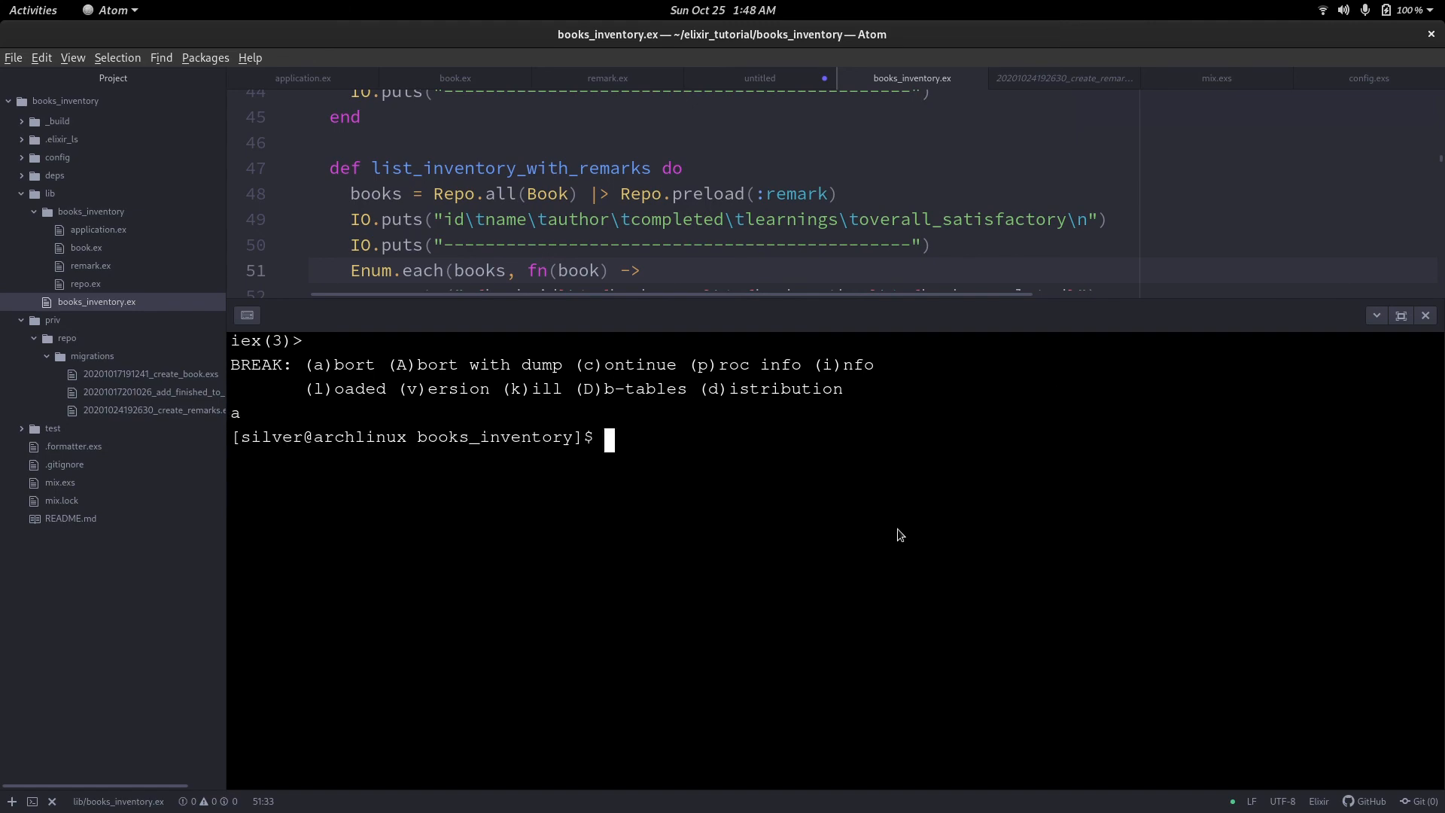
click(1425, 315)
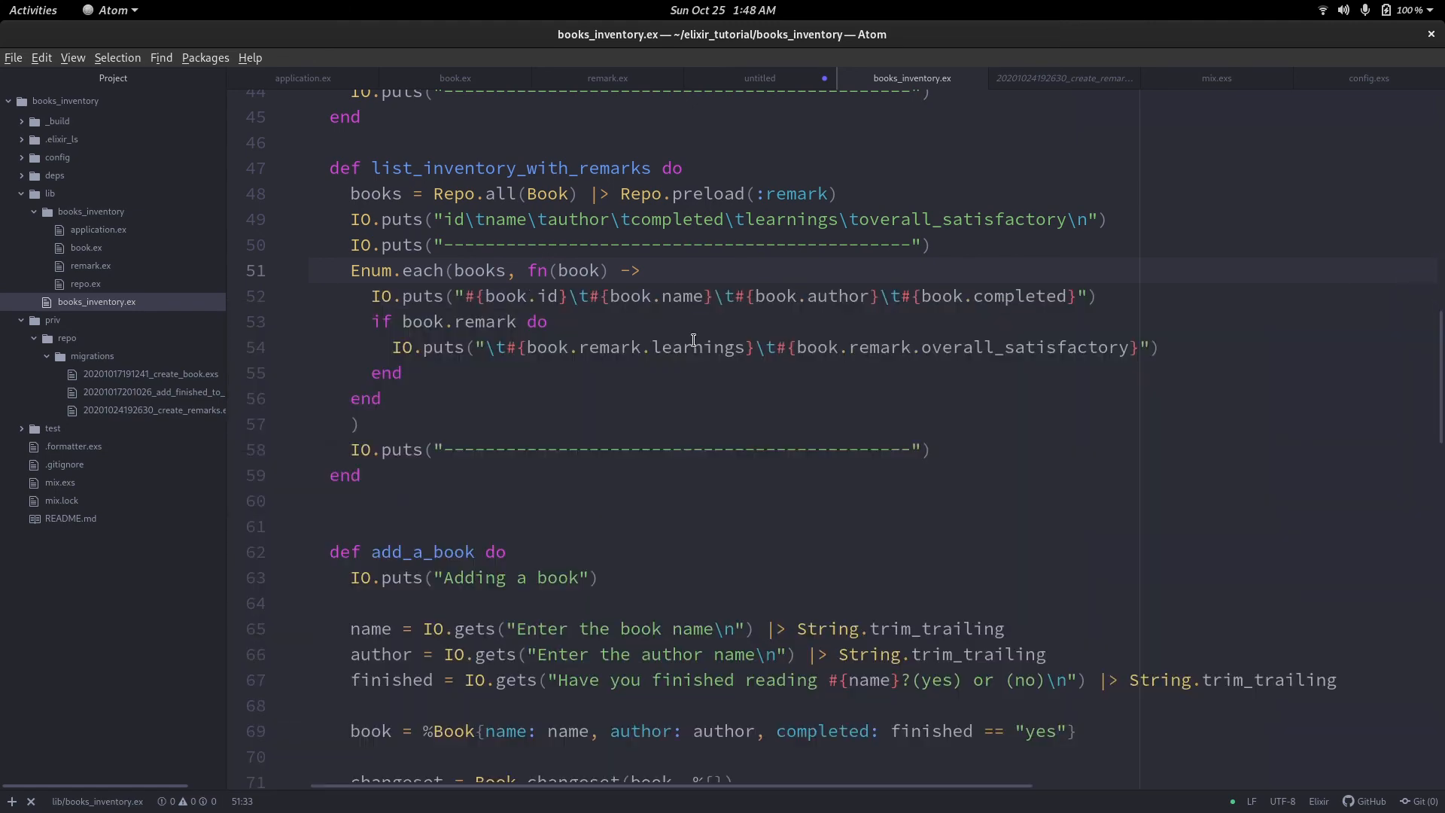
scroll(up, 3)
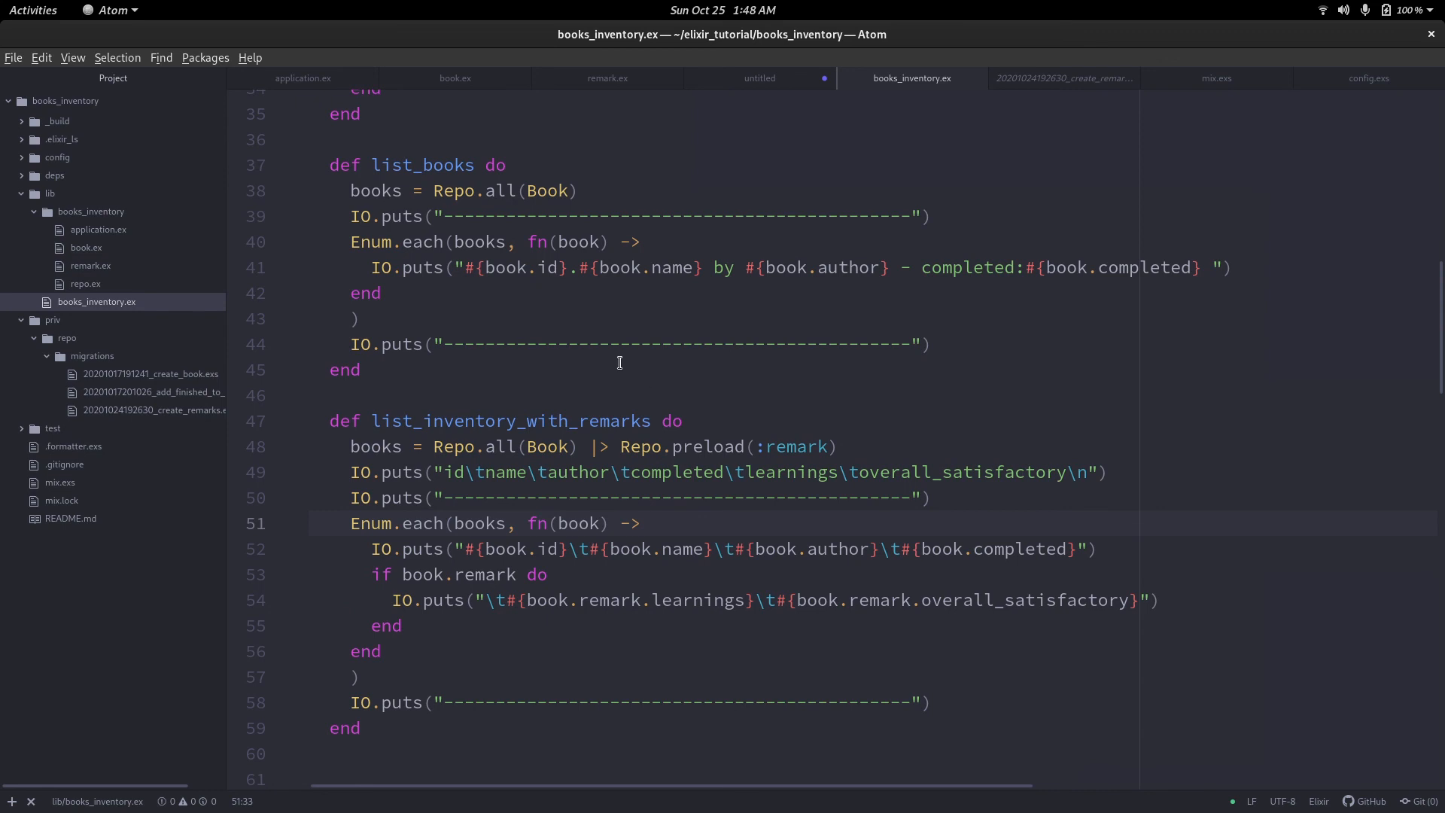
click(1062, 78)
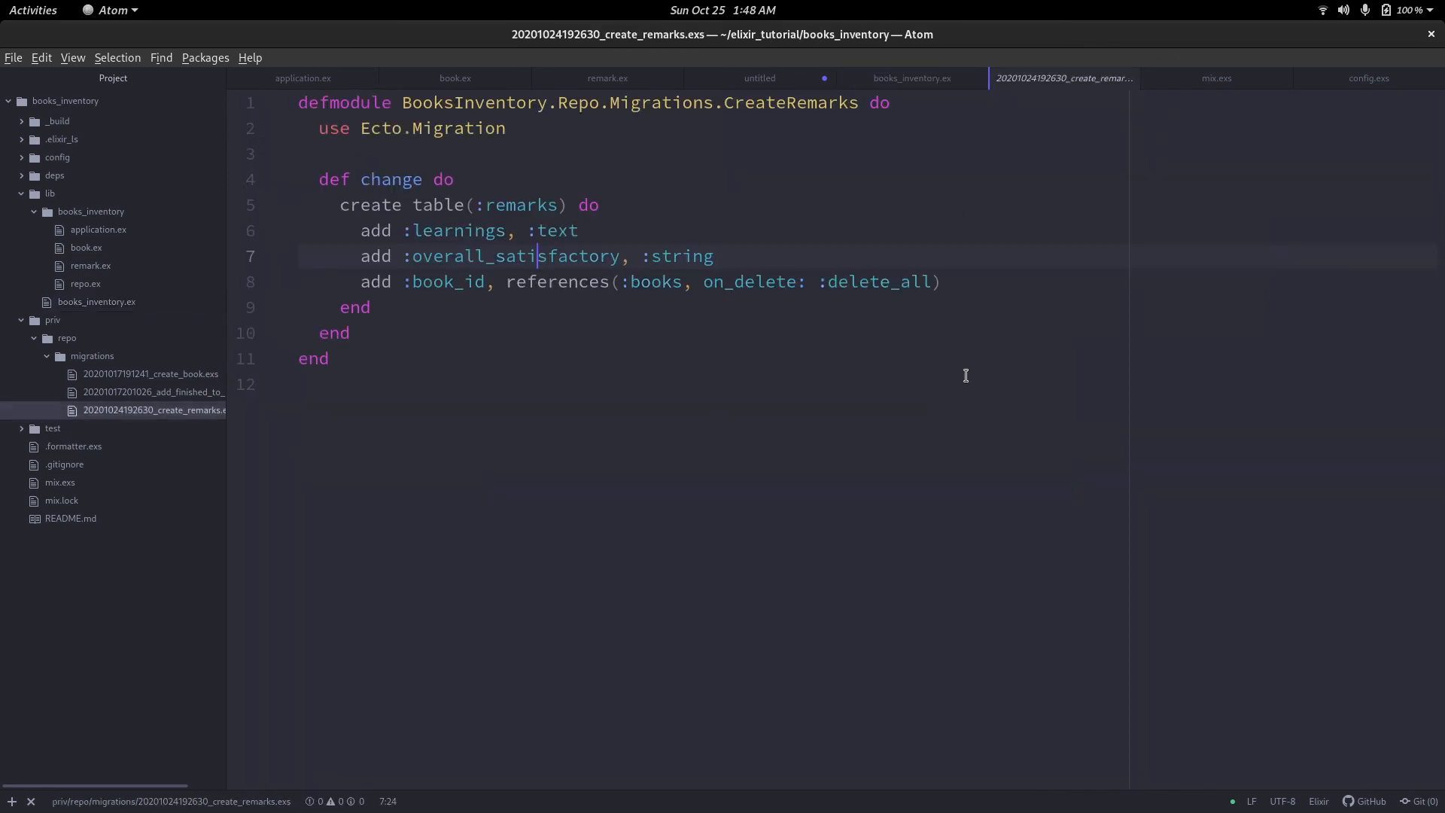
click(717, 255)
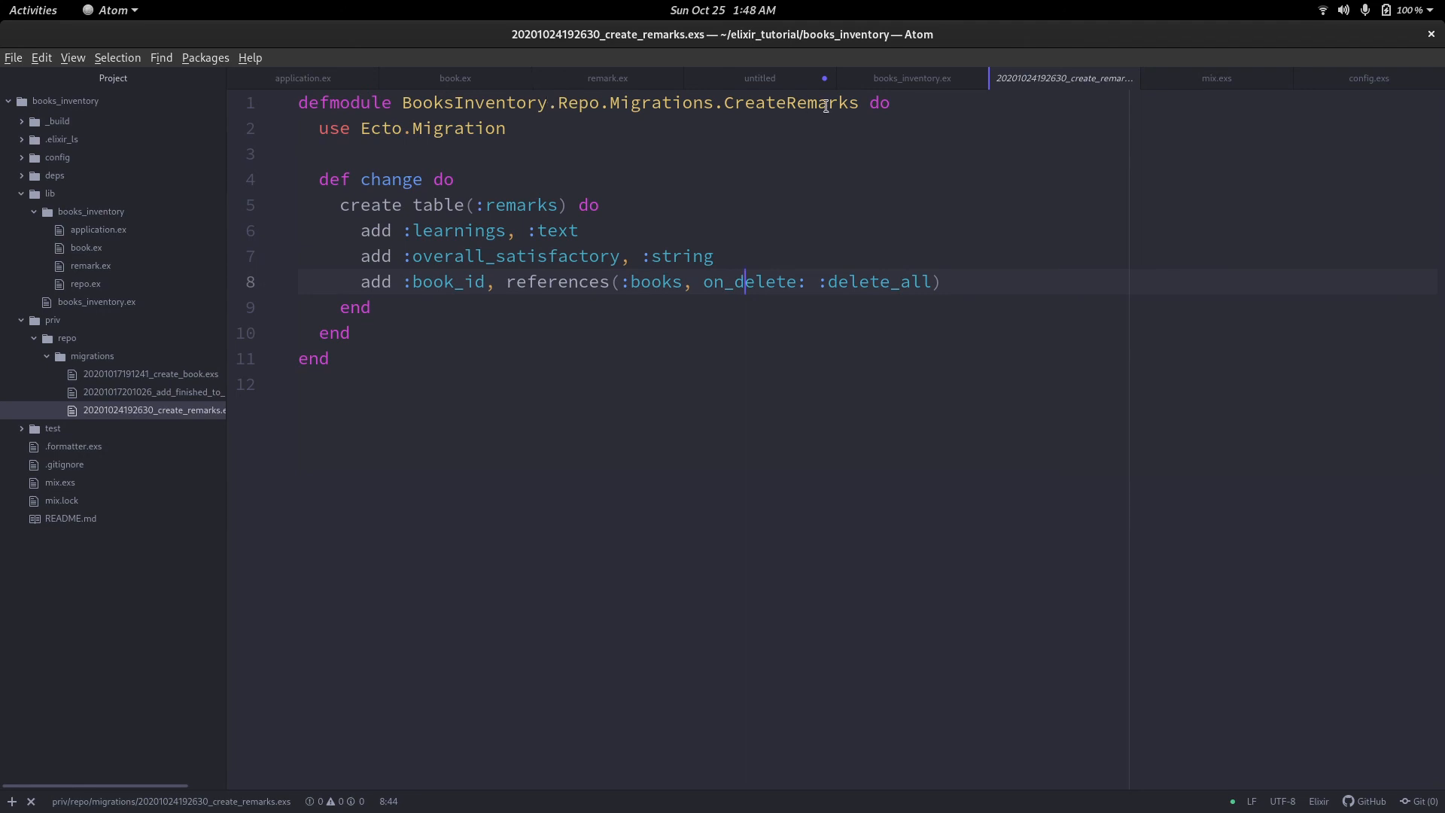
Compare the Book and Remark schemas, migration and notes, ending on books_inventory.ex.
click(760, 78)
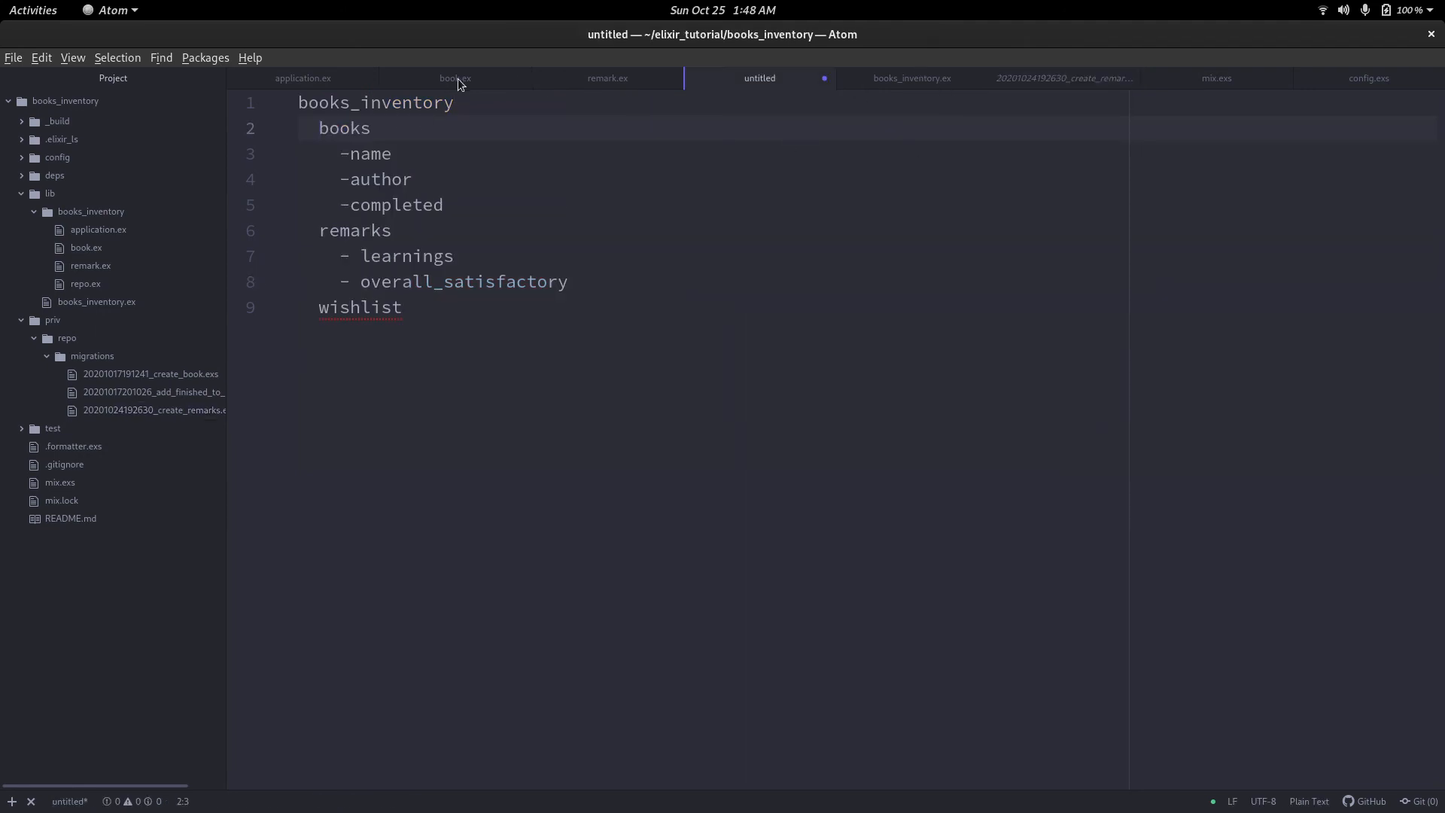
click(453, 77)
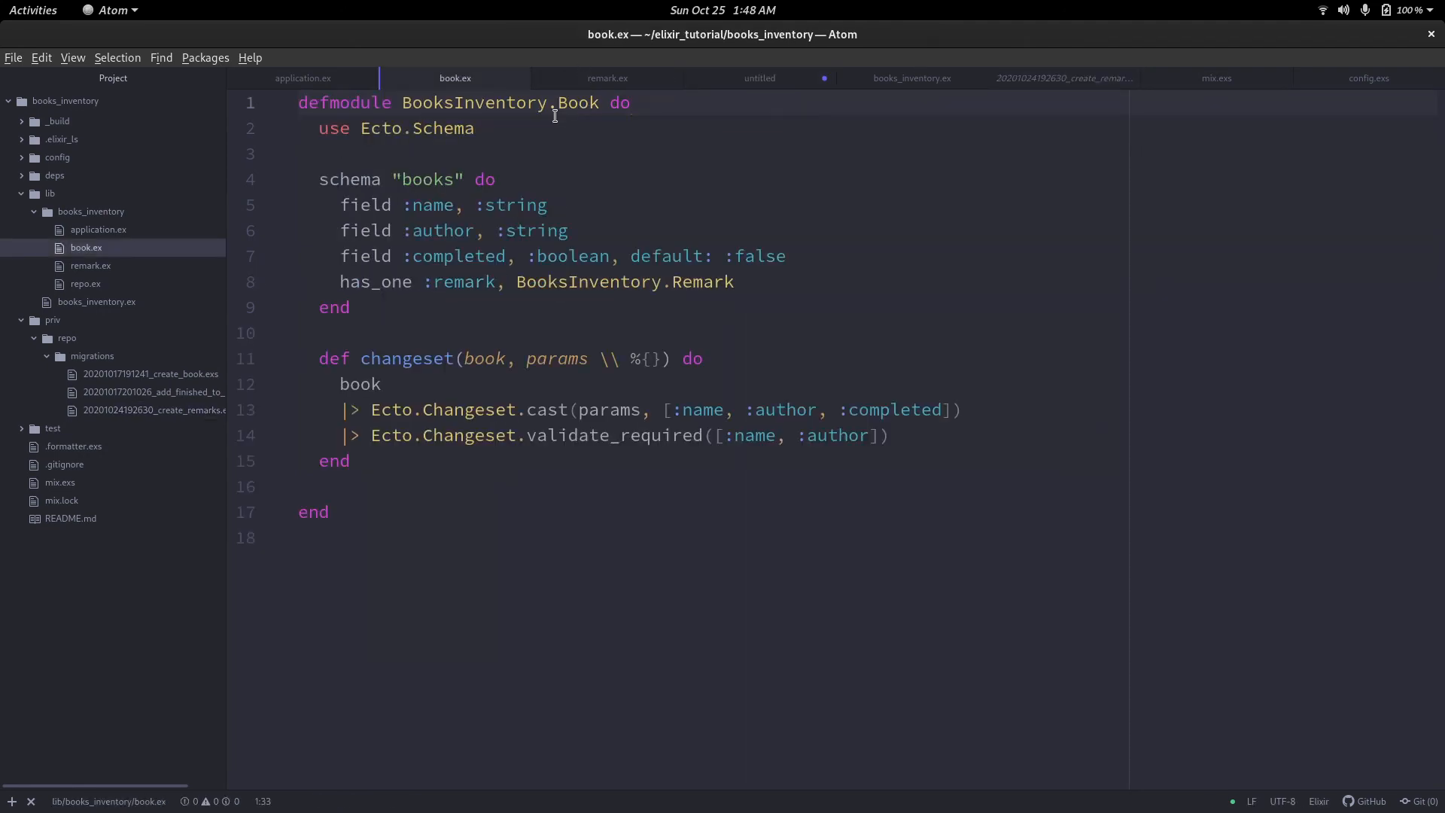
click(606, 77)
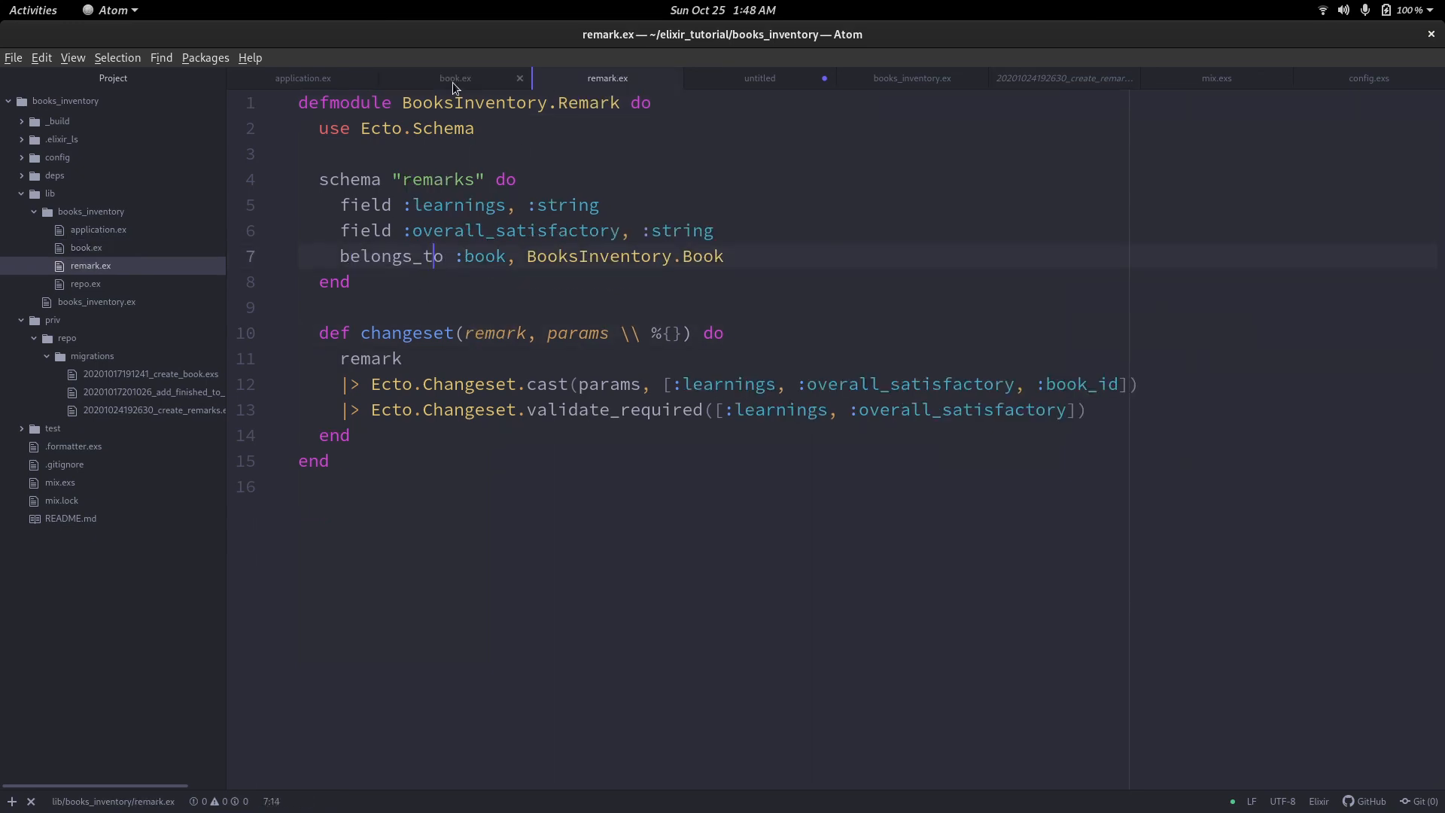
click(454, 78)
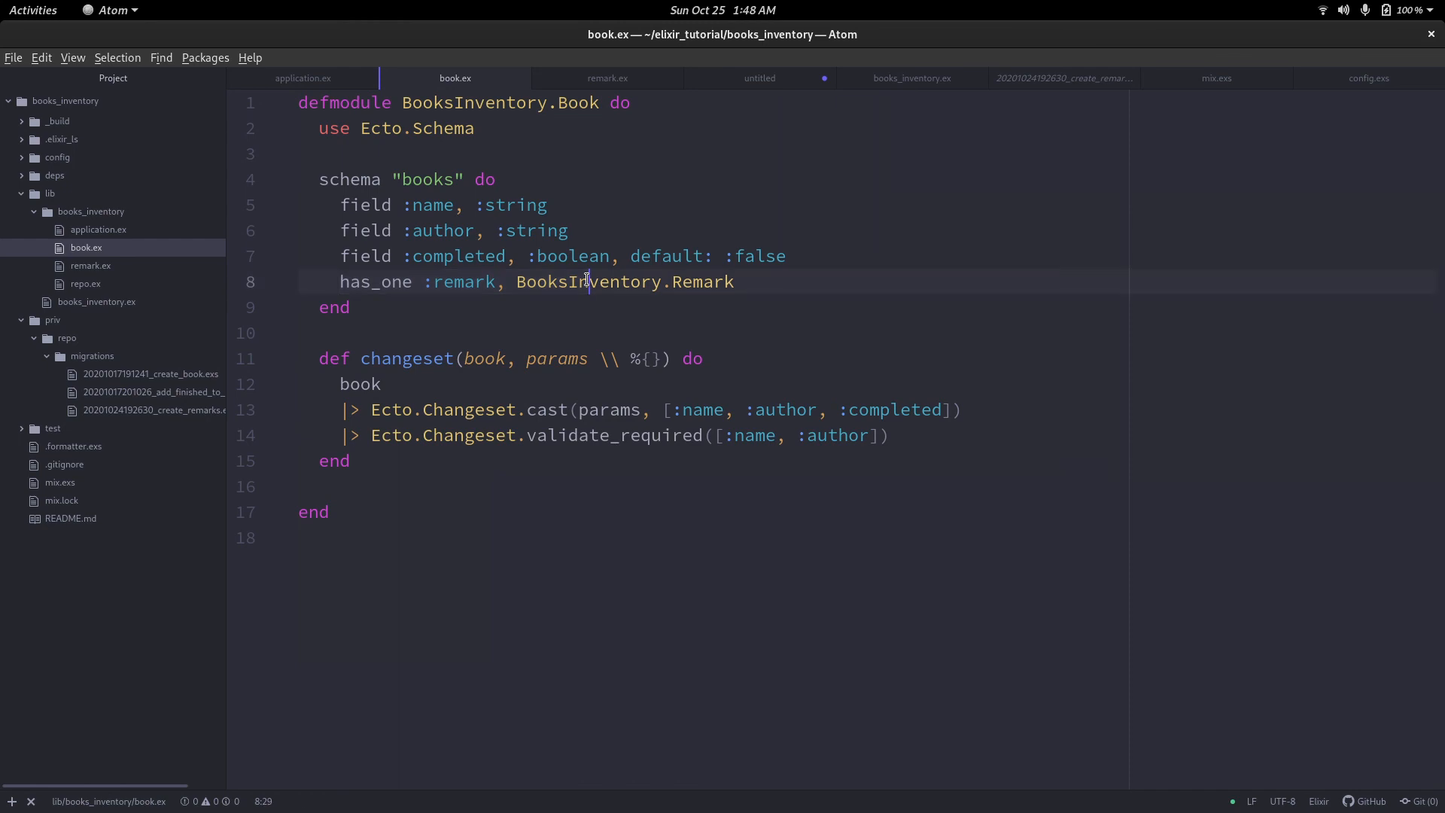
click(607, 77)
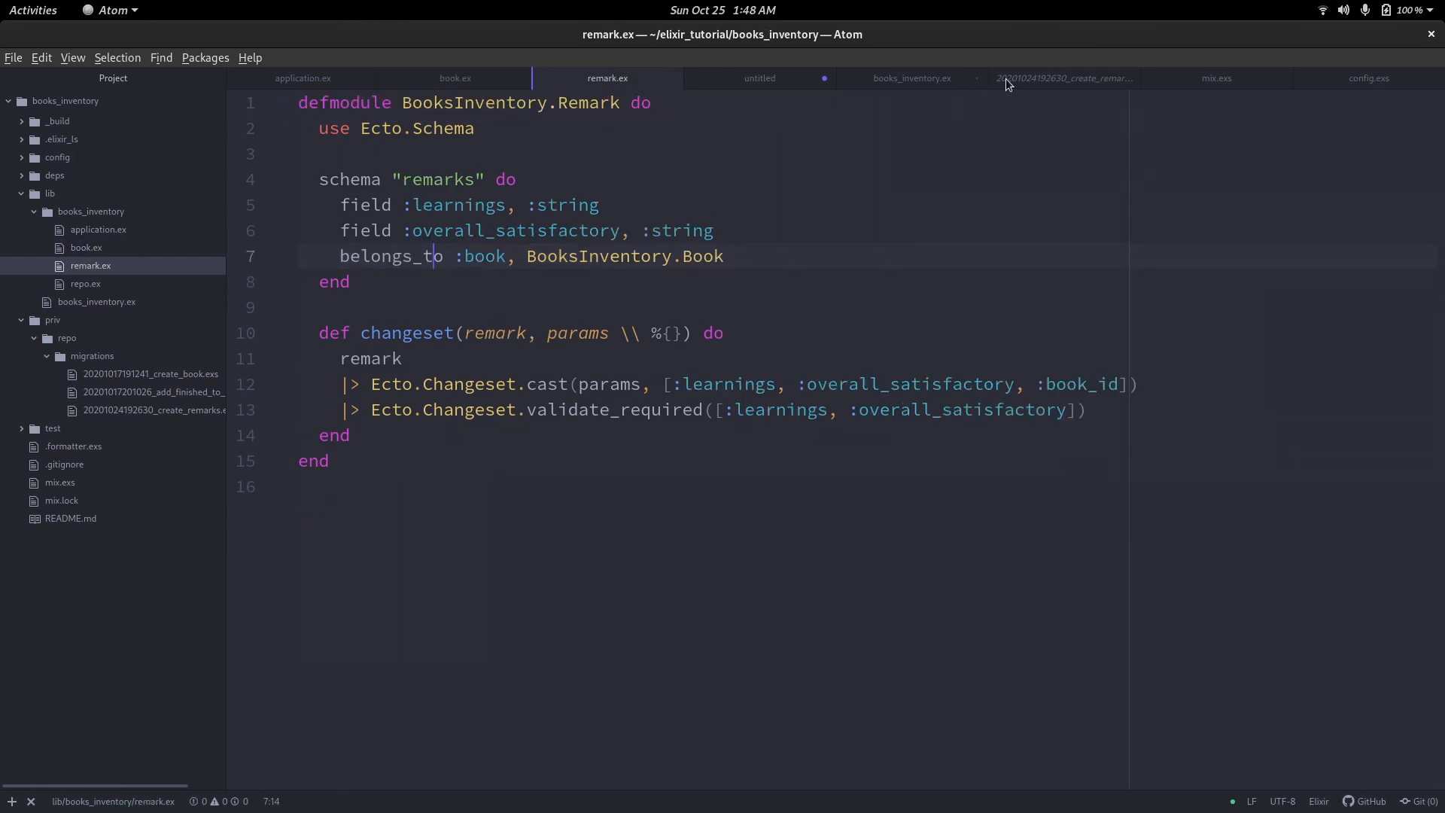
click(1062, 78)
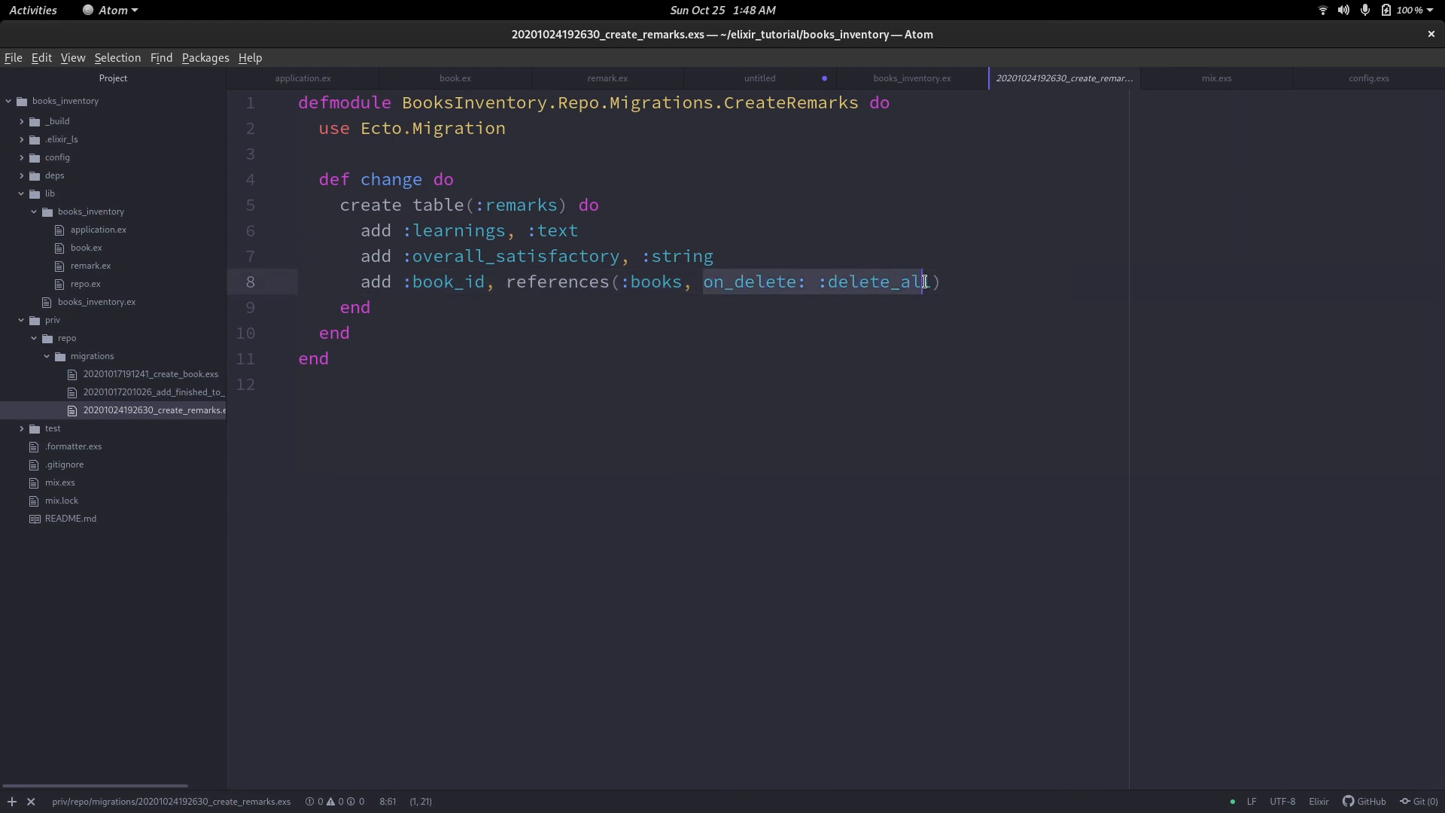
click(759, 78)
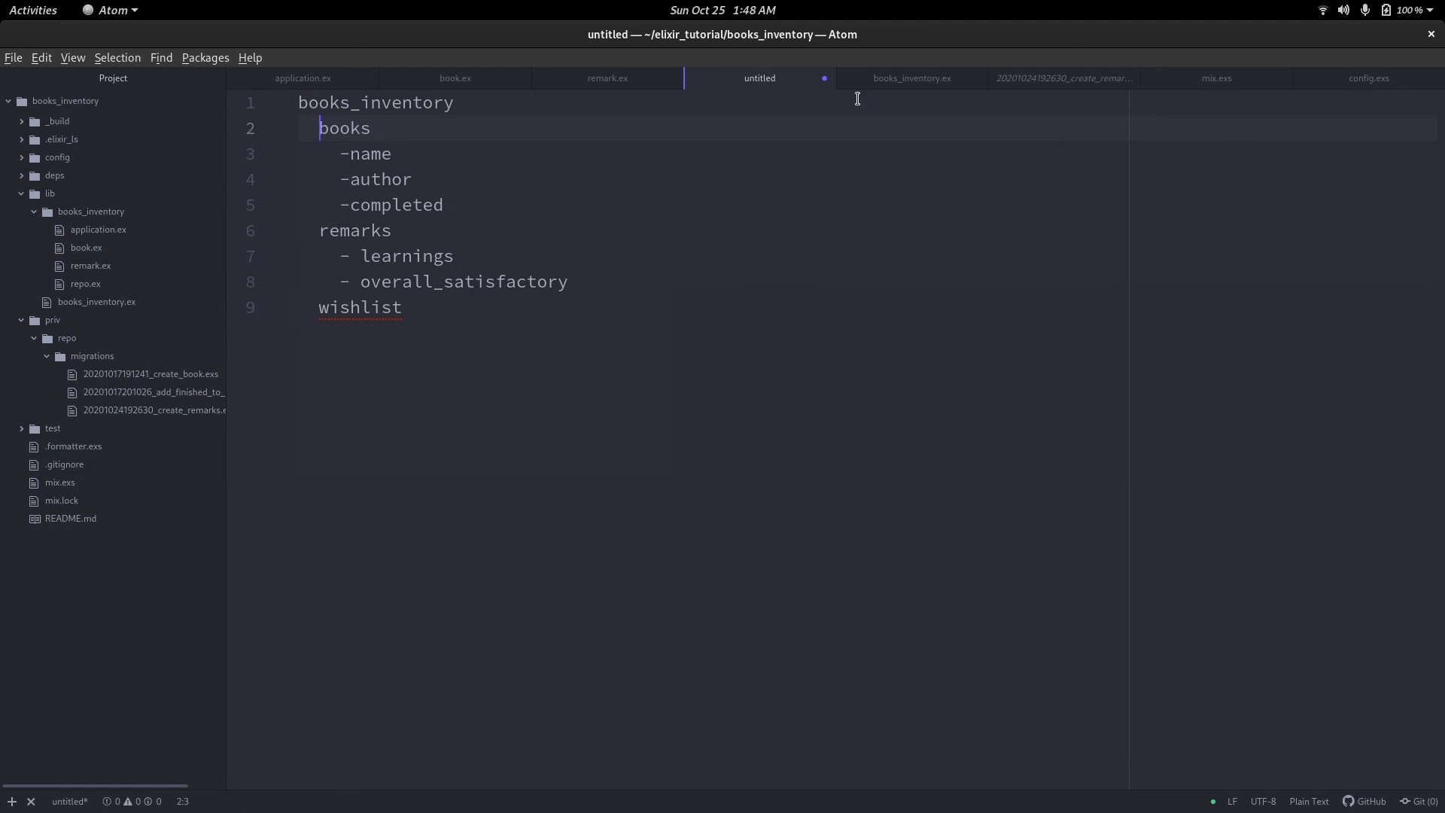
click(606, 77)
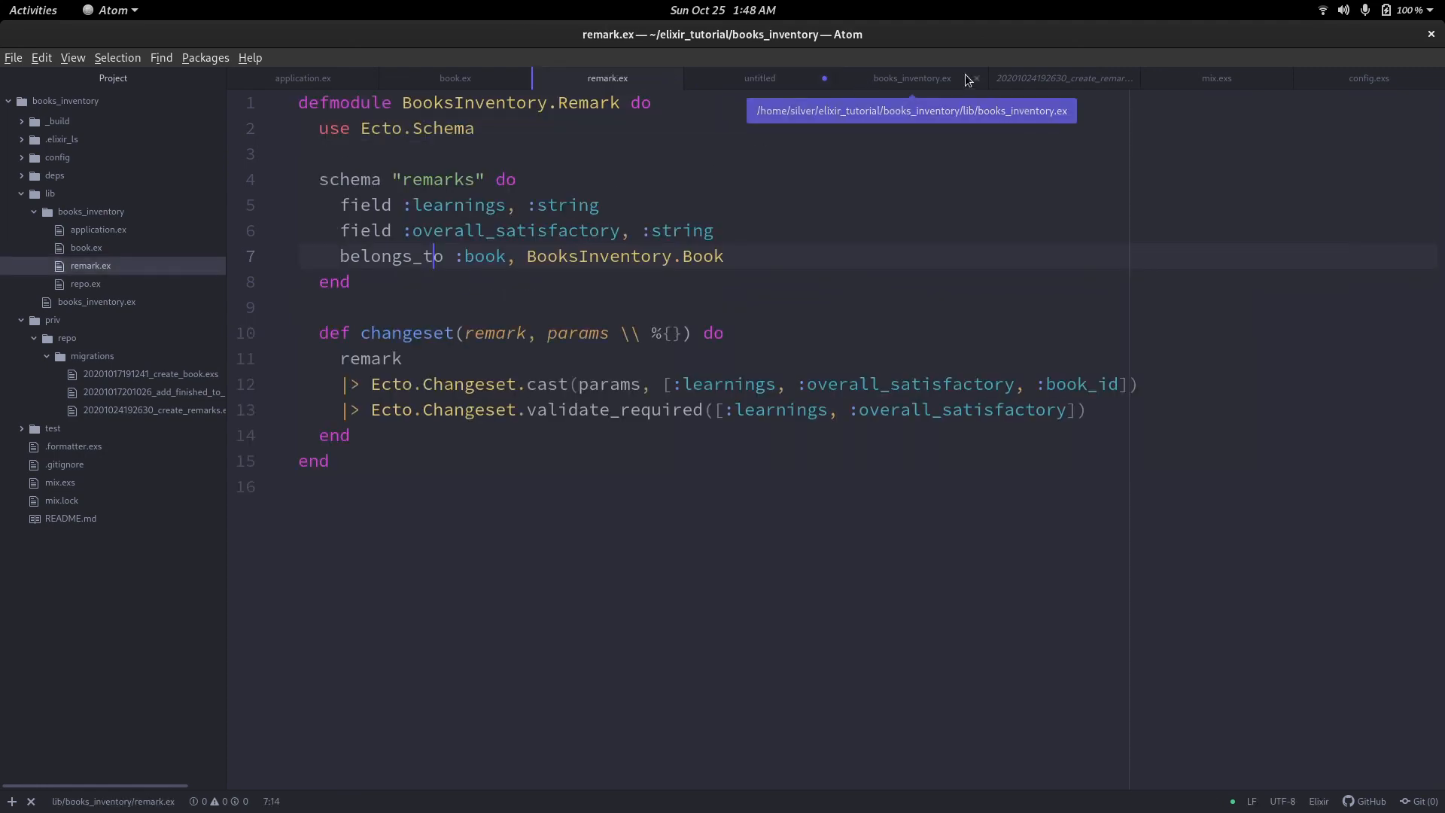
click(910, 77)
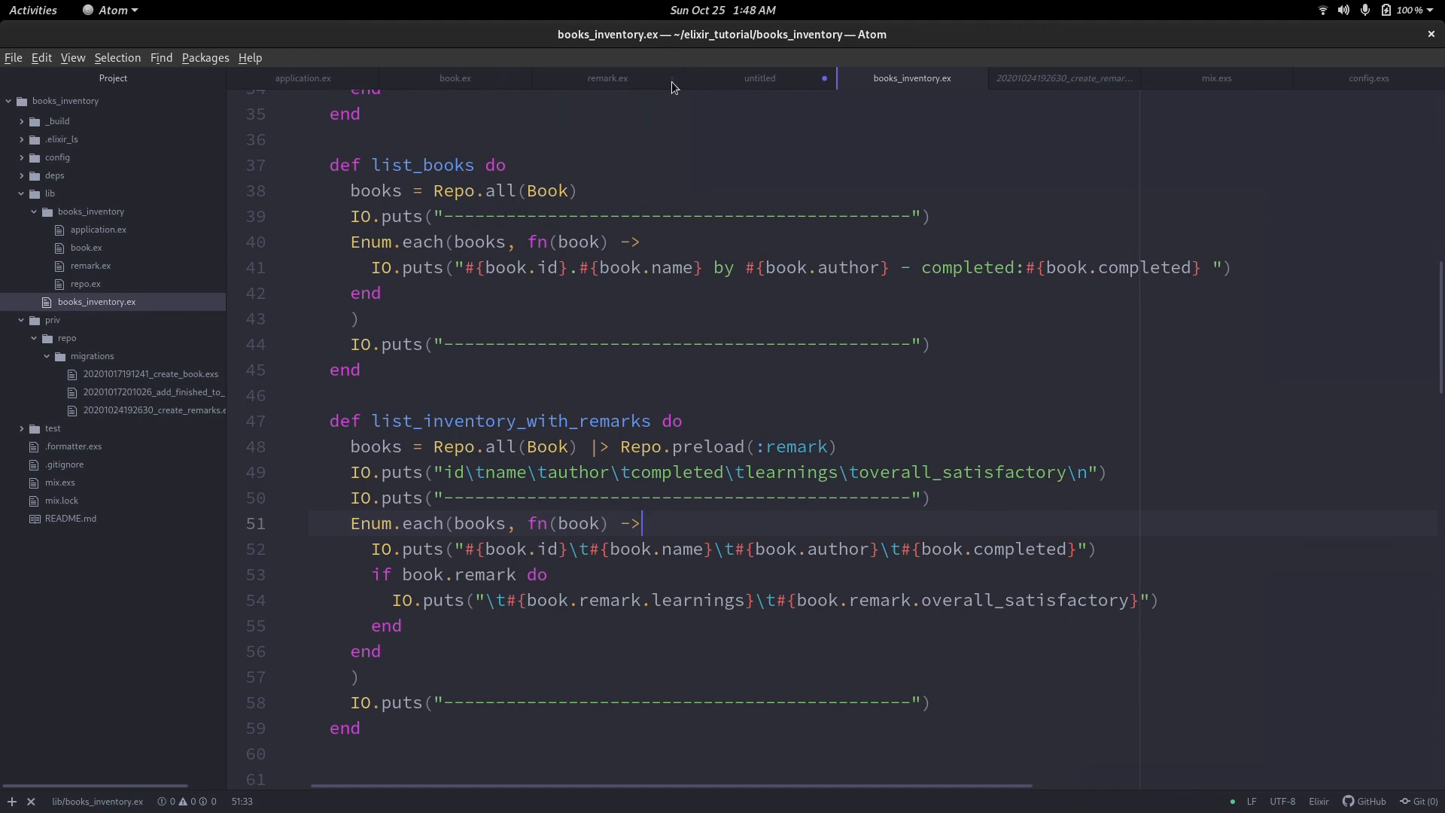
mouse_move(653, 376)
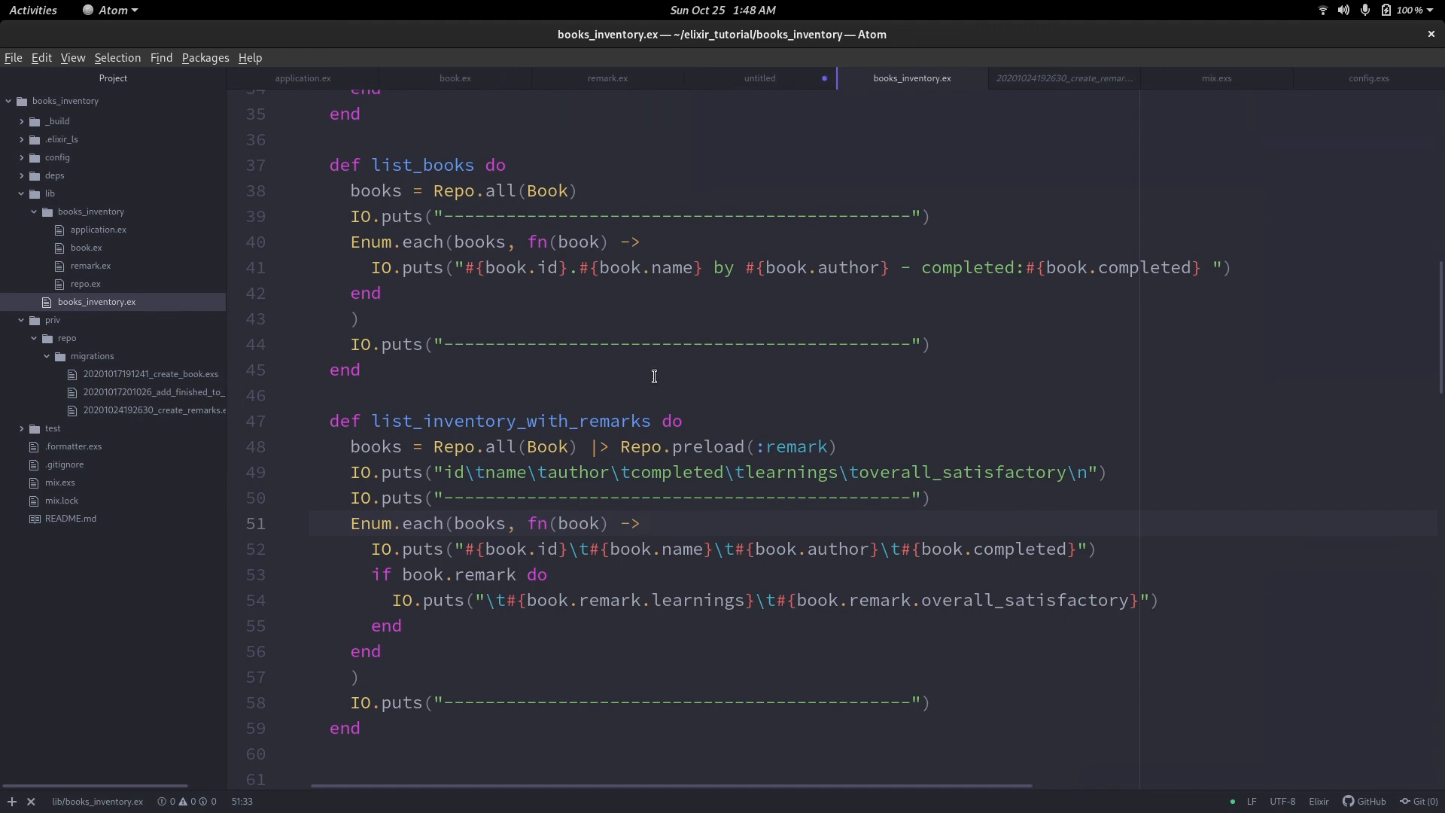
scroll(down, 3)
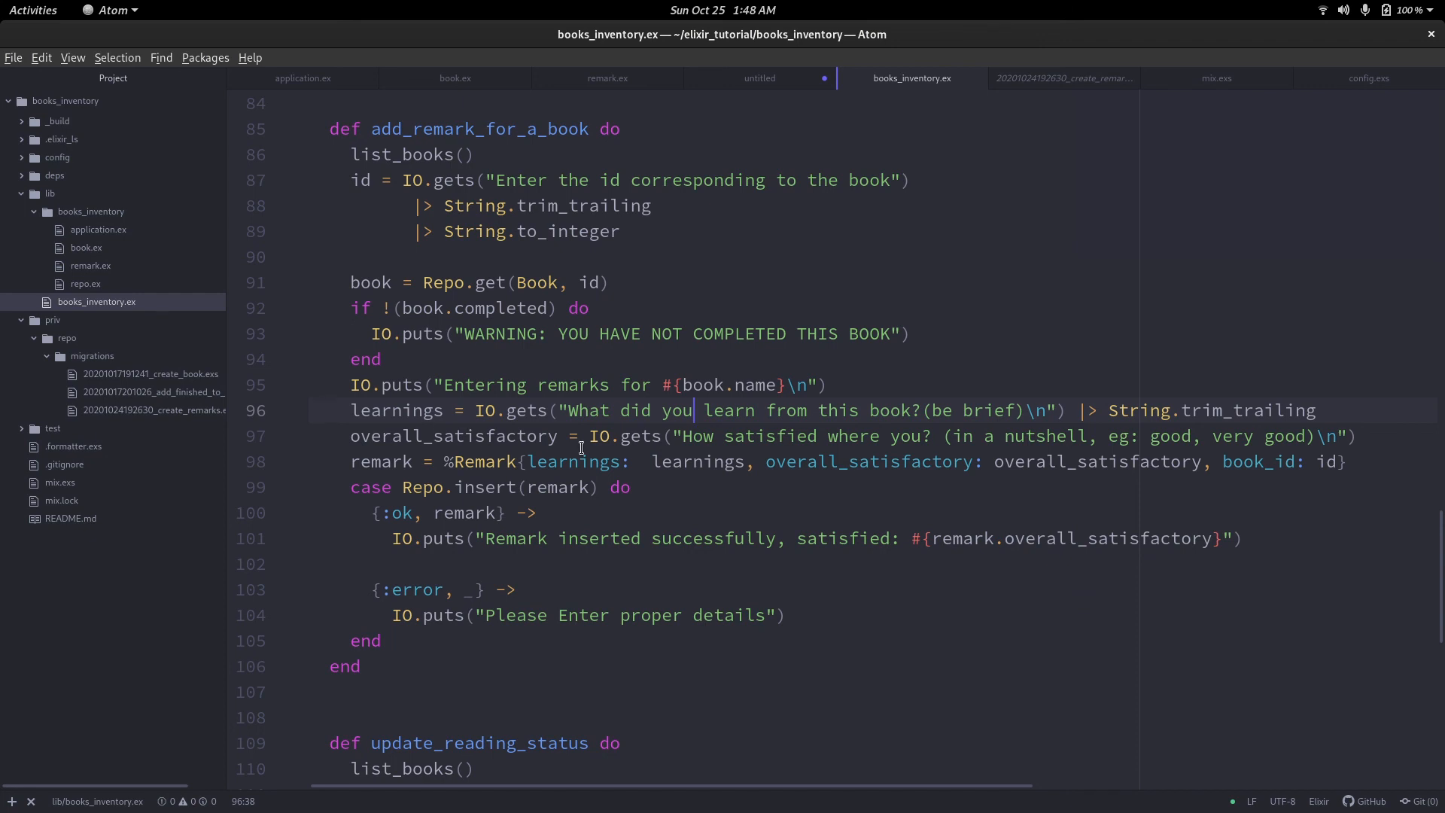
scroll(down, 3)
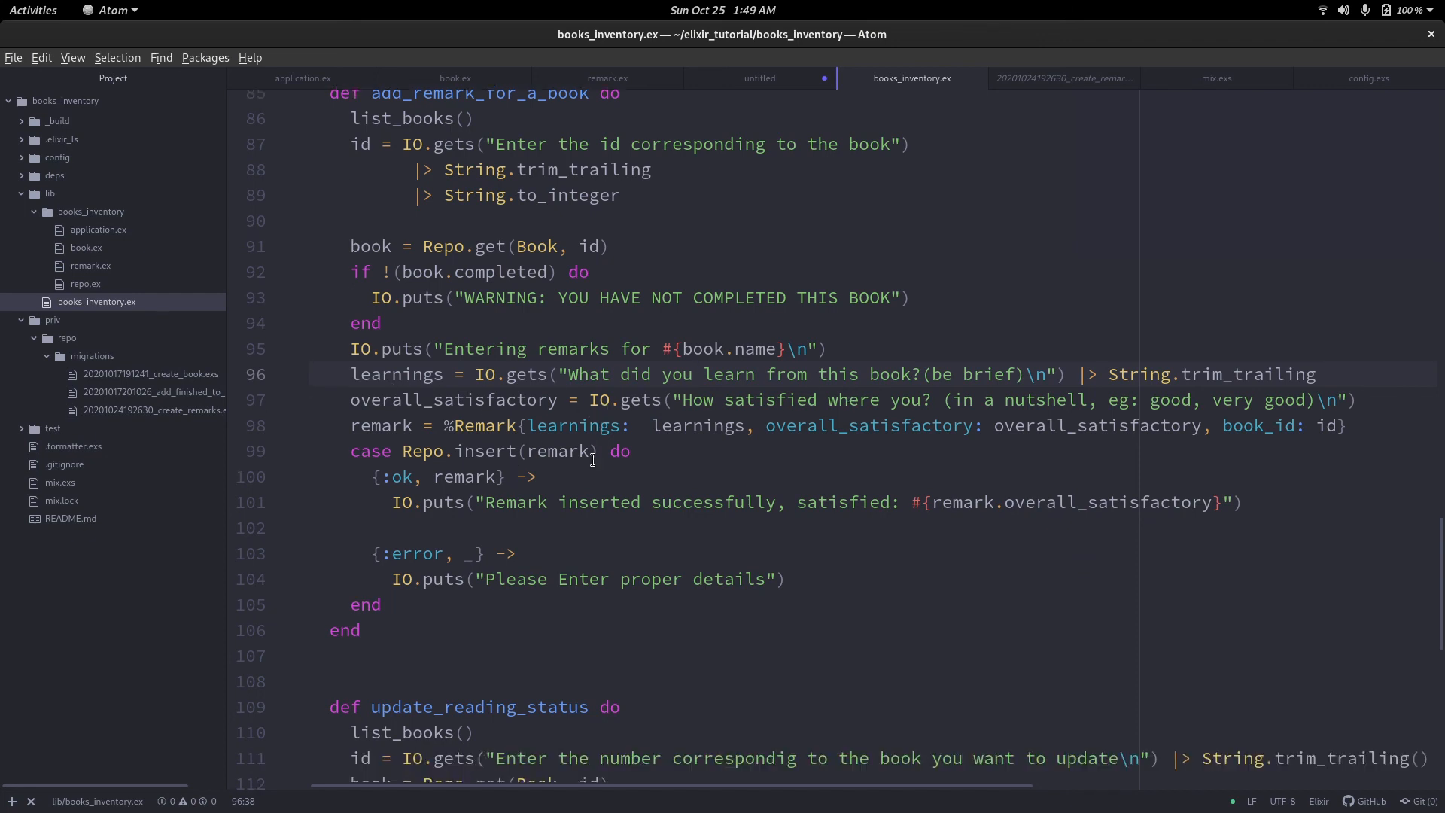
scroll(down, 3)
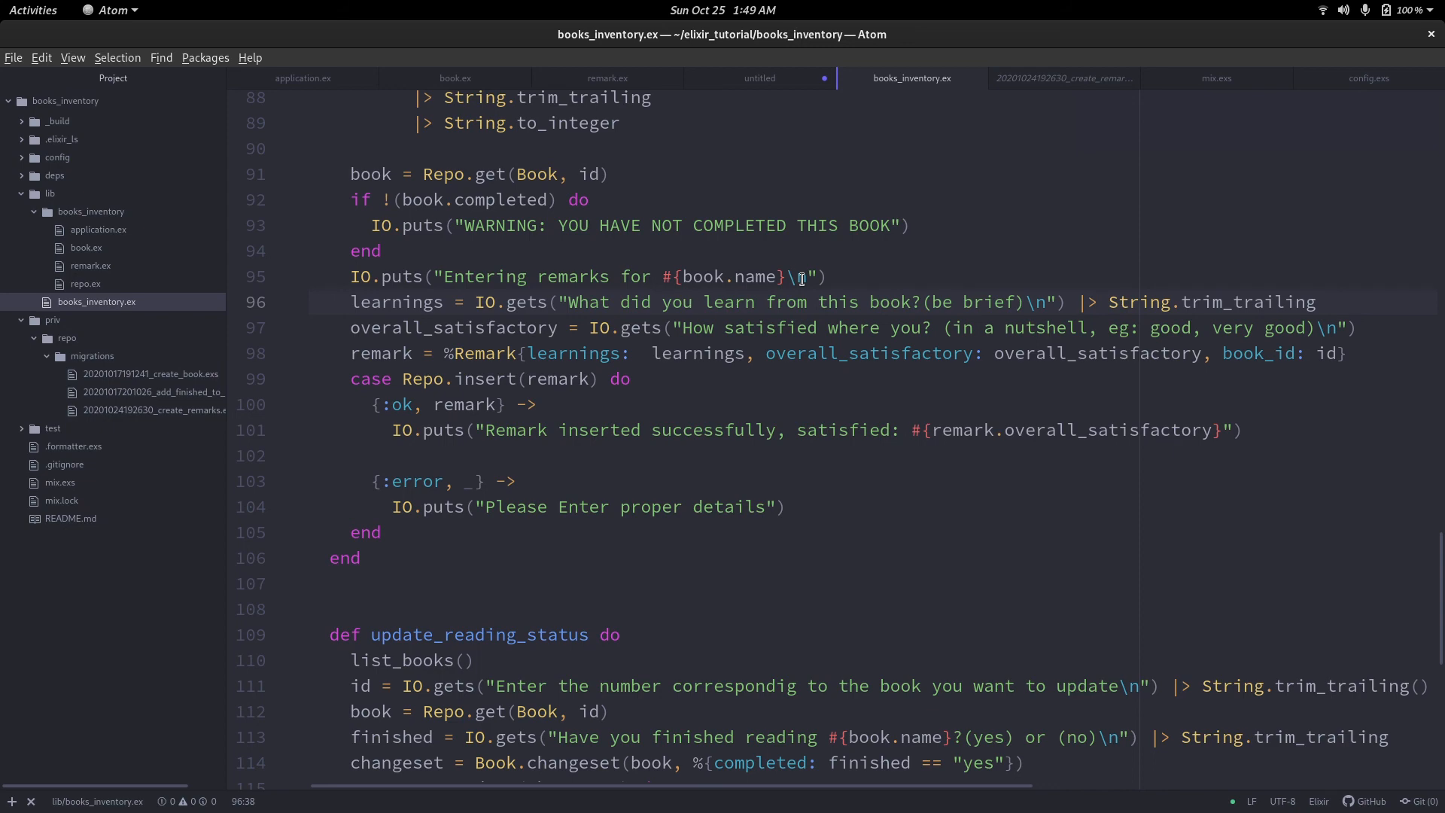
scroll(up, 3)
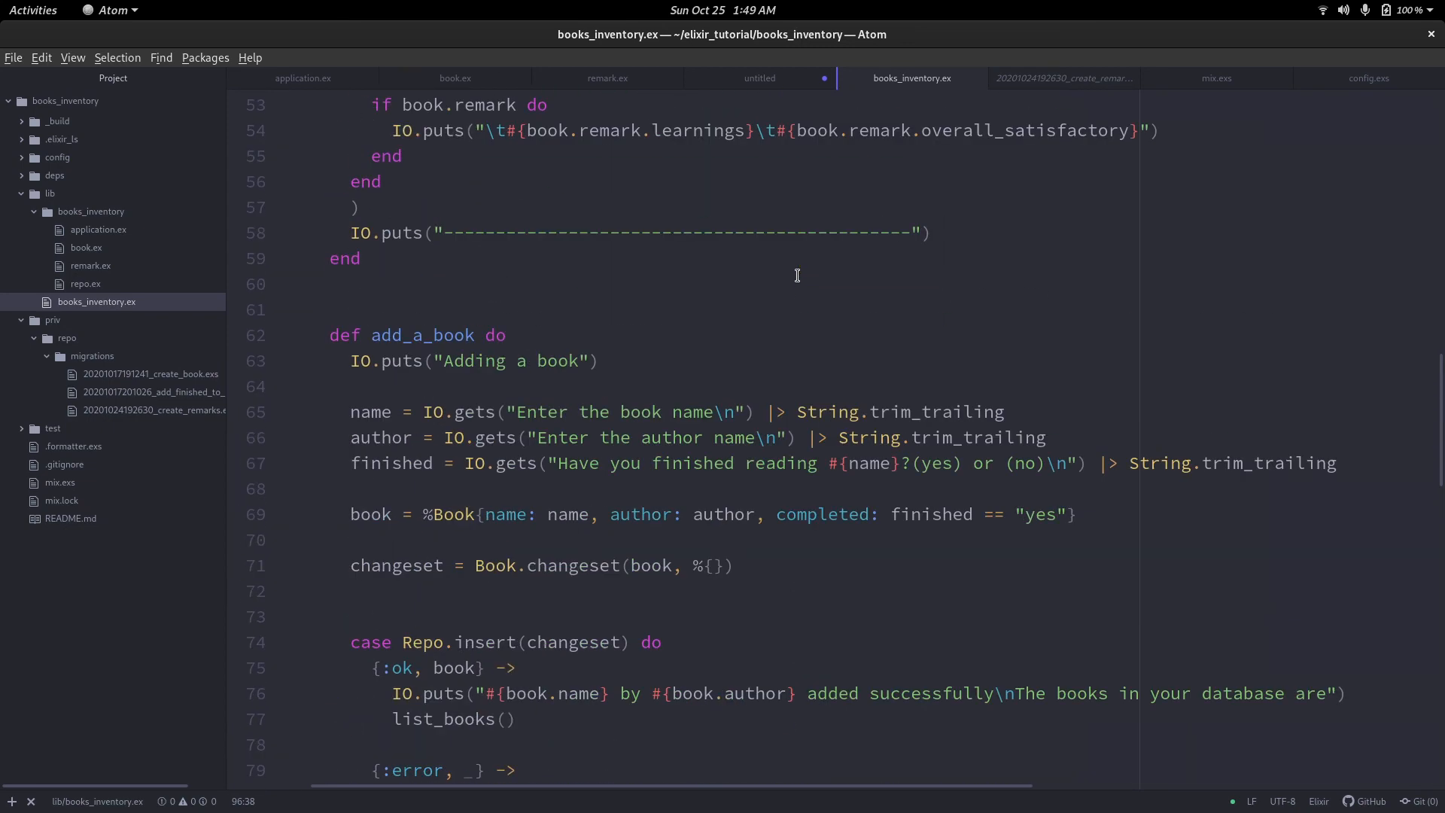
scroll(up, 3)
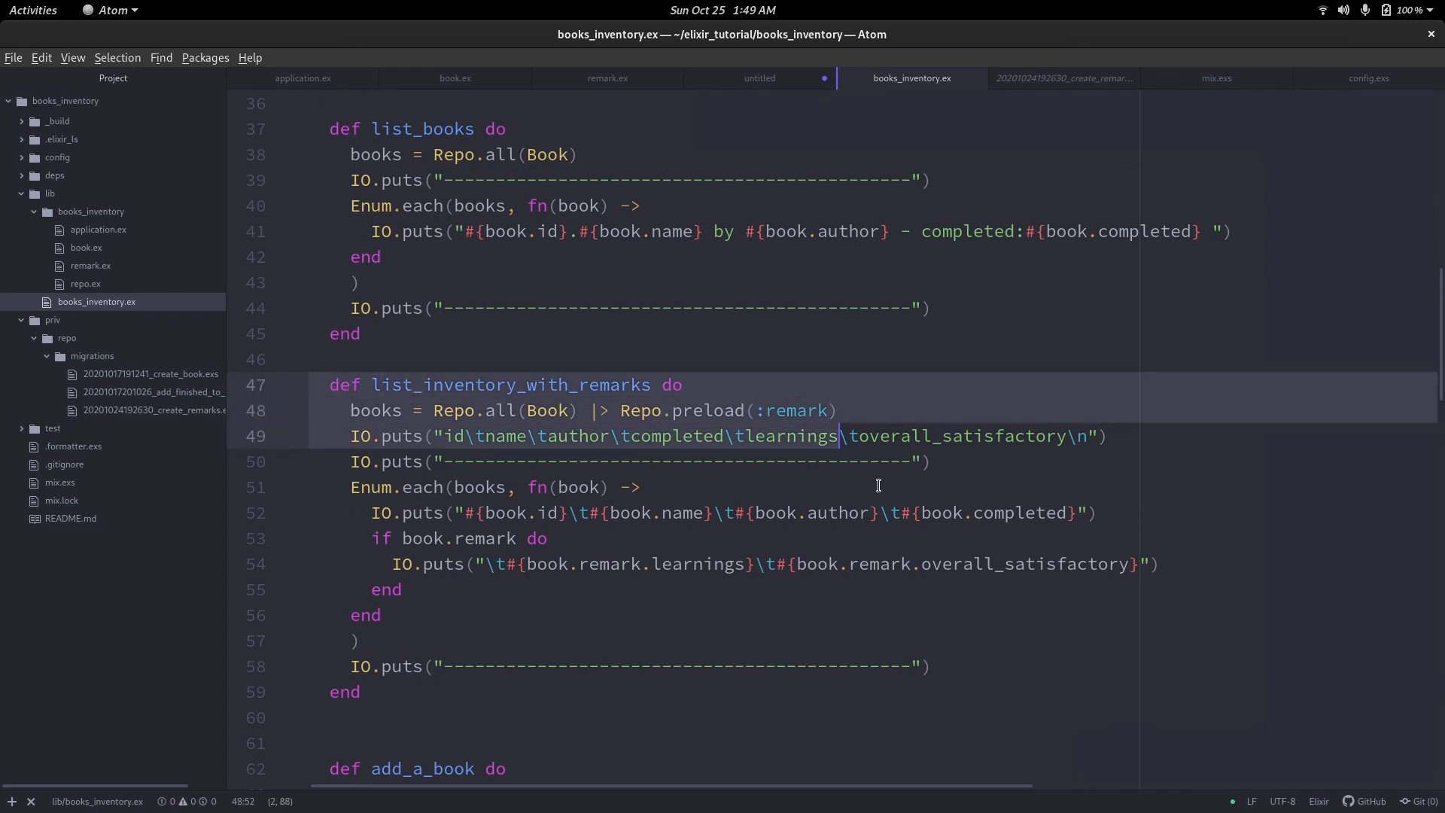
click(376, 538)
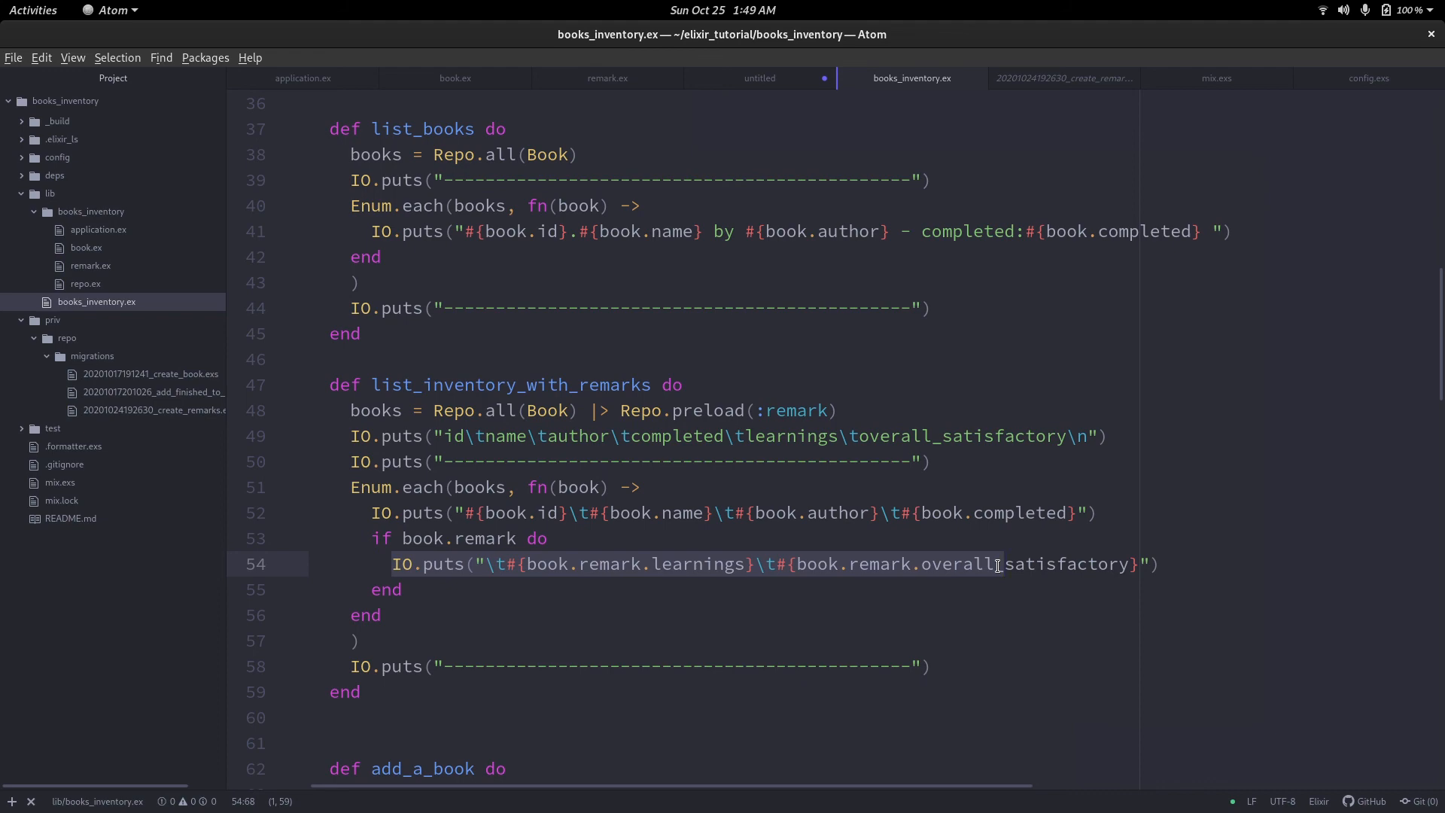
scroll(up, 3)
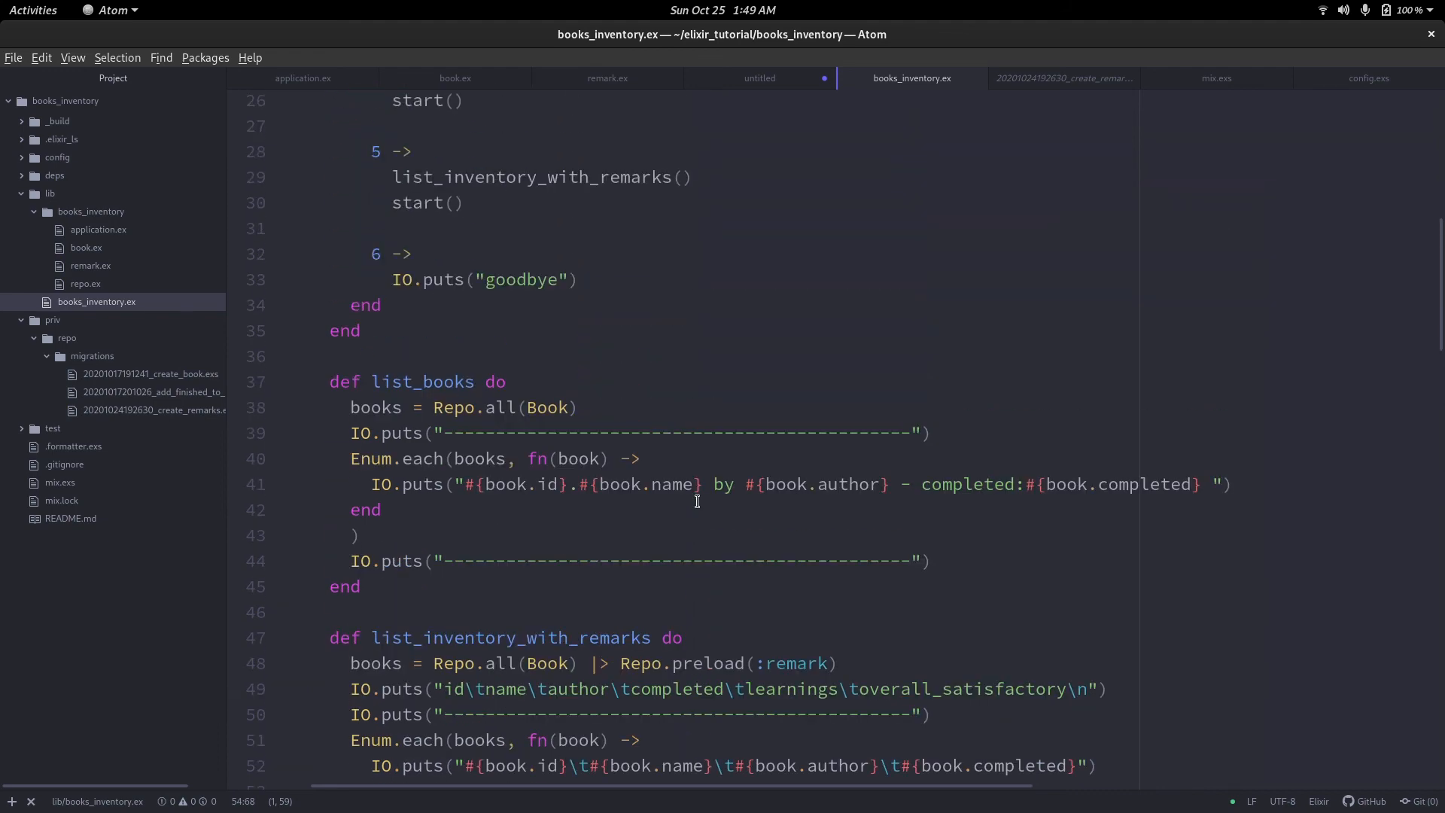
scroll(down, 3)
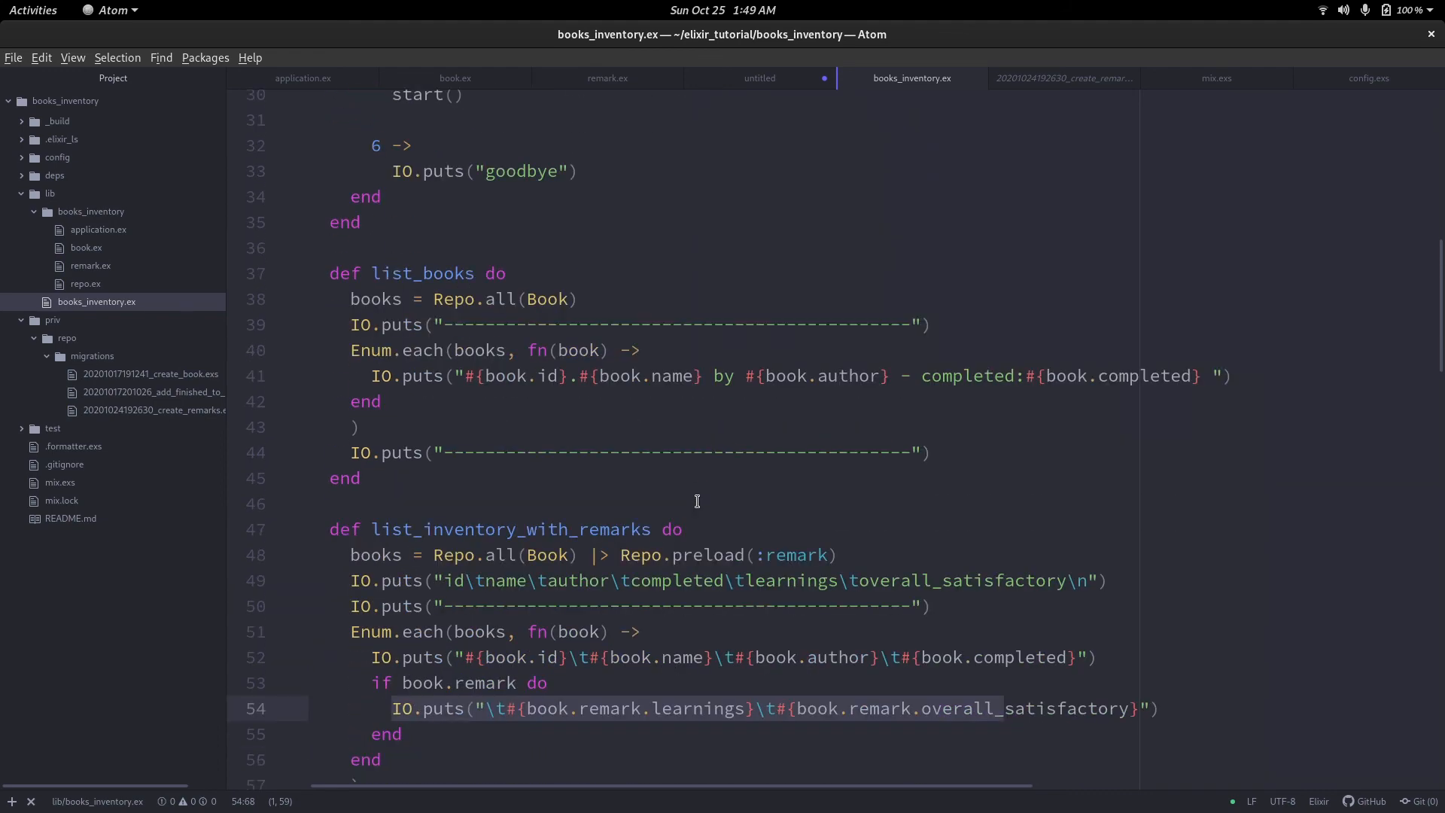
scroll(down, 3)
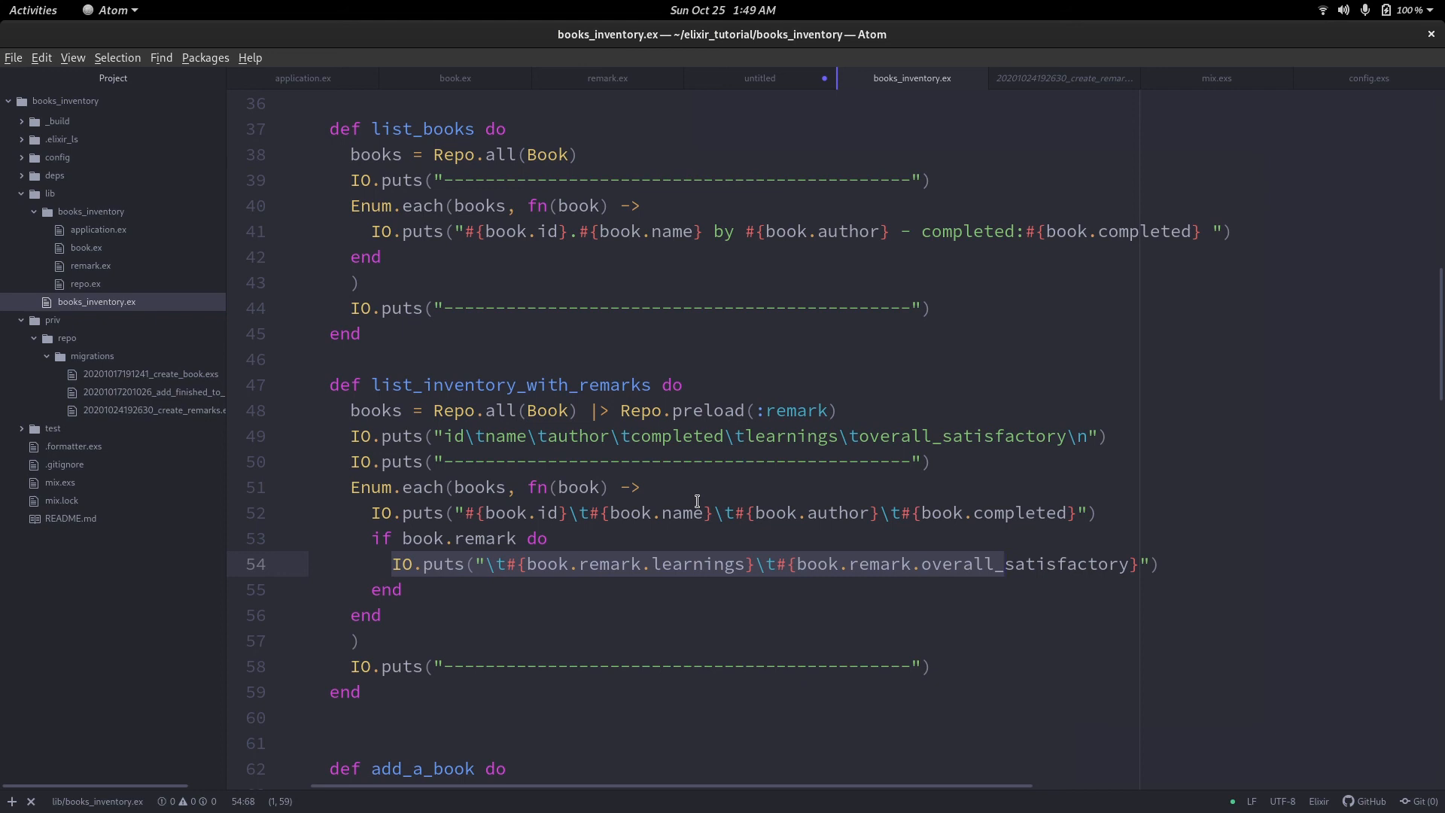
mouse_move(406, 557)
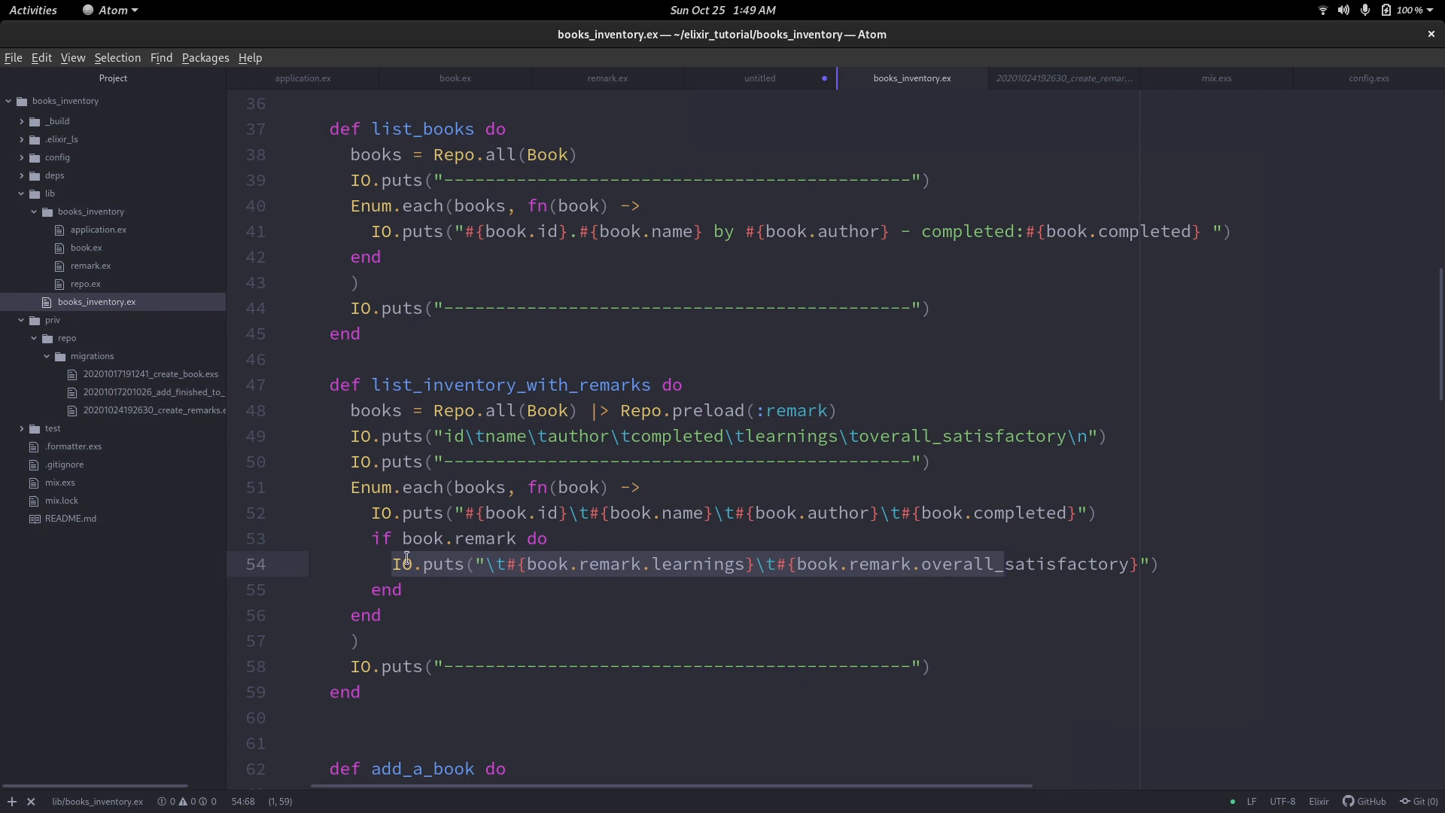
click(517, 538)
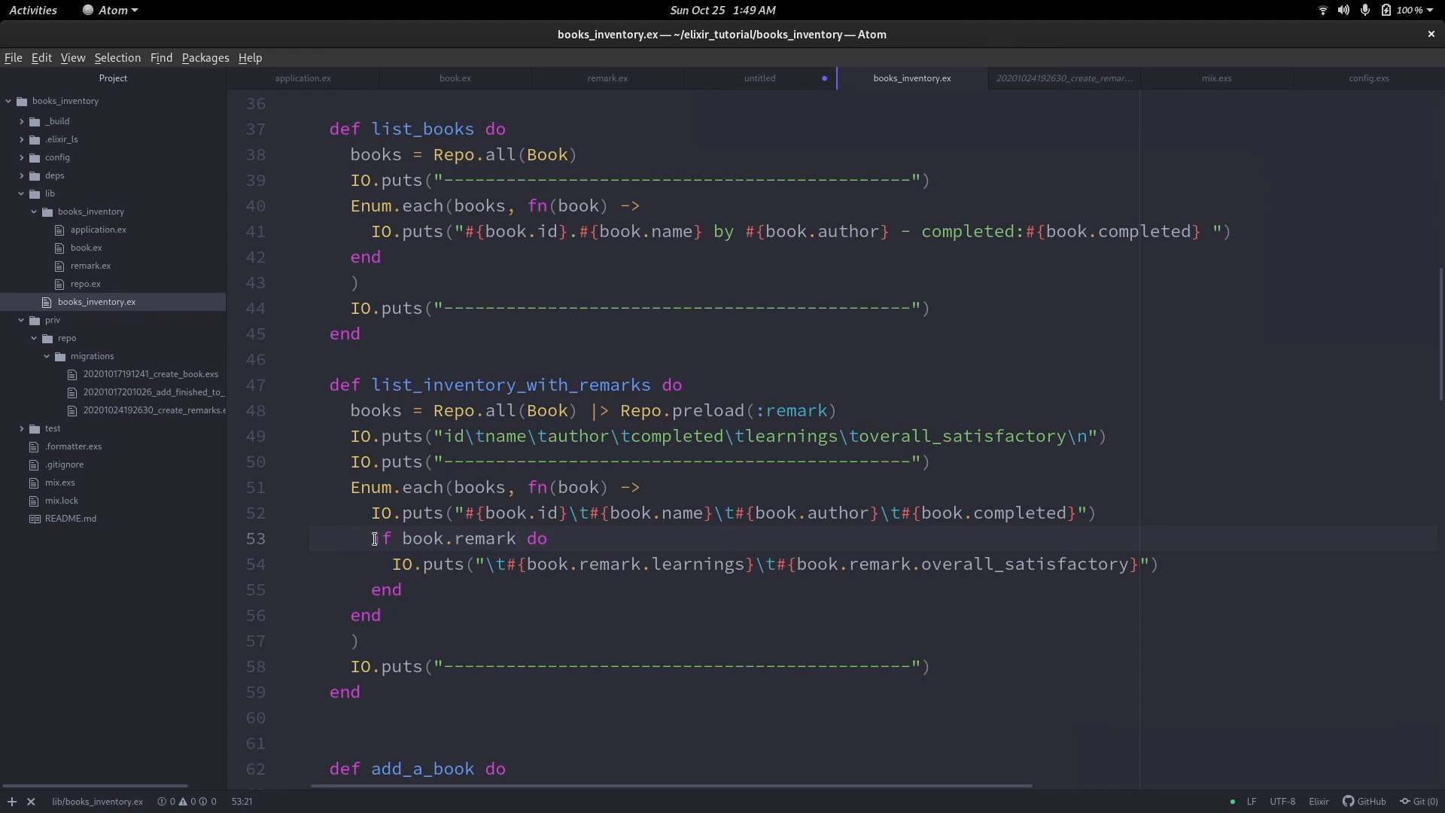
scroll(down, 3)
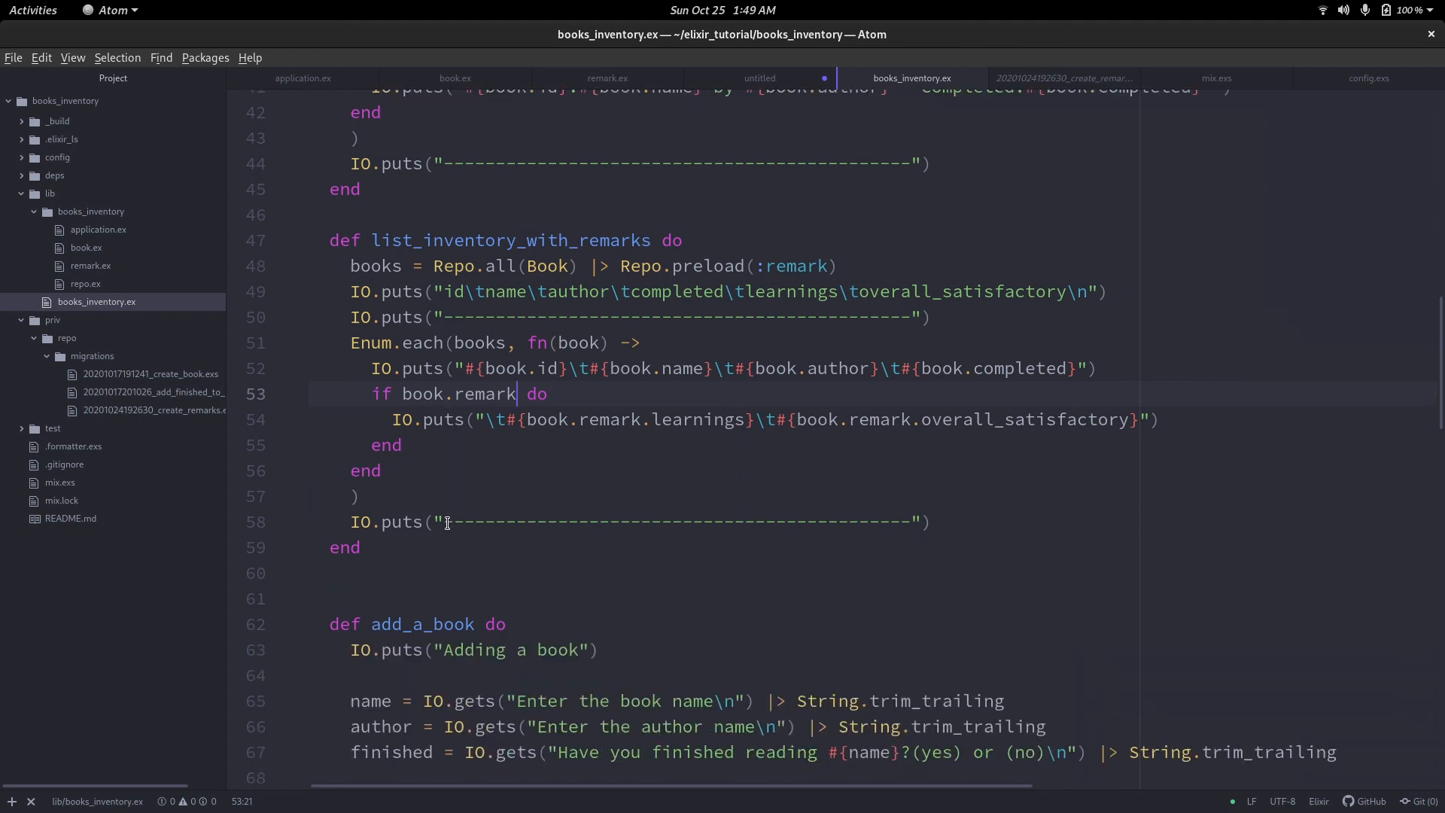
scroll(up, 3)
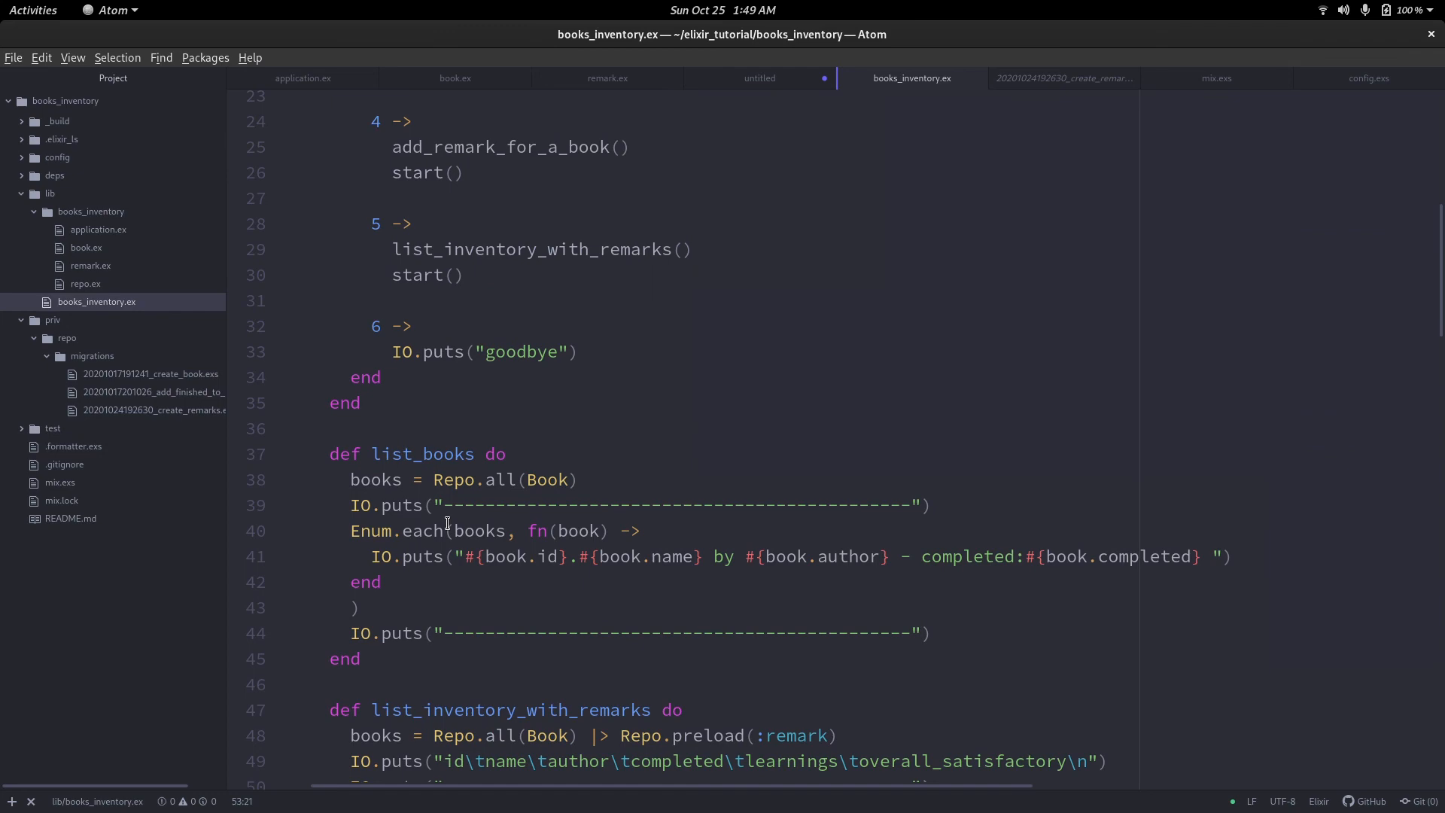
scroll(down, 3)
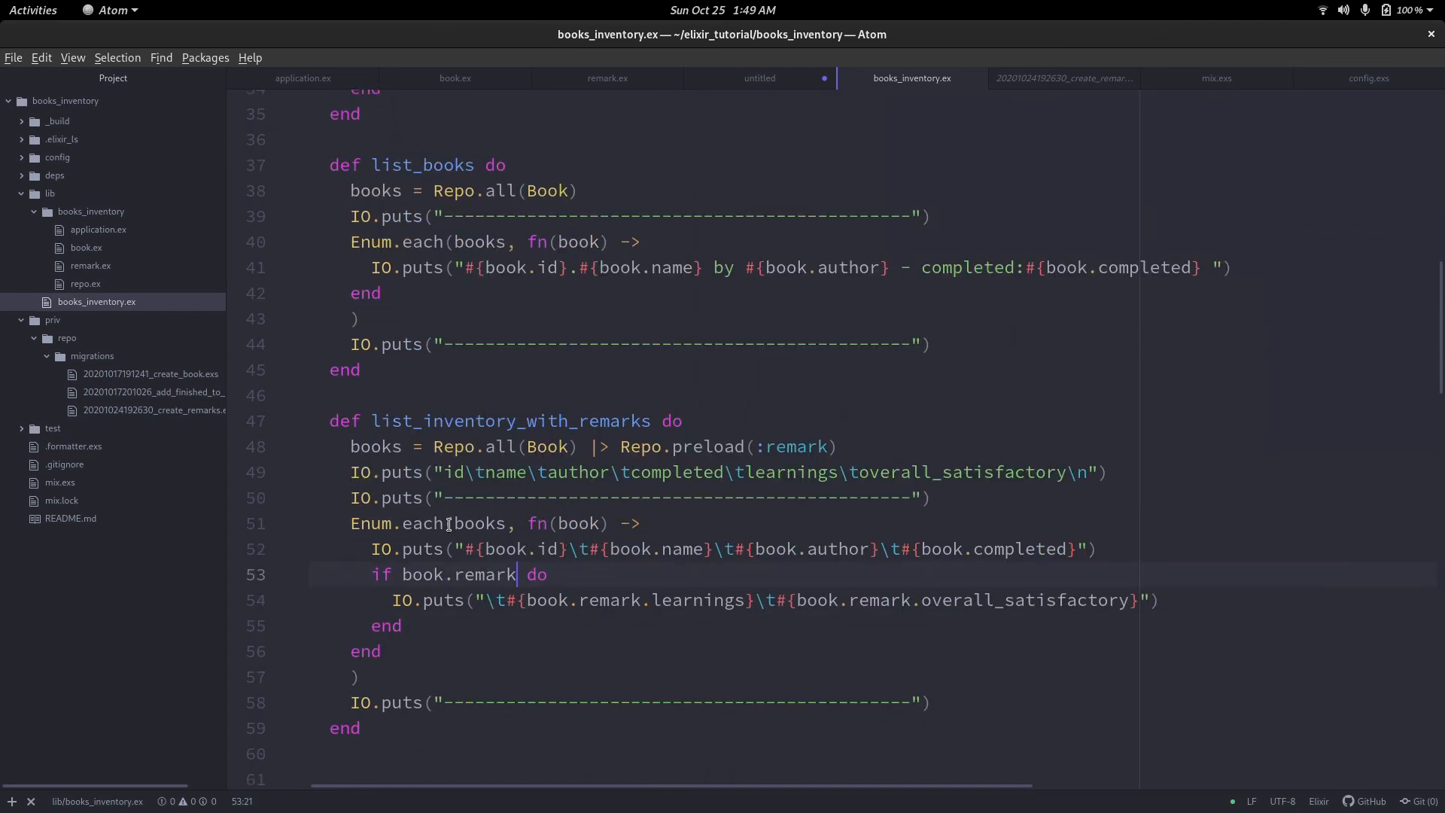
scroll(down, 3)
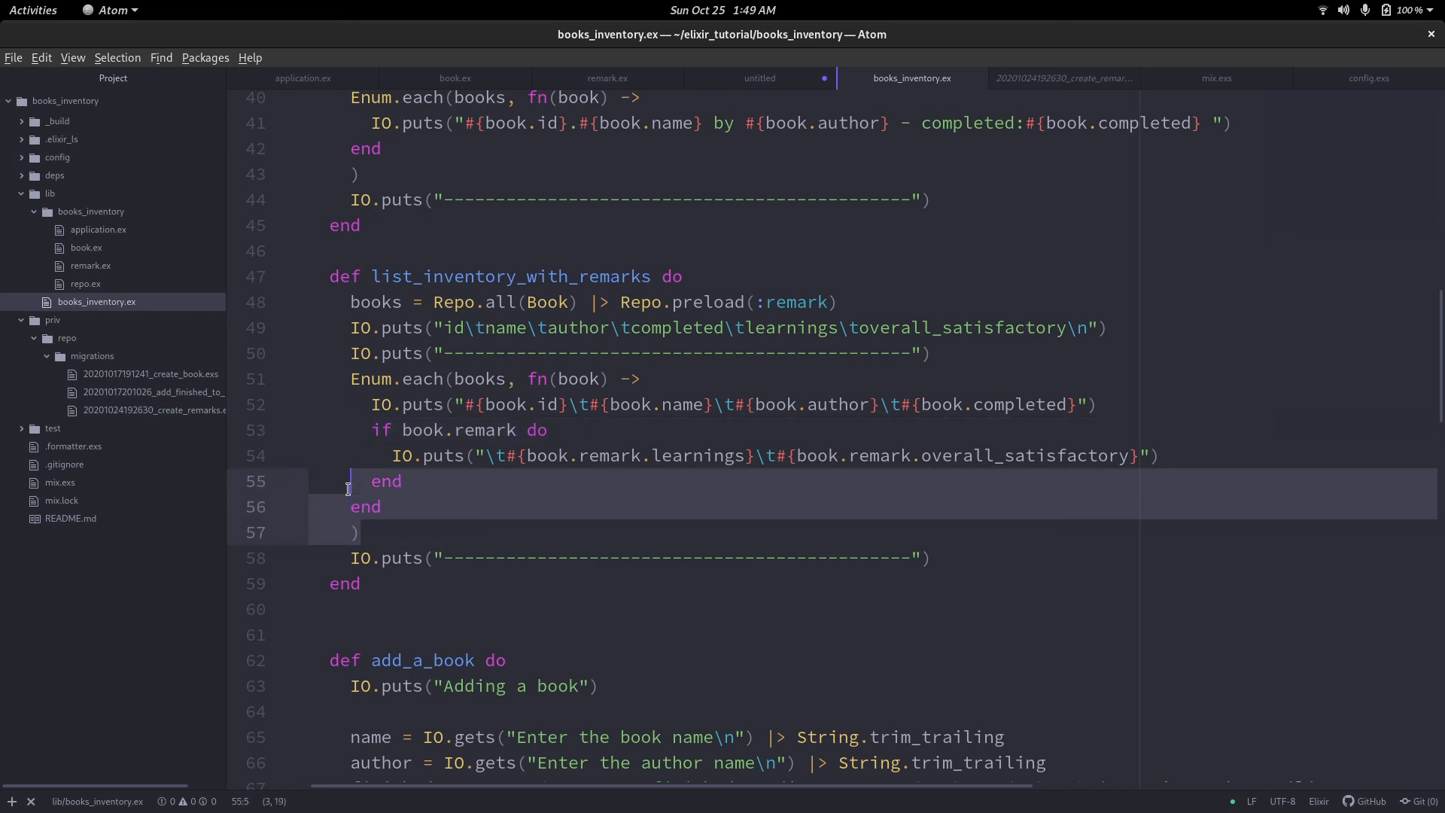
click(350, 301)
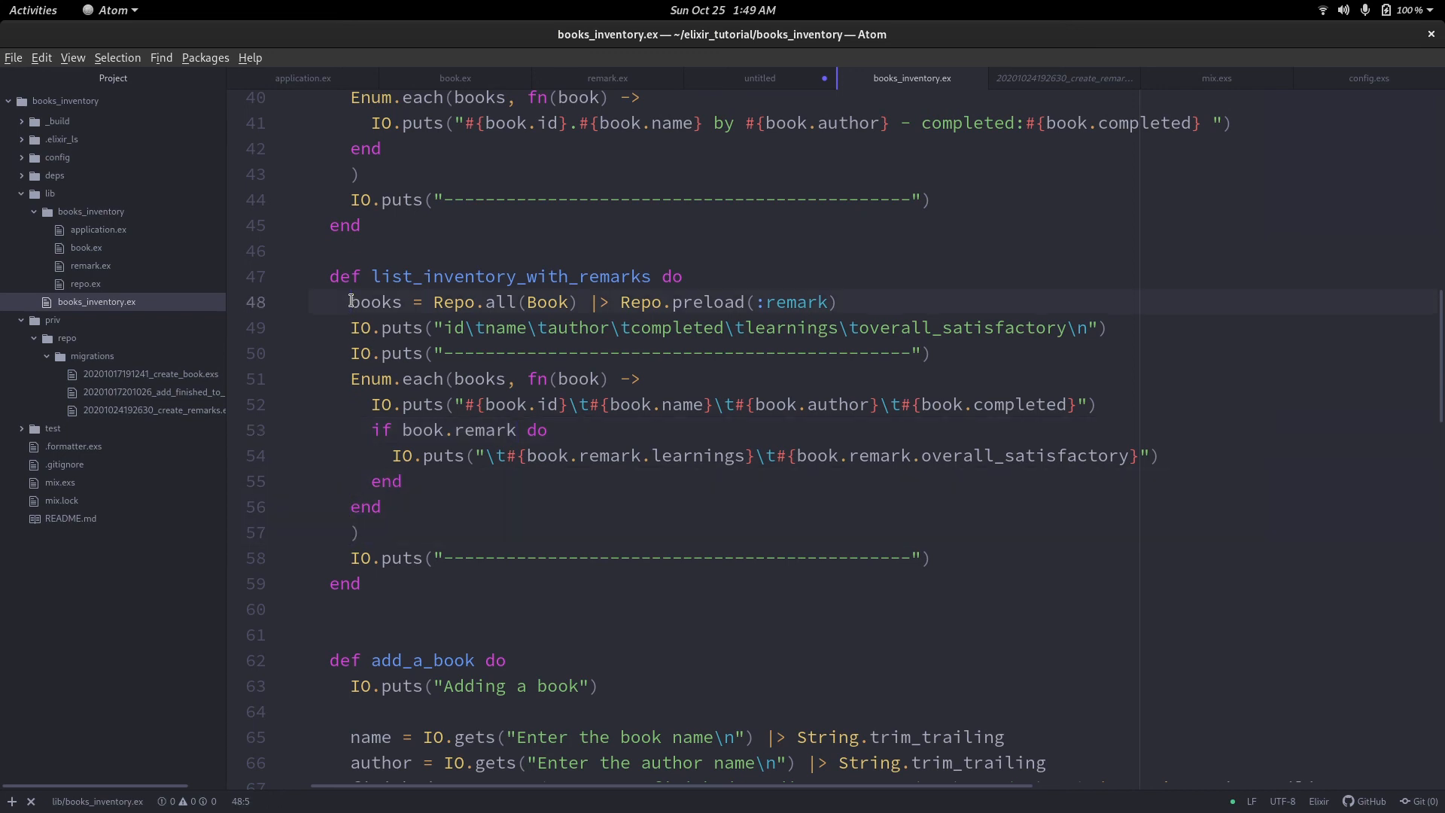
click(443, 537)
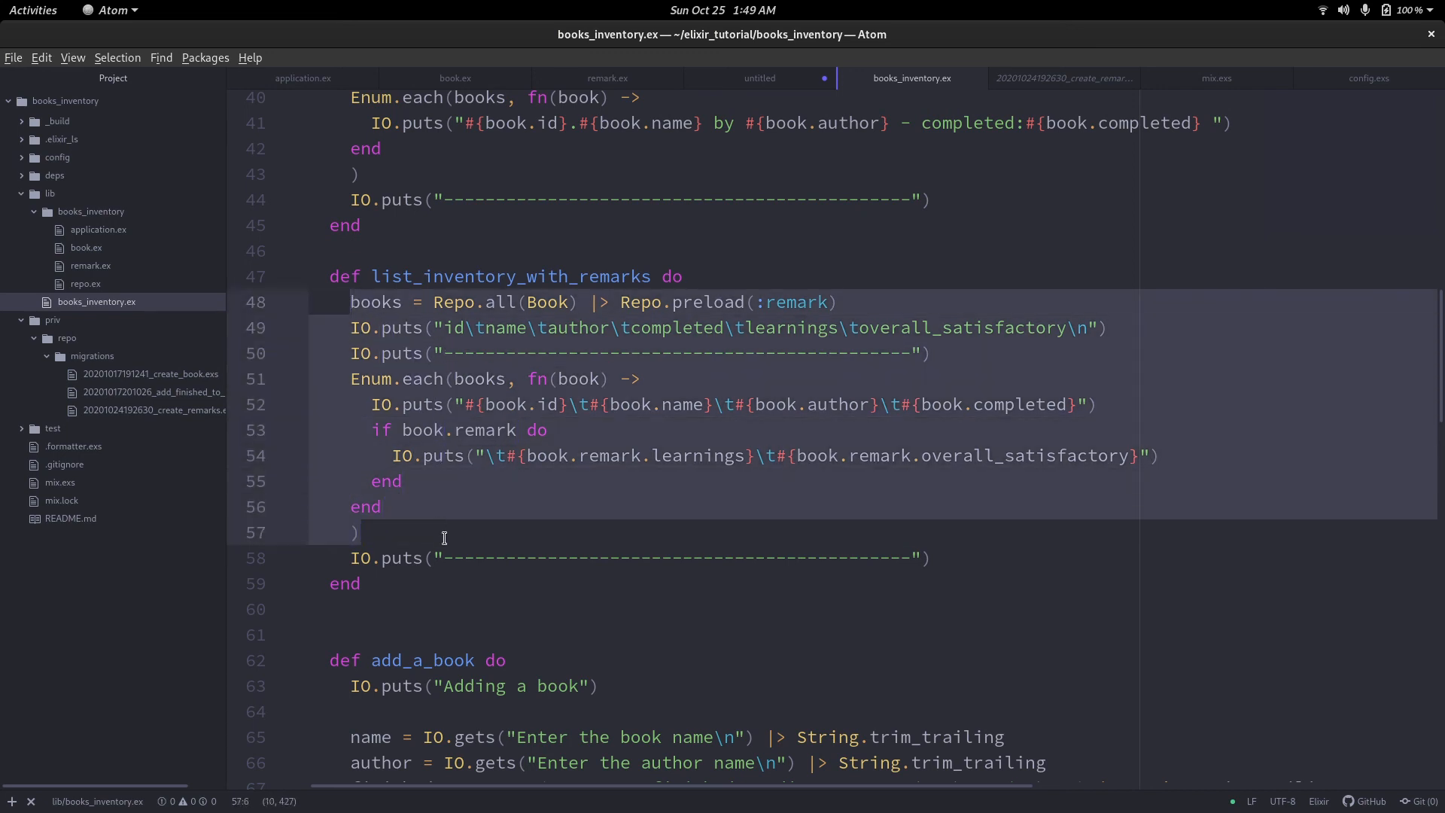
click(931, 558)
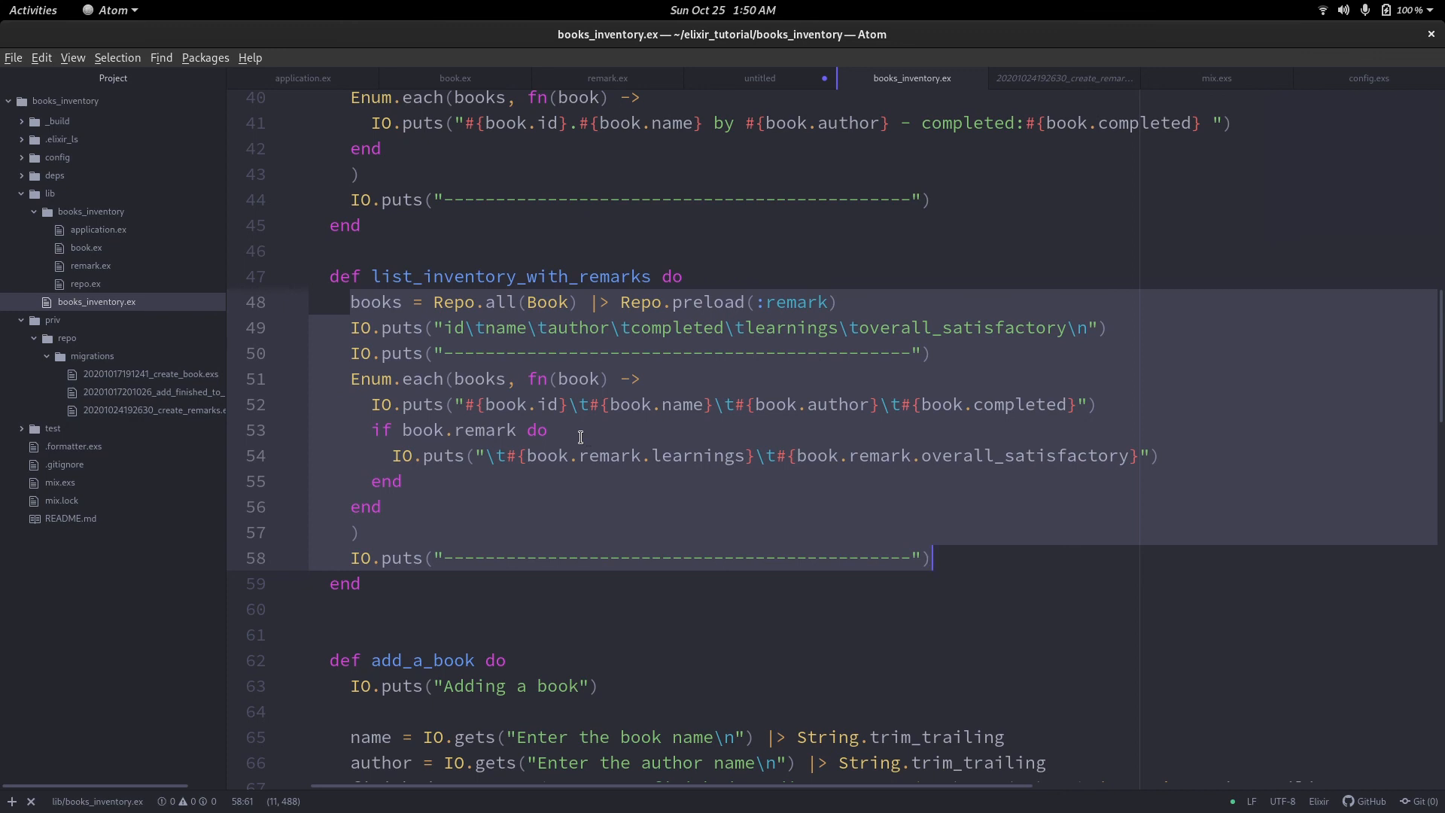
click(964, 403)
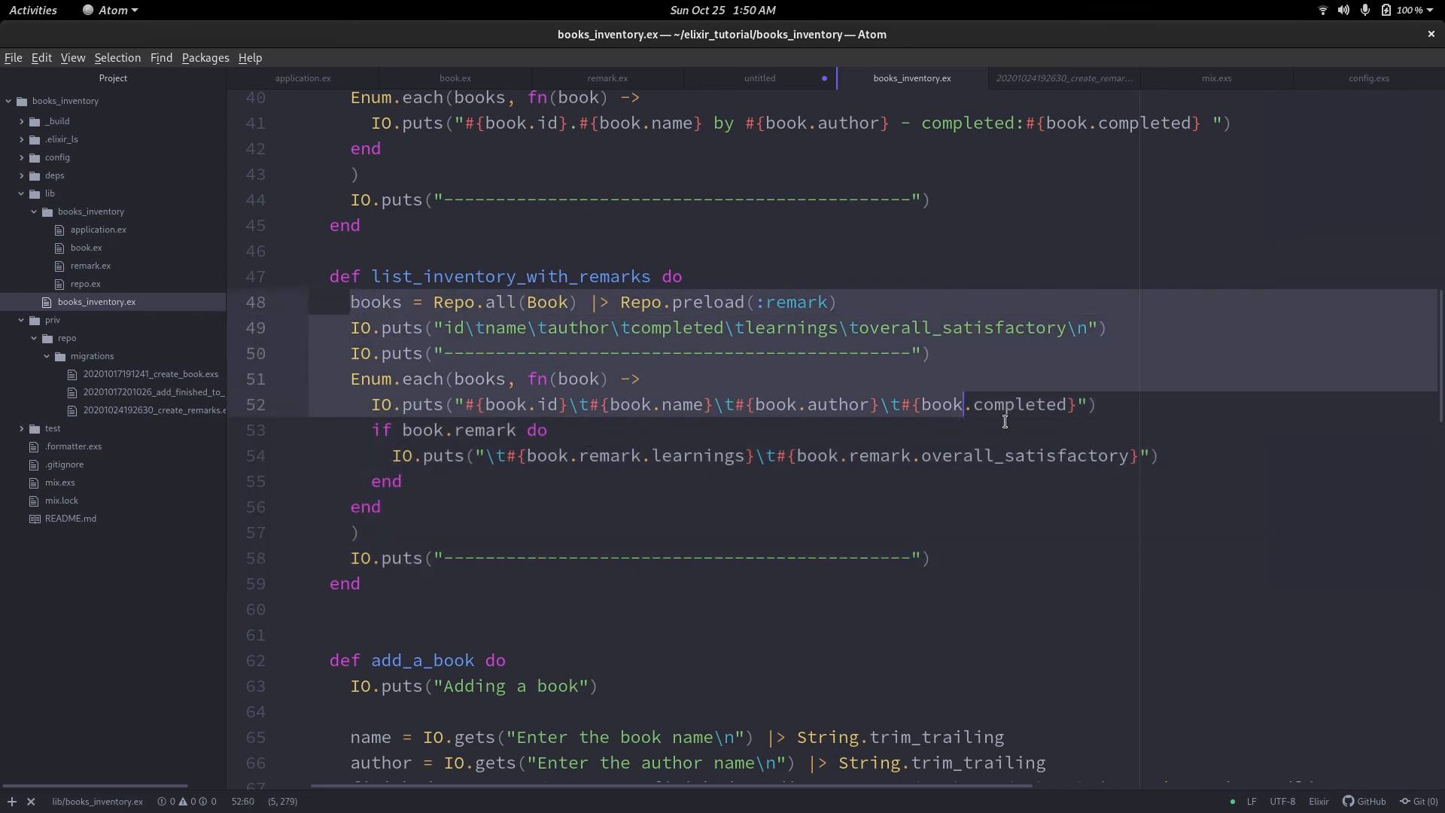
click(841, 455)
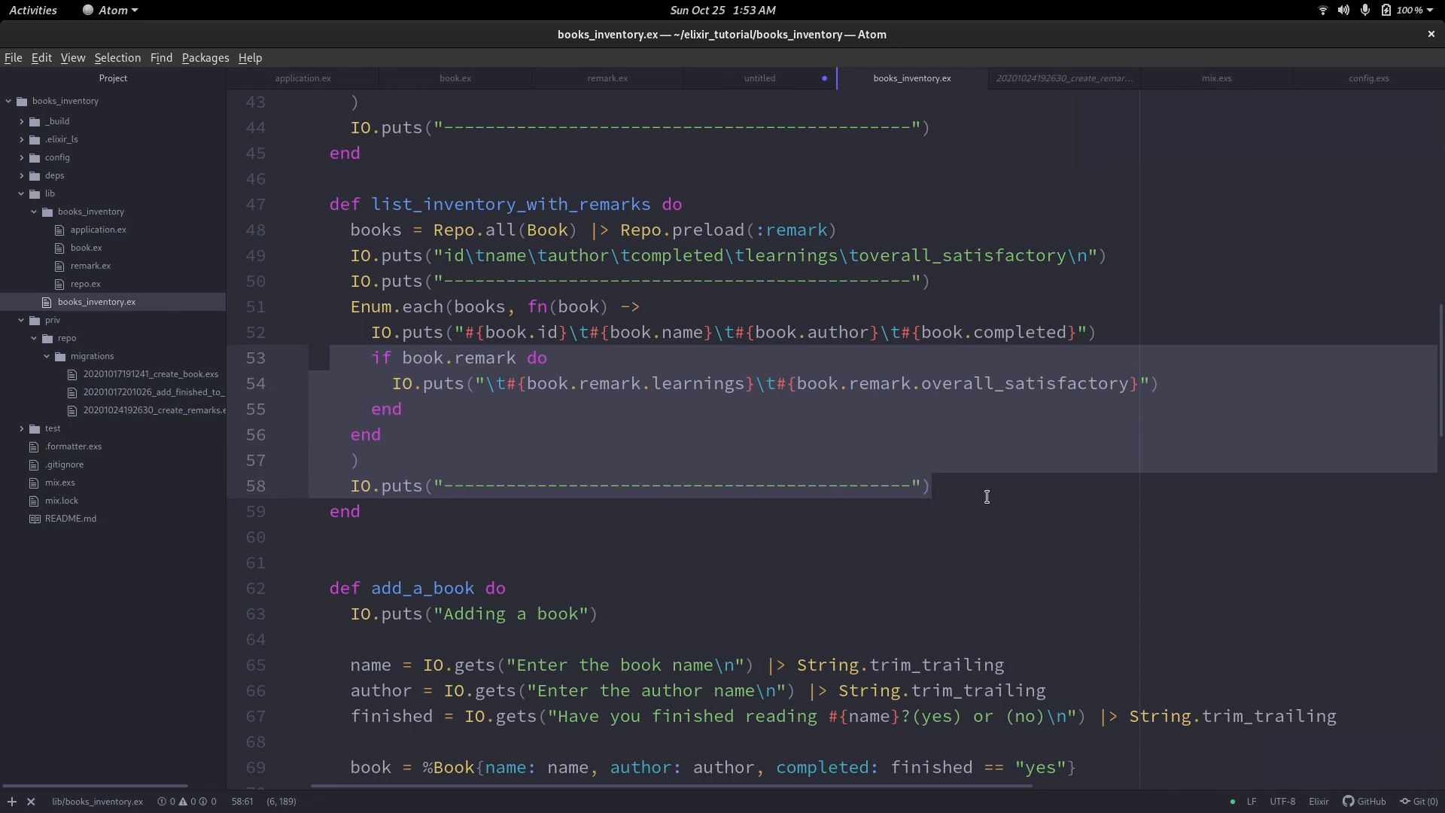
click(932, 485)
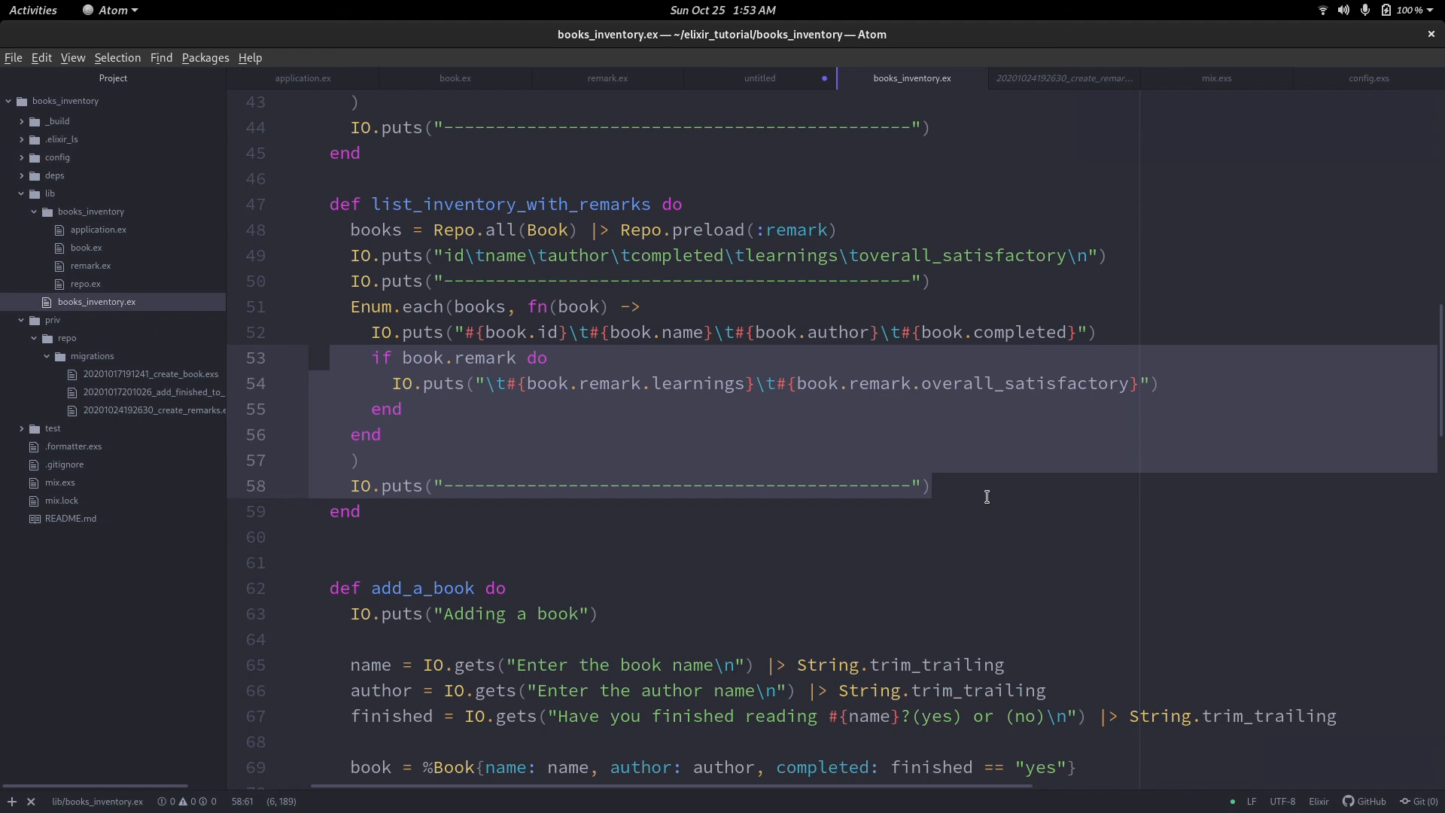
click(932, 486)
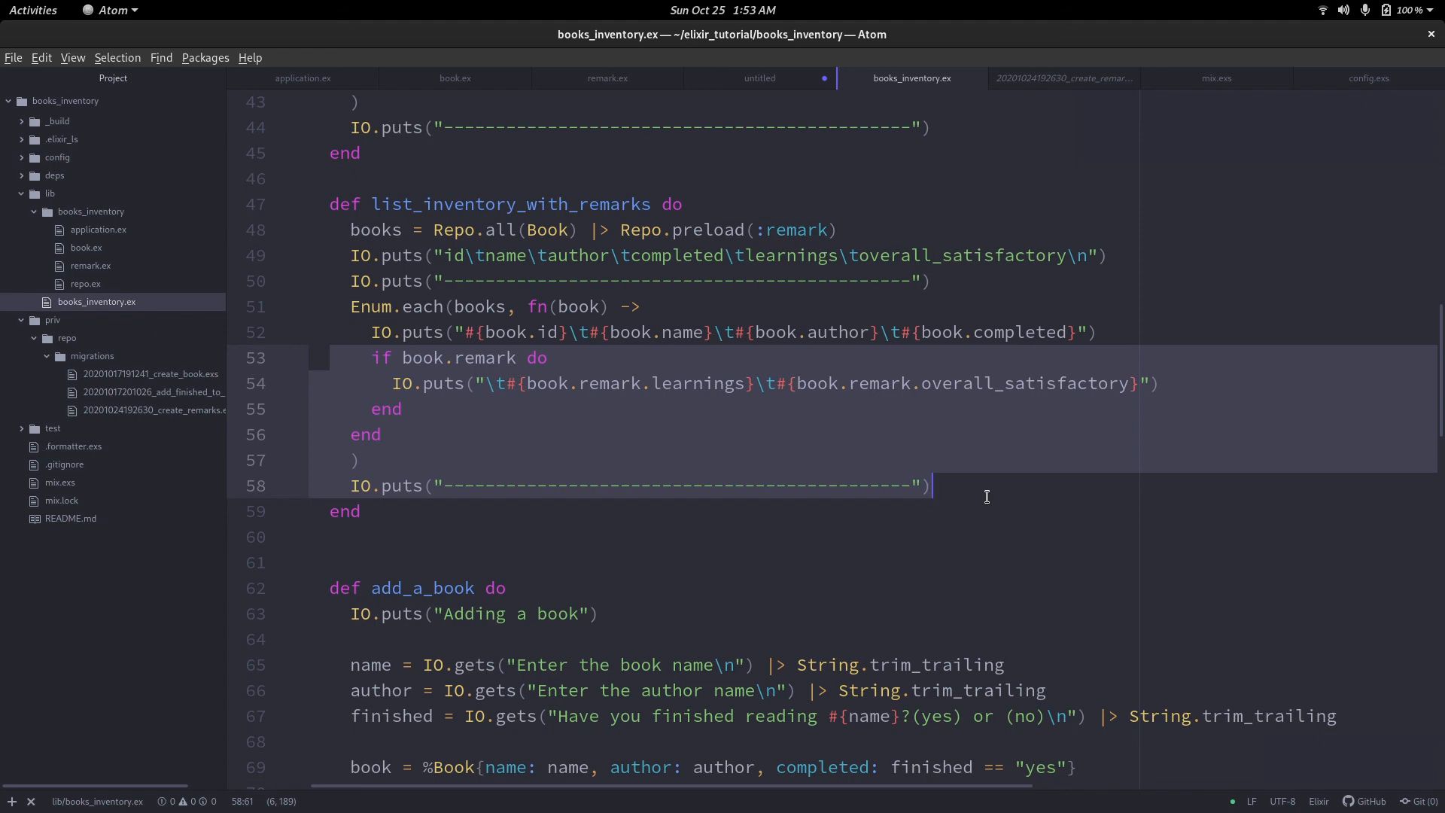